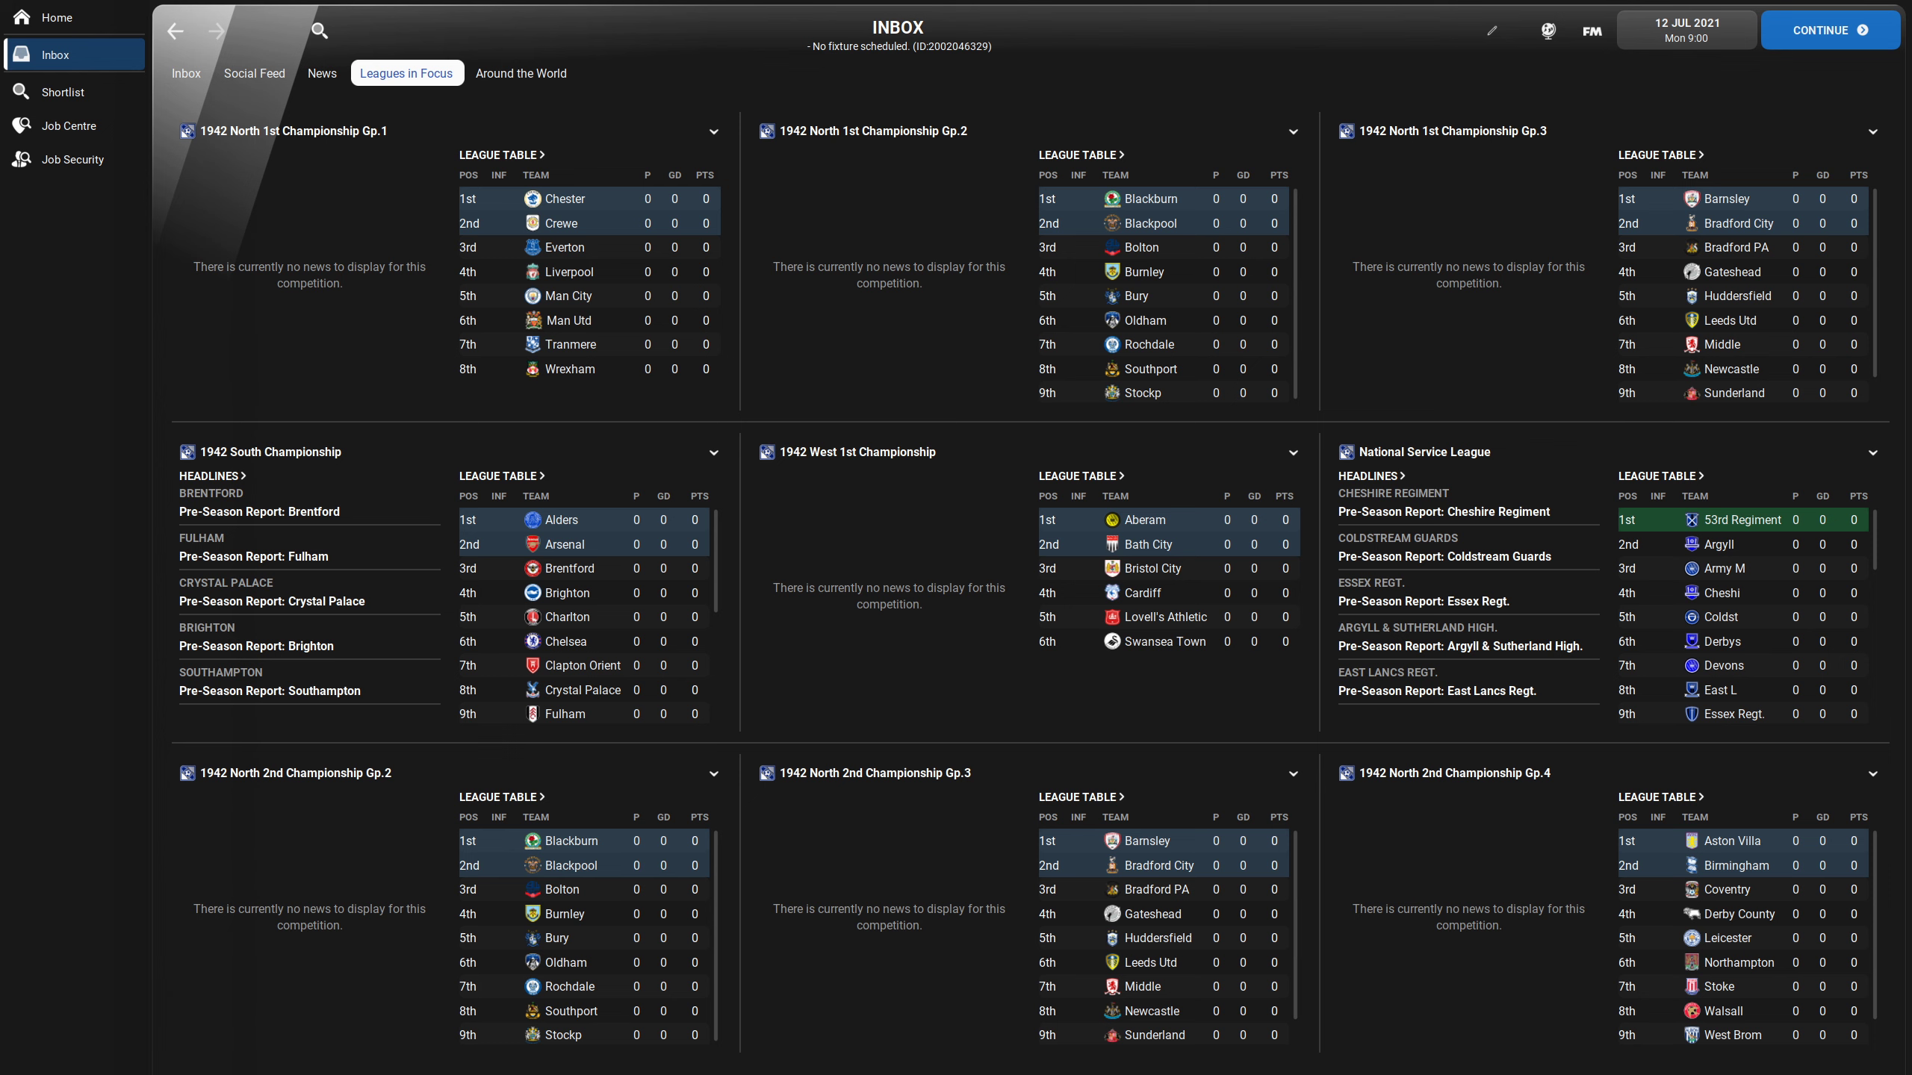
pyautogui.moveTo(563, 218)
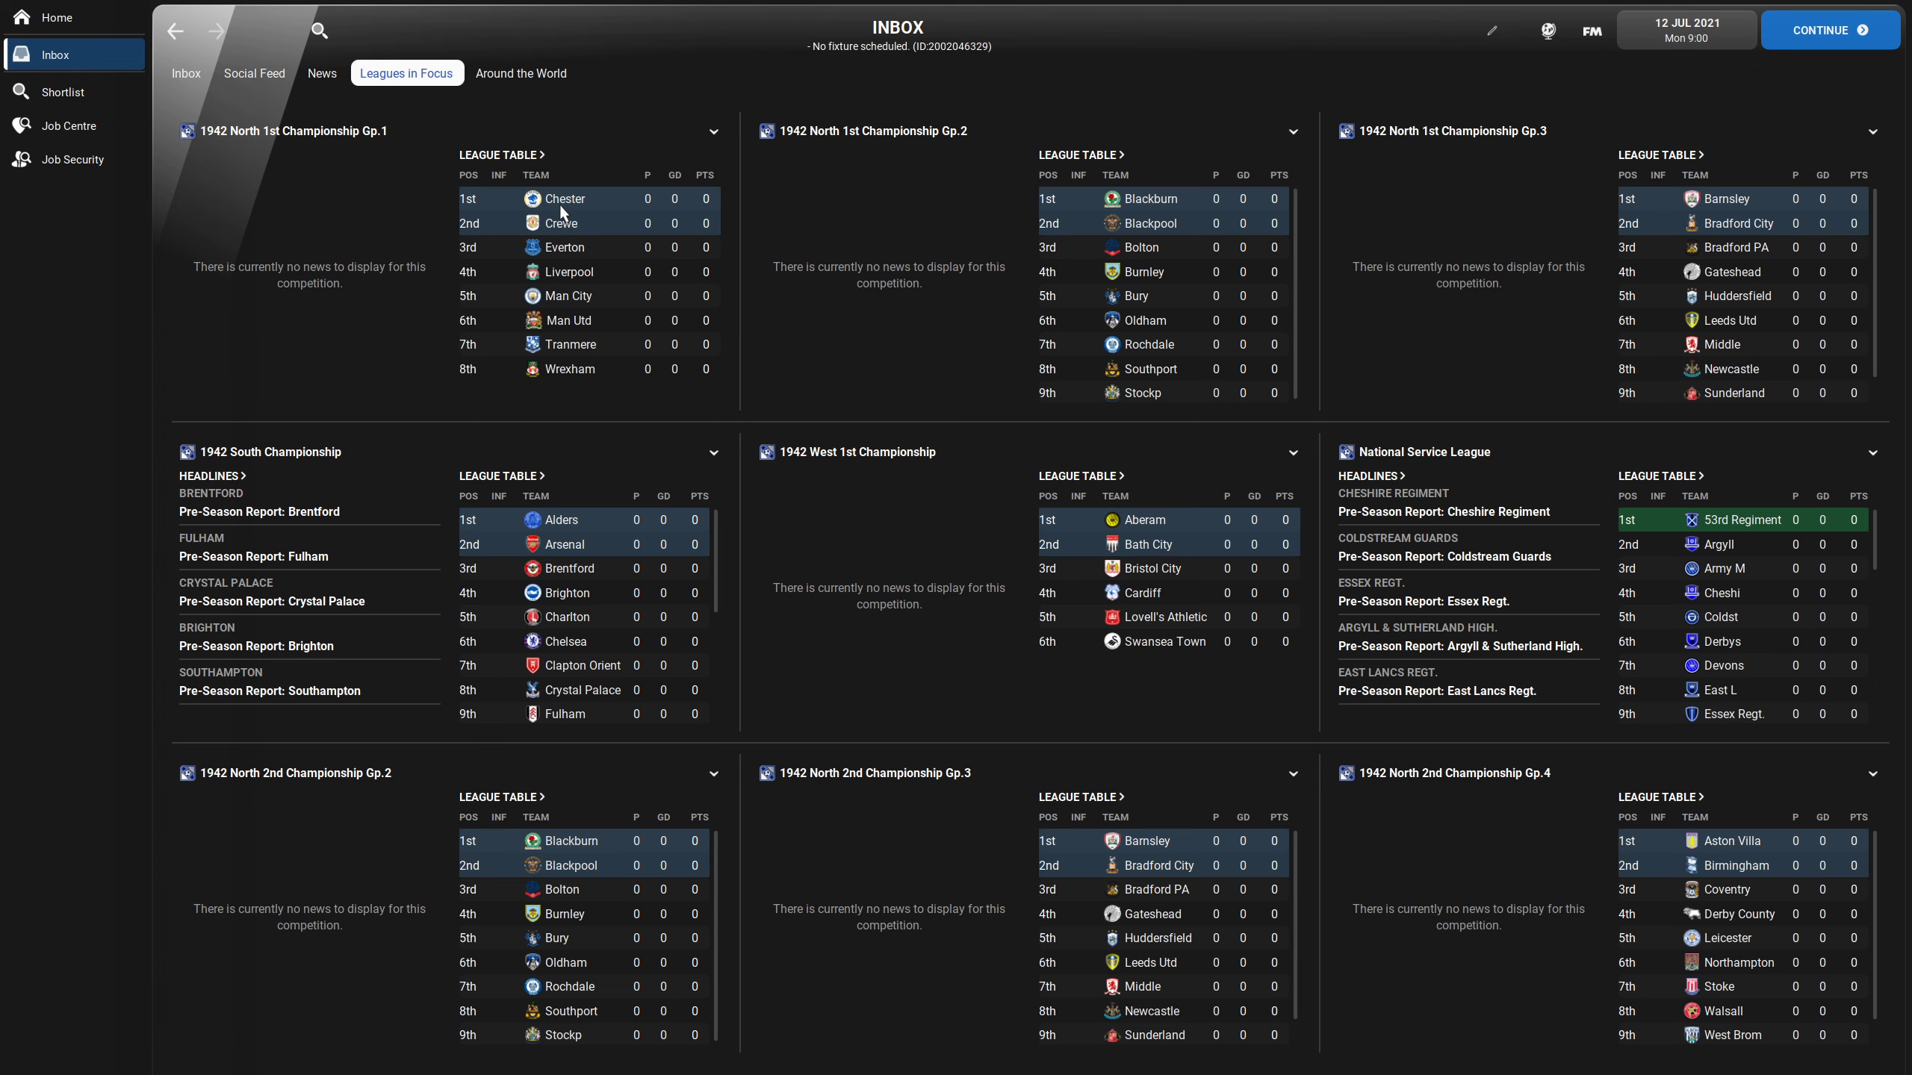
# - Go to Chester's club page from the Gp.1 table and bring up the squad list choices
pyautogui.click(564, 198)
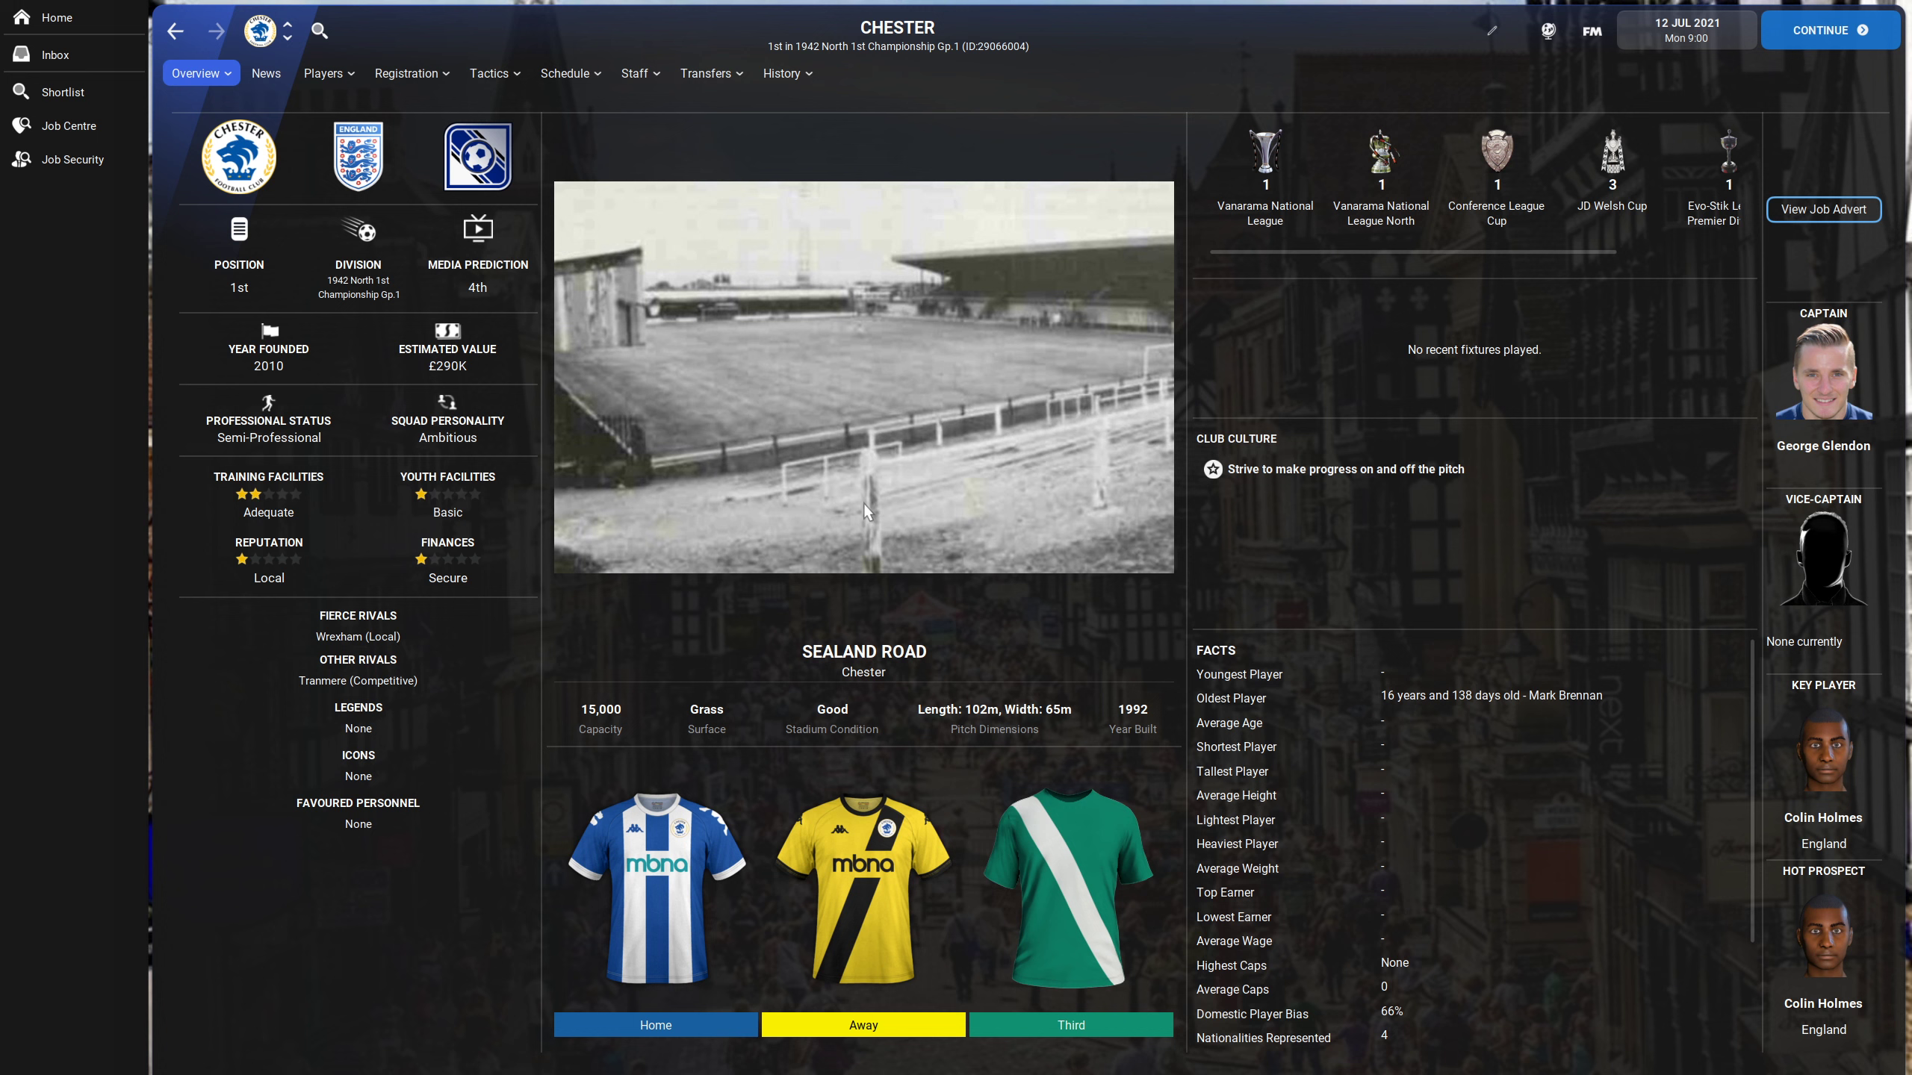
pyautogui.moveTo(1815, 297)
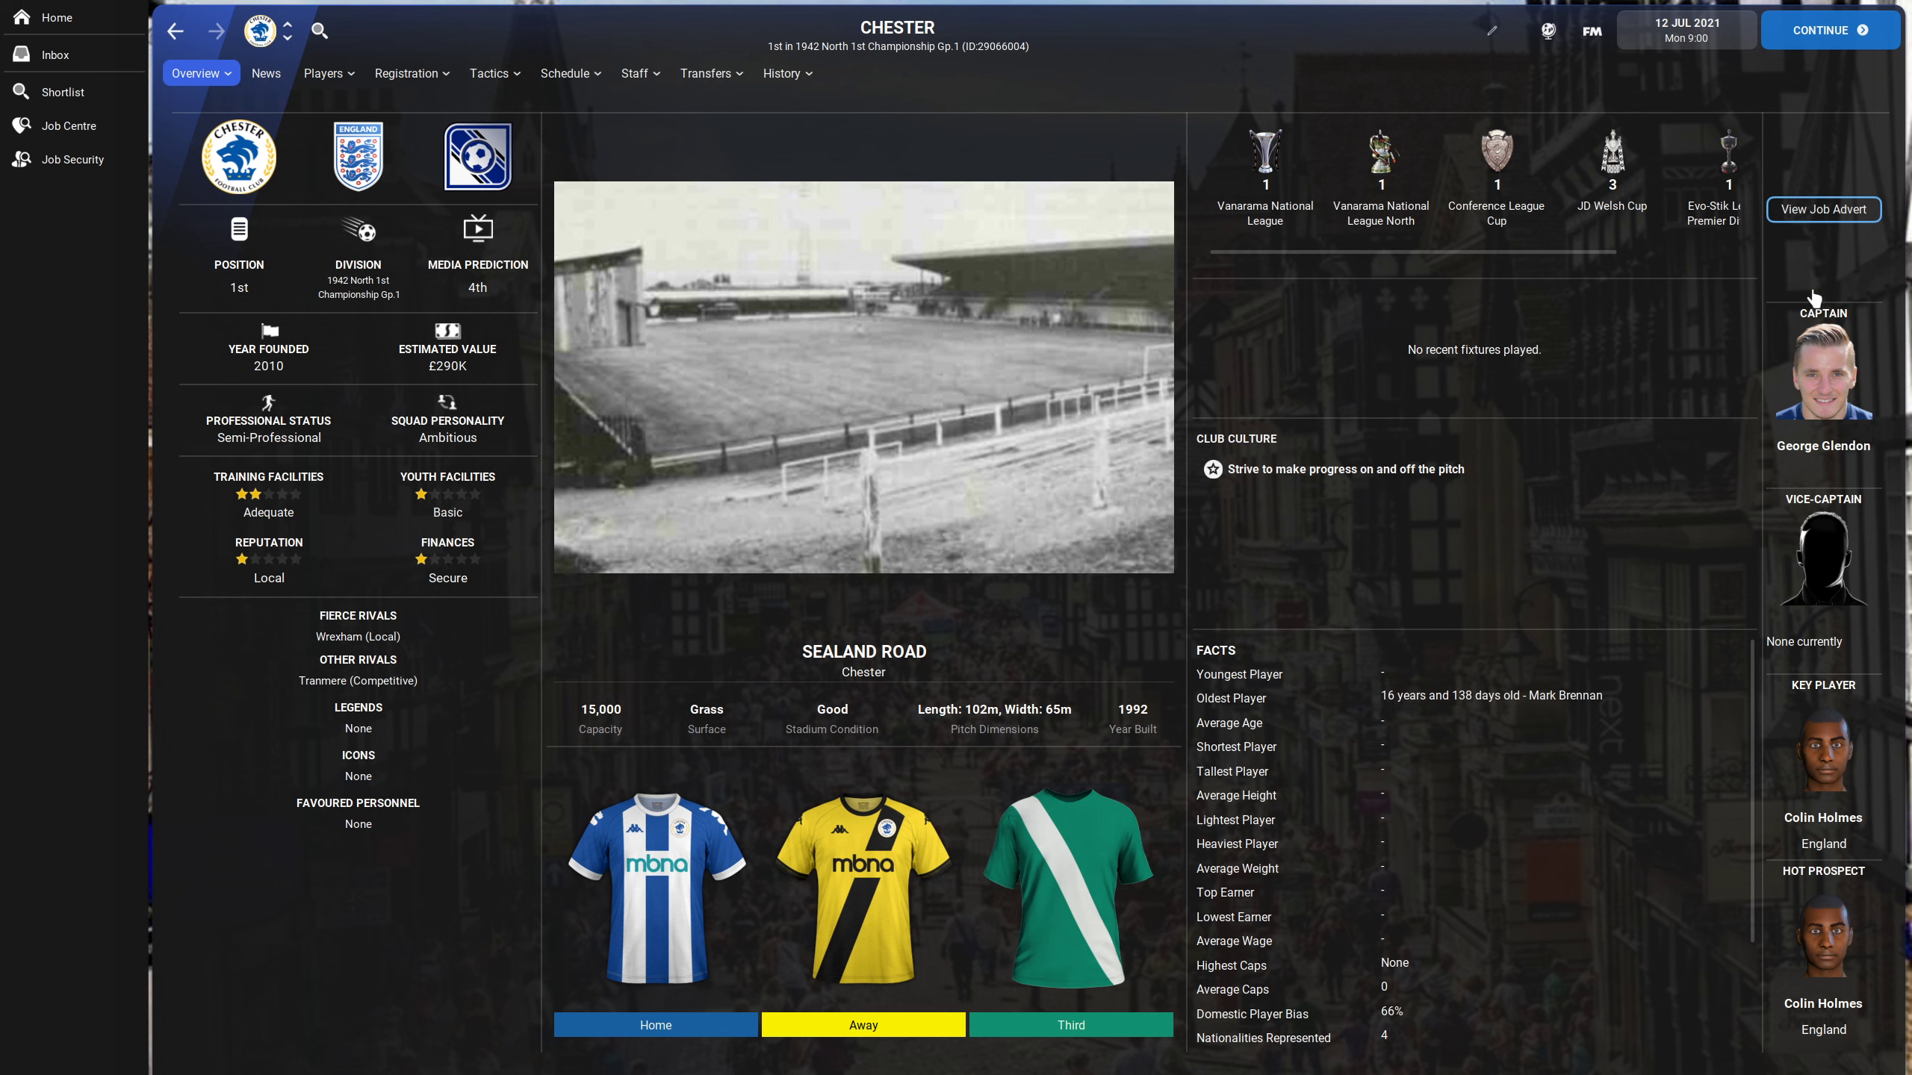
pyautogui.moveTo(1715, 400)
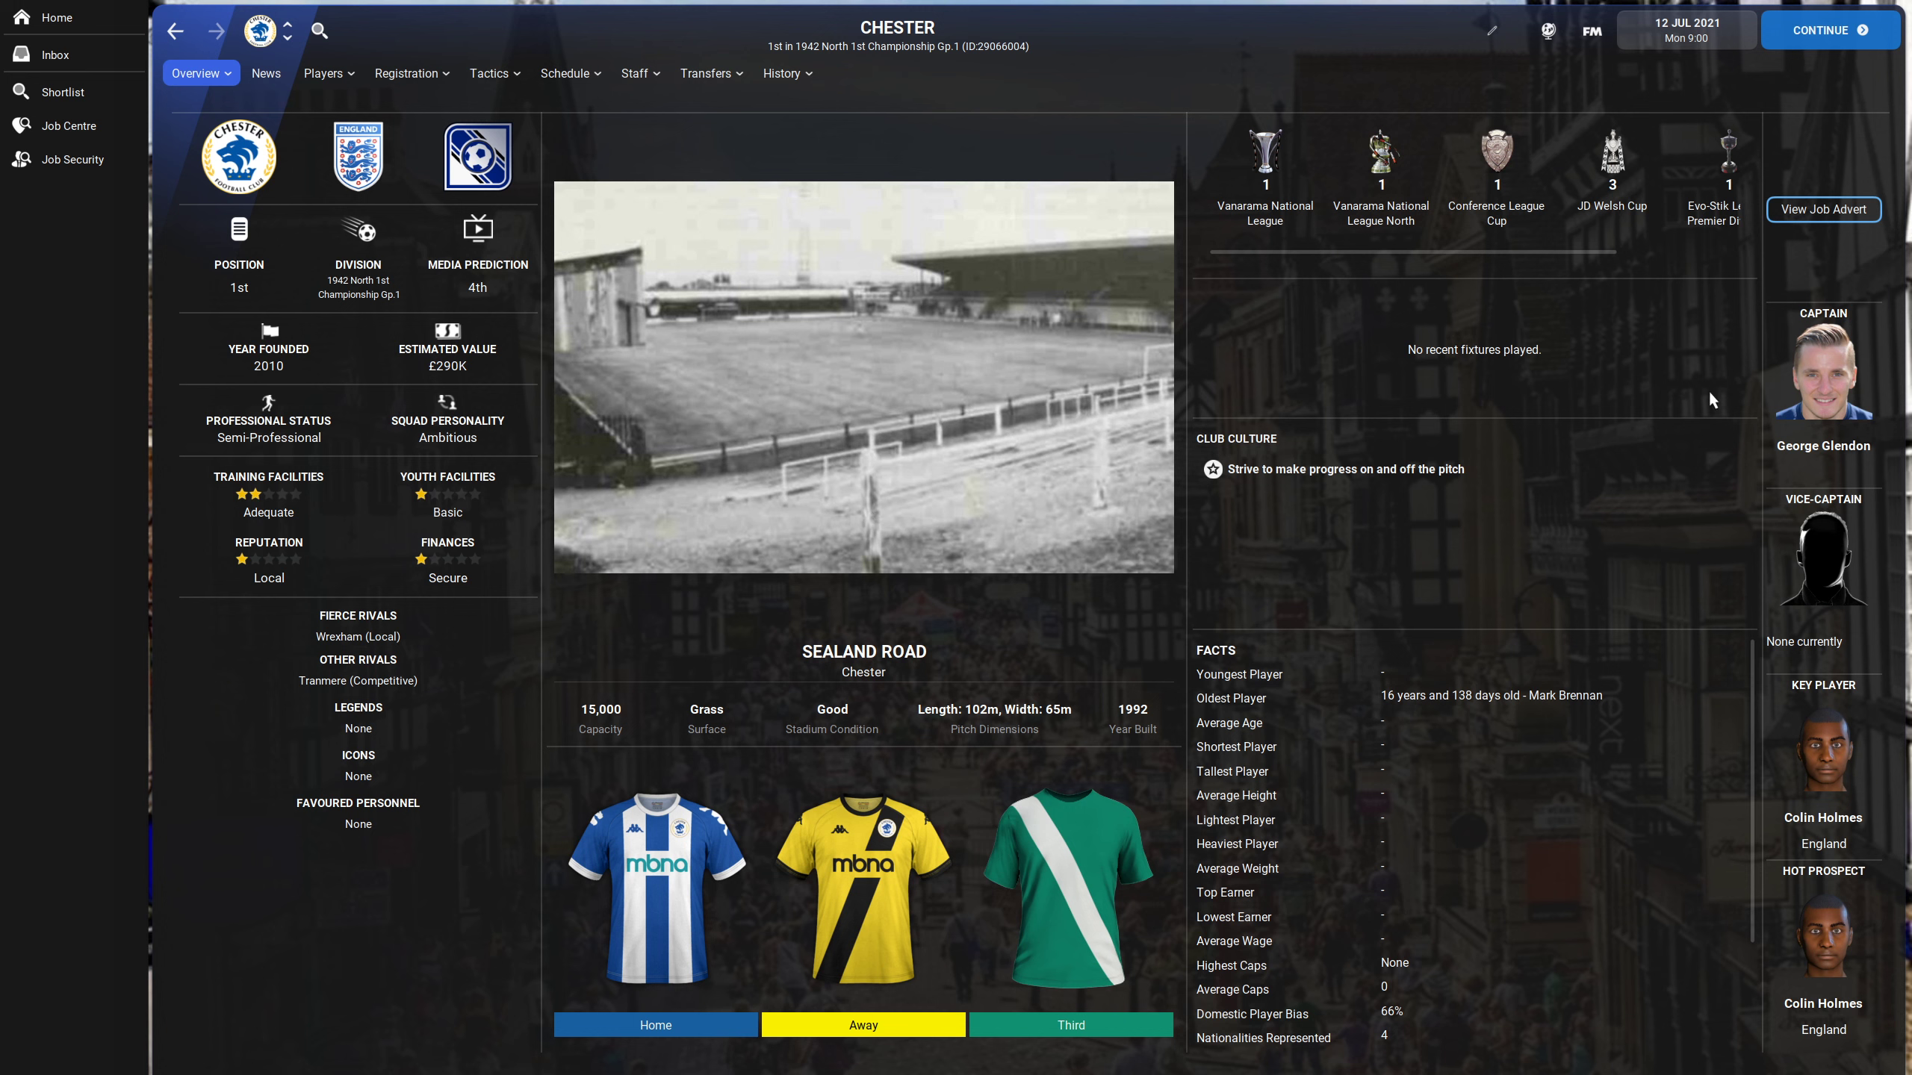
pyautogui.moveTo(1797, 373)
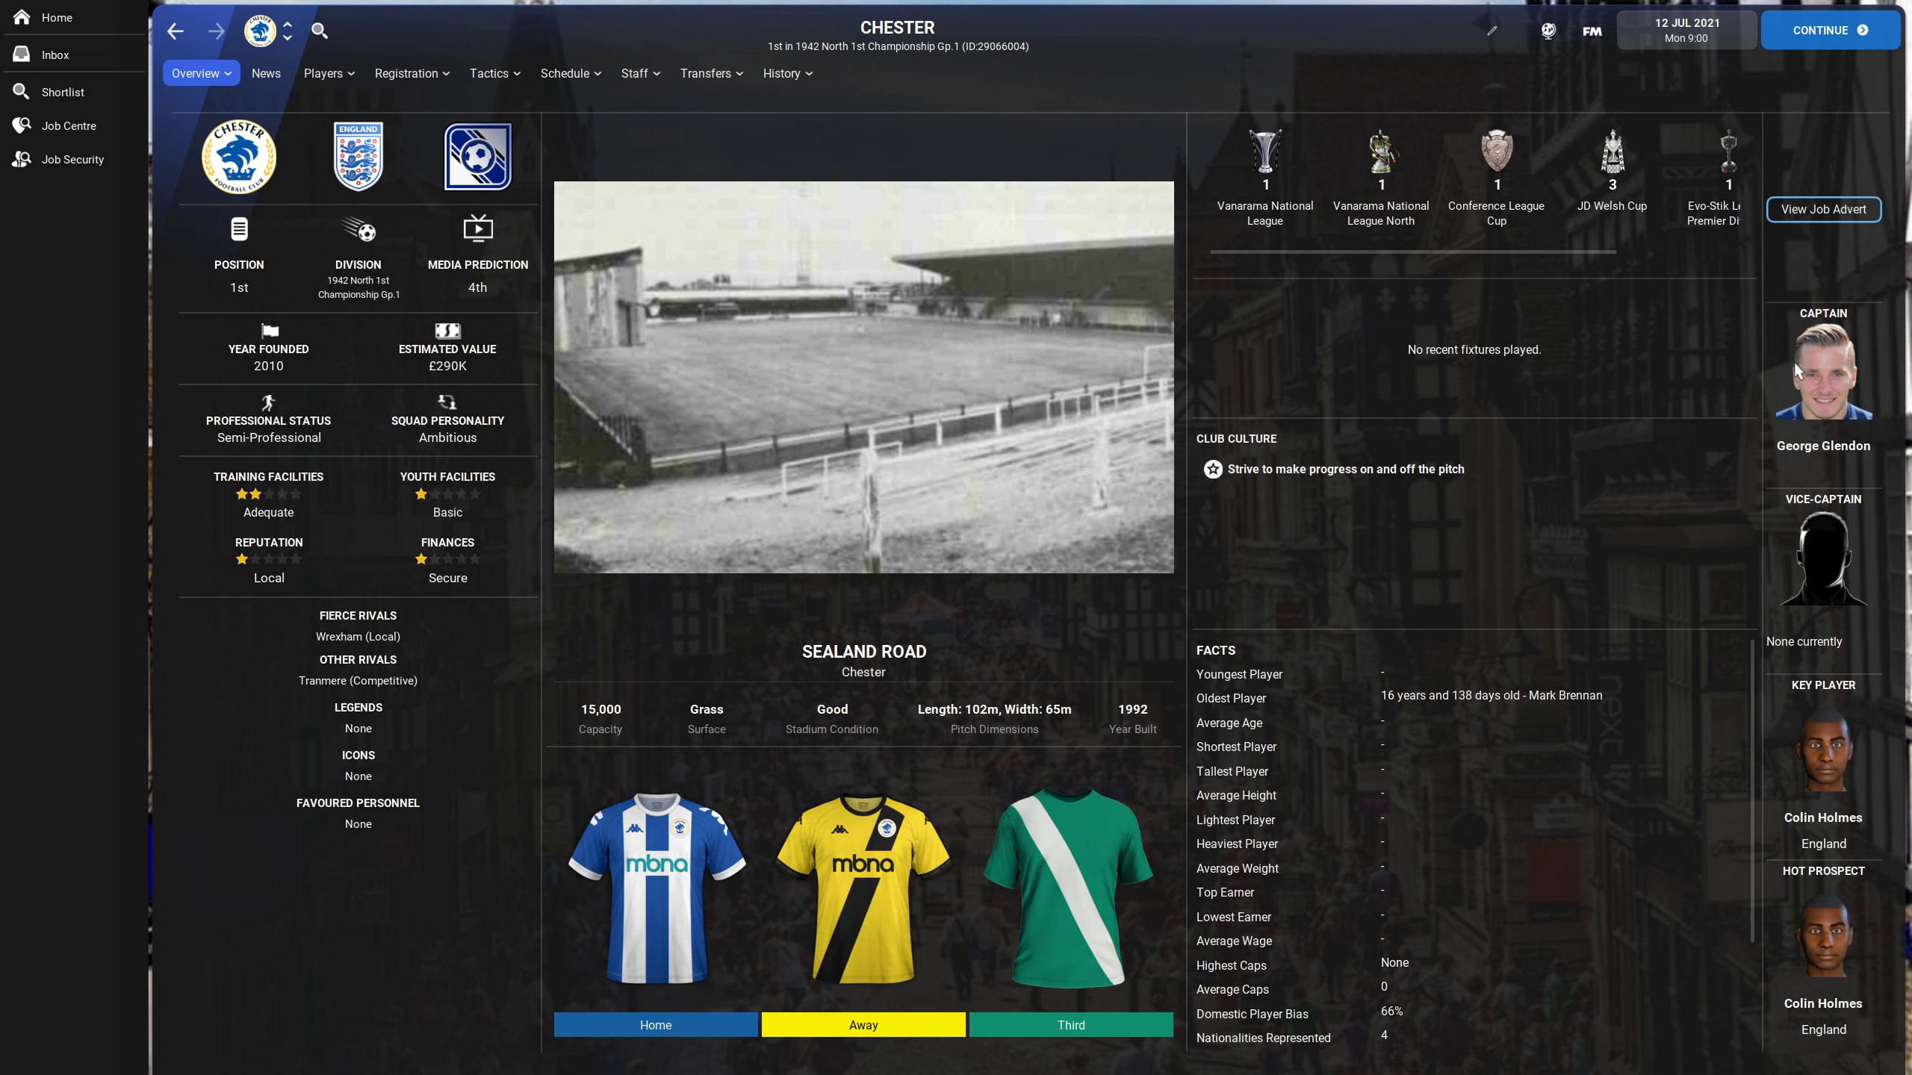
pyautogui.moveTo(639, 285)
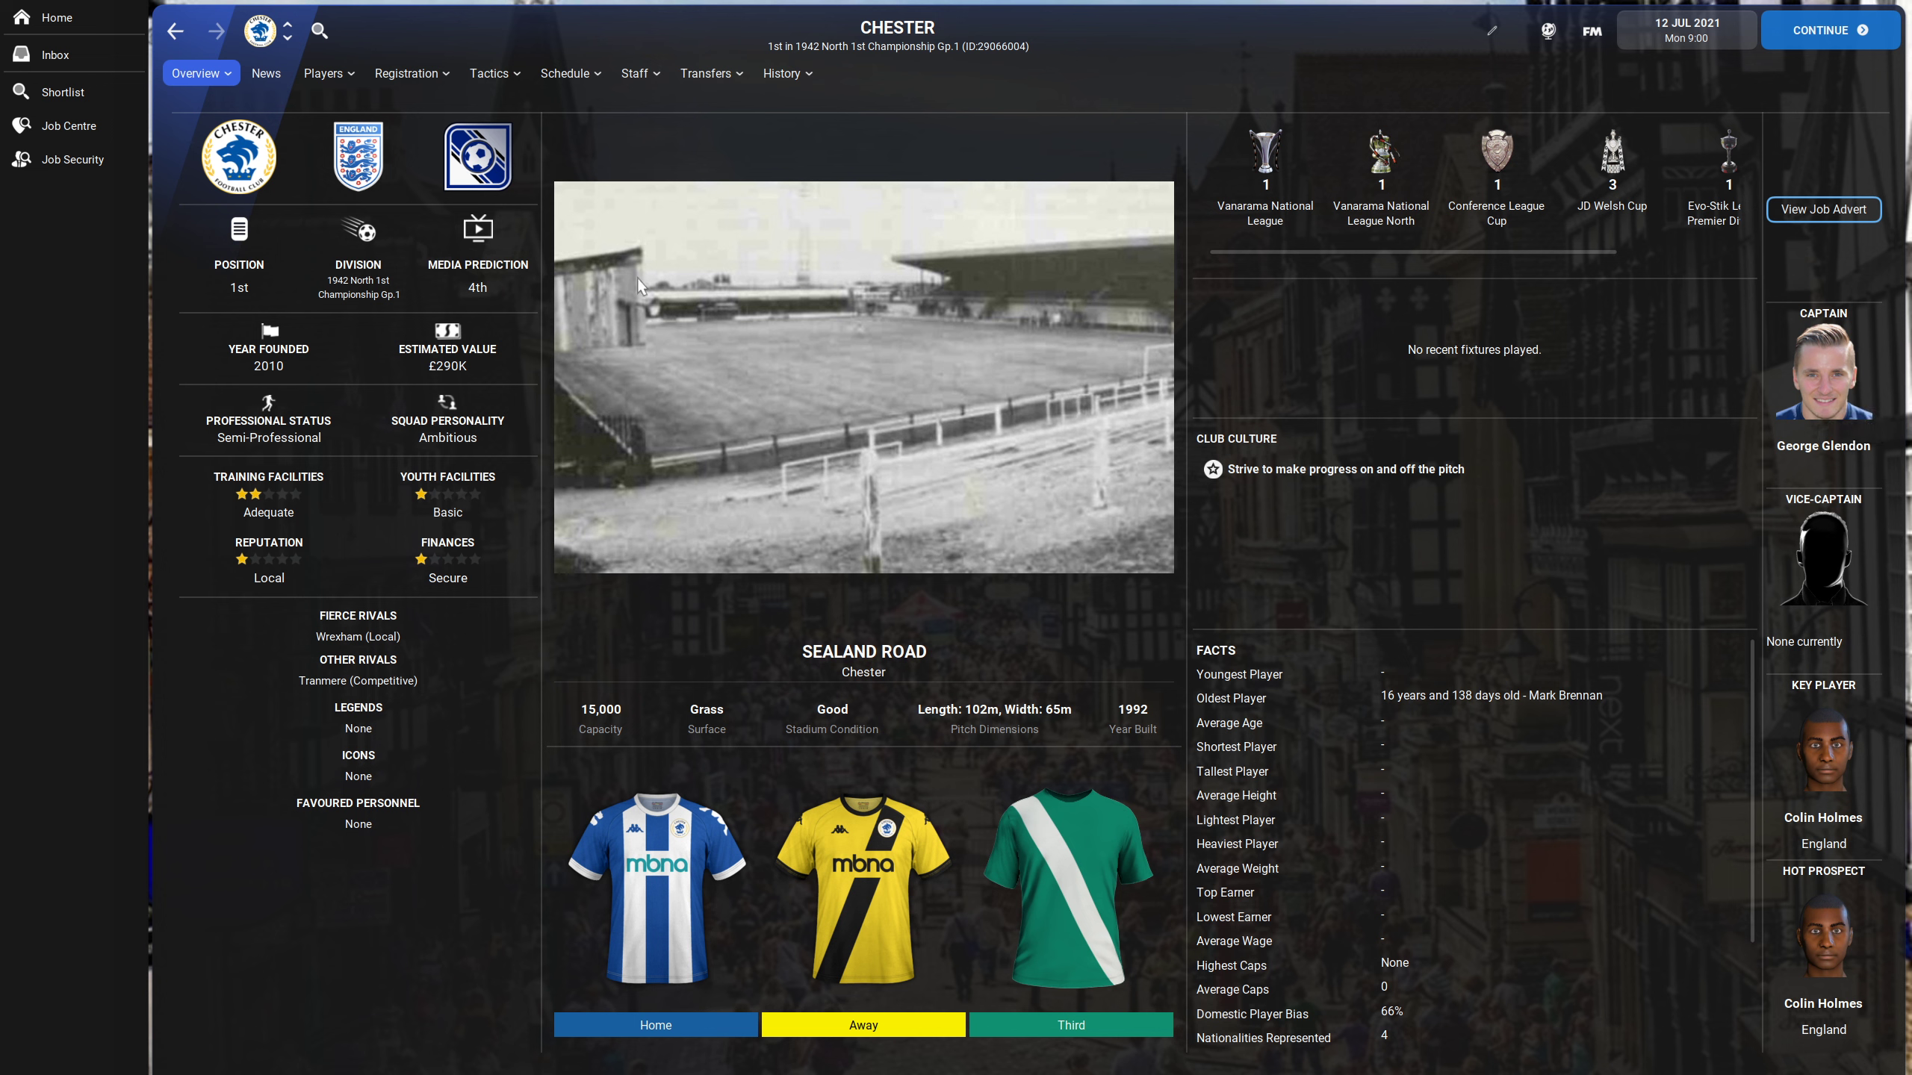
pyautogui.click(324, 74)
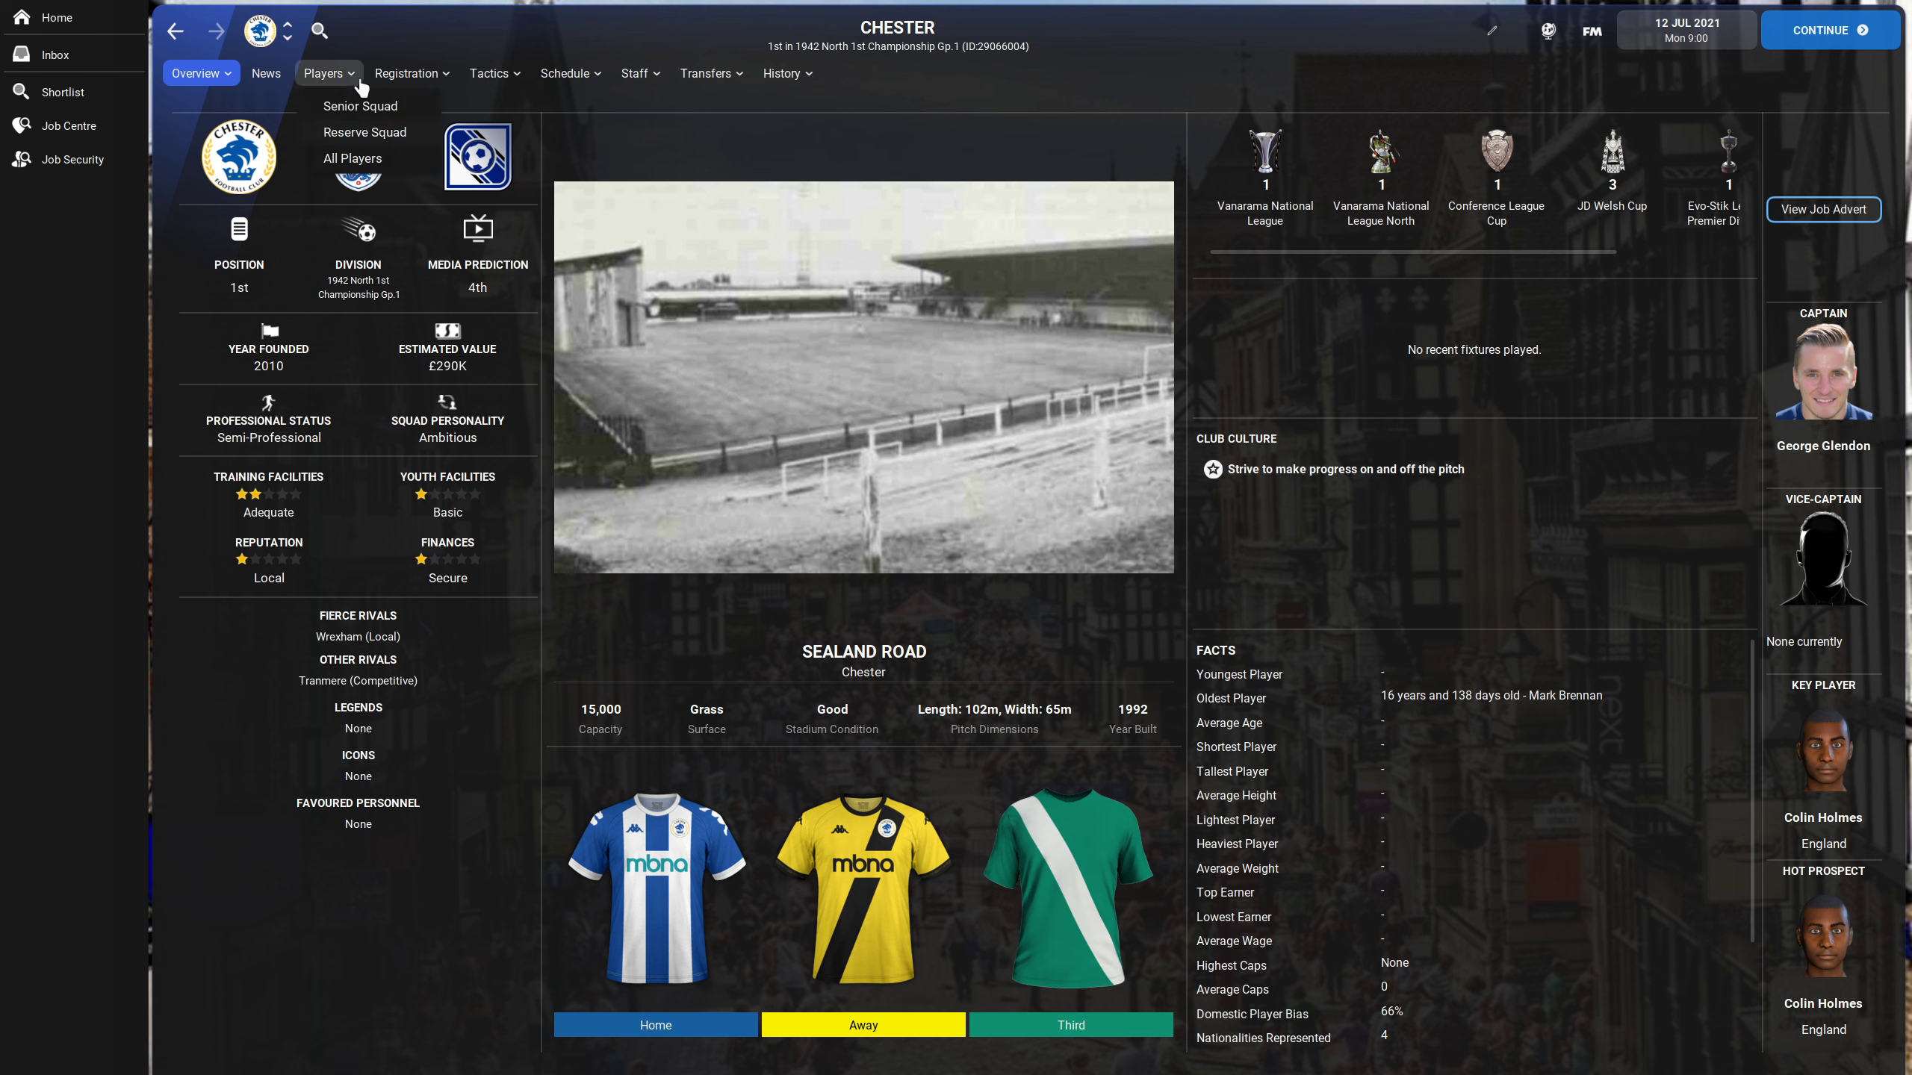
# - Show Chester's player list, then switch to Crewe Alexandra's squad
pyautogui.click(360, 106)
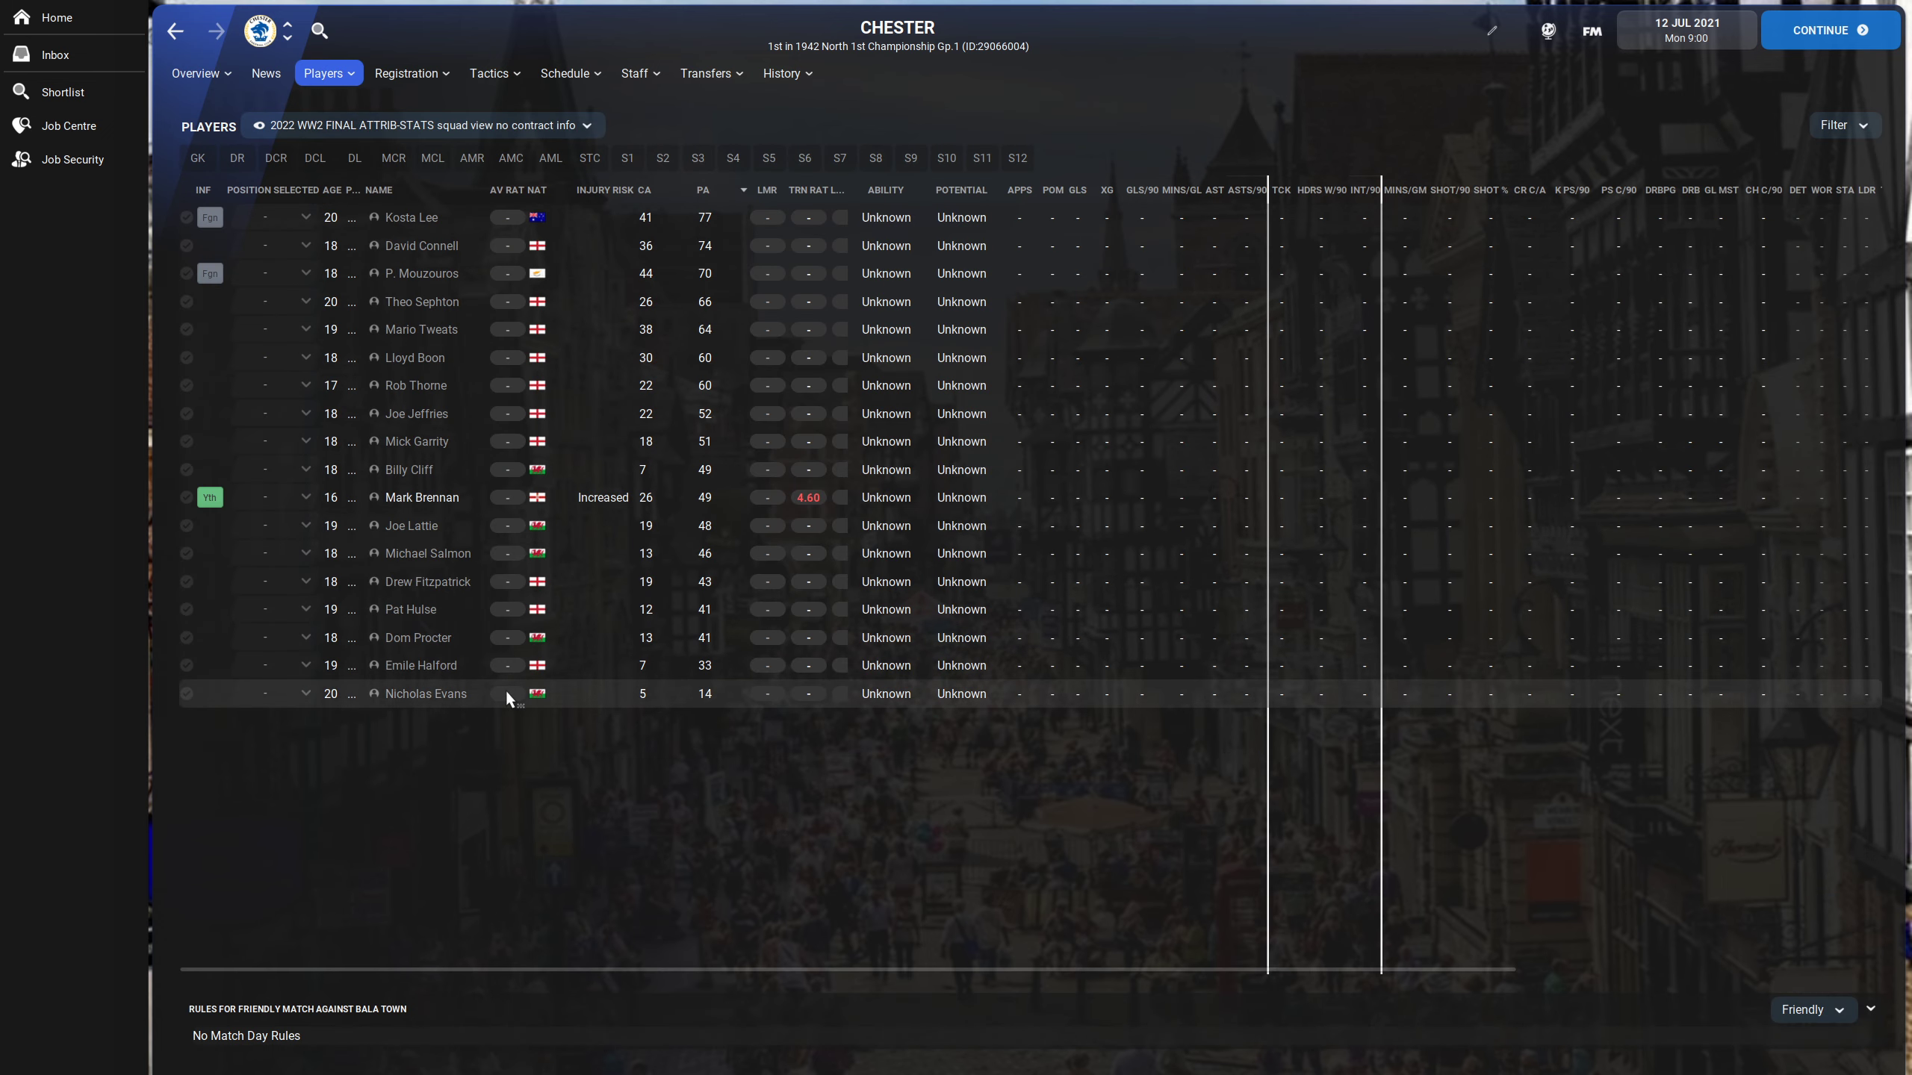
pyautogui.moveTo(542, 442)
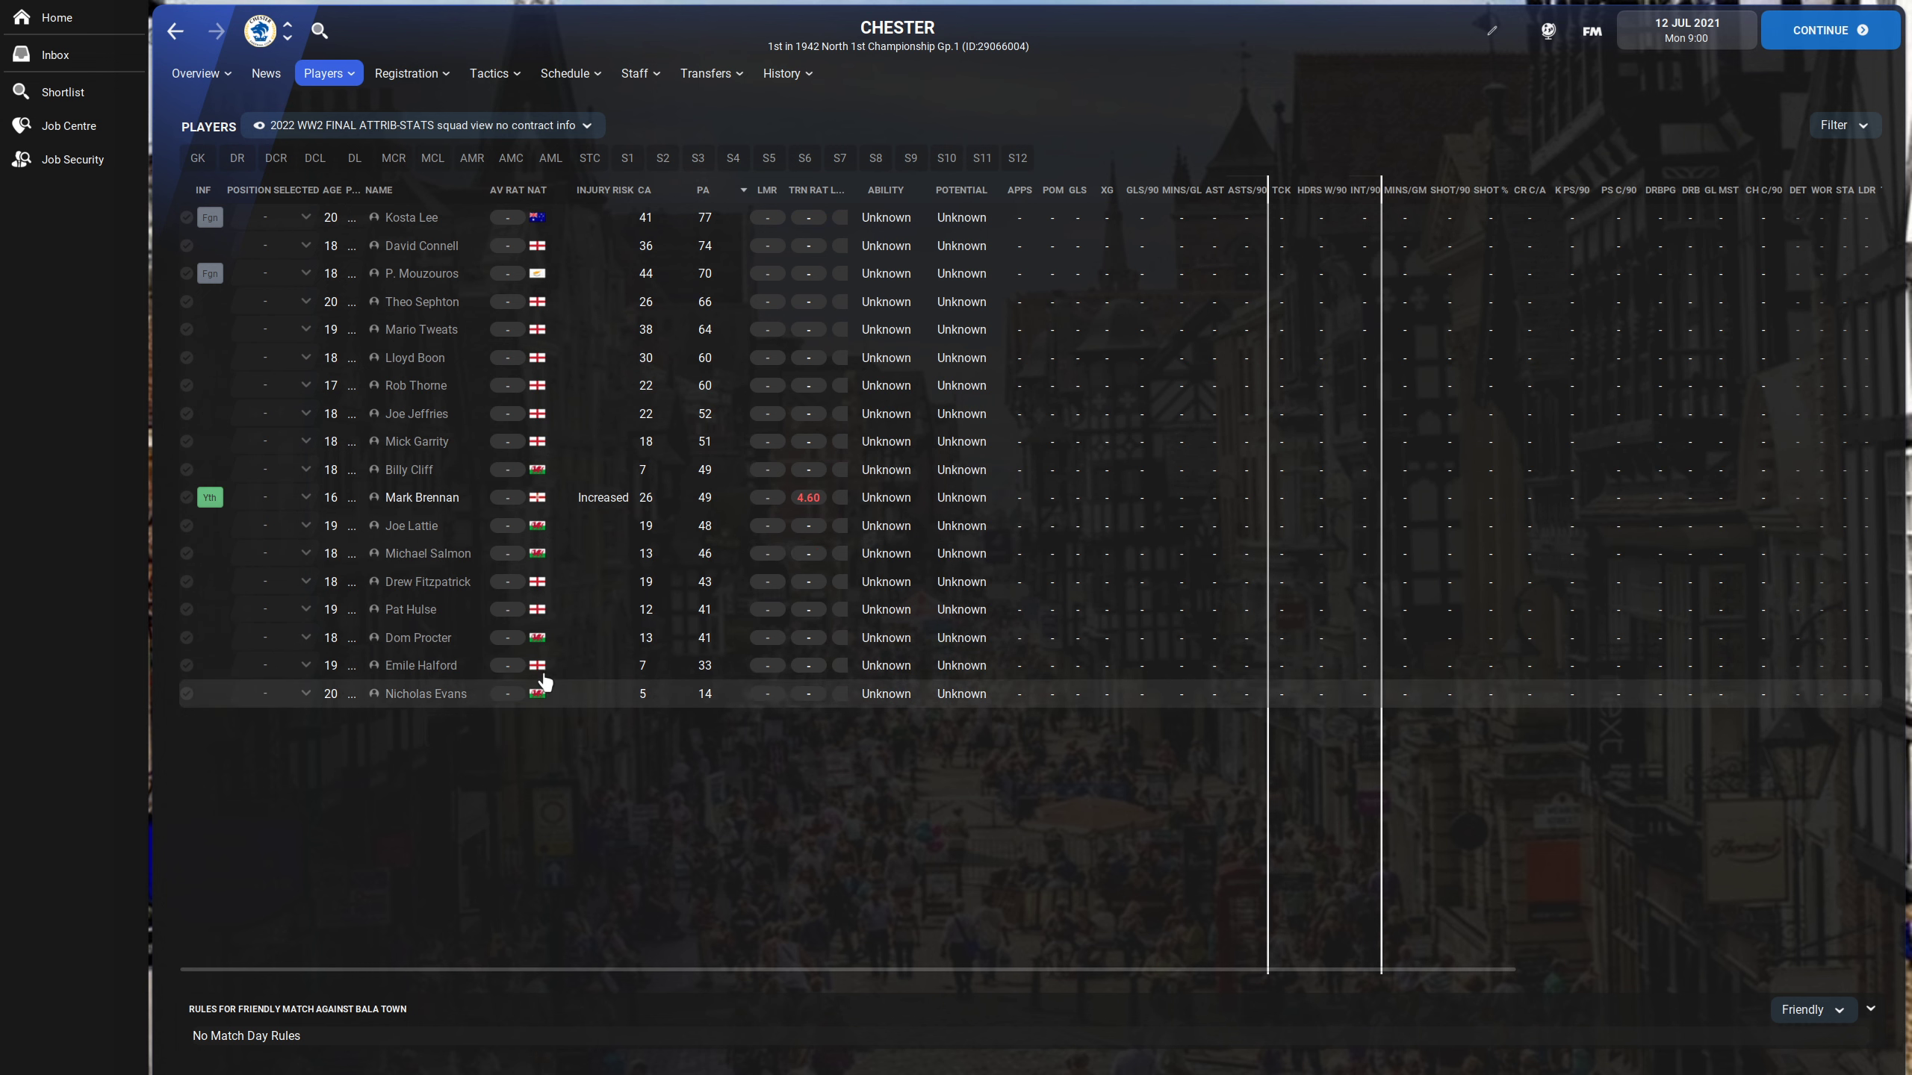
pyautogui.moveTo(463, 693)
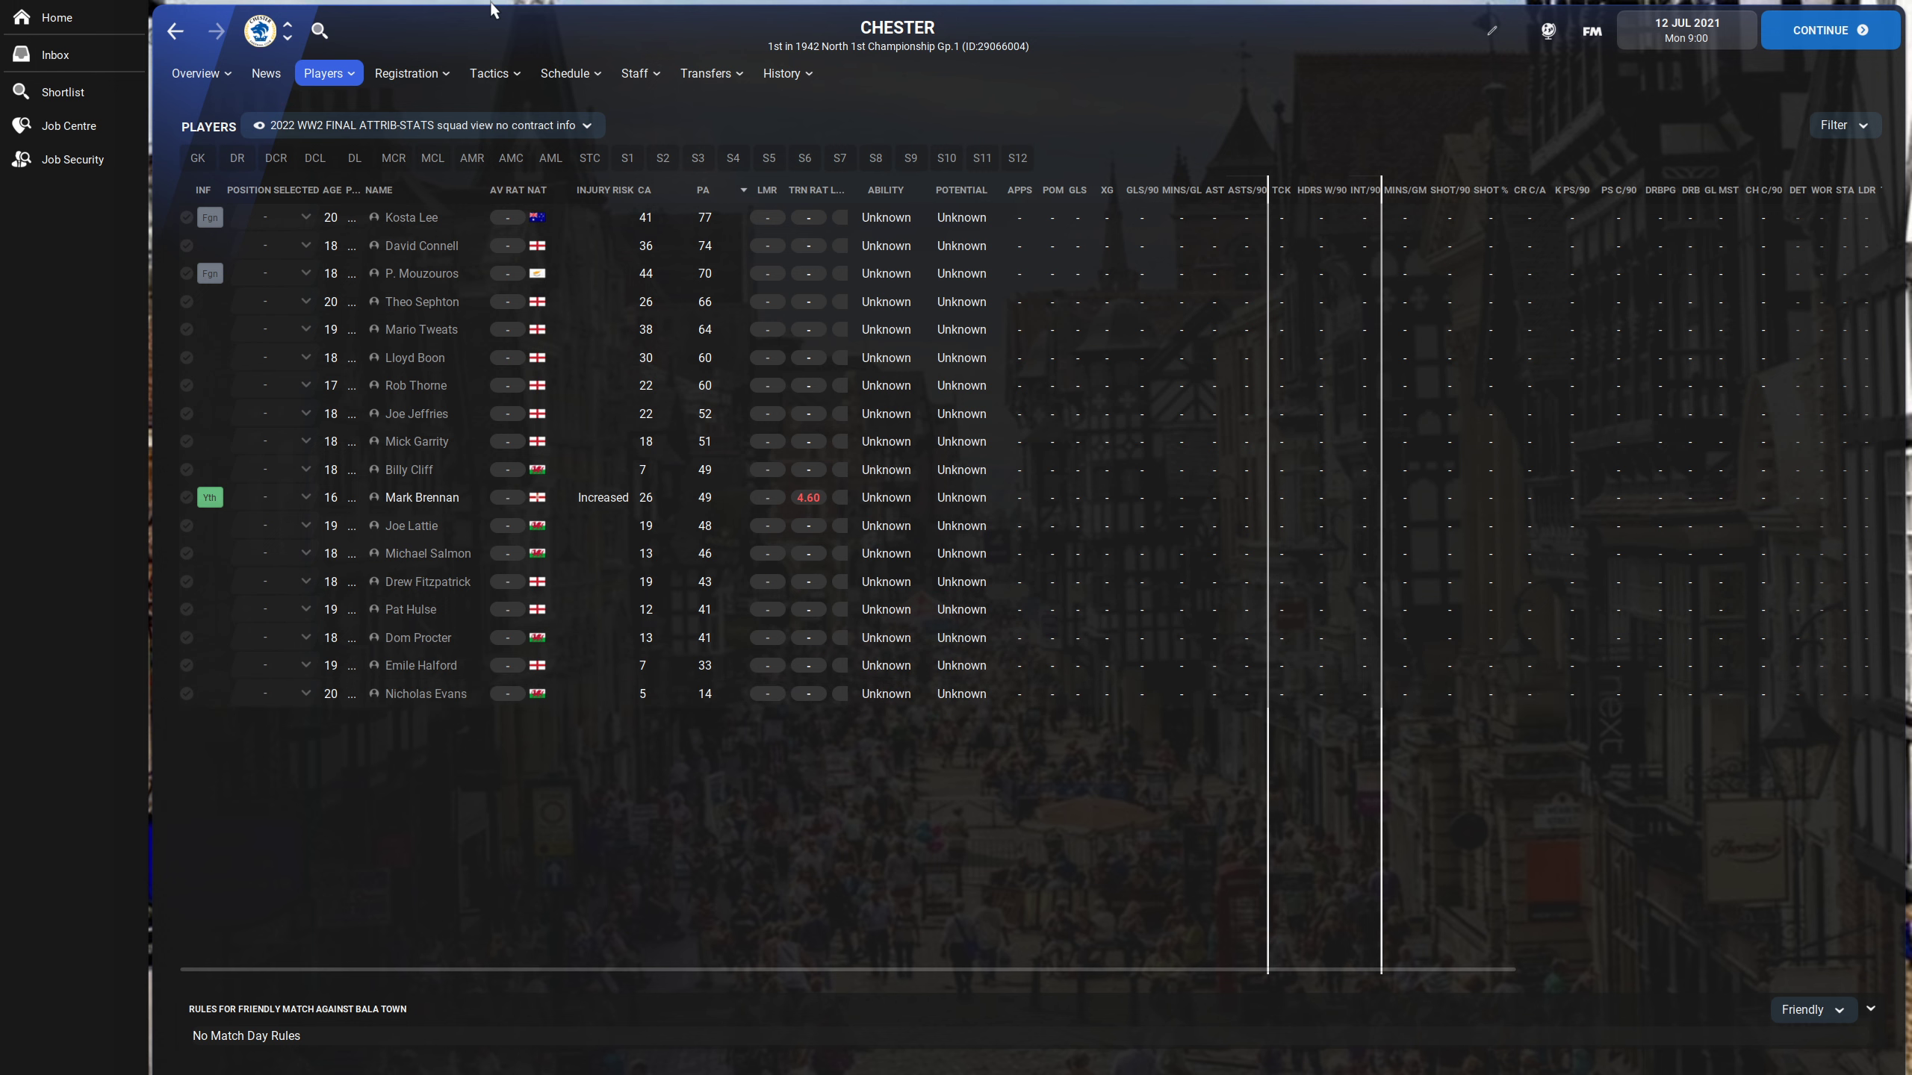
pyautogui.click(288, 34)
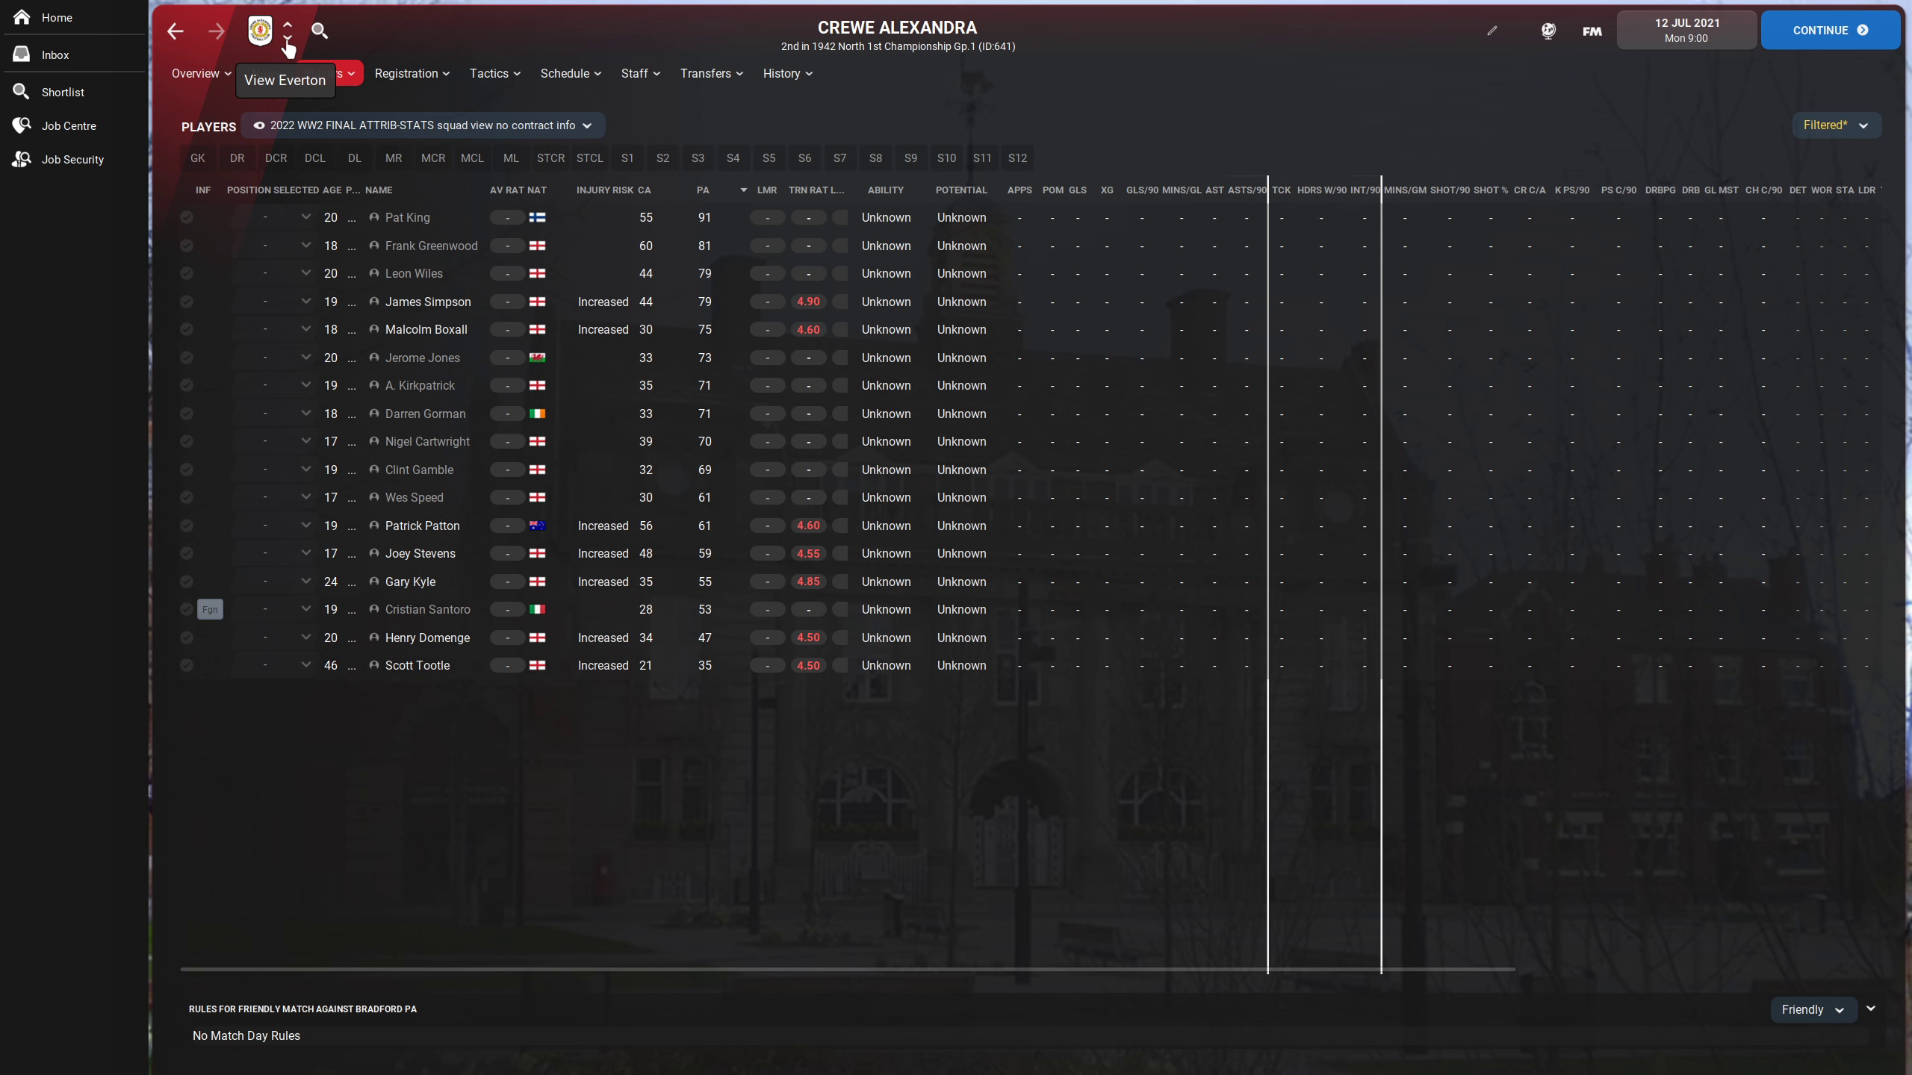
# - Cycle through Liverpool, Man City, Man United, Tranmere and the rest, looping back round to Crewe Alexandra's squad
pyautogui.click(286, 32)
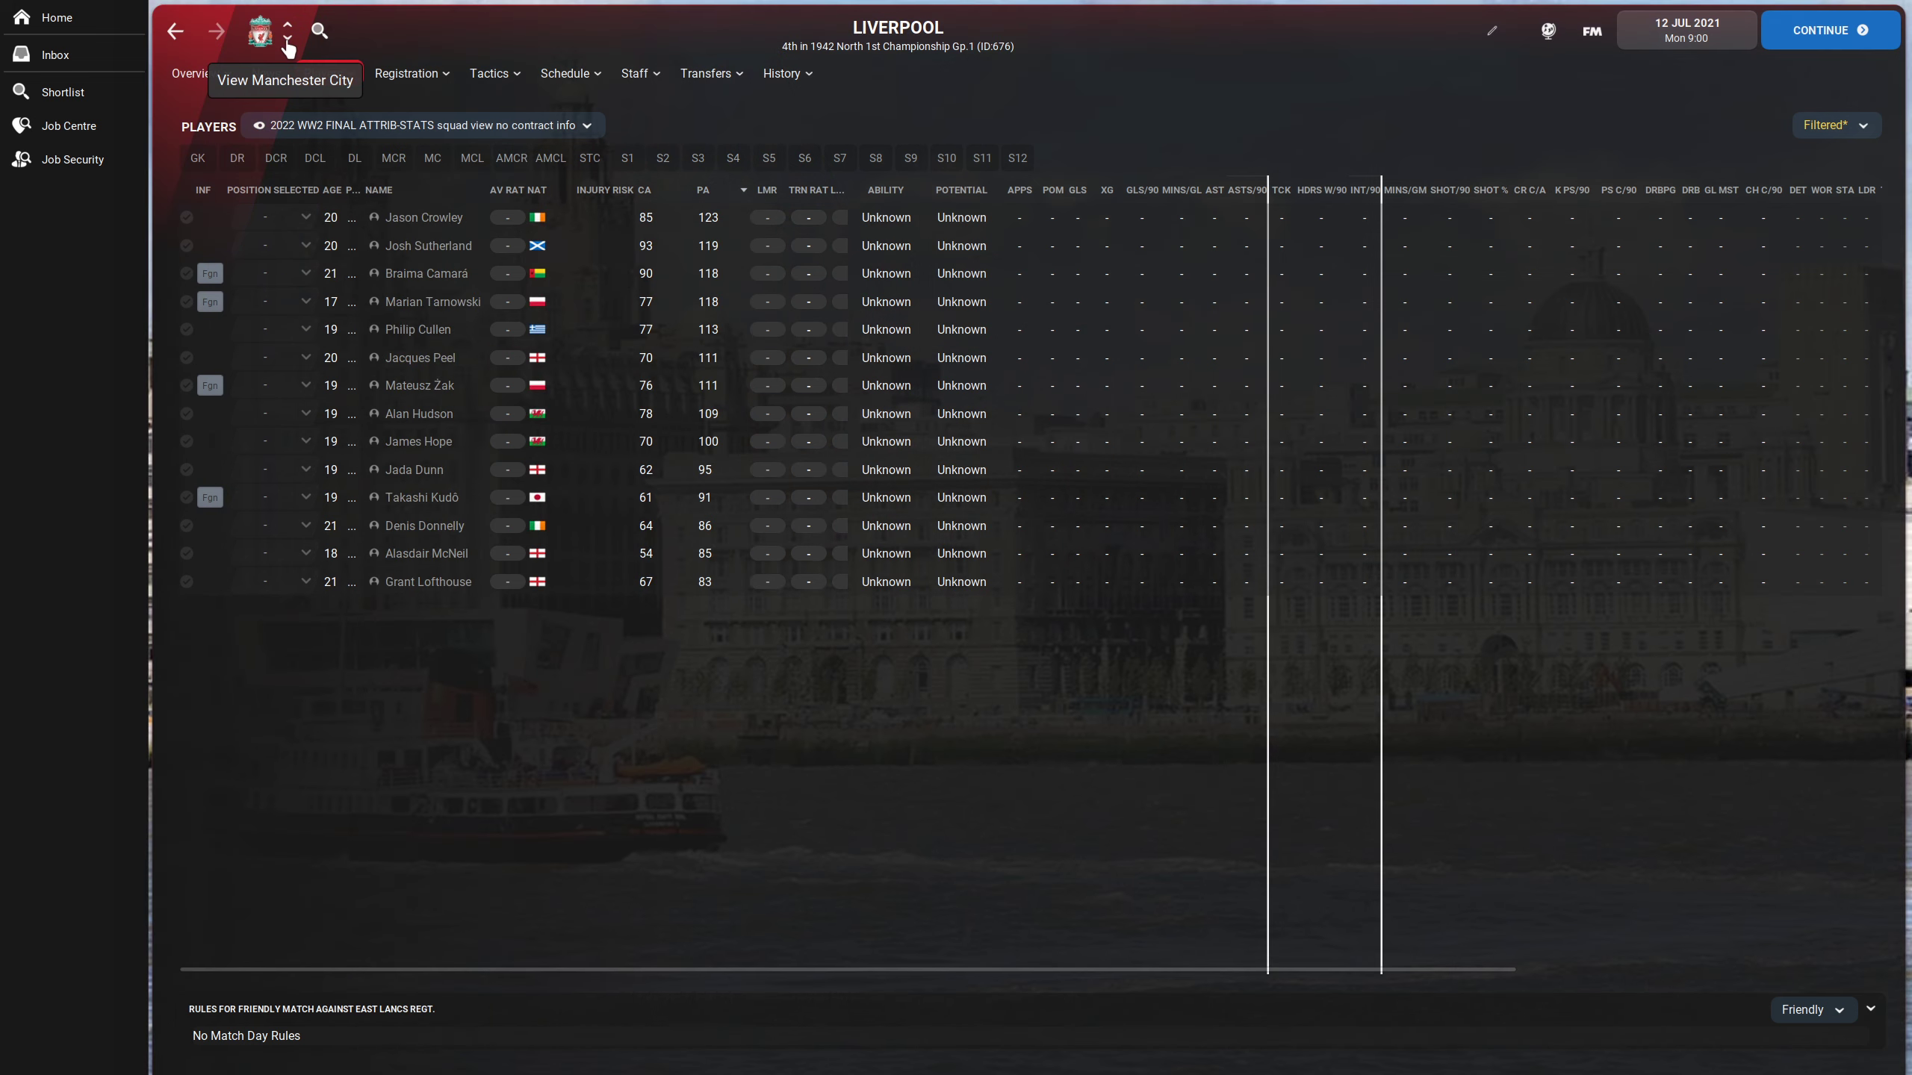
pyautogui.click(285, 23)
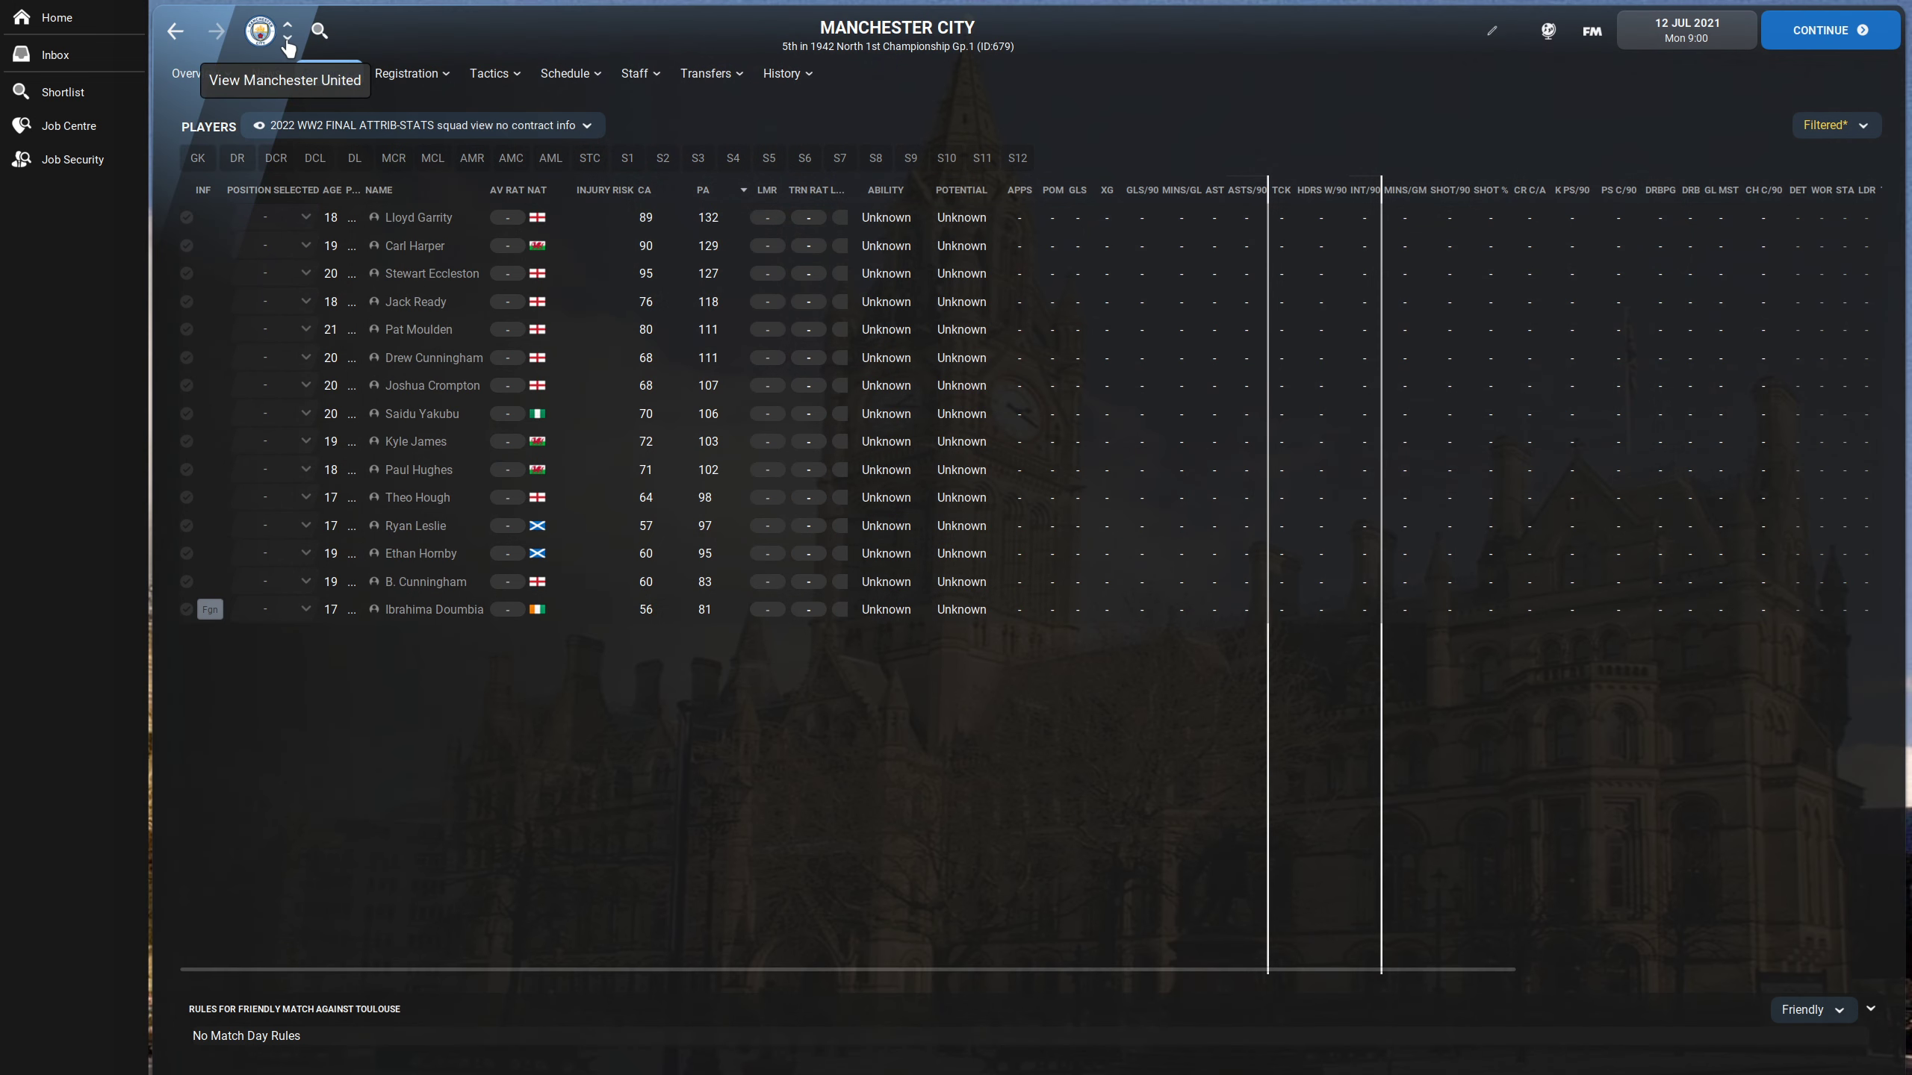
pyautogui.click(287, 27)
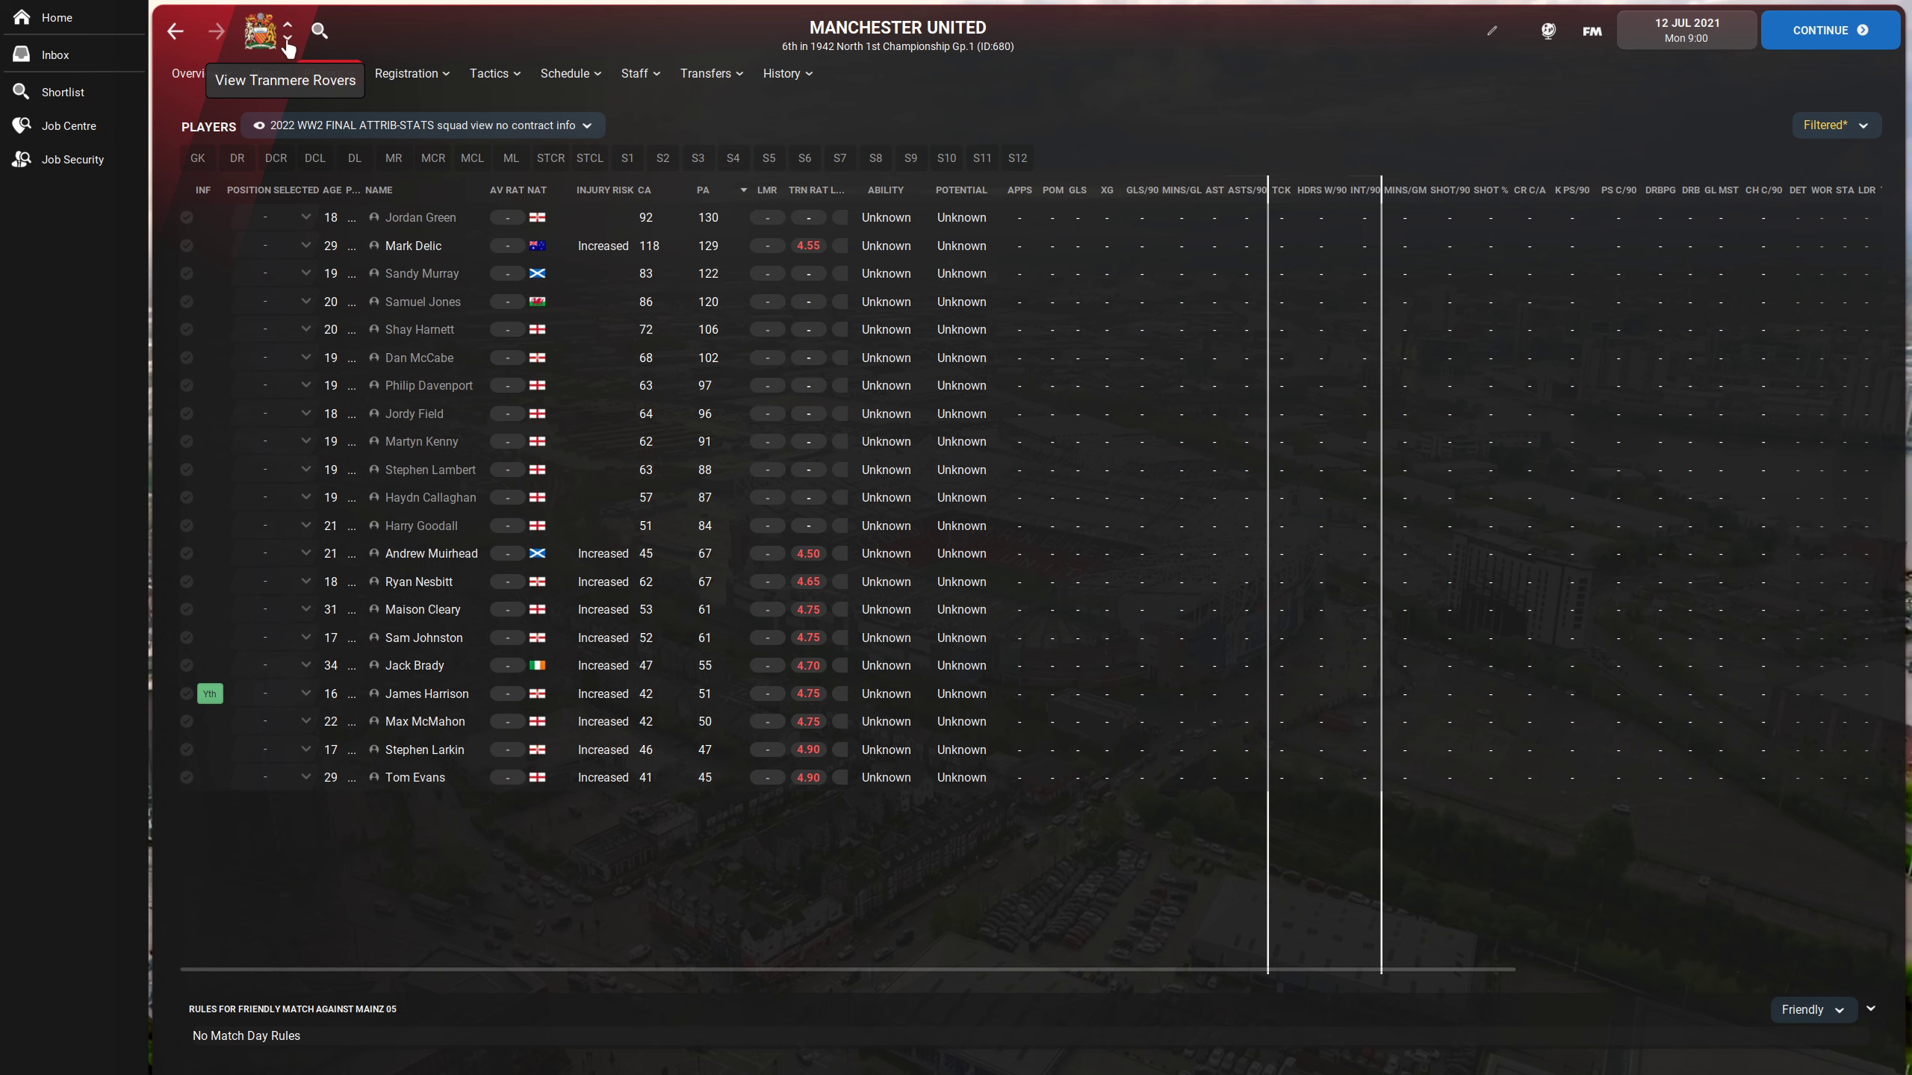
pyautogui.click(289, 34)
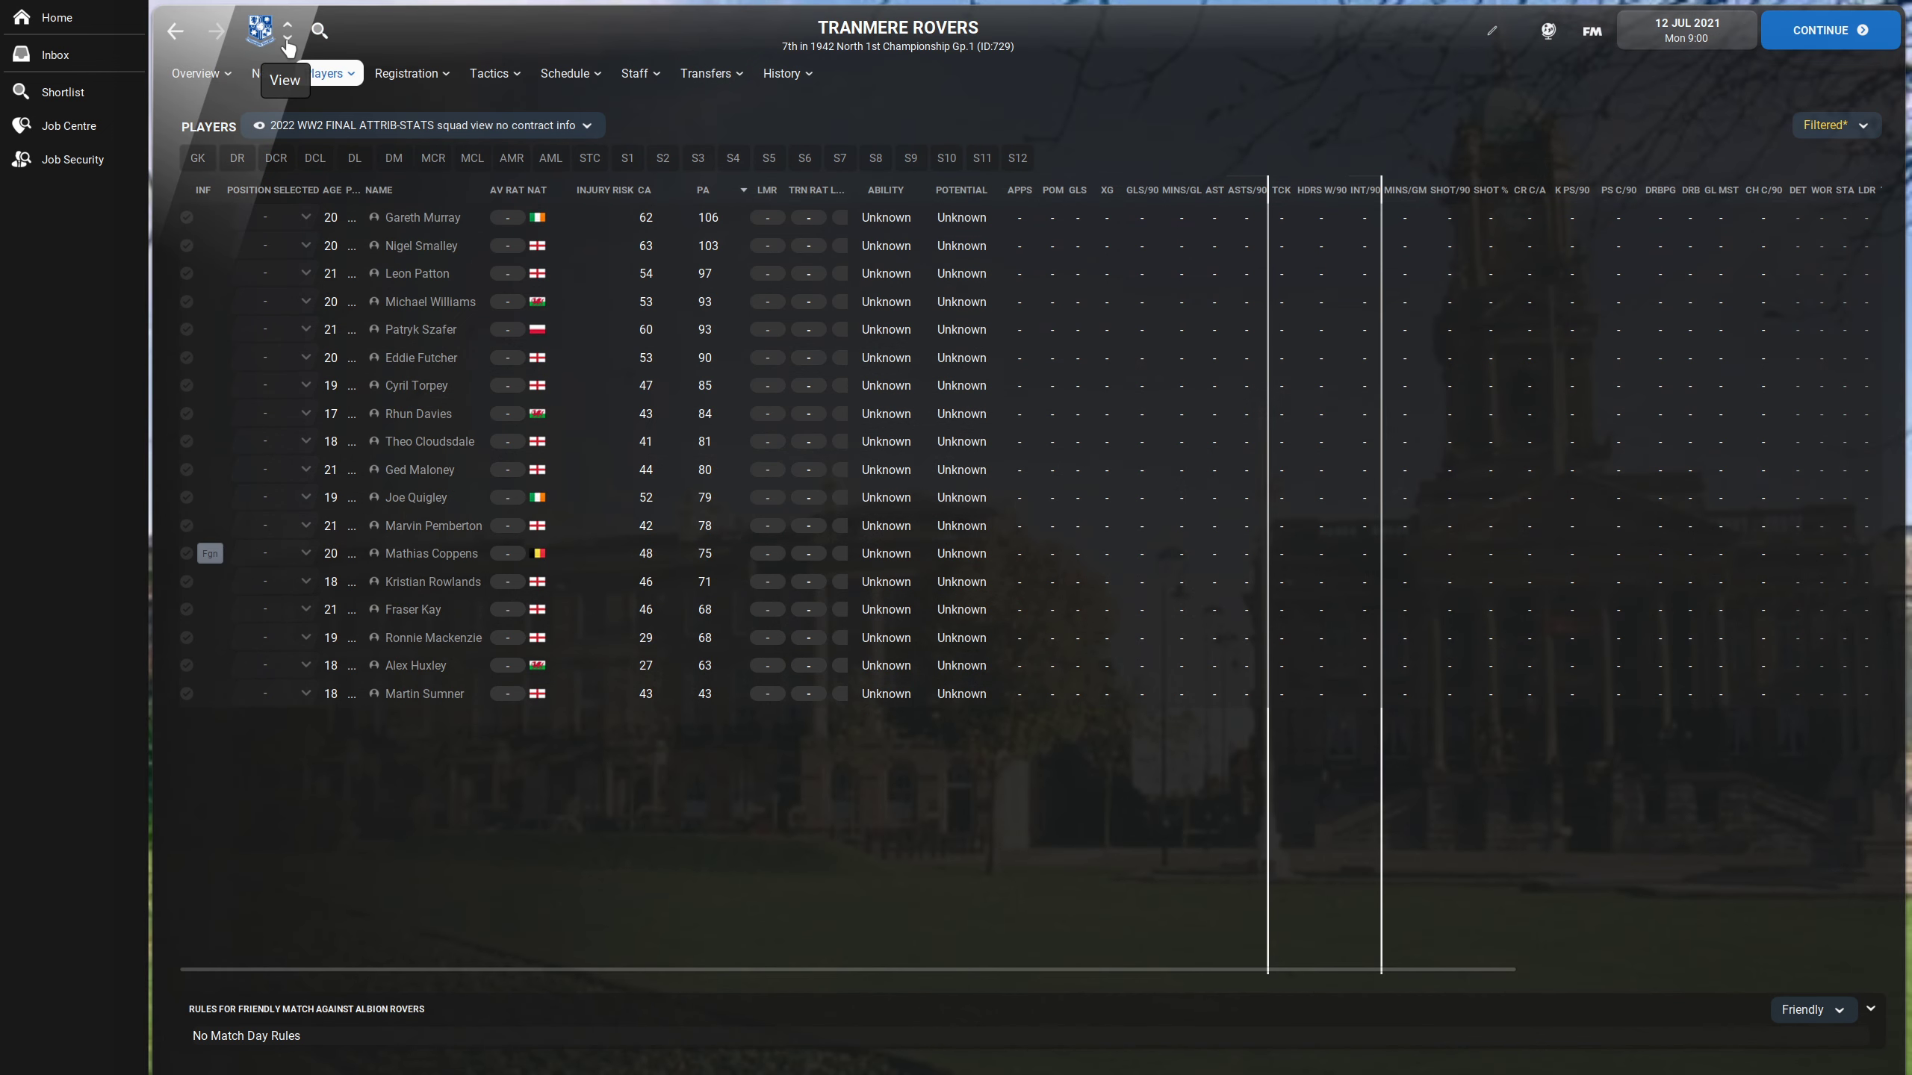
pyautogui.click(288, 36)
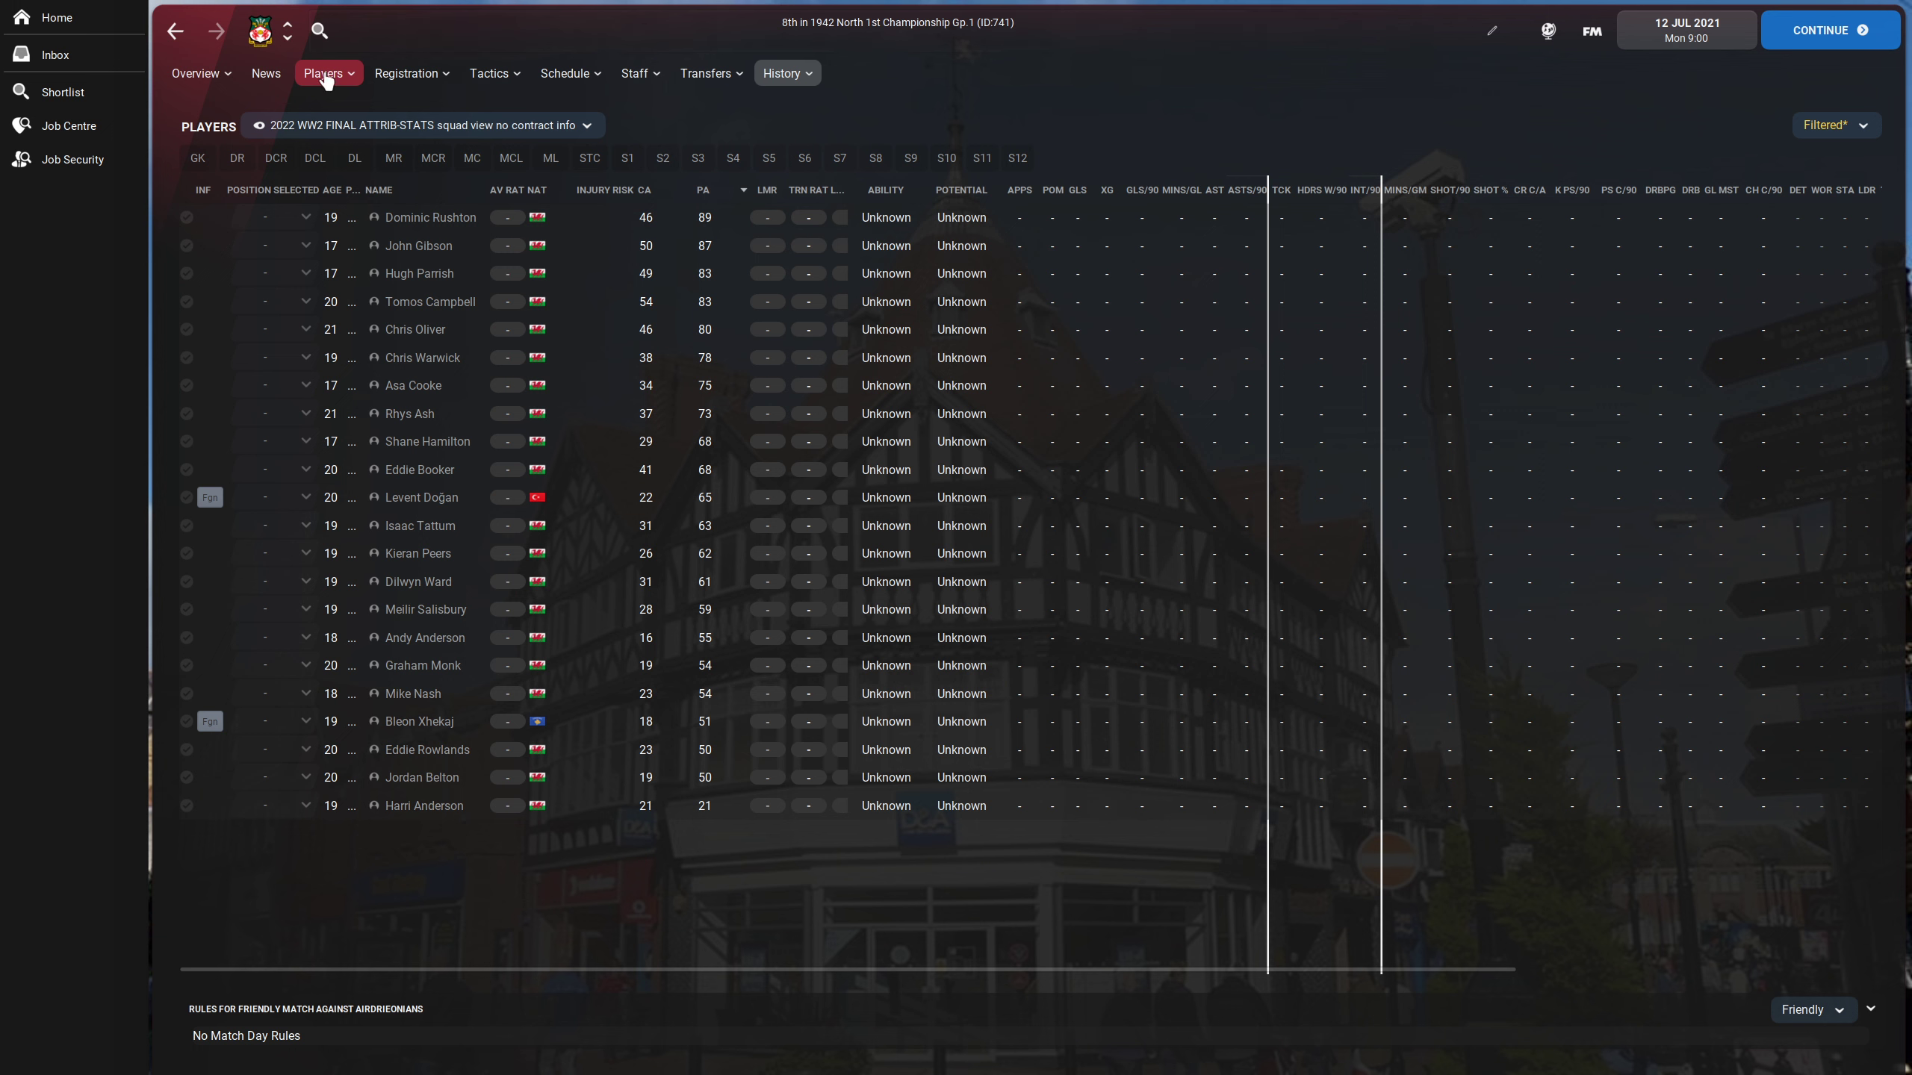
pyautogui.moveTo(287, 43)
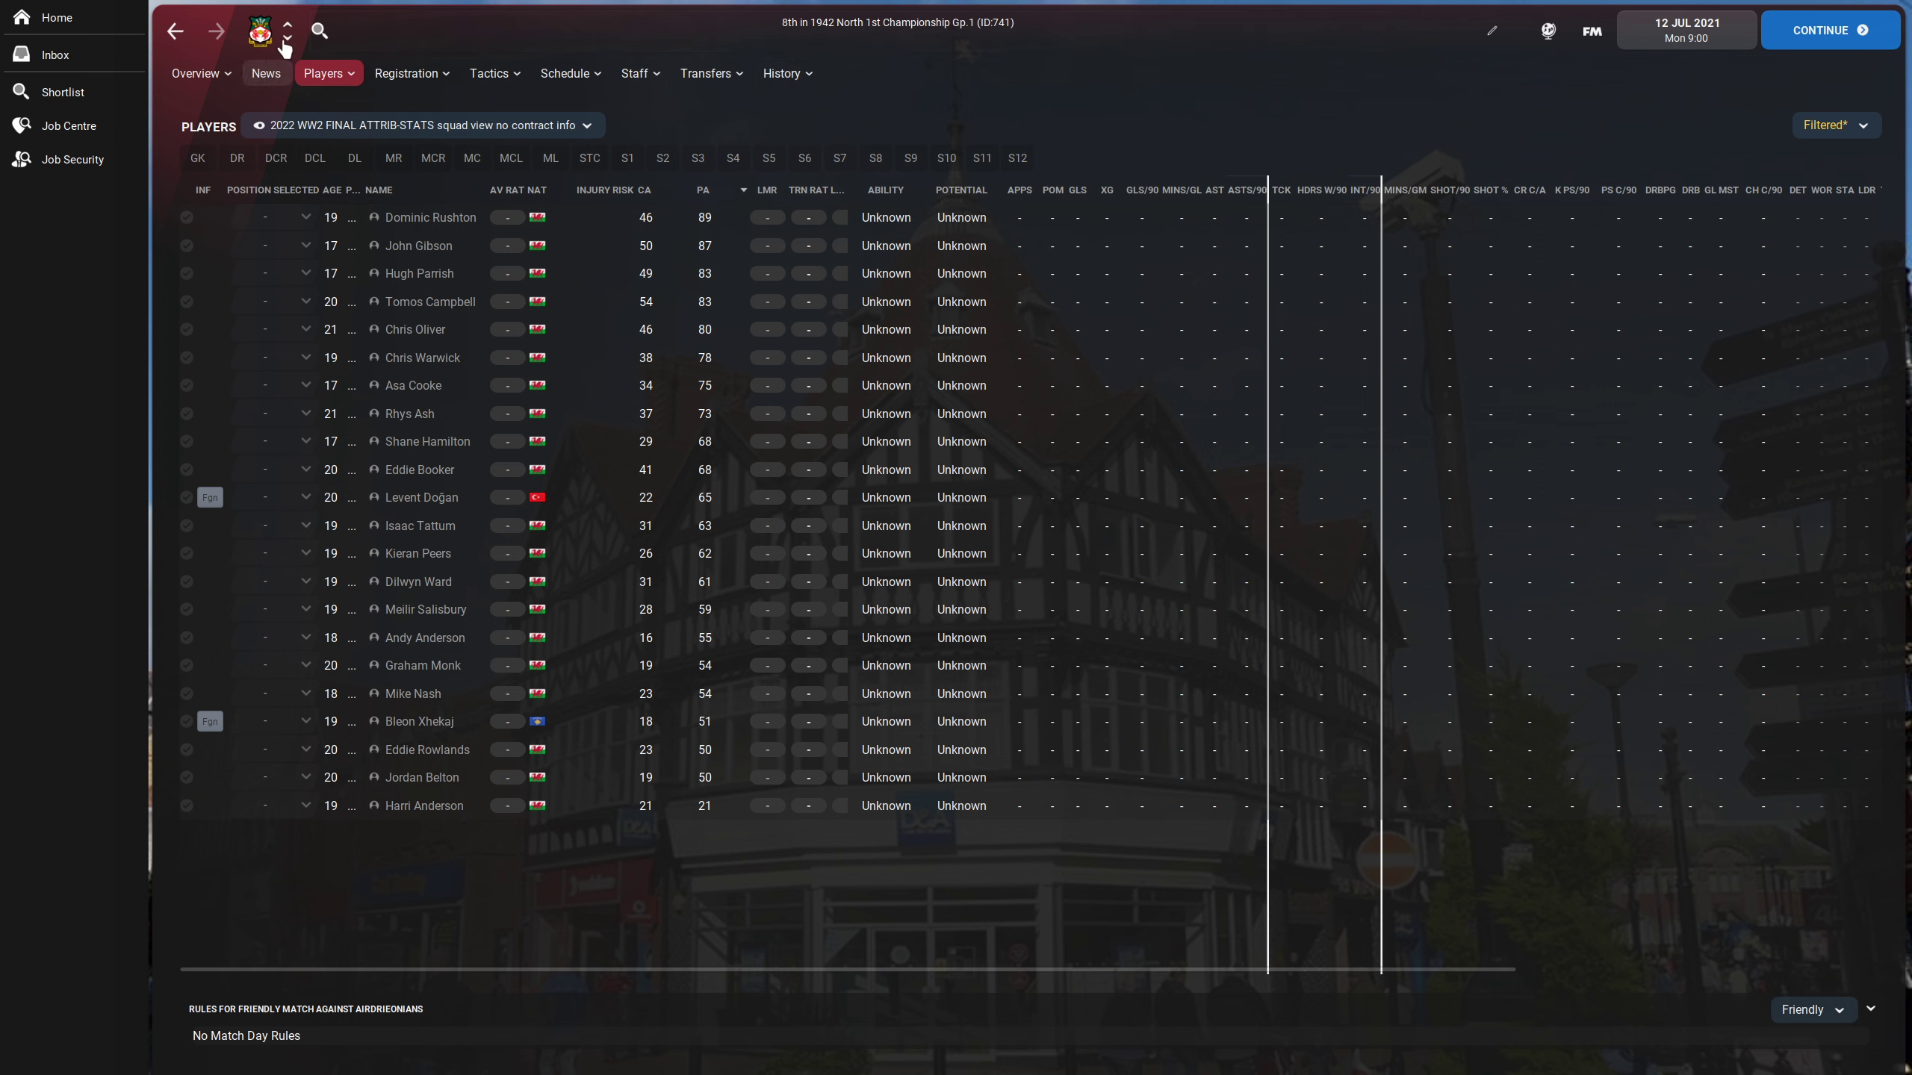
pyautogui.click(287, 35)
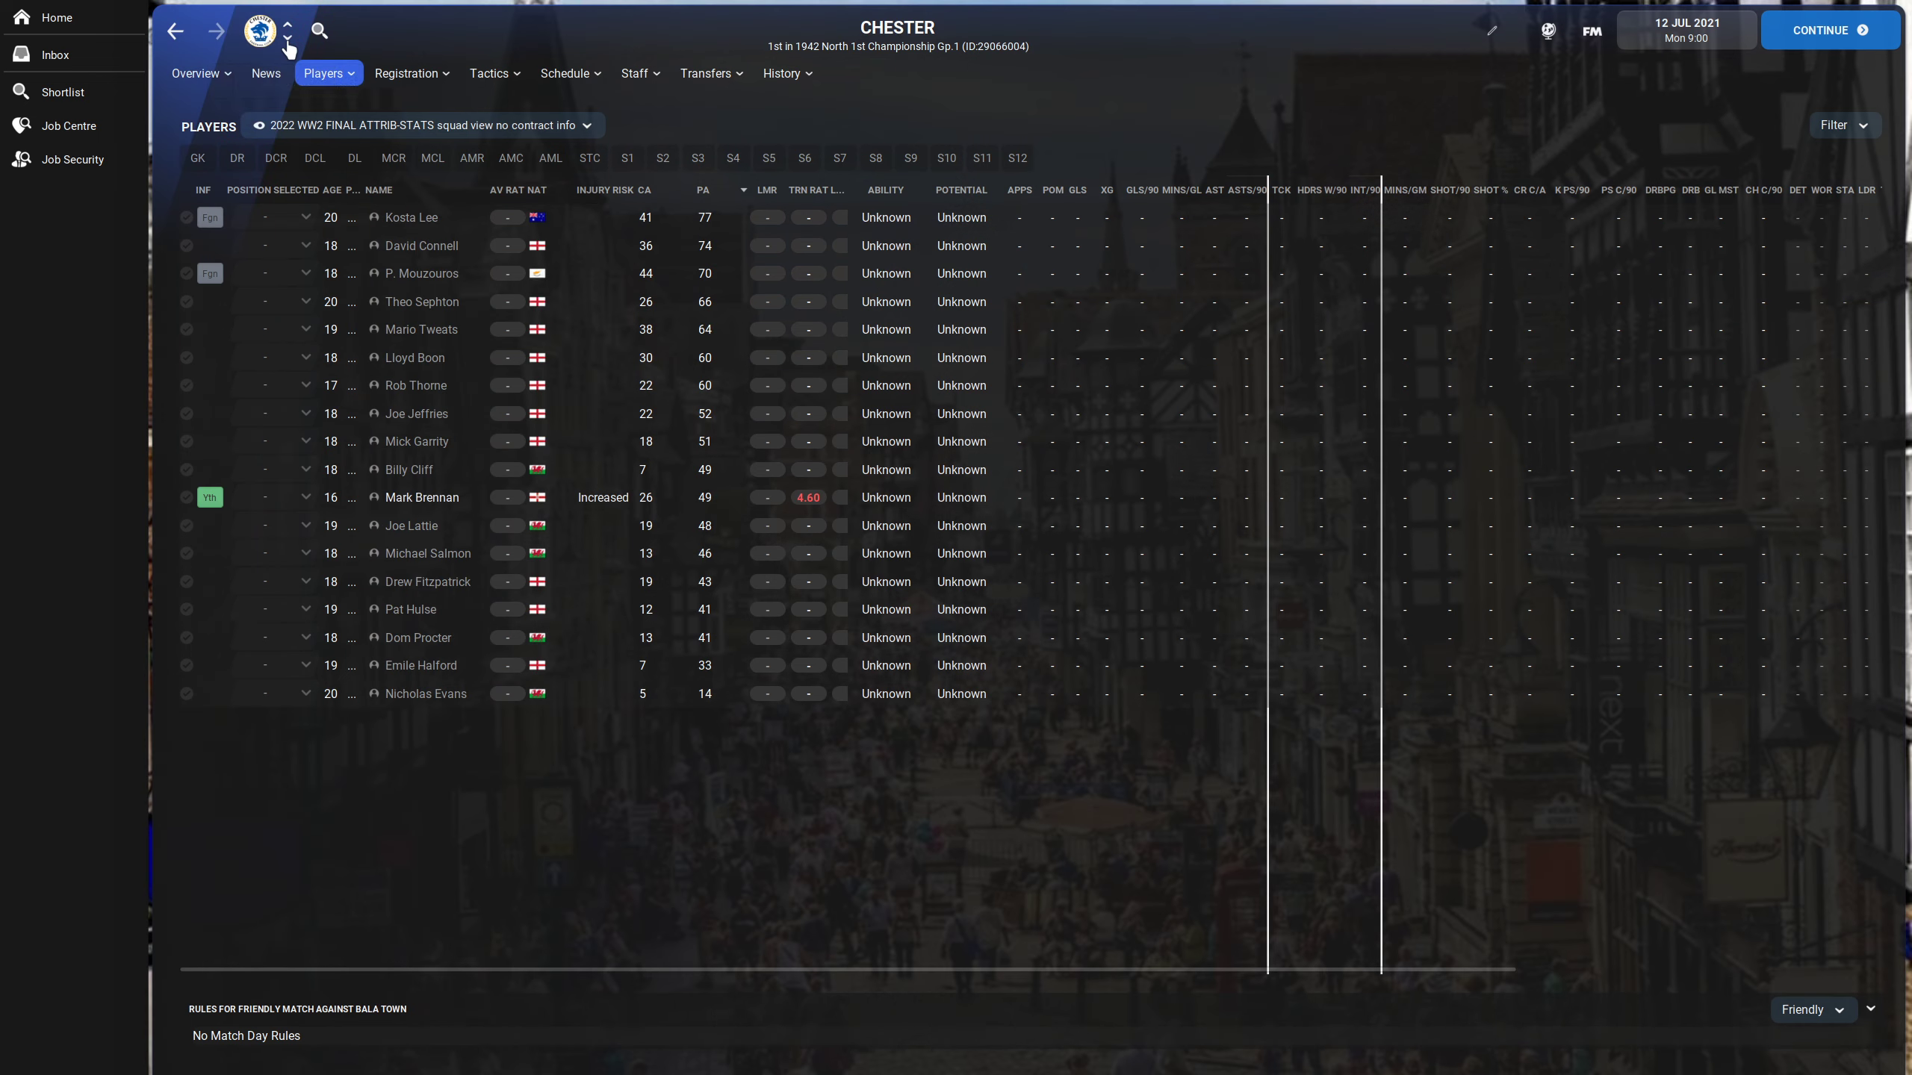
pyautogui.click(287, 32)
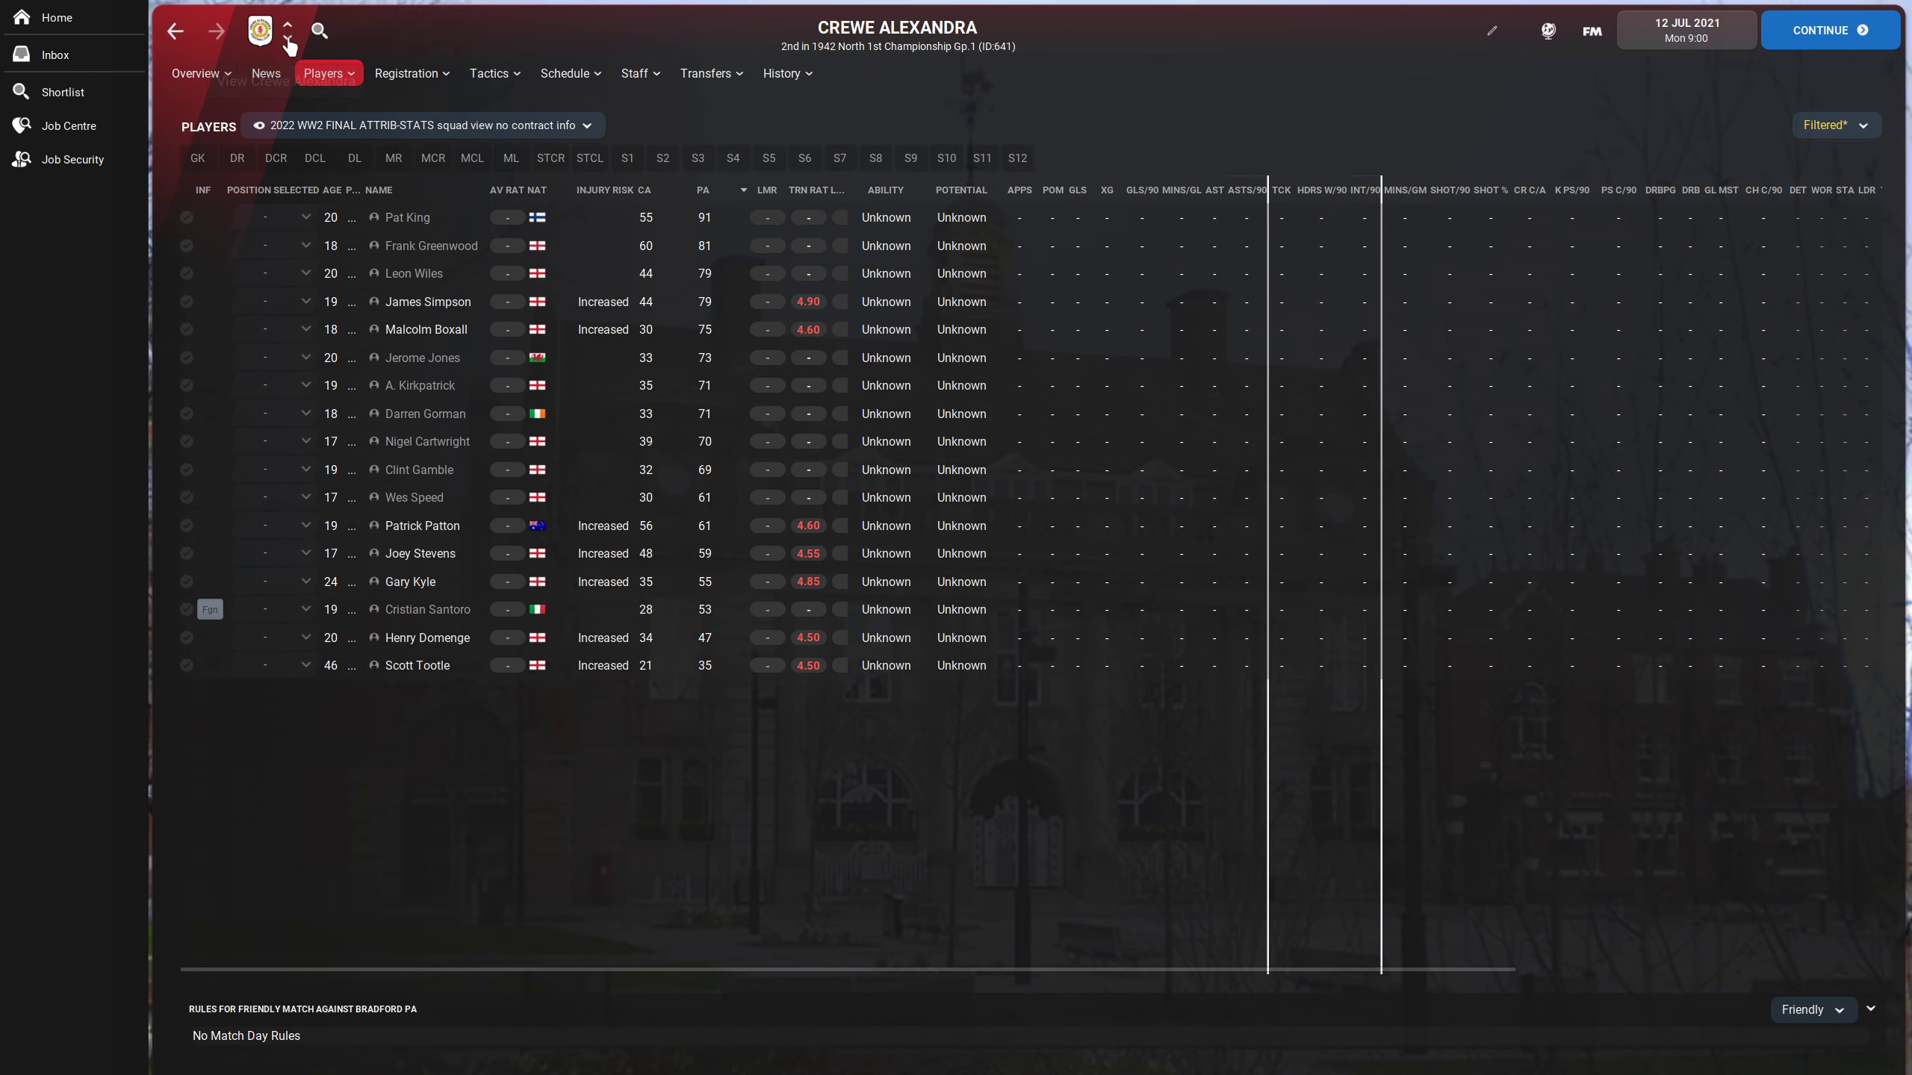
pyautogui.moveTo(288, 32)
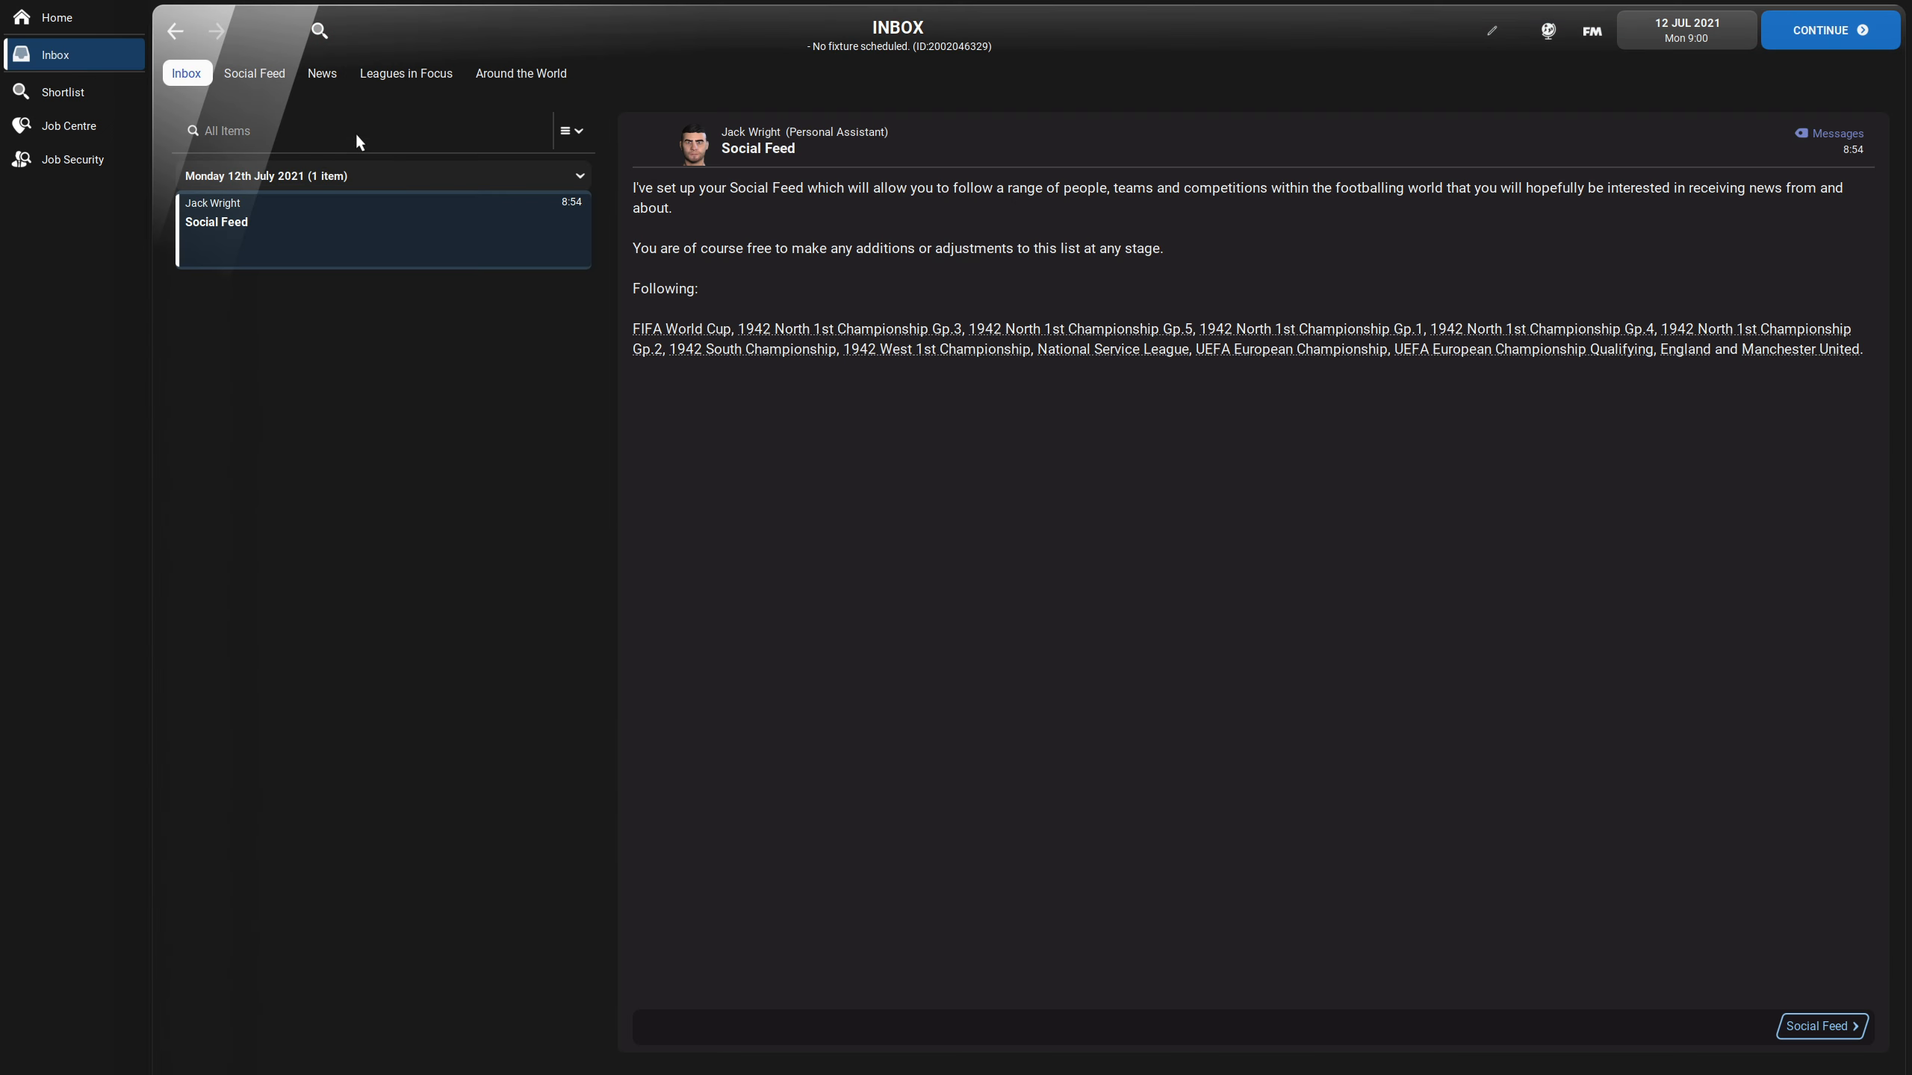
# - Return to the Leagues in Focus tables and reach Aldershot Town's club overview options
pyautogui.click(407, 74)
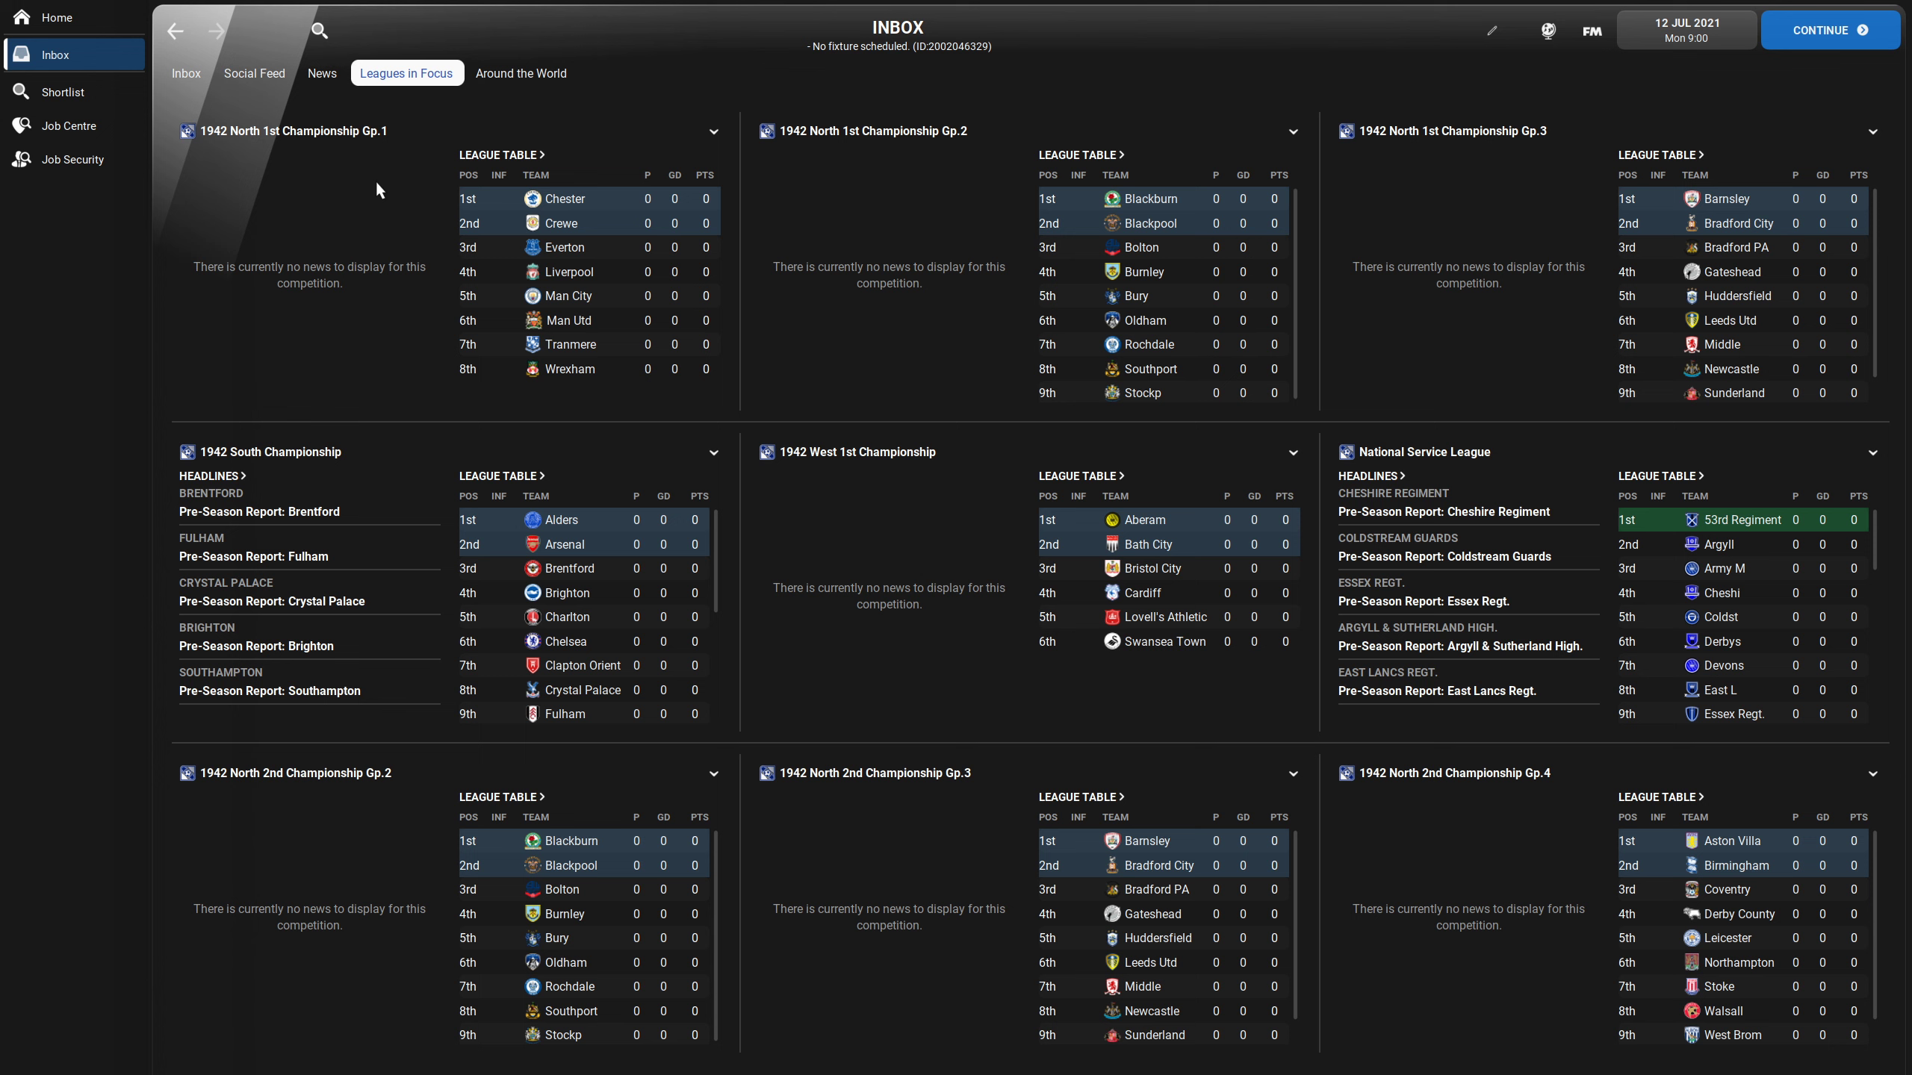
pyautogui.moveTo(739, 576)
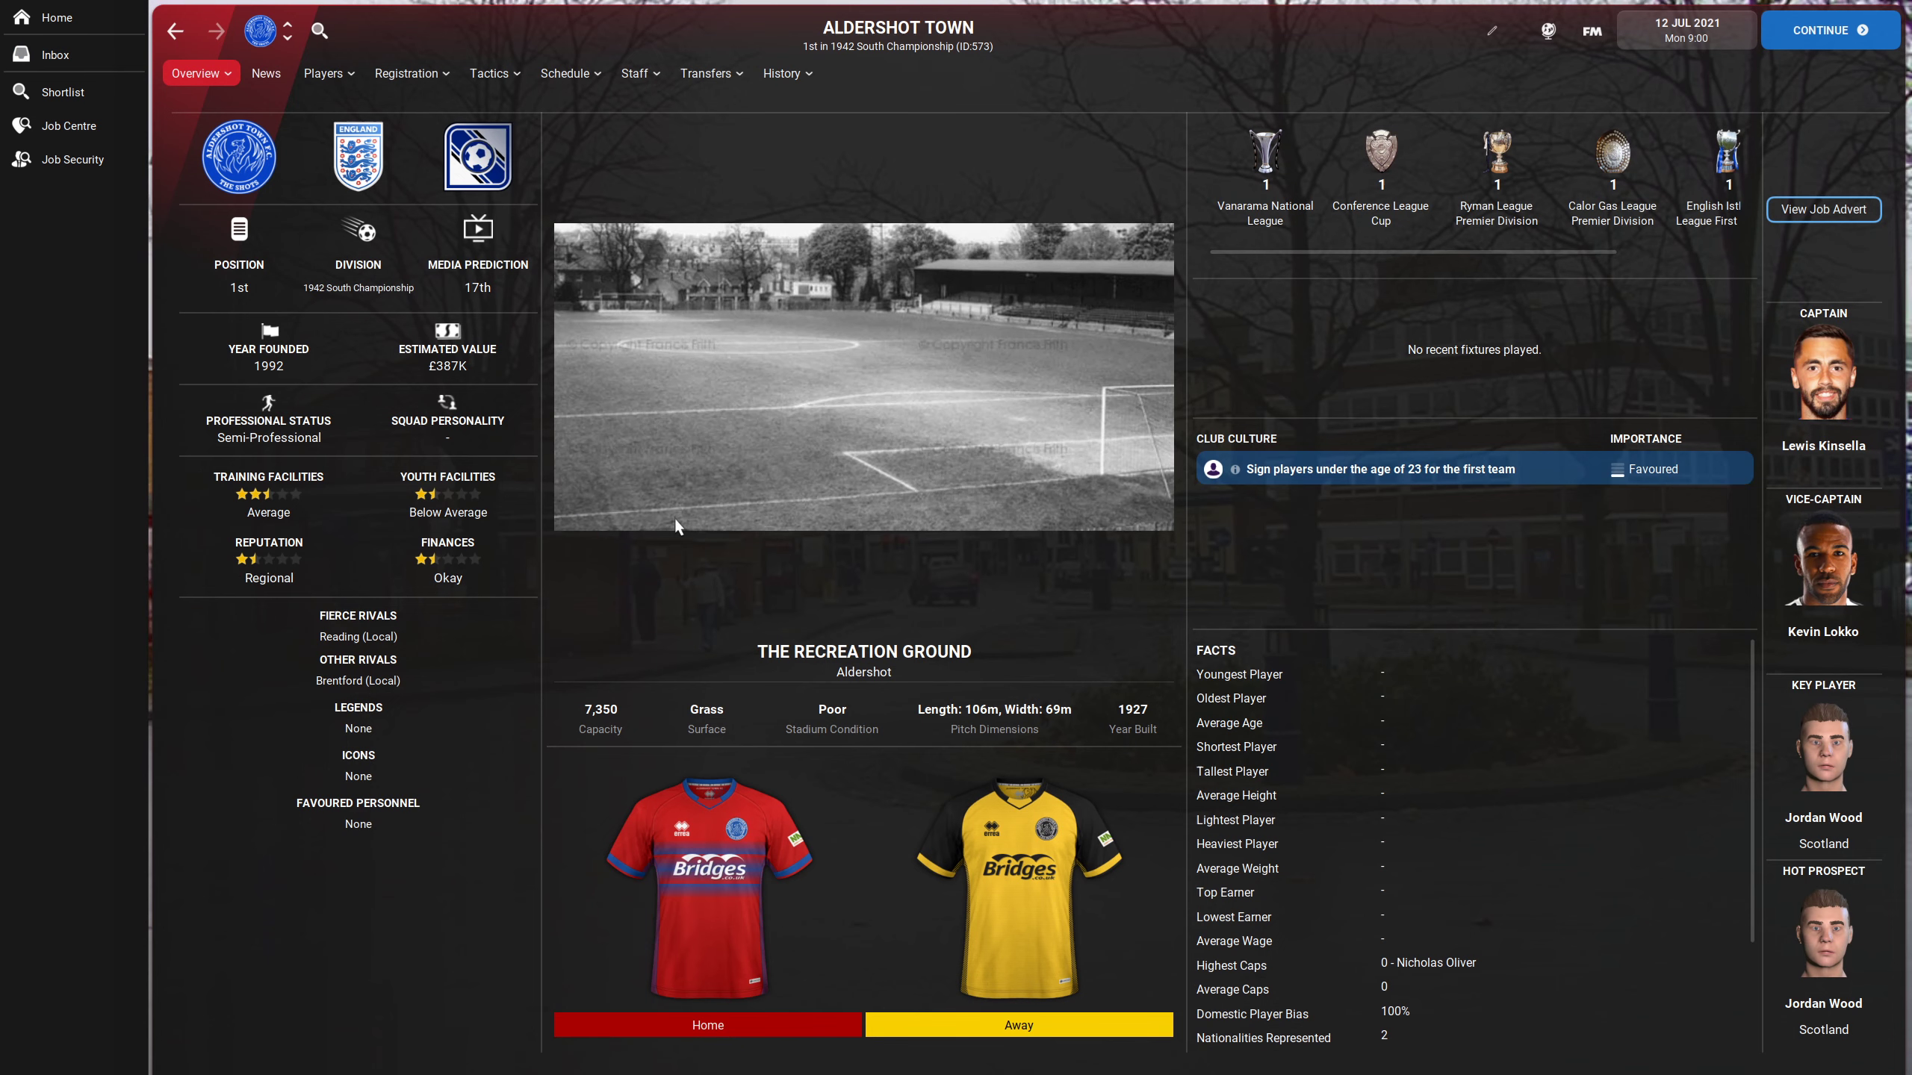
pyautogui.moveTo(112, 92)
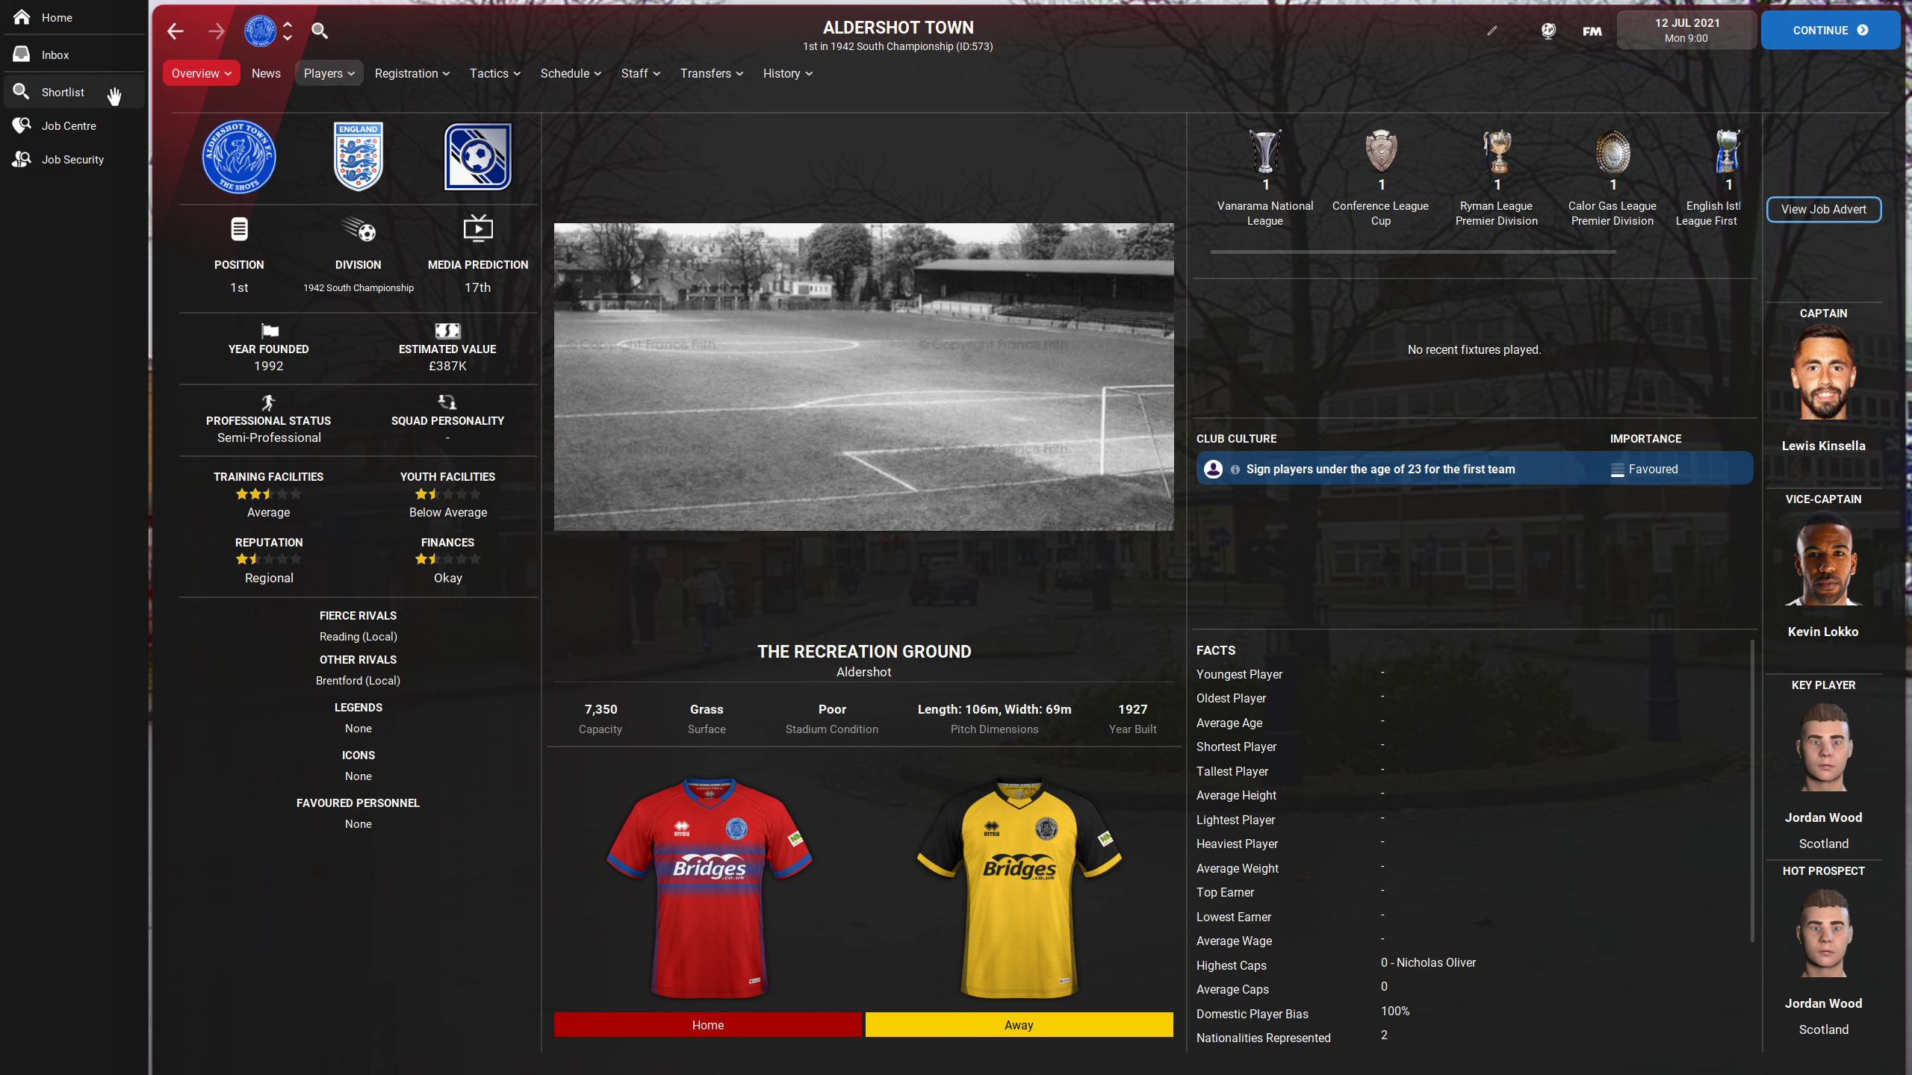
pyautogui.click(197, 72)
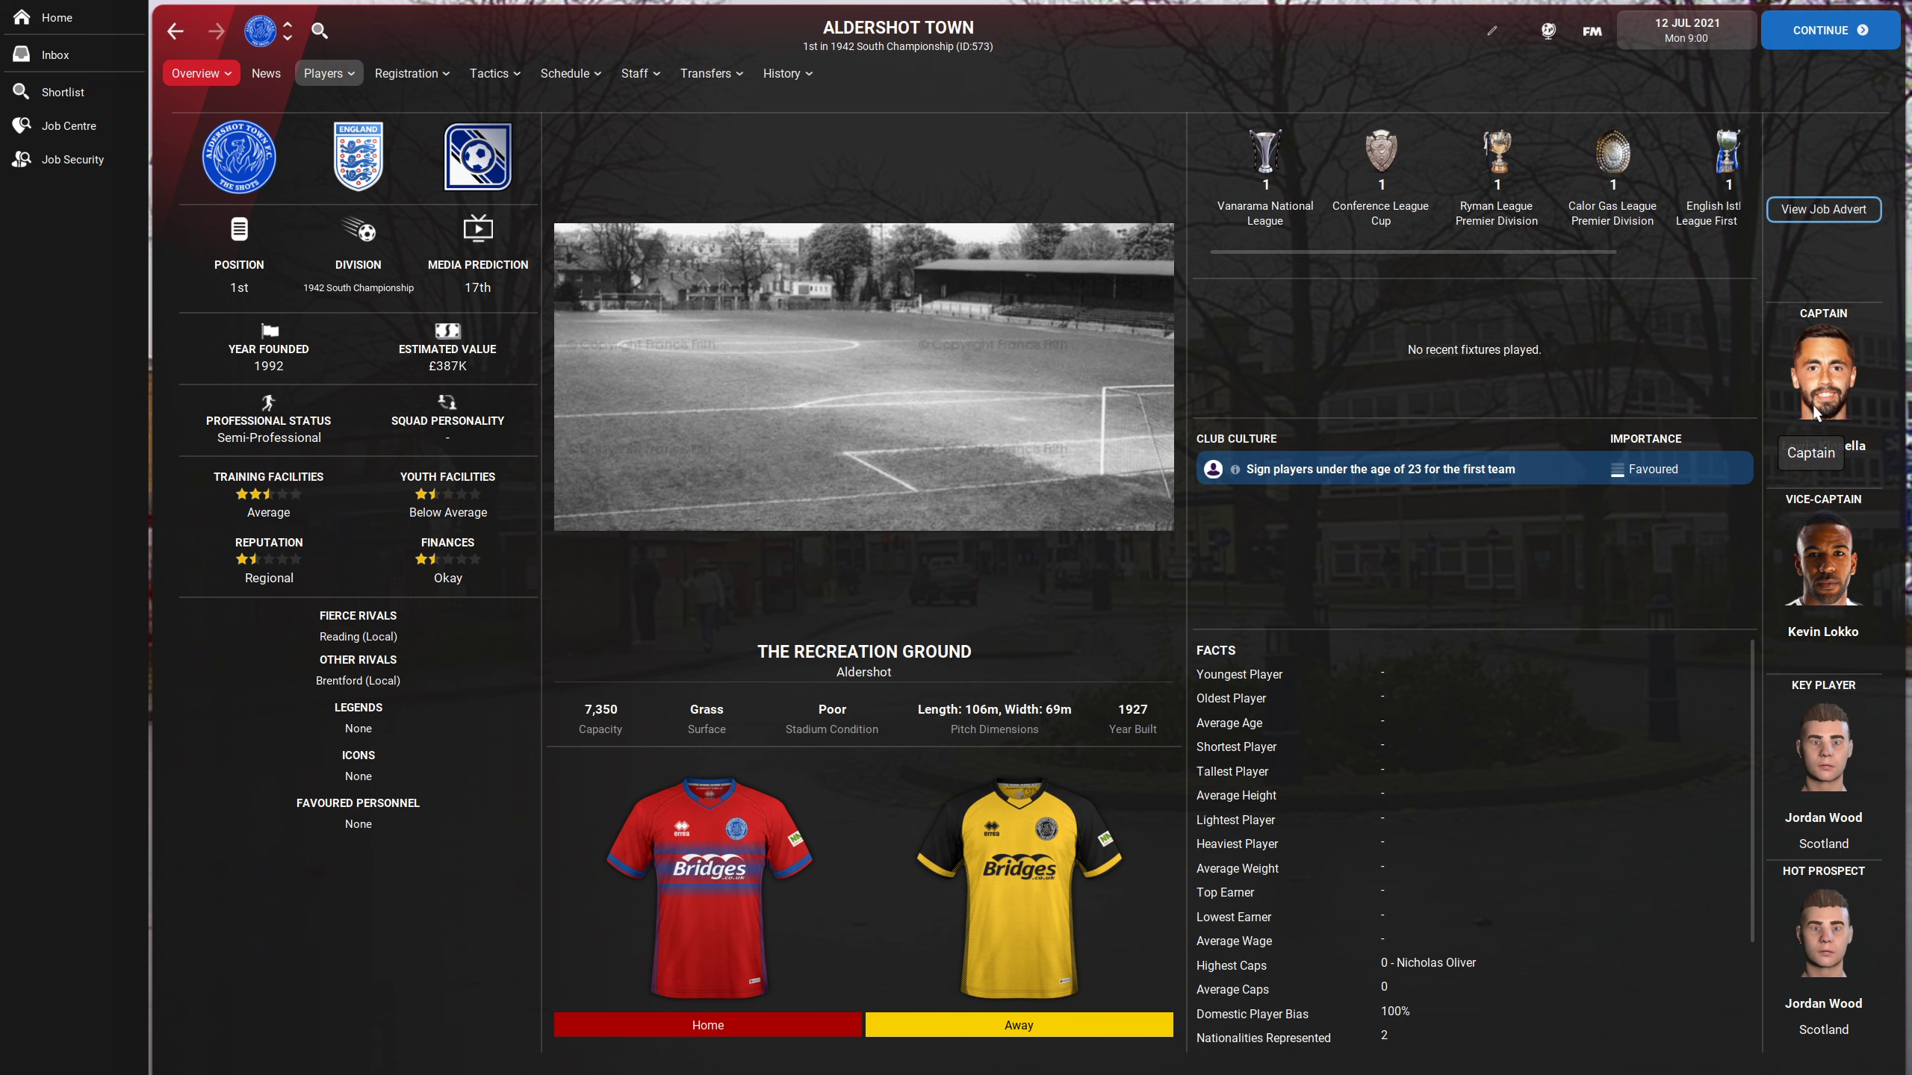
pyautogui.moveTo(891, 46)
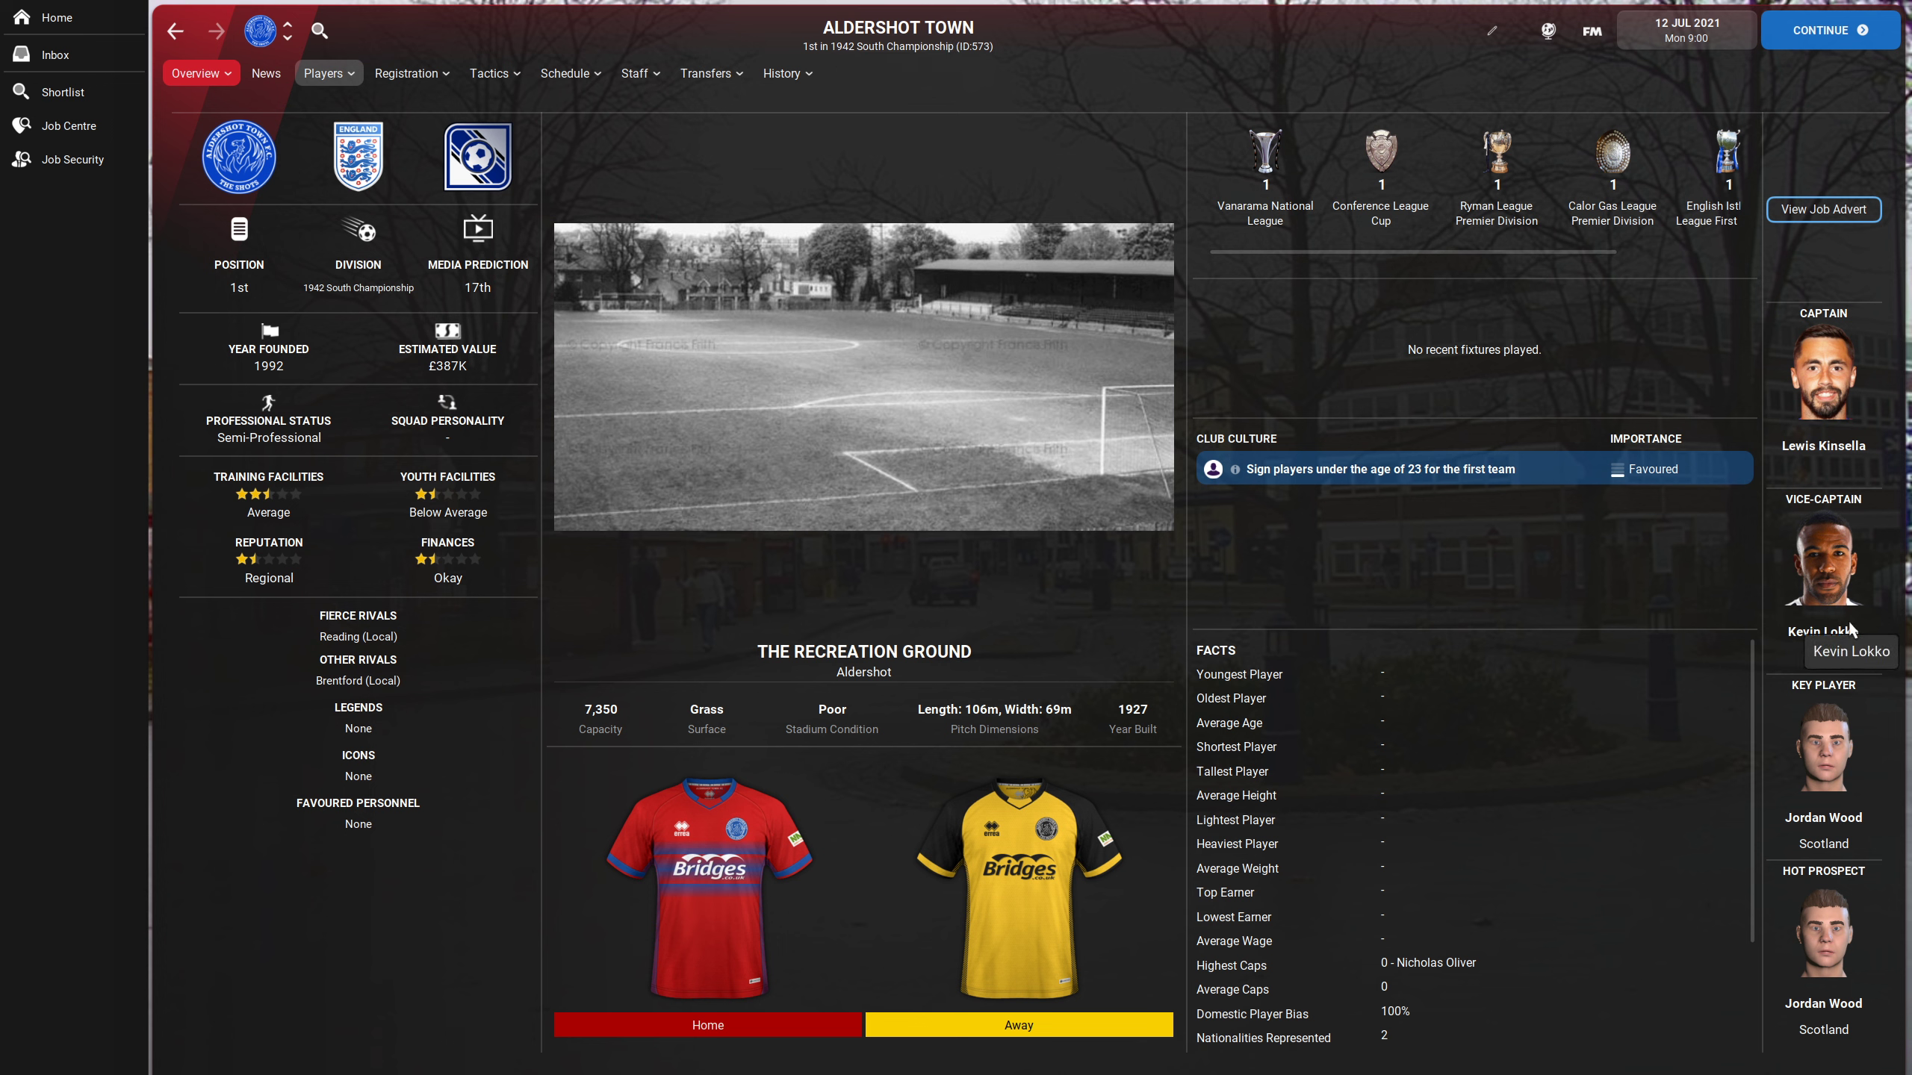
pyautogui.moveTo(1742, 614)
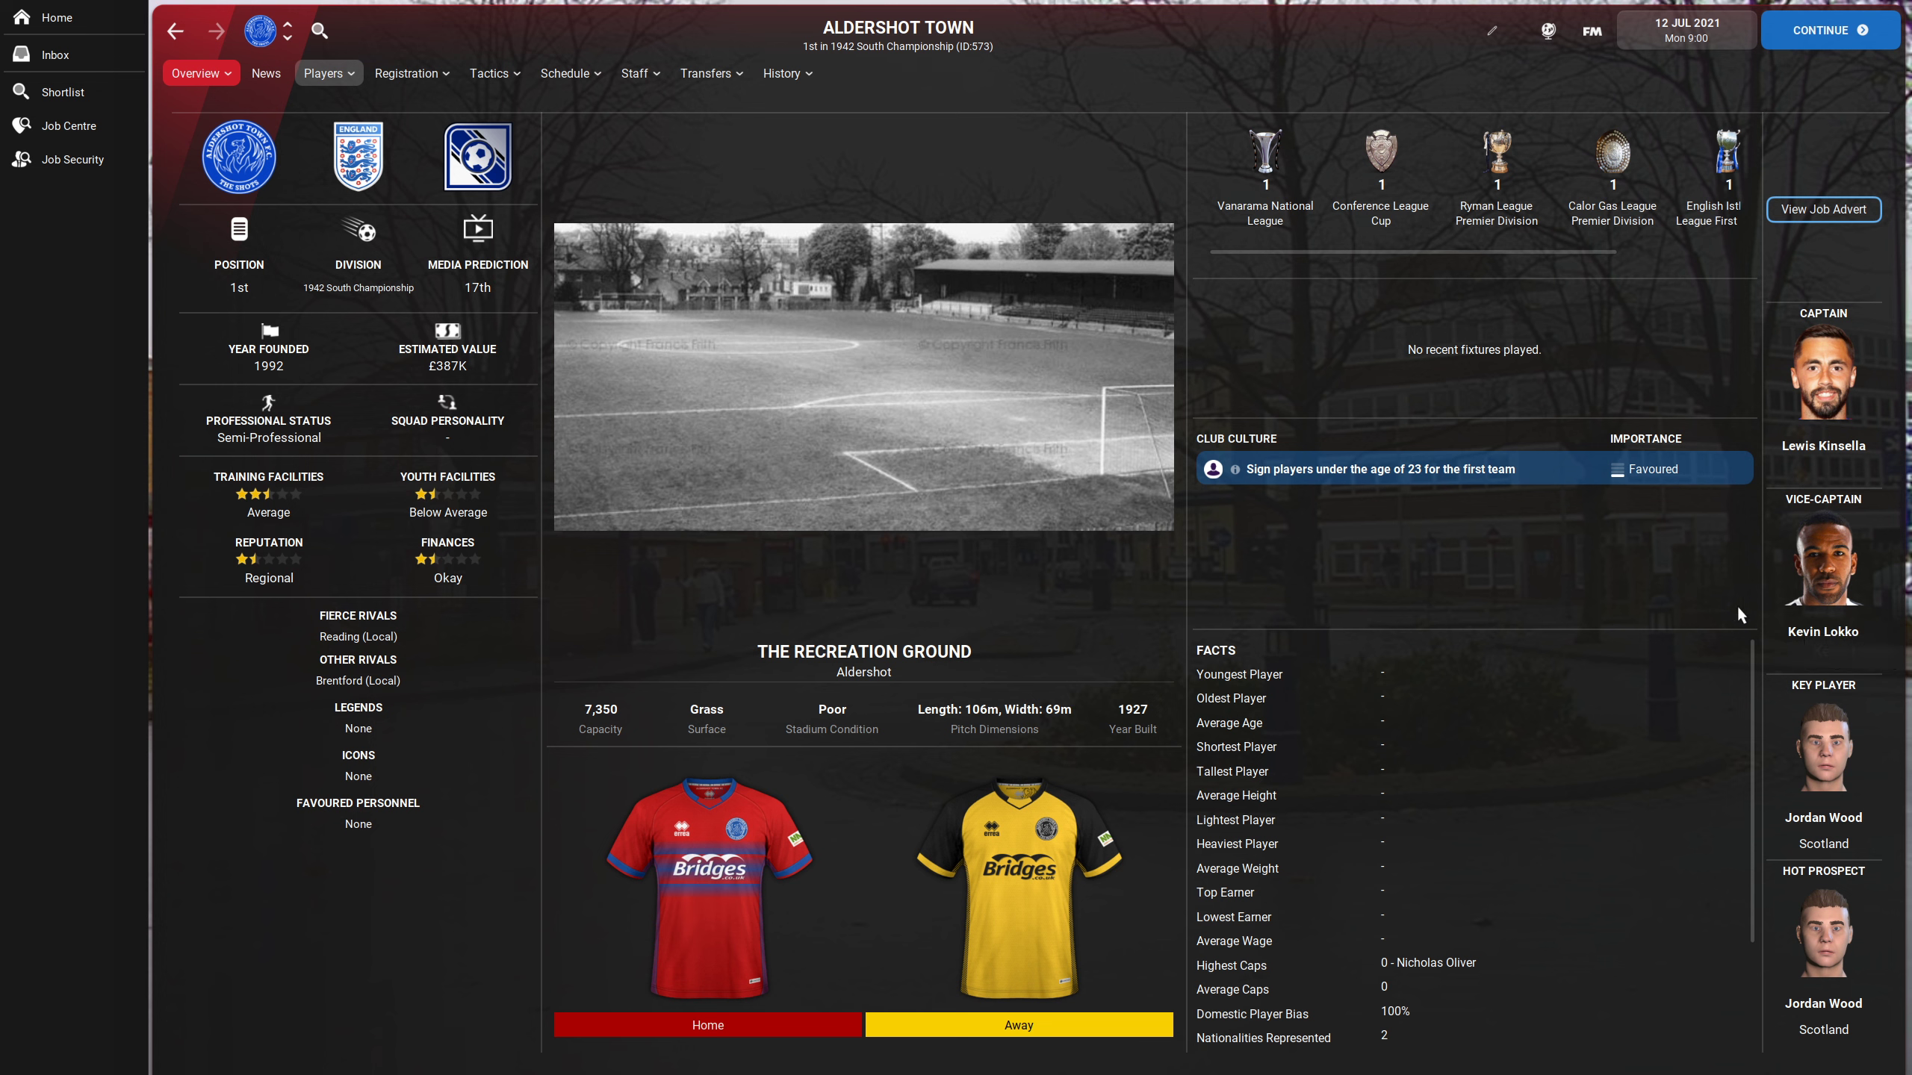
pyautogui.moveTo(611, 332)
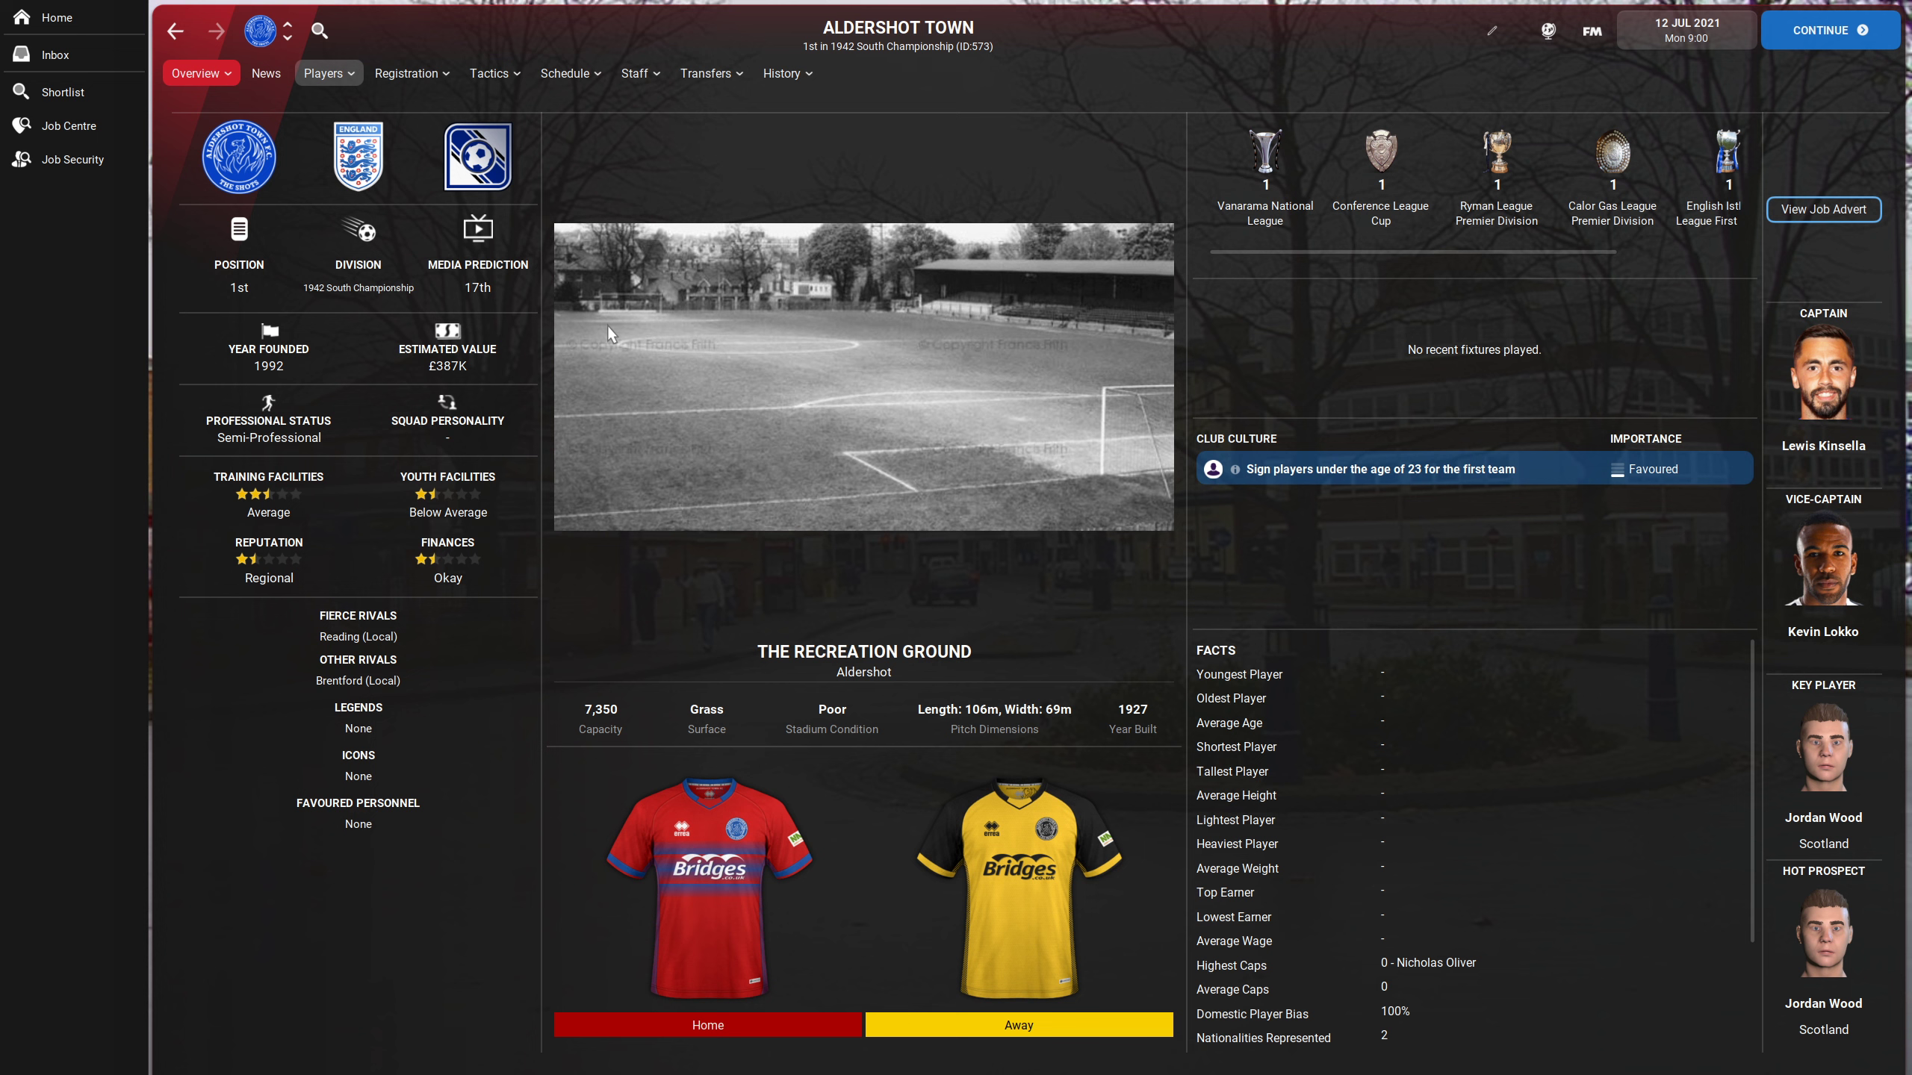
pyautogui.moveTo(1804, 343)
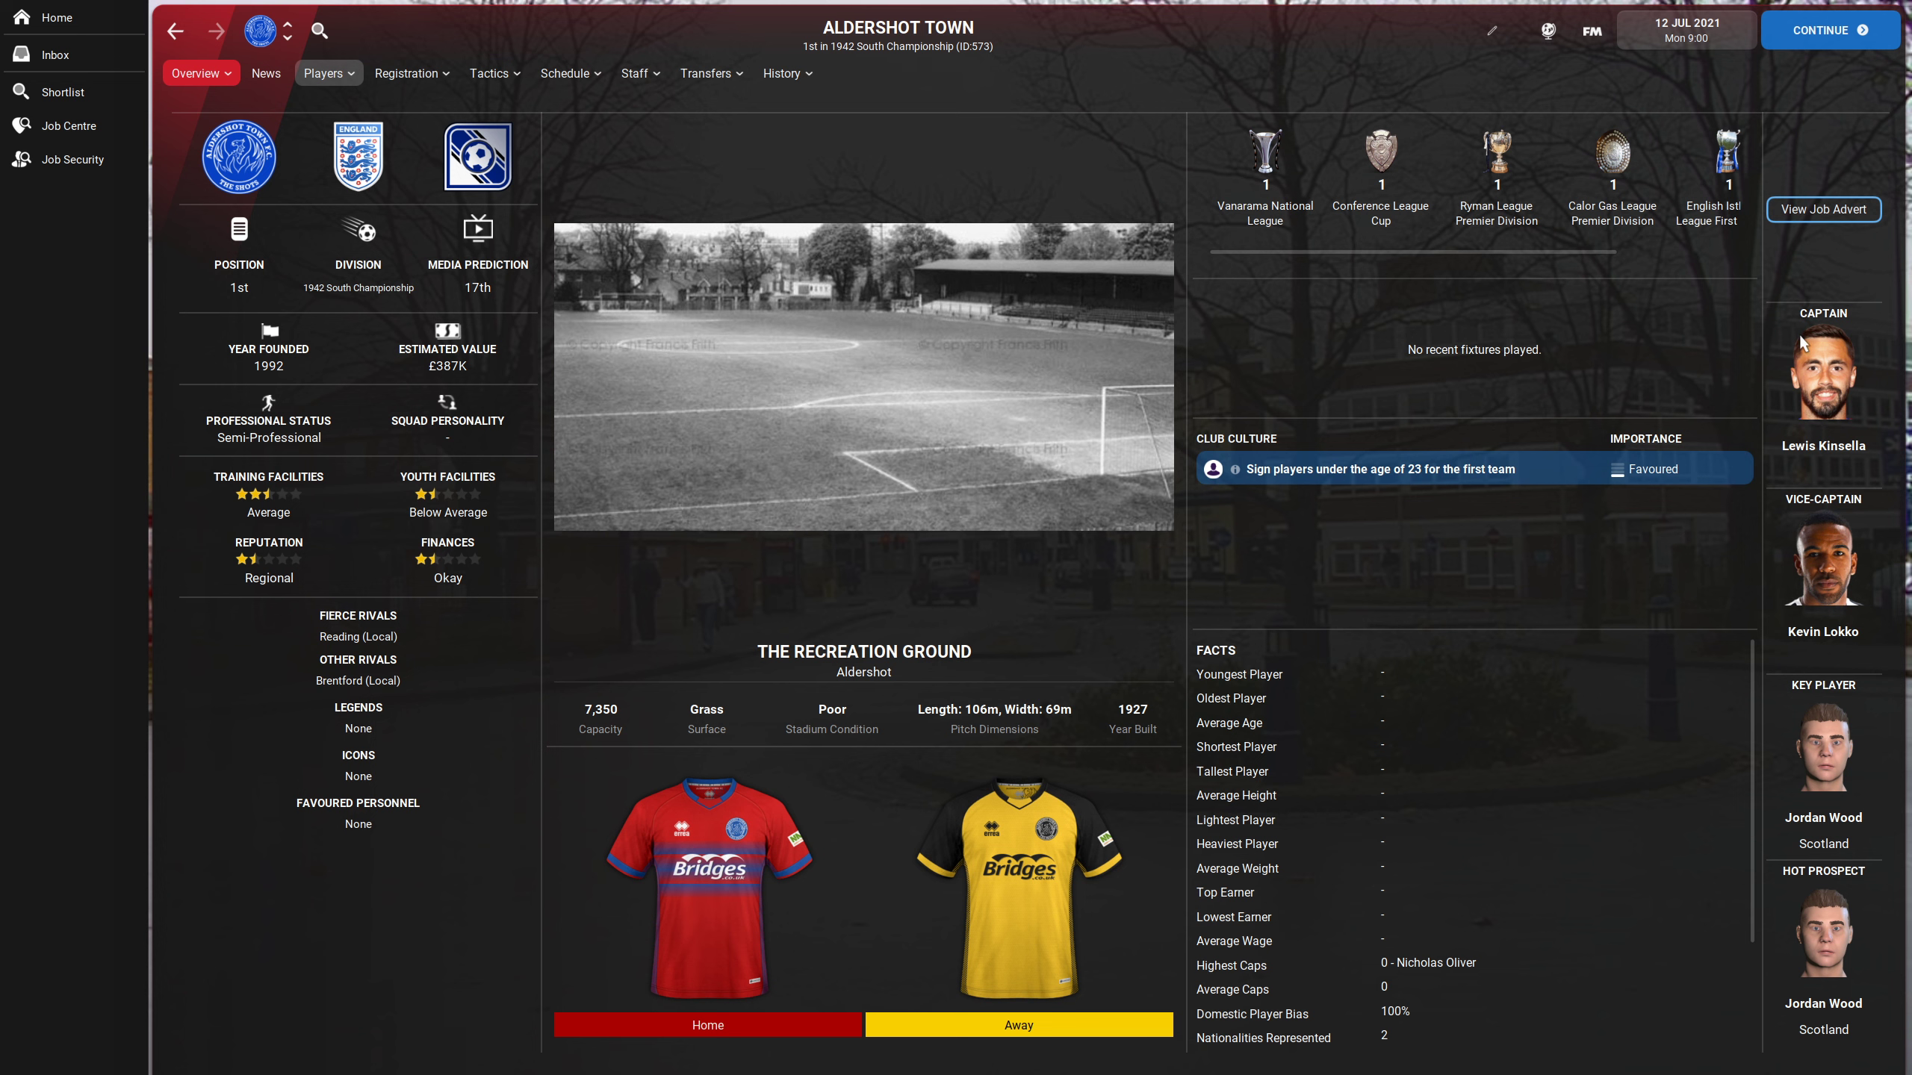
pyautogui.moveTo(1773, 846)
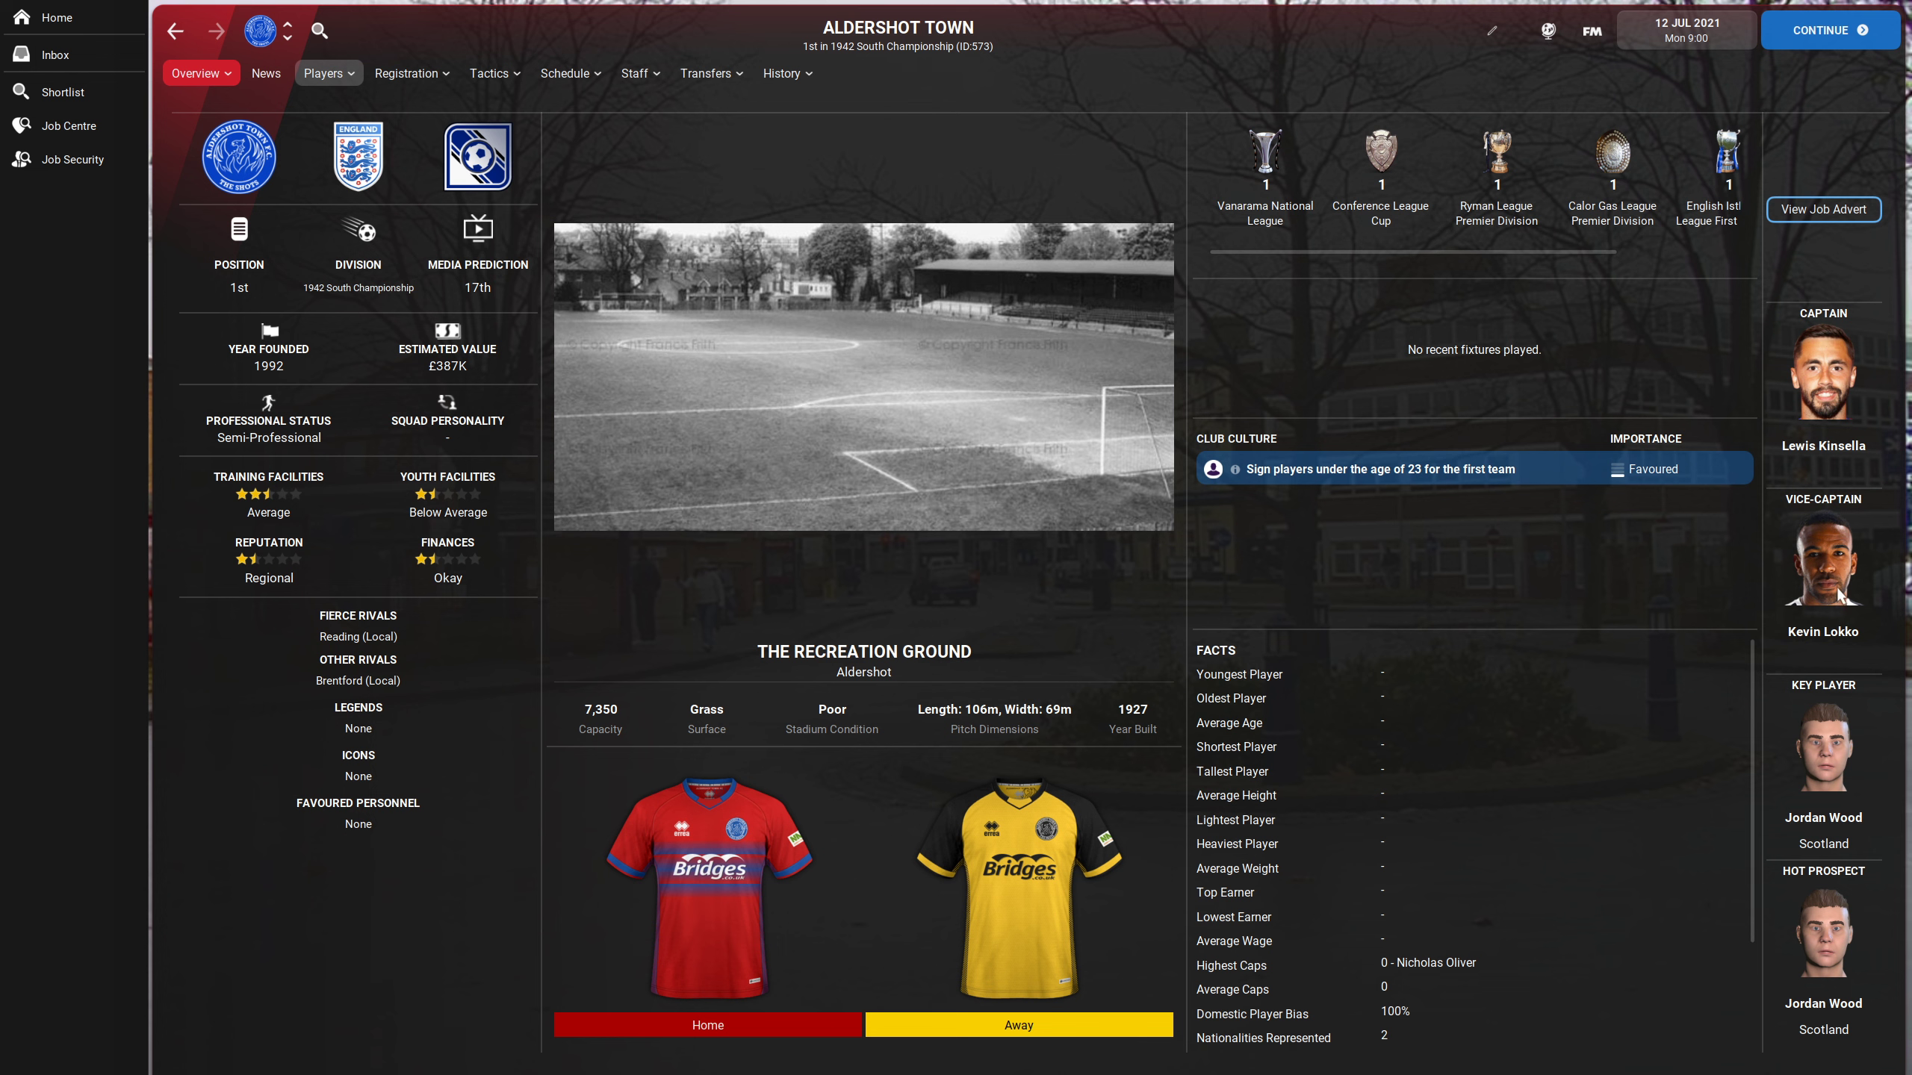
pyautogui.moveTo(651, 291)
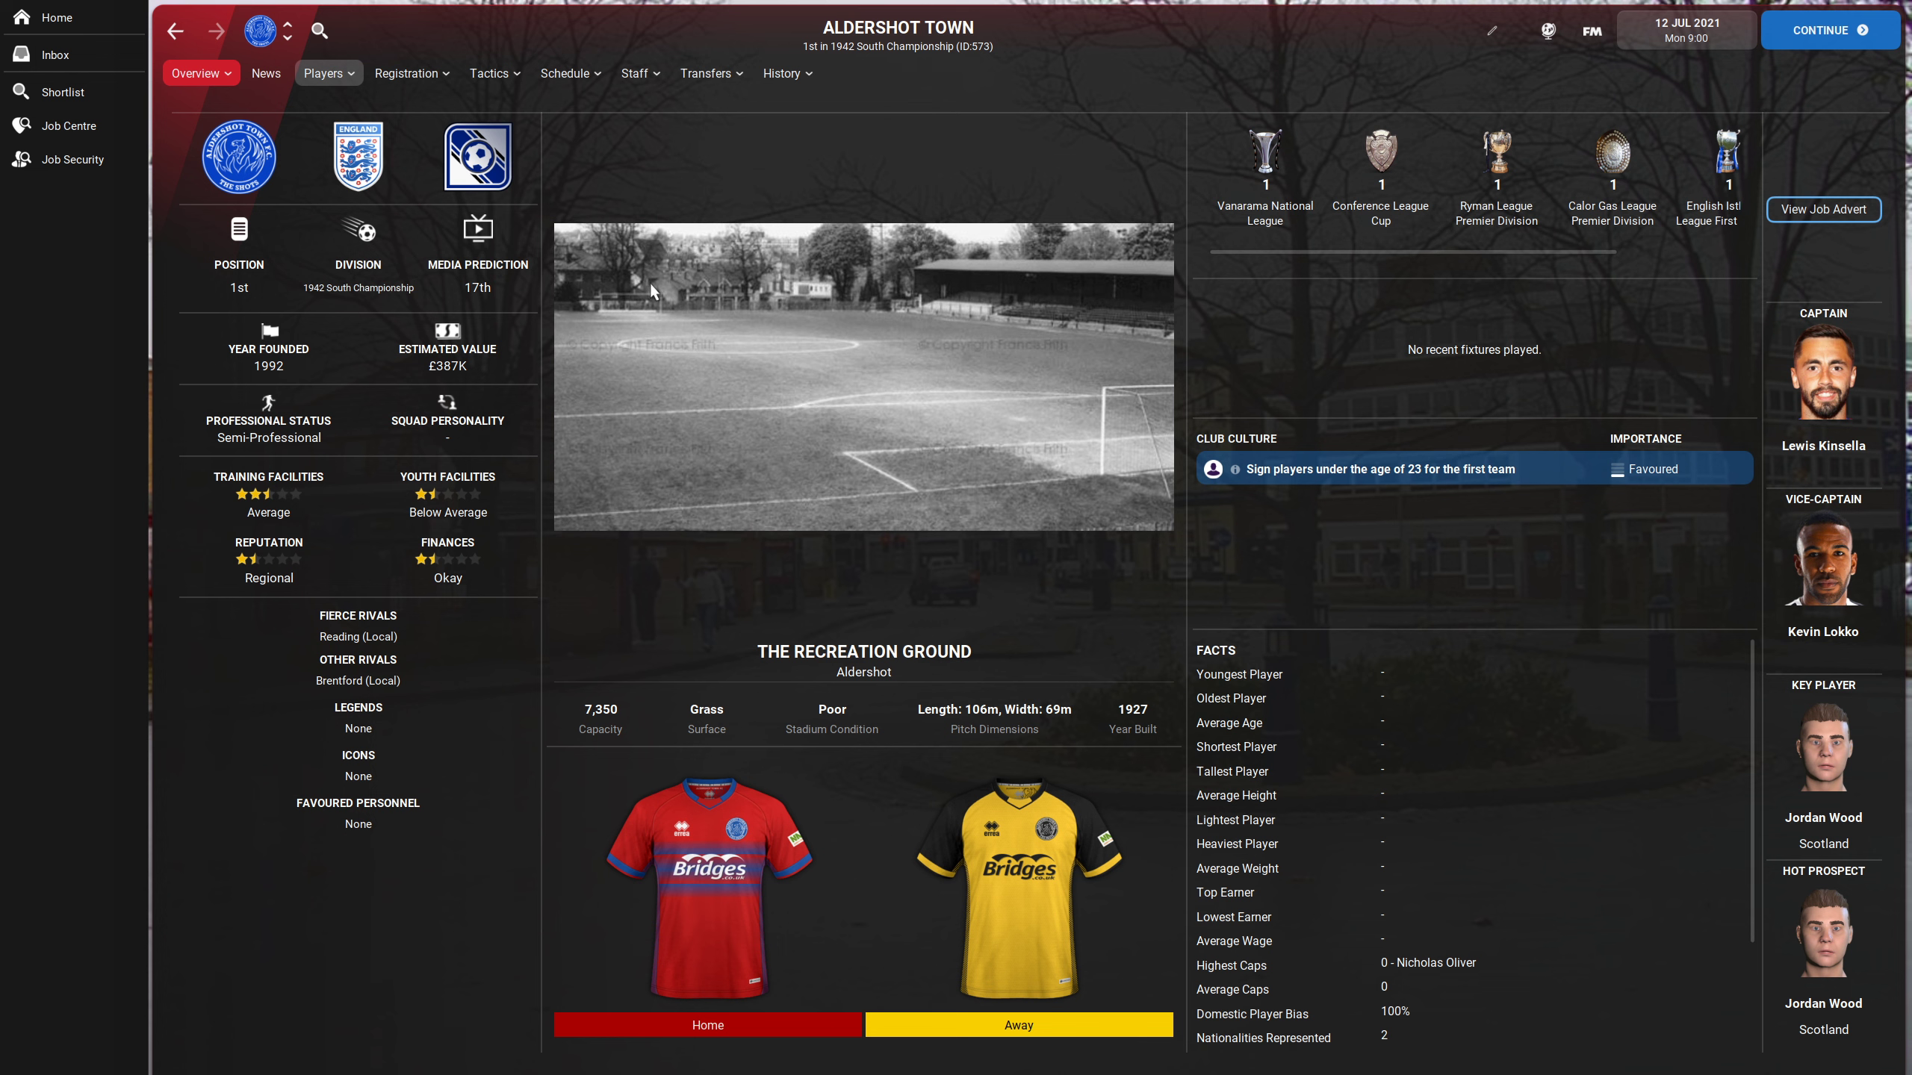
pyautogui.moveTo(287, 27)
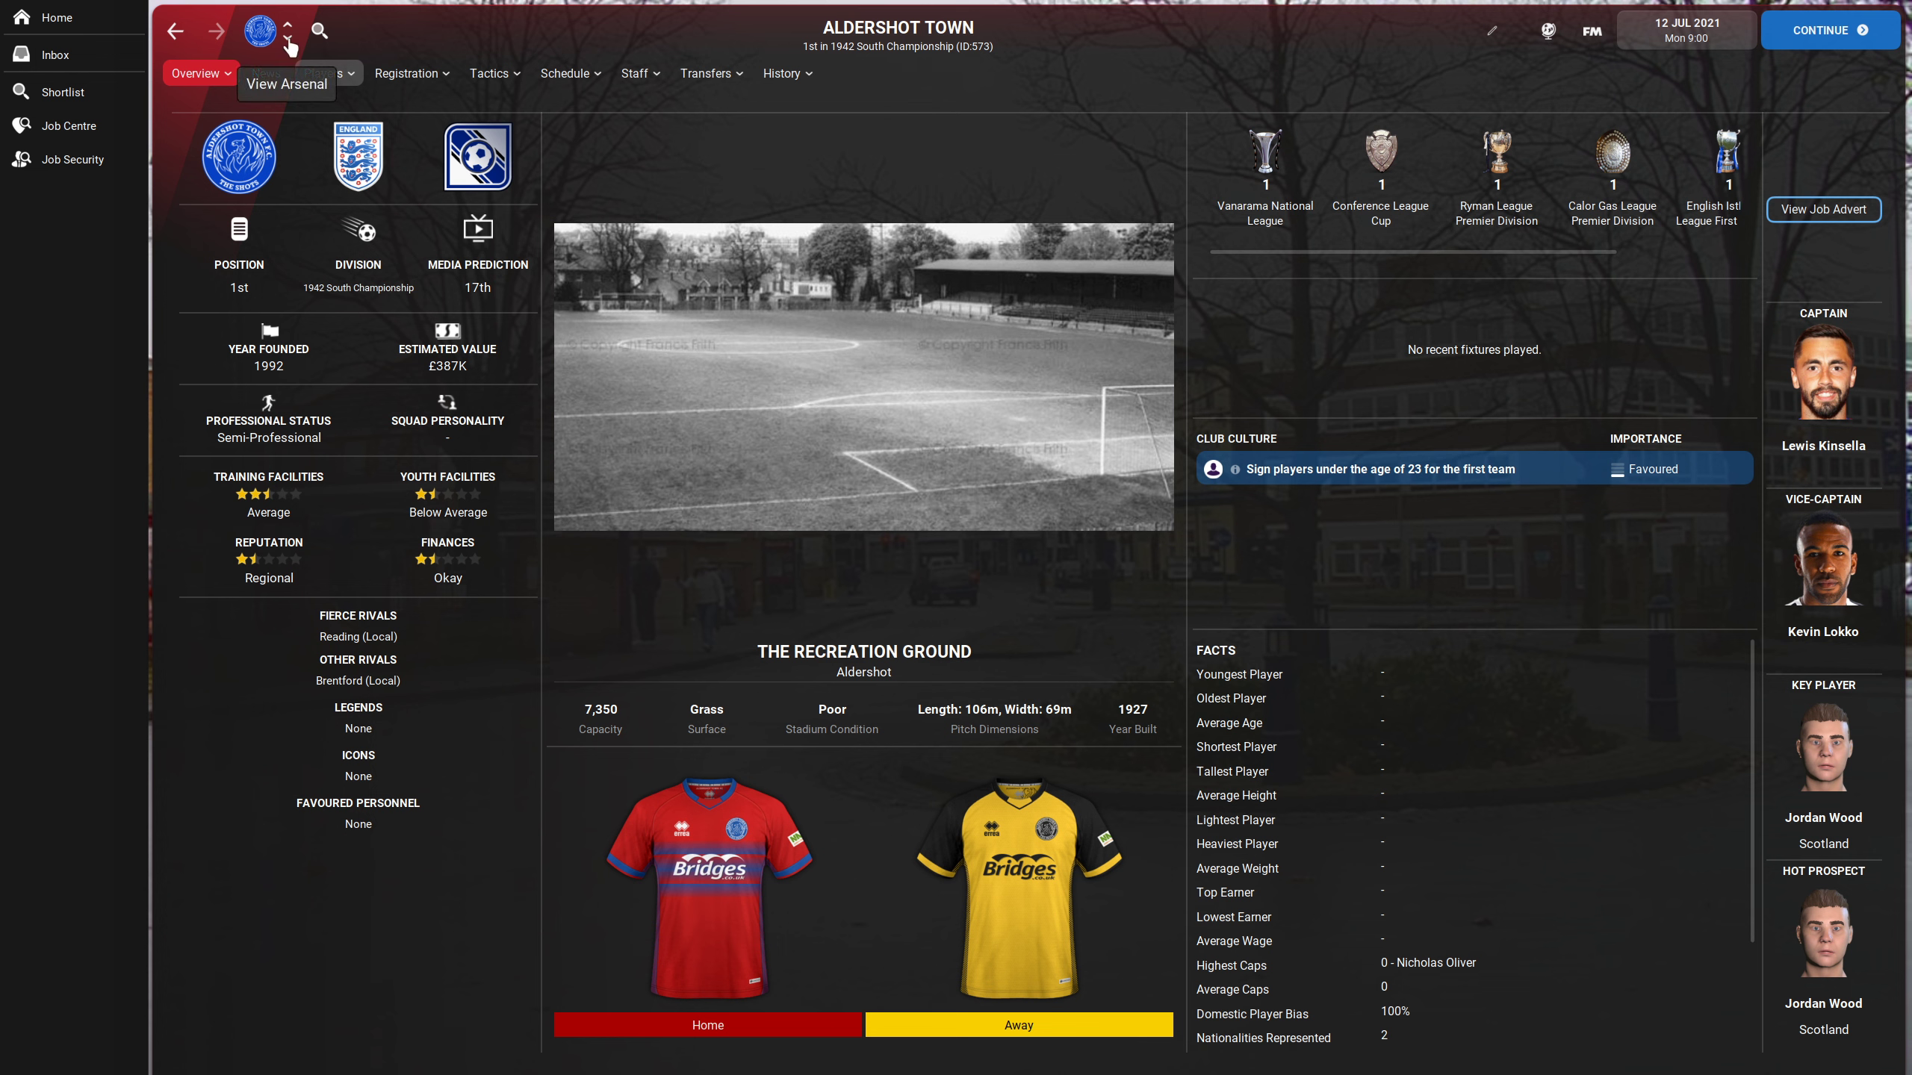
# - Move from Aldershot Town through Arsenal to Brighton & Hove Albion's overview
pyautogui.click(287, 32)
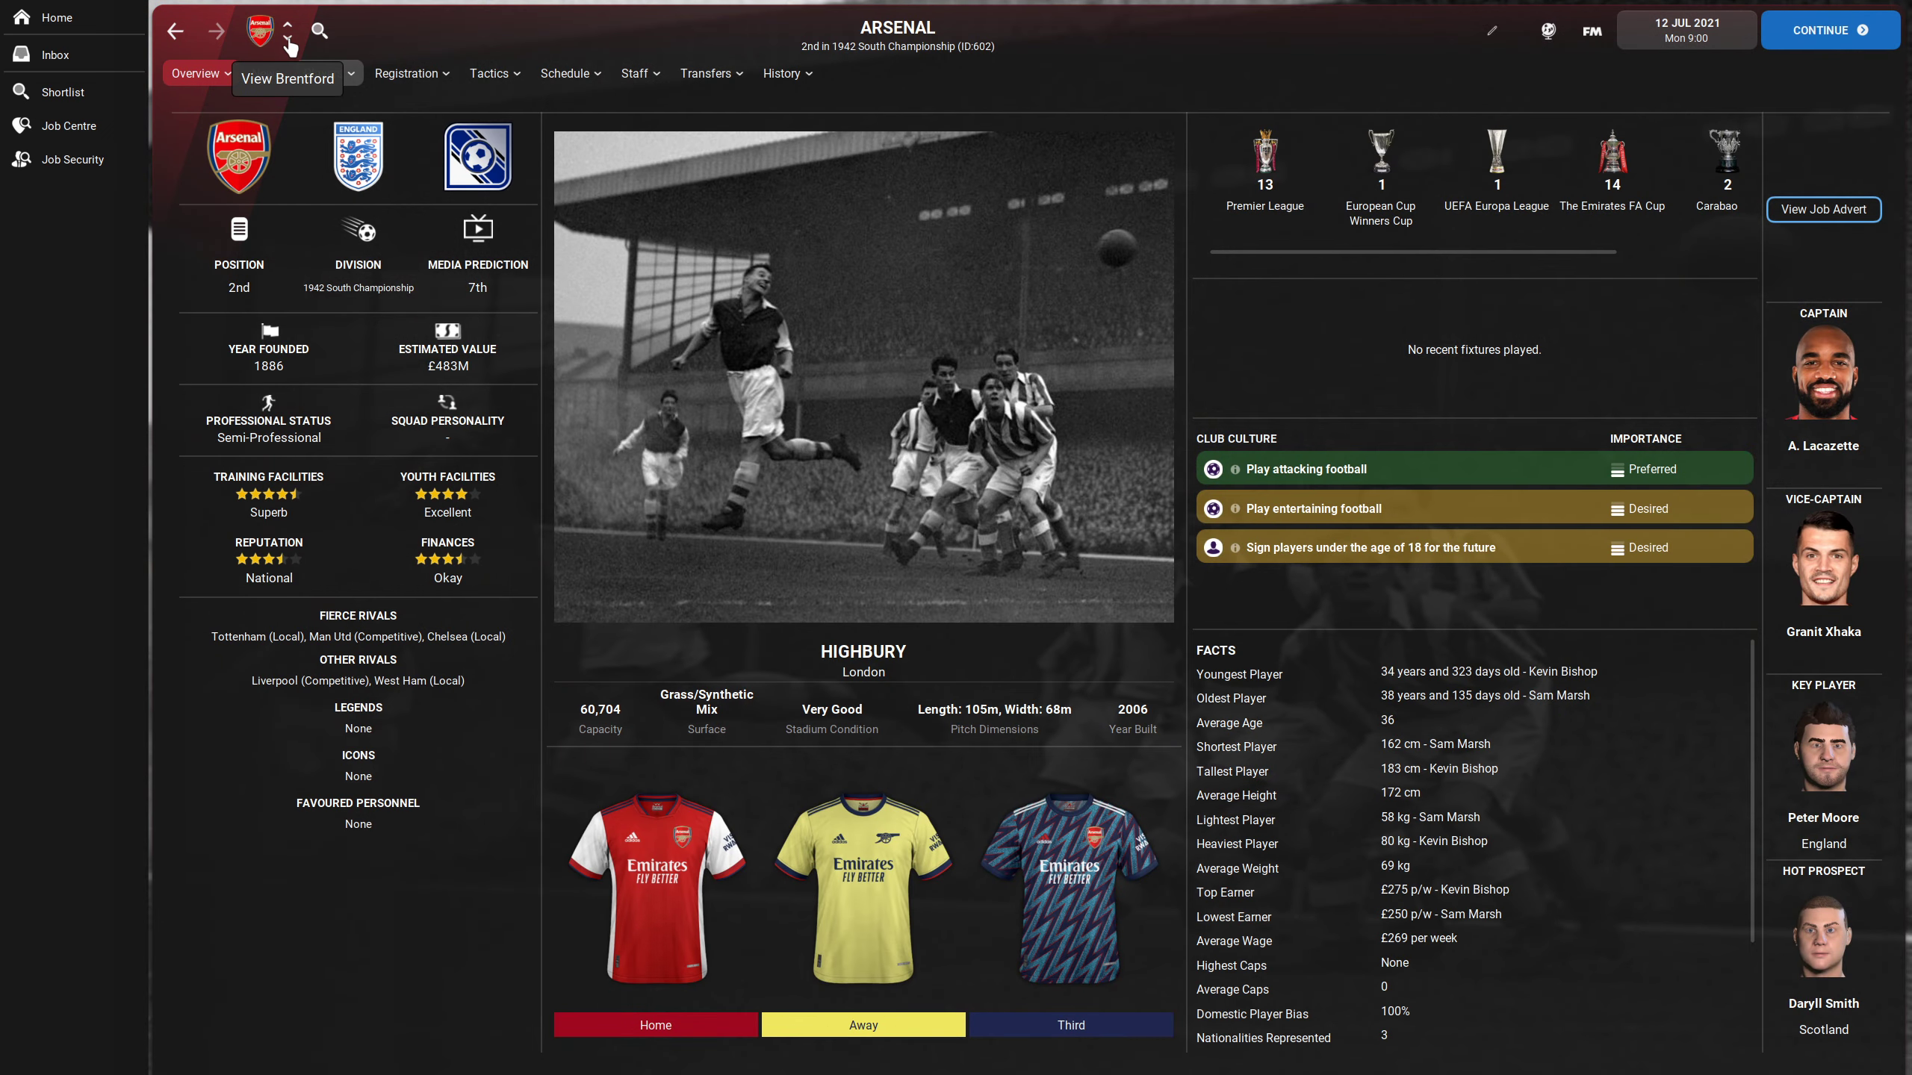
pyautogui.click(286, 27)
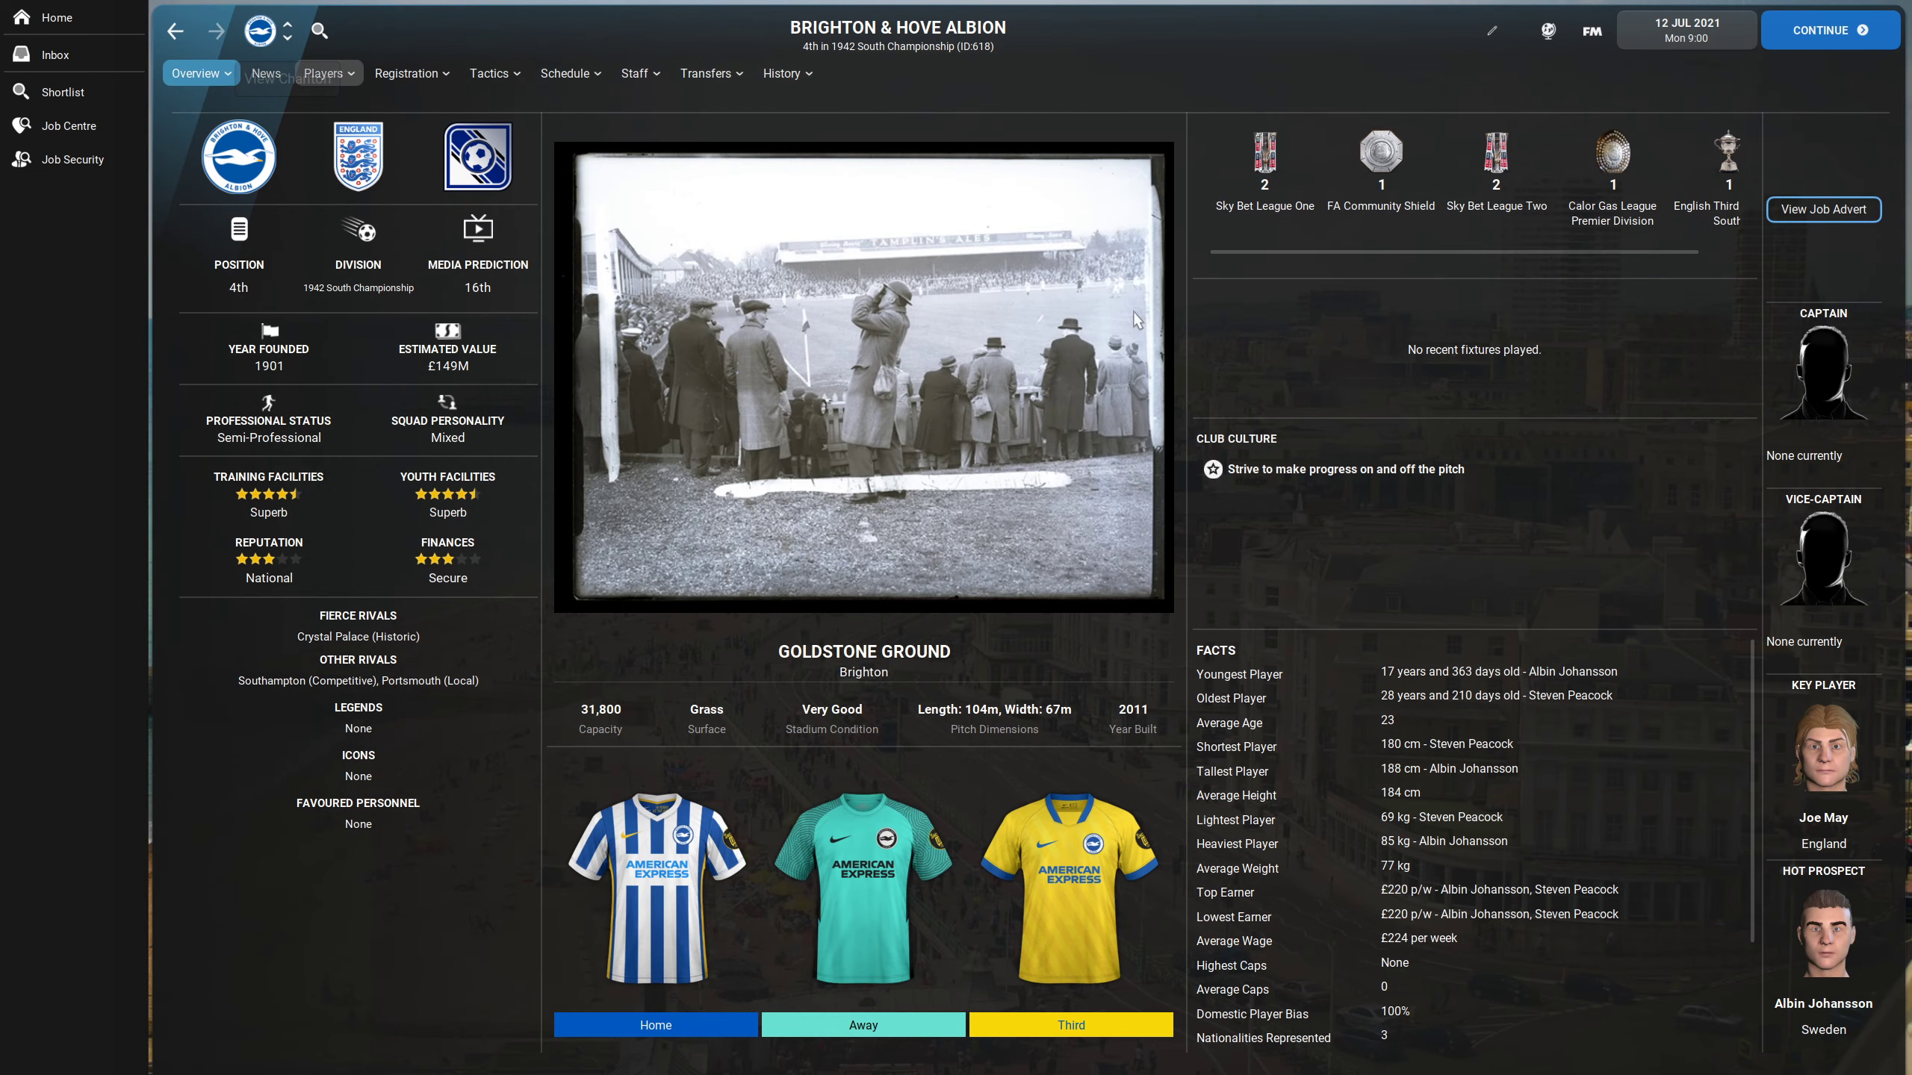
pyautogui.moveTo(854, 368)
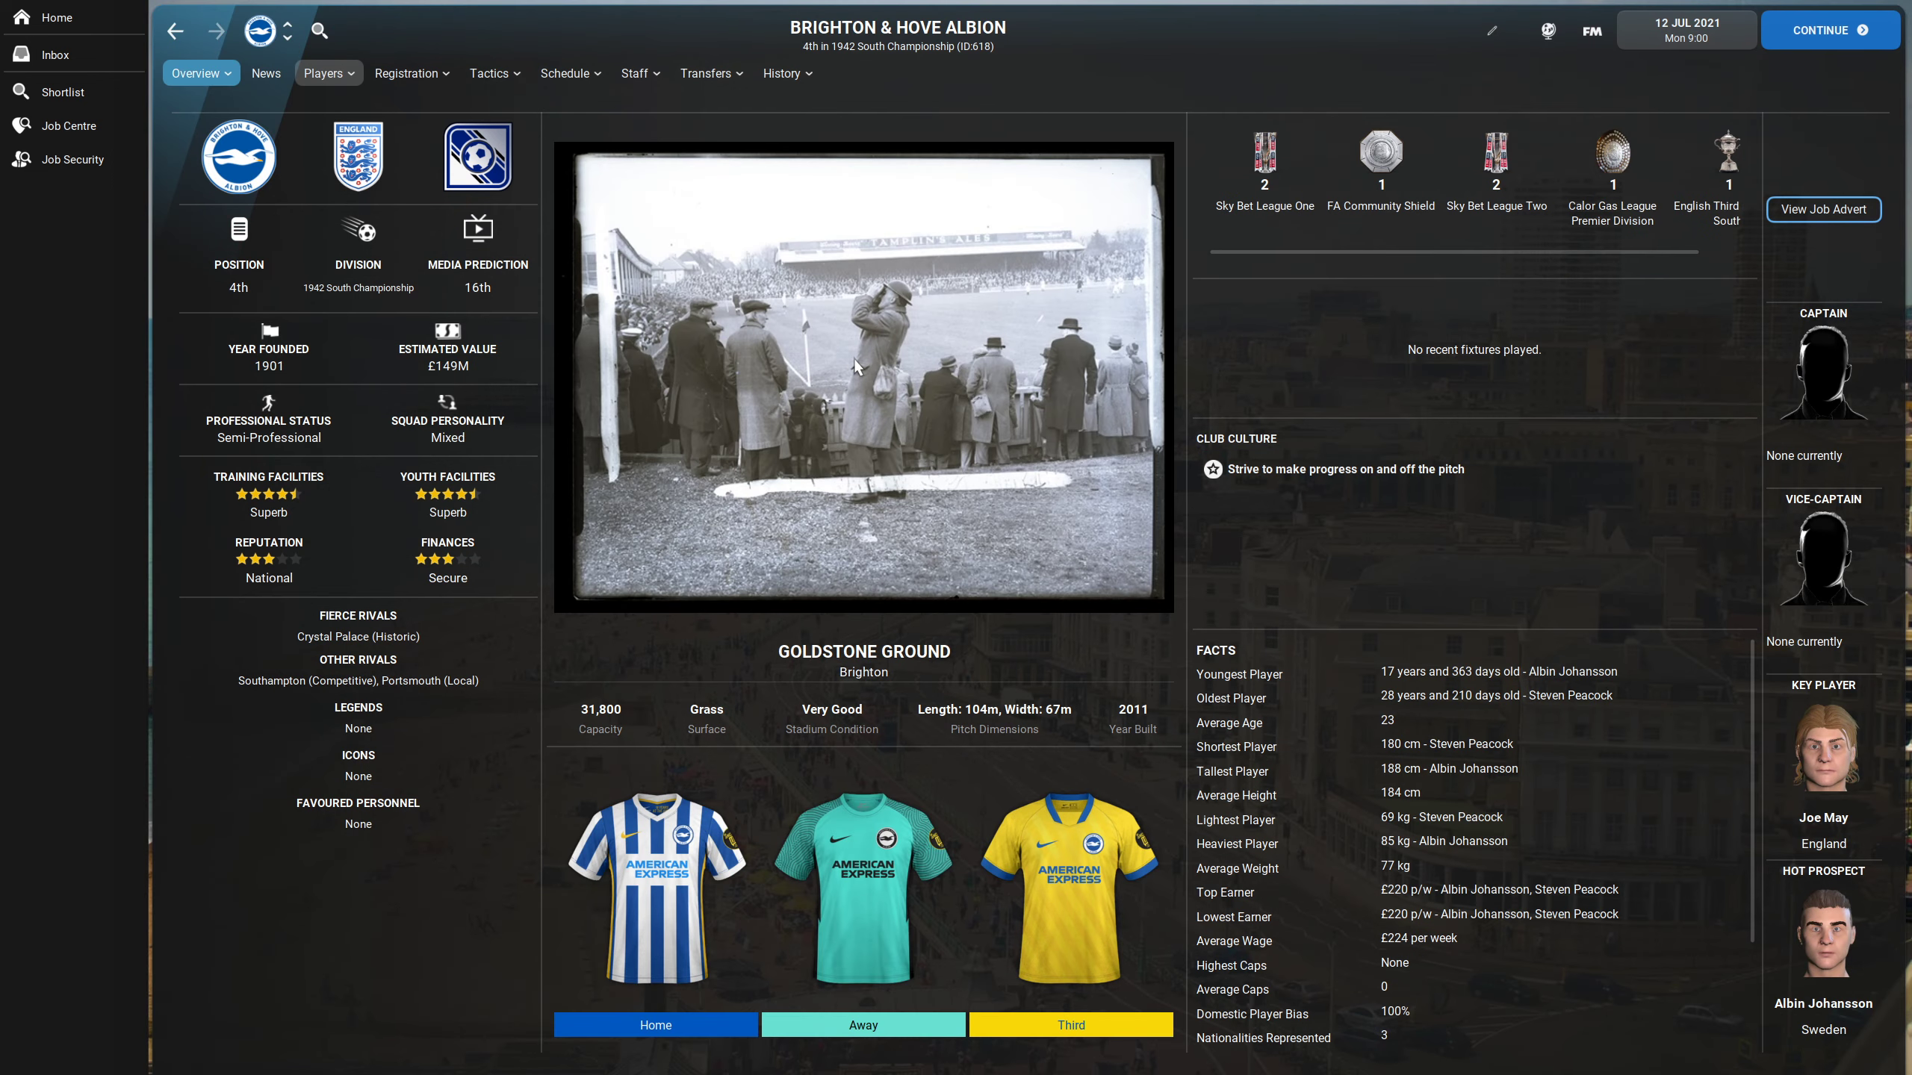
pyautogui.moveTo(851, 379)
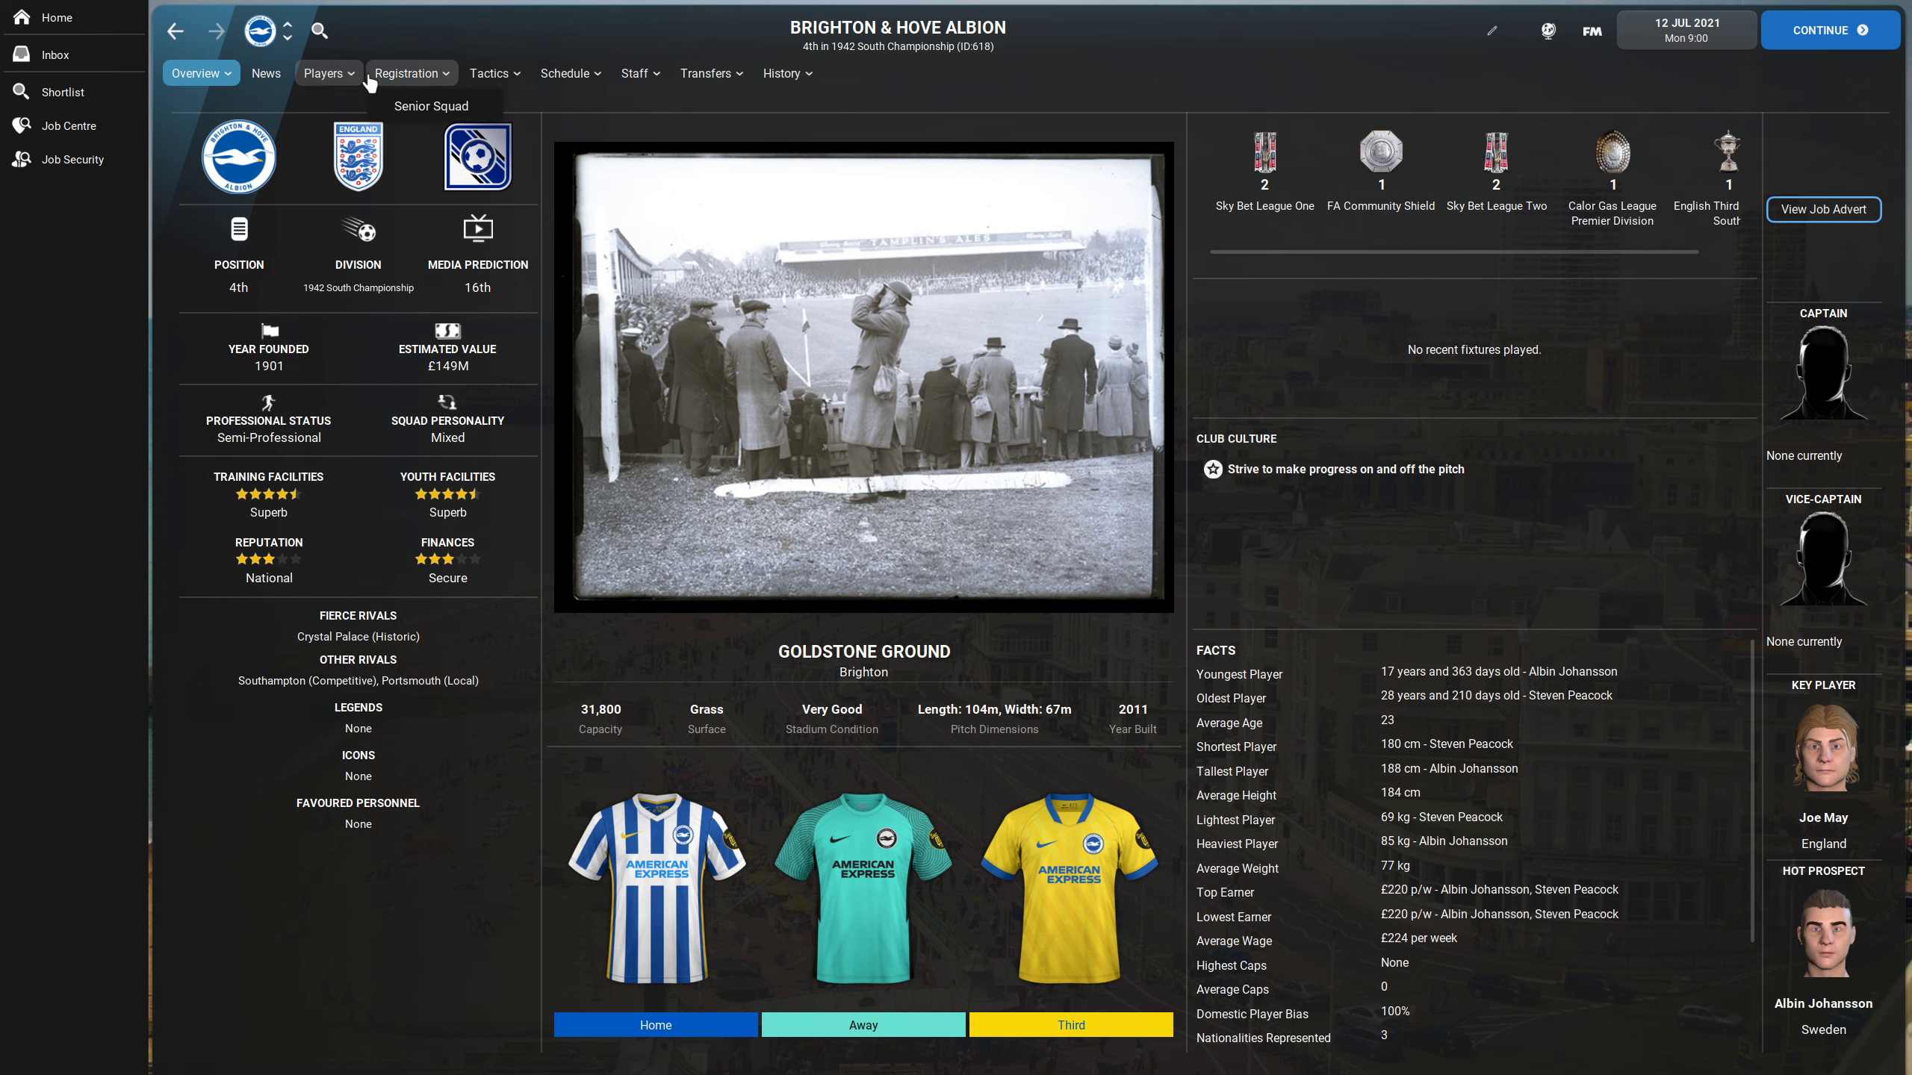
# - View Brighton's senior squad, switch to Clapton Orient's squad and bring up its overview options
pyautogui.click(326, 74)
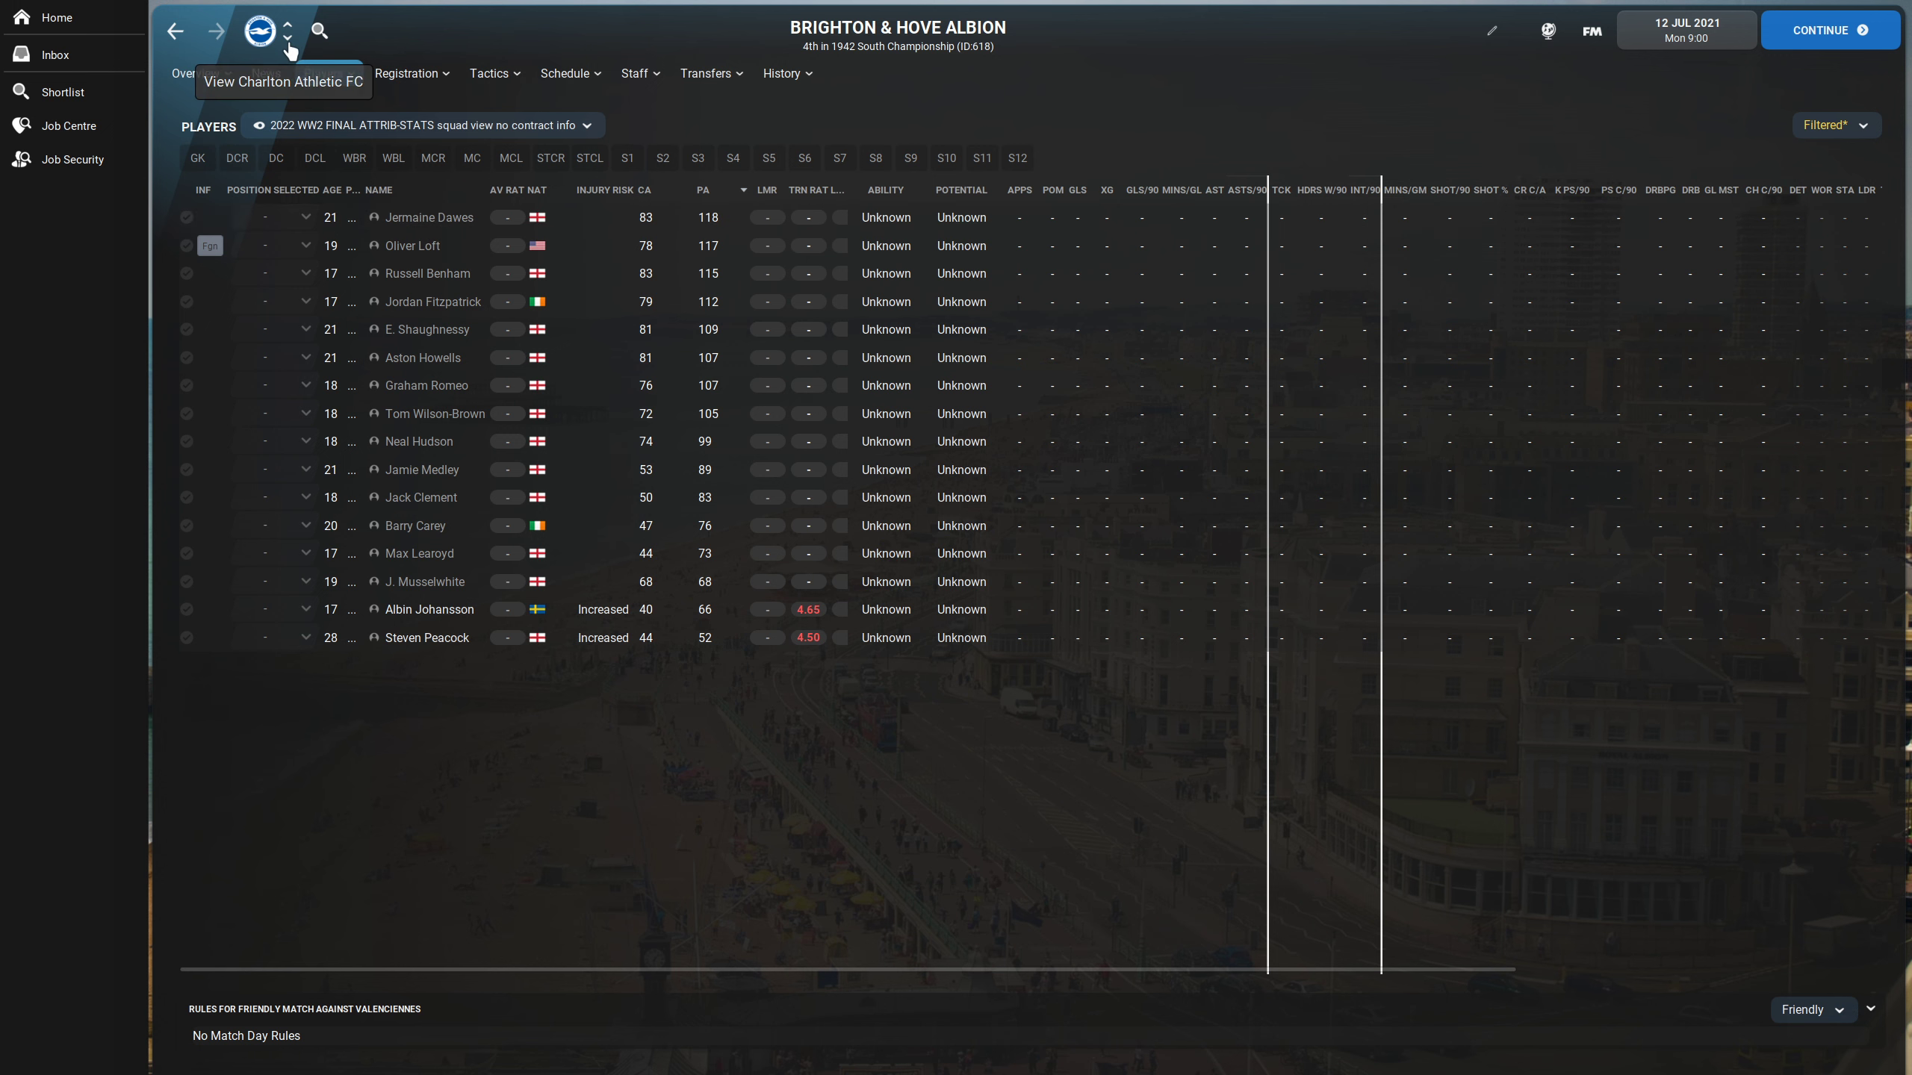
pyautogui.click(290, 34)
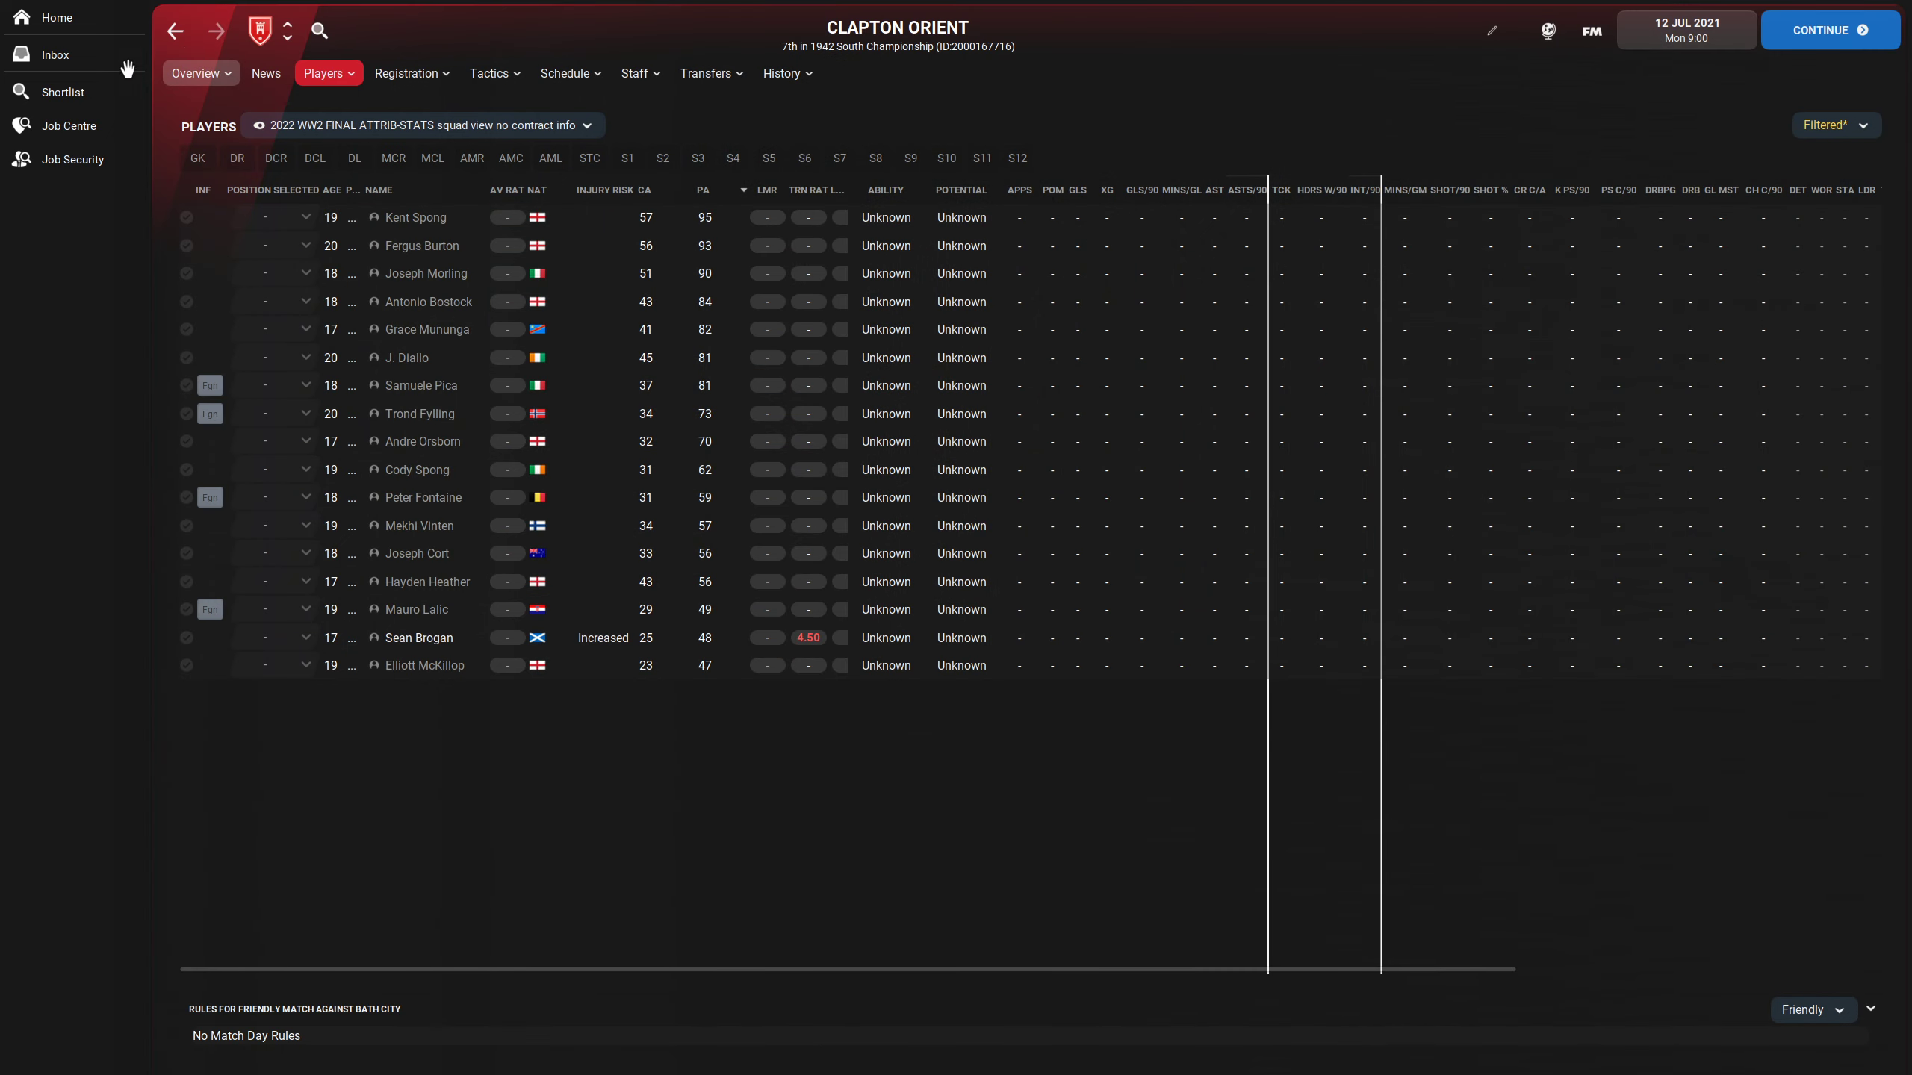
pyautogui.click(197, 73)
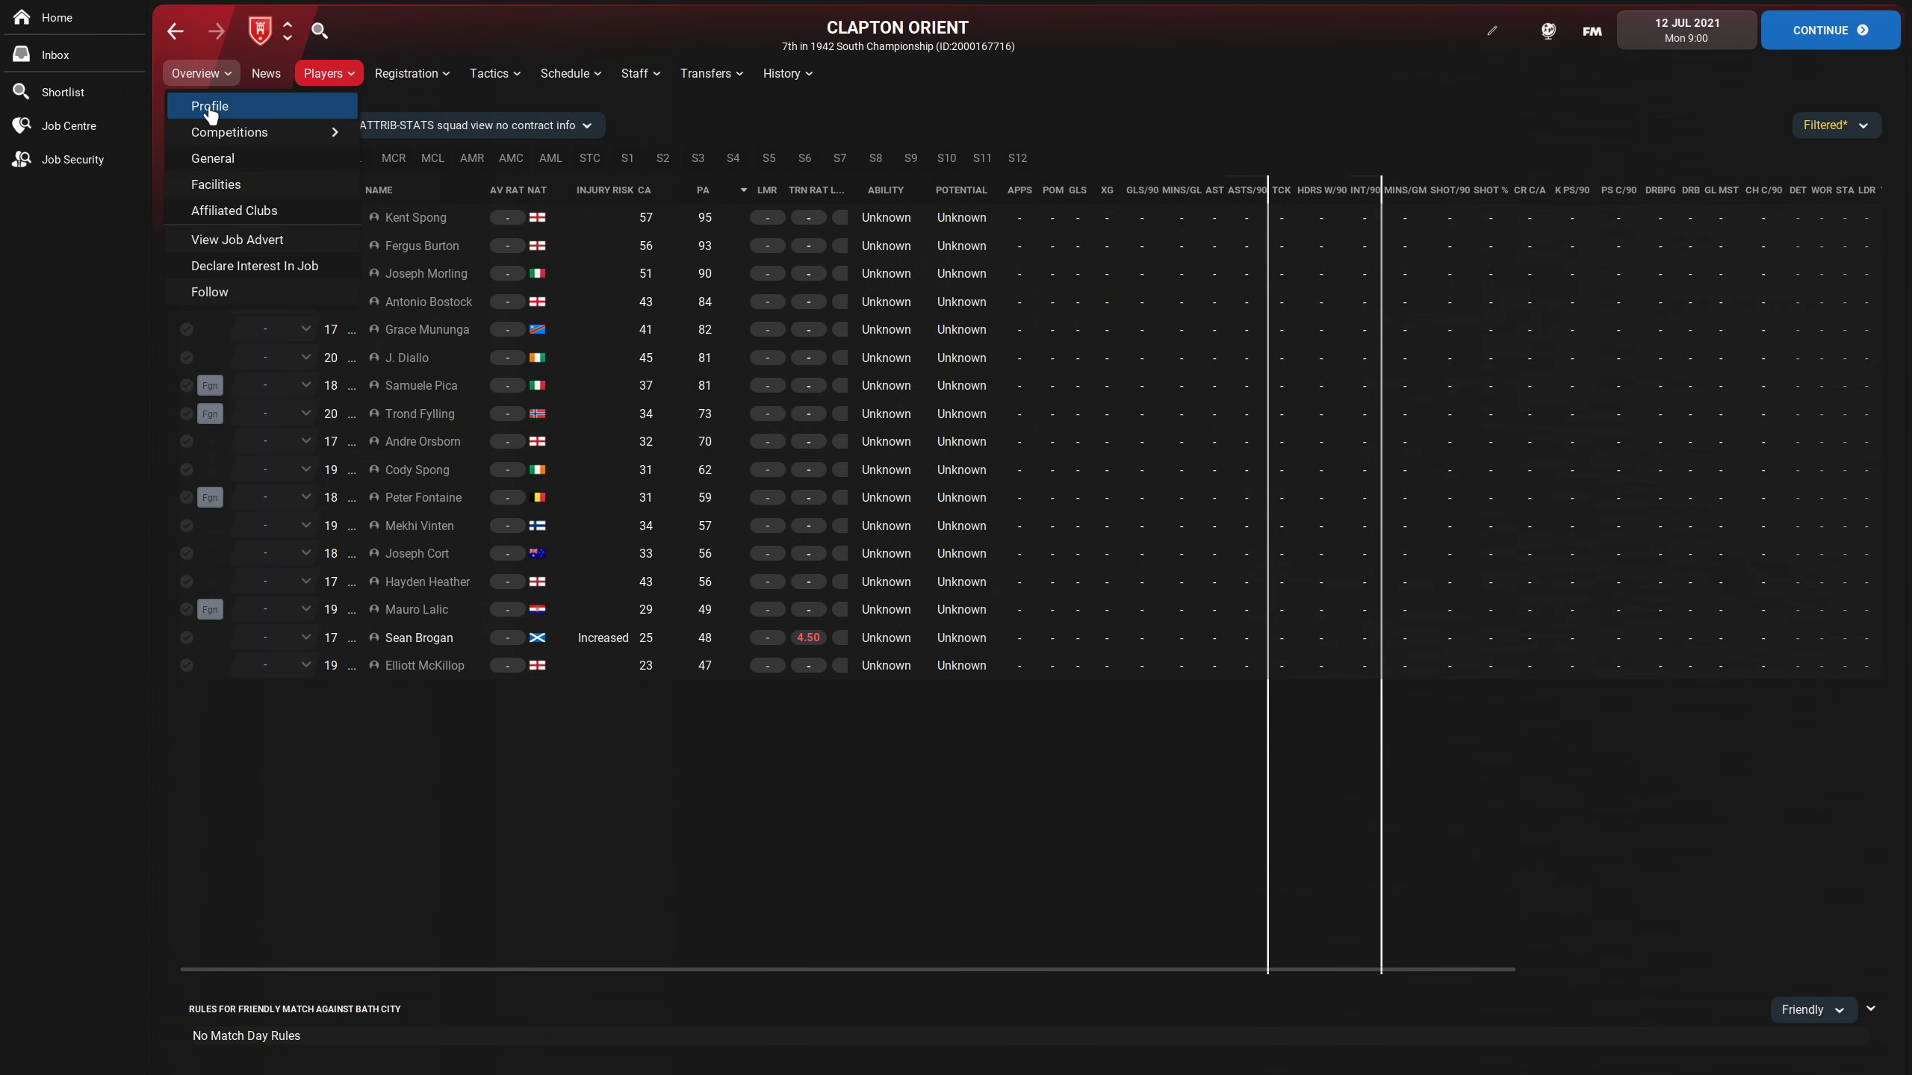
pyautogui.click(209, 105)
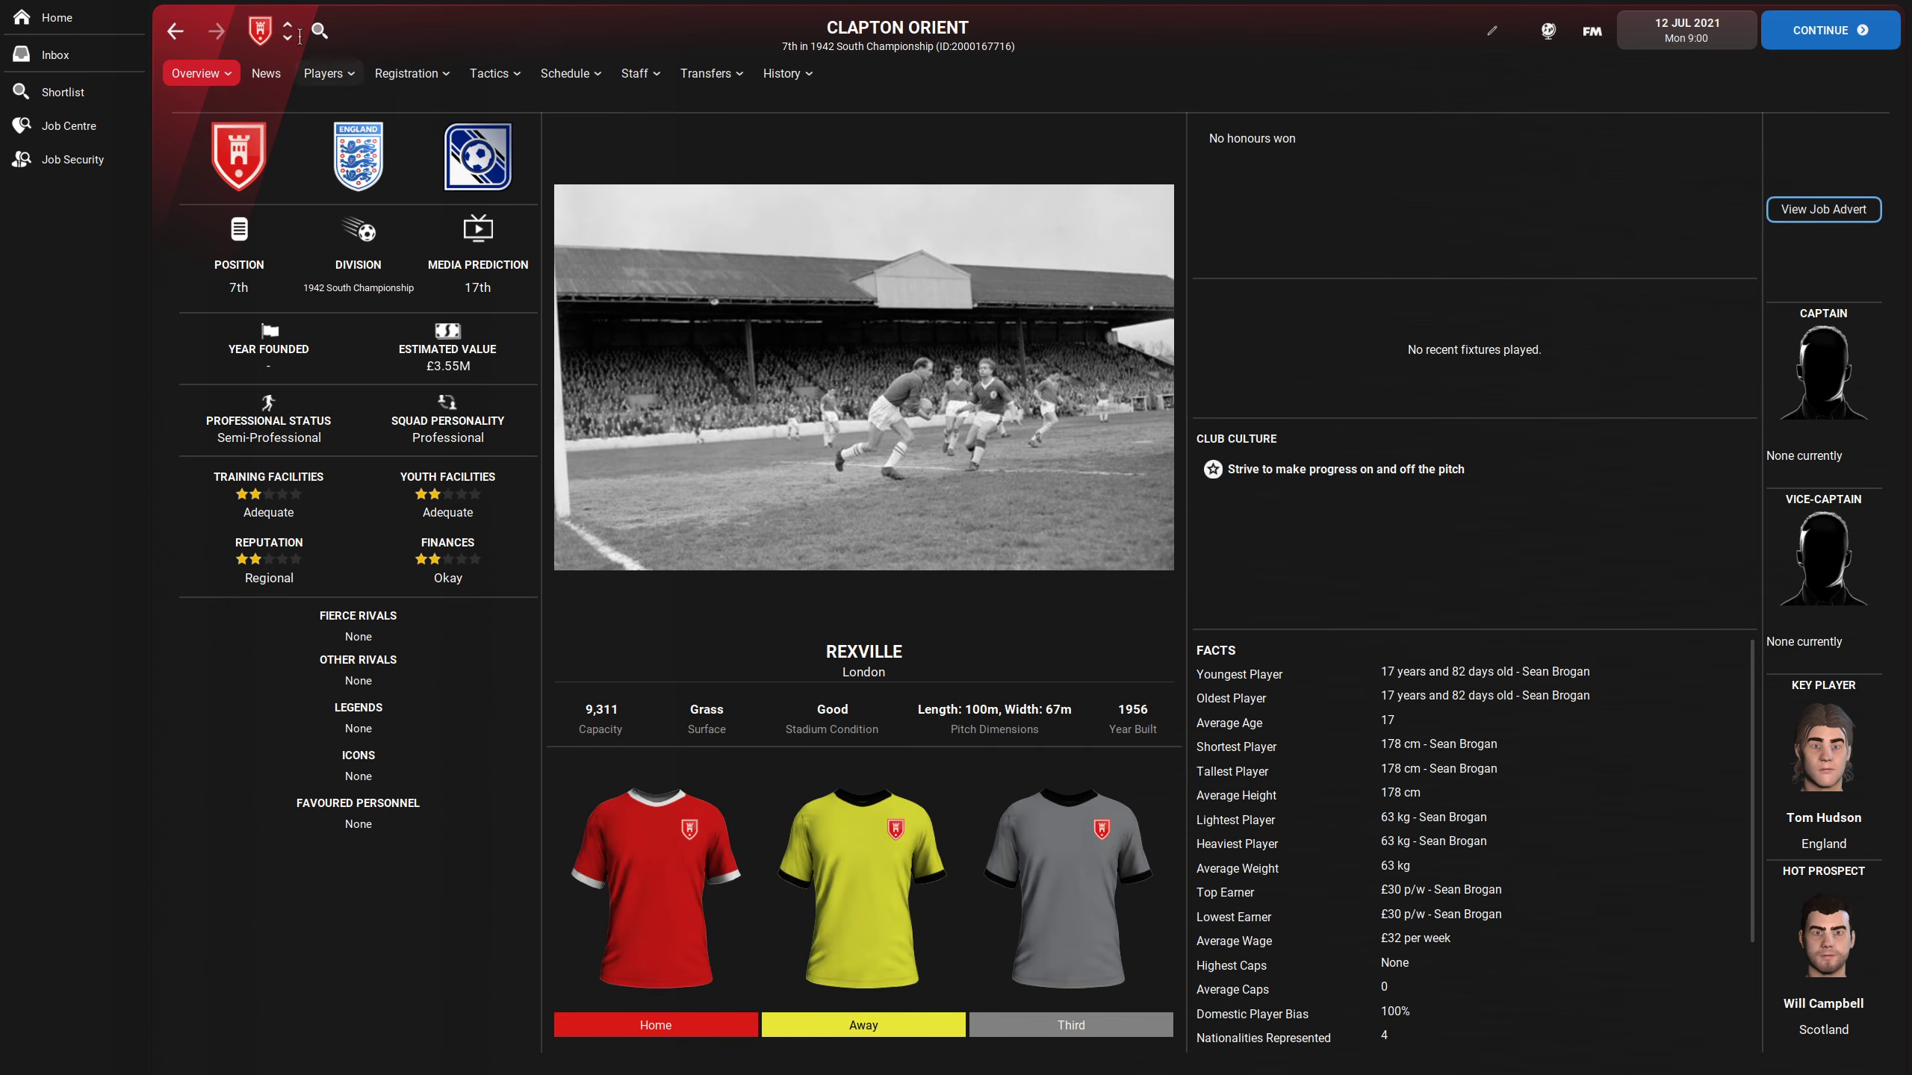
pyautogui.moveTo(289, 39)
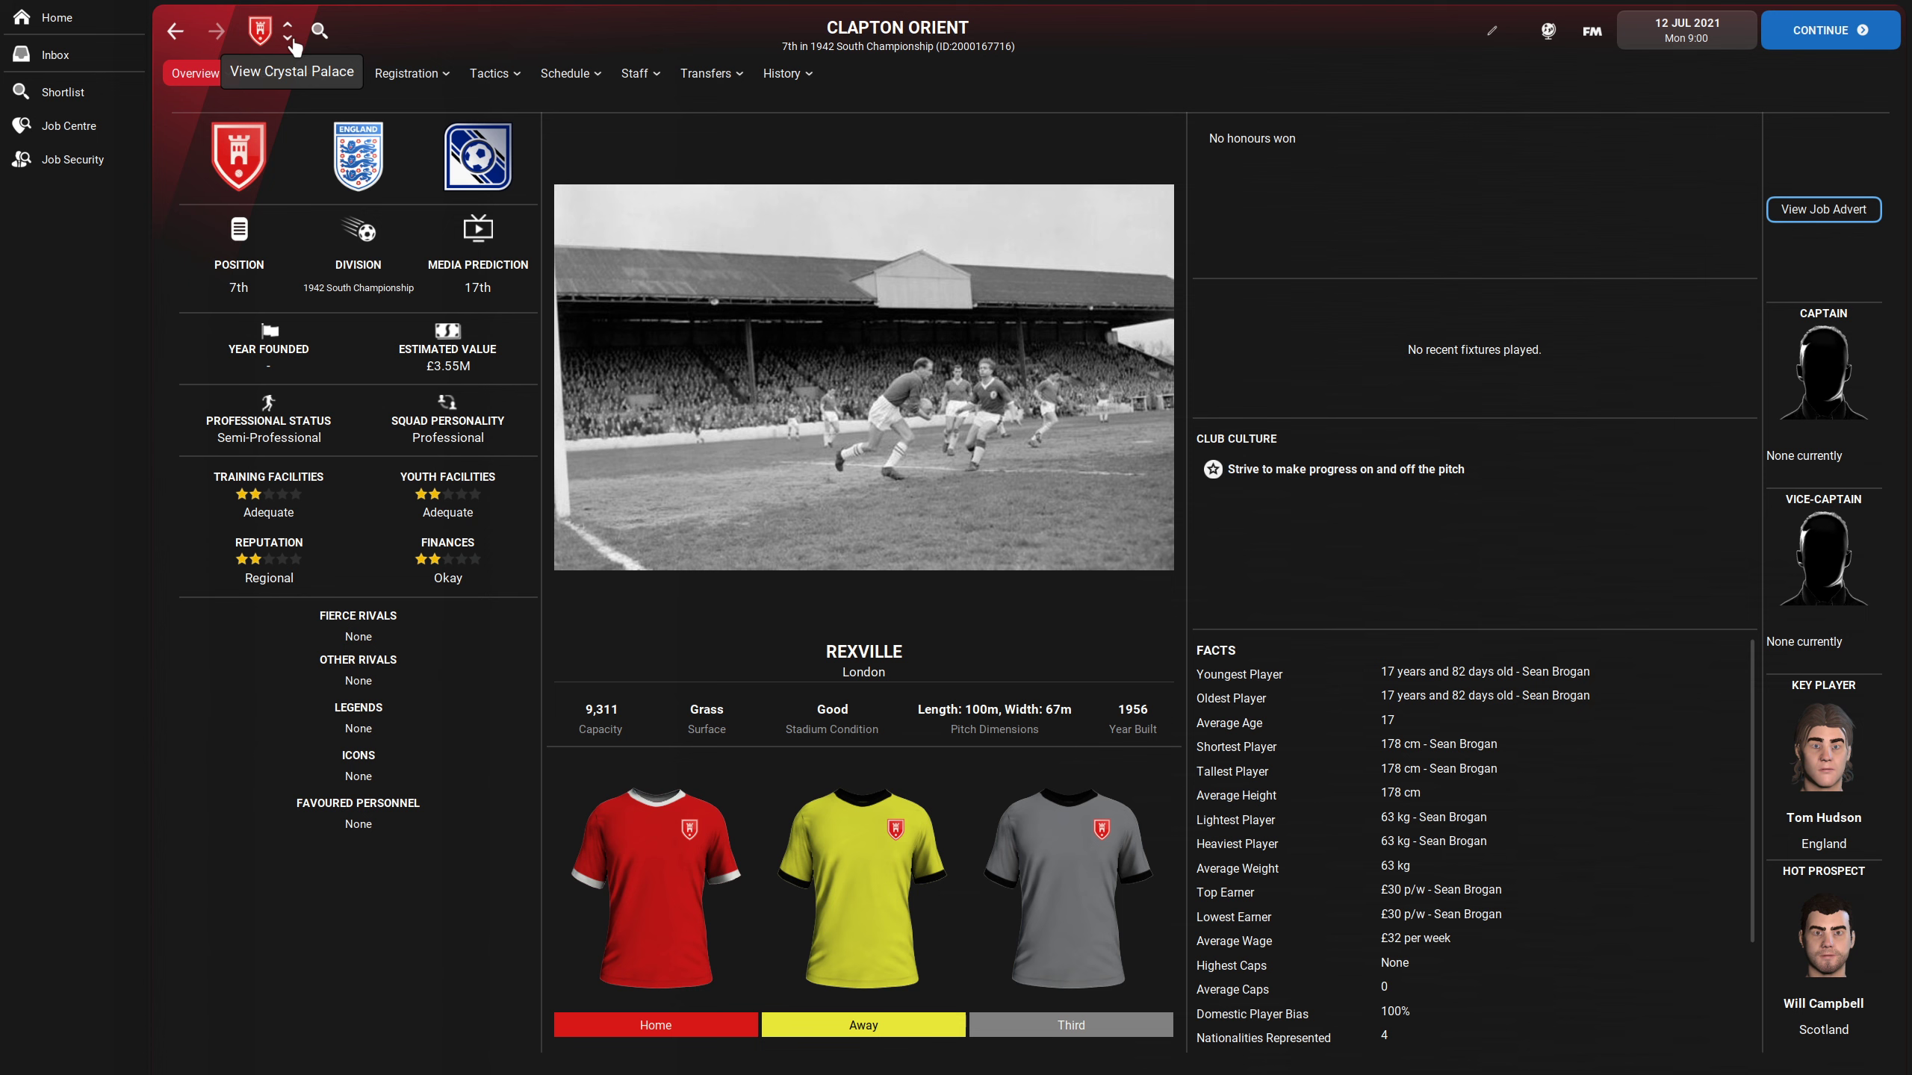
pyautogui.click(286, 37)
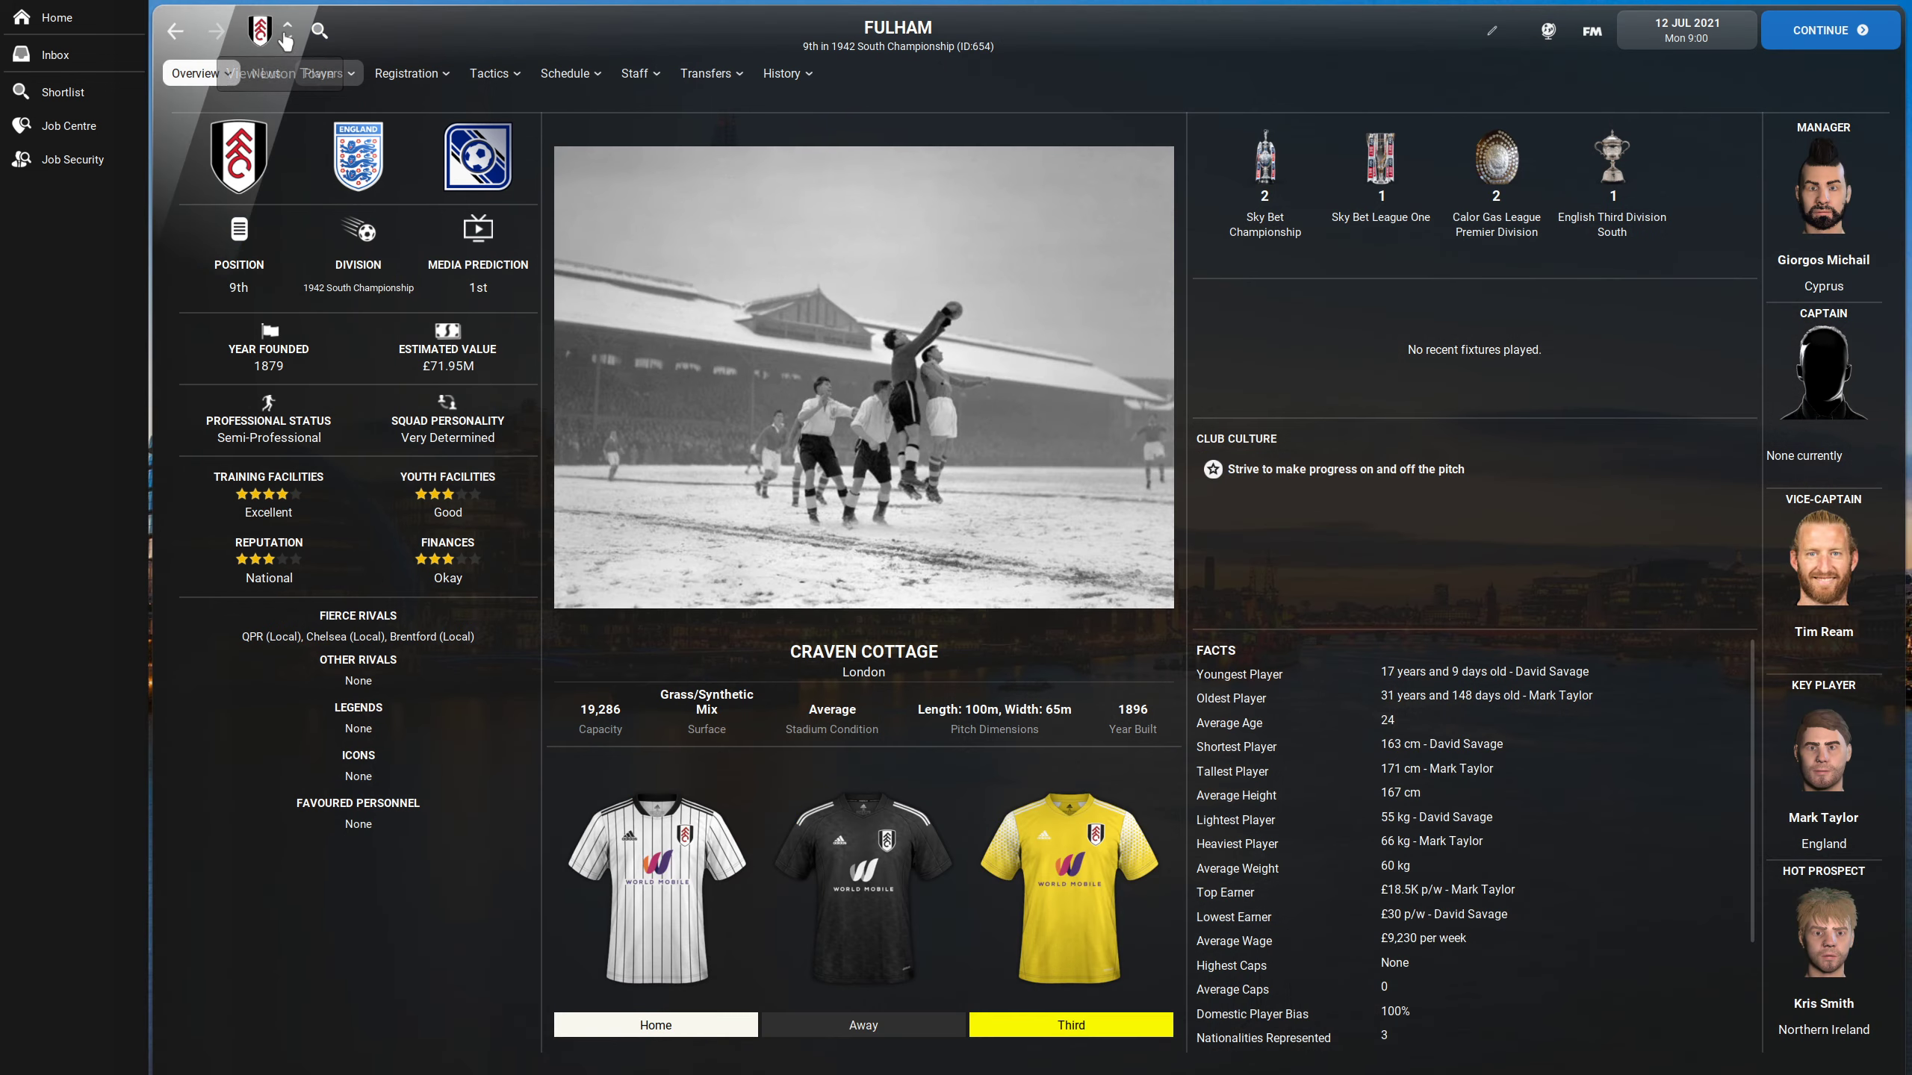
pyautogui.click(286, 27)
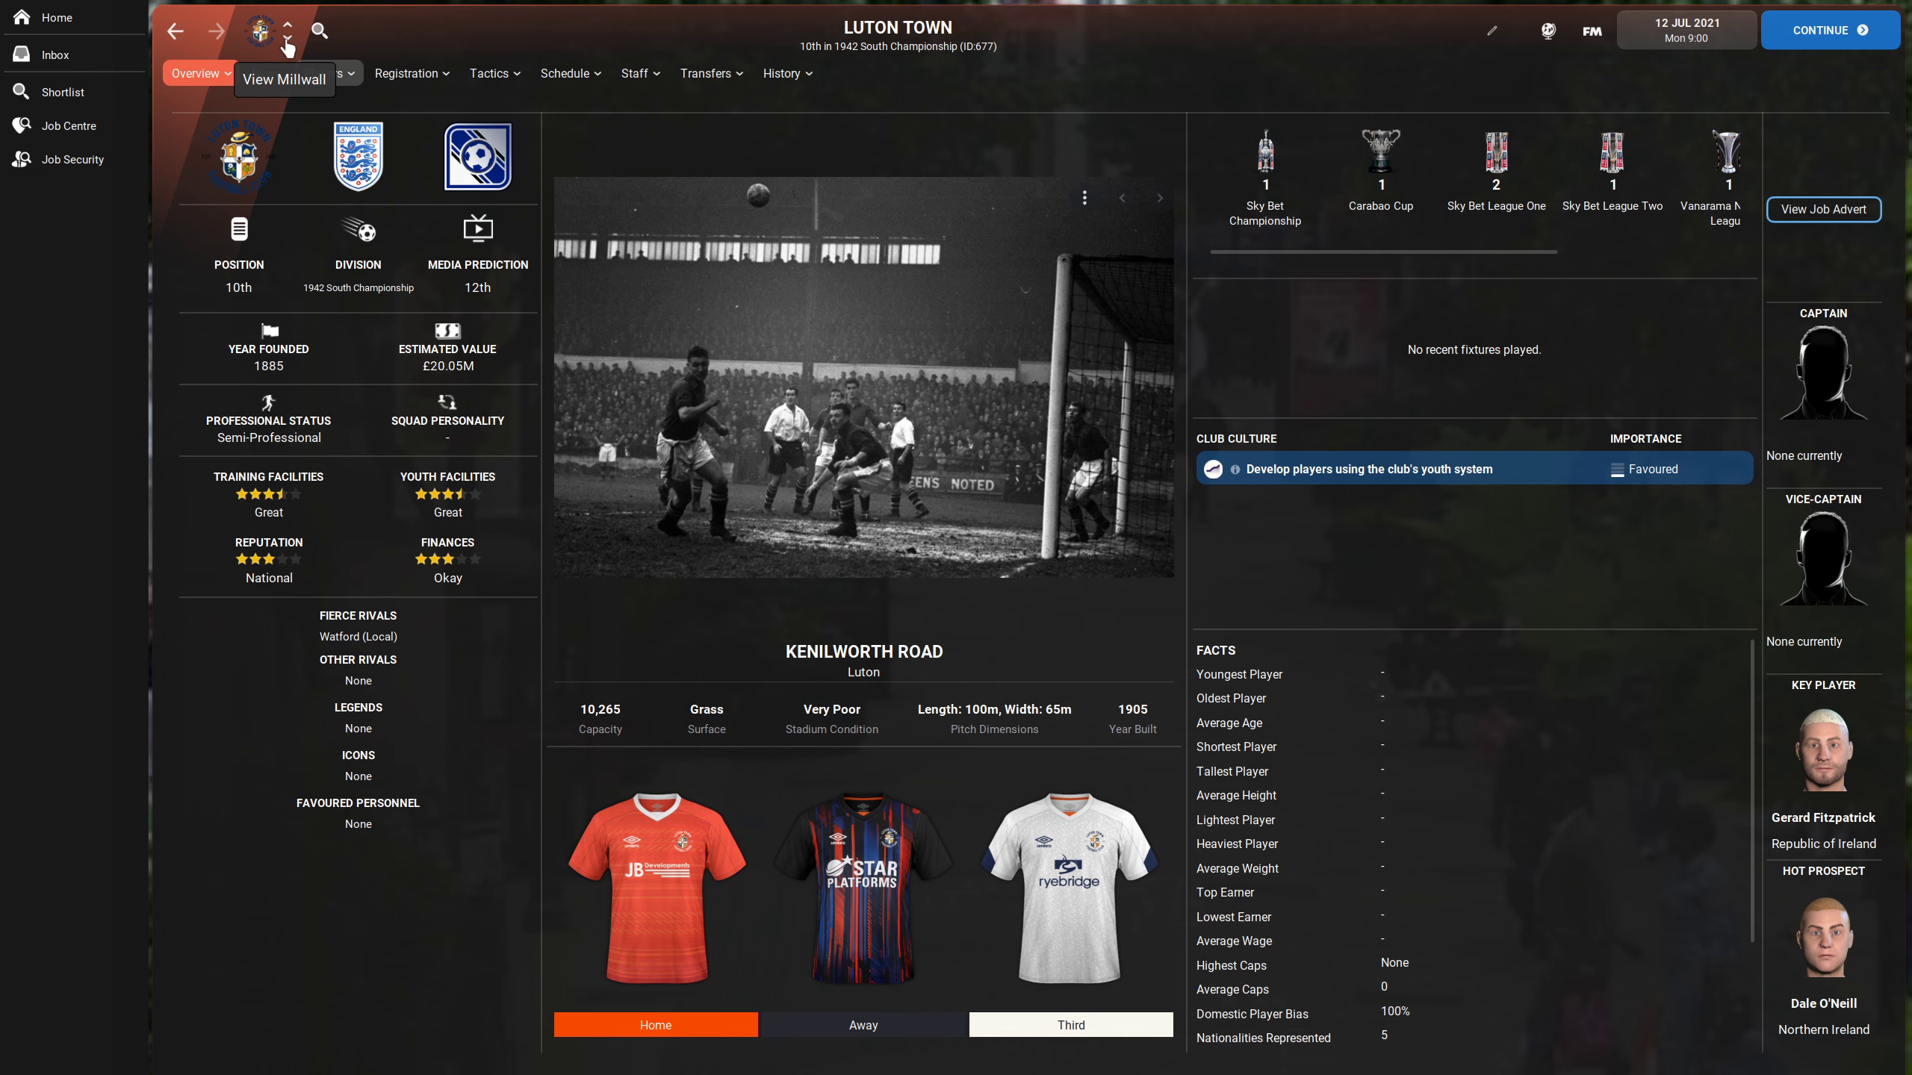
pyautogui.click(287, 27)
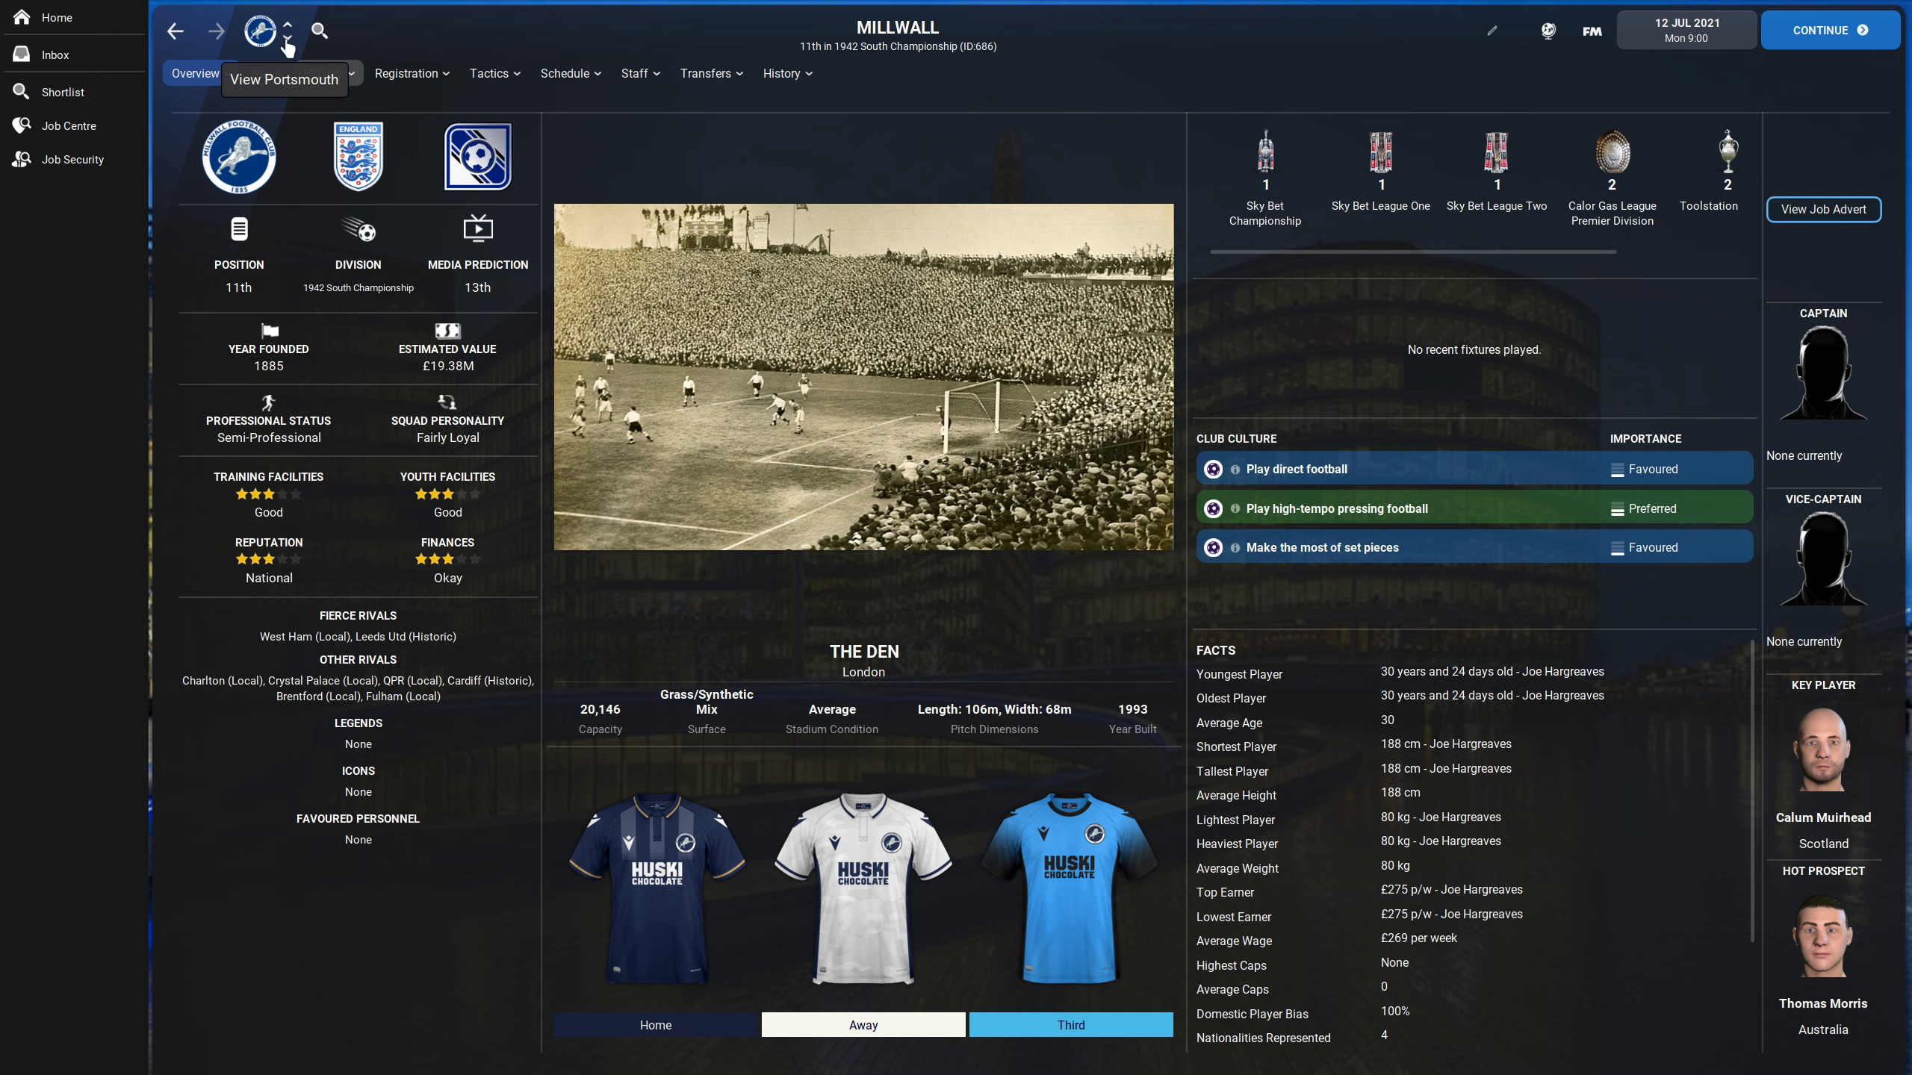
pyautogui.click(288, 28)
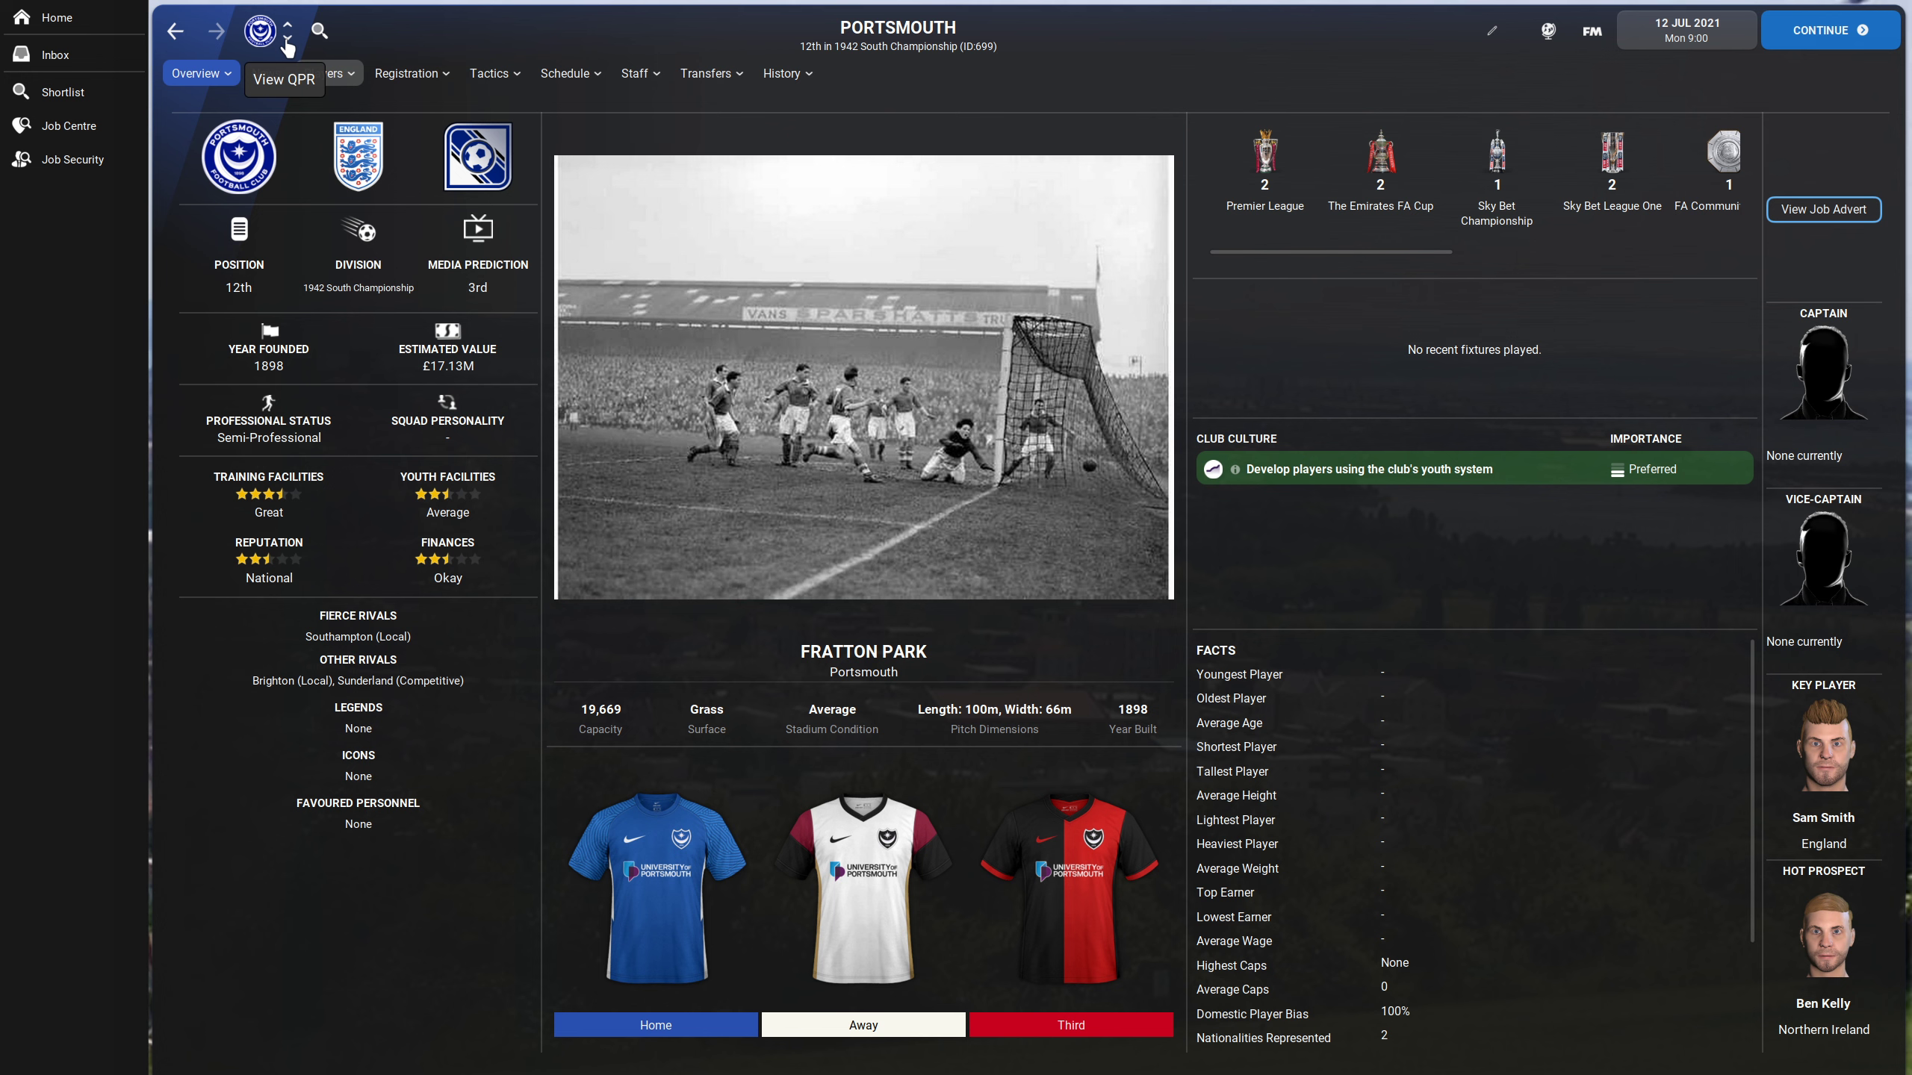
pyautogui.click(287, 29)
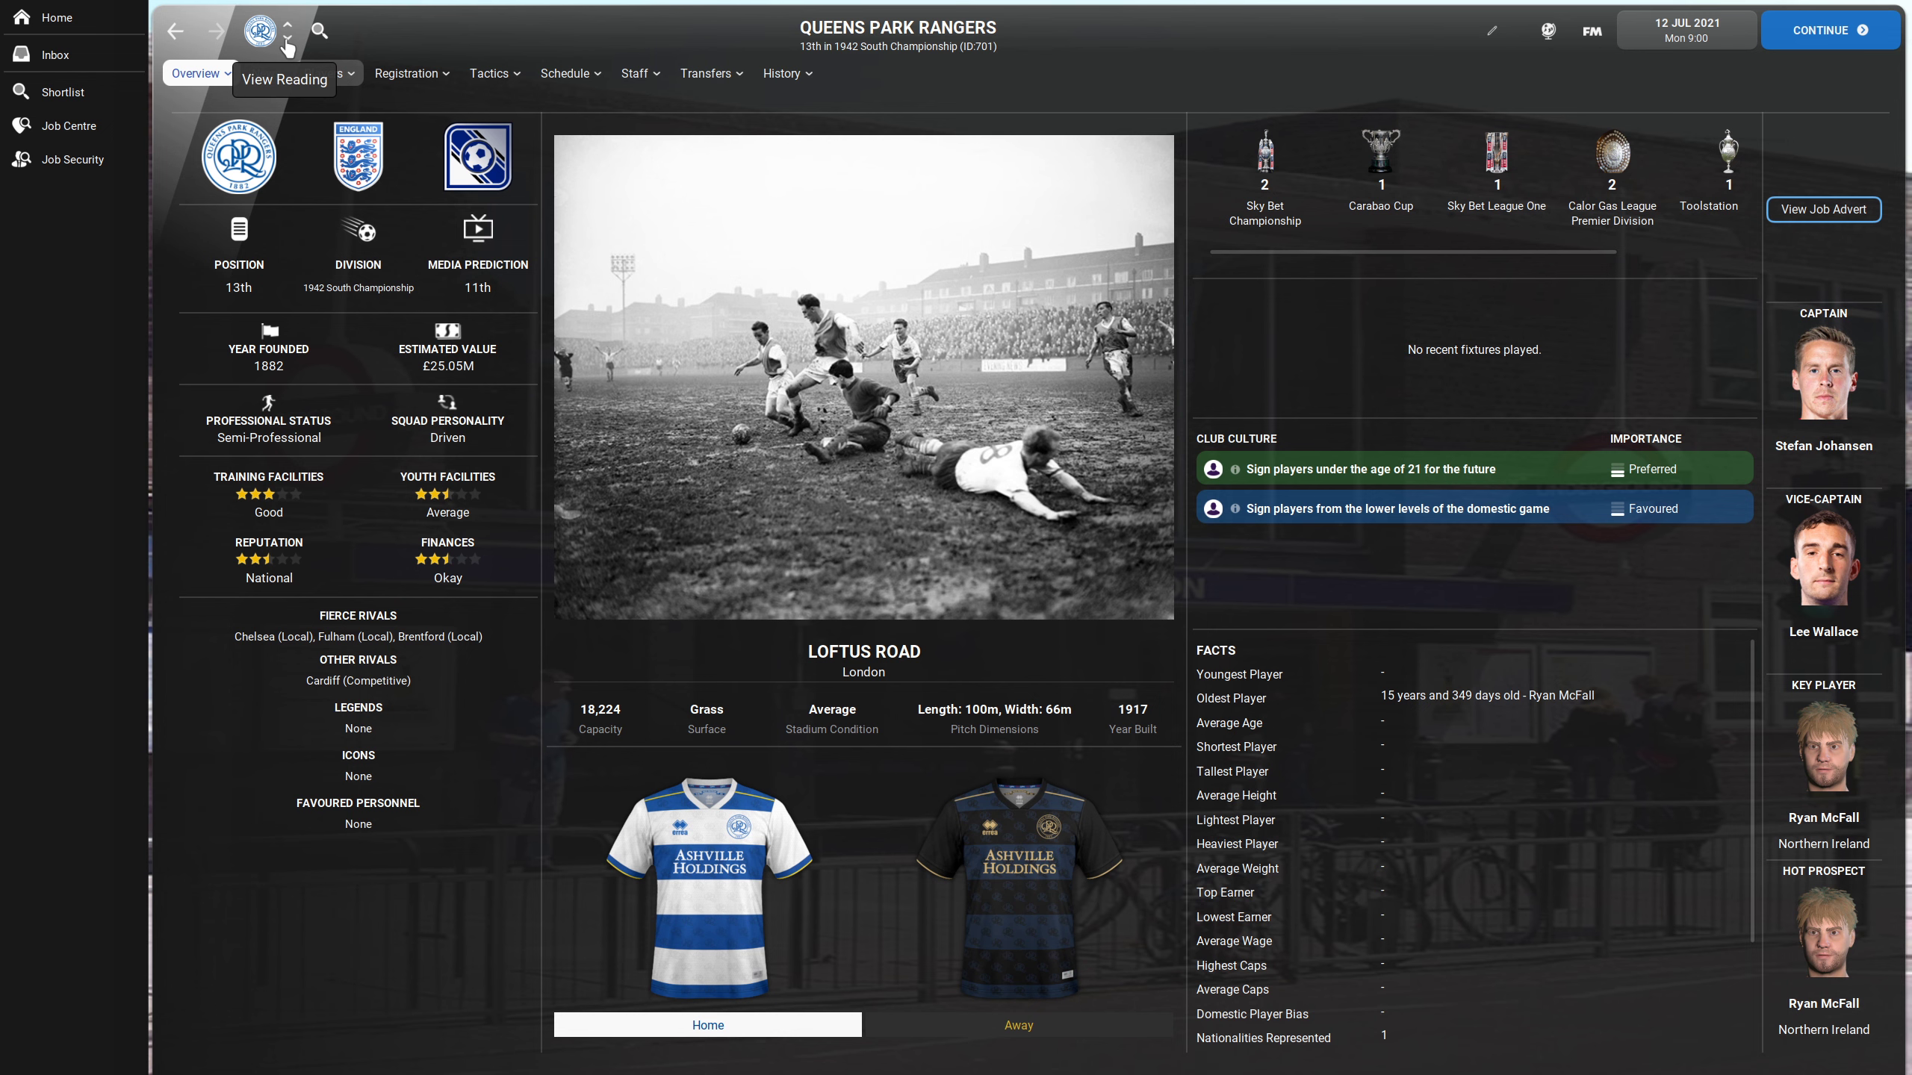
pyautogui.click(287, 32)
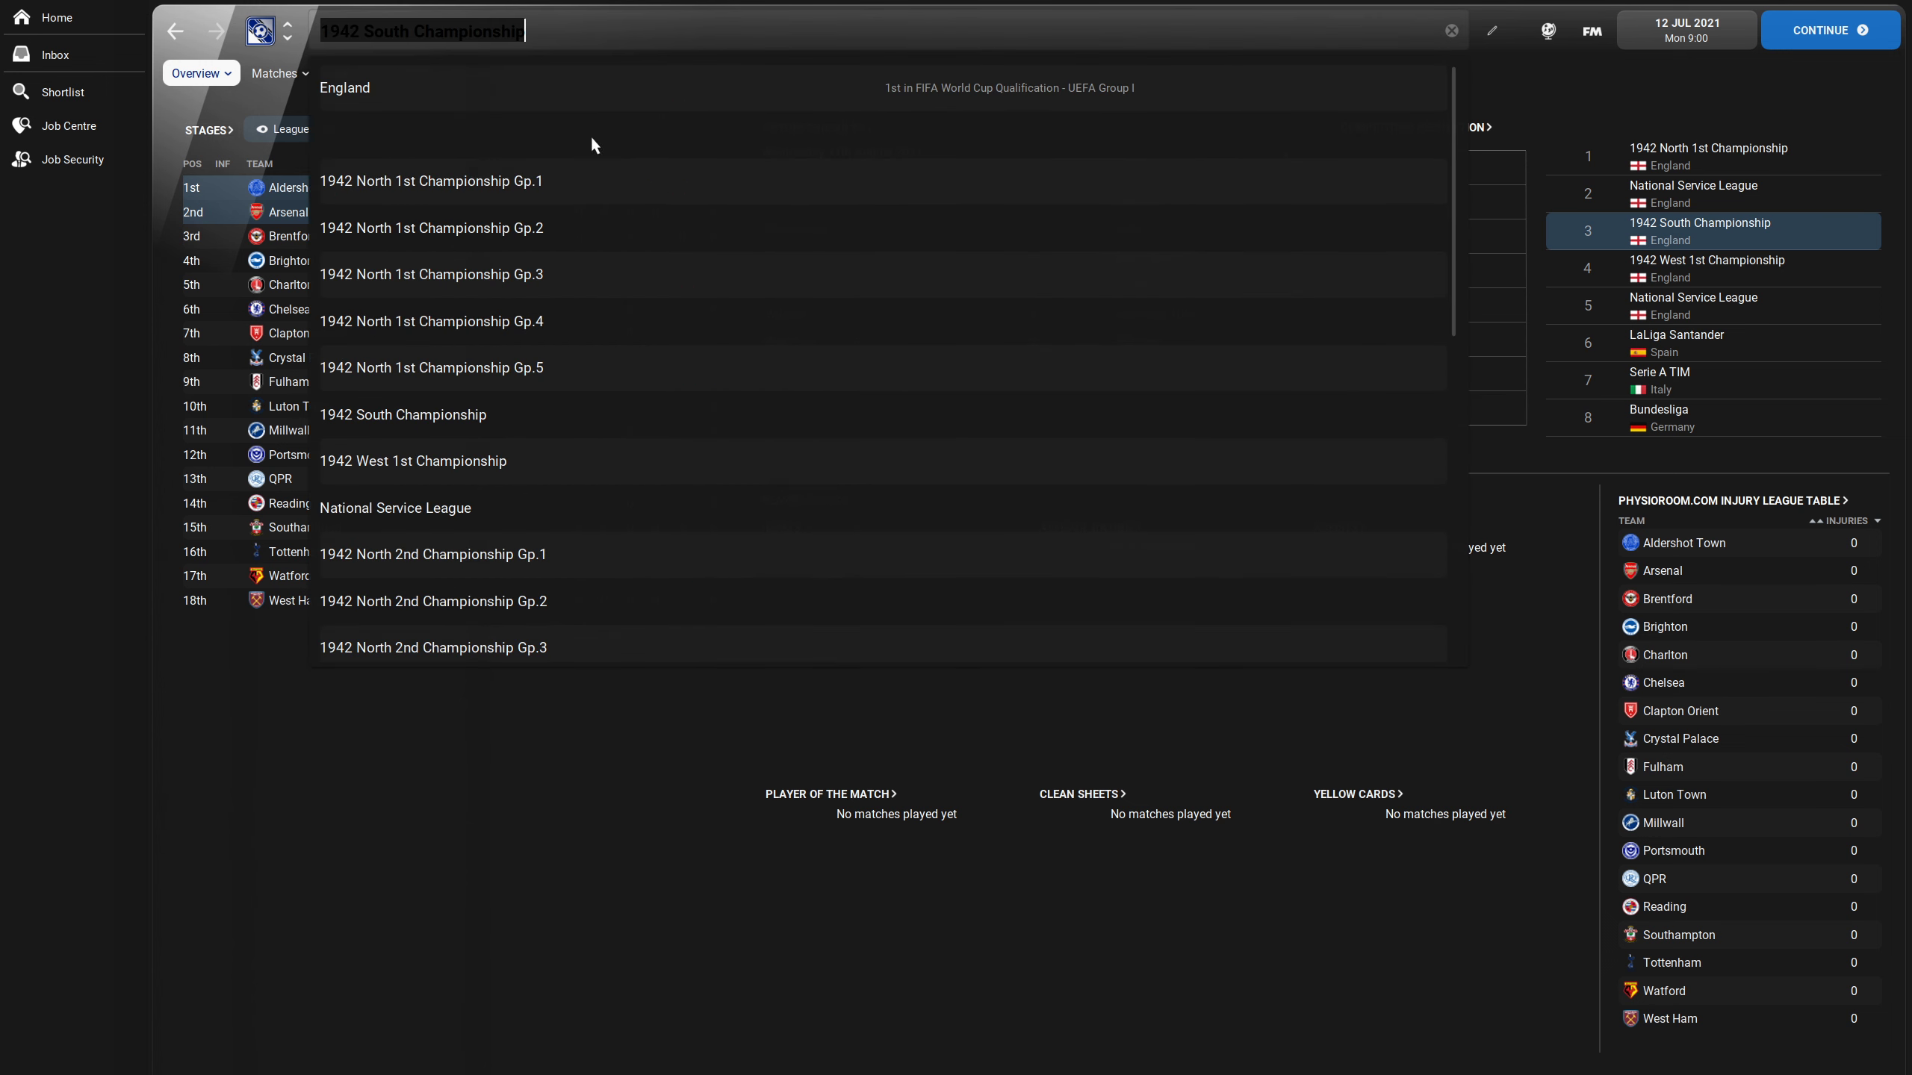
pyautogui.moveTo(645, 530)
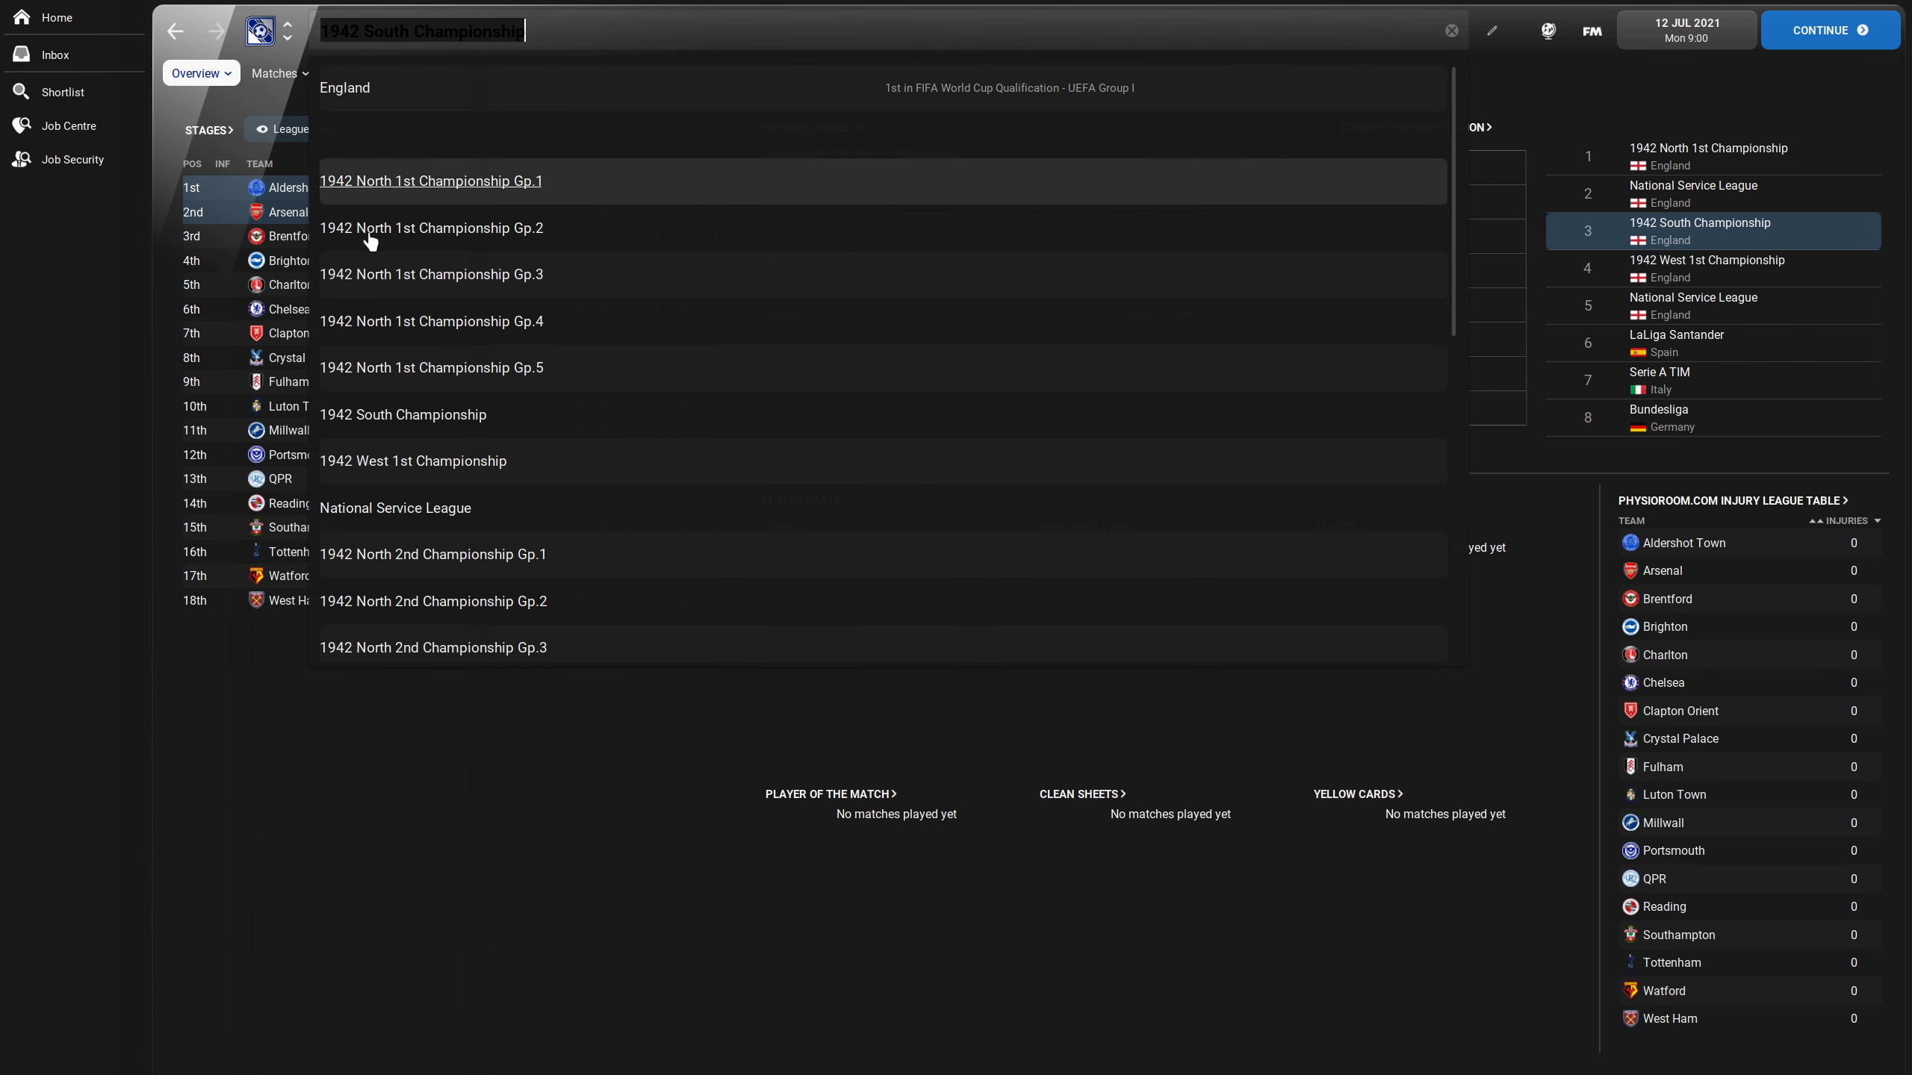
pyautogui.moveTo(475, 198)
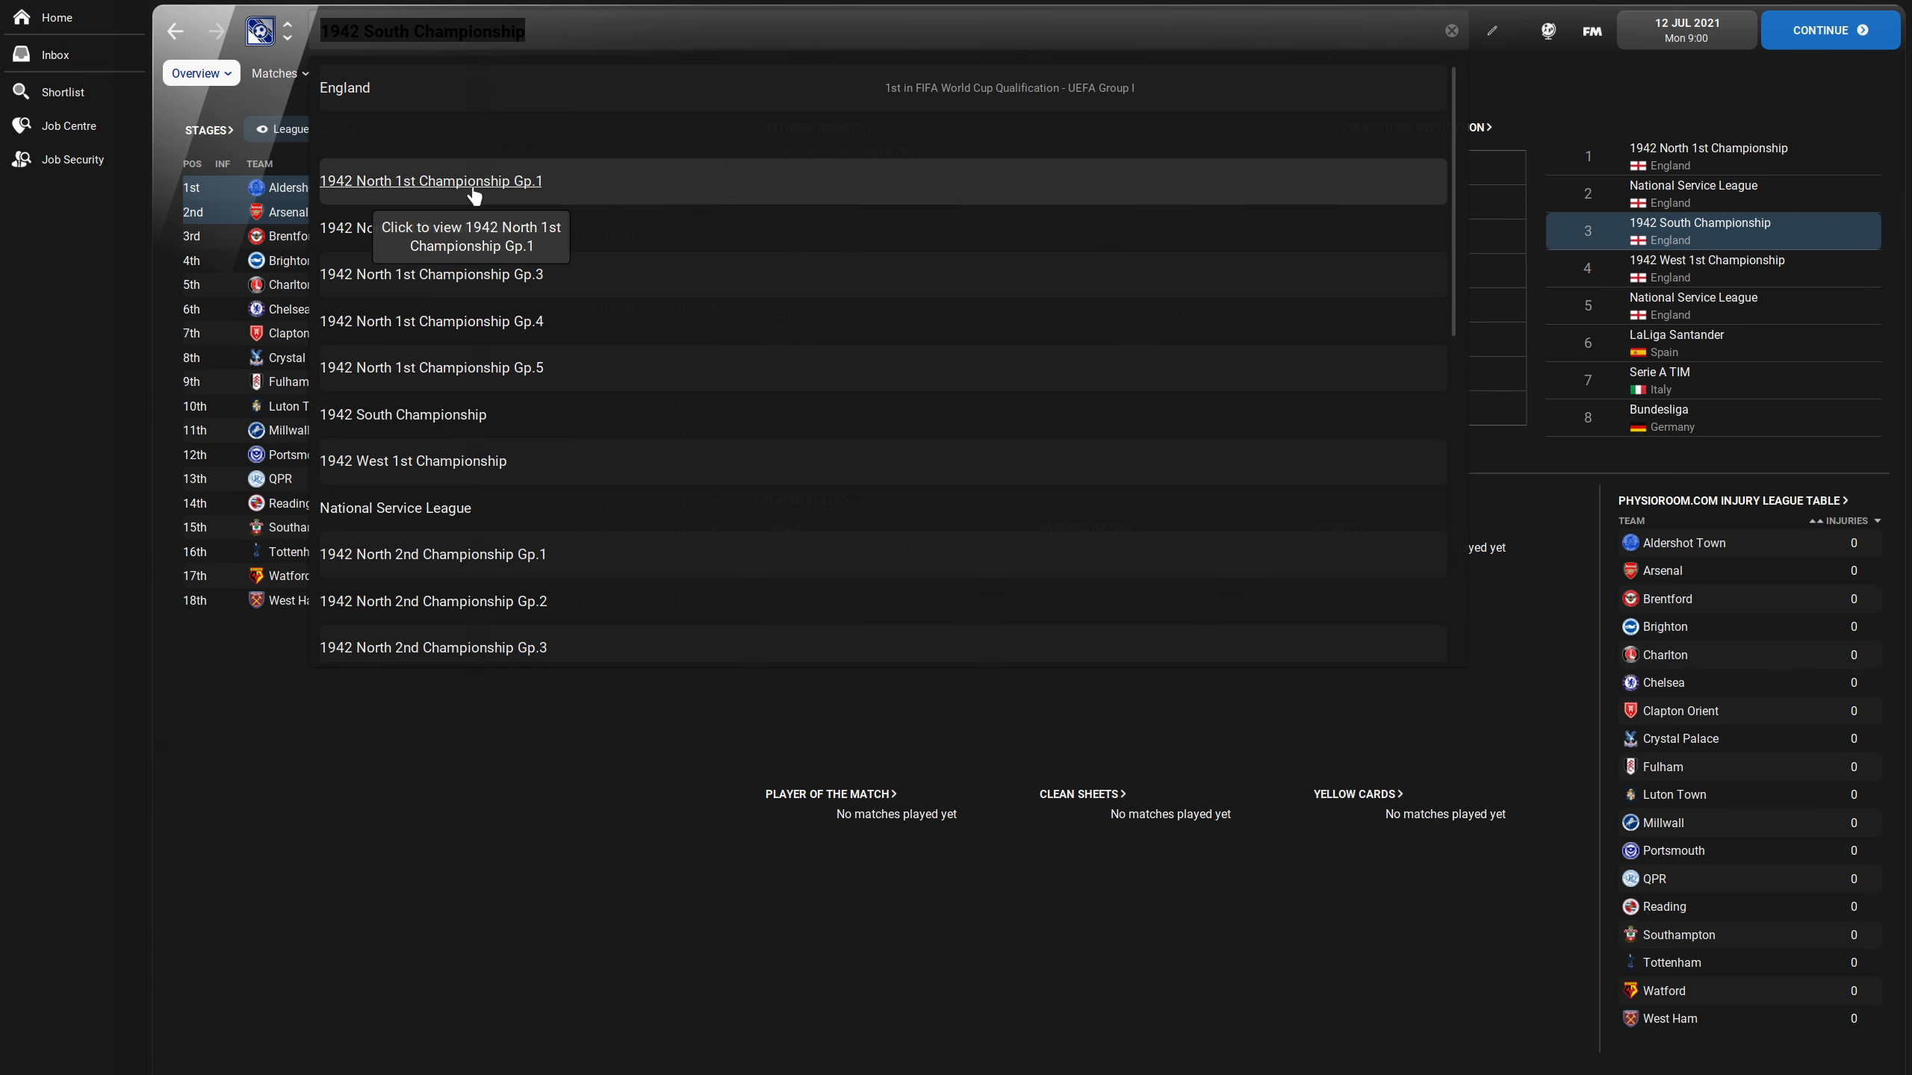
# - Open the 1942 North 1st Championship Gp.1 and step on through Gp.2 to Gp.3
pyautogui.click(430, 181)
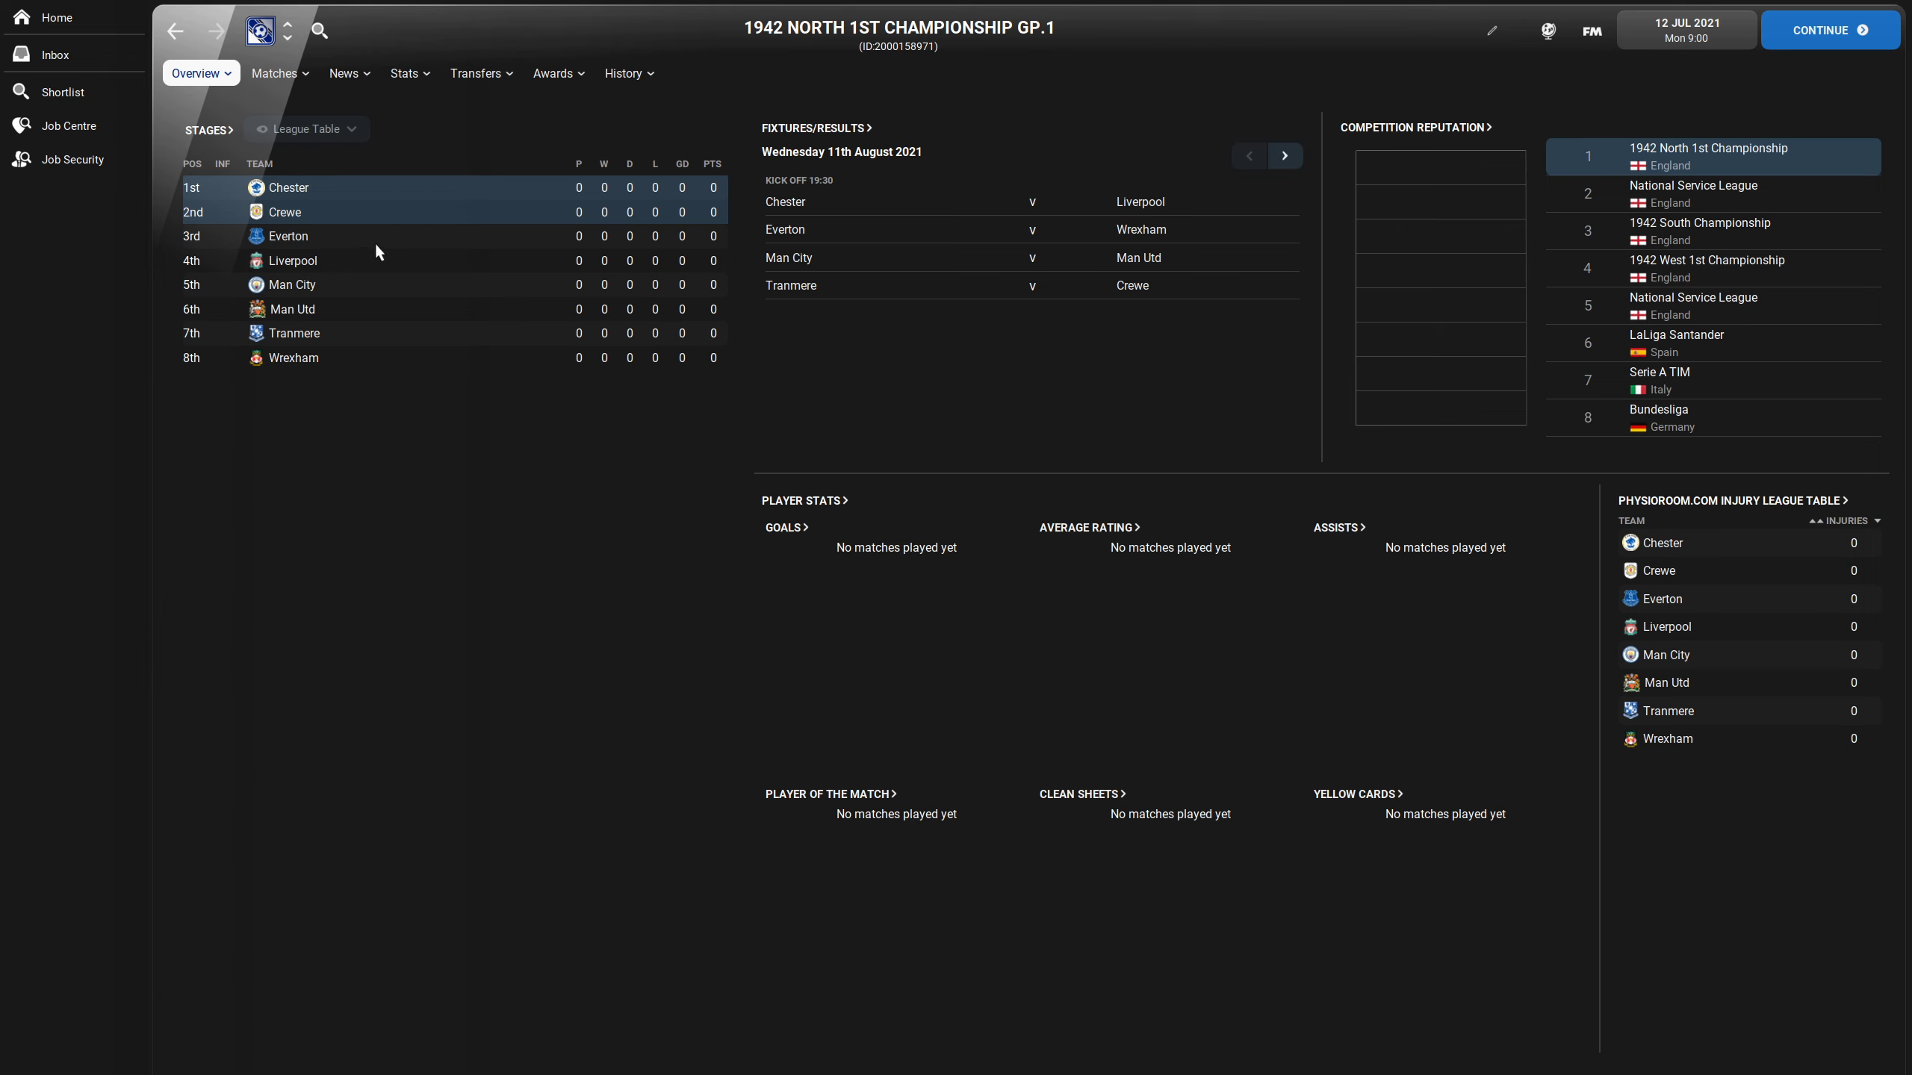
pyautogui.moveTo(382, 193)
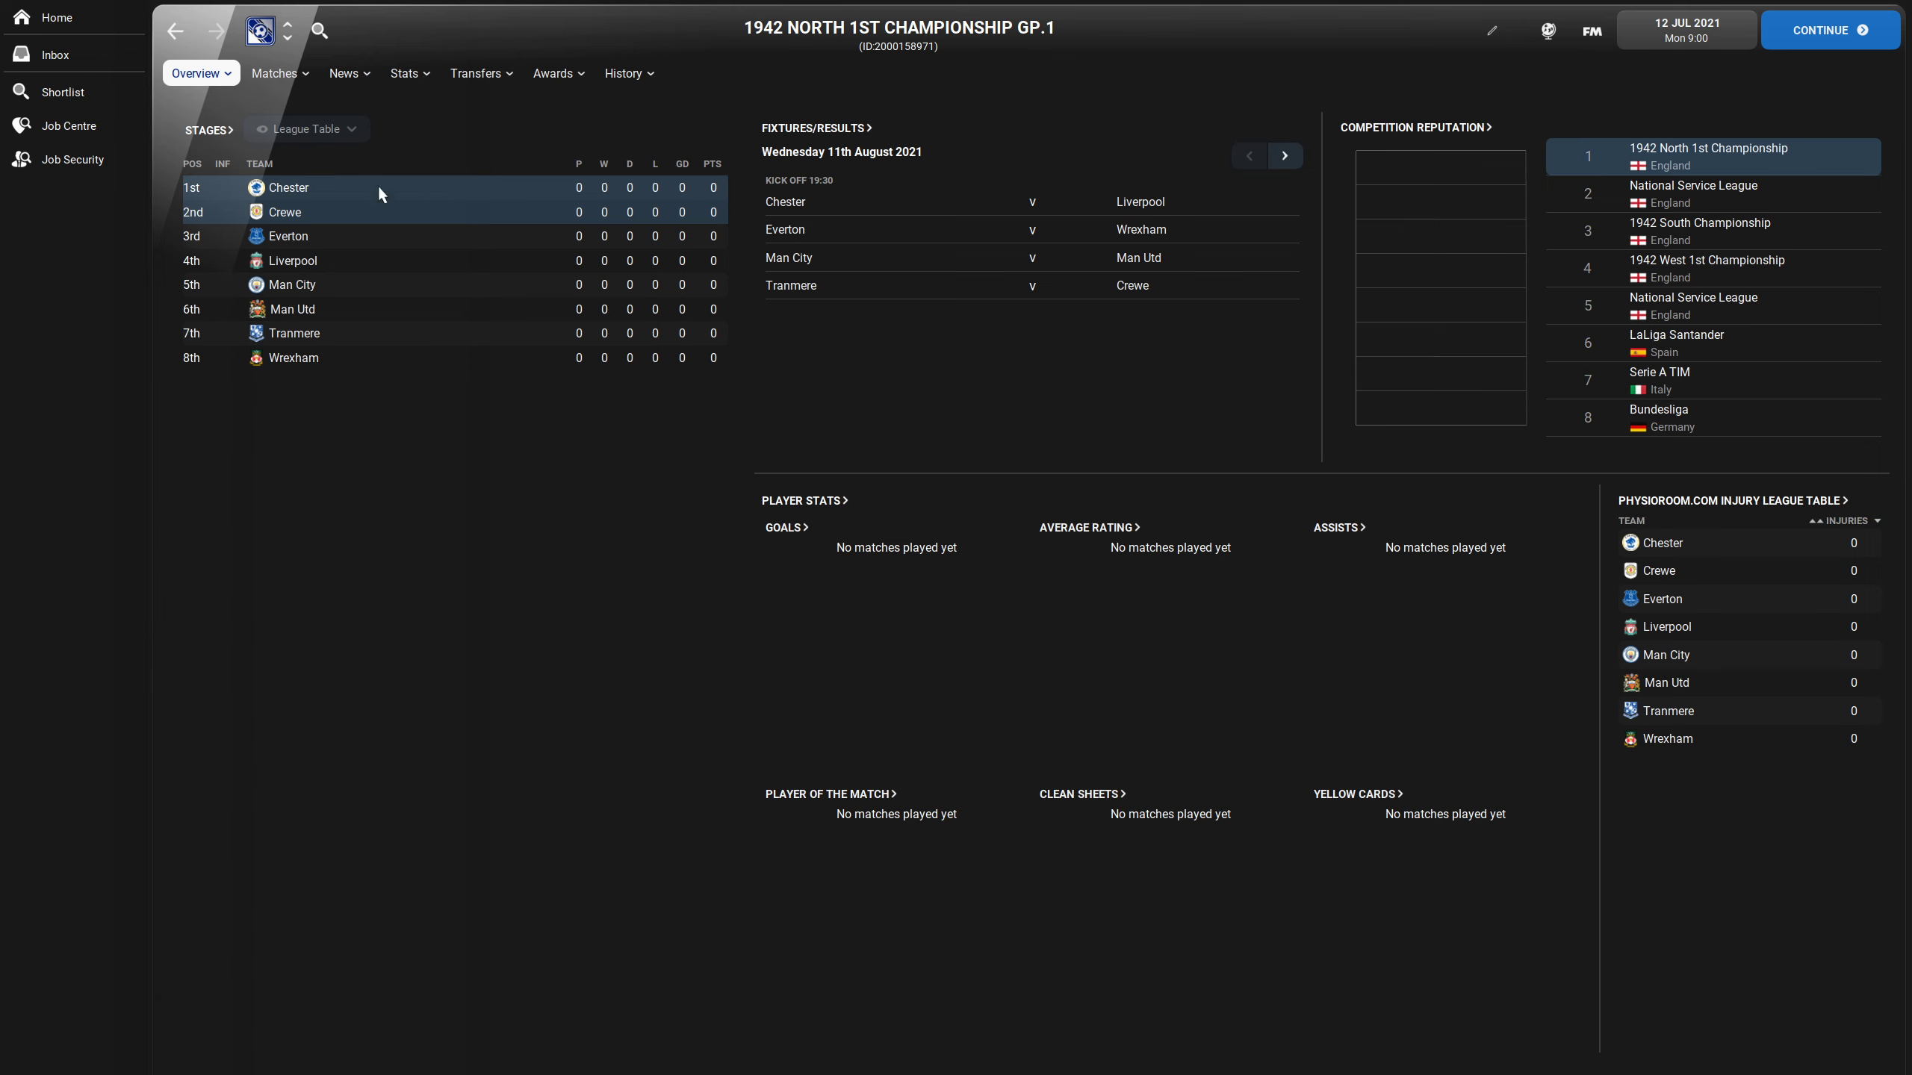
pyautogui.moveTo(357, 378)
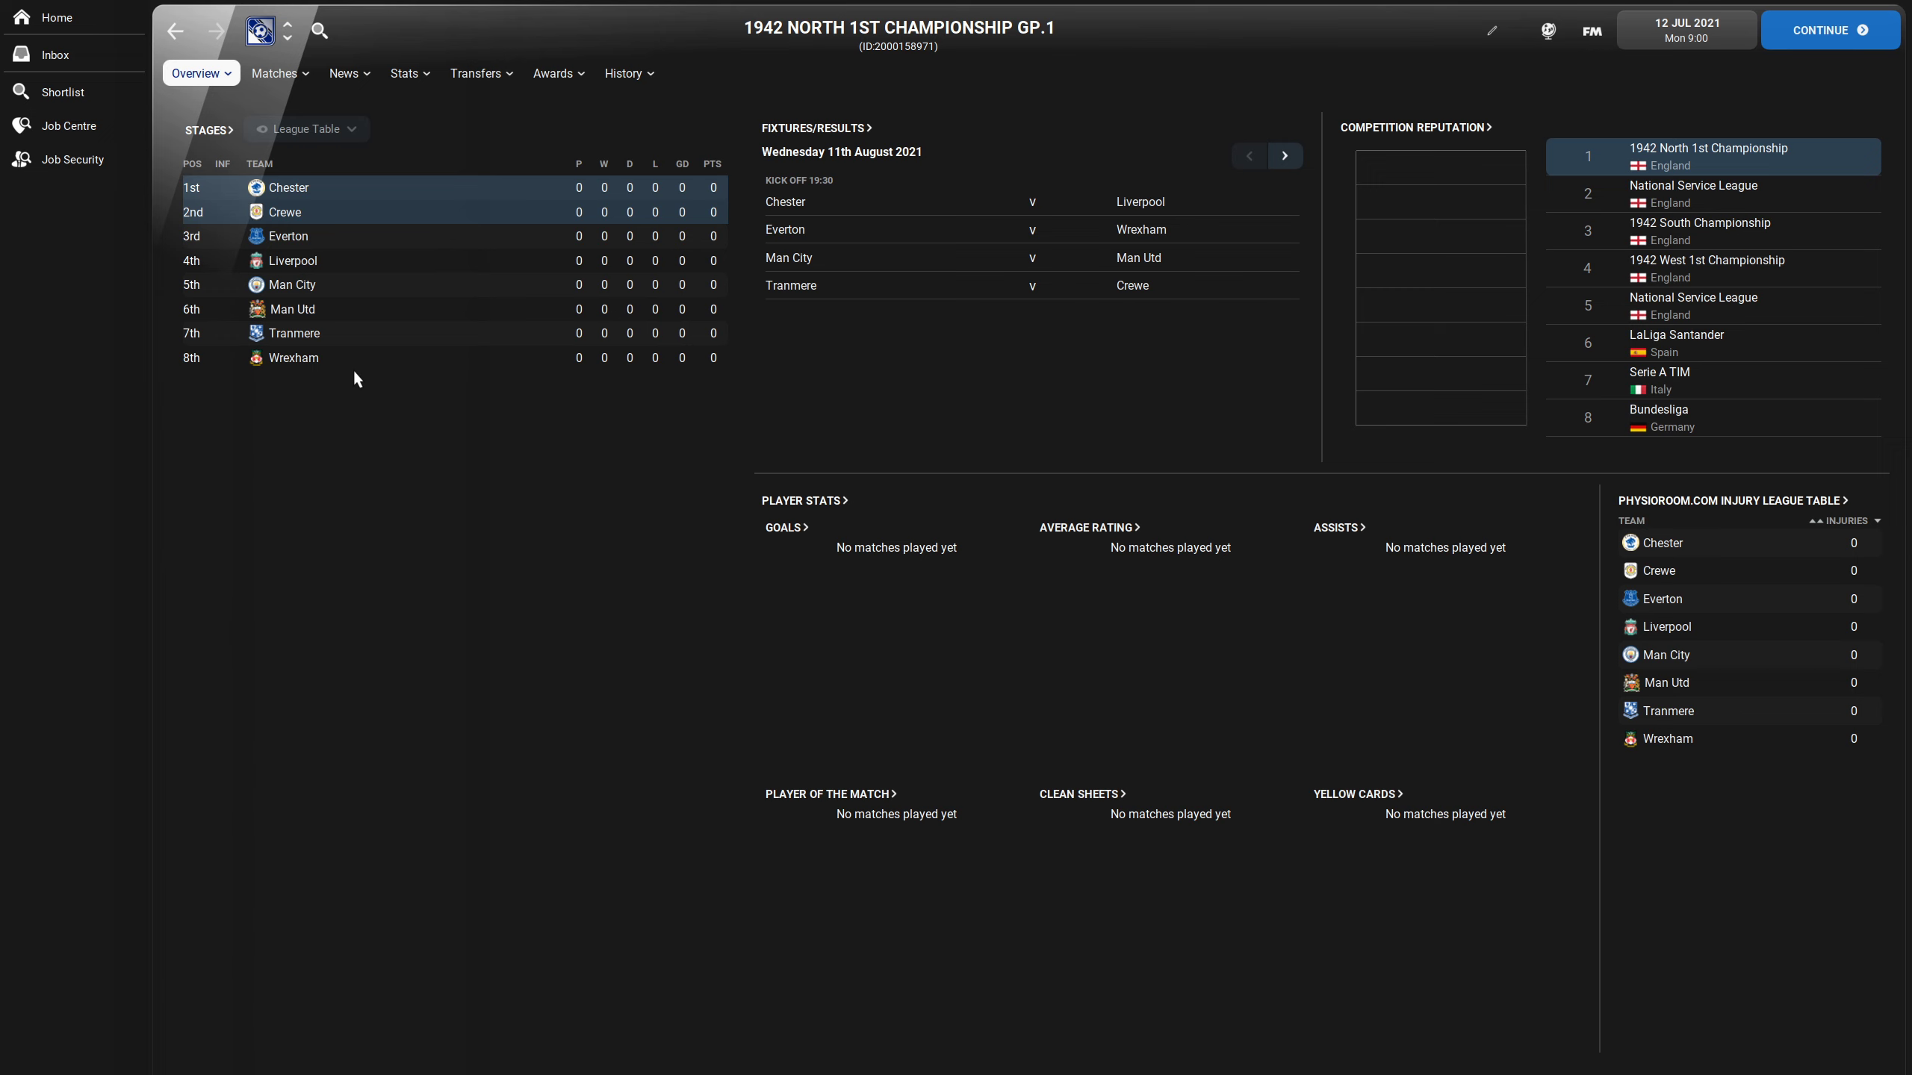
pyautogui.moveTo(348, 363)
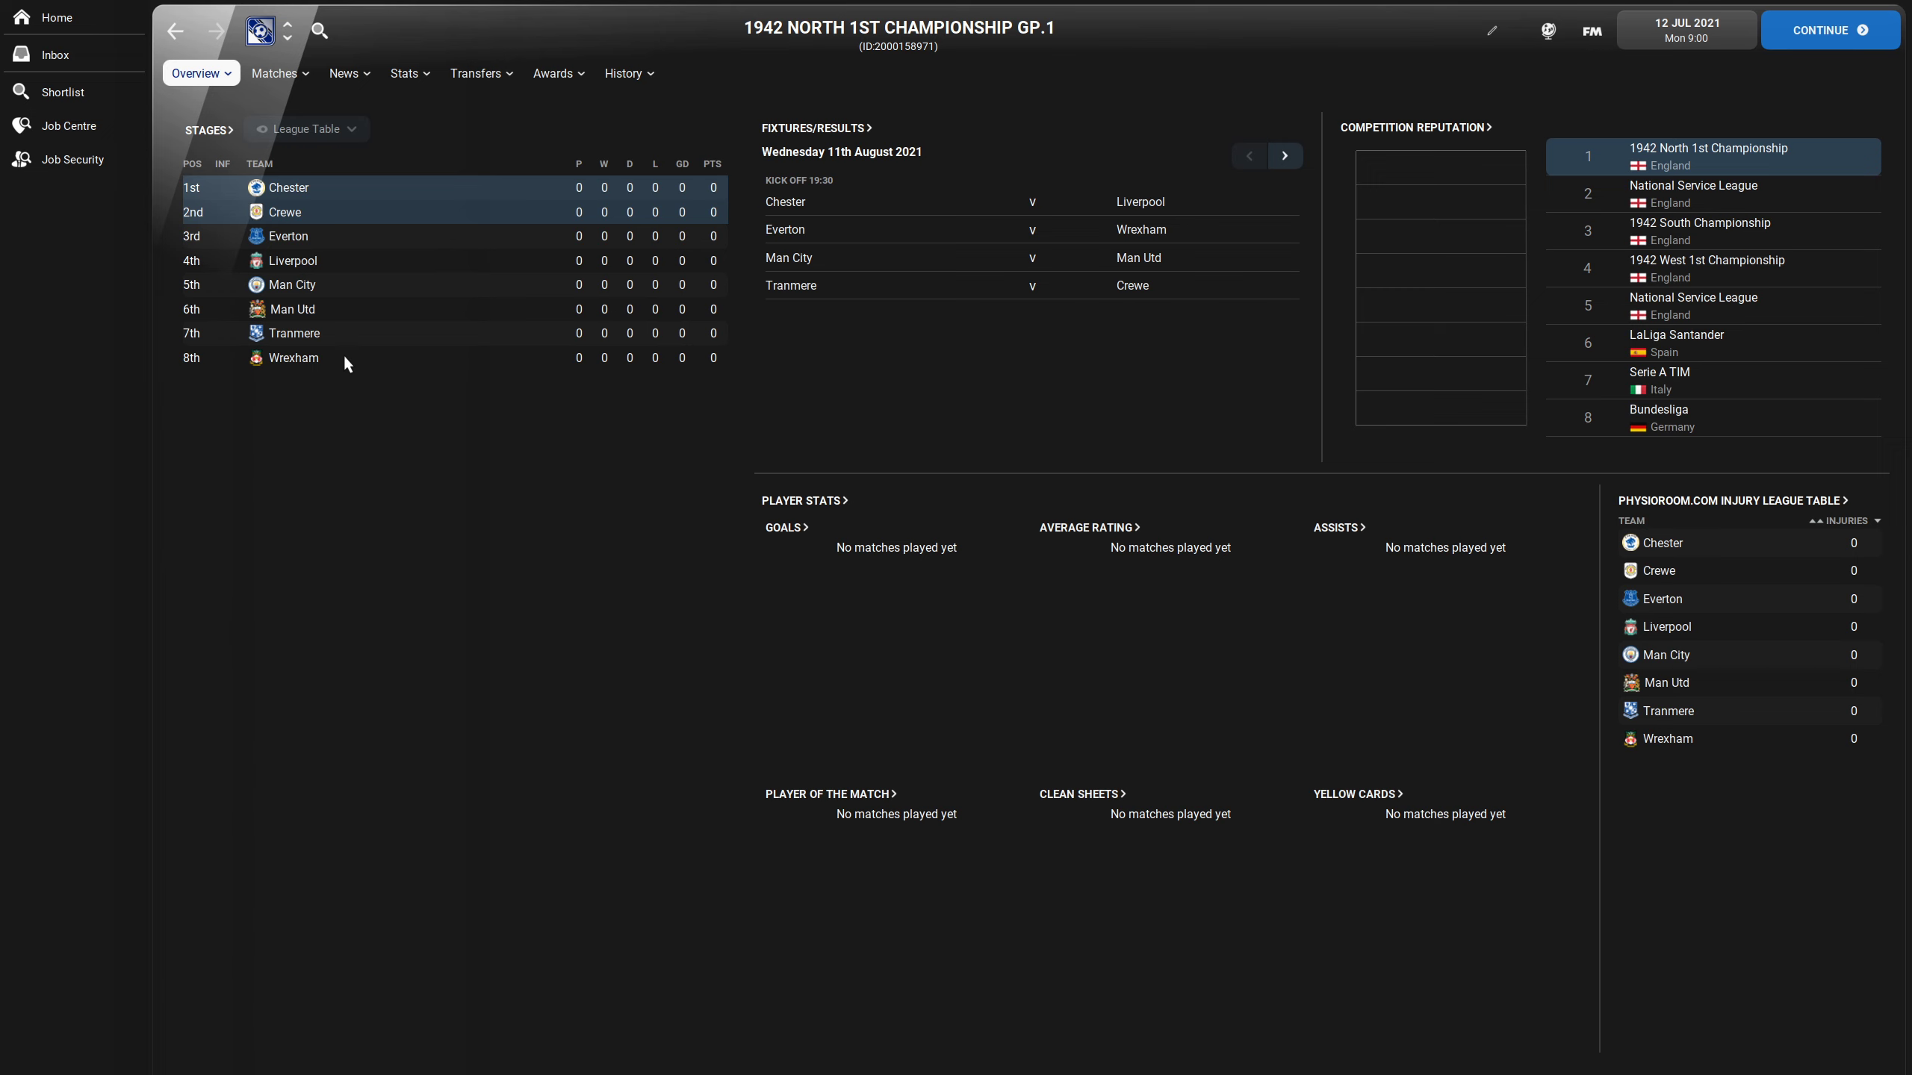
pyautogui.moveTo(289, 48)
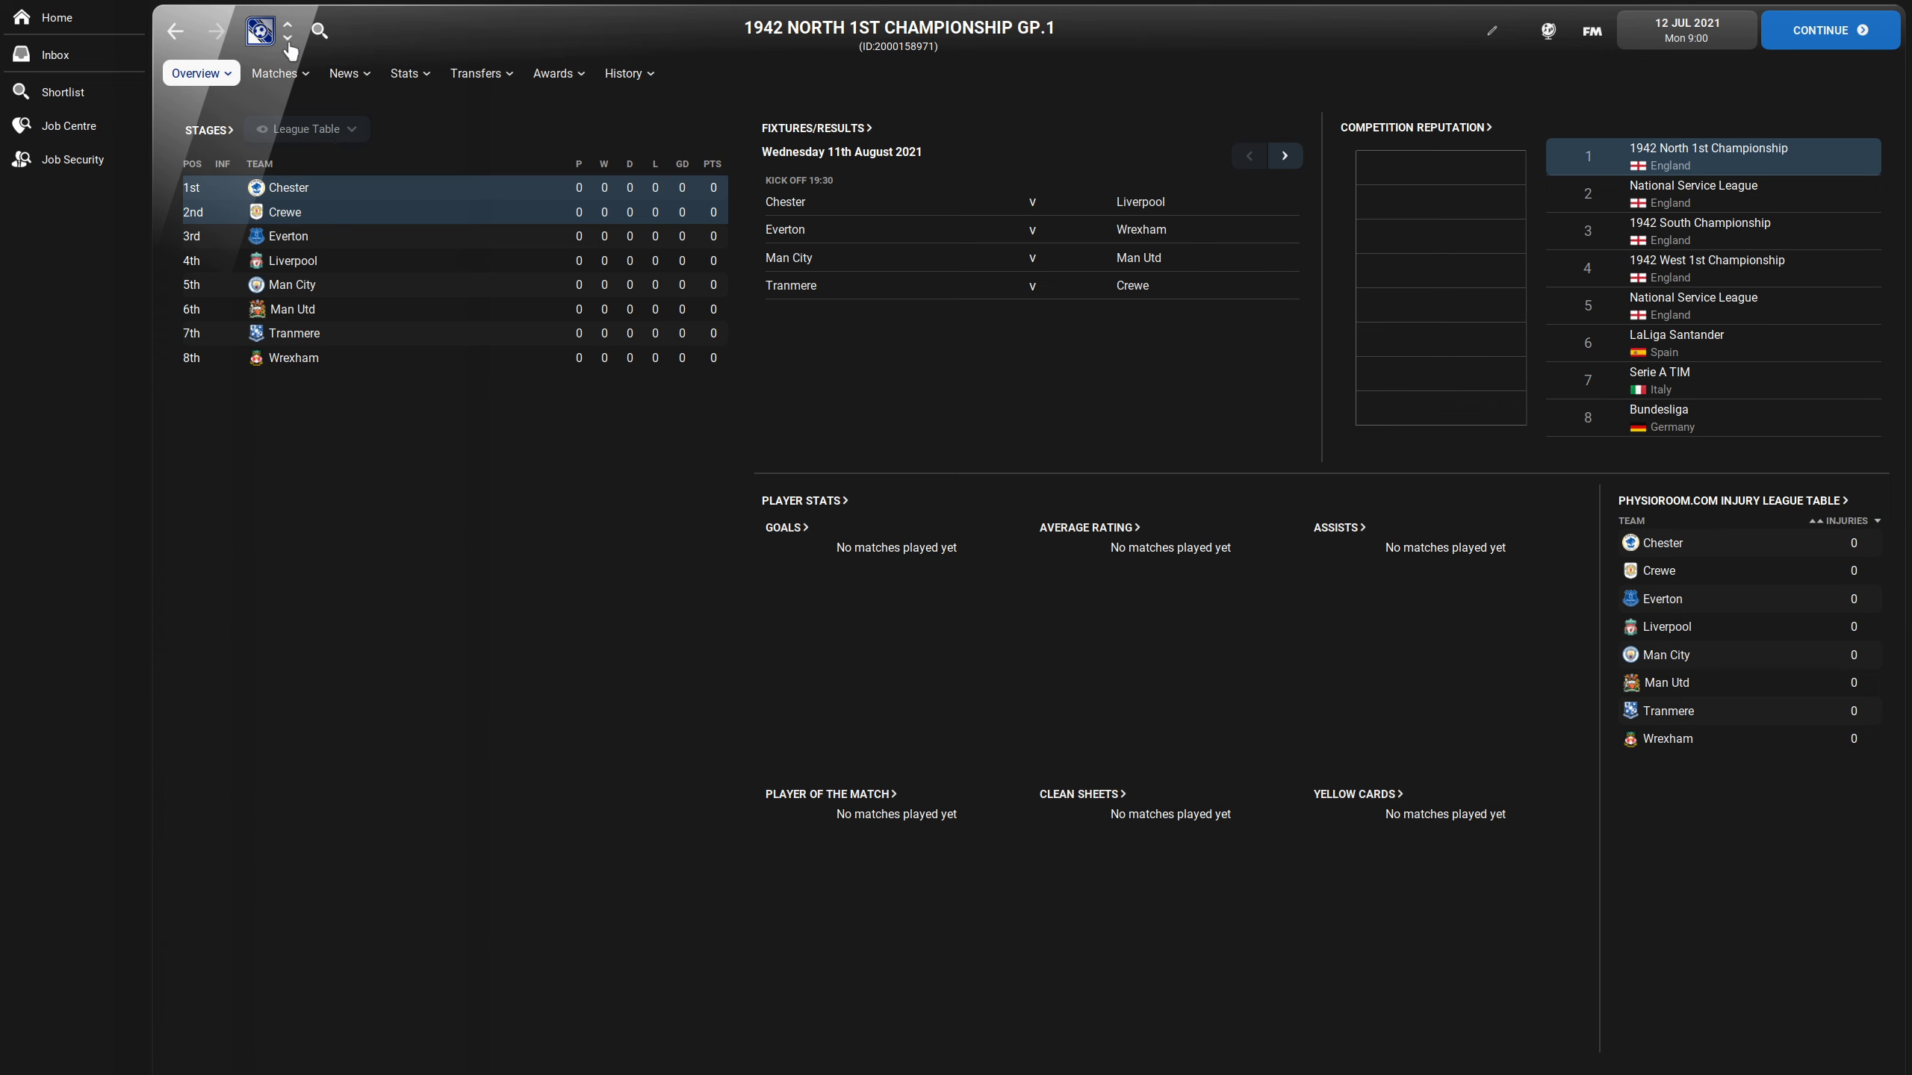
pyautogui.moveTo(342, 318)
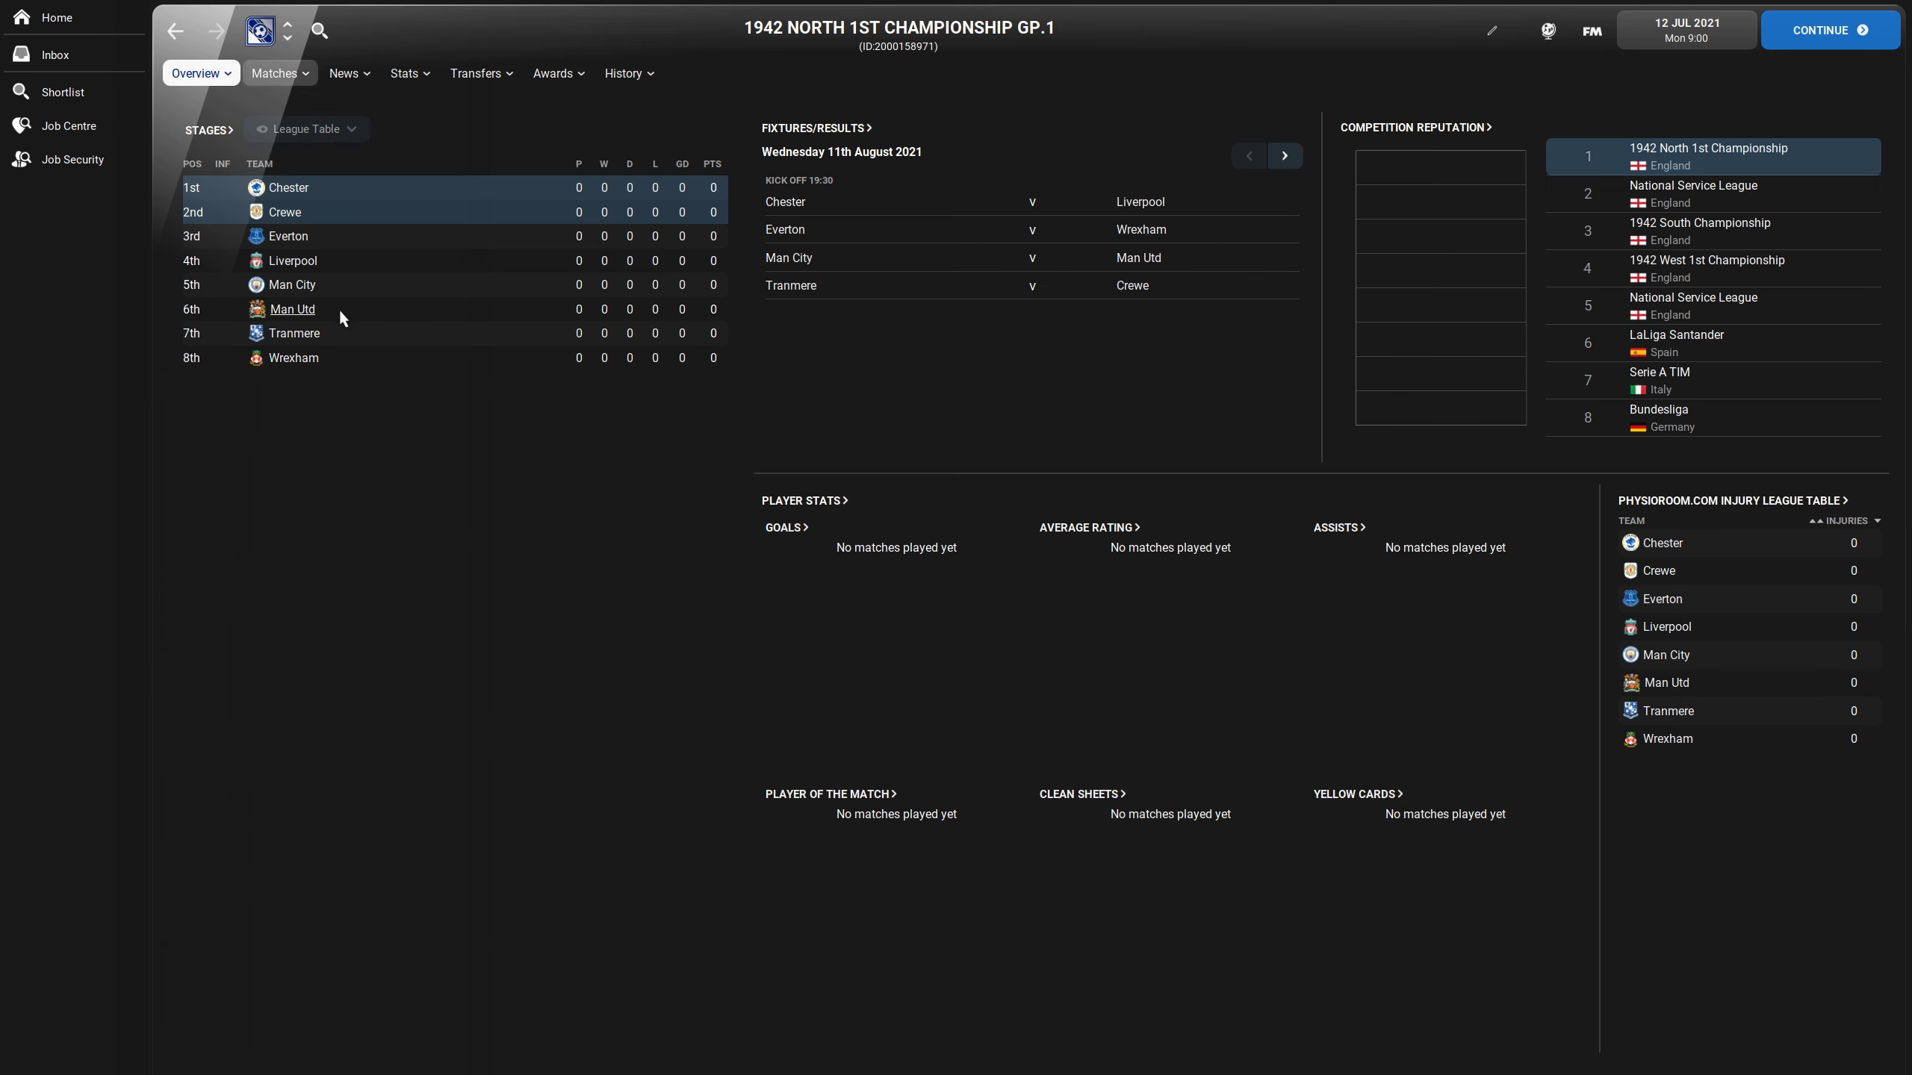
pyautogui.click(291, 36)
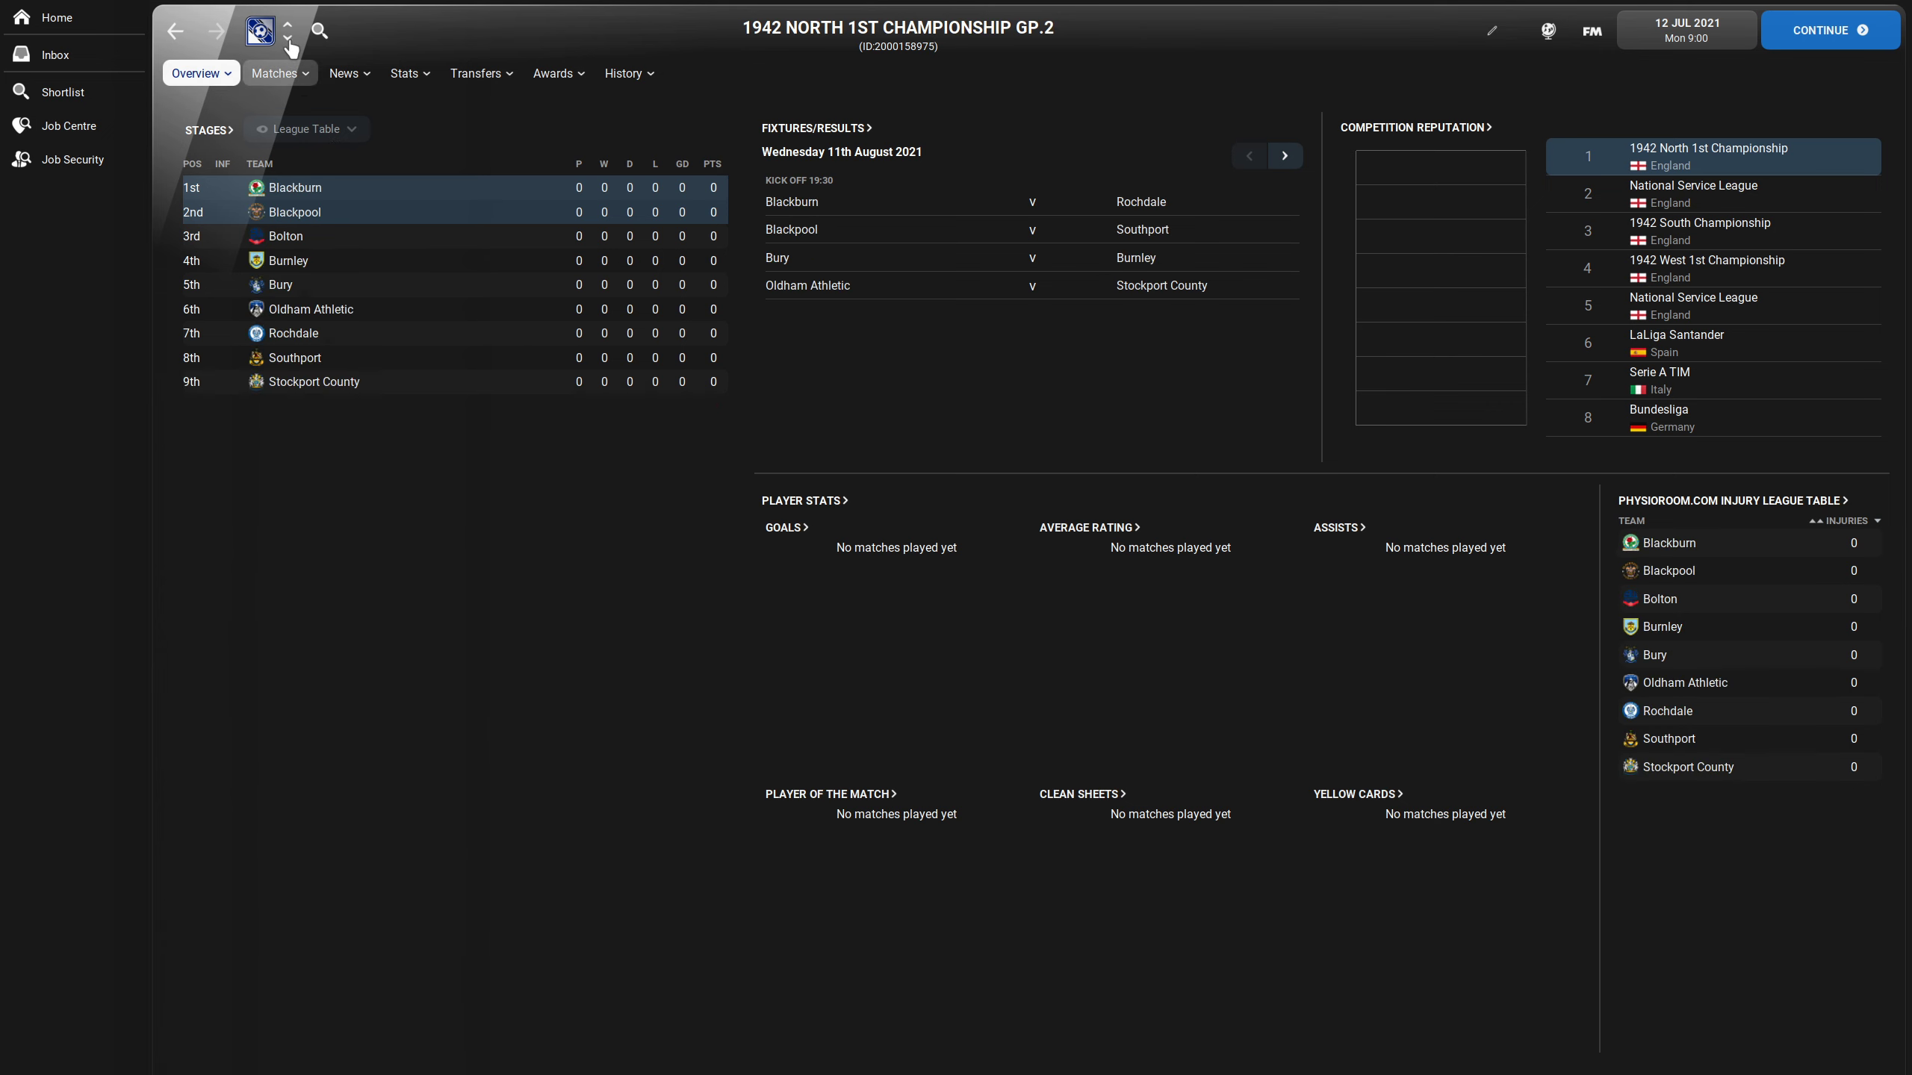
pyautogui.click(291, 39)
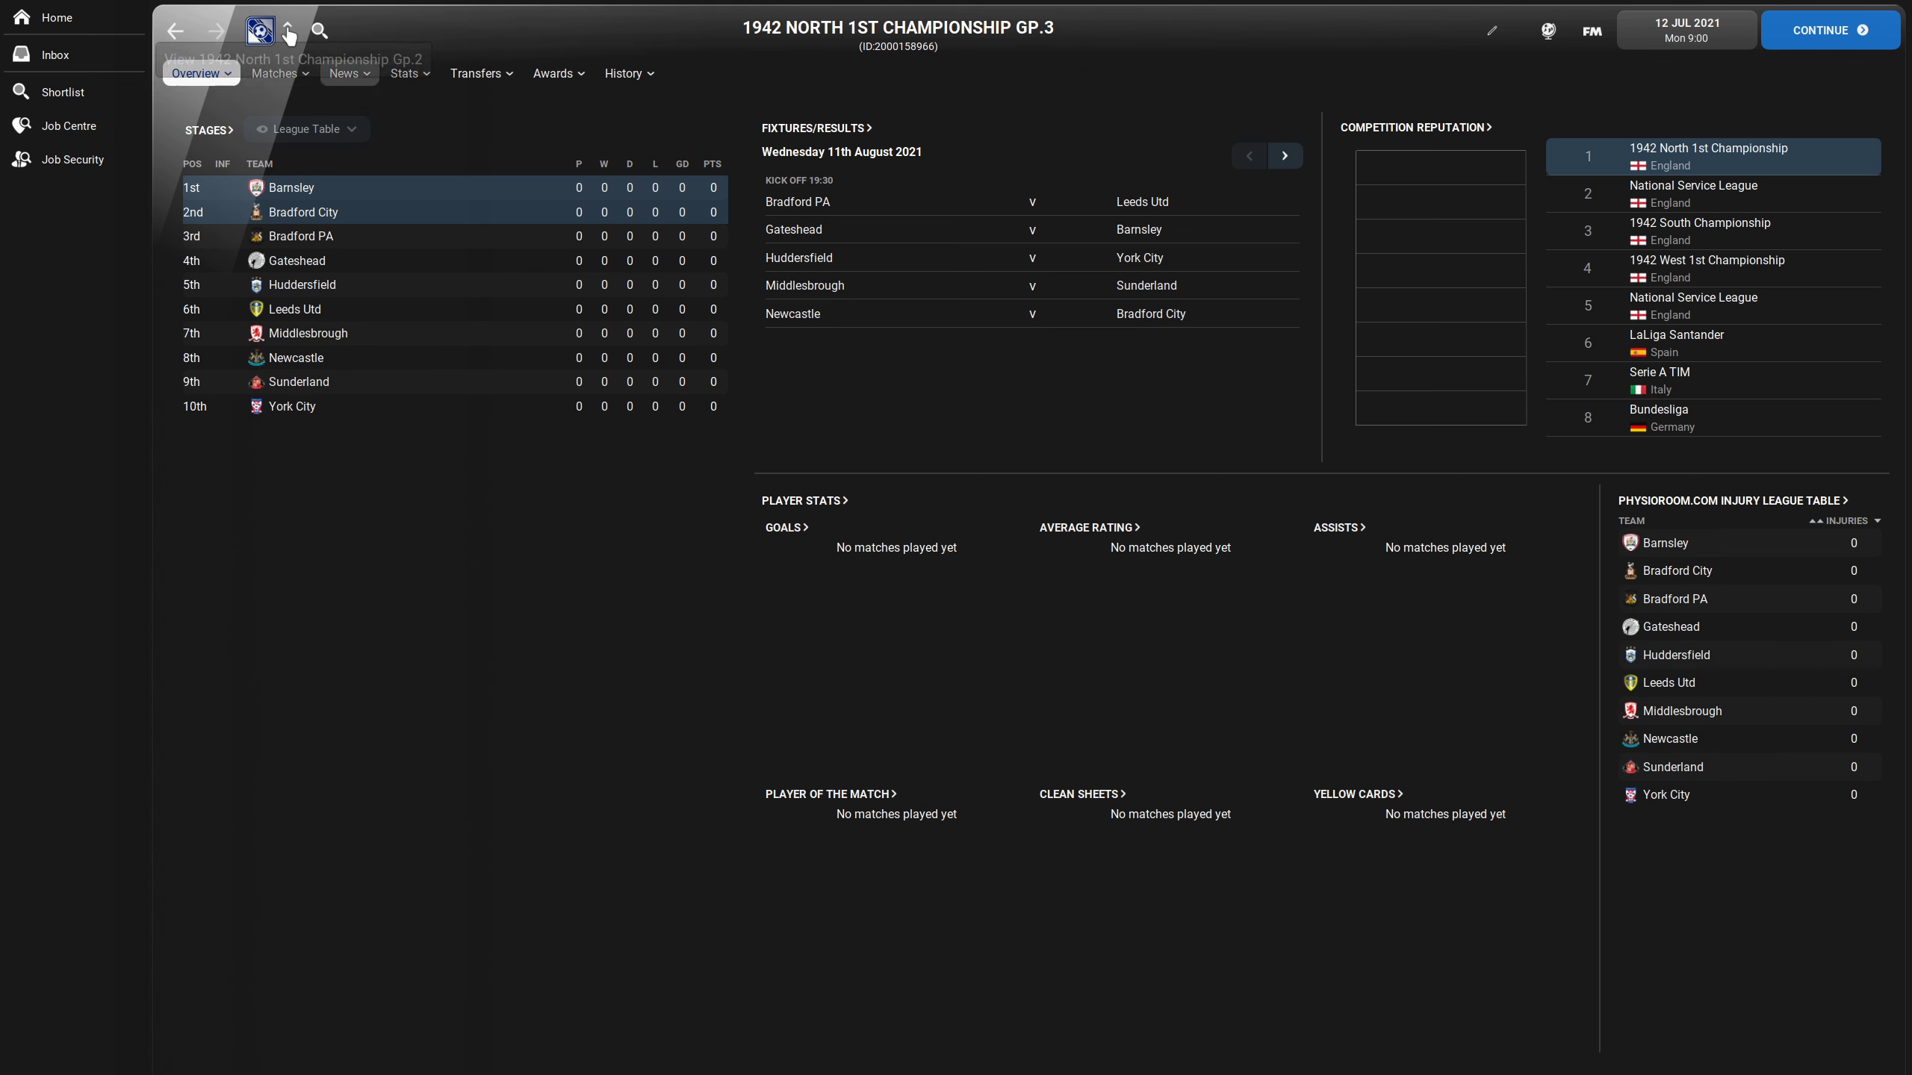
# - Move on to Gp.4's ten-club overview and show the competition's transfer options
pyautogui.click(289, 38)
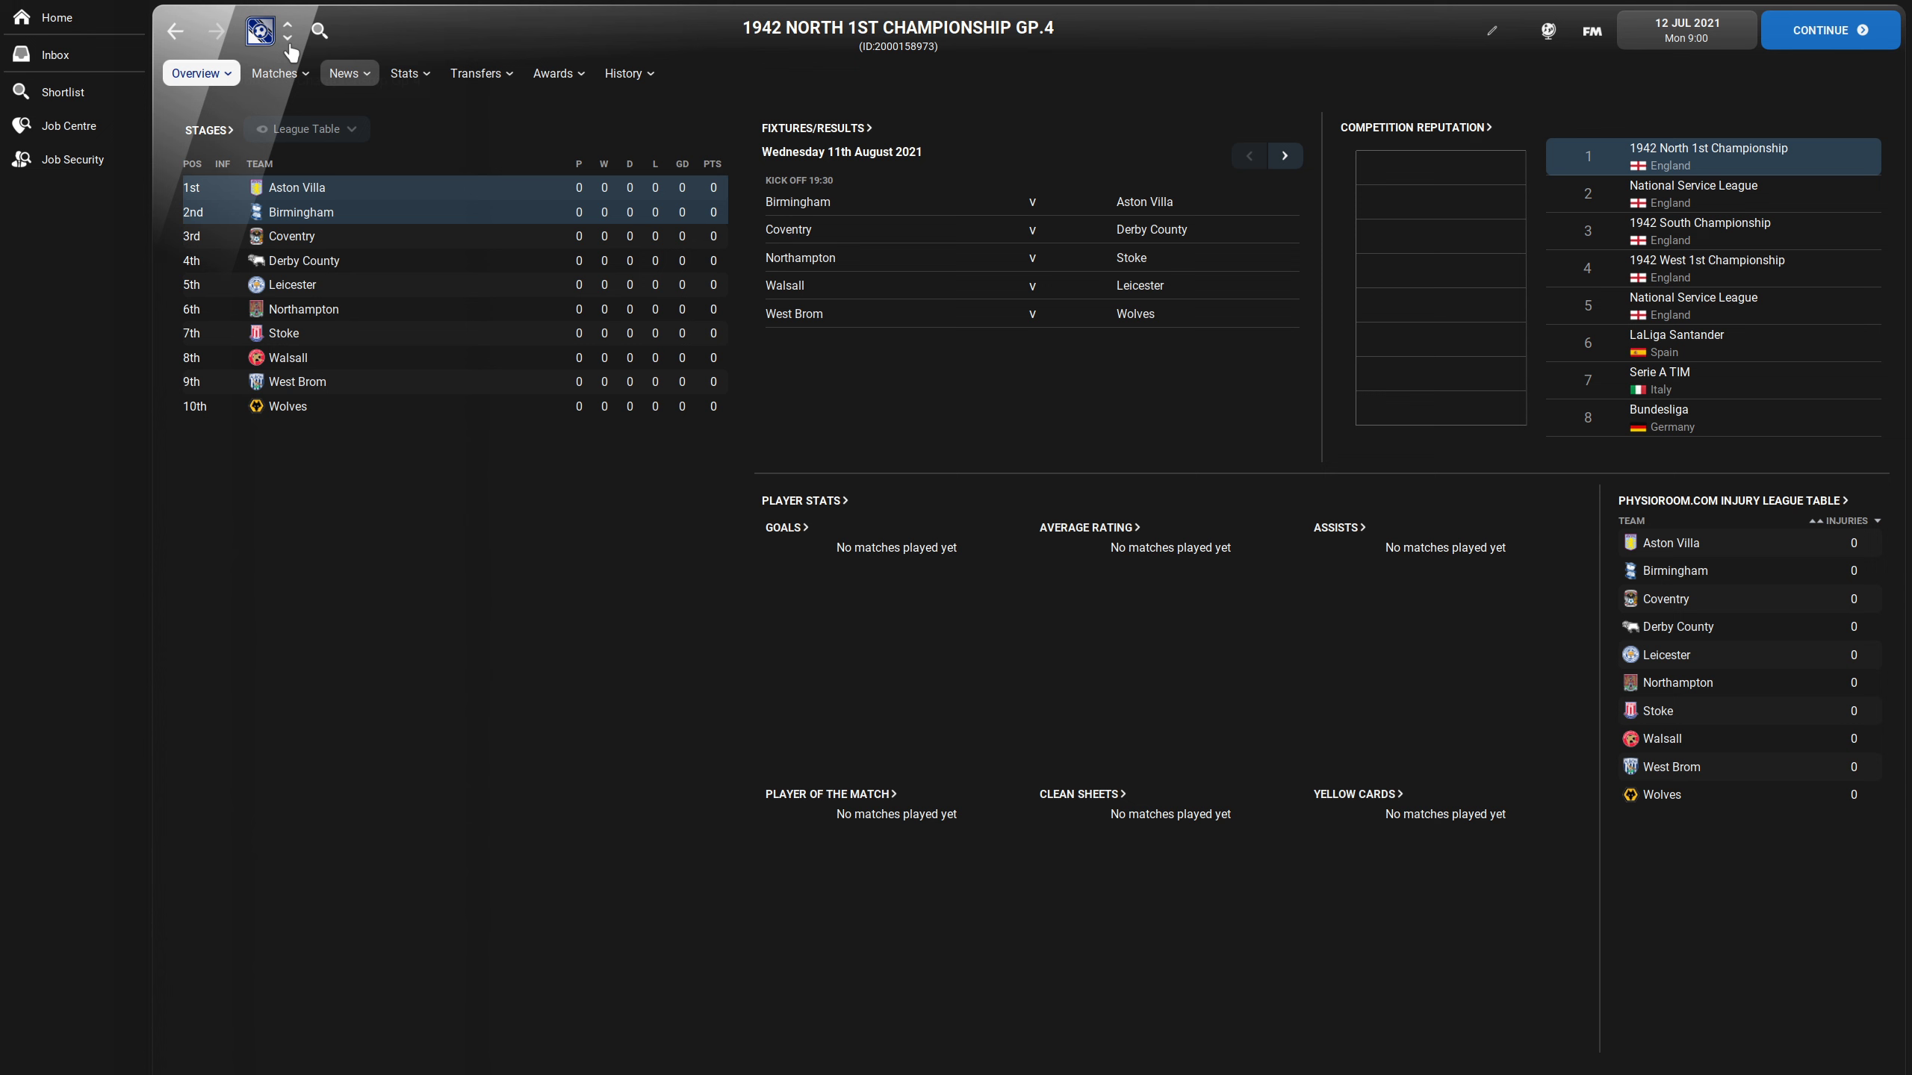
pyautogui.click(287, 39)
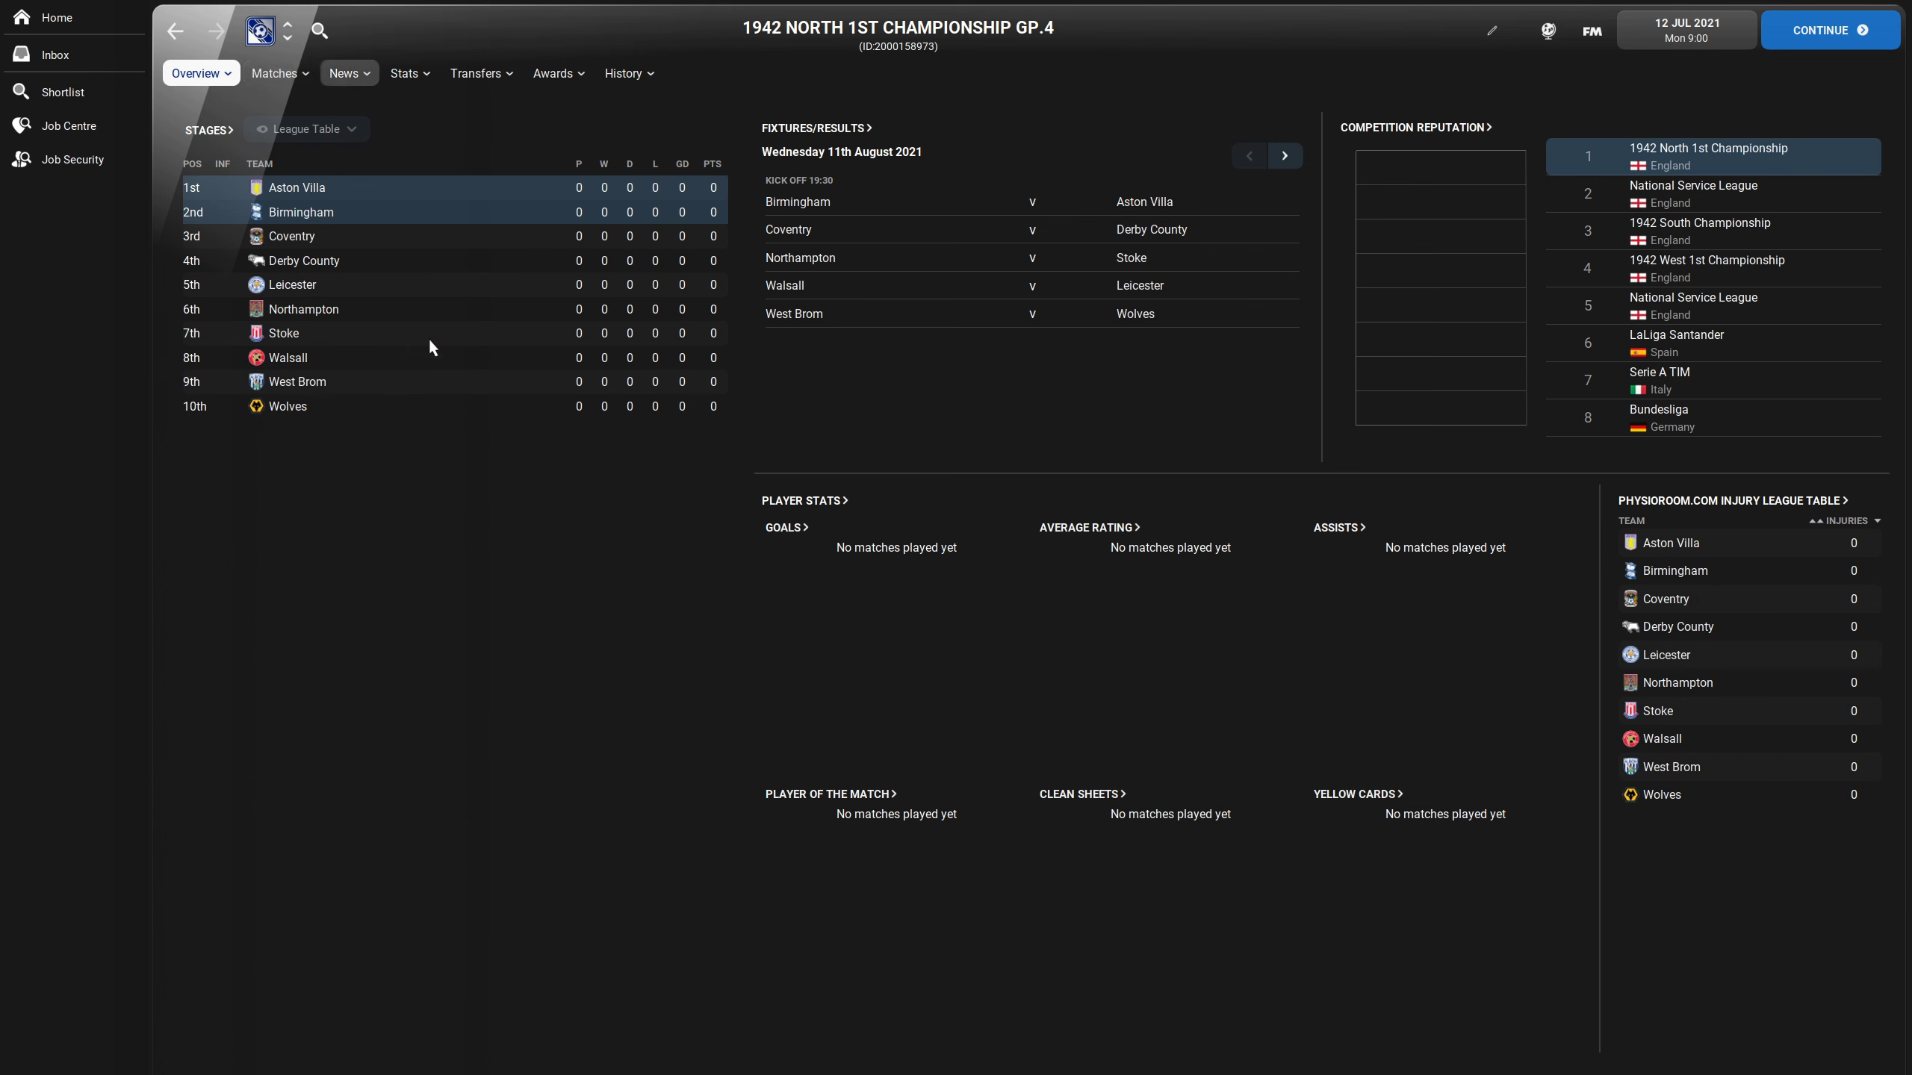
pyautogui.moveTo(391, 466)
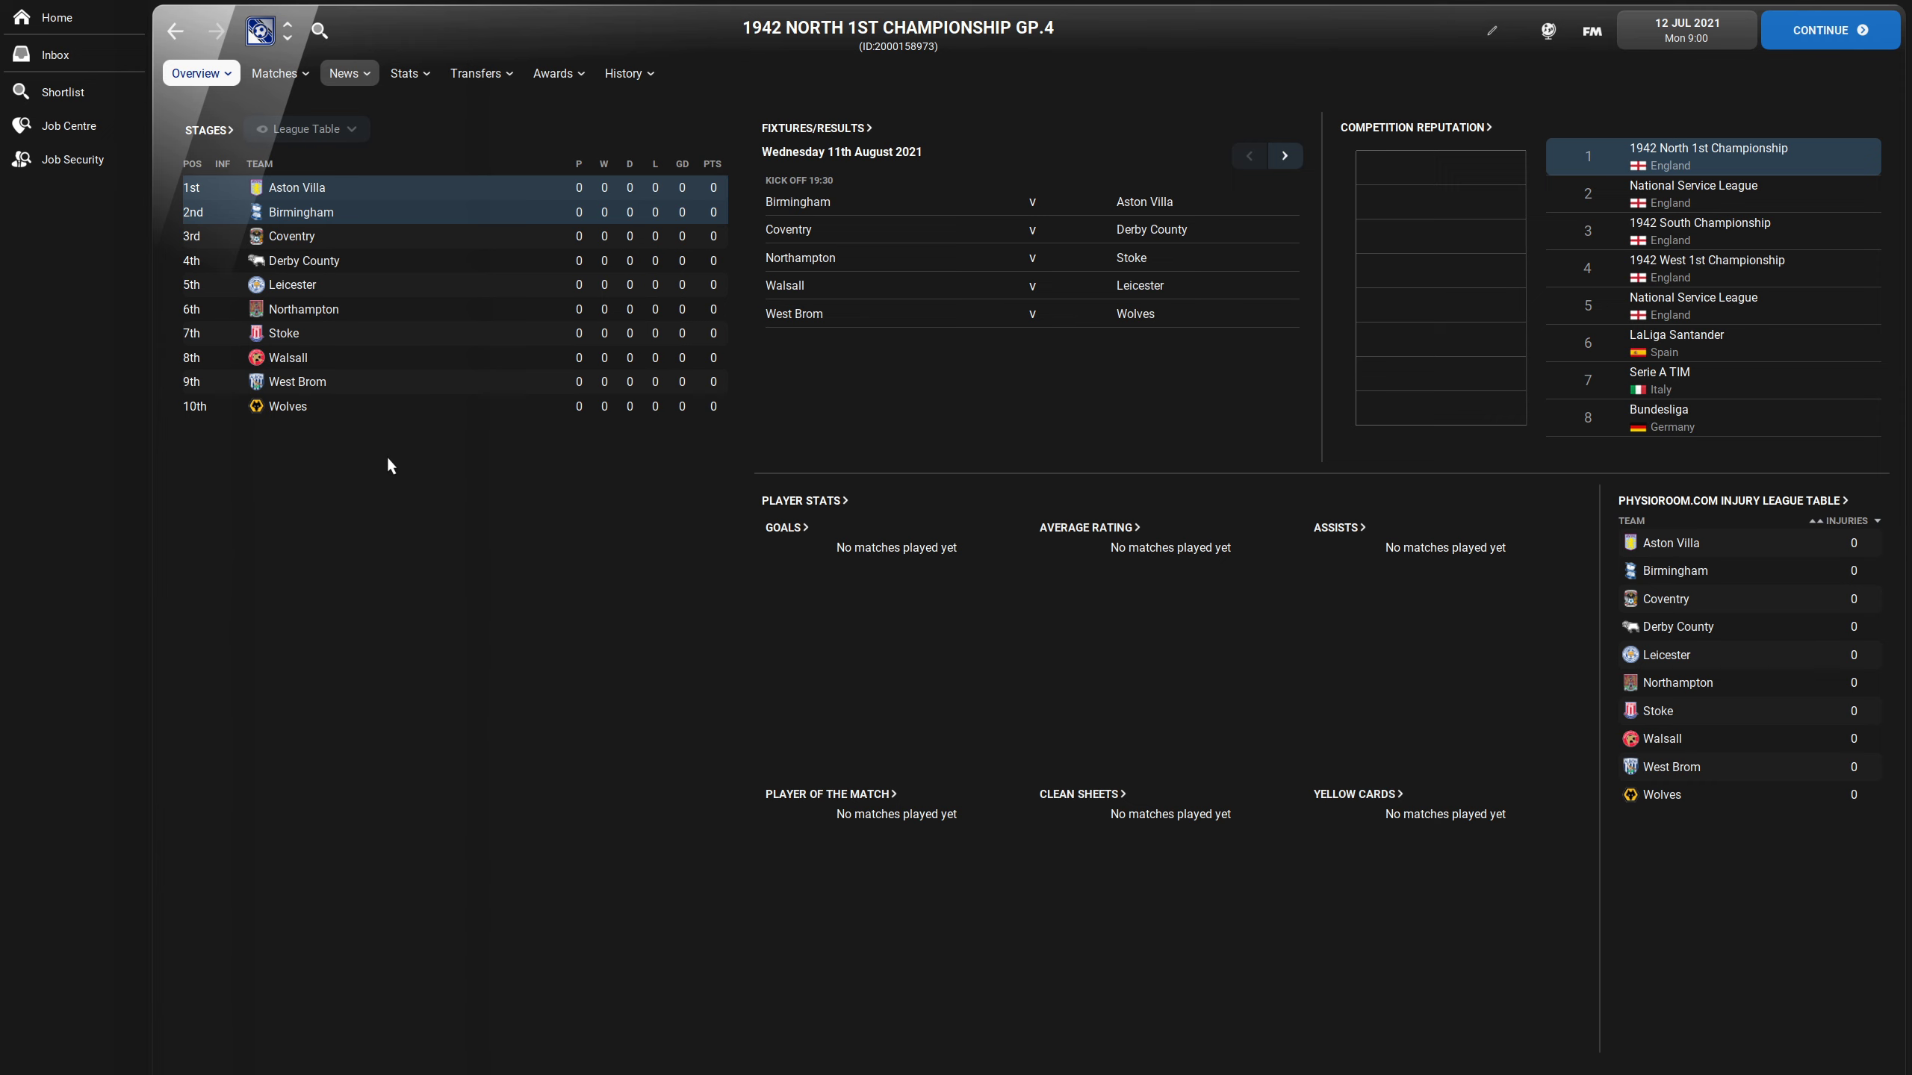
pyautogui.moveTo(602, 230)
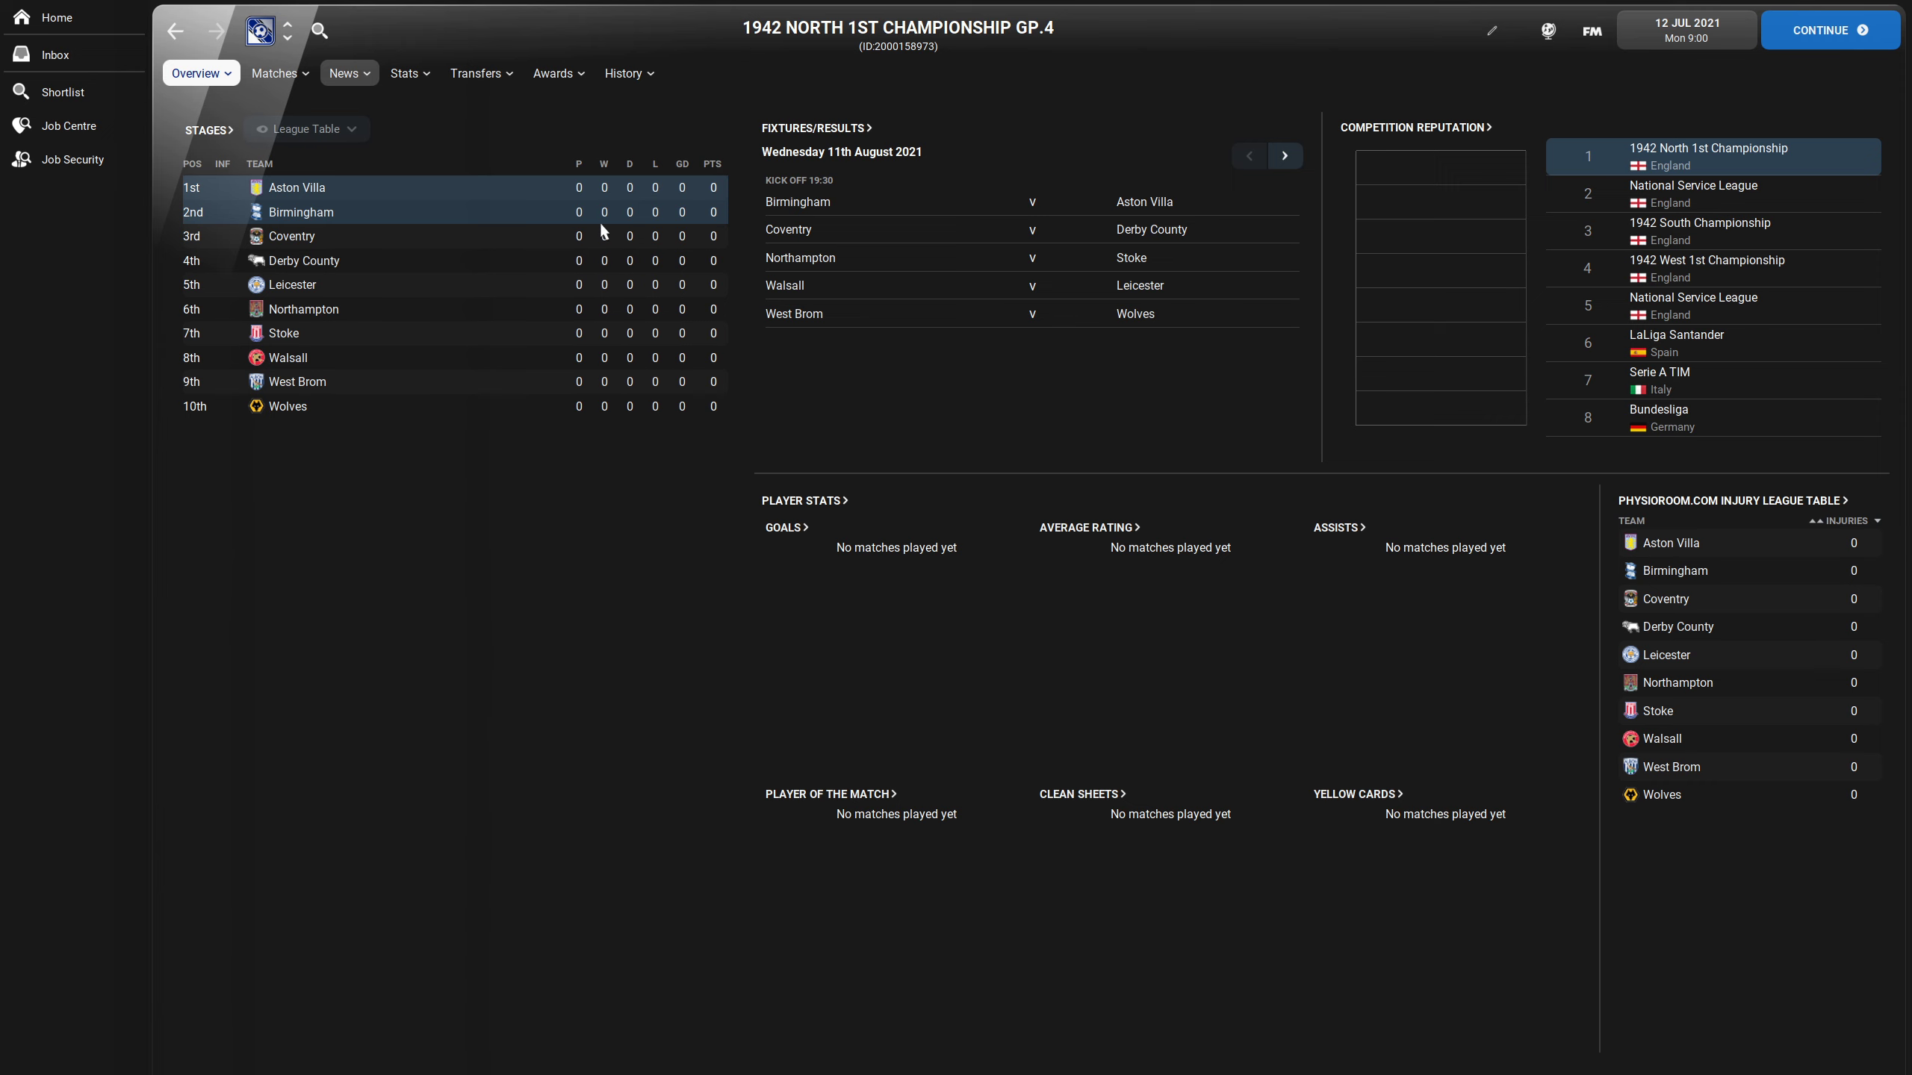
pyautogui.moveTo(600, 182)
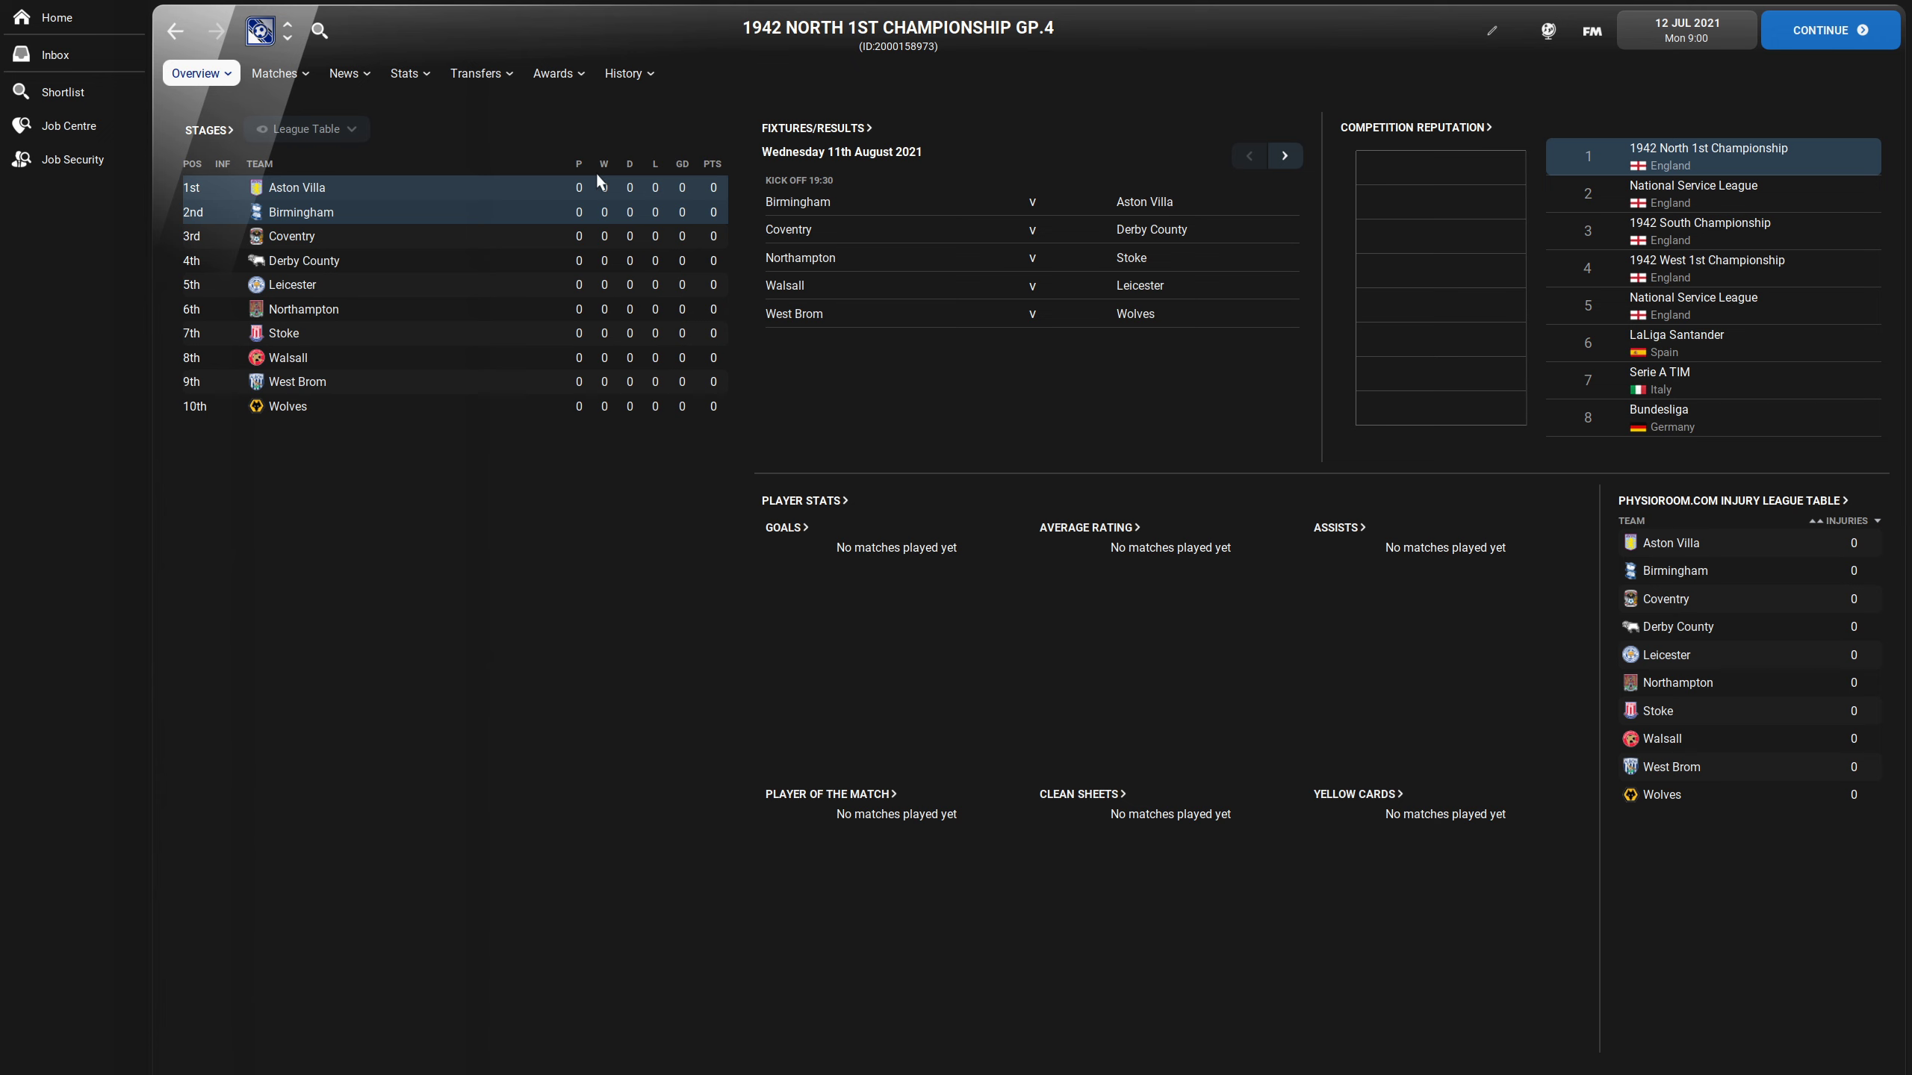
pyautogui.moveTo(594, 403)
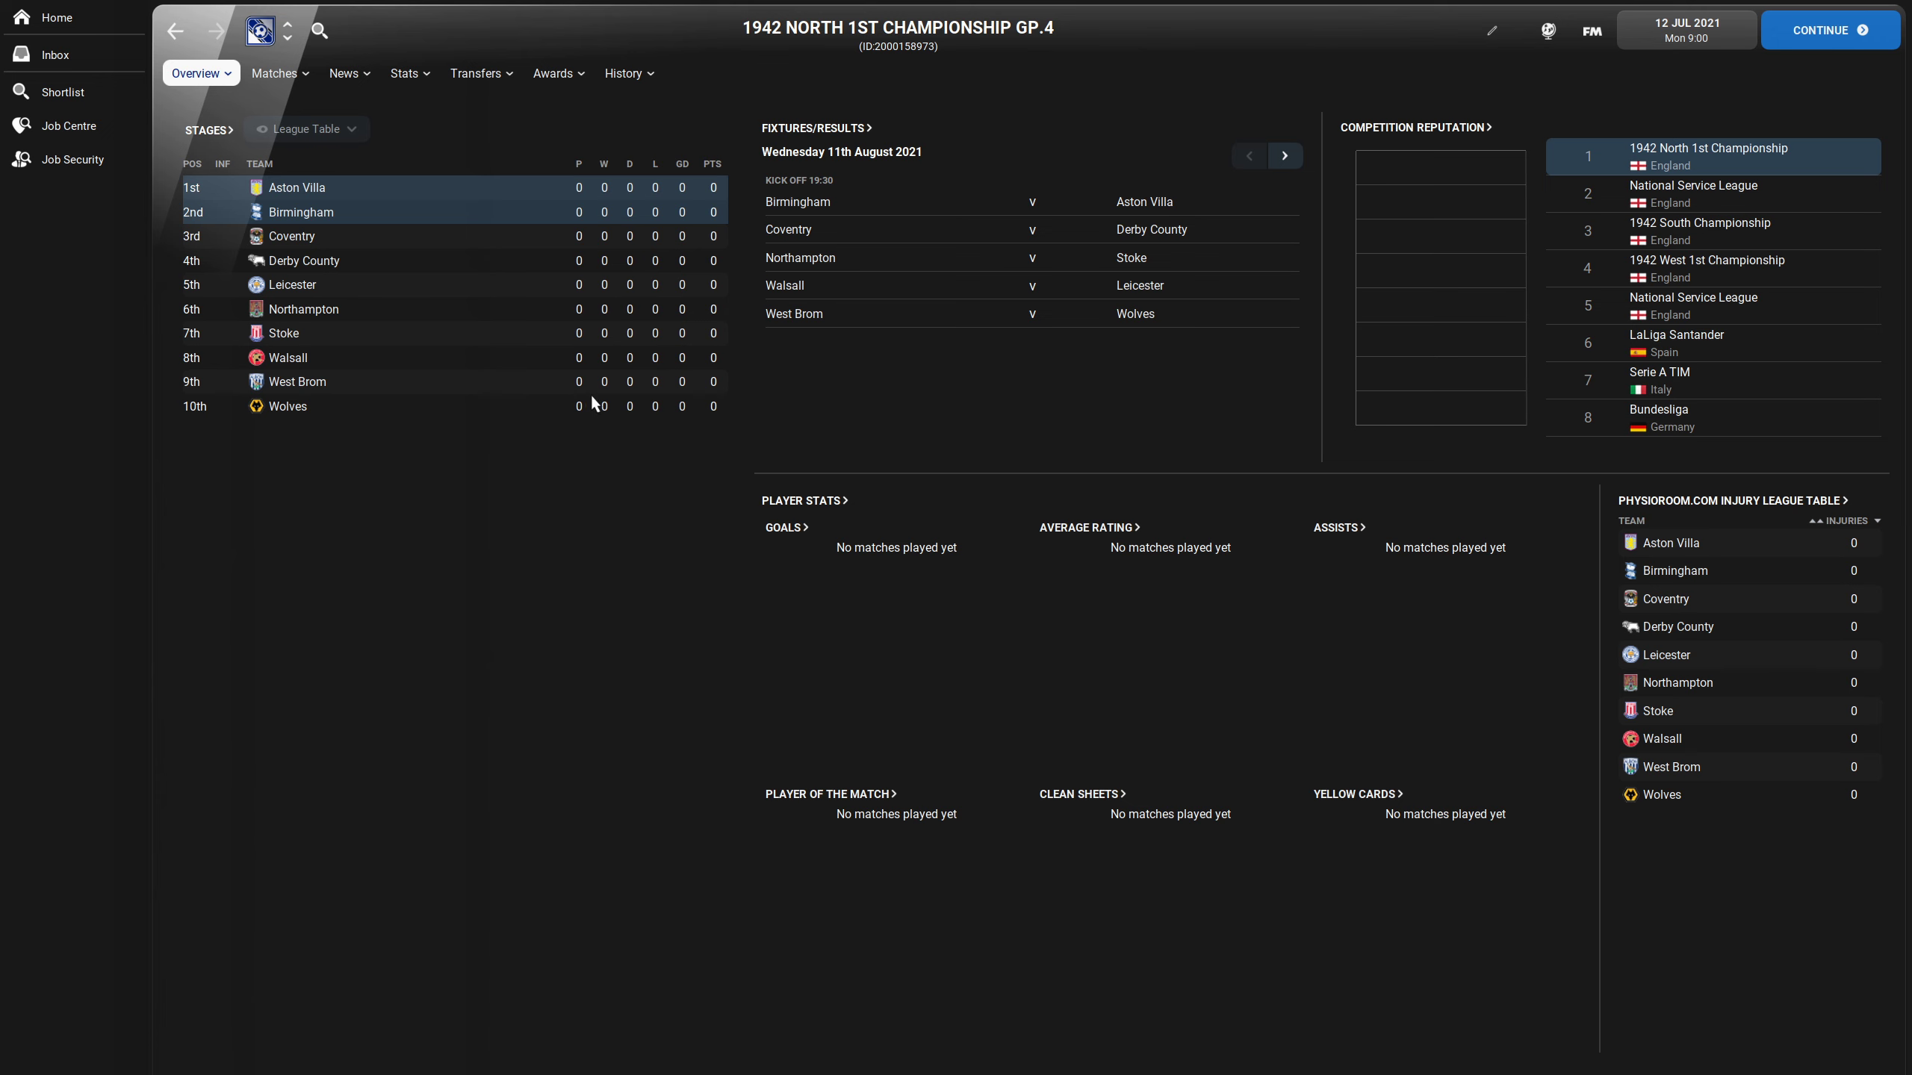
pyautogui.moveTo(527, 511)
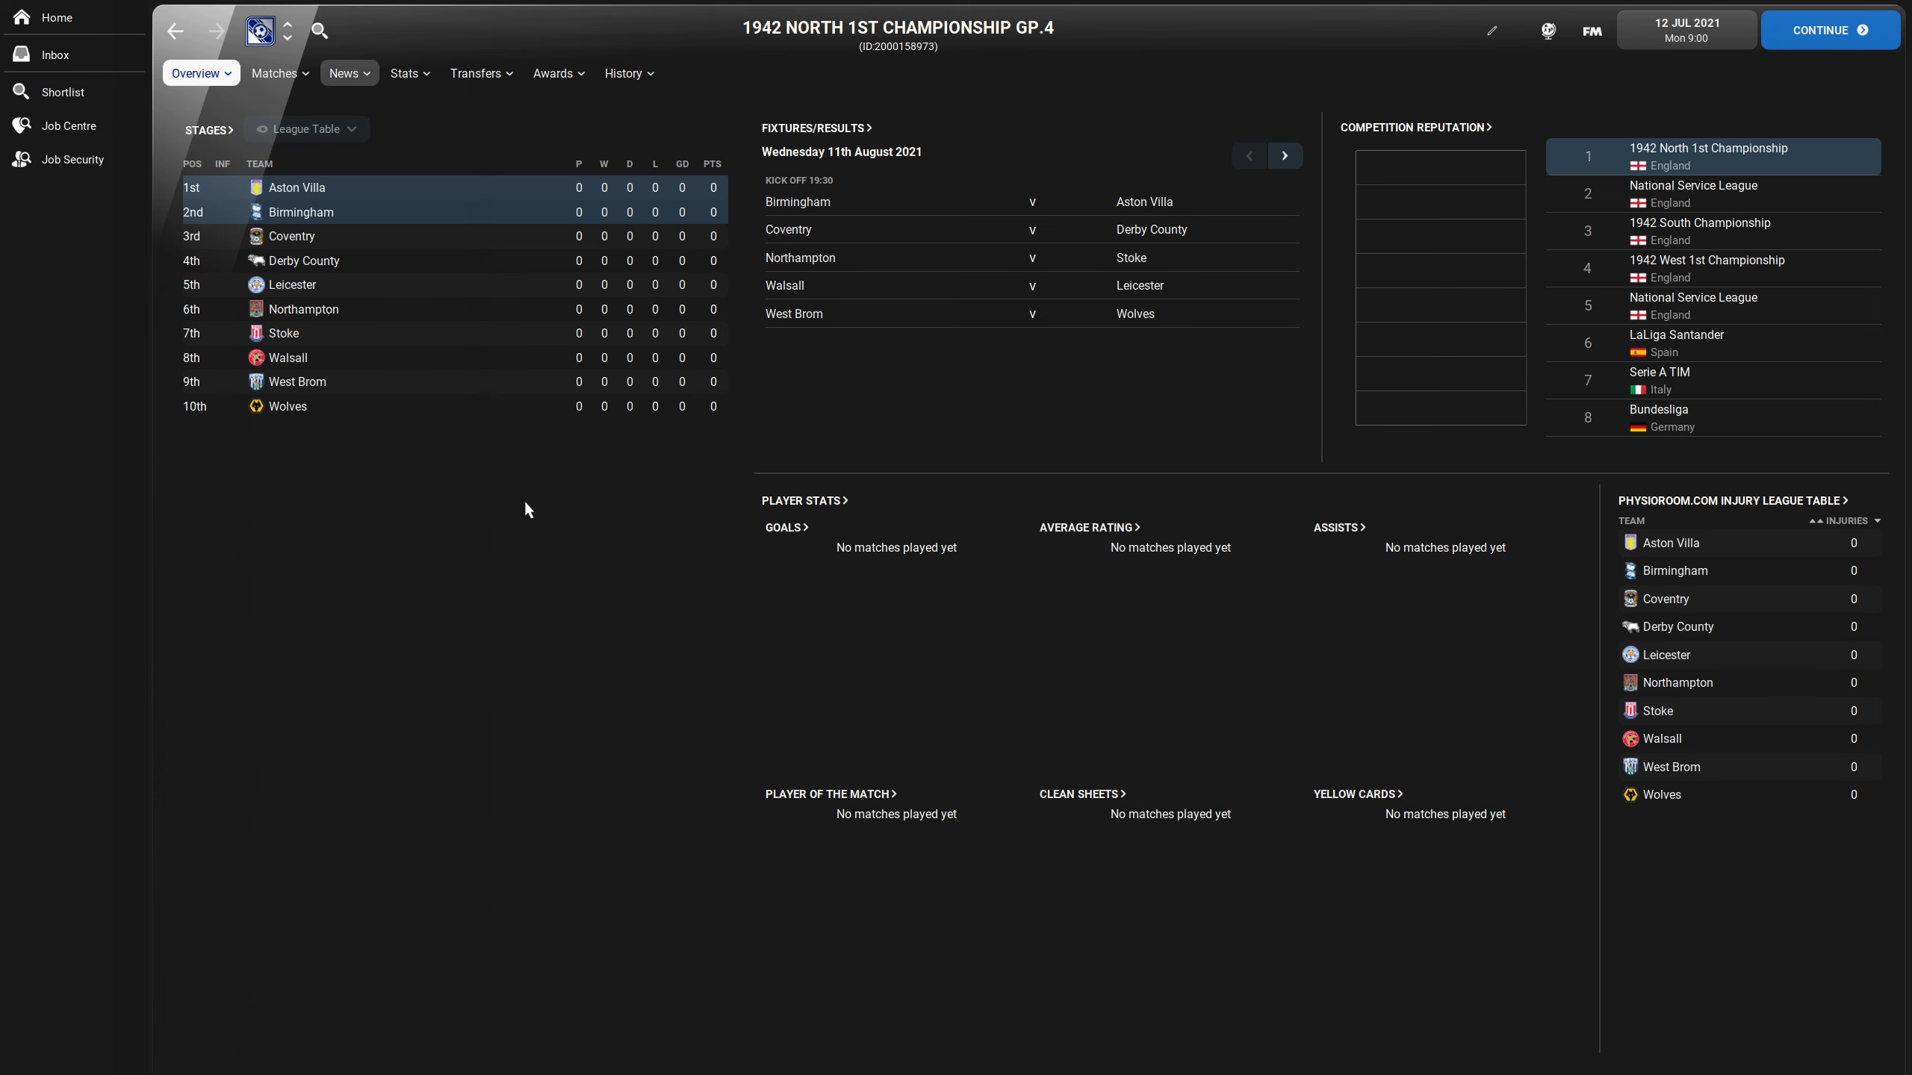
pyautogui.moveTo(1601, 857)
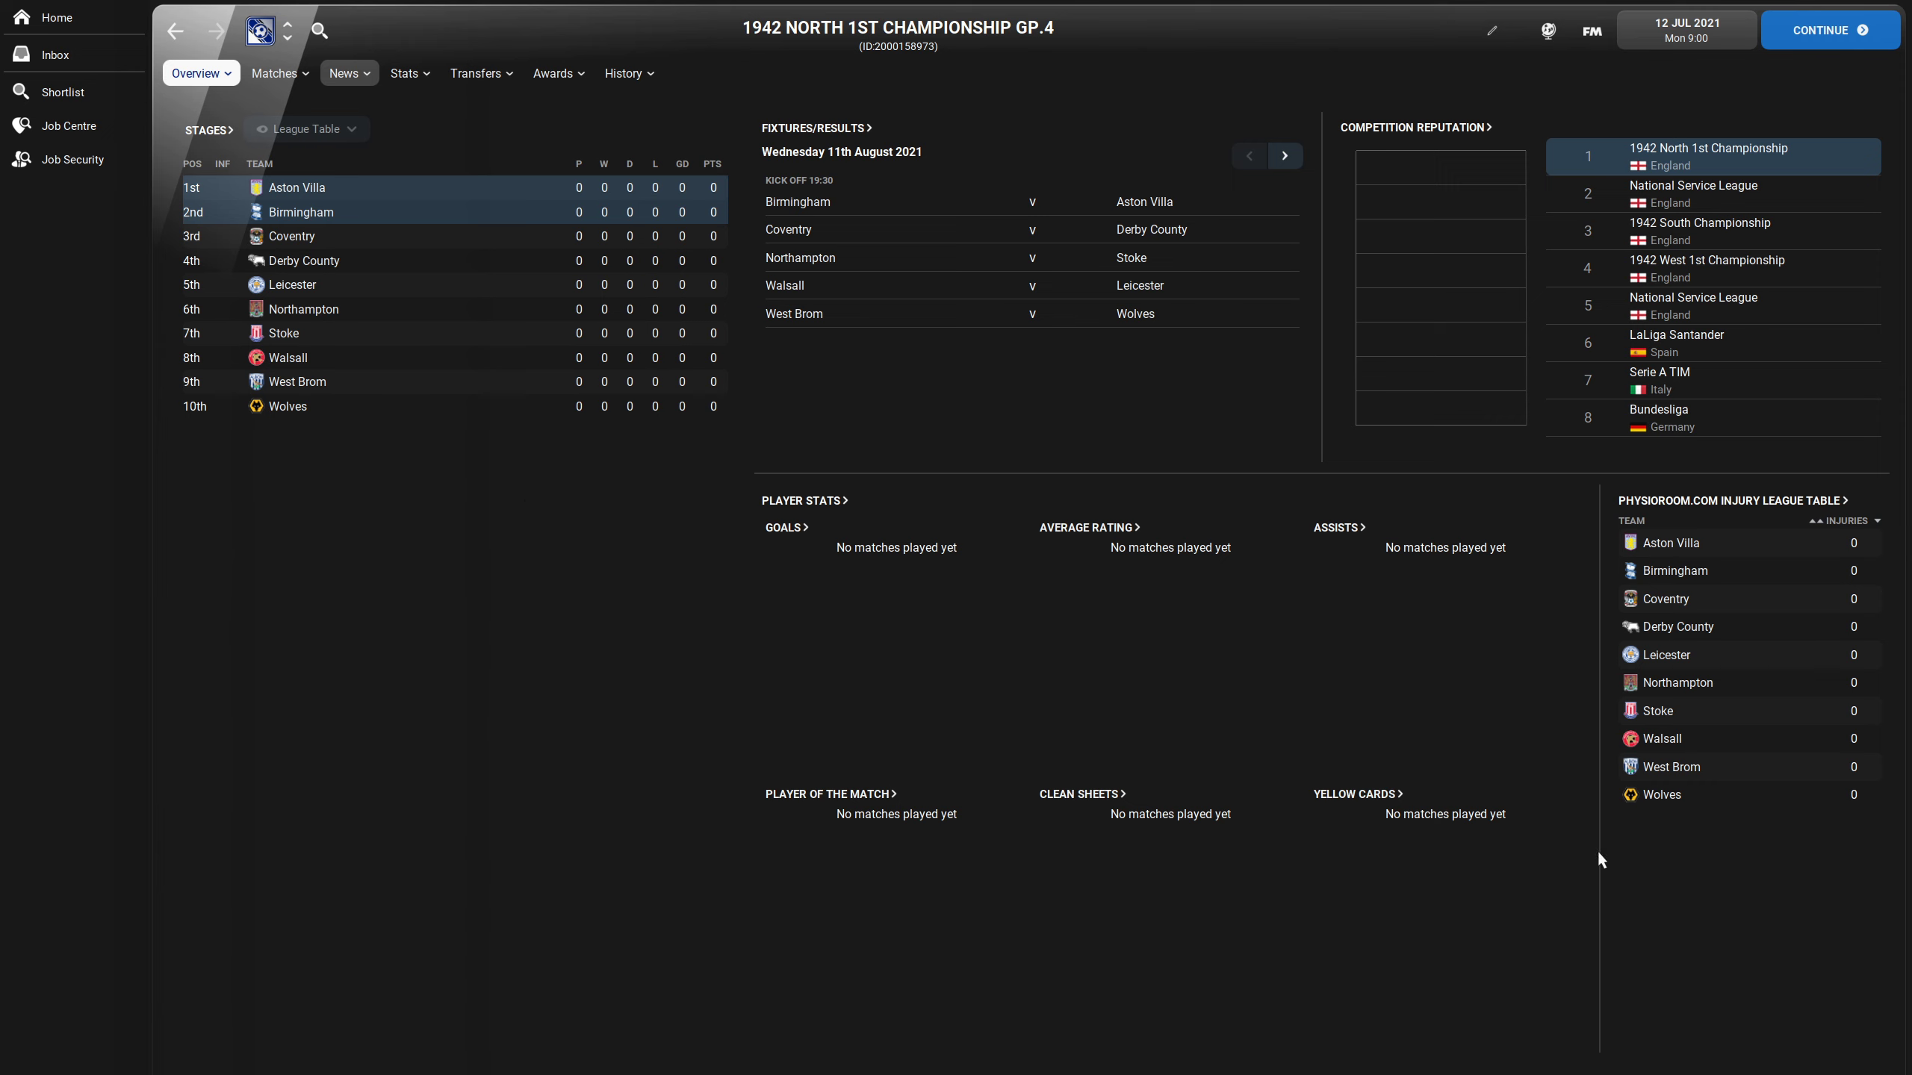
pyautogui.moveTo(1538, 944)
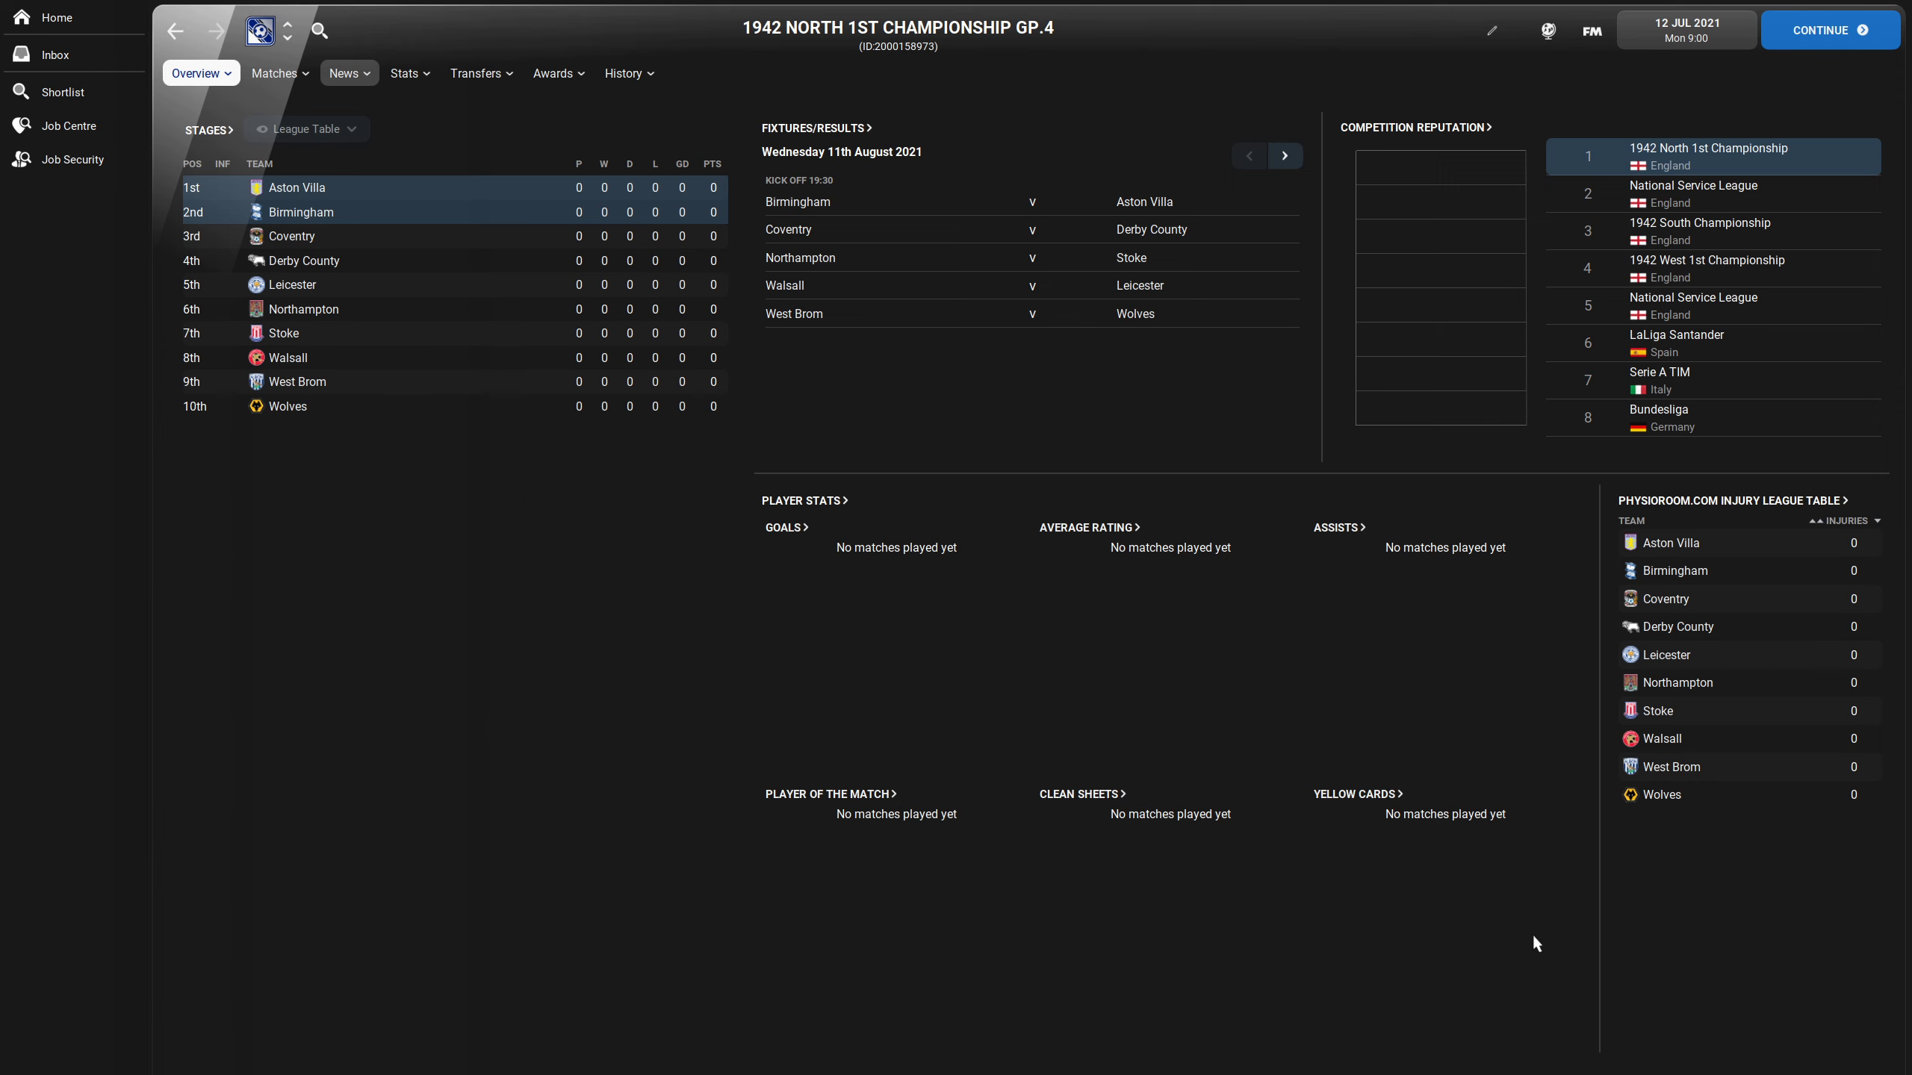
pyautogui.moveTo(1472, 842)
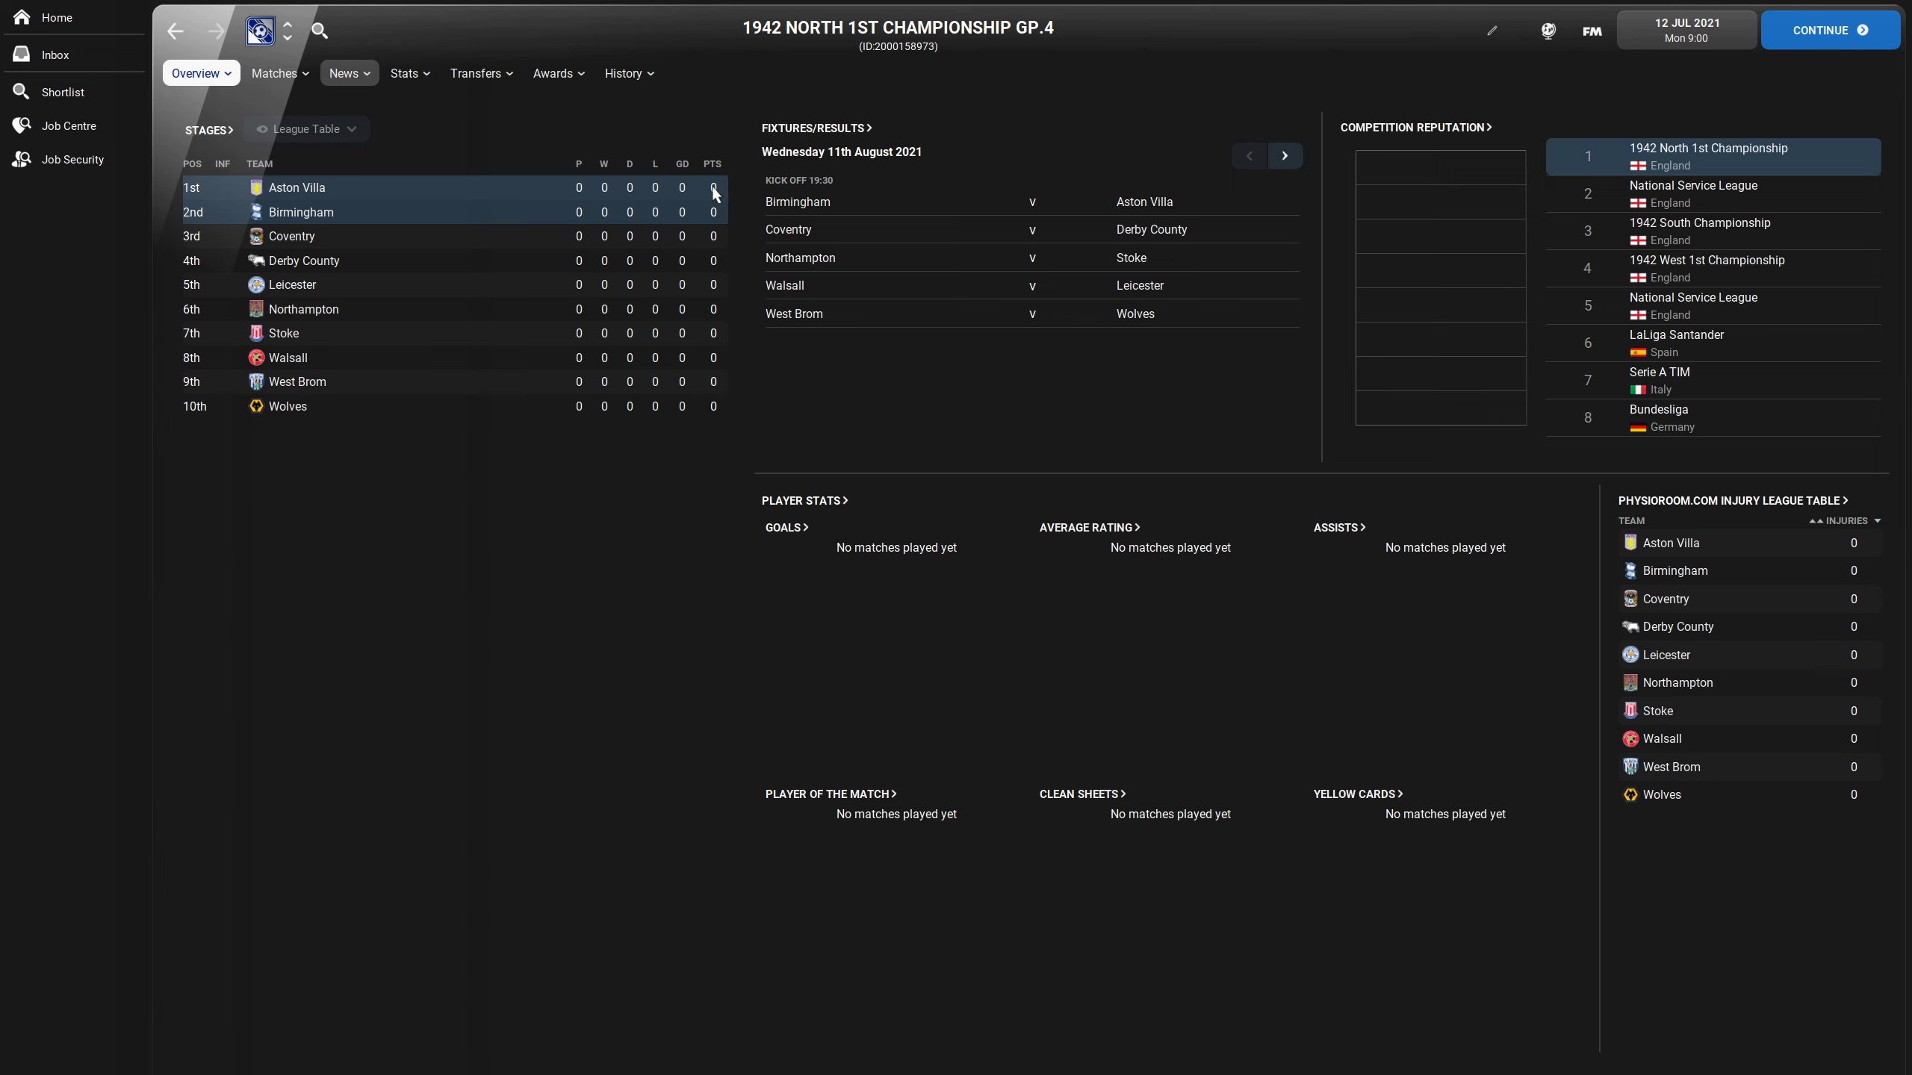
pyautogui.moveTo(683, 215)
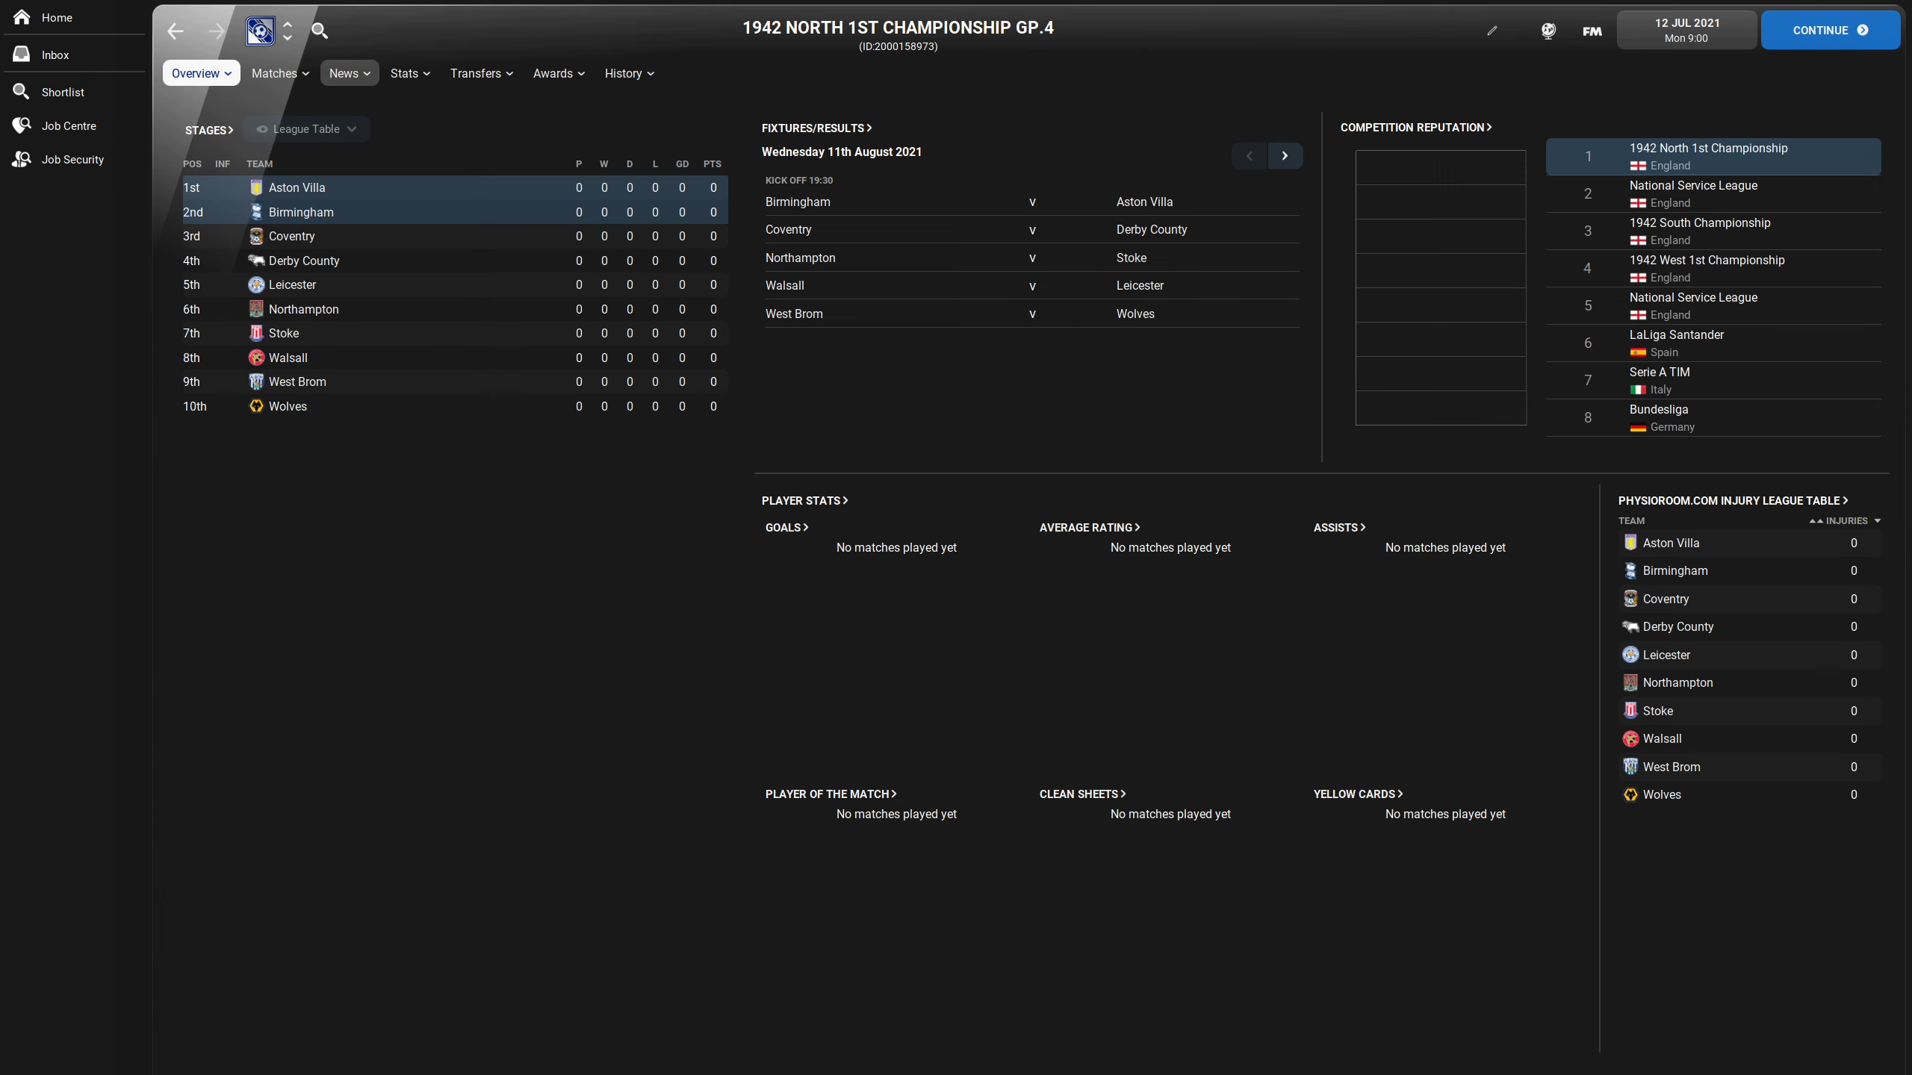
pyautogui.click(475, 73)
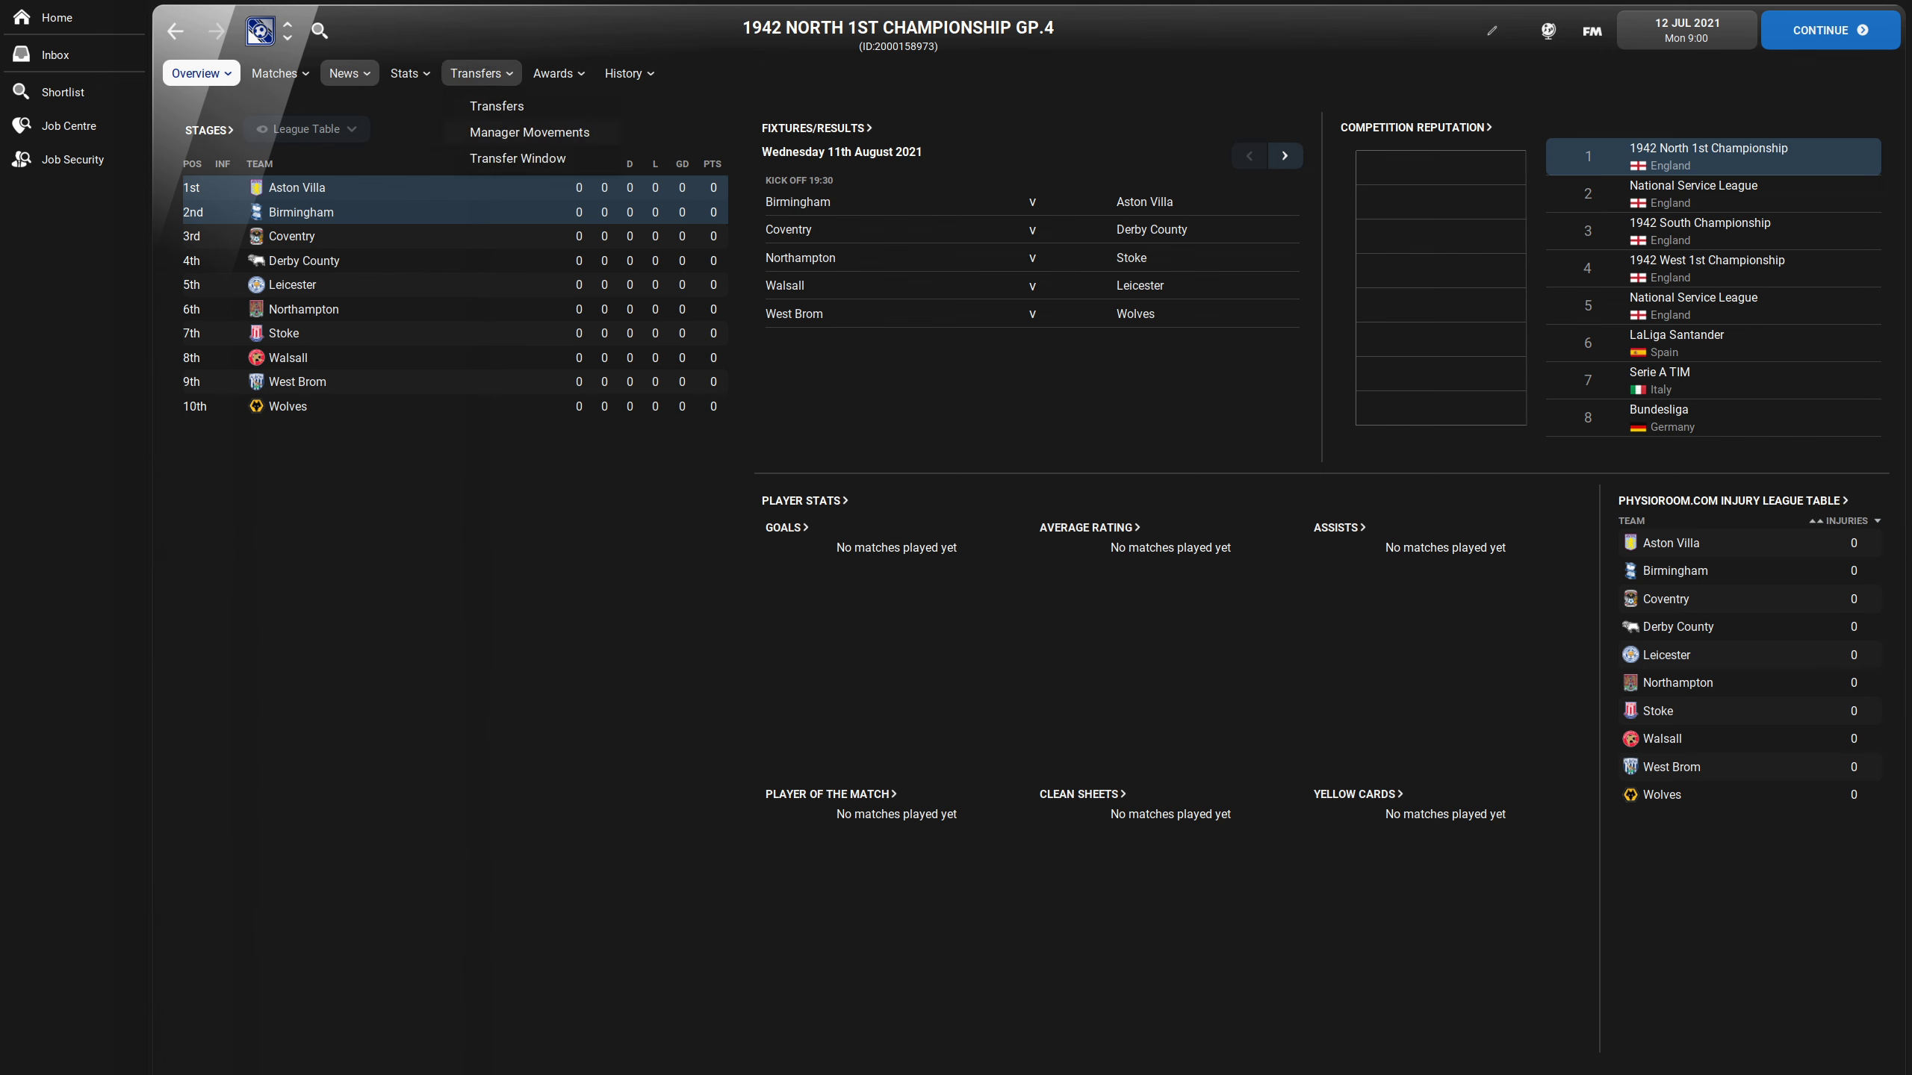
# - Step through Gp.5 to the 1942 South Championship's 18-club overview
pyautogui.click(288, 26)
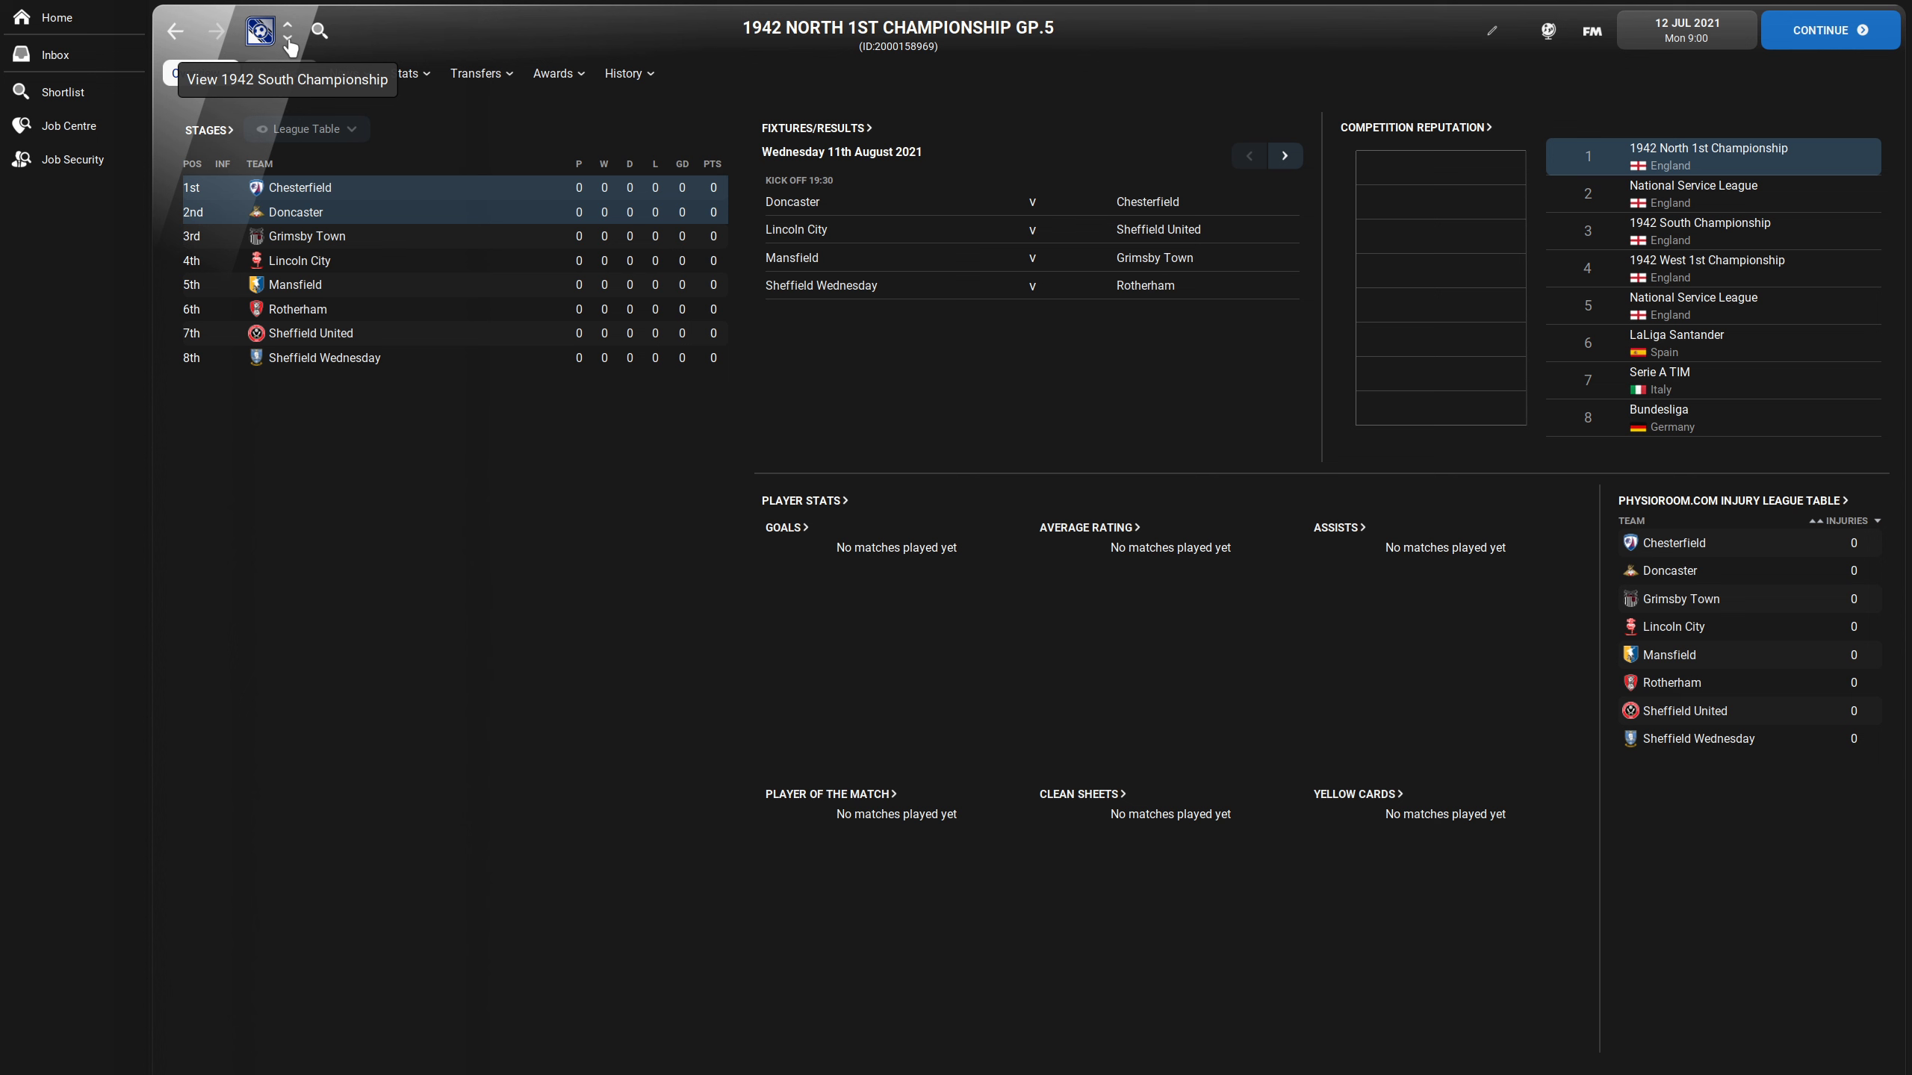
pyautogui.click(290, 39)
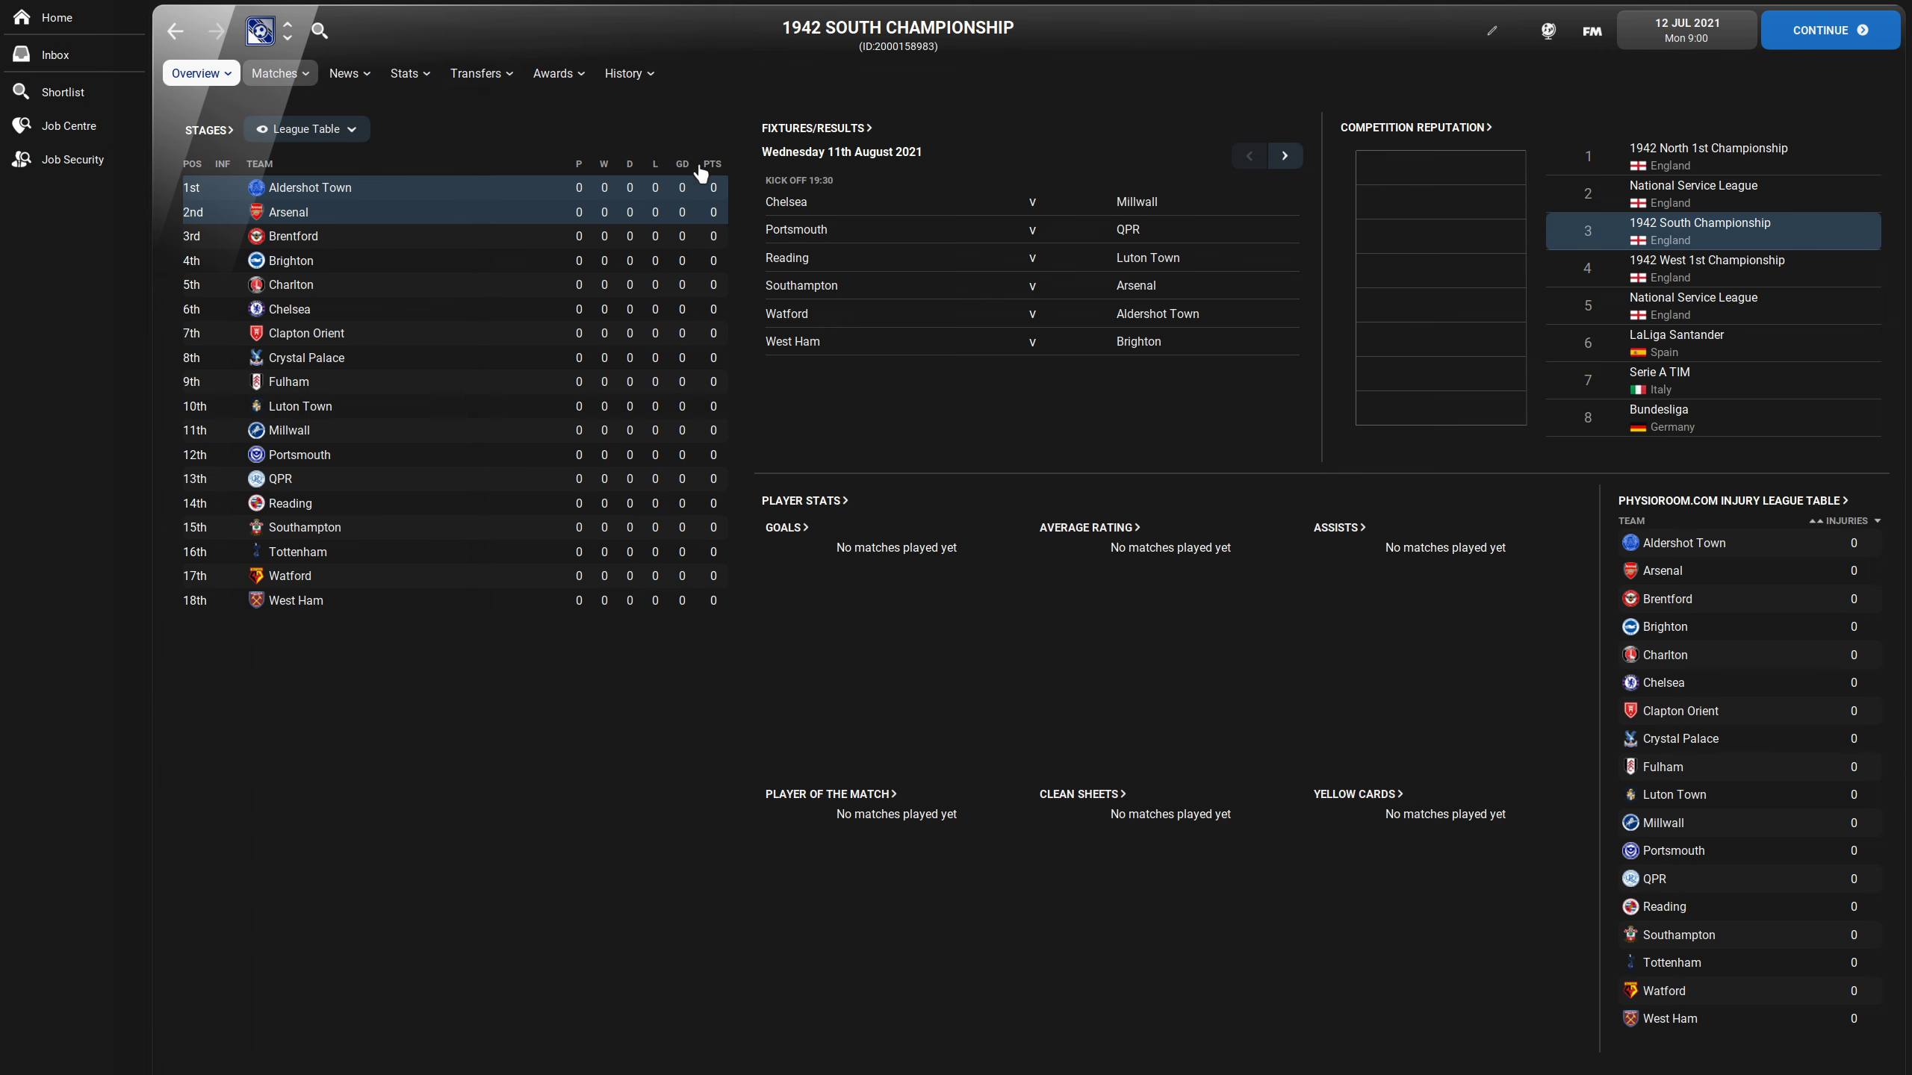
pyautogui.moveTo(727, 620)
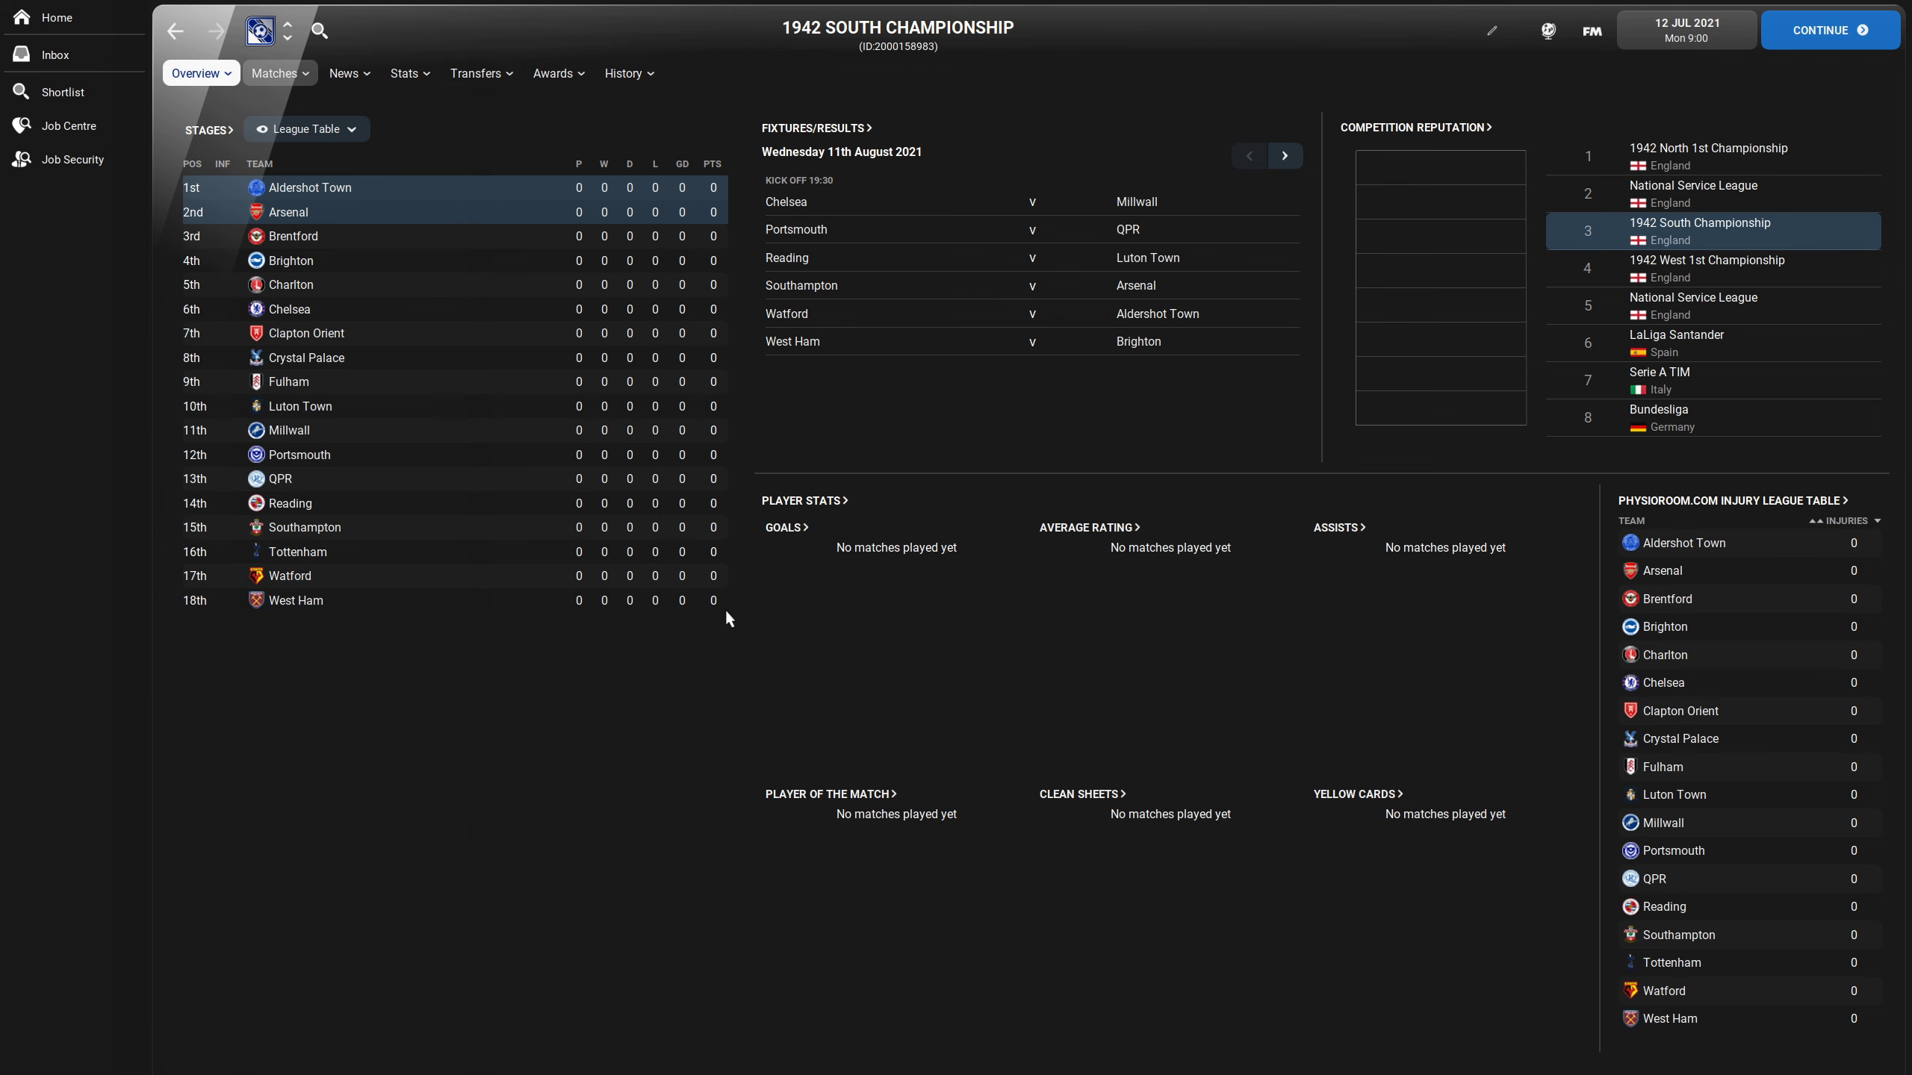
pyautogui.moveTo(218, 569)
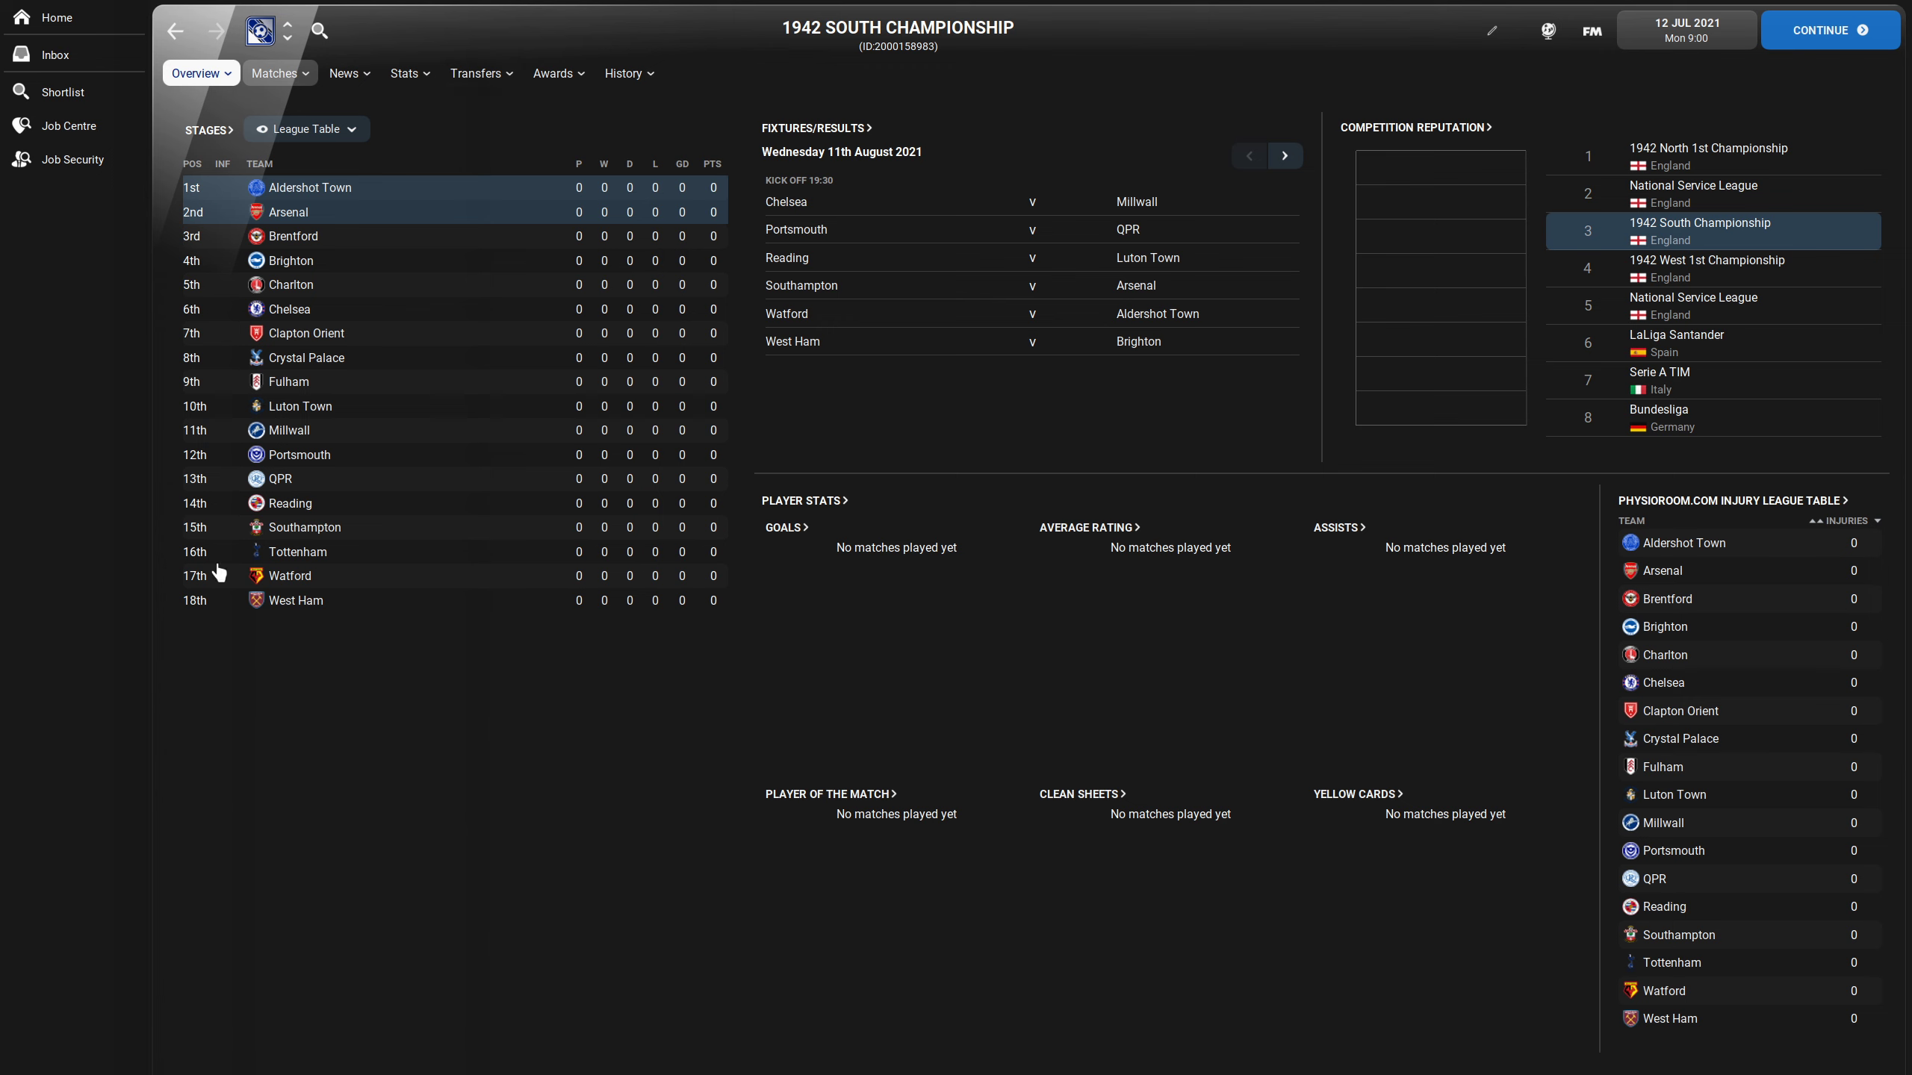
pyautogui.moveTo(381, 194)
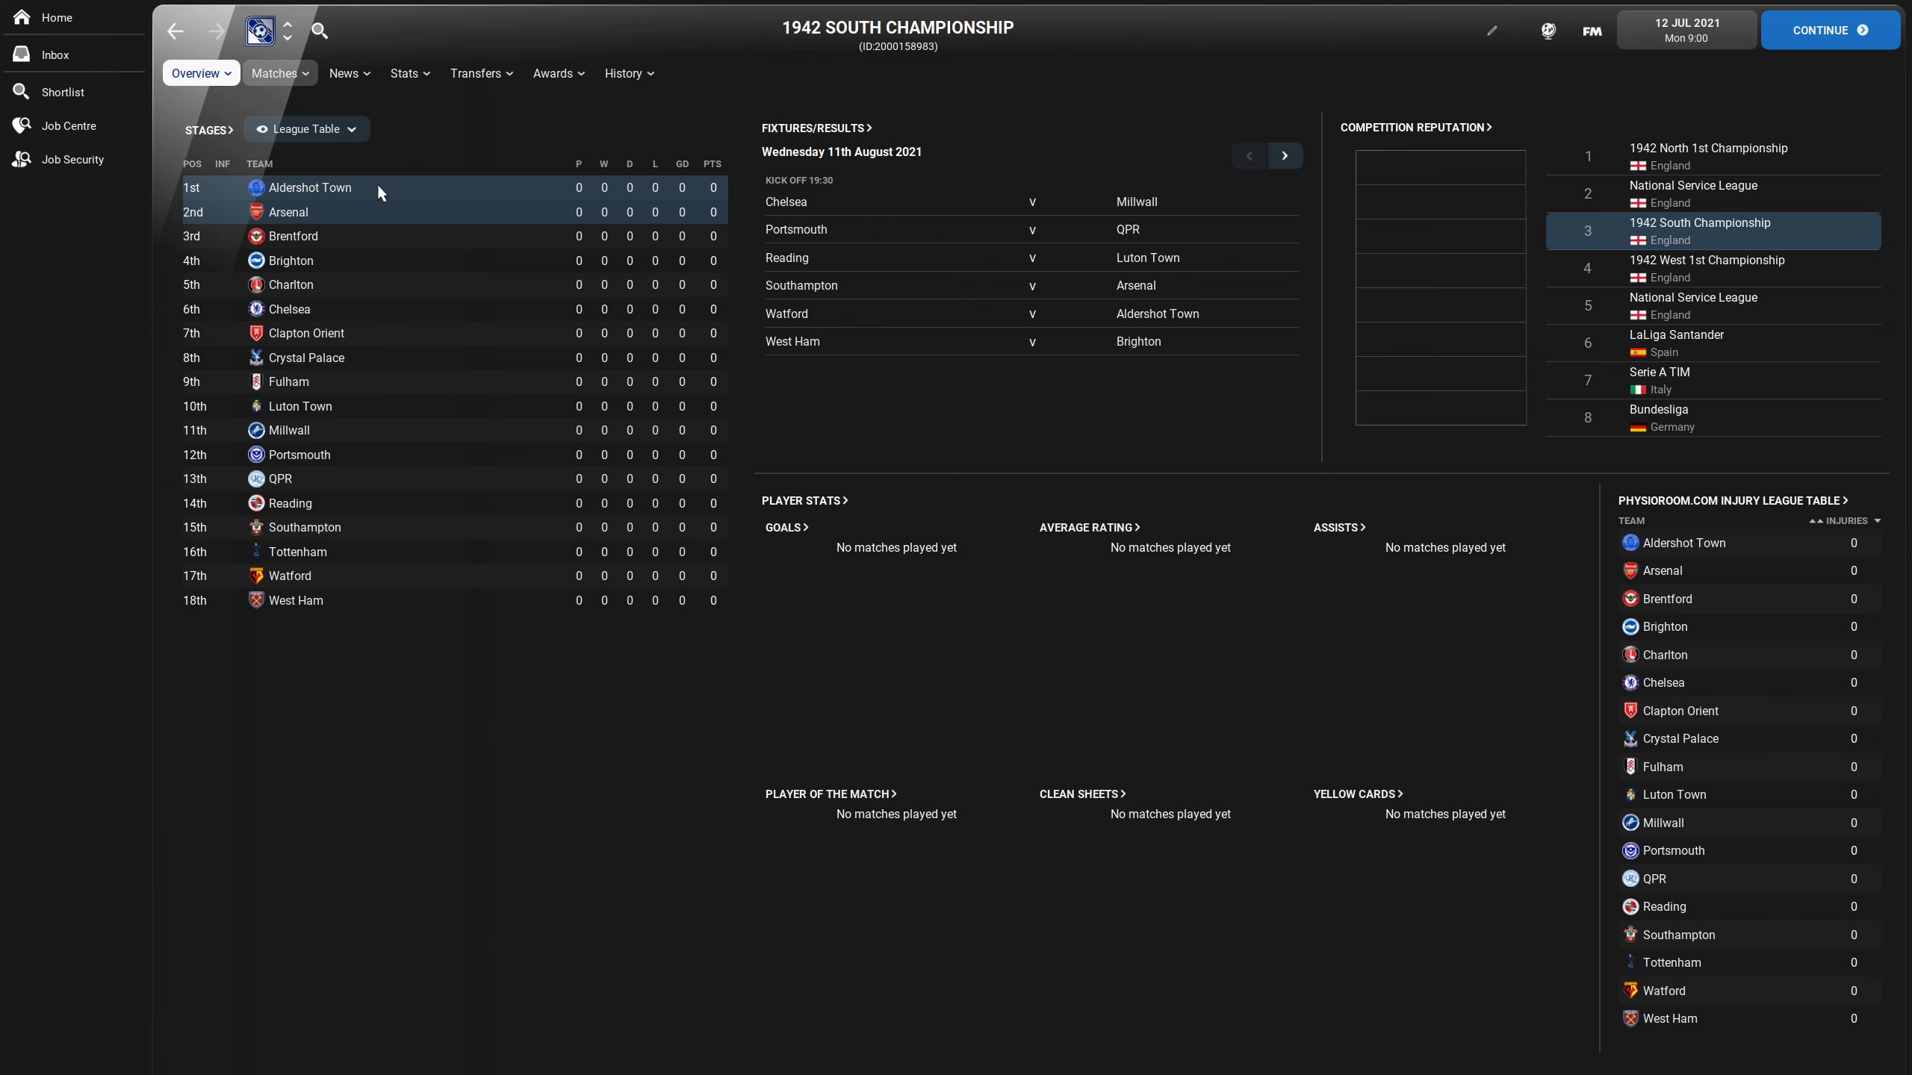
pyautogui.moveTo(732, 139)
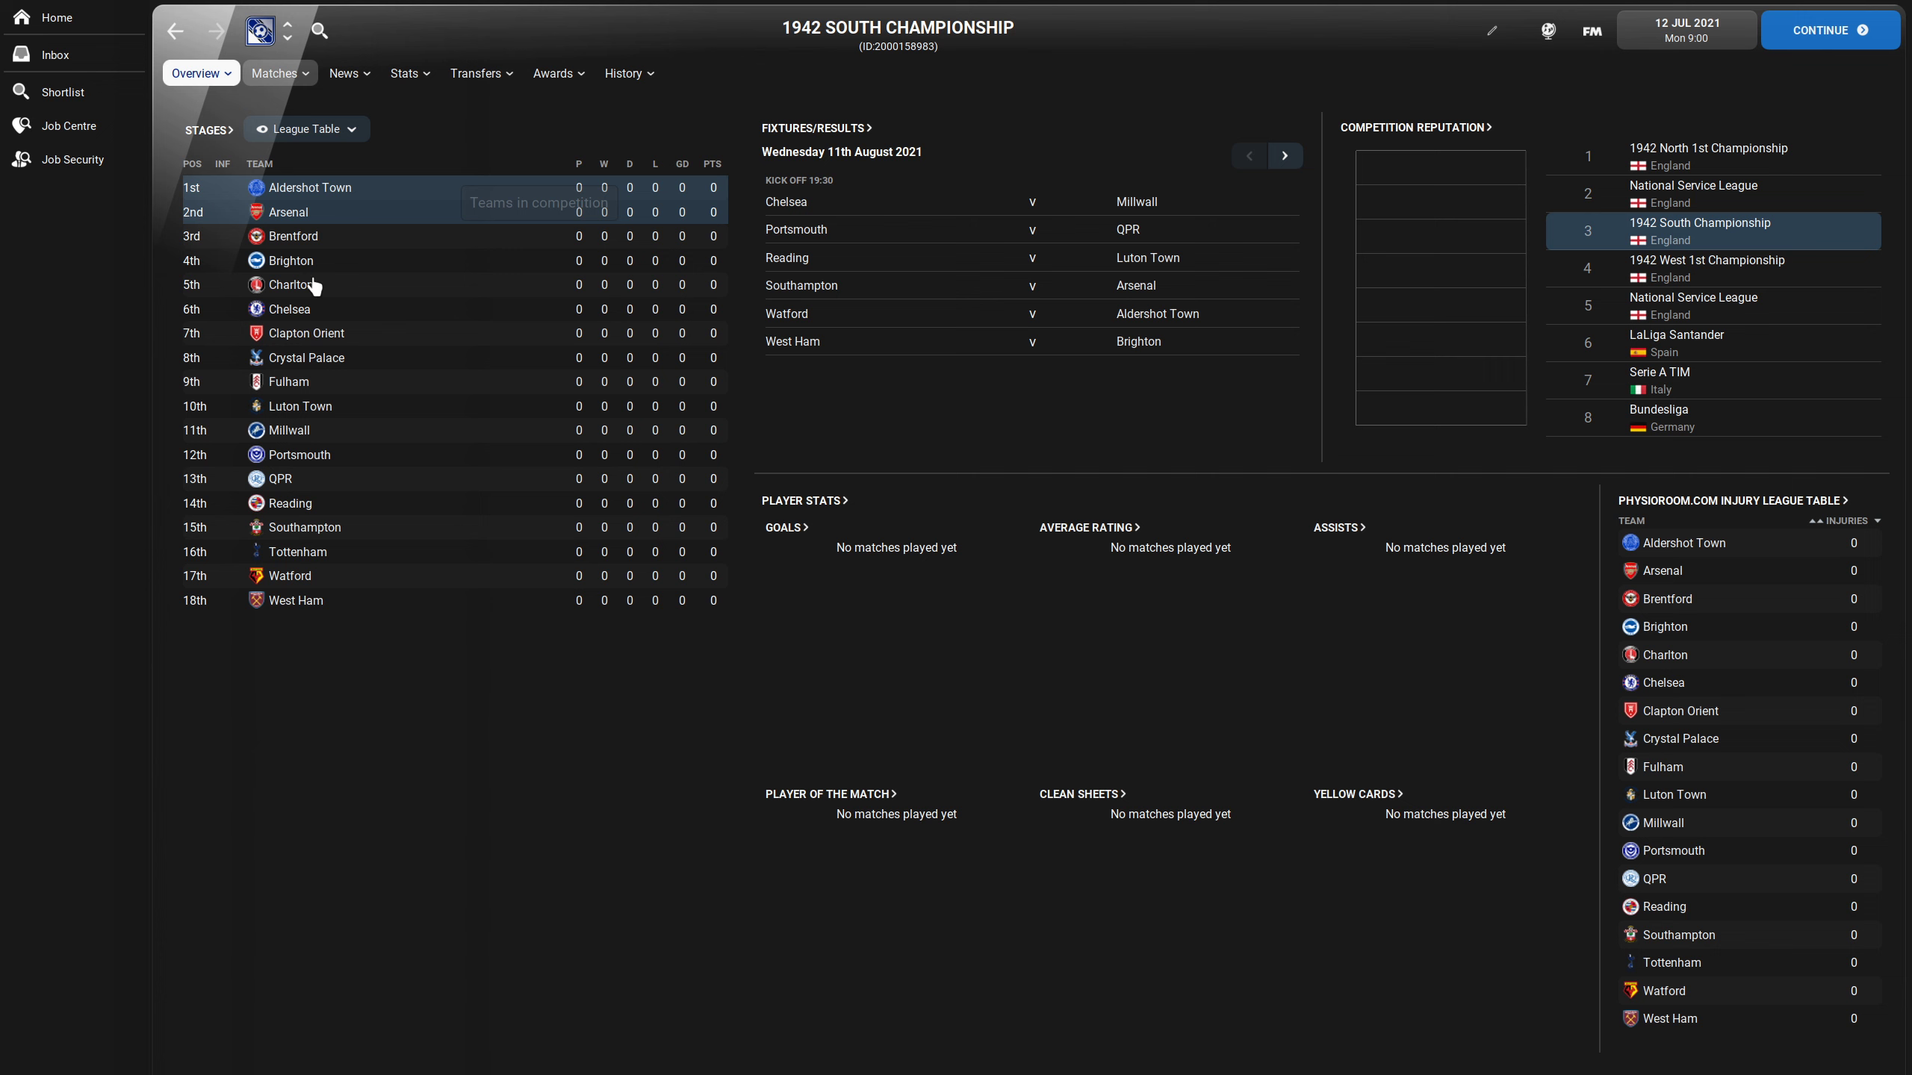
pyautogui.moveTo(463, 575)
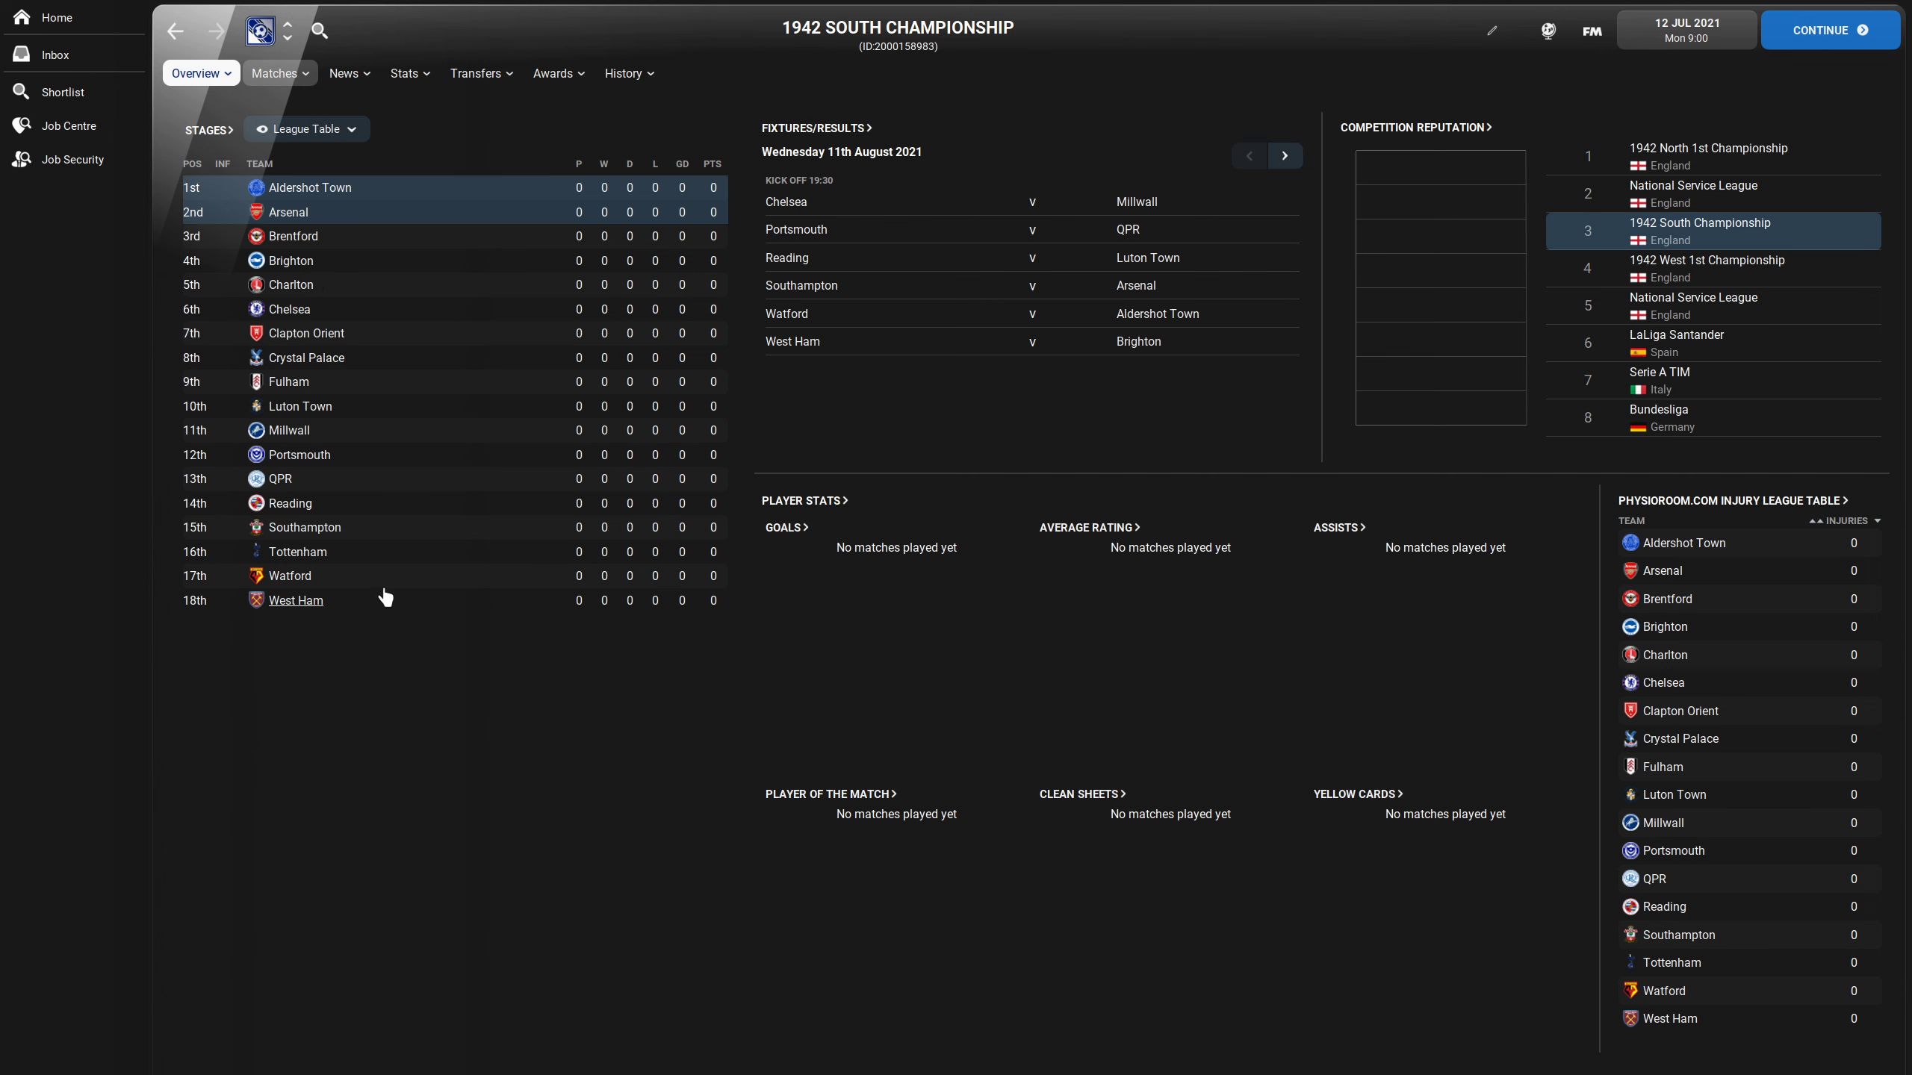
pyautogui.moveTo(289, 35)
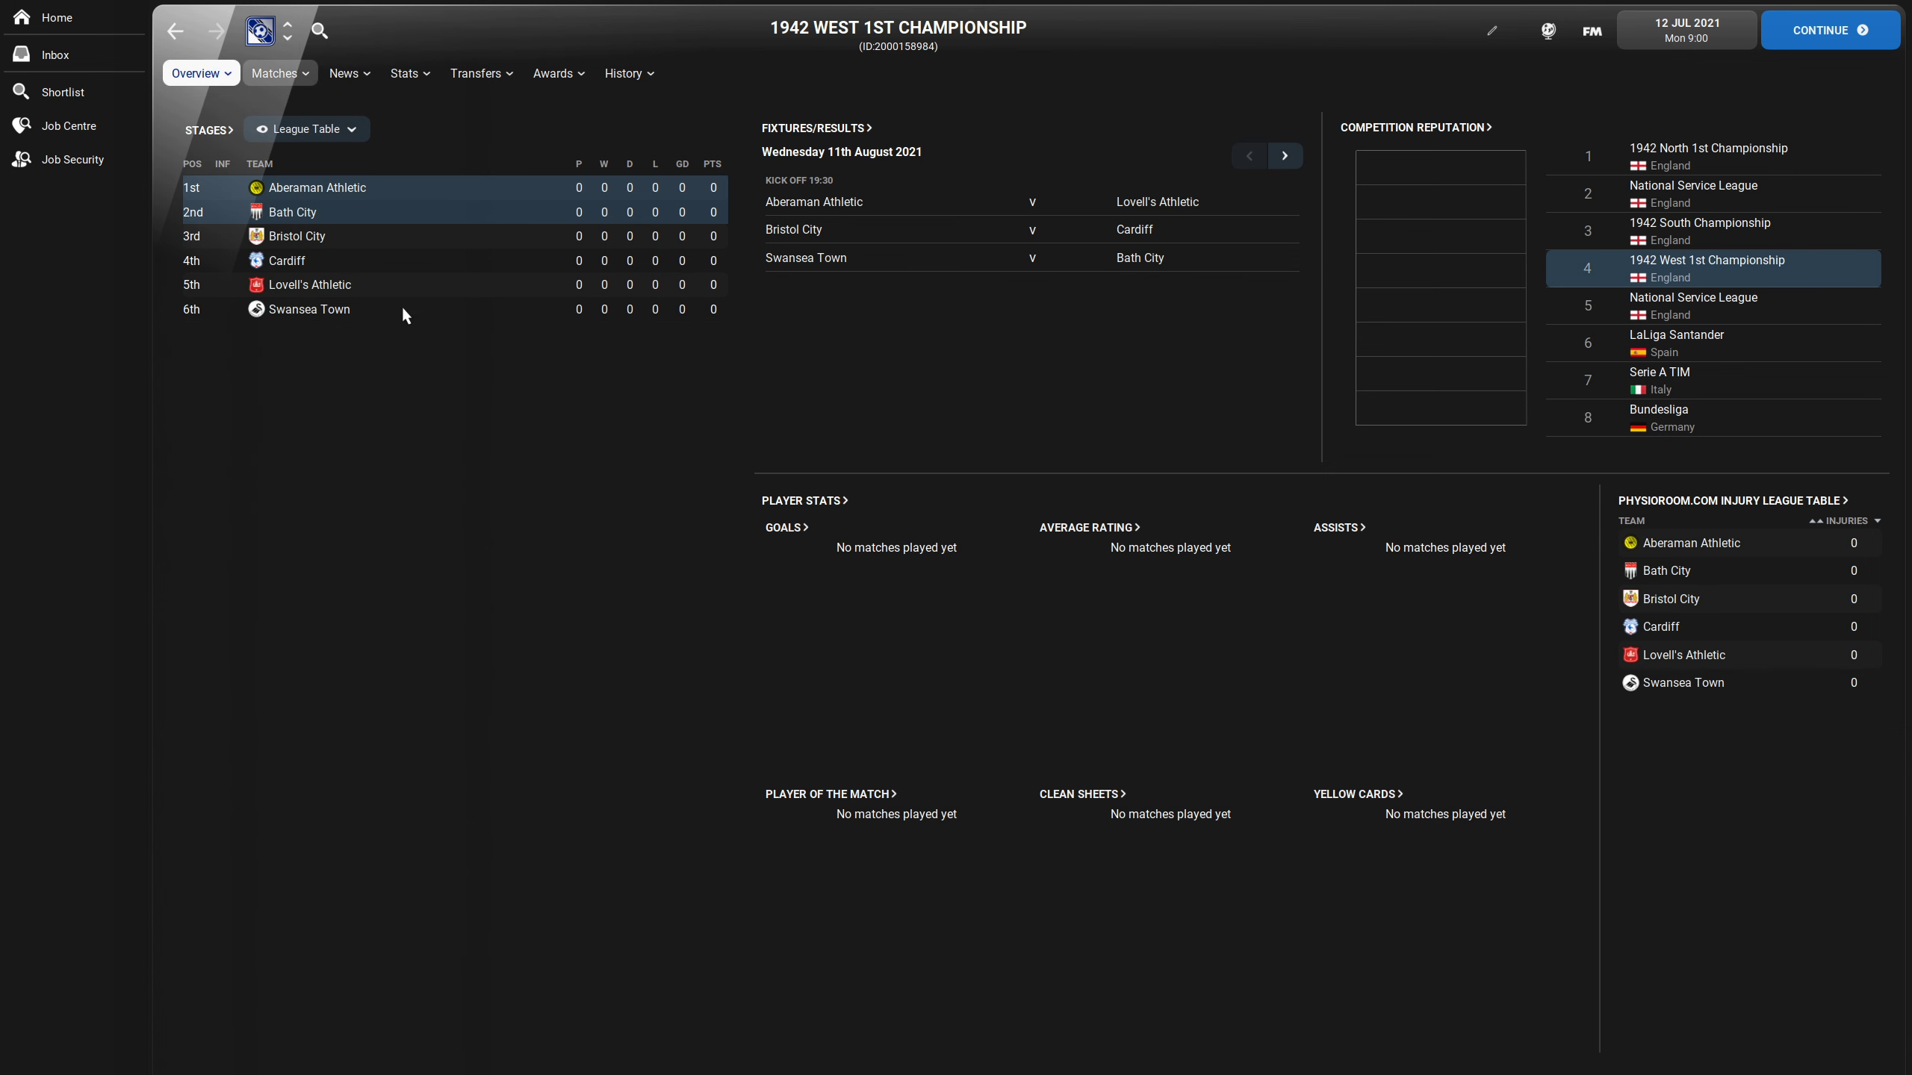
pyautogui.moveTo(288, 43)
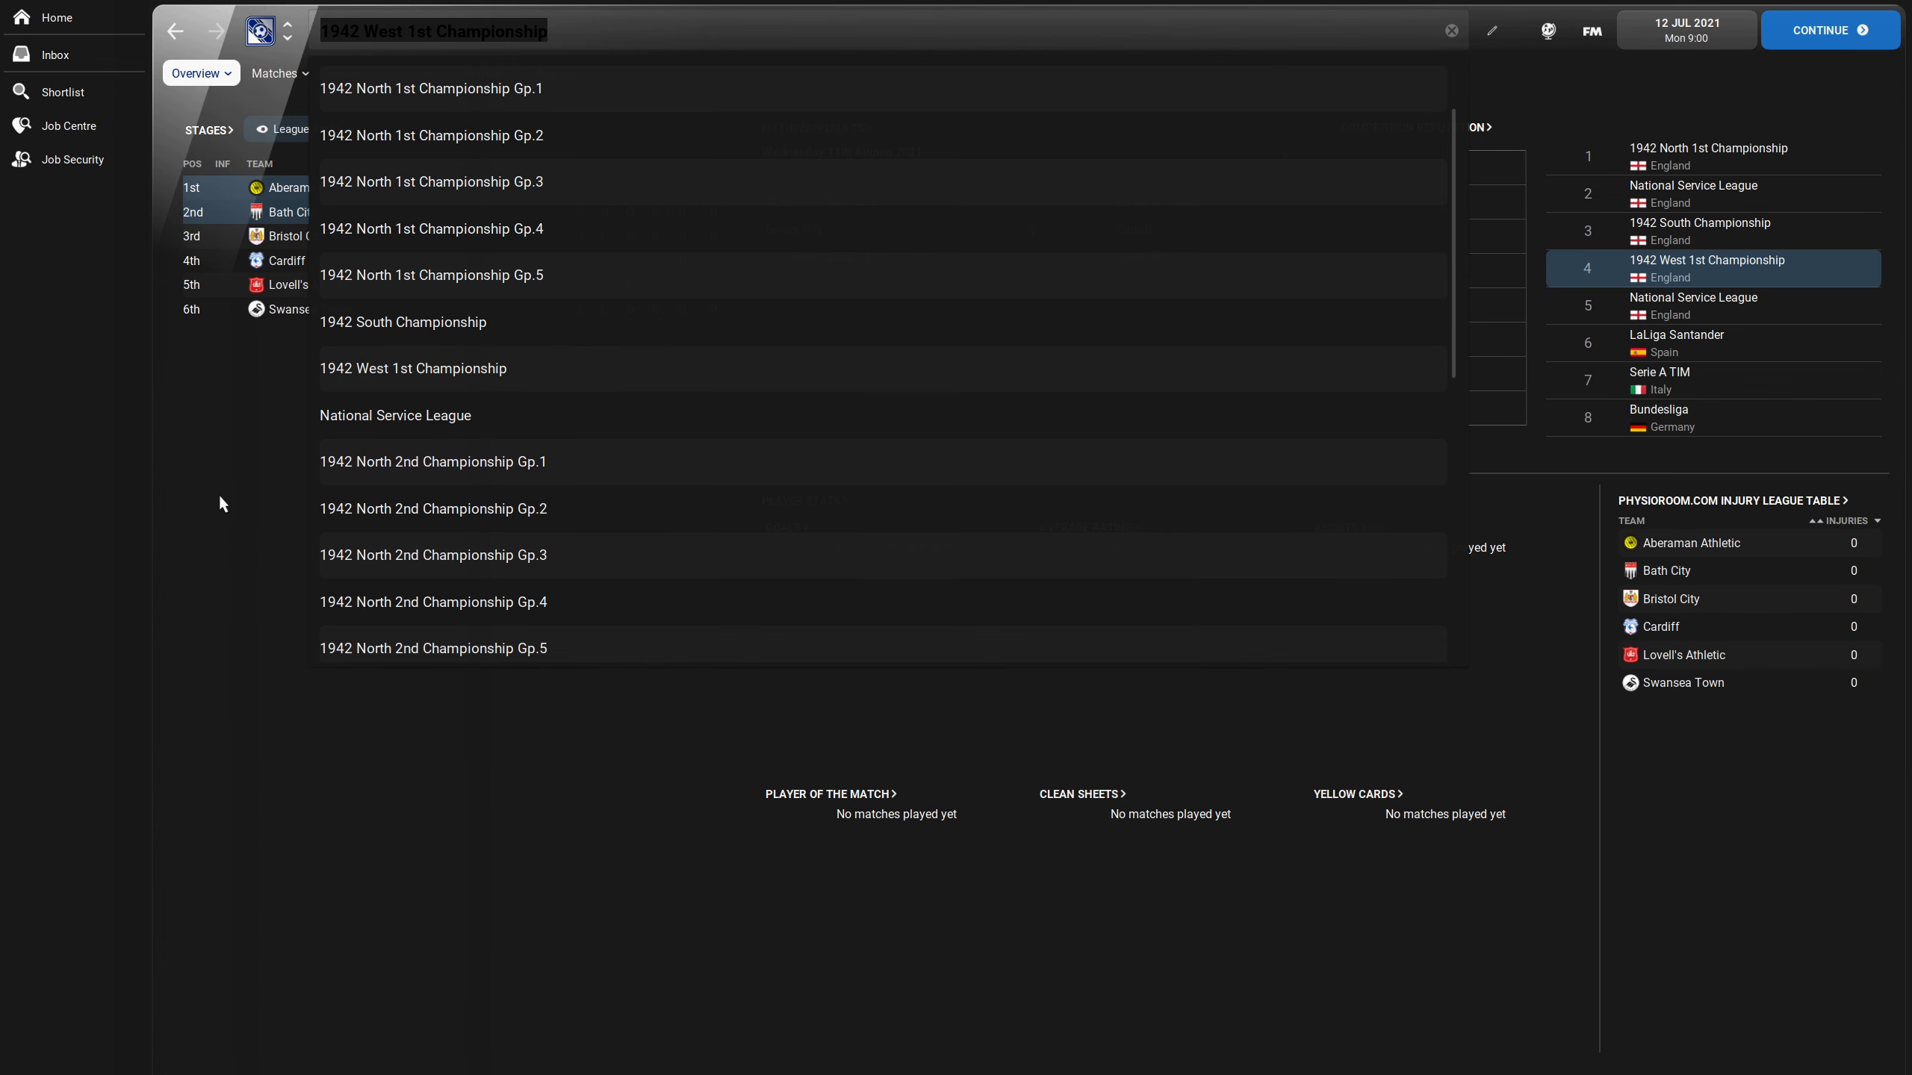
# - Step through North 2nd Championship Gp.1 and National Service League back to the 1942 South Championship
pyautogui.click(412, 368)
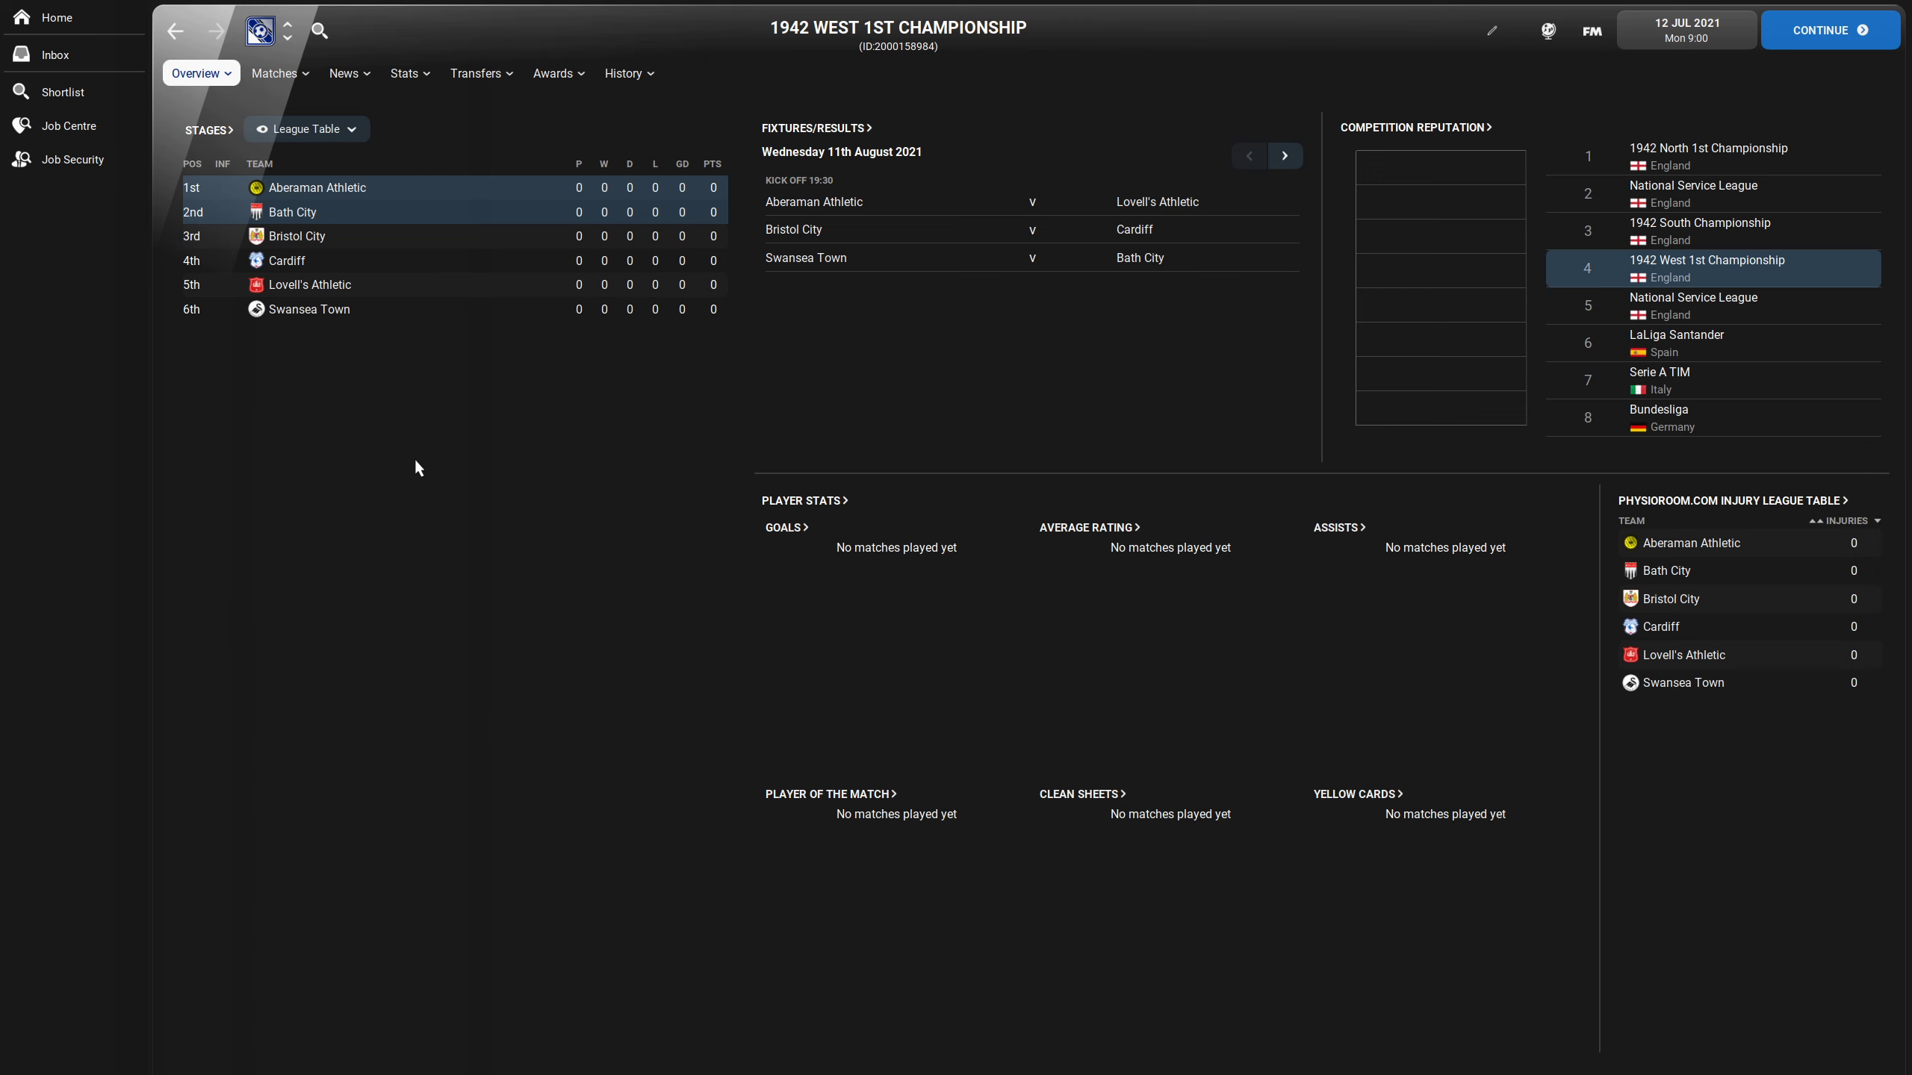
pyautogui.moveTo(290, 42)
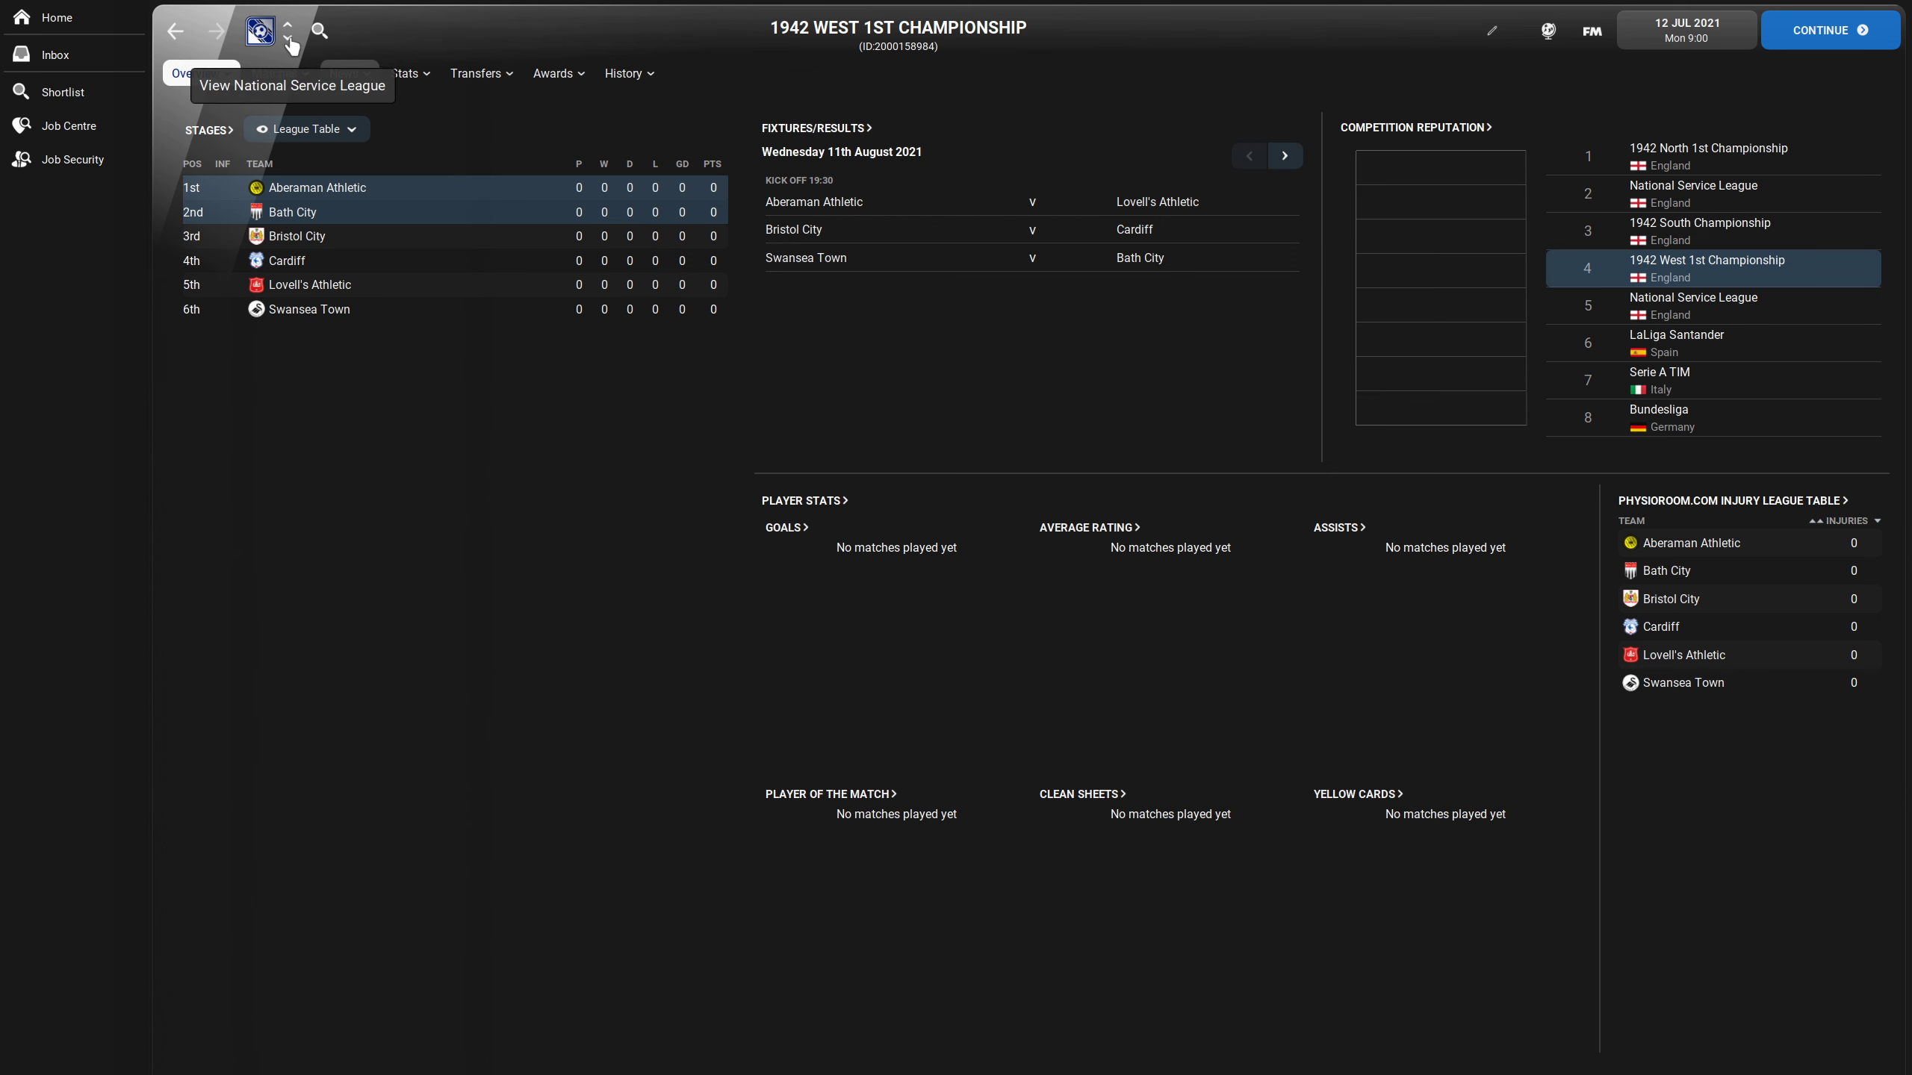
pyautogui.click(286, 39)
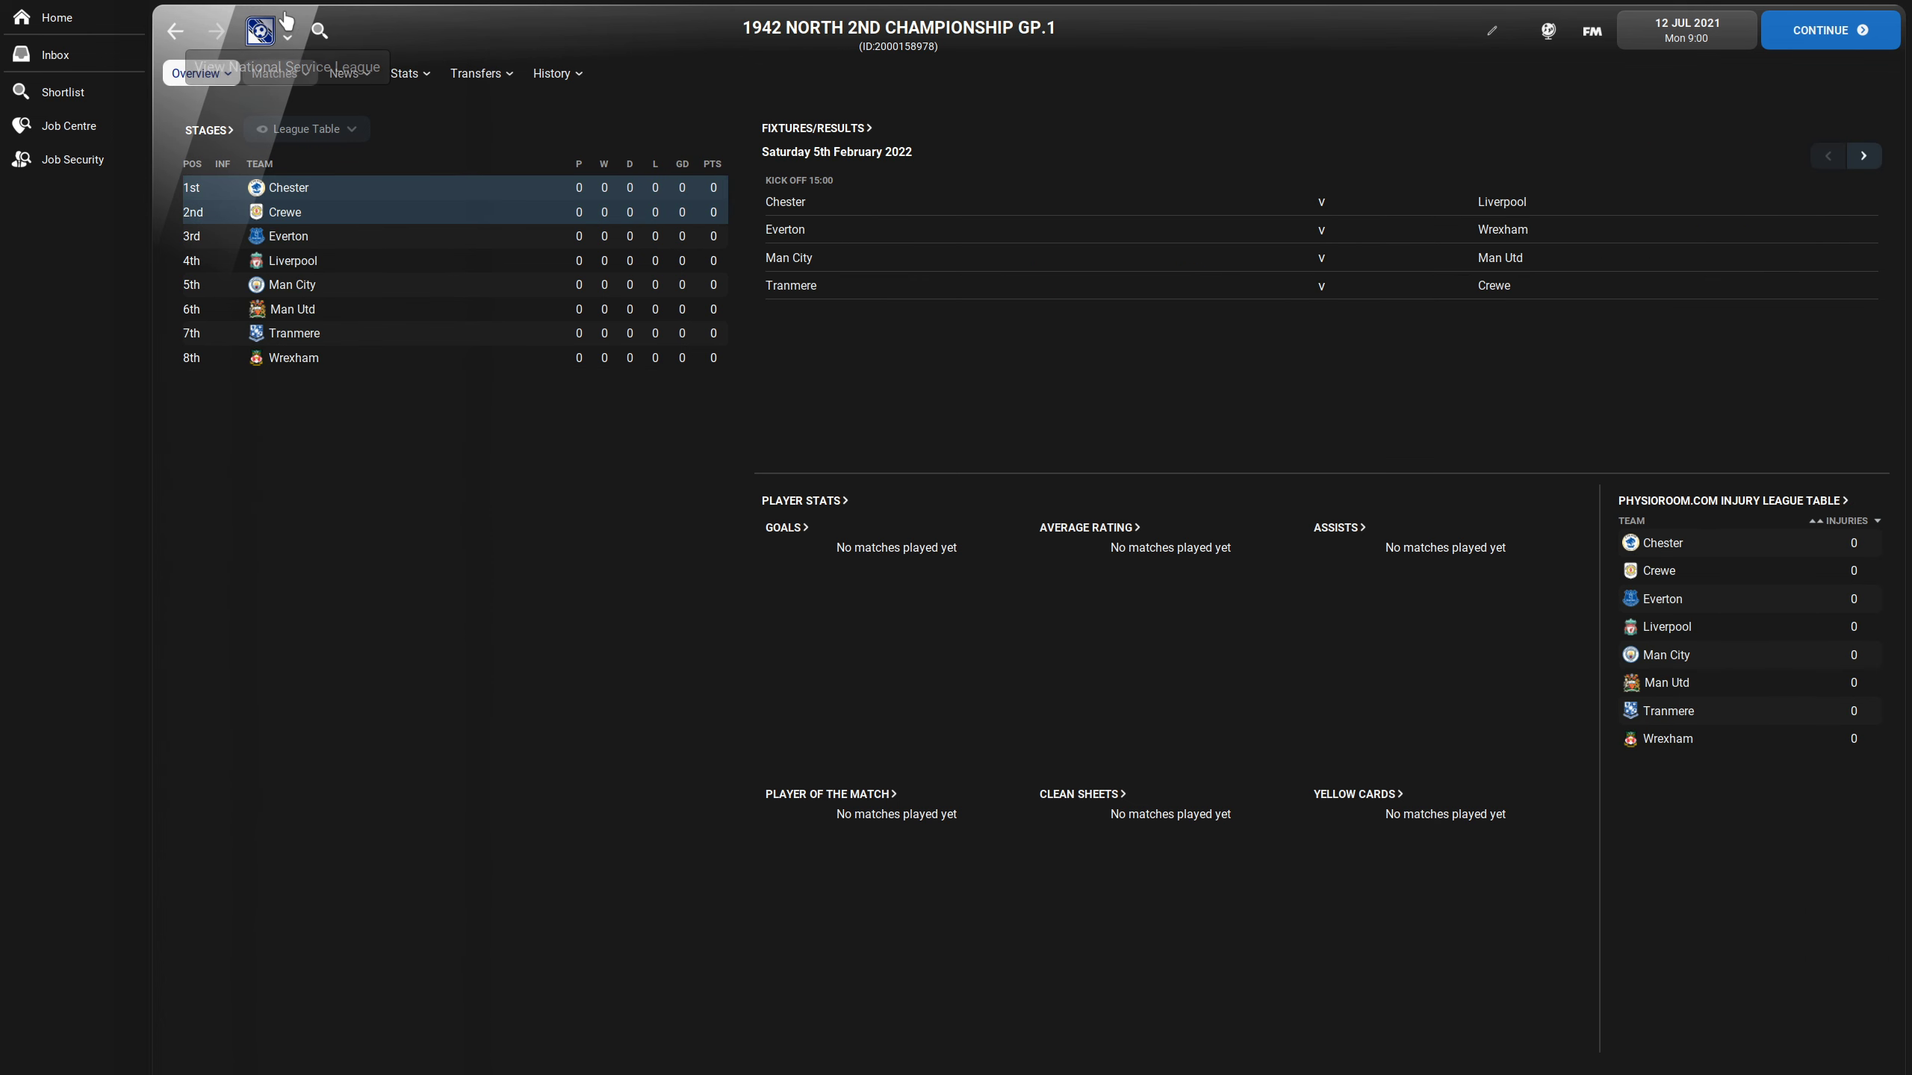
pyautogui.click(261, 30)
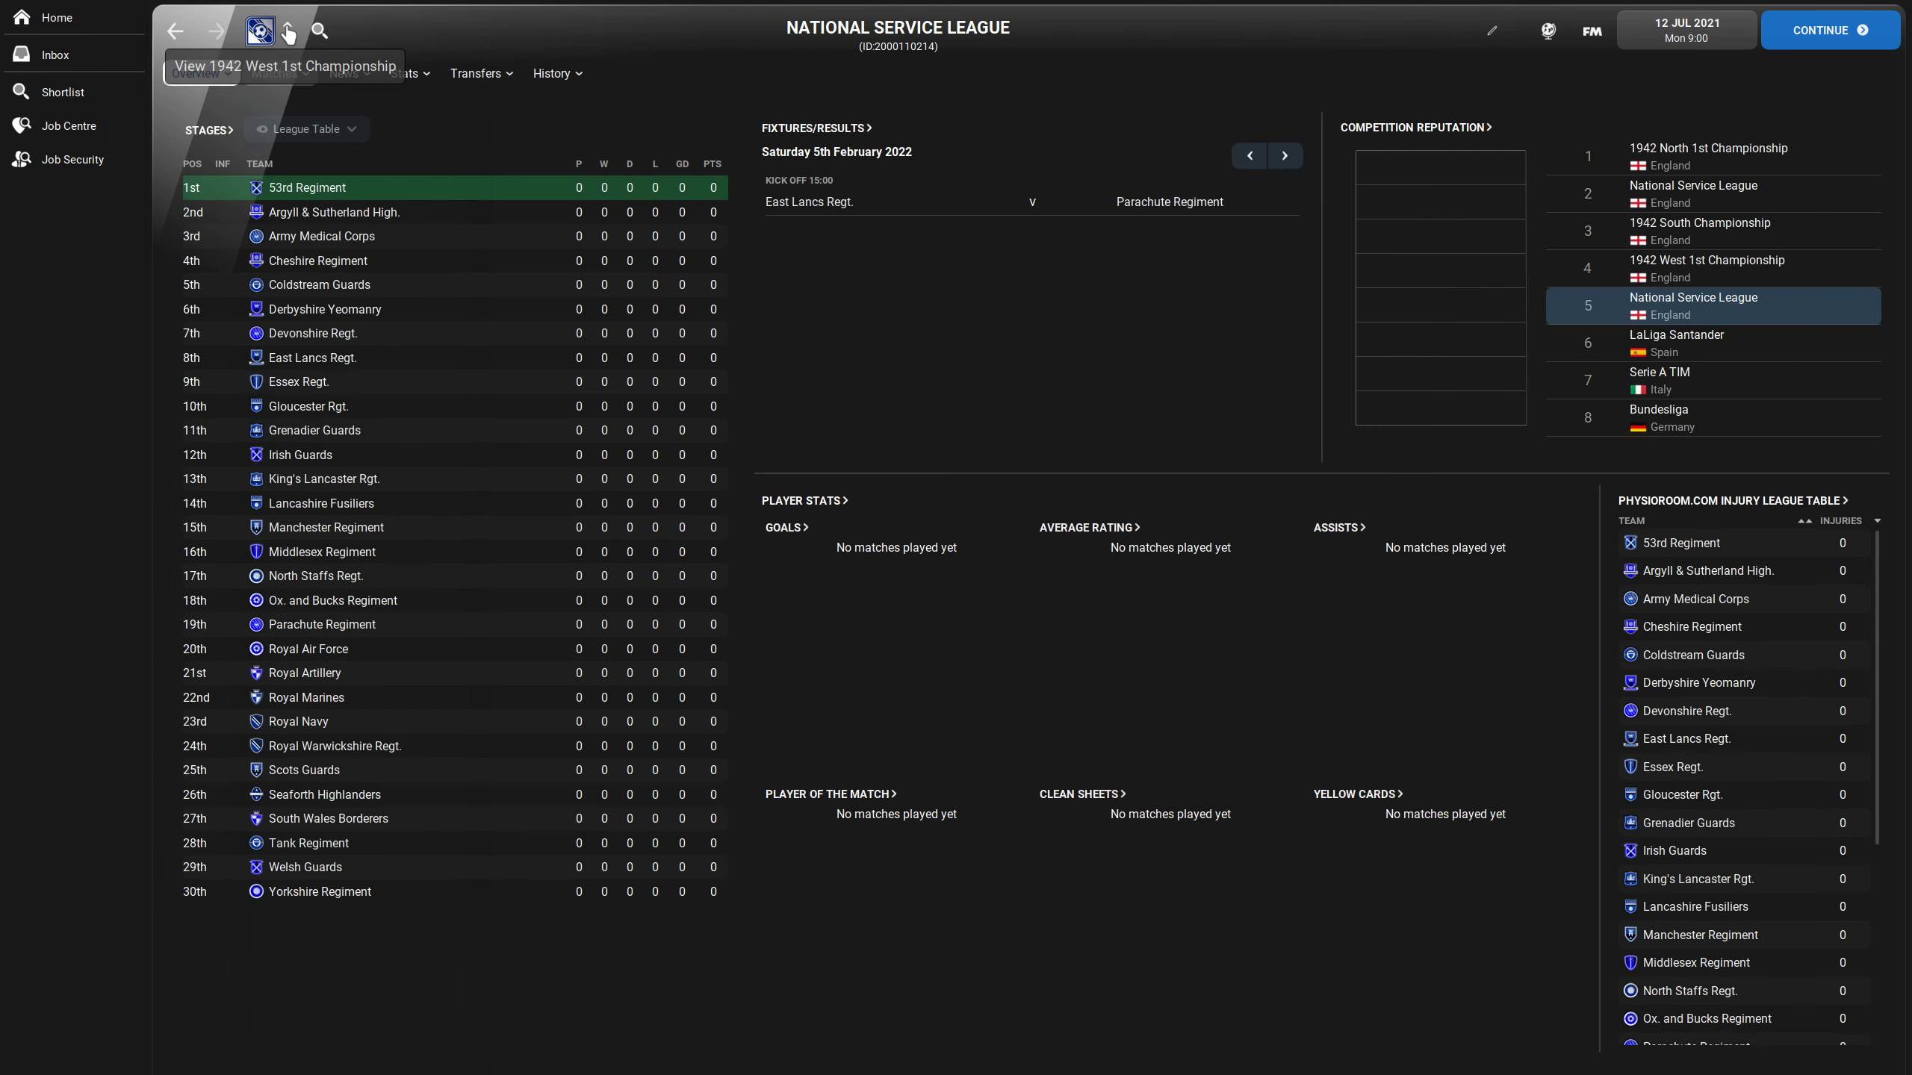
pyautogui.click(1707, 267)
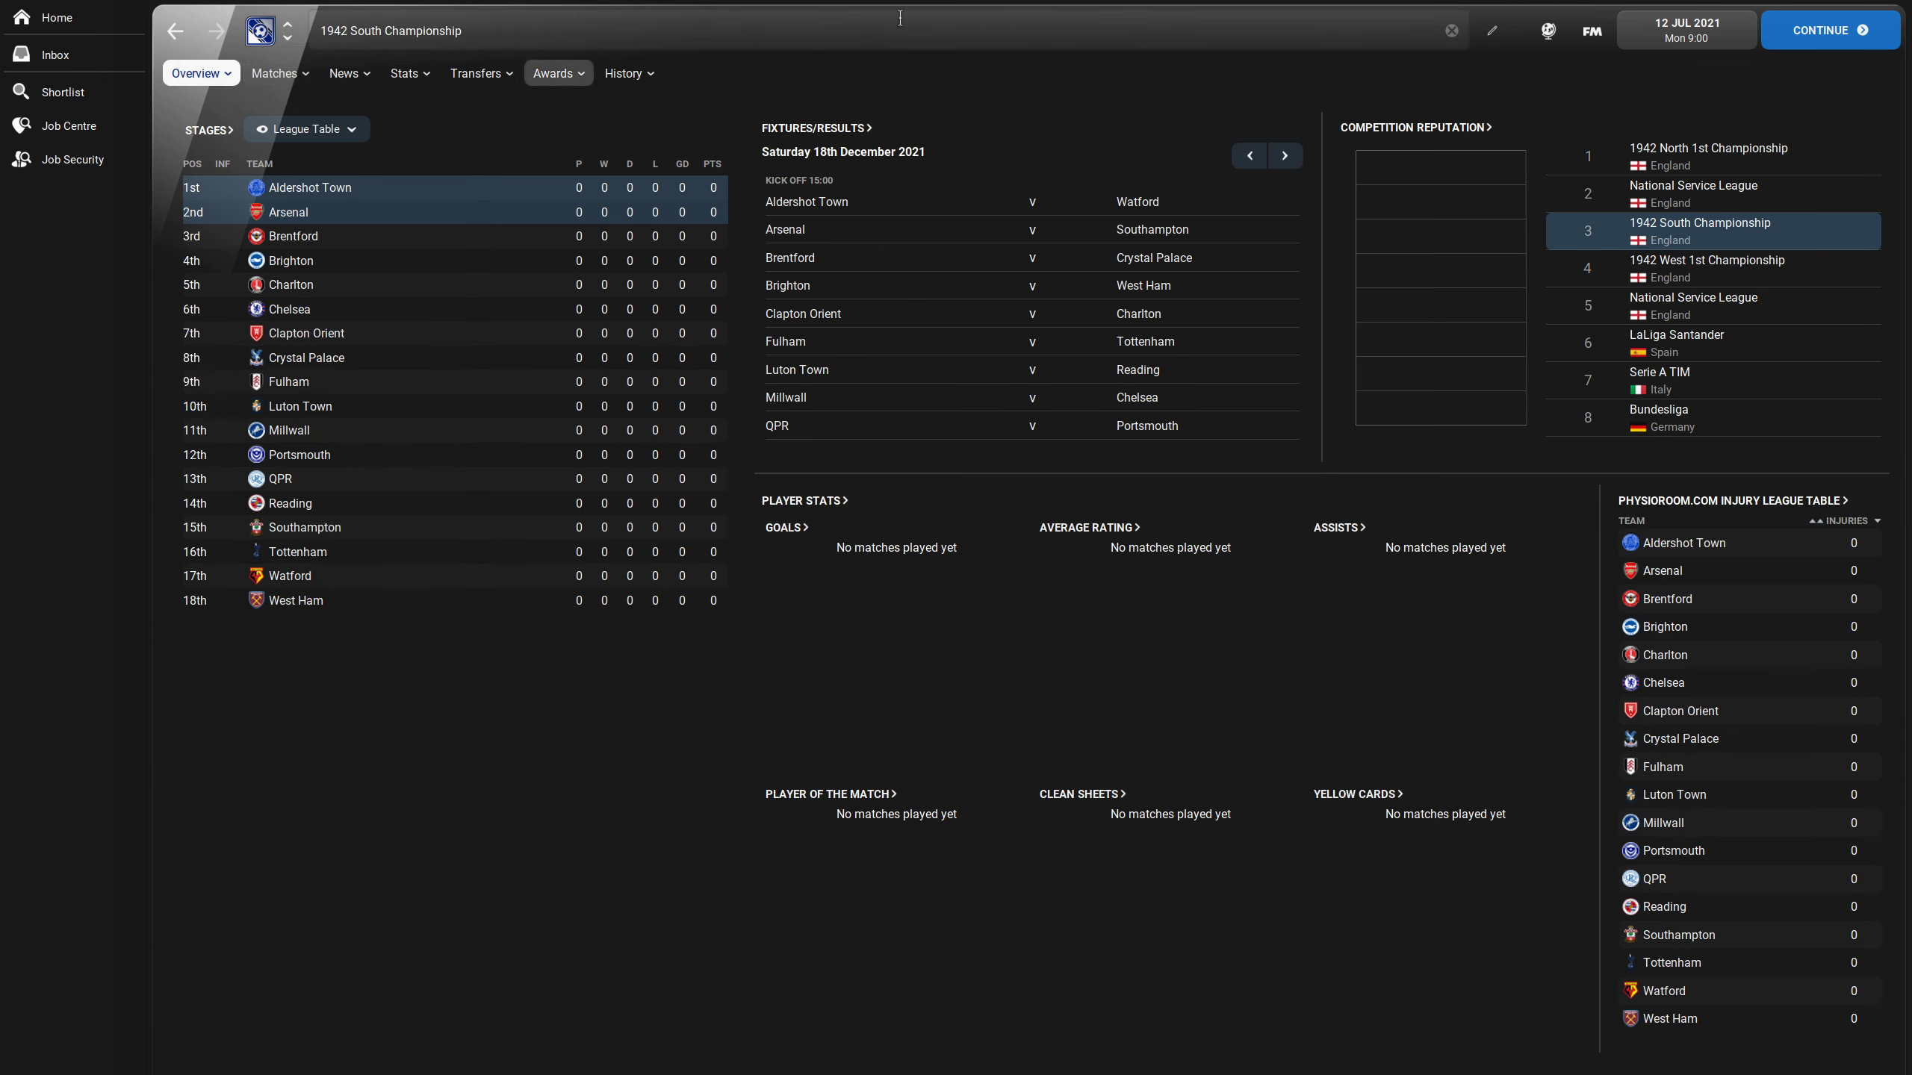
# - Pick the Combined Counties Cup from the competition list to show its pending quarter-final draw
pyautogui.click(304, 128)
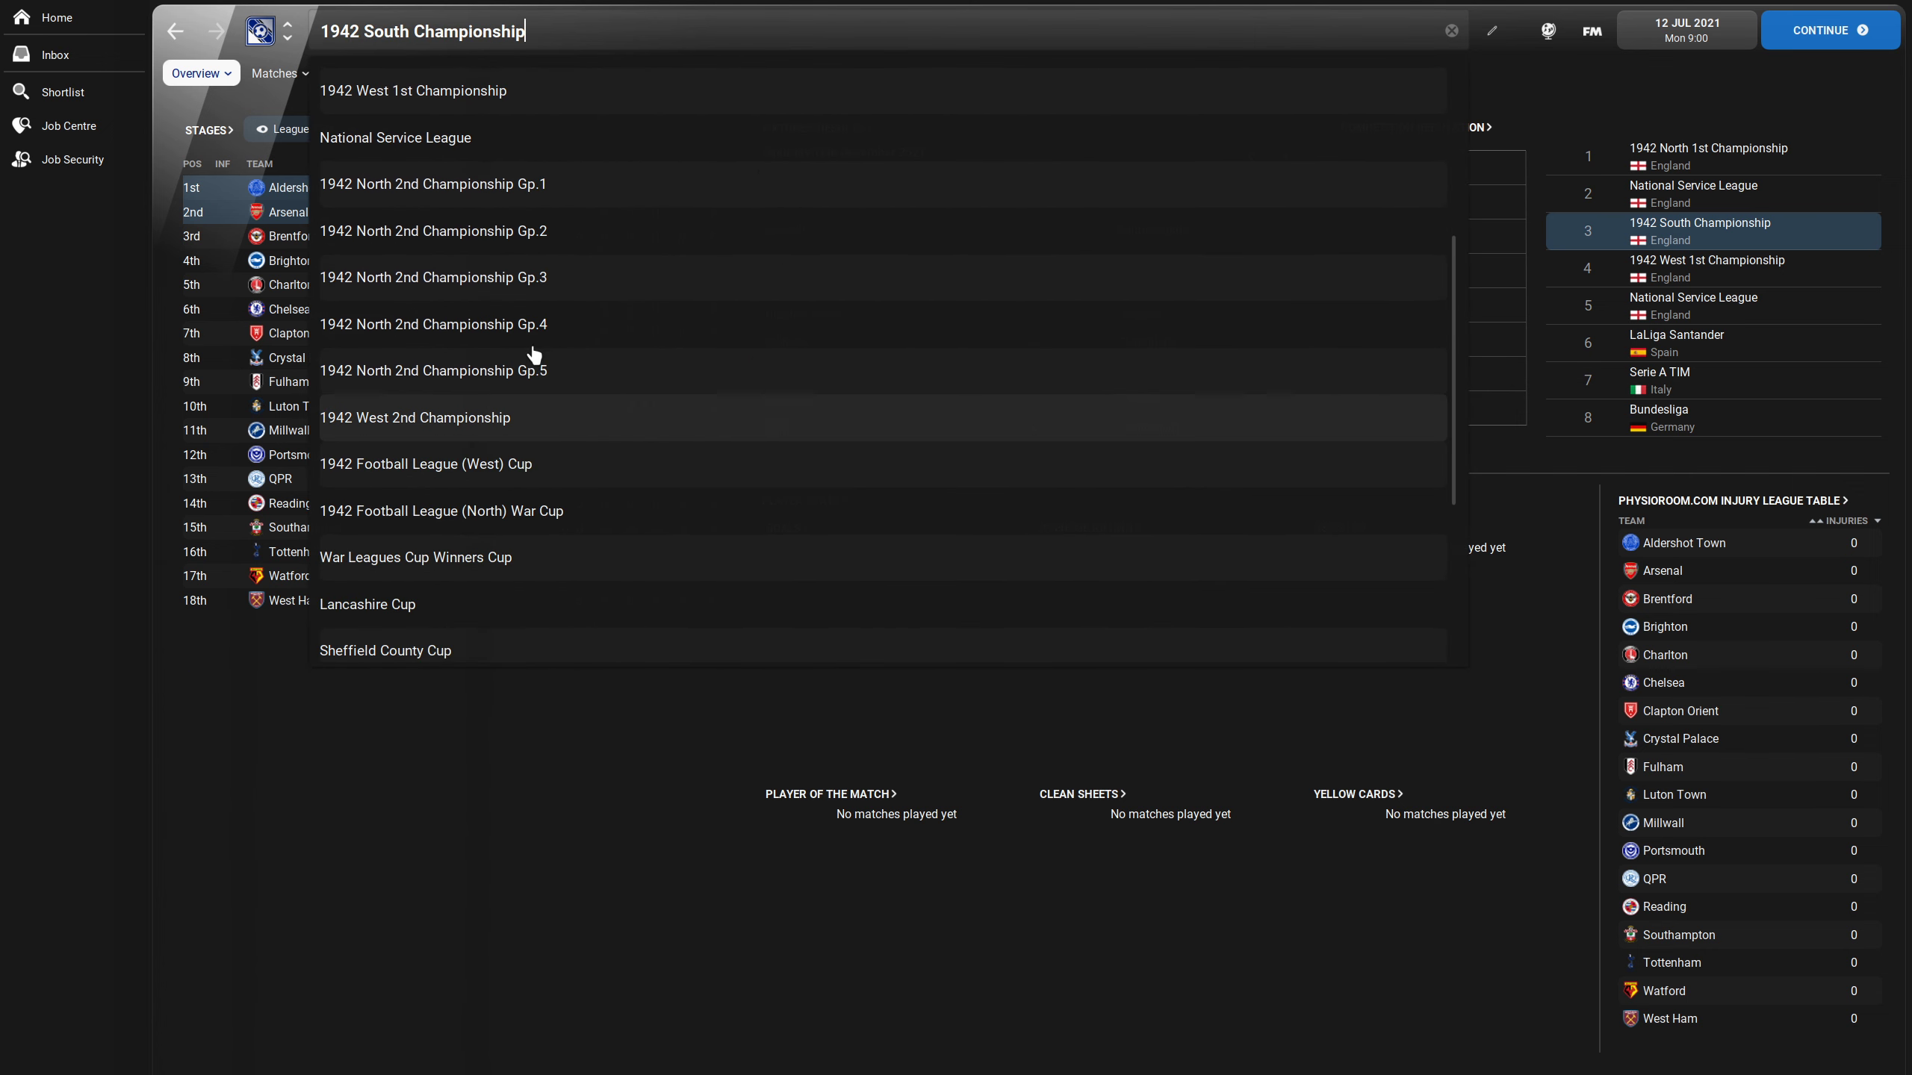
pyautogui.moveTo(406, 452)
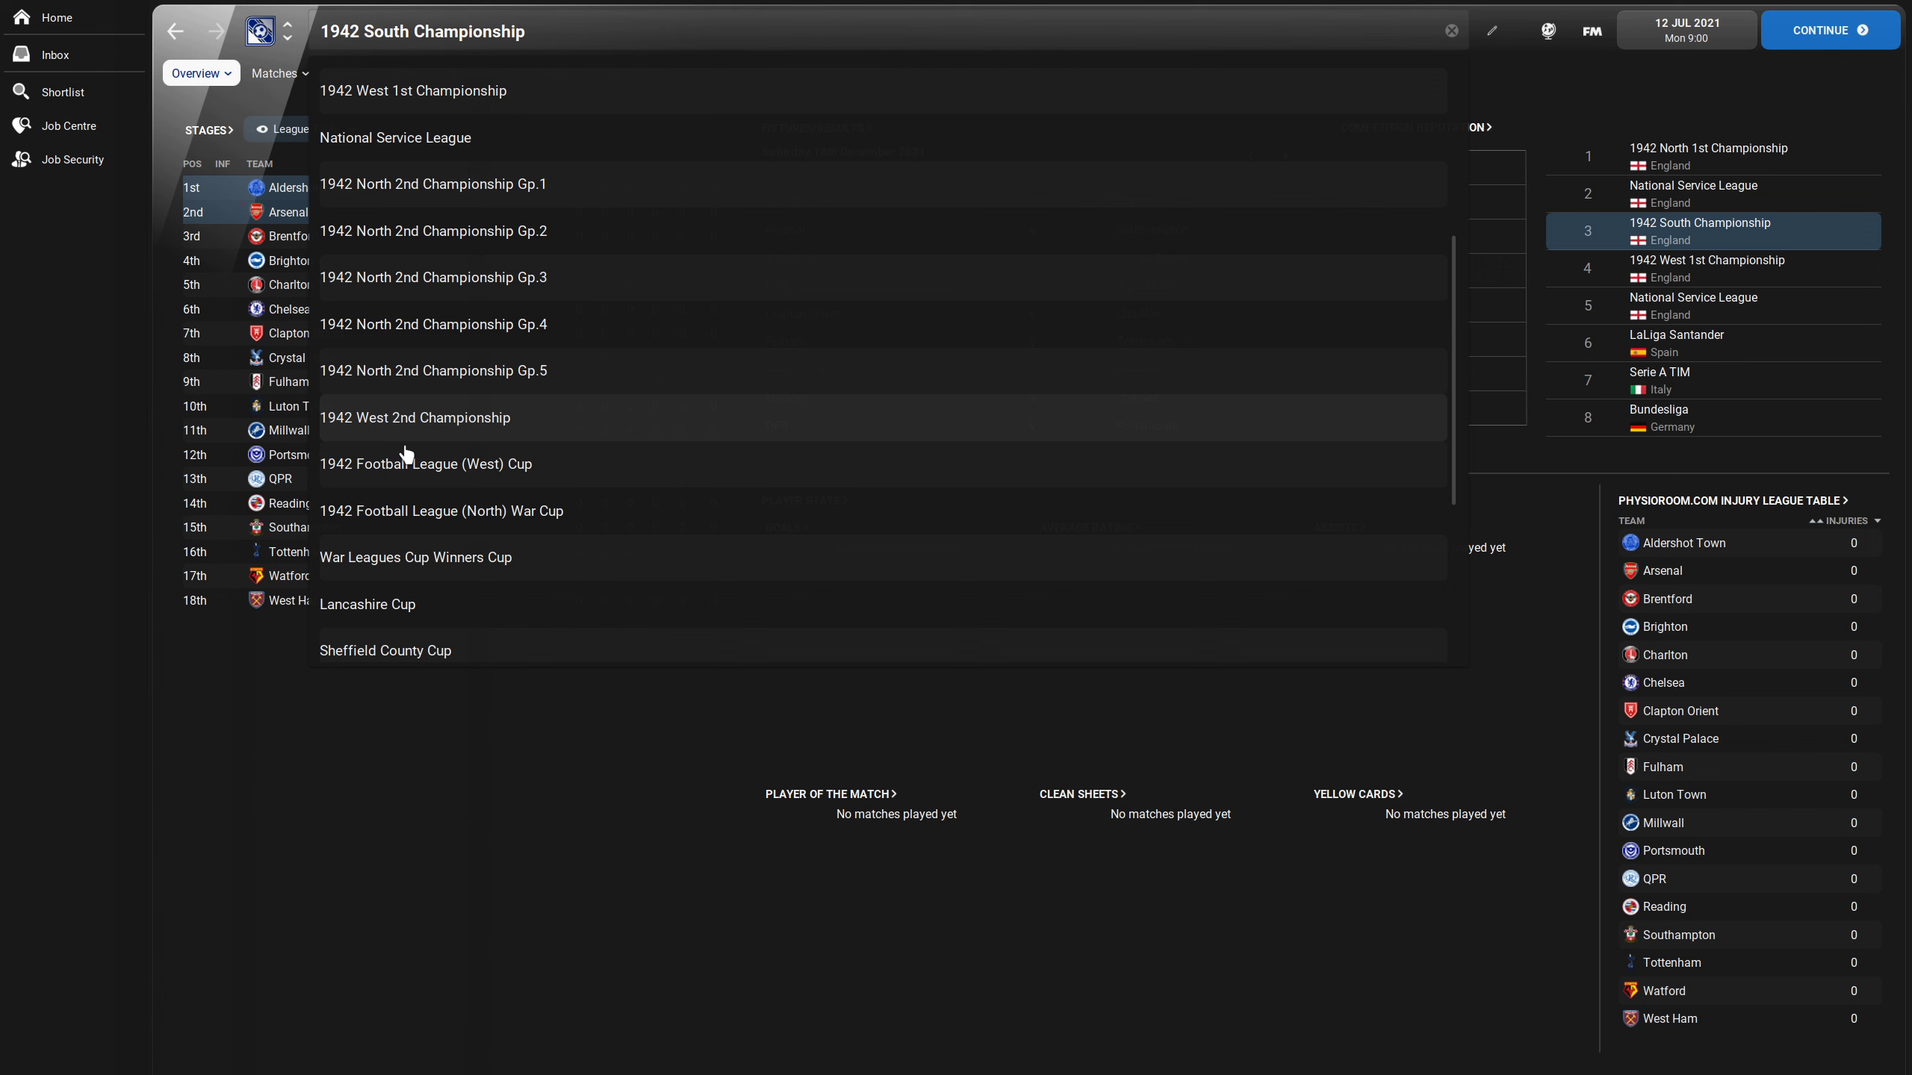
pyautogui.moveTo(534, 484)
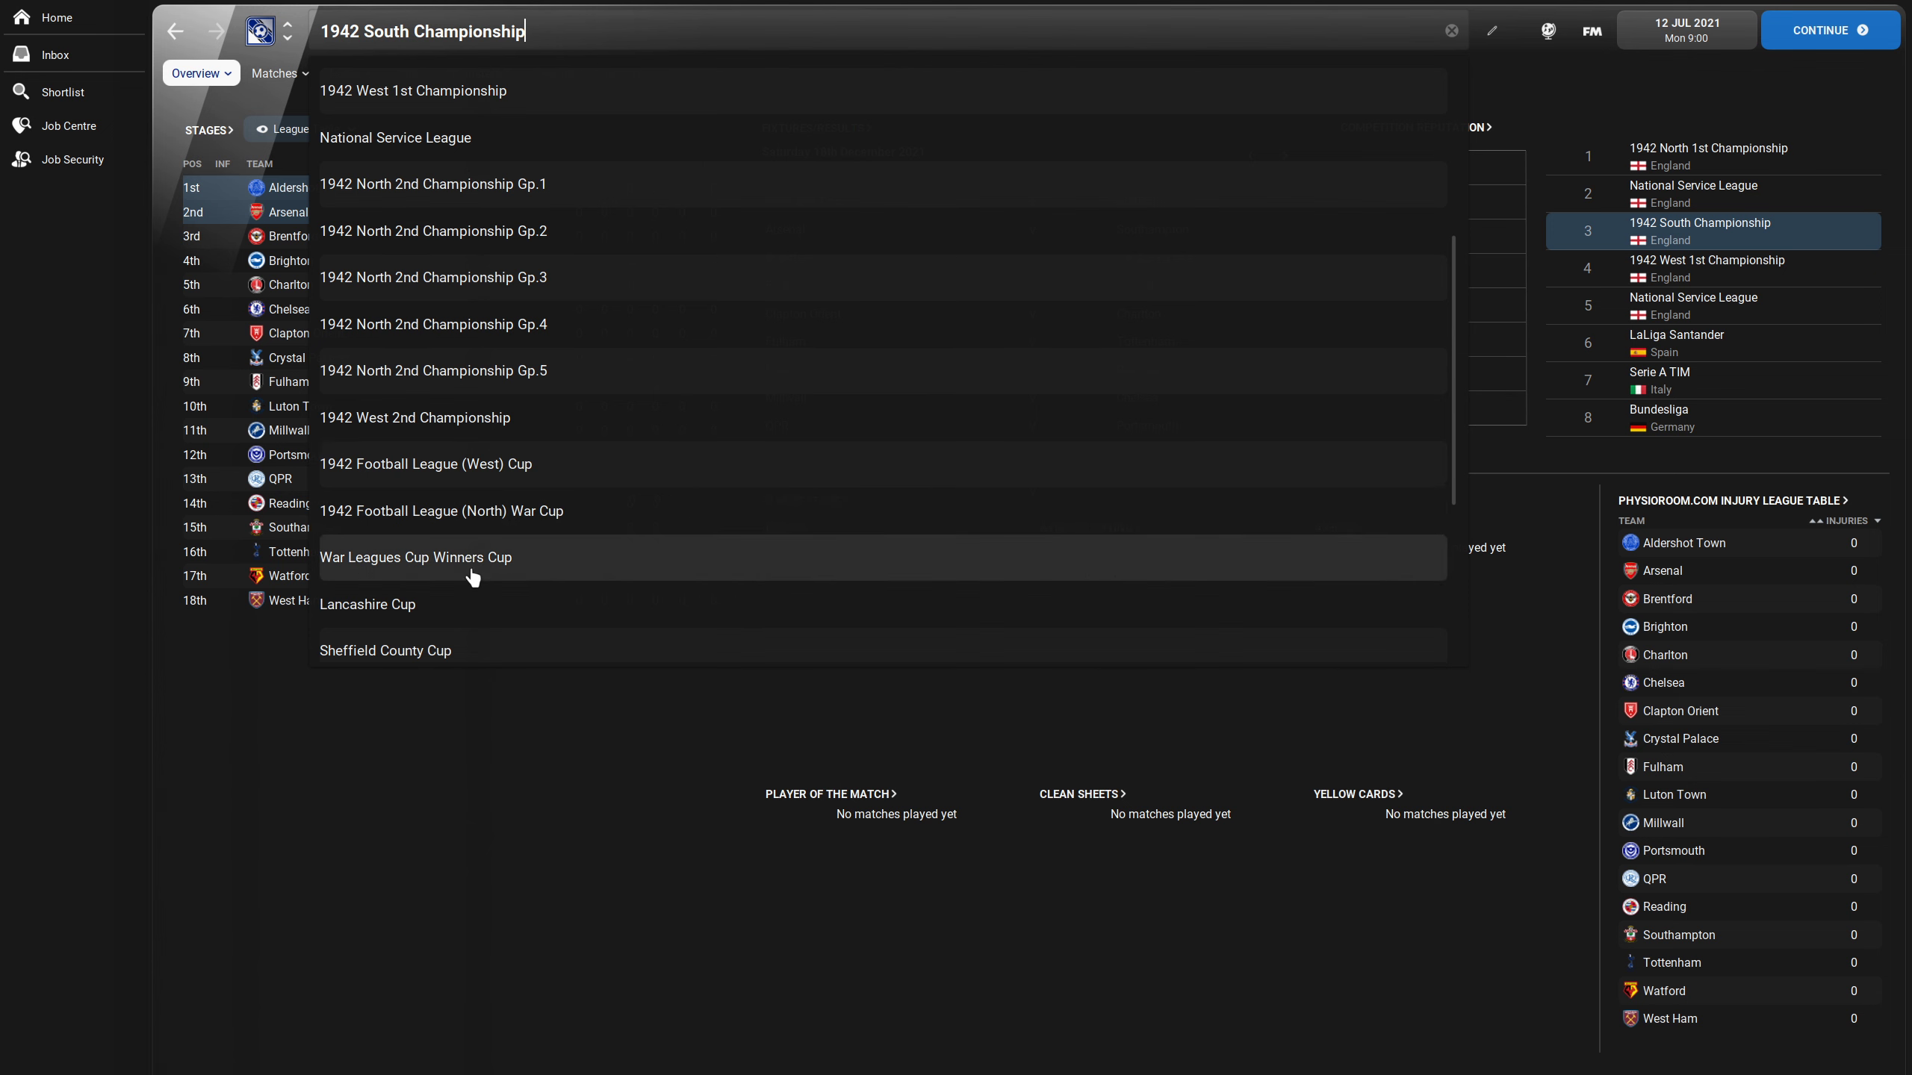
pyautogui.moveTo(479, 504)
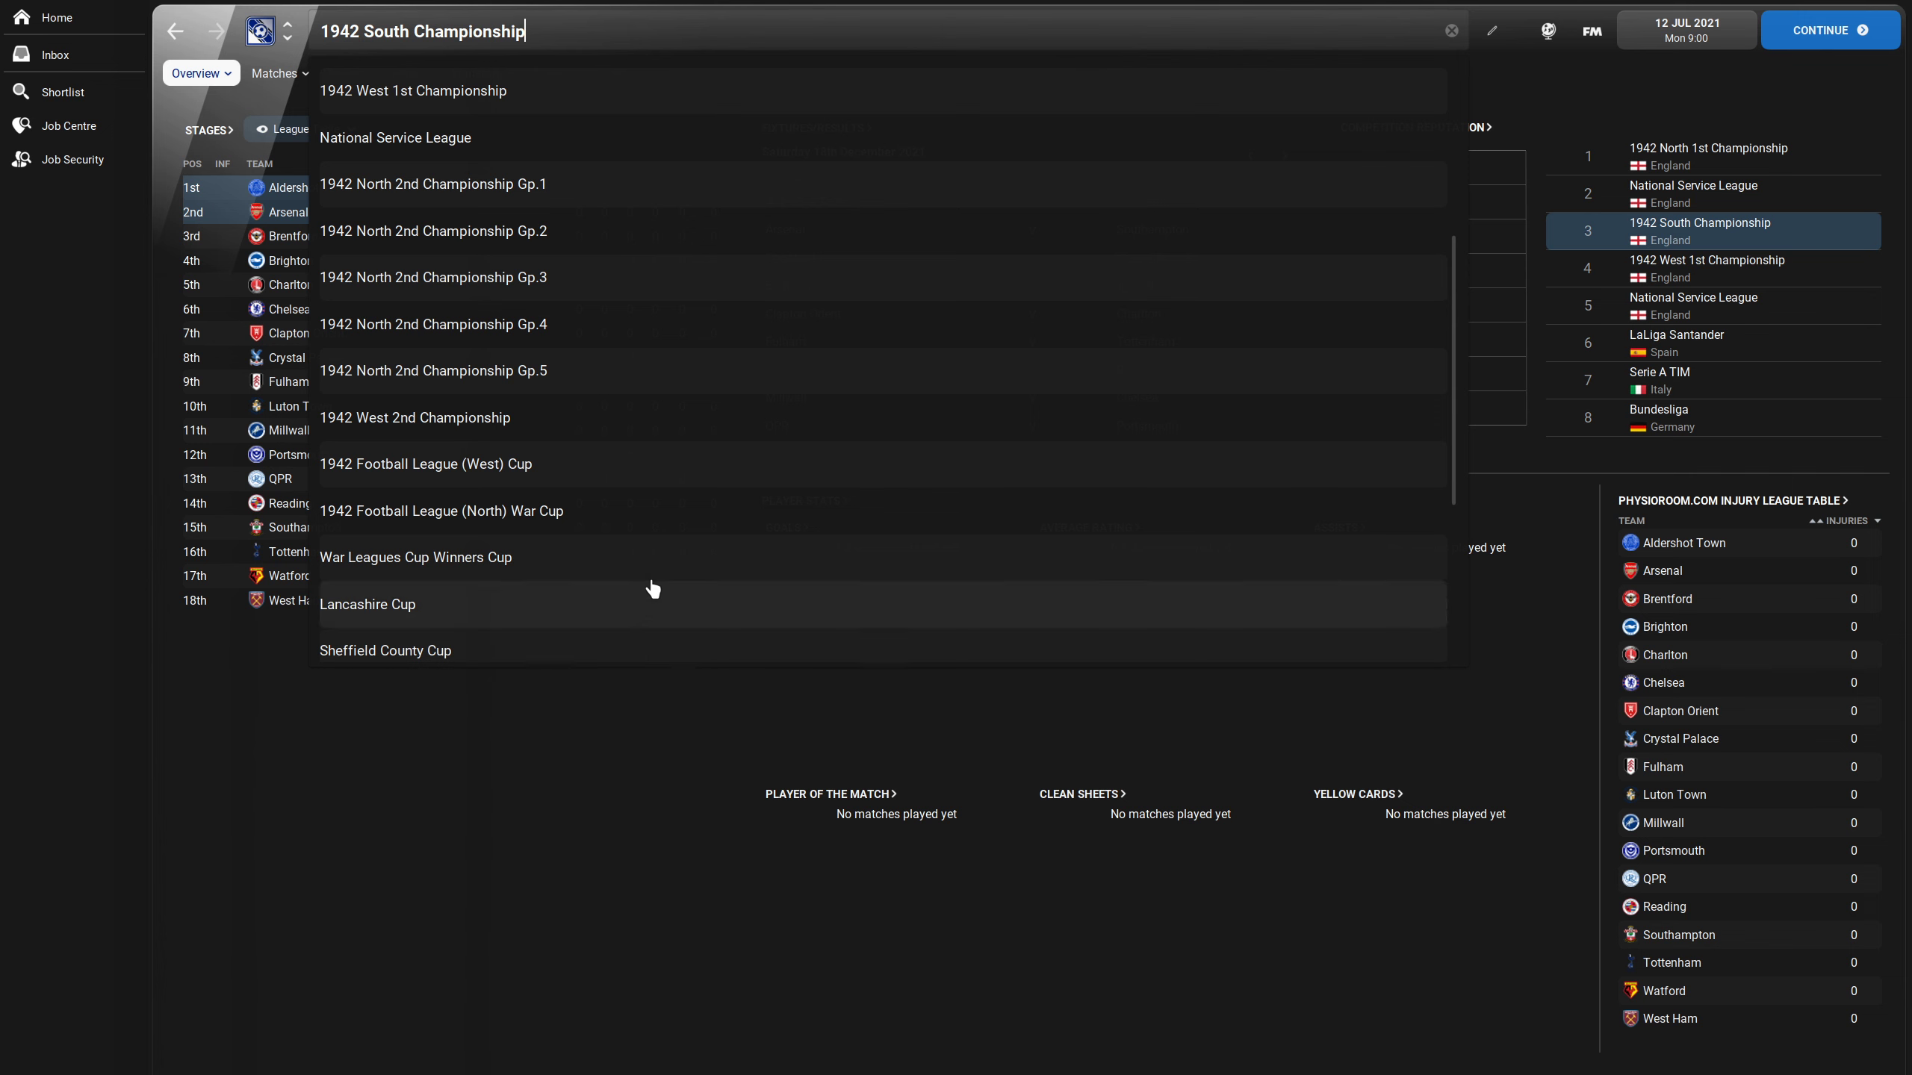
pyautogui.scroll(-3)
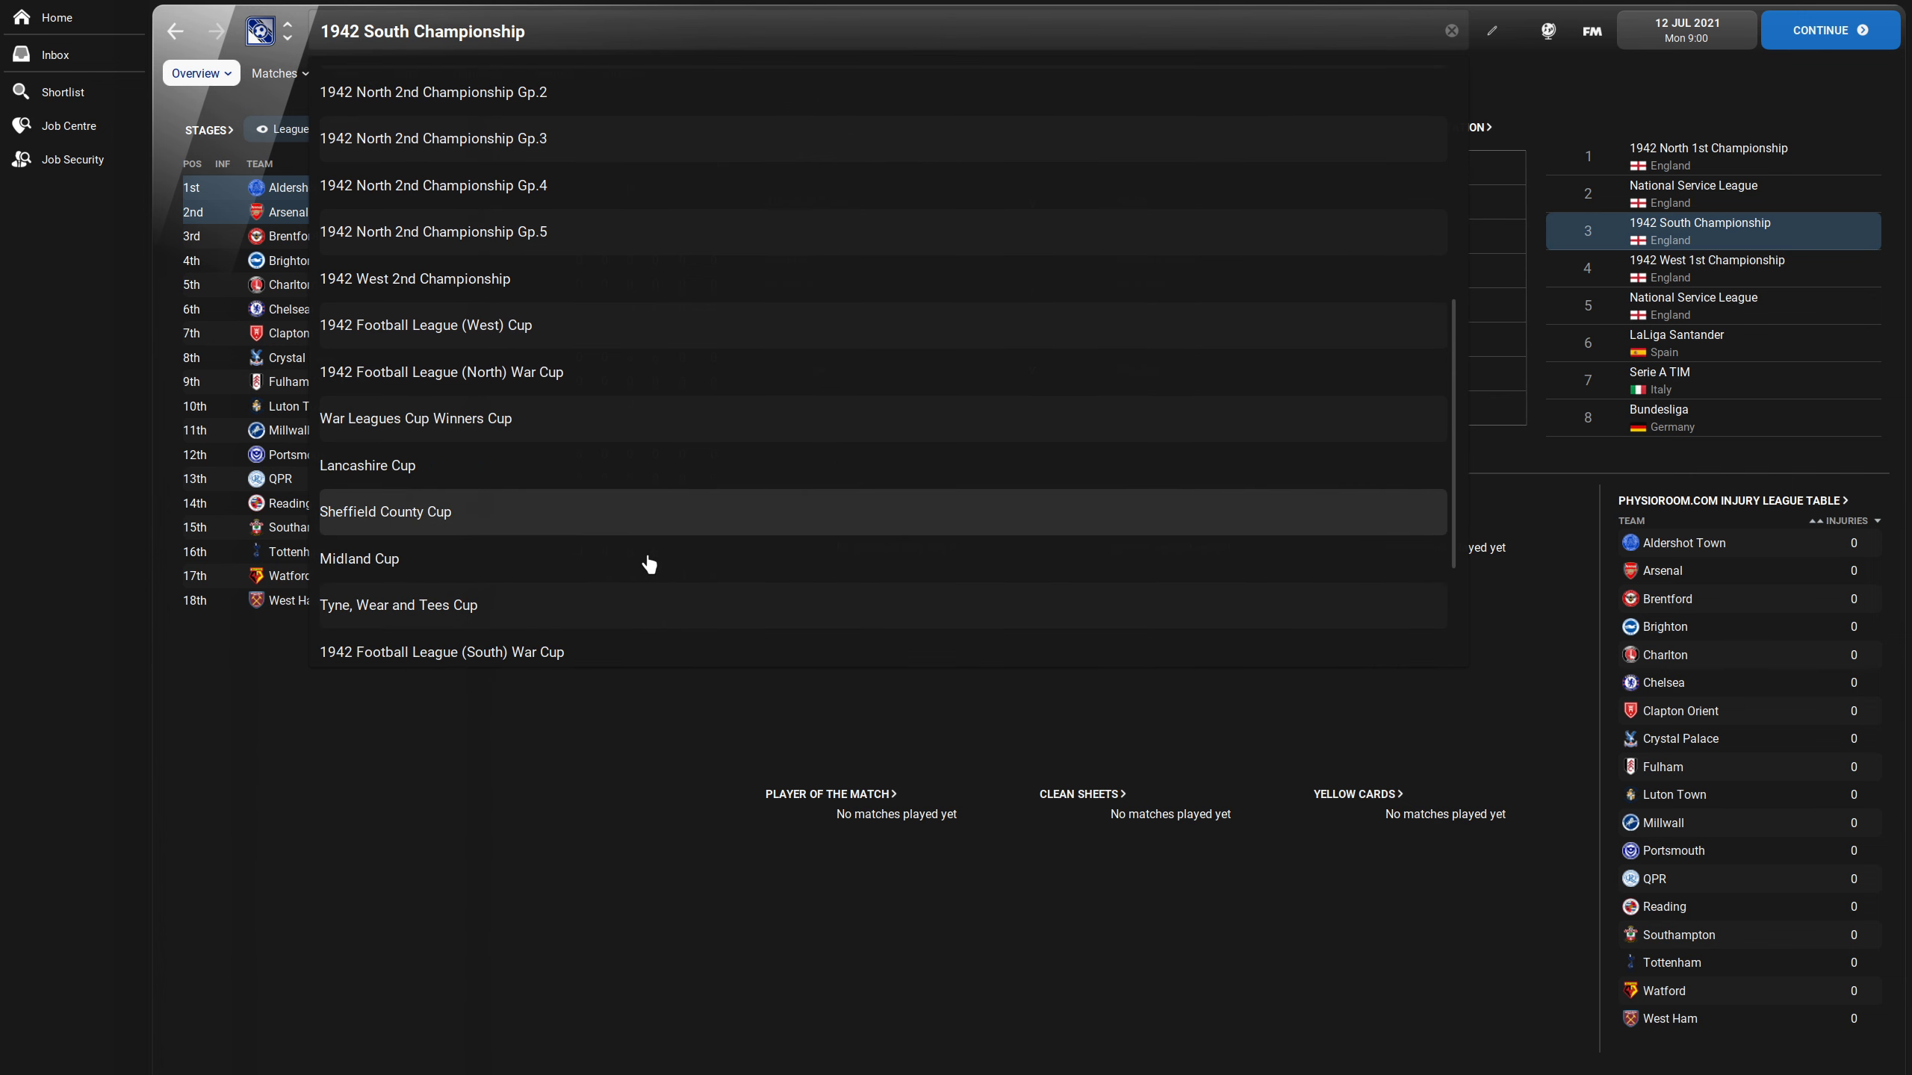
pyautogui.scroll(-3)
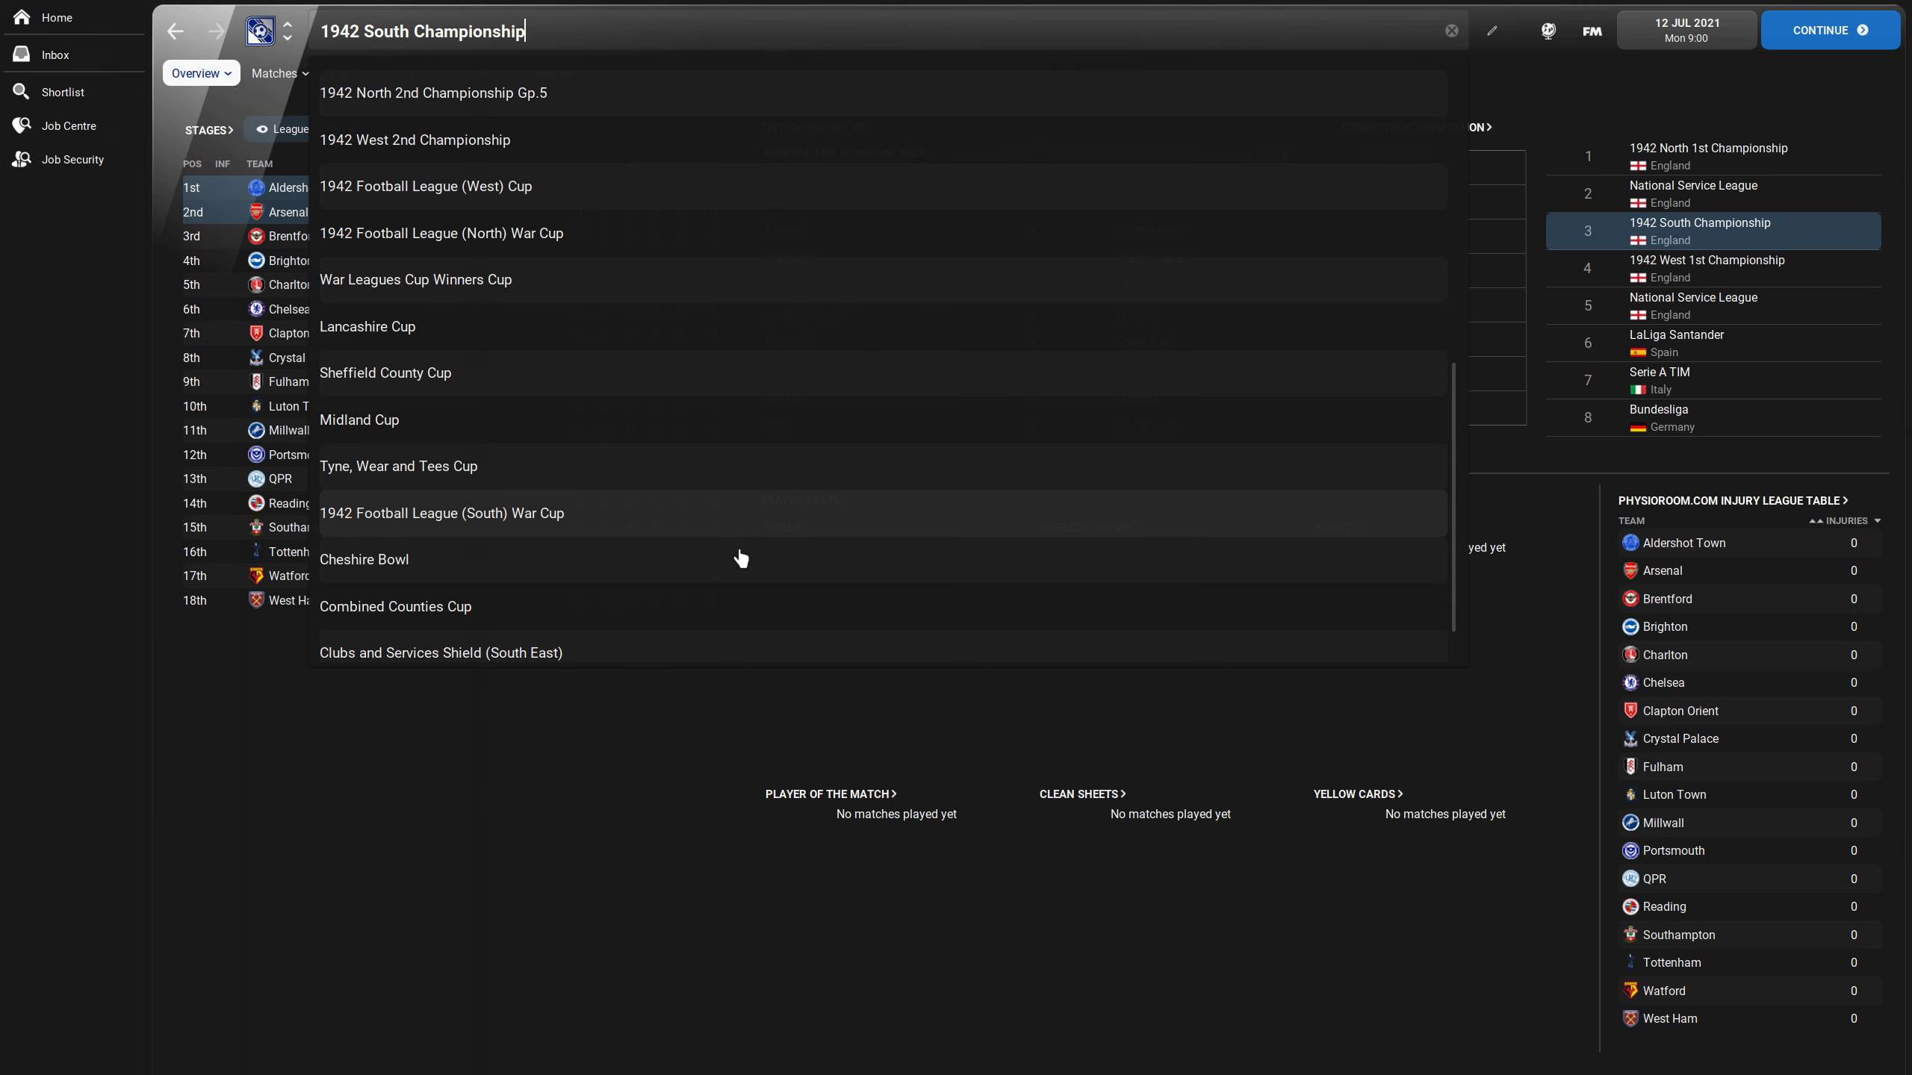
pyautogui.scroll(-3)
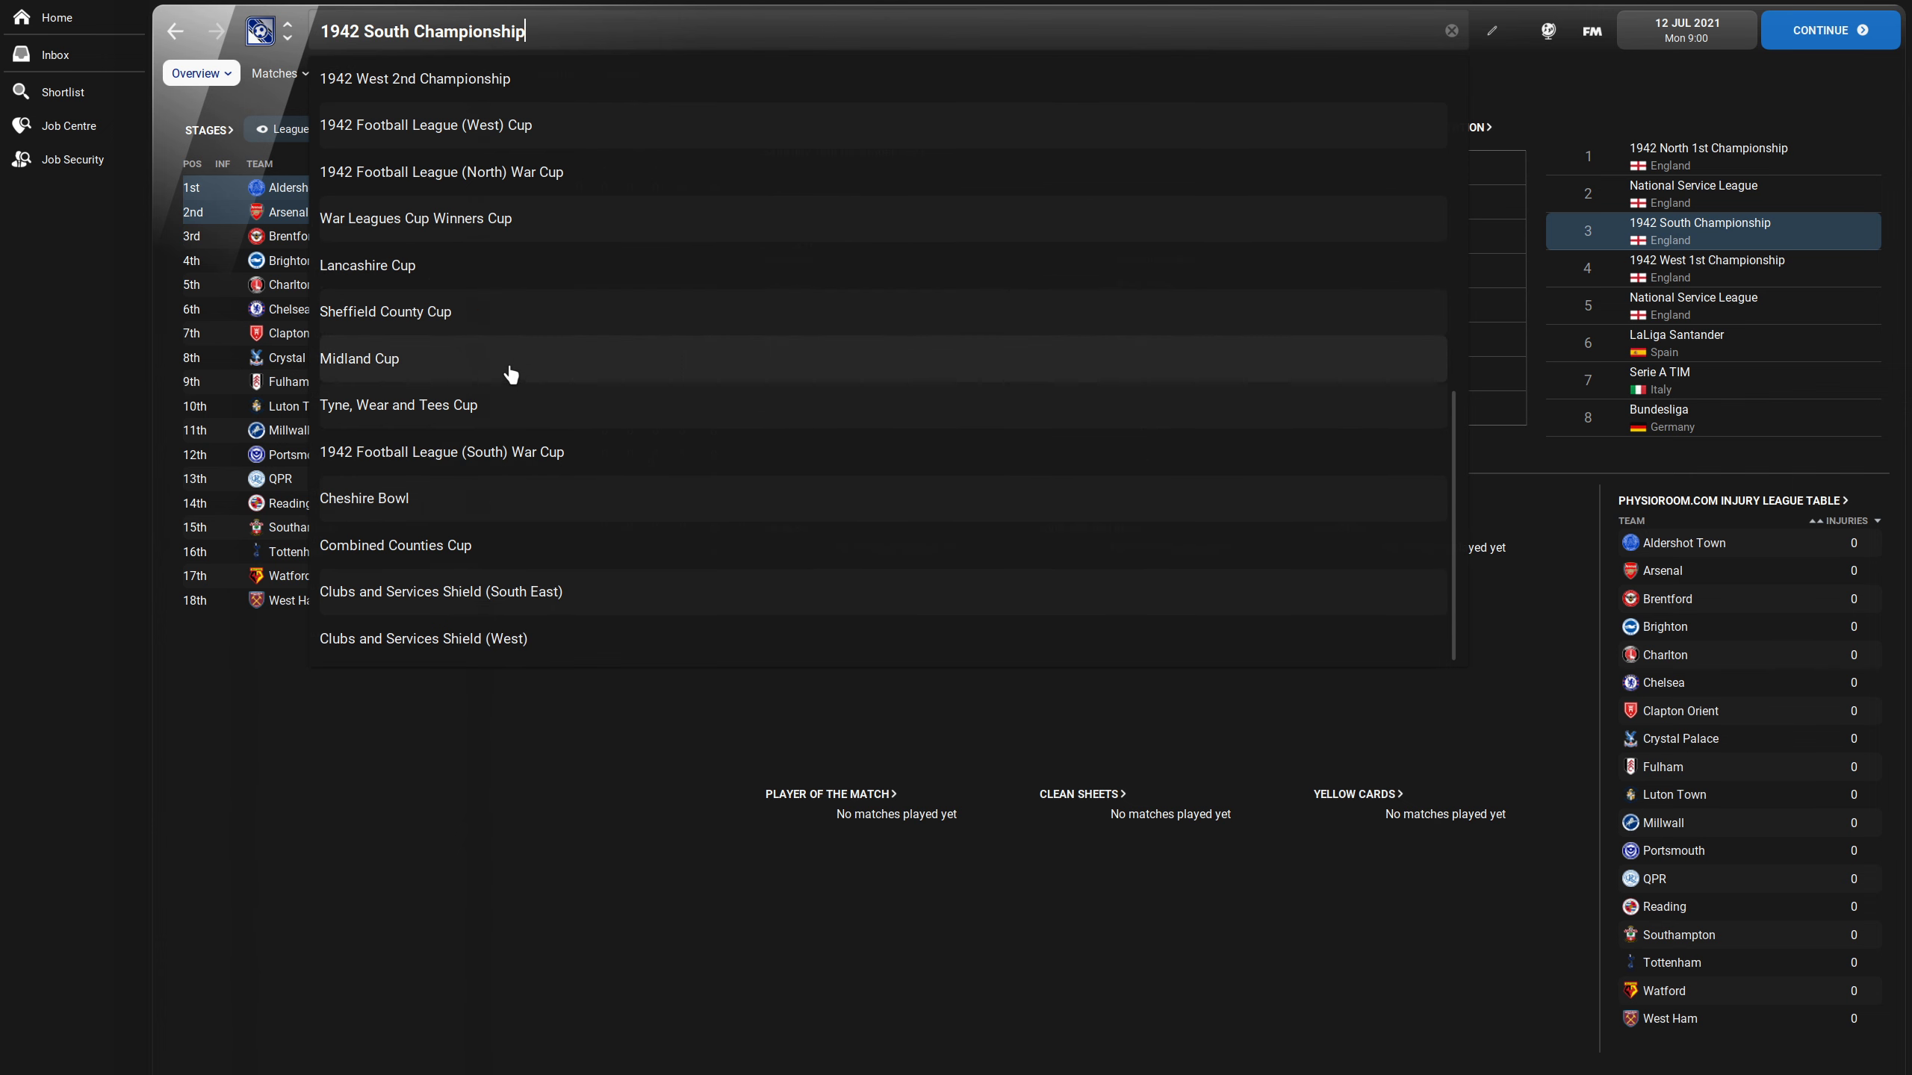
pyautogui.moveTo(562, 502)
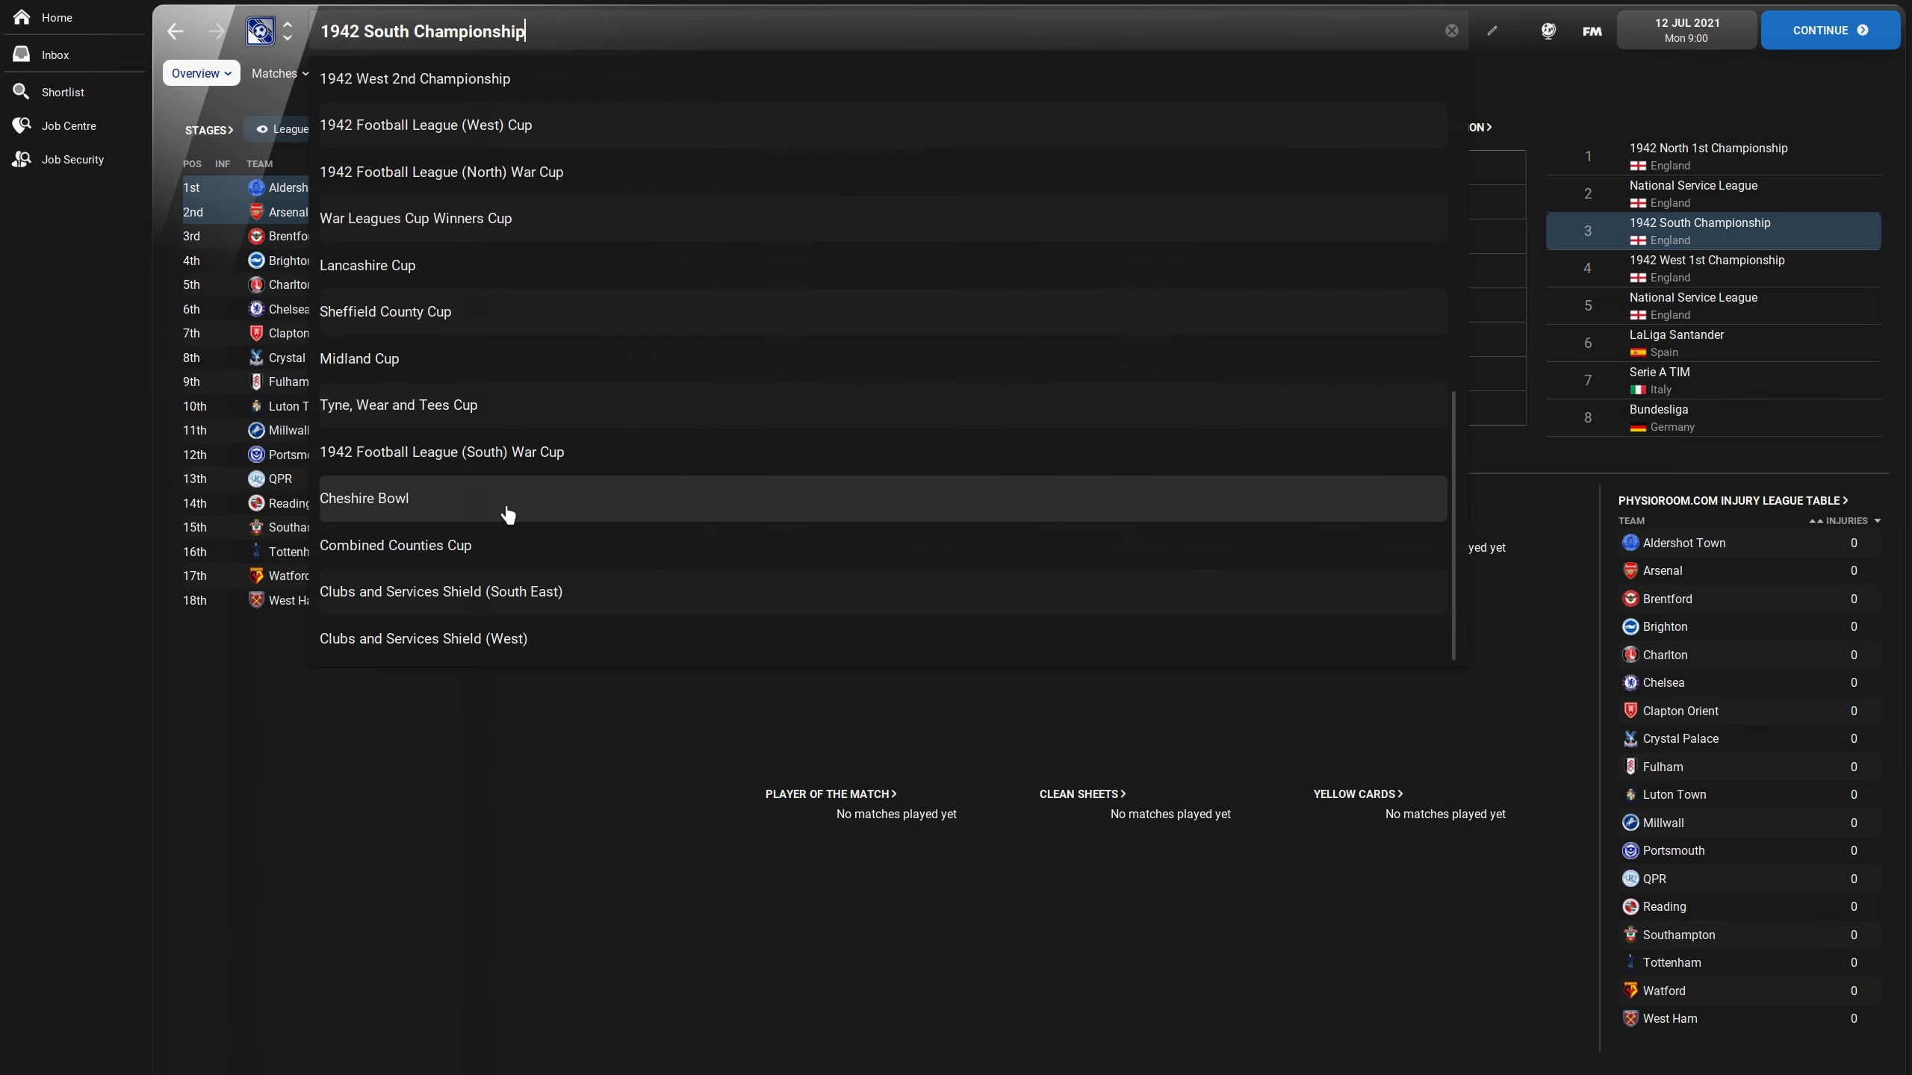
pyautogui.moveTo(561, 562)
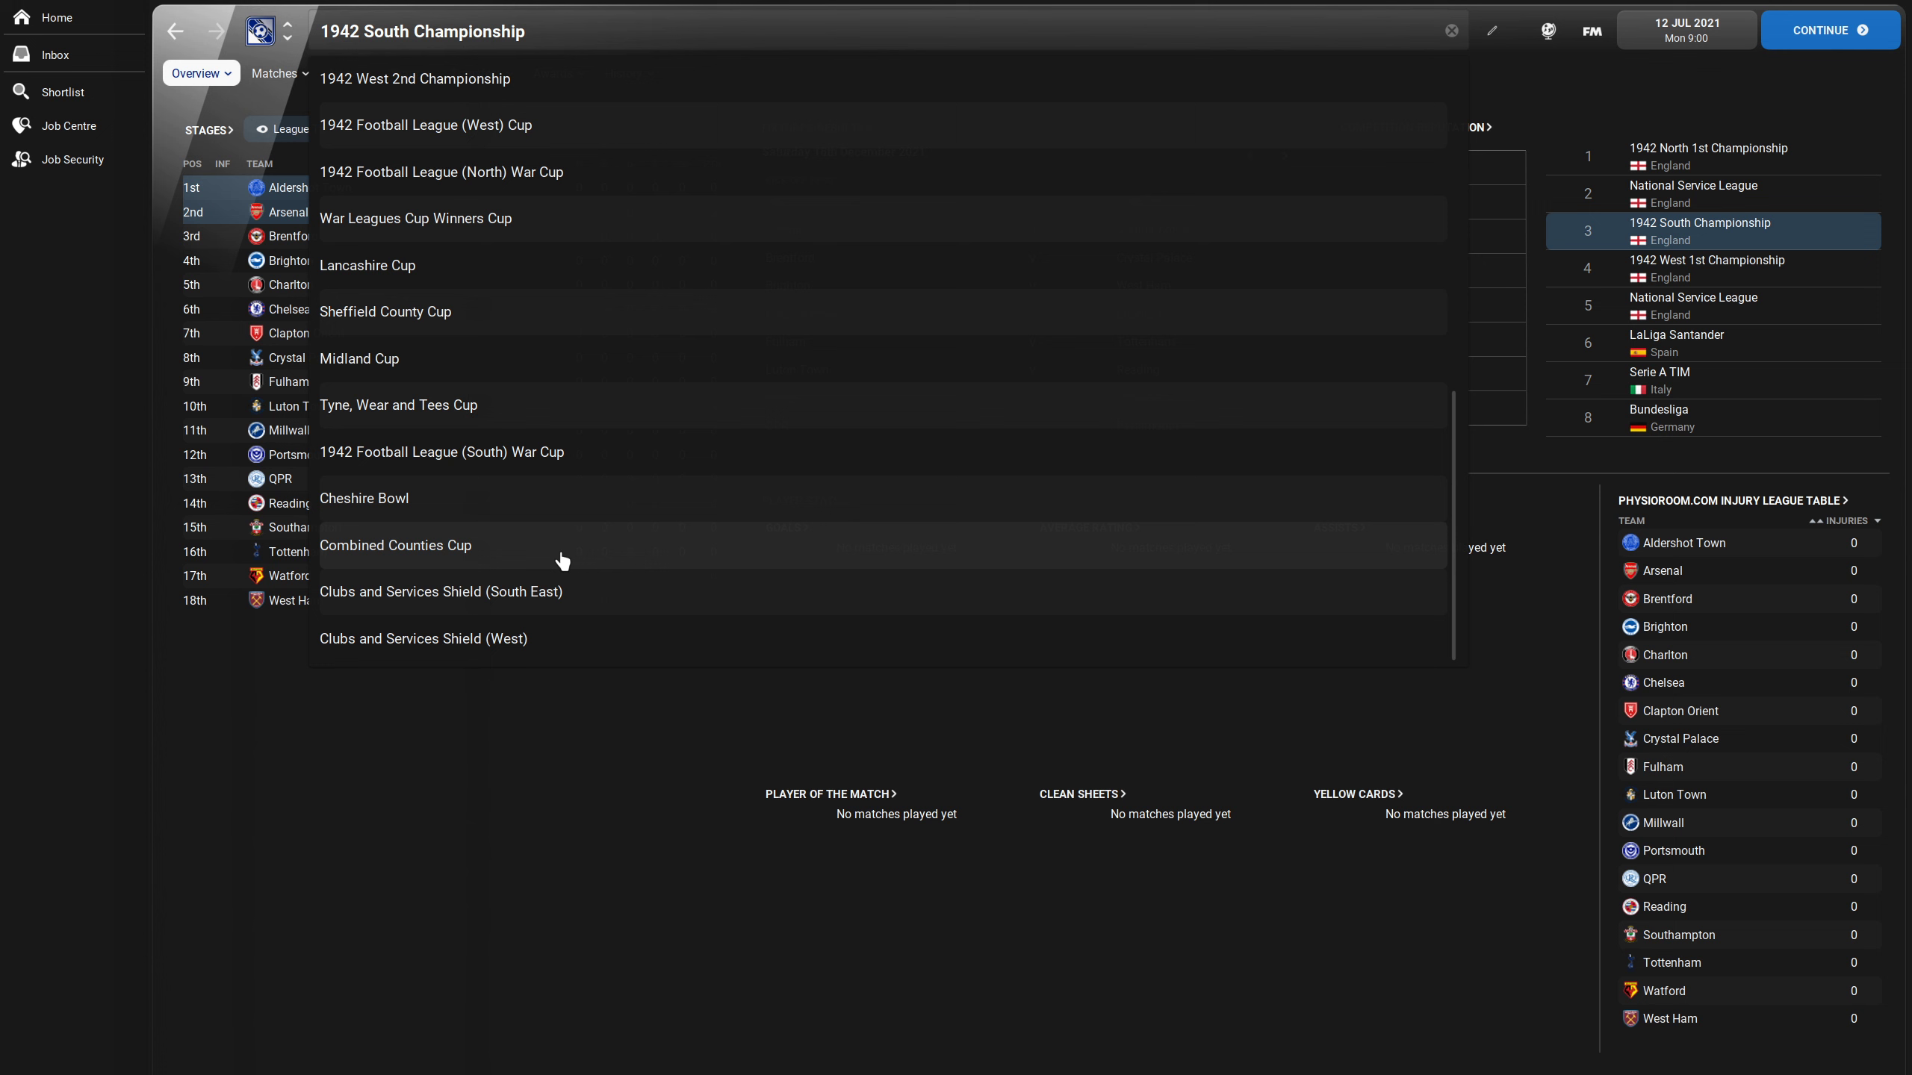
pyautogui.click(396, 545)
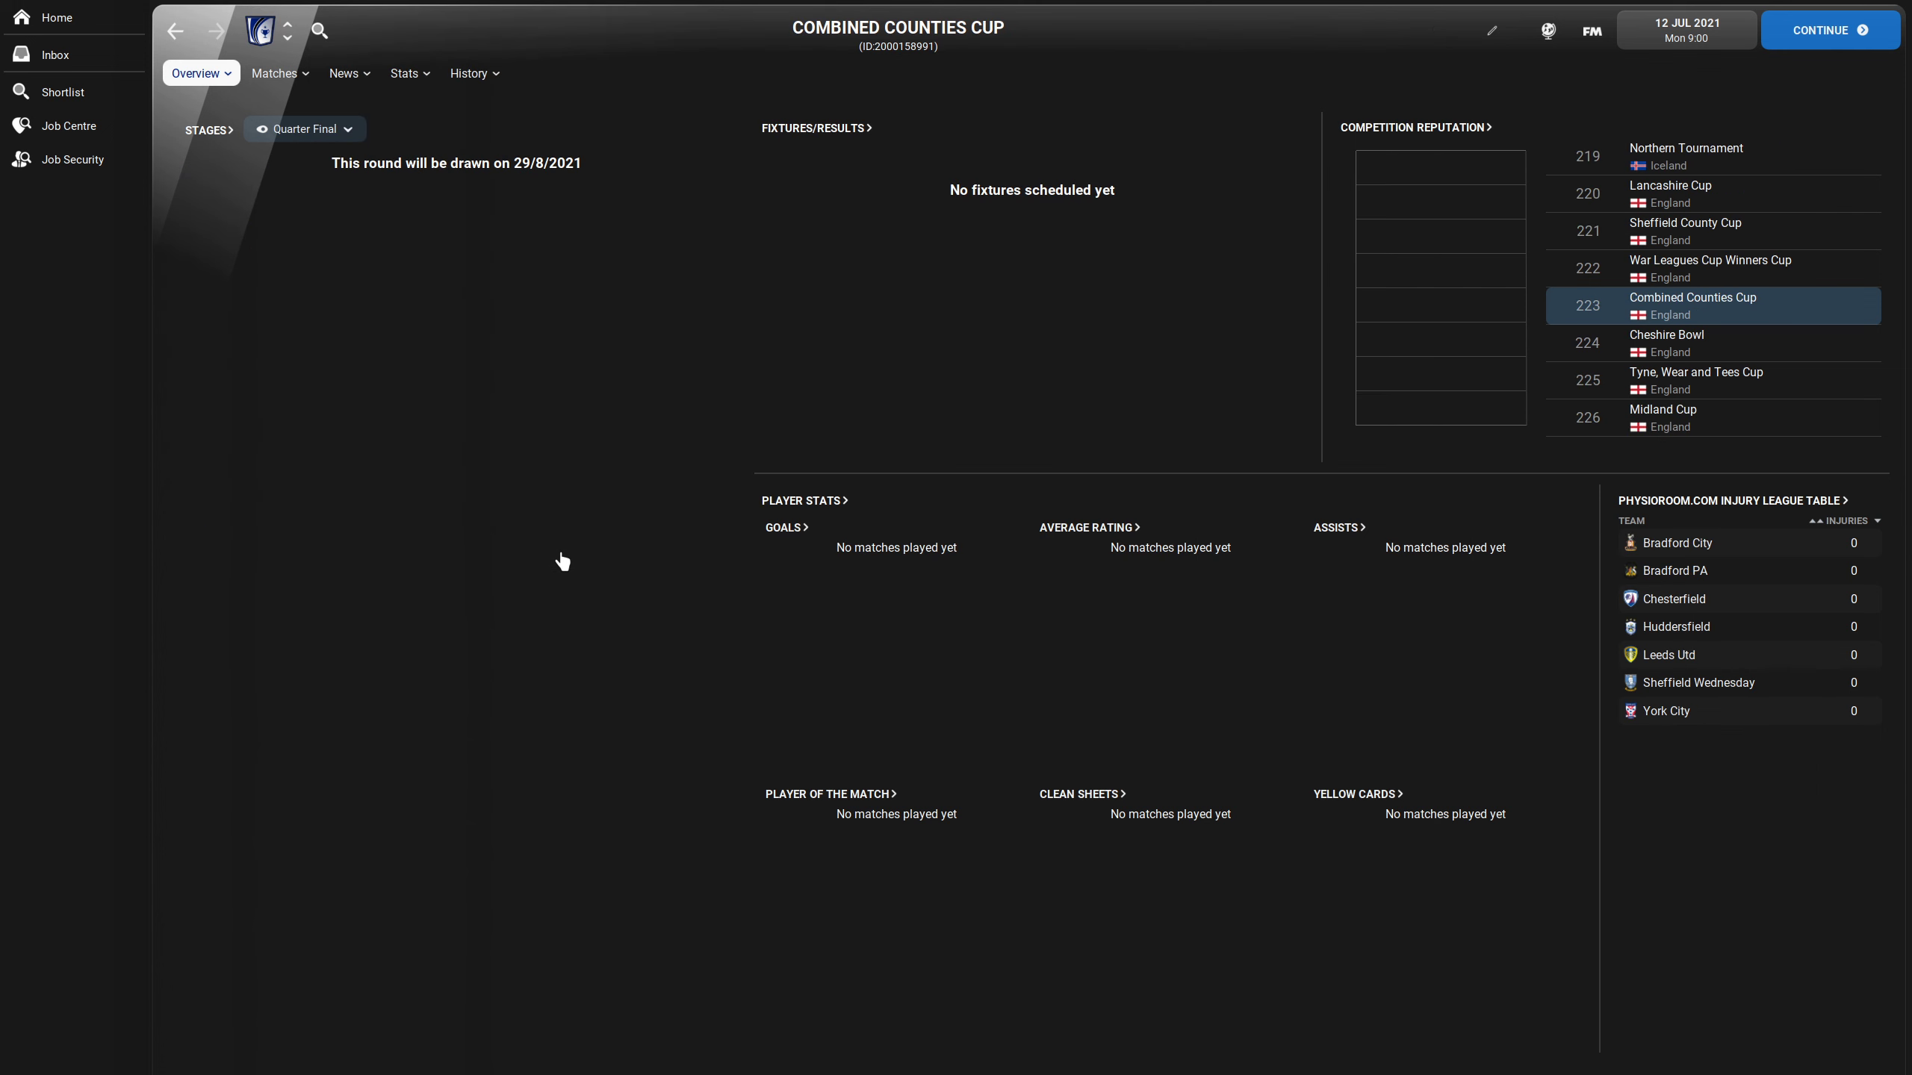
# - Show the Combined Counties Cup's seven entered teams, Leeds Utd starting in the semi-final
pyautogui.click(303, 129)
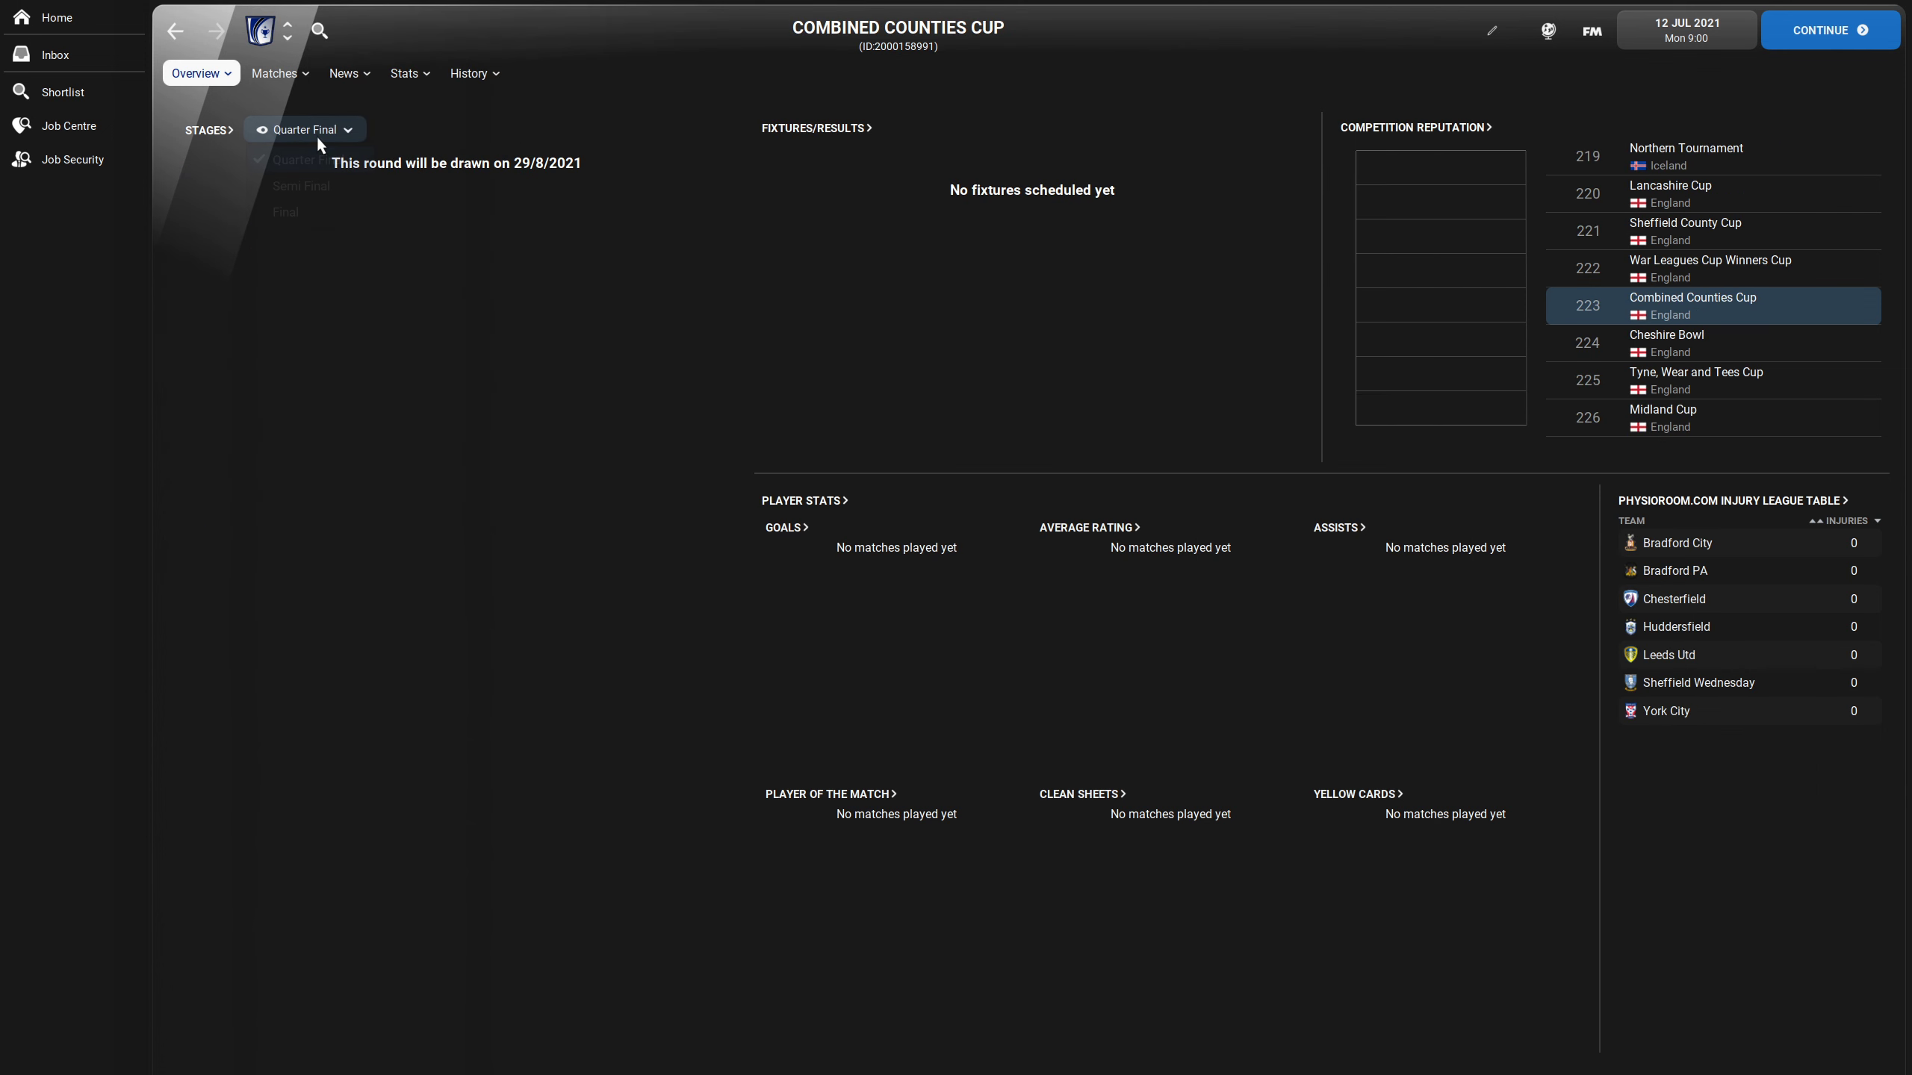
pyautogui.click(303, 129)
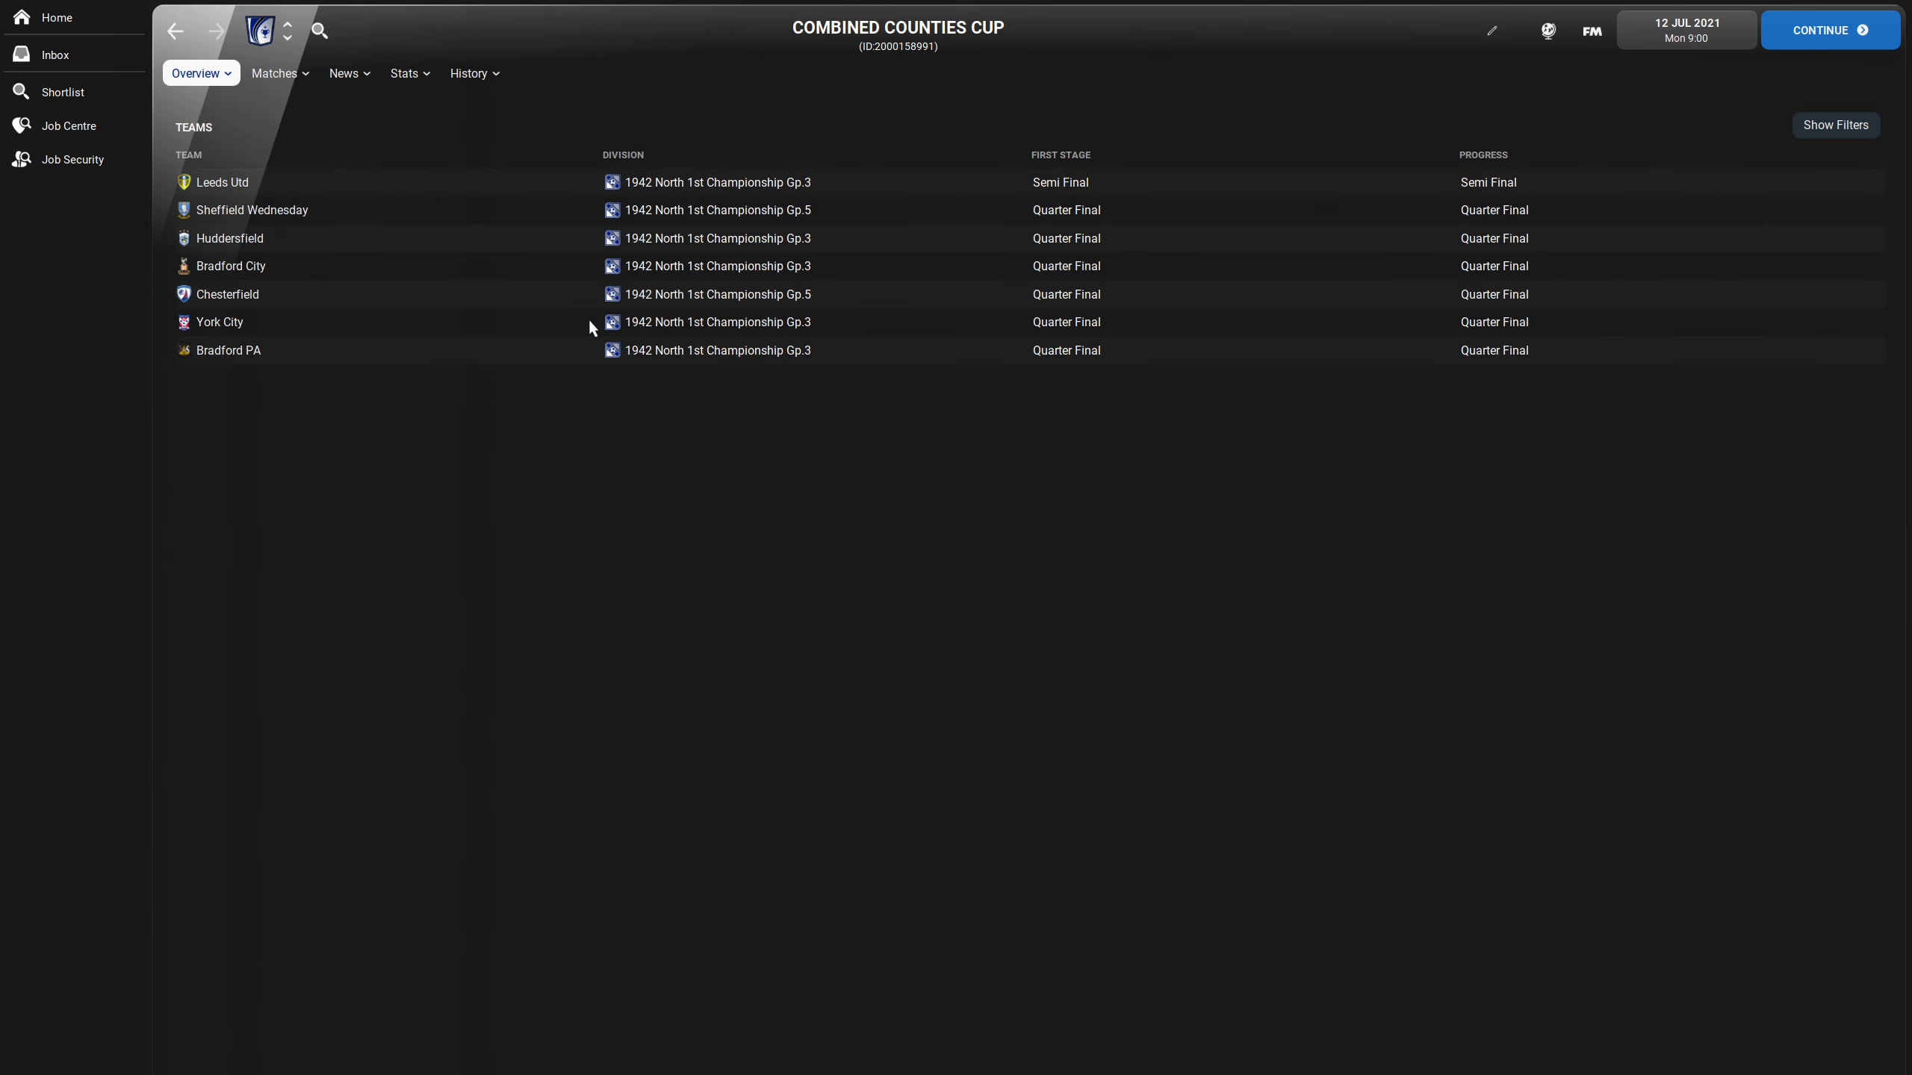
pyautogui.moveTo(325, 201)
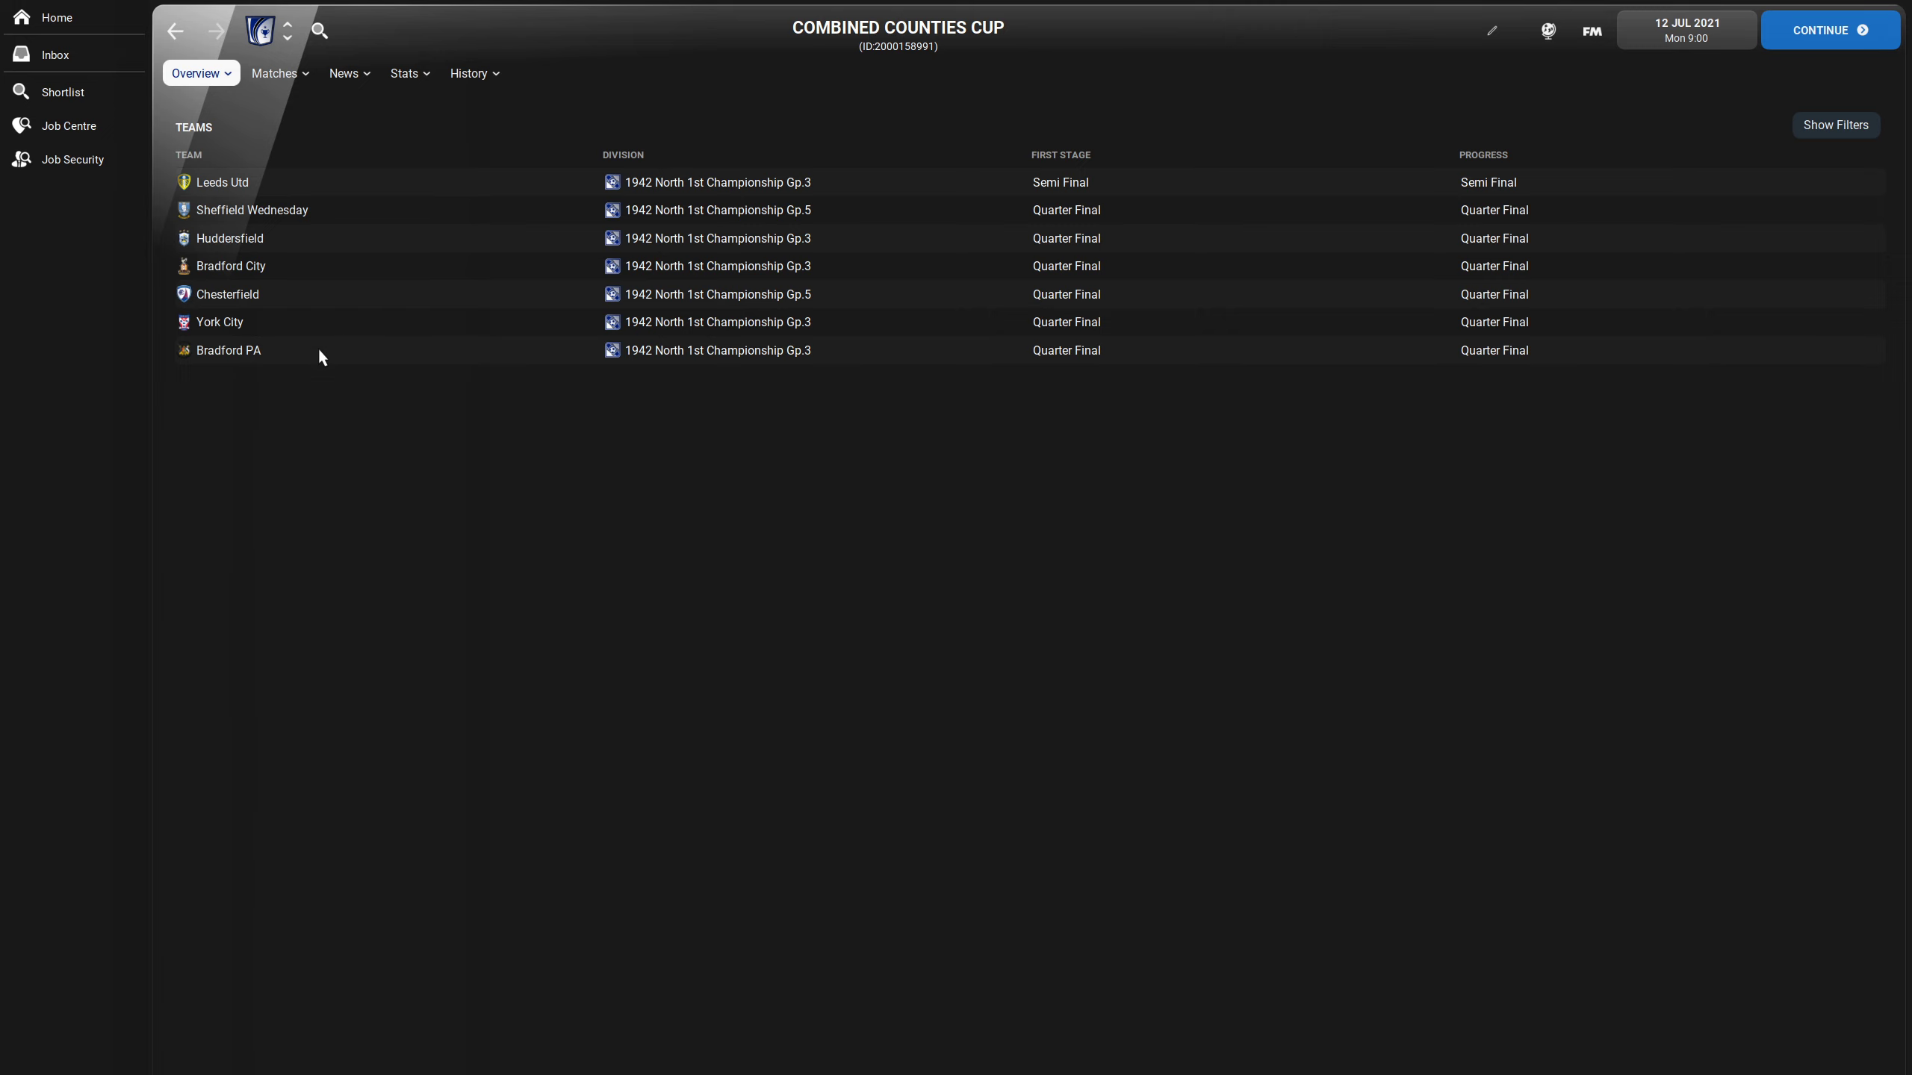
pyautogui.moveTo(827, 120)
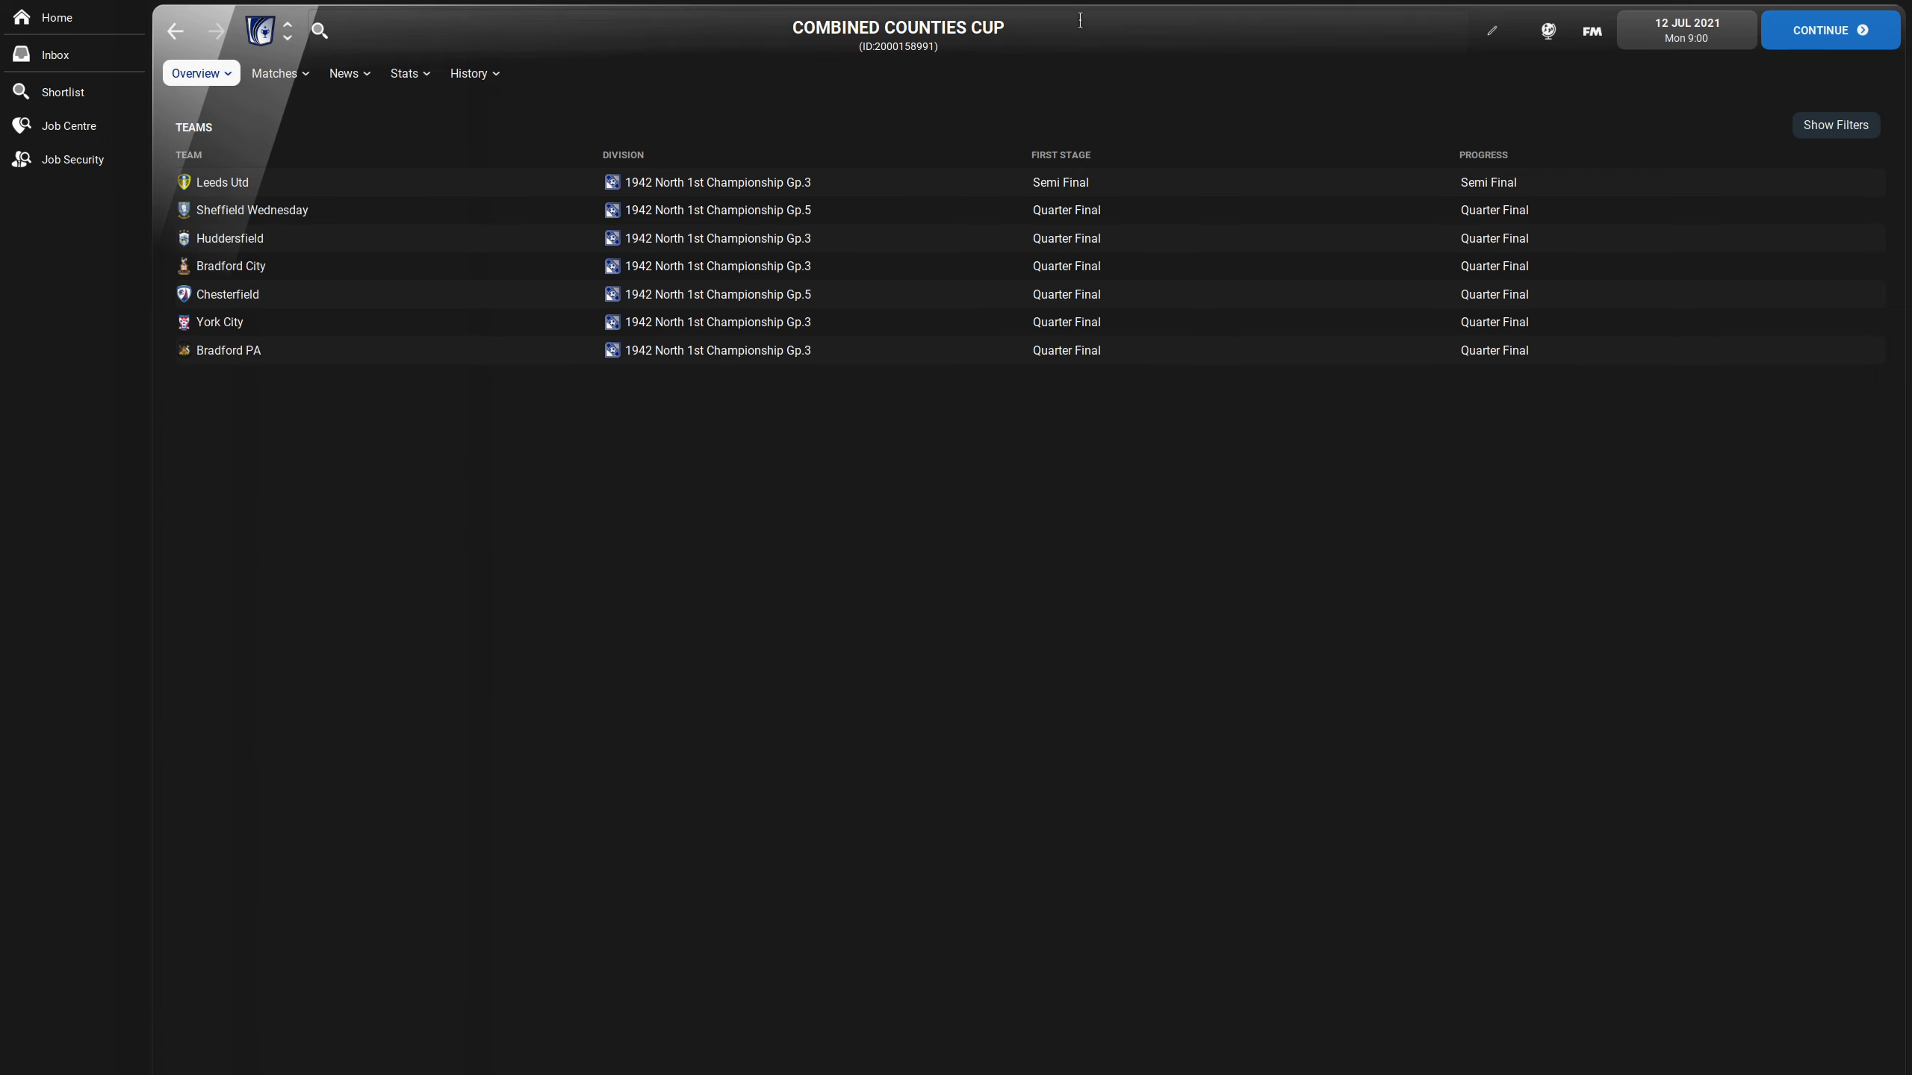
pyautogui.click(320, 30)
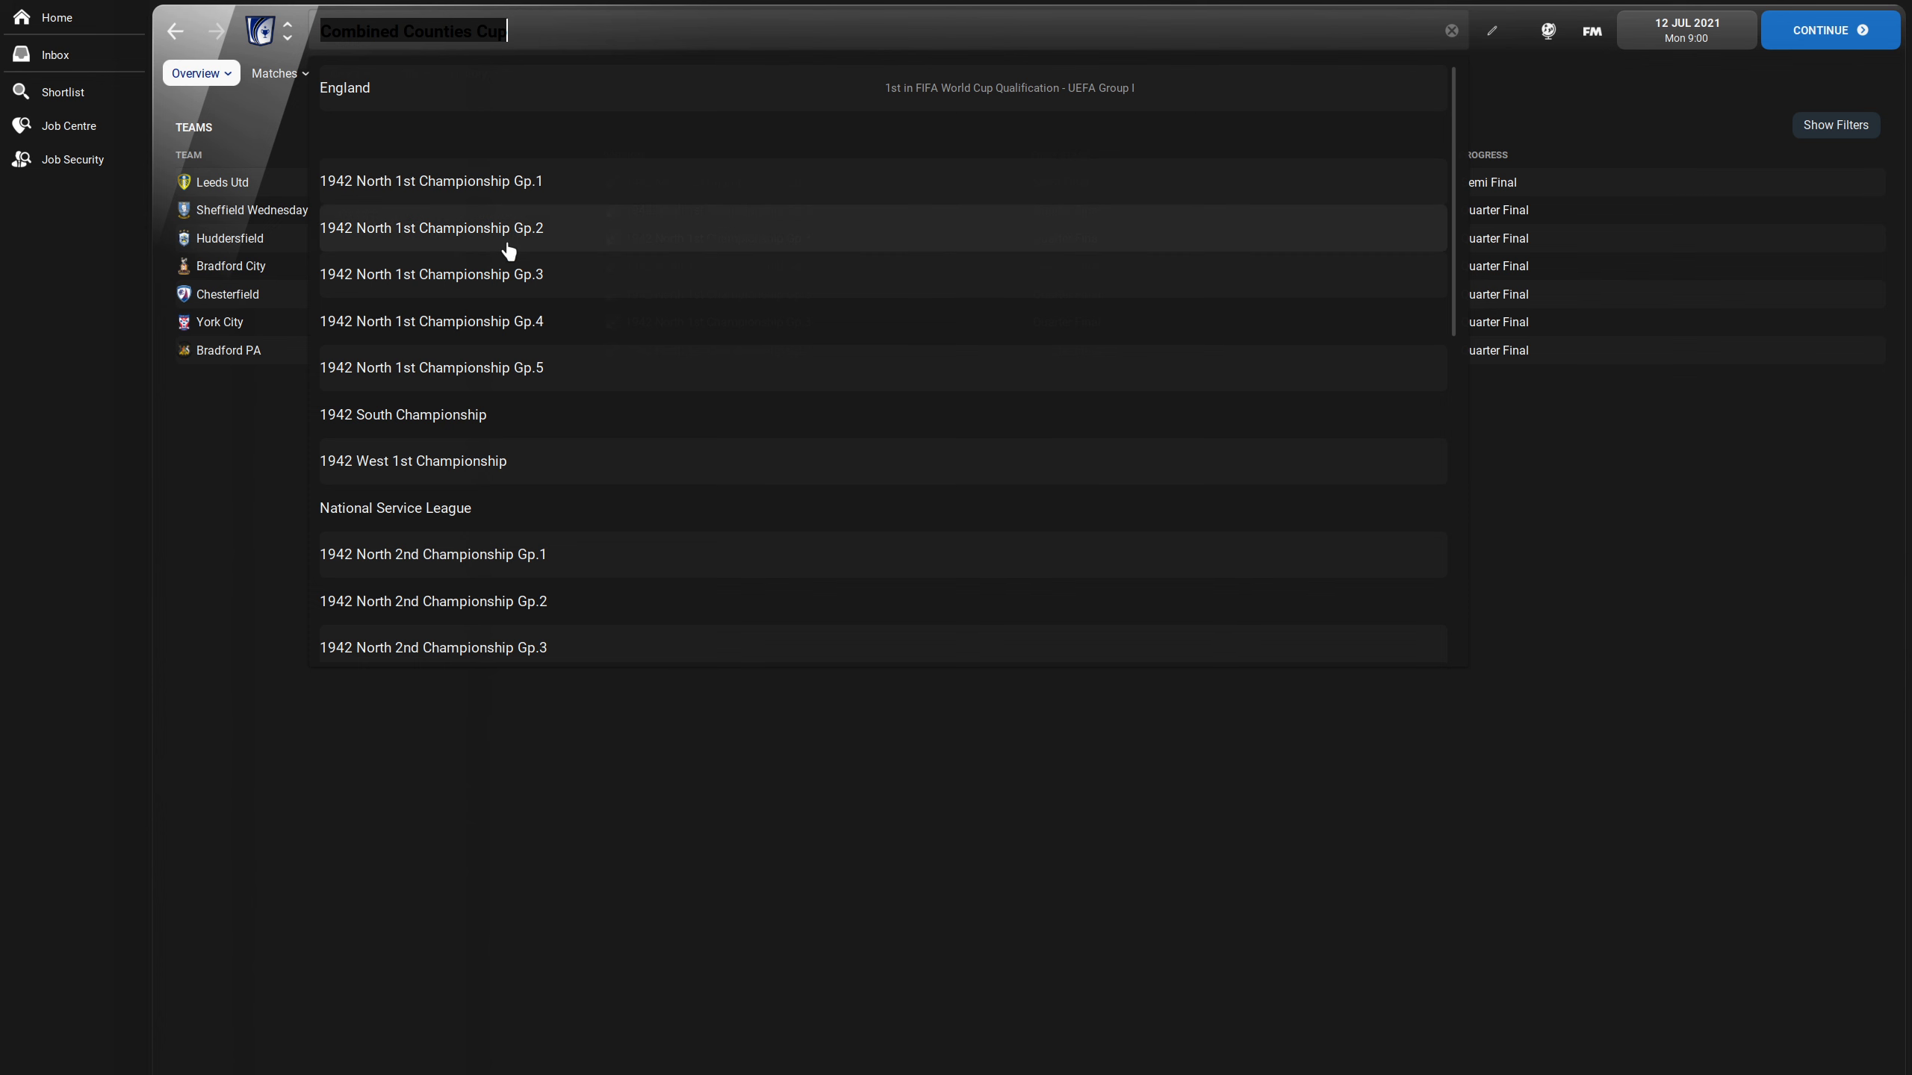
# - Step from North 1st Championship Gp.1 through the Gp.3 table and fixtures to Gp.4
pyautogui.click(430, 183)
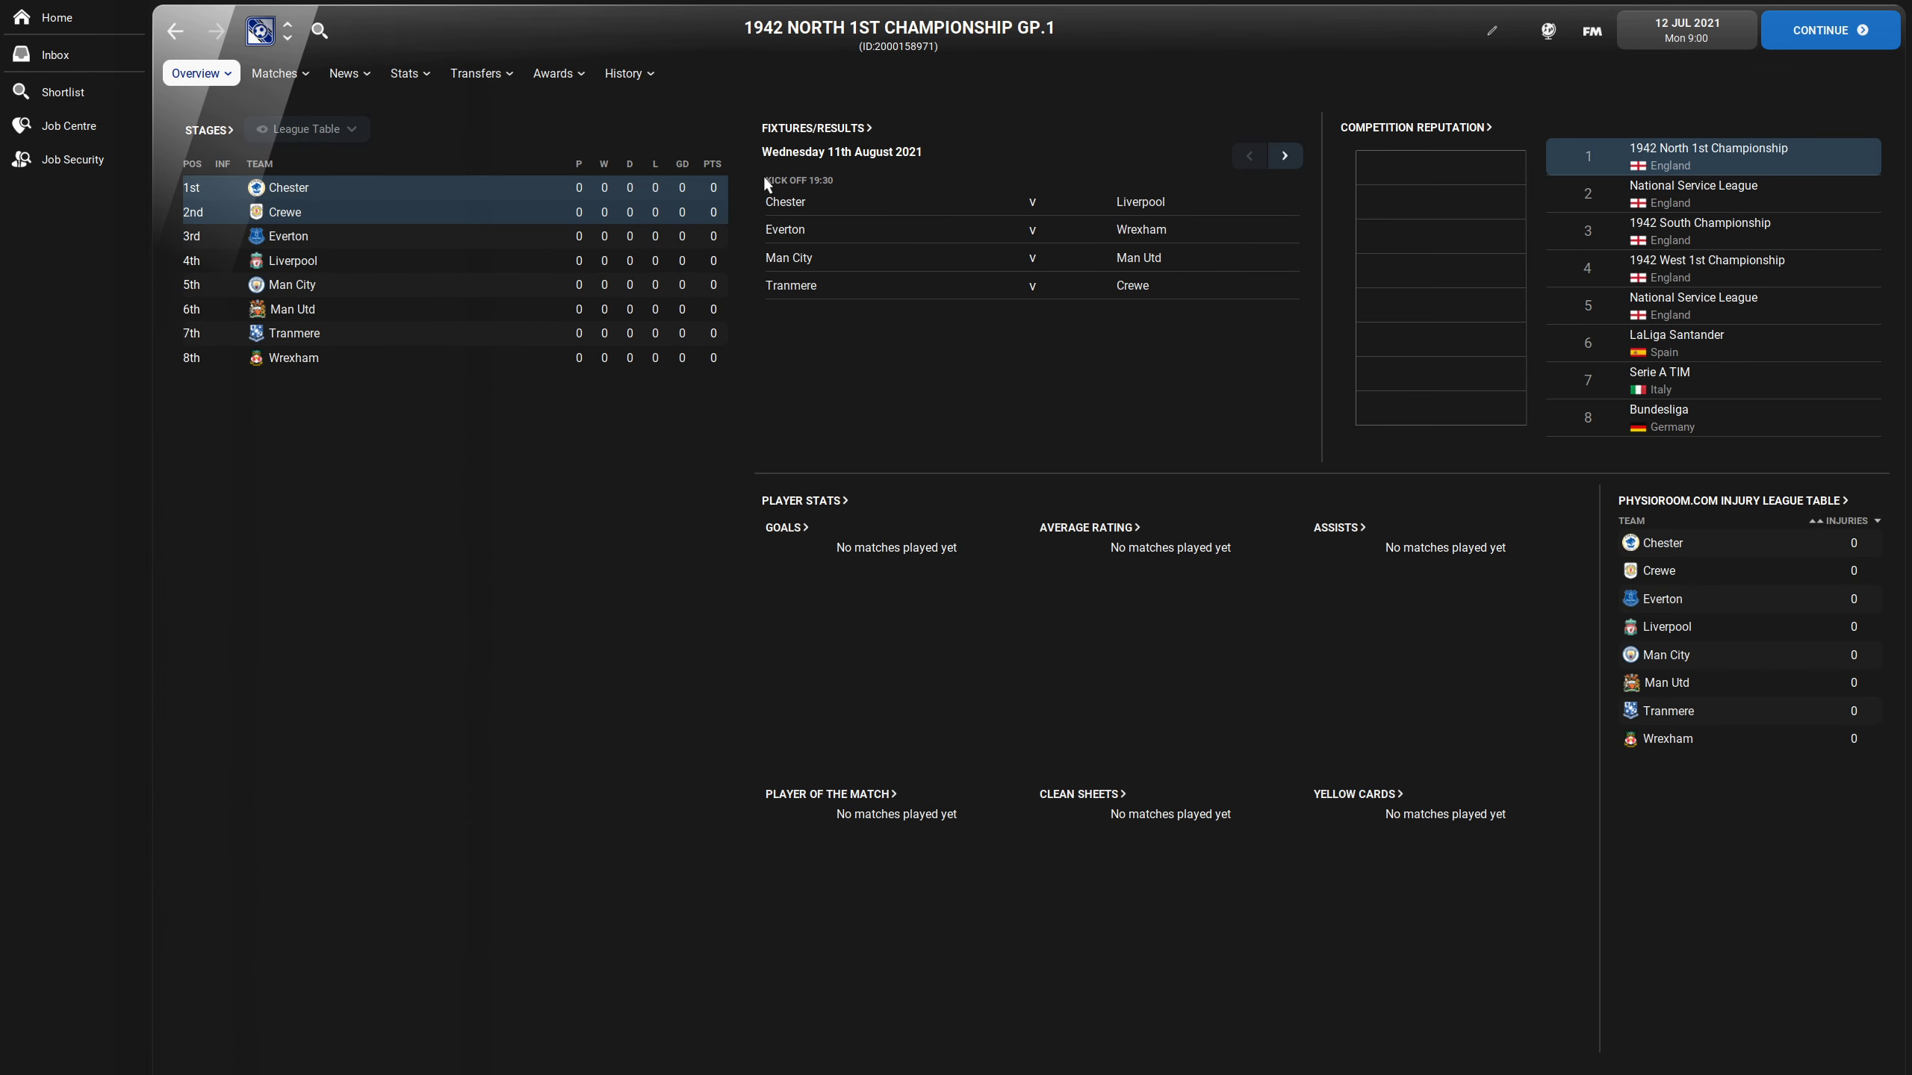
pyautogui.moveTo(289, 32)
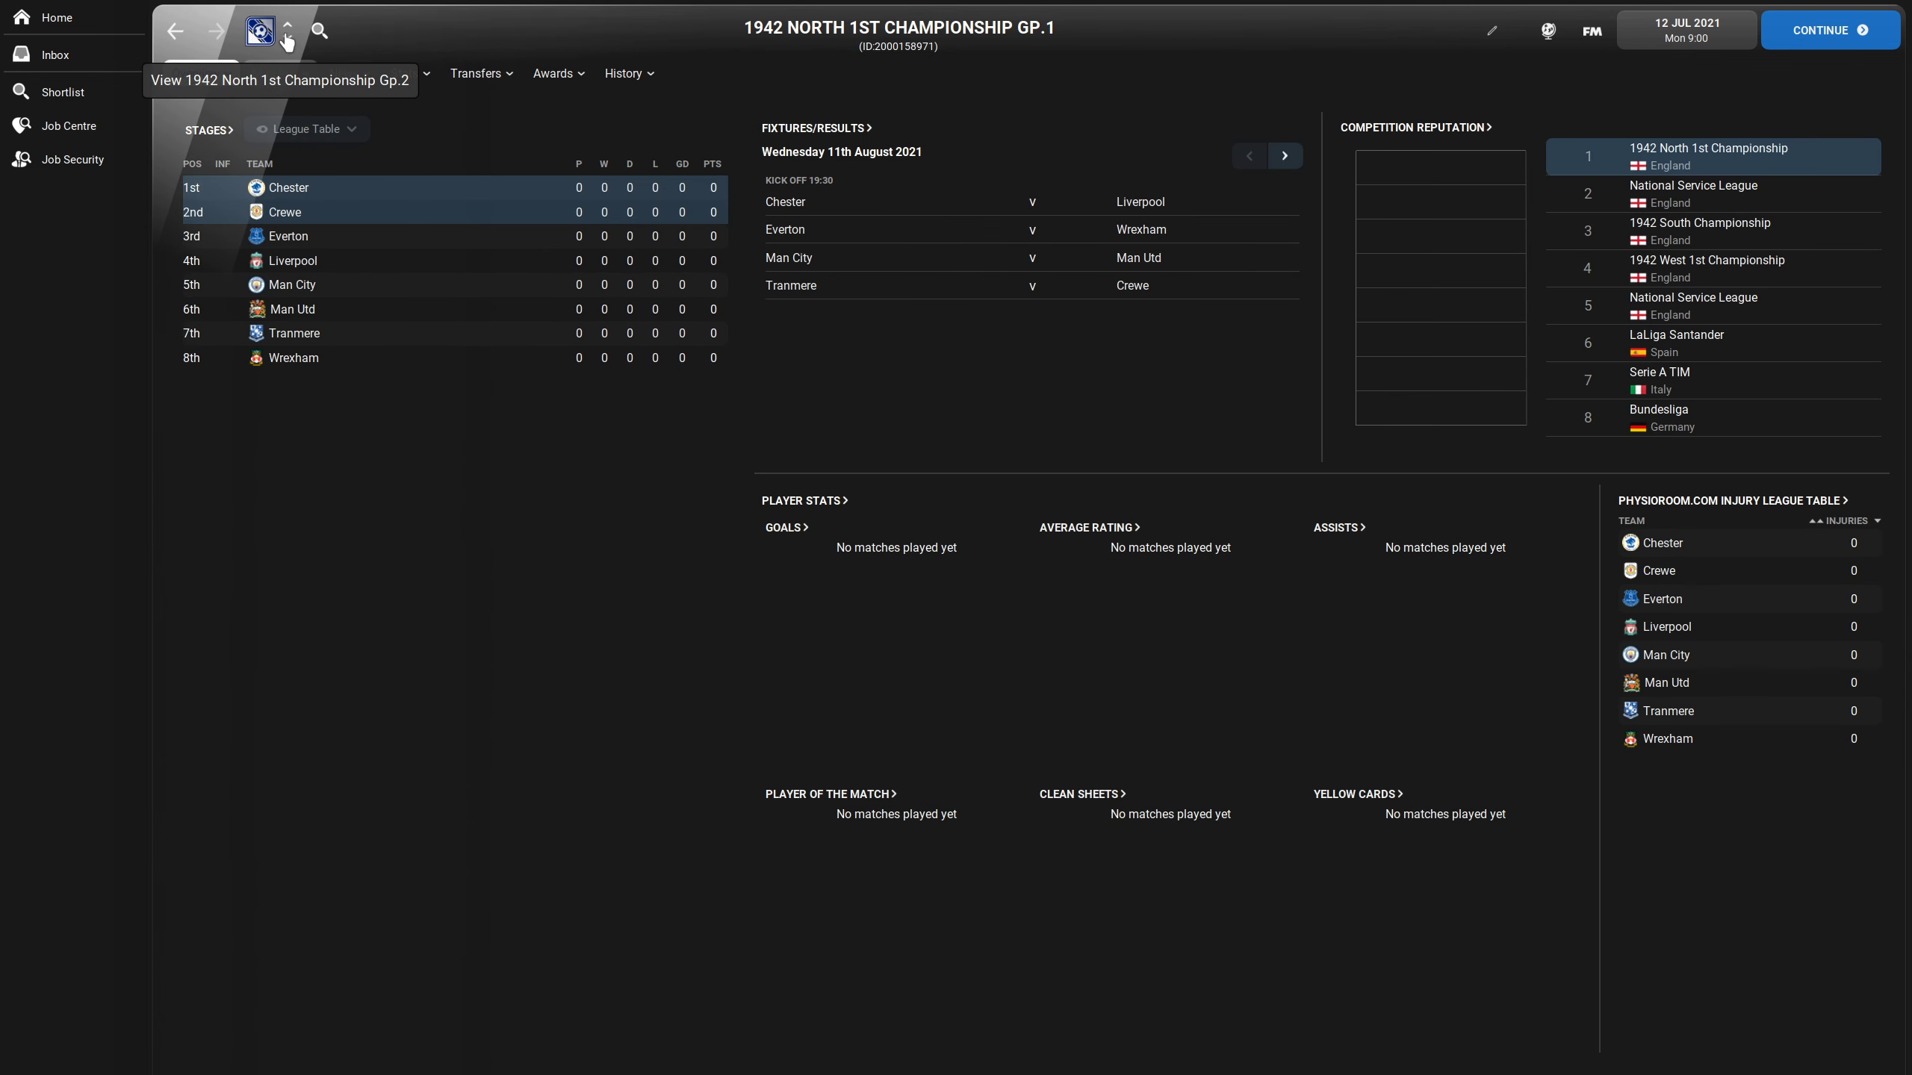
pyautogui.click(289, 35)
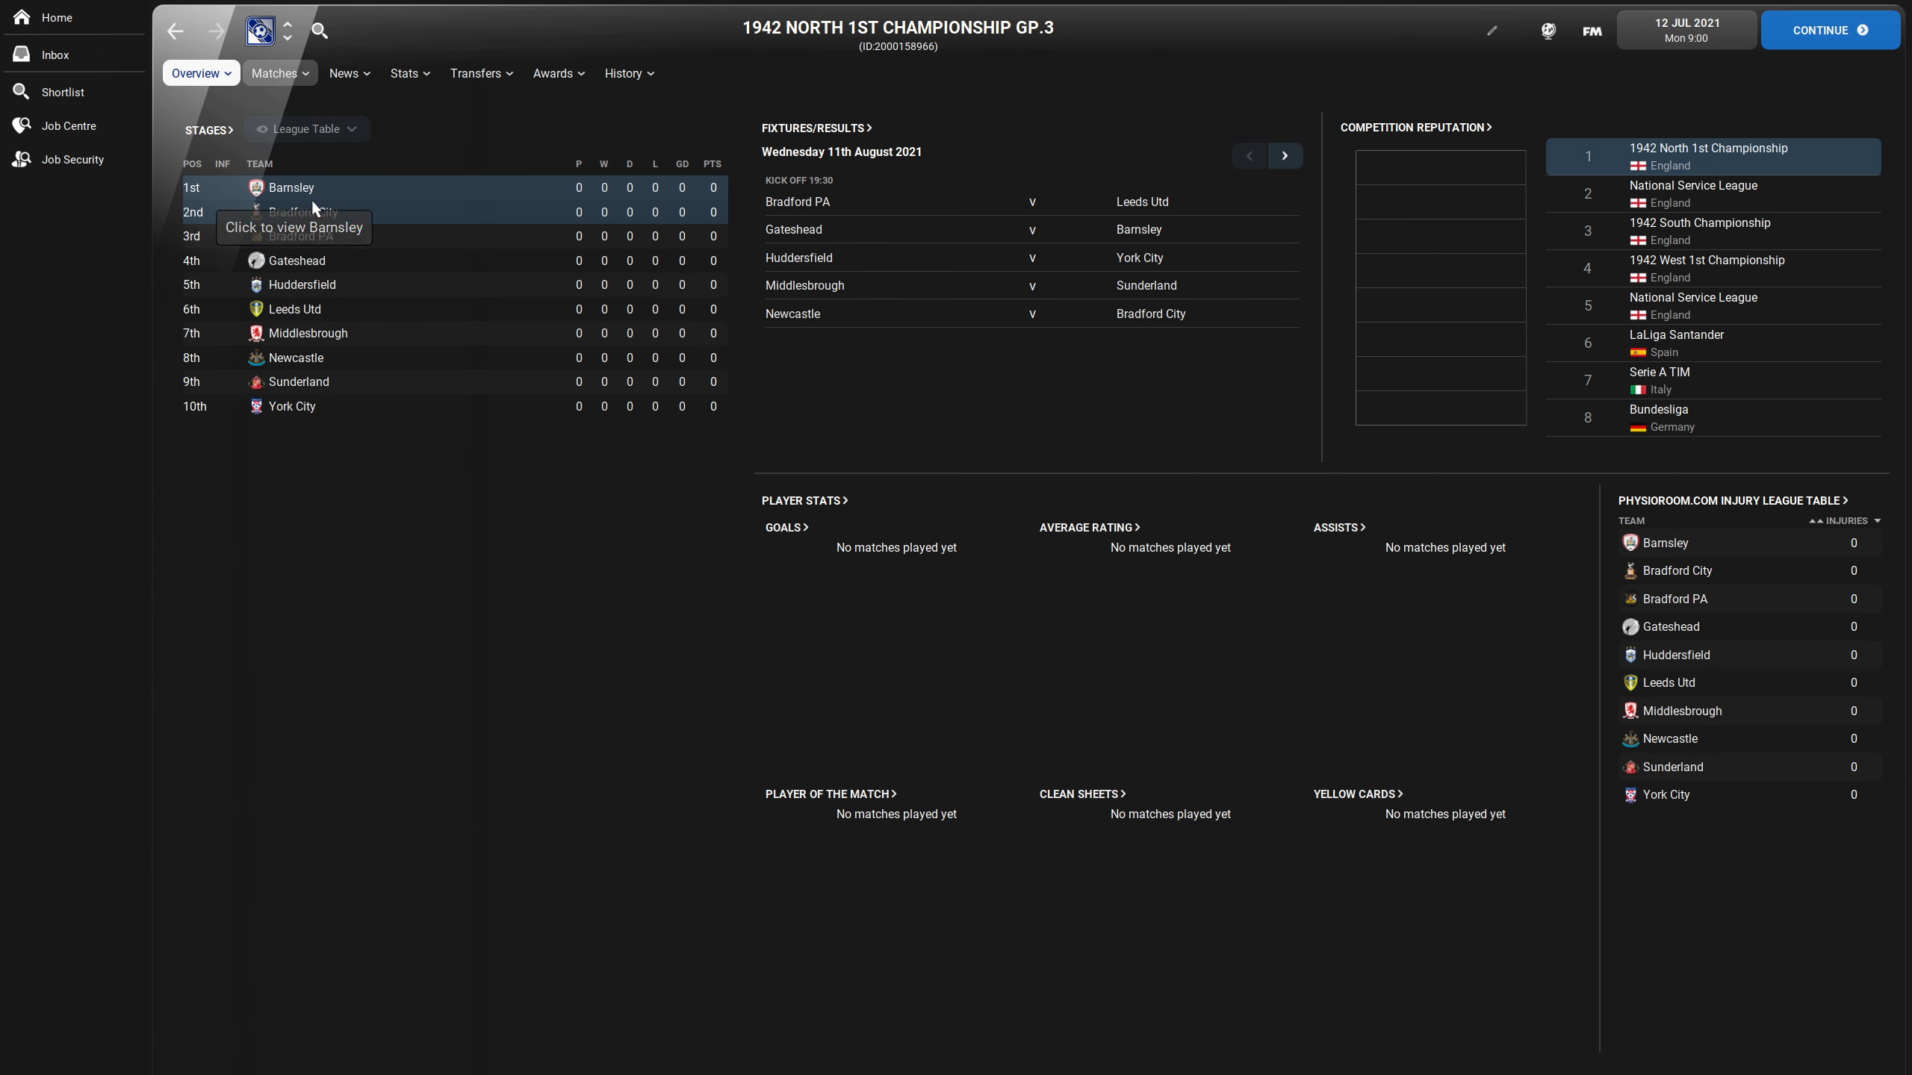
pyautogui.moveTo(509, 257)
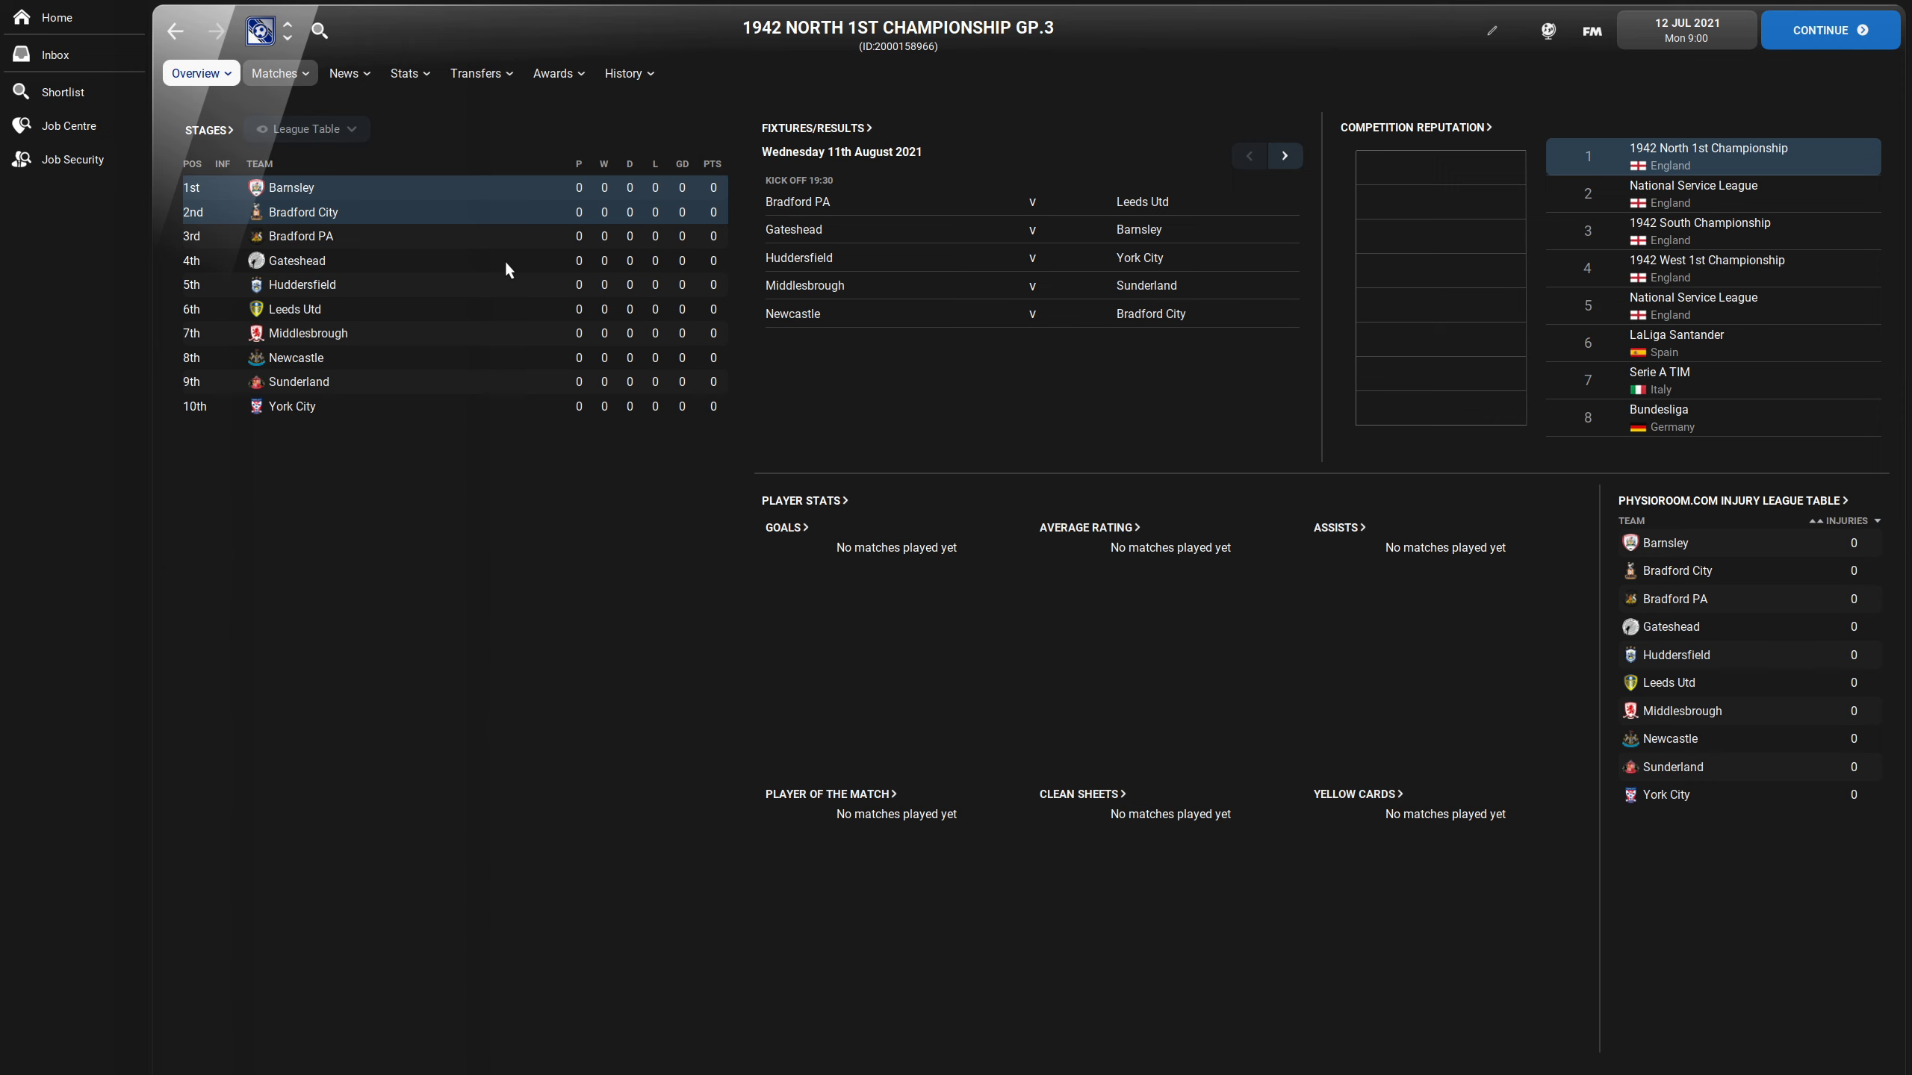
pyautogui.moveTo(420, 191)
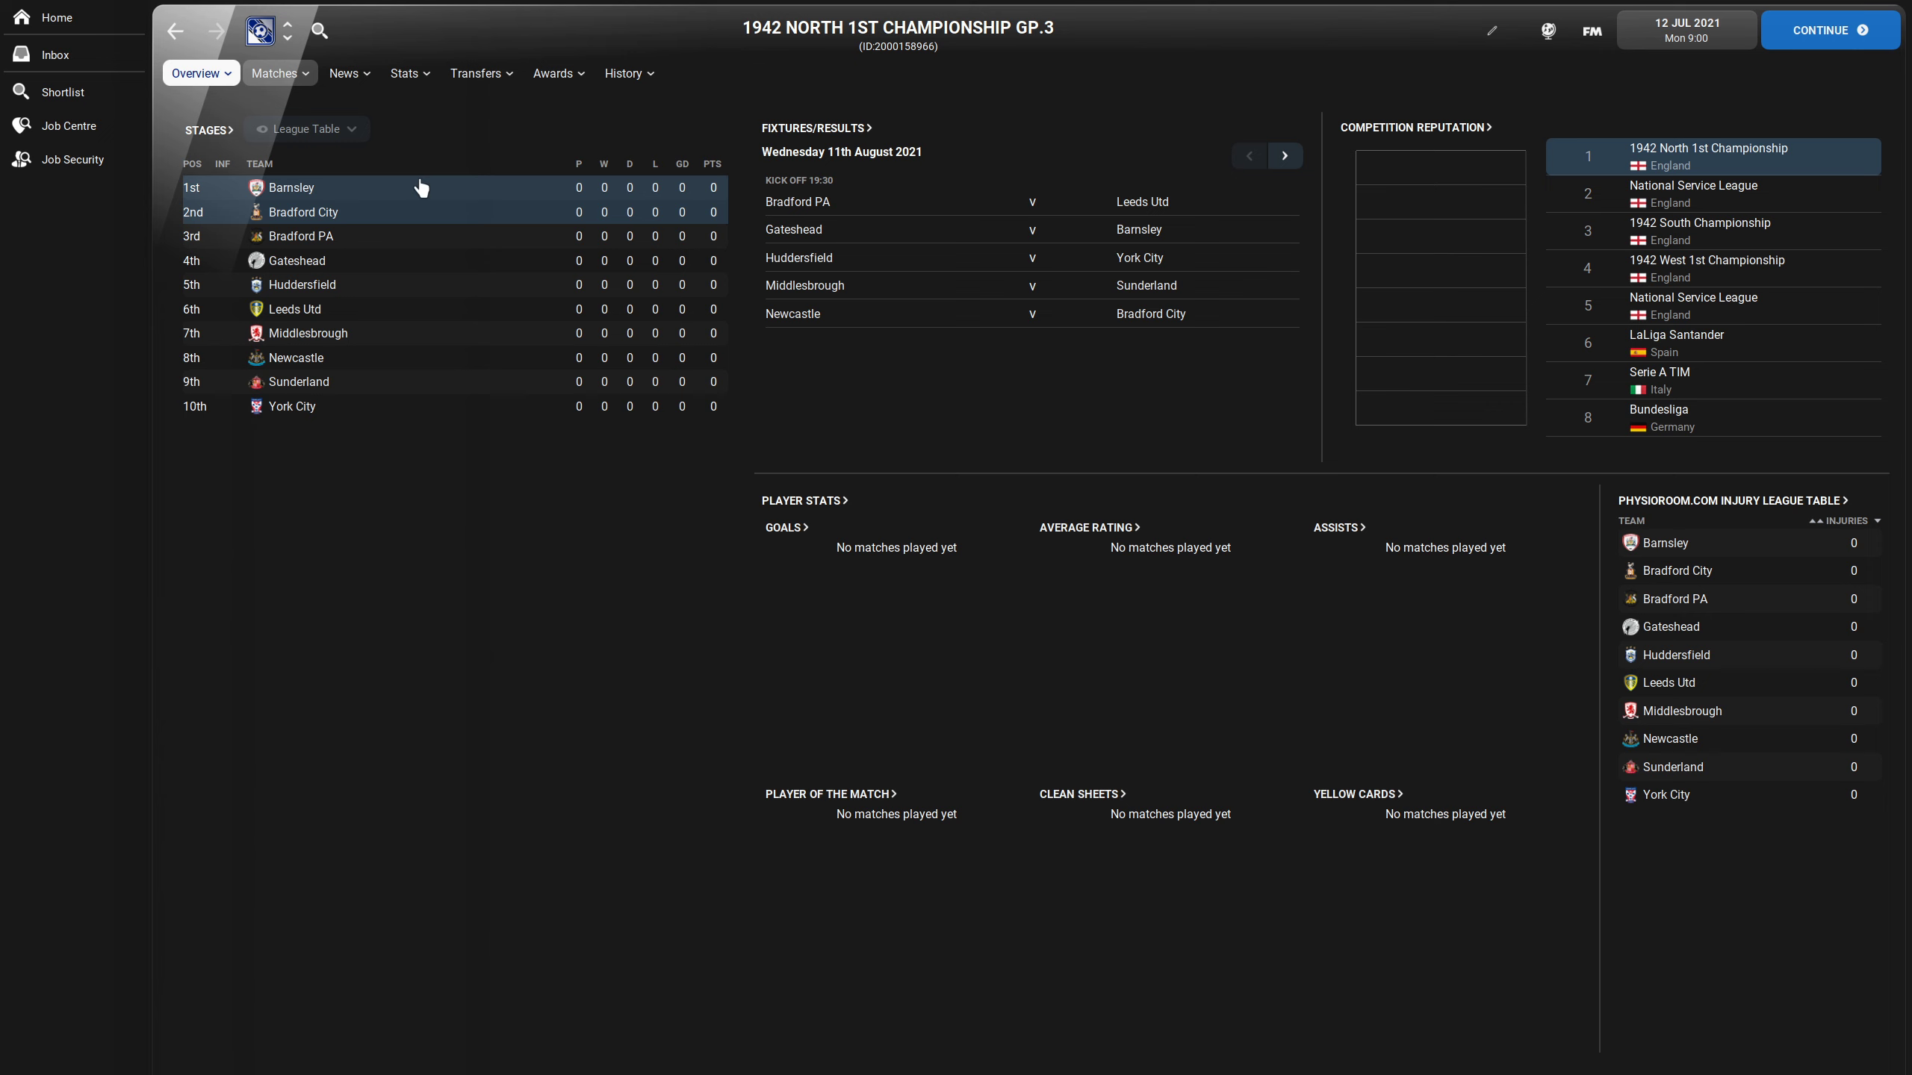
pyautogui.moveTo(284, 200)
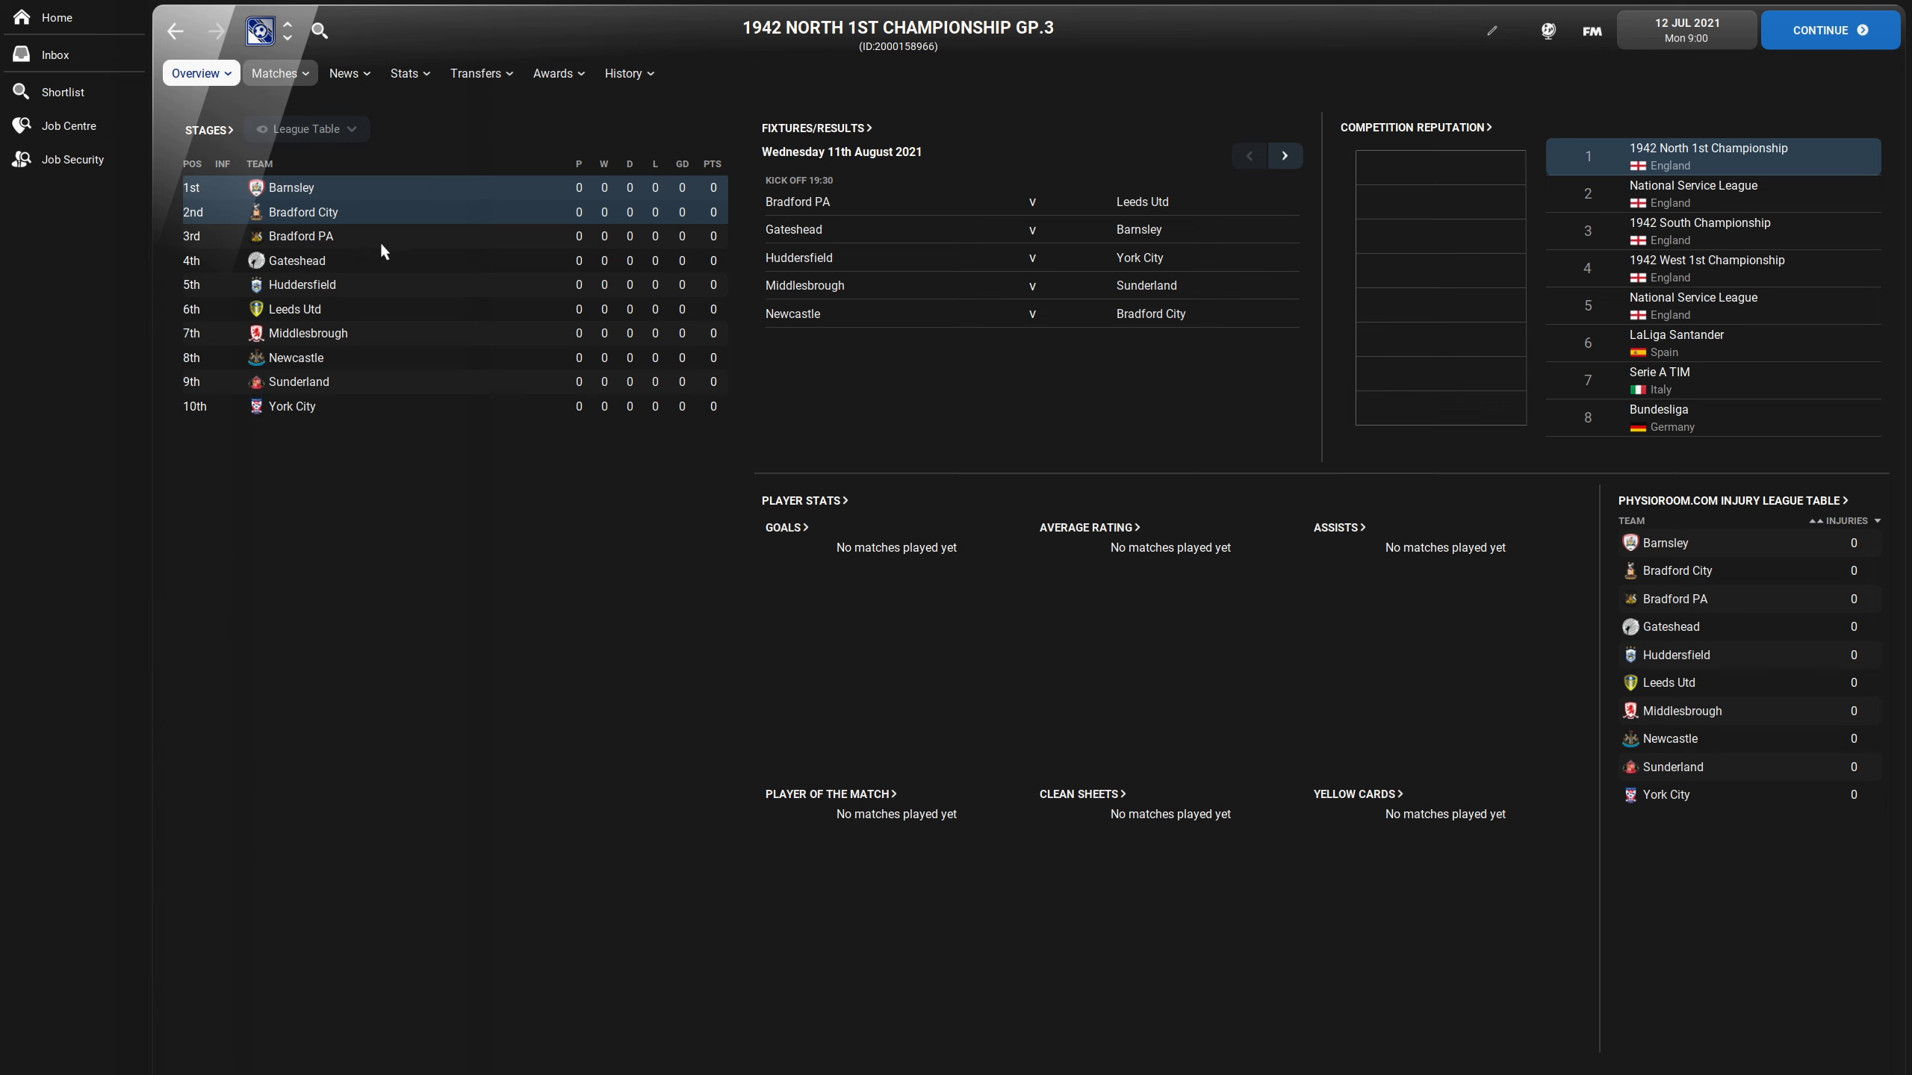
pyautogui.moveTo(409, 318)
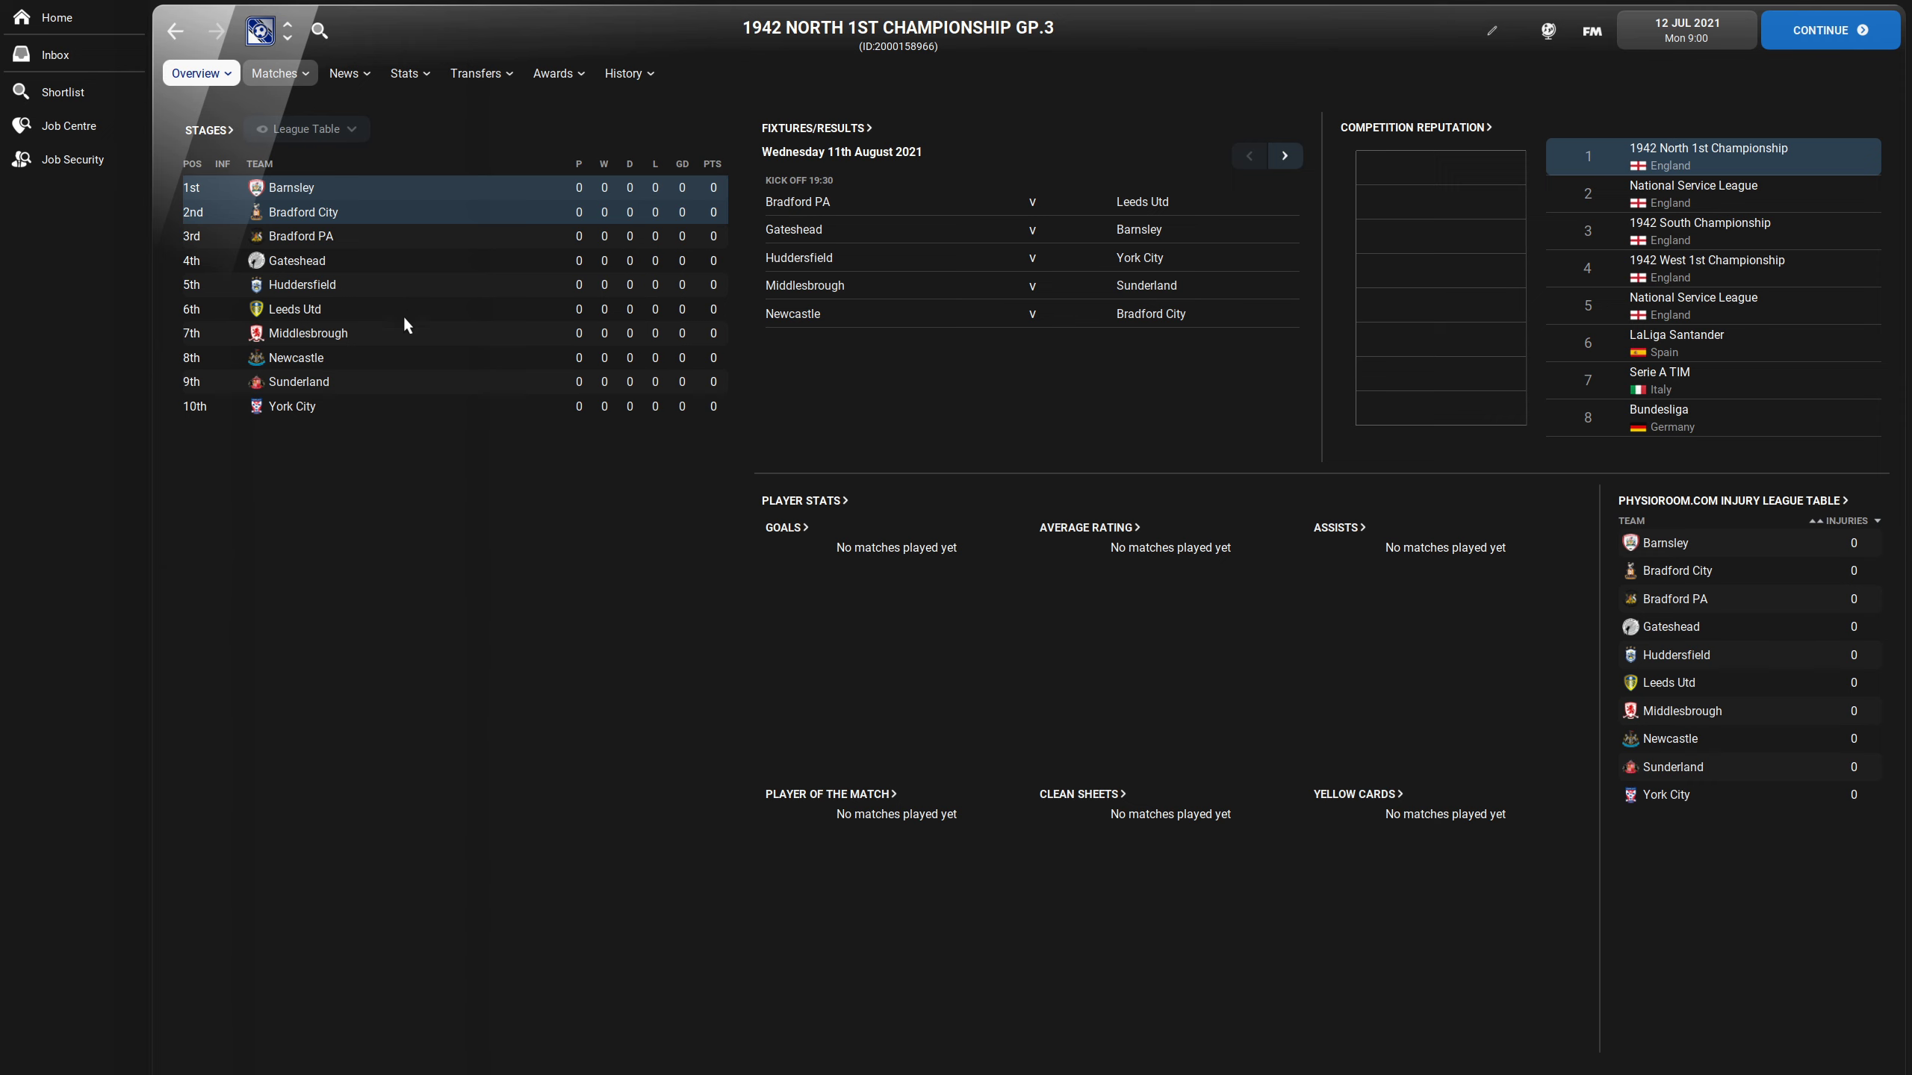
pyautogui.moveTo(407, 197)
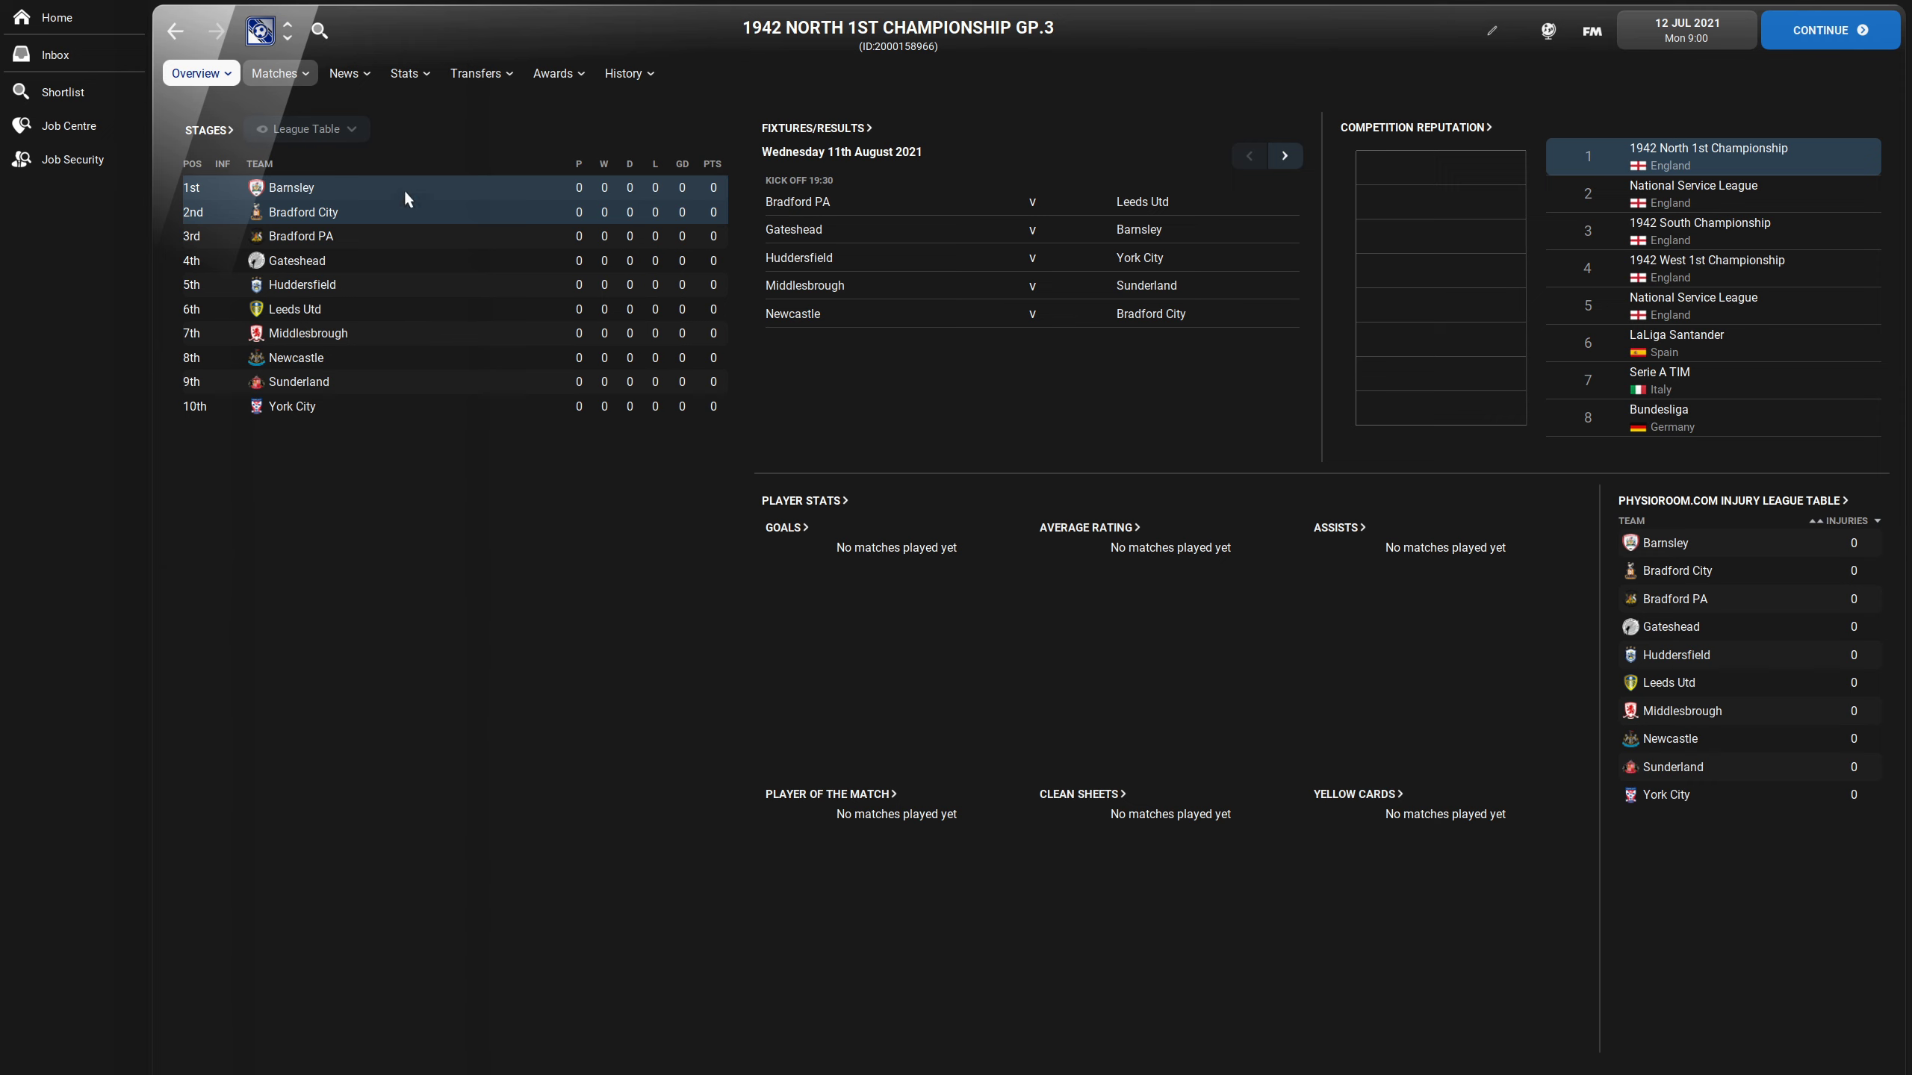
pyautogui.moveTo(472, 281)
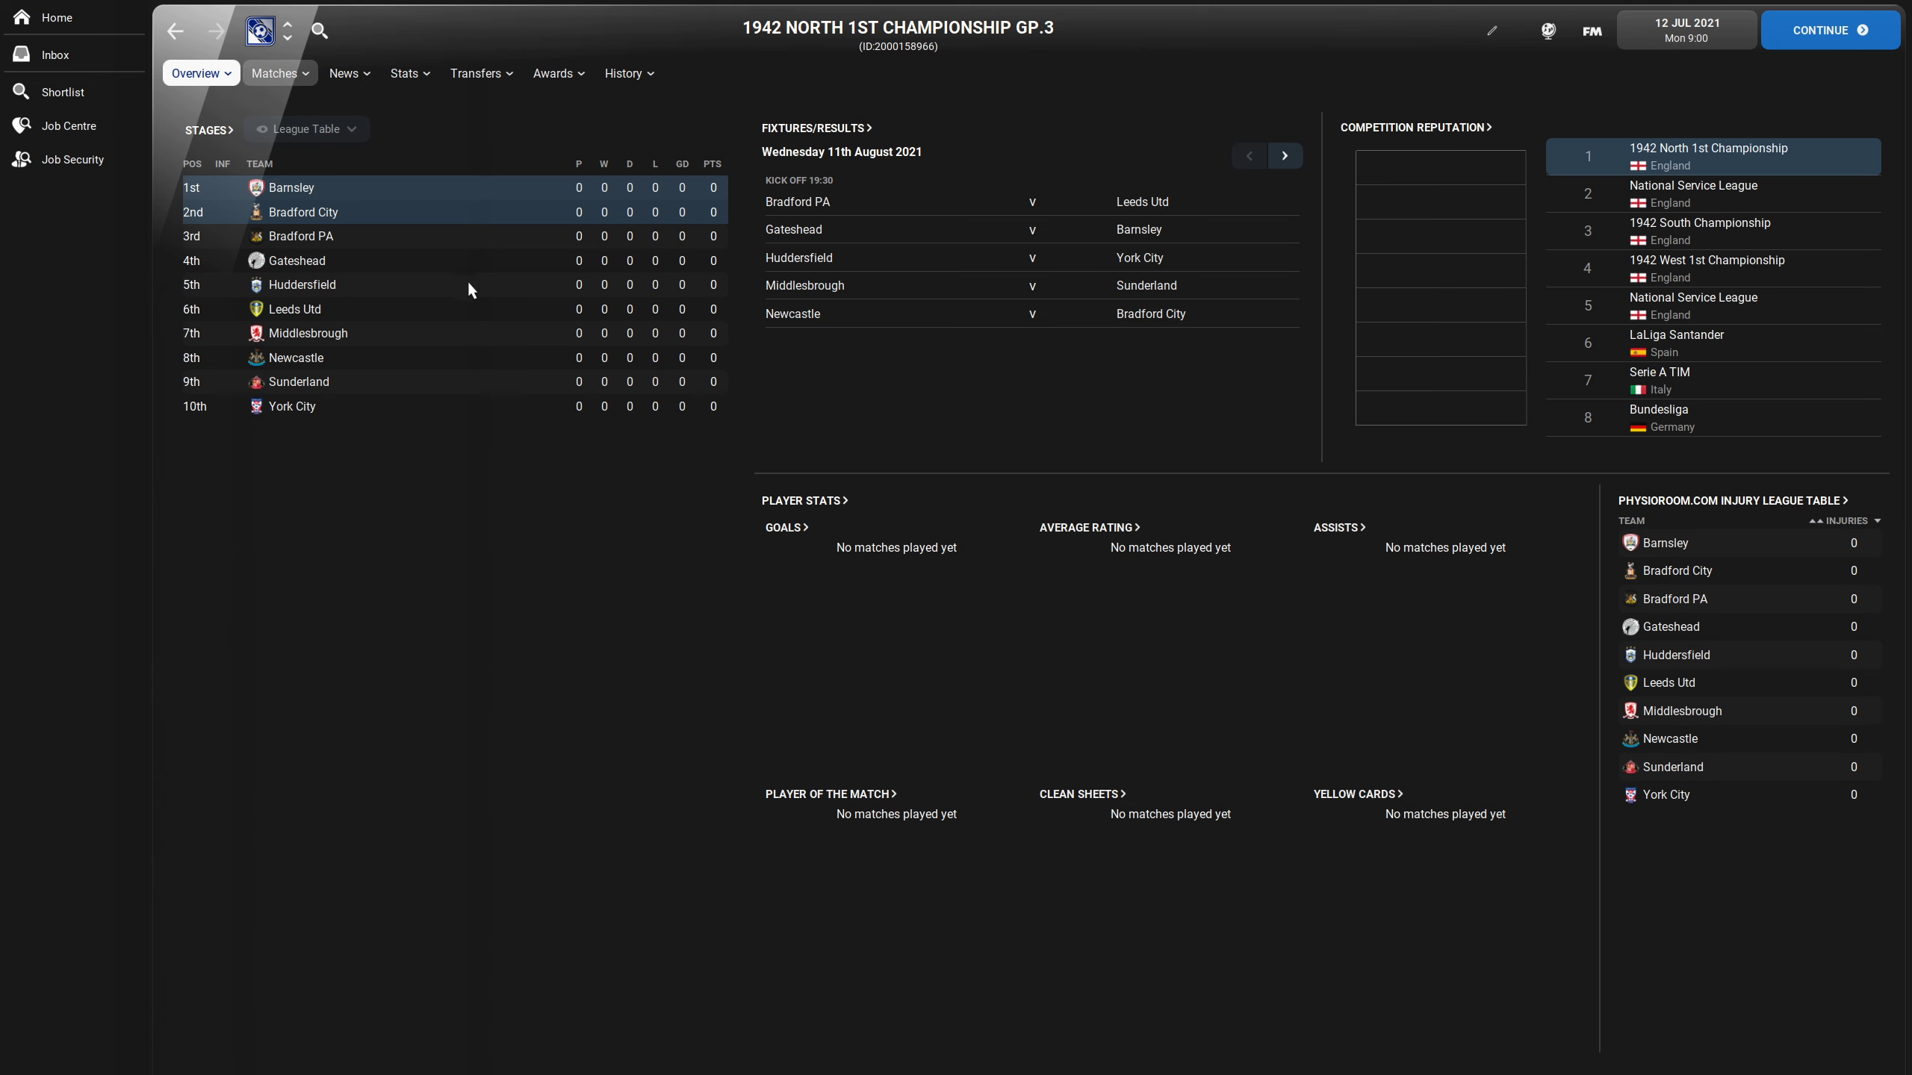
pyautogui.moveTo(303, 45)
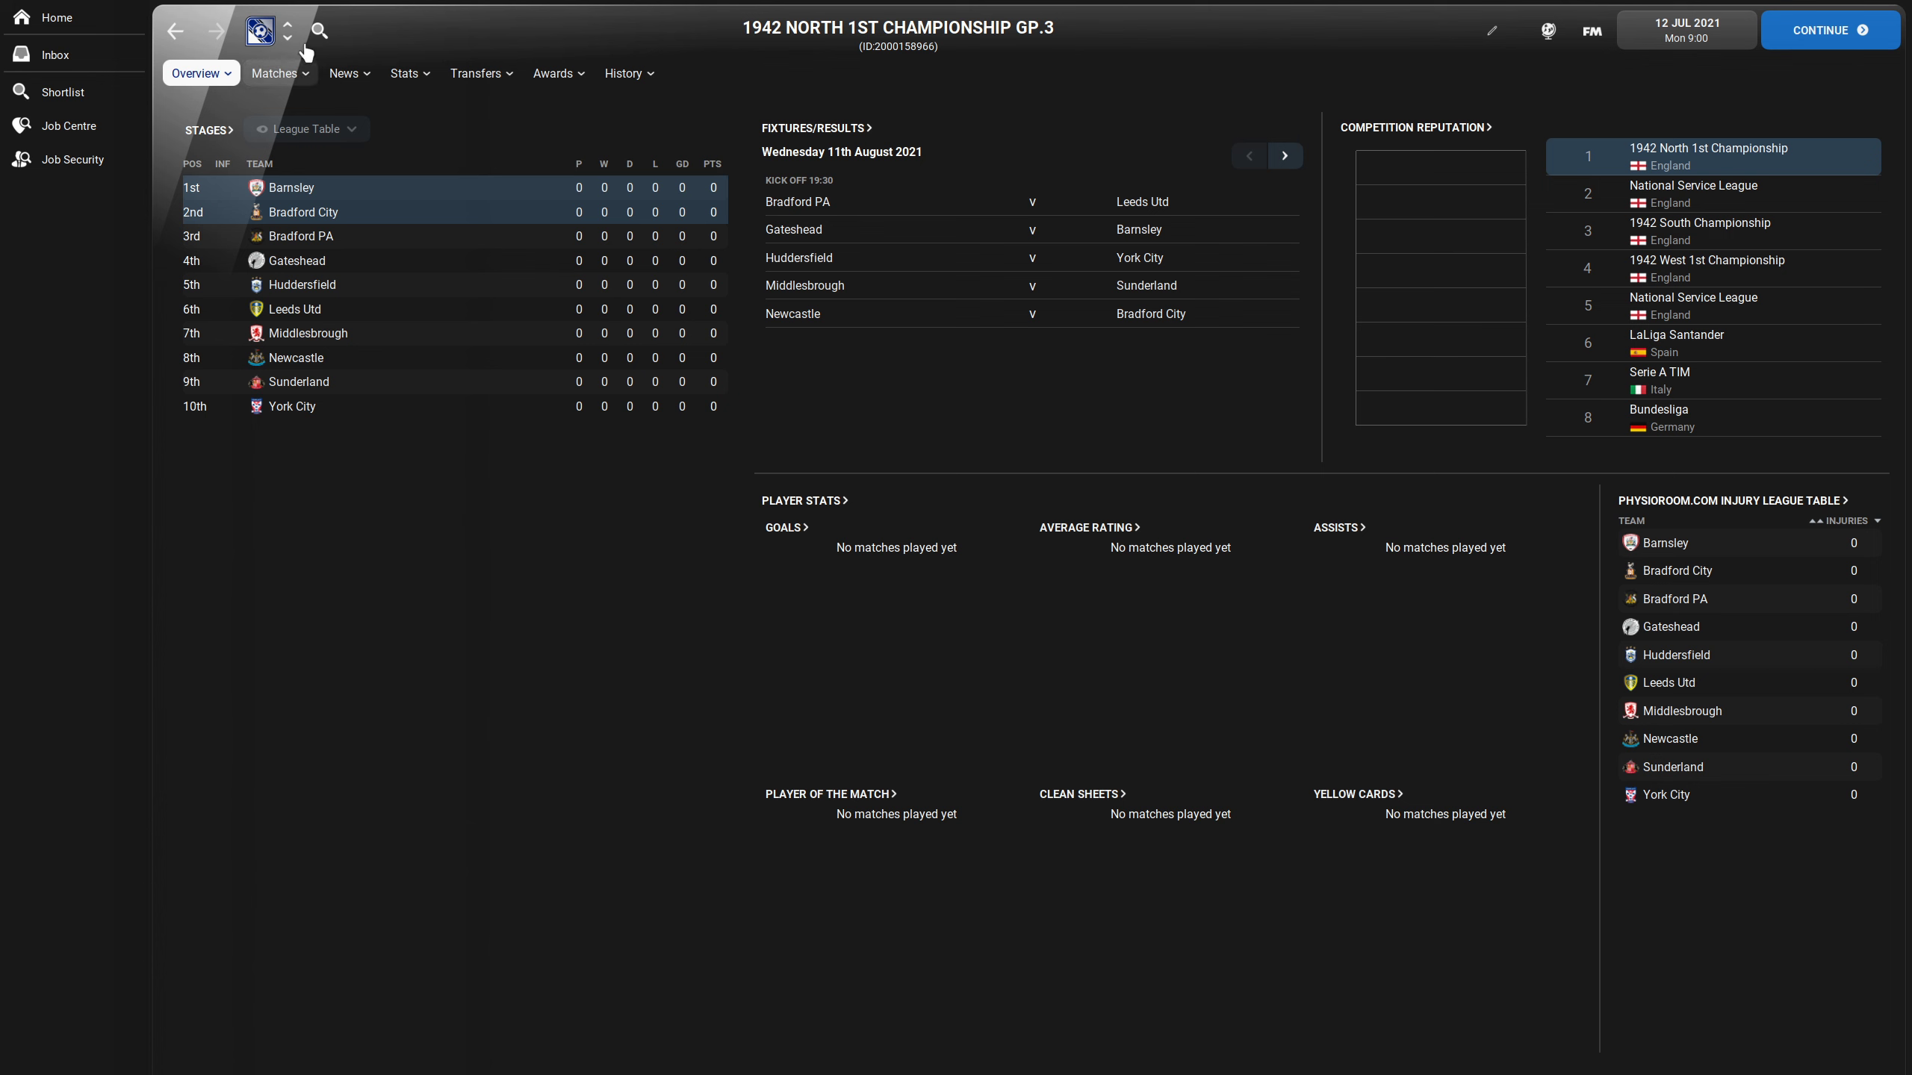
pyautogui.click(286, 39)
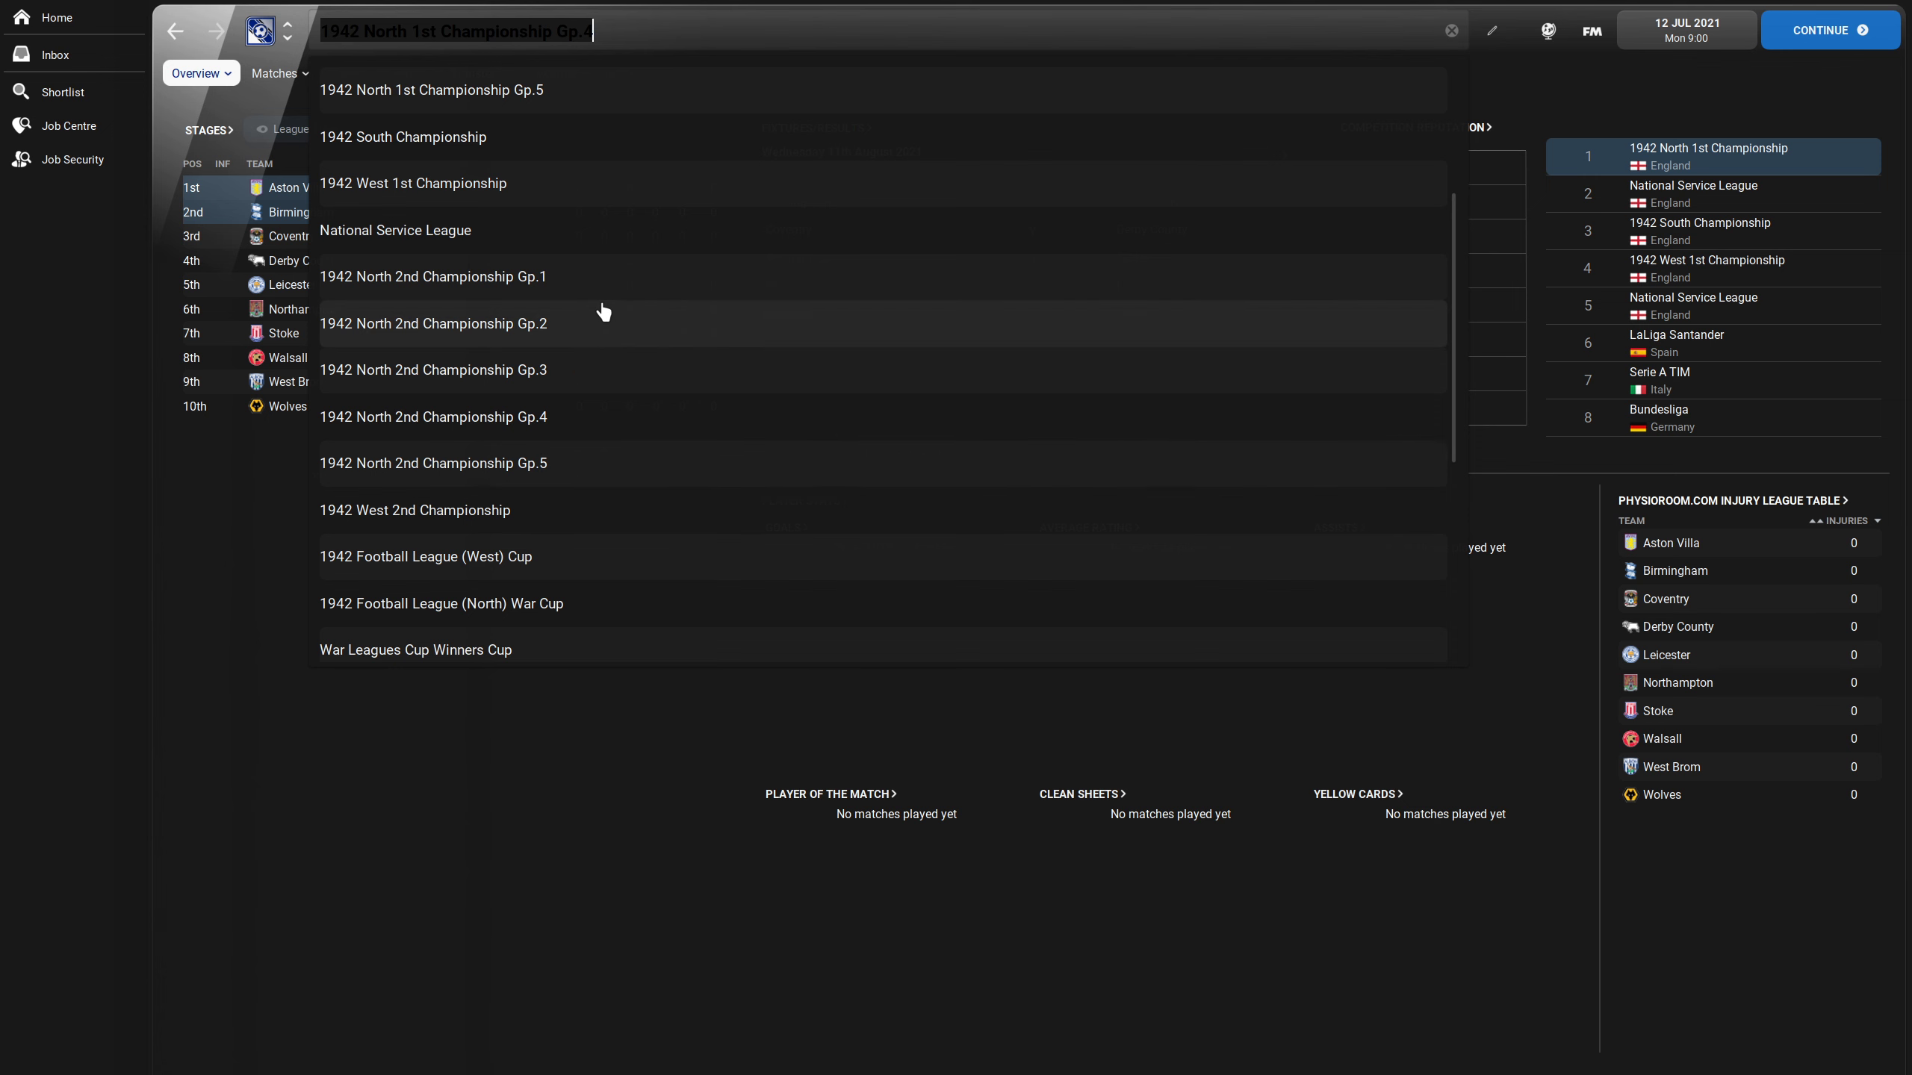
# - View the nine-club North 2nd Championship Gp.2 table, then scroll the competition list toward the Shield (West)
pyautogui.click(433, 322)
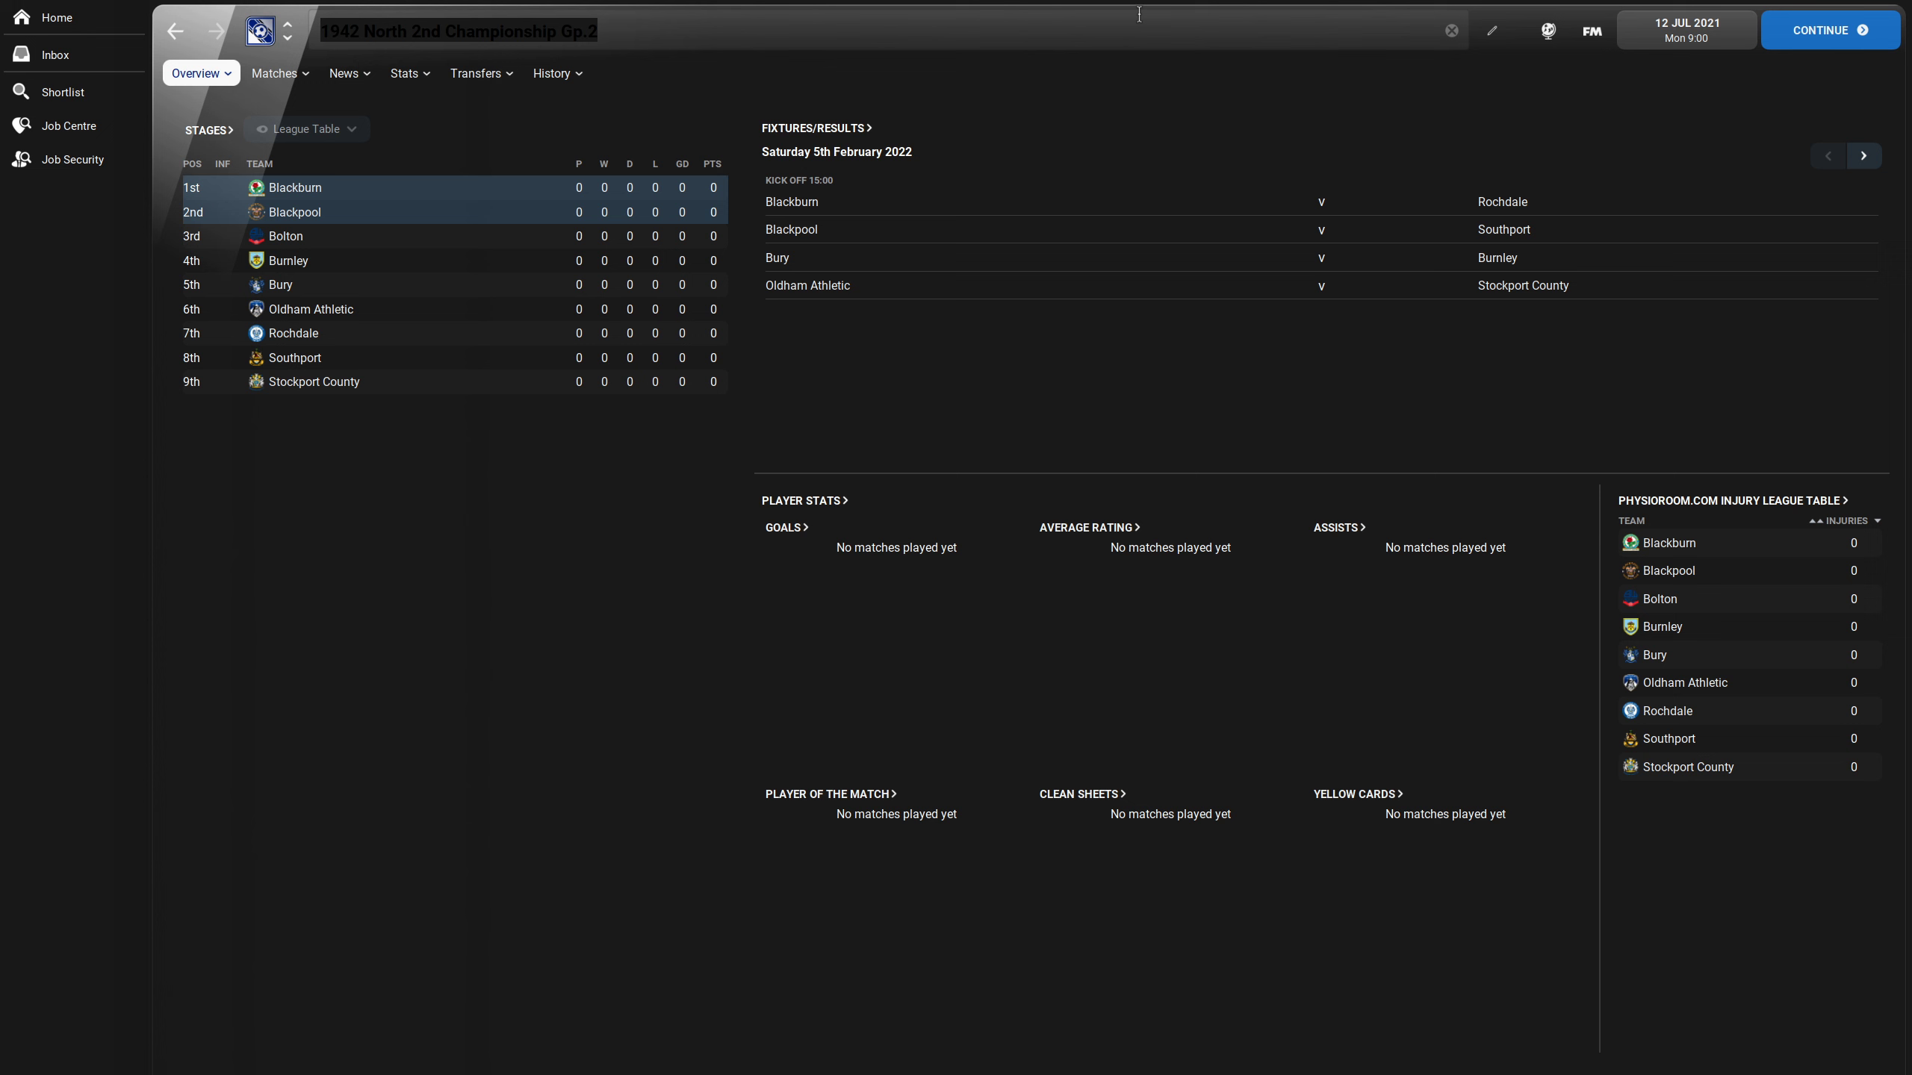
pyautogui.click(457, 31)
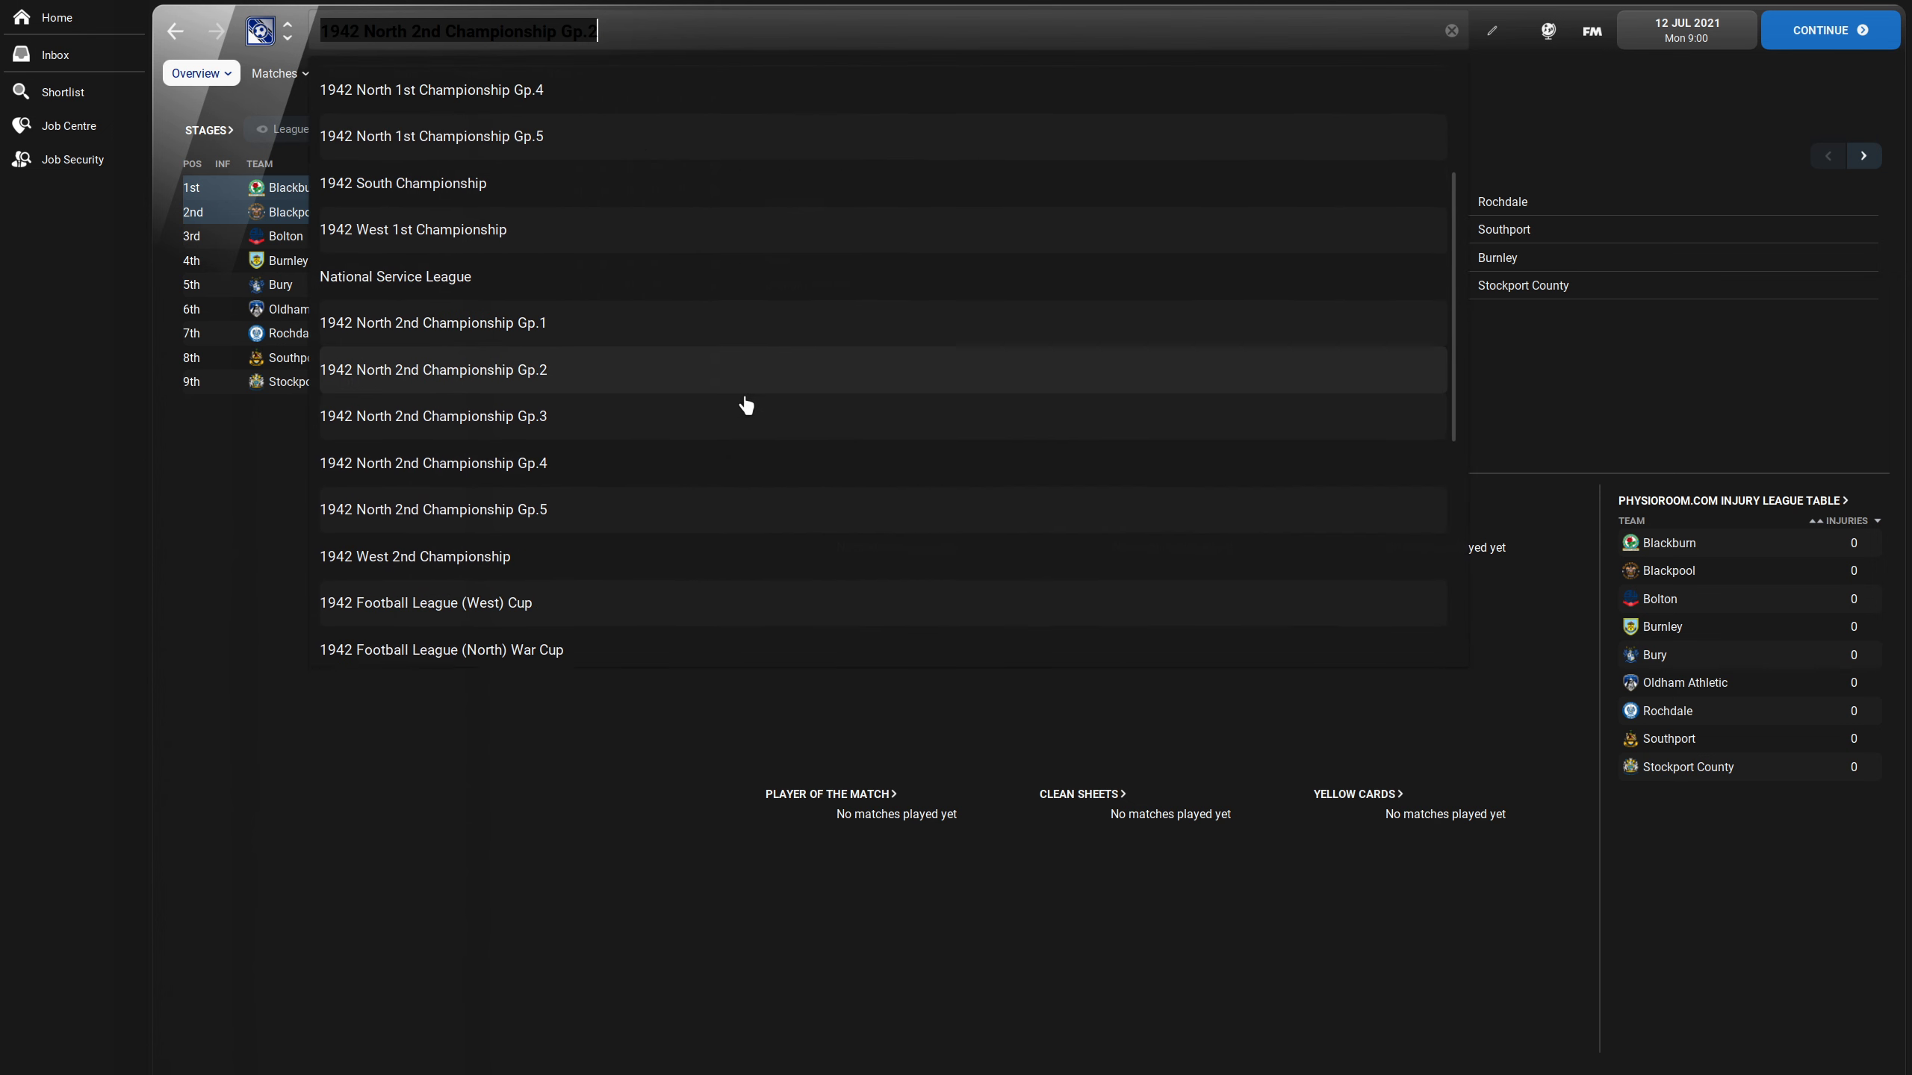
pyautogui.scroll(-3)
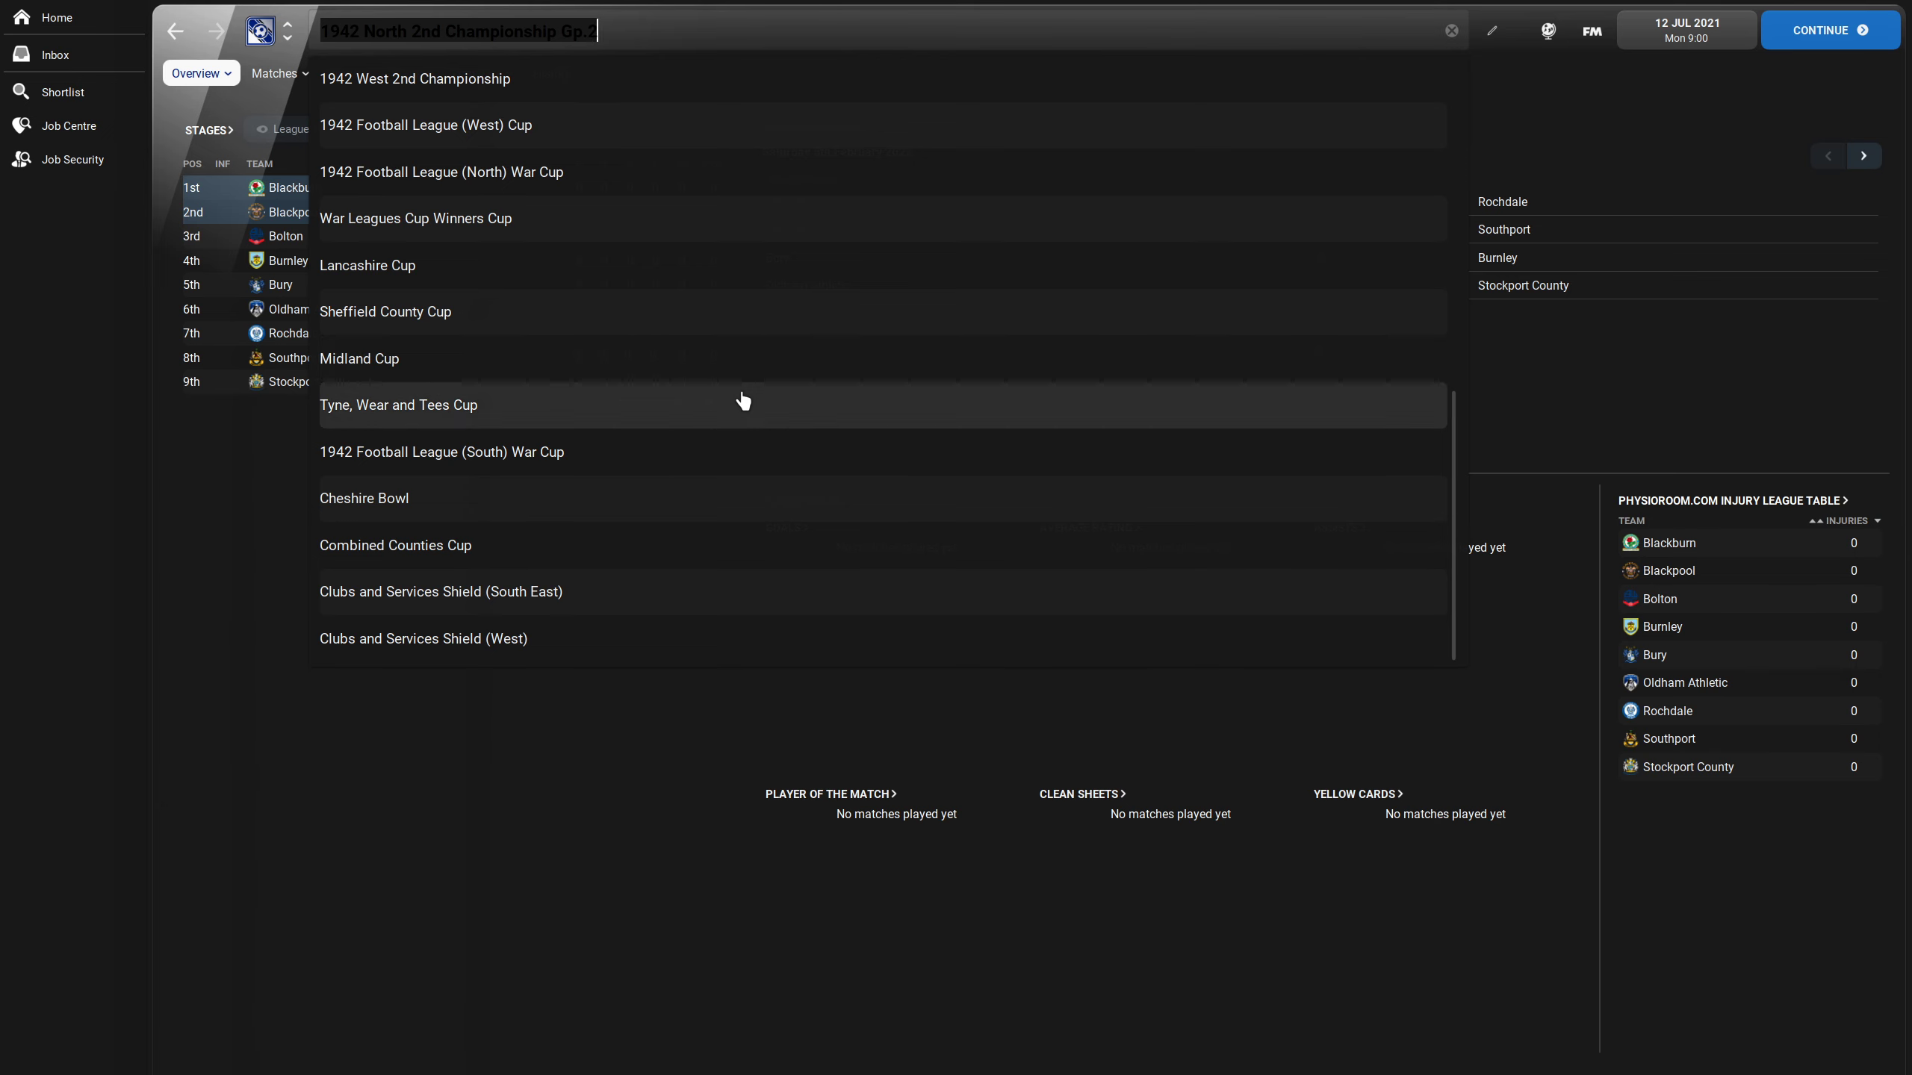
pyautogui.moveTo(741, 412)
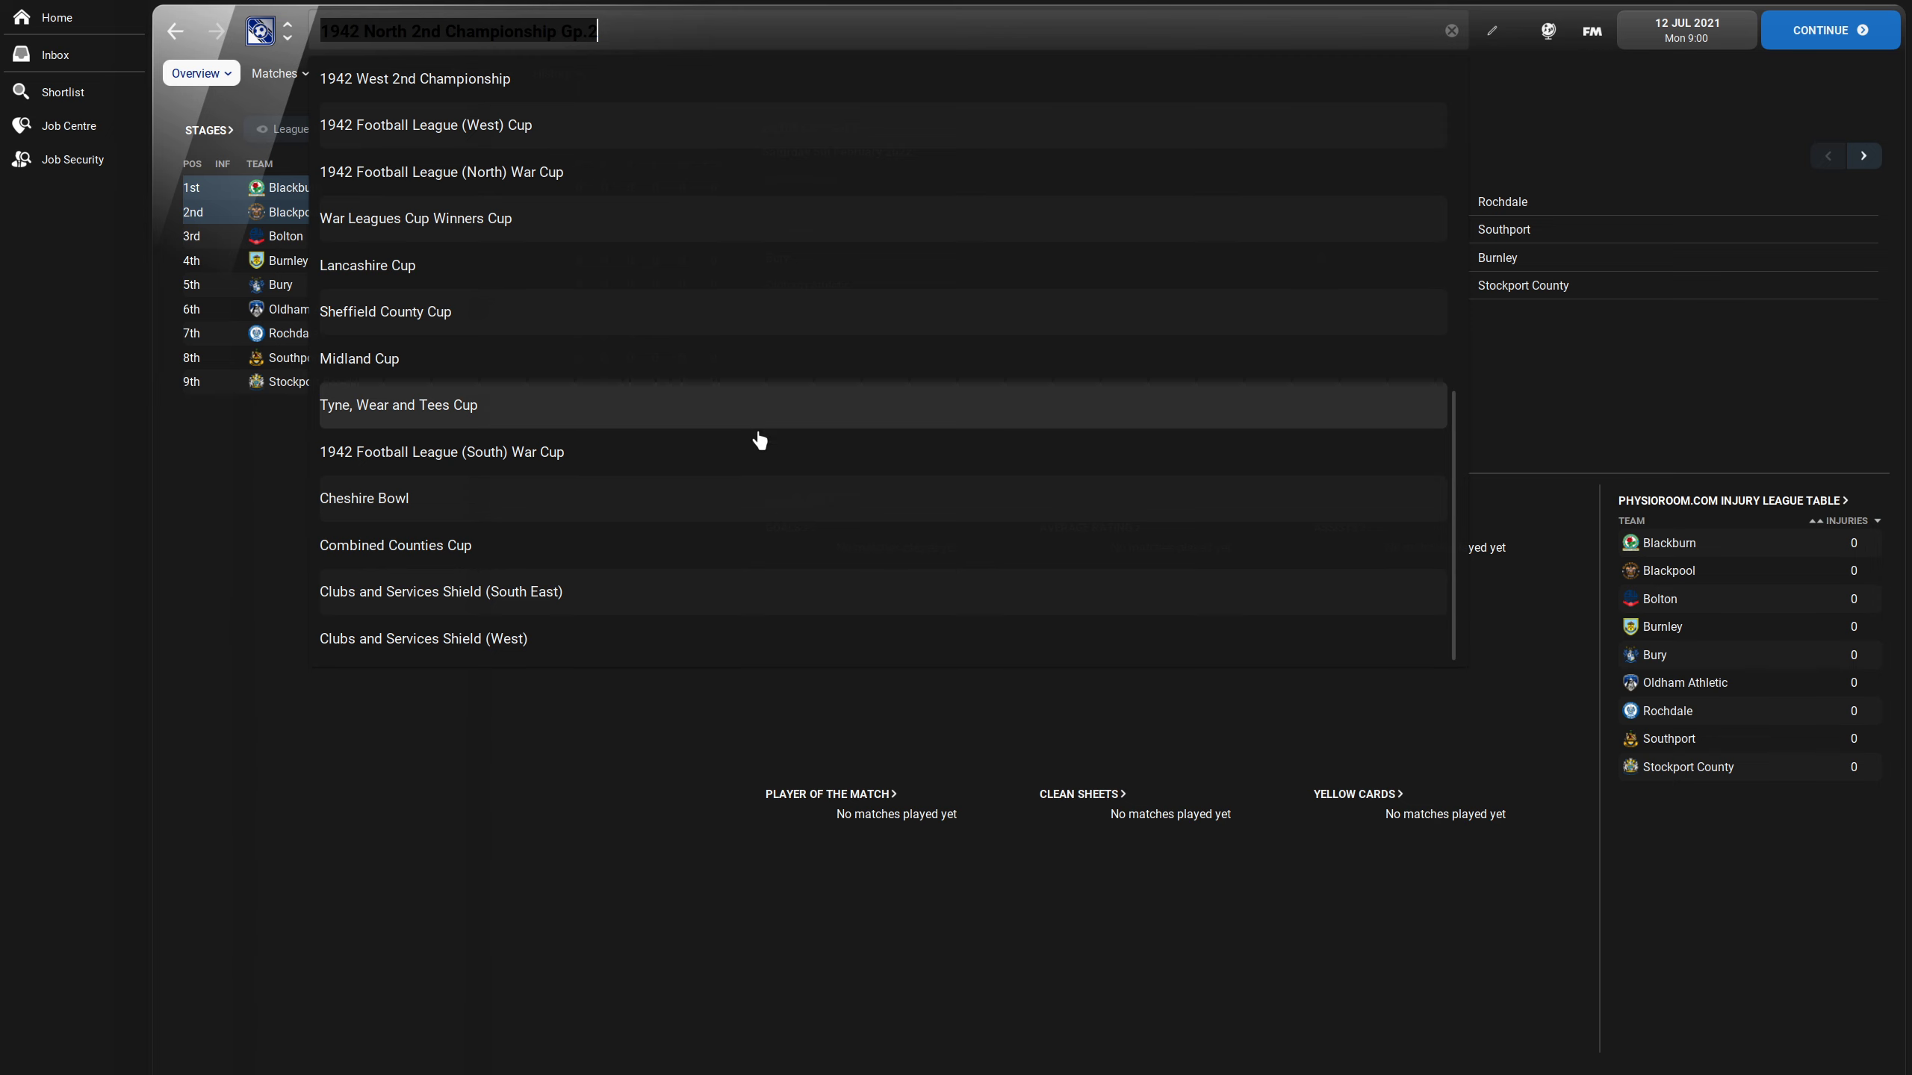
pyautogui.moveTo(764, 480)
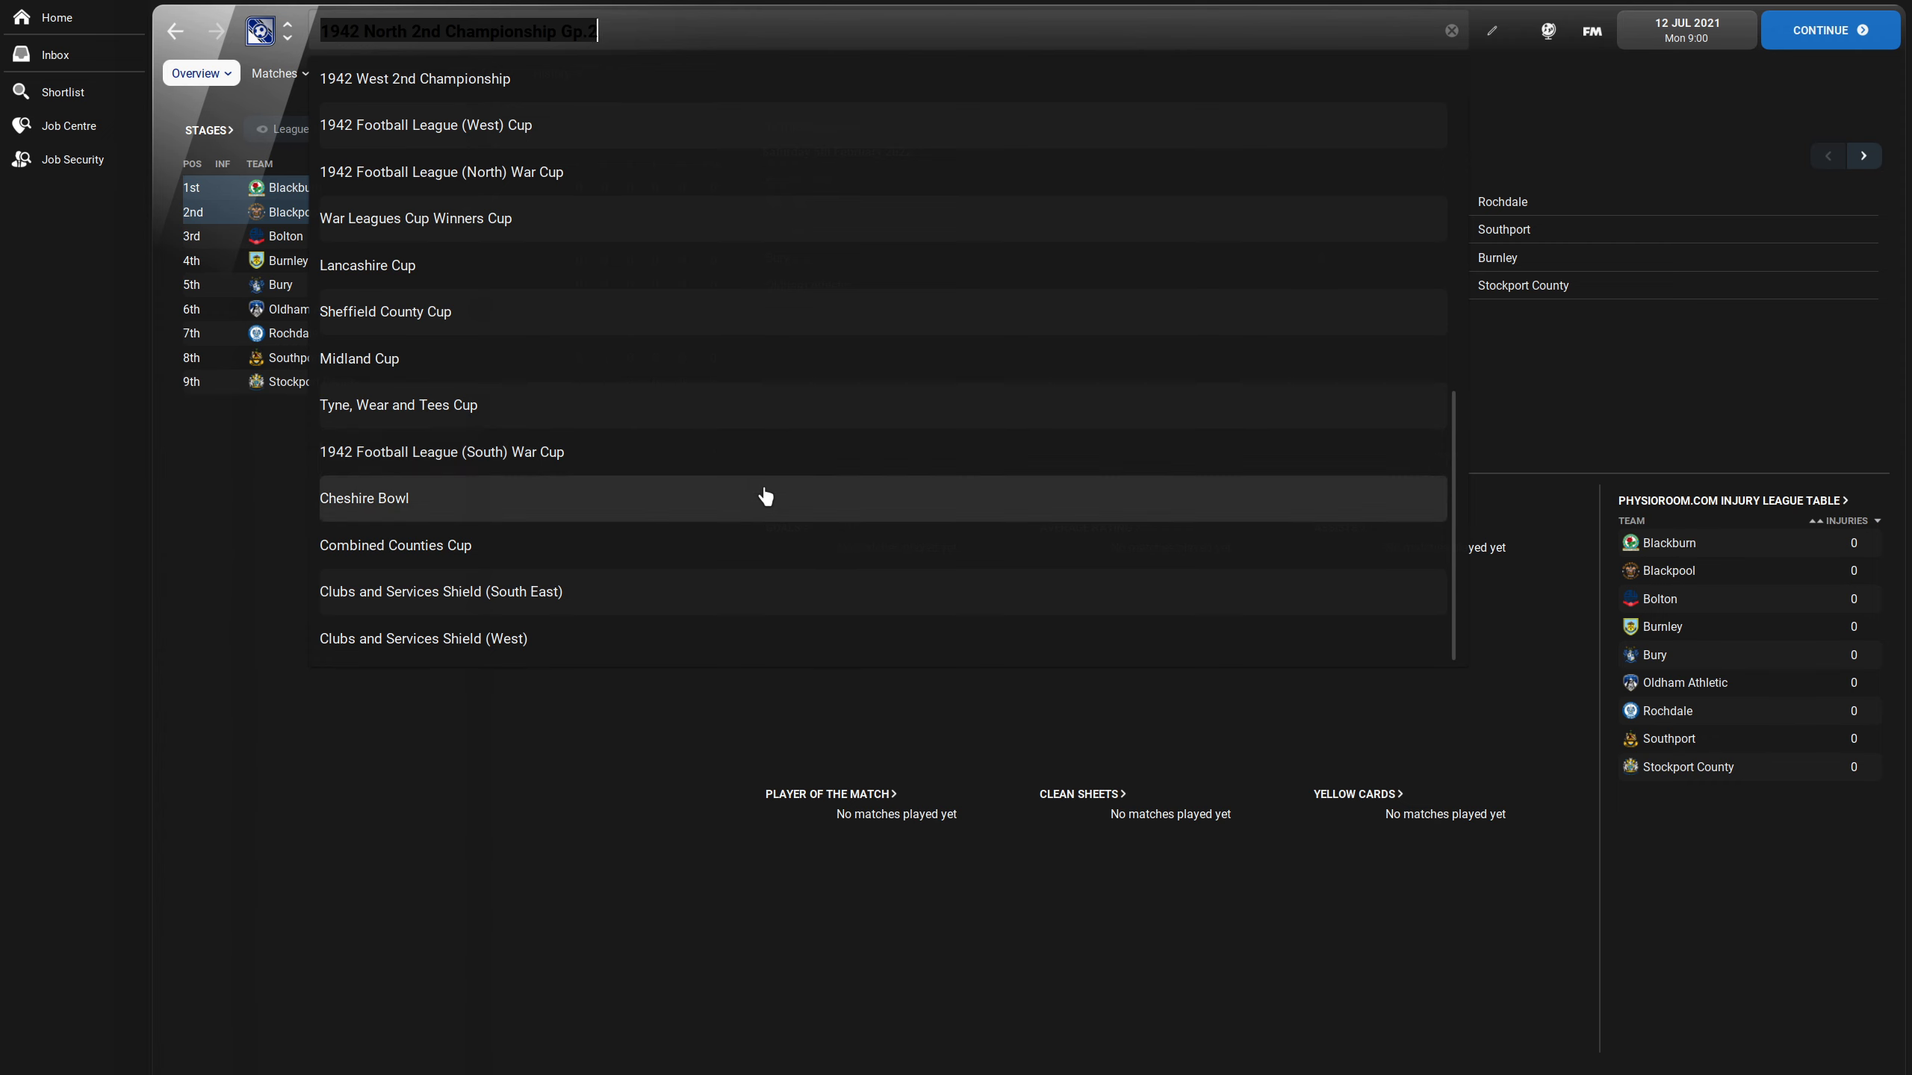
pyautogui.moveTo(701, 591)
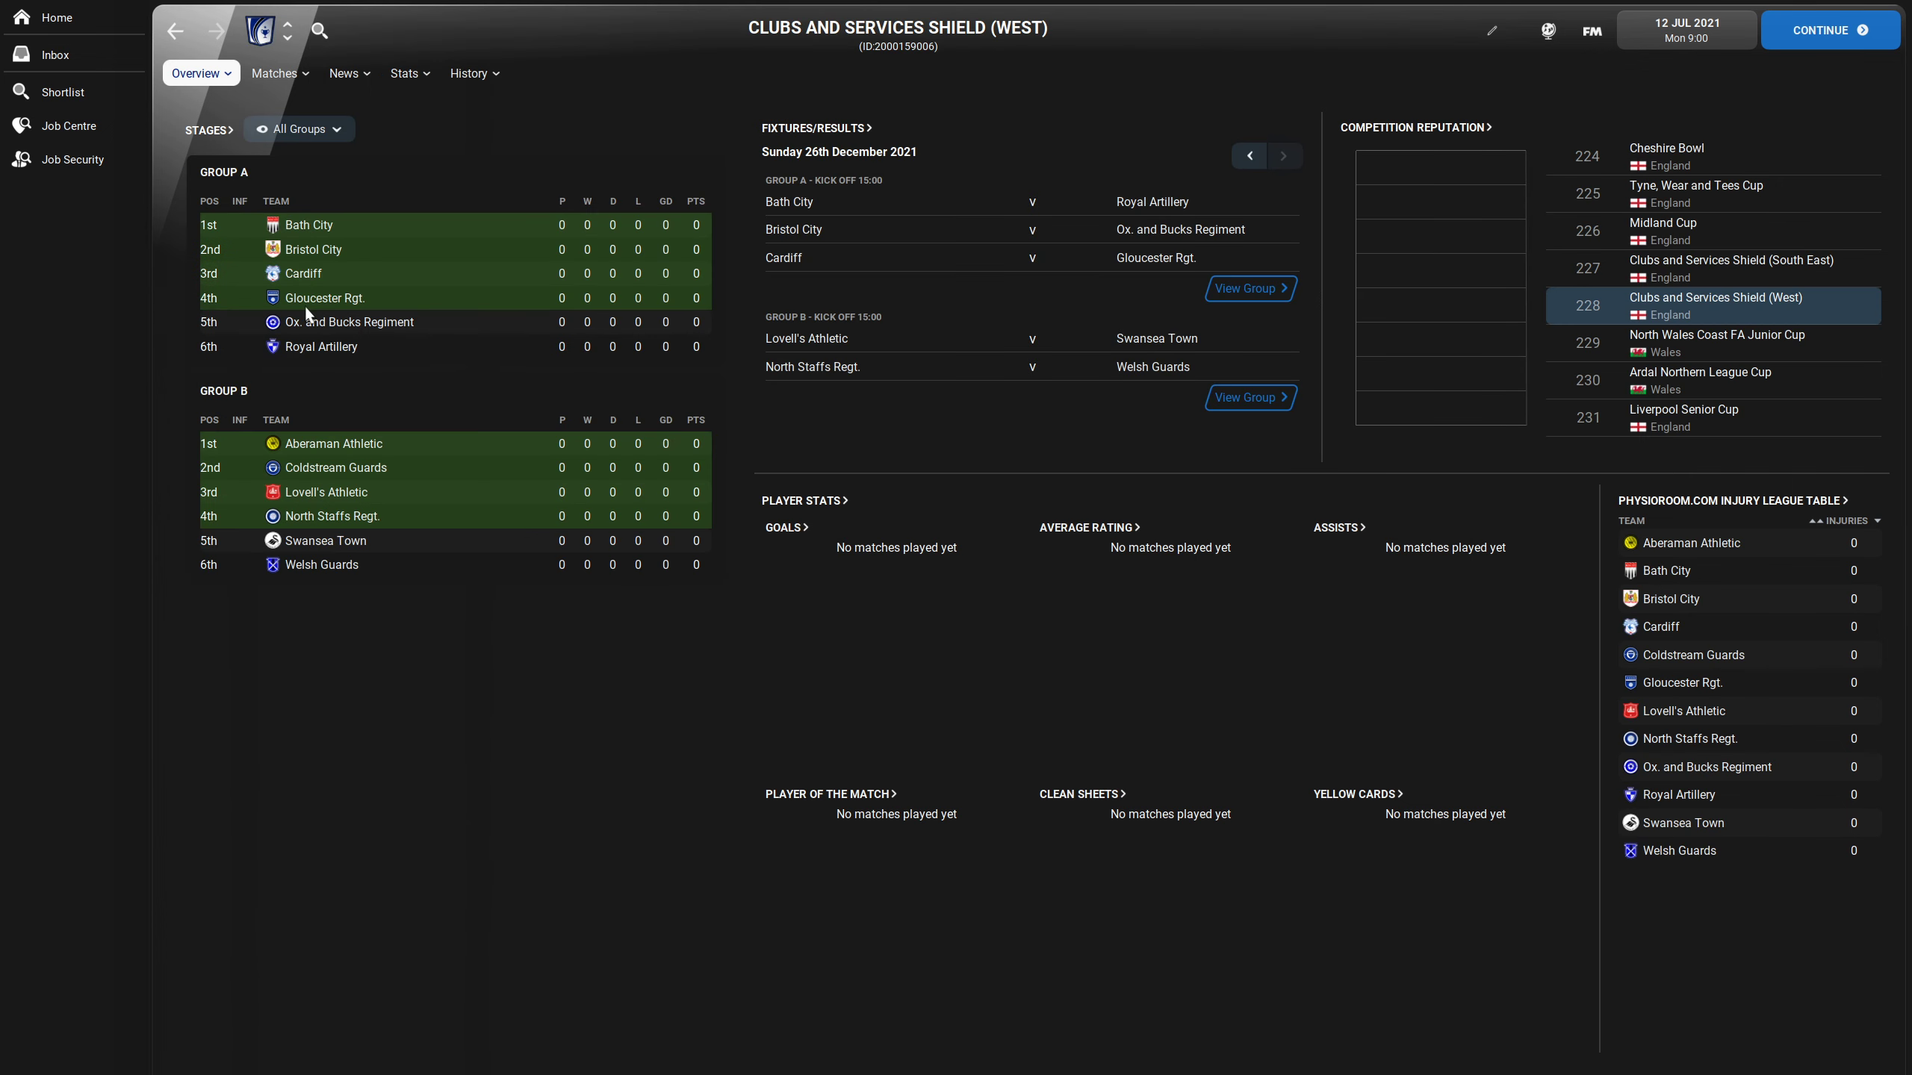
pyautogui.moveTo(271, 276)
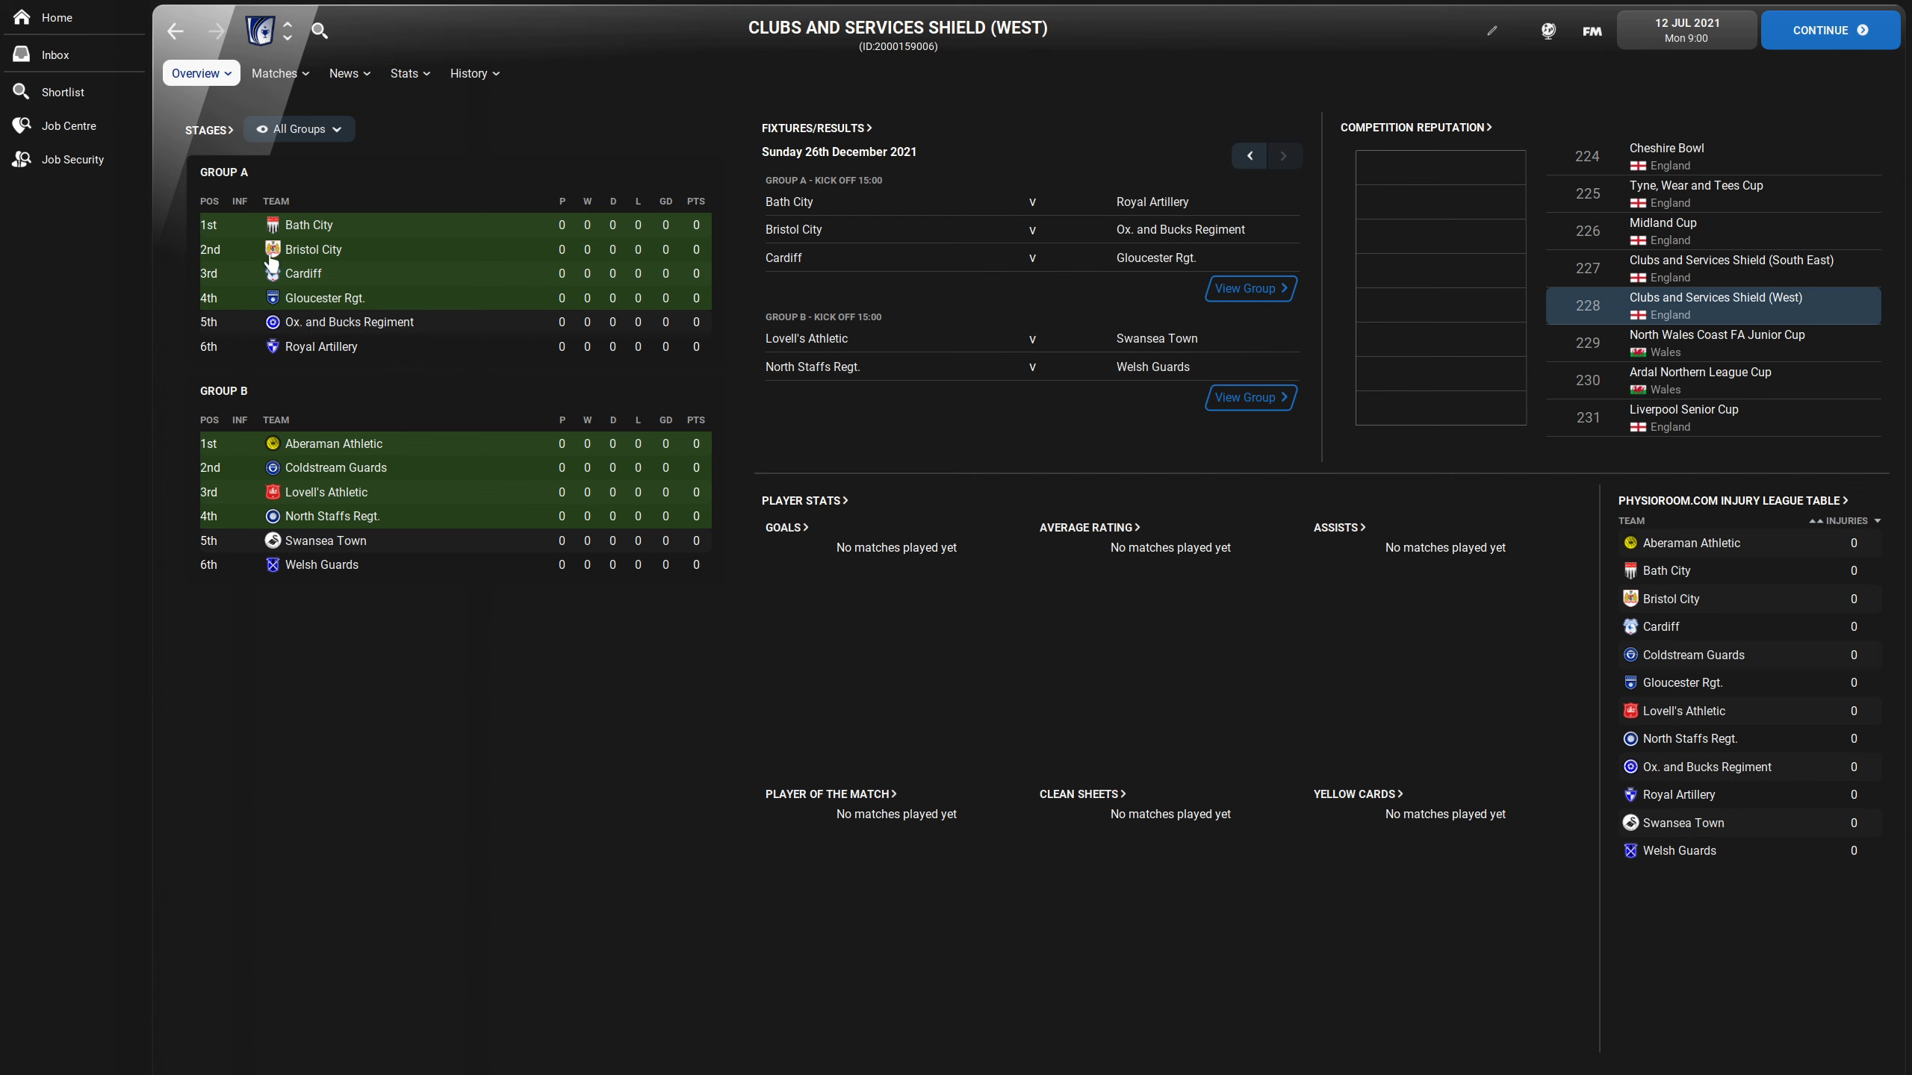
pyautogui.moveTo(508, 308)
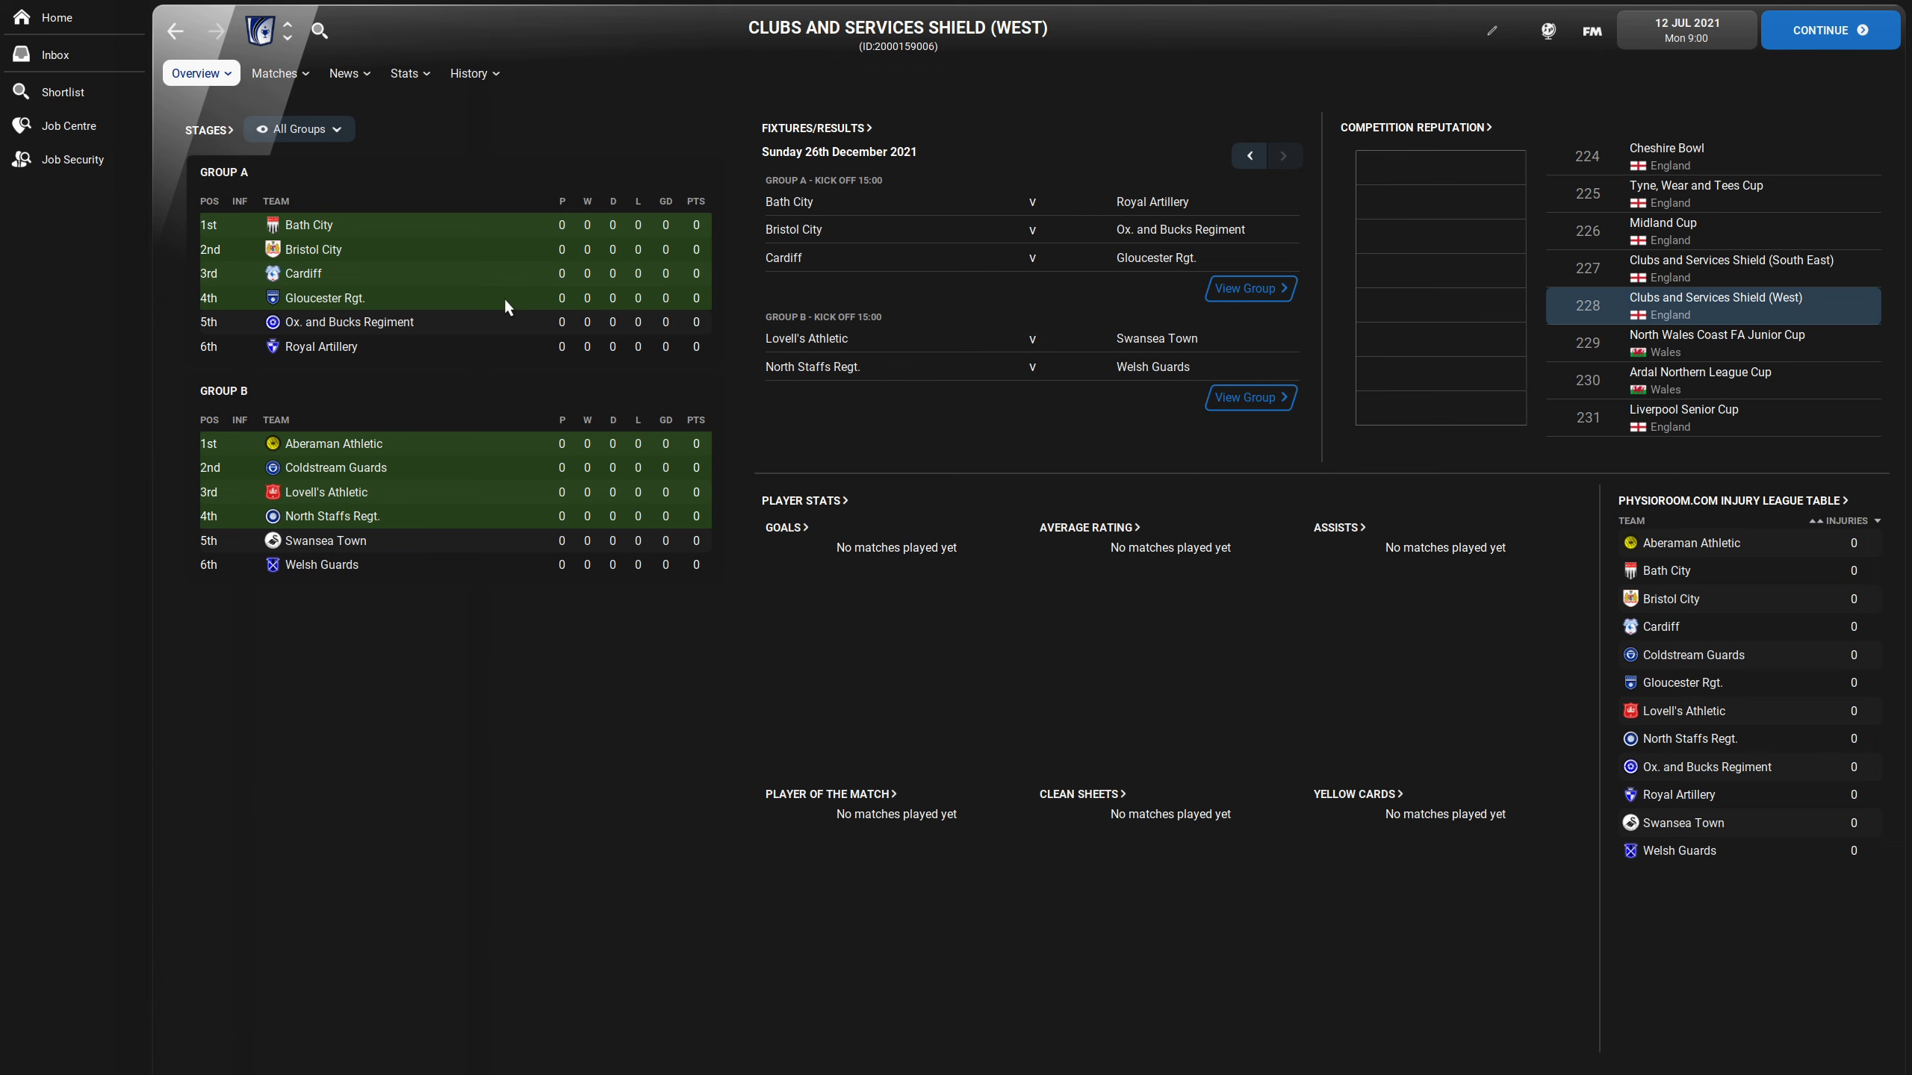
pyautogui.moveTo(448, 231)
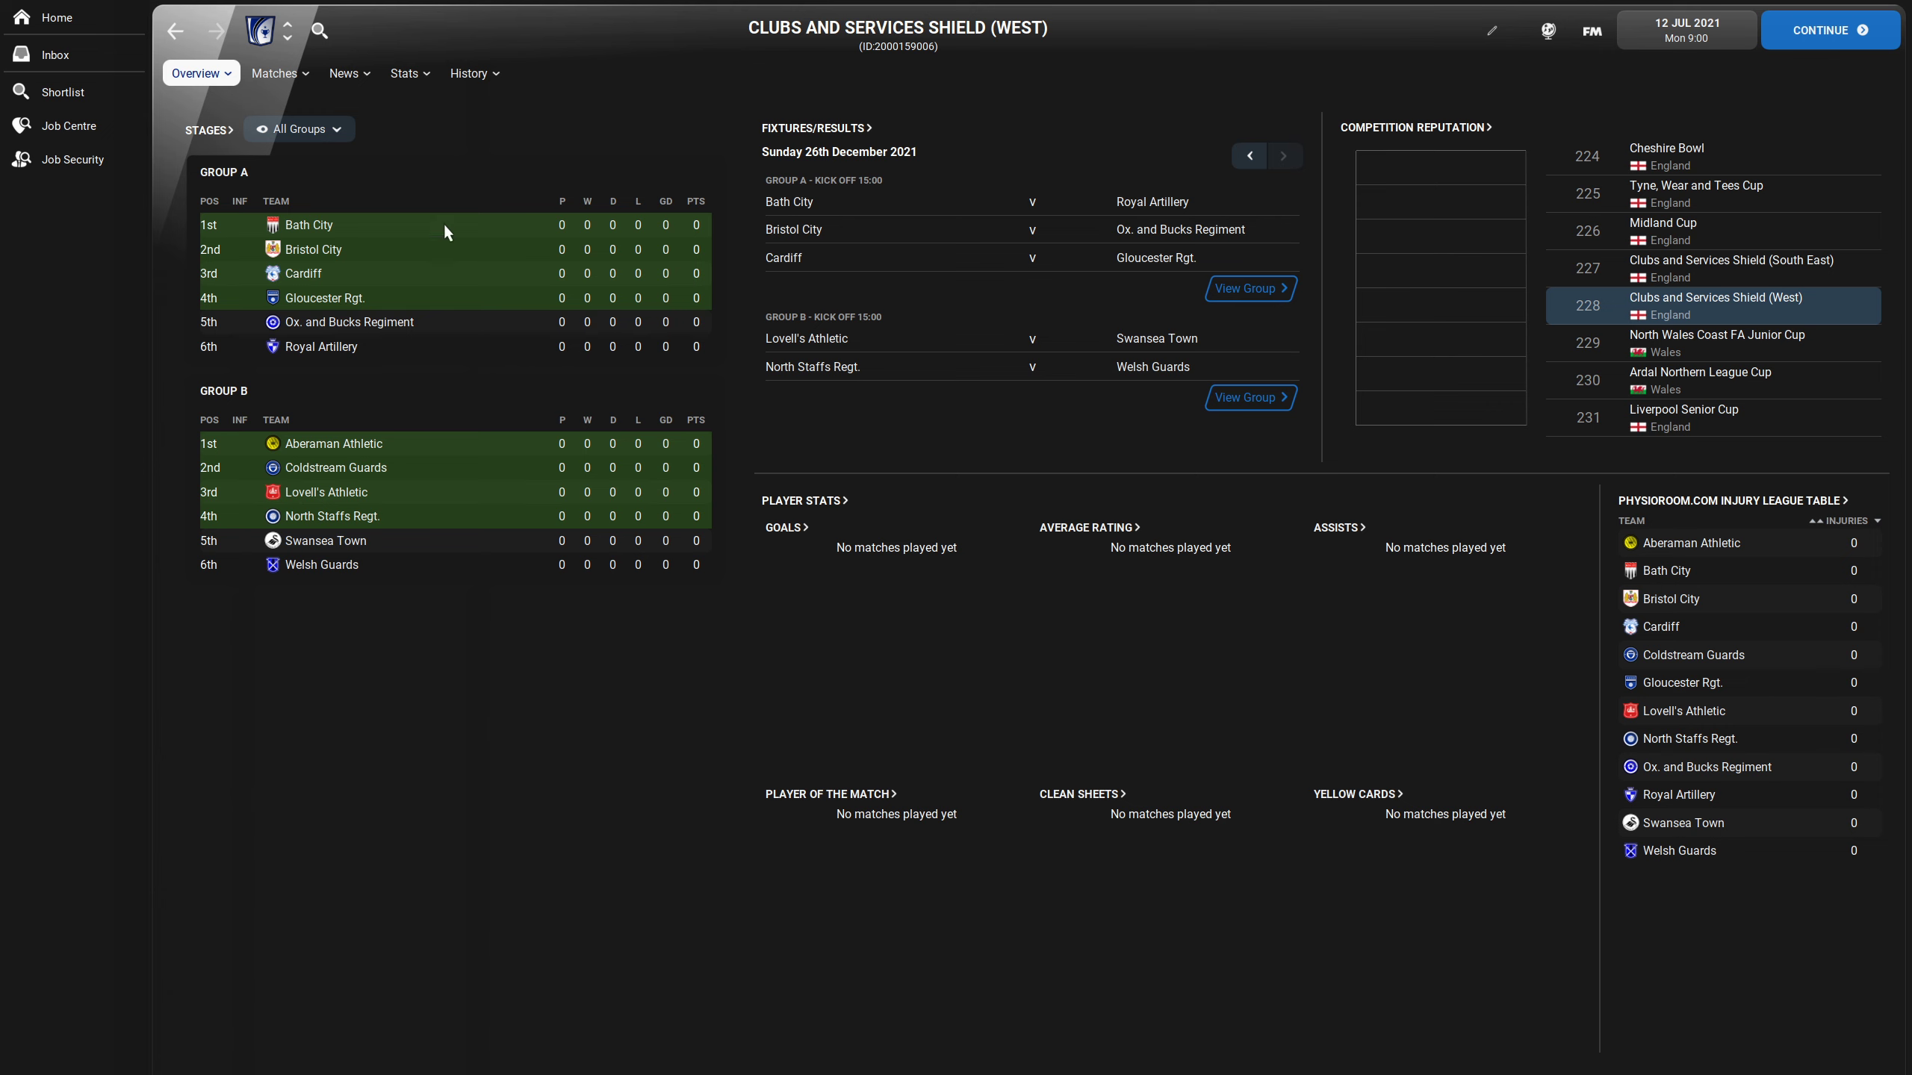
pyautogui.moveTo(397, 375)
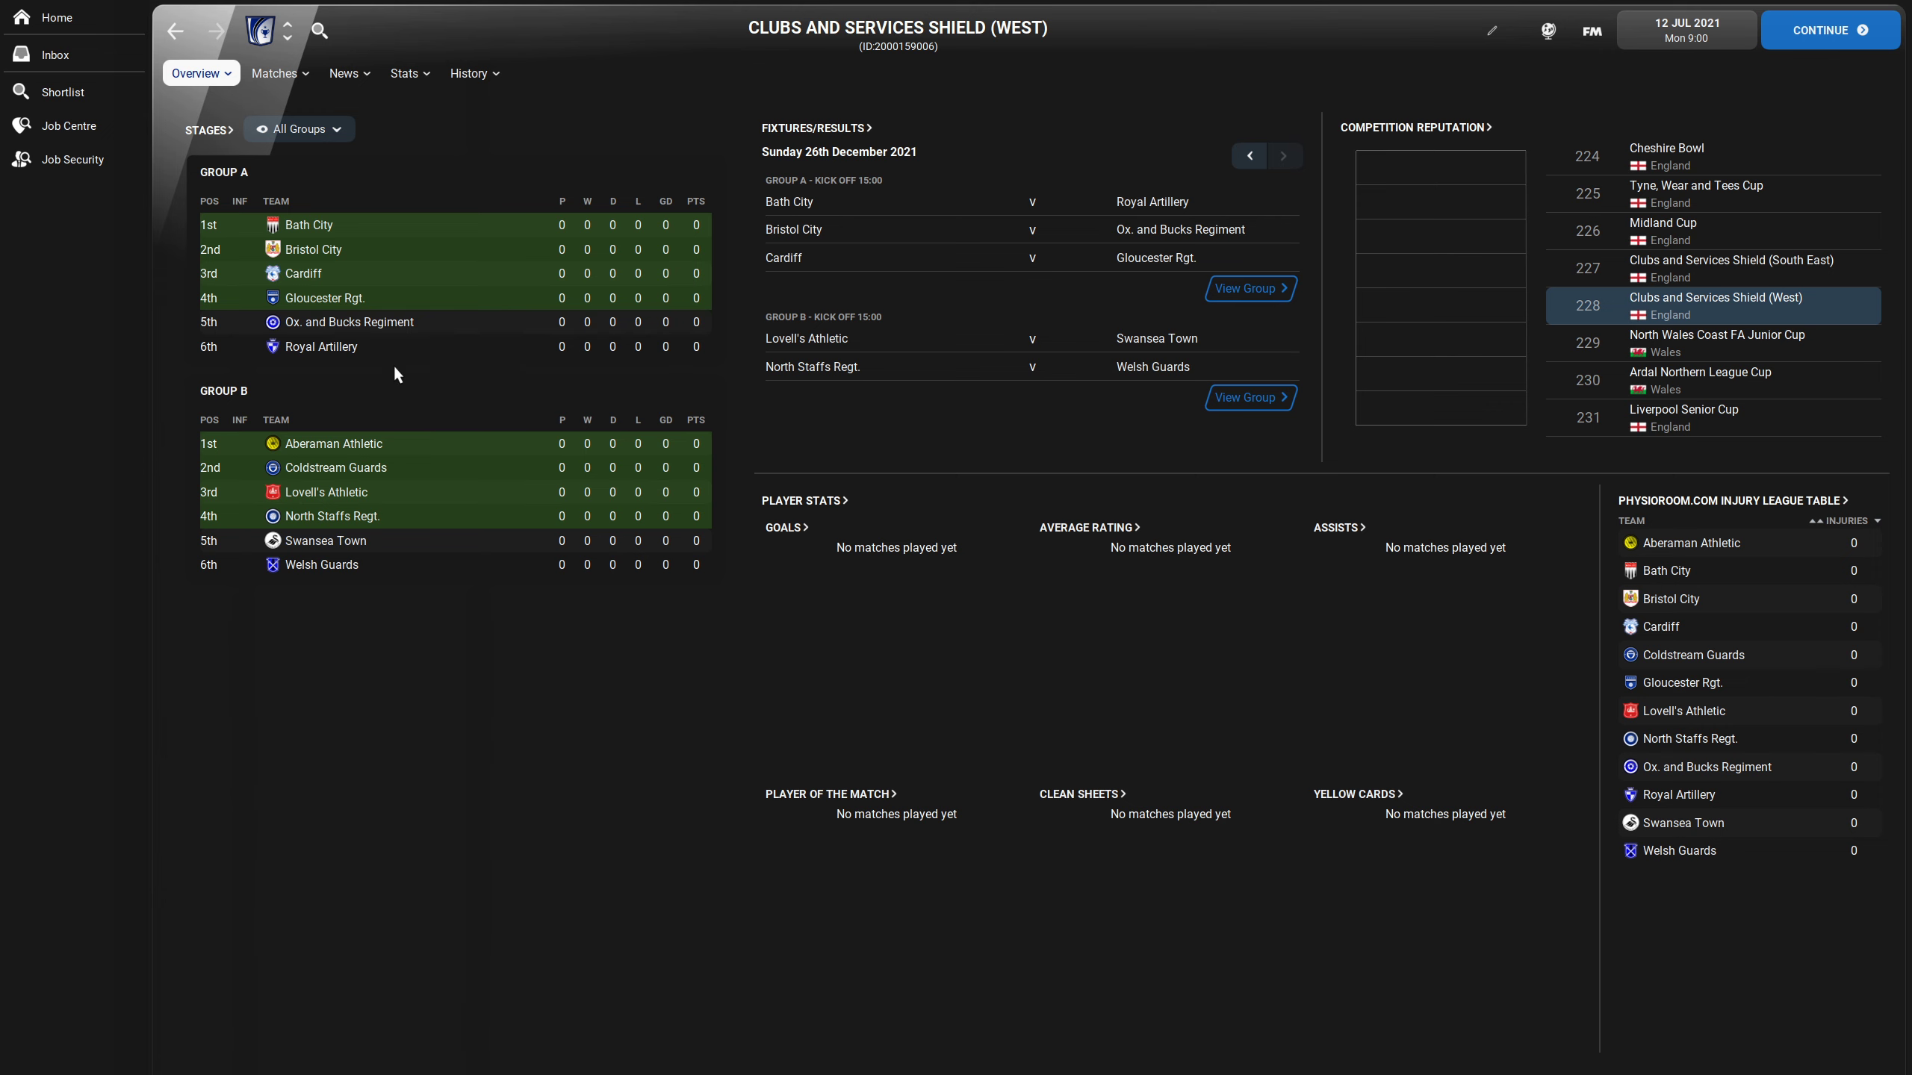
pyautogui.moveTo(381, 326)
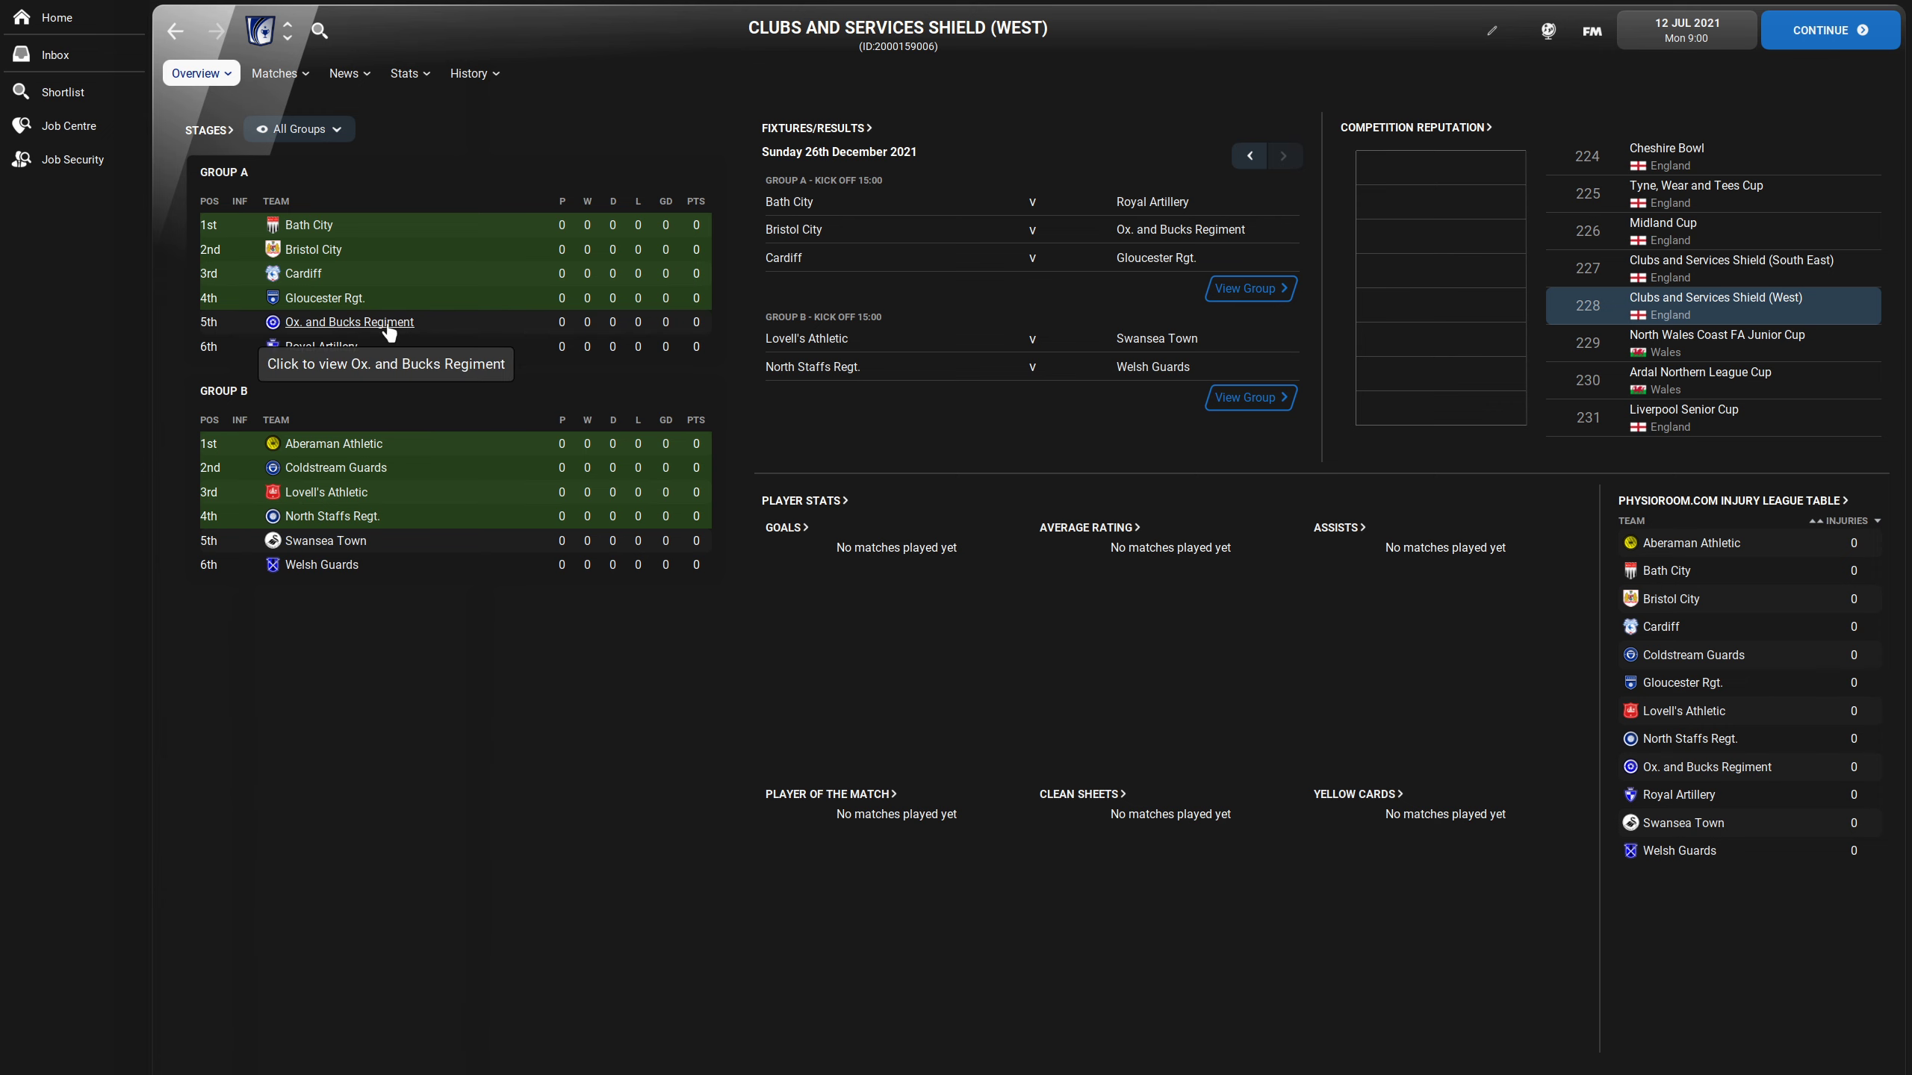
# - Follow Ox. and Bucks Regiment from the Shield (West) groups to the National Service League
pyautogui.click(349, 323)
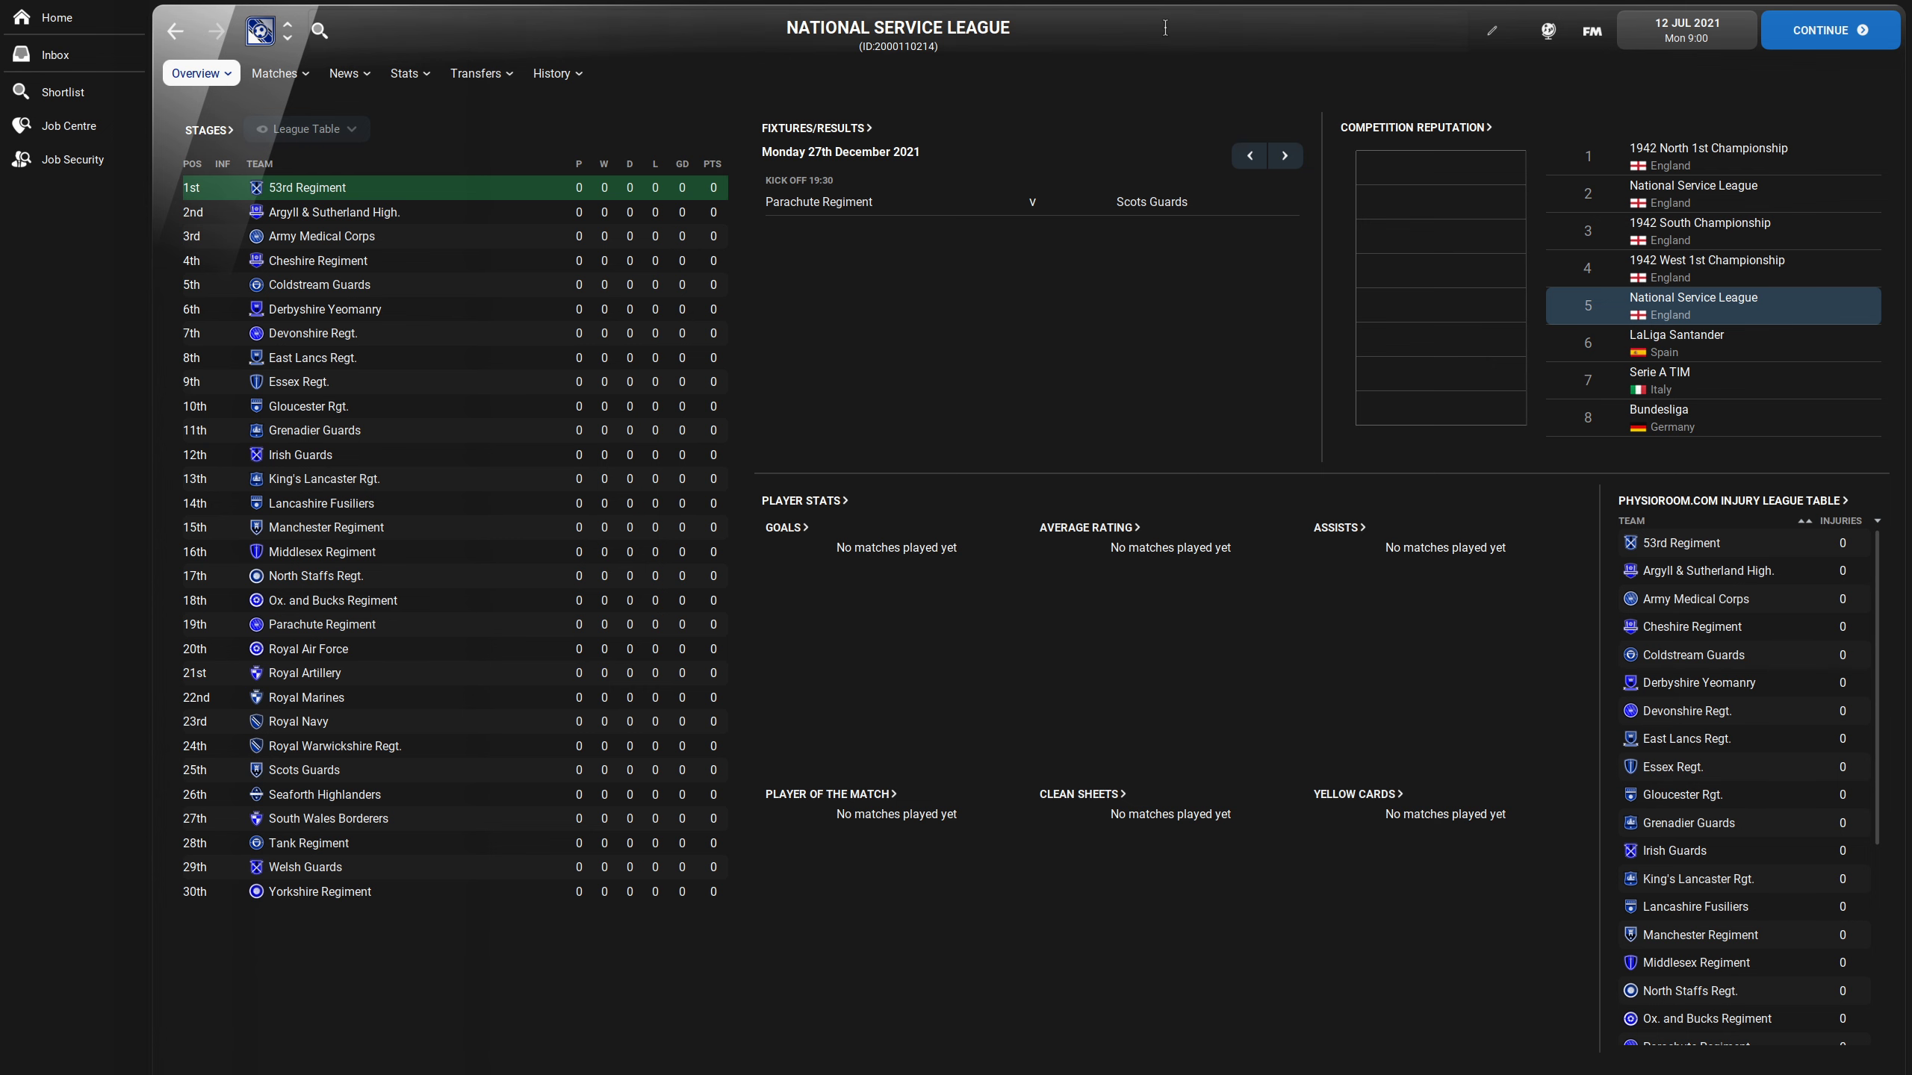
# - Search 'bolton' and bring up the Bolton Wanderers club overview
pyautogui.write('bolton')
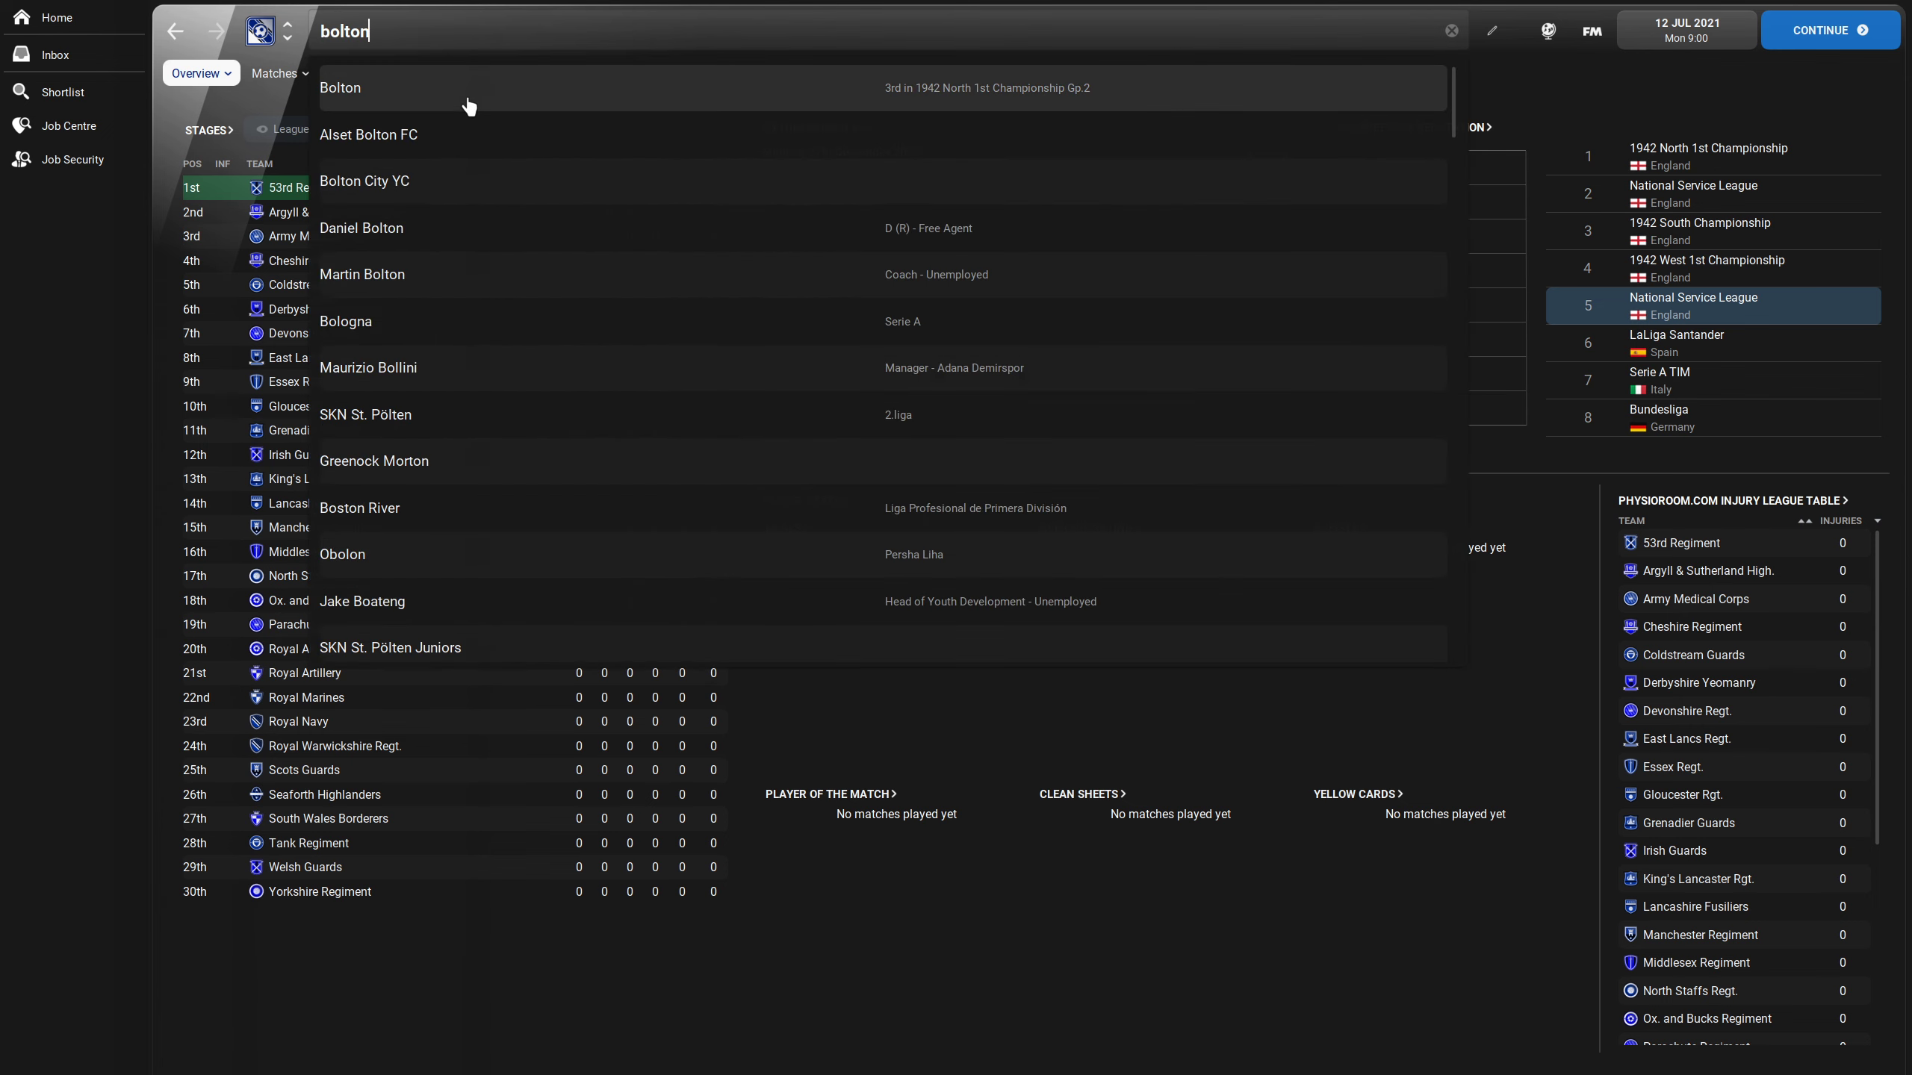
pyautogui.click(341, 86)
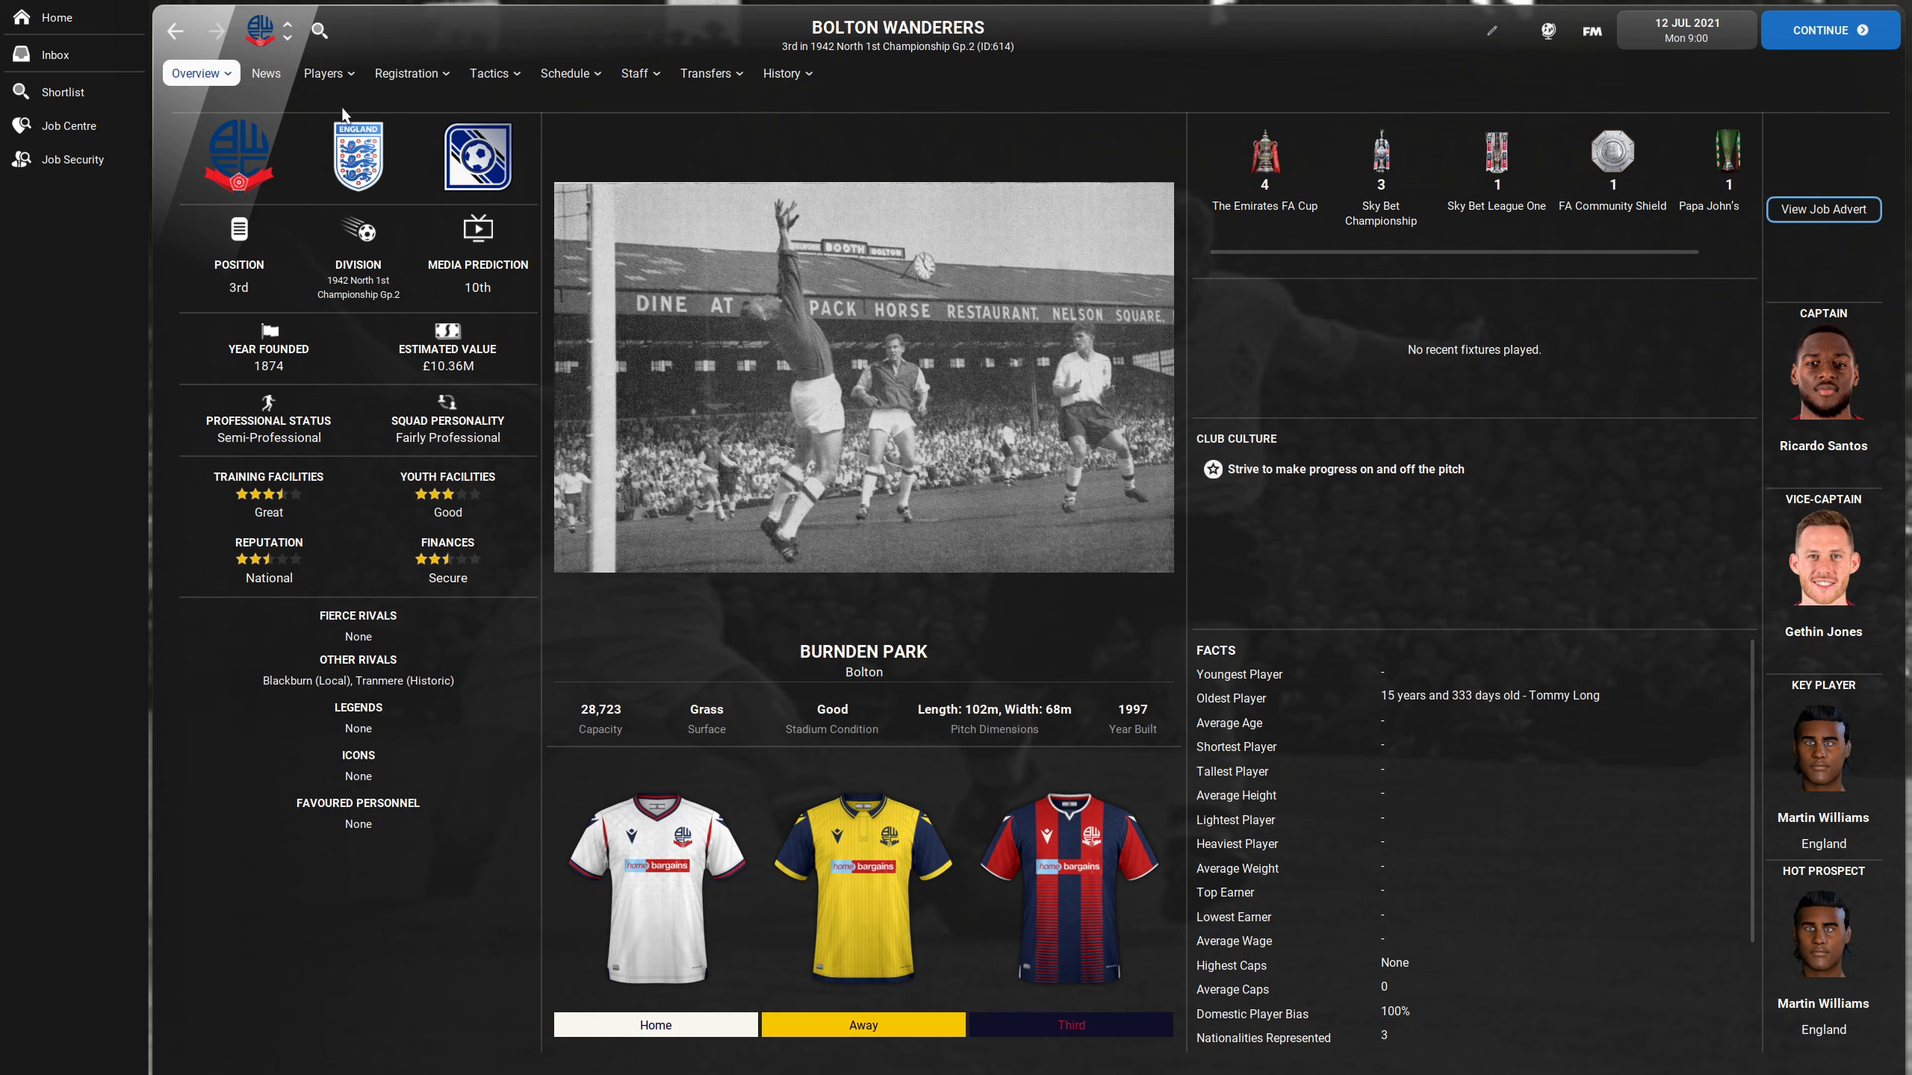
# - Switch to Bolton Wanderers' squad list, Jonathon Bateson to Maison Crayston
pyautogui.click(322, 73)
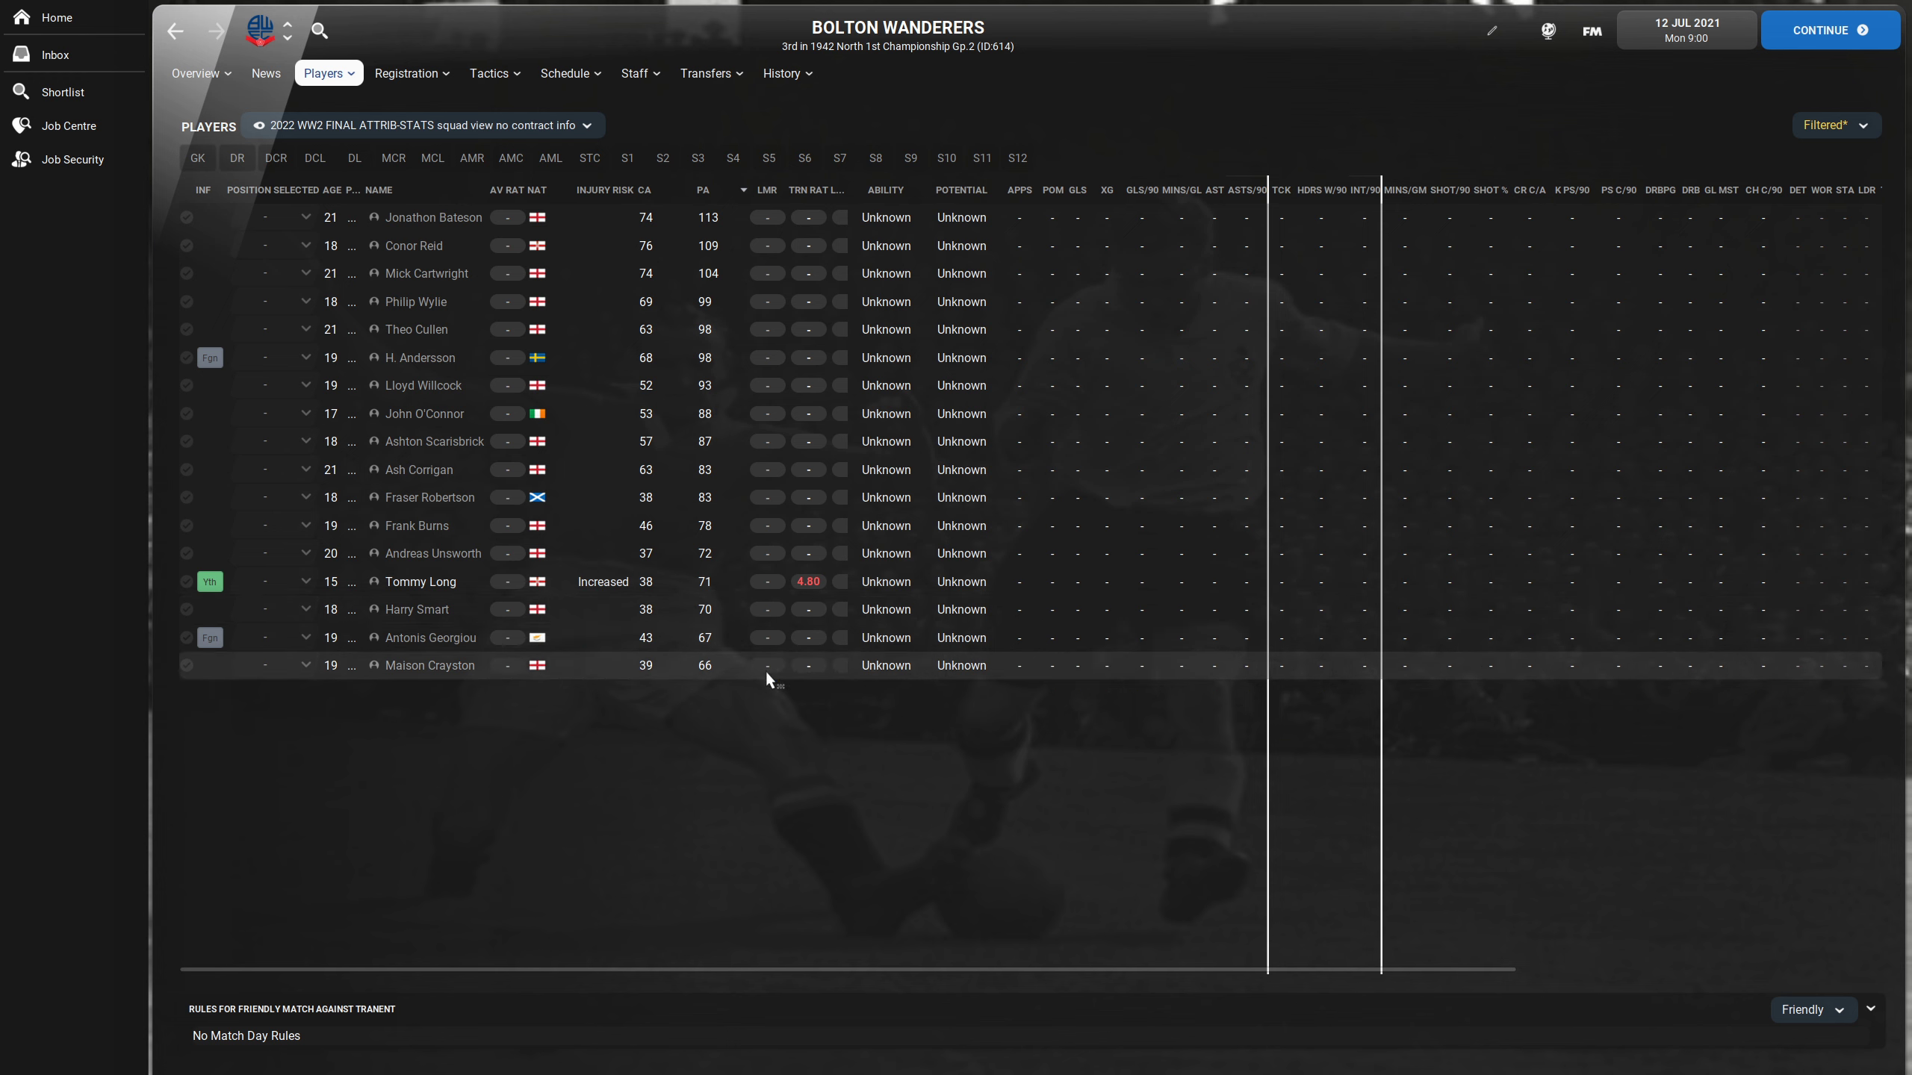
pyautogui.moveTo(693, 654)
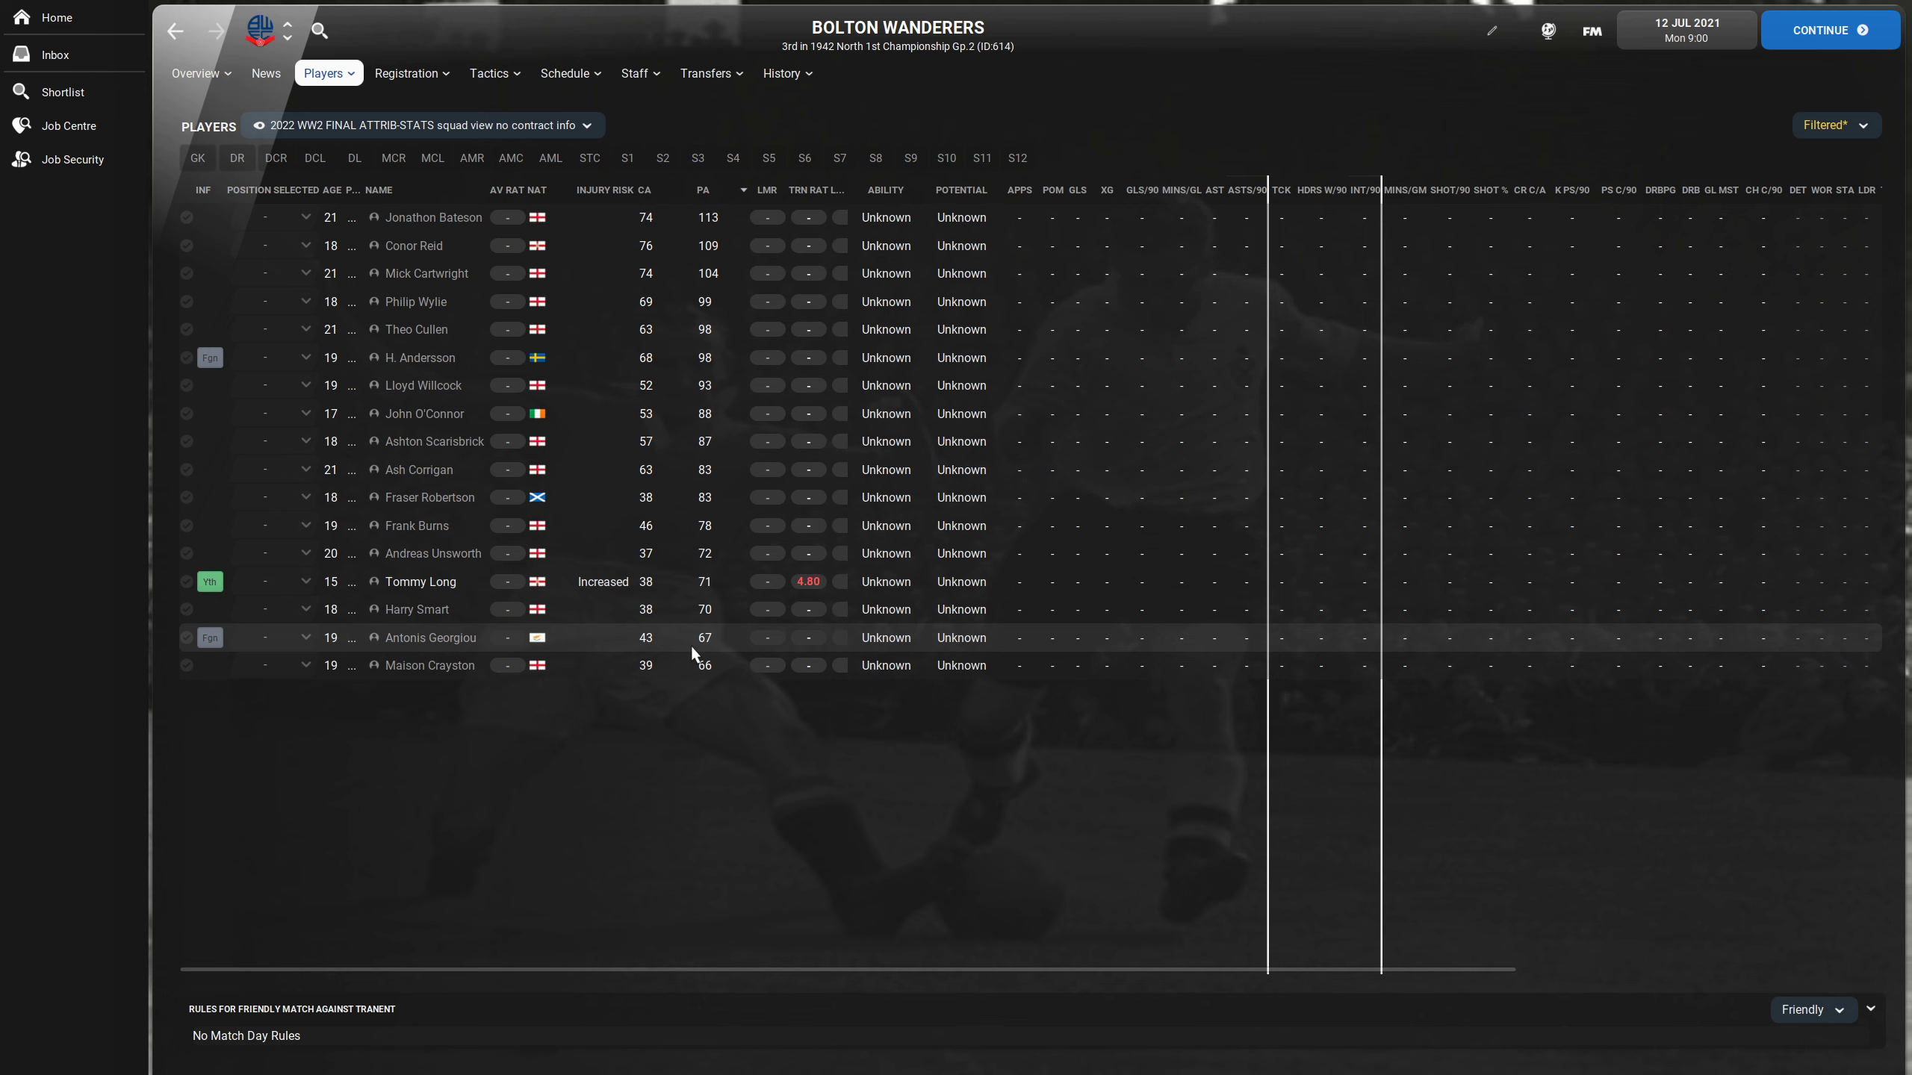
pyautogui.moveTo(569, 646)
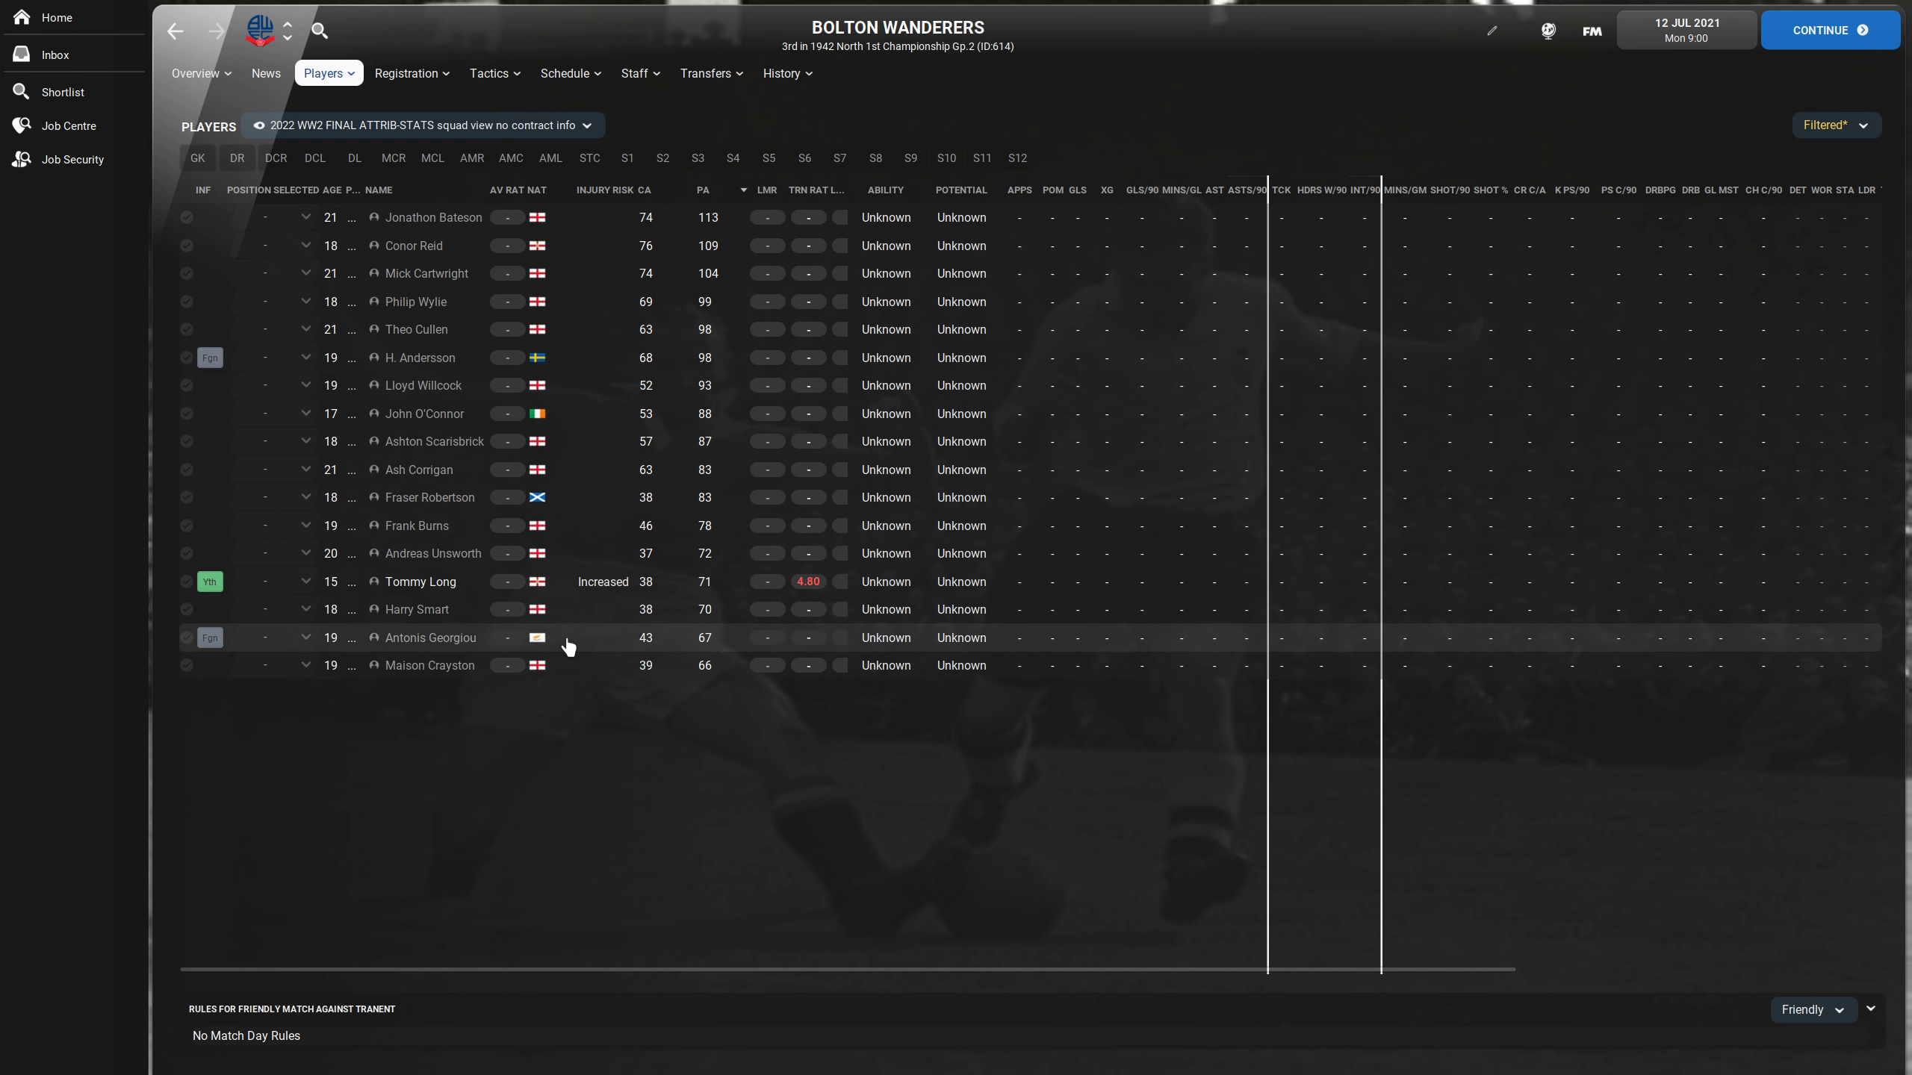
pyautogui.moveTo(571, 666)
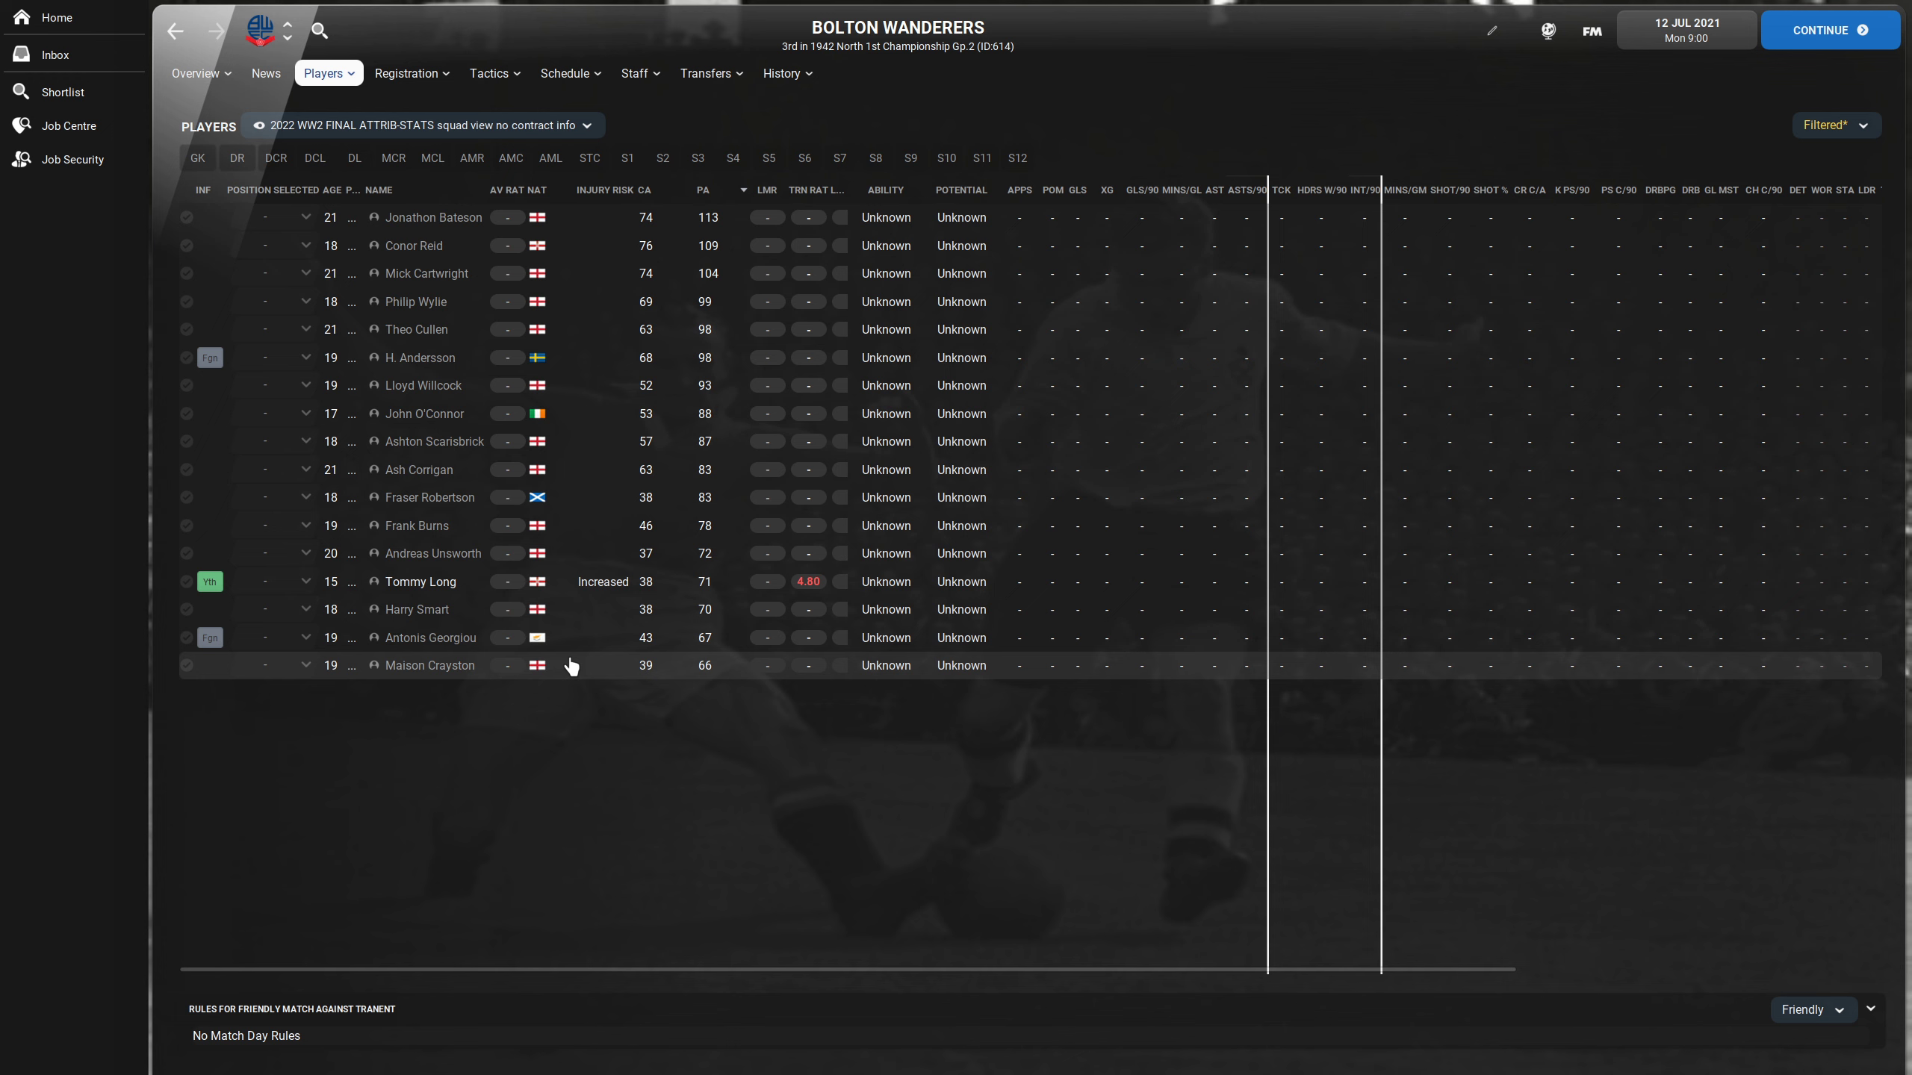
pyautogui.moveTo(606, 681)
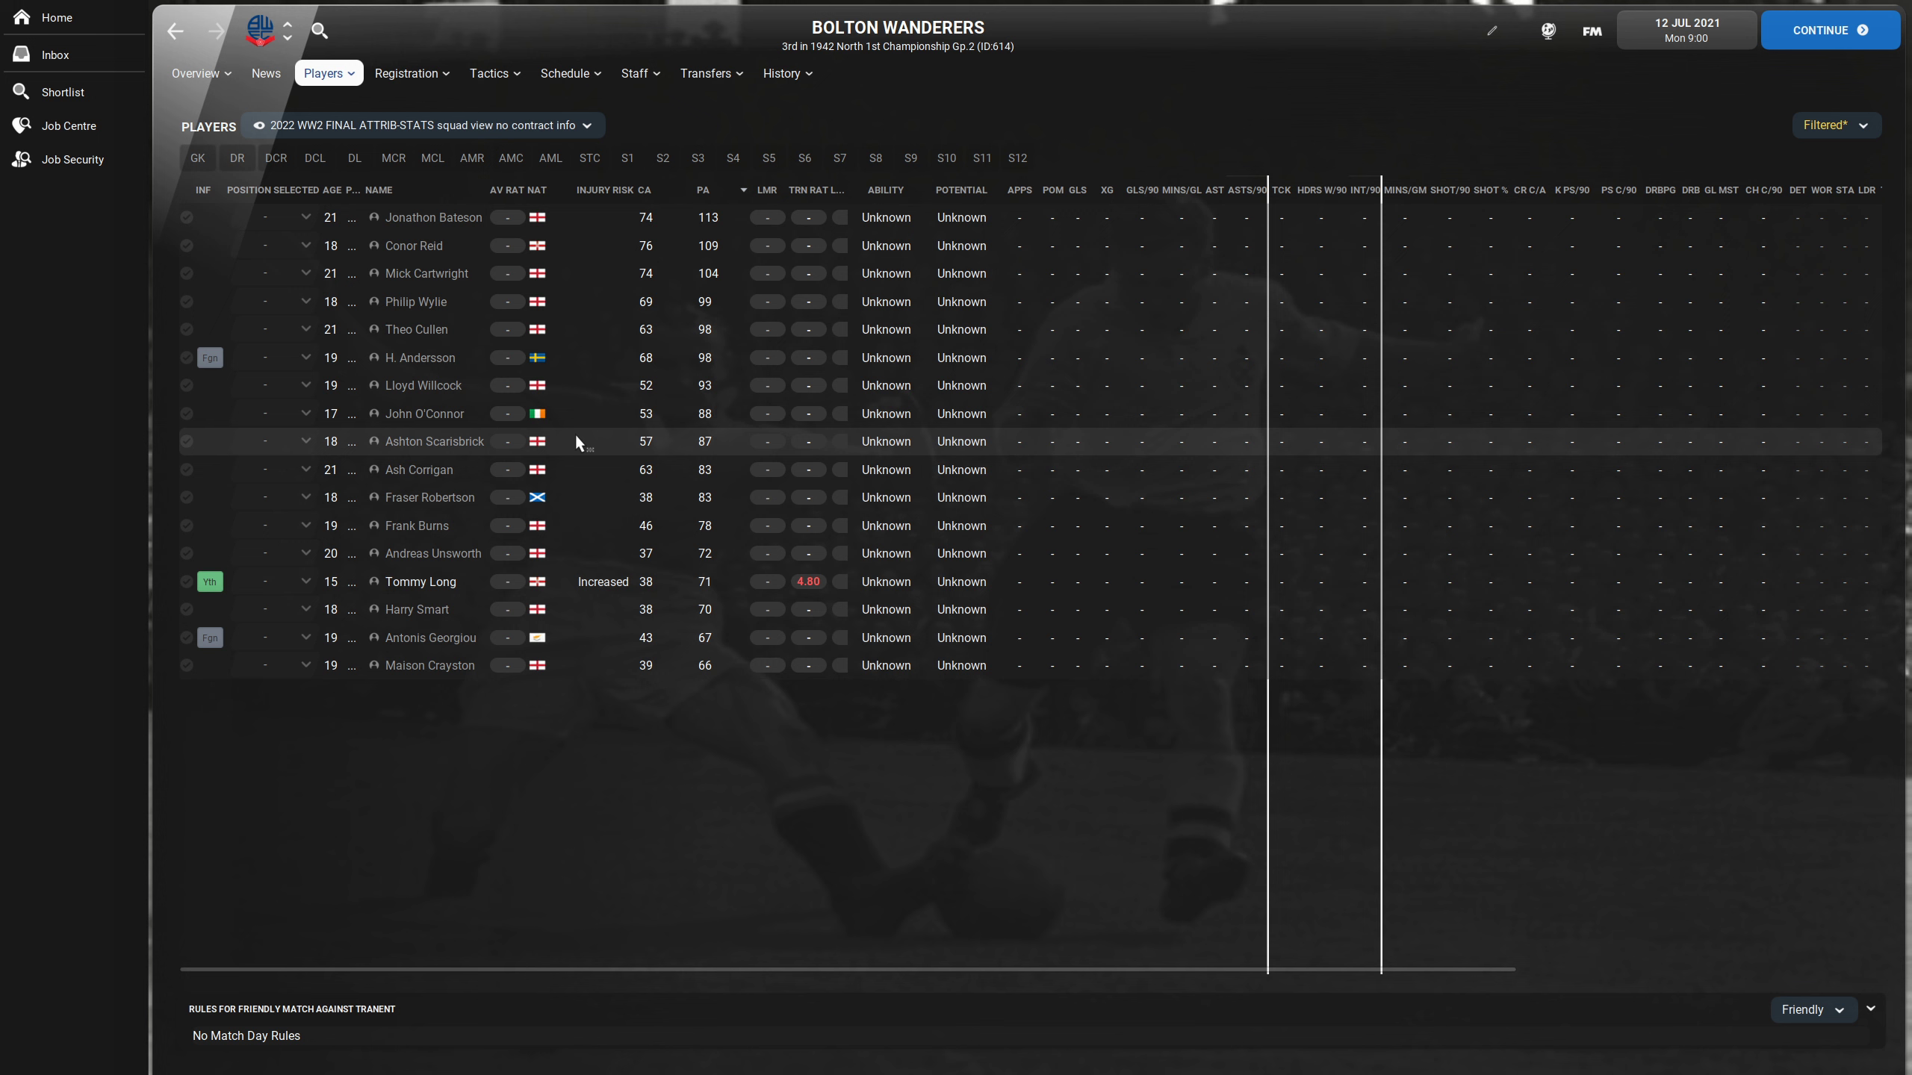
pyautogui.moveTo(645, 201)
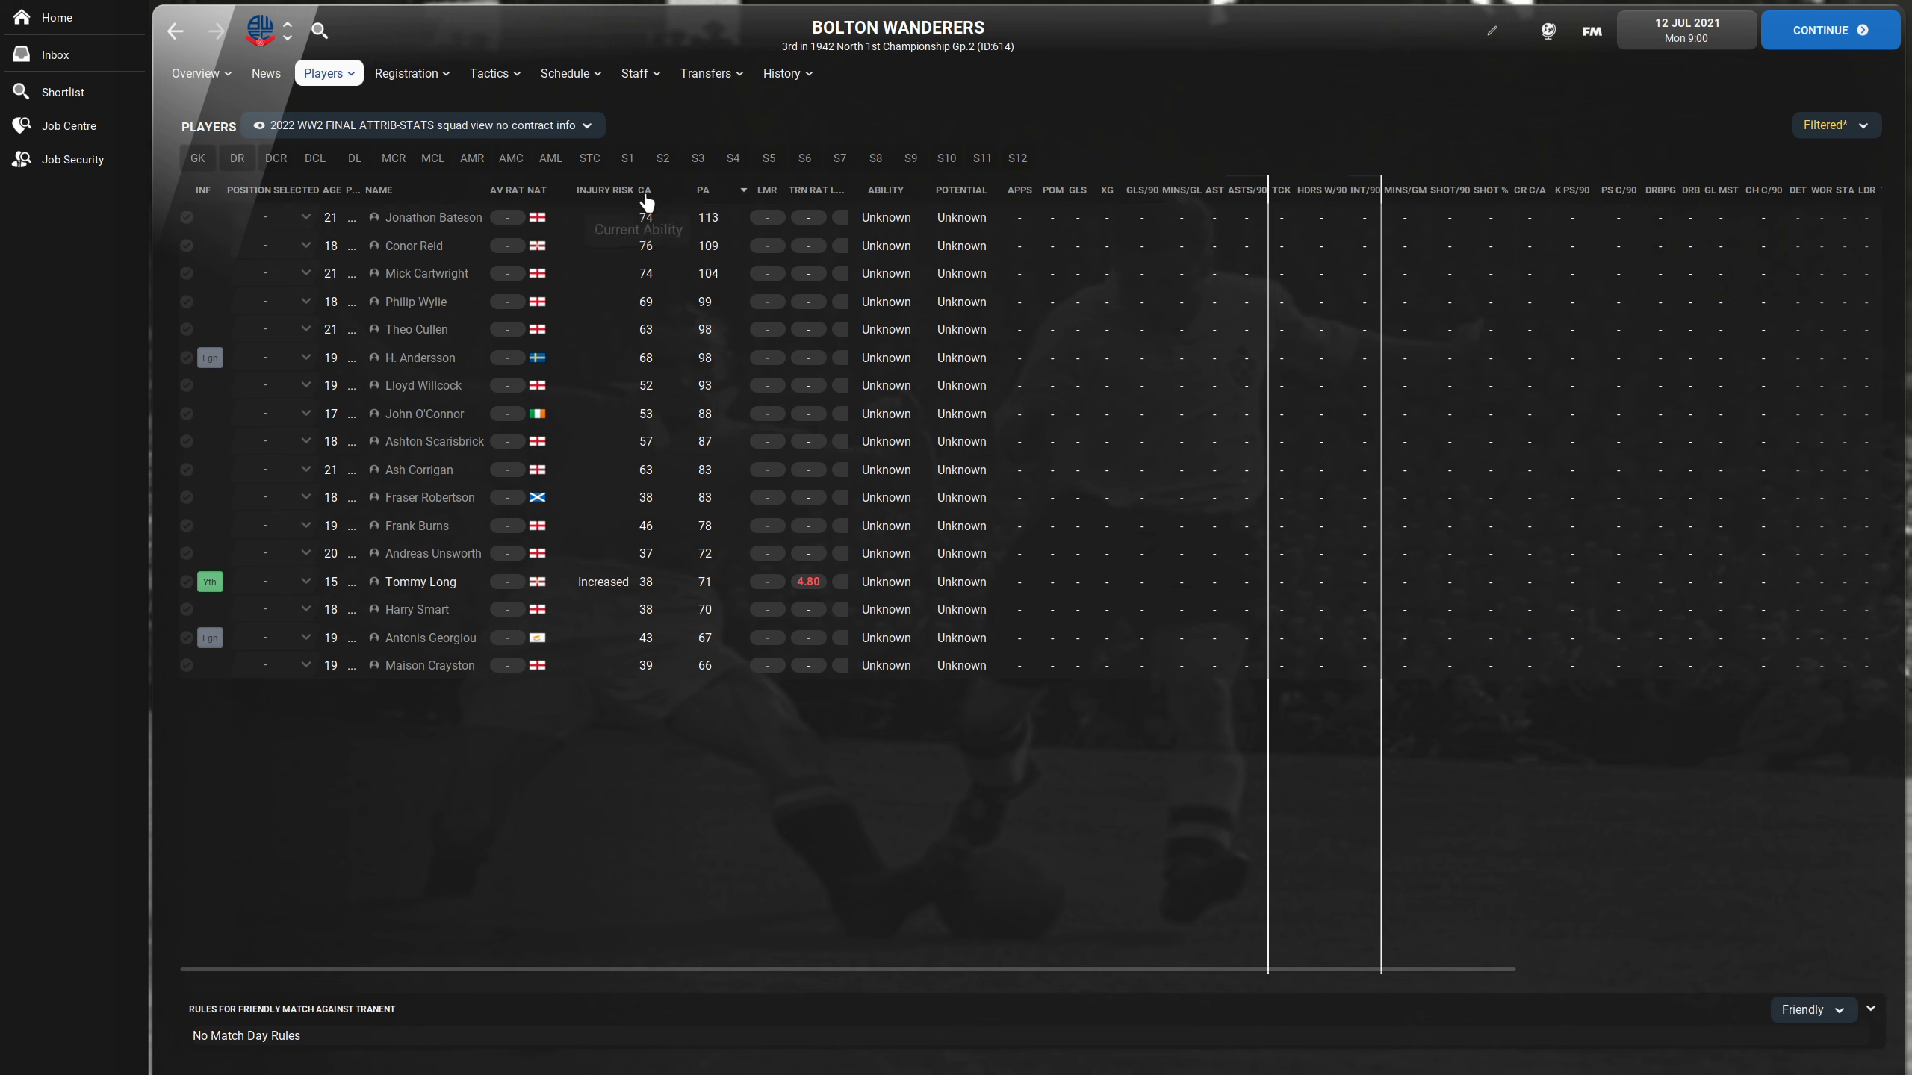
pyautogui.moveTo(633, 209)
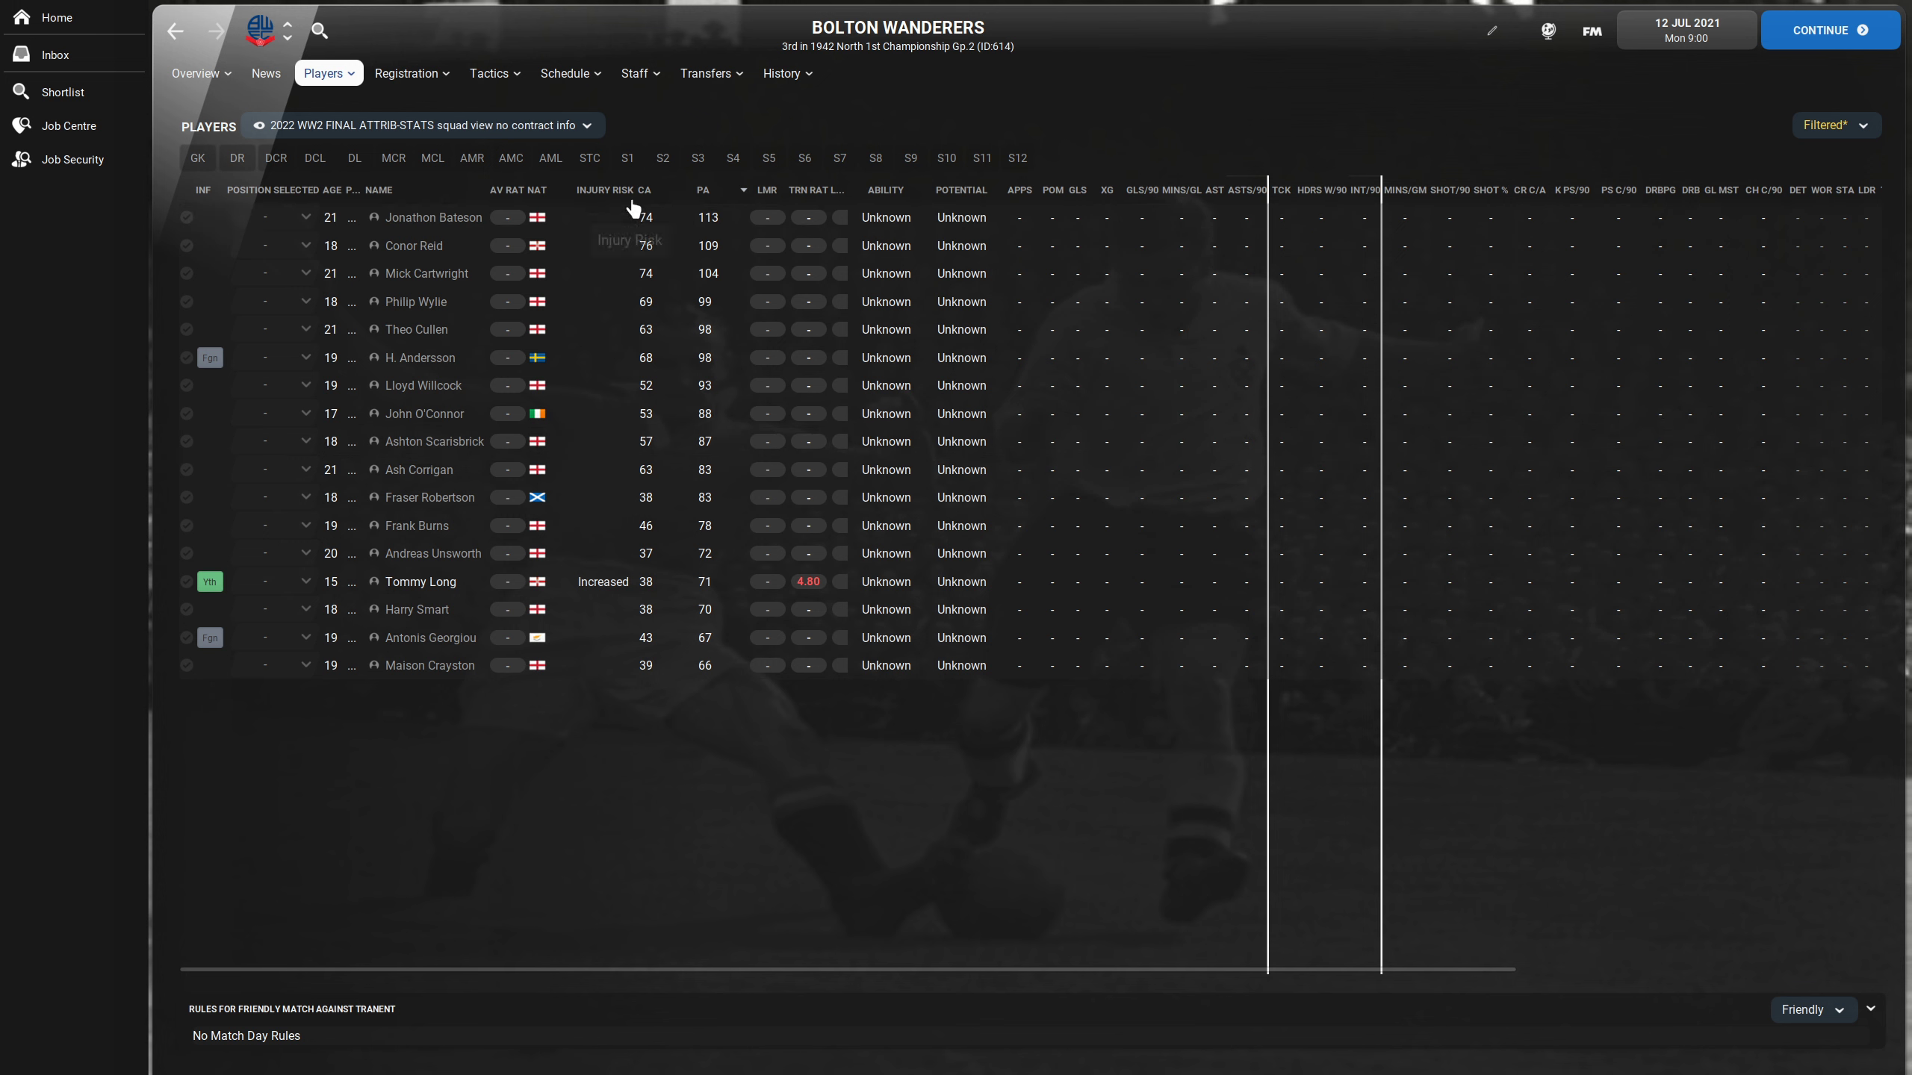
pyautogui.moveTo(615, 276)
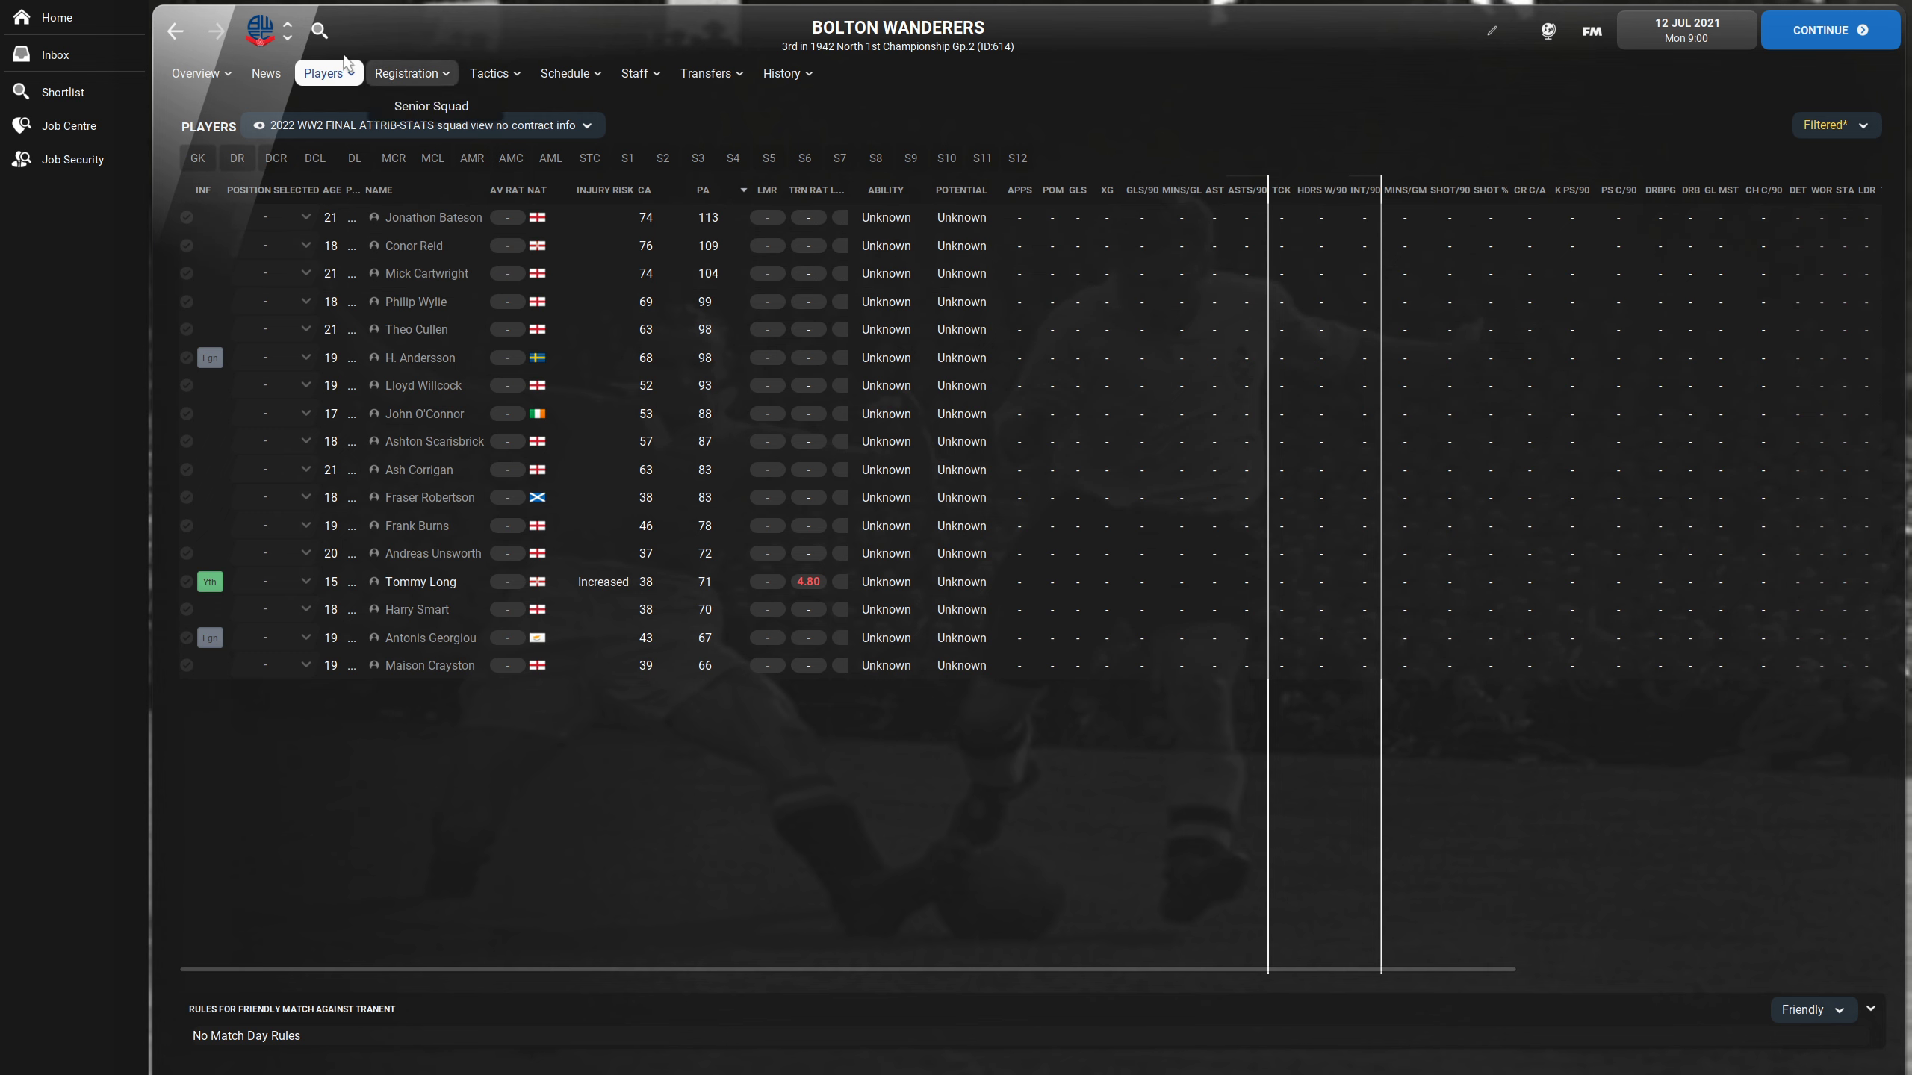
pyautogui.moveTo(287, 31)
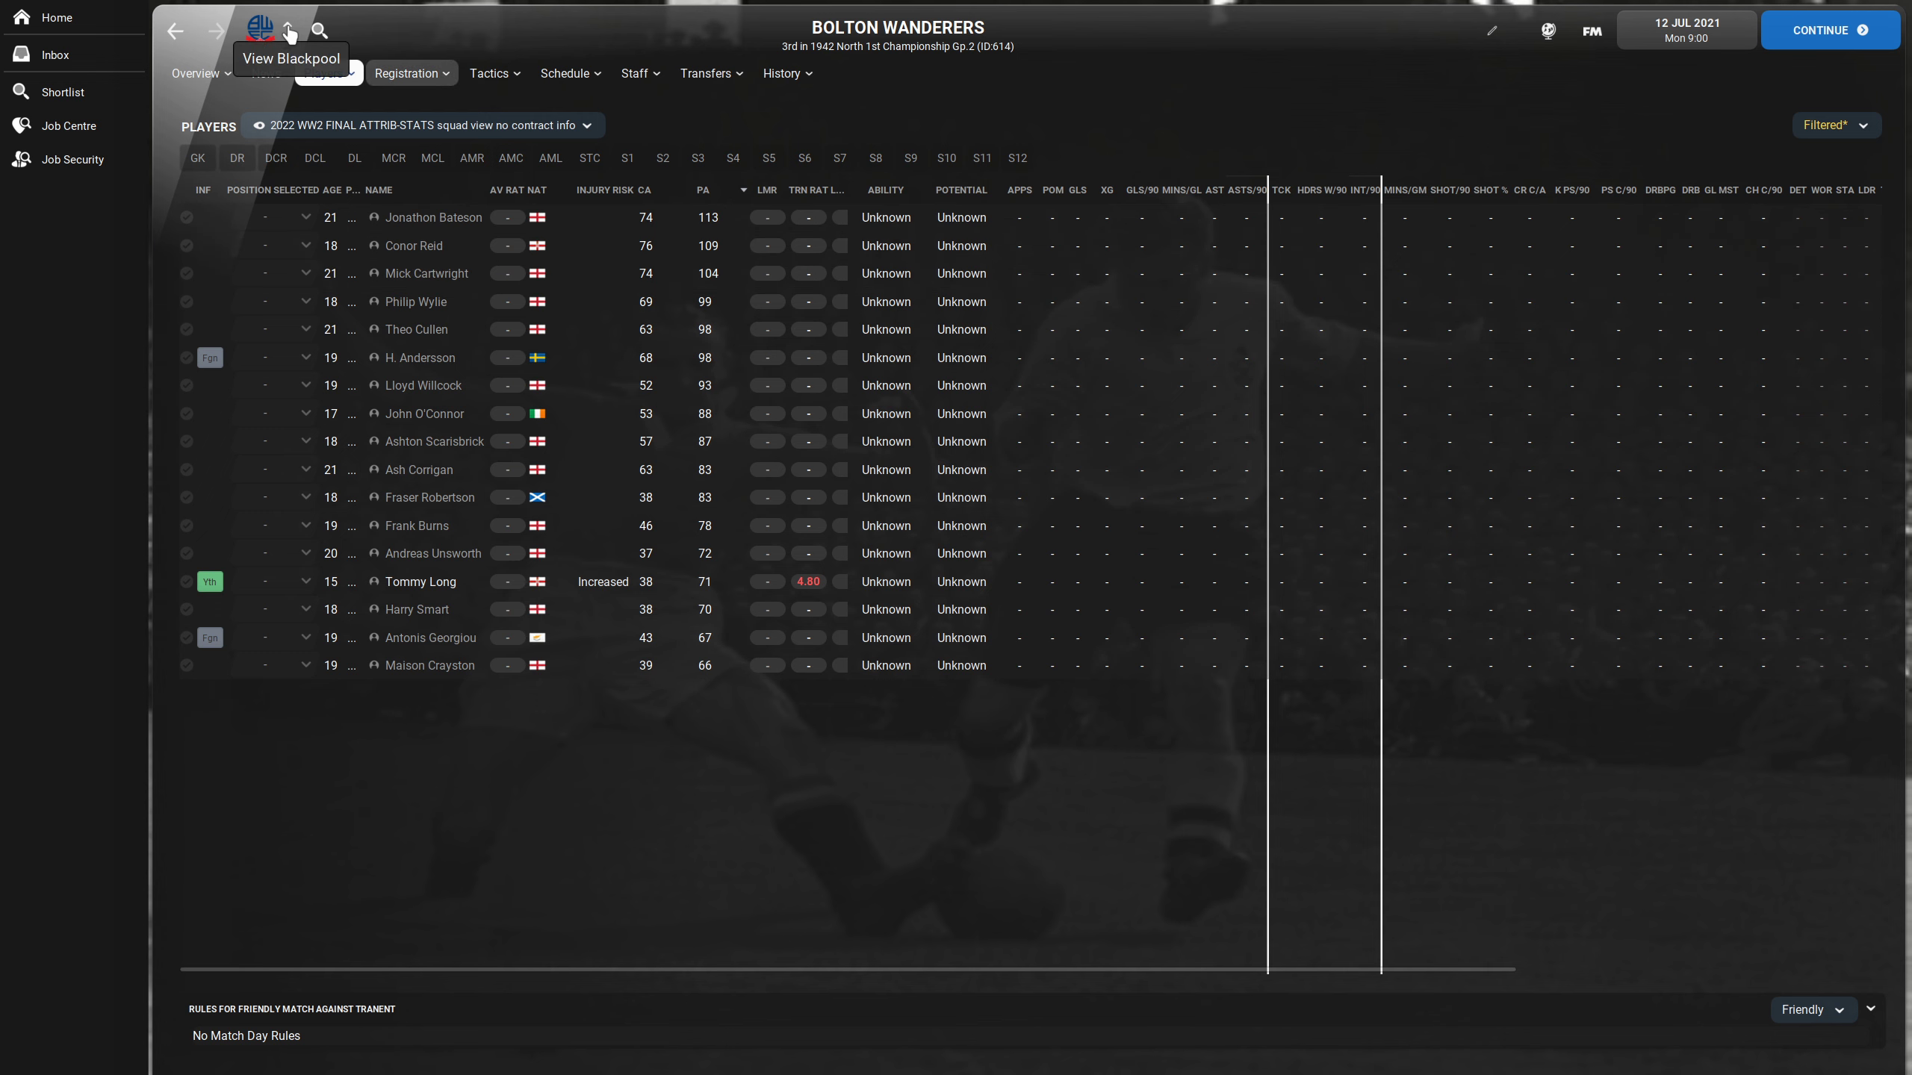
# - Cycle through Stockport, Rochdale, Oldham and Bury squads, ending on Oldham Athletic, and begin a search
pyautogui.click(286, 30)
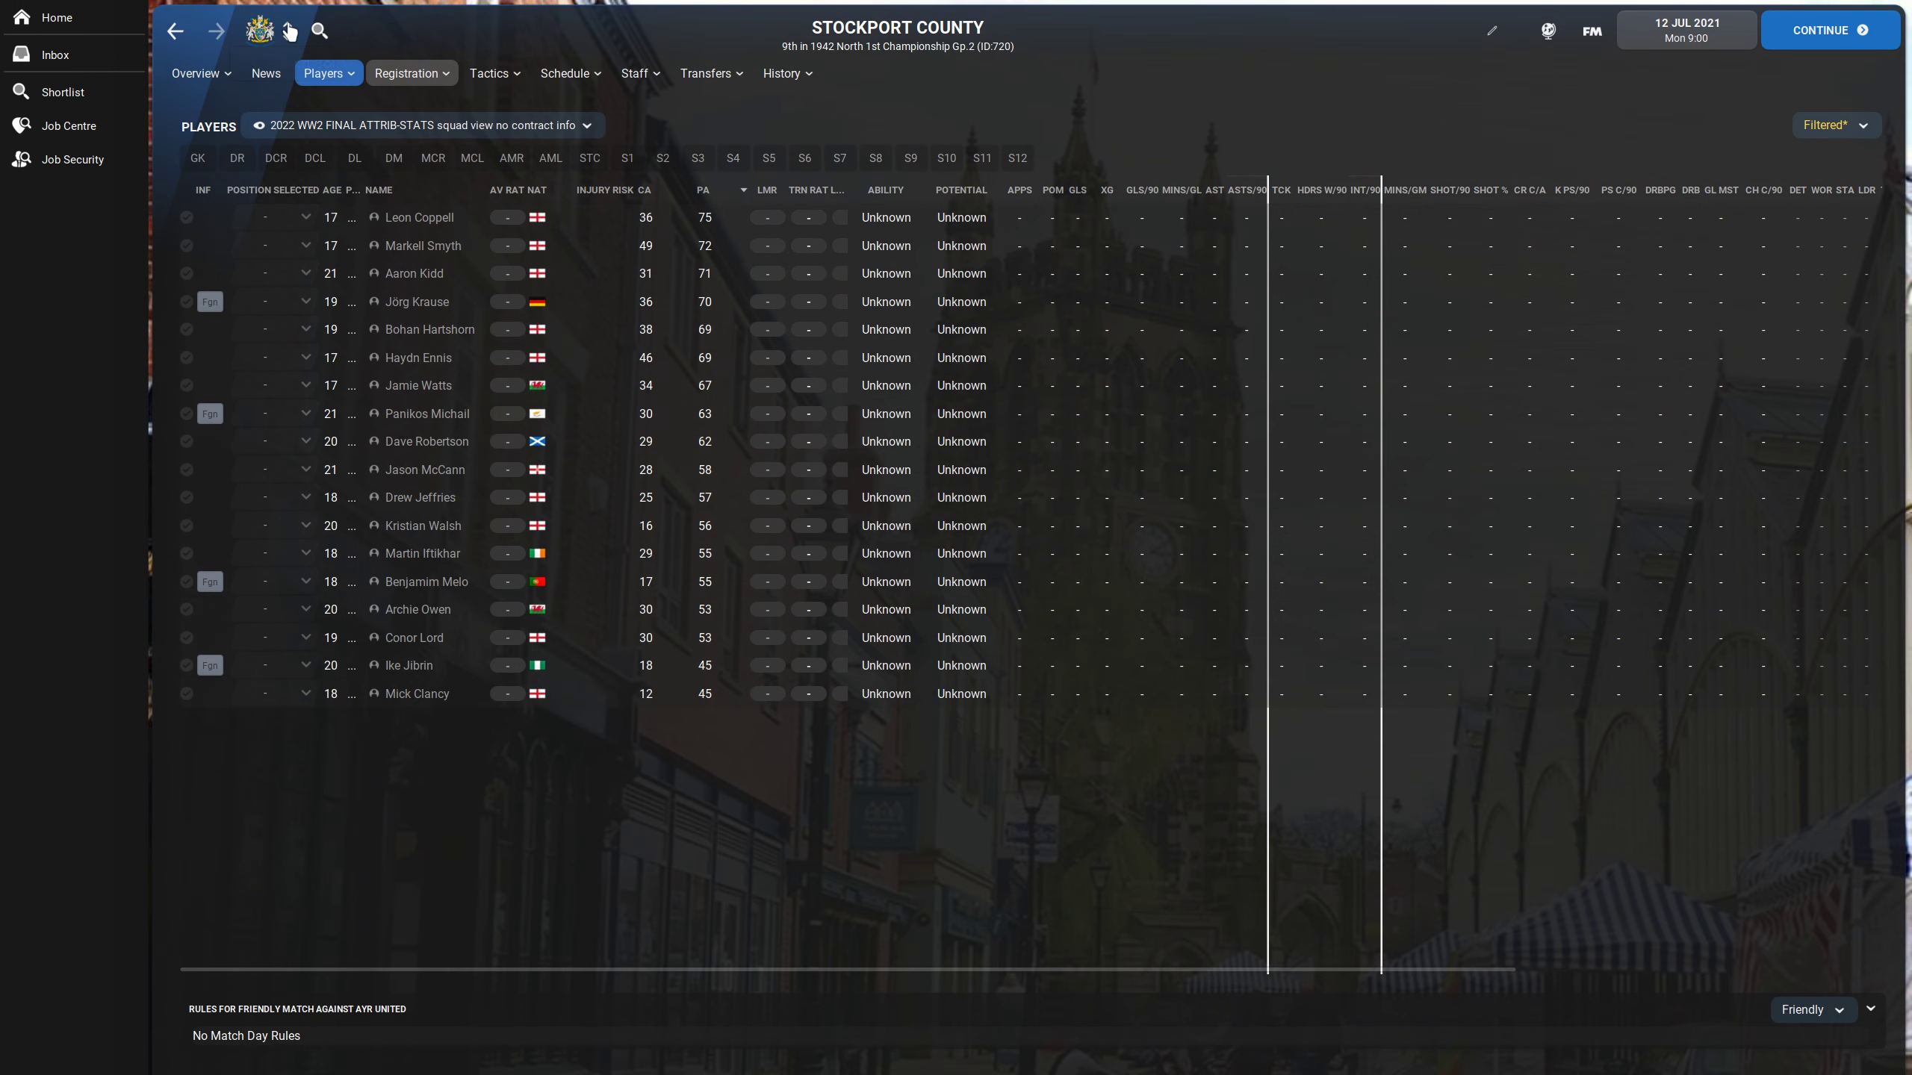
pyautogui.moveTo(290, 30)
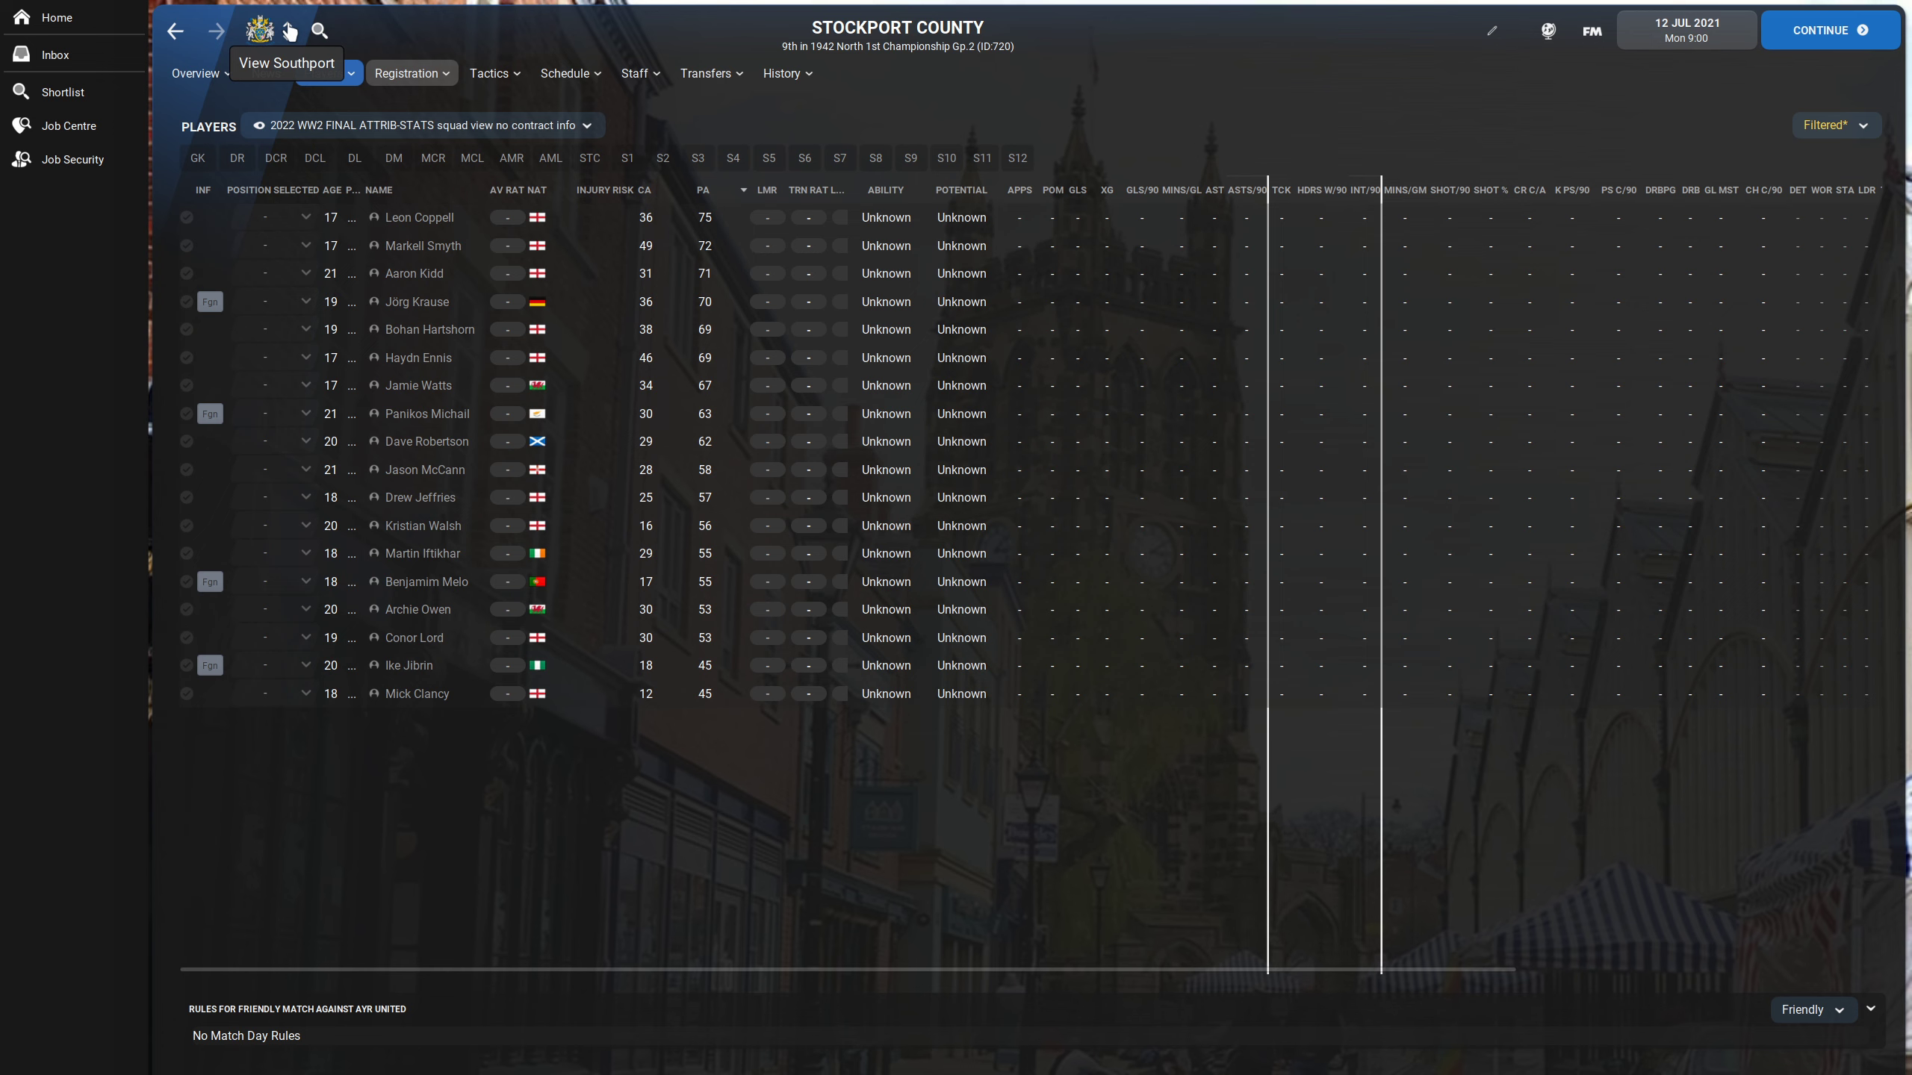
pyautogui.click(258, 30)
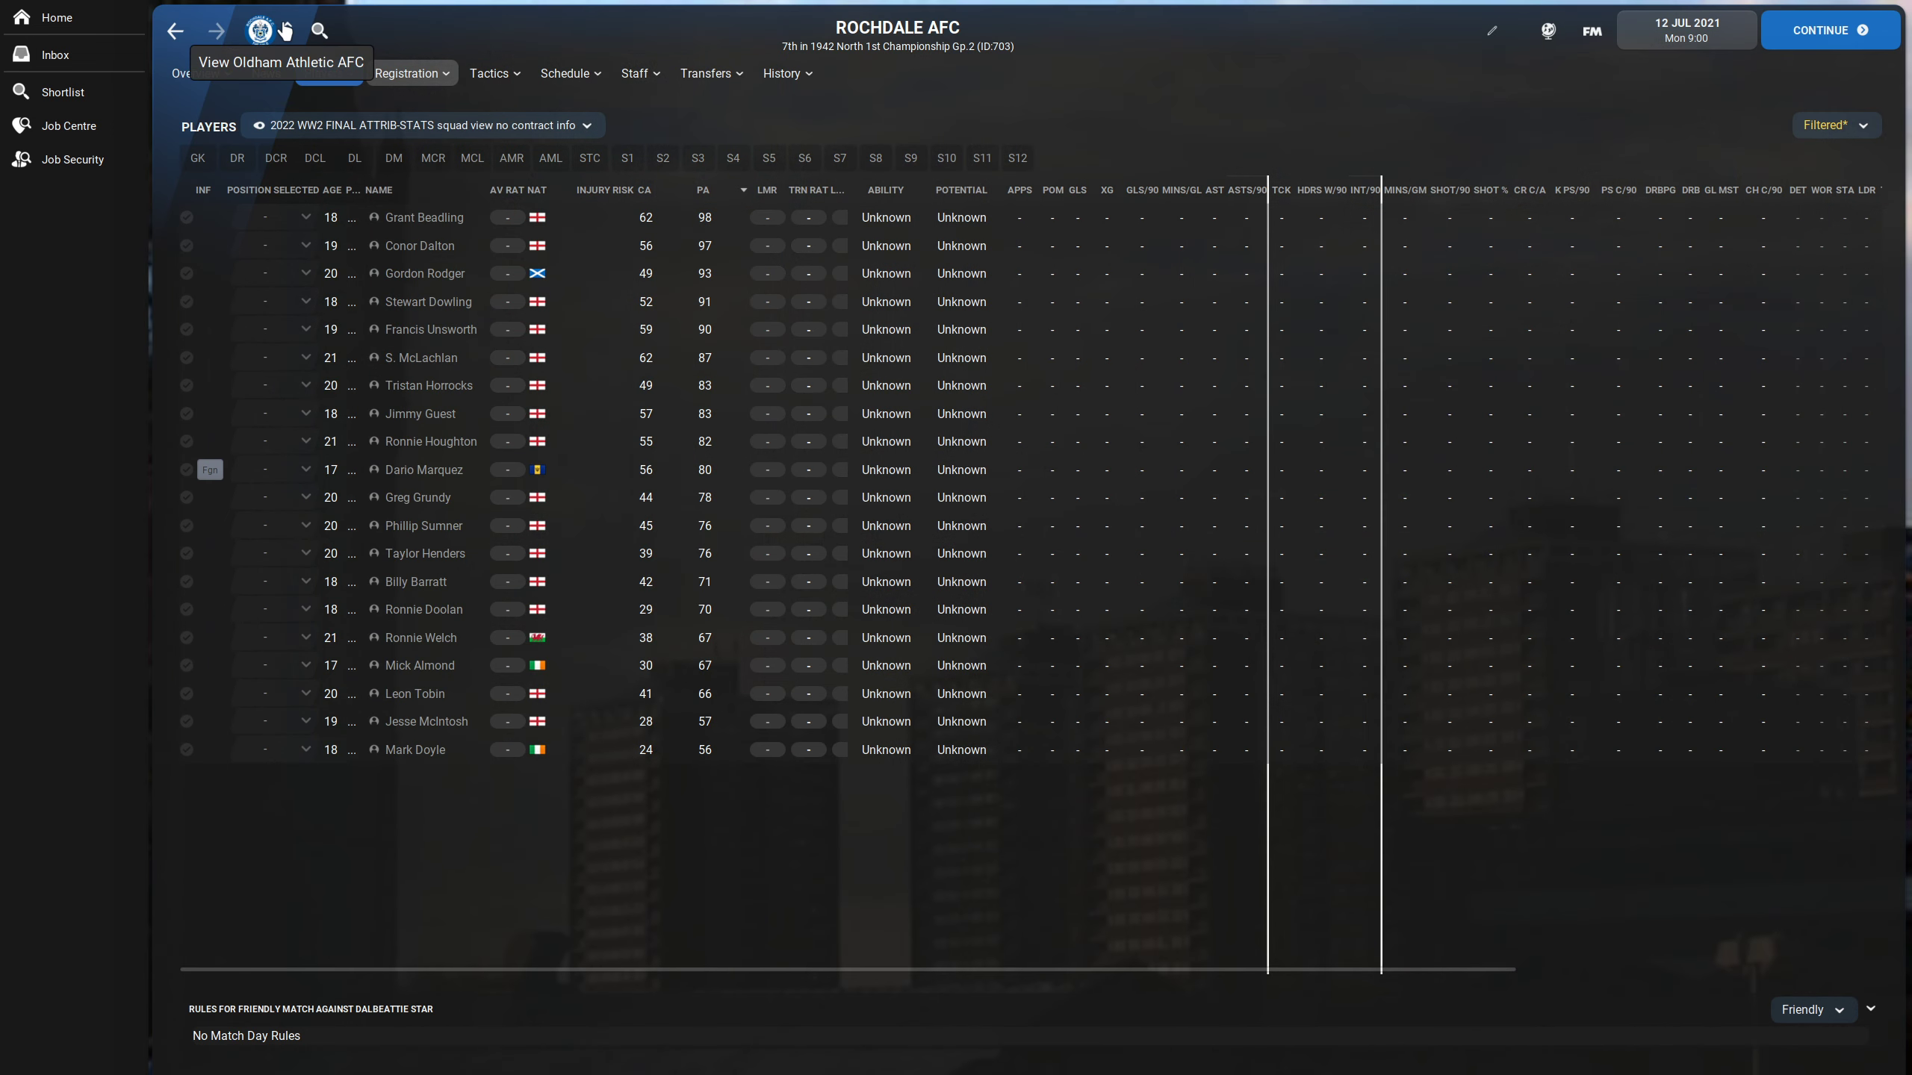
pyautogui.click(253, 30)
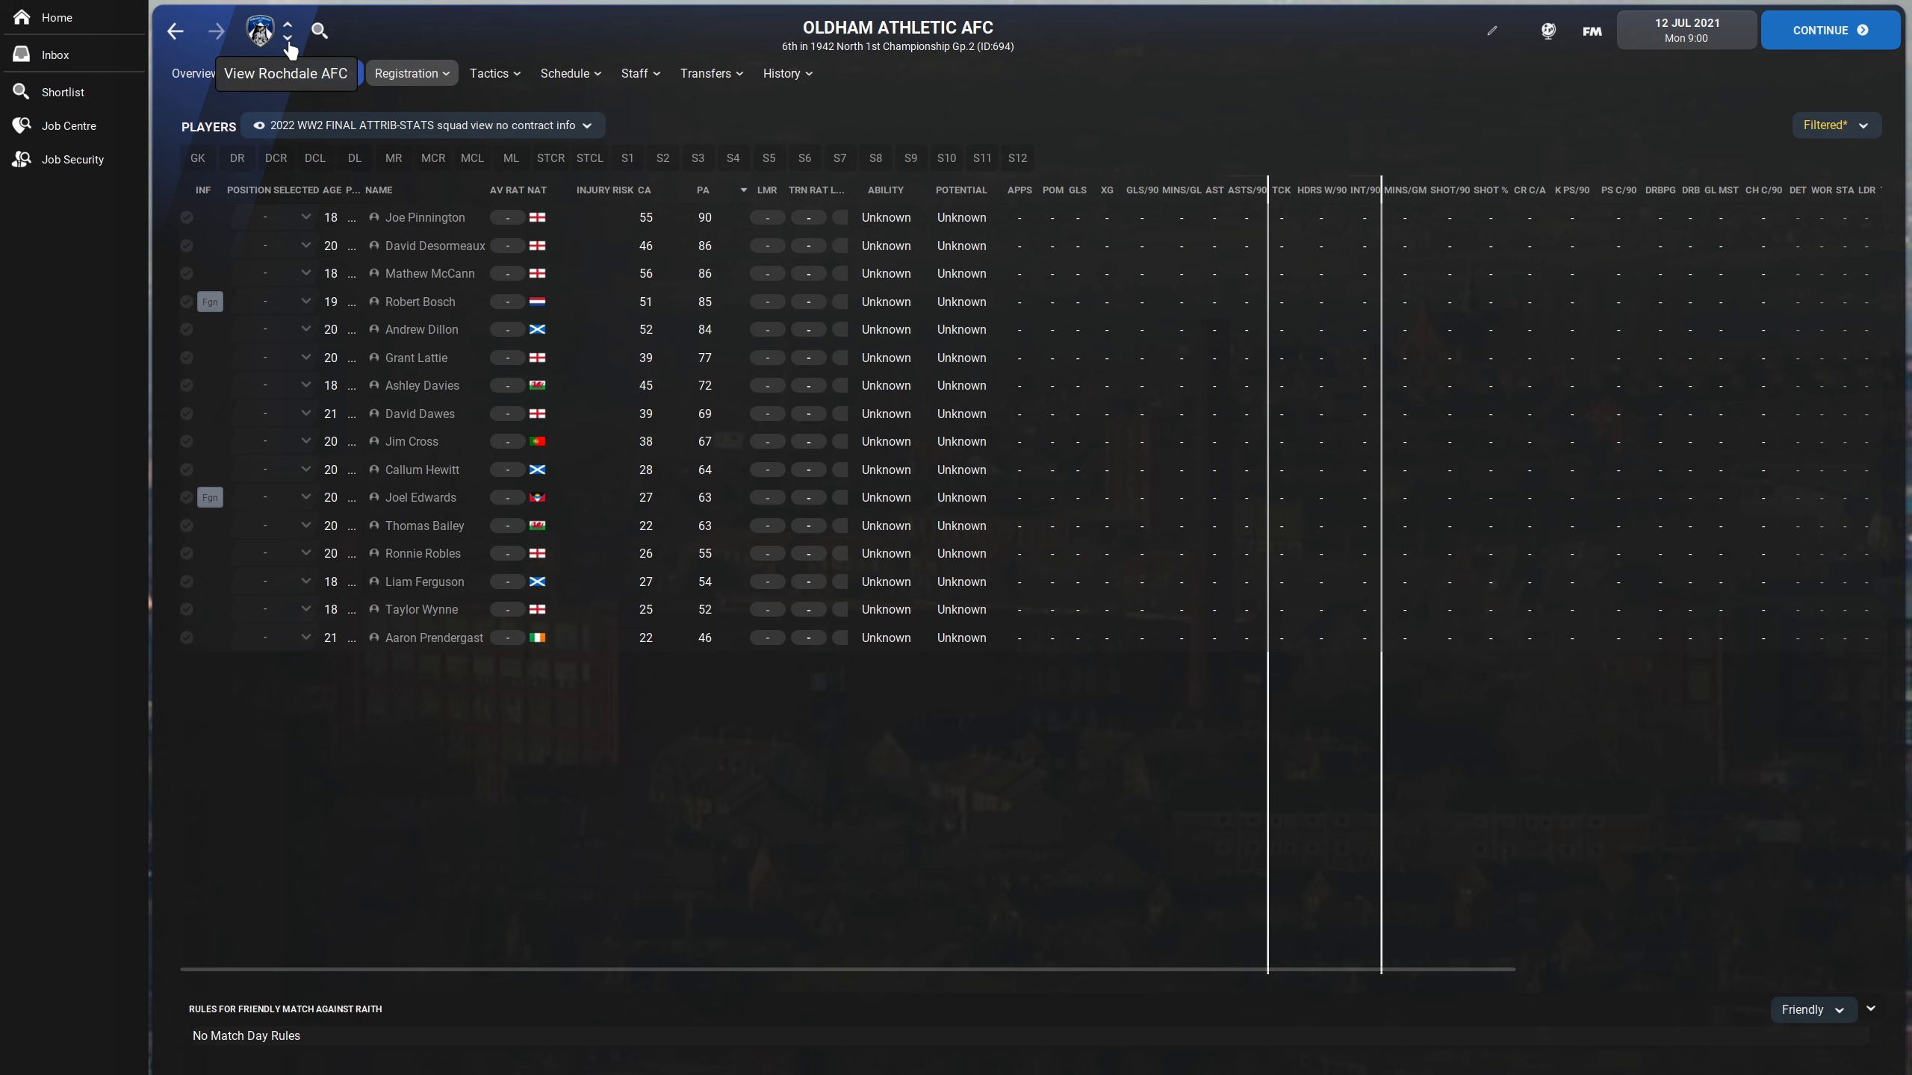
pyautogui.click(289, 34)
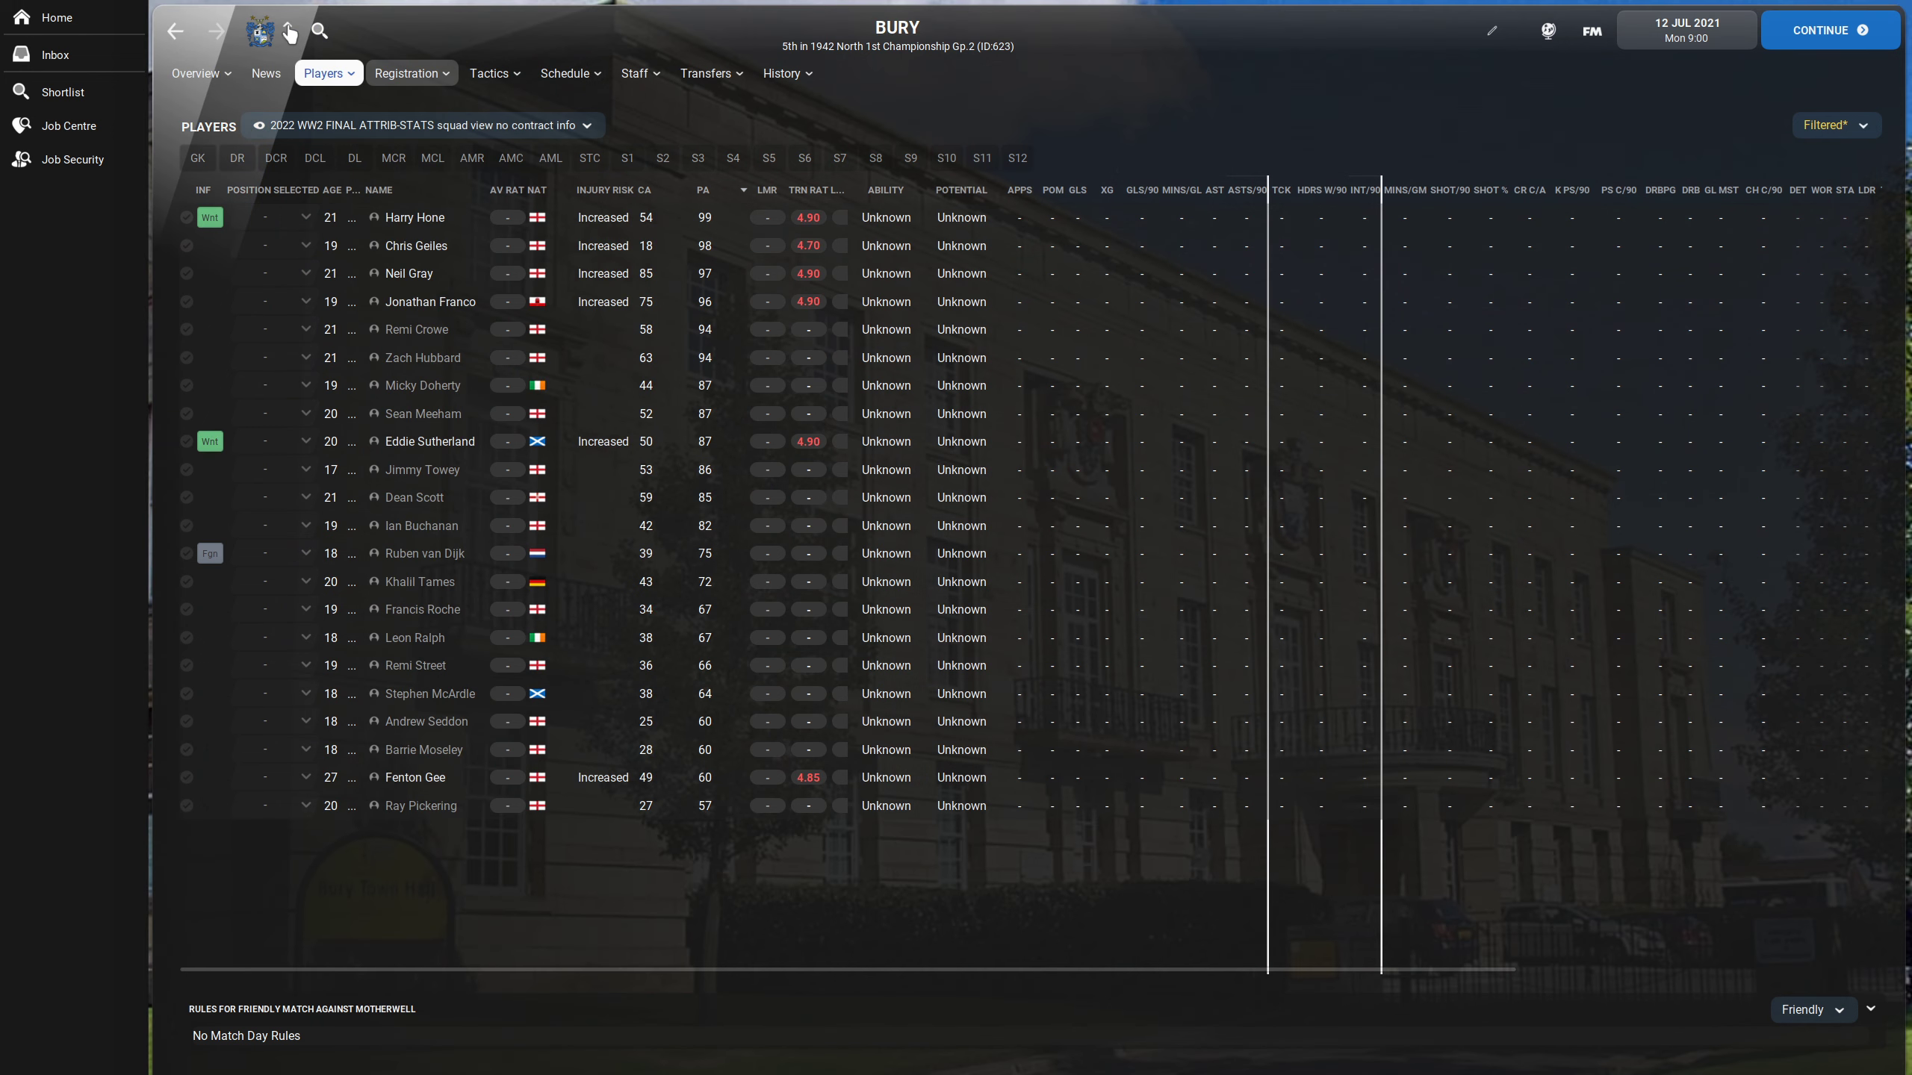
pyautogui.moveTo(287, 32)
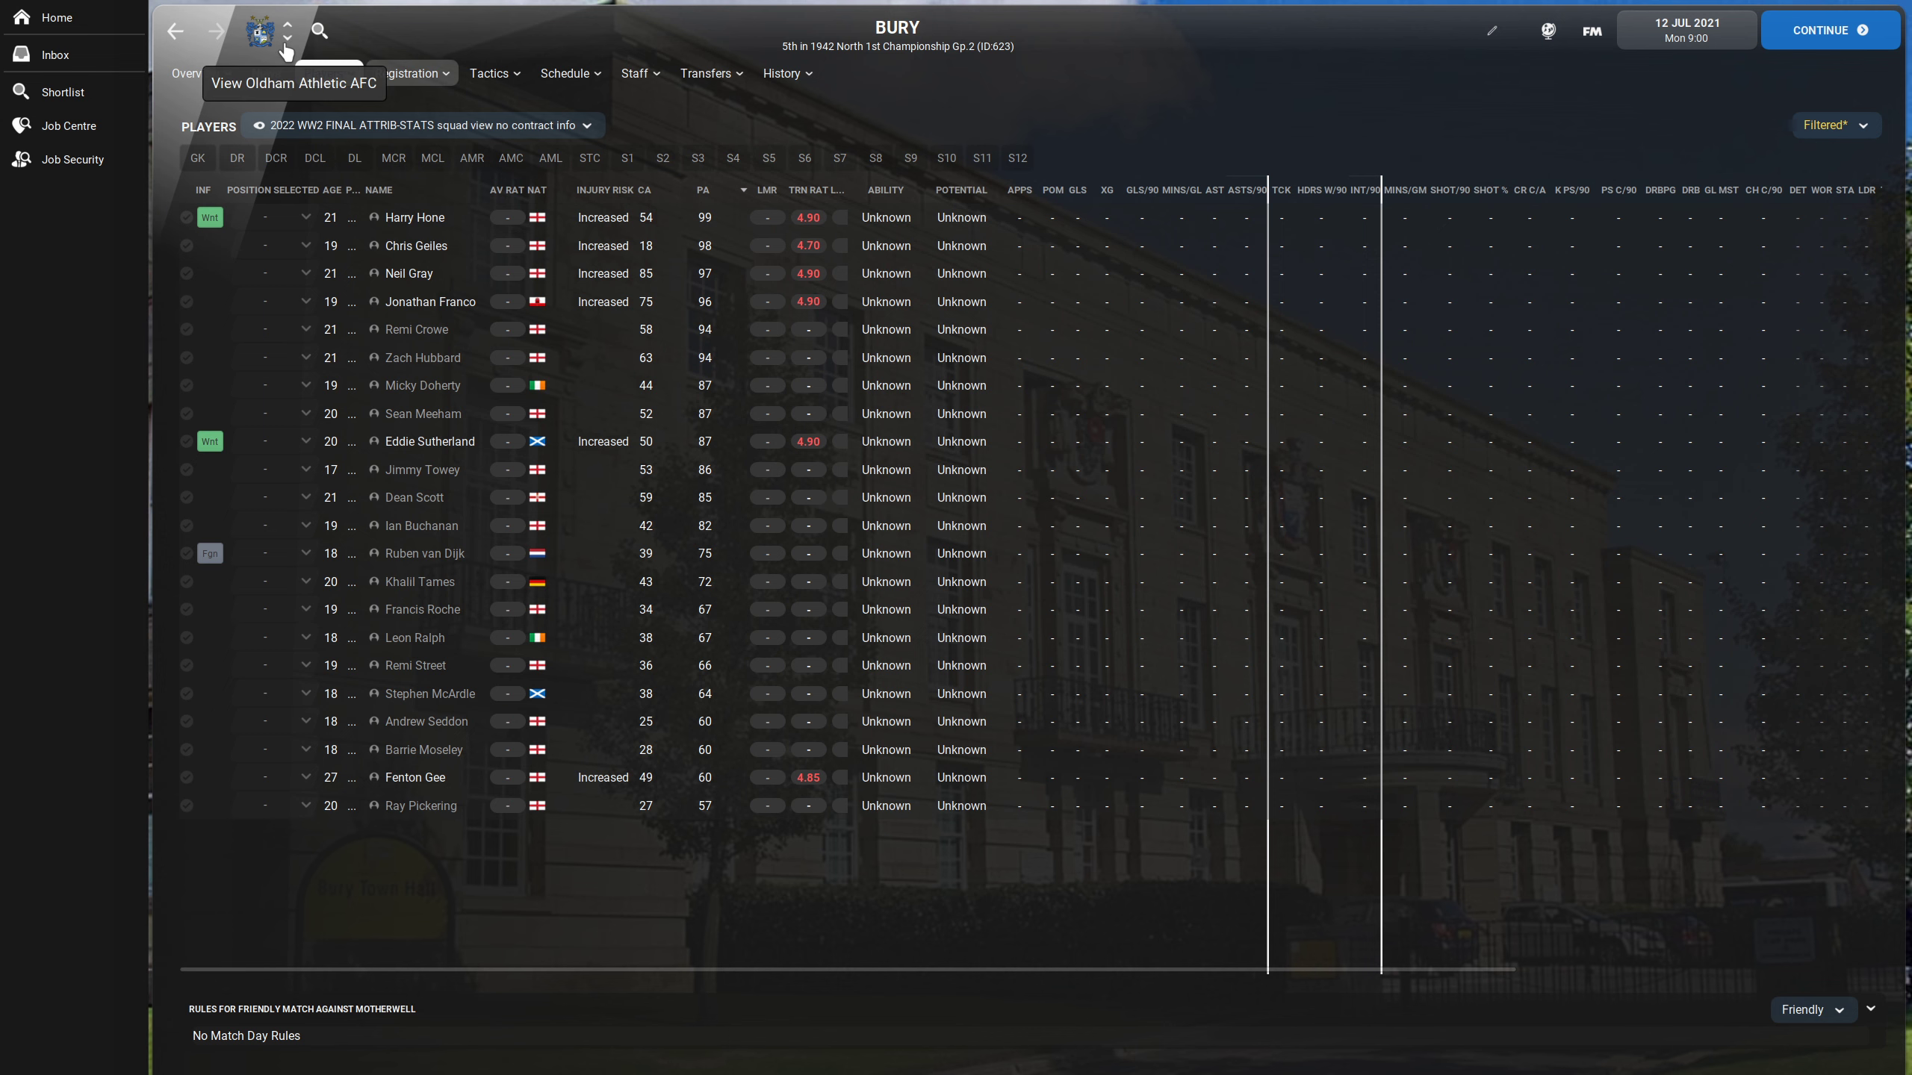
pyautogui.click(287, 38)
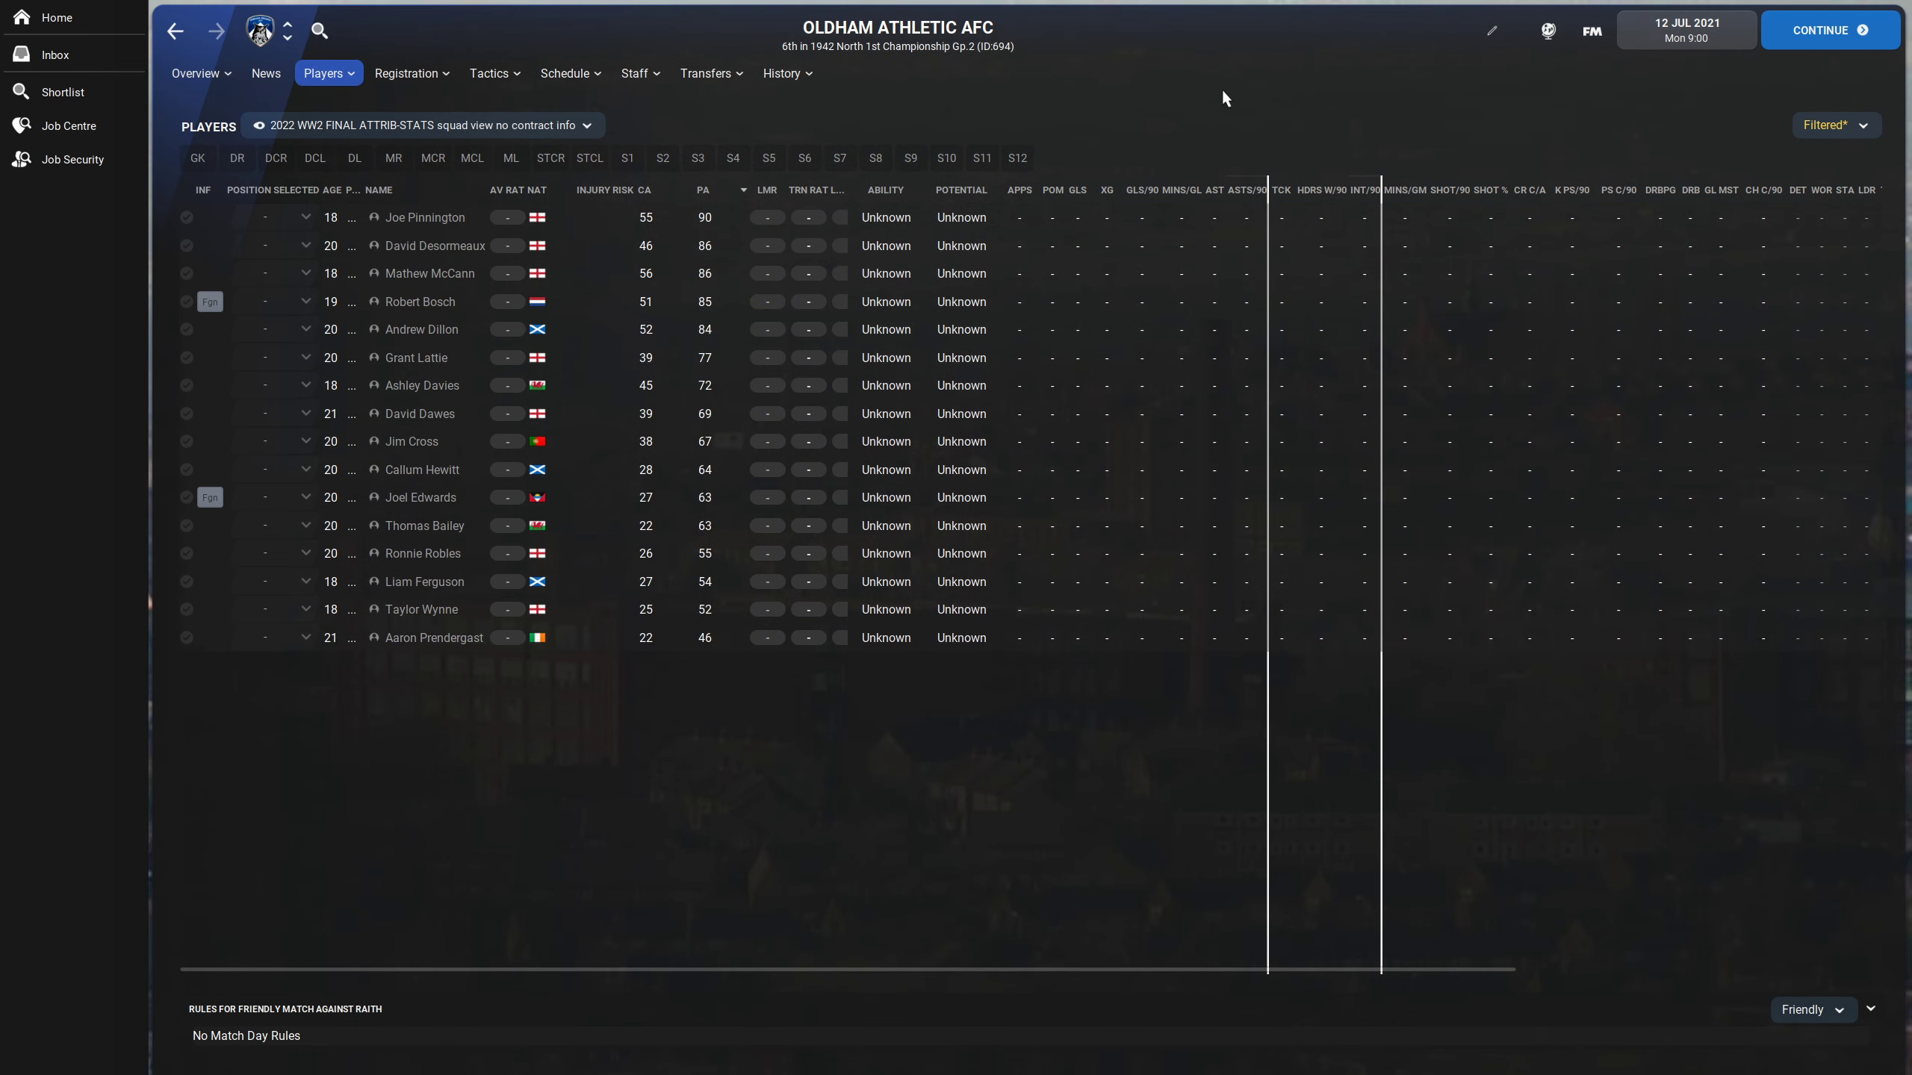
pyautogui.click(318, 30)
pyautogui.write('national service')
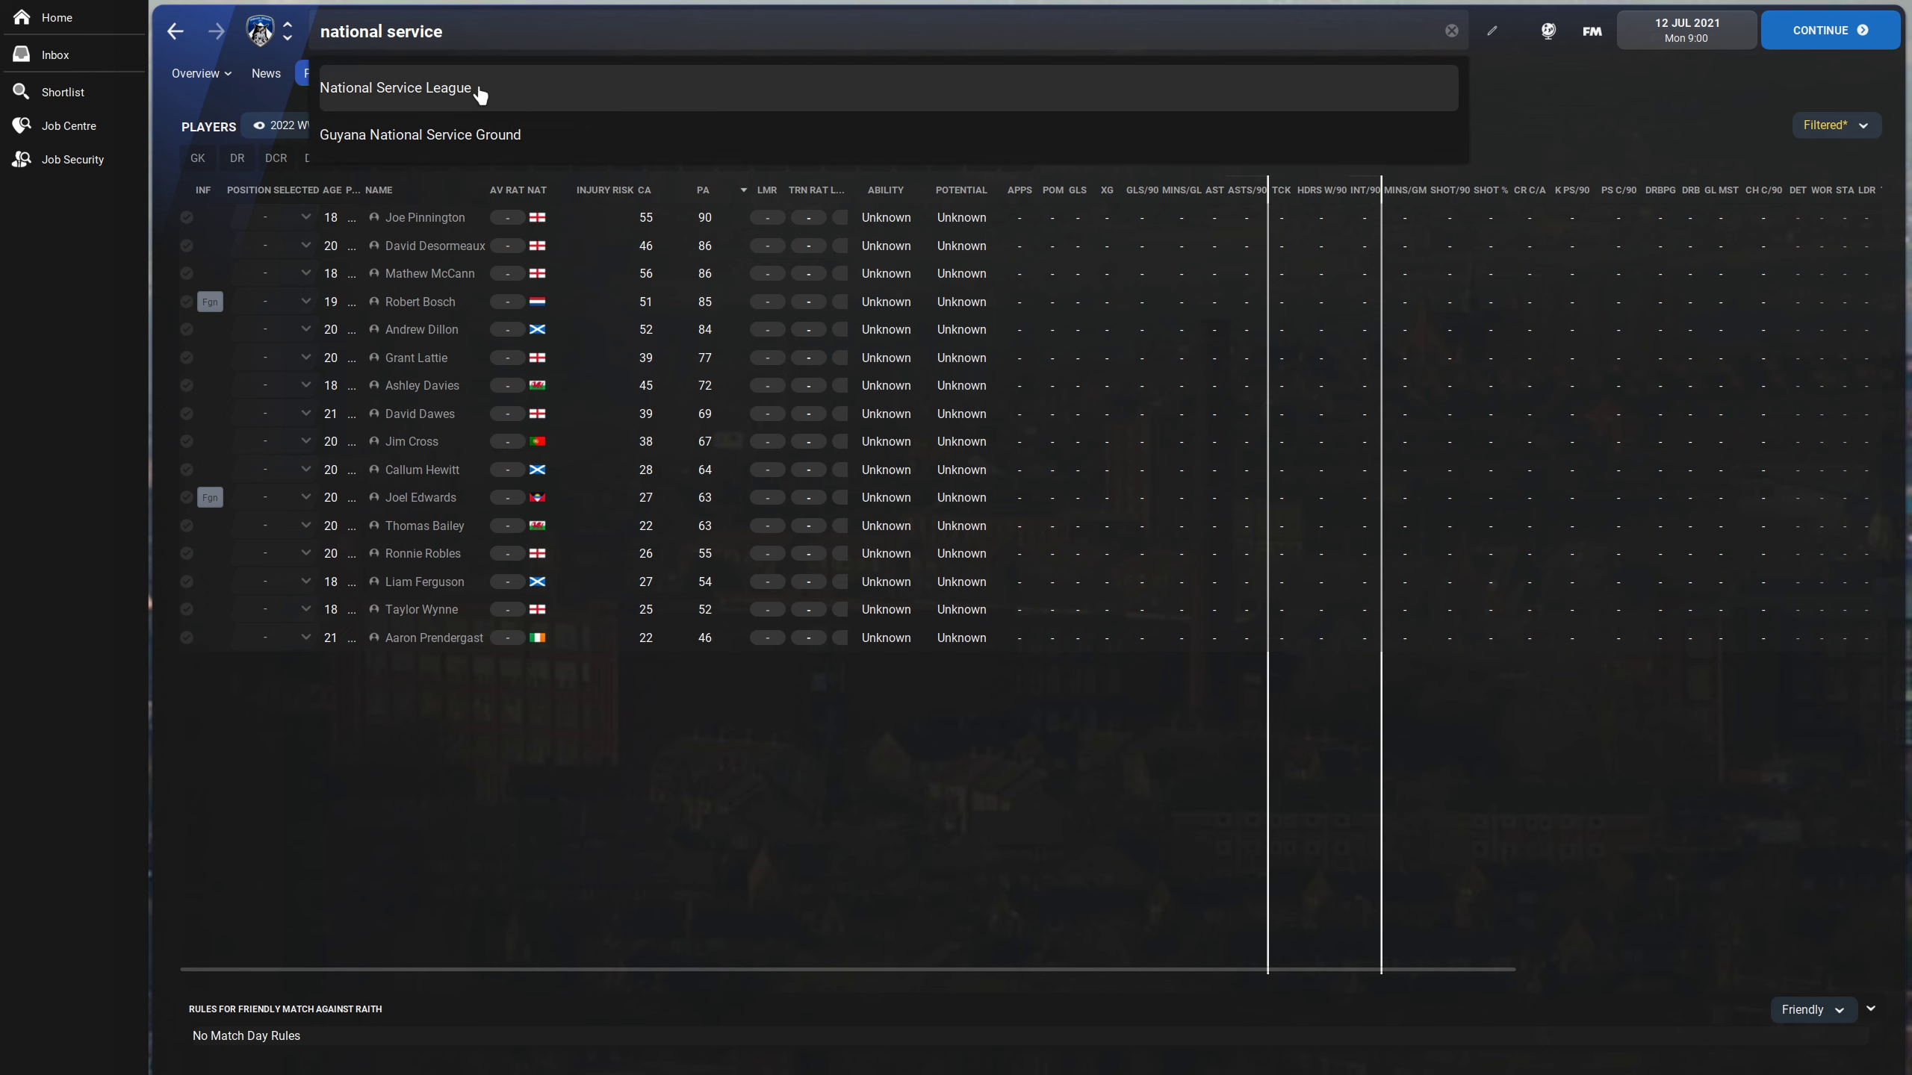
# - Bring up the thirty-team National Service League overview topped by 53rd Regiment
pyautogui.click(394, 87)
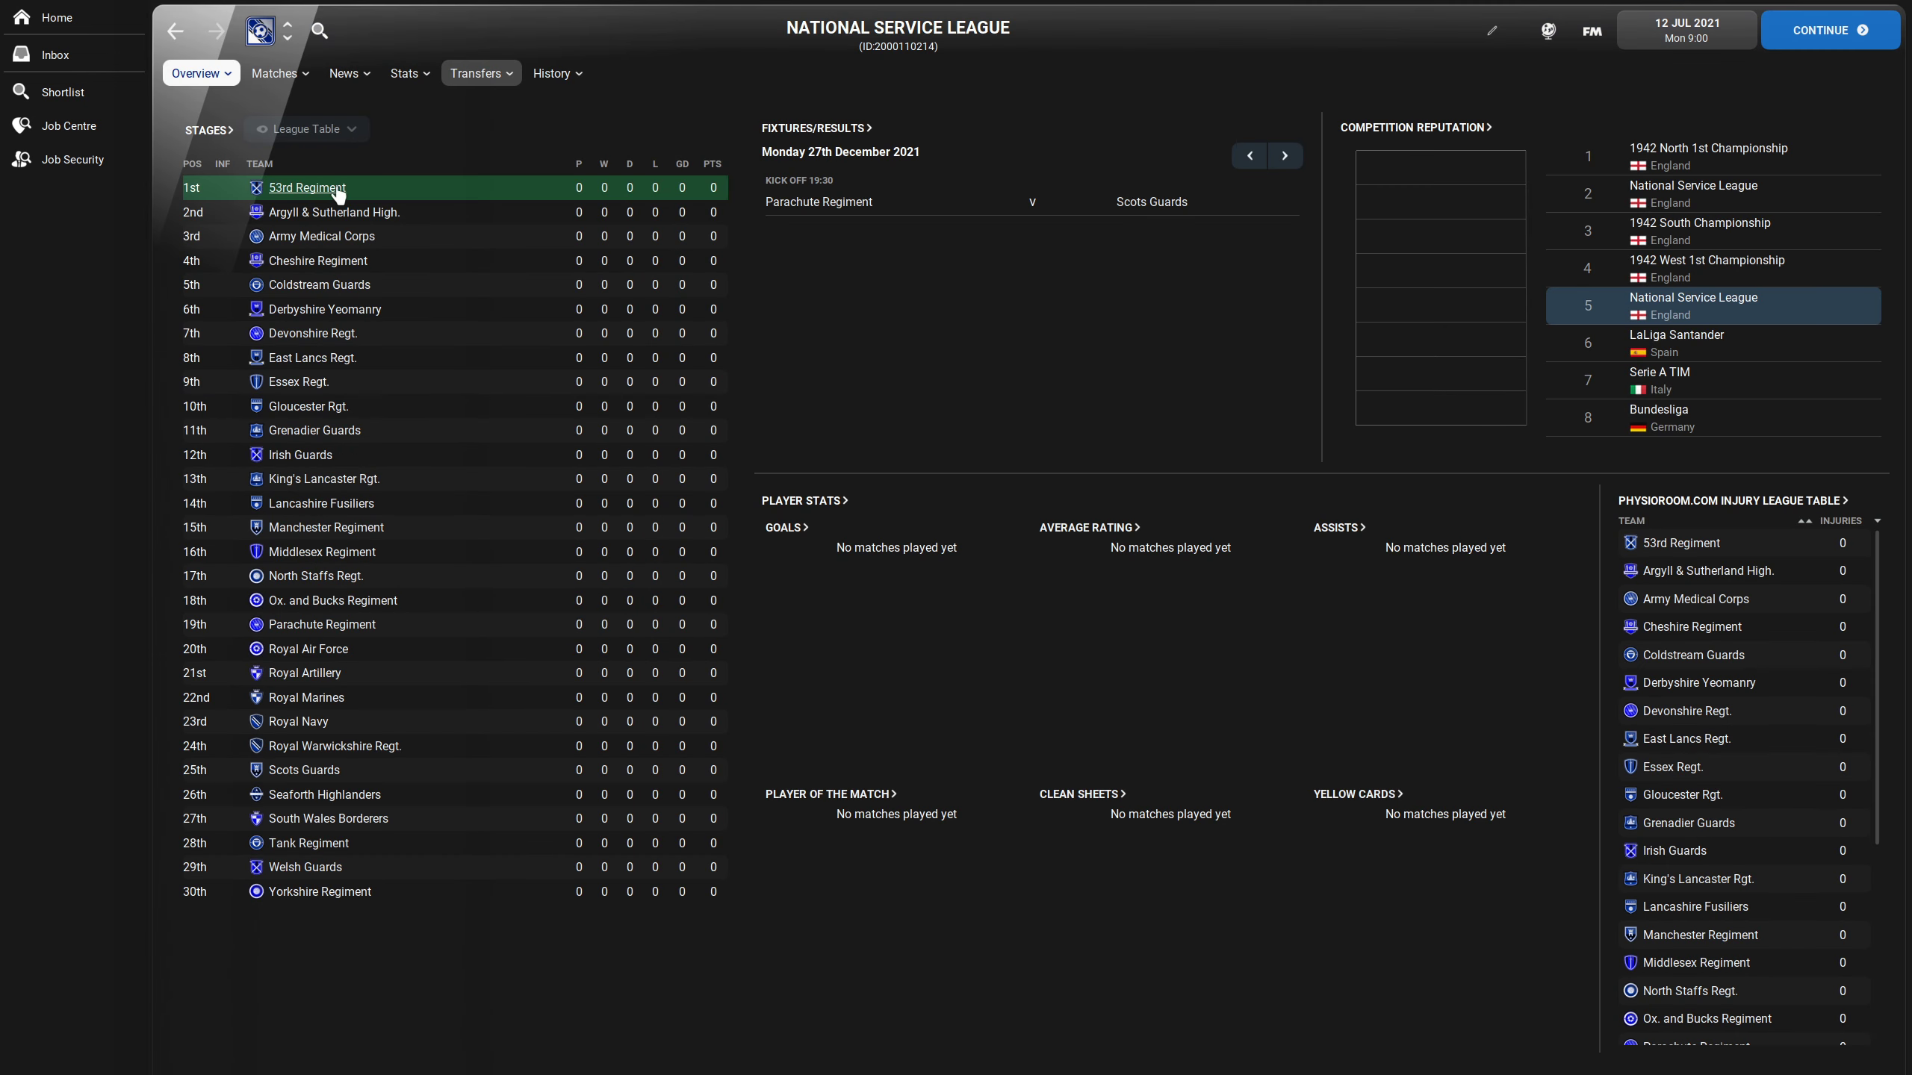
pyautogui.moveTo(305, 199)
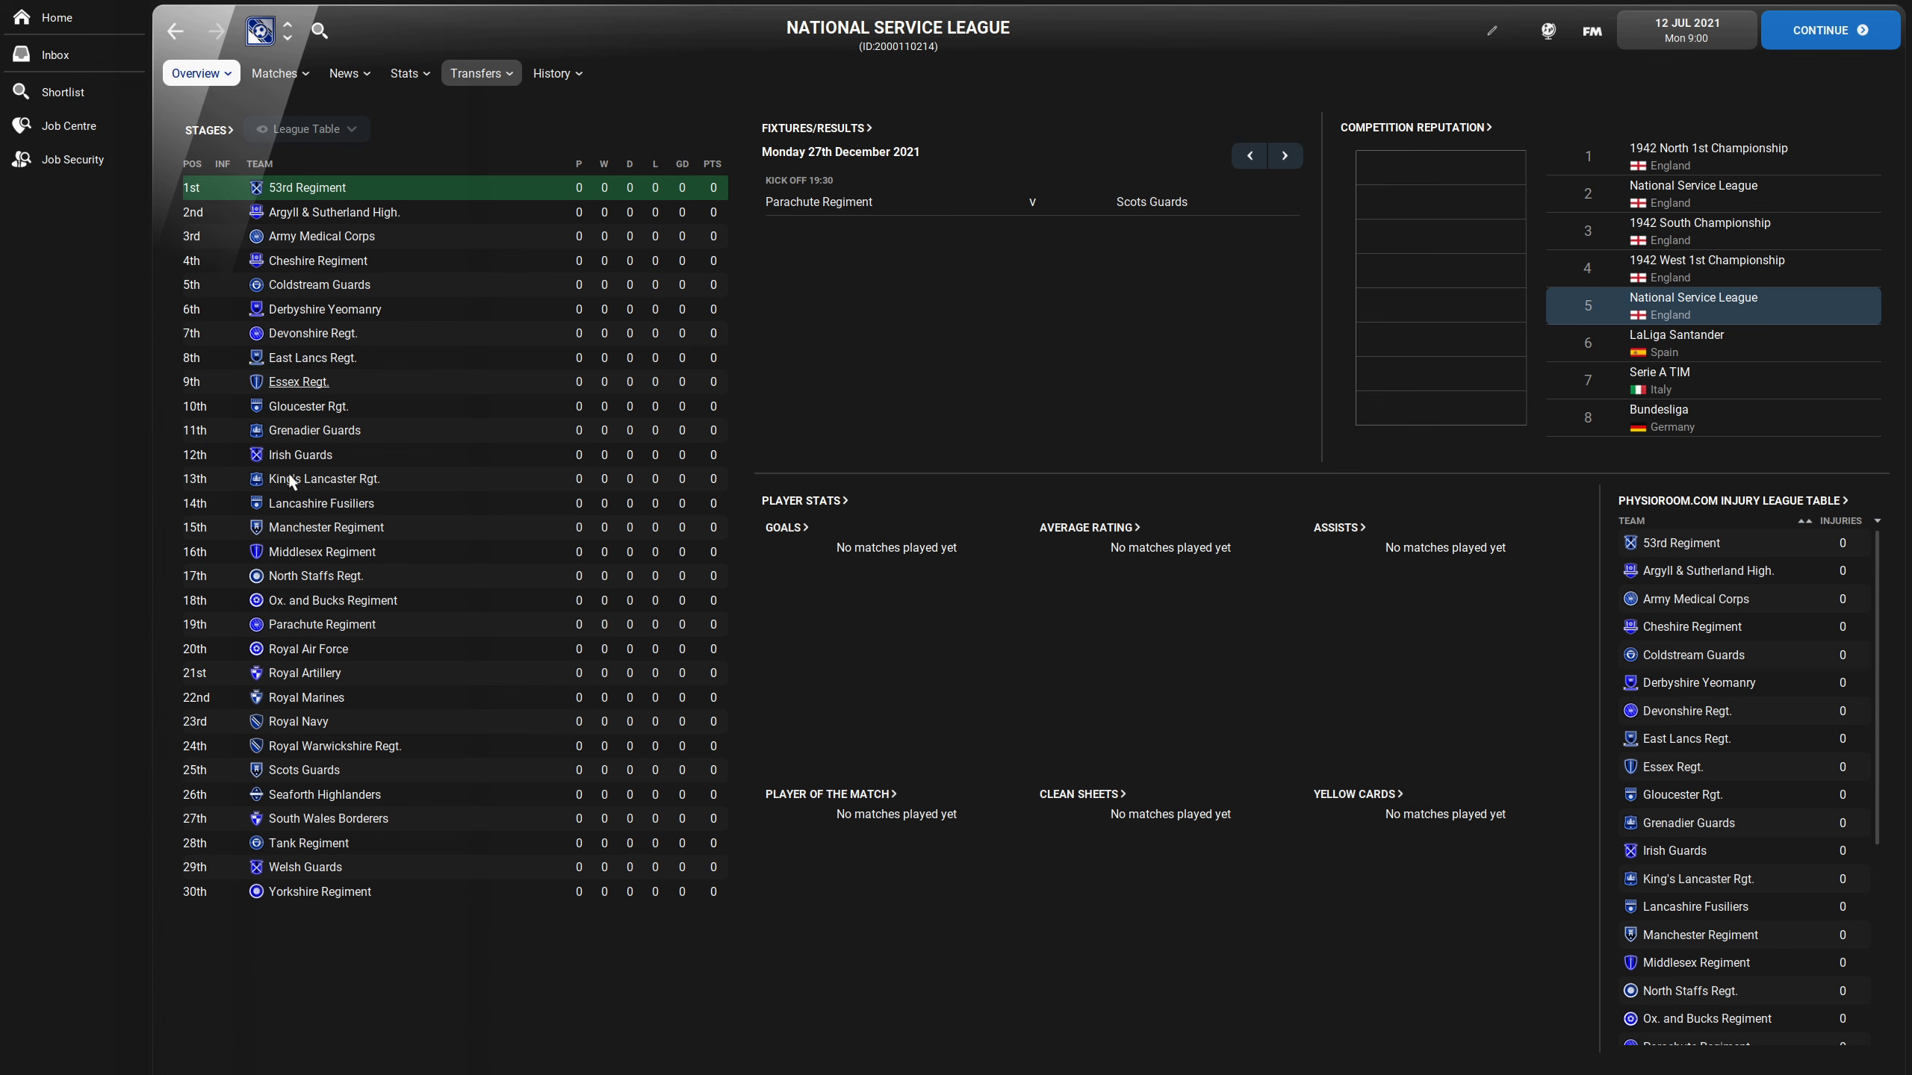
pyautogui.moveTo(373, 881)
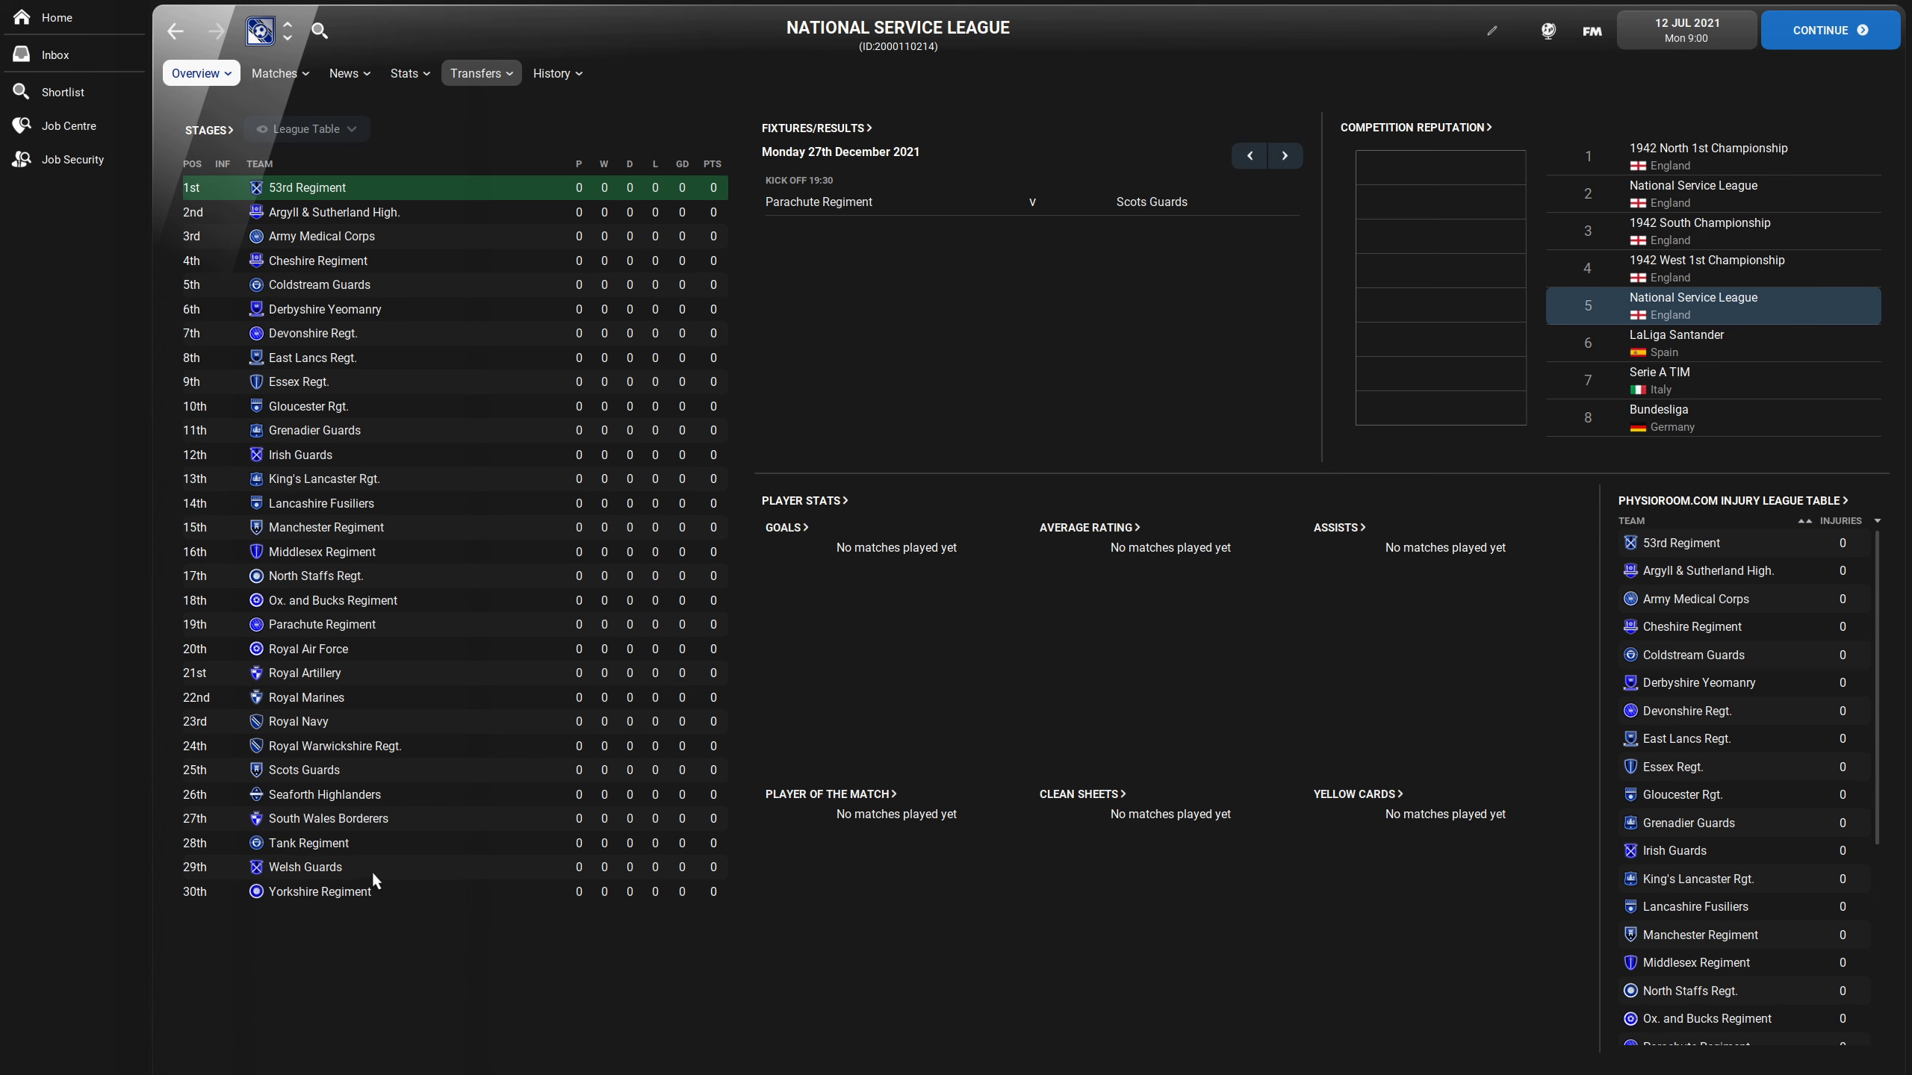
pyautogui.moveTo(306, 193)
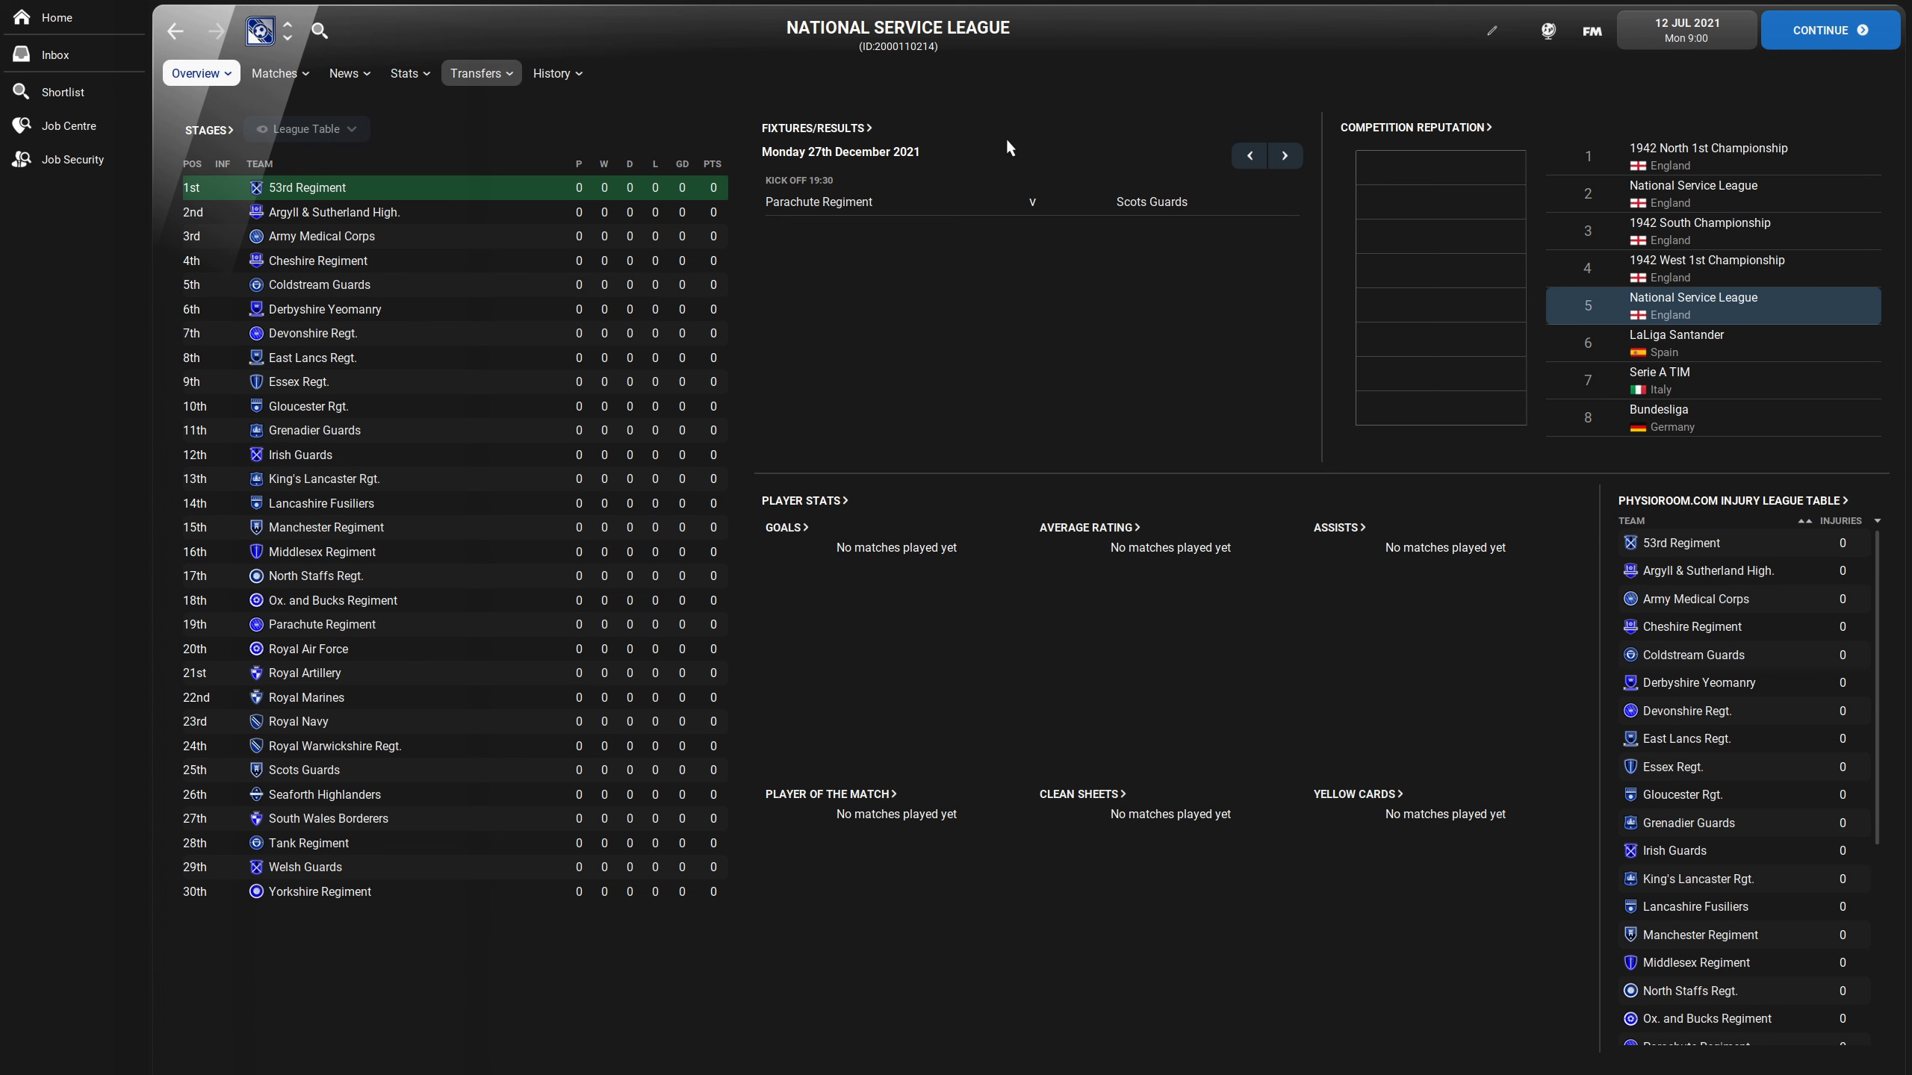
pyautogui.moveTo(908, 319)
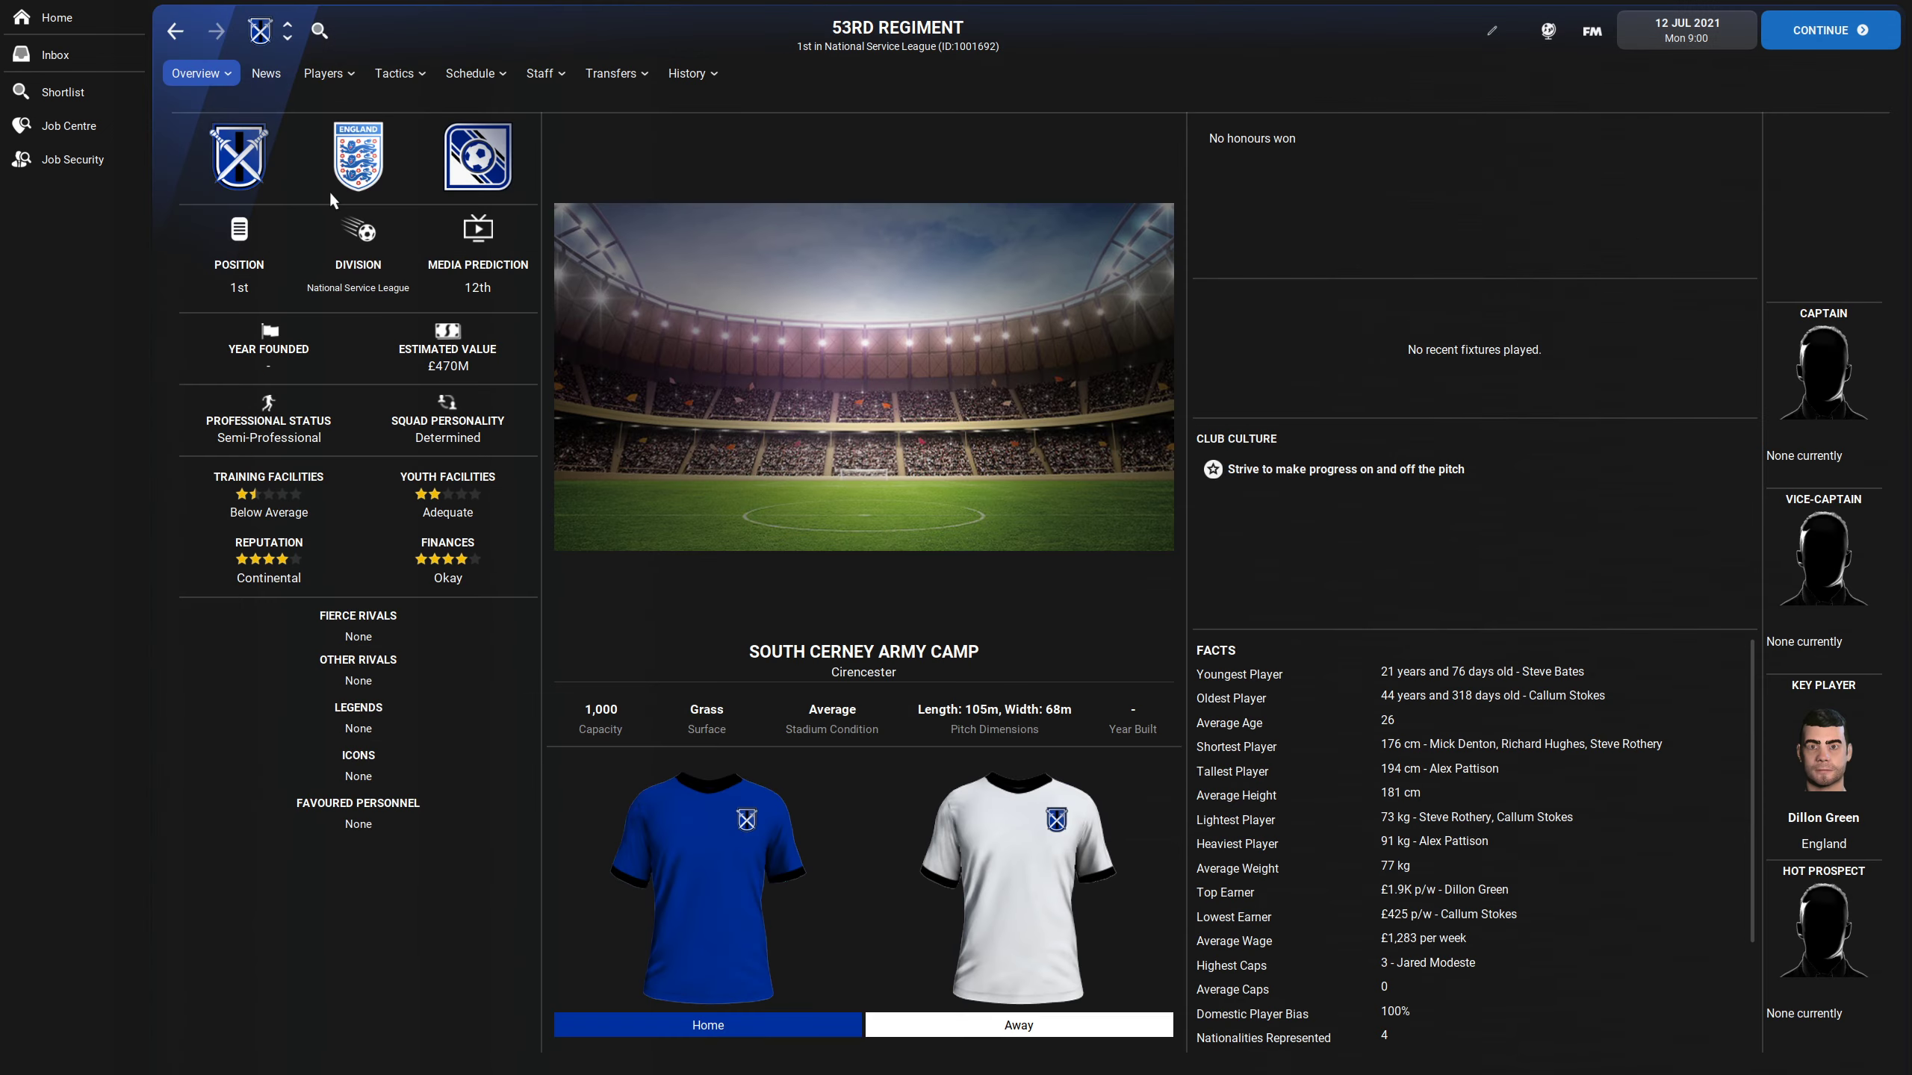
# - View 53rd Regiment's squad list, then its affiliated clubs showing the Bolton loan partnership
pyautogui.click(323, 73)
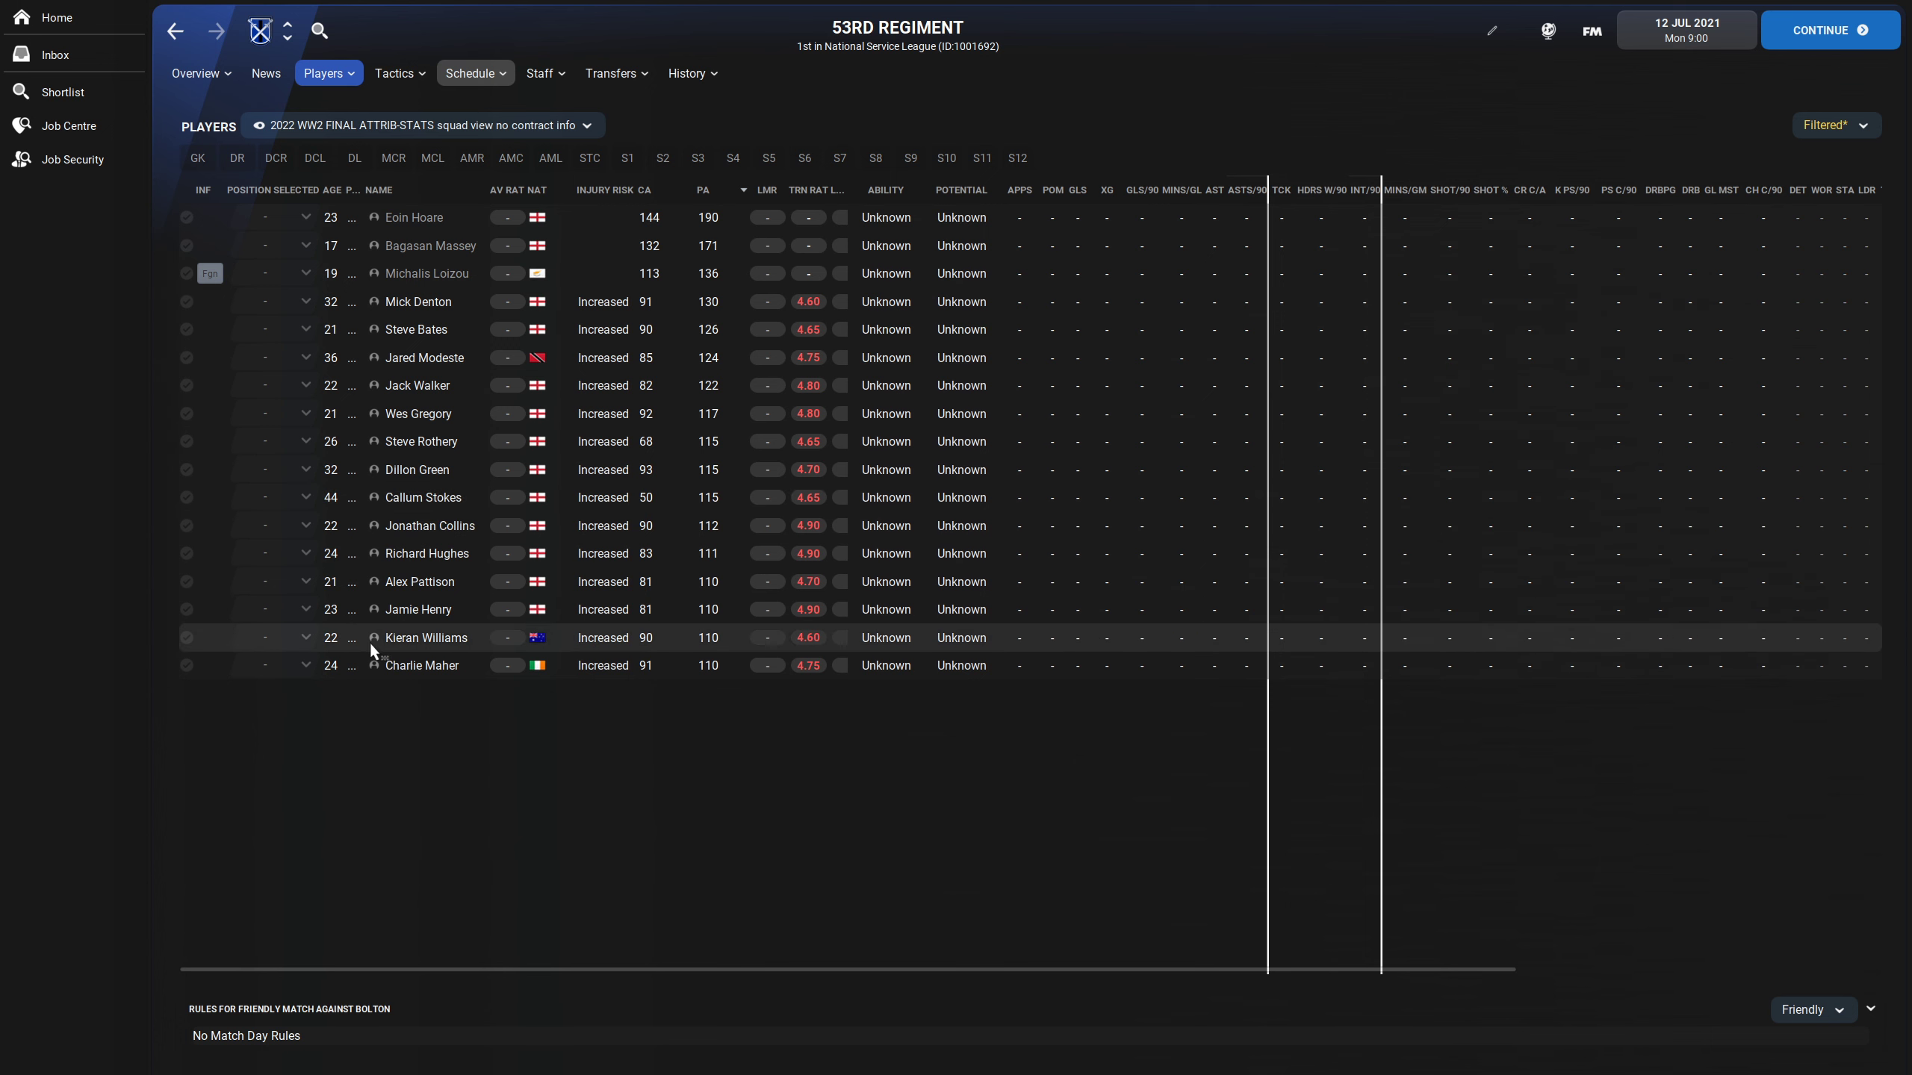
pyautogui.moveTo(803, 78)
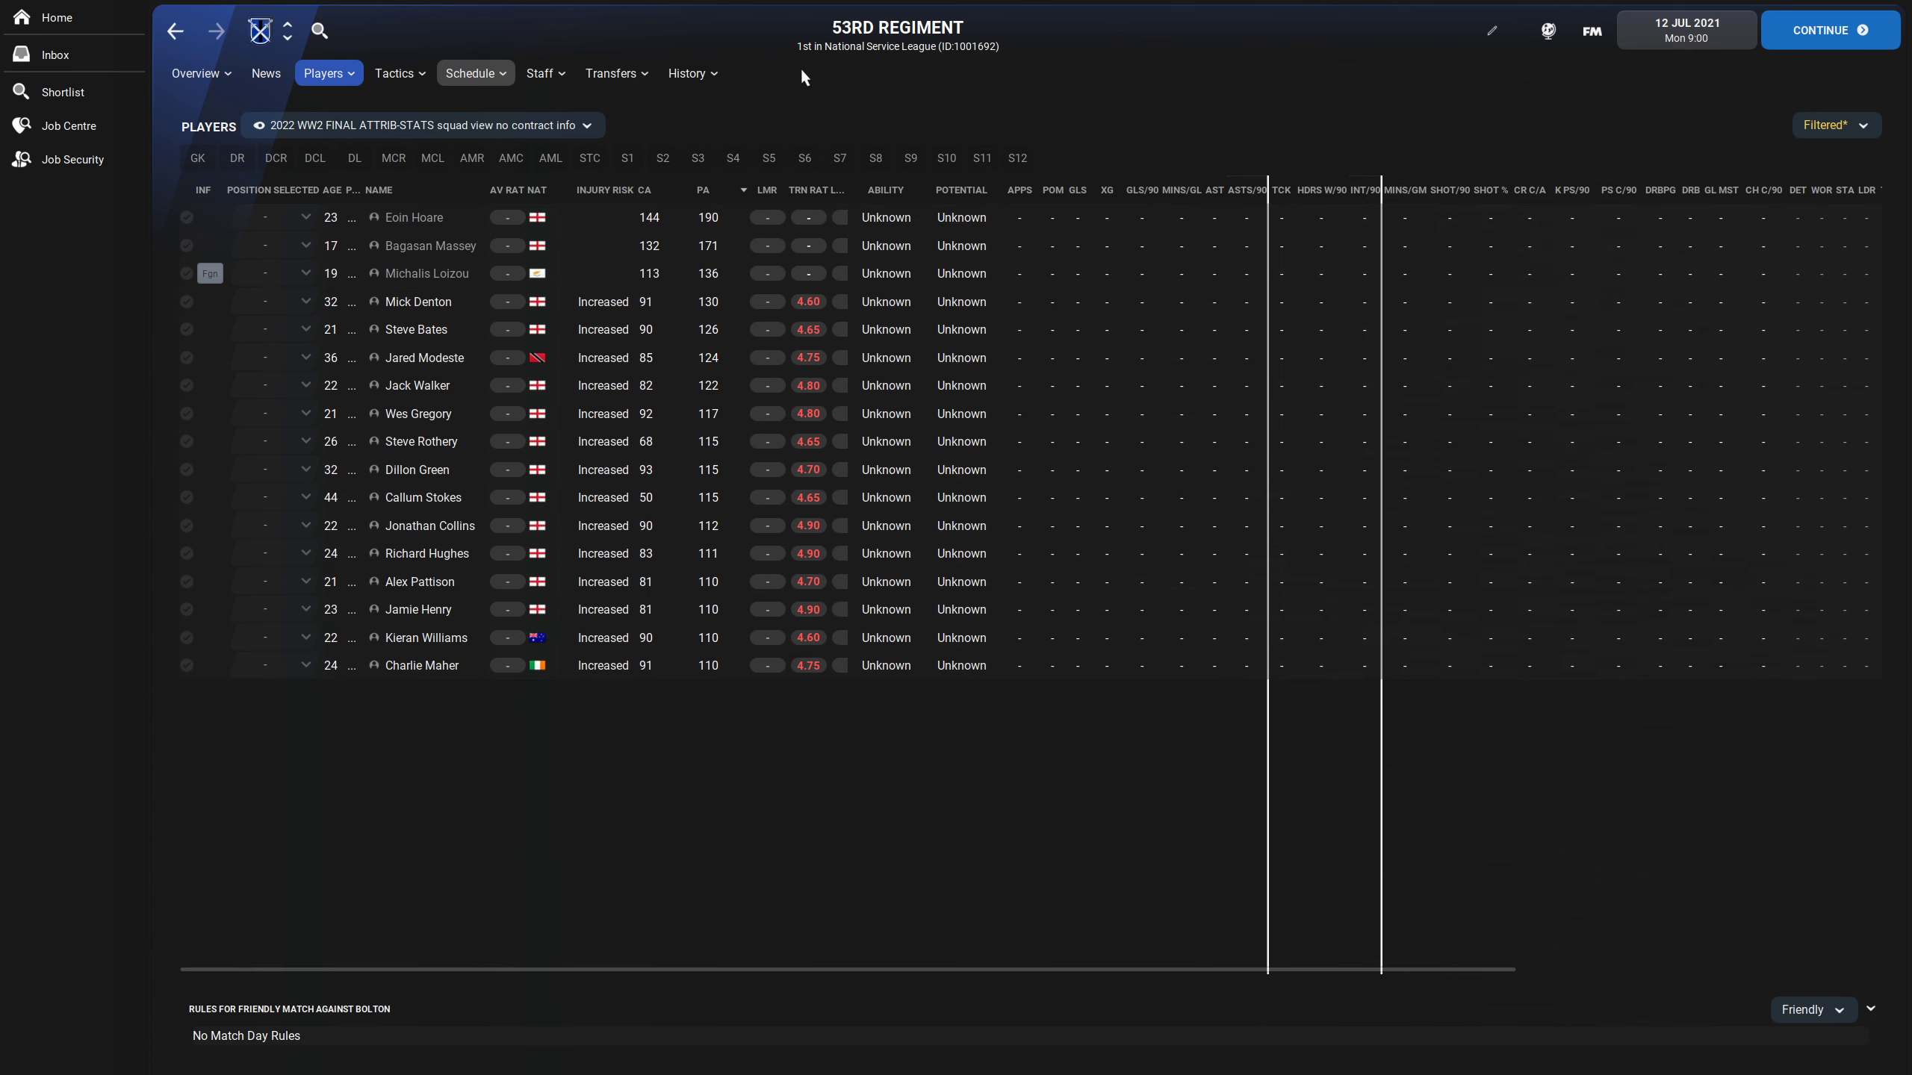
pyautogui.click(546, 74)
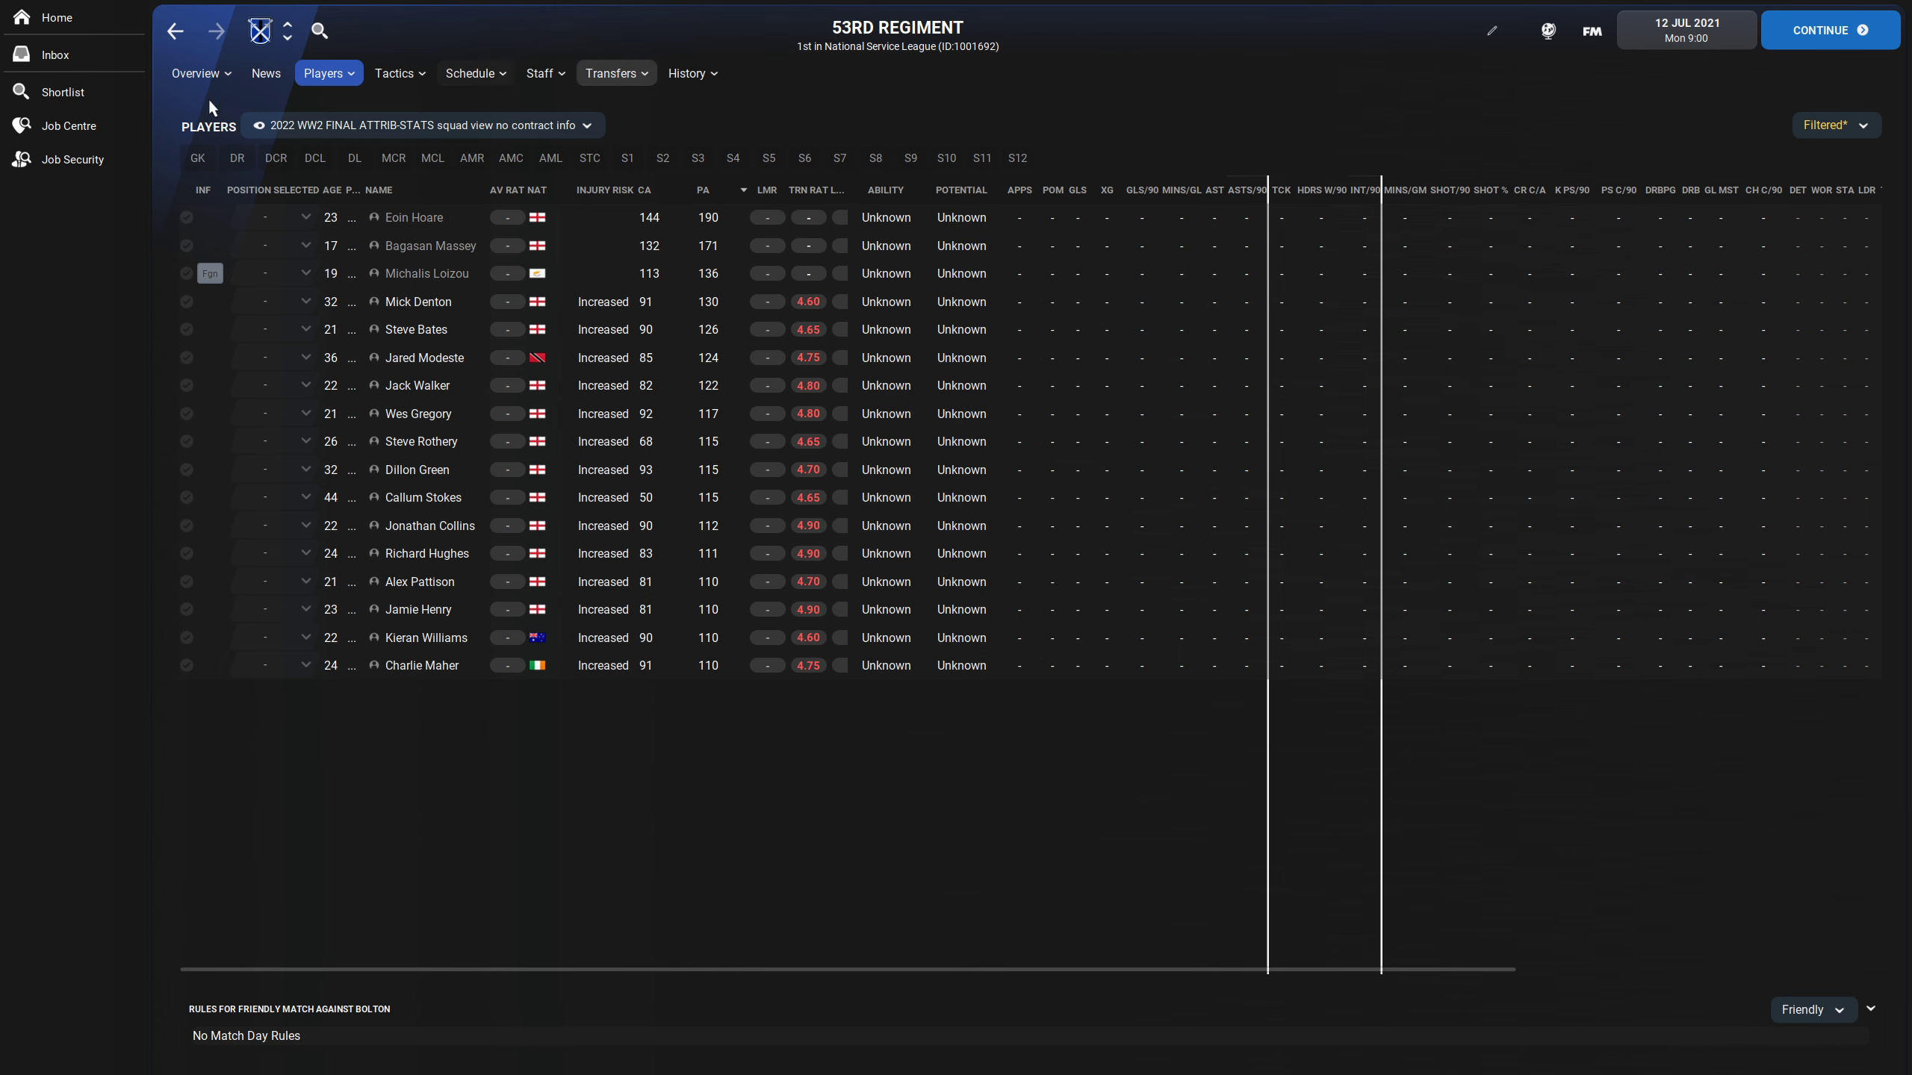
pyautogui.click(197, 72)
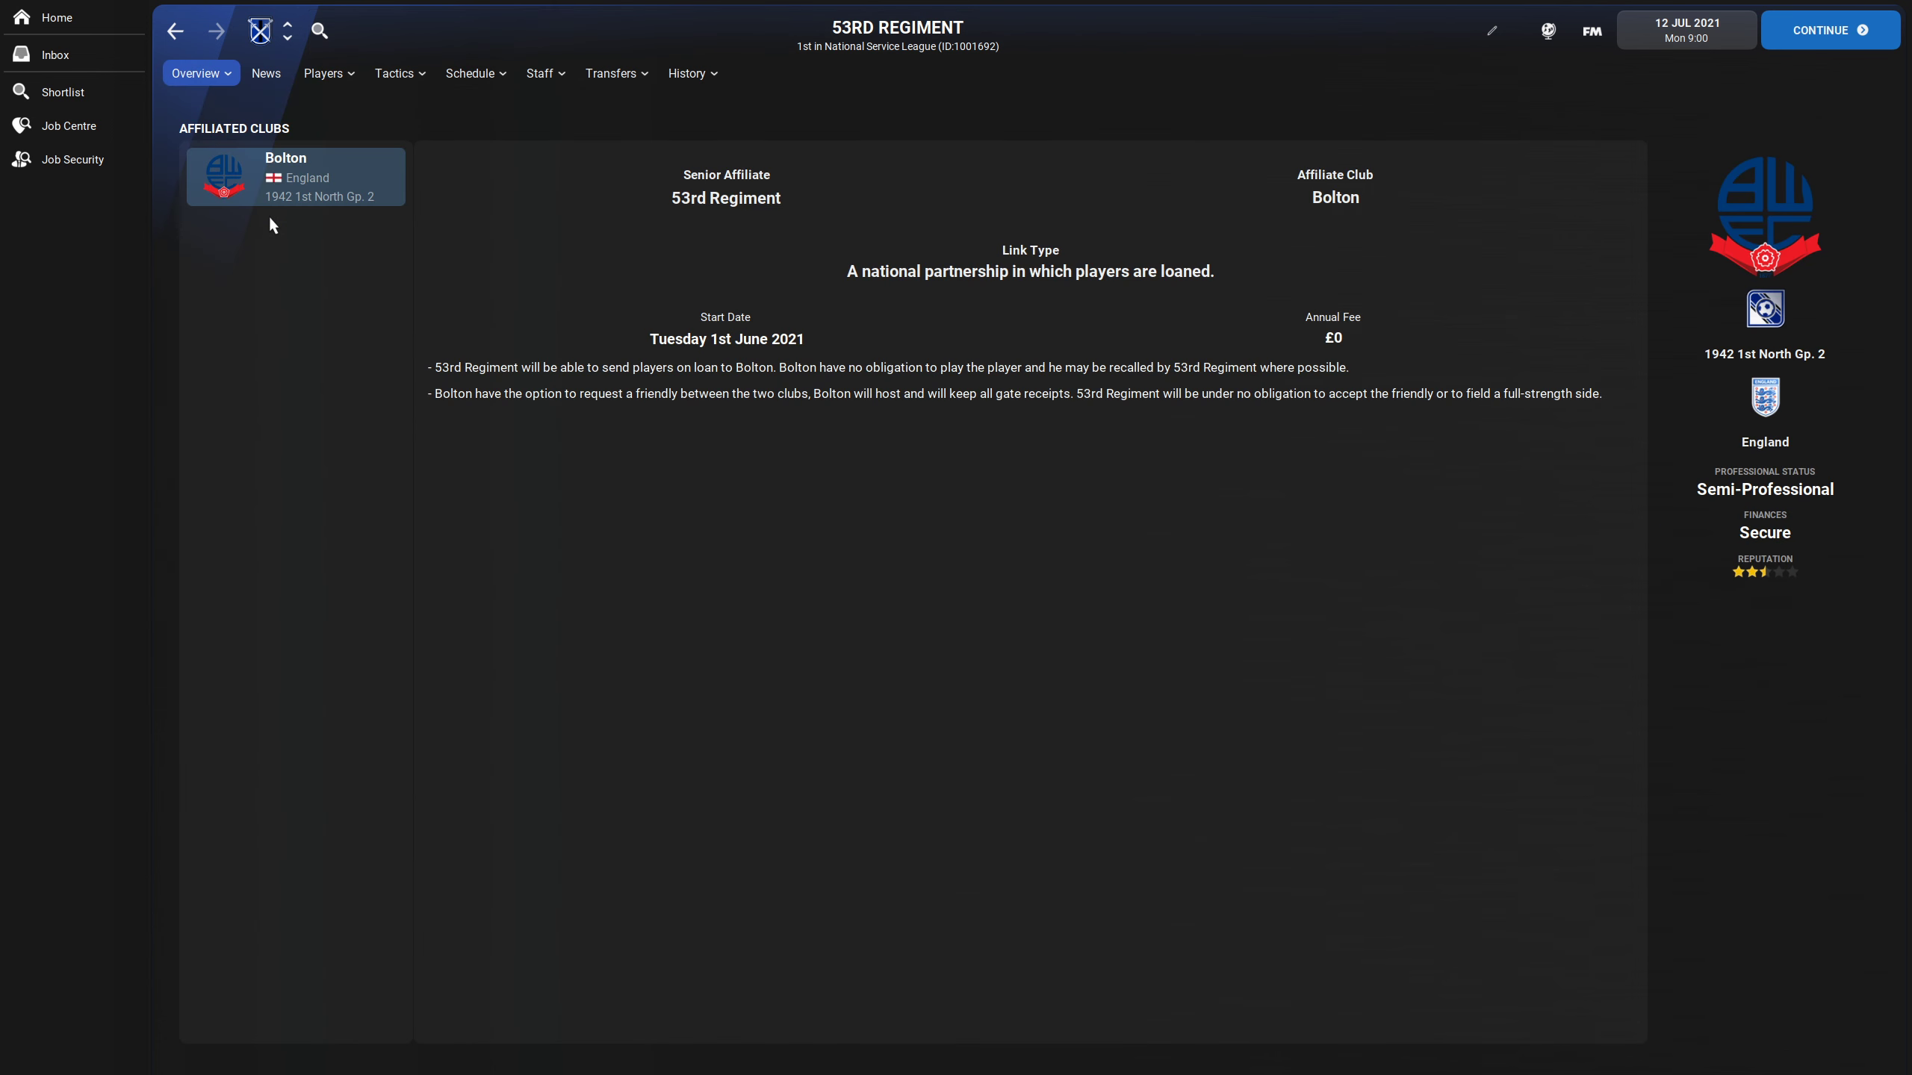
pyautogui.moveTo(320, 196)
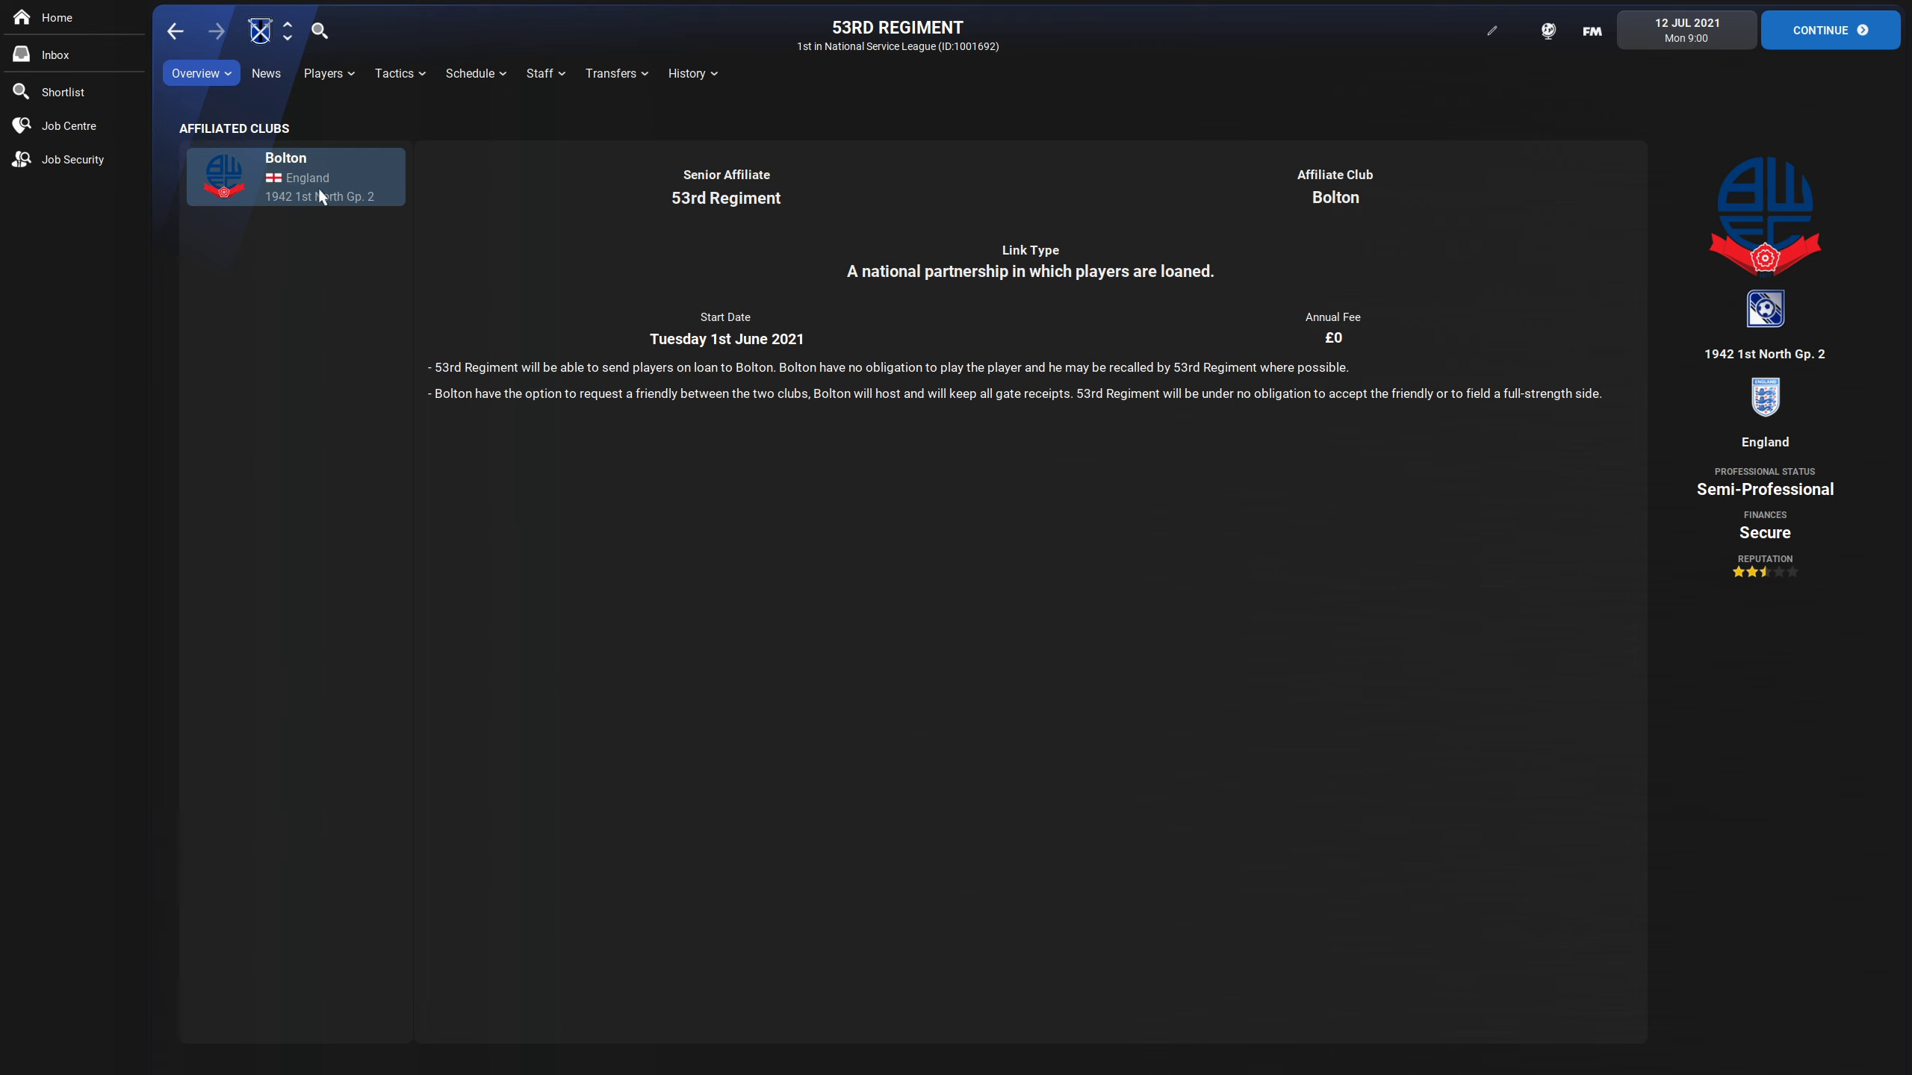
pyautogui.moveTo(295, 173)
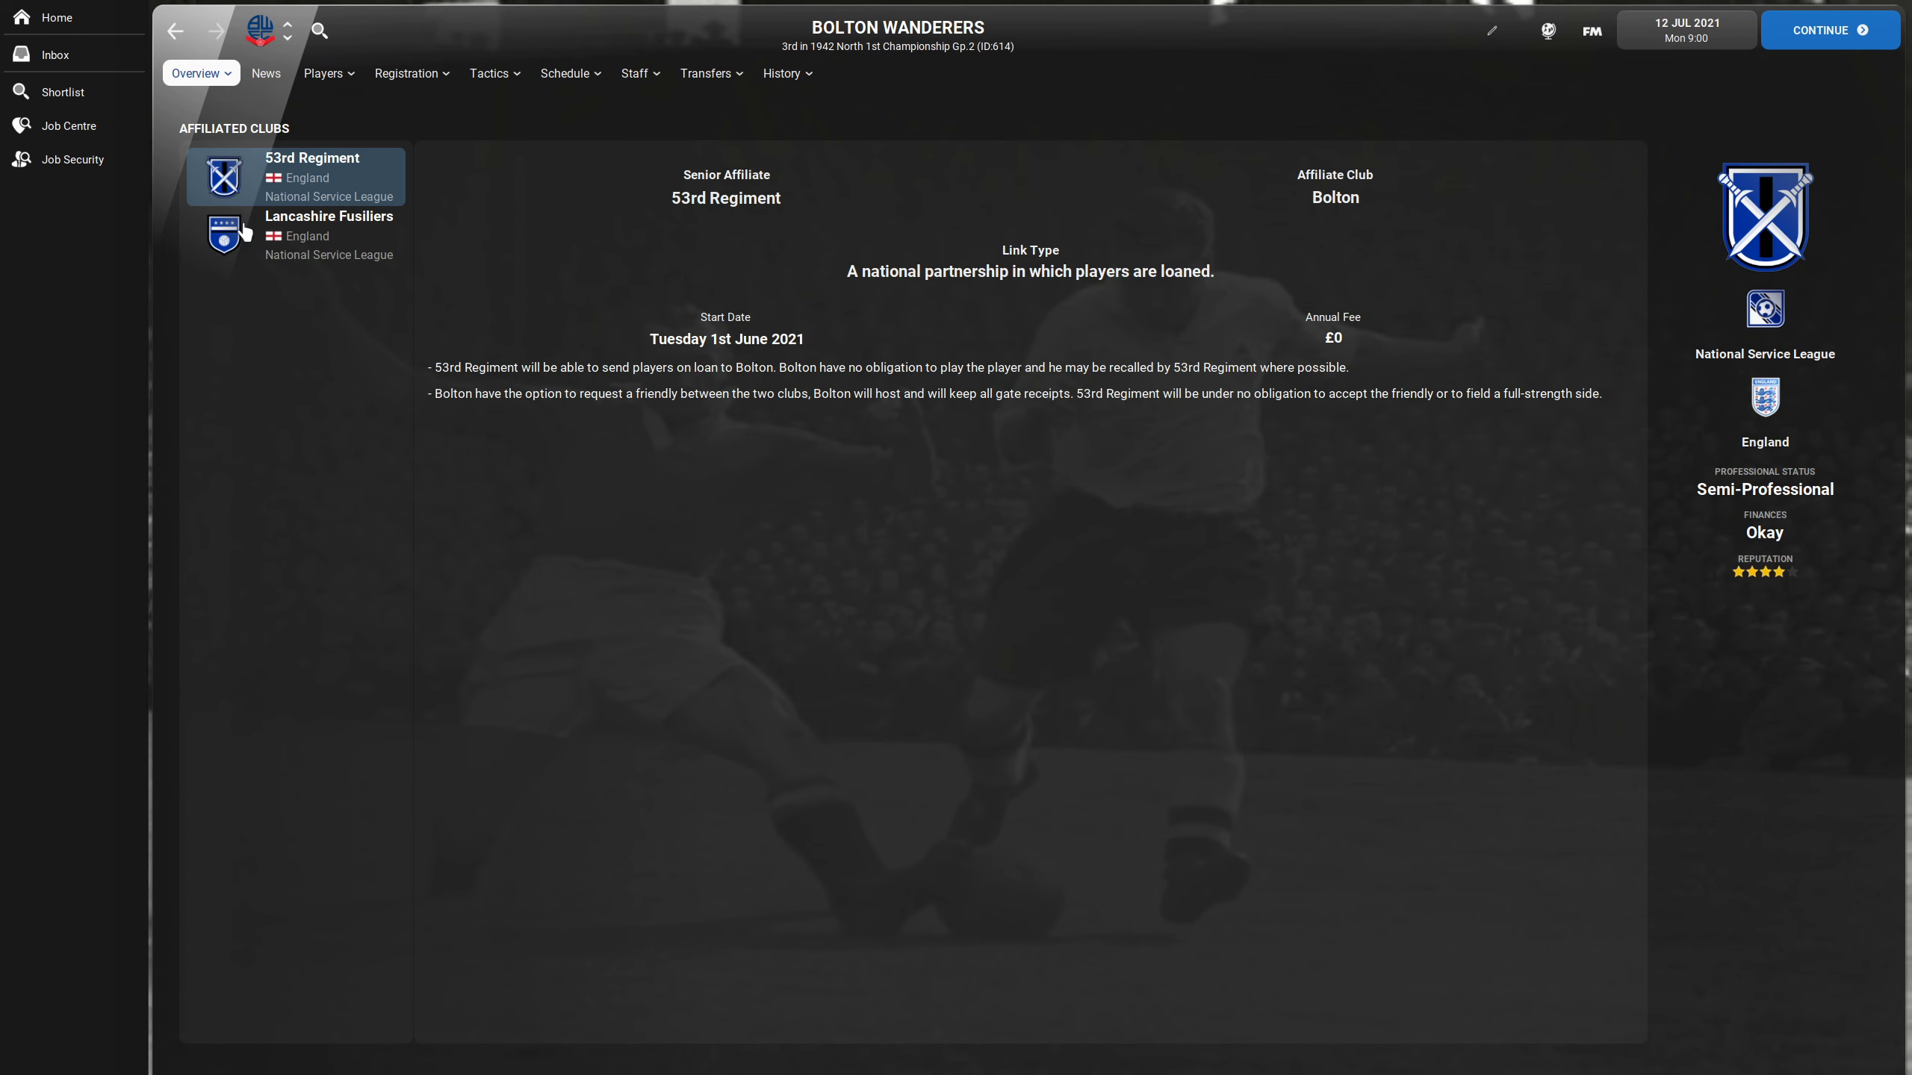
pyautogui.moveTo(385, 247)
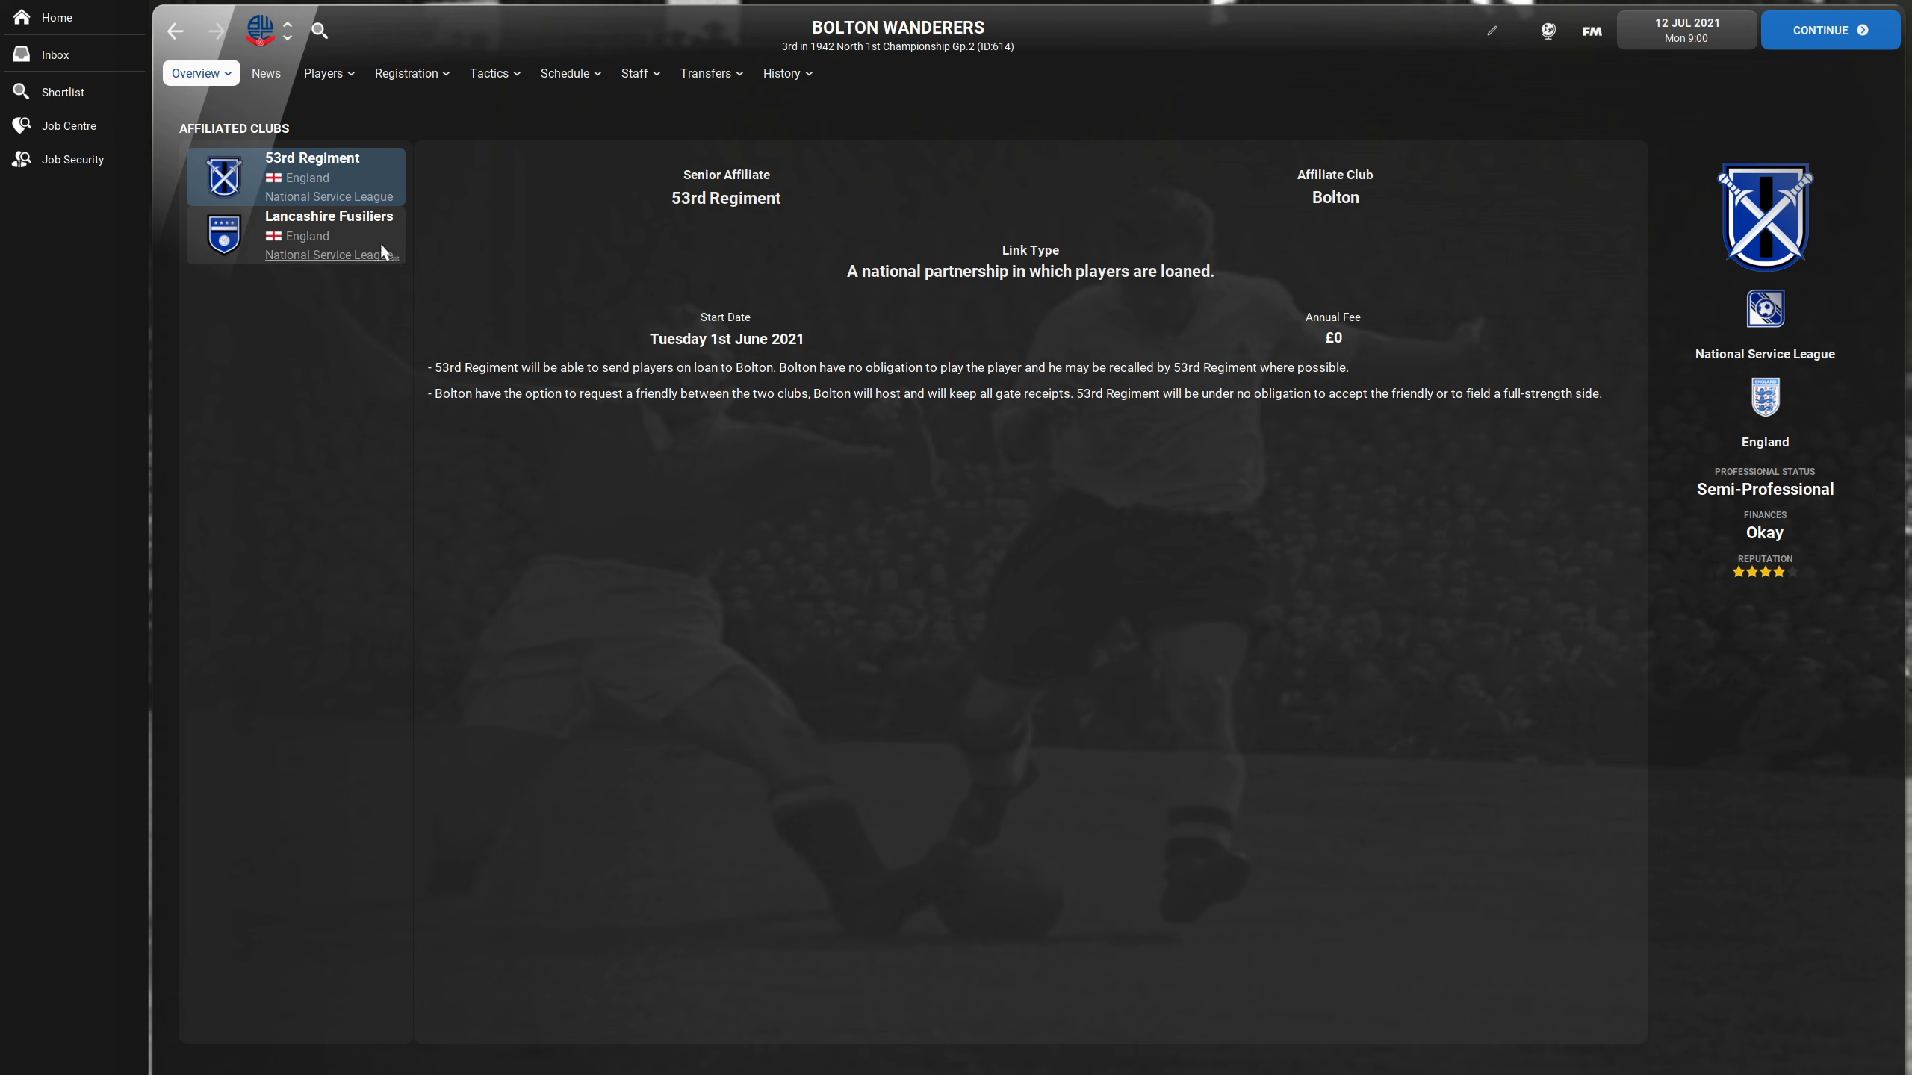
# - Review Bolton's affiliation details with Lancashire Fusiliers and 53rd Regiment
pyautogui.click(329, 236)
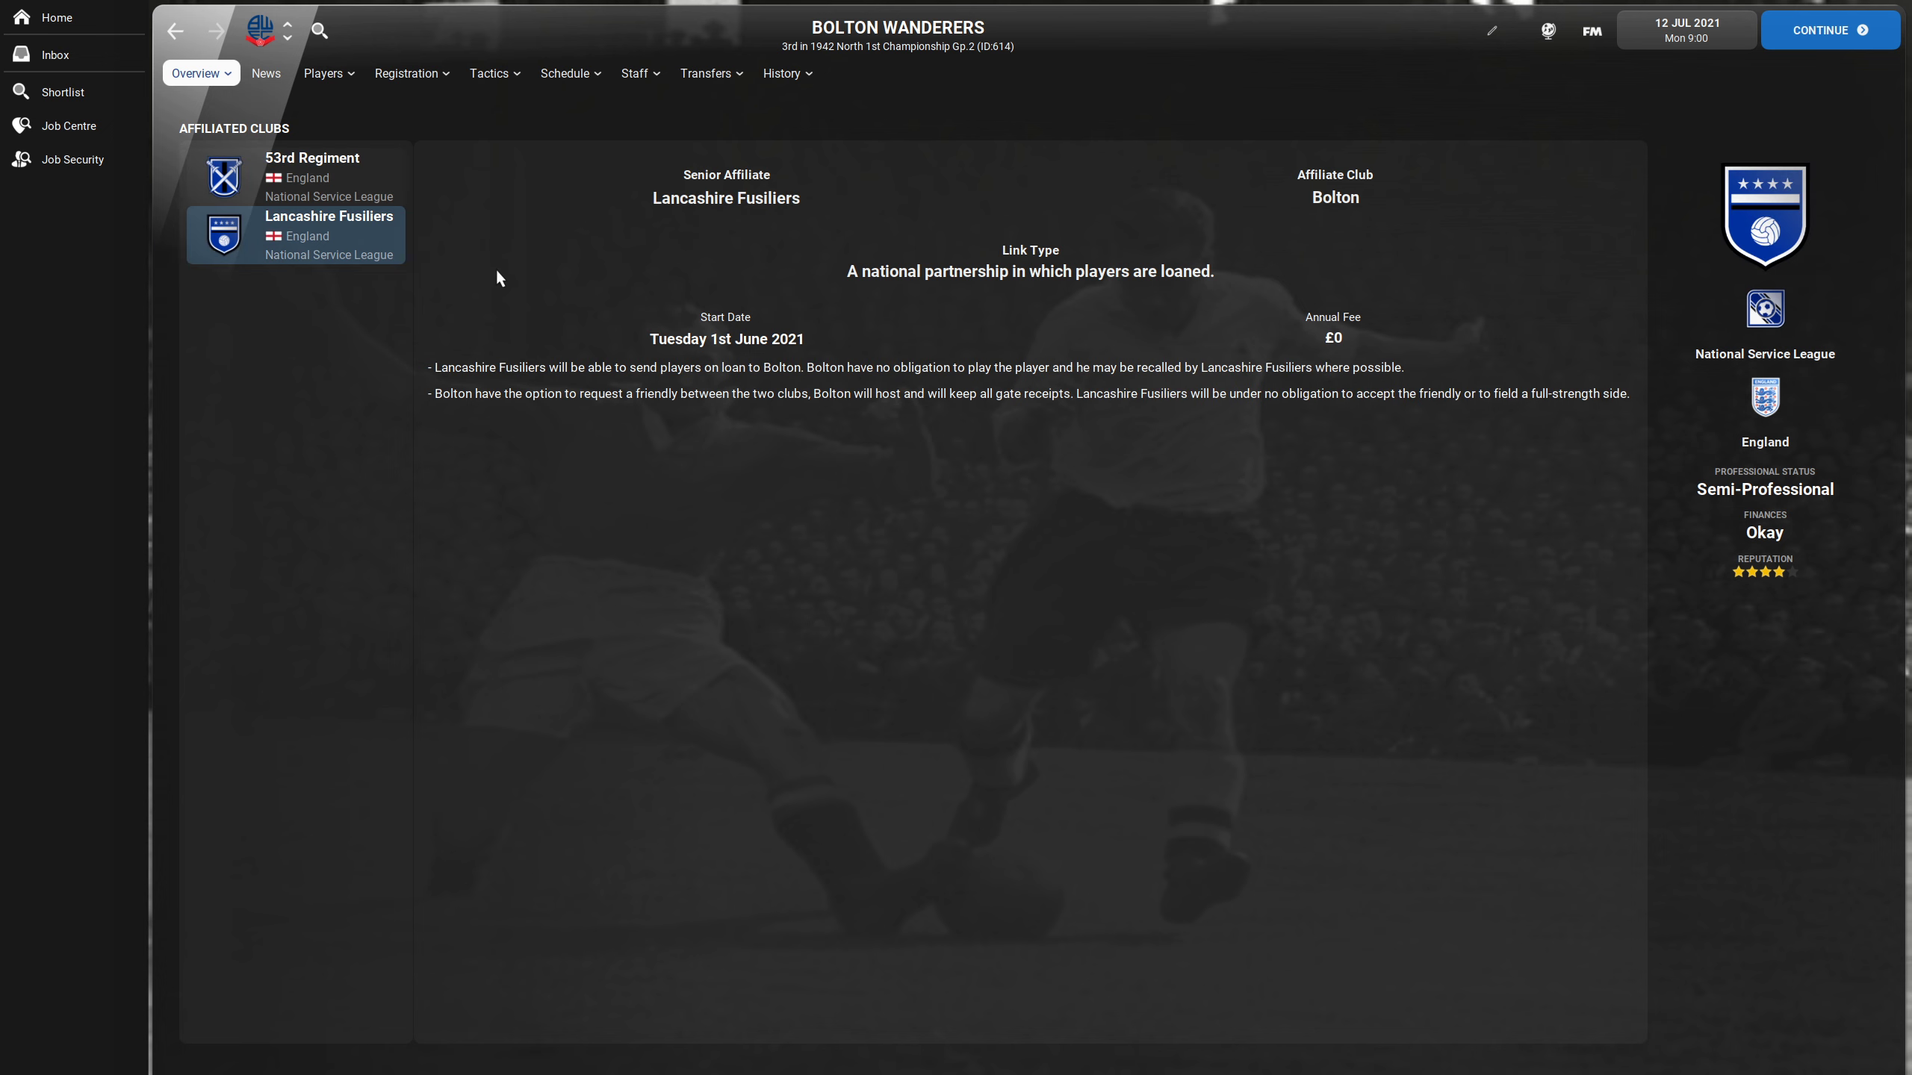
pyautogui.moveTo(448, 299)
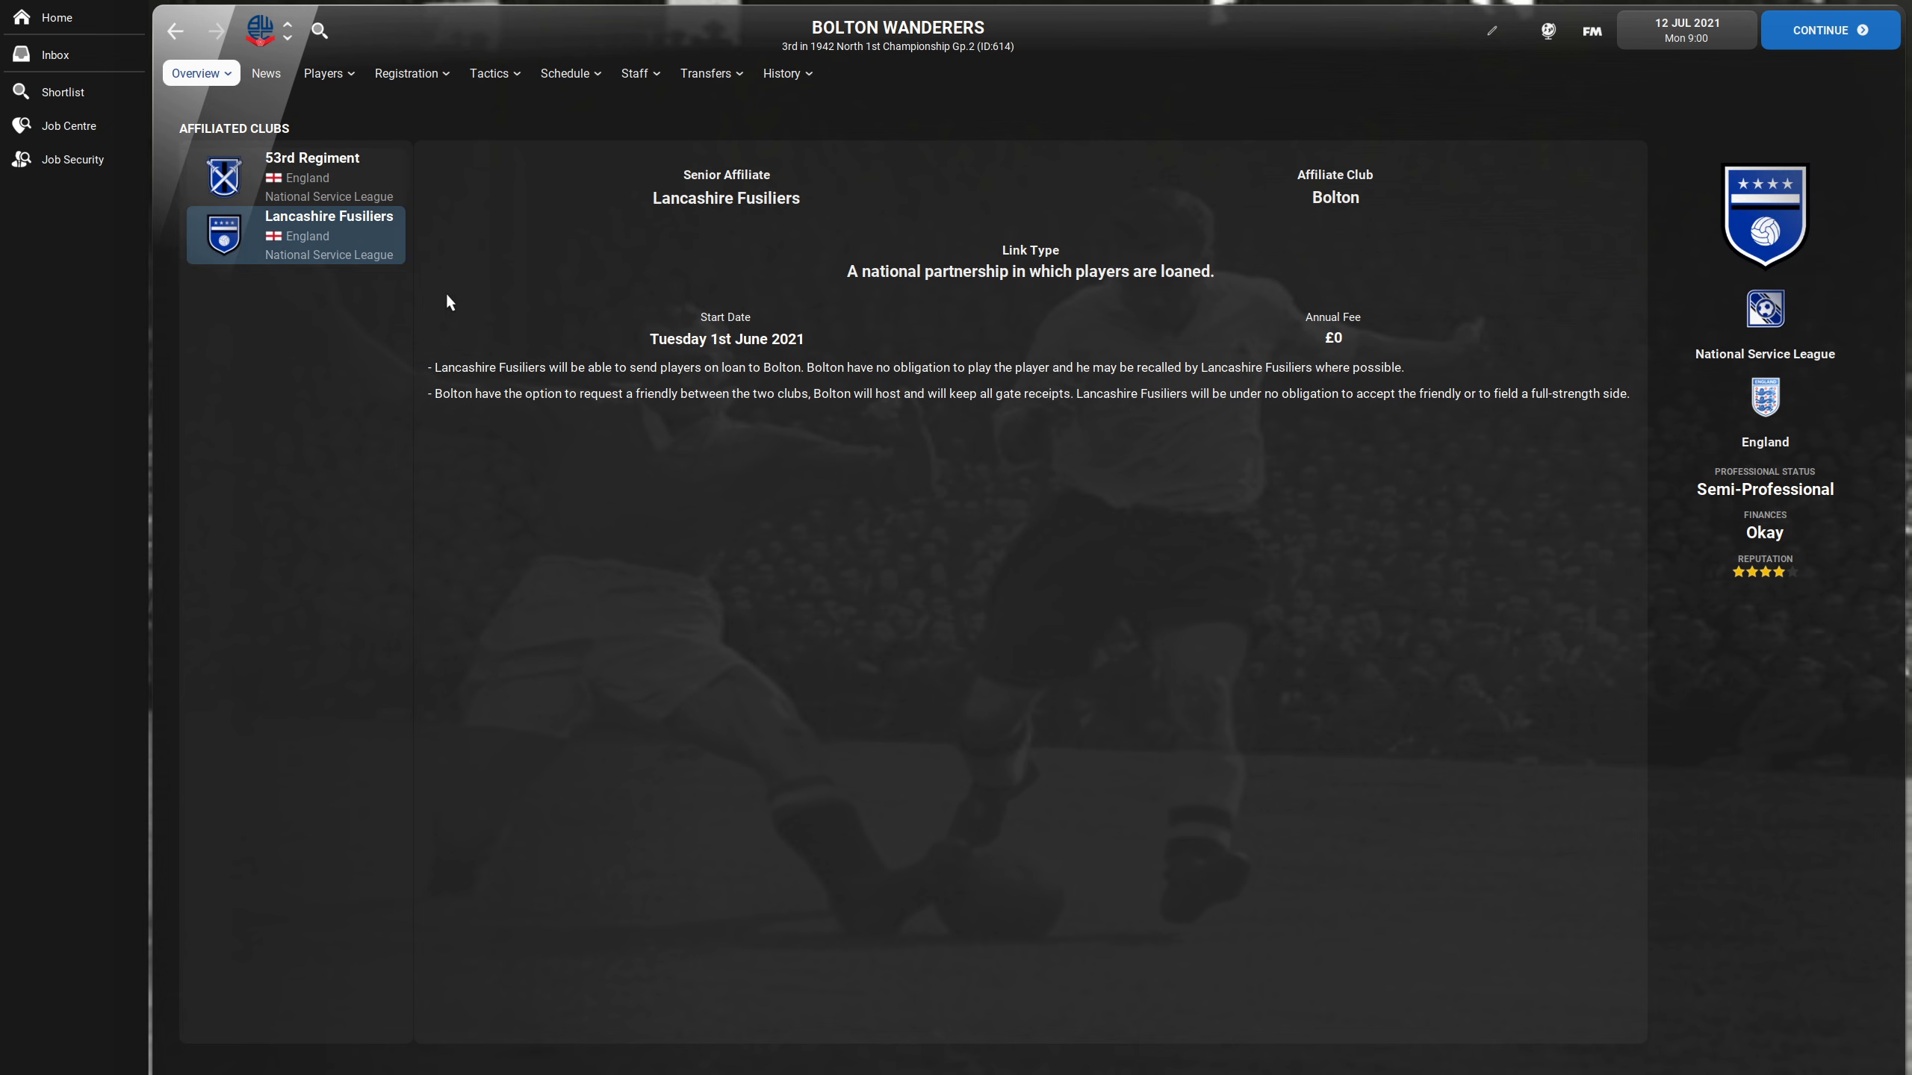
pyautogui.moveTo(358, 261)
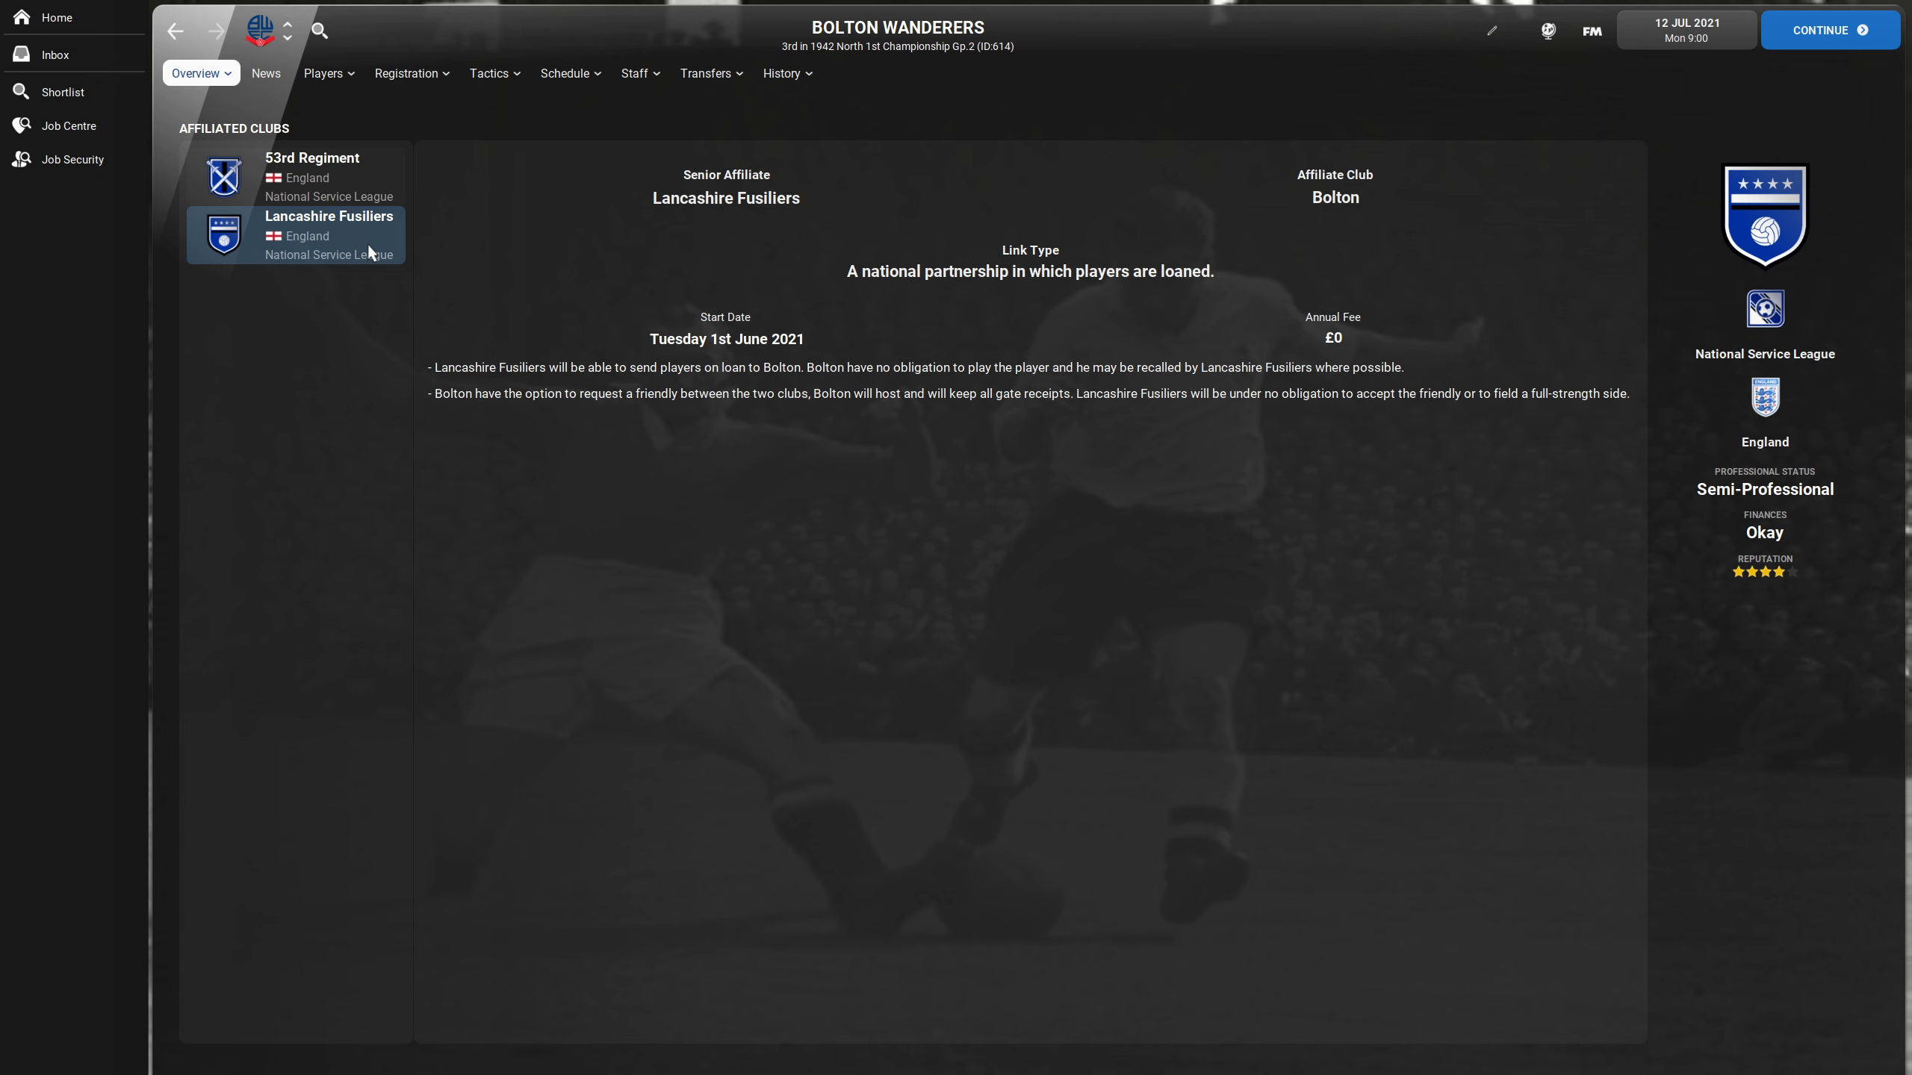
pyautogui.moveTo(503, 303)
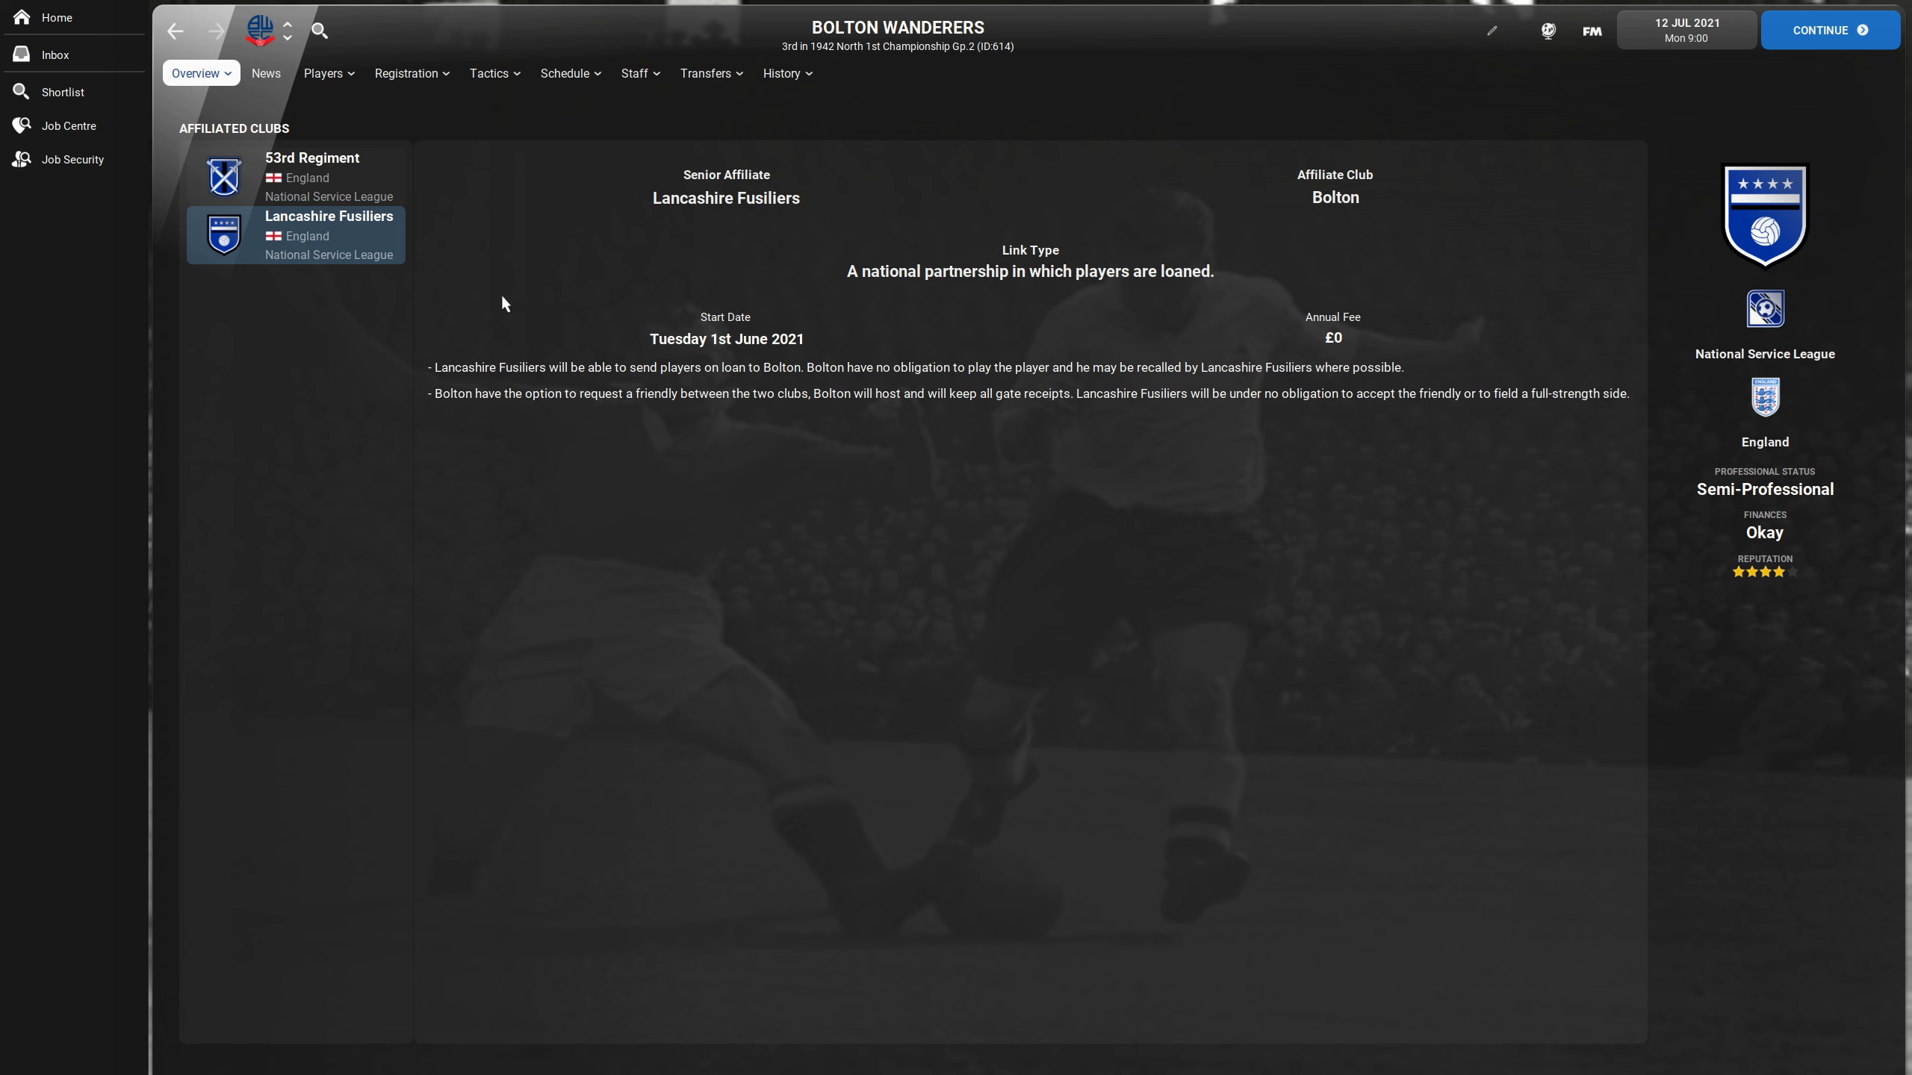
pyautogui.click(312, 176)
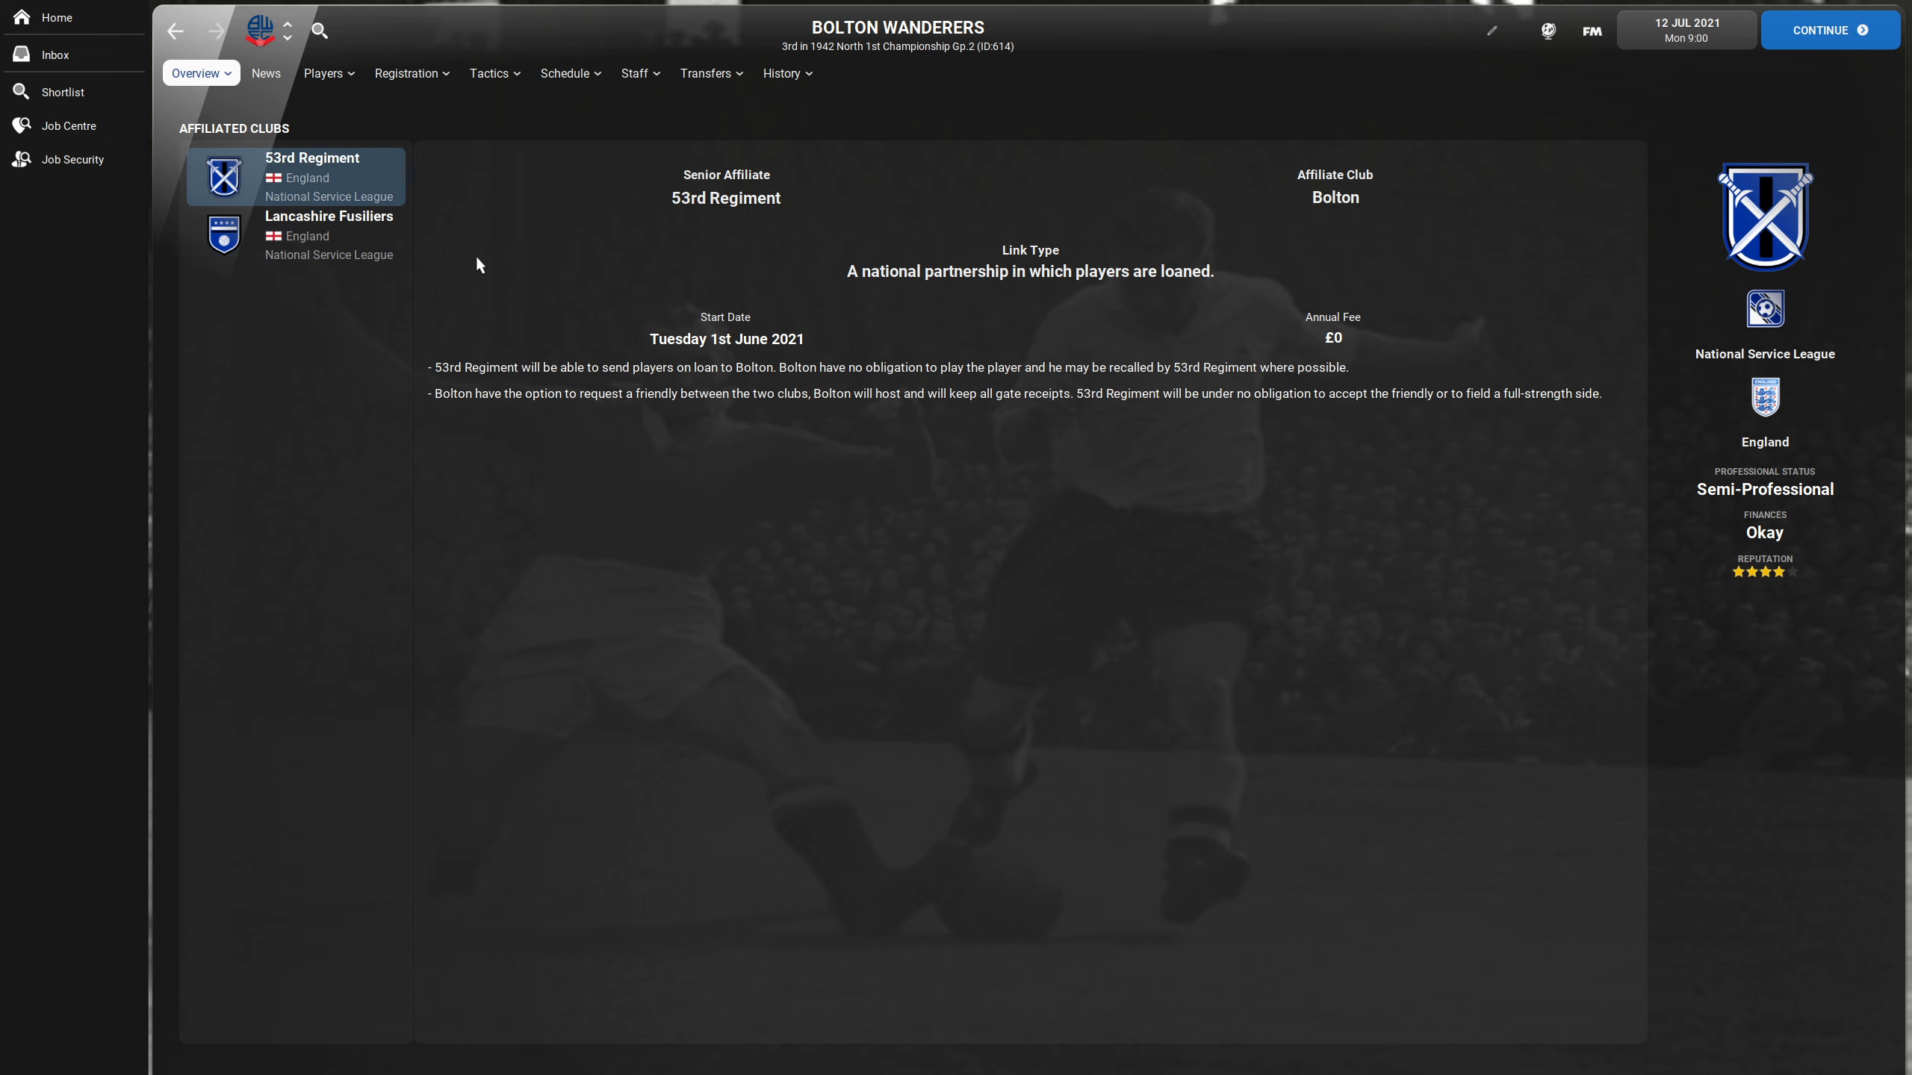
pyautogui.moveTo(549, 282)
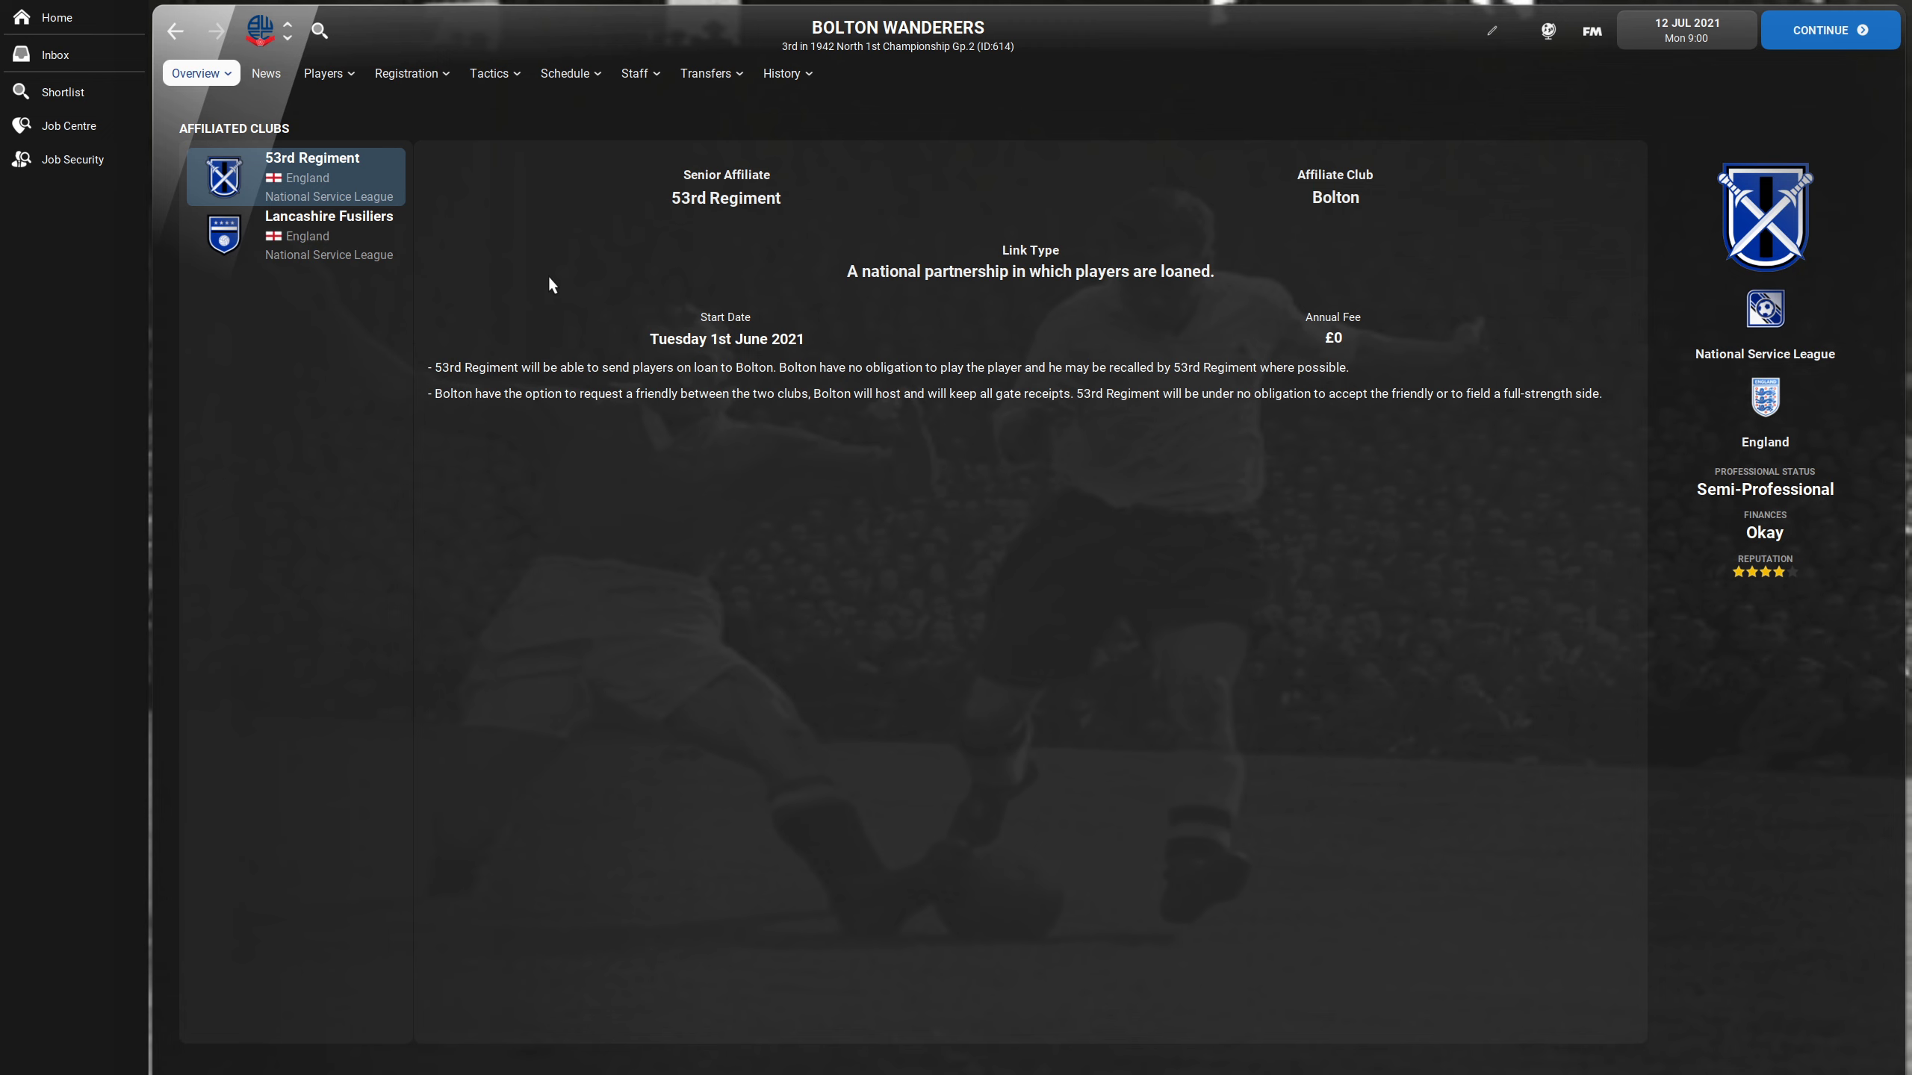
pyautogui.moveTo(535, 440)
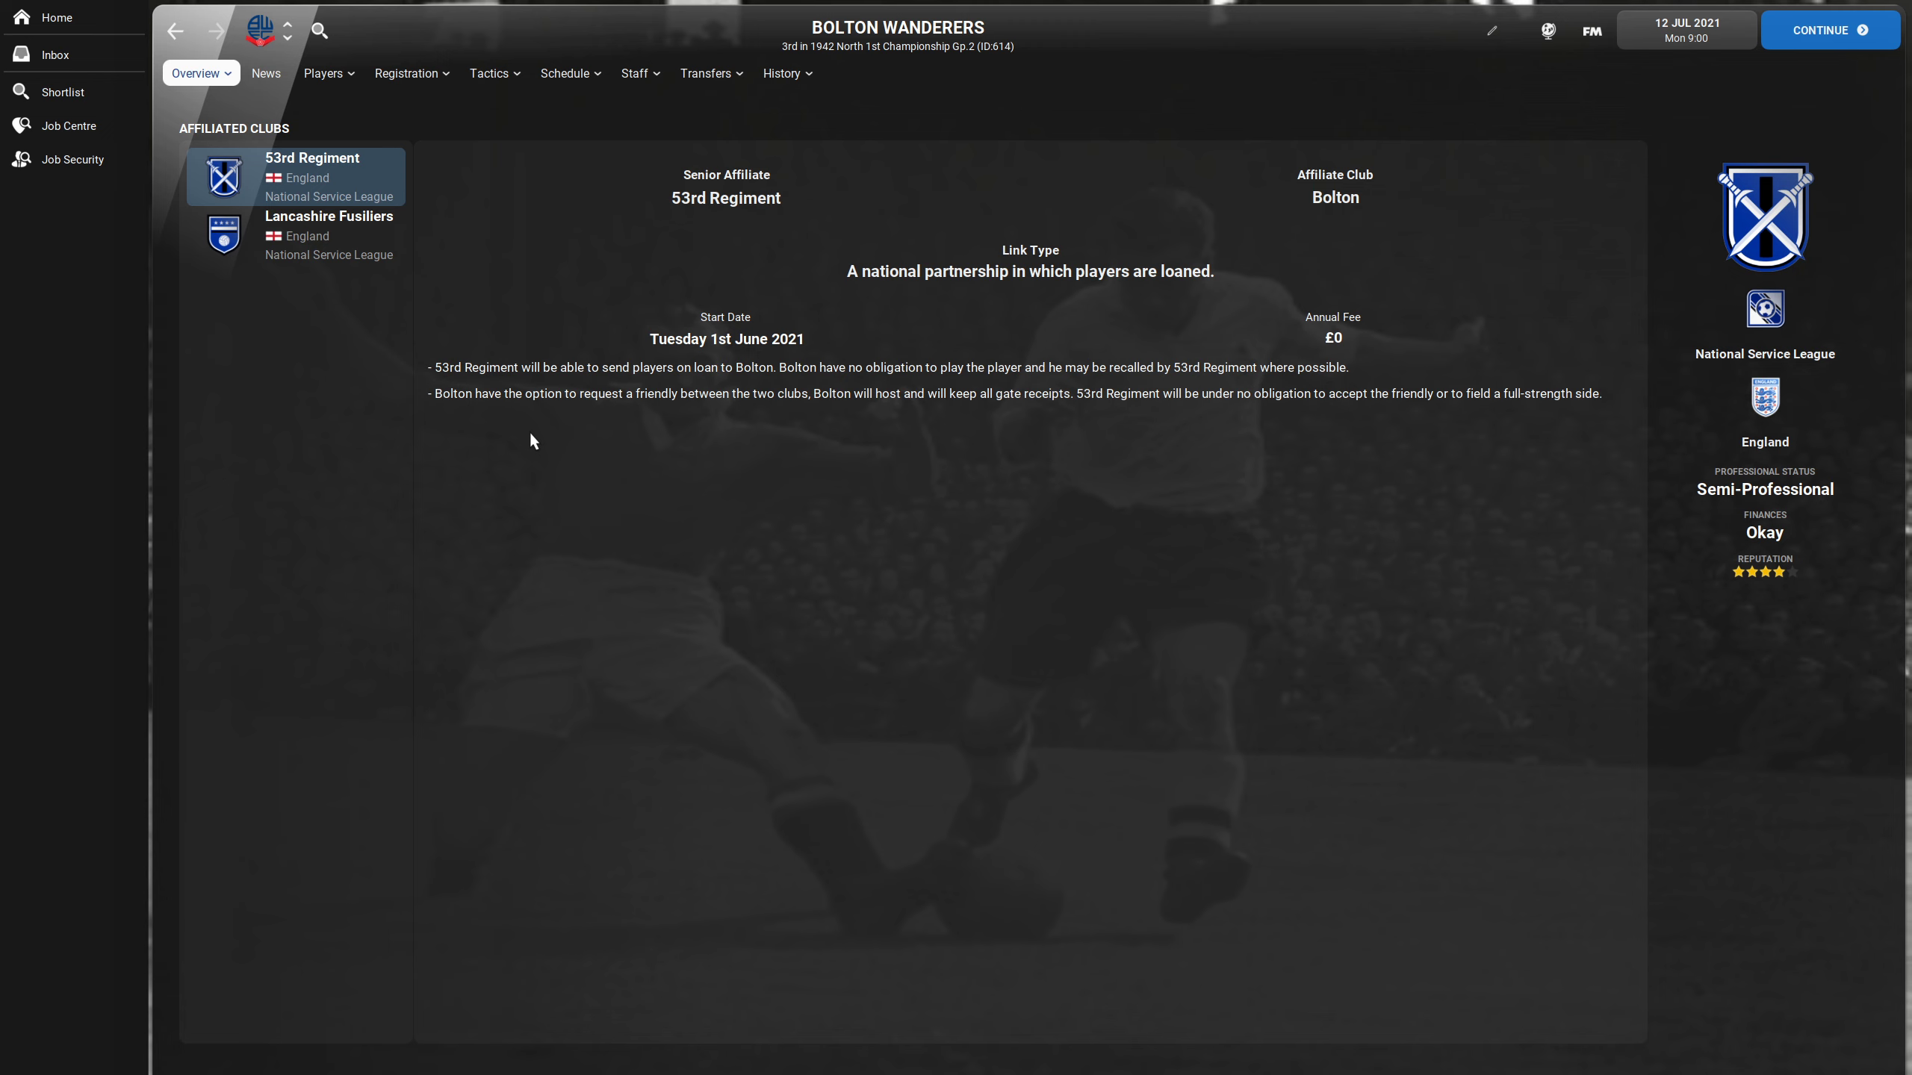
pyautogui.moveTo(608, 513)
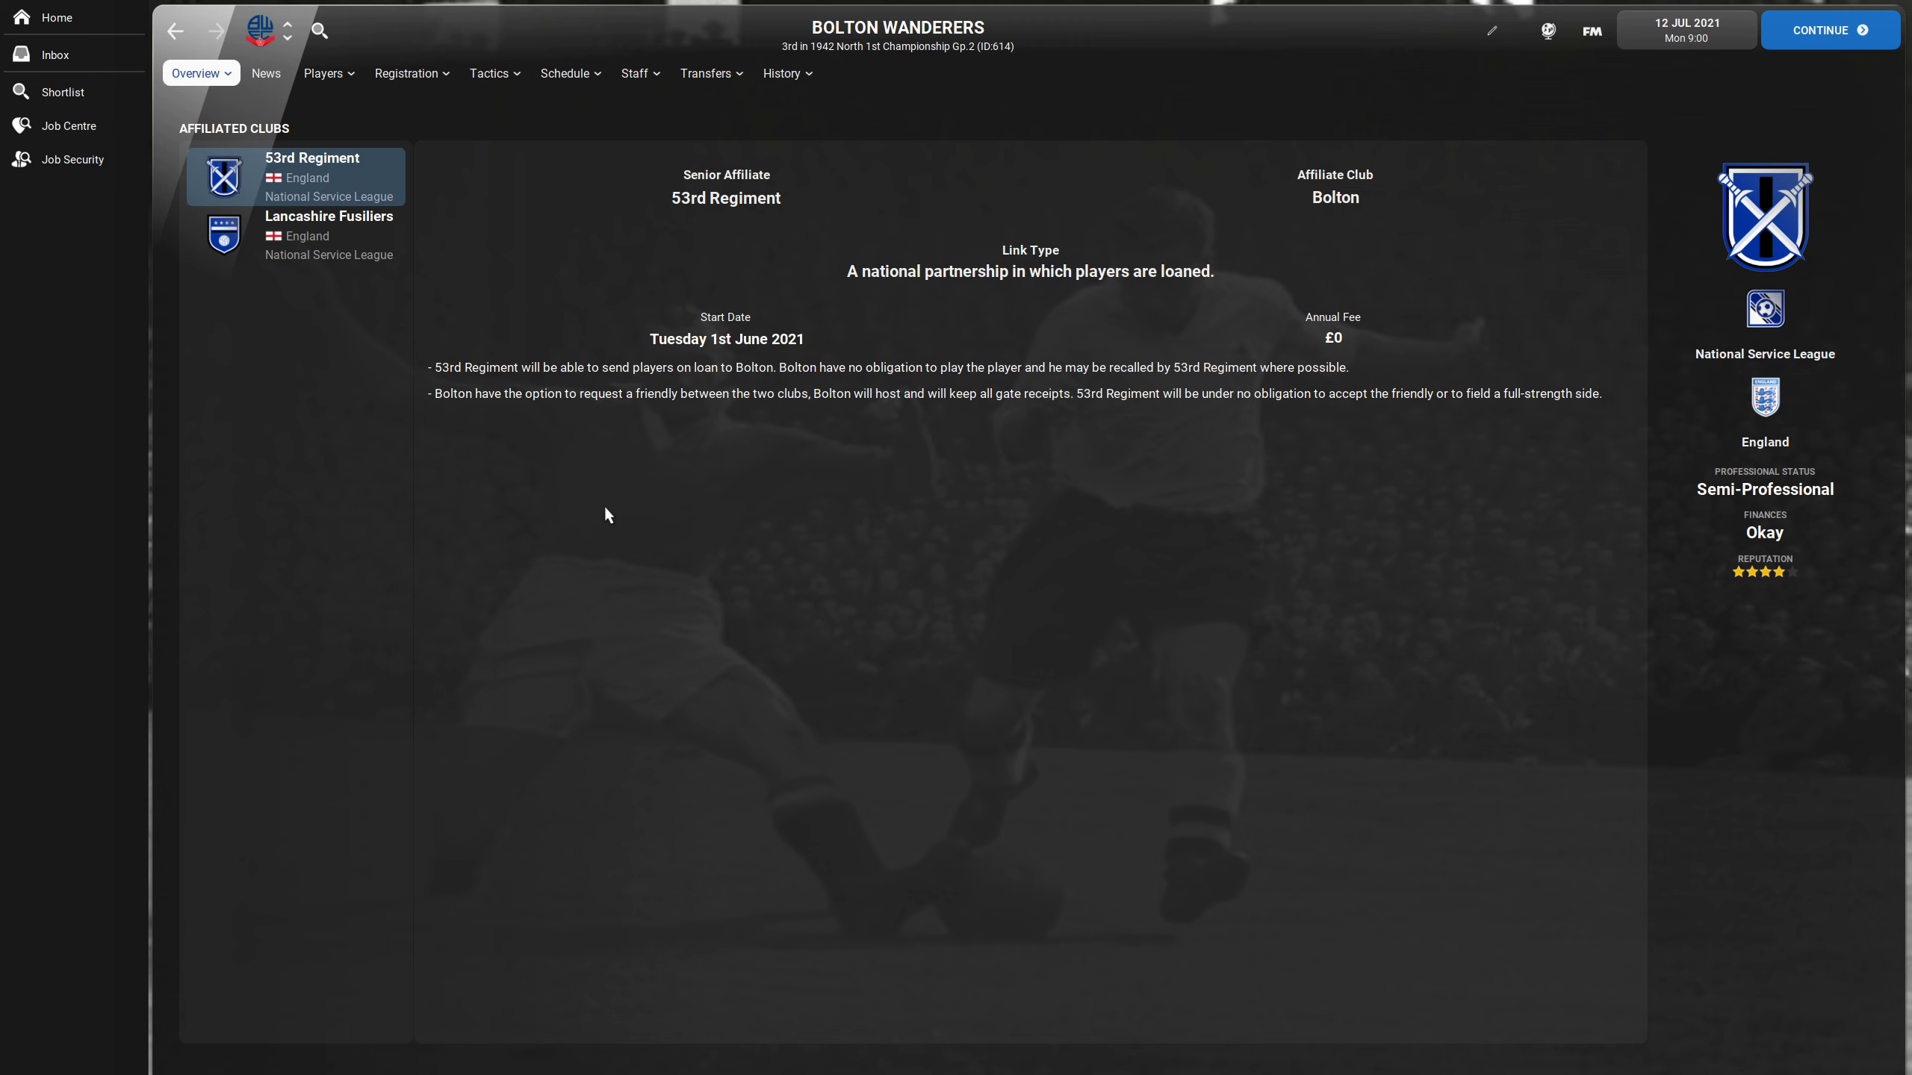
pyautogui.moveTo(618, 434)
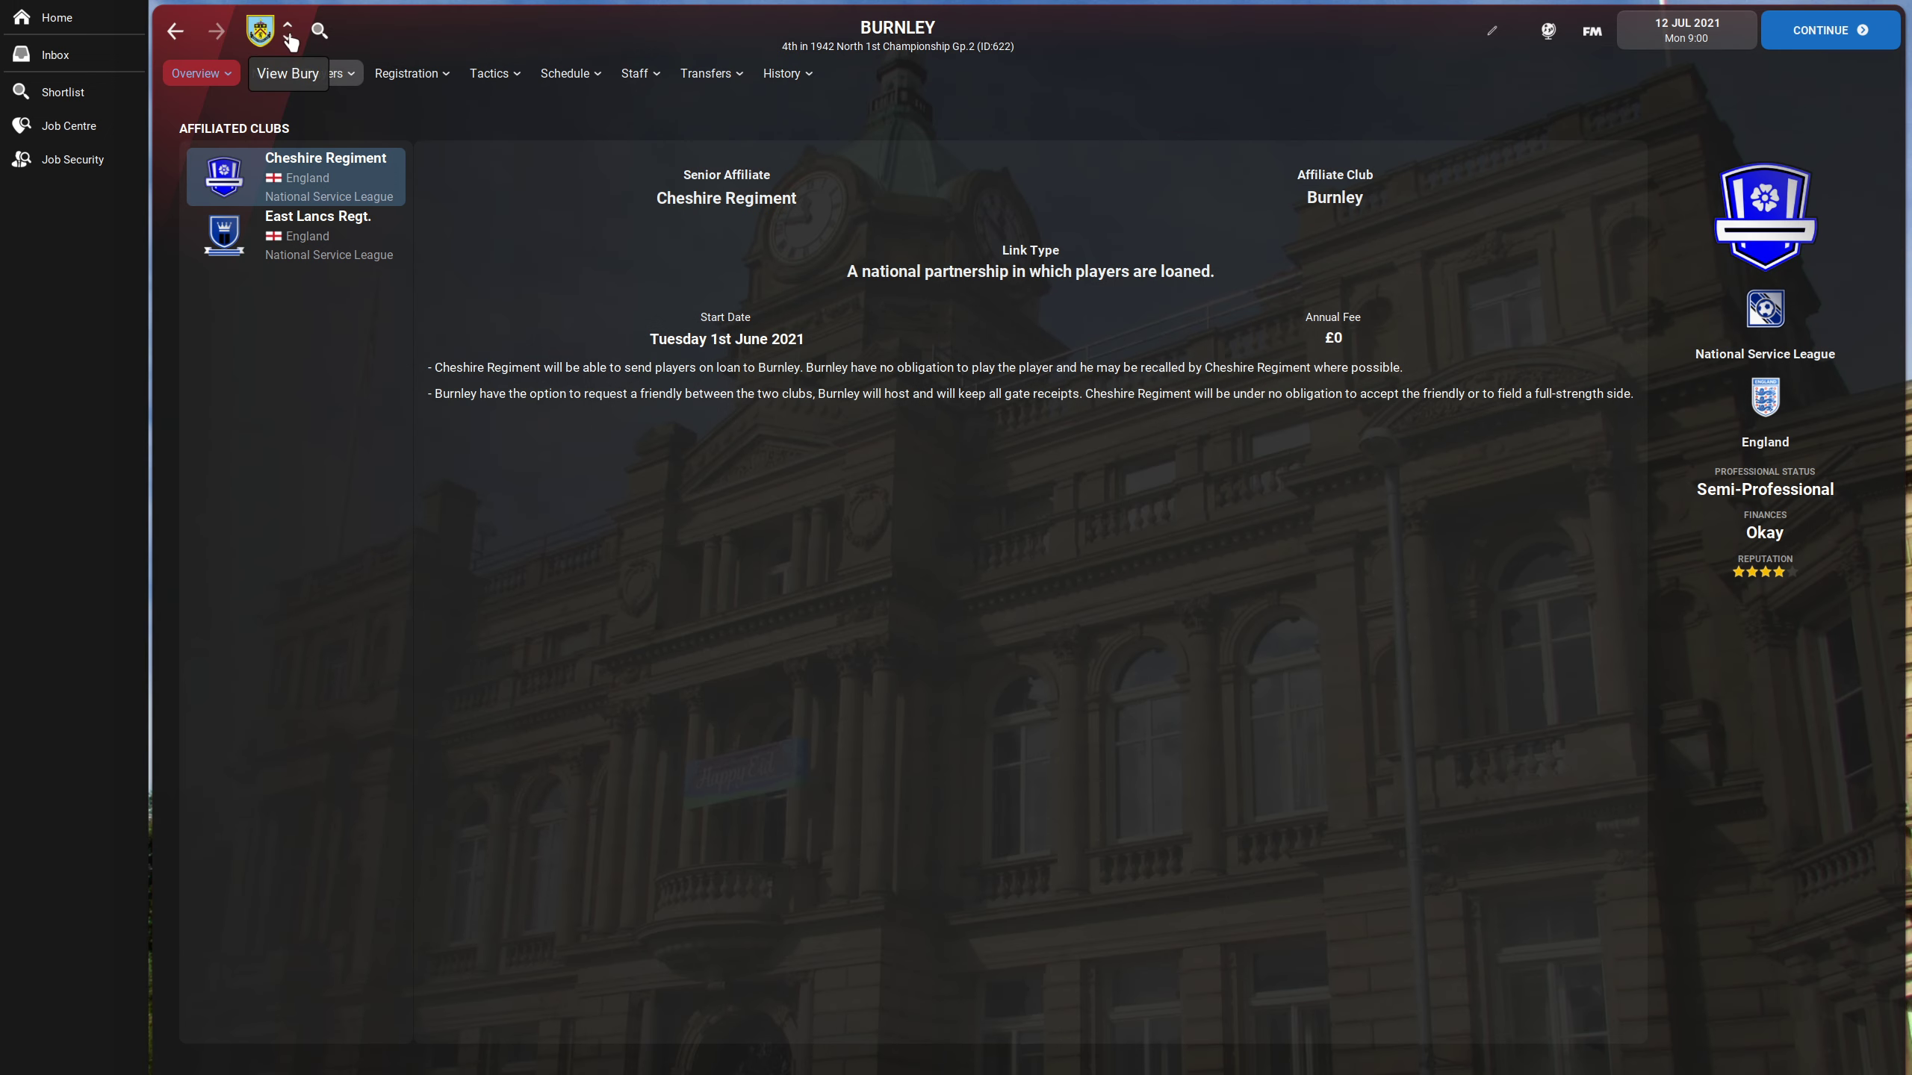
# - Step through the affiliated clubs of Bury, Oldham Athletic and Stockport County
pyautogui.click(287, 73)
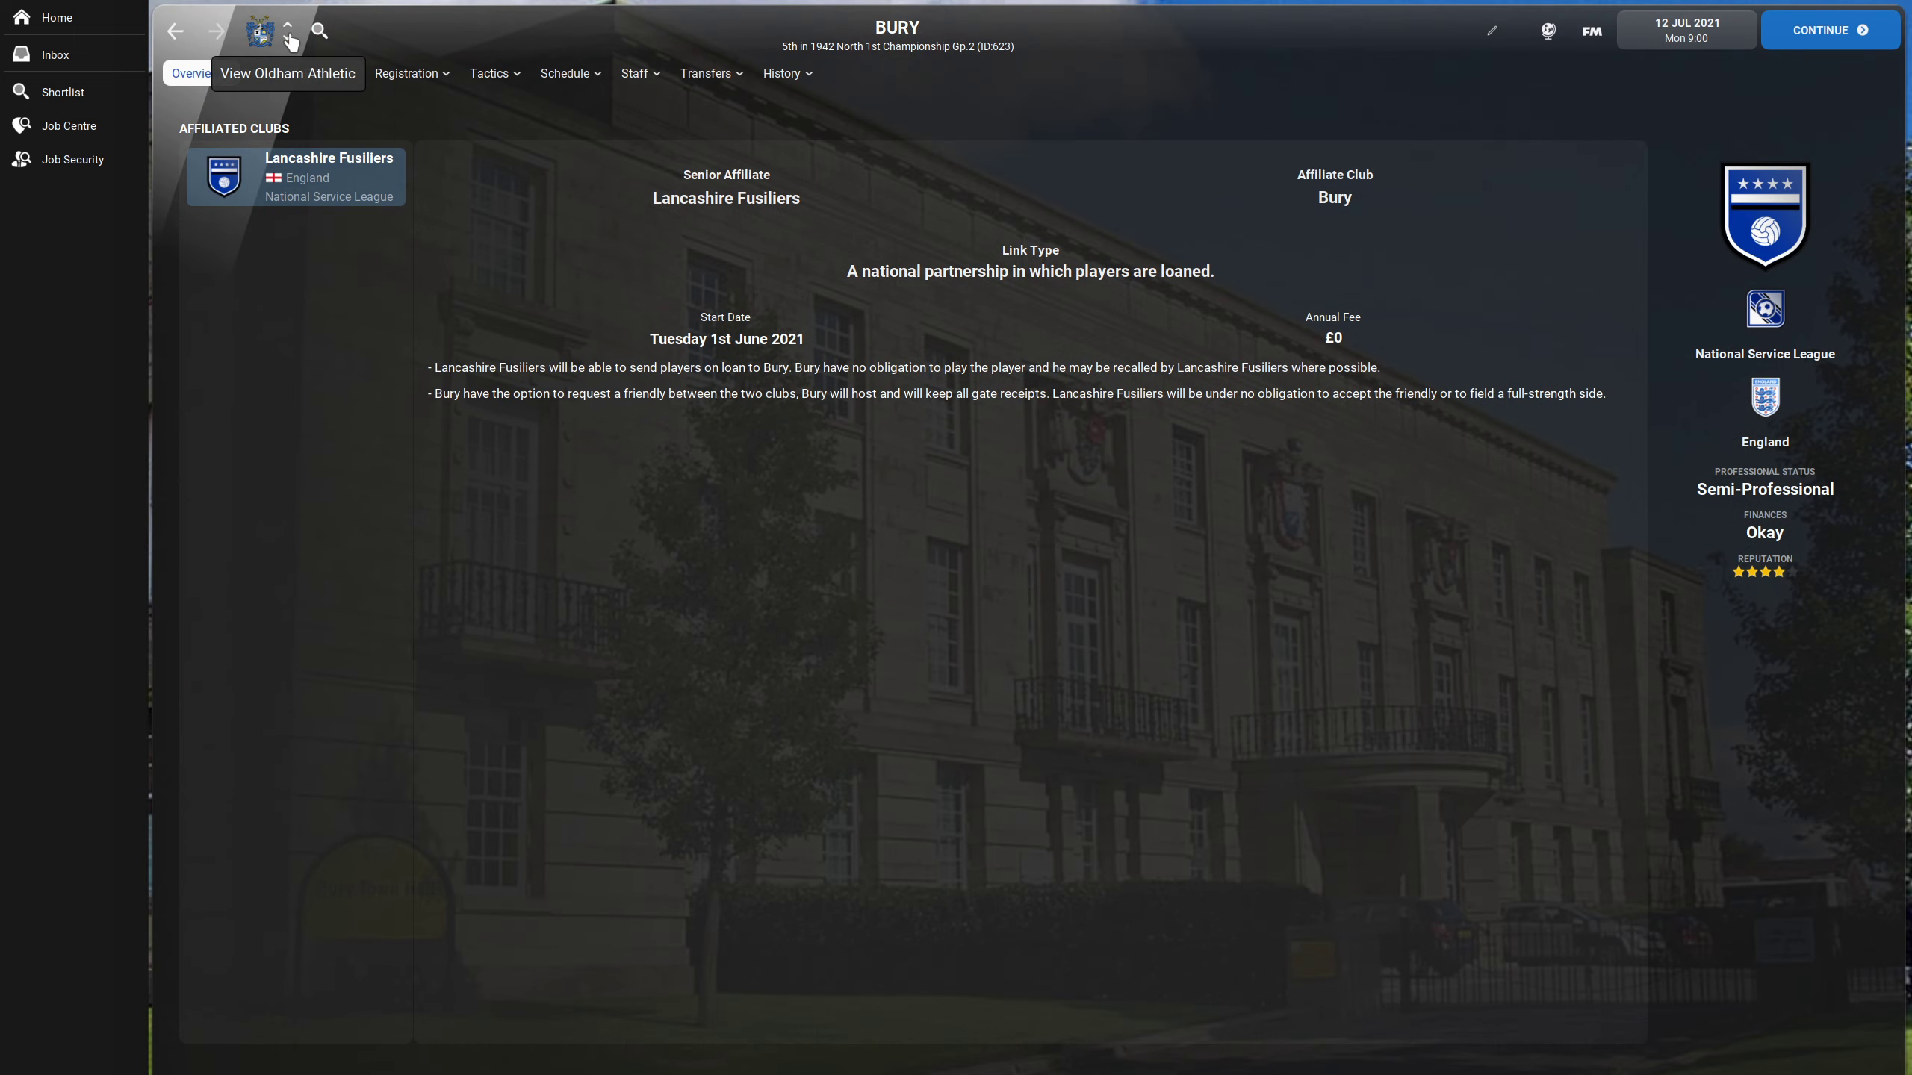
pyautogui.click(287, 30)
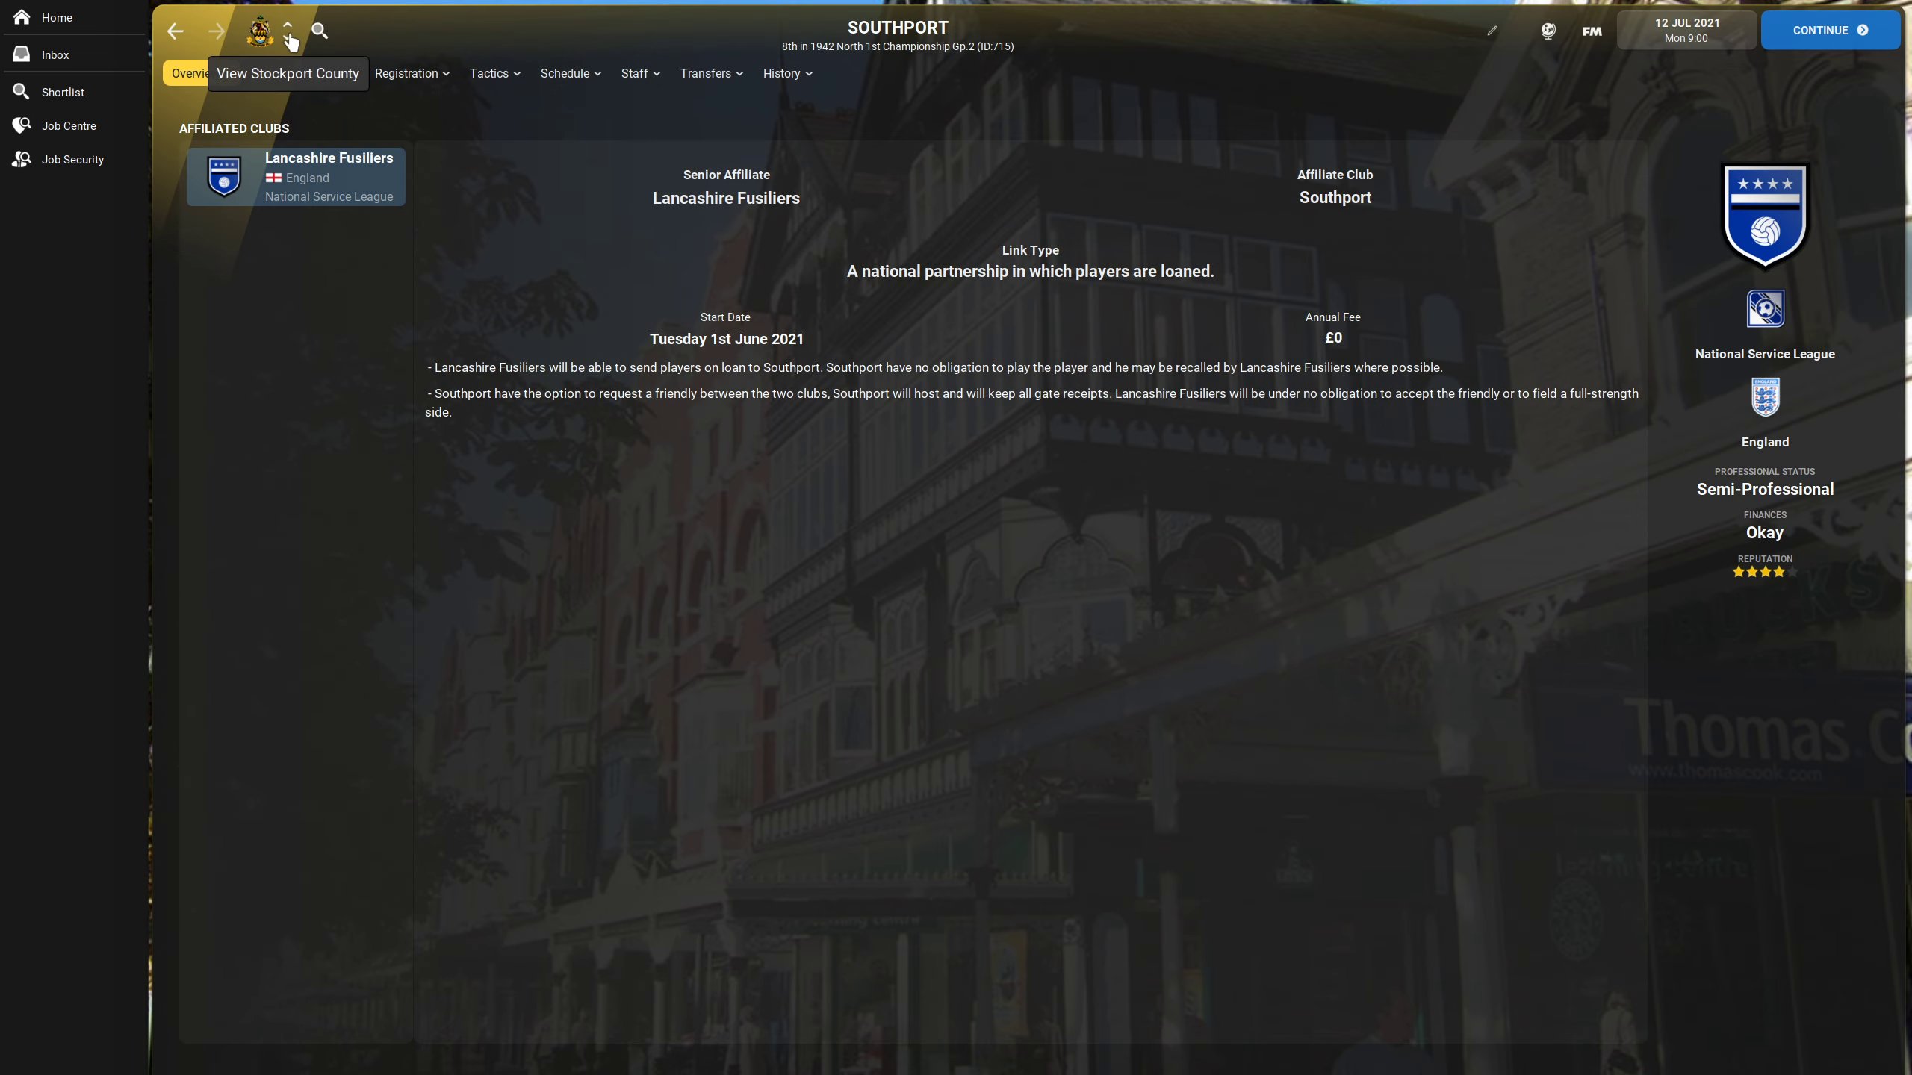
pyautogui.click(288, 30)
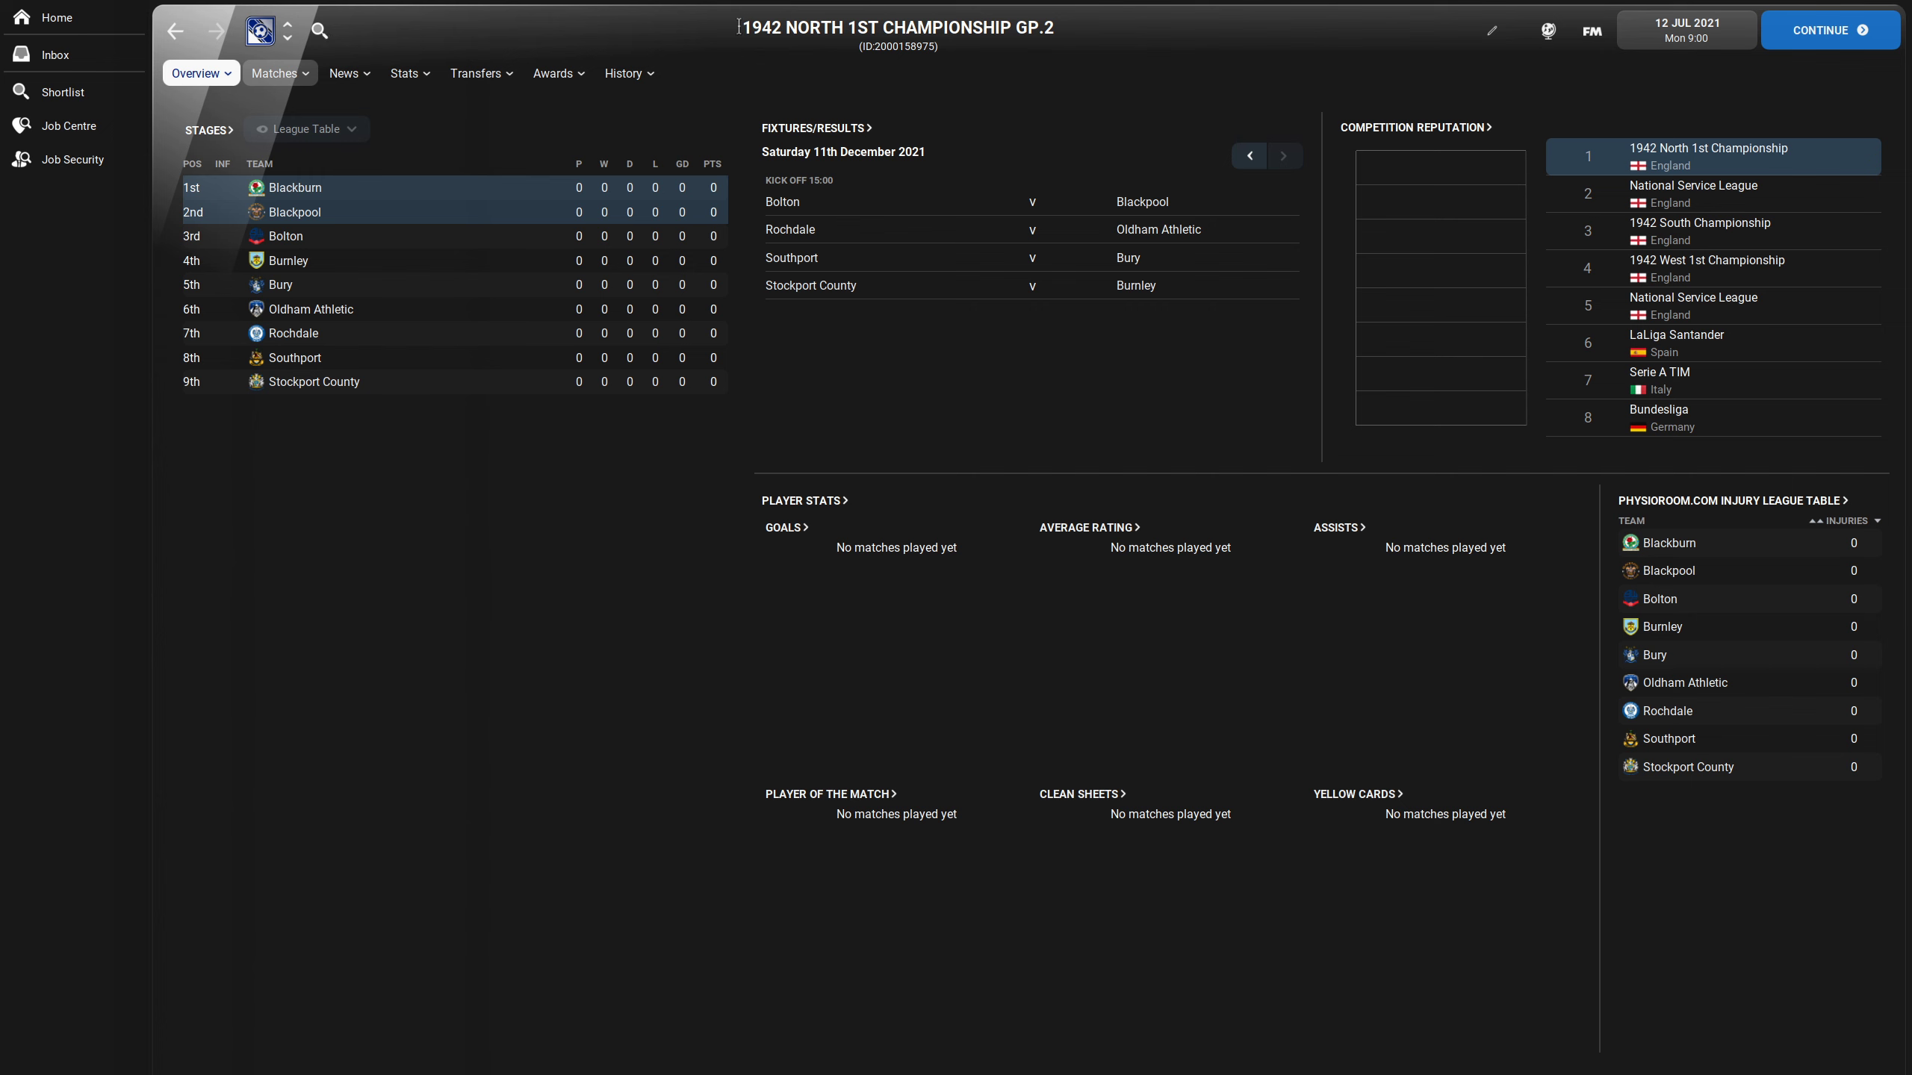
pyautogui.moveTo(288, 38)
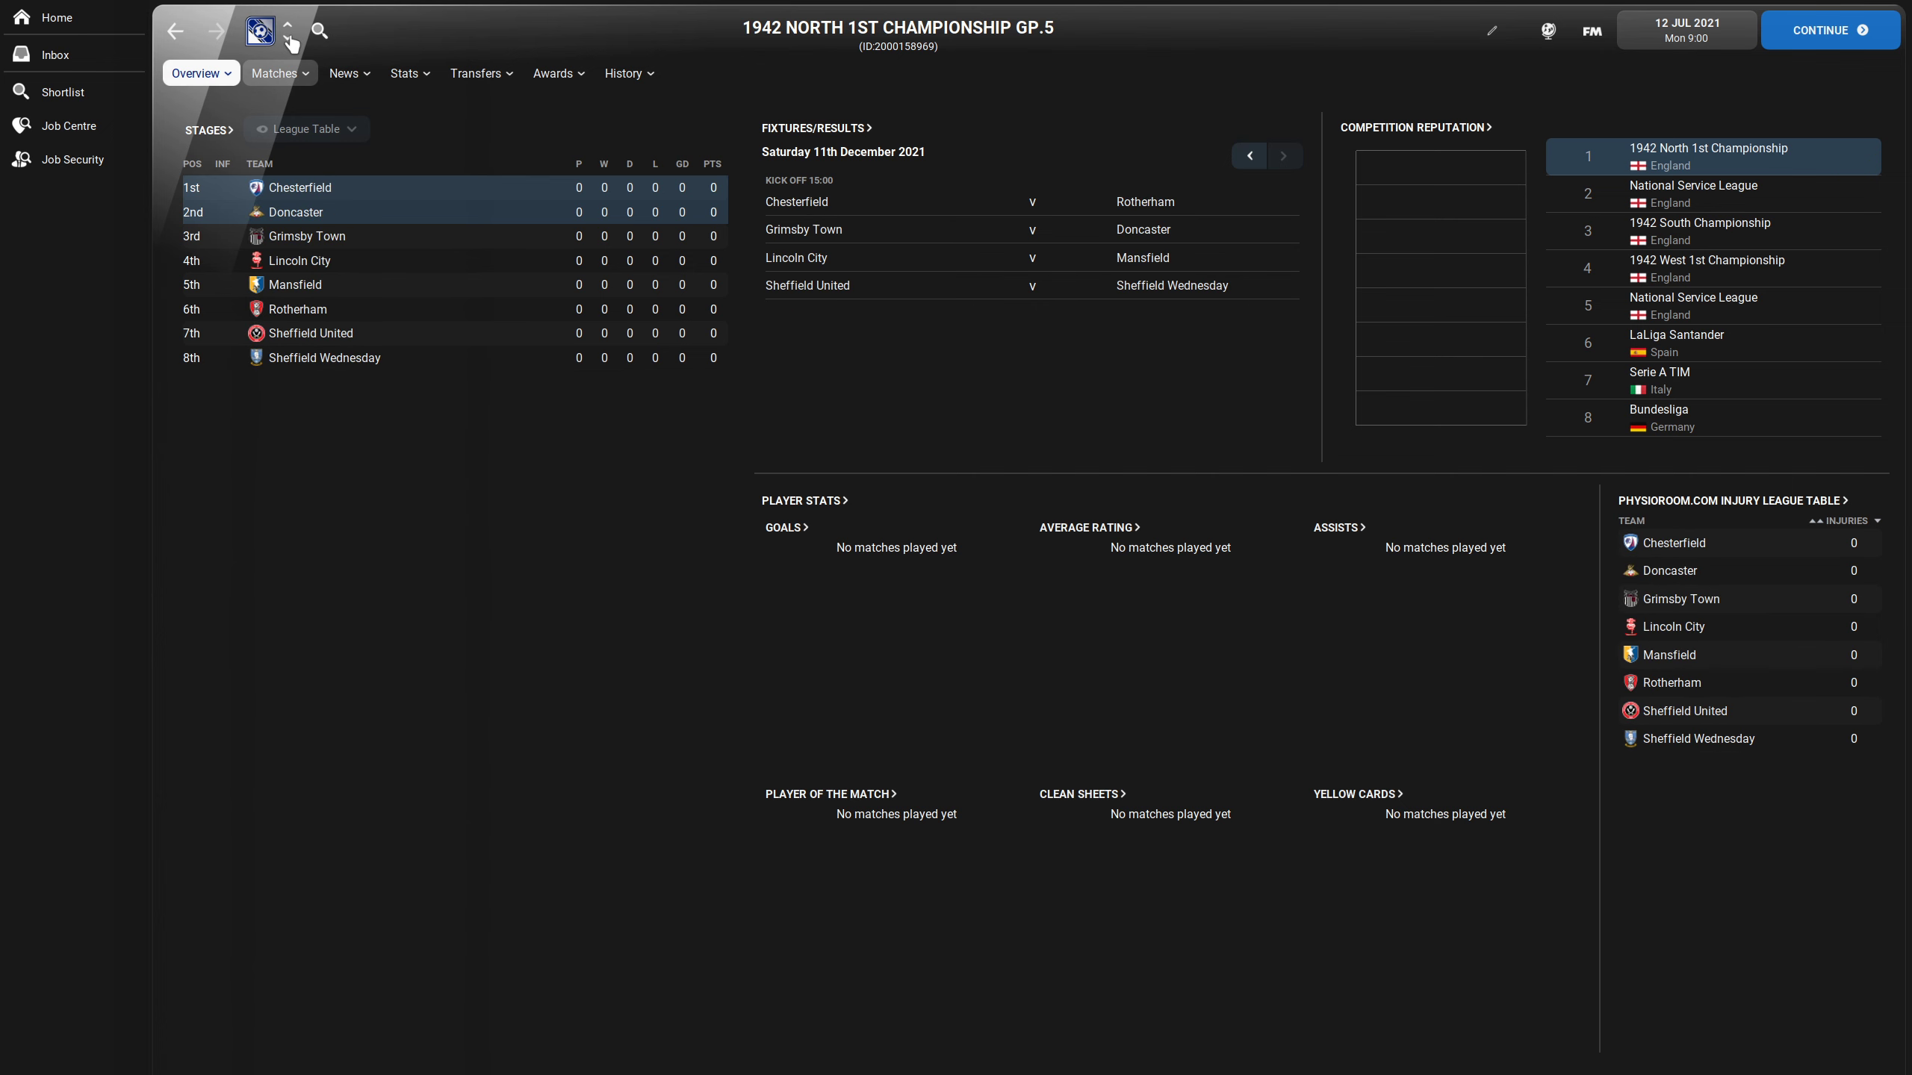
# - Switch to the 1942 South Championship and show Aldershot Town's affiliated clubs
pyautogui.click(1700, 230)
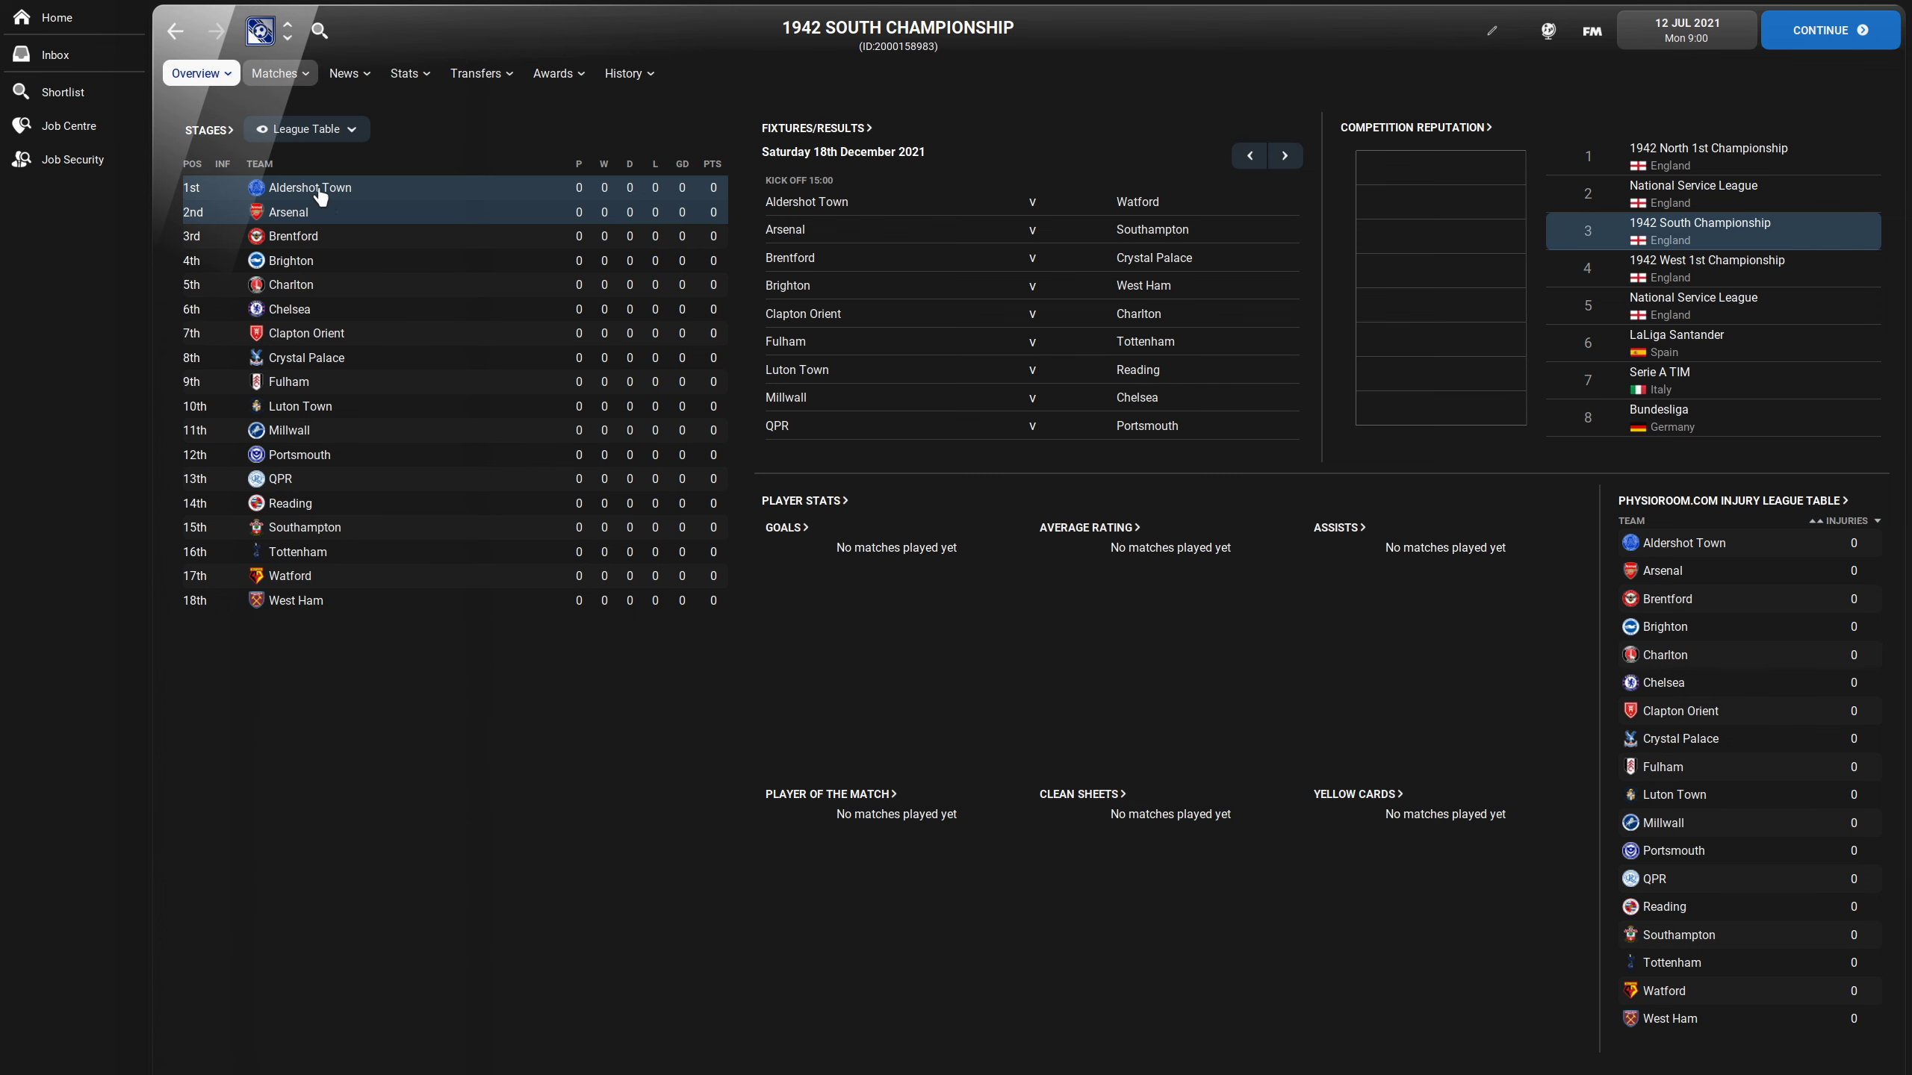
pyautogui.click(310, 188)
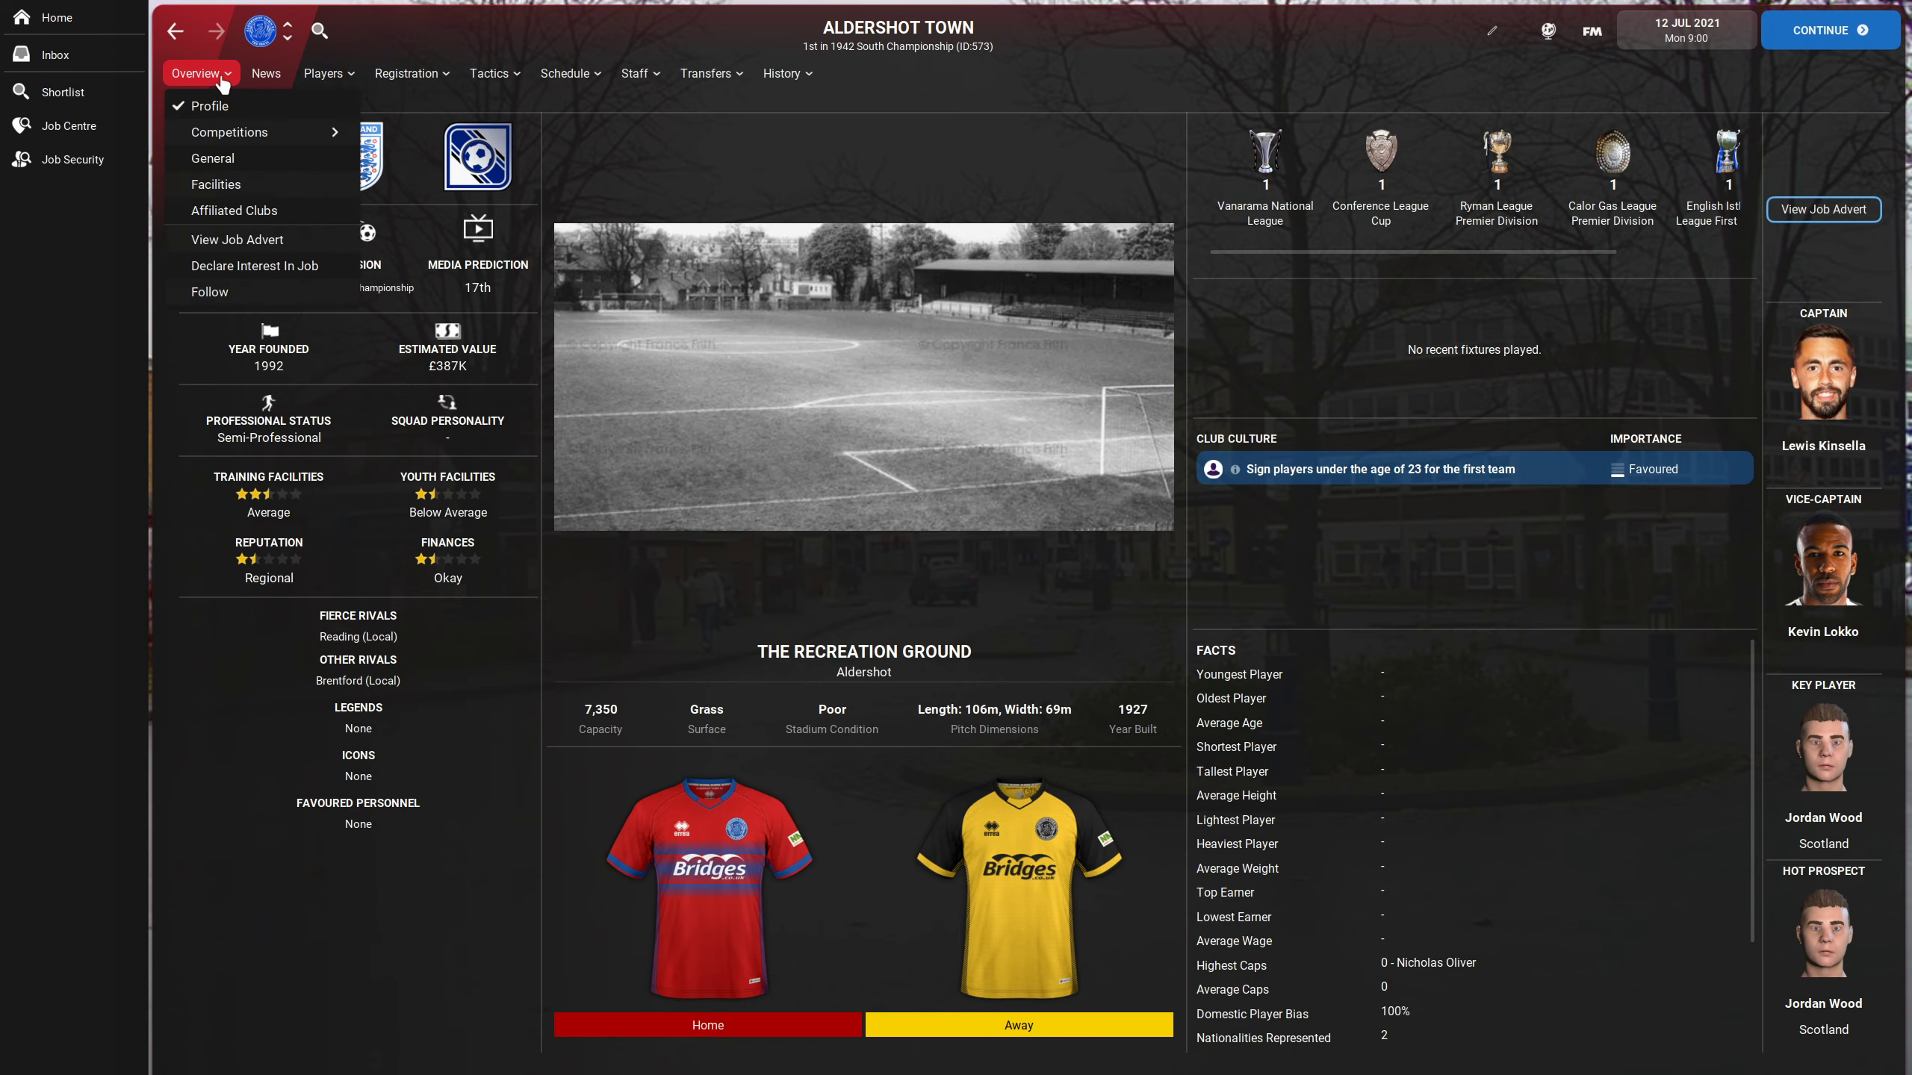
pyautogui.click(209, 105)
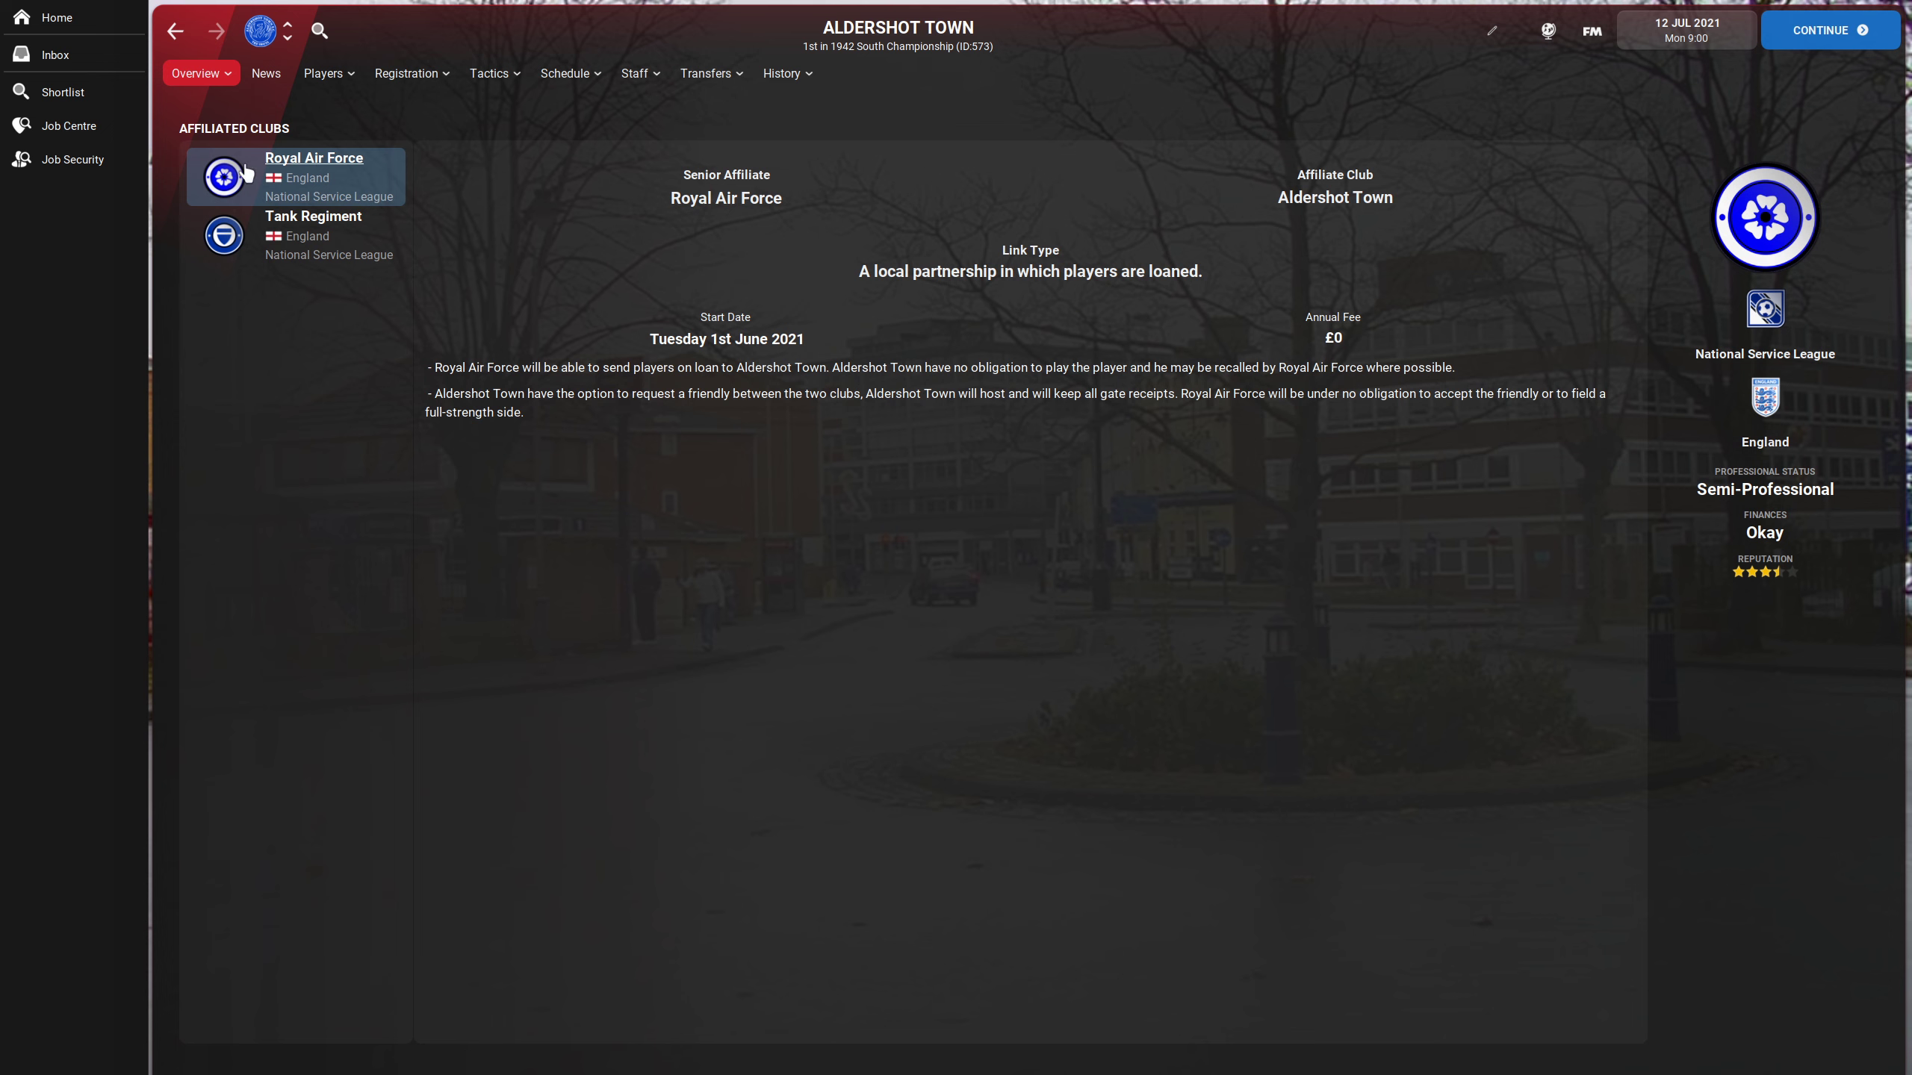
pyautogui.moveTo(286, 30)
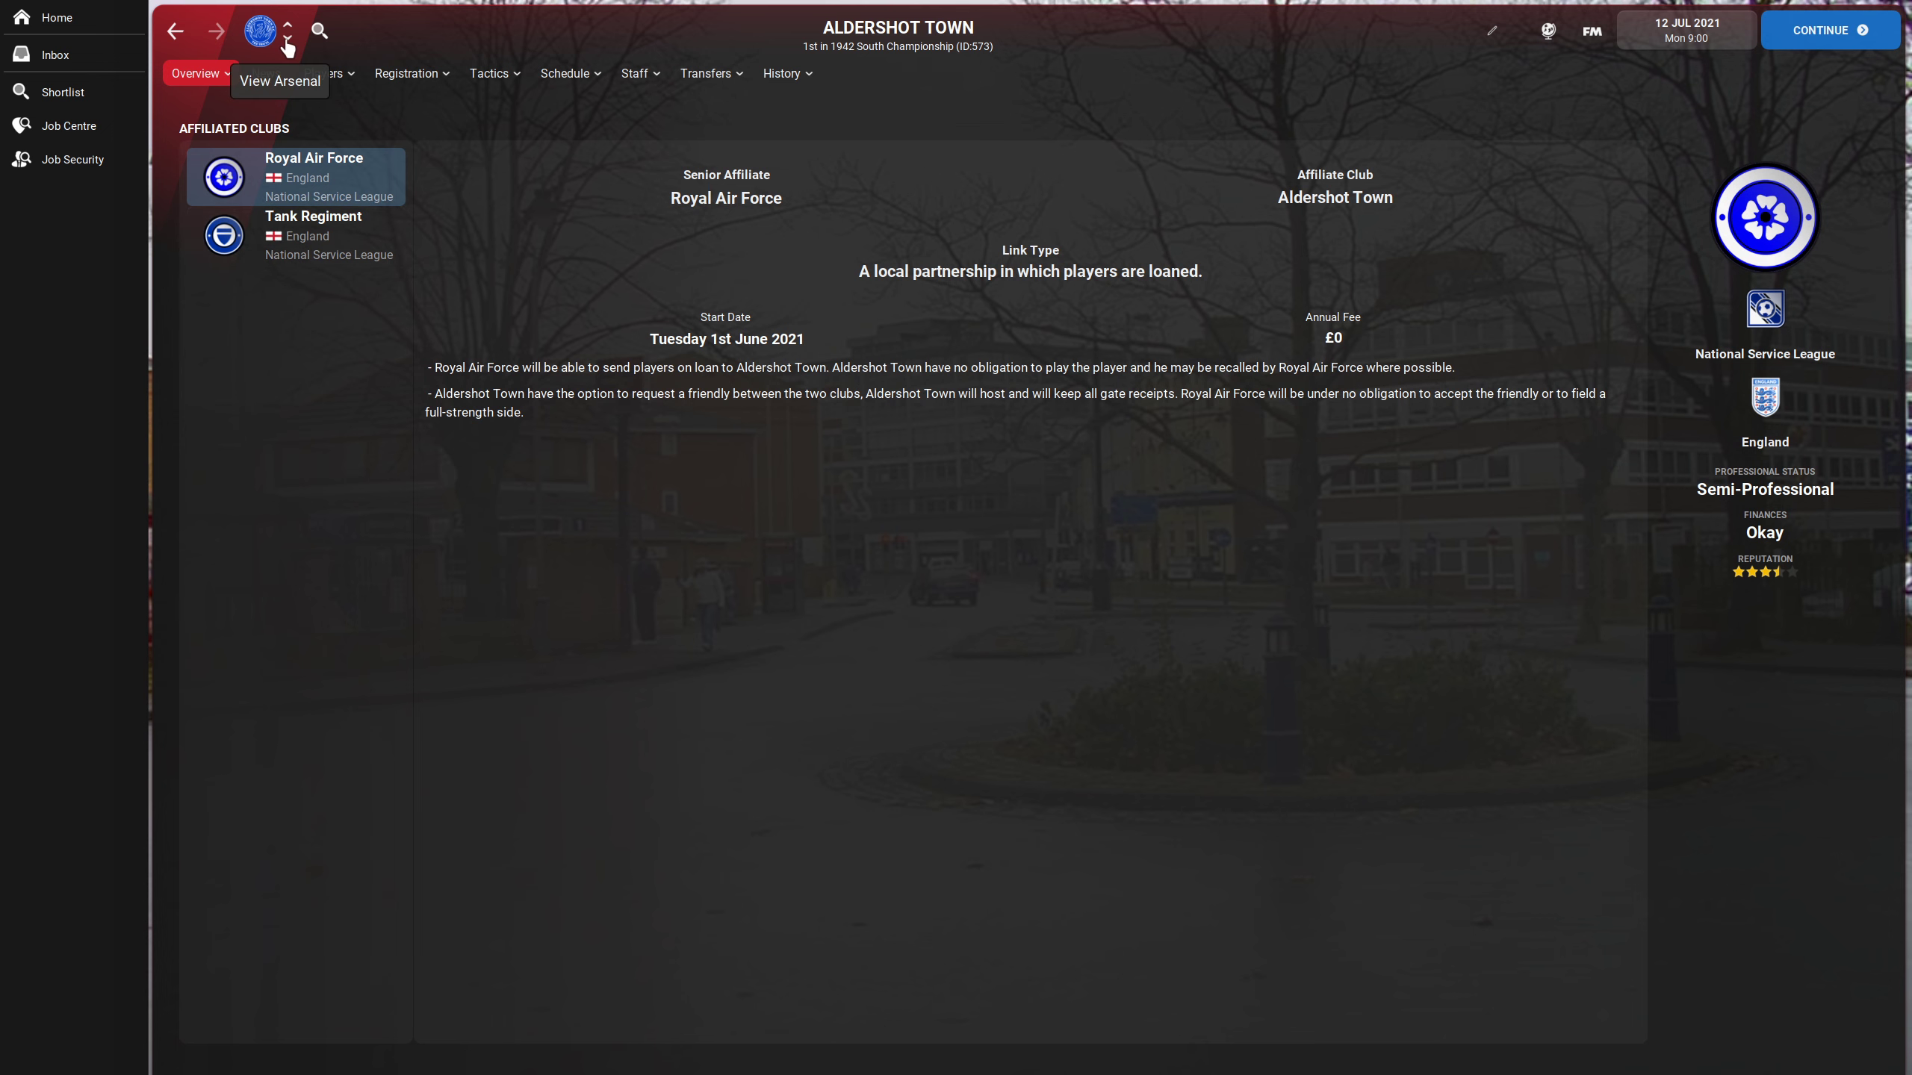
# - Step through affiliates for Brentford, Brighton, Charlton and Chelsea's Royal Artillery and Royal Navy partners
pyautogui.click(290, 27)
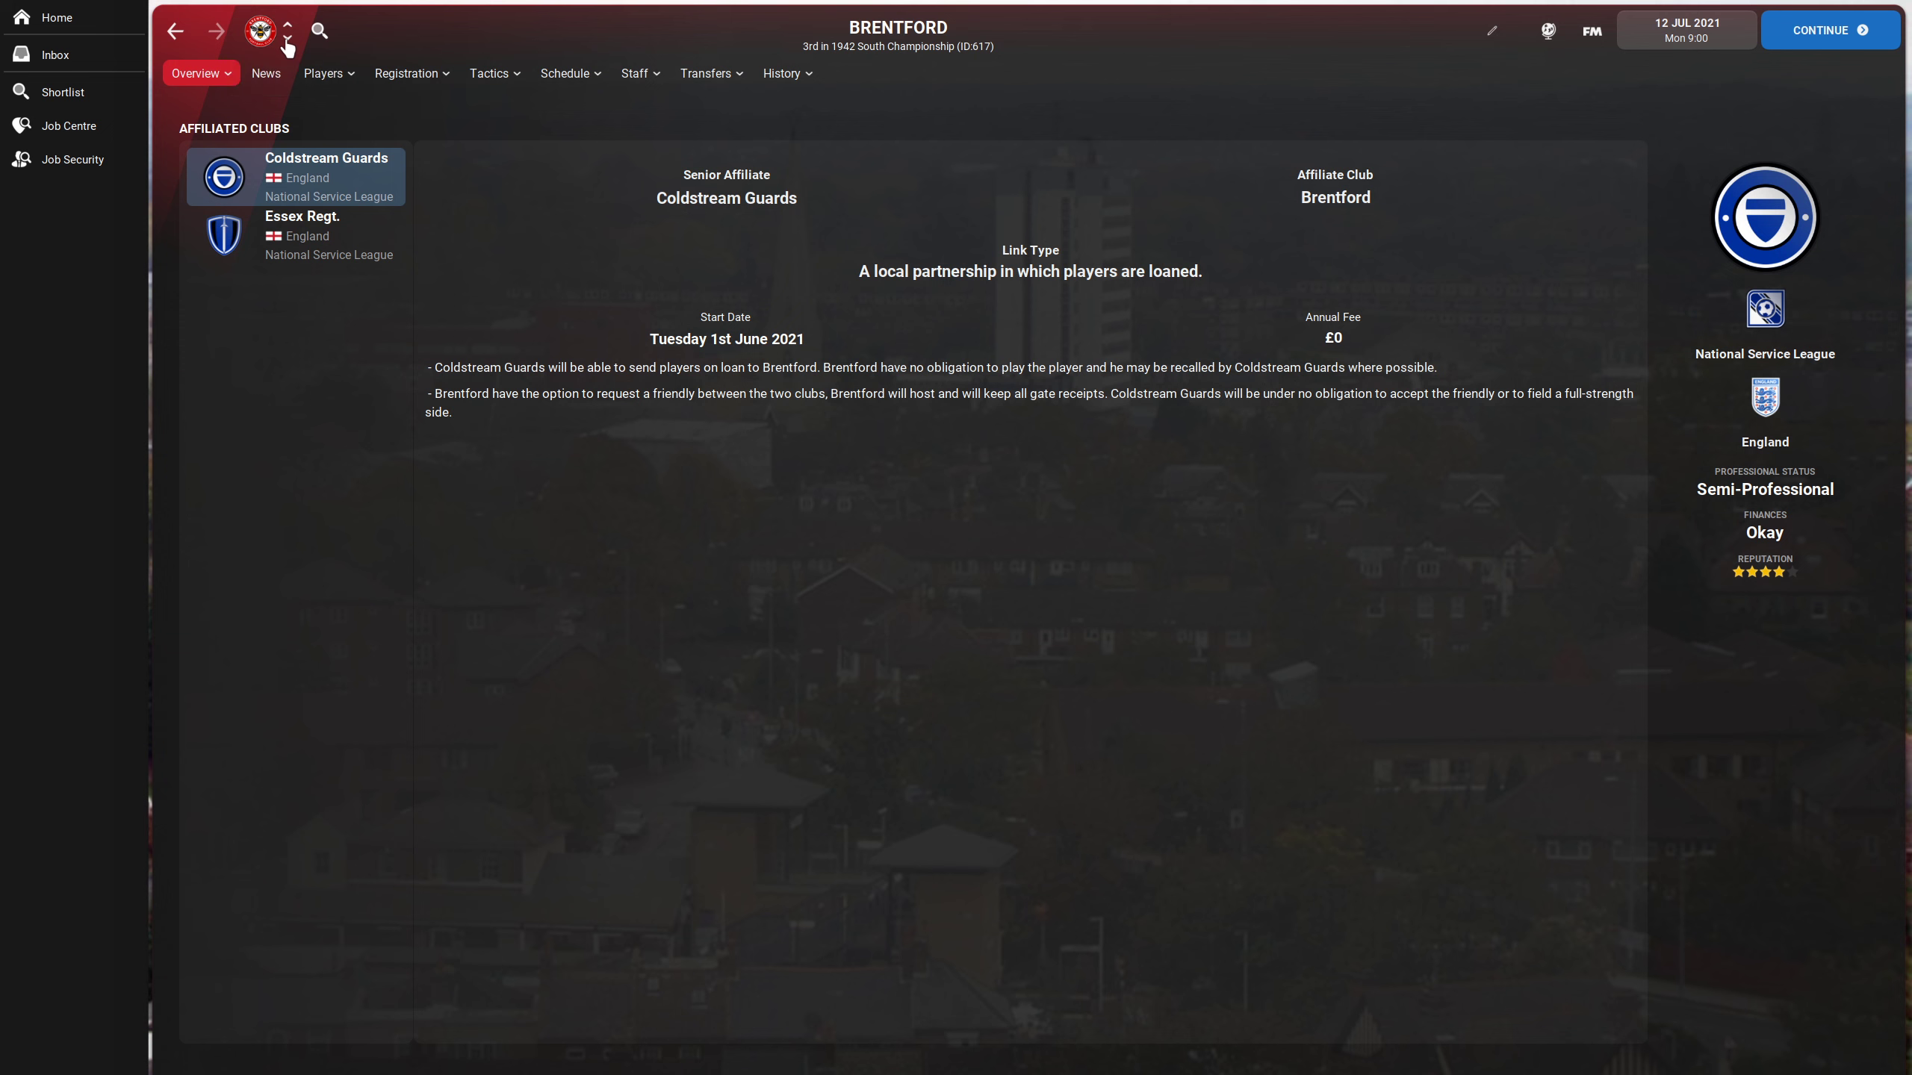
pyautogui.click(286, 28)
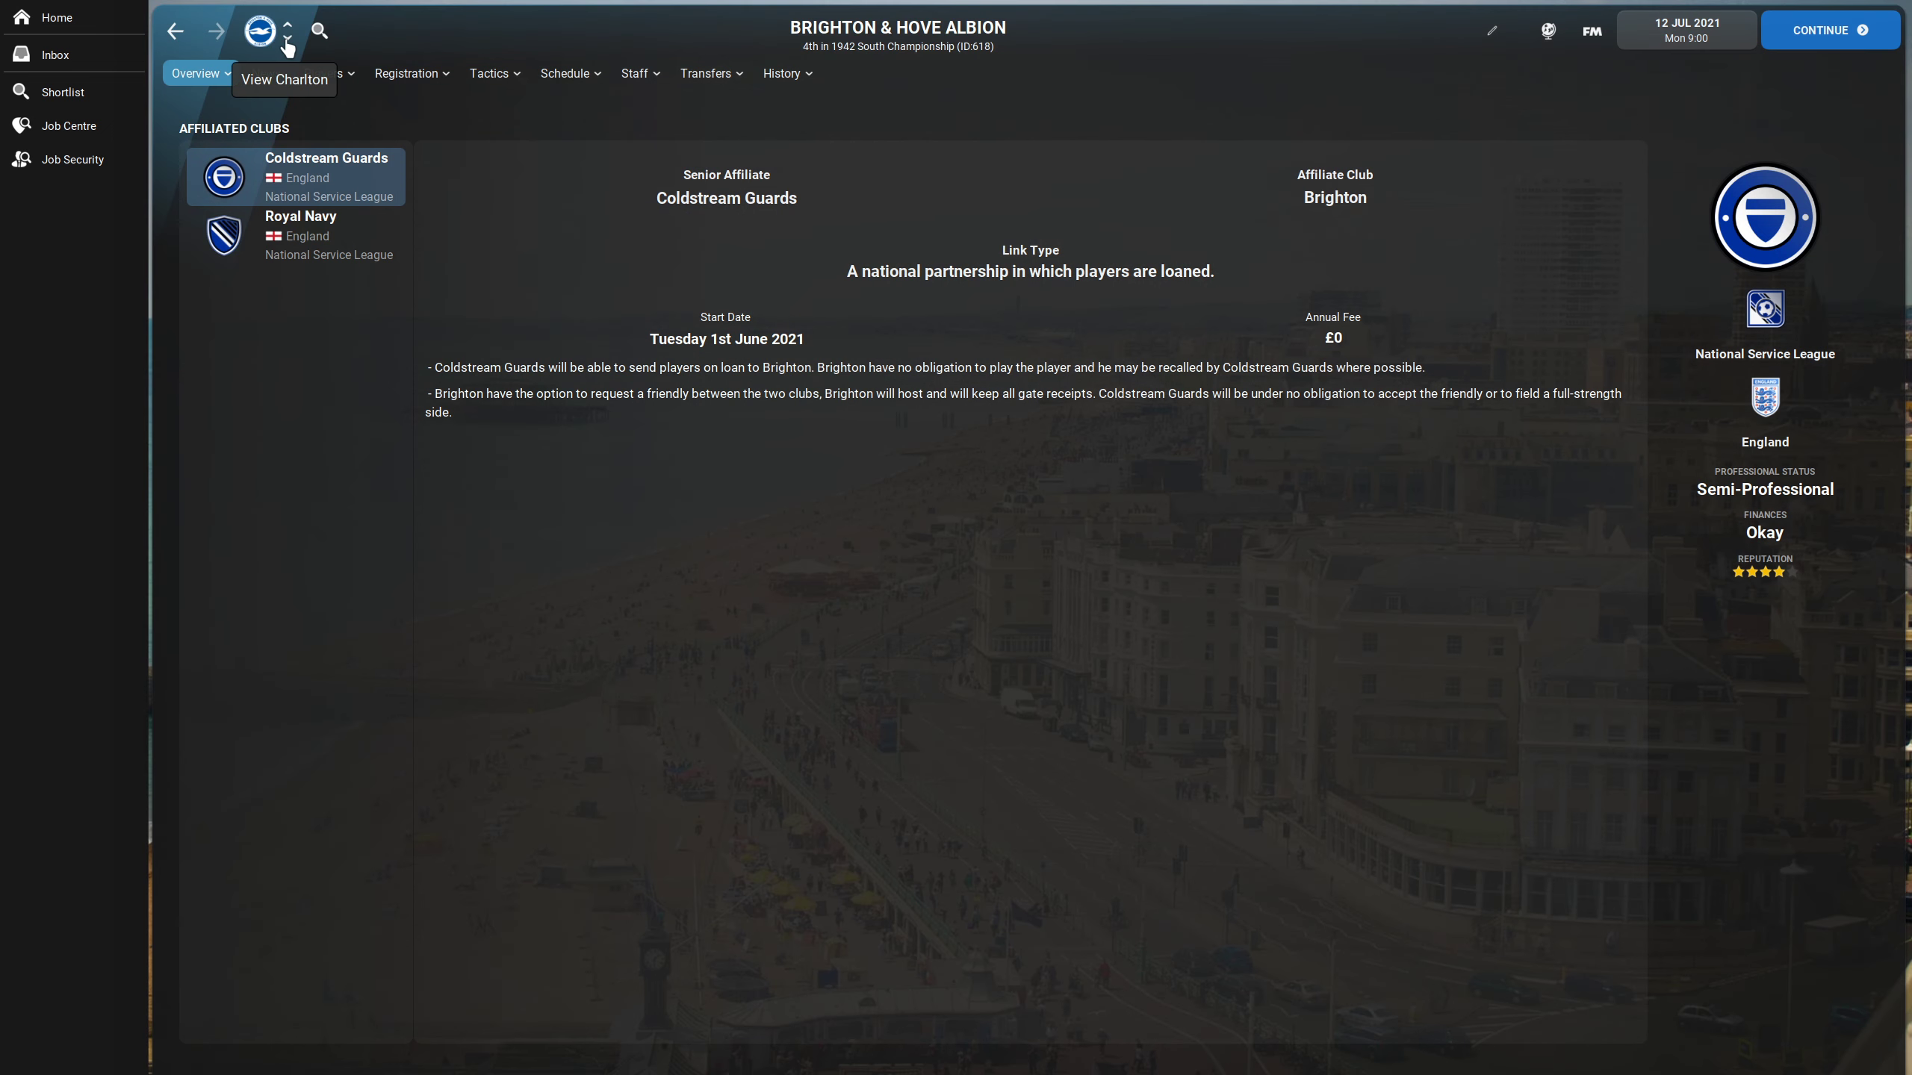
pyautogui.click(291, 27)
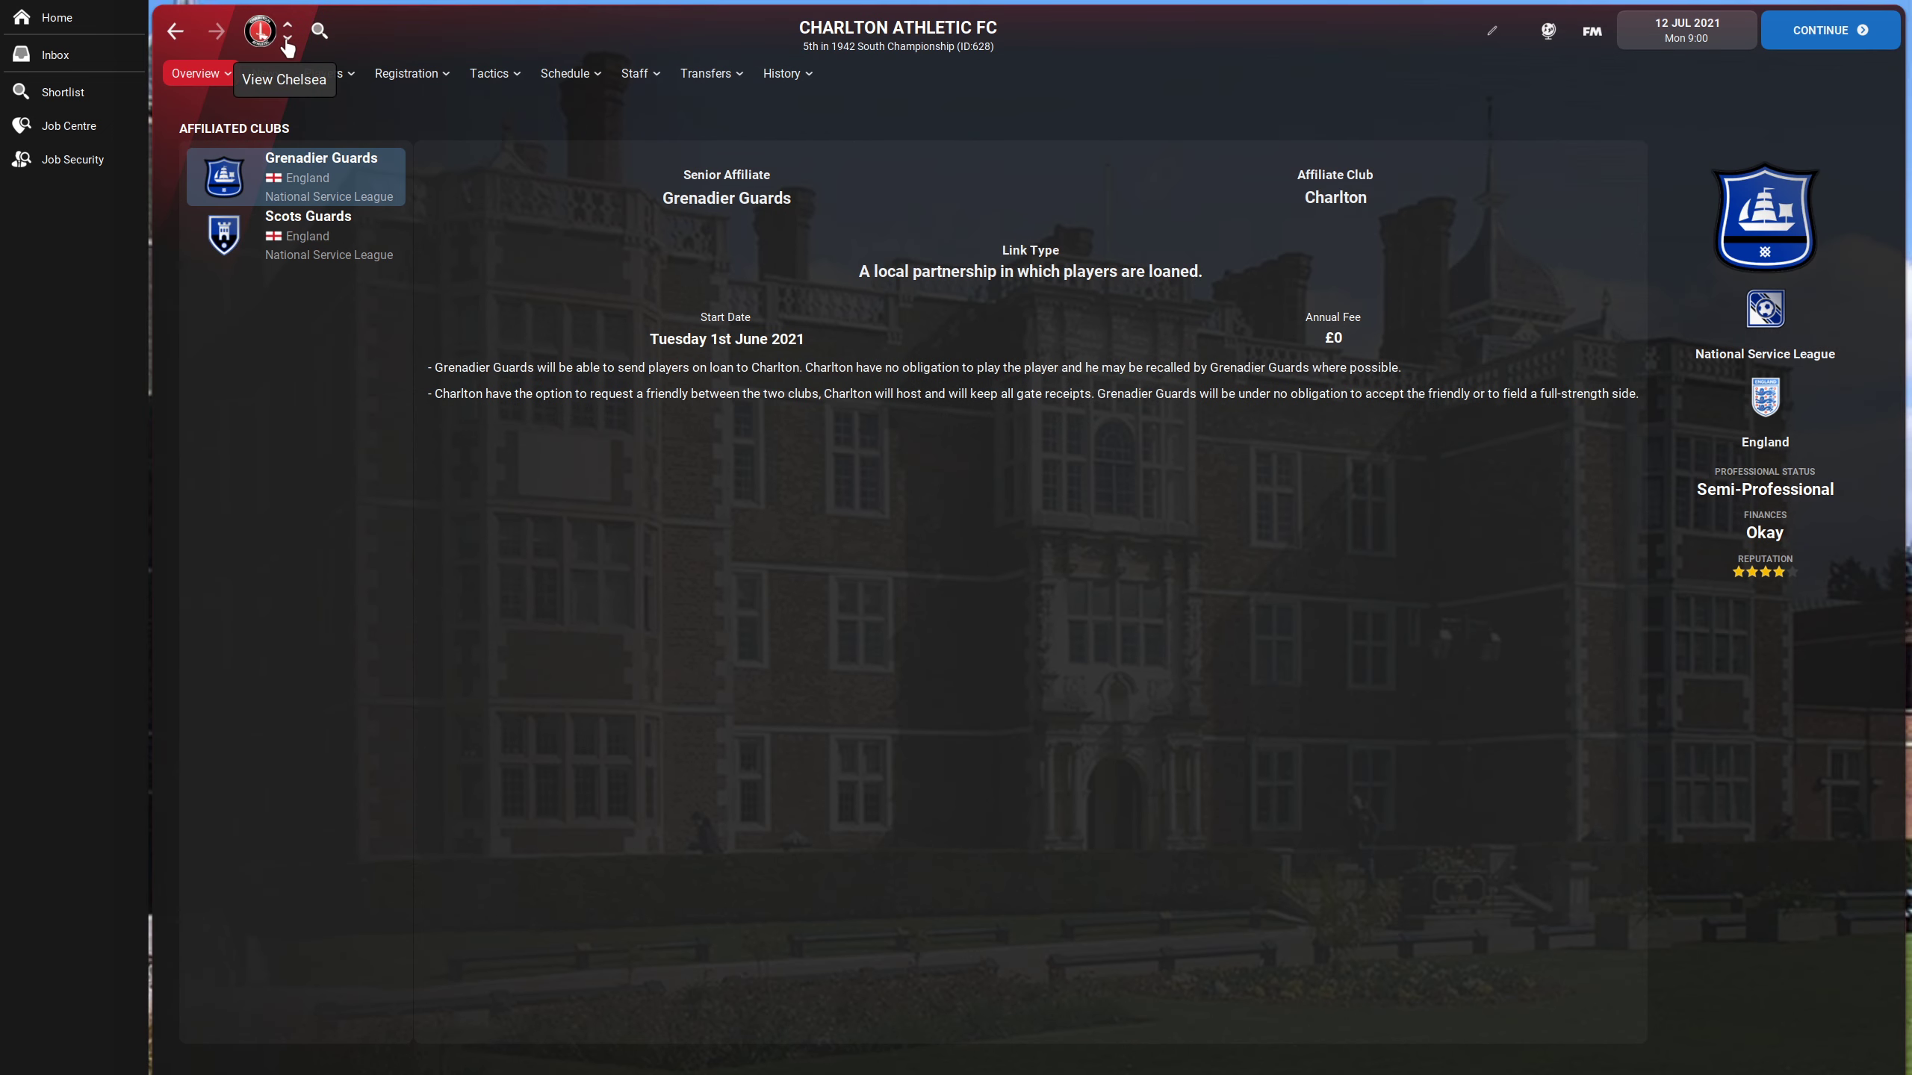
pyautogui.click(257, 32)
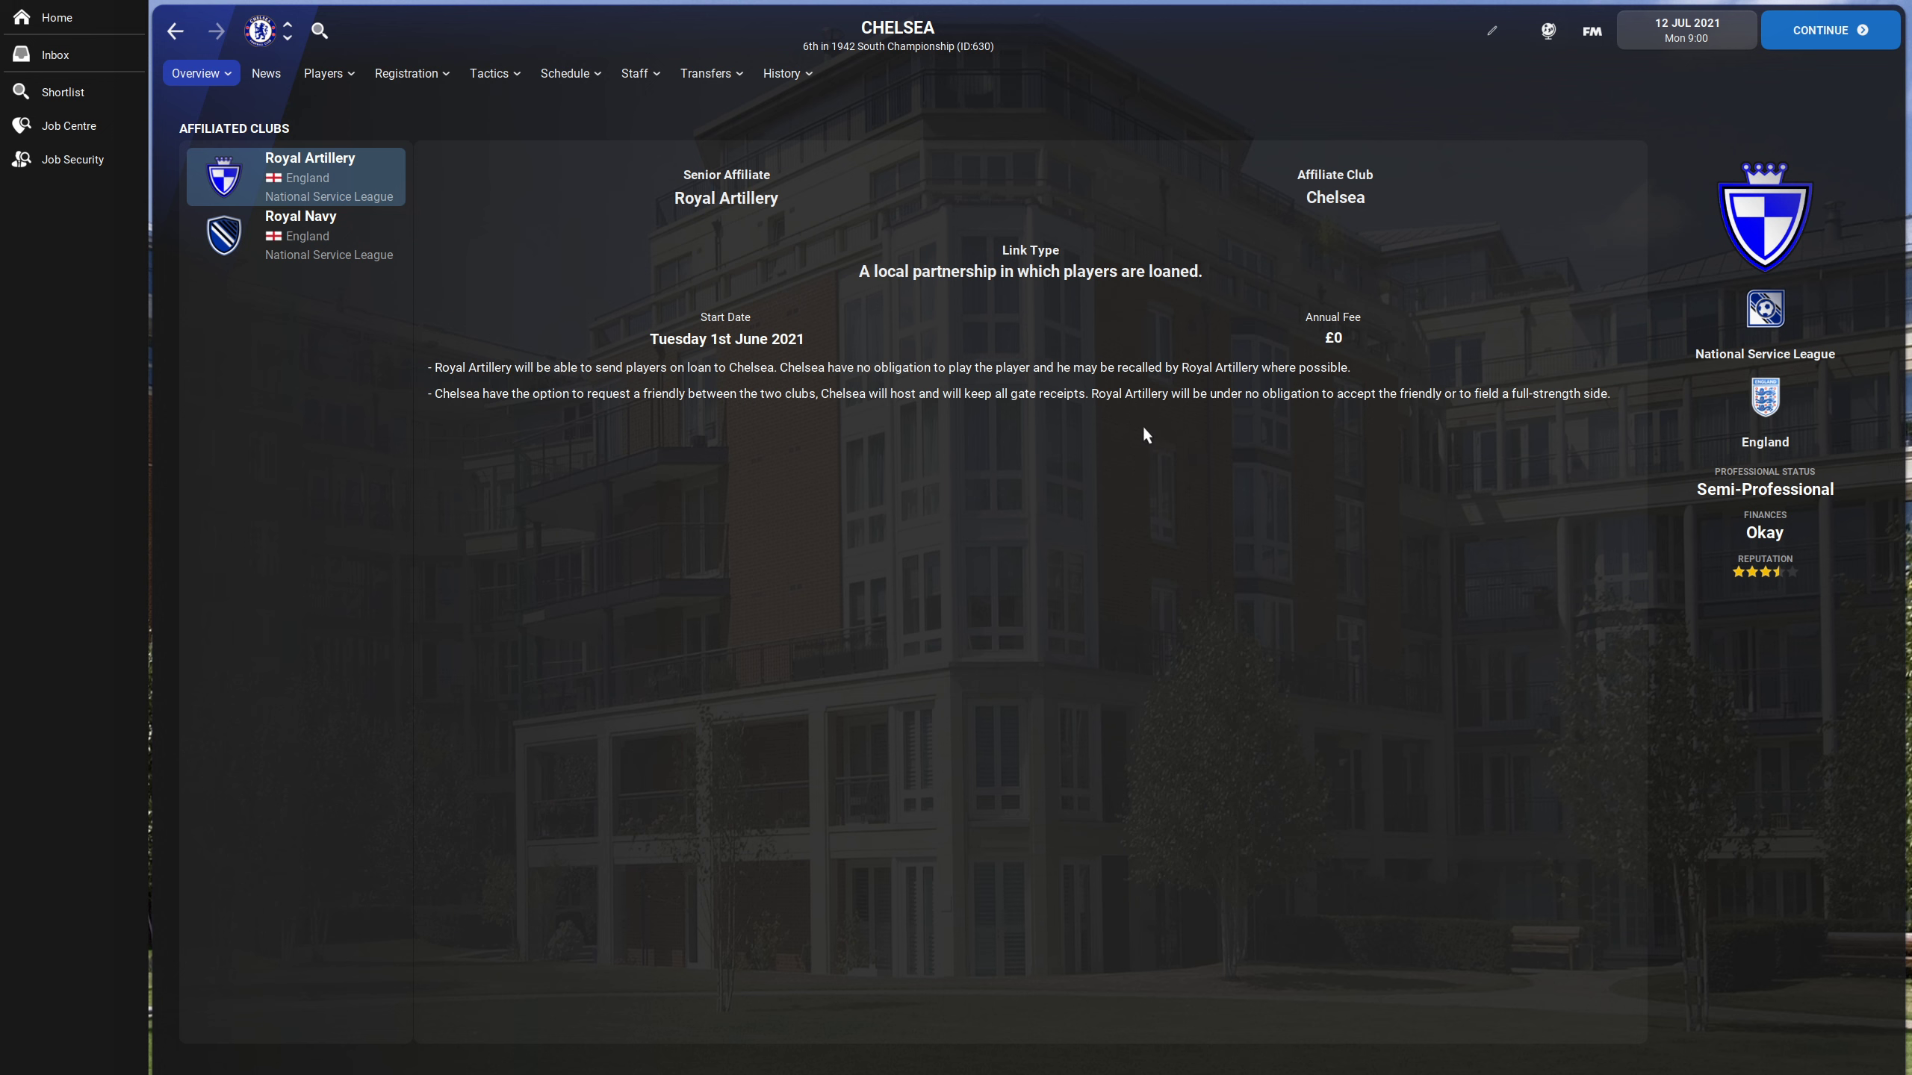
pyautogui.moveTo(1212, 508)
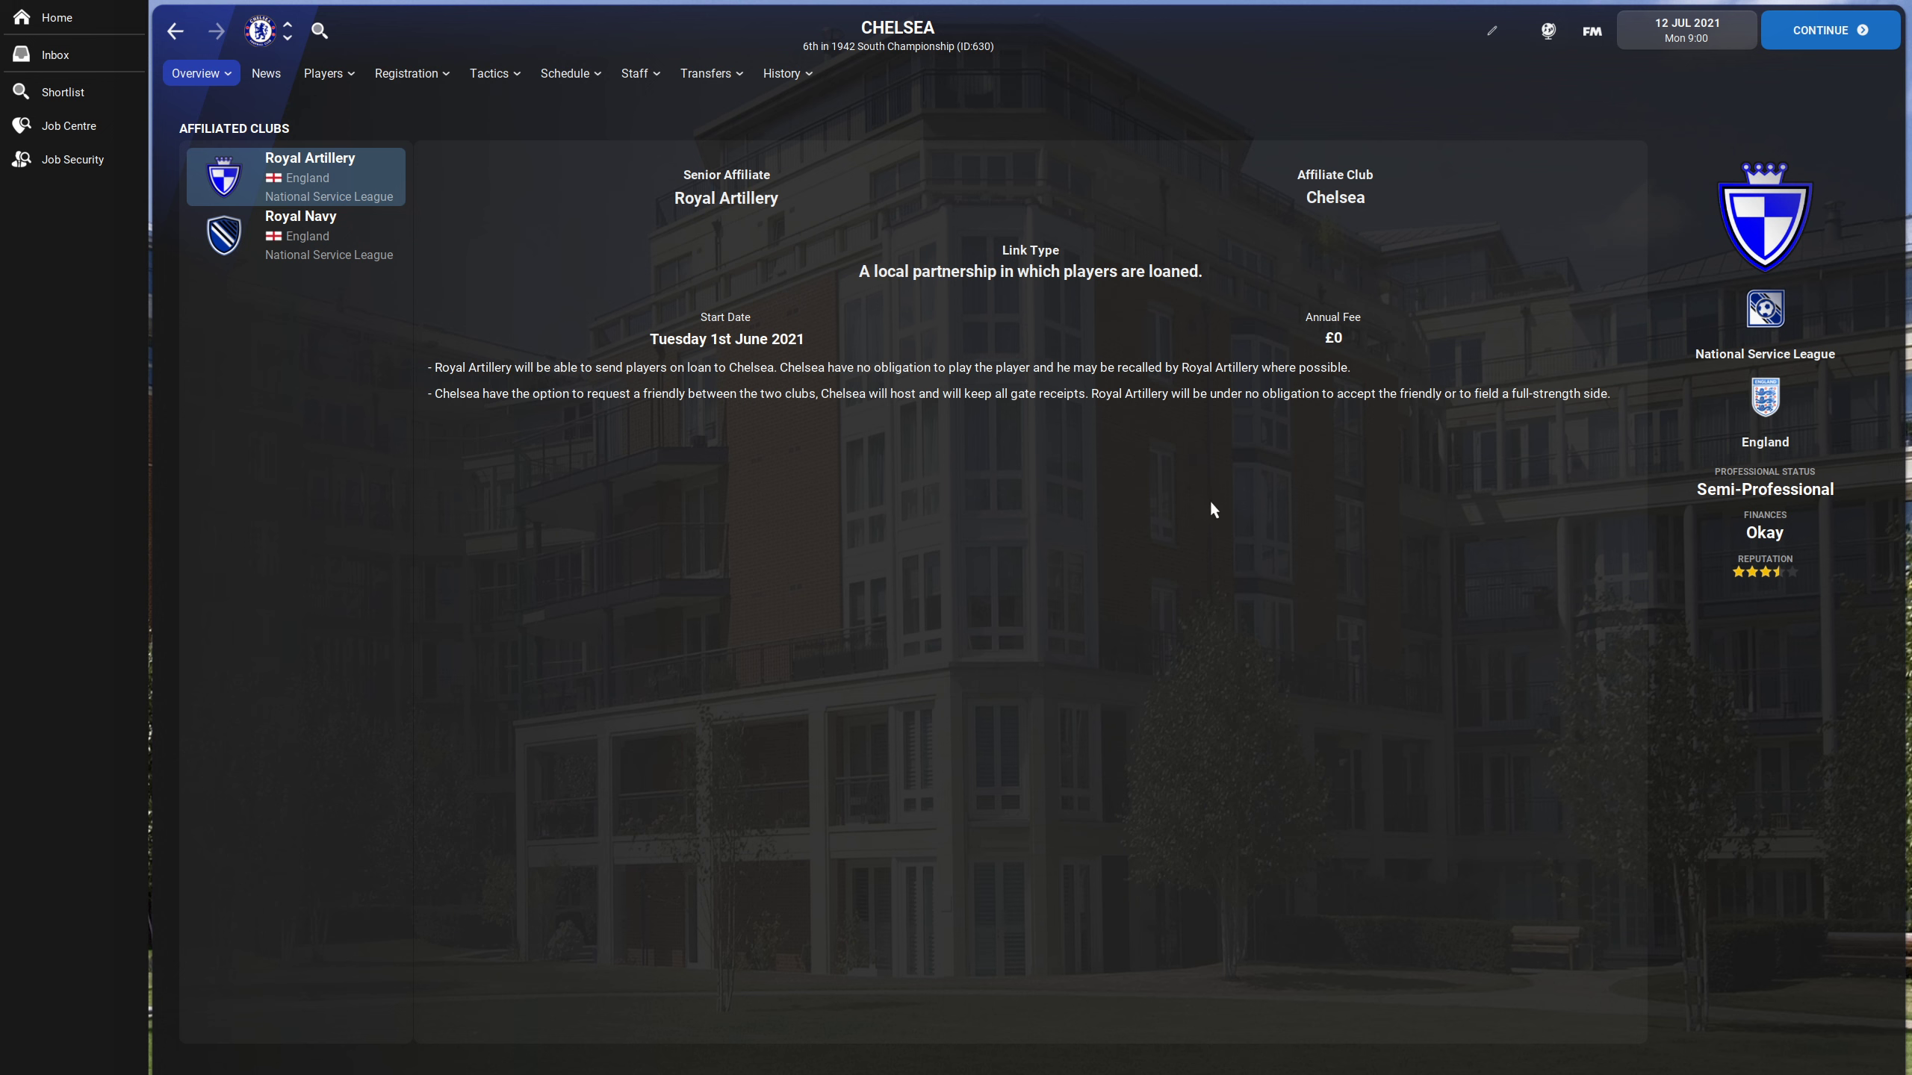
pyautogui.moveTo(1089, 516)
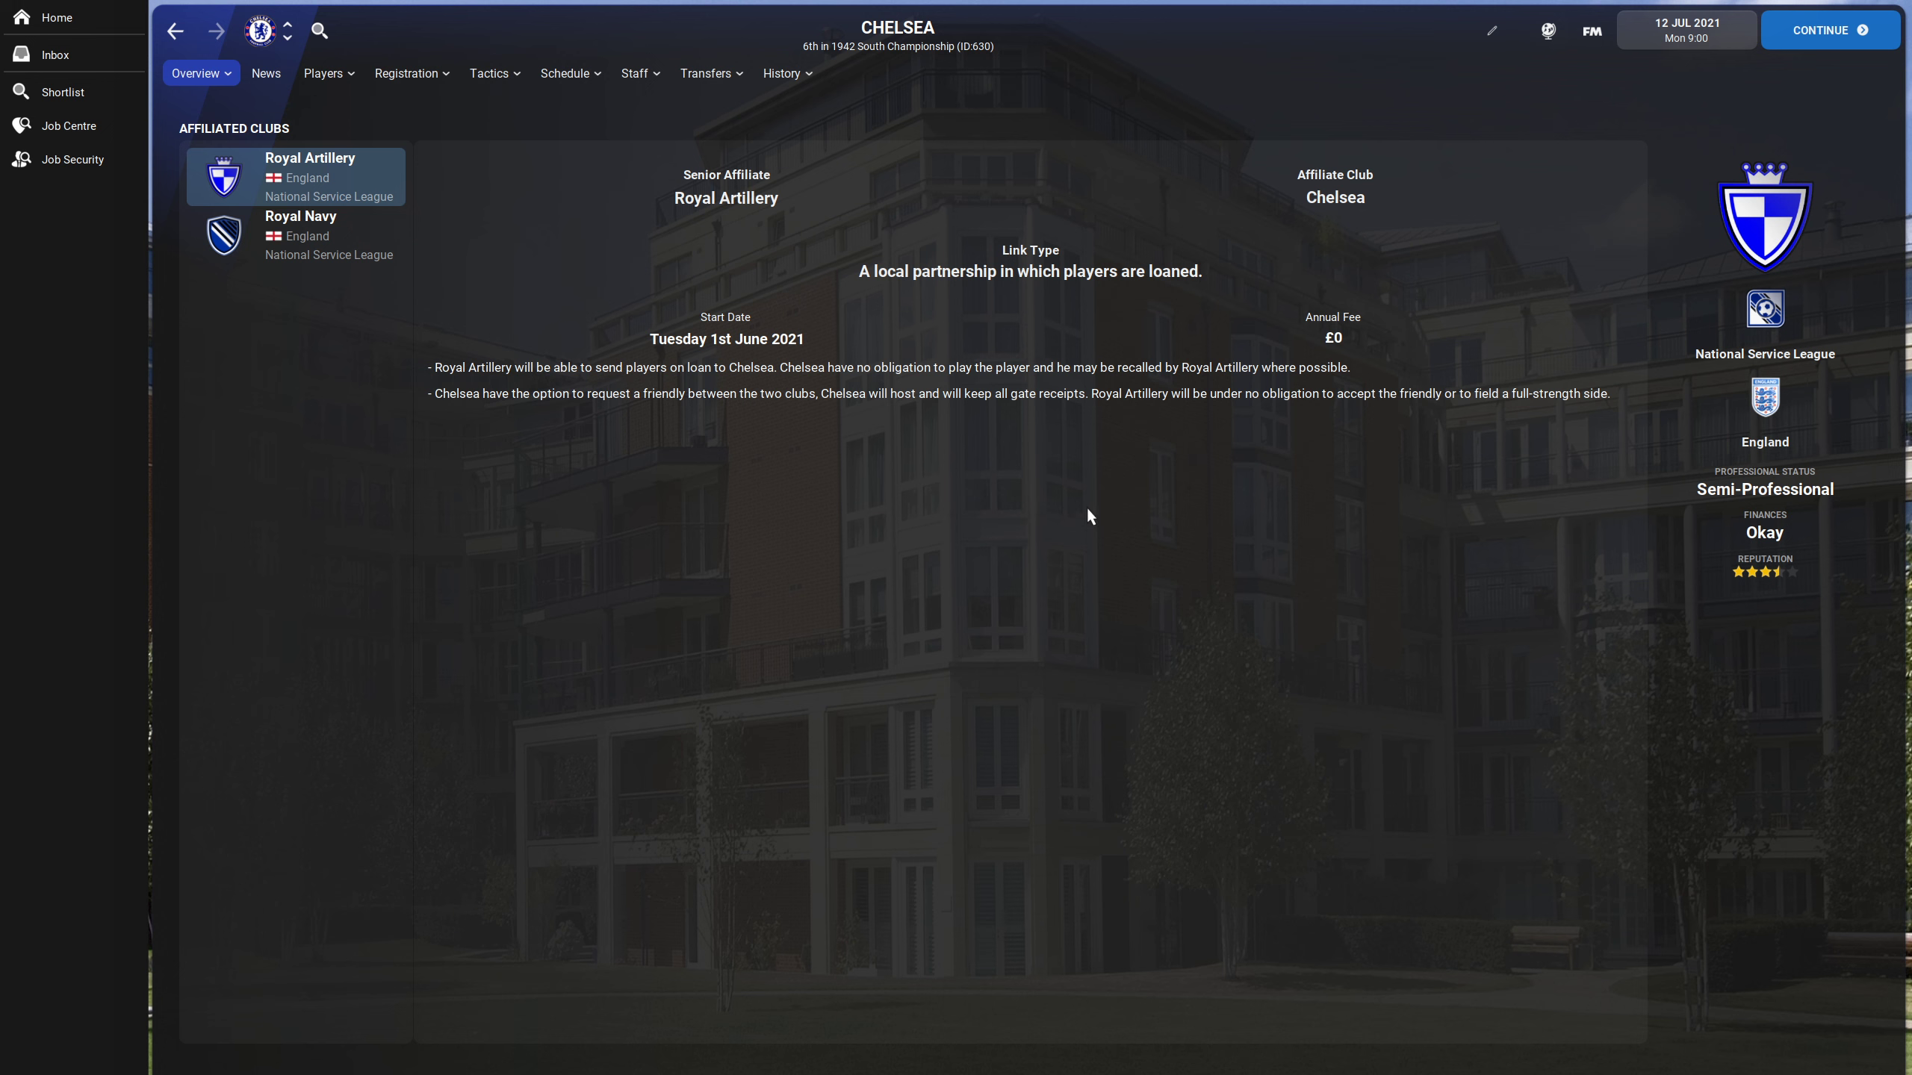
pyautogui.moveTo(1068, 498)
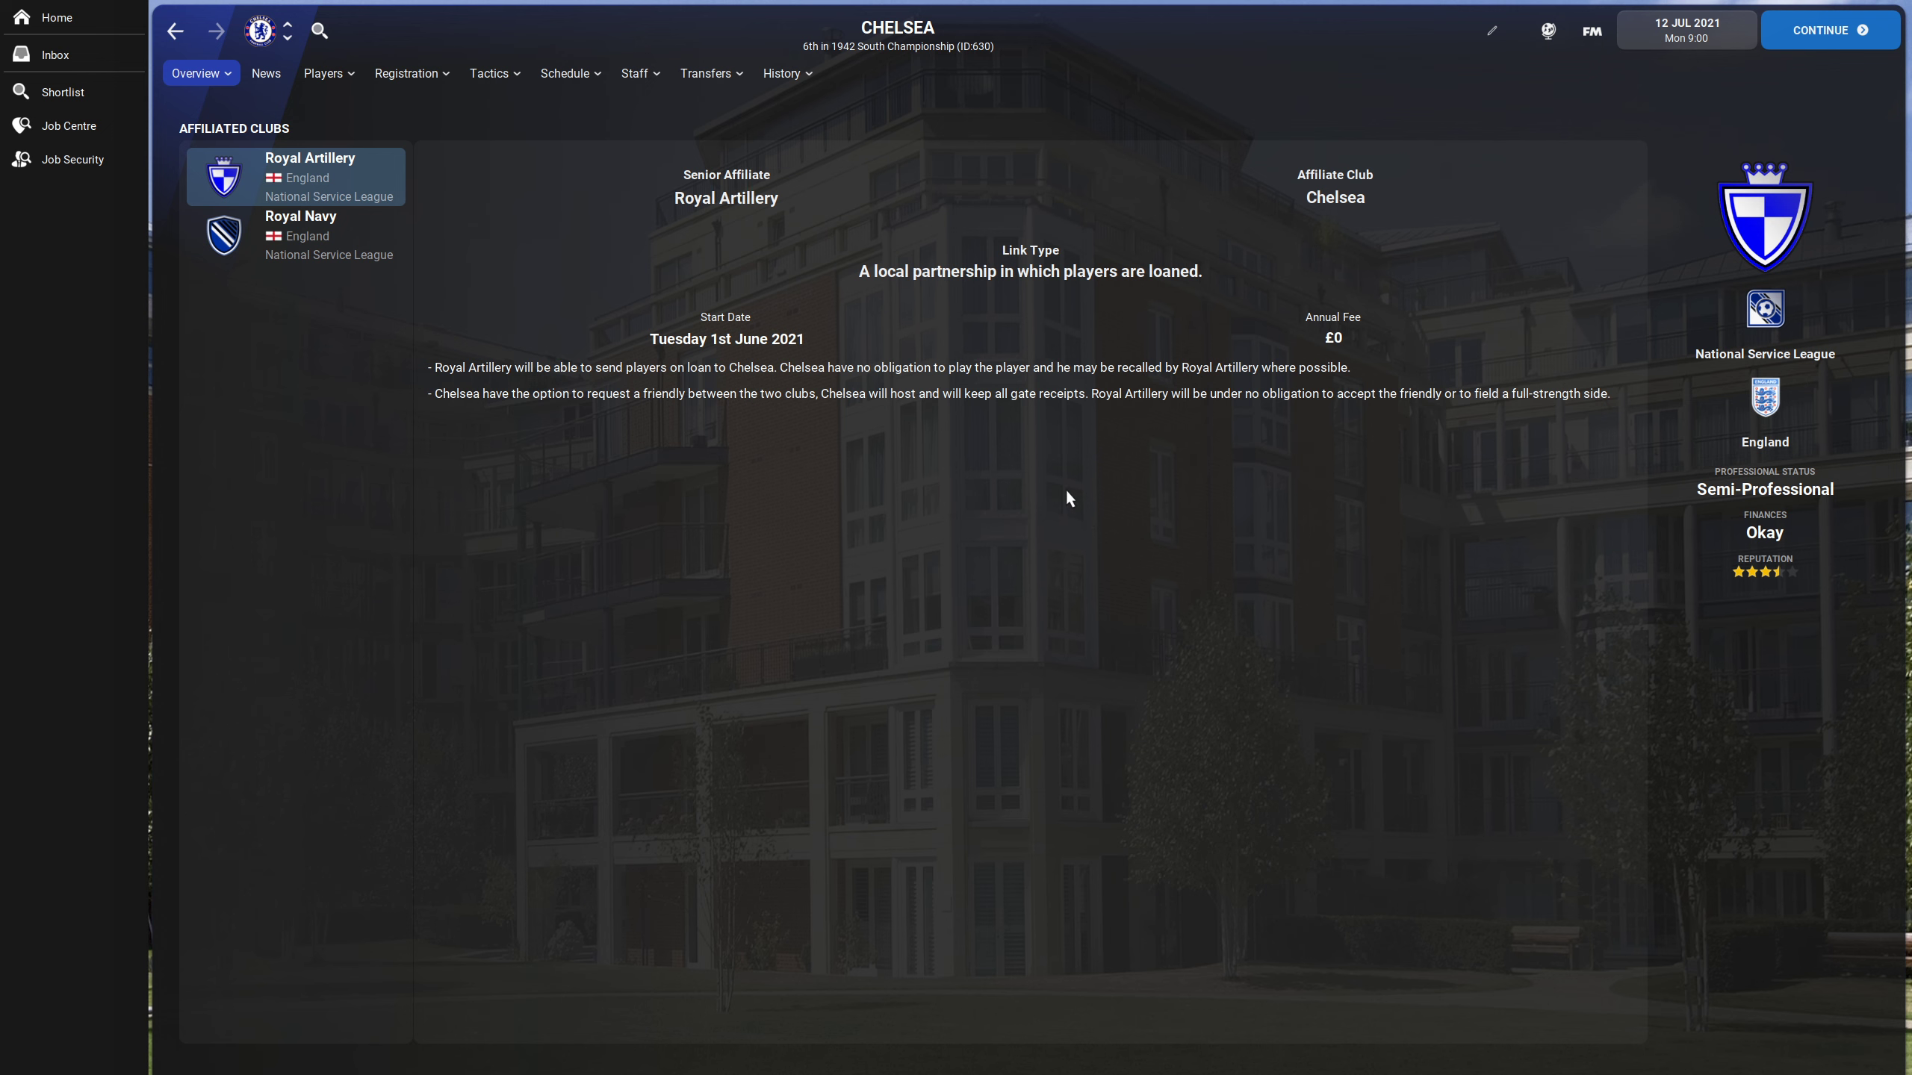
pyautogui.moveTo(1014, 64)
pyautogui.write('n')
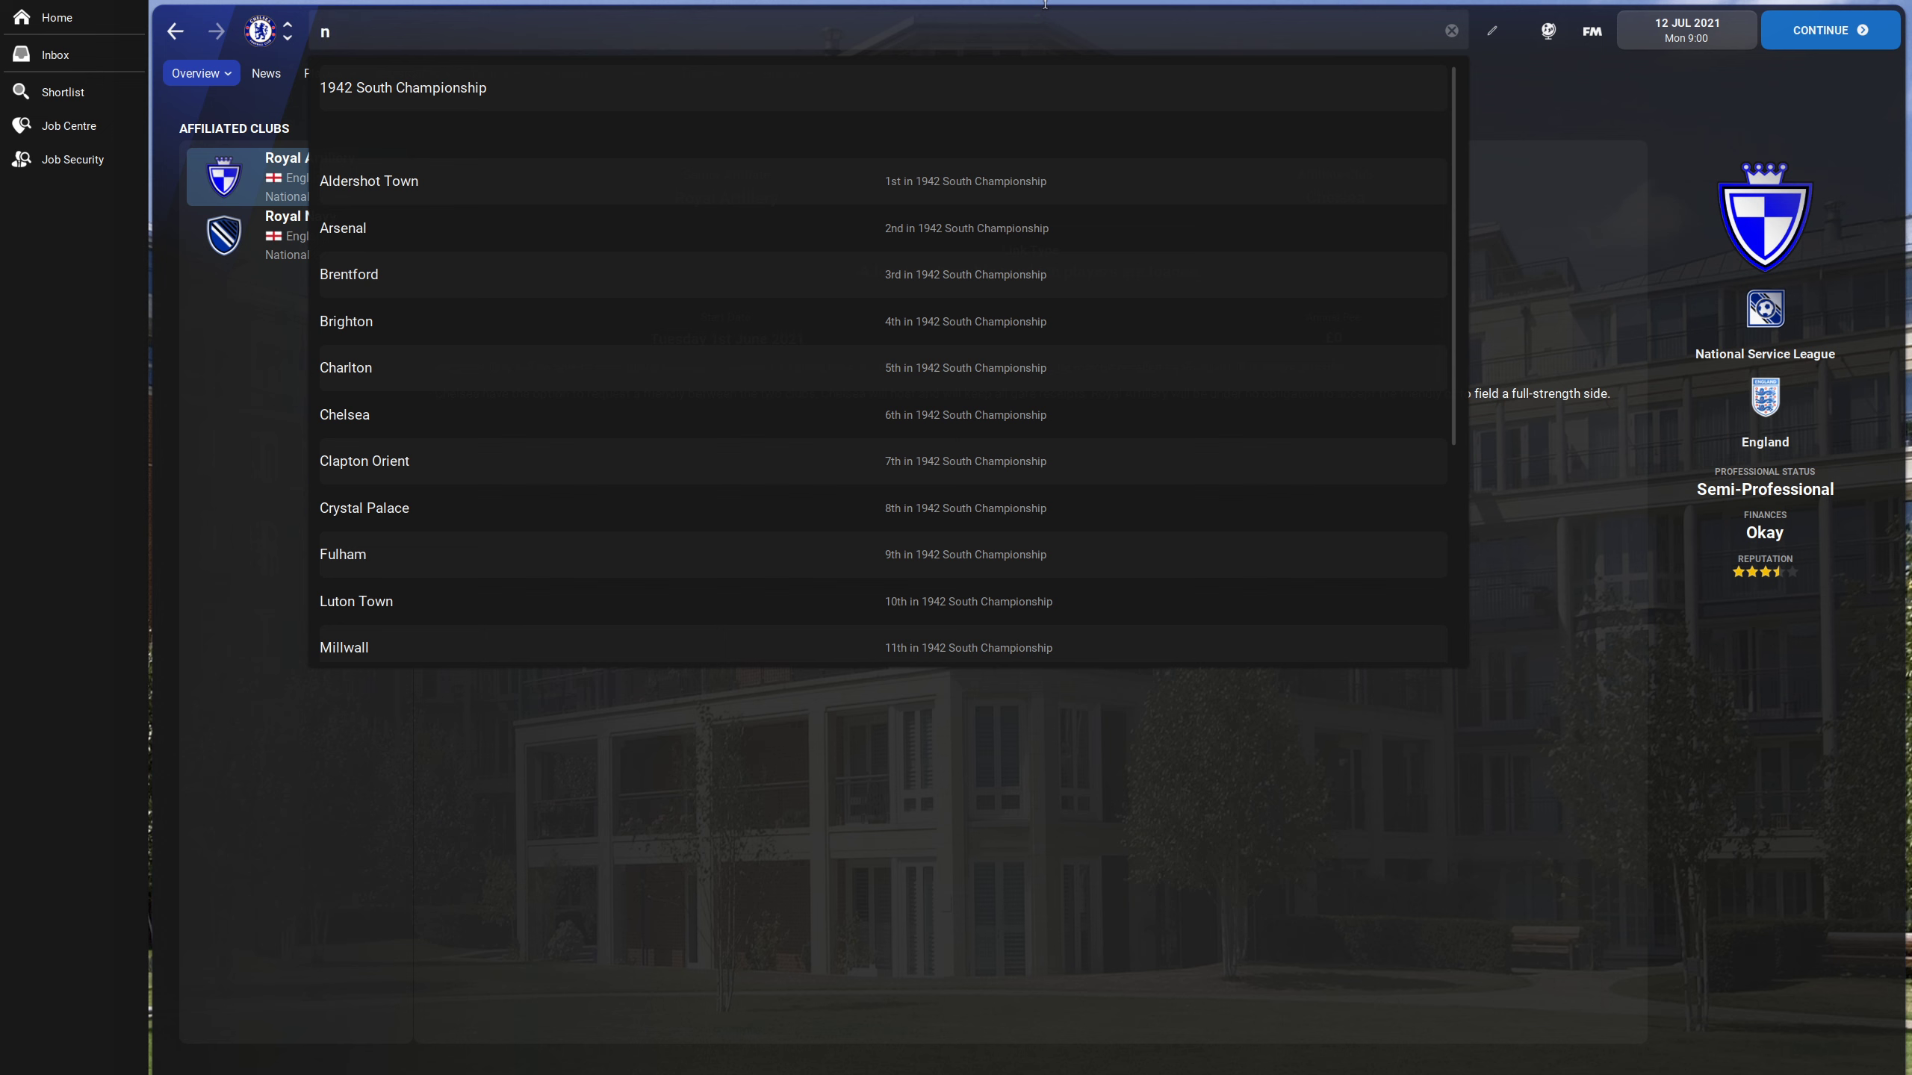
# - Search for the National Service League to bring up its 30-regiment table and fixtures
pyautogui.write('ati')
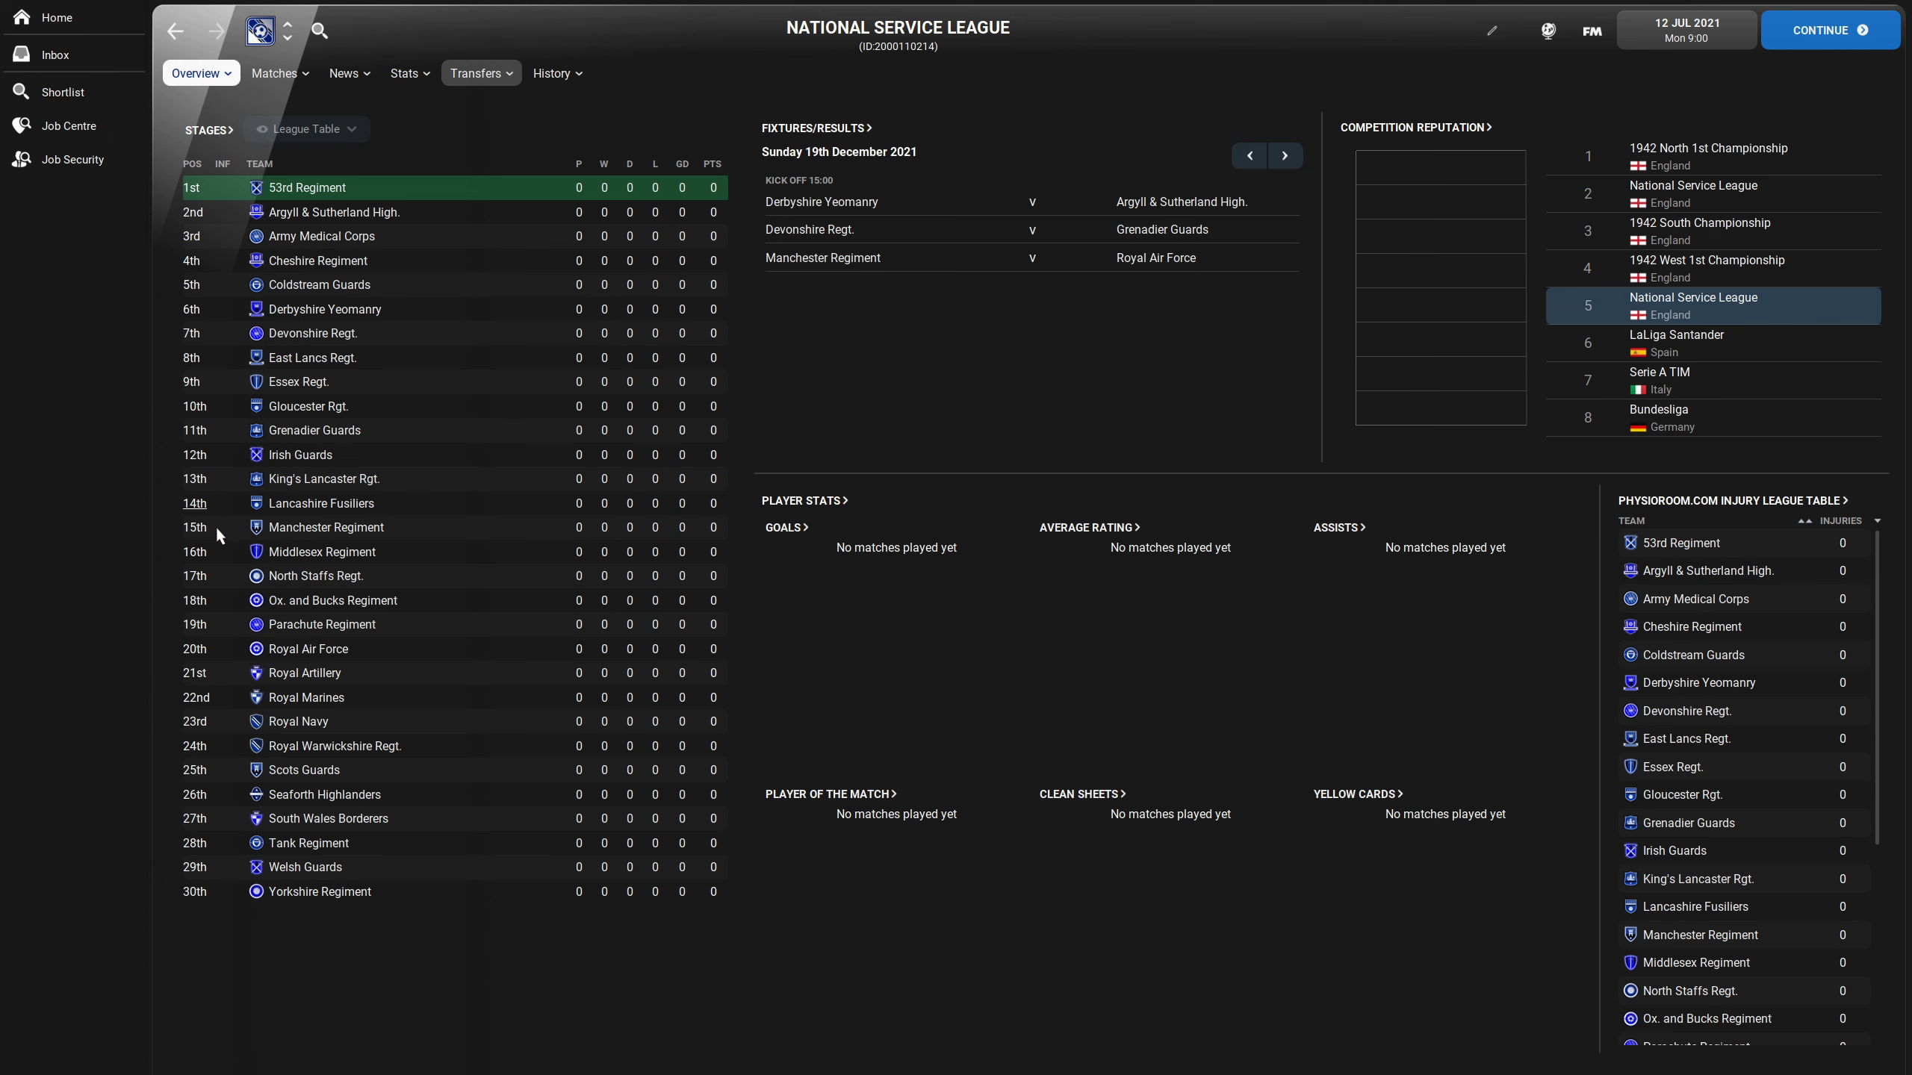
pyautogui.moveTo(278, 470)
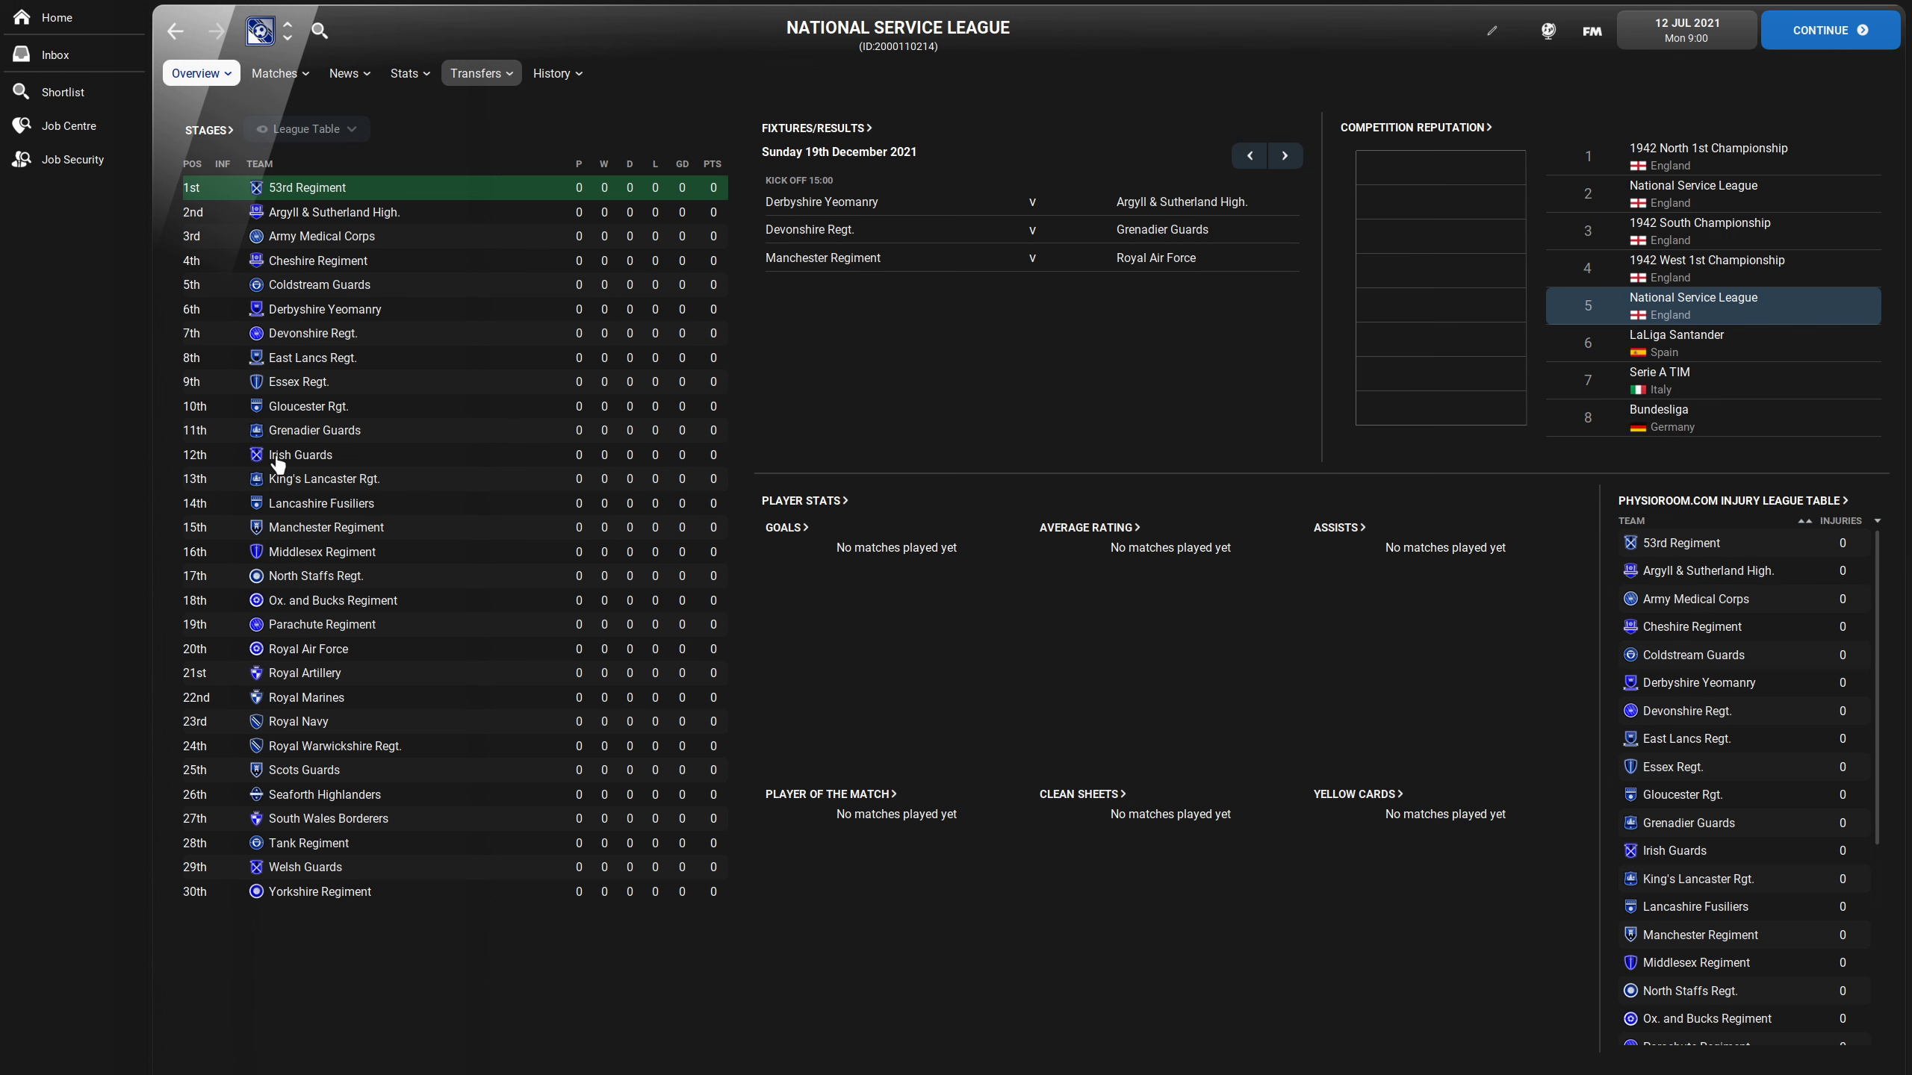
pyautogui.moveTo(412, 532)
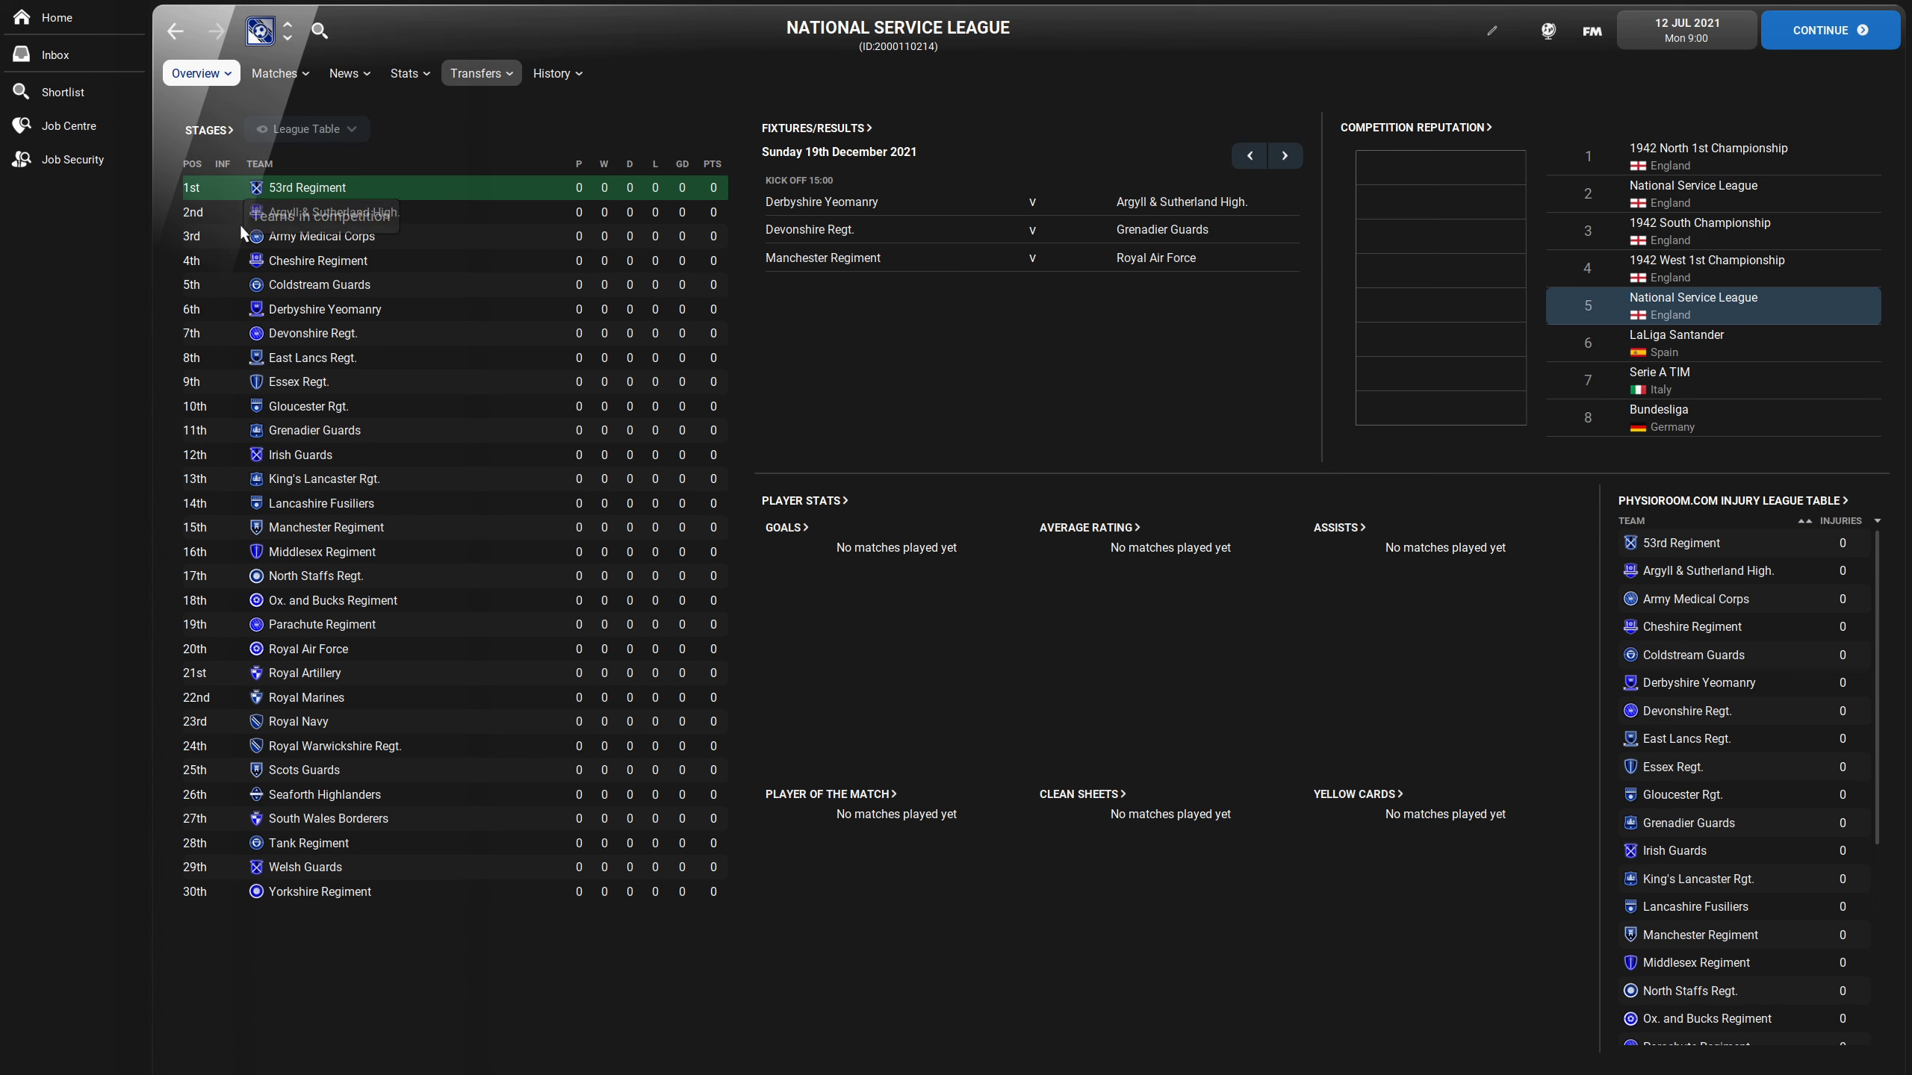
pyautogui.moveTo(462, 245)
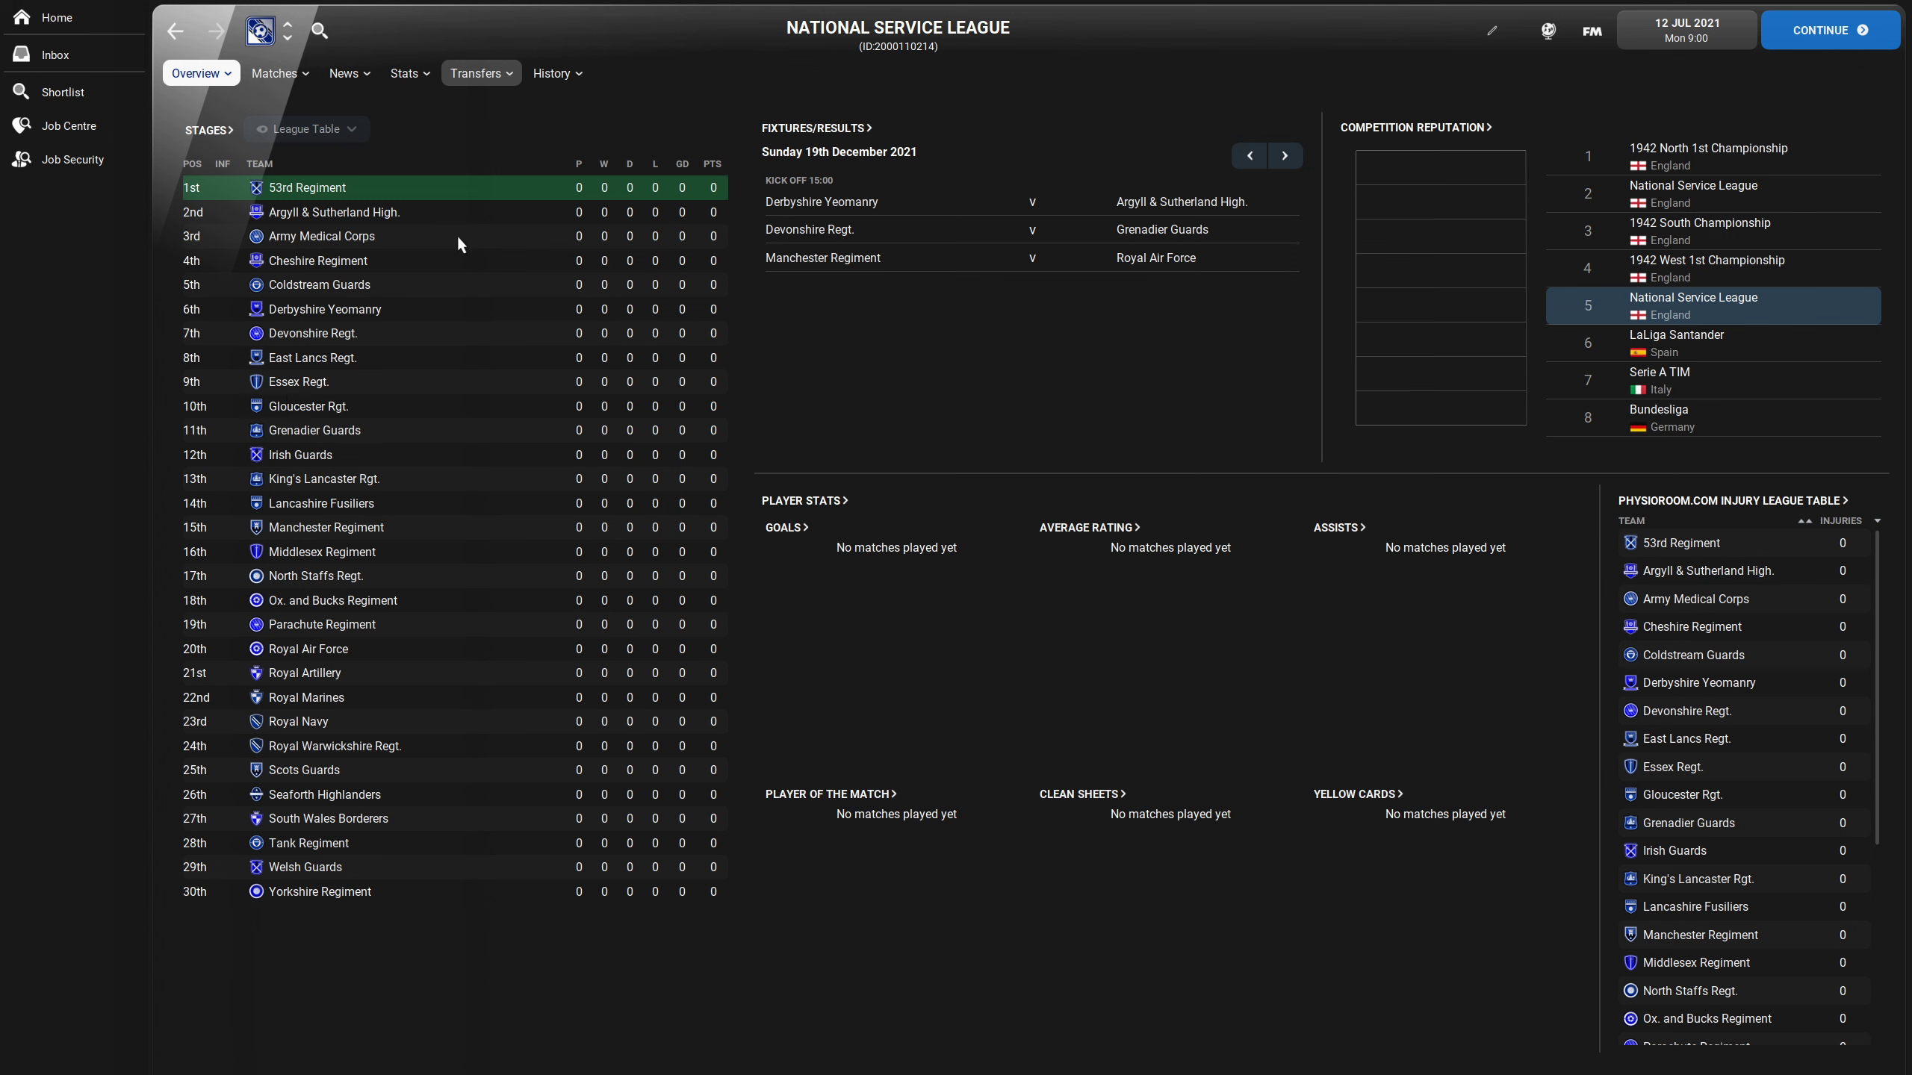
pyautogui.moveTo(523, 313)
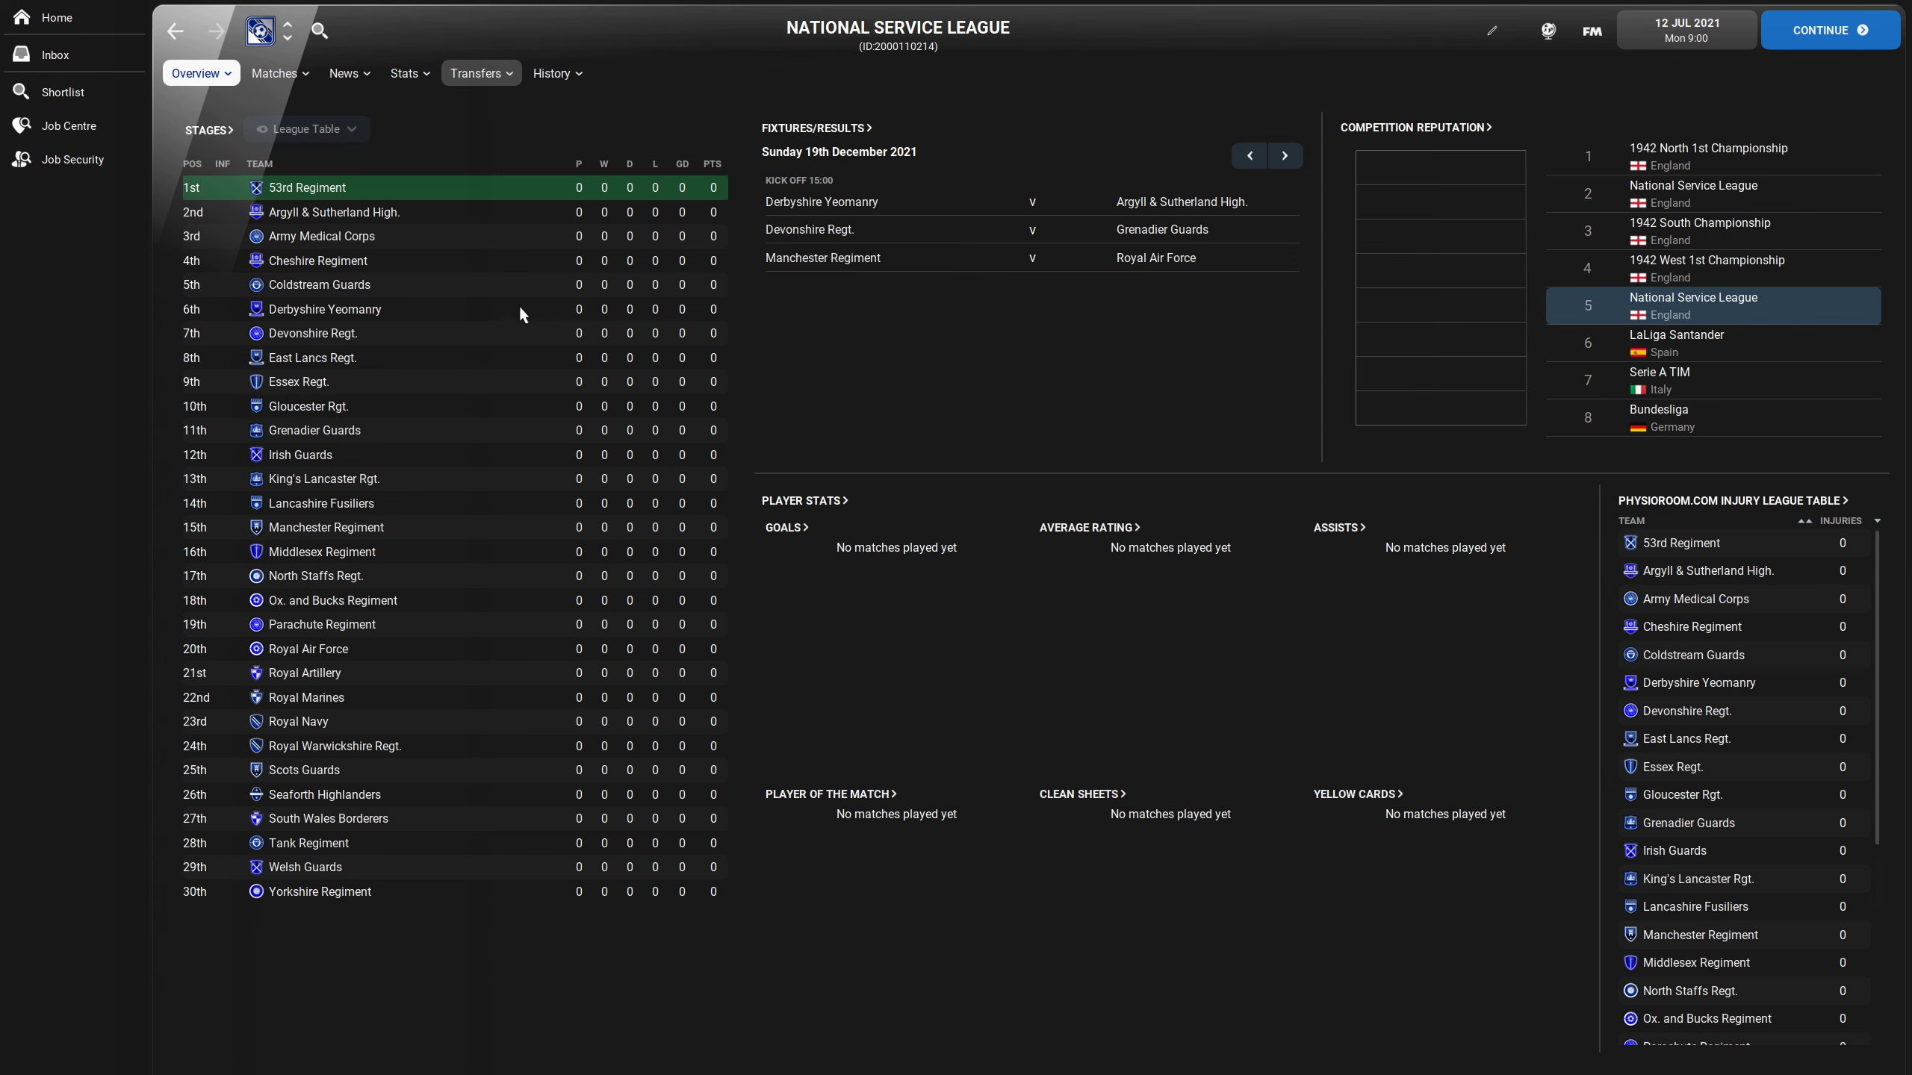
pyautogui.moveTo(491, 352)
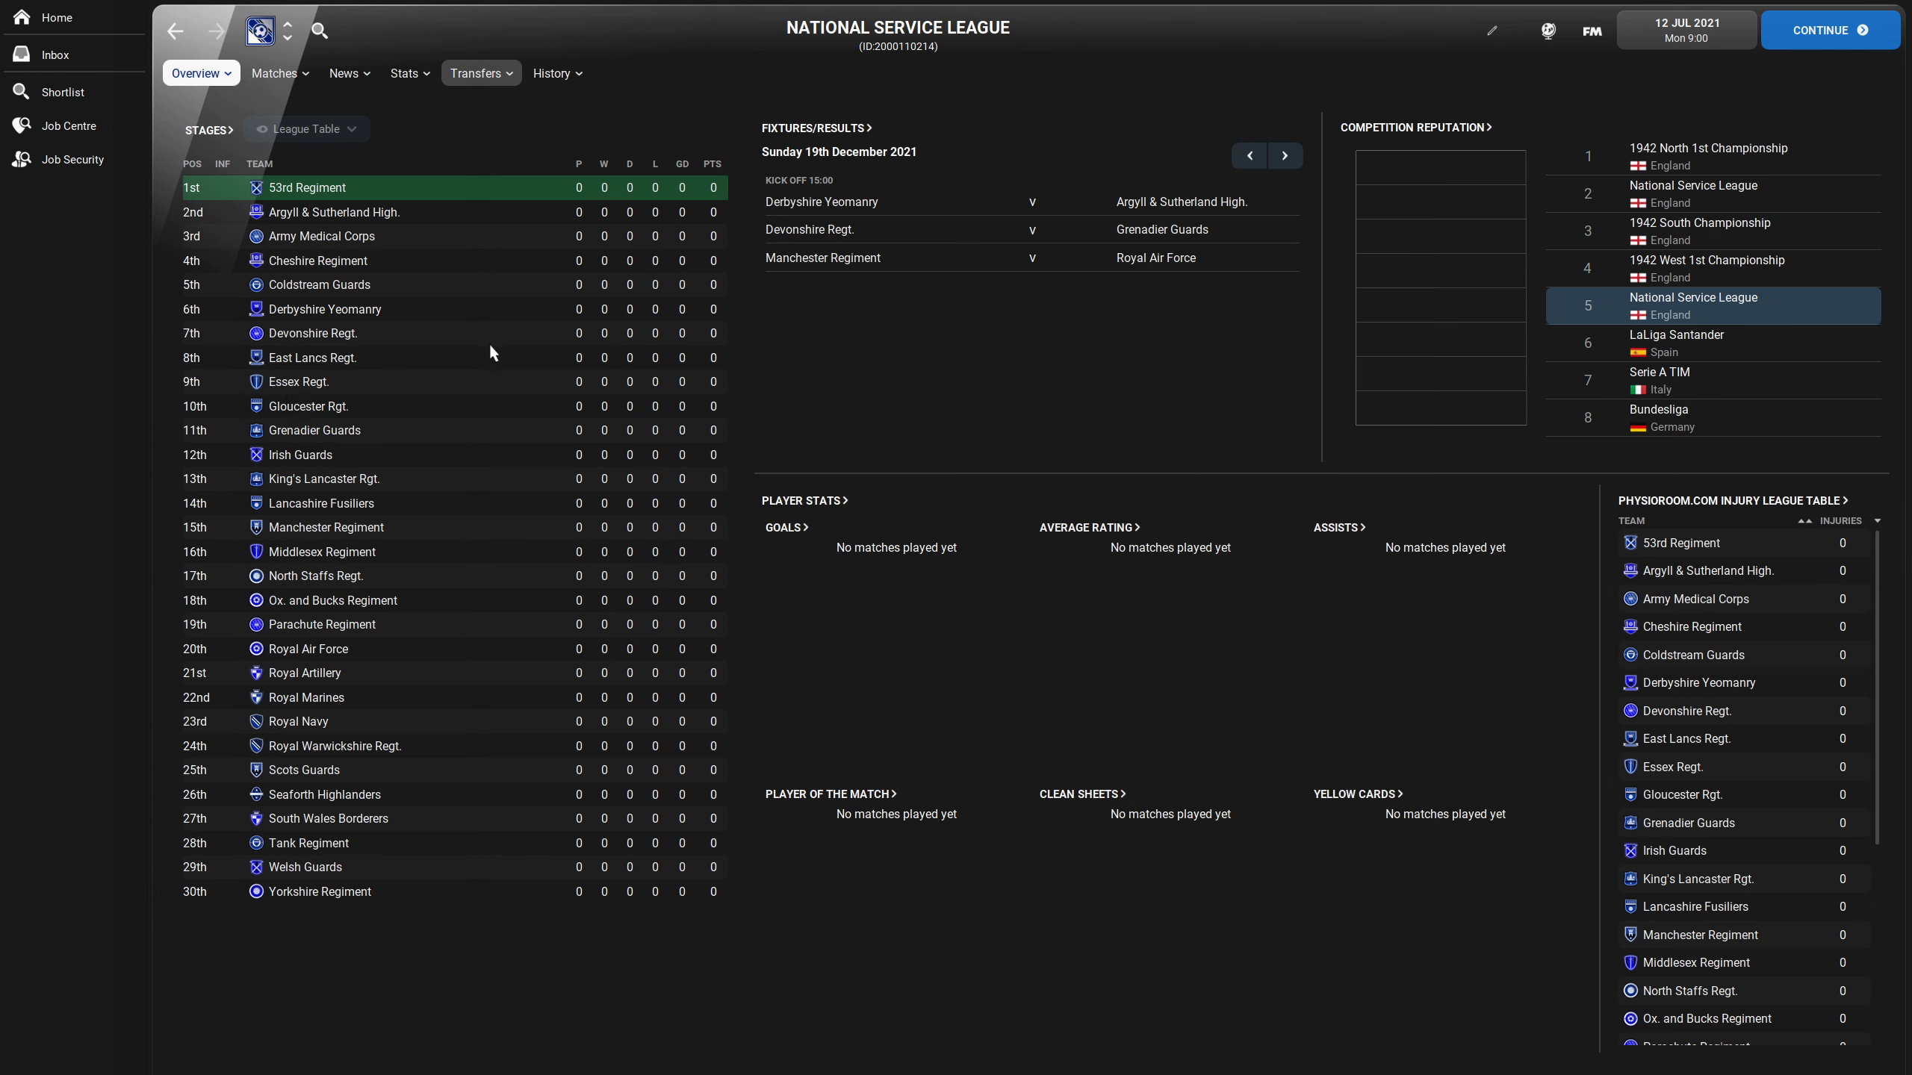
pyautogui.moveTo(487, 360)
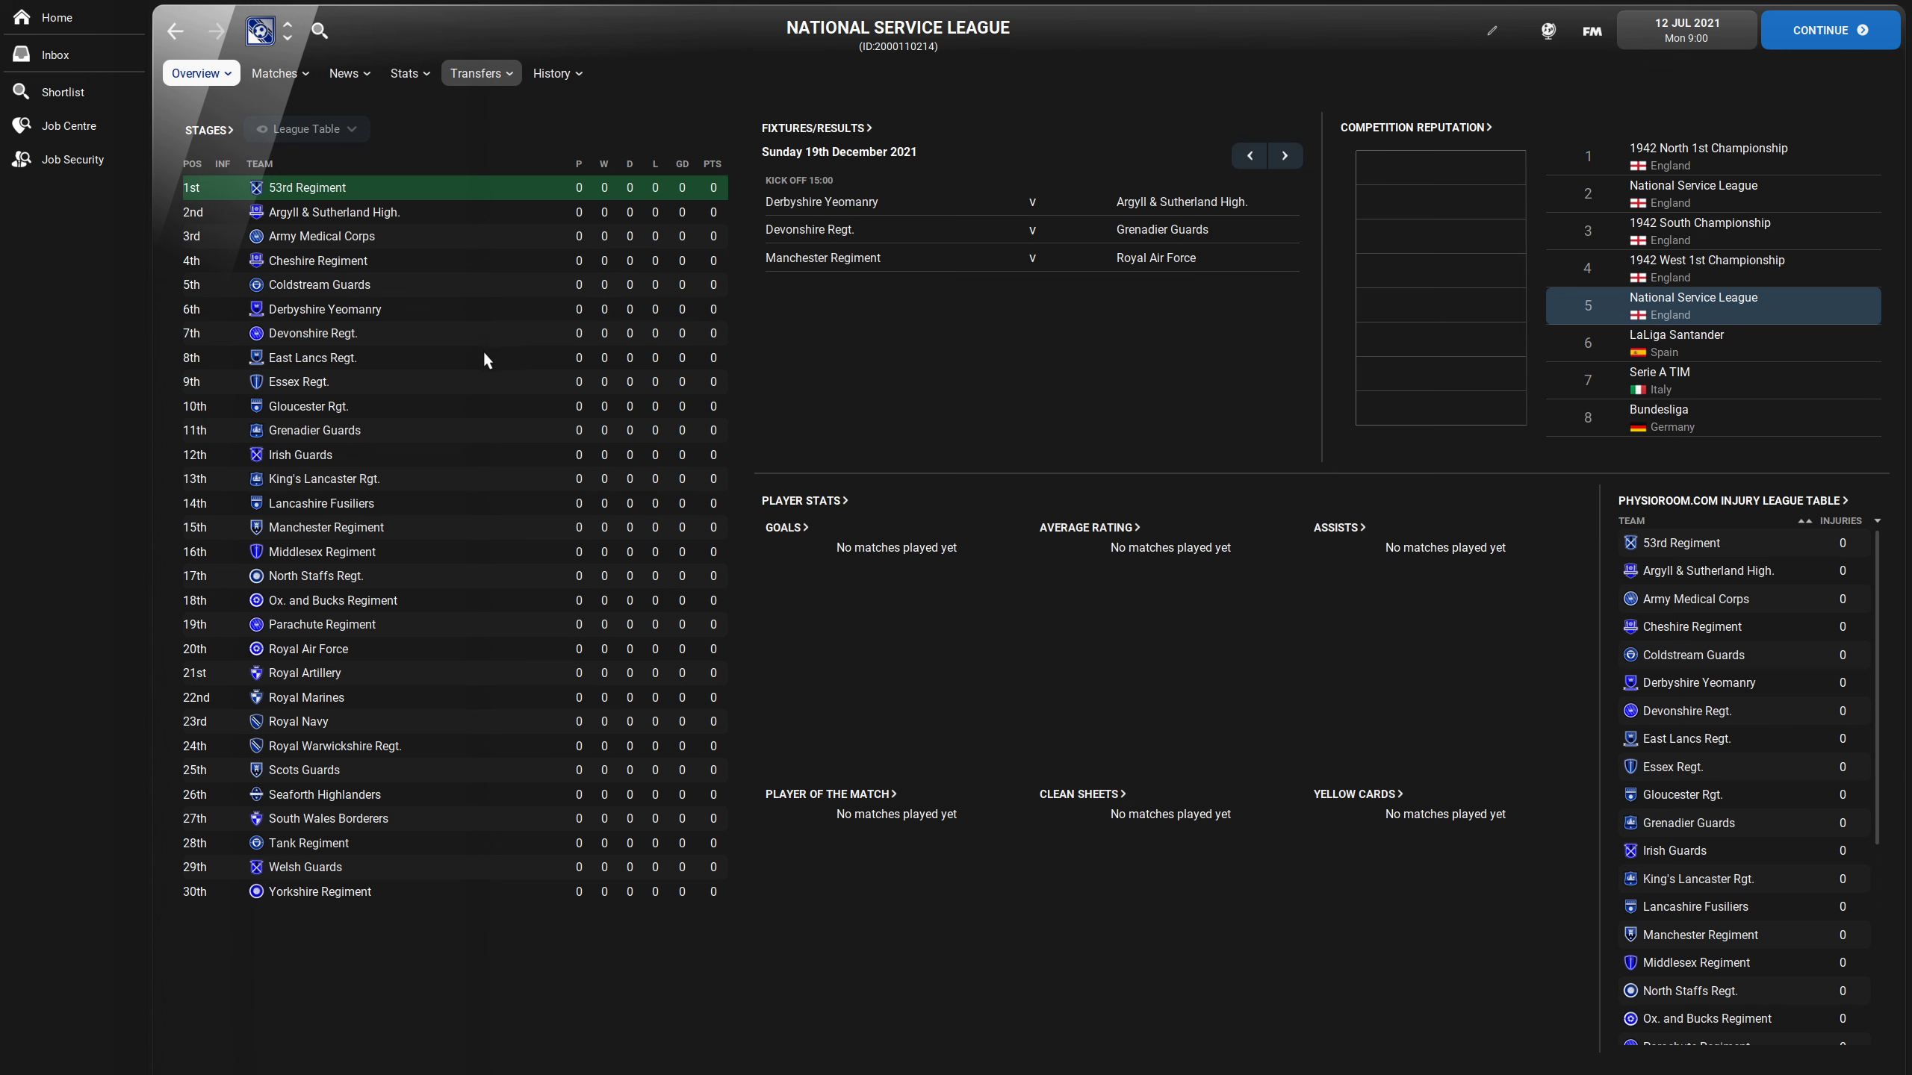
pyautogui.moveTo(474, 394)
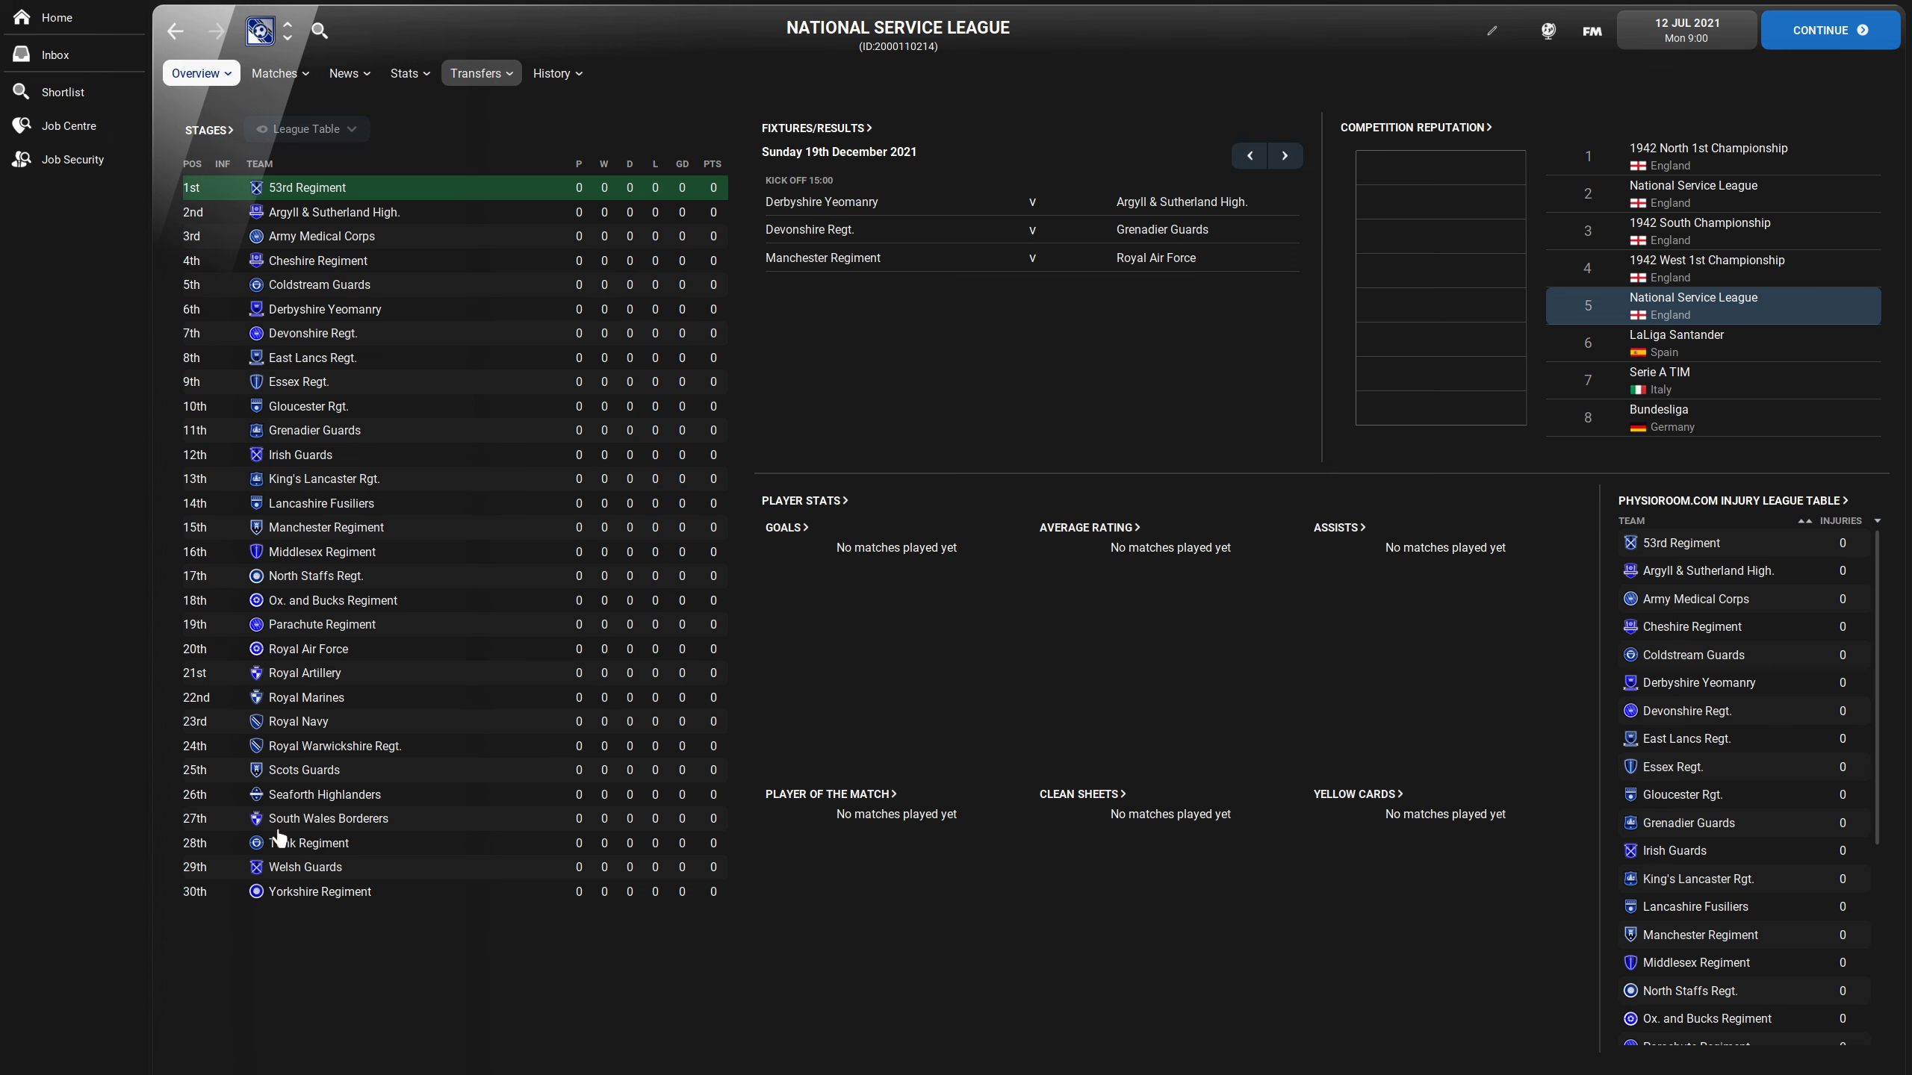
pyautogui.moveTo(728, 440)
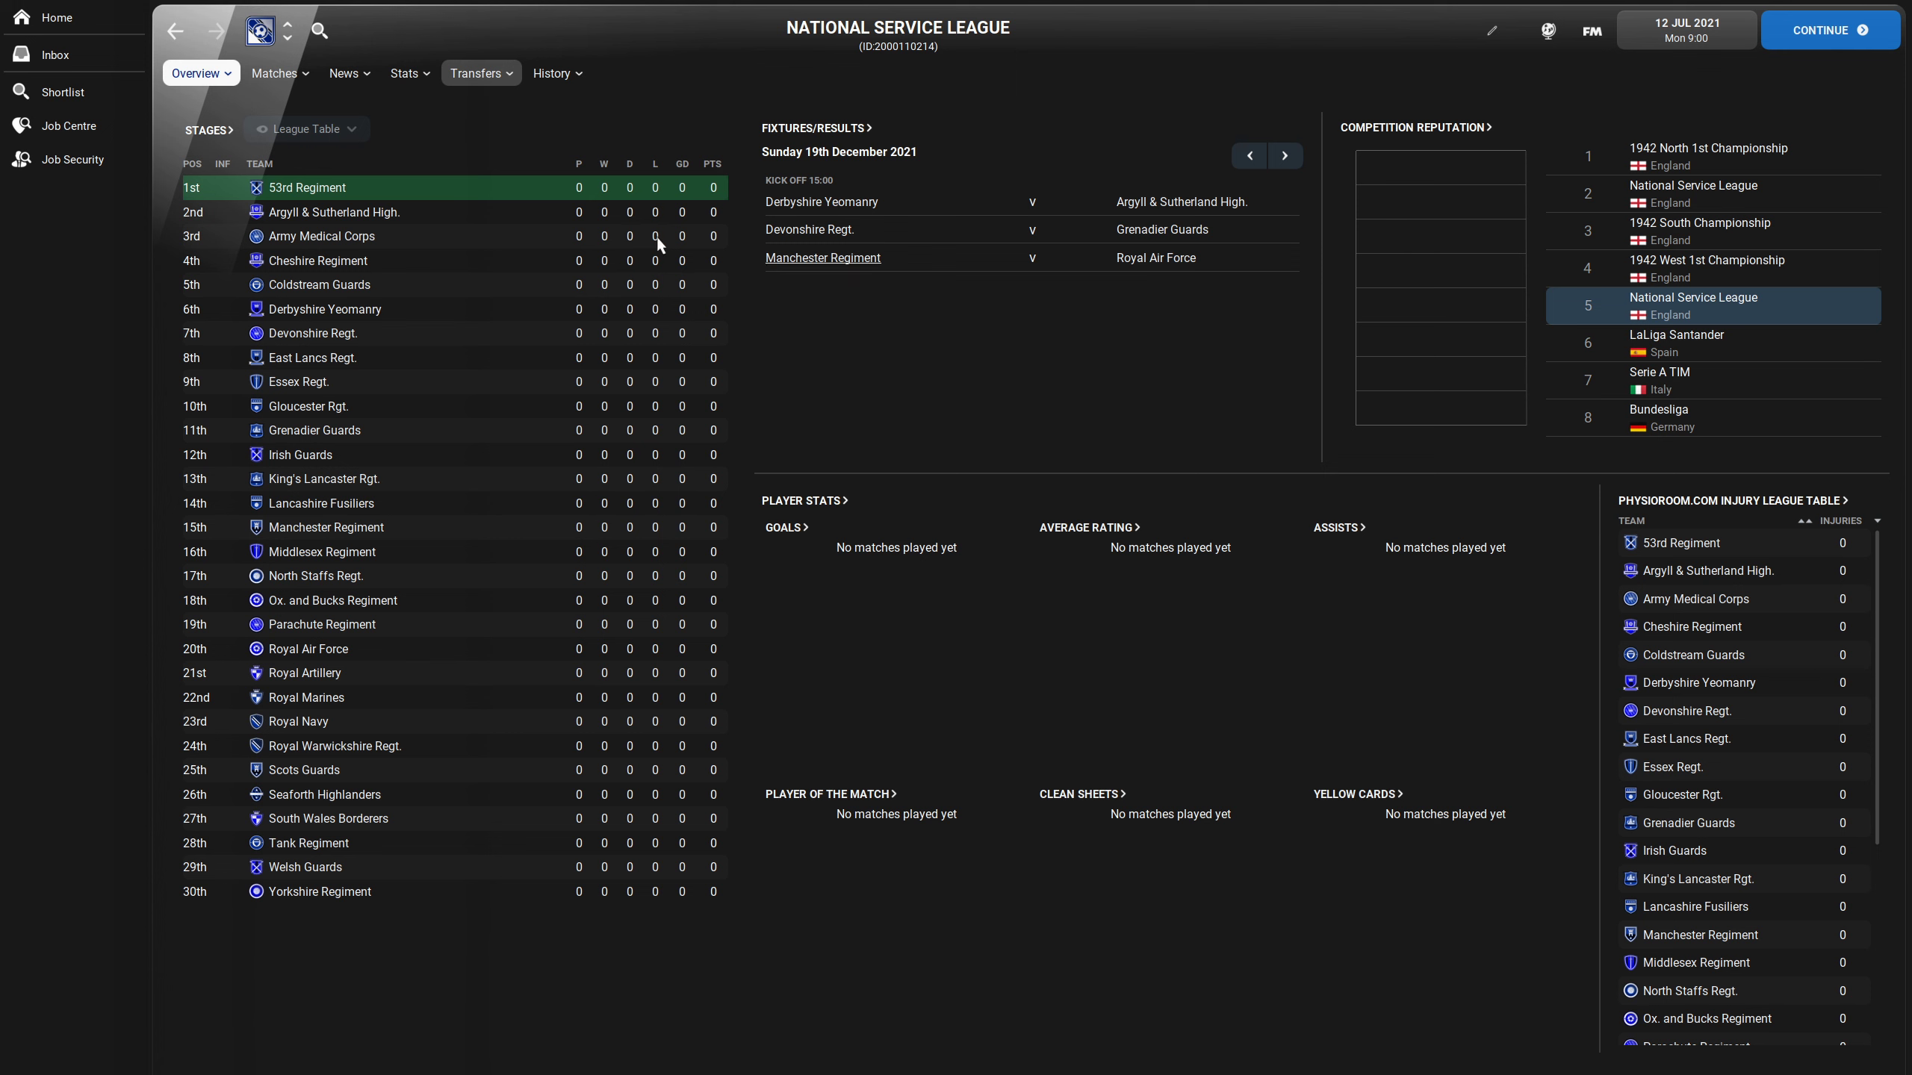
pyautogui.moveTo(511, 619)
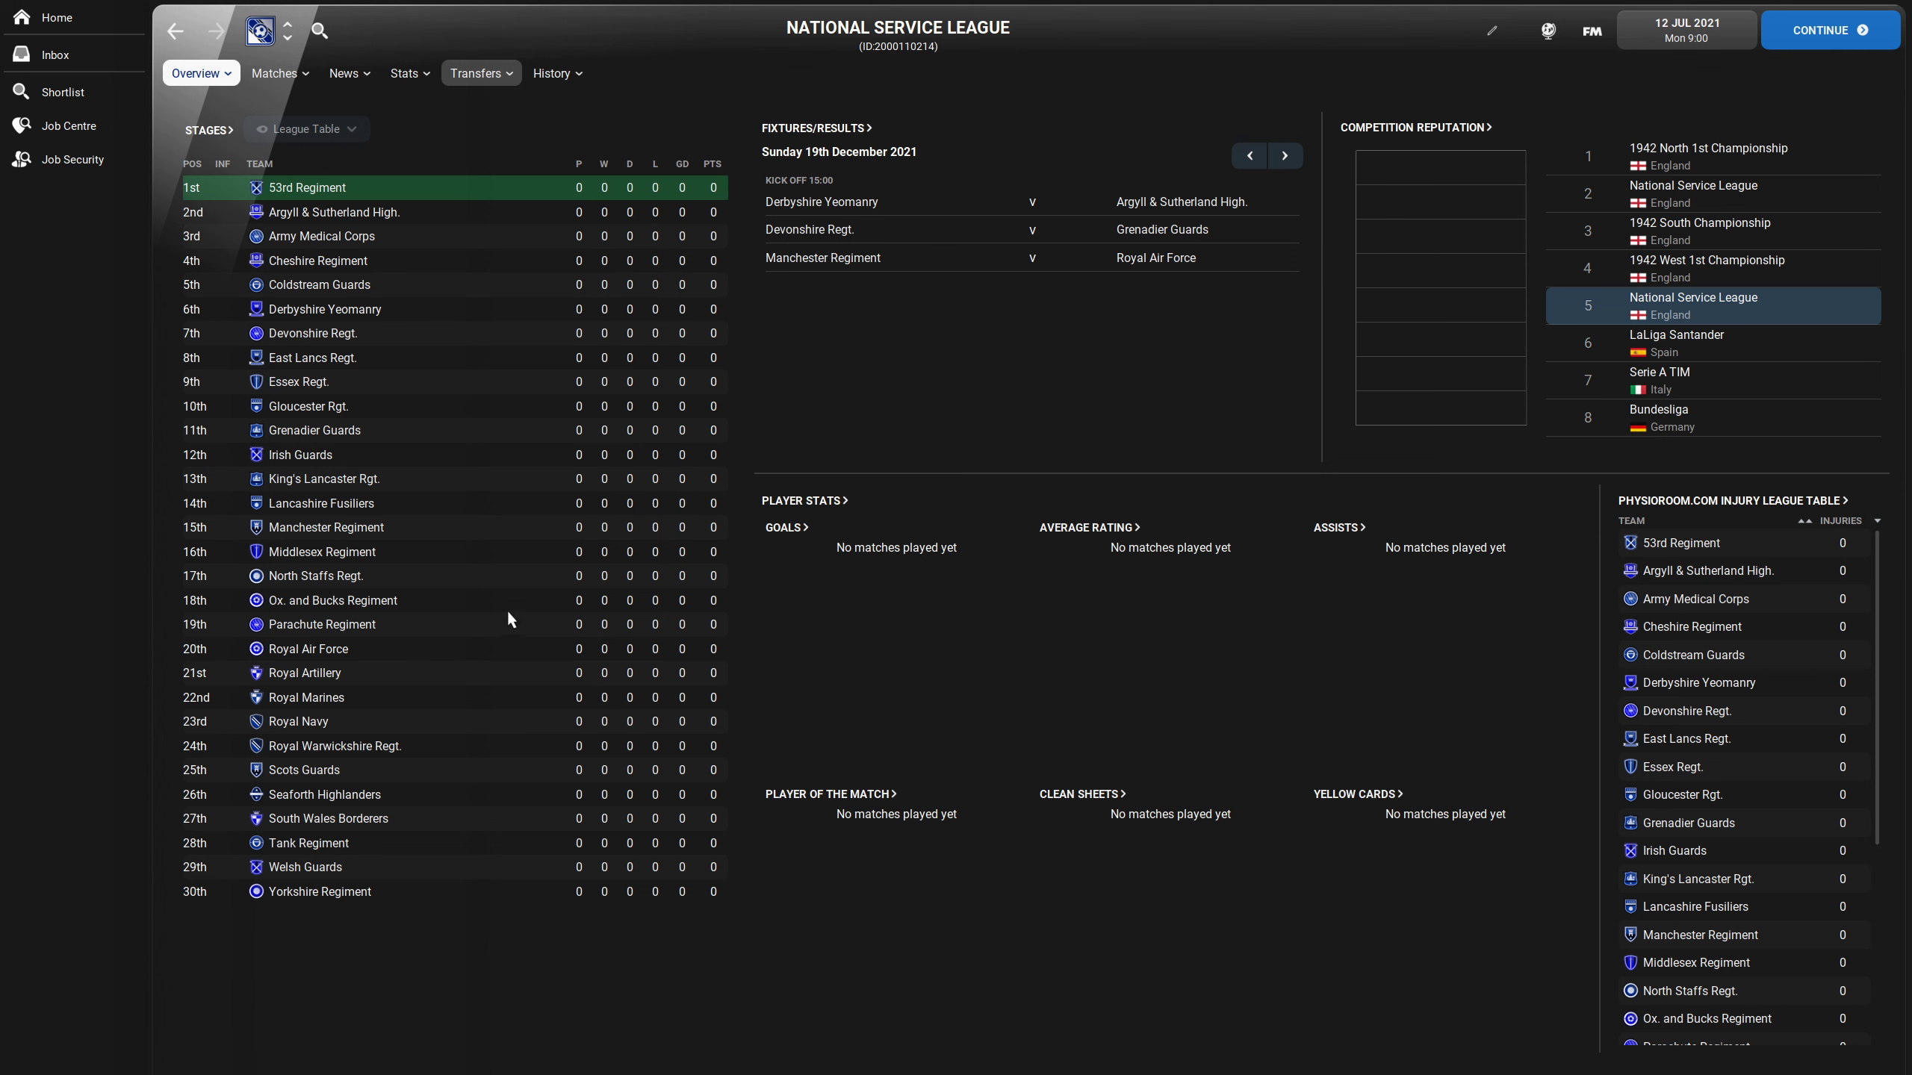
pyautogui.moveTo(338, 442)
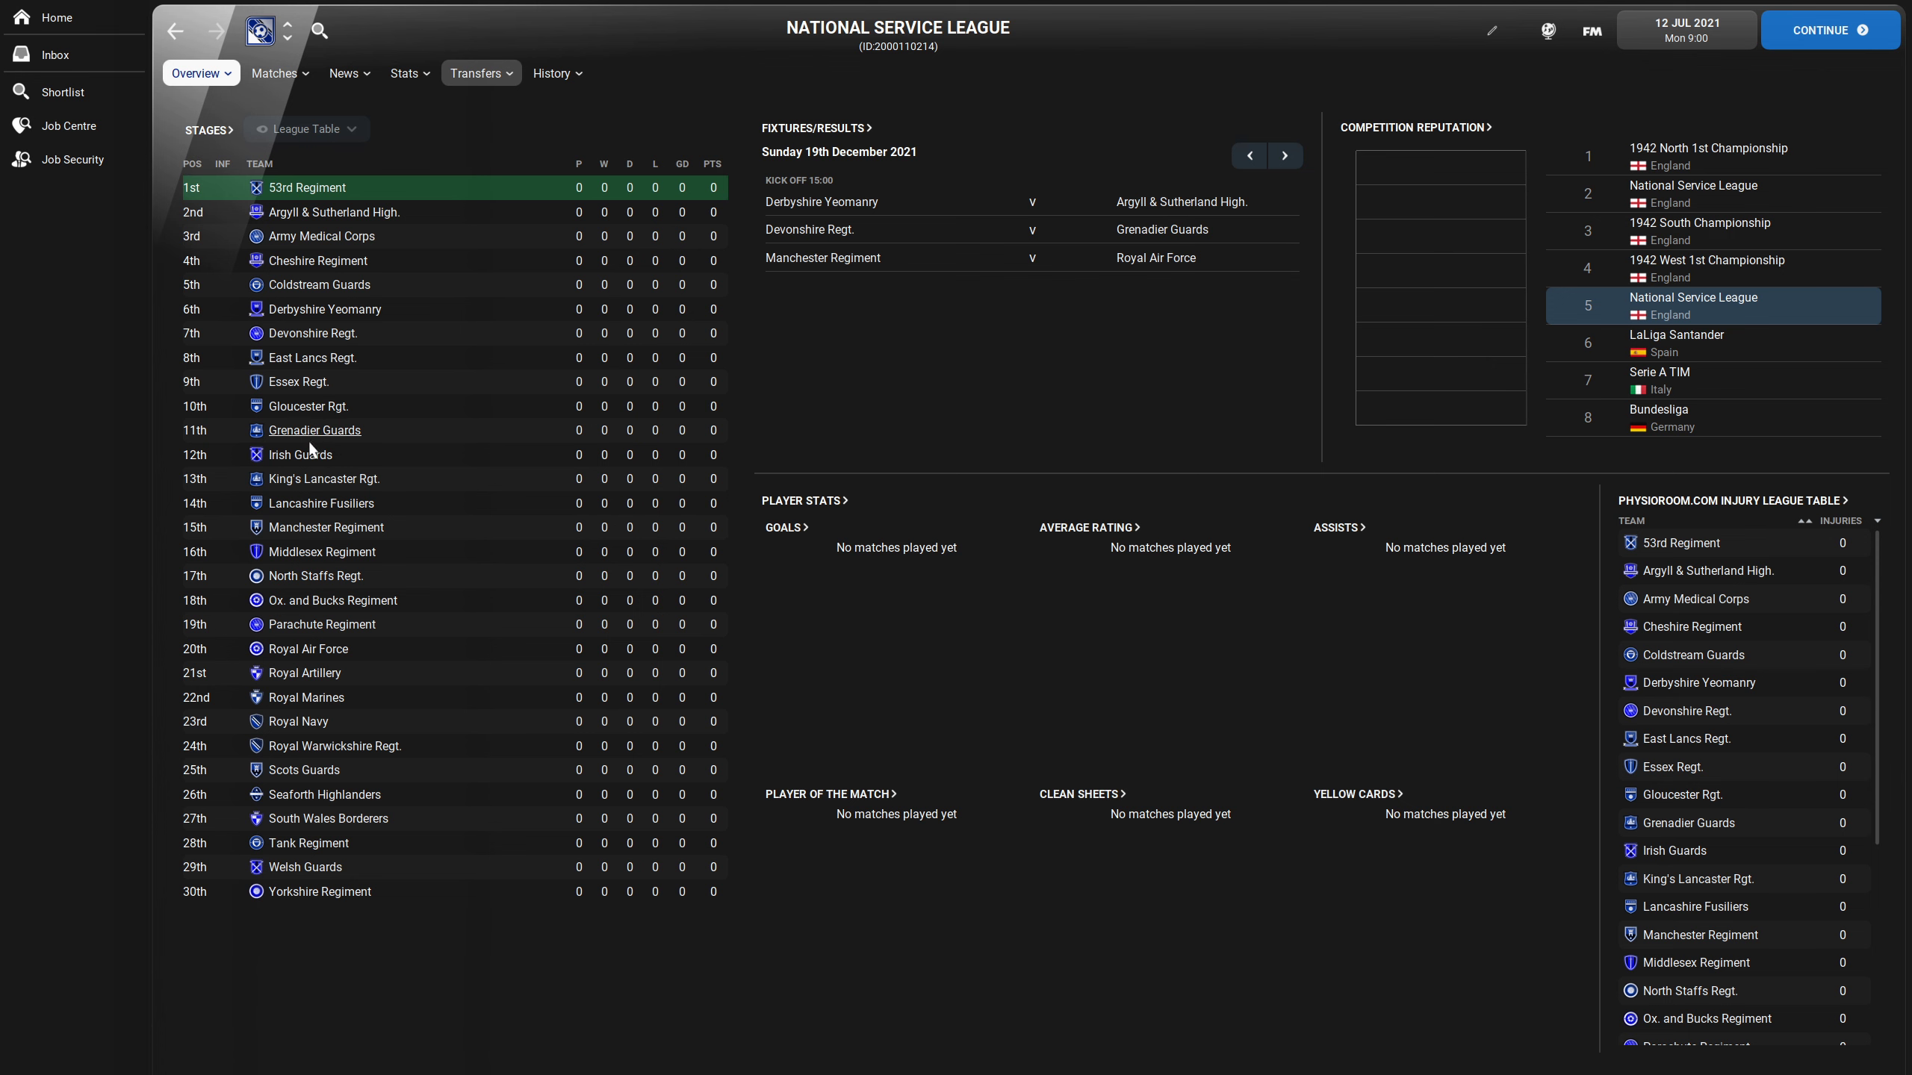
# - Open the Grenadier Guards club overview from the league table
pyautogui.click(313, 430)
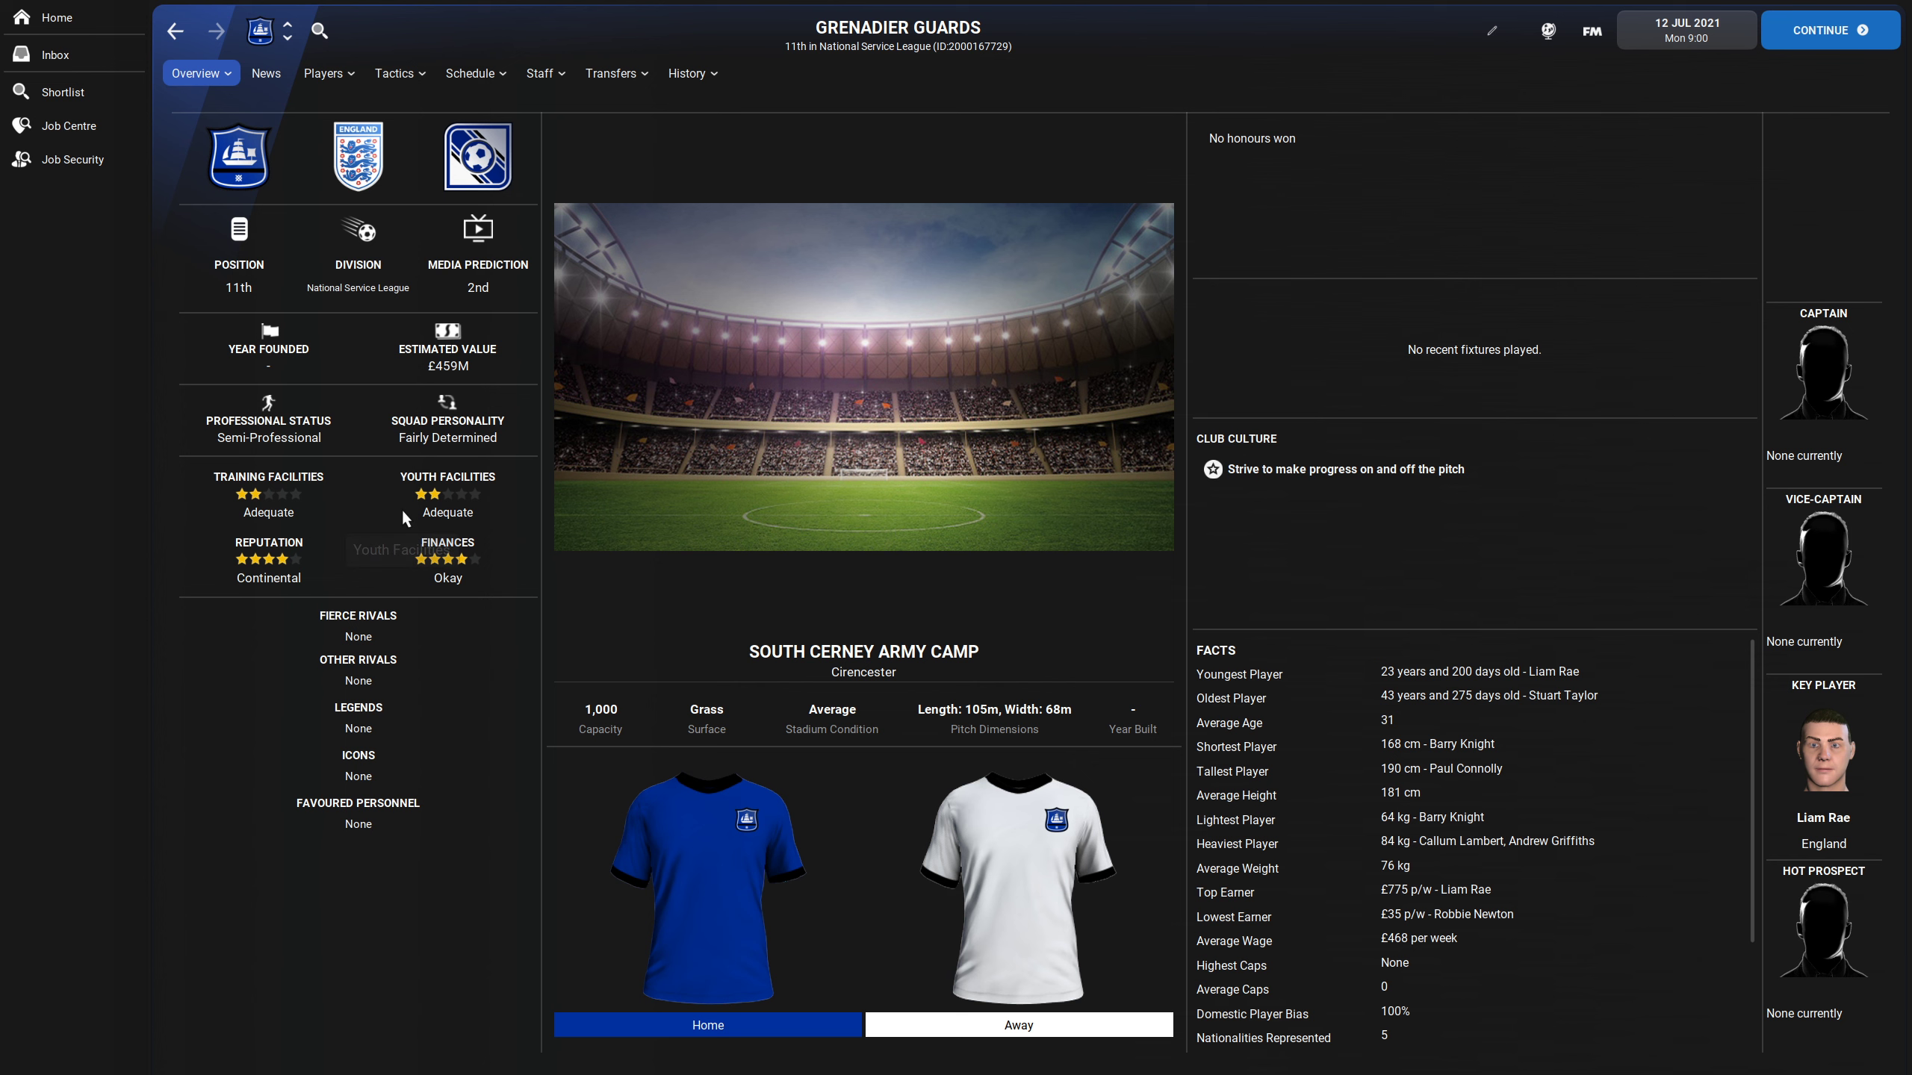
pyautogui.moveTo(386, 438)
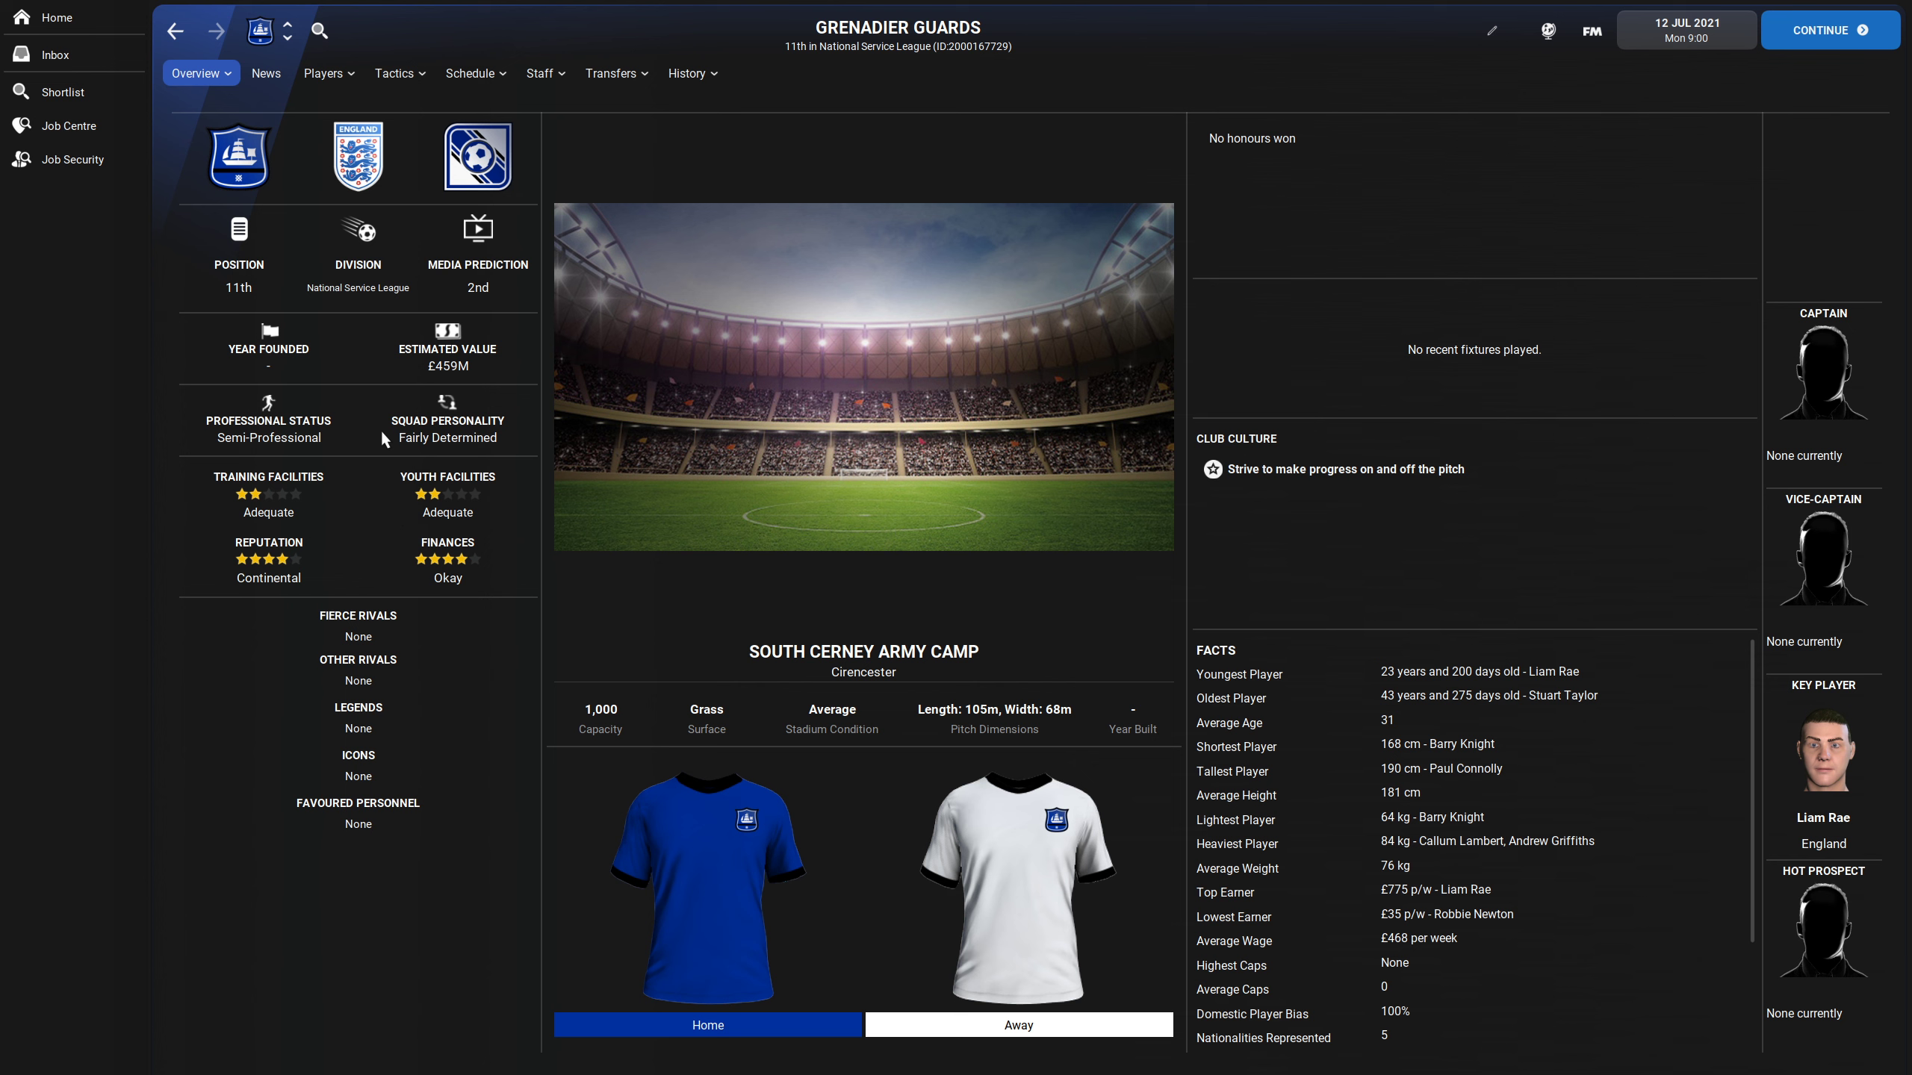
pyautogui.moveTo(385, 439)
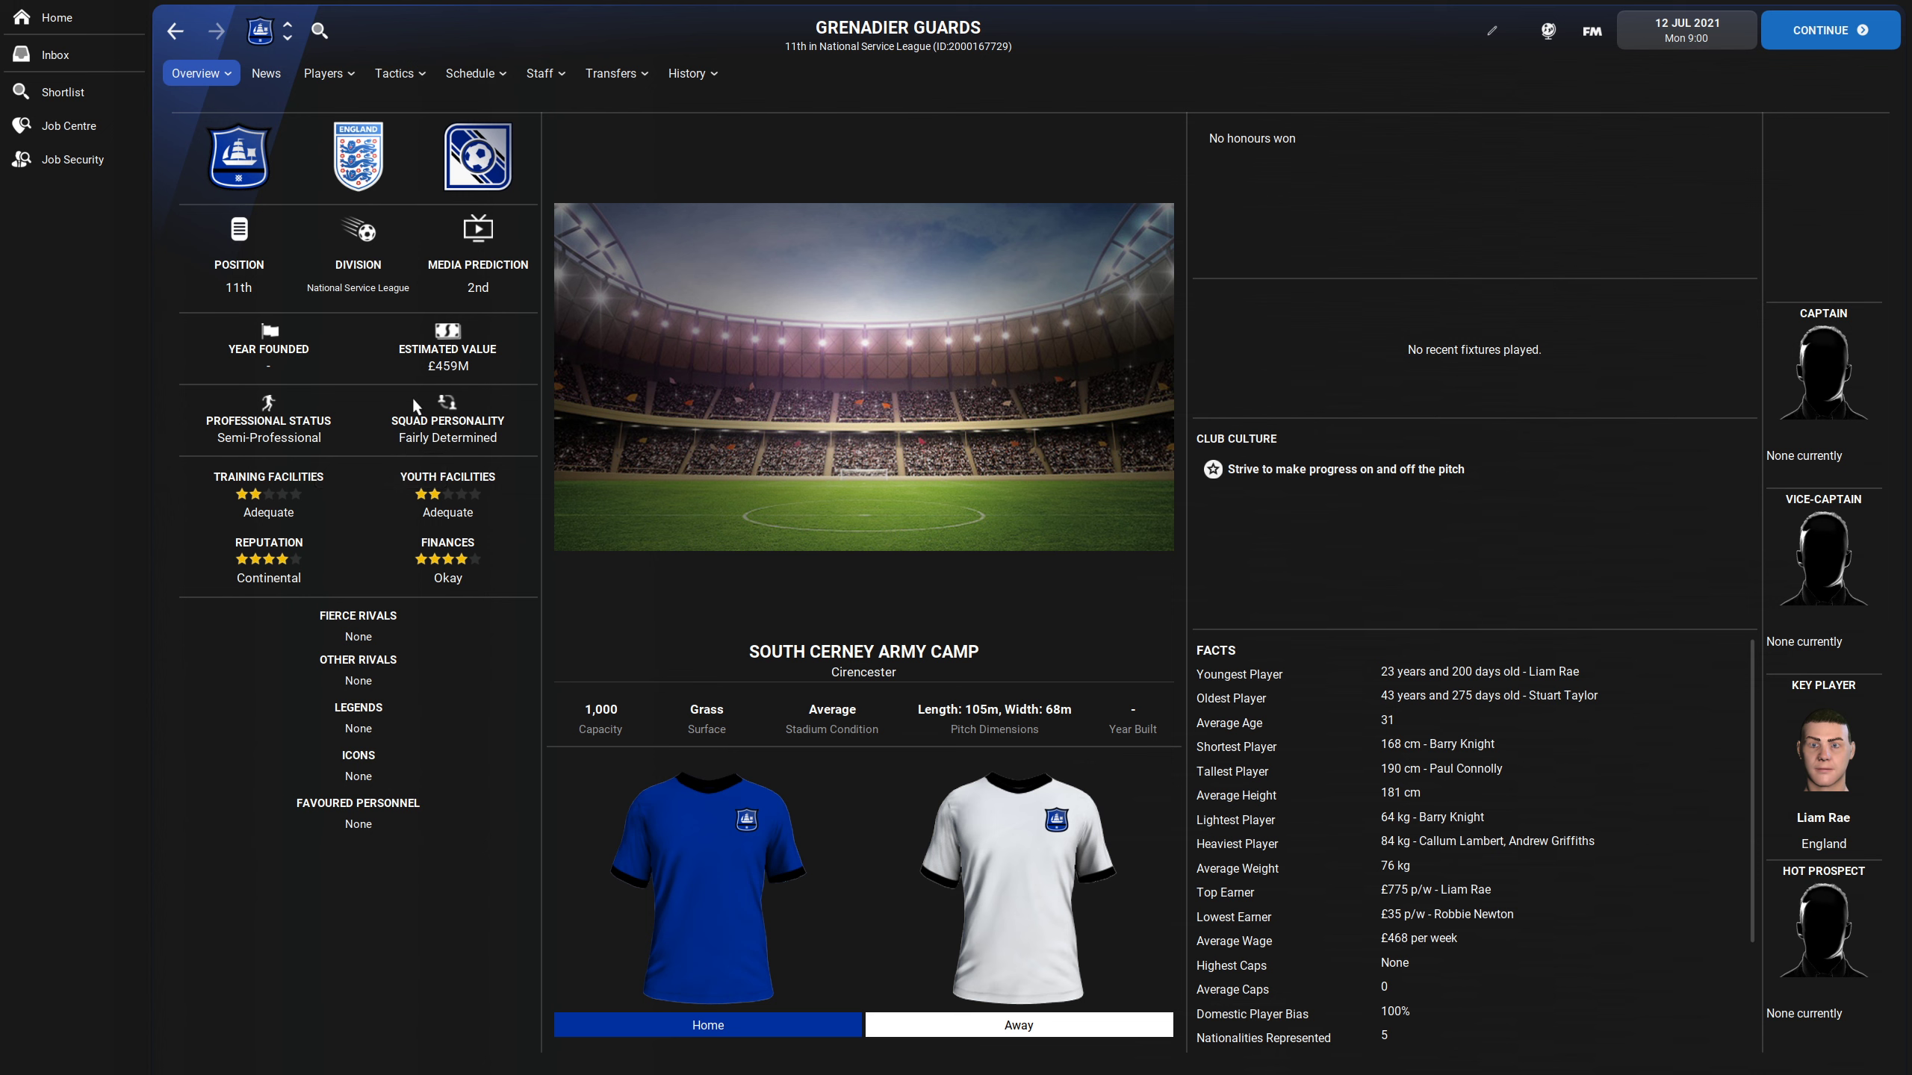
pyautogui.moveTo(358, 377)
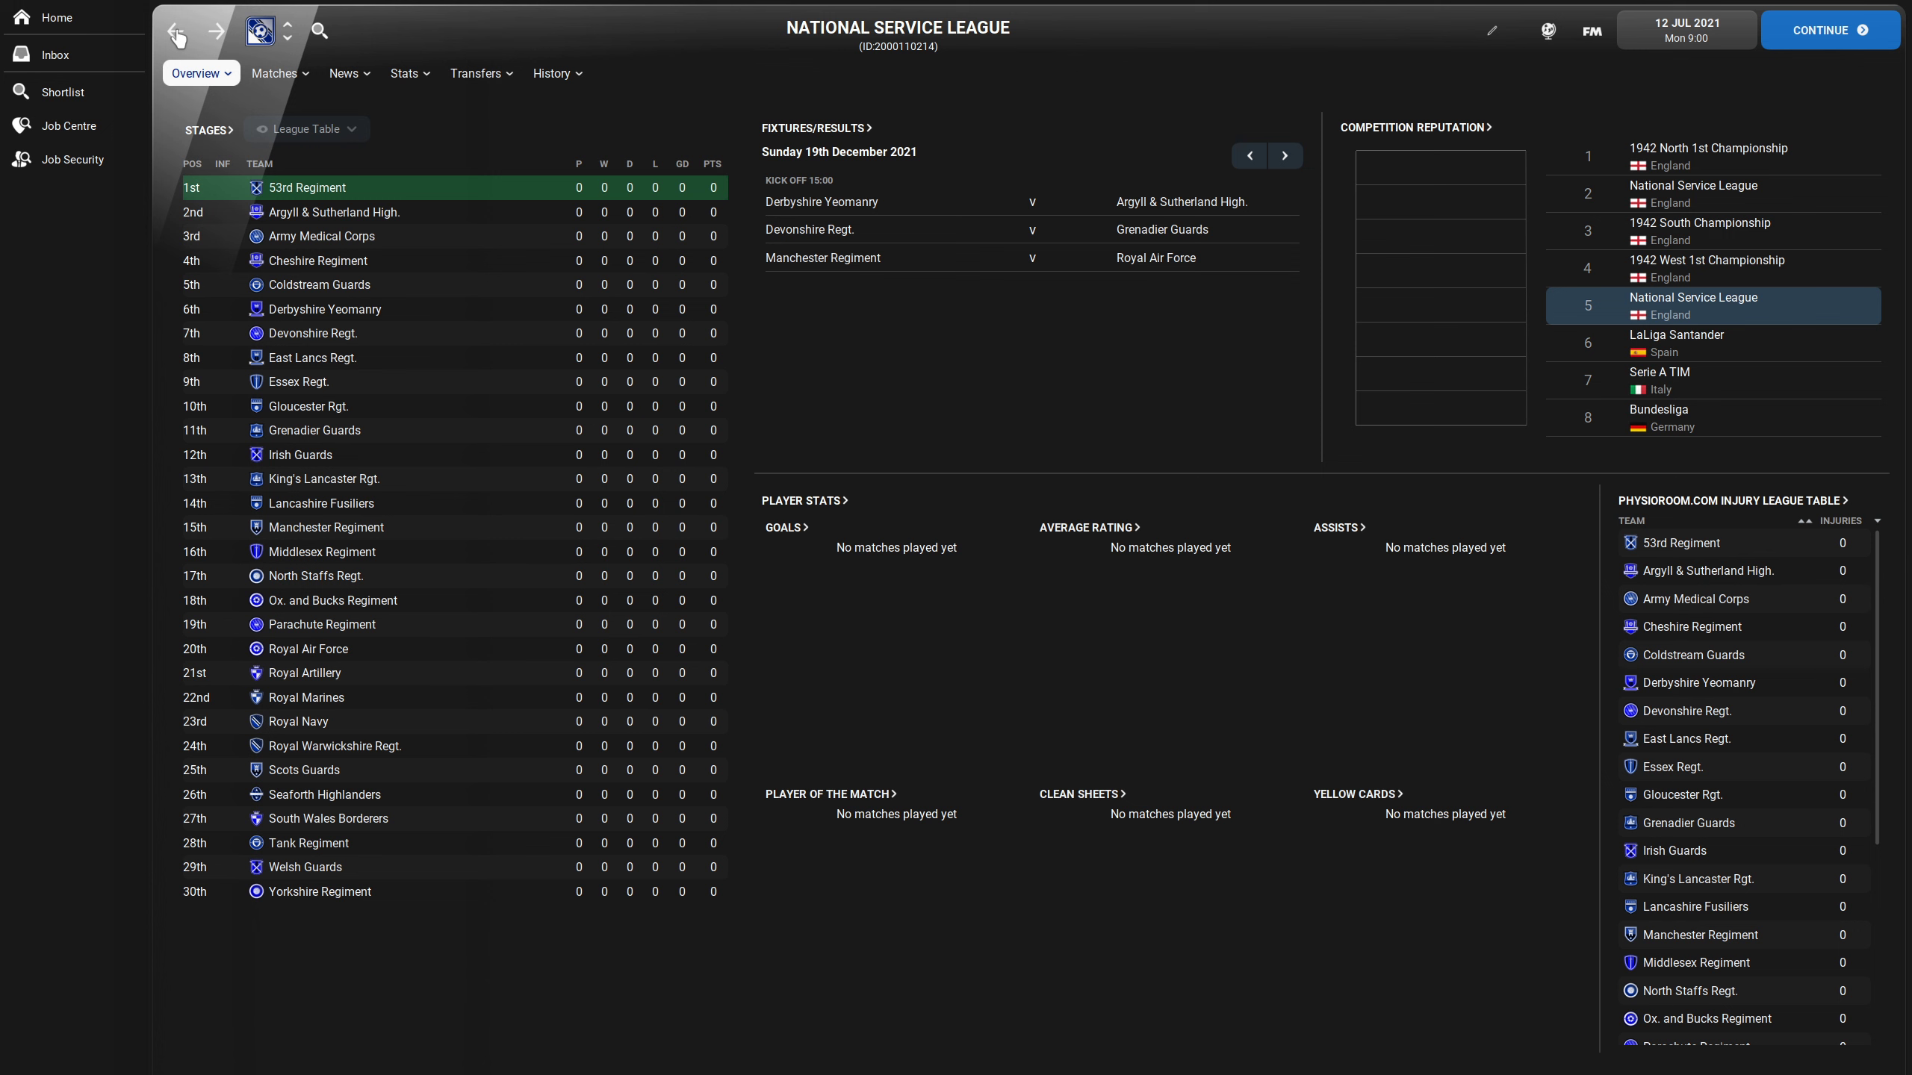
pyautogui.moveTo(217, 72)
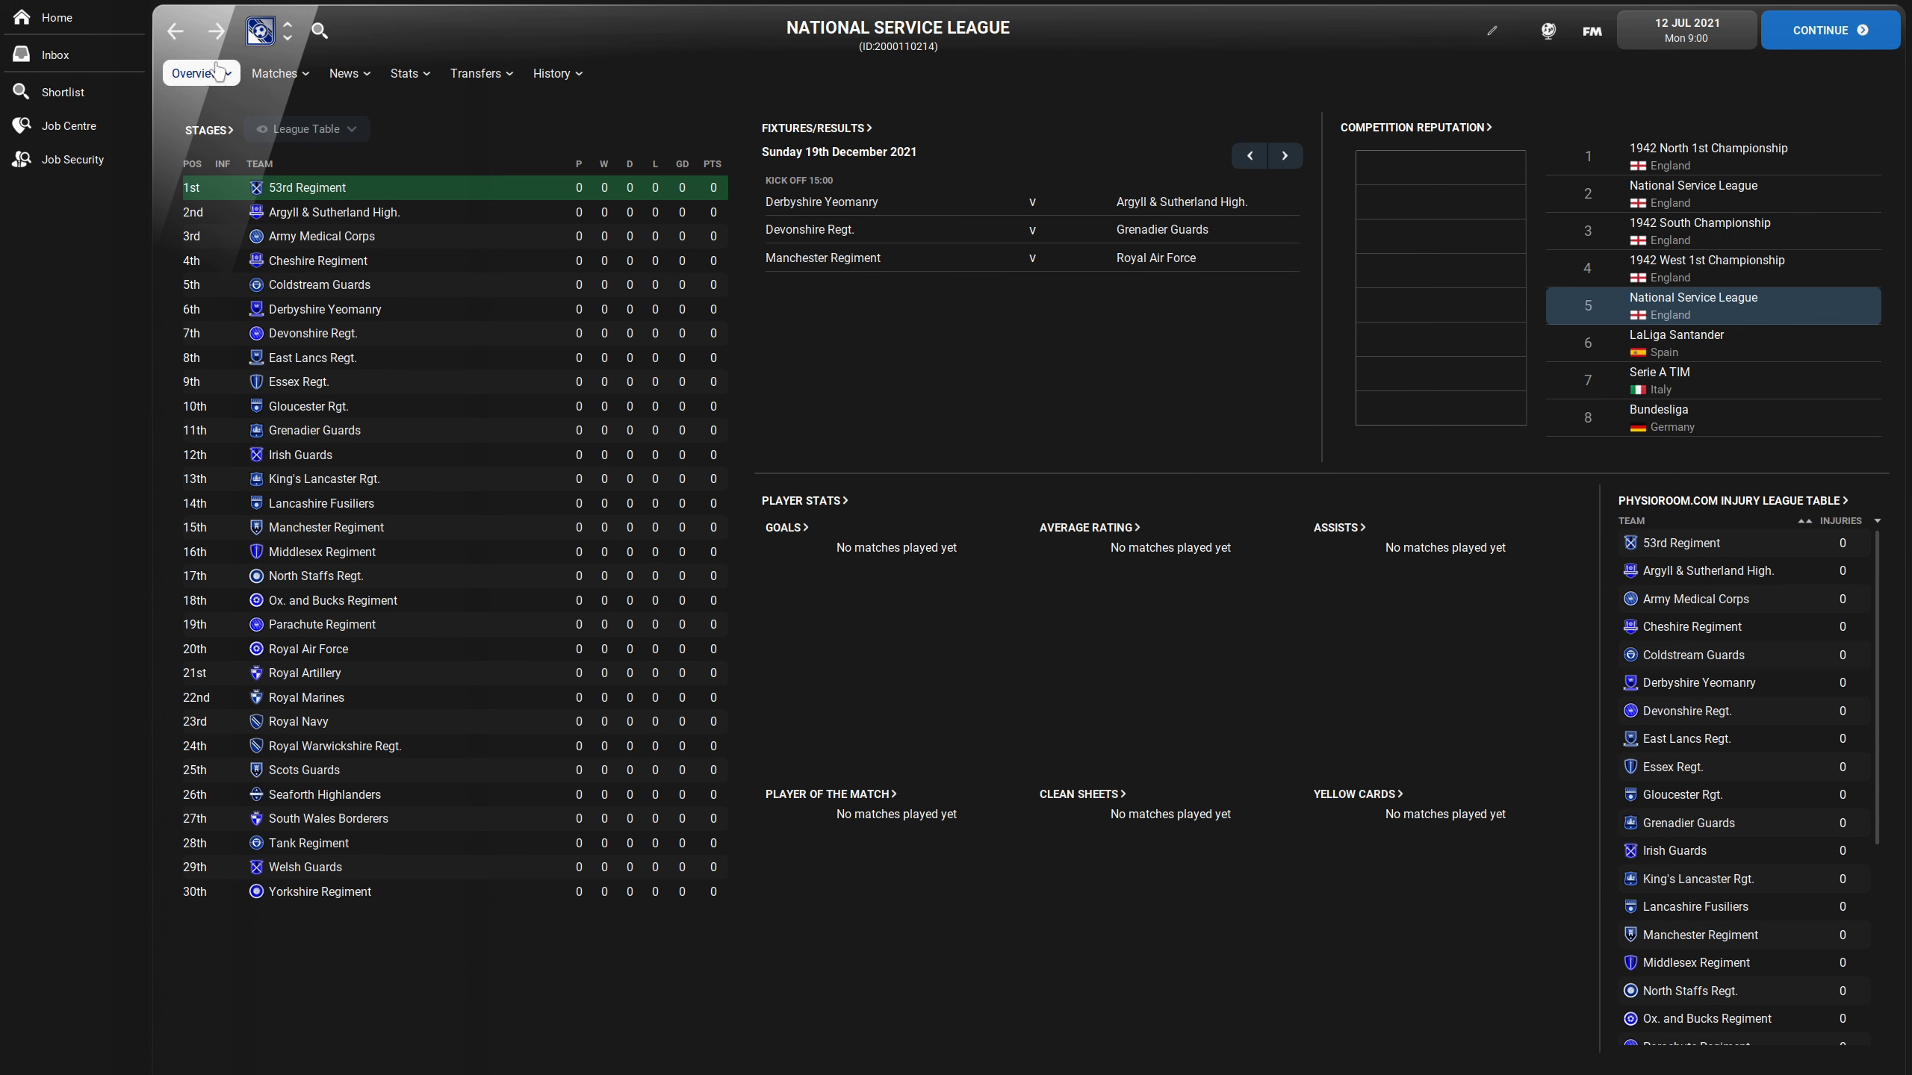
pyautogui.moveTo(400, 217)
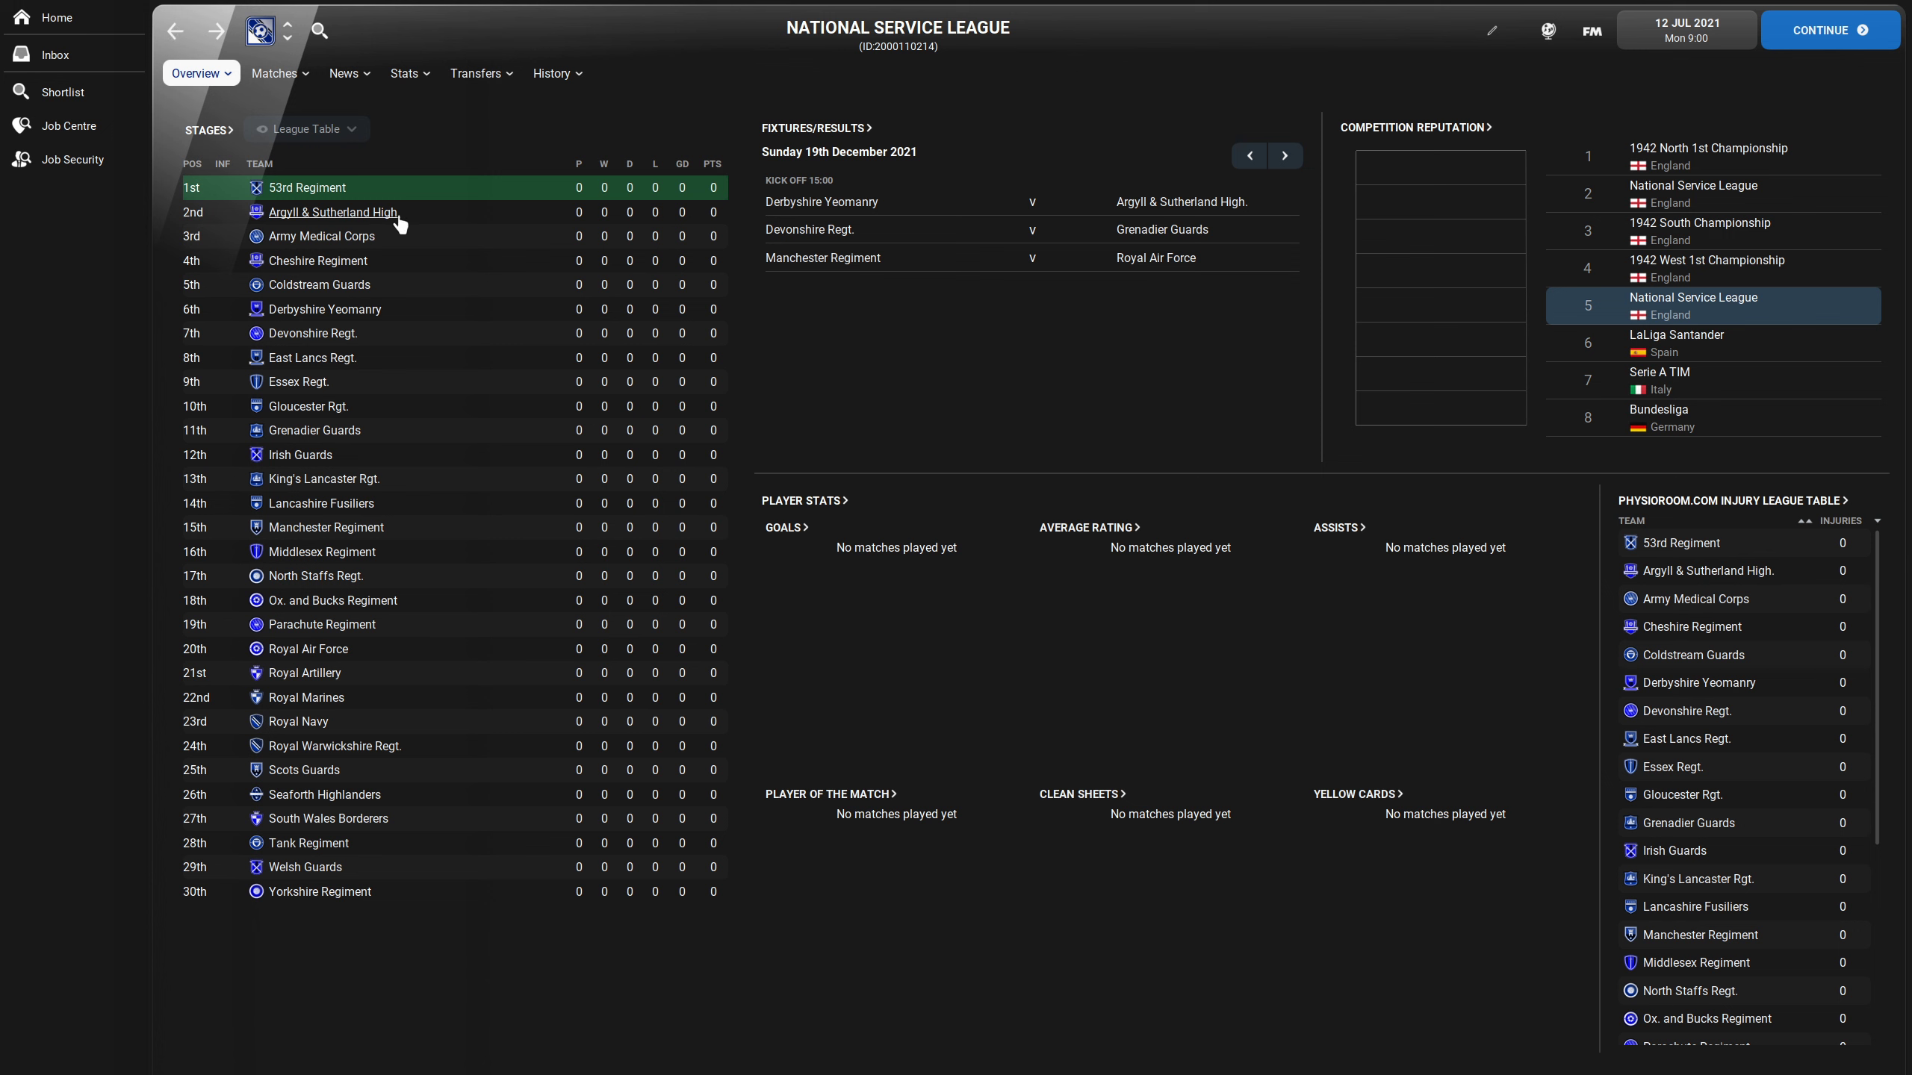
pyautogui.moveTo(413, 215)
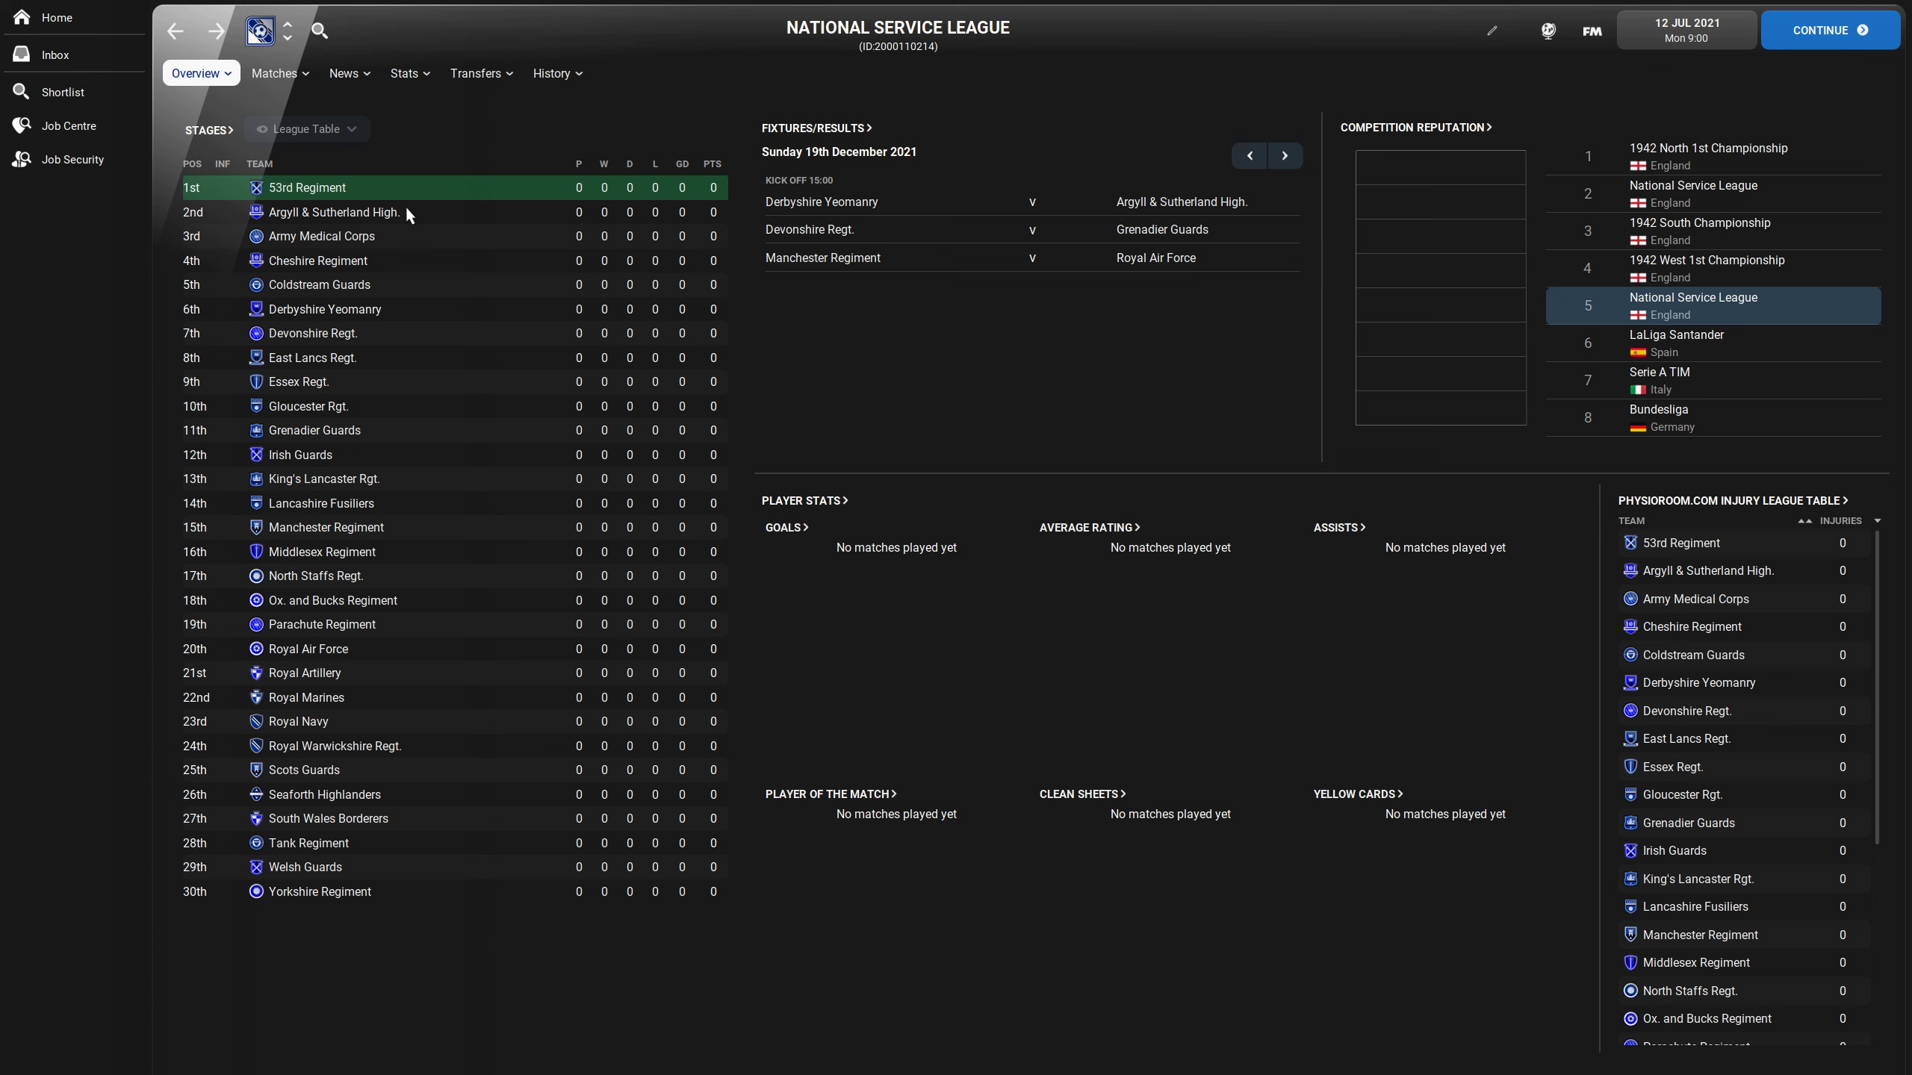
pyautogui.moveTo(423, 218)
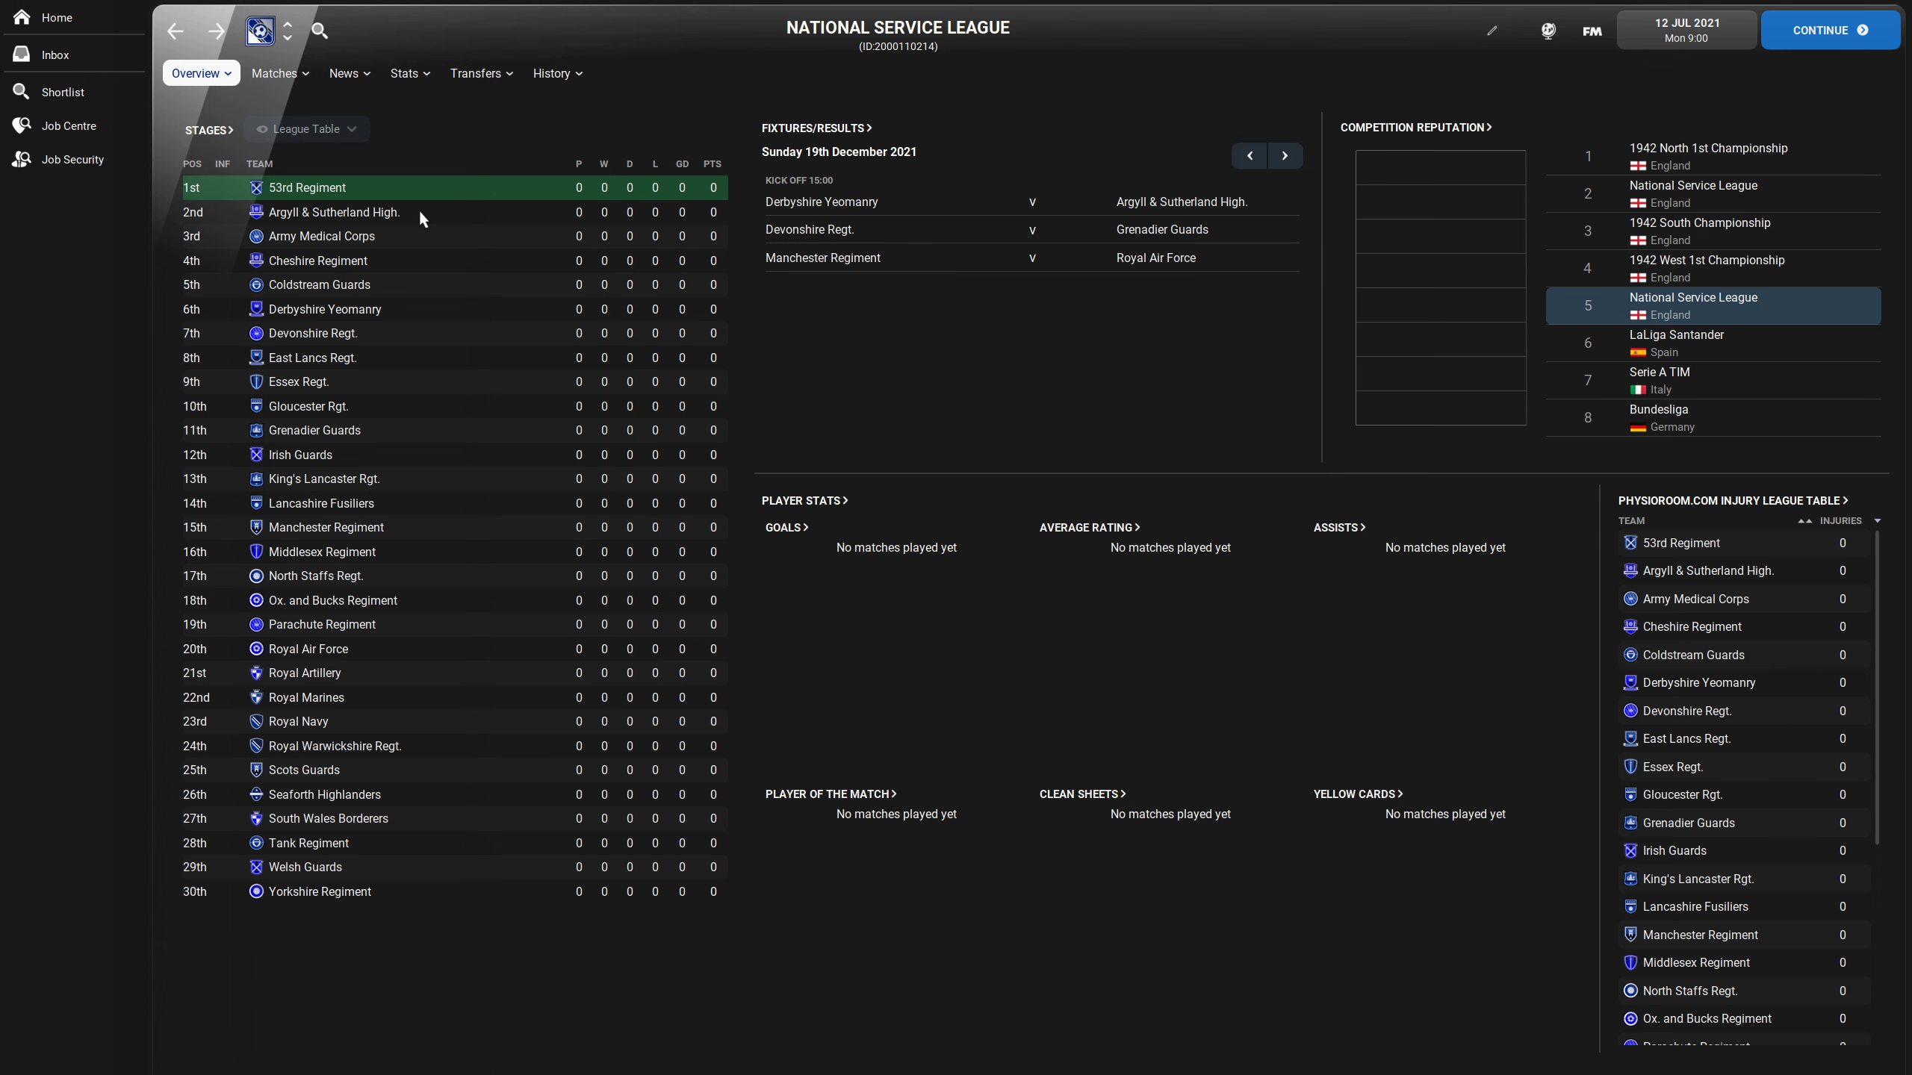
pyautogui.moveTo(389, 261)
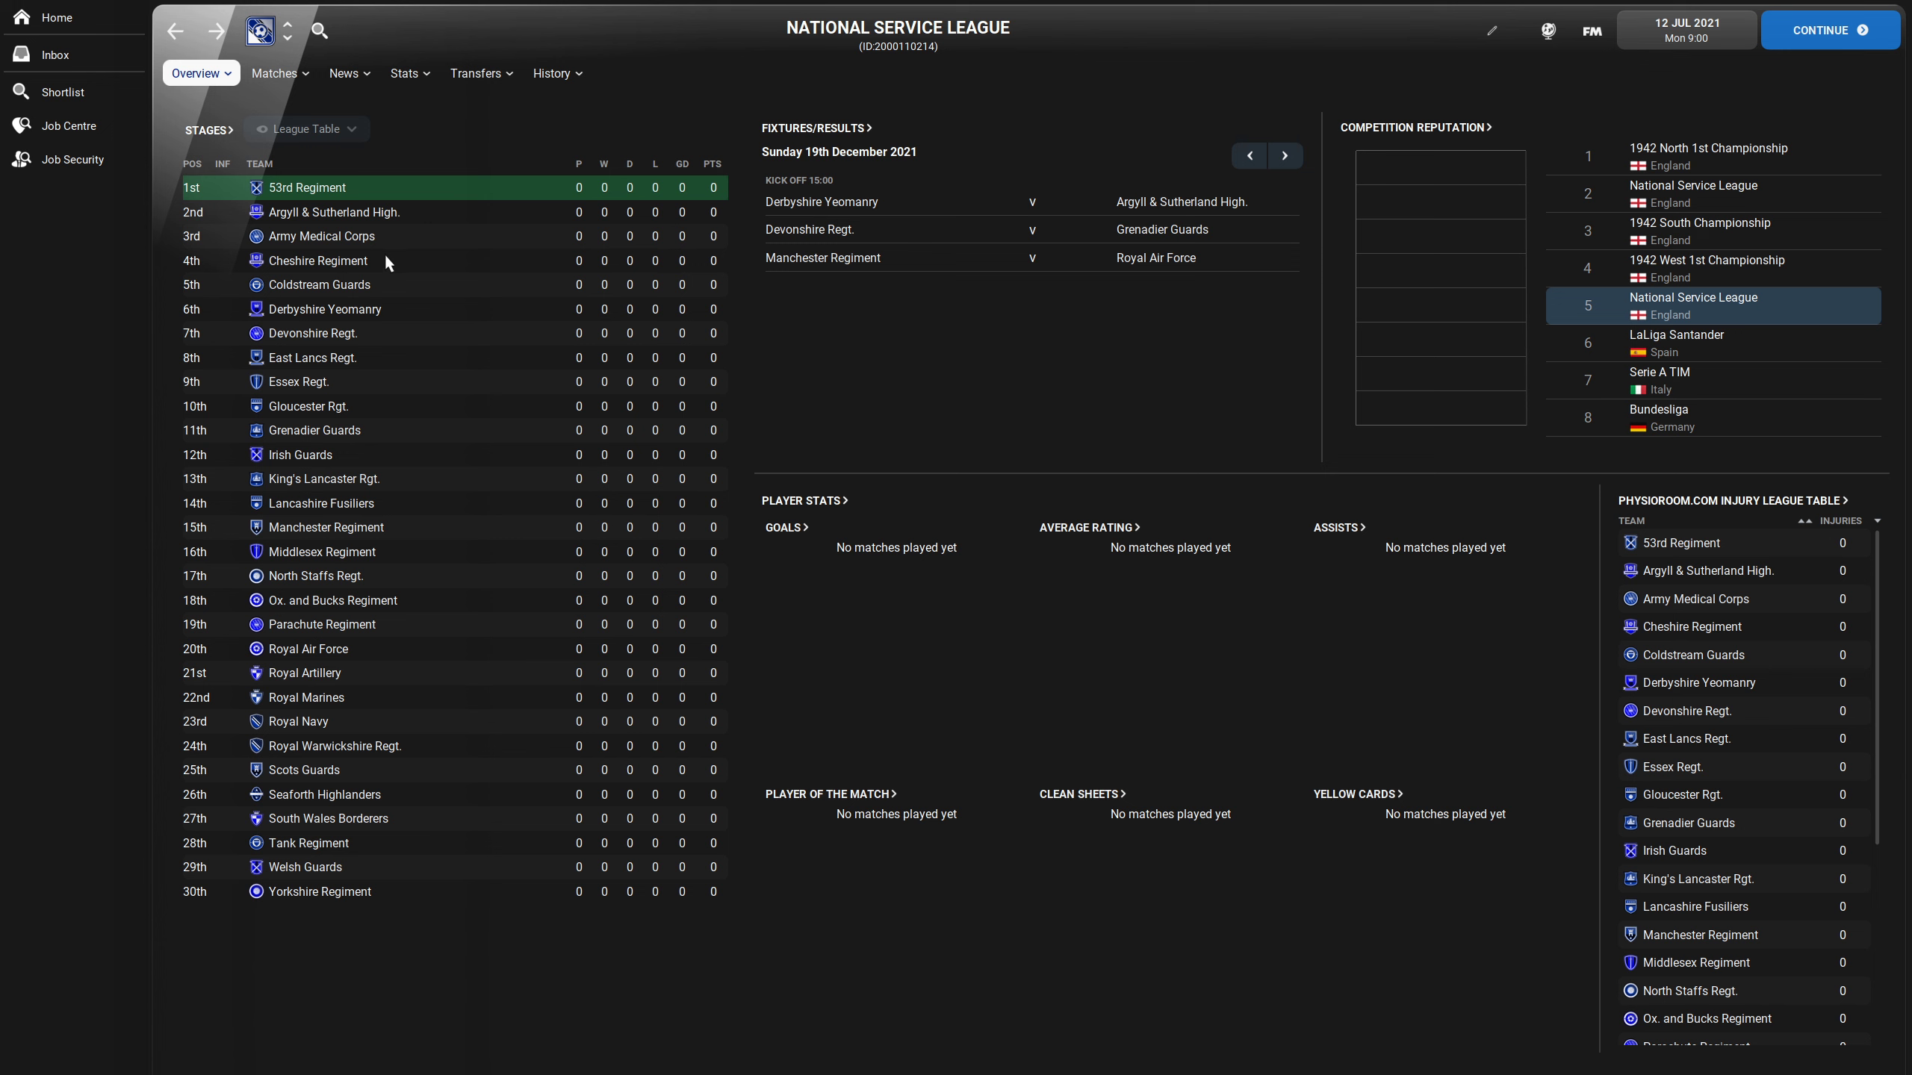
pyautogui.moveTo(394, 290)
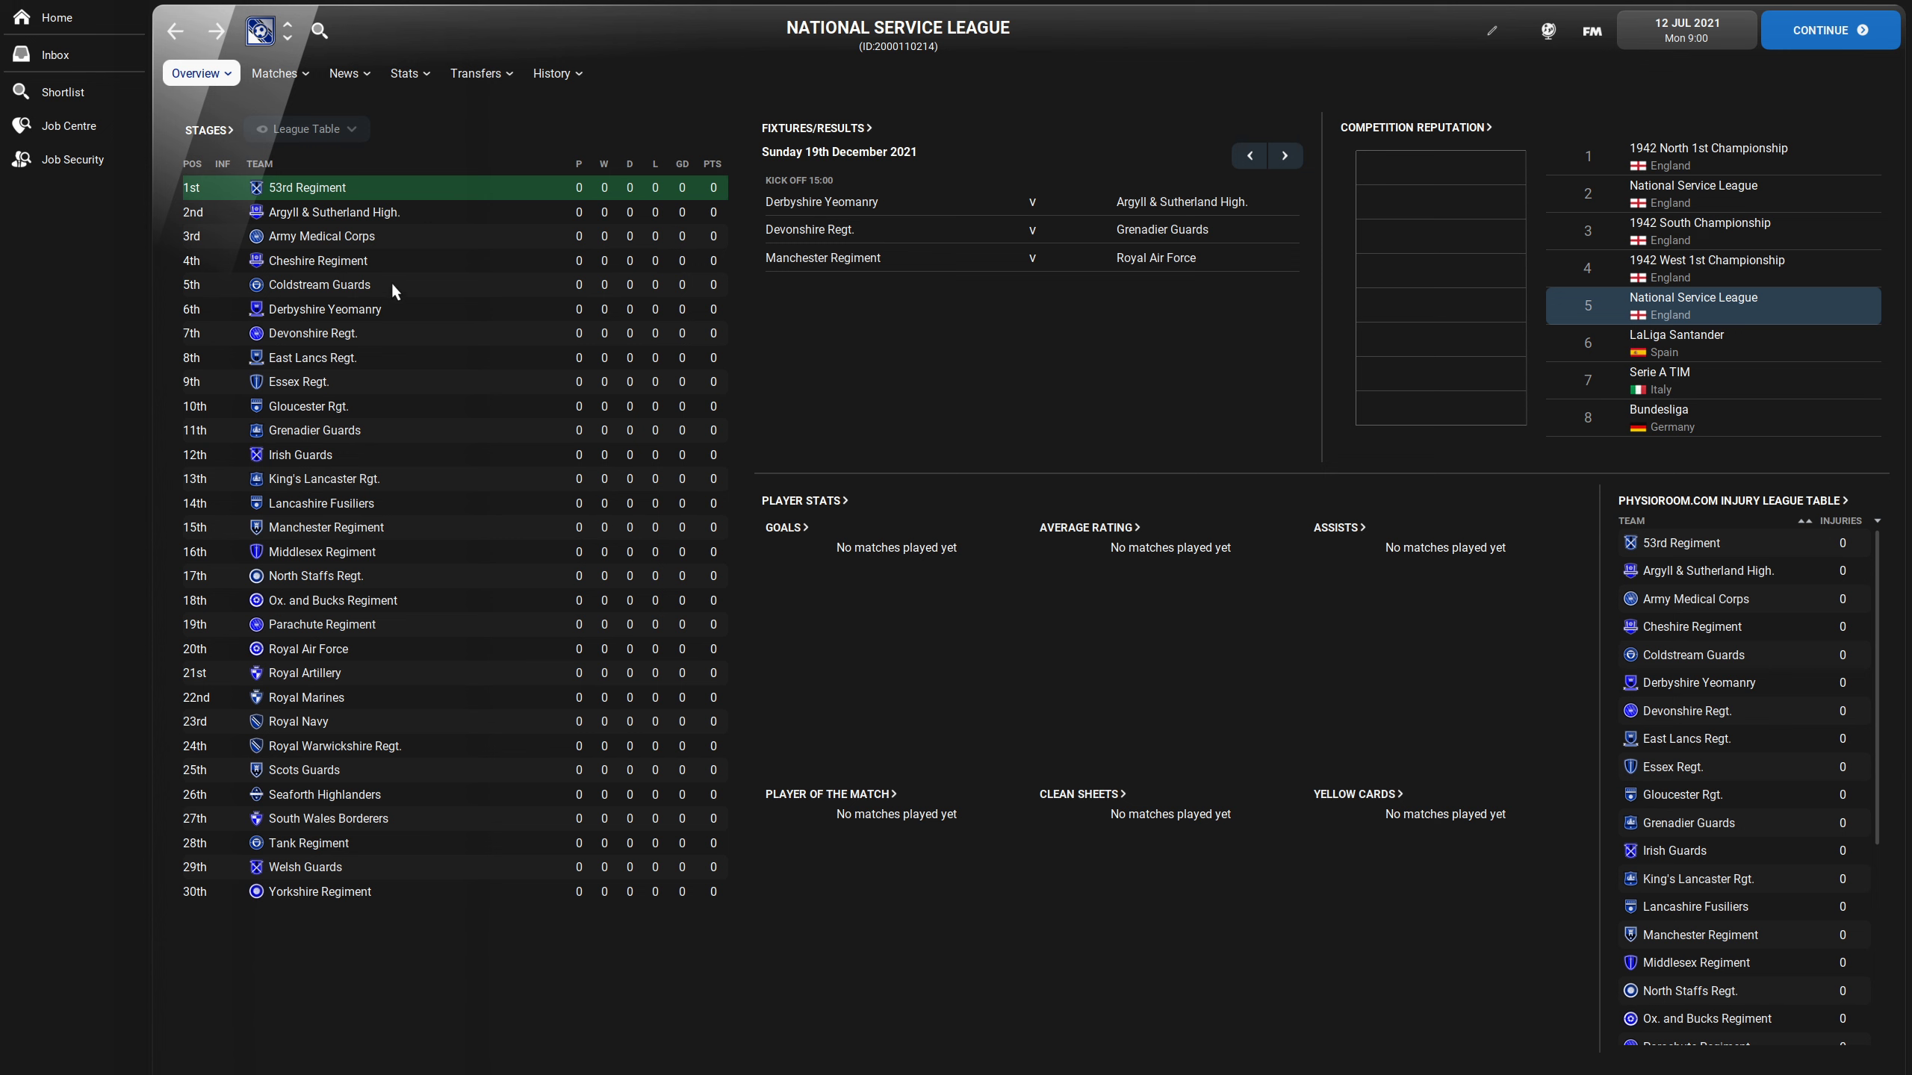
pyautogui.moveTo(566, 332)
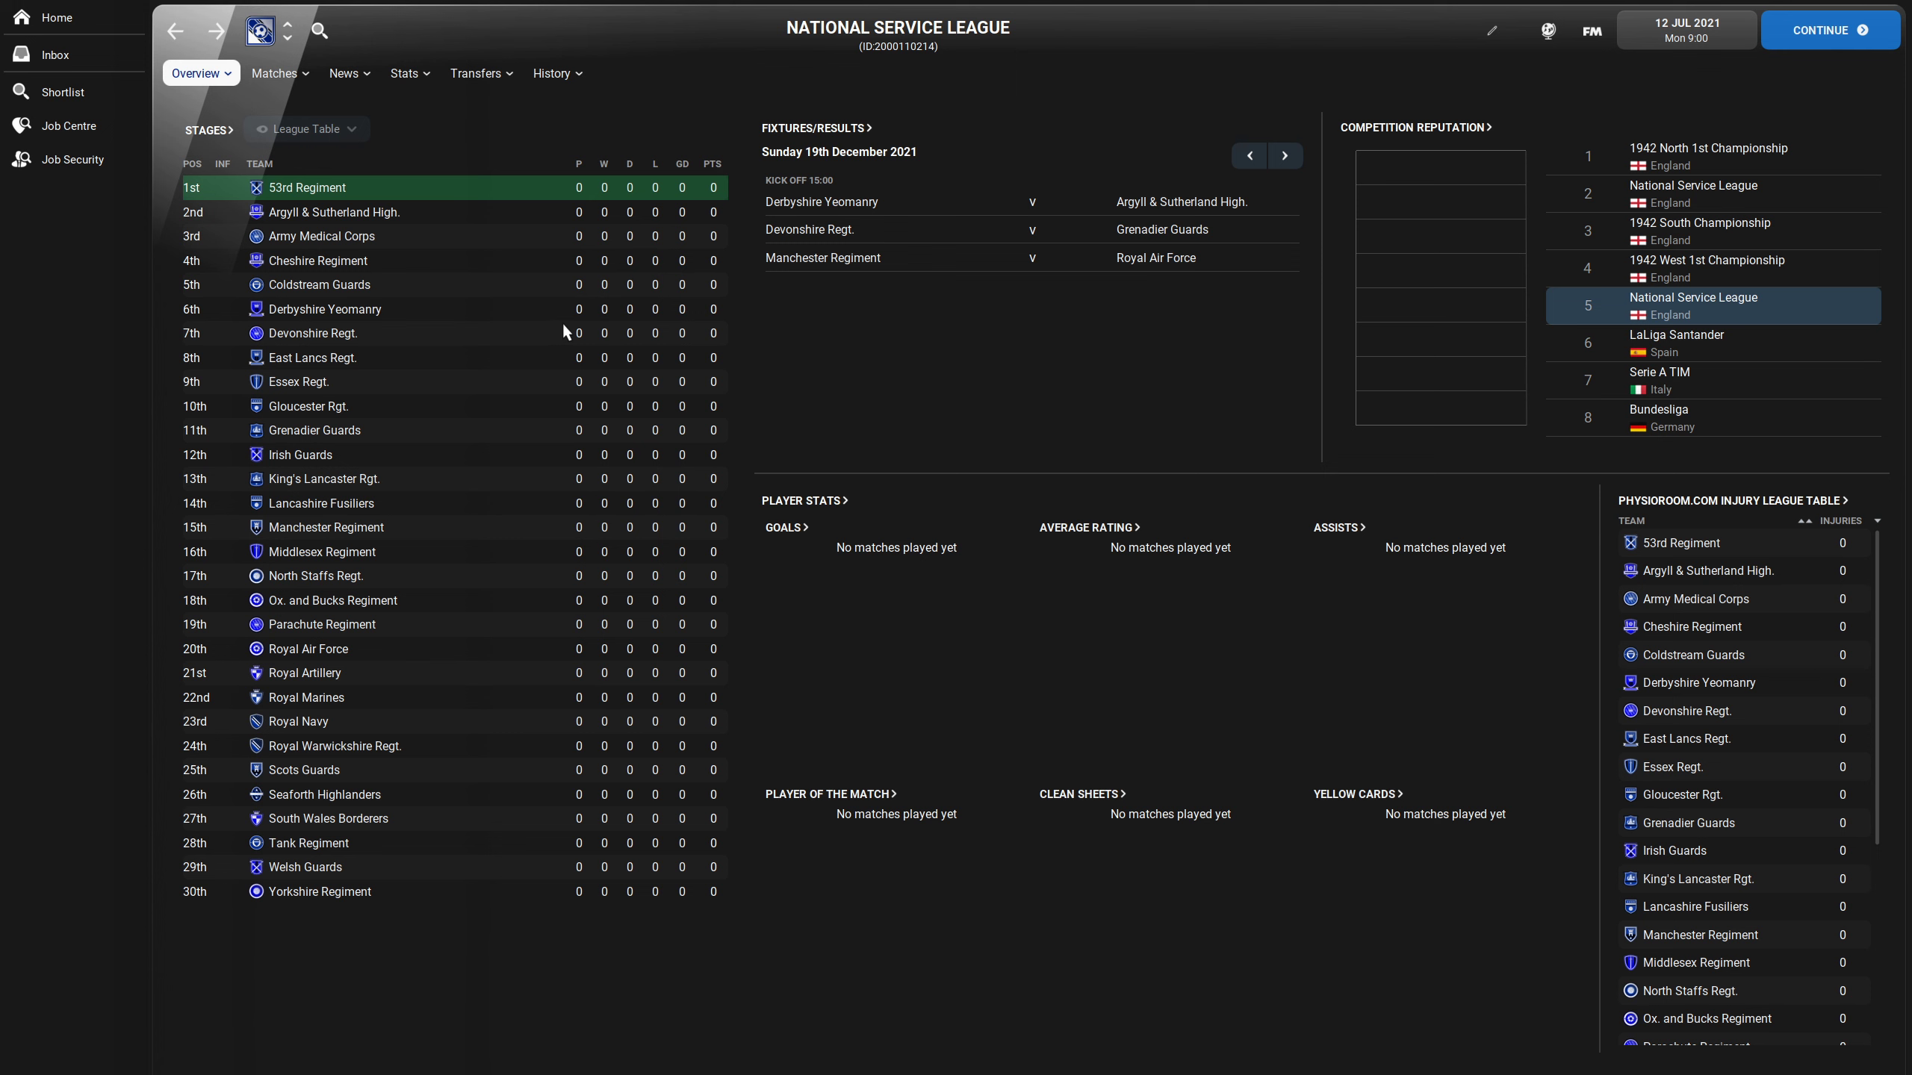
pyautogui.moveTo(1525, 382)
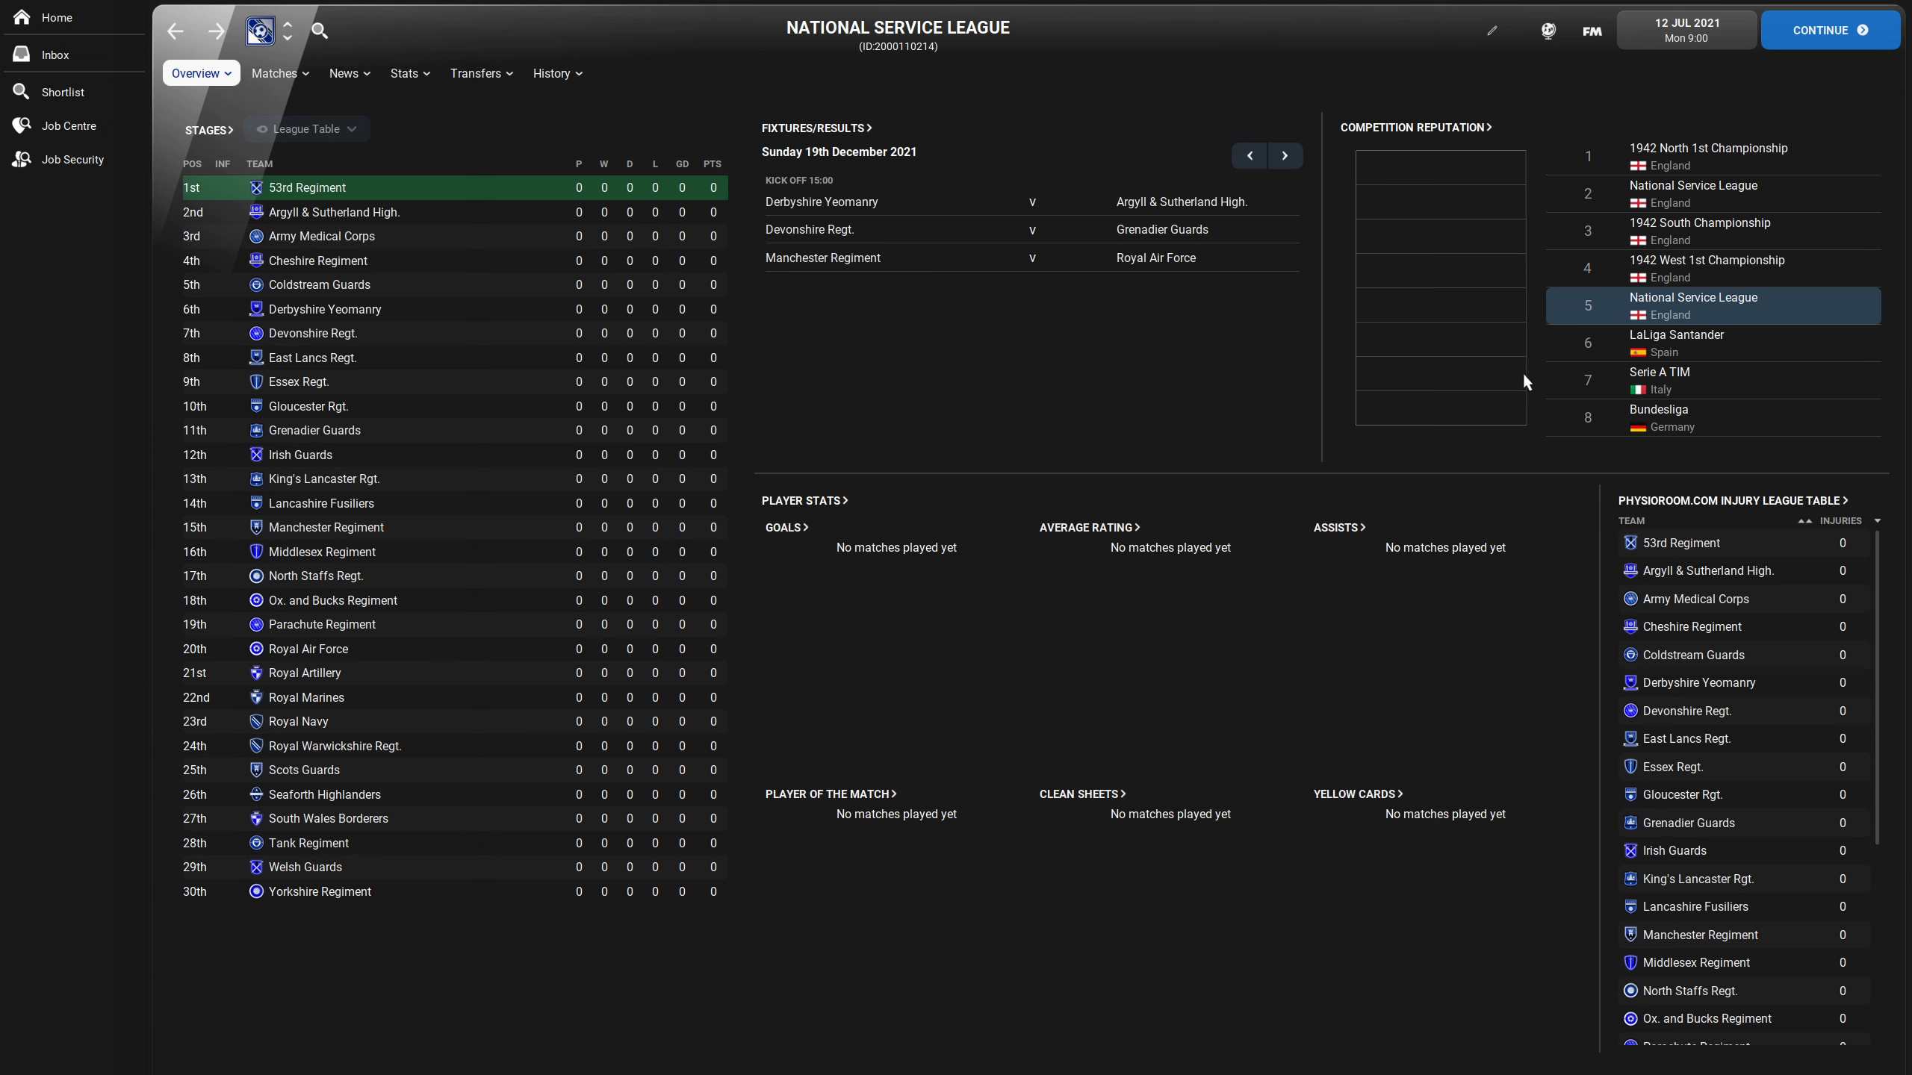
pyautogui.moveTo(1519, 388)
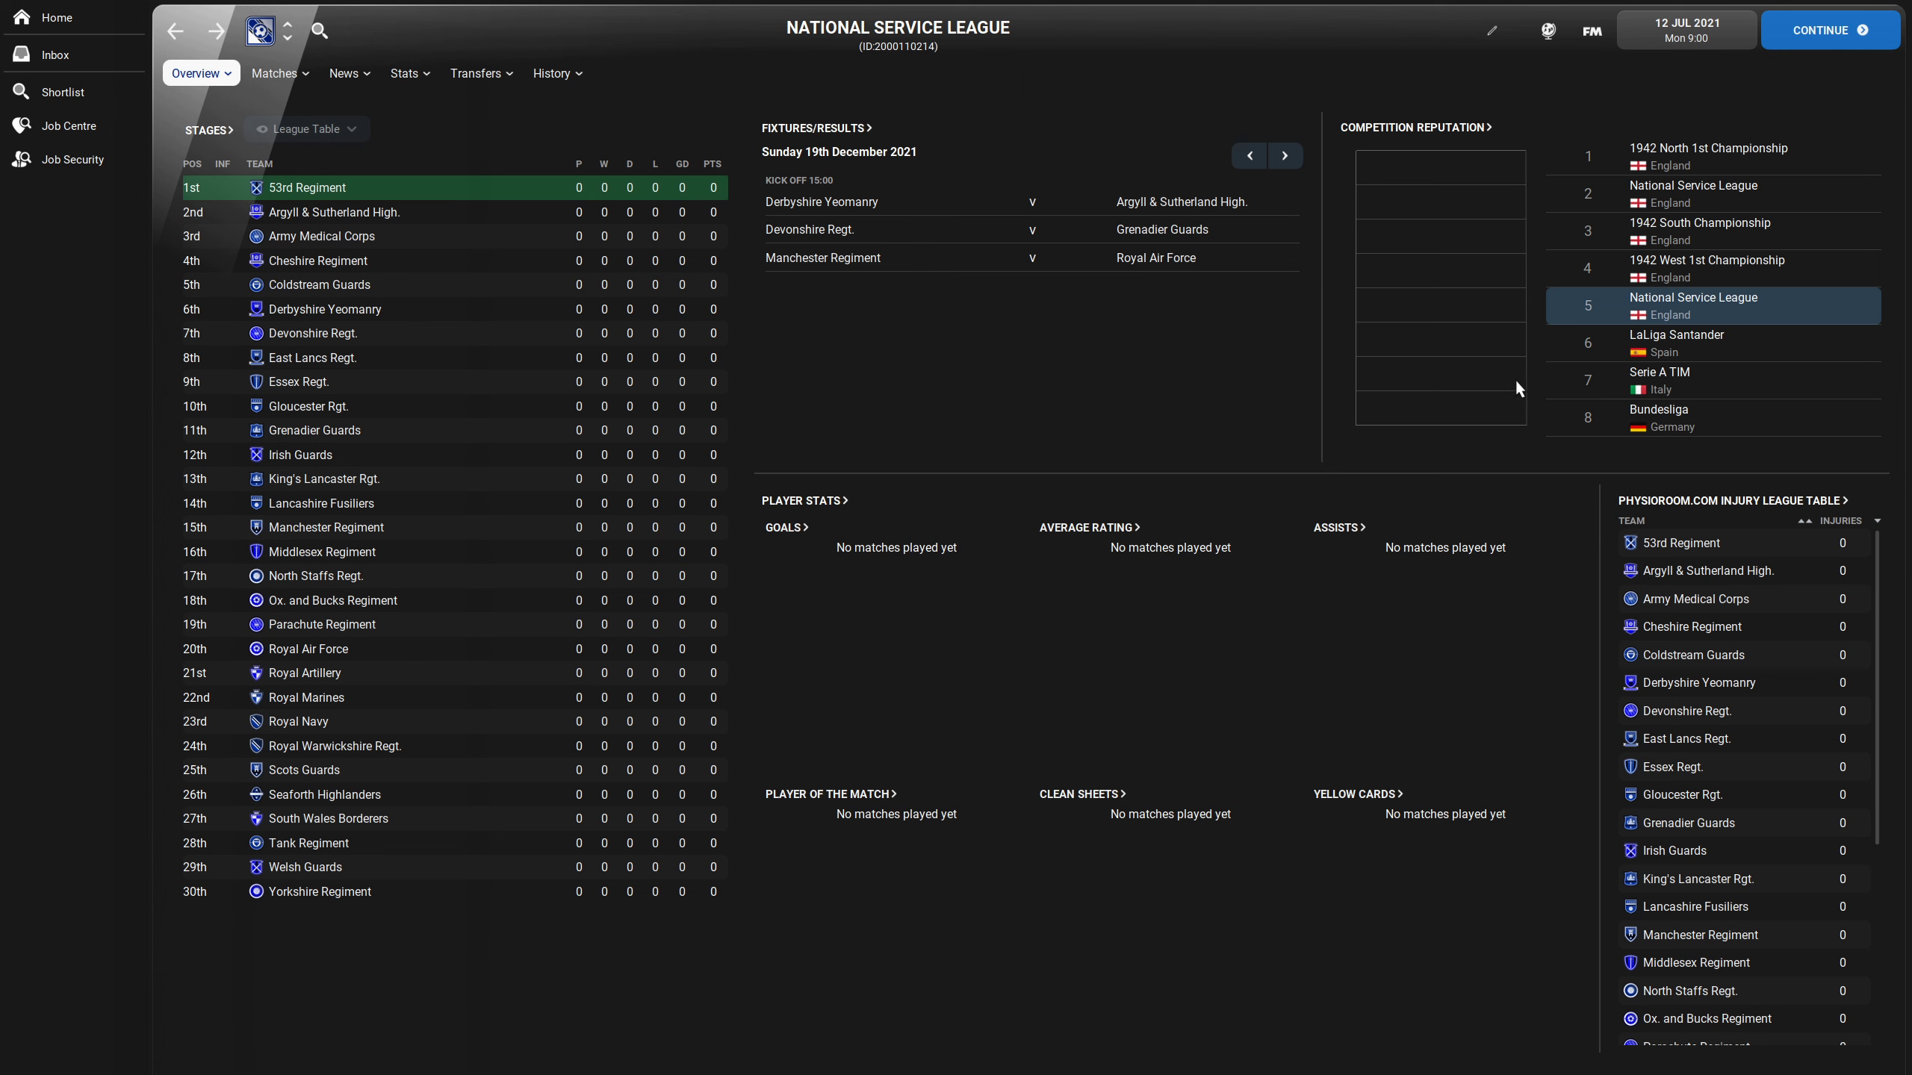
pyautogui.moveTo(1345, 114)
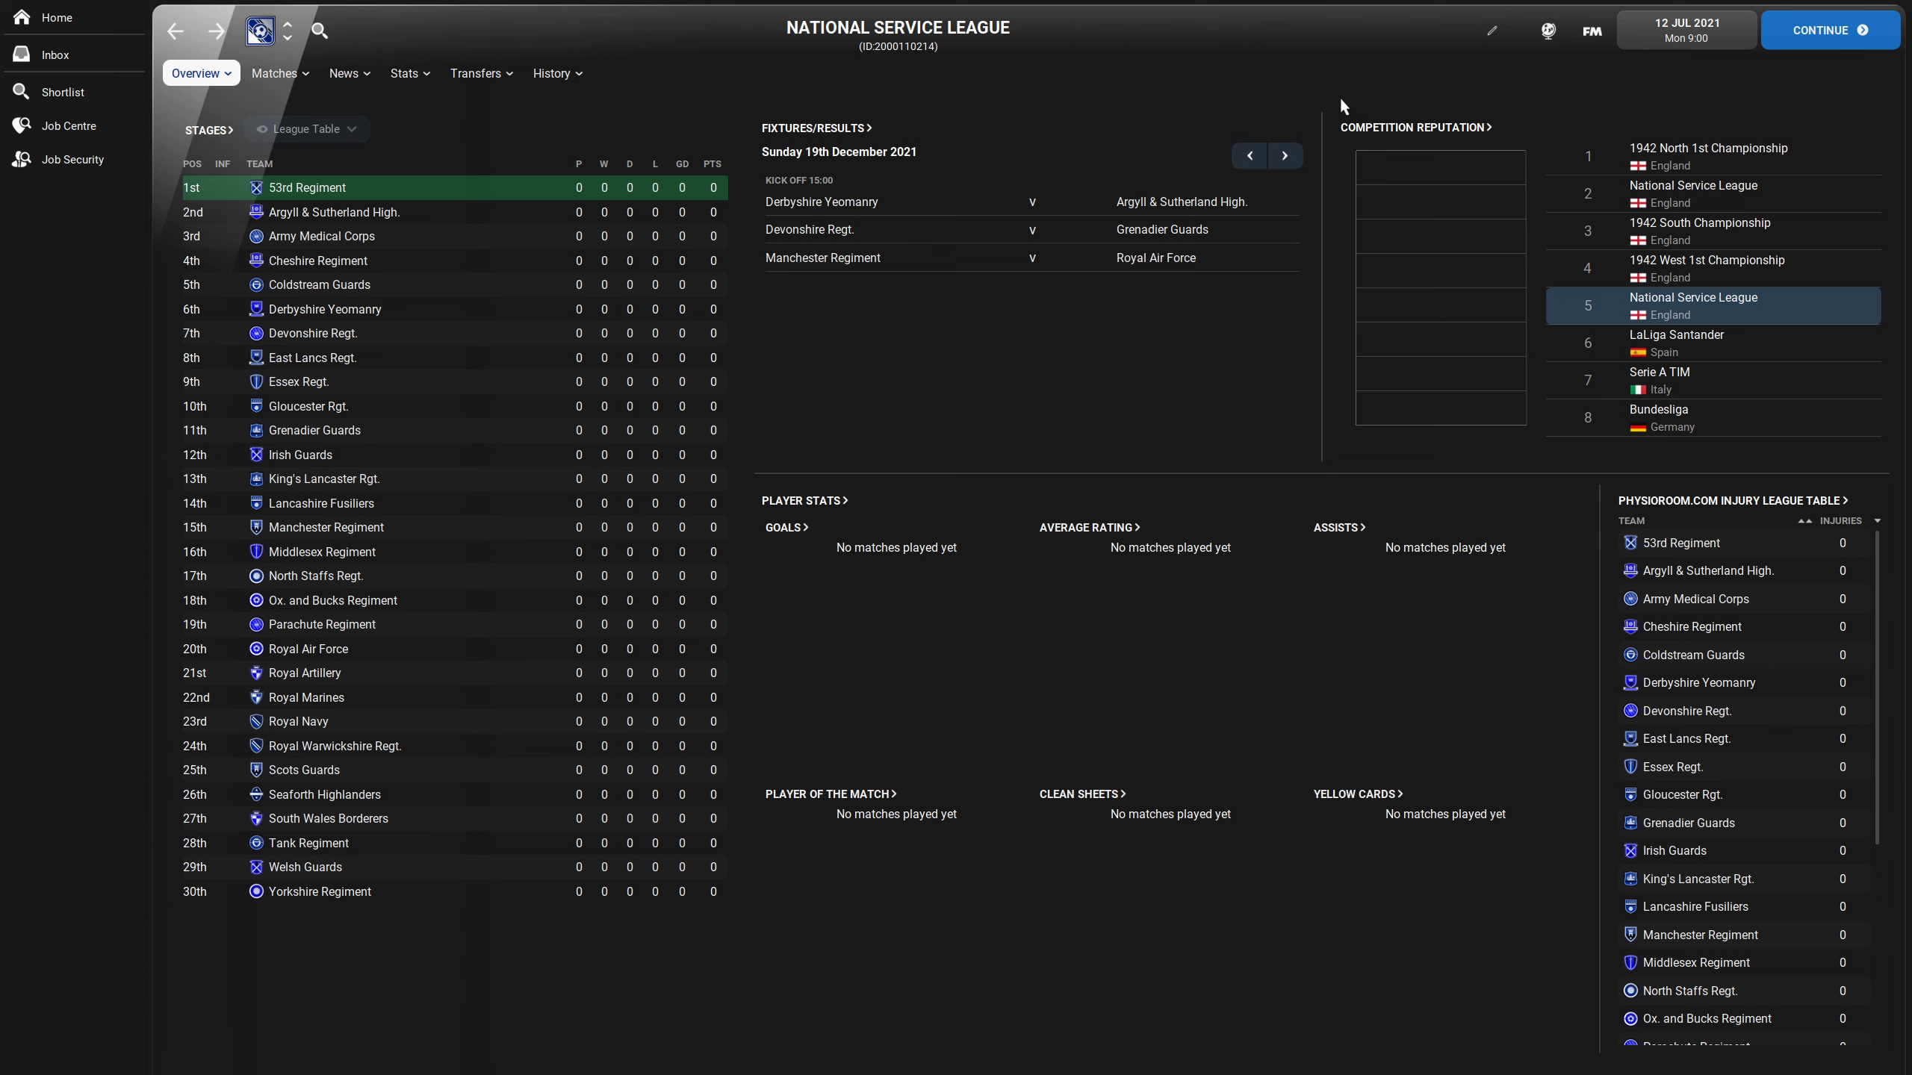
pyautogui.moveTo(1335, 105)
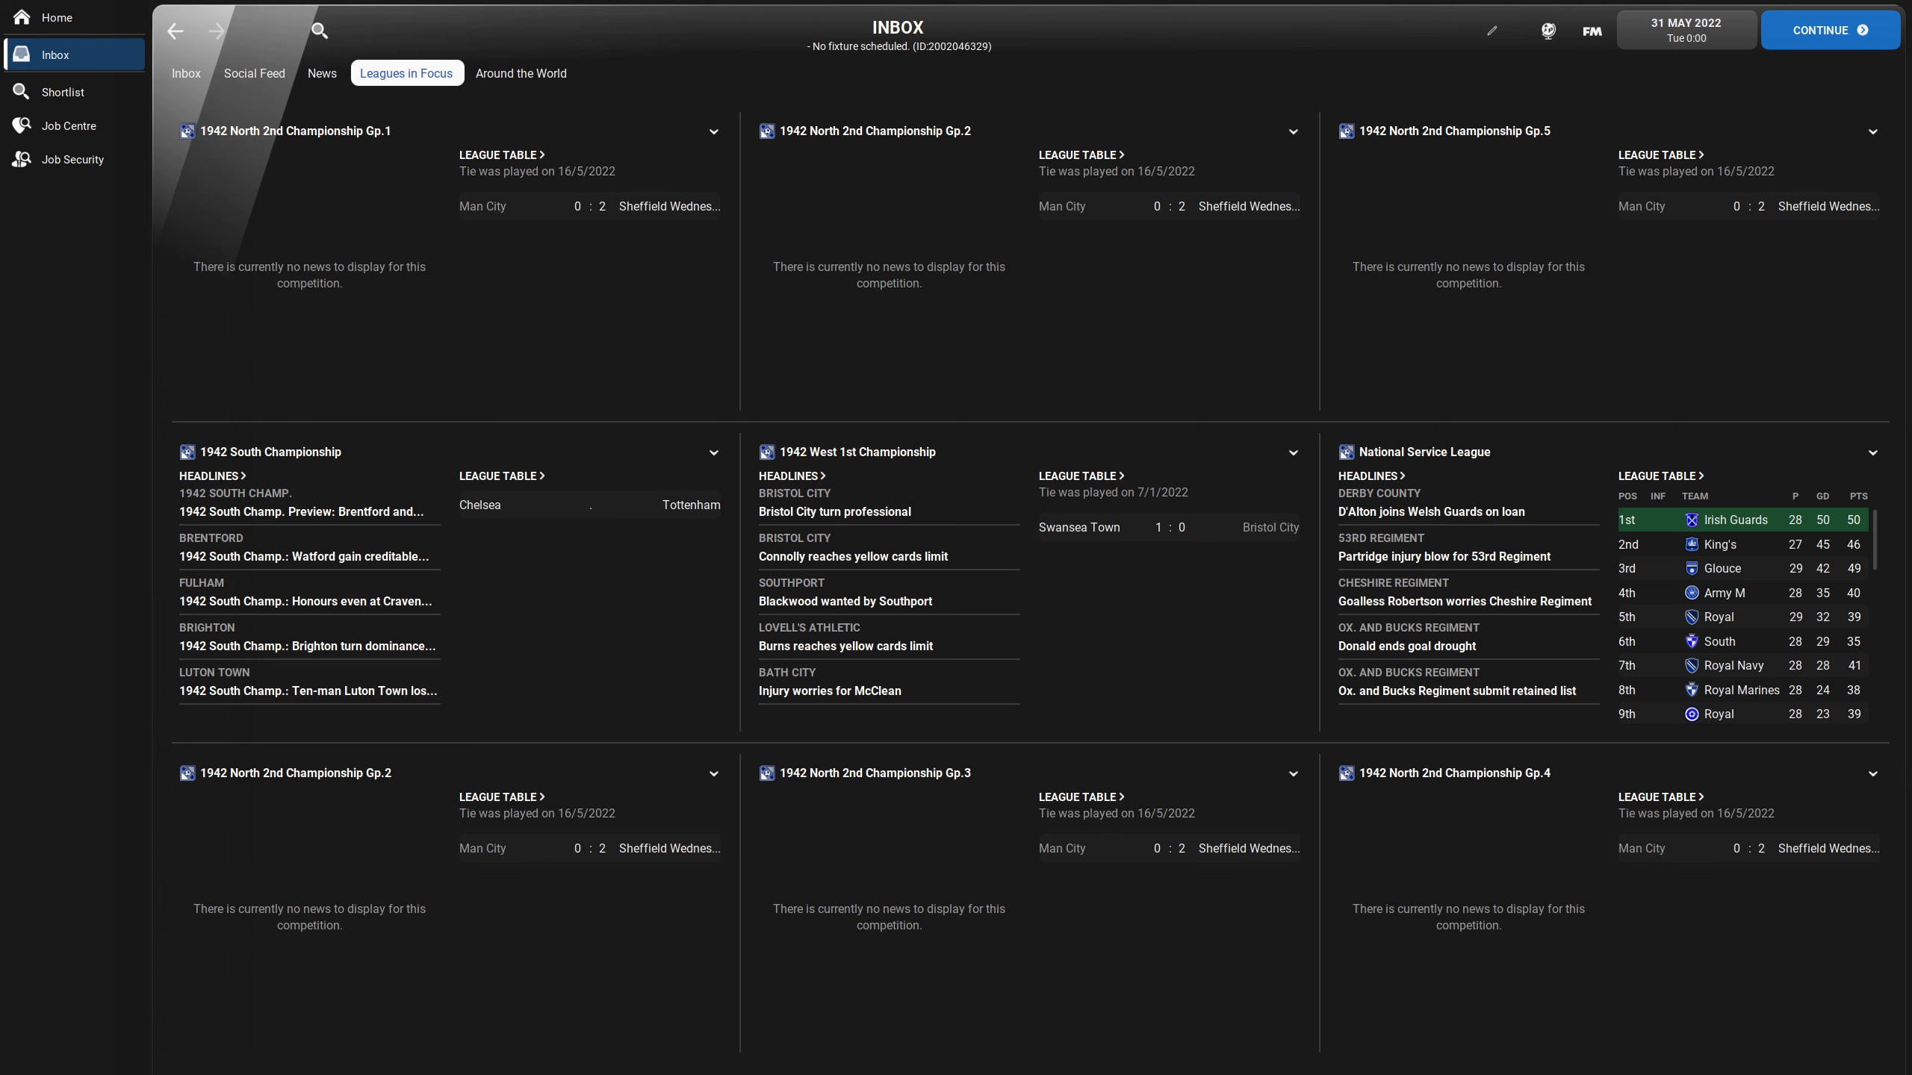
# - Open the 1942 North 2nd Championship Gp.1 competition from Leagues in Focus
pyautogui.click(296, 132)
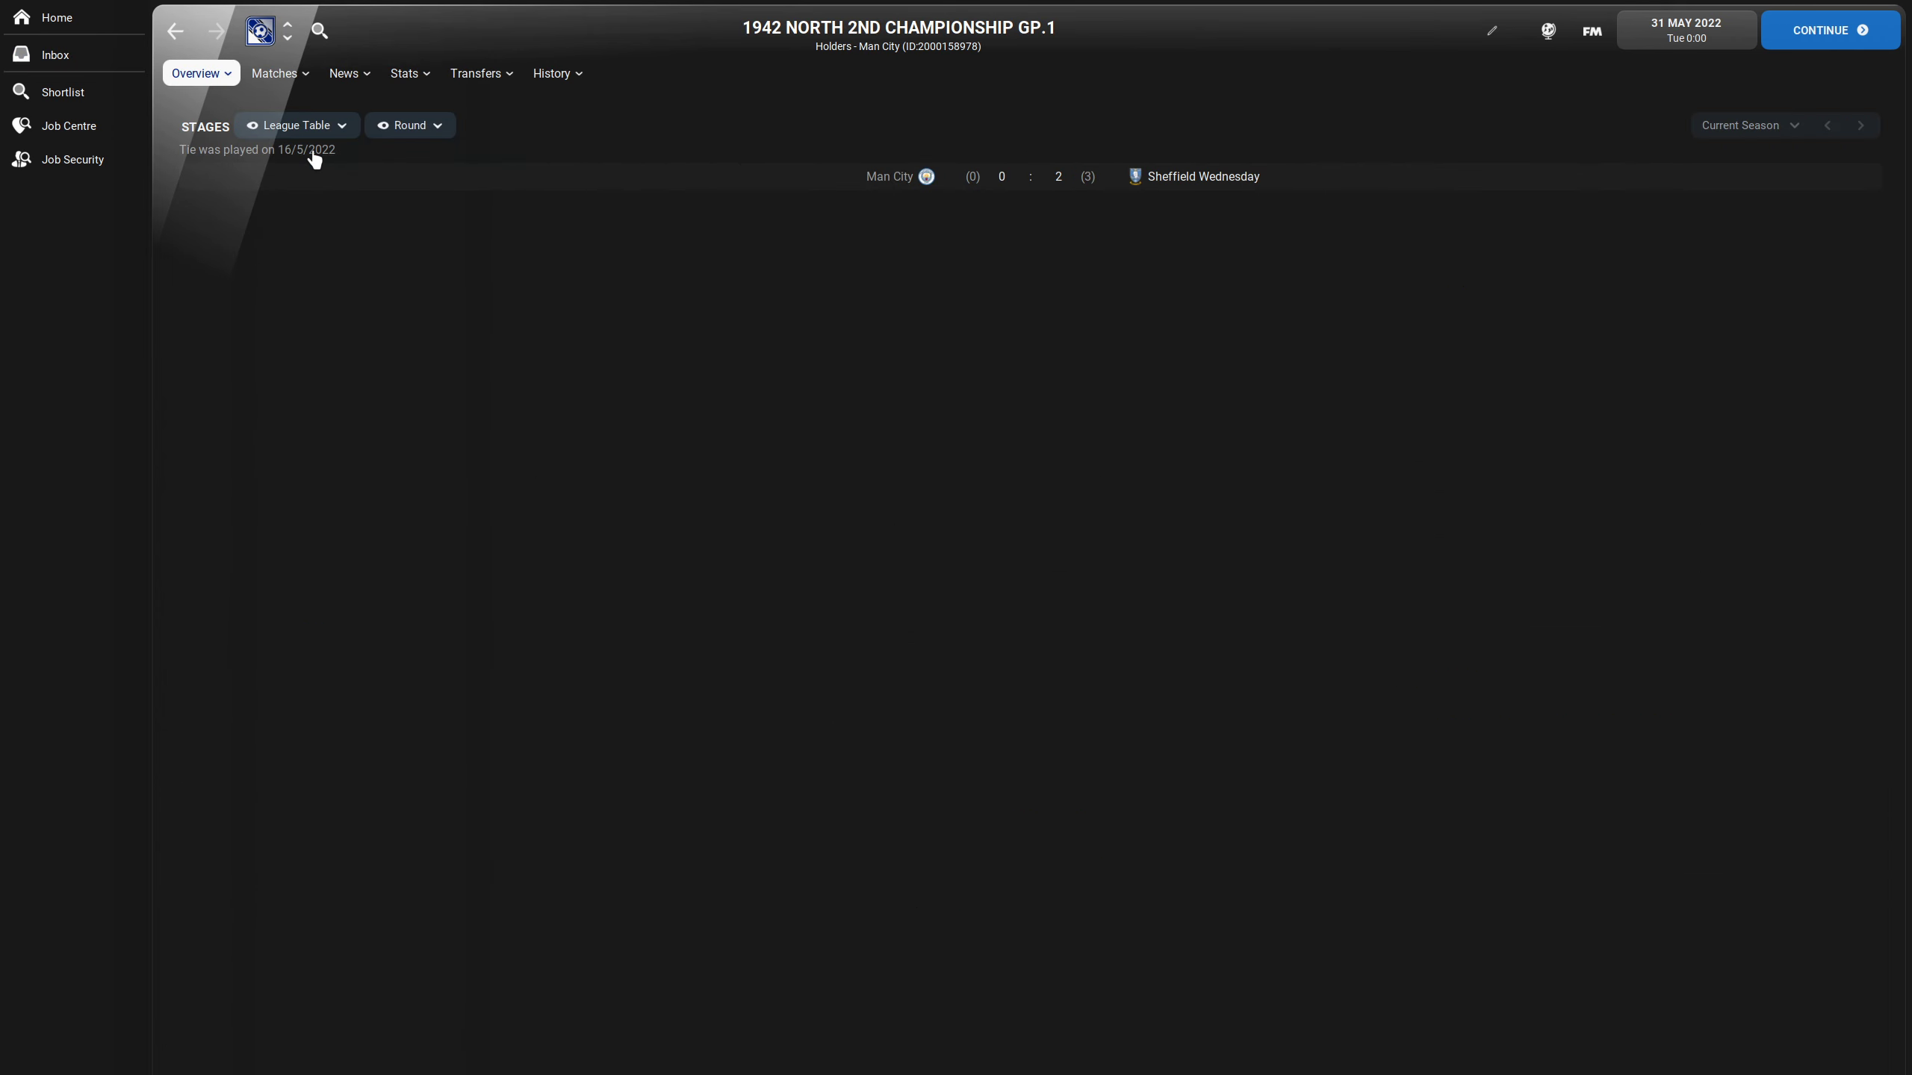
# - Show the full Gp.1 league table, then move to the 1942 South Championship overview
pyautogui.click(409, 126)
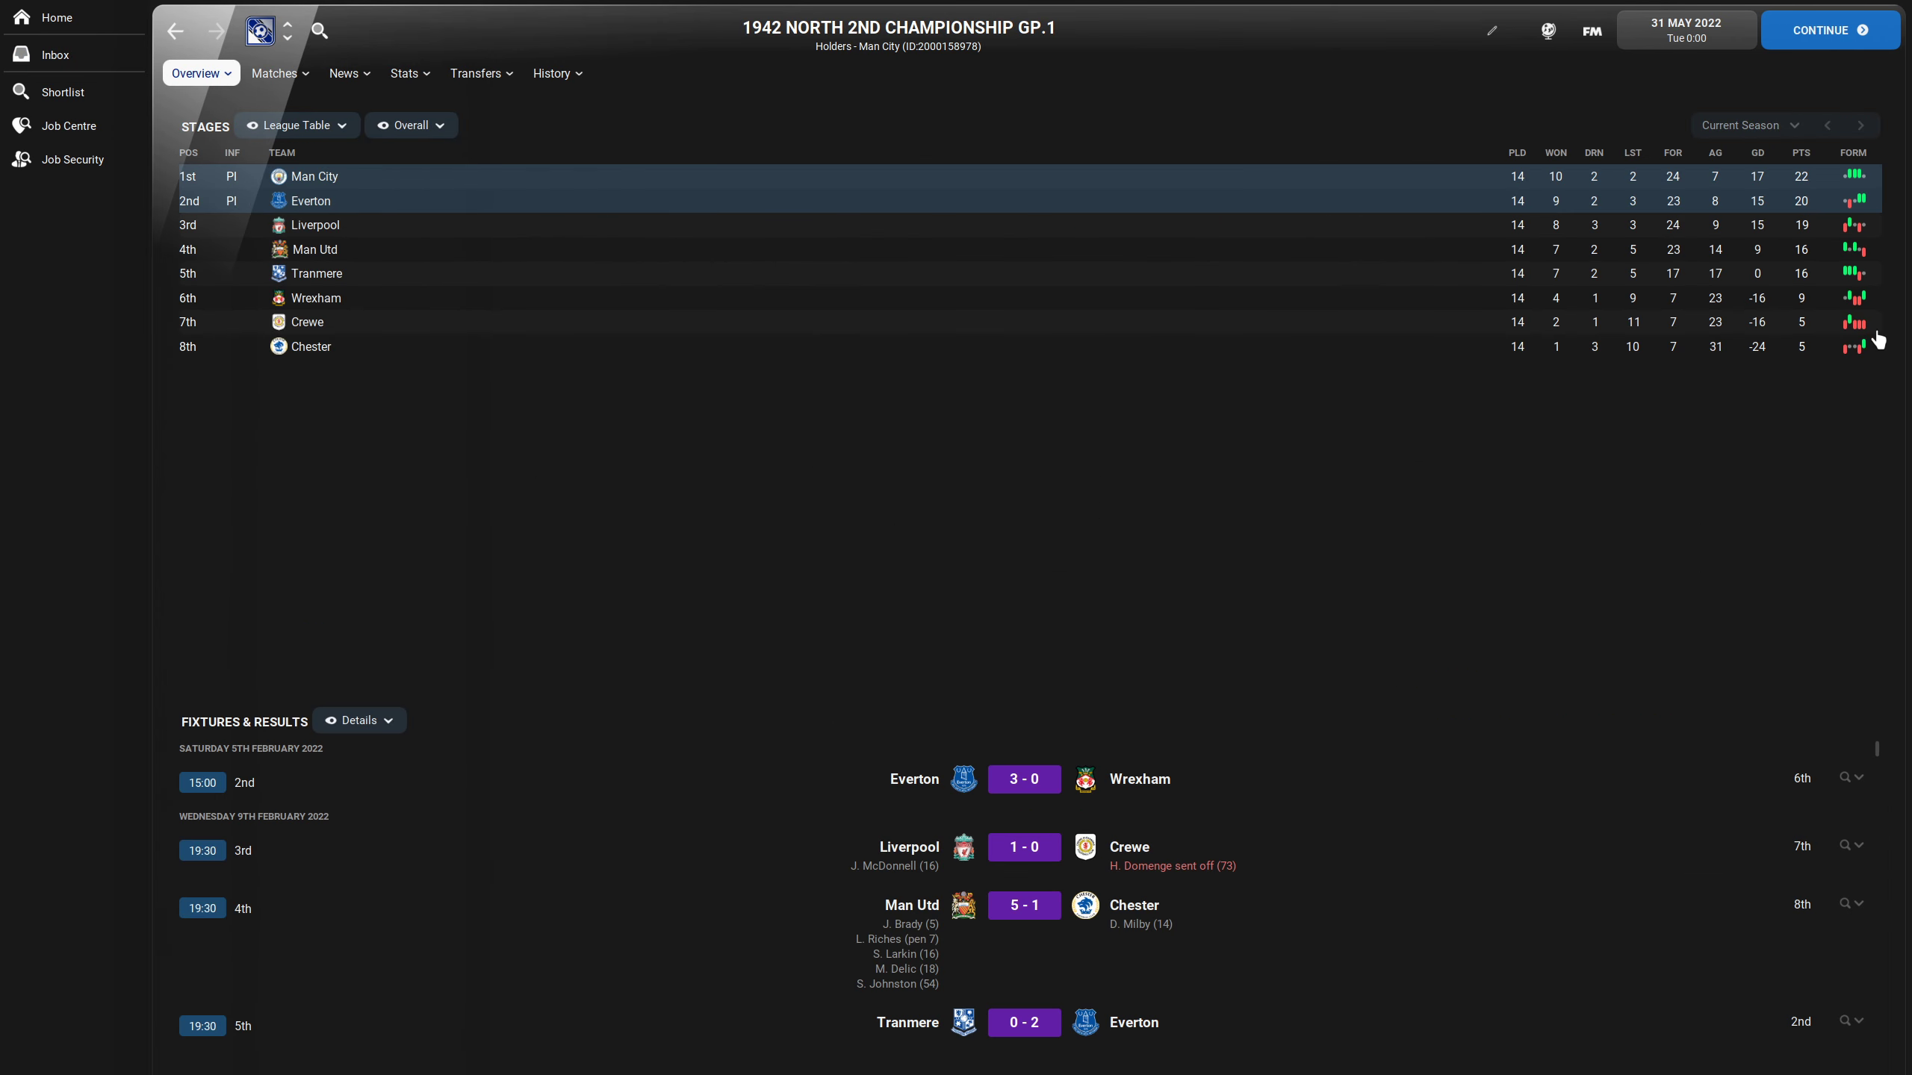
pyautogui.moveTo(1801, 263)
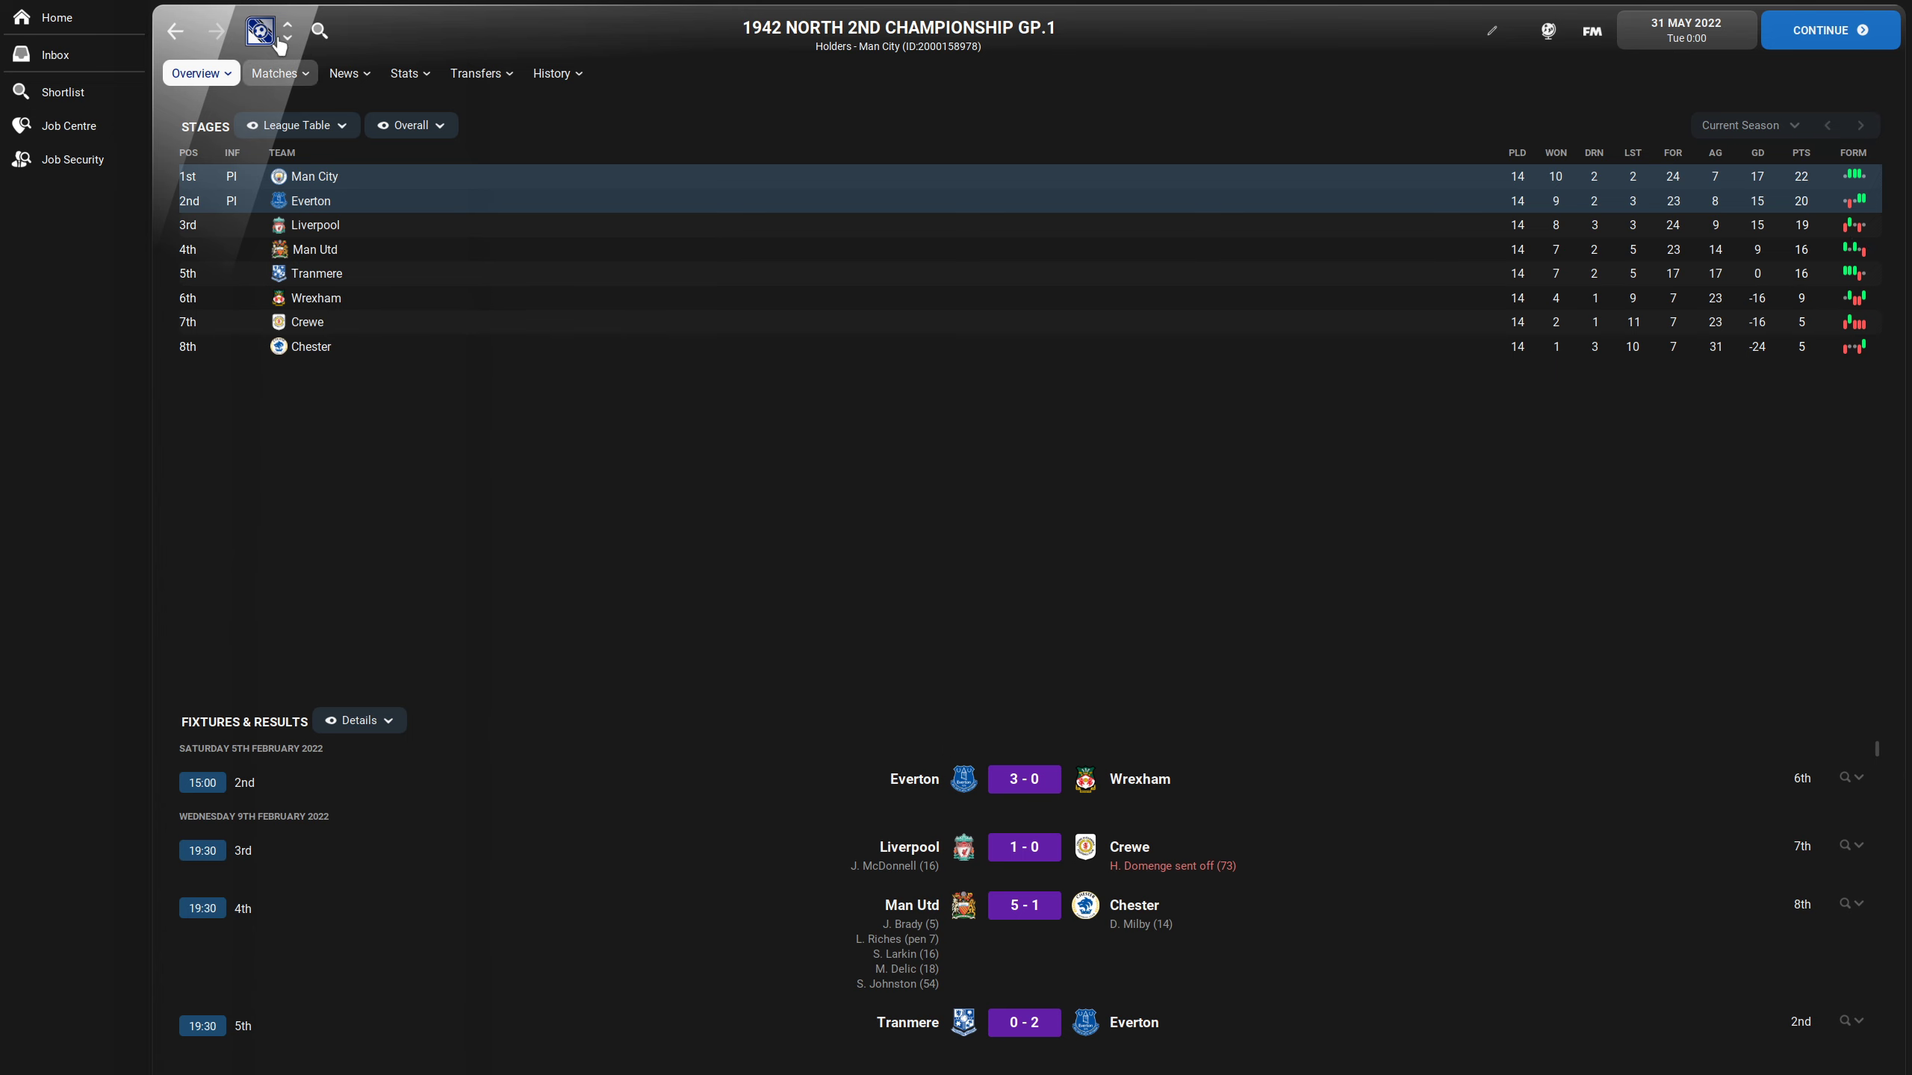
pyautogui.click(288, 40)
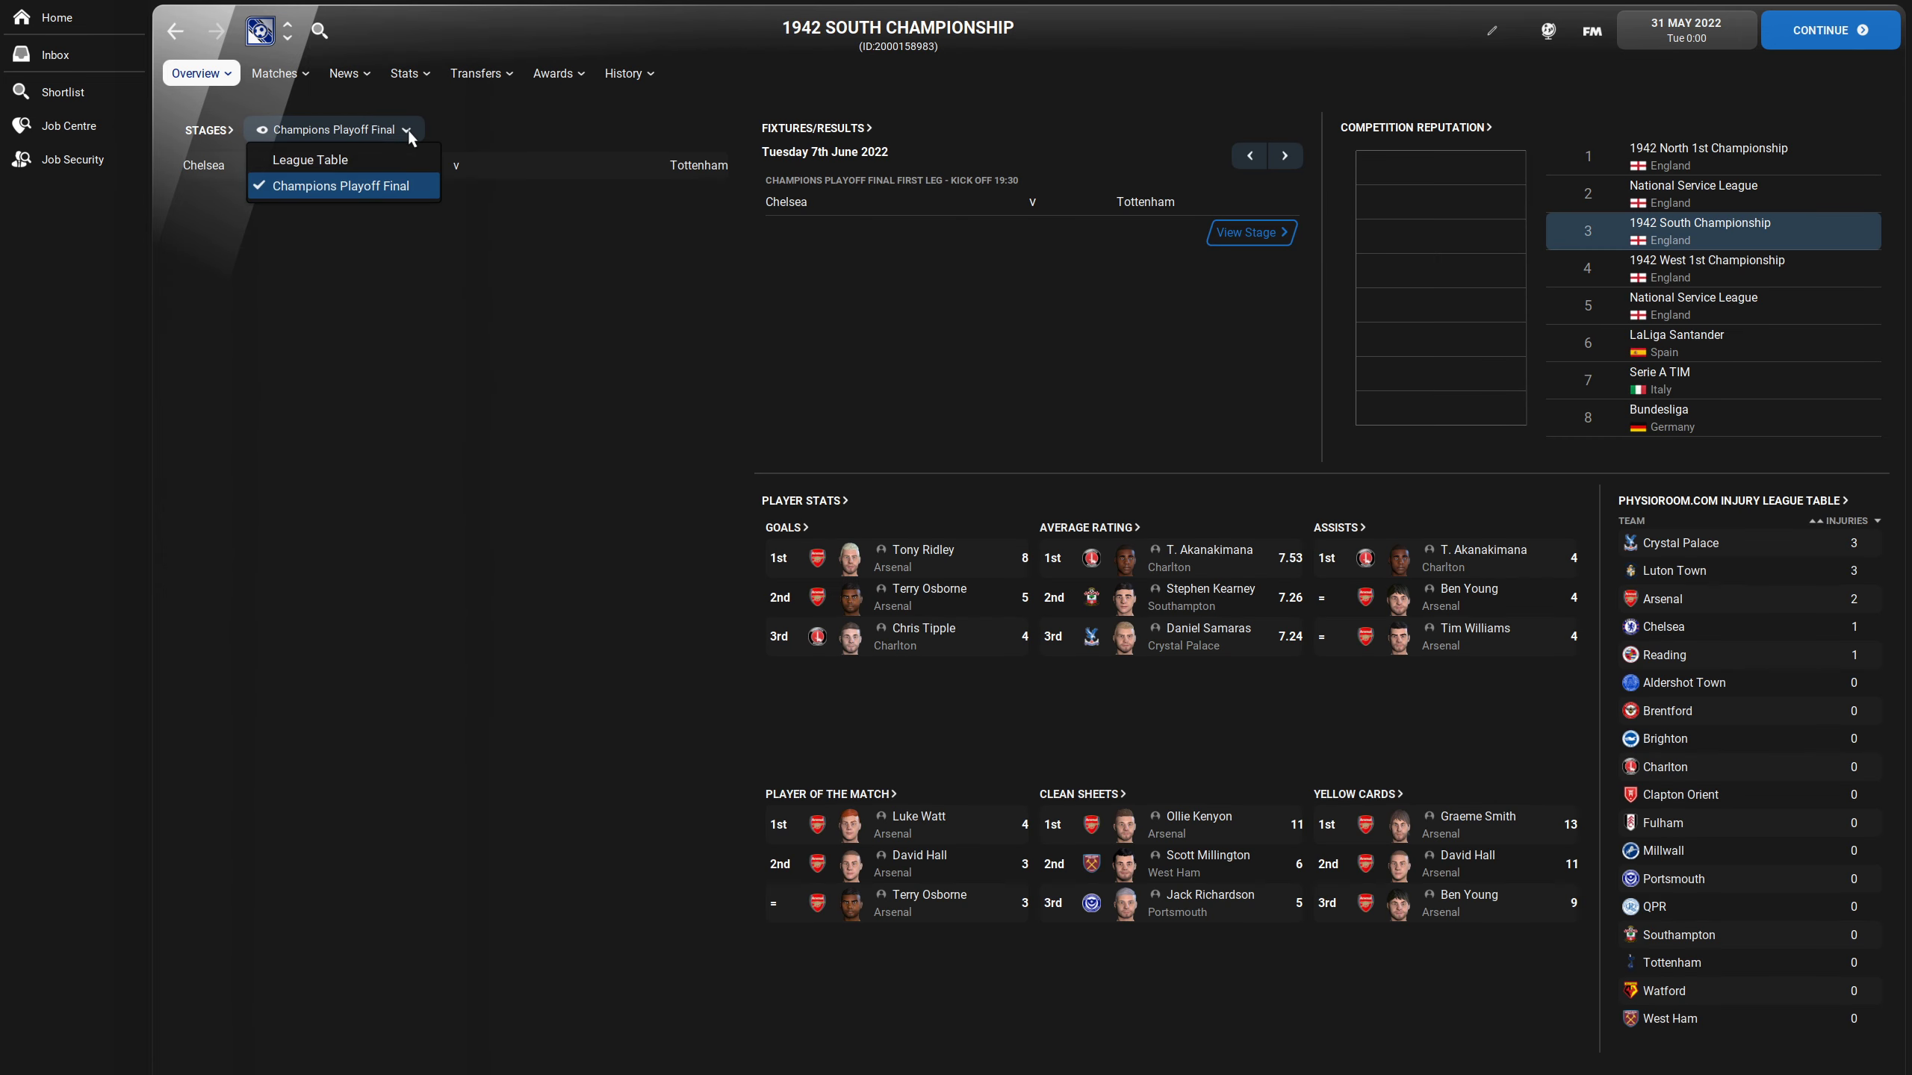
# - Switch the stage to League Table, showing Tottenham and Chelsea in the top two
pyautogui.click(311, 159)
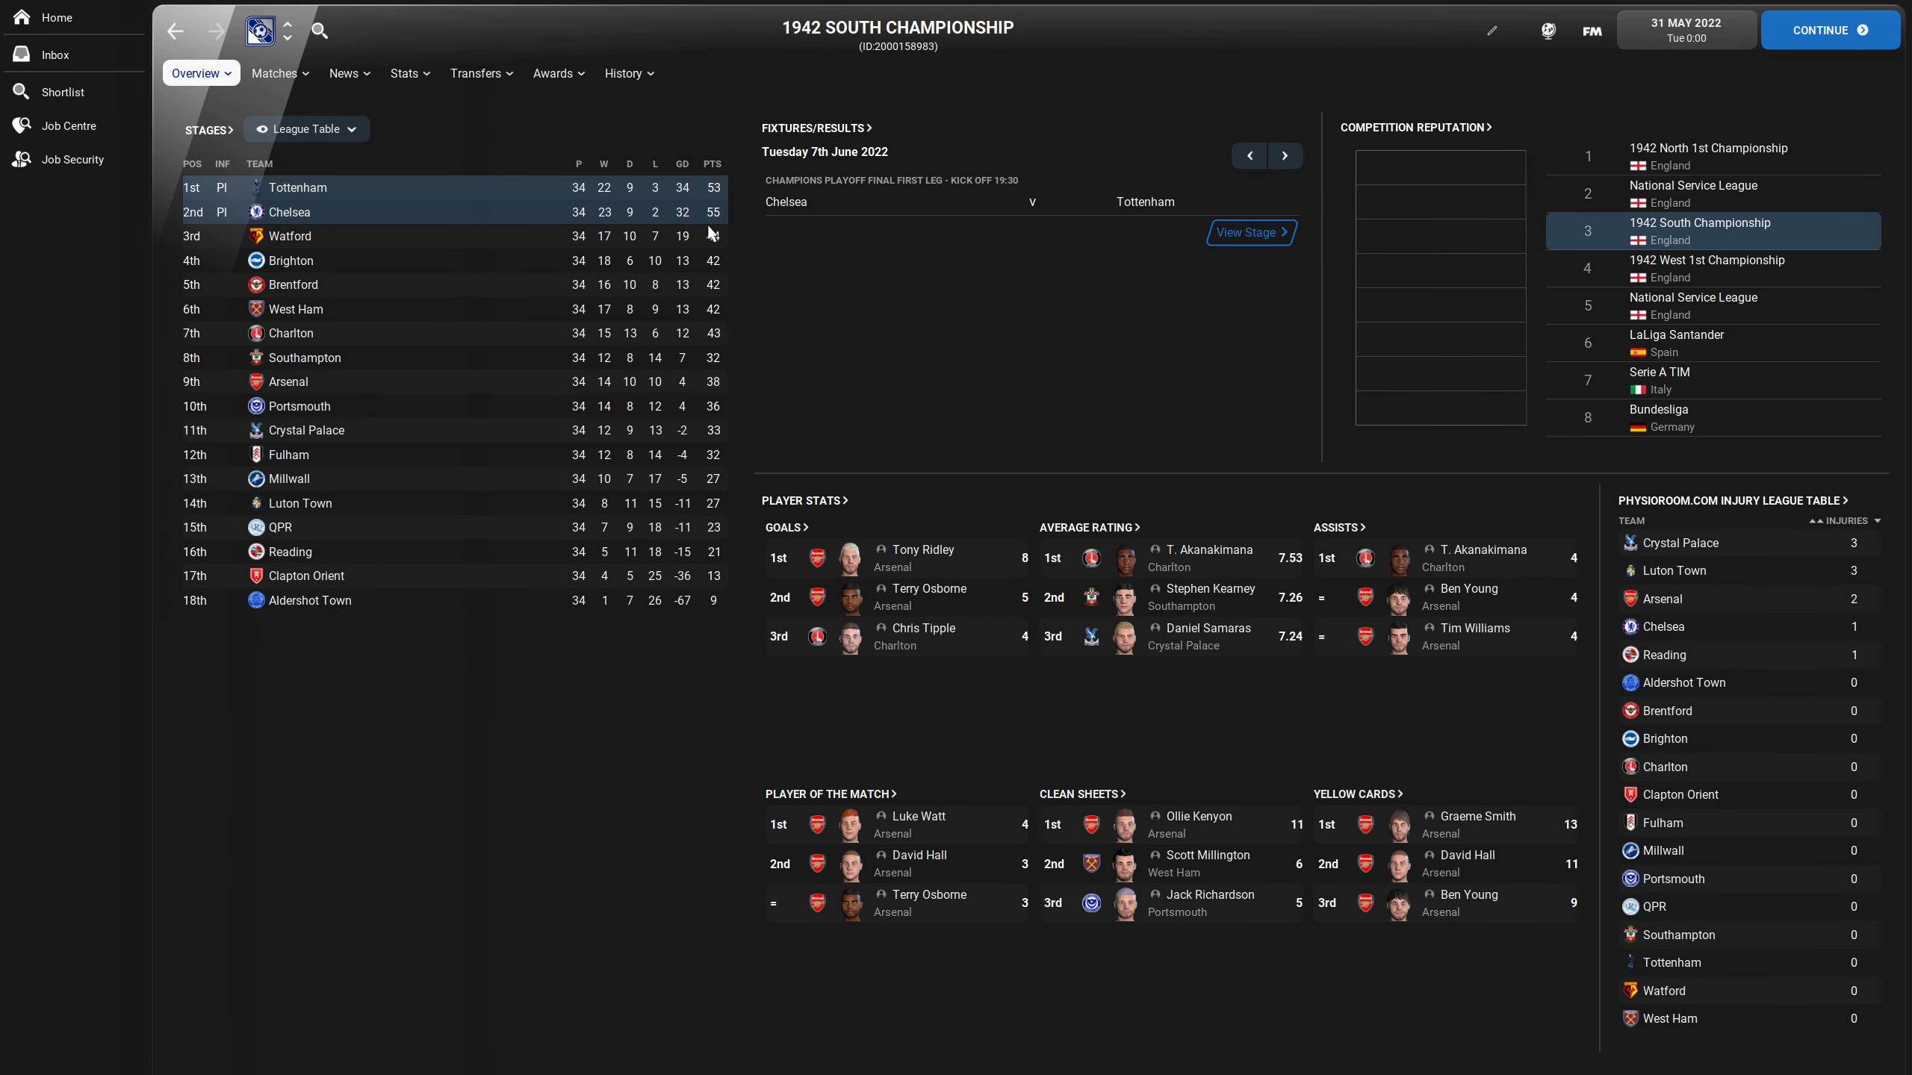
pyautogui.moveTo(714, 413)
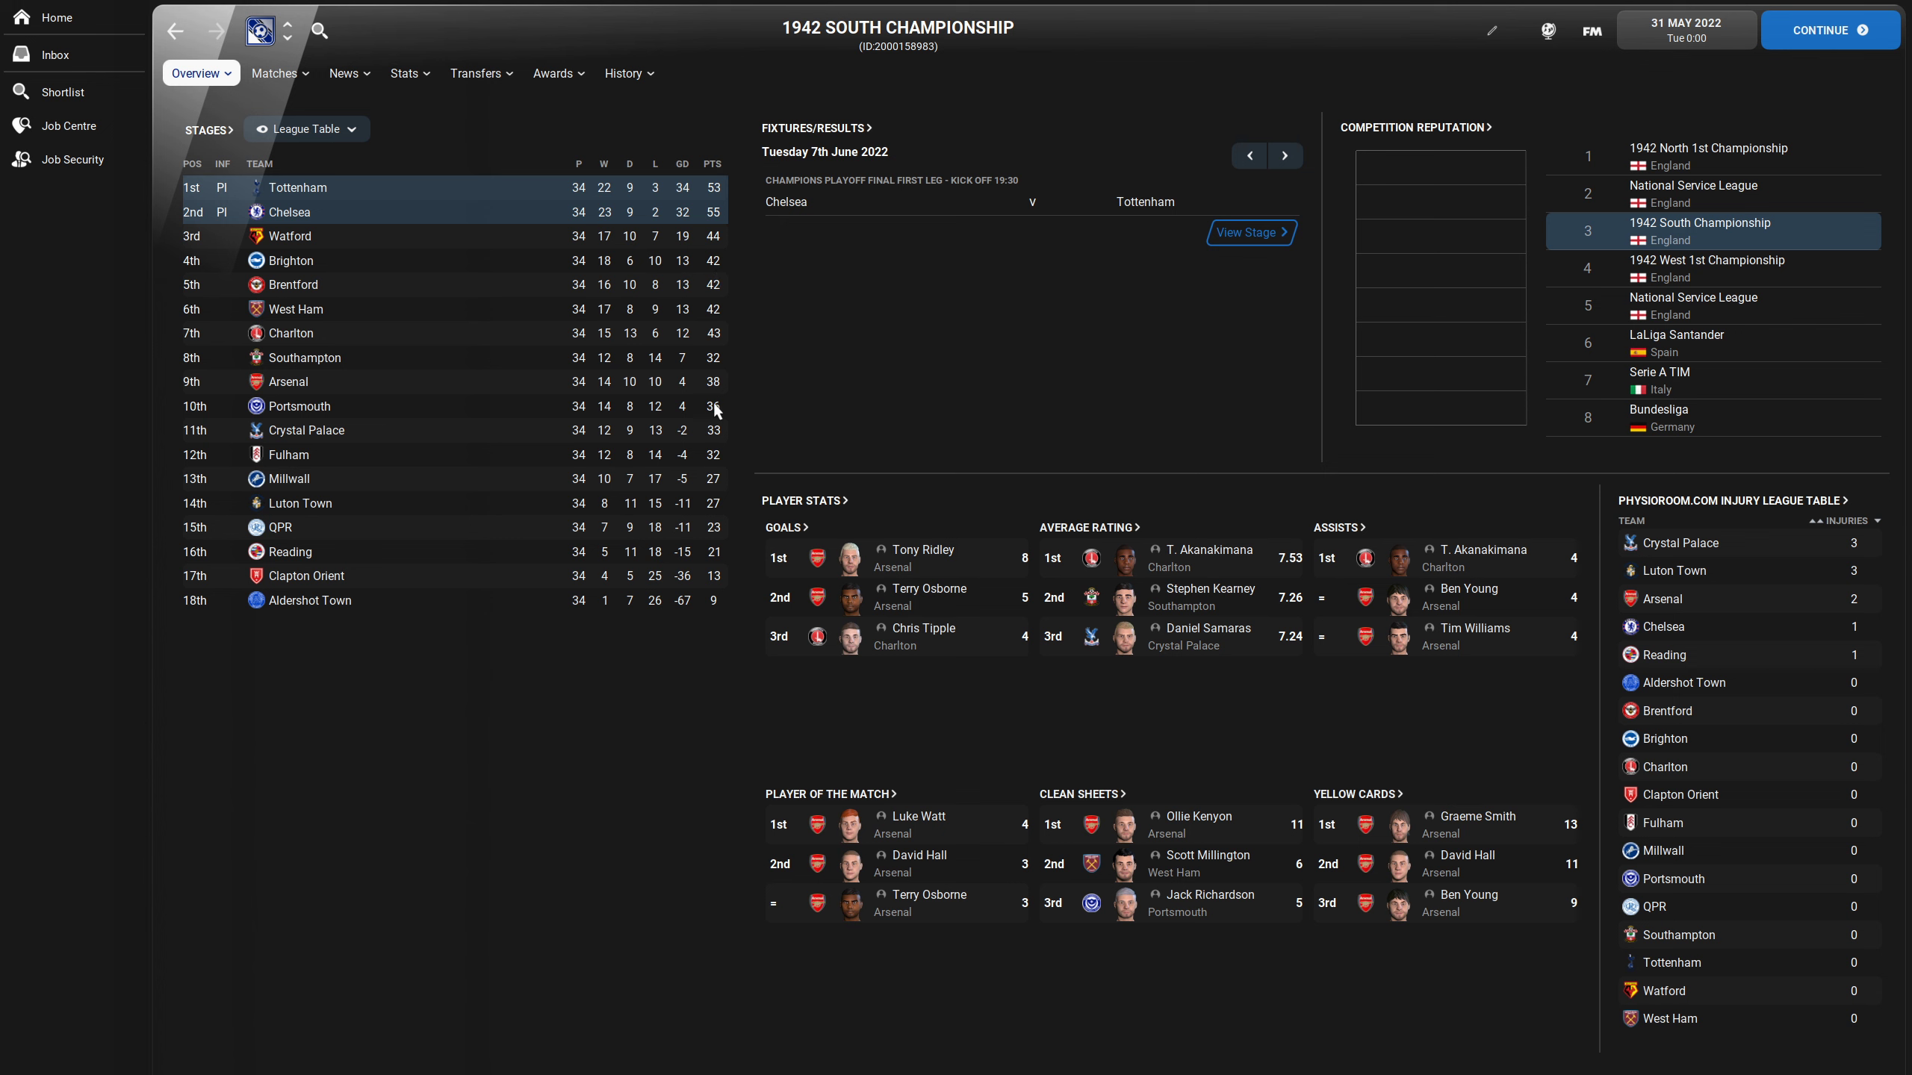
pyautogui.moveTo(336, 406)
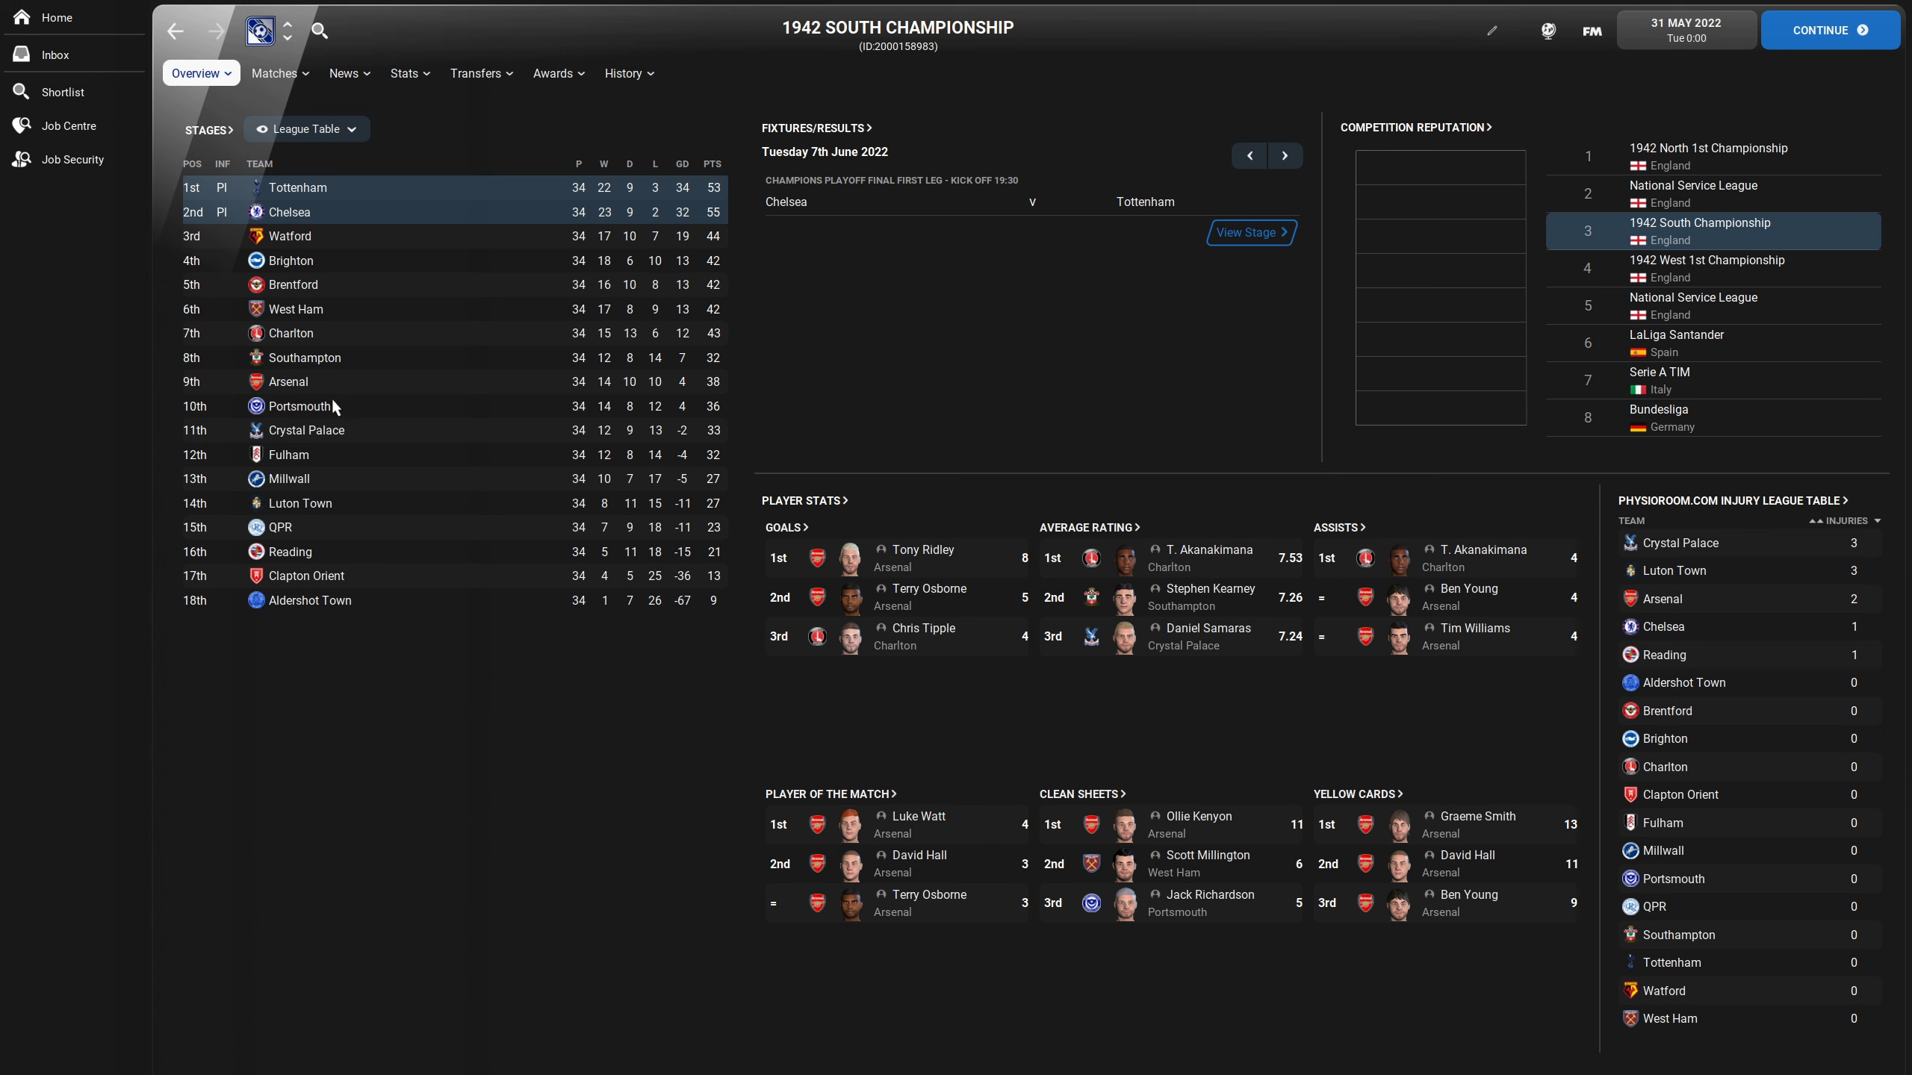
pyautogui.moveTo(729, 364)
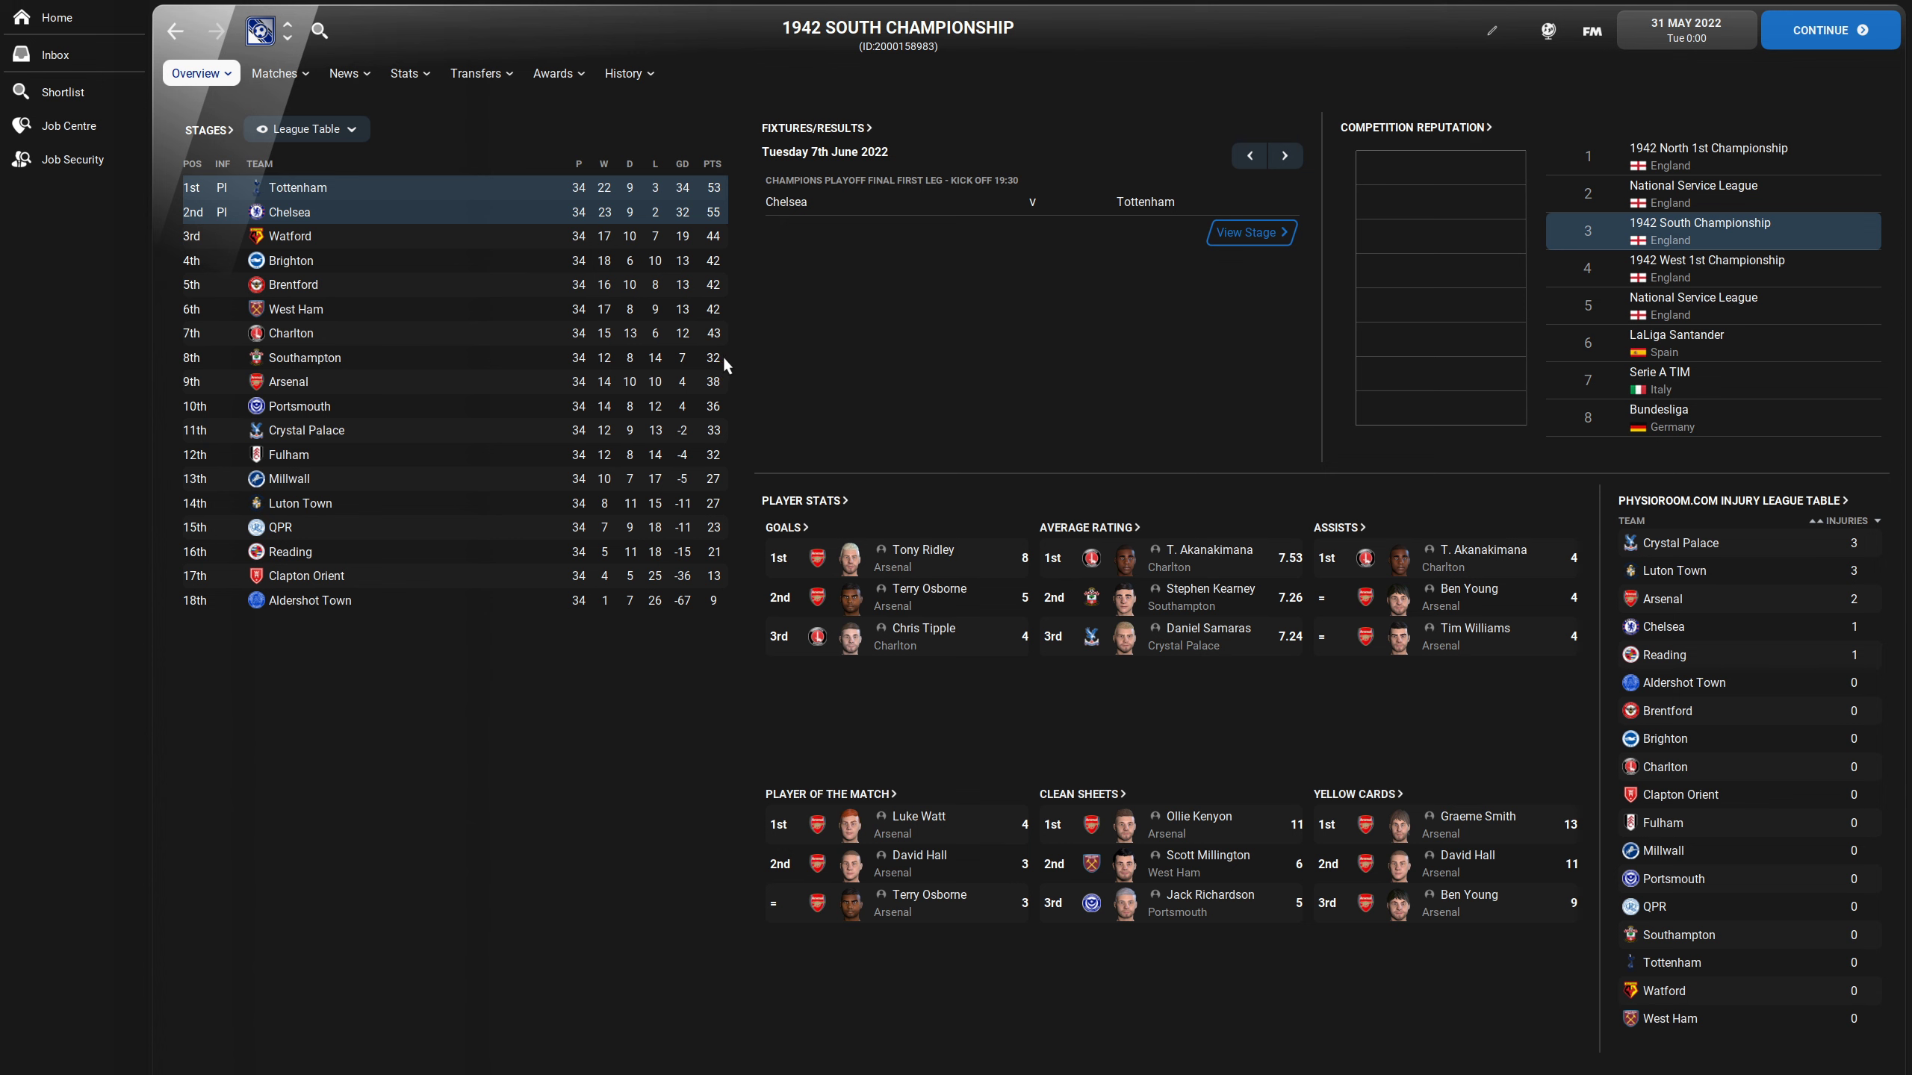
pyautogui.moveTo(727, 394)
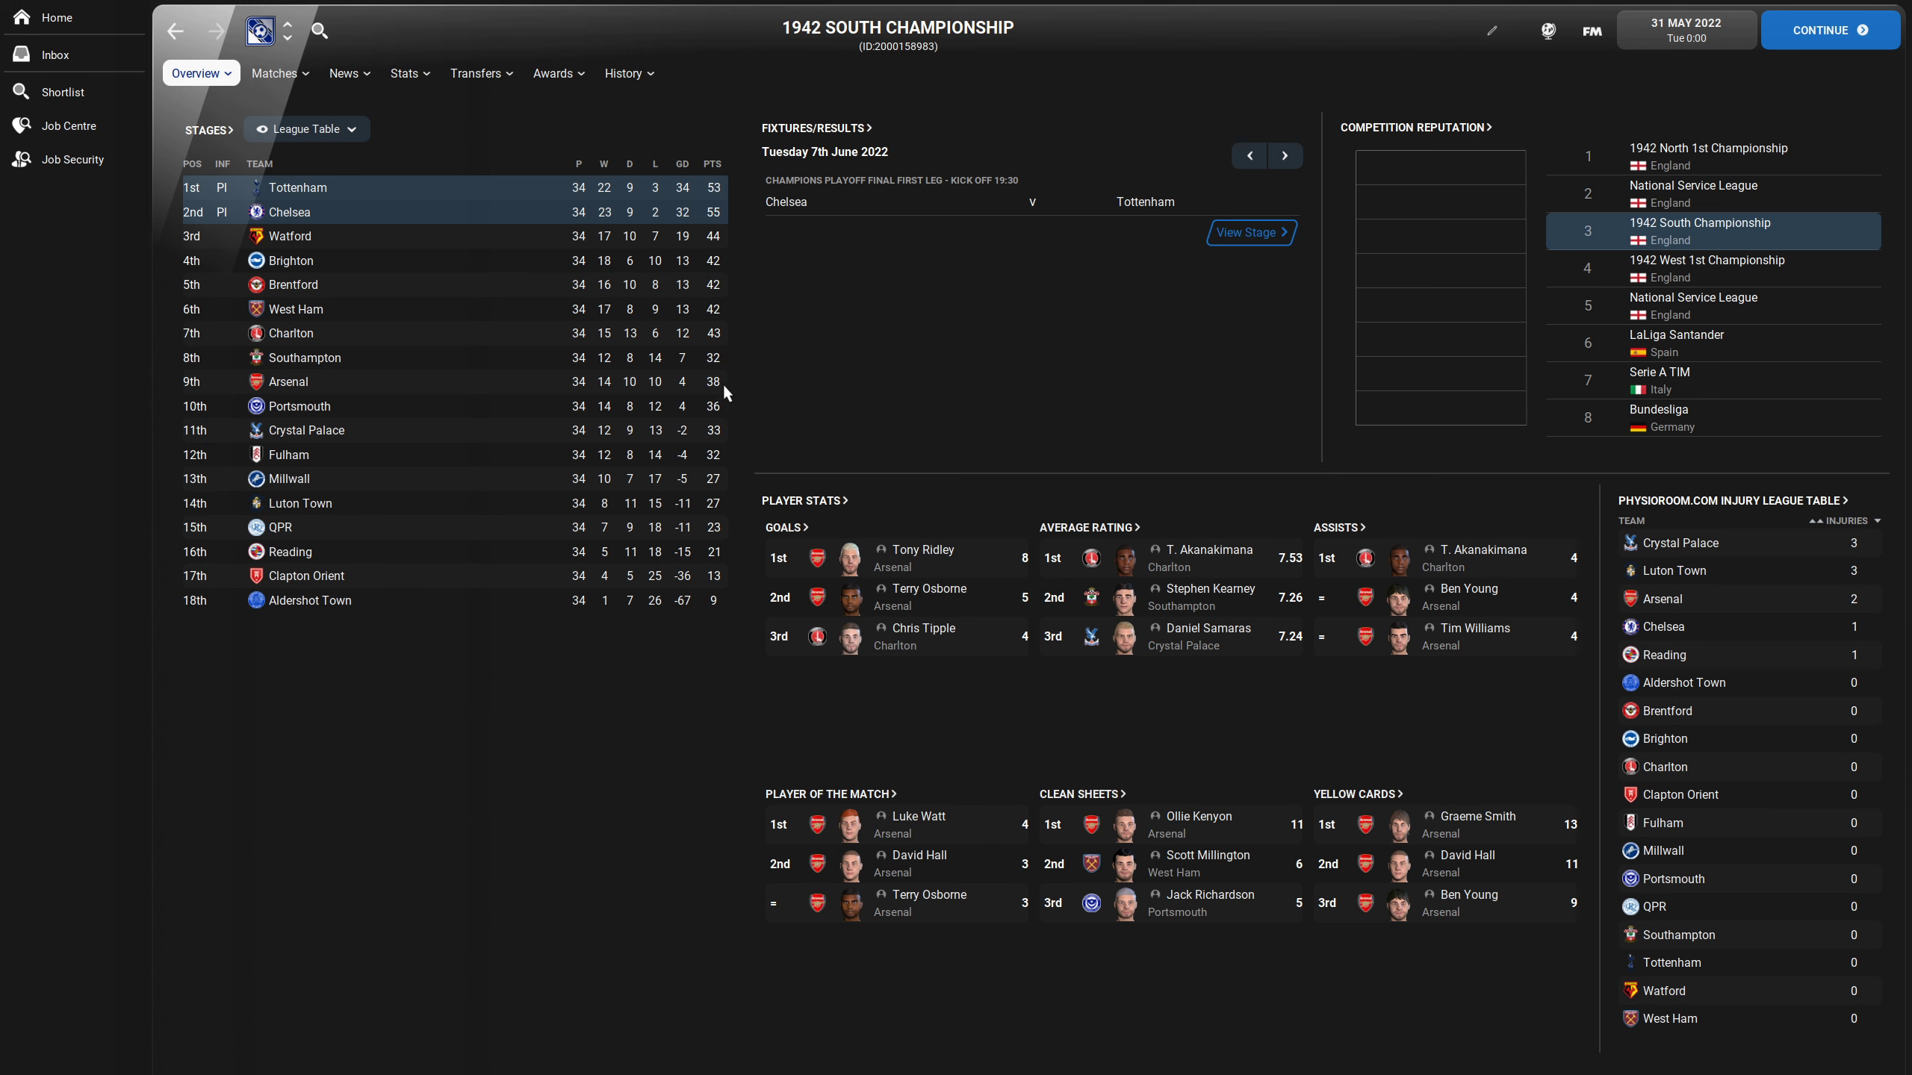
pyautogui.moveTo(729, 372)
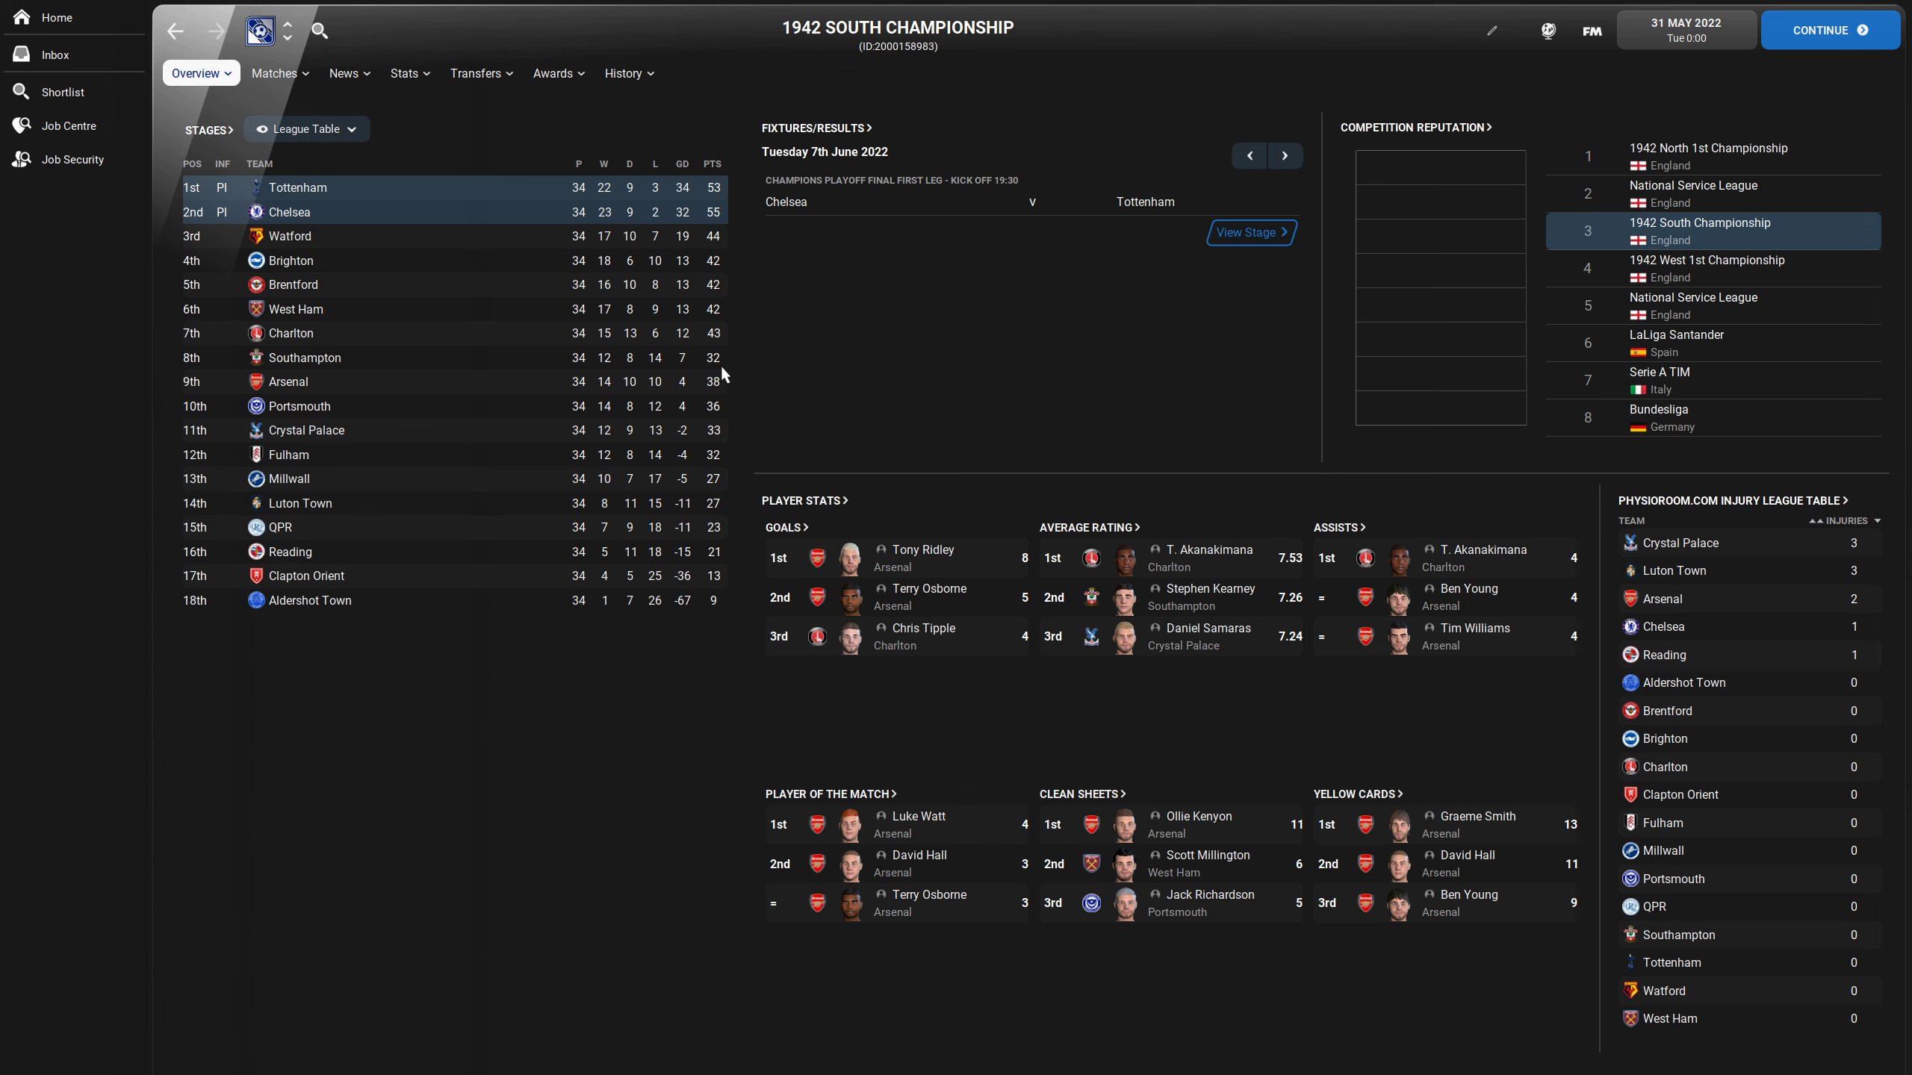
pyautogui.moveTo(644, 384)
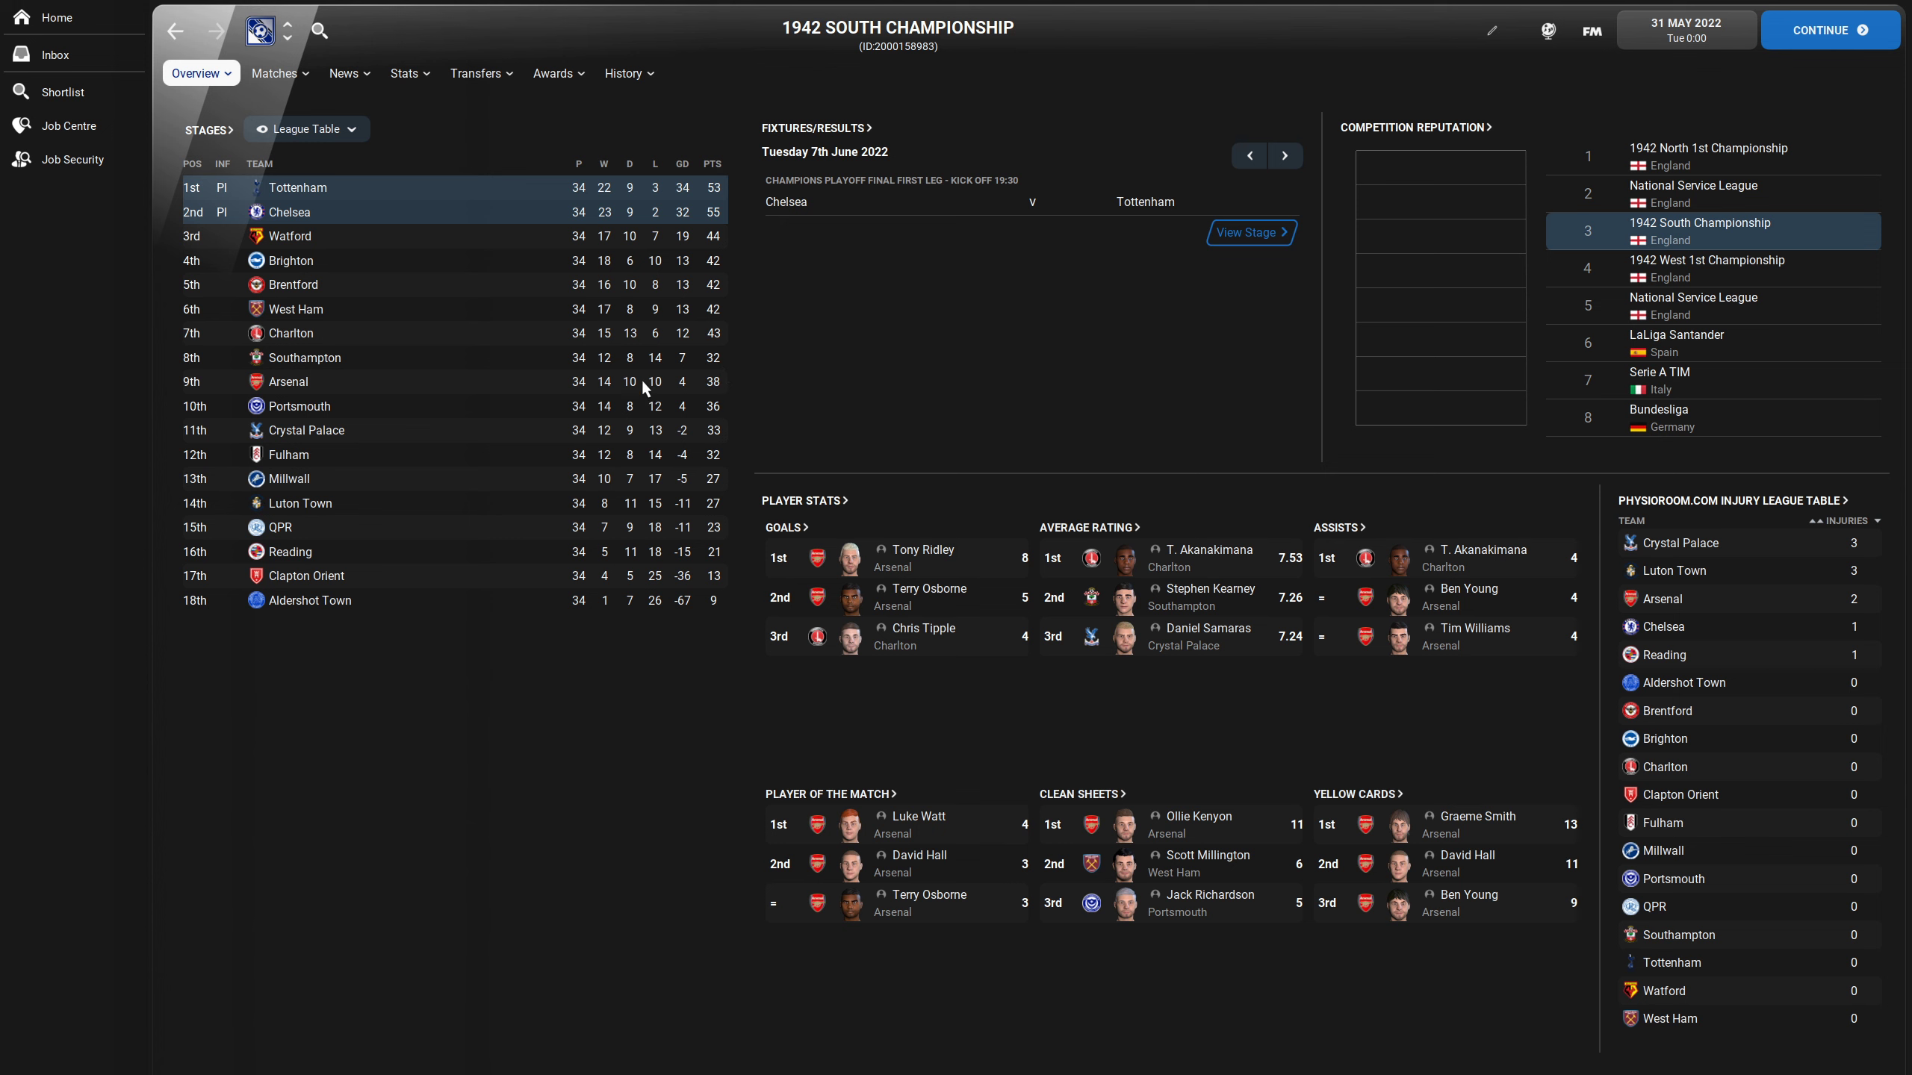
pyautogui.moveTo(741, 471)
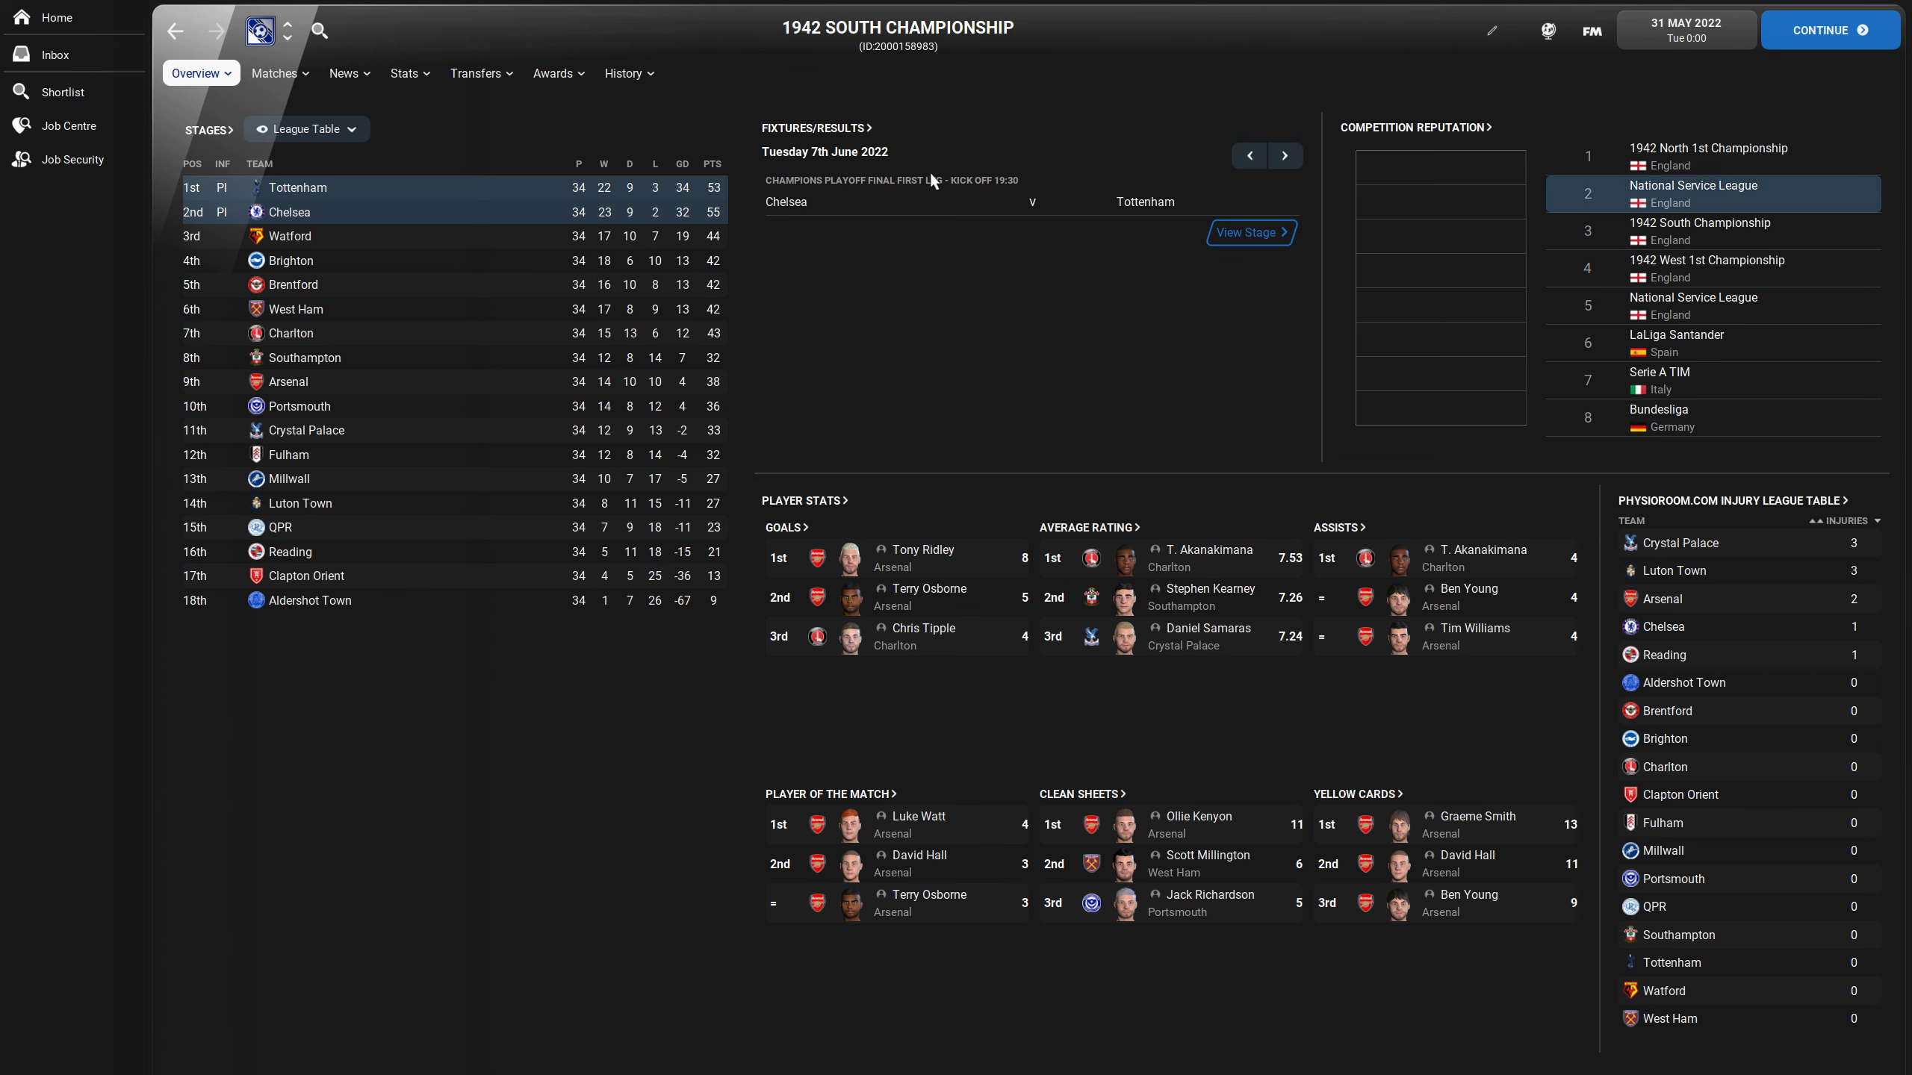
pyautogui.moveTo(1050, 25)
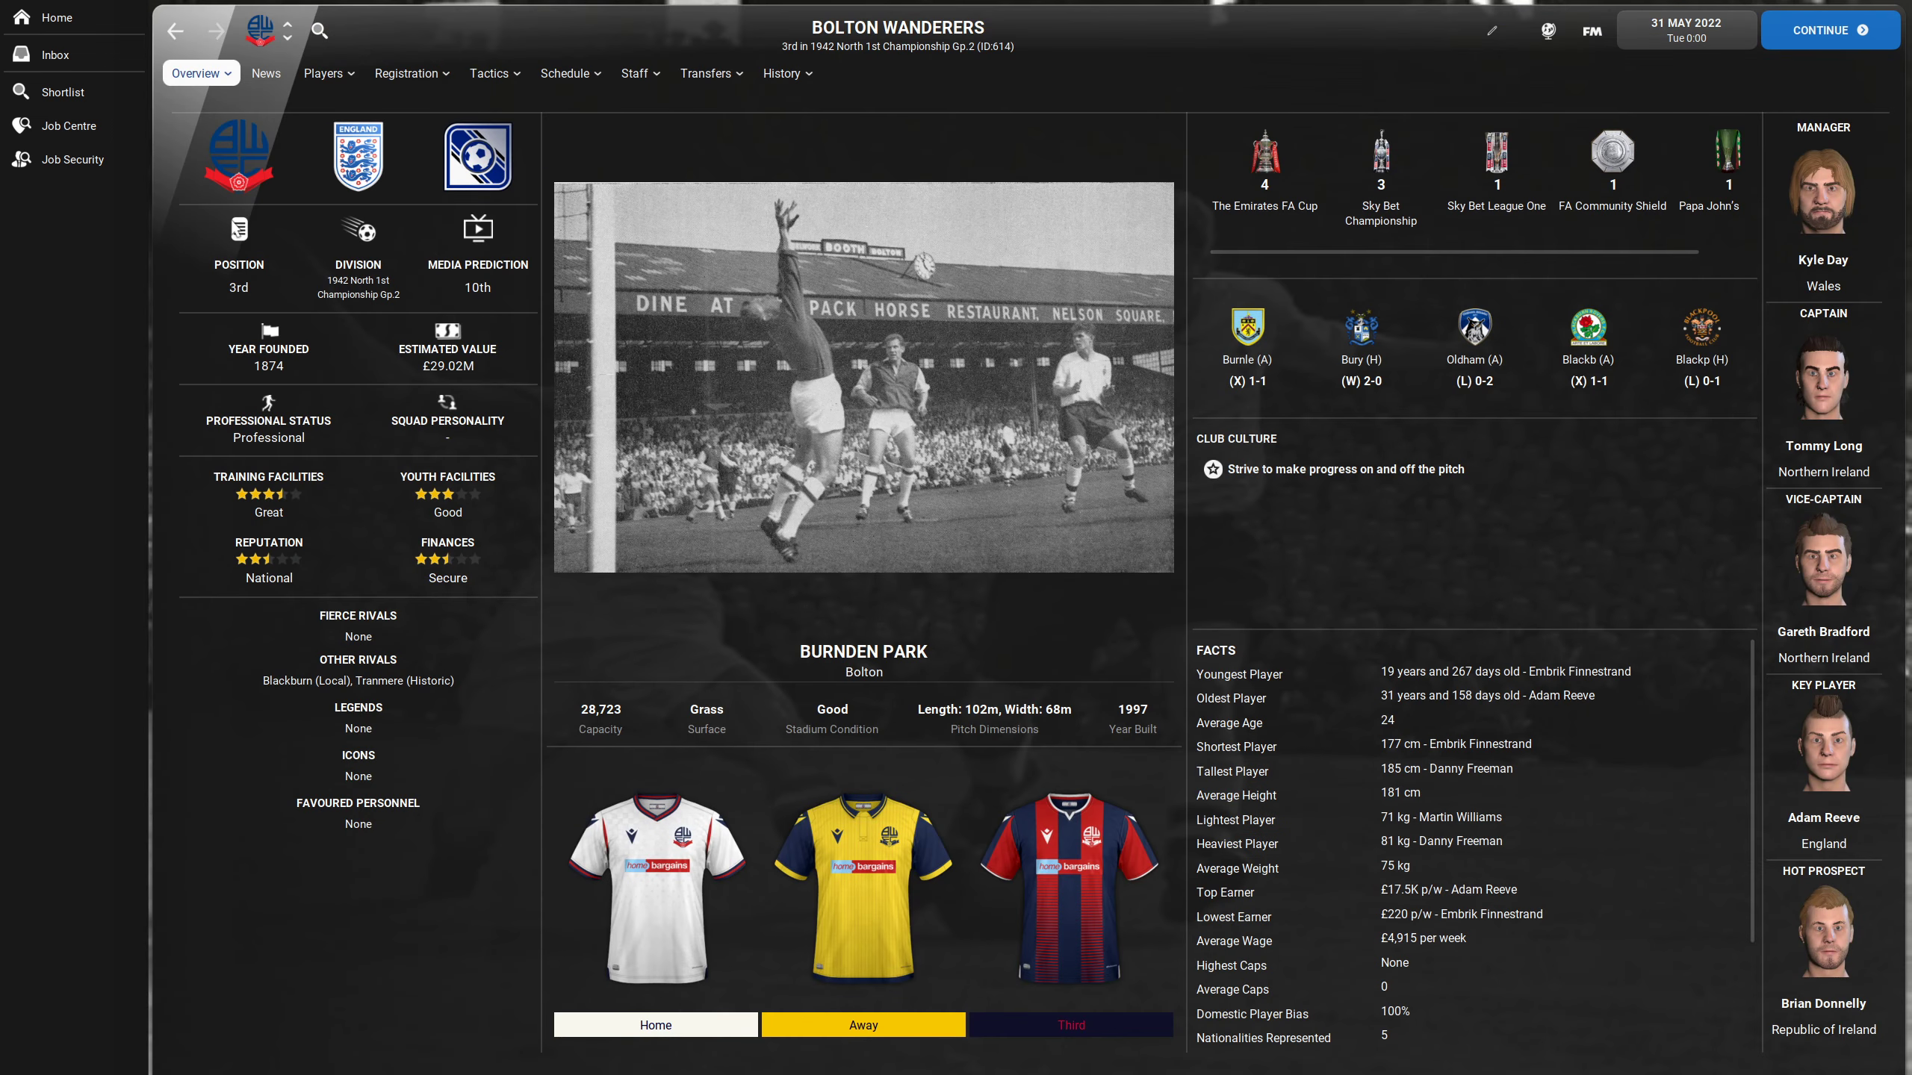
# - Bring up Bolton Wanderers' player list
pyautogui.click(323, 73)
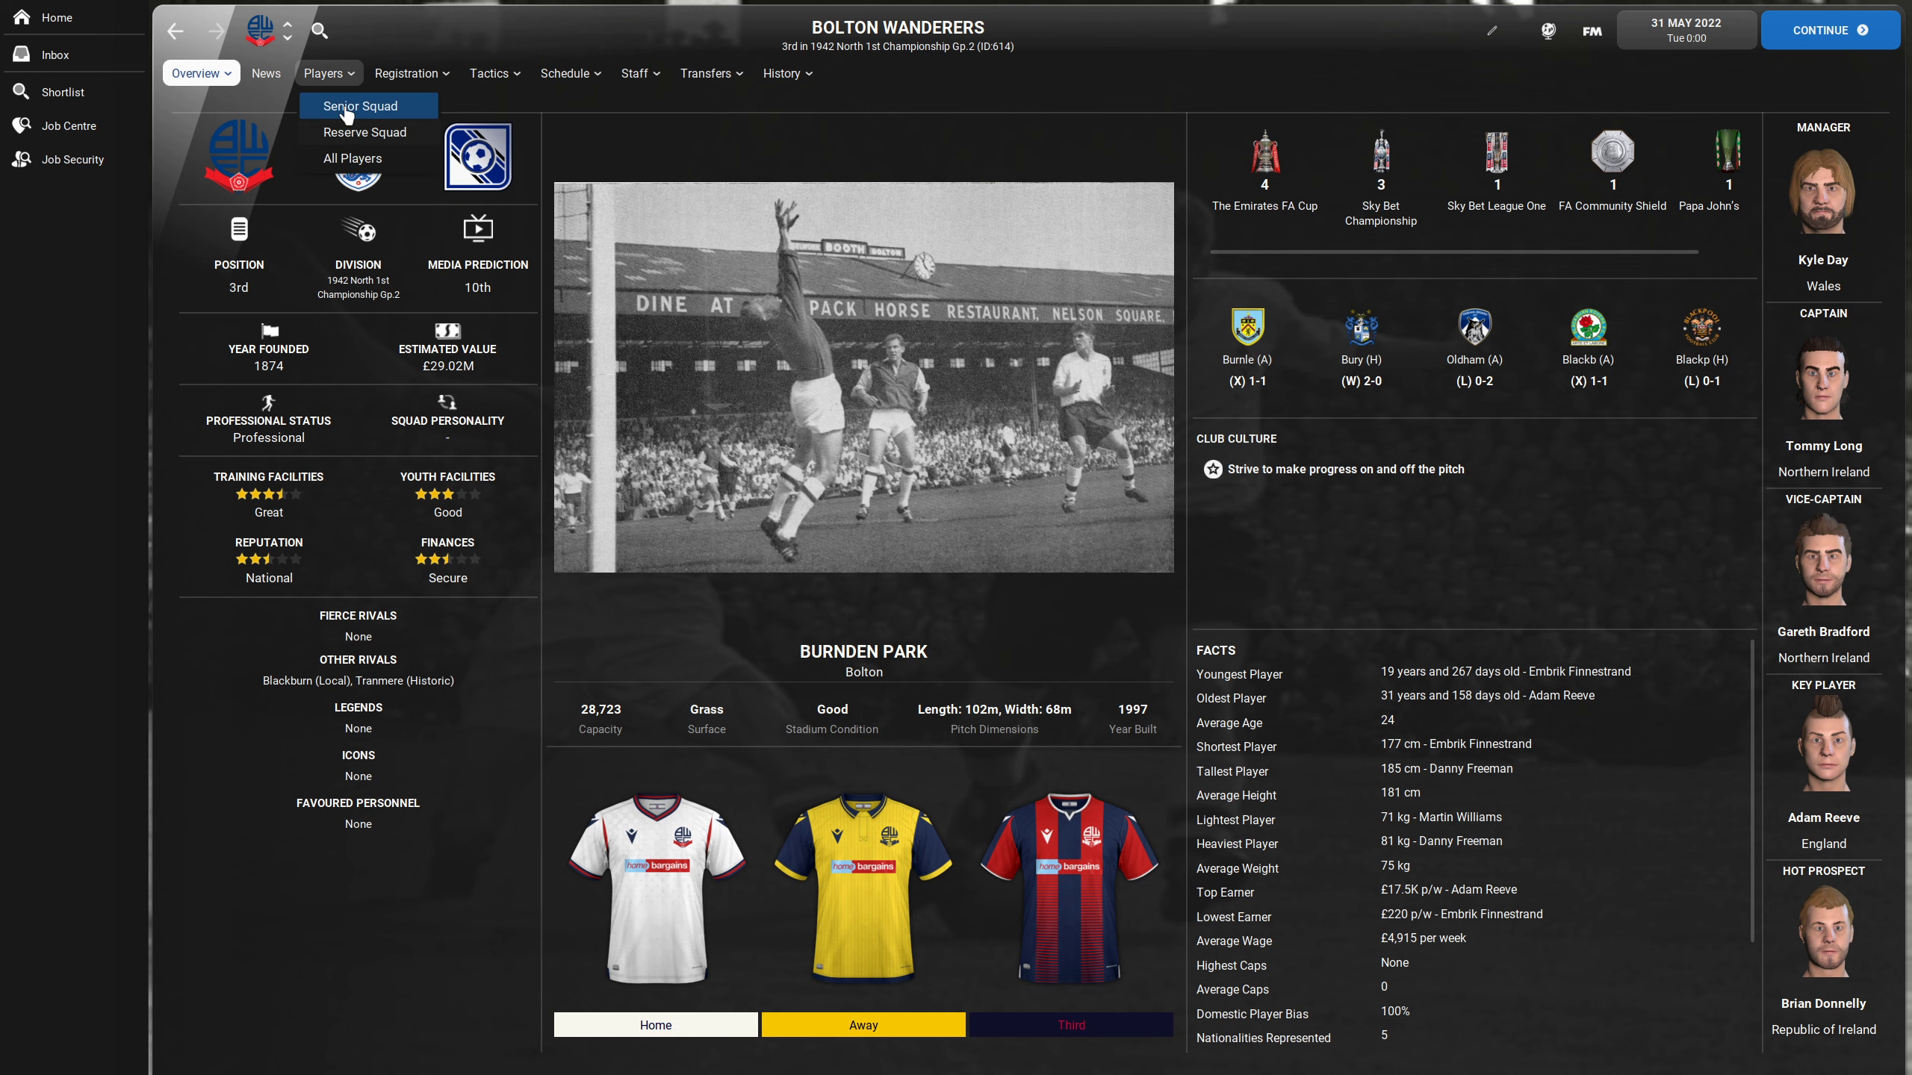
pyautogui.click(359, 106)
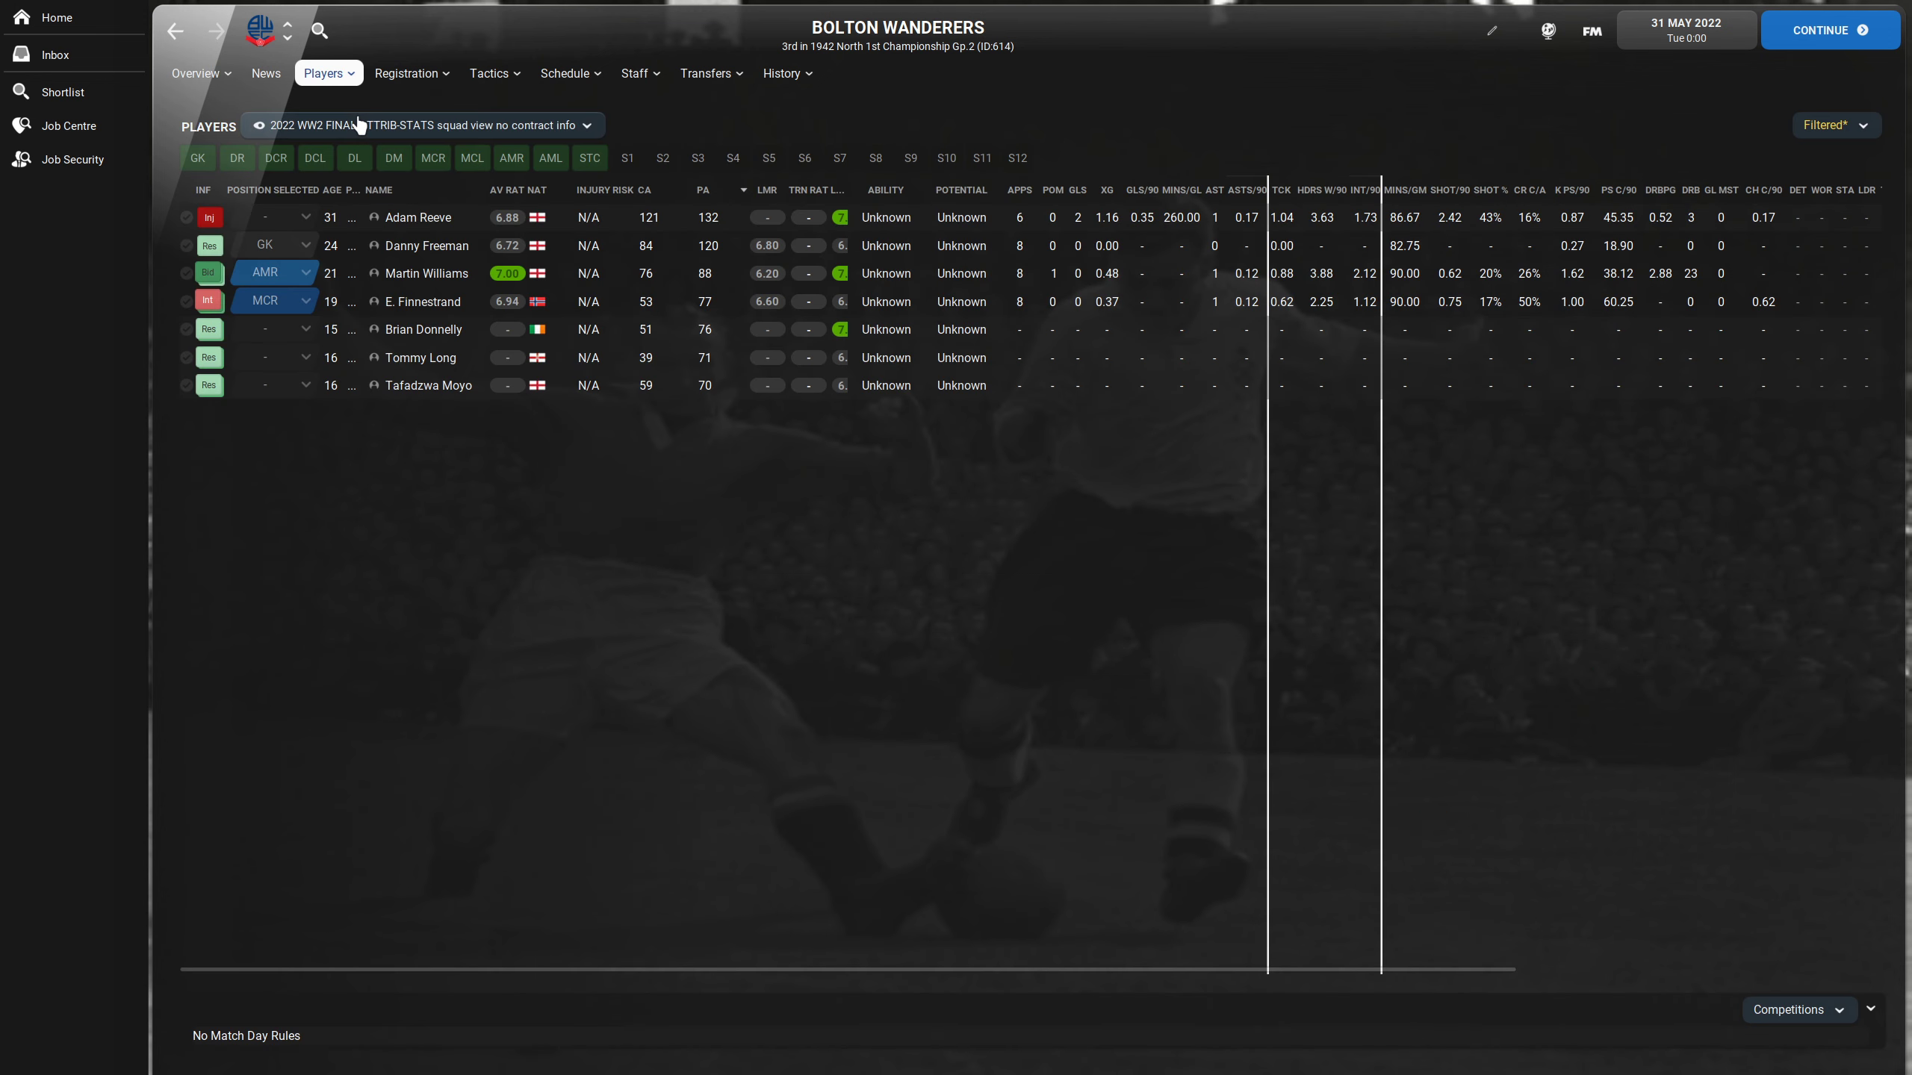
pyautogui.moveTo(467, 263)
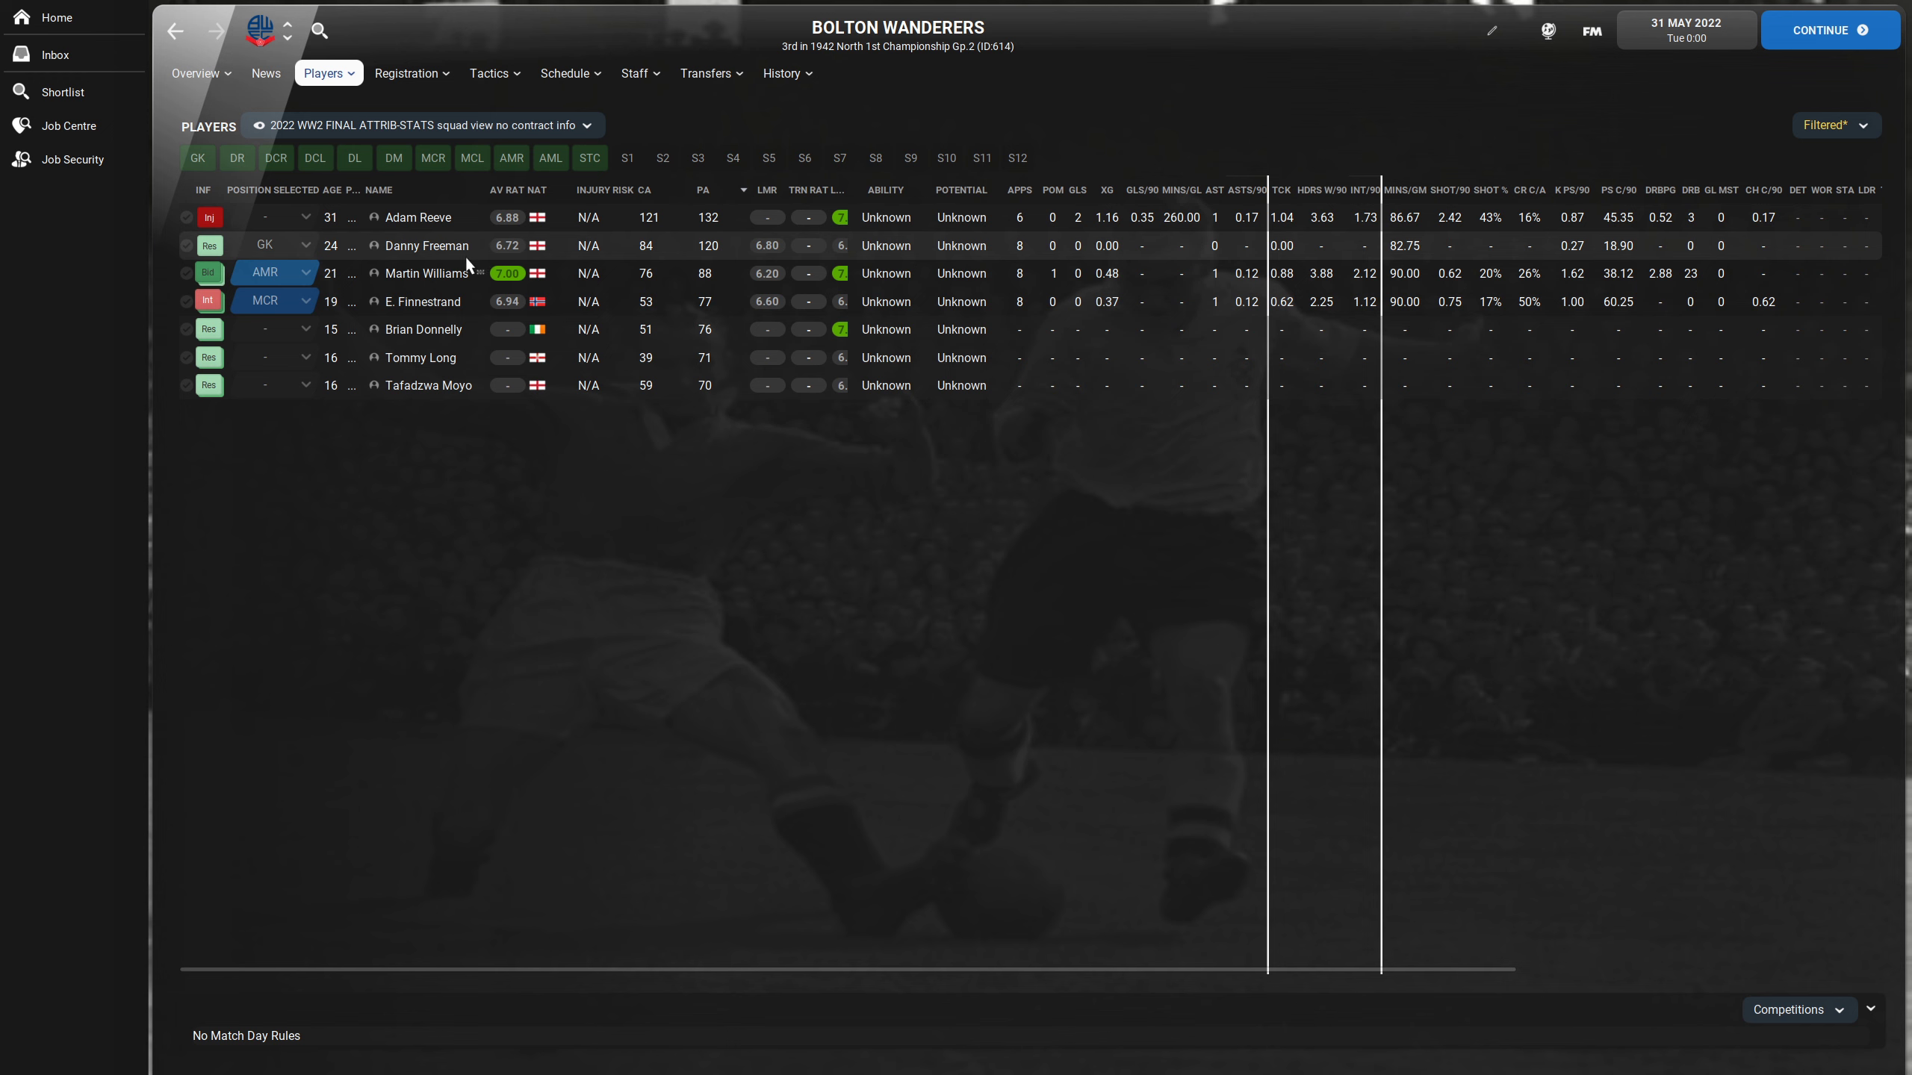
pyautogui.moveTo(521, 487)
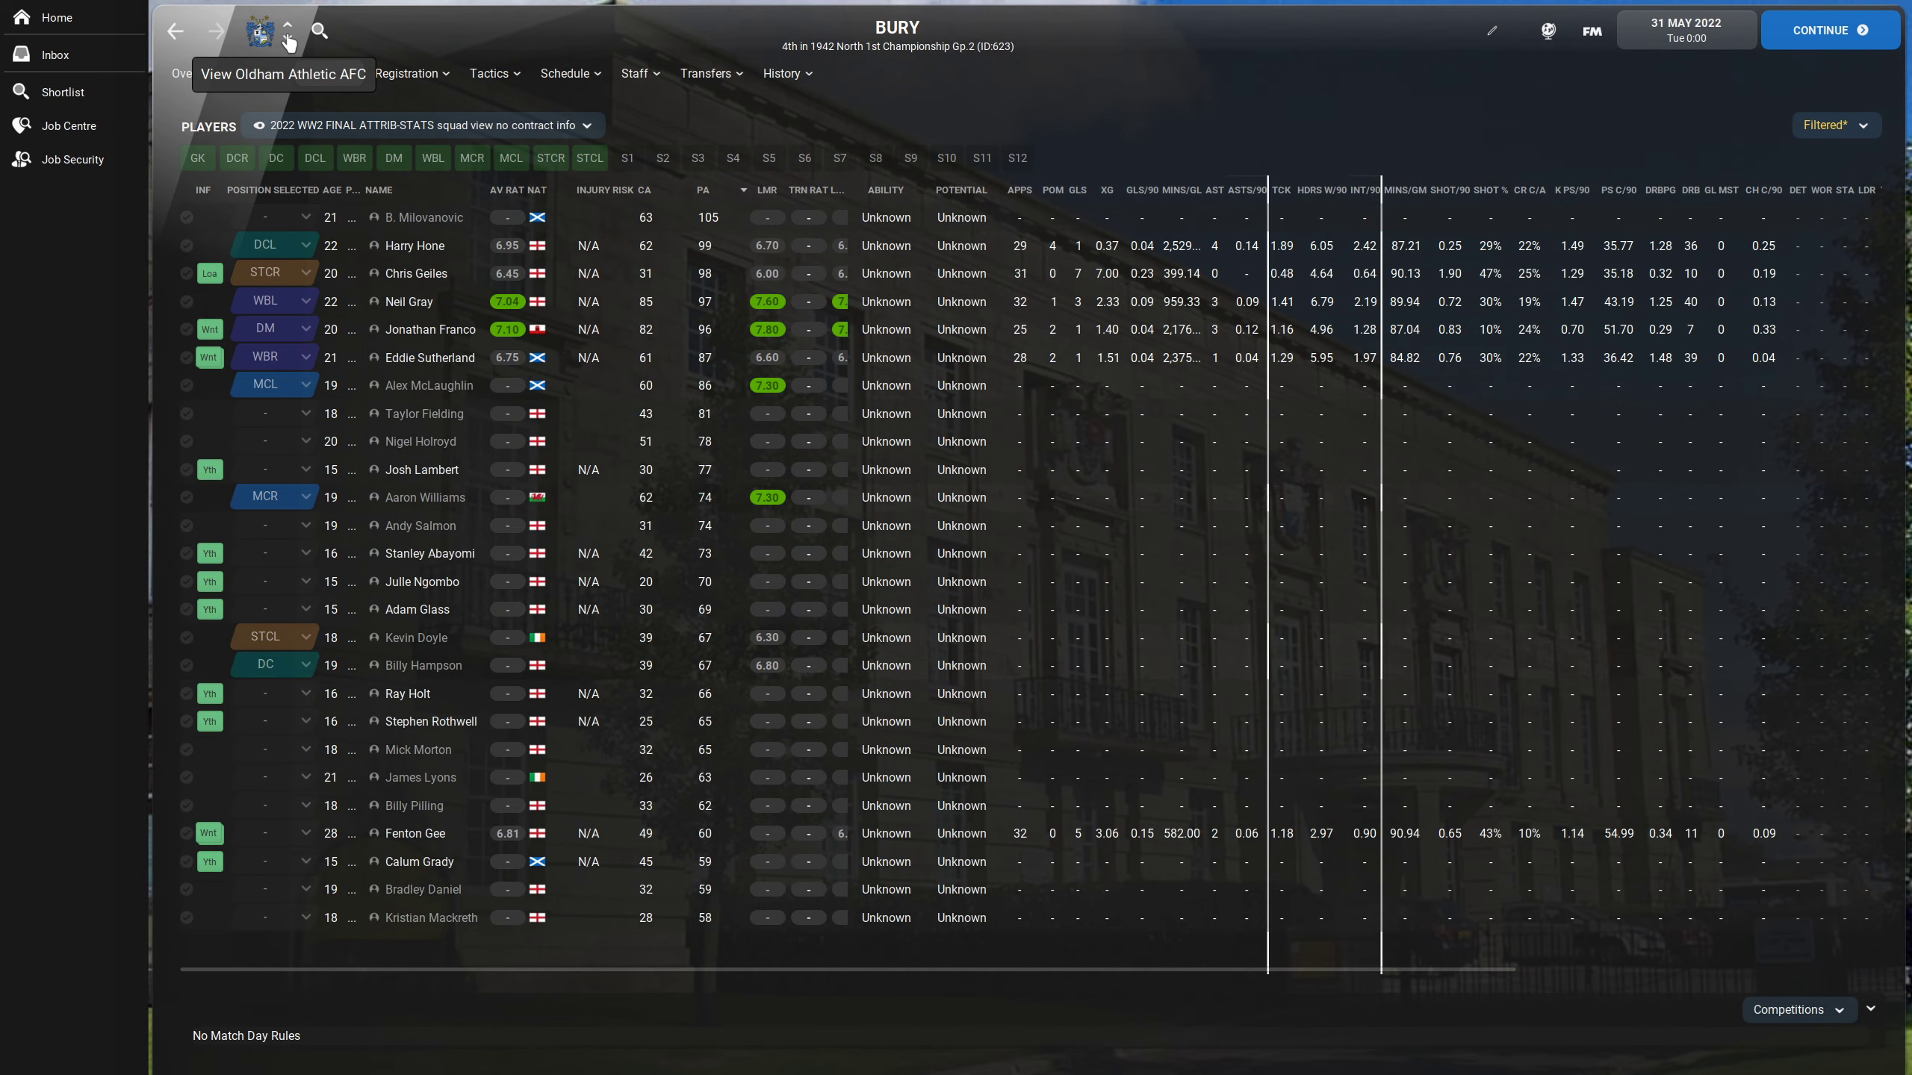
# - Step through the squads of Oldham Athletic, Rochdale, Southport and Stockport County
pyautogui.click(287, 27)
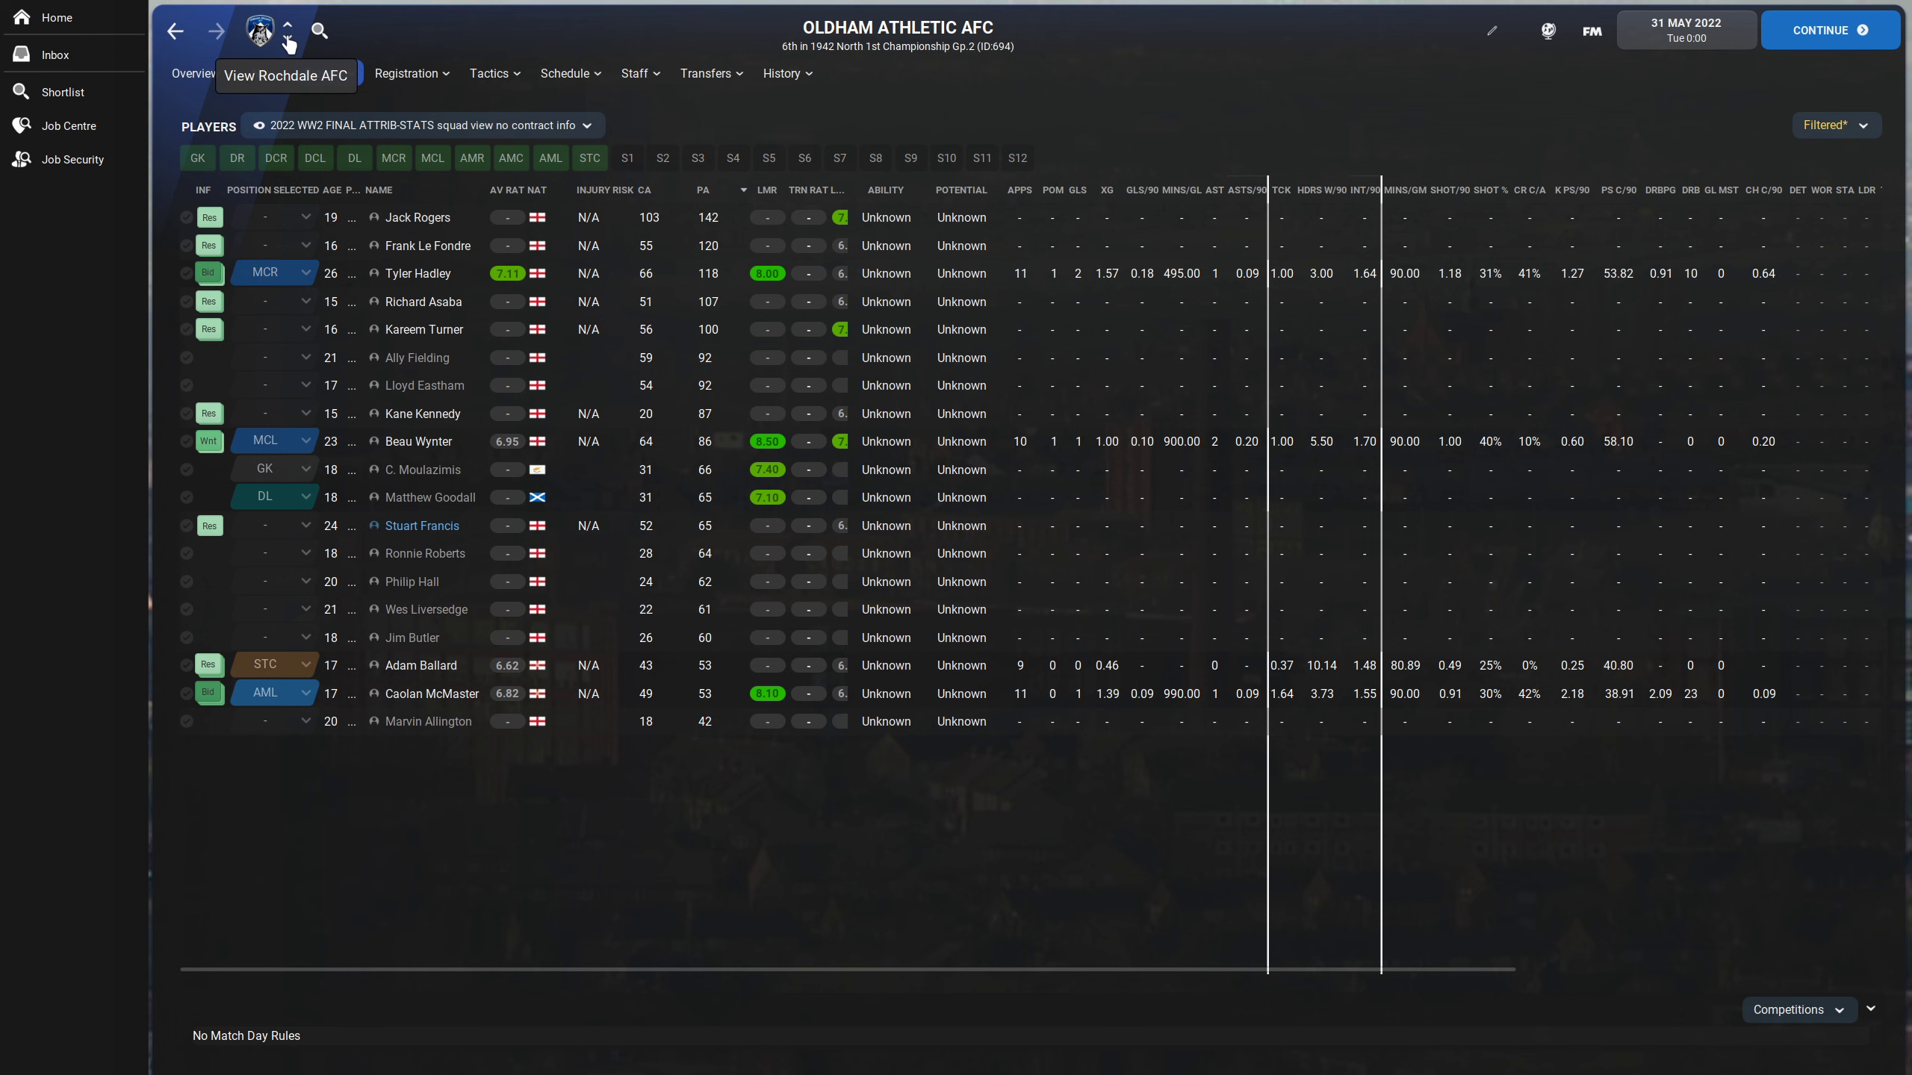
pyautogui.click(287, 30)
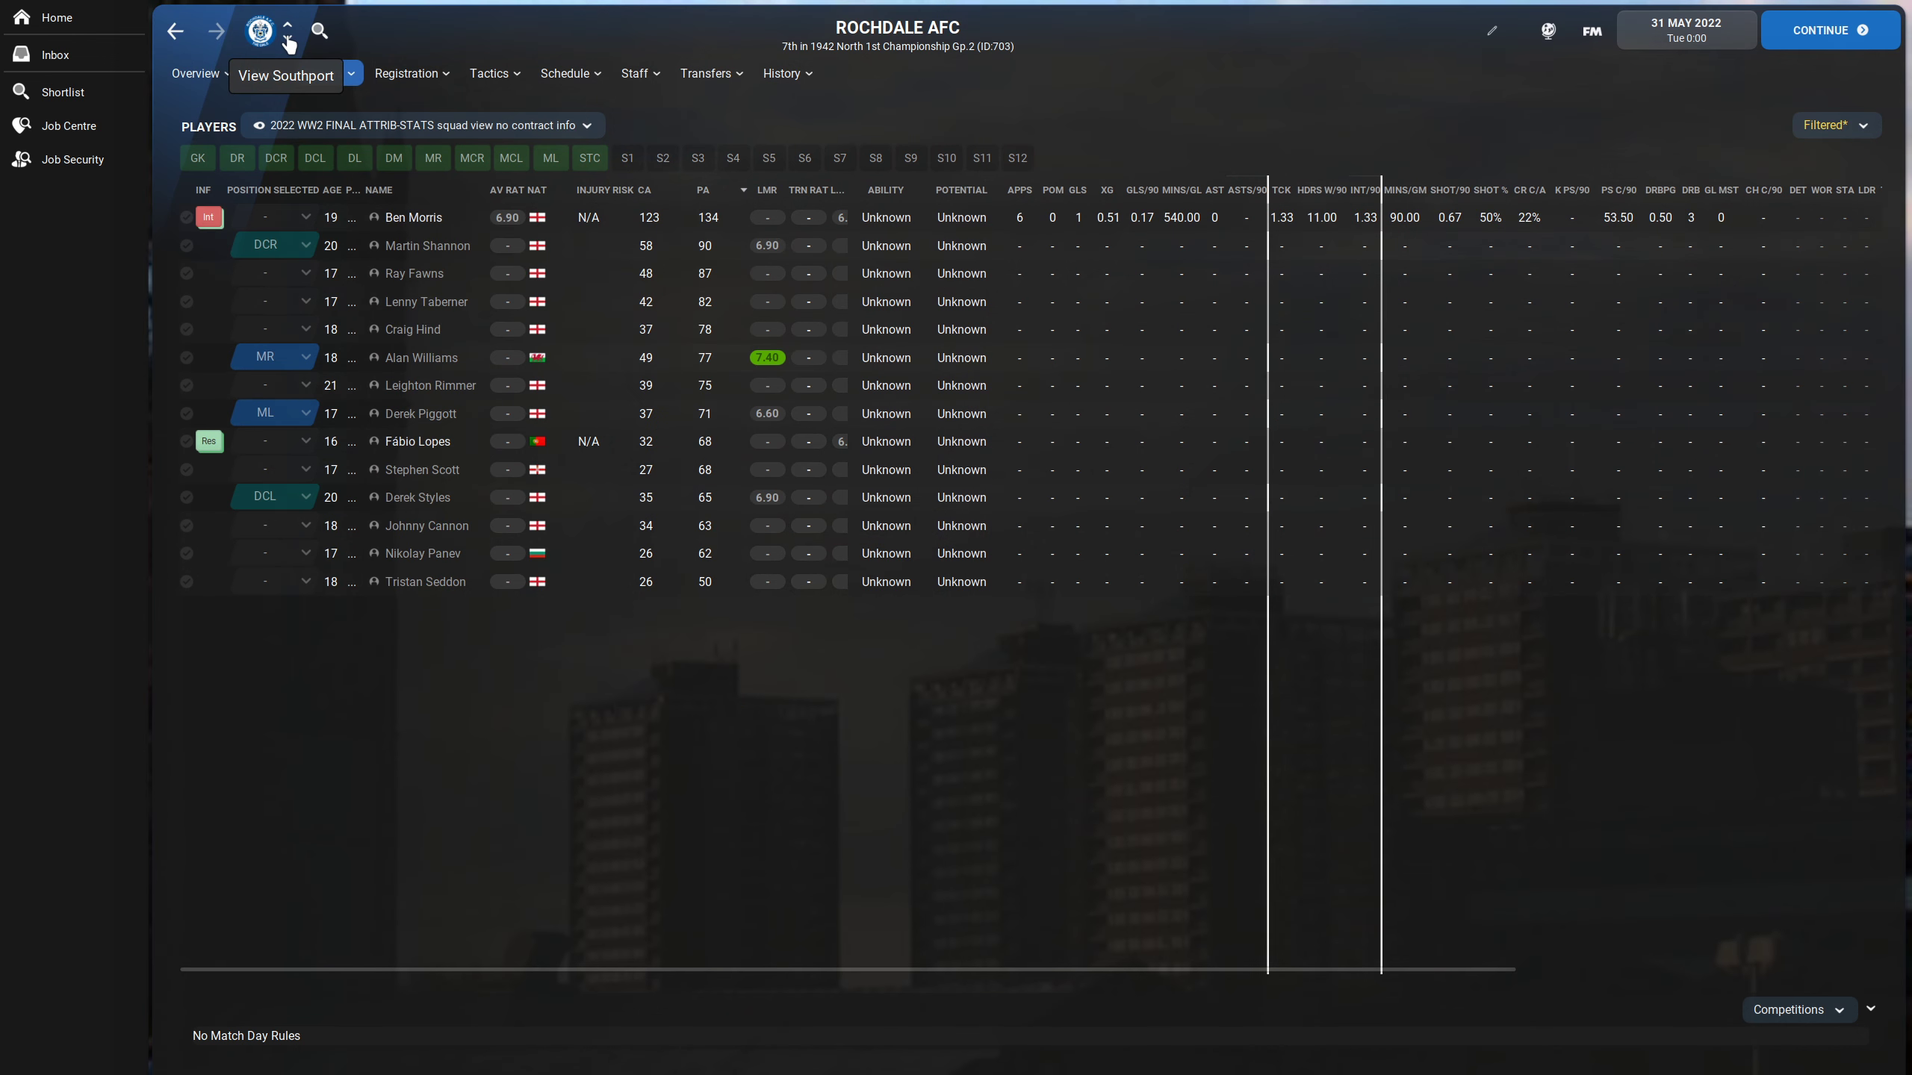
pyautogui.click(290, 30)
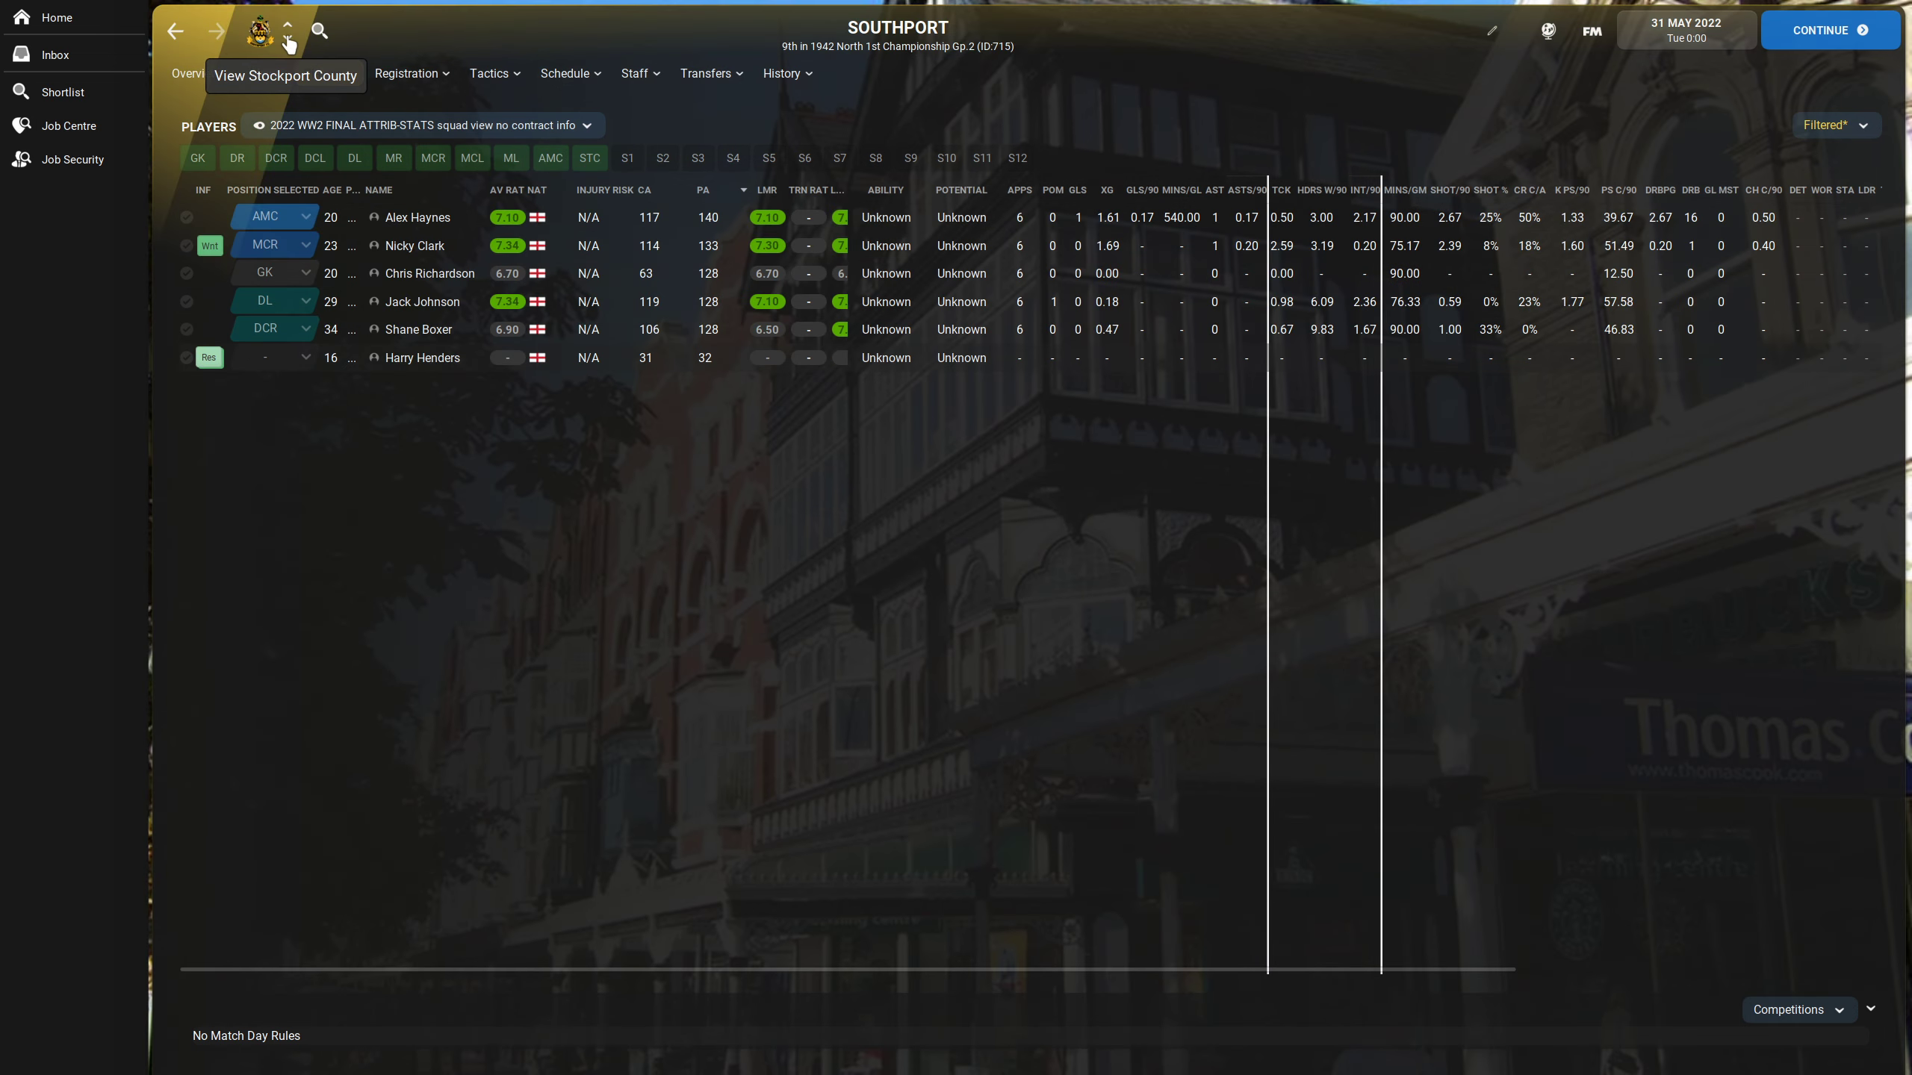
pyautogui.click(286, 30)
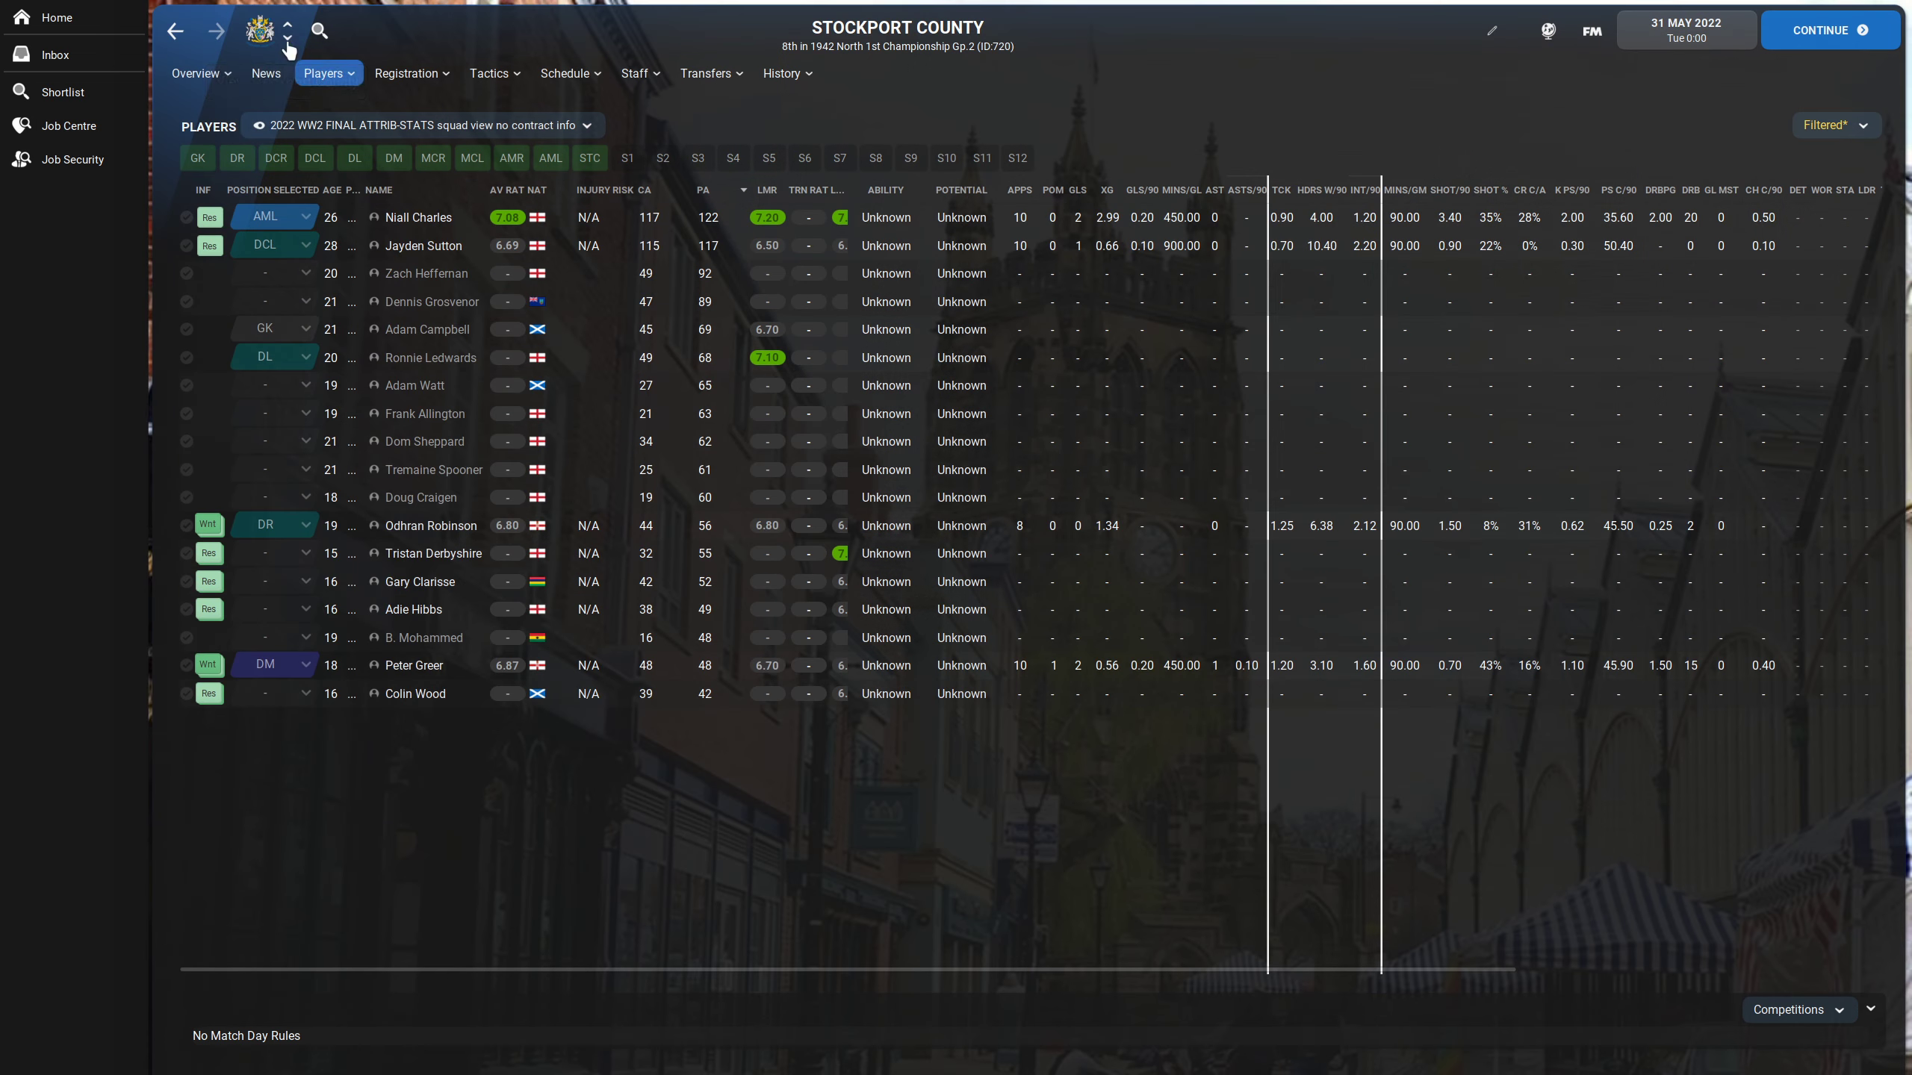
pyautogui.moveTo(1119, 941)
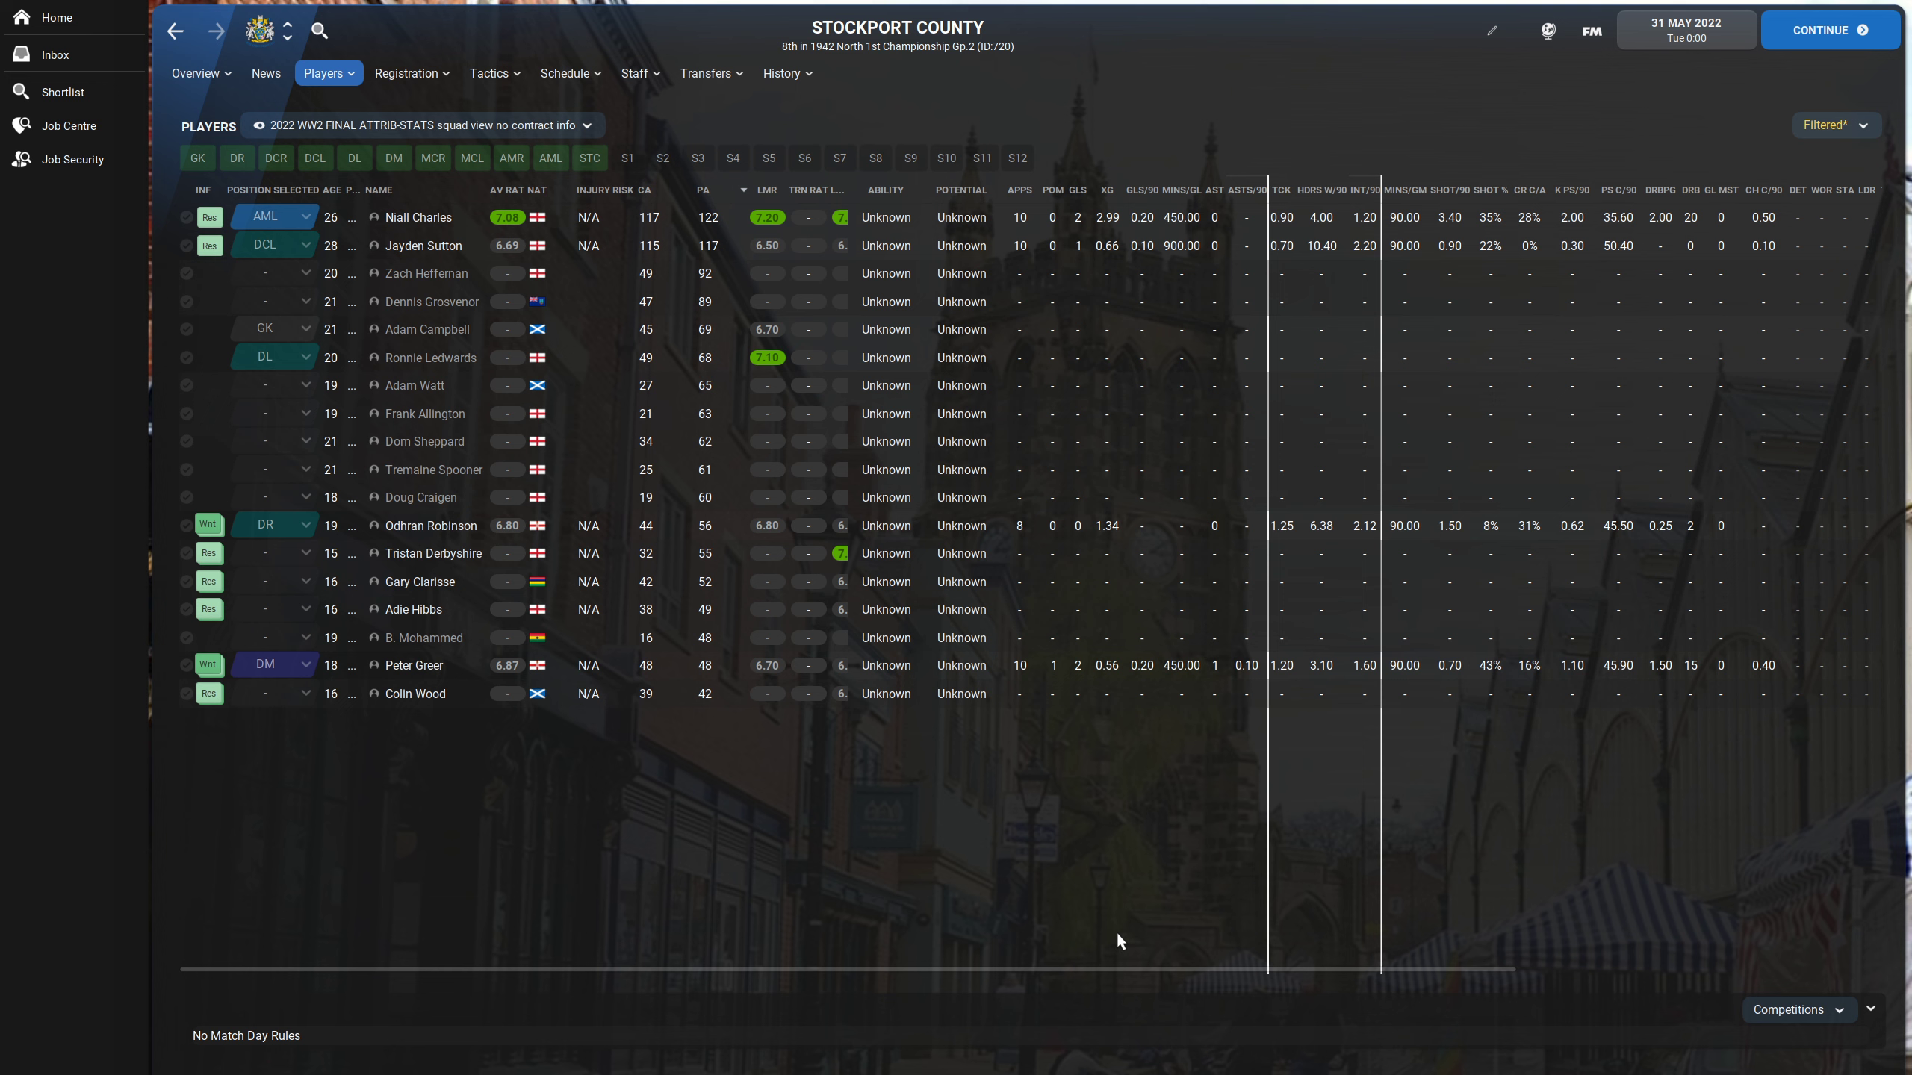
pyautogui.moveTo(660, 701)
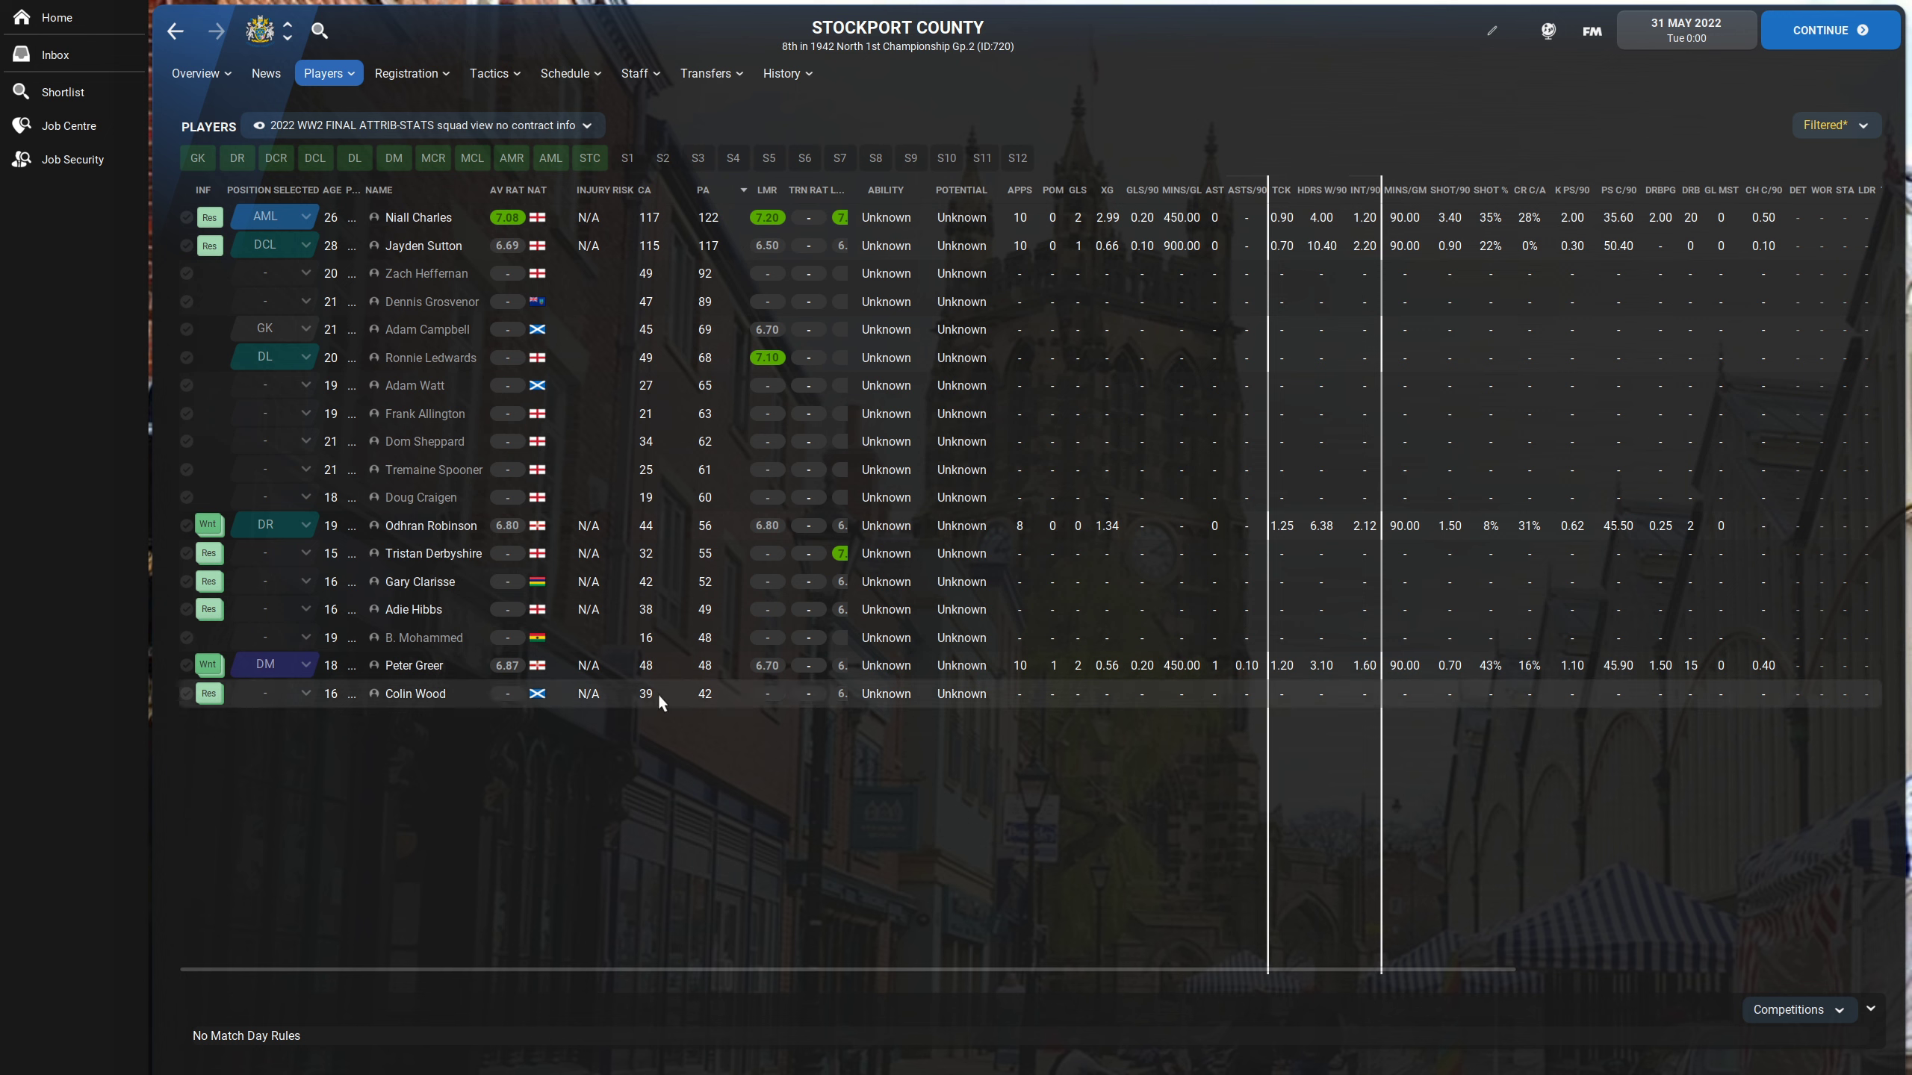
pyautogui.moveTo(982, 660)
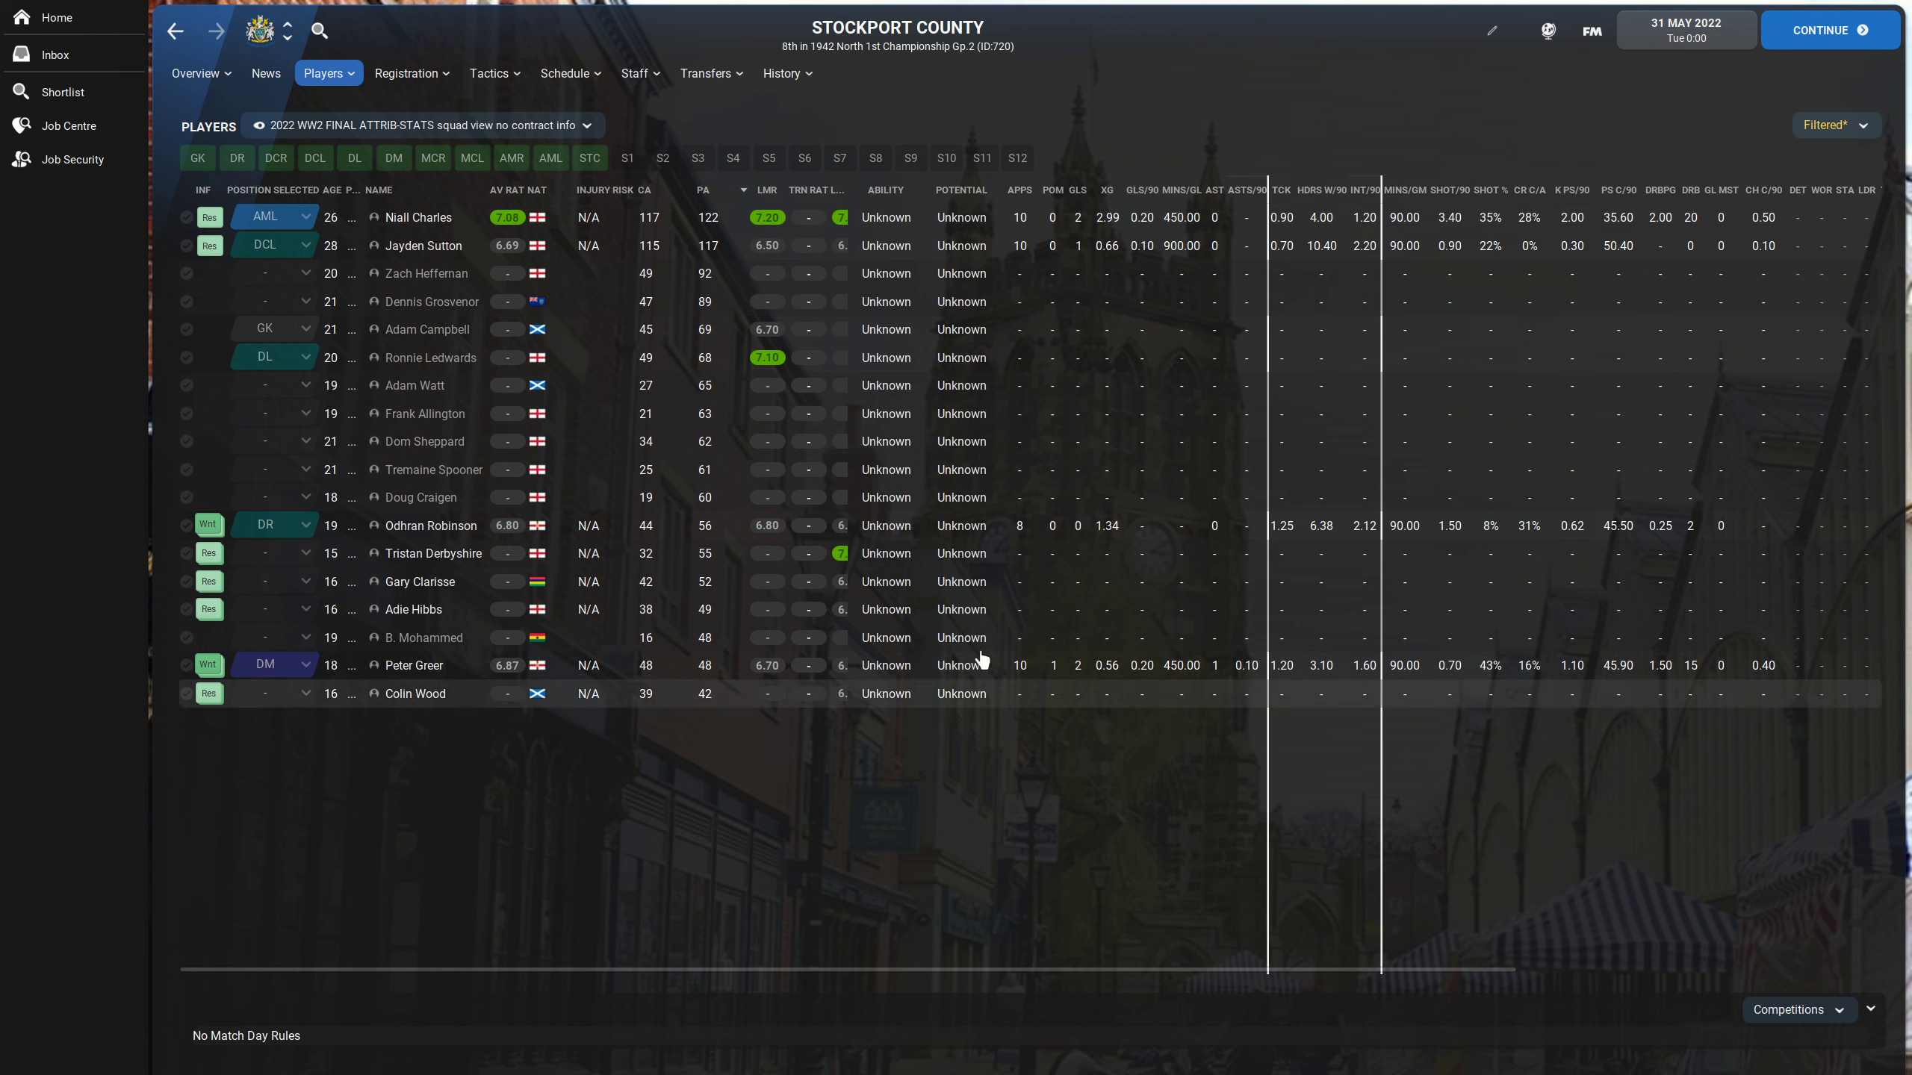
pyautogui.moveTo(576, 327)
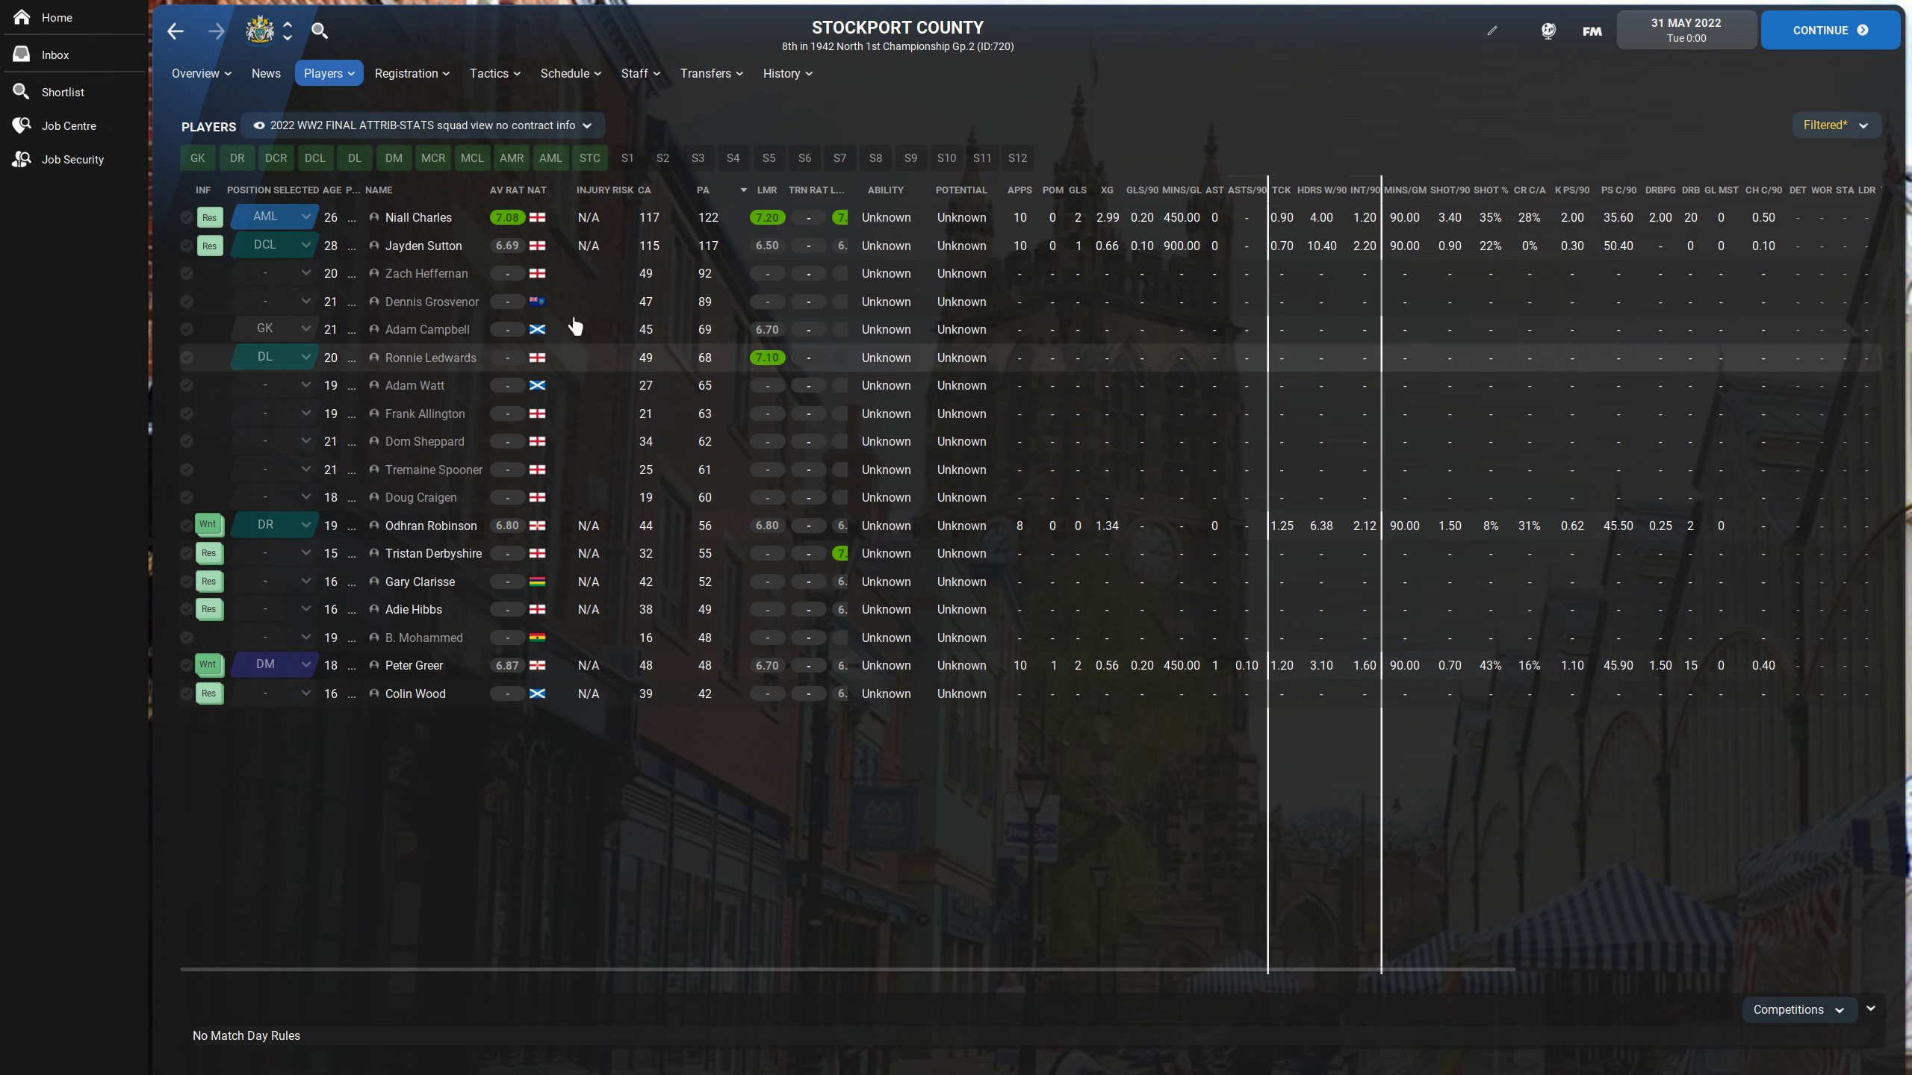
pyautogui.moveTo(540, 417)
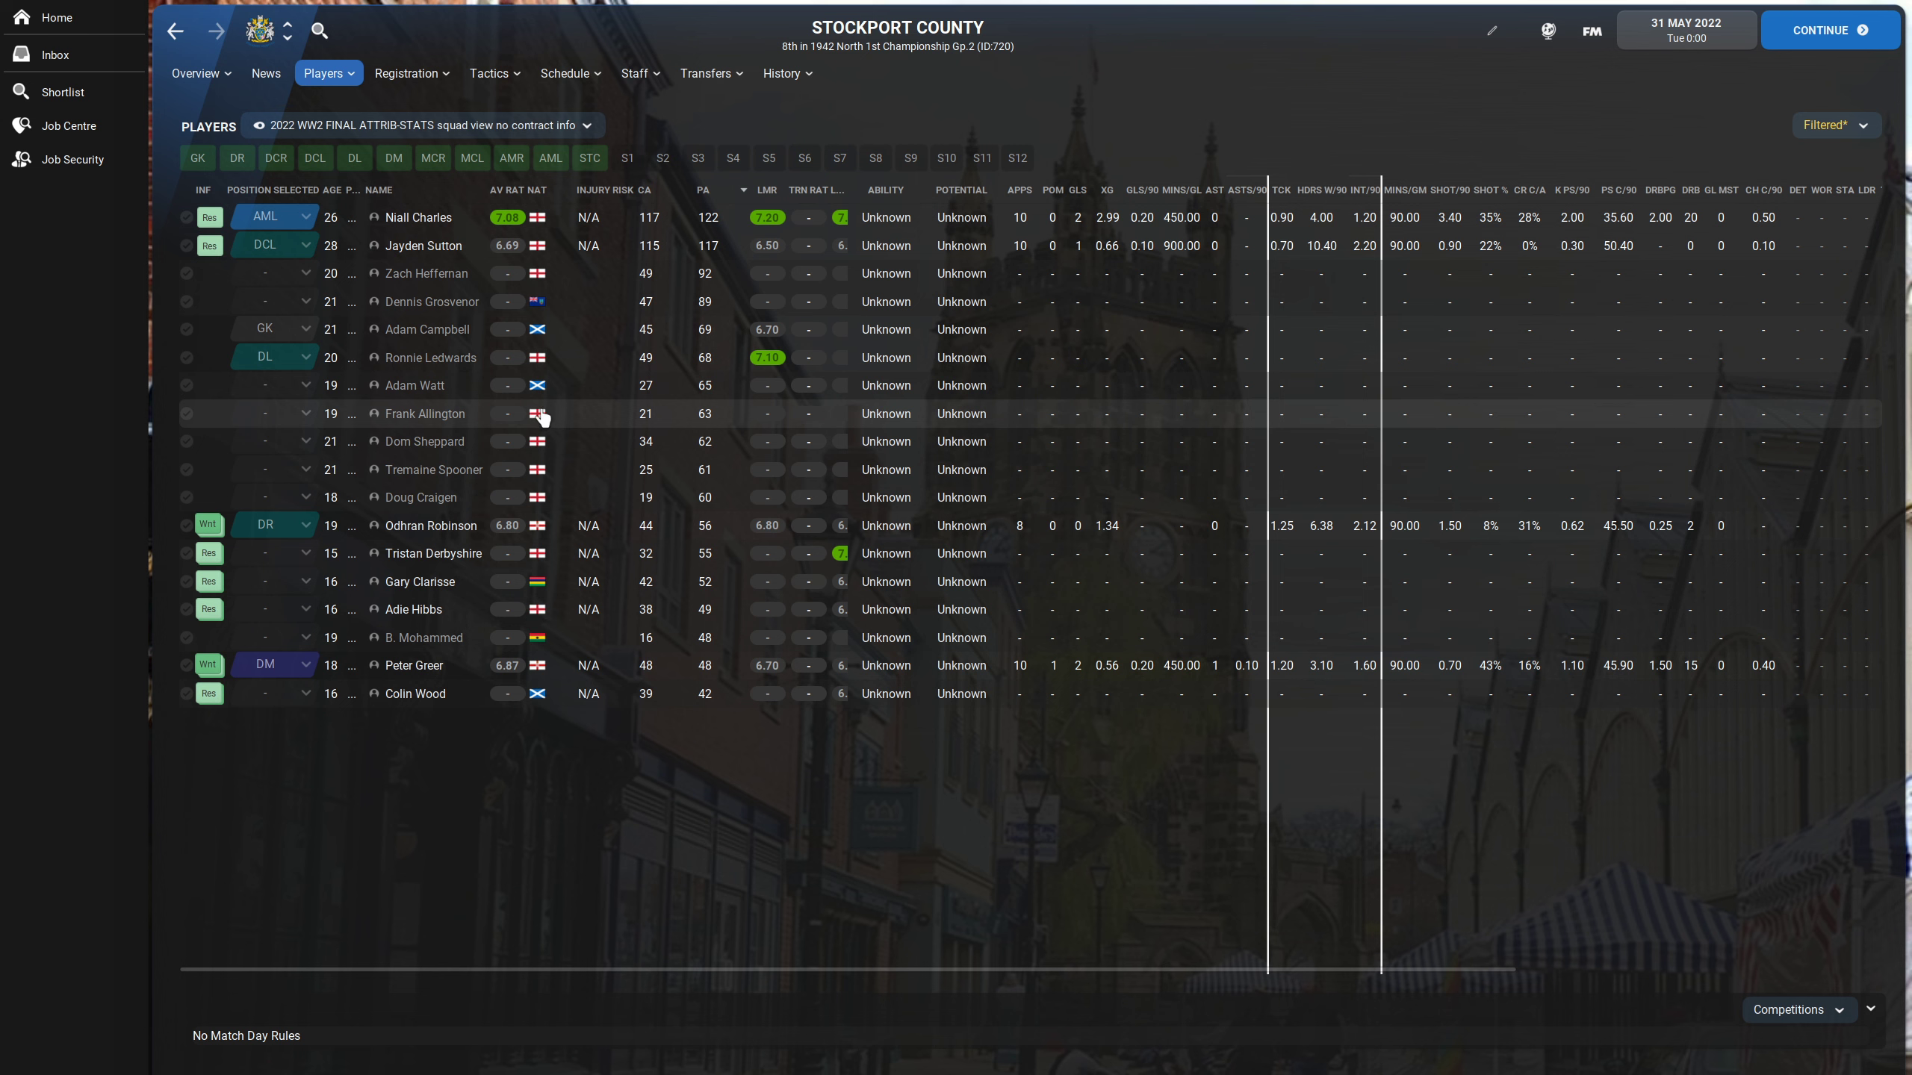
pyautogui.moveTo(607, 415)
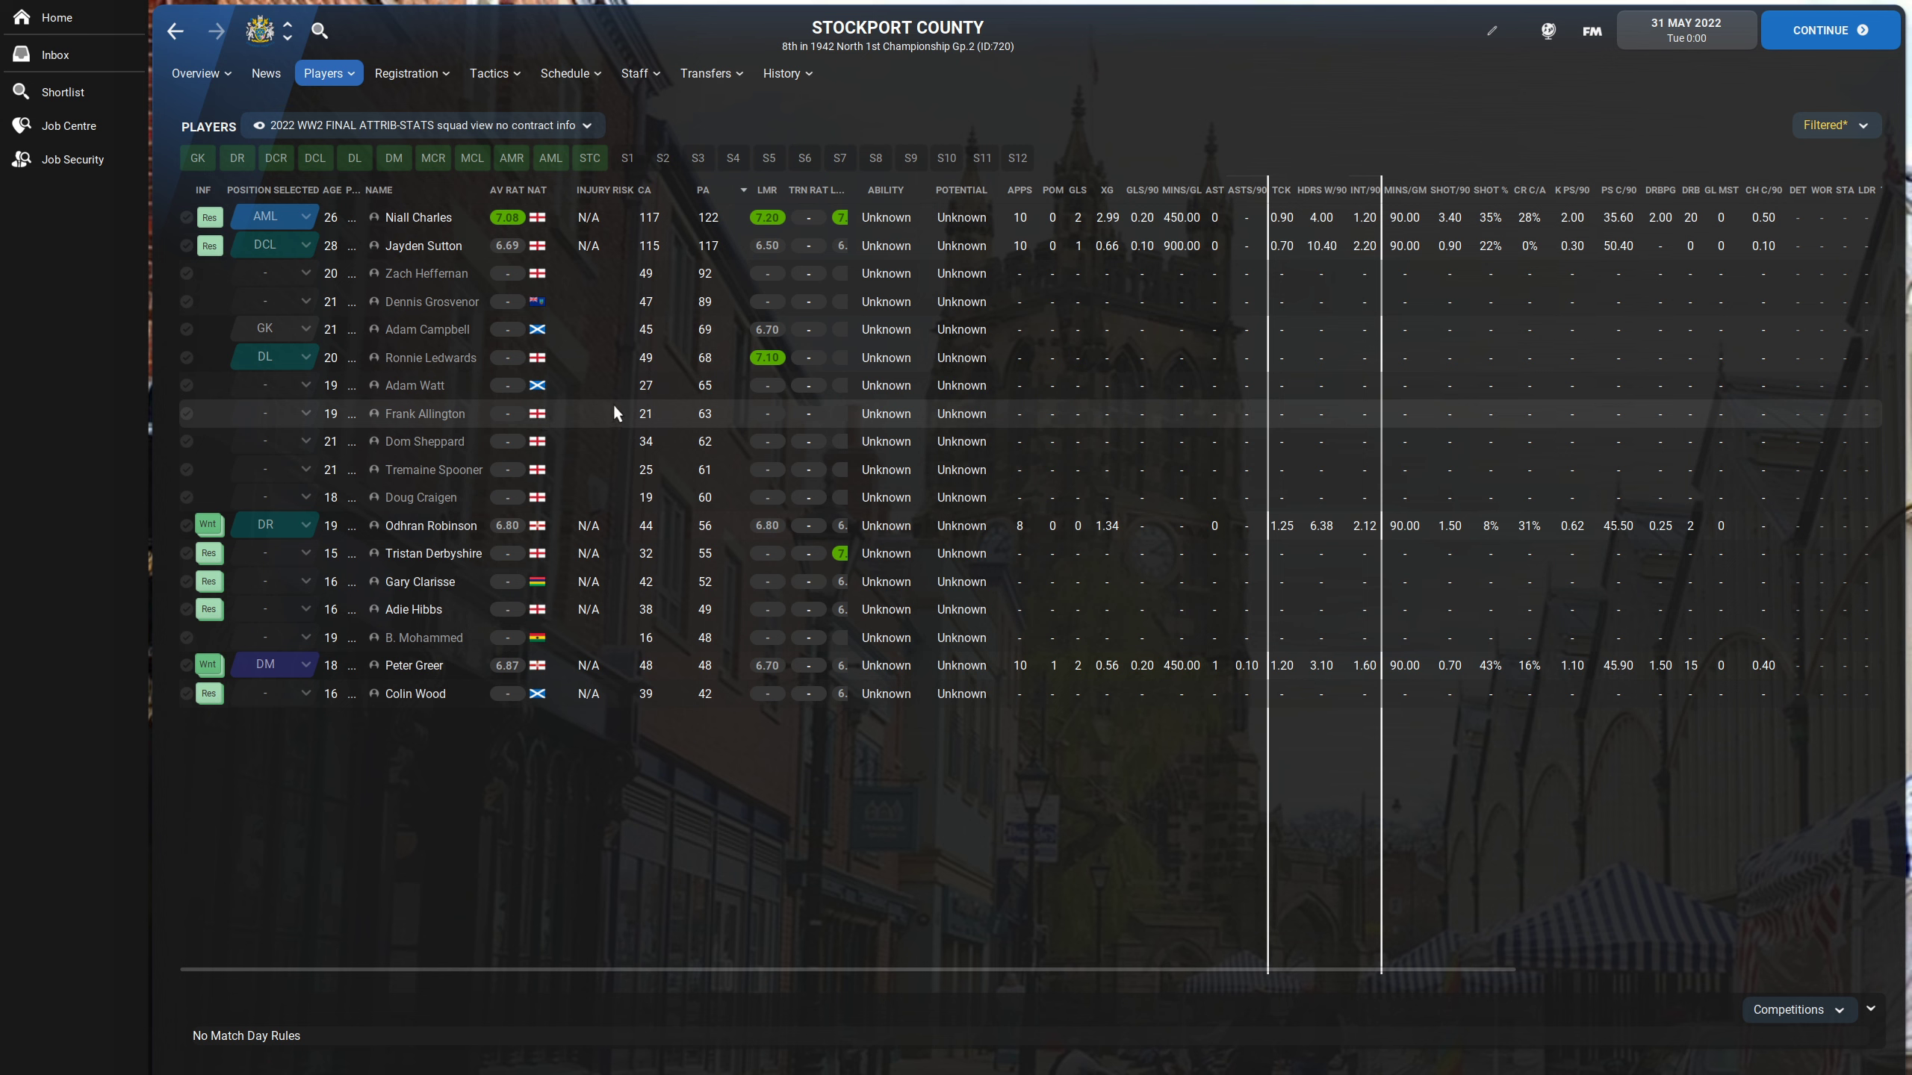
pyautogui.moveTo(808, 797)
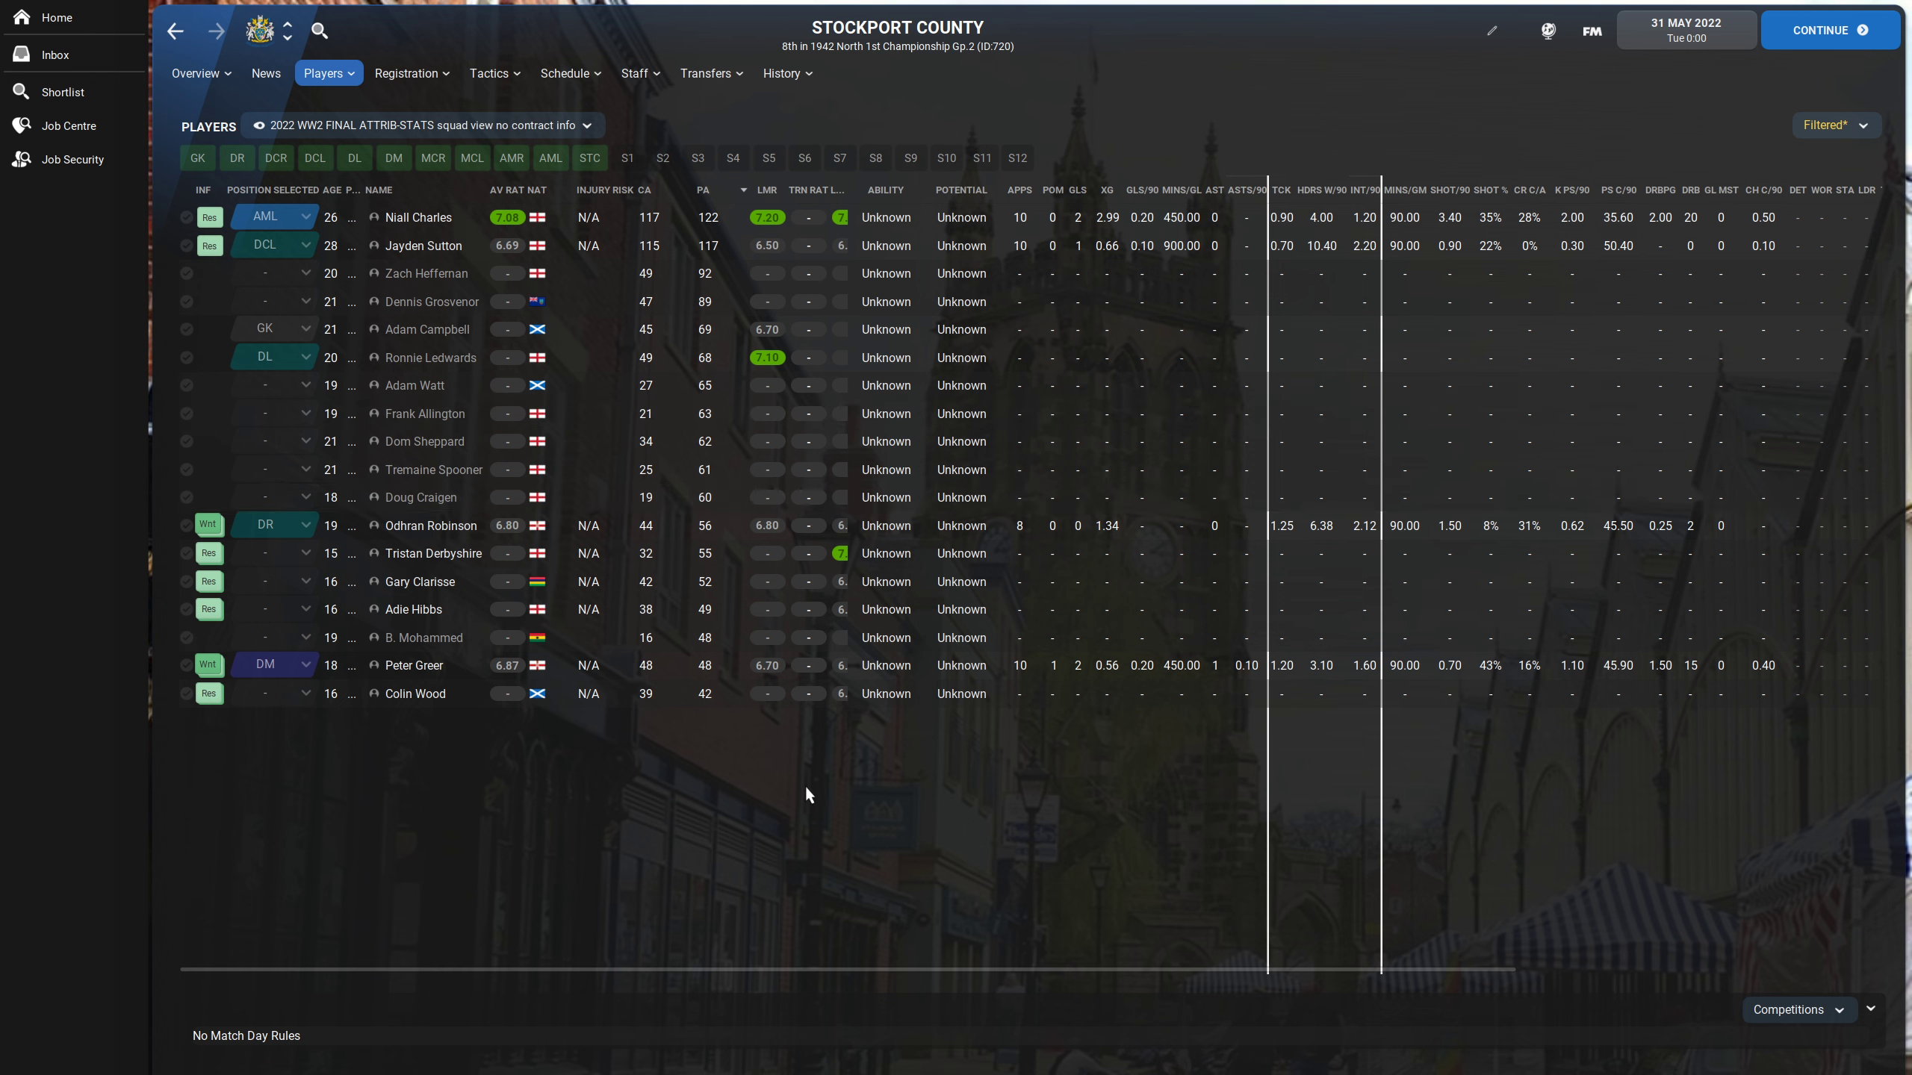
pyautogui.moveTo(810, 788)
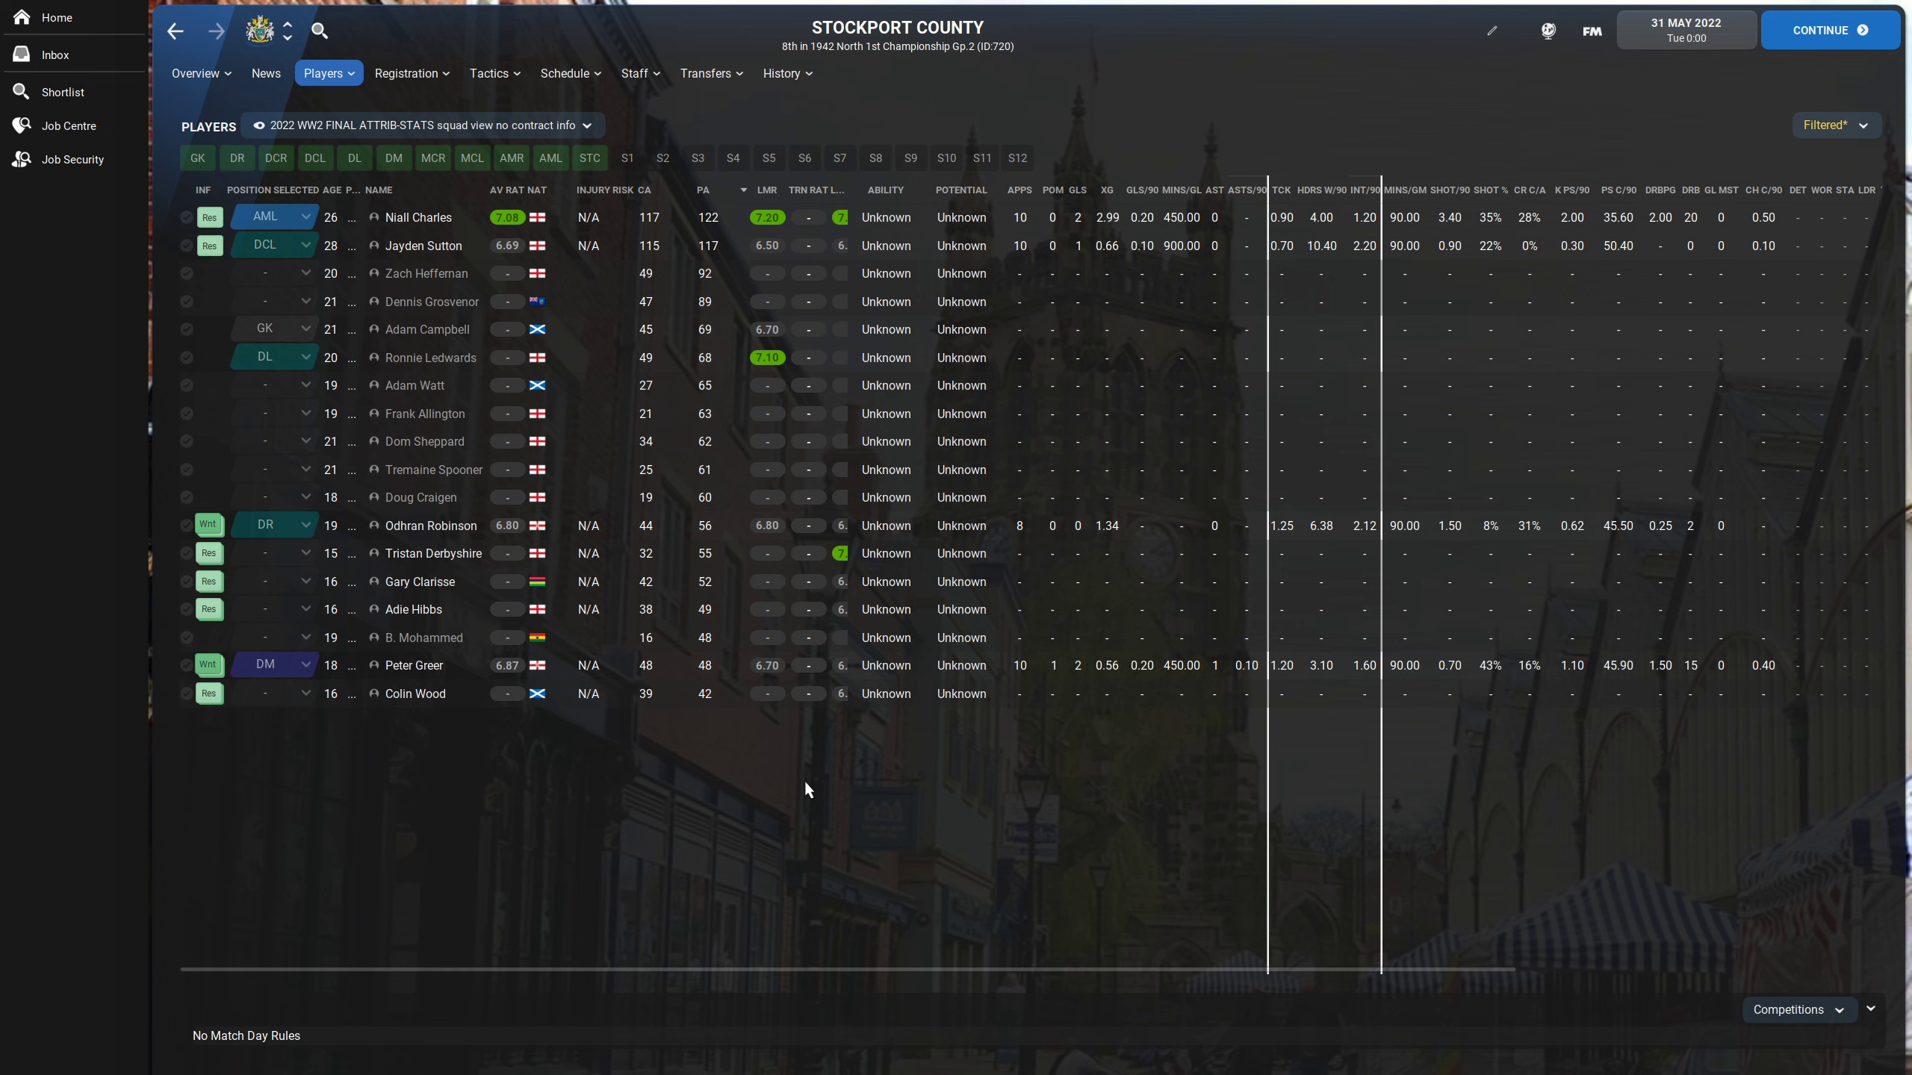
pyautogui.moveTo(801, 98)
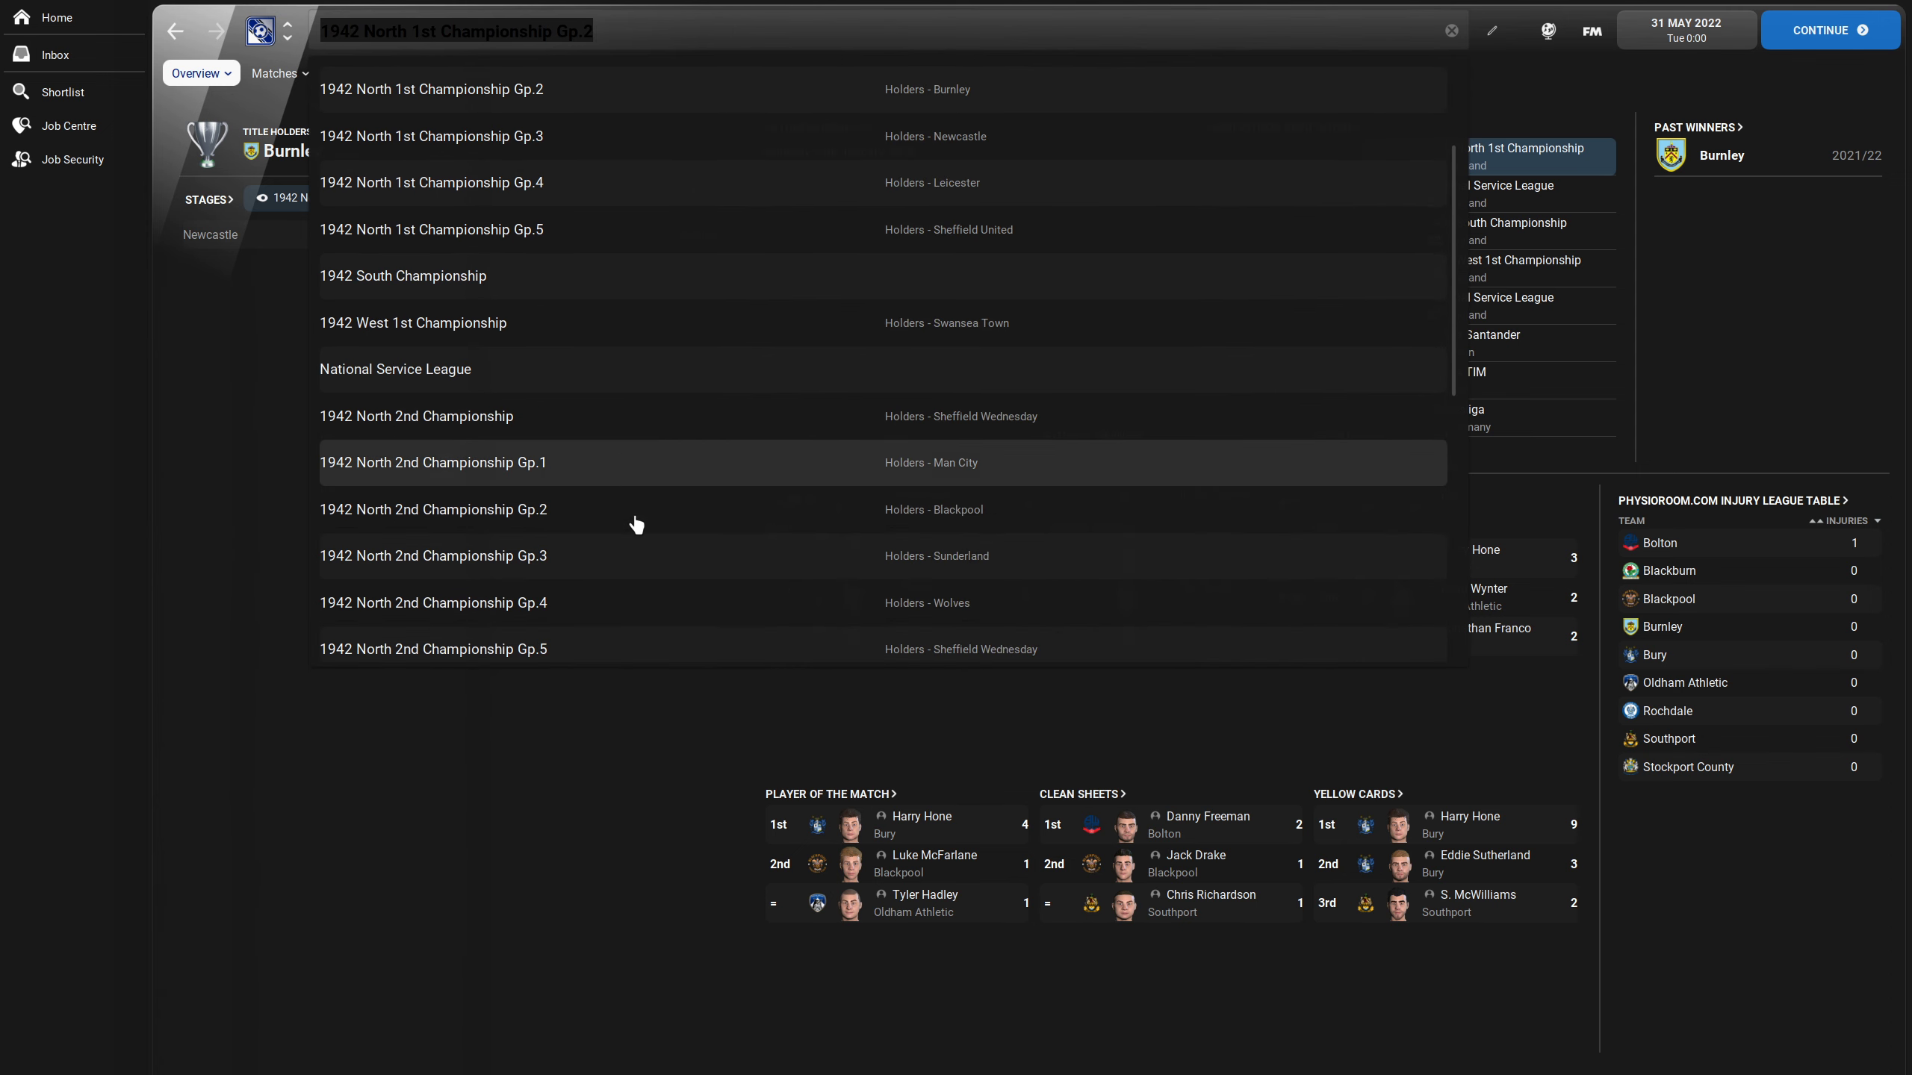
# - Display the 1942 Football League (North) War Cup stages as a knockout tree from the First Round, Gateshead beating Liverpool 3–2
pyautogui.scroll(-3)
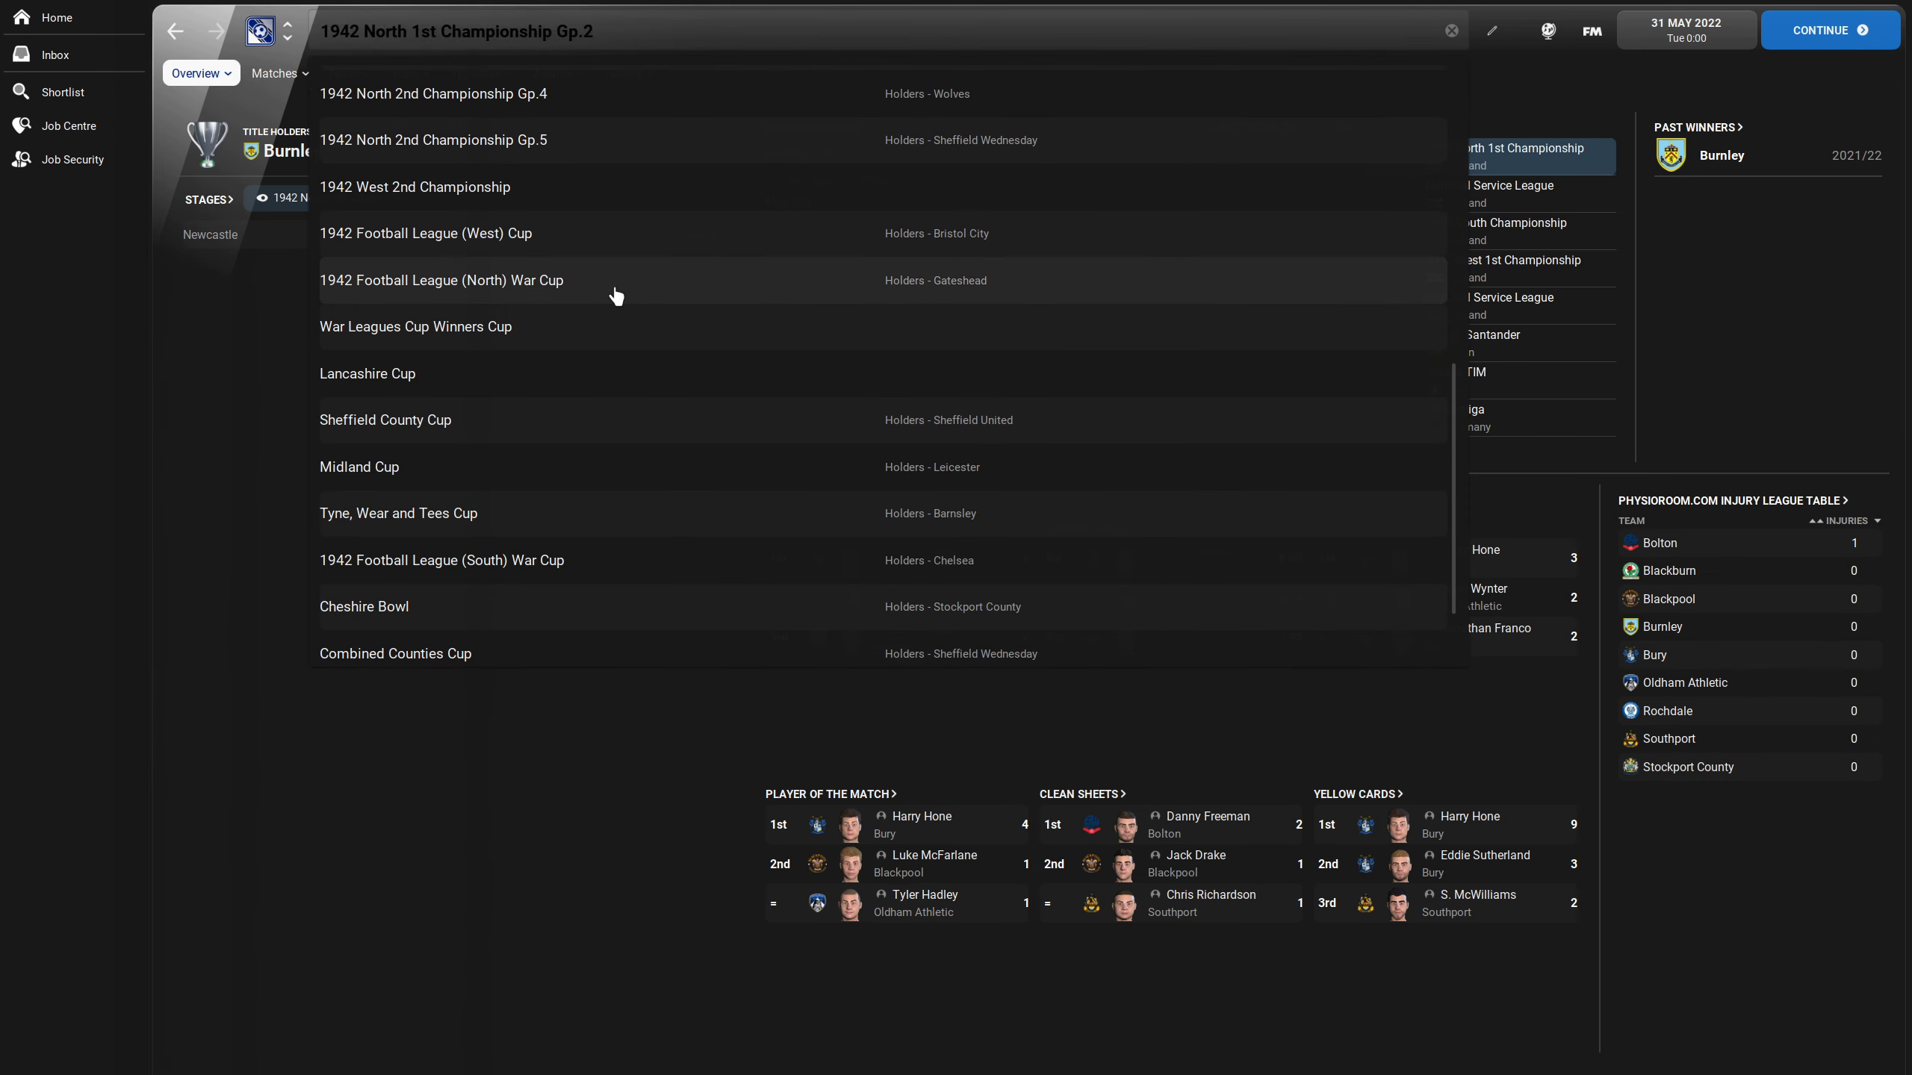
pyautogui.click(442, 281)
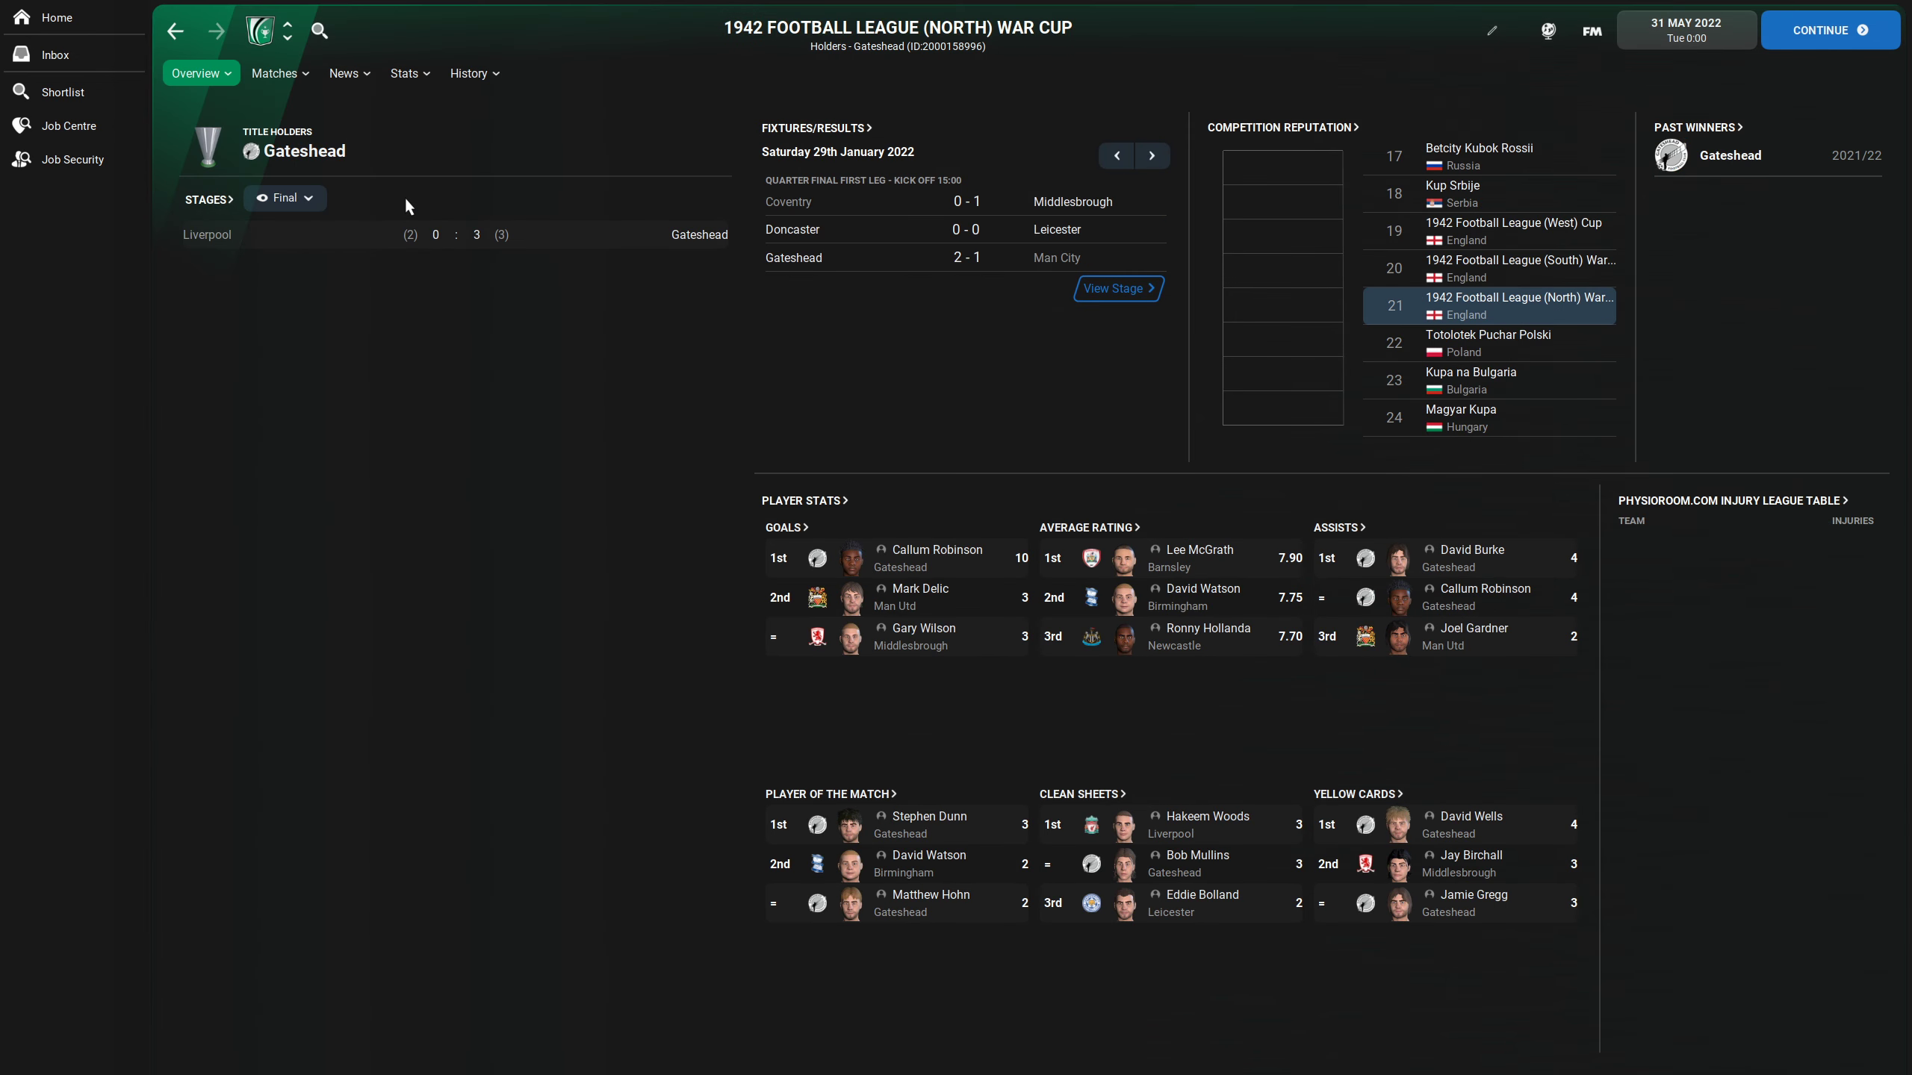
pyautogui.click(286, 197)
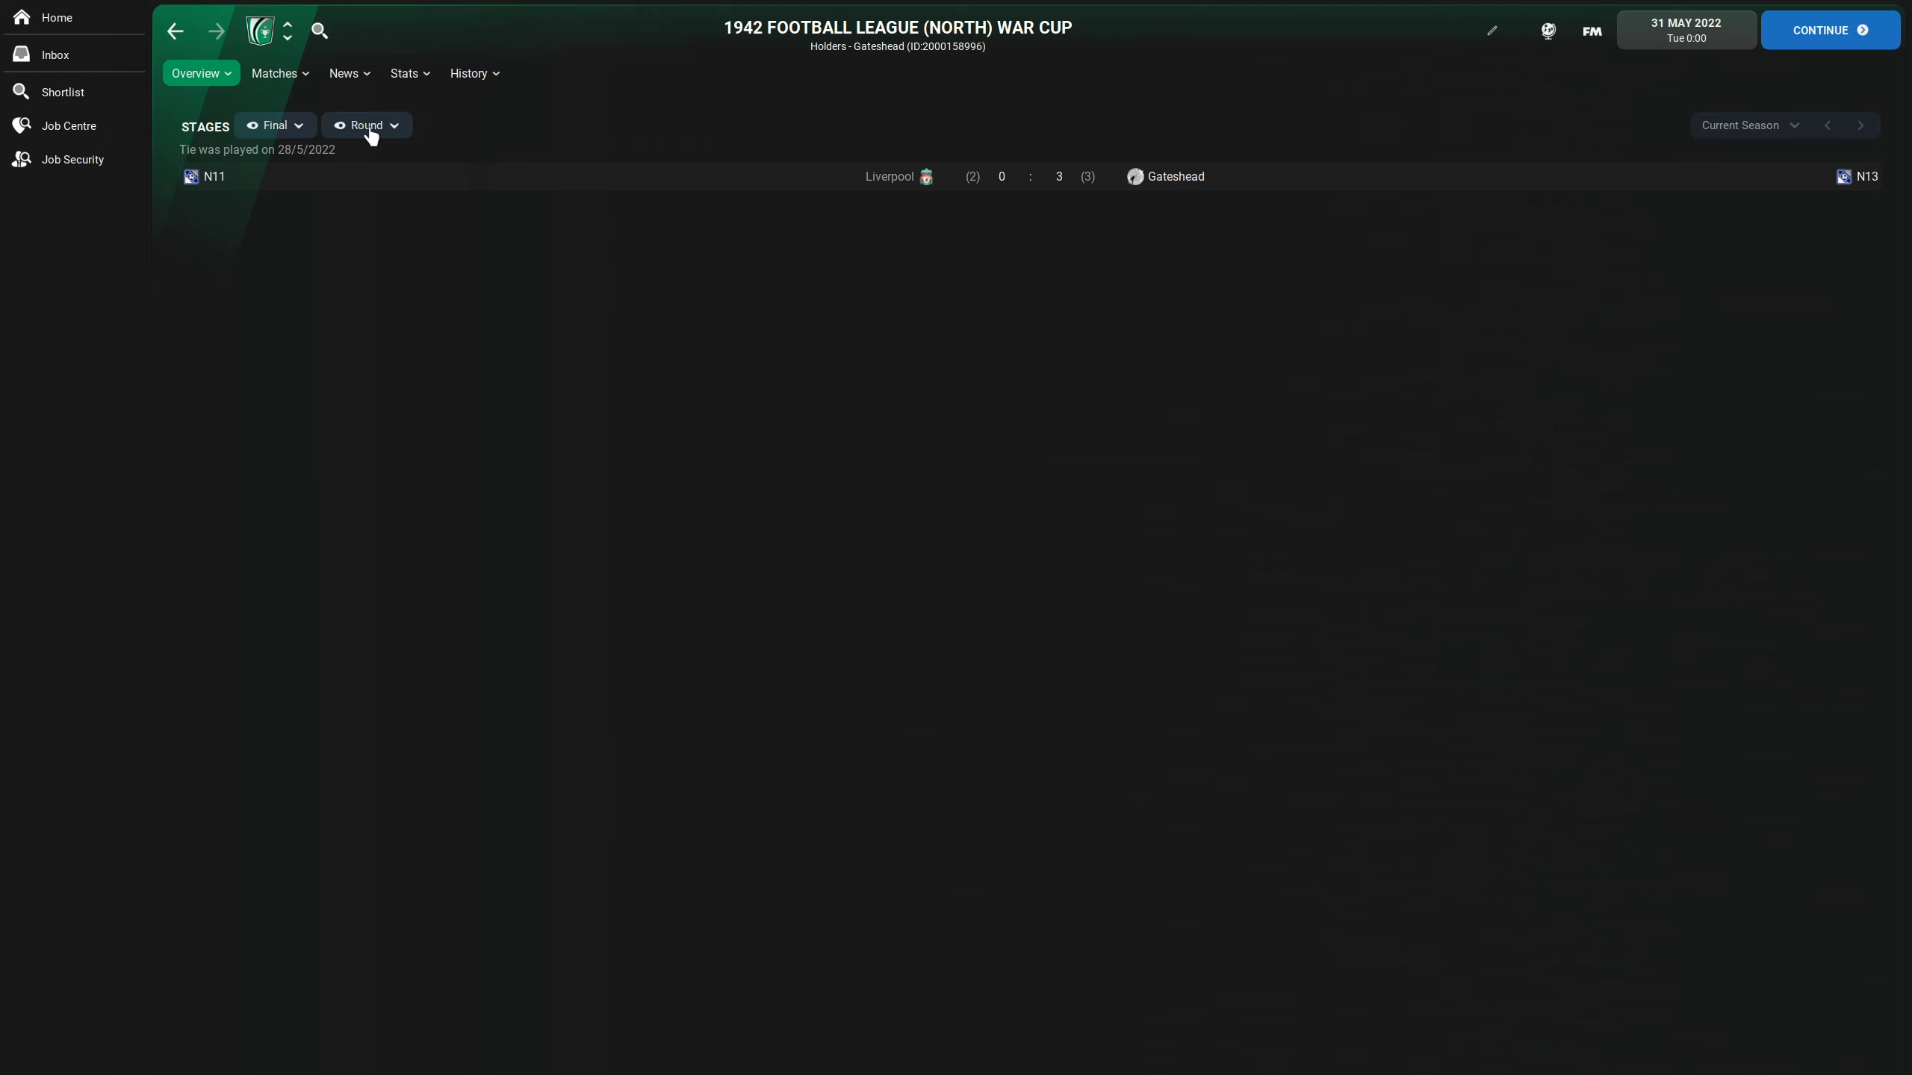
pyautogui.click(367, 125)
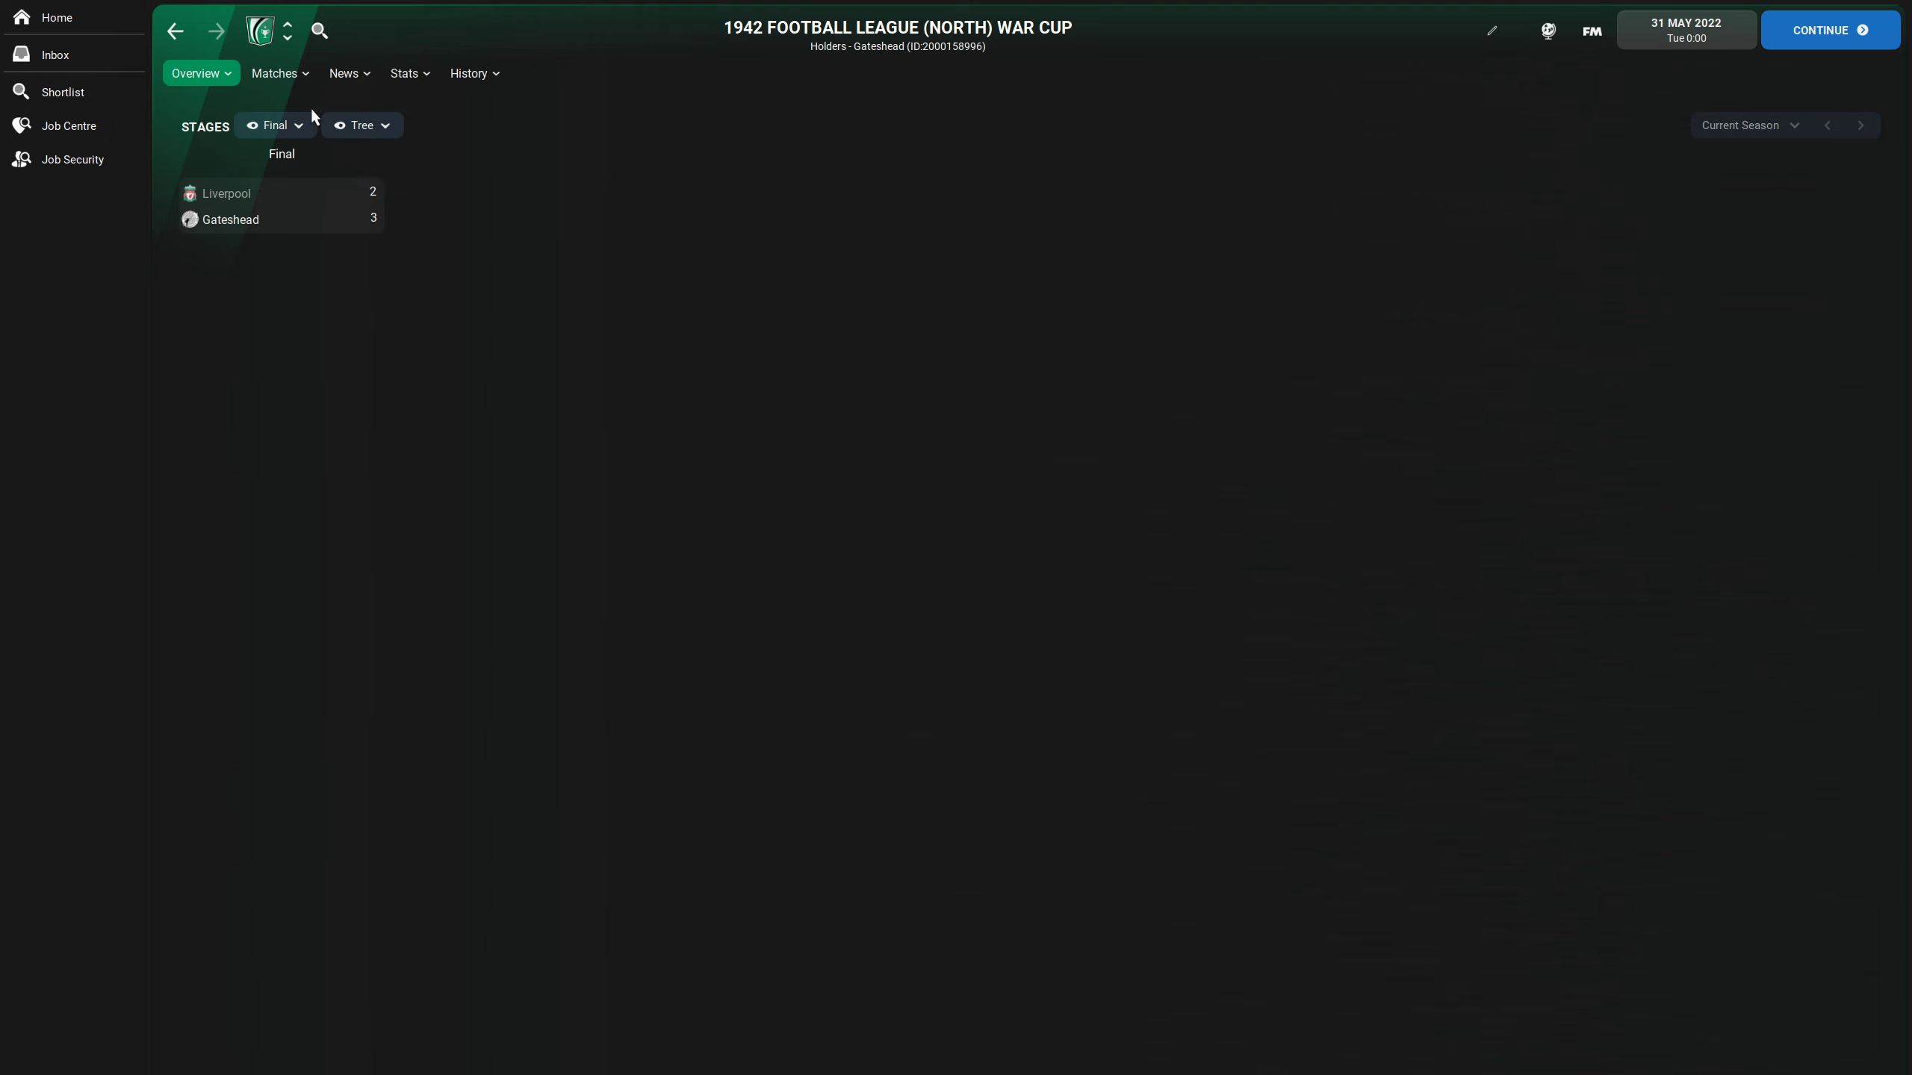
pyautogui.click(274, 125)
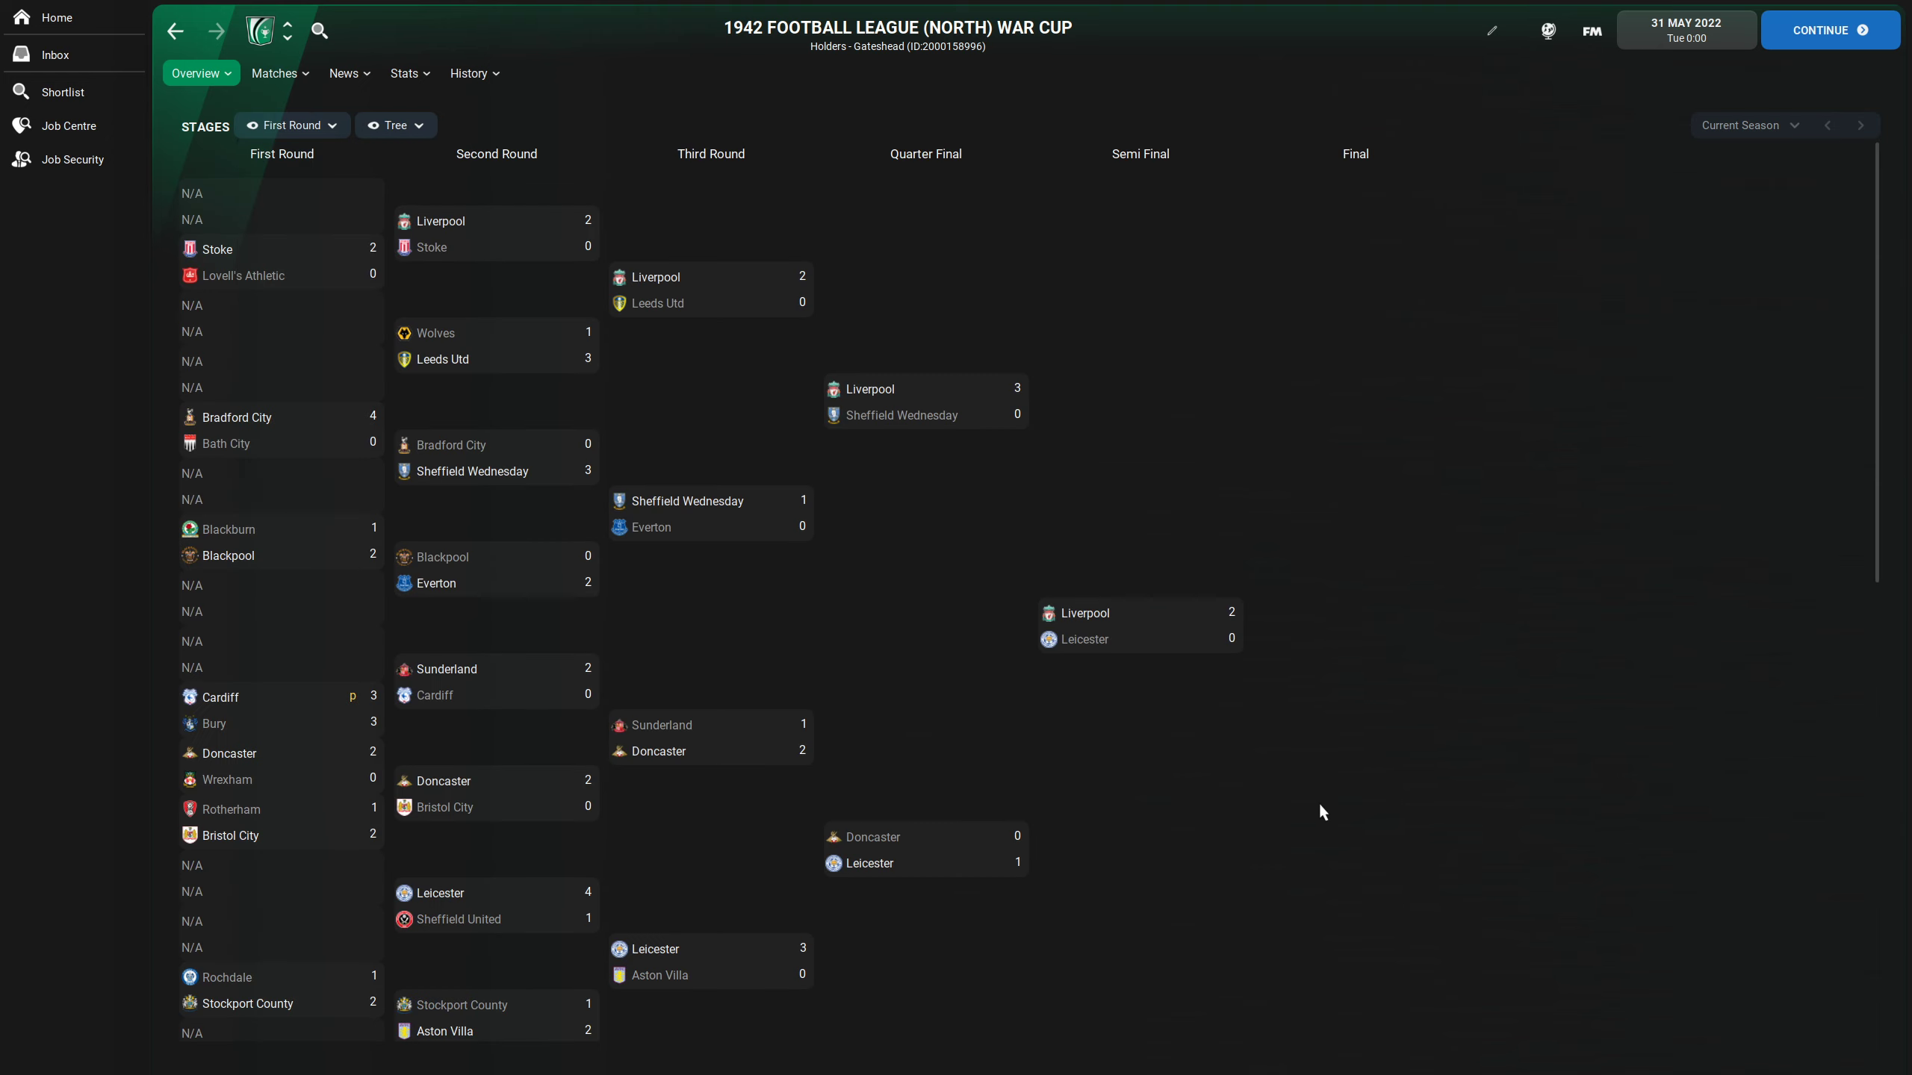
pyautogui.moveTo(335, 309)
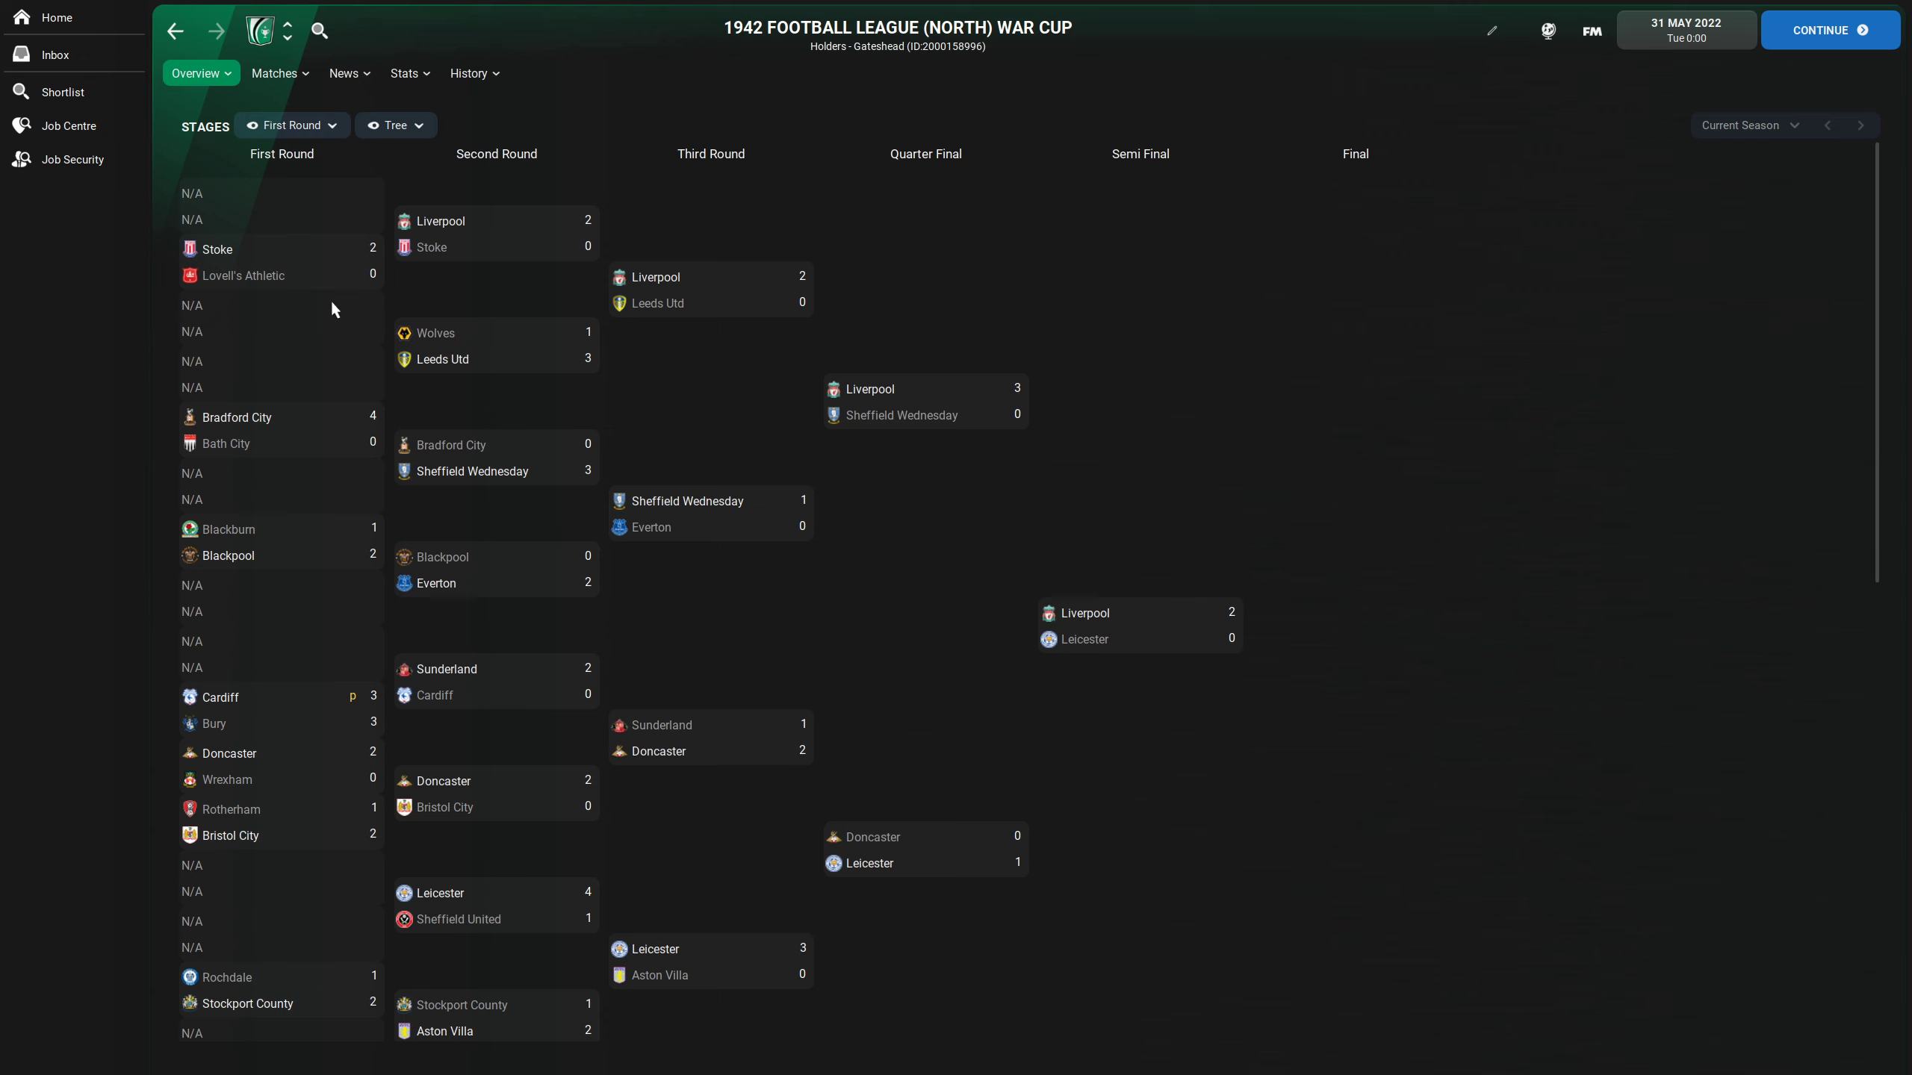
pyautogui.moveTo(306, 541)
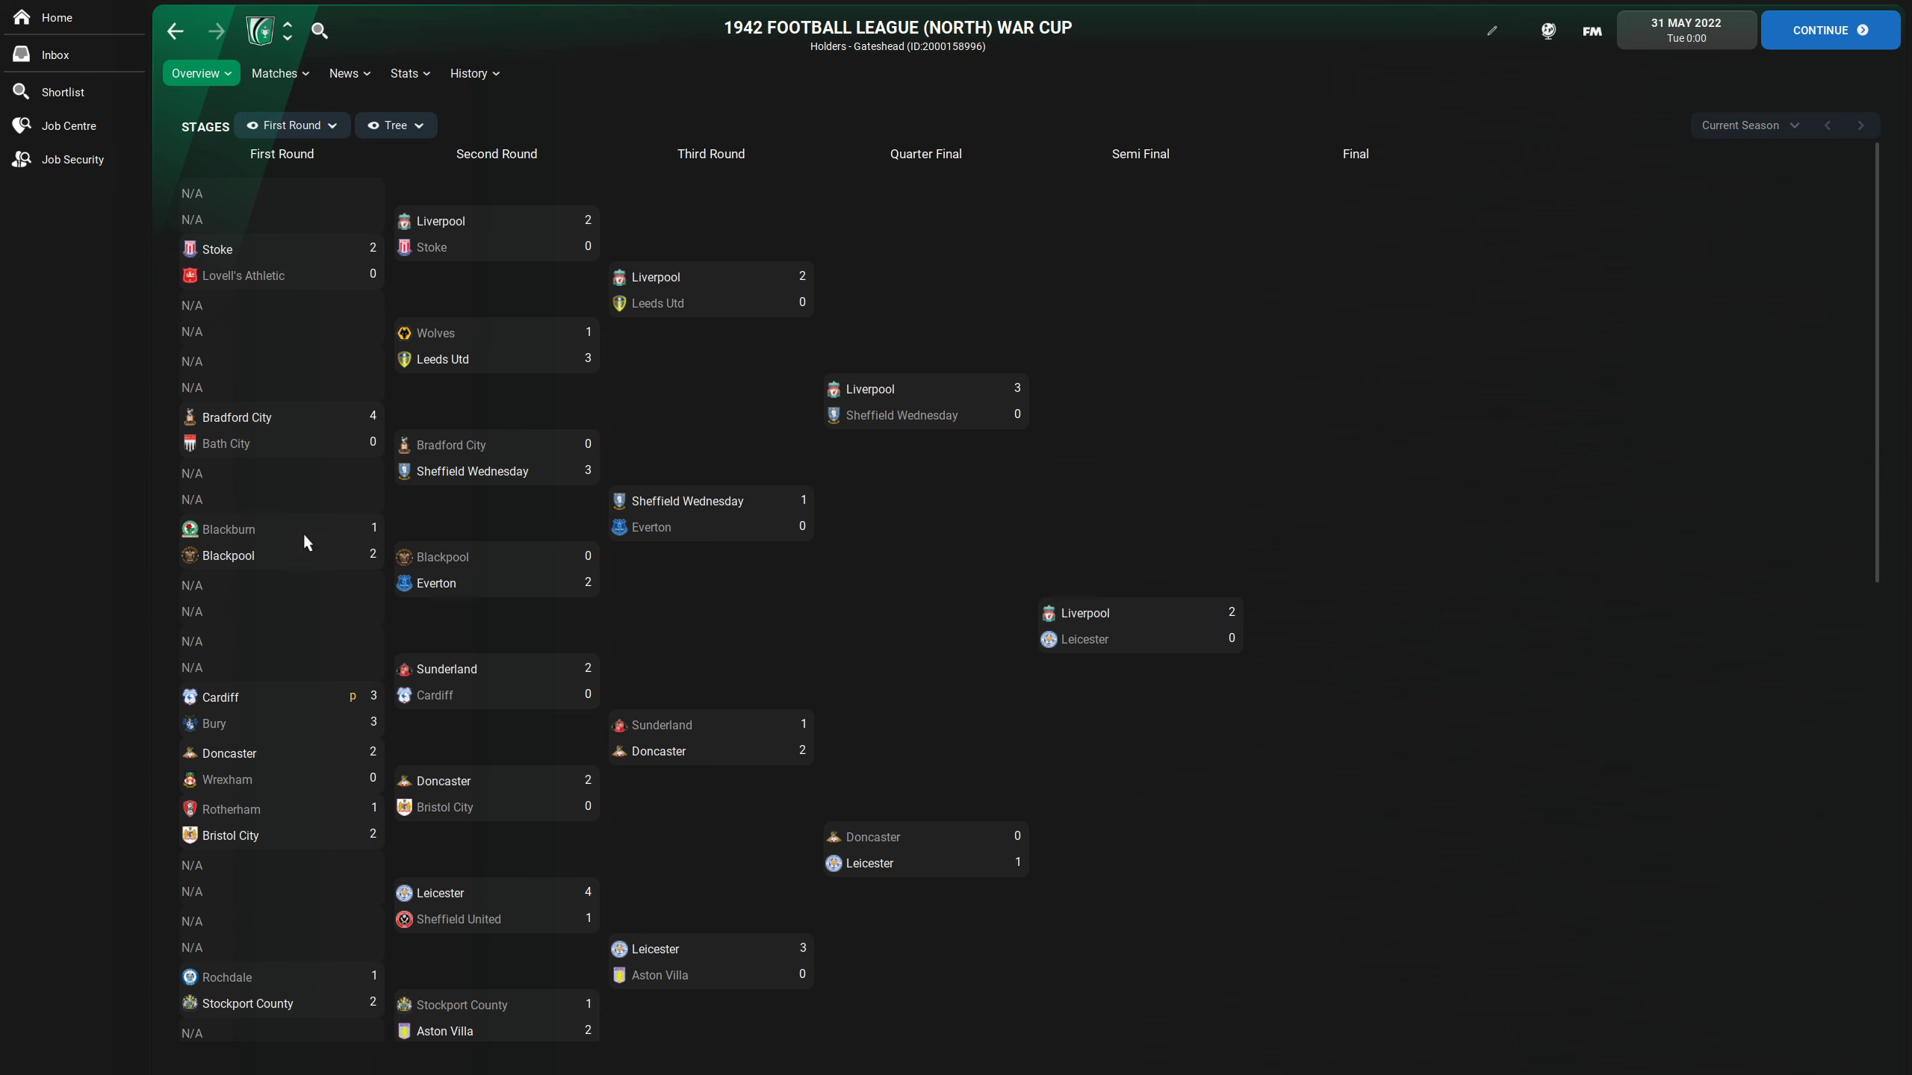
pyautogui.moveTo(1093, 660)
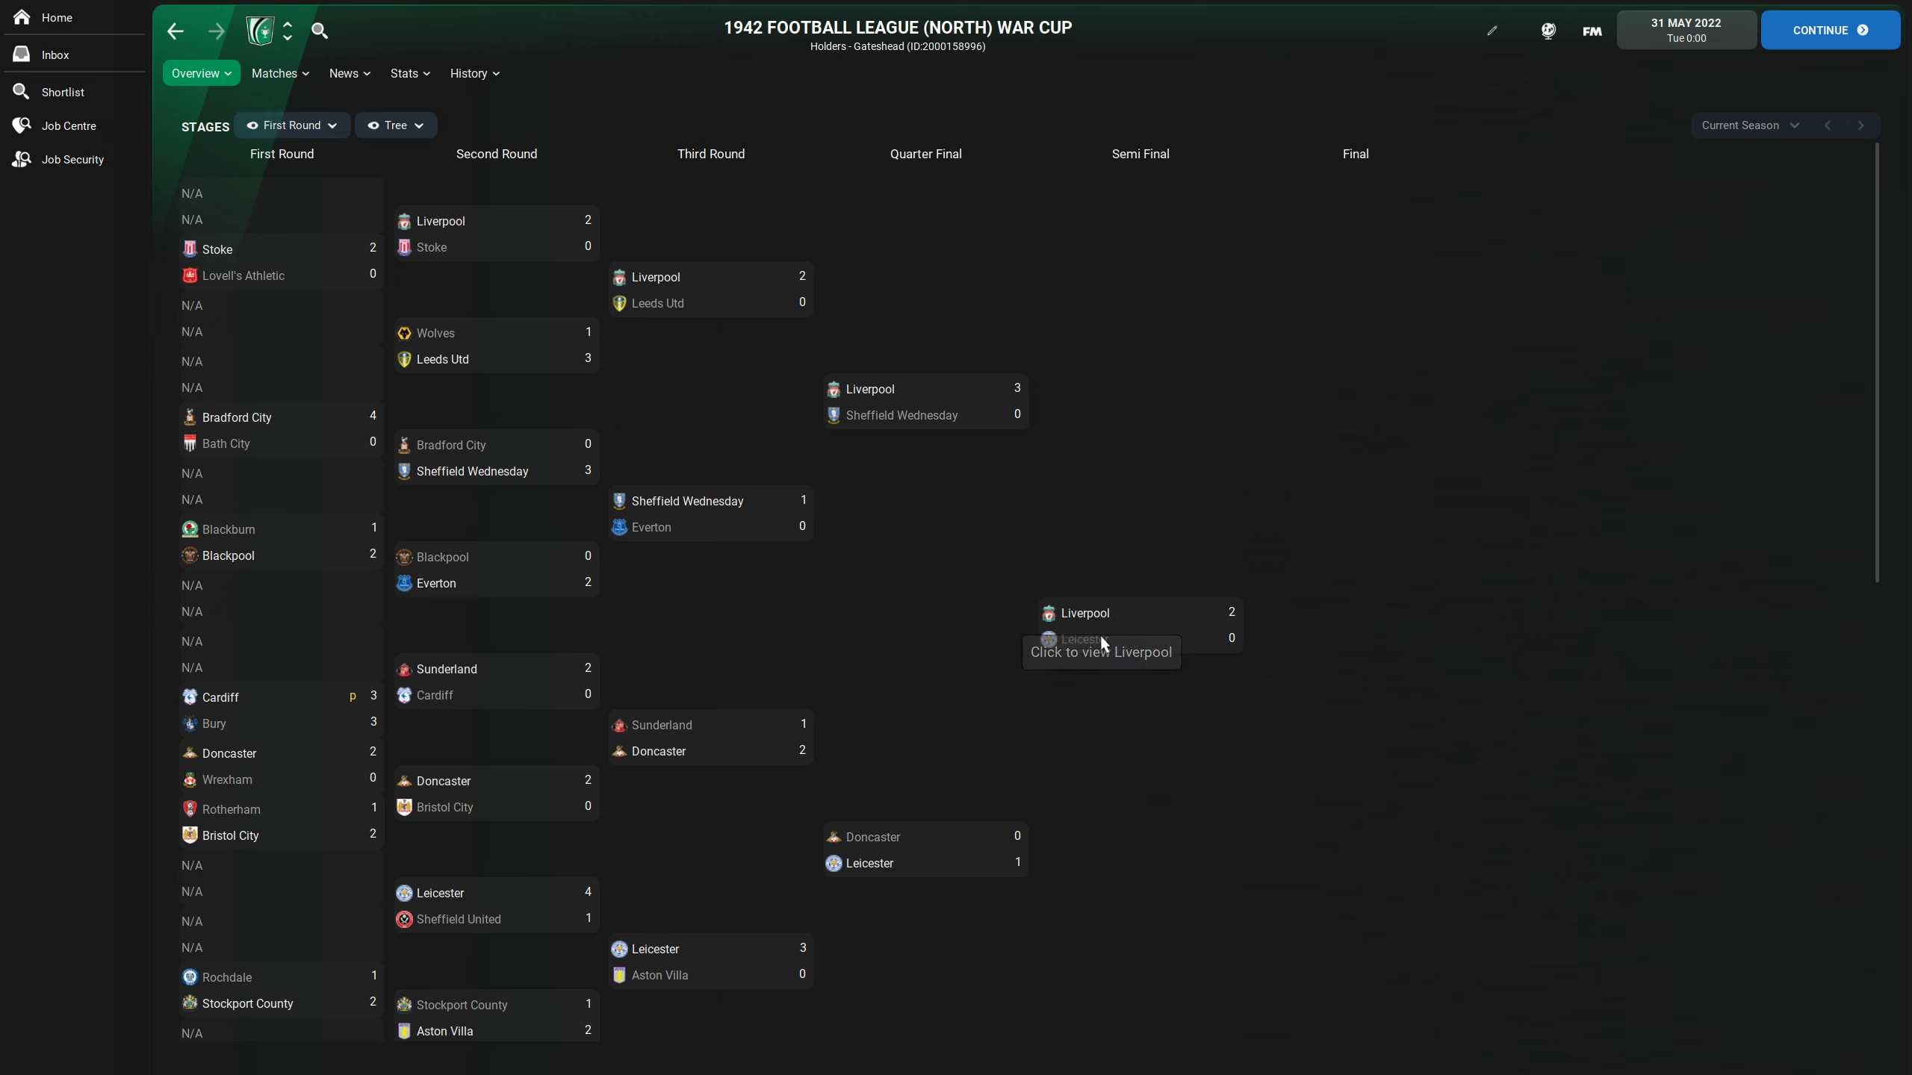
pyautogui.moveTo(1133, 680)
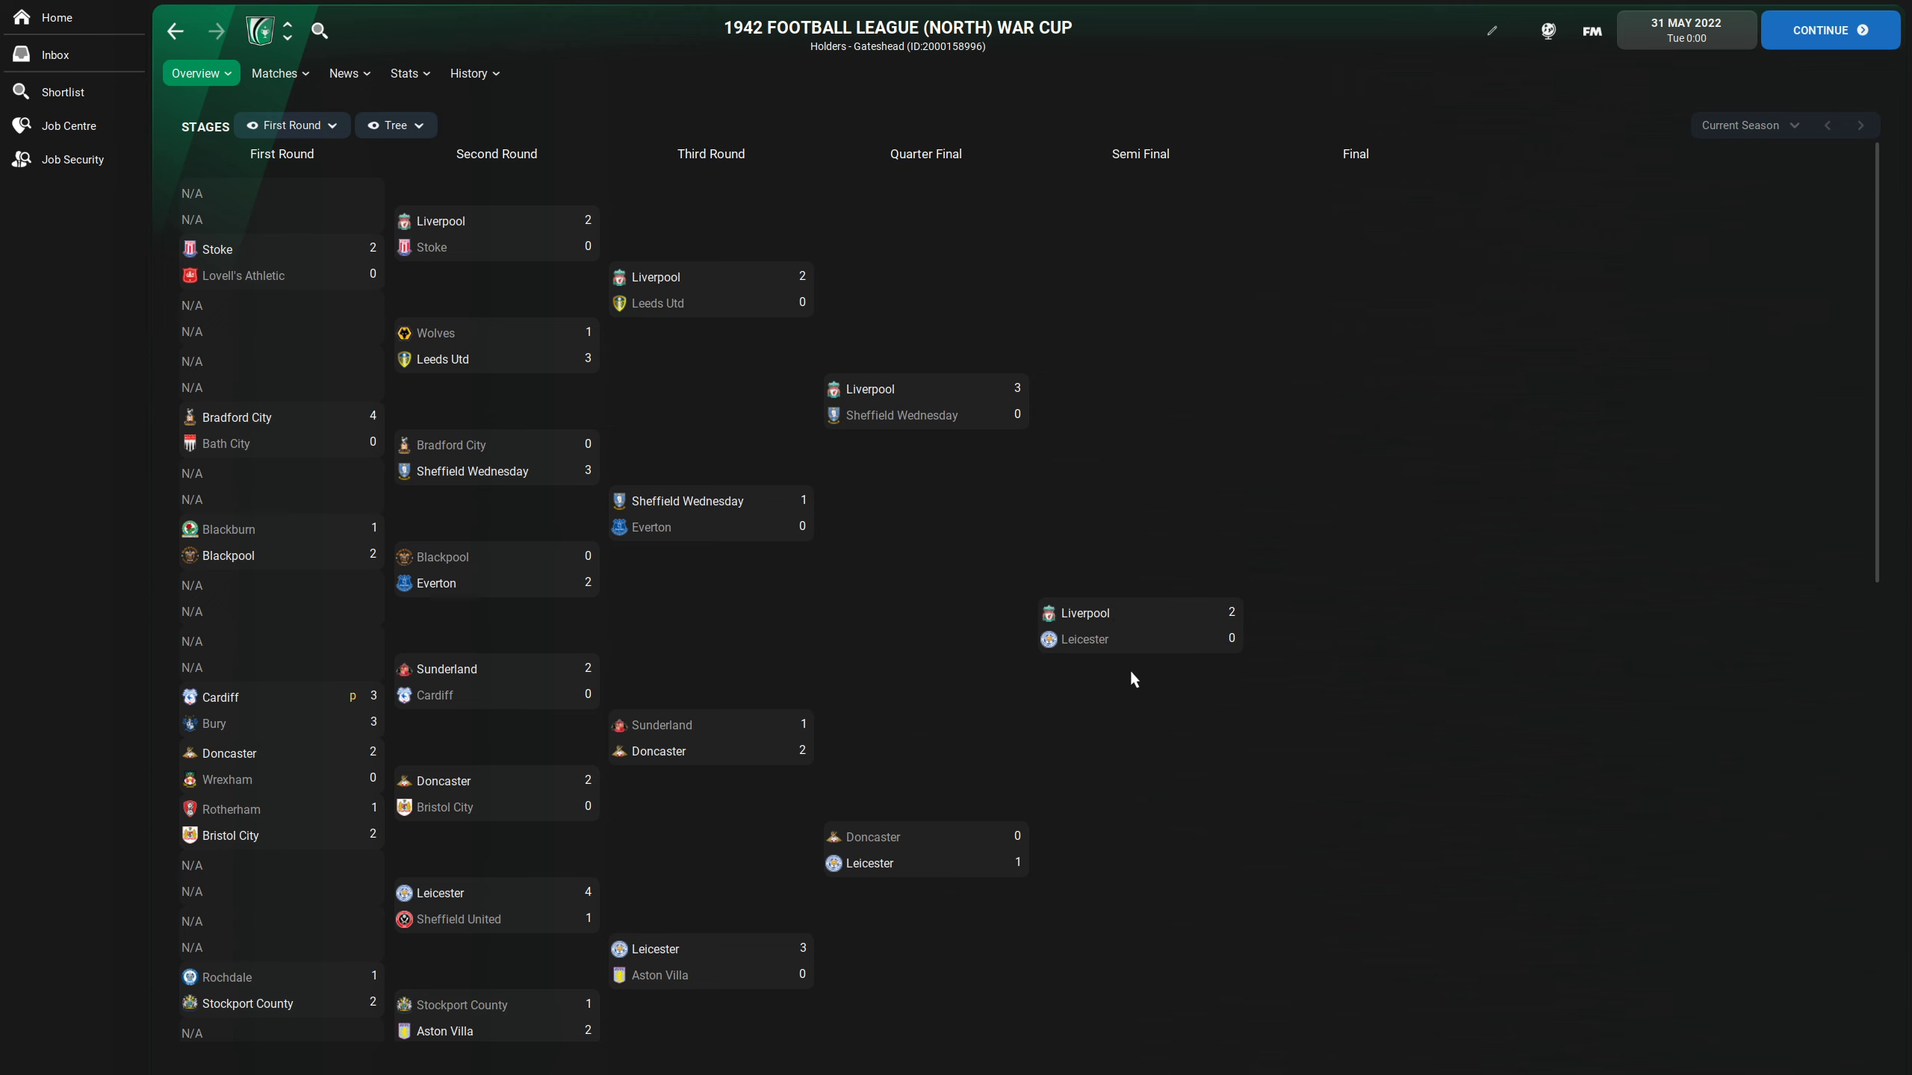
pyautogui.moveTo(1104, 629)
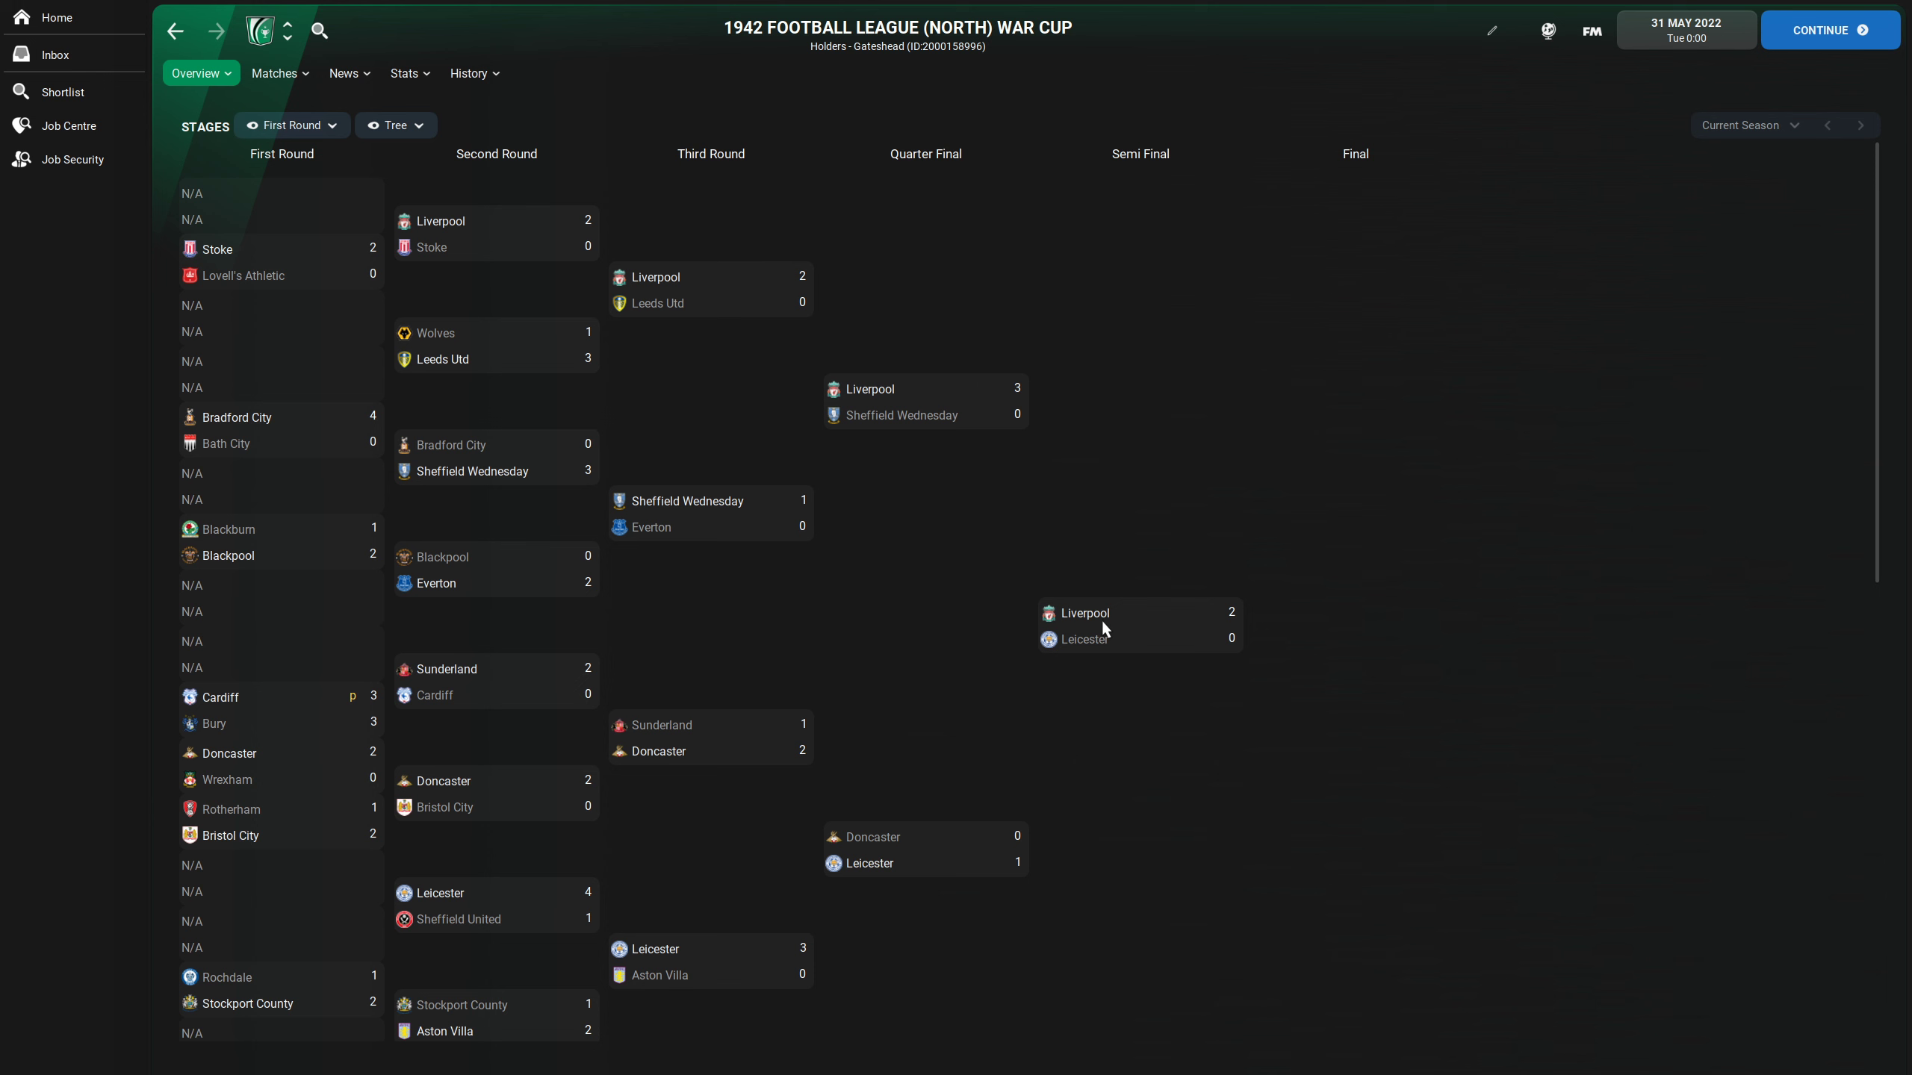
pyautogui.moveTo(1090, 616)
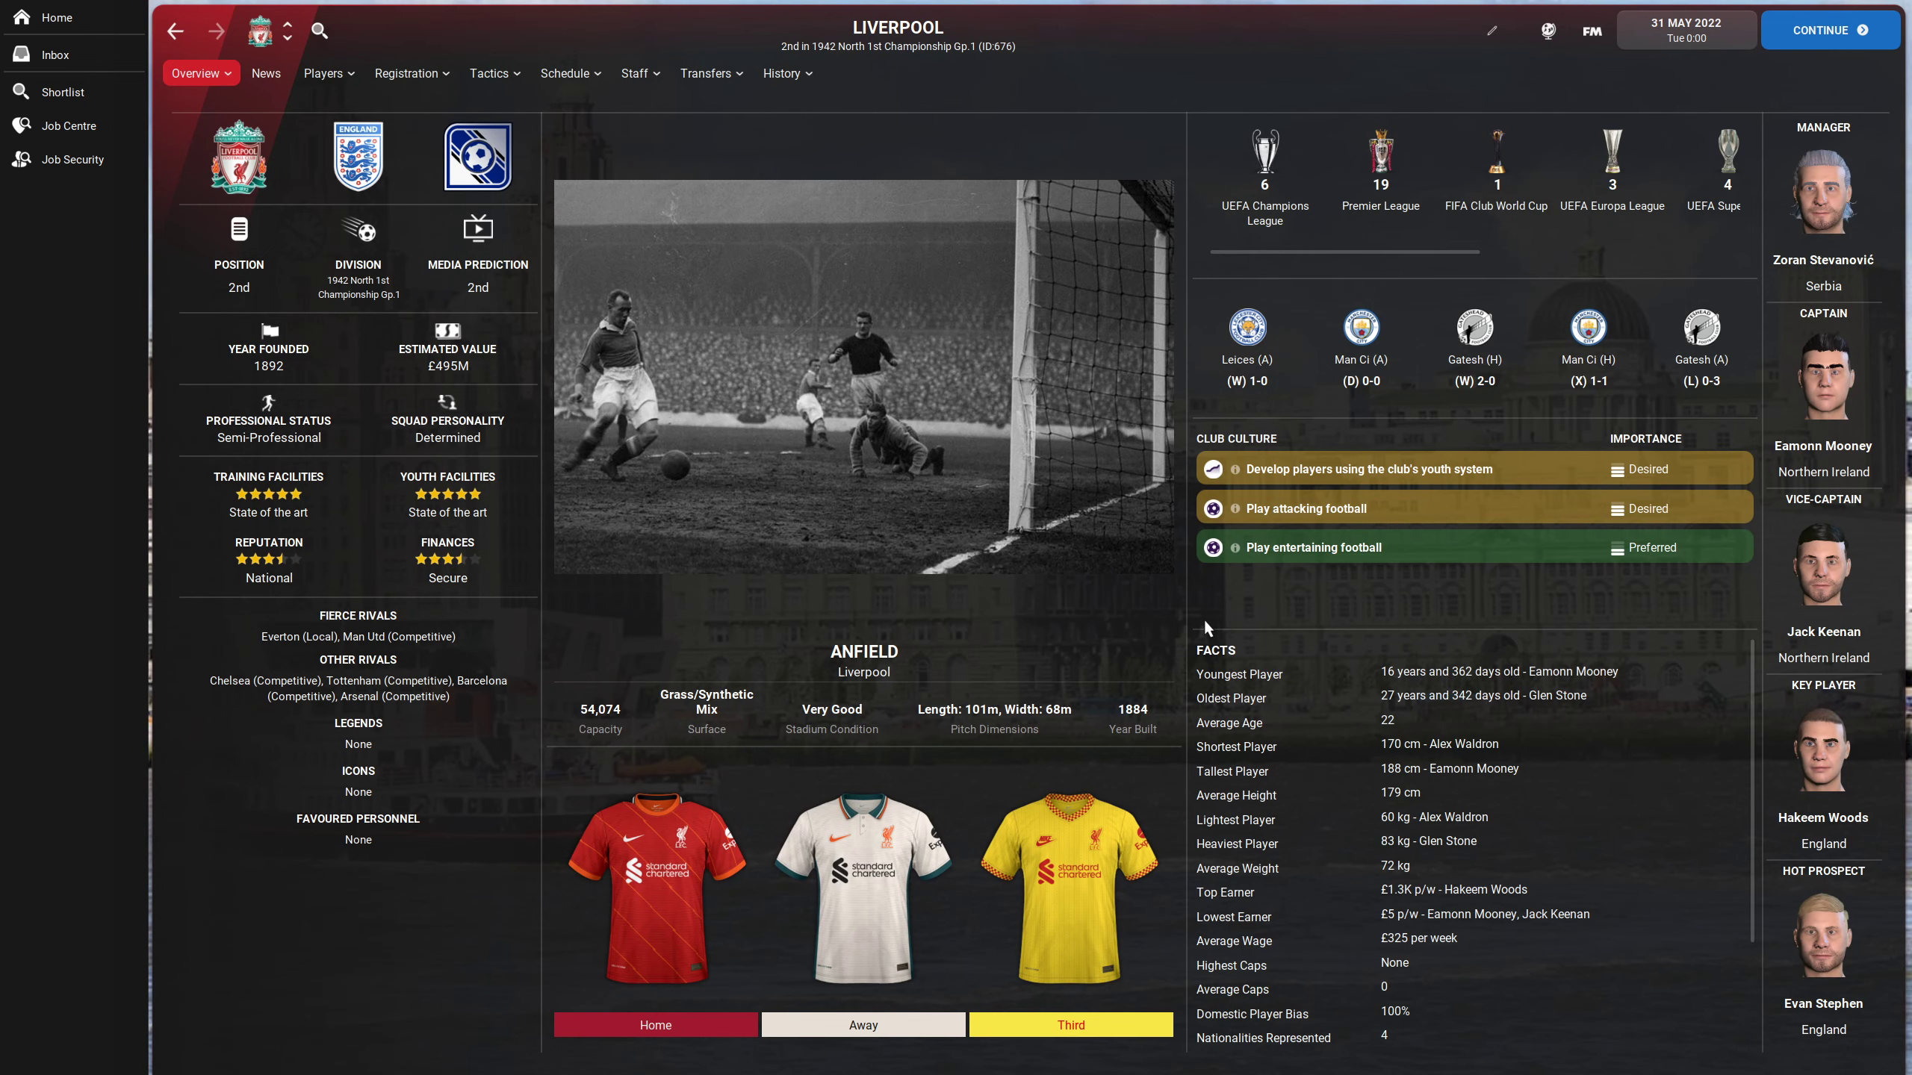
pyautogui.moveTo(450, 290)
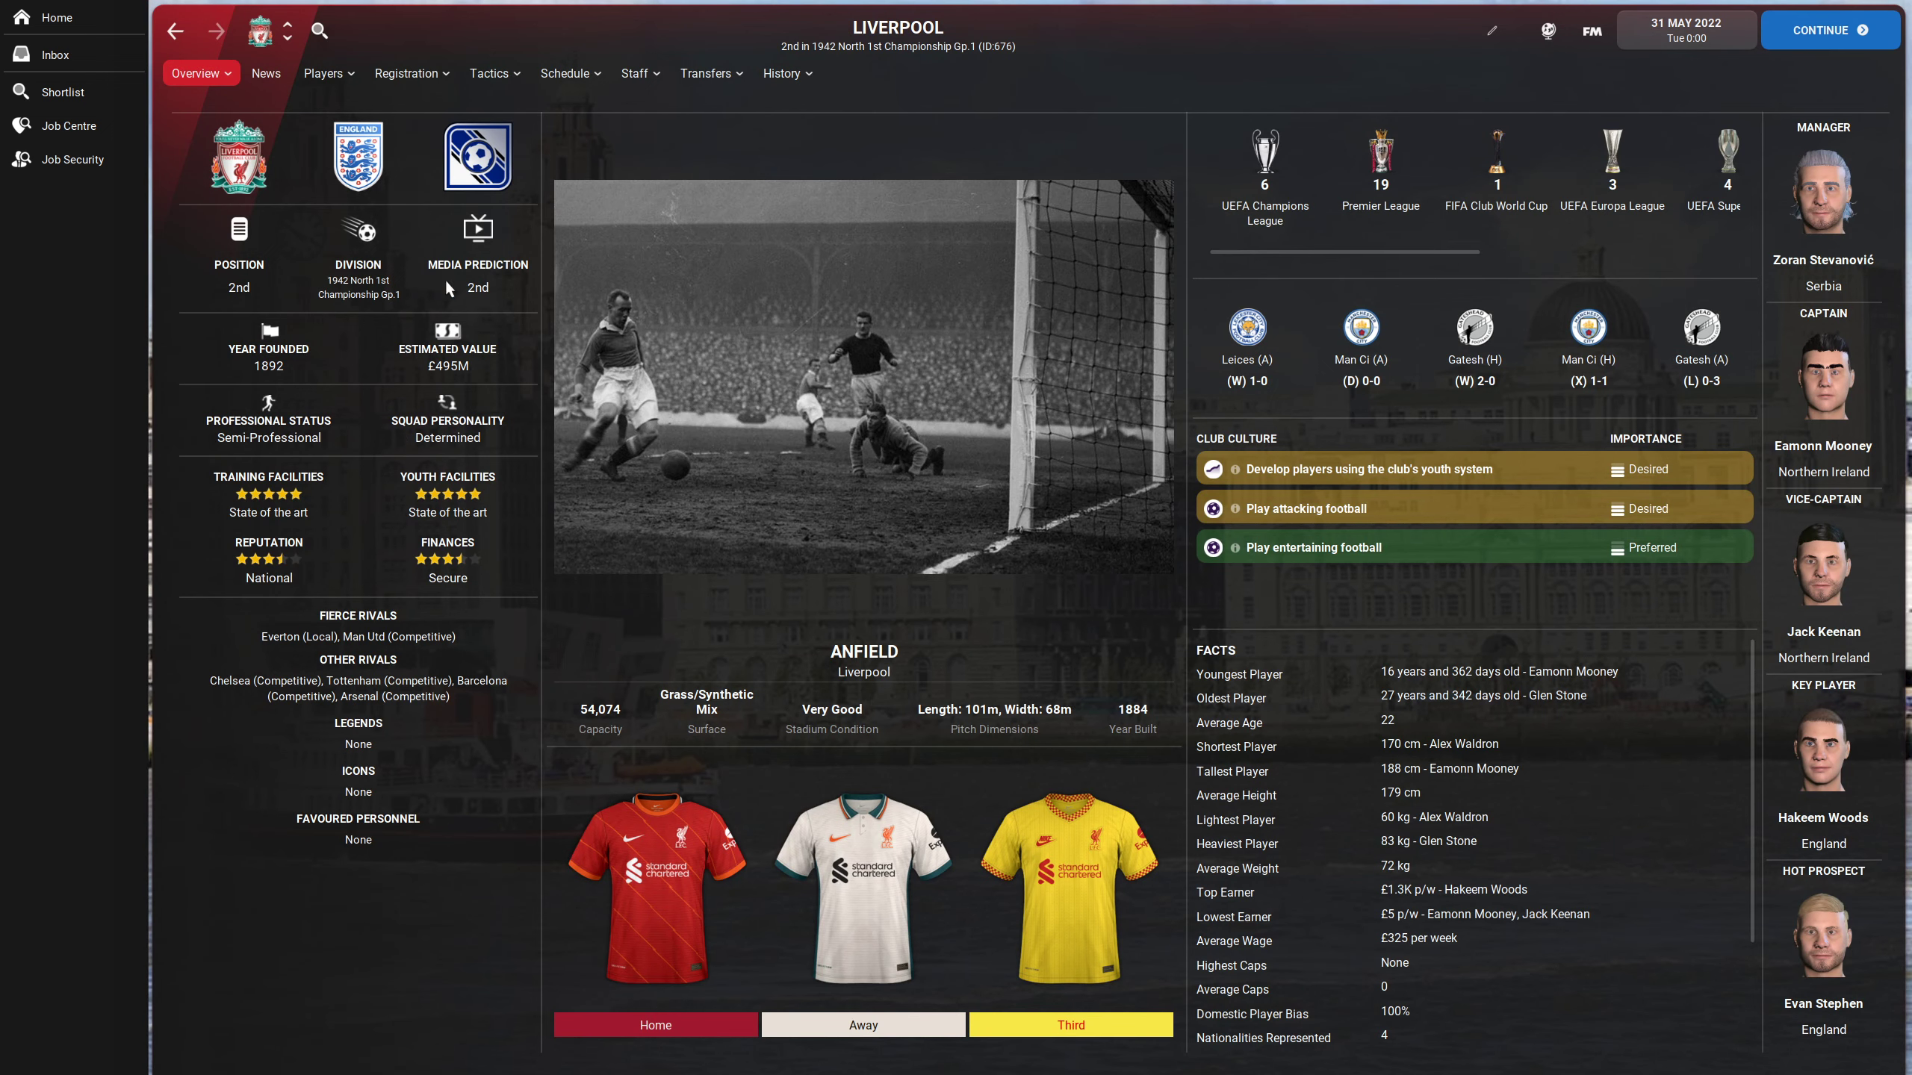
pyautogui.moveTo(313, 484)
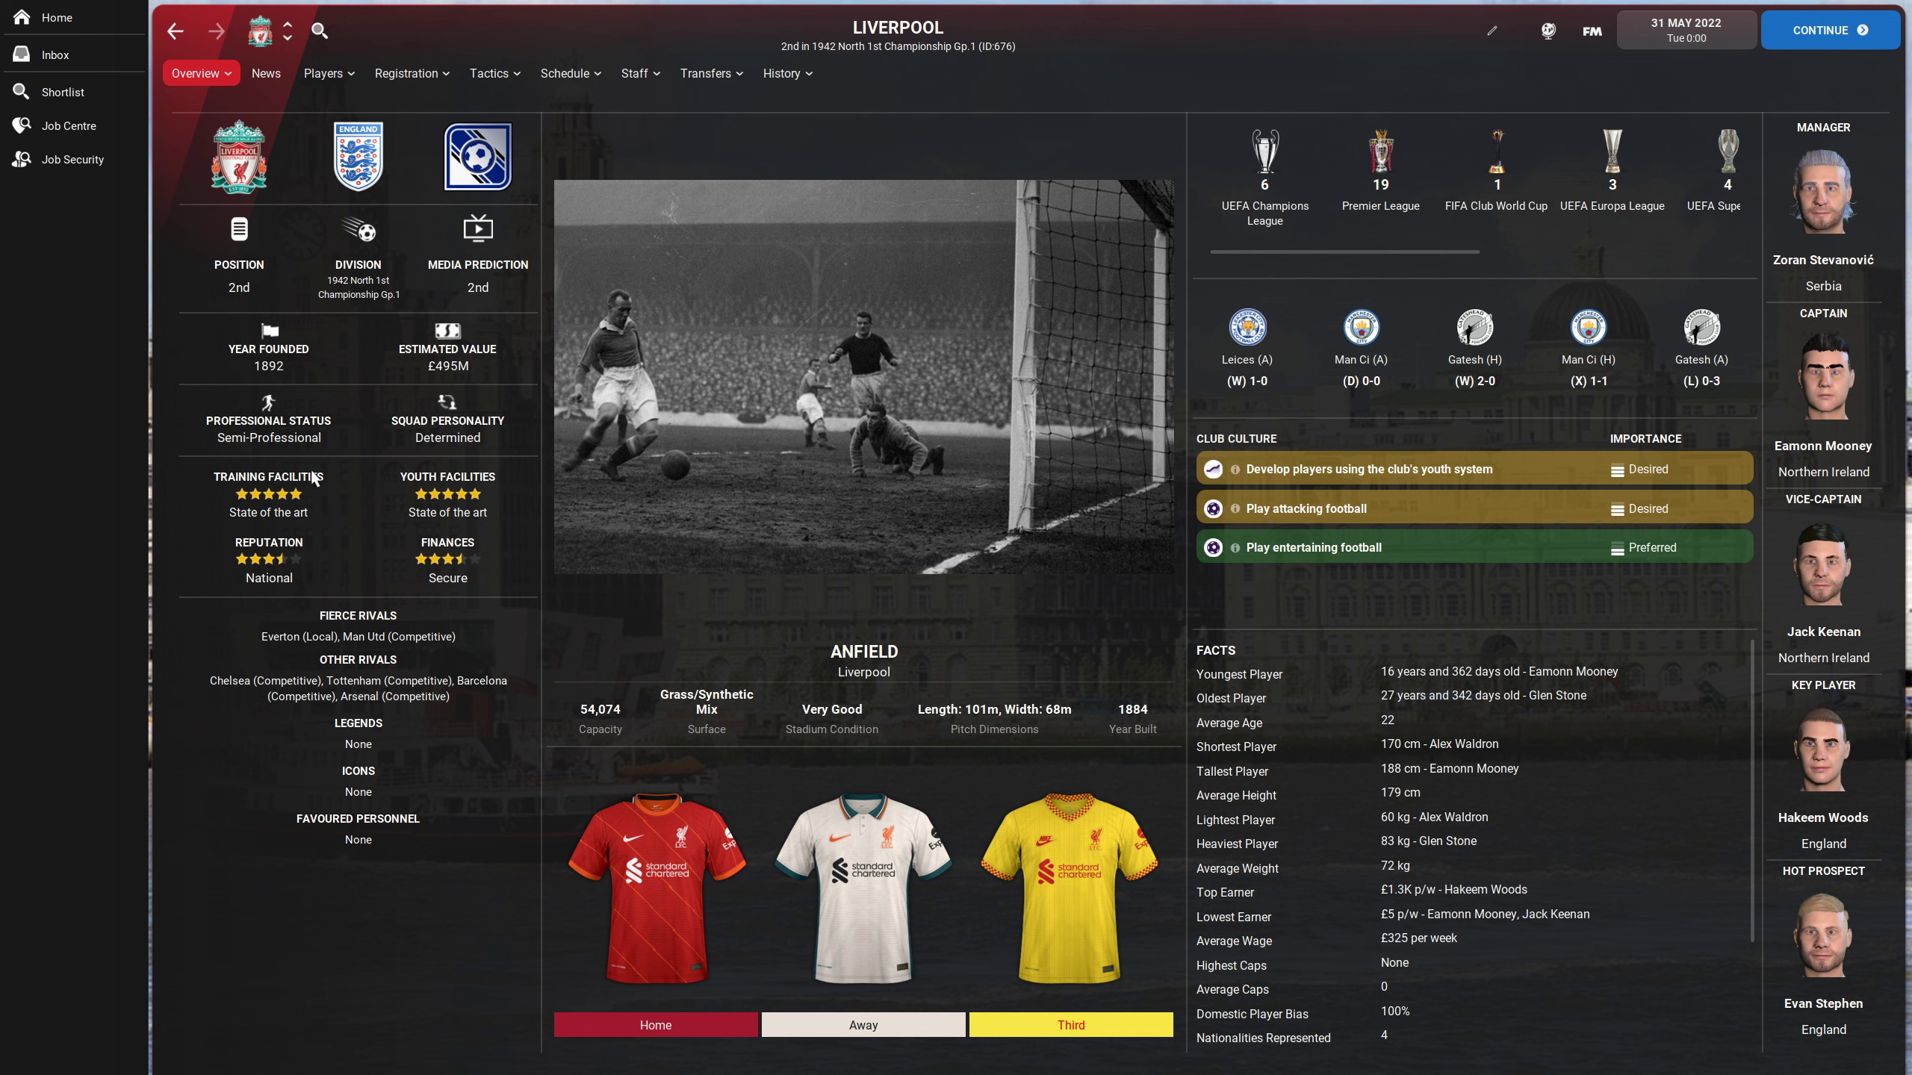
pyautogui.moveTo(1133, 593)
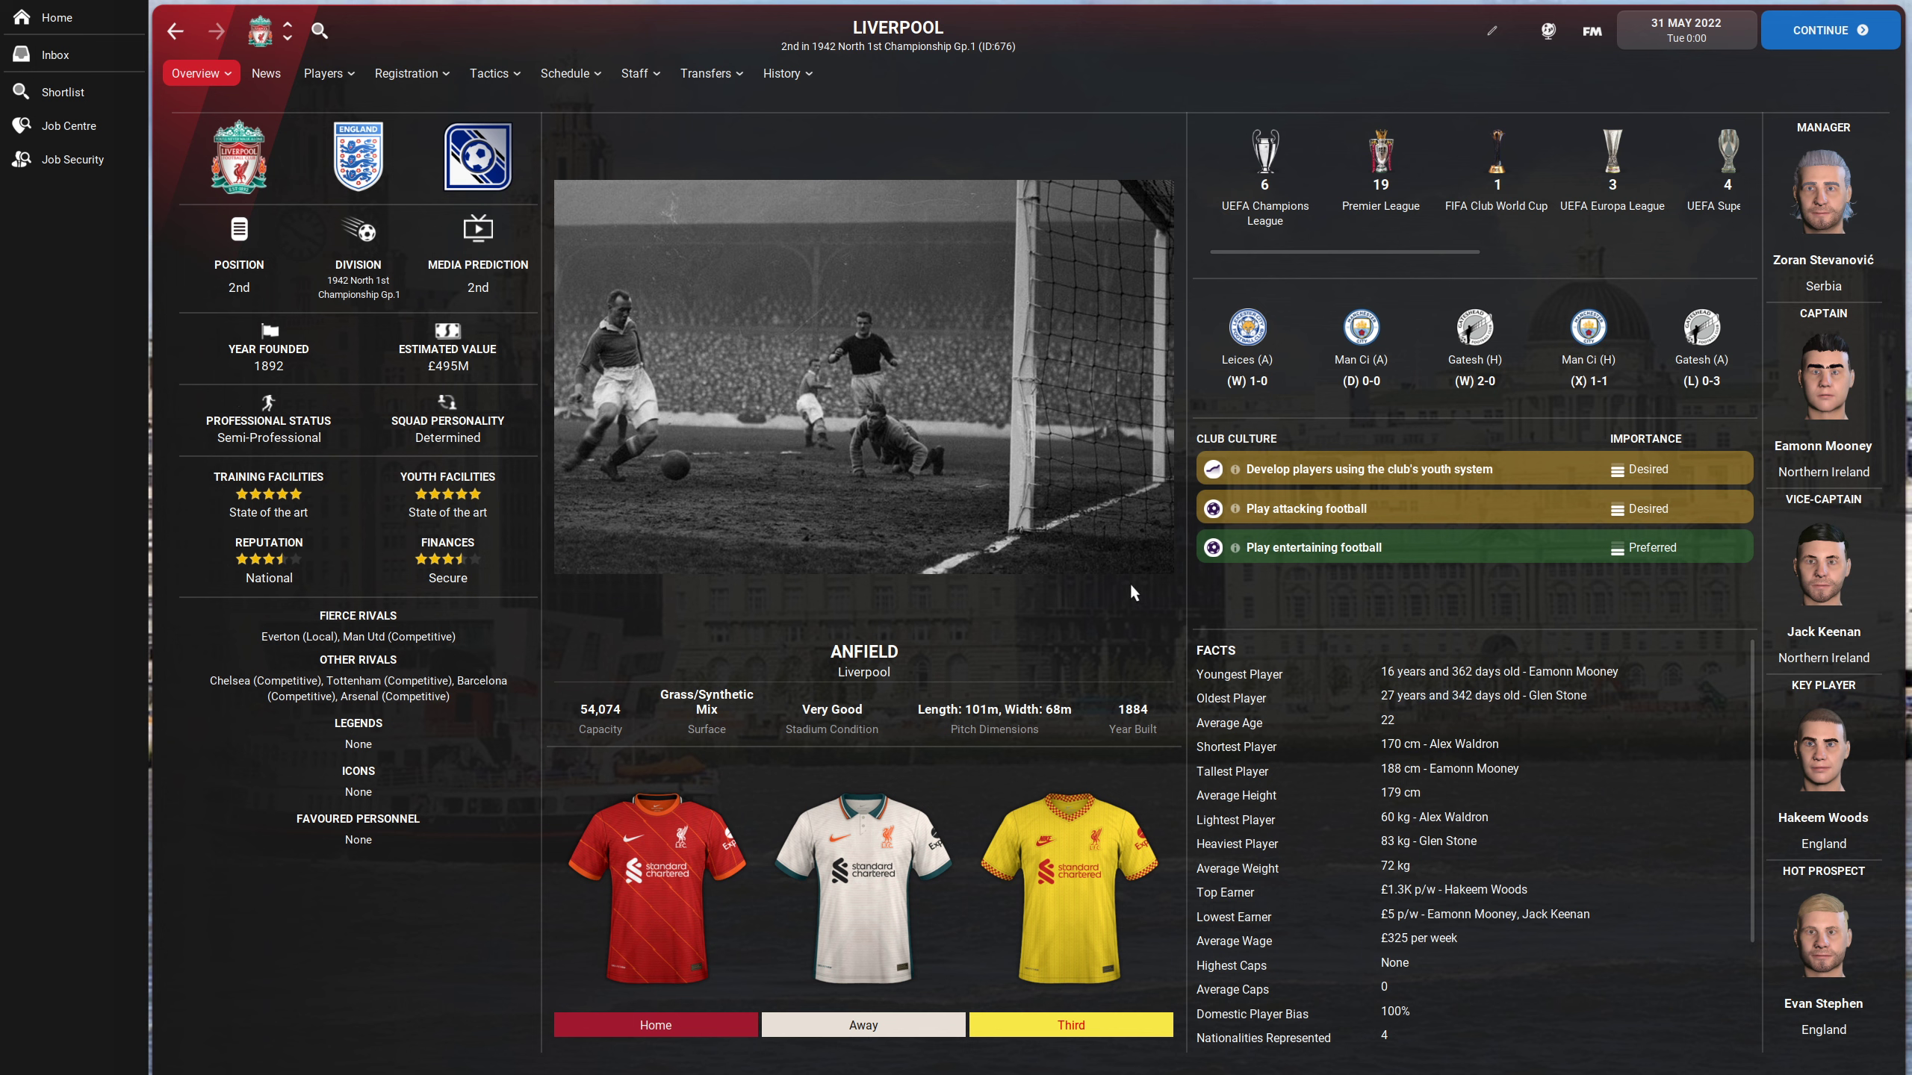
pyautogui.moveTo(1608, 442)
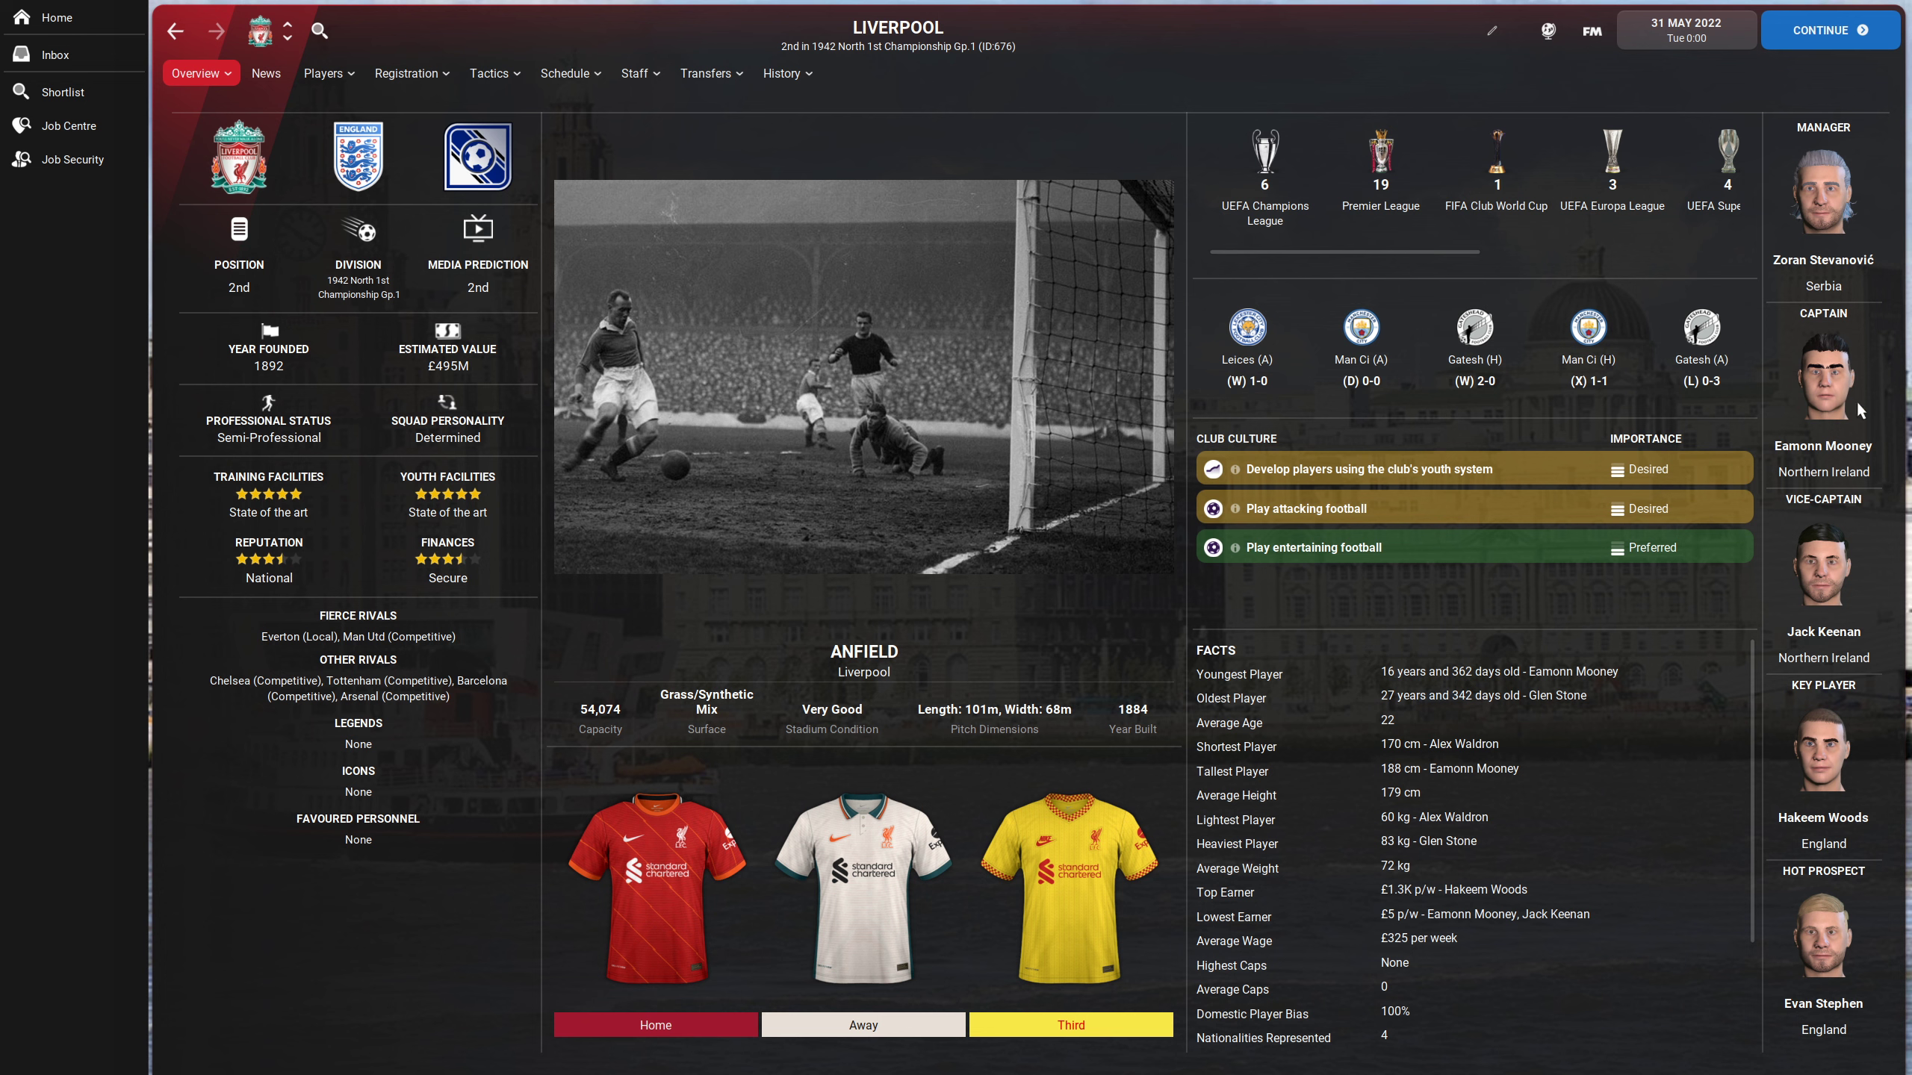
pyautogui.moveTo(1864, 466)
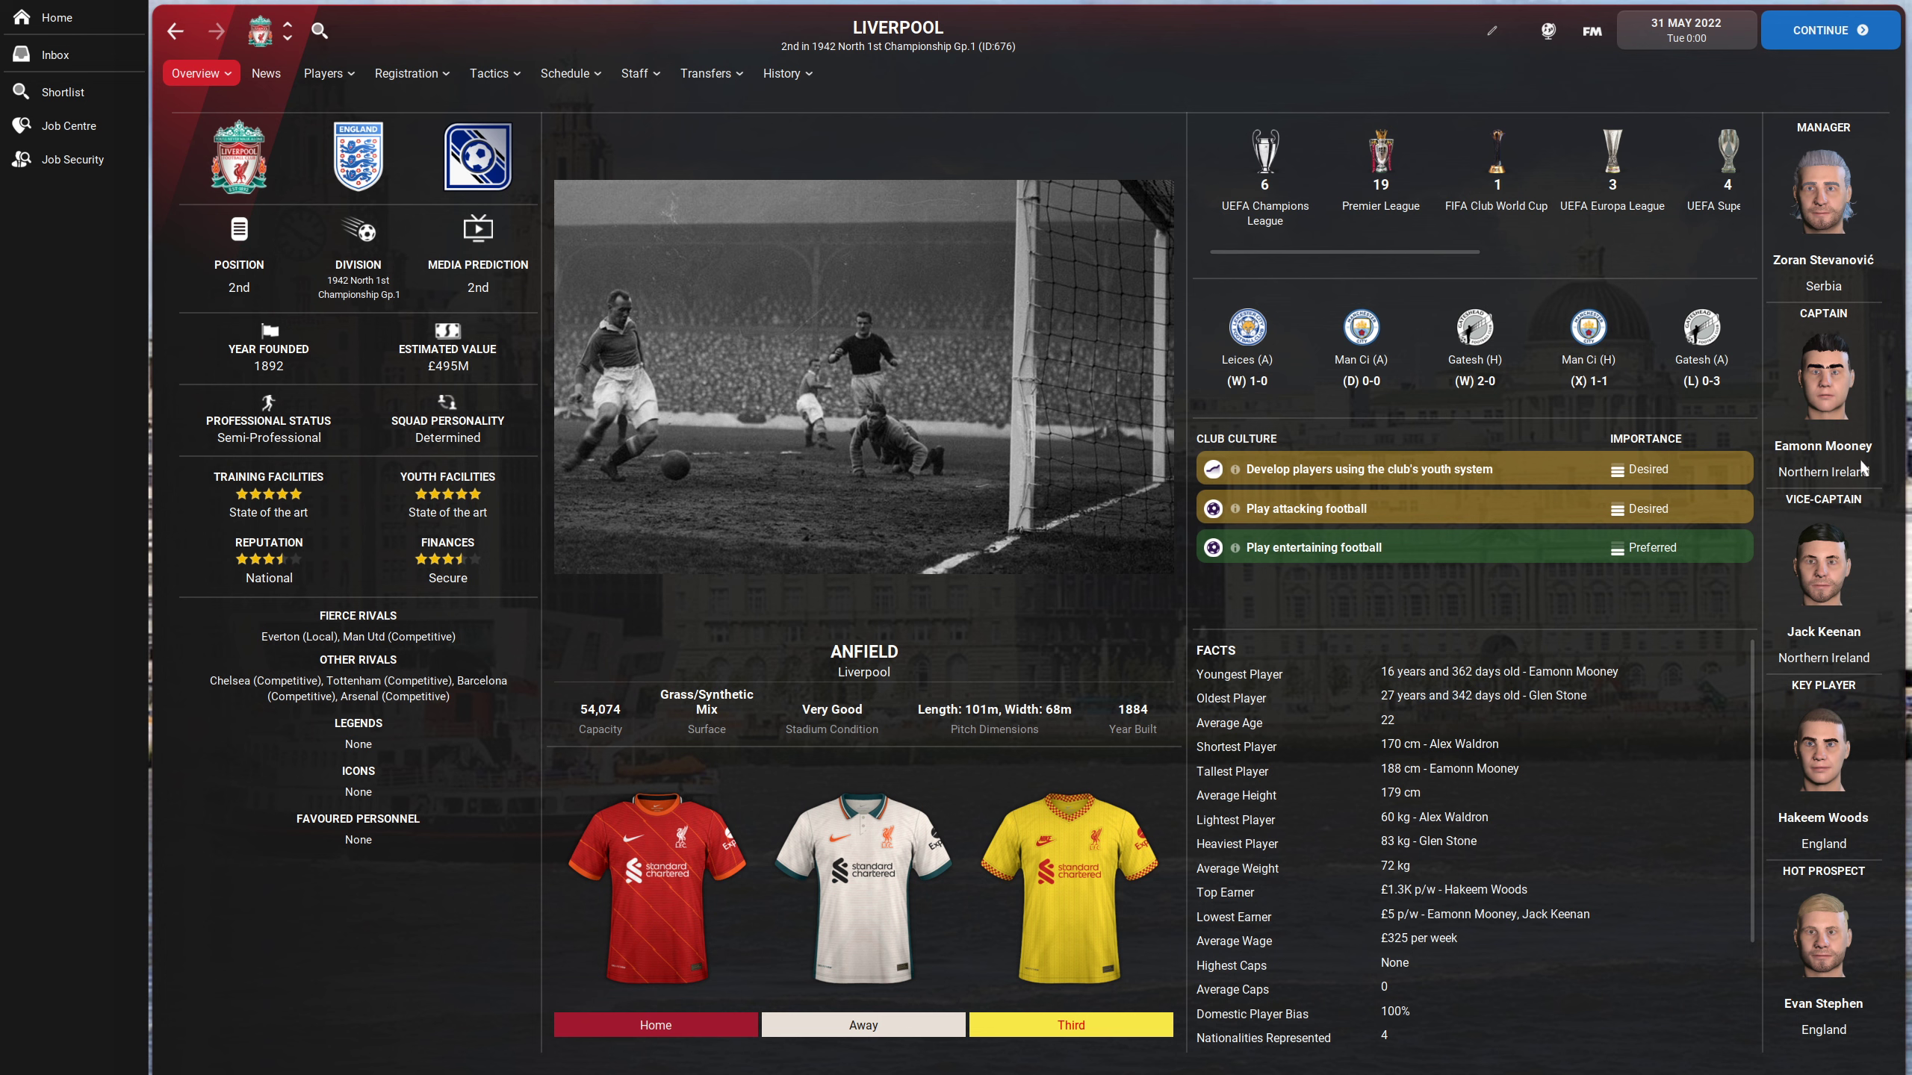
pyautogui.moveTo(1669, 584)
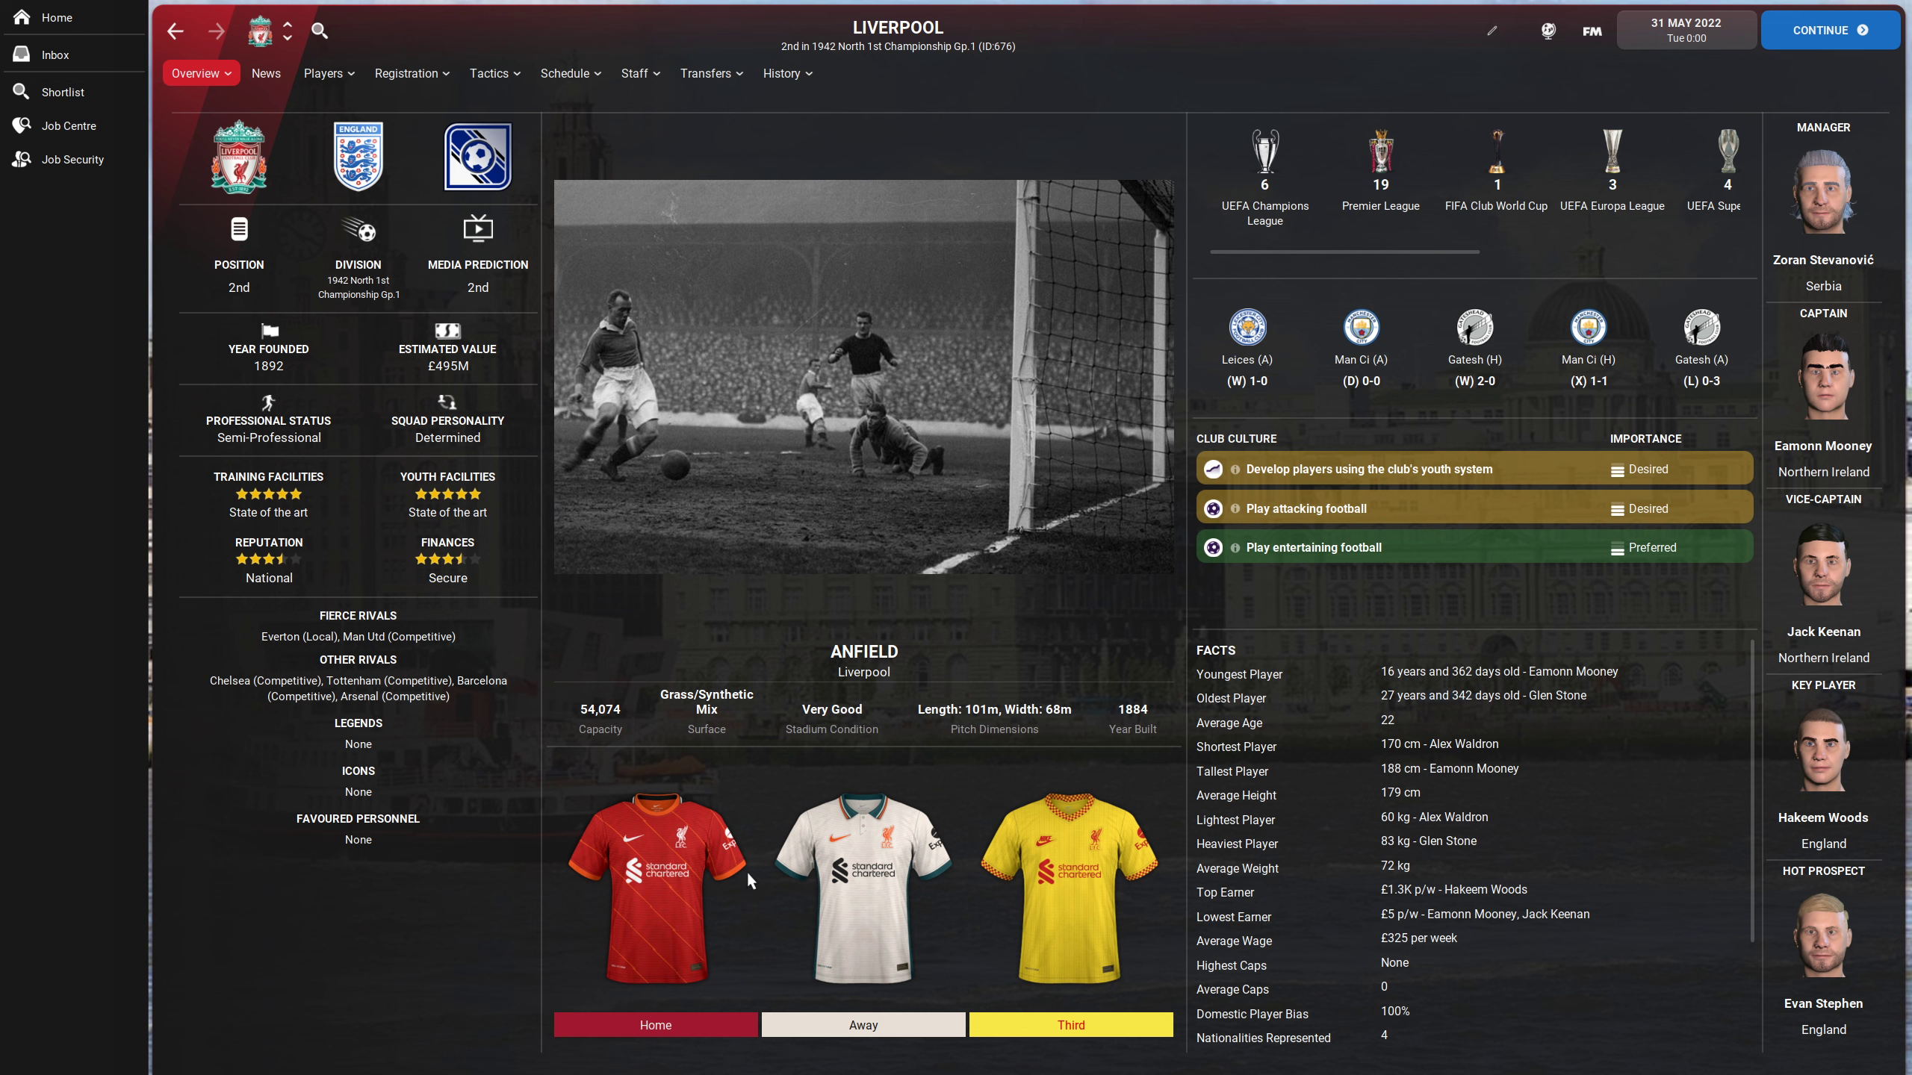
pyautogui.moveTo(1491, 31)
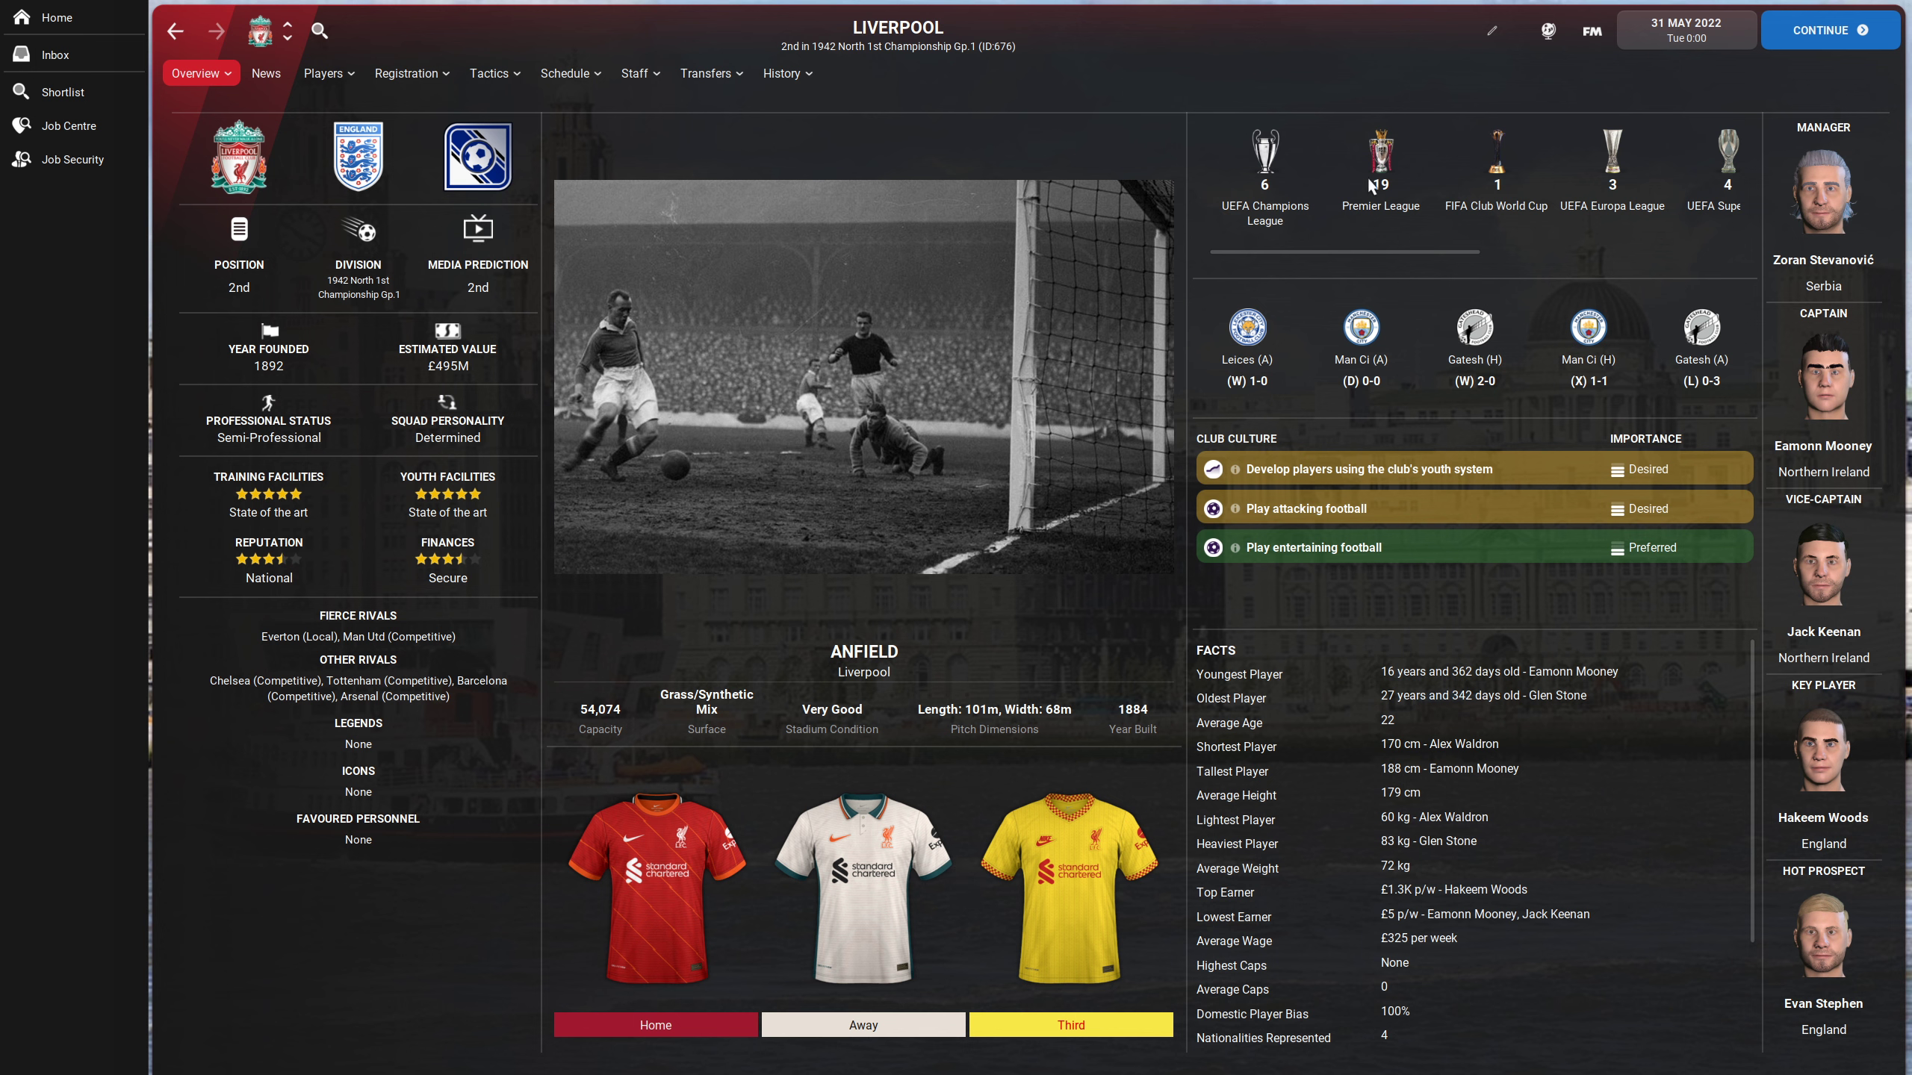
# - Untick Allow Licensed Kits in the in-game editor so Liverpool shows generic shirts
pyautogui.click(1491, 29)
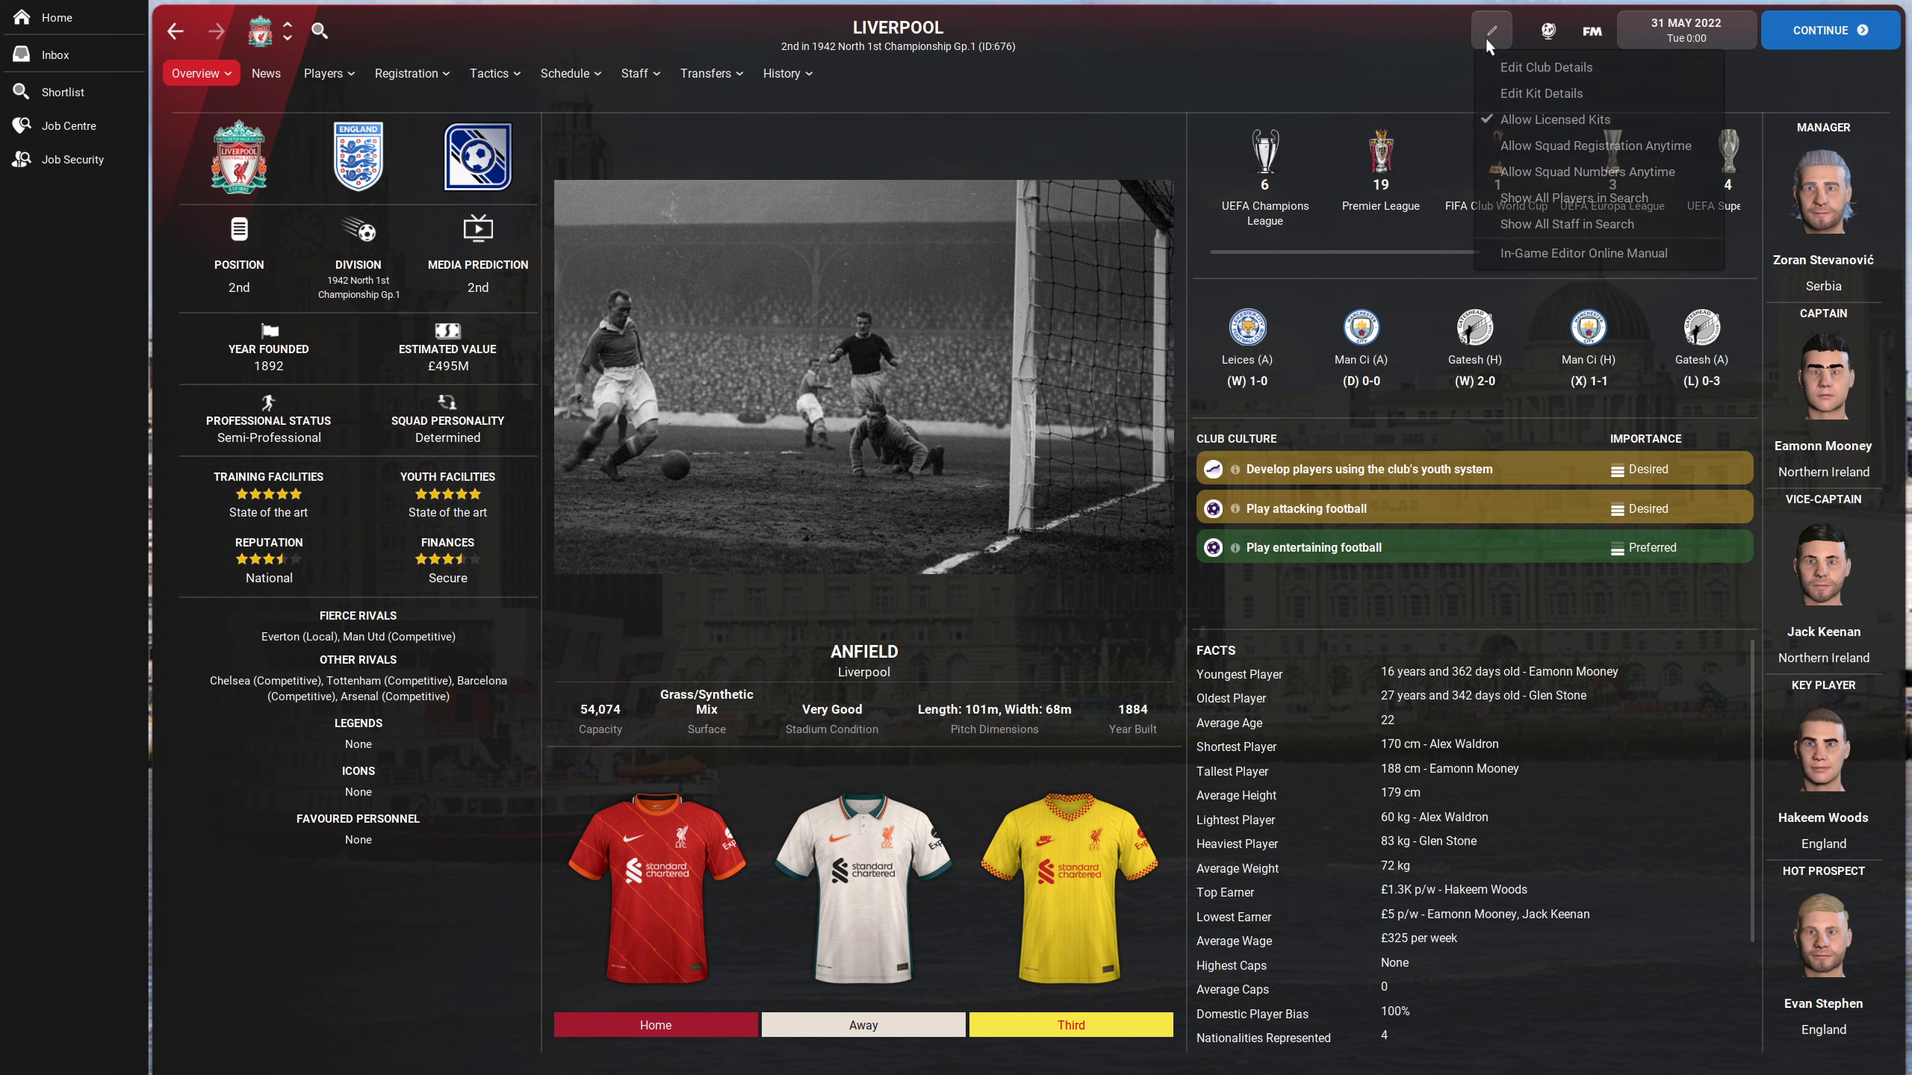
pyautogui.moveTo(1556, 125)
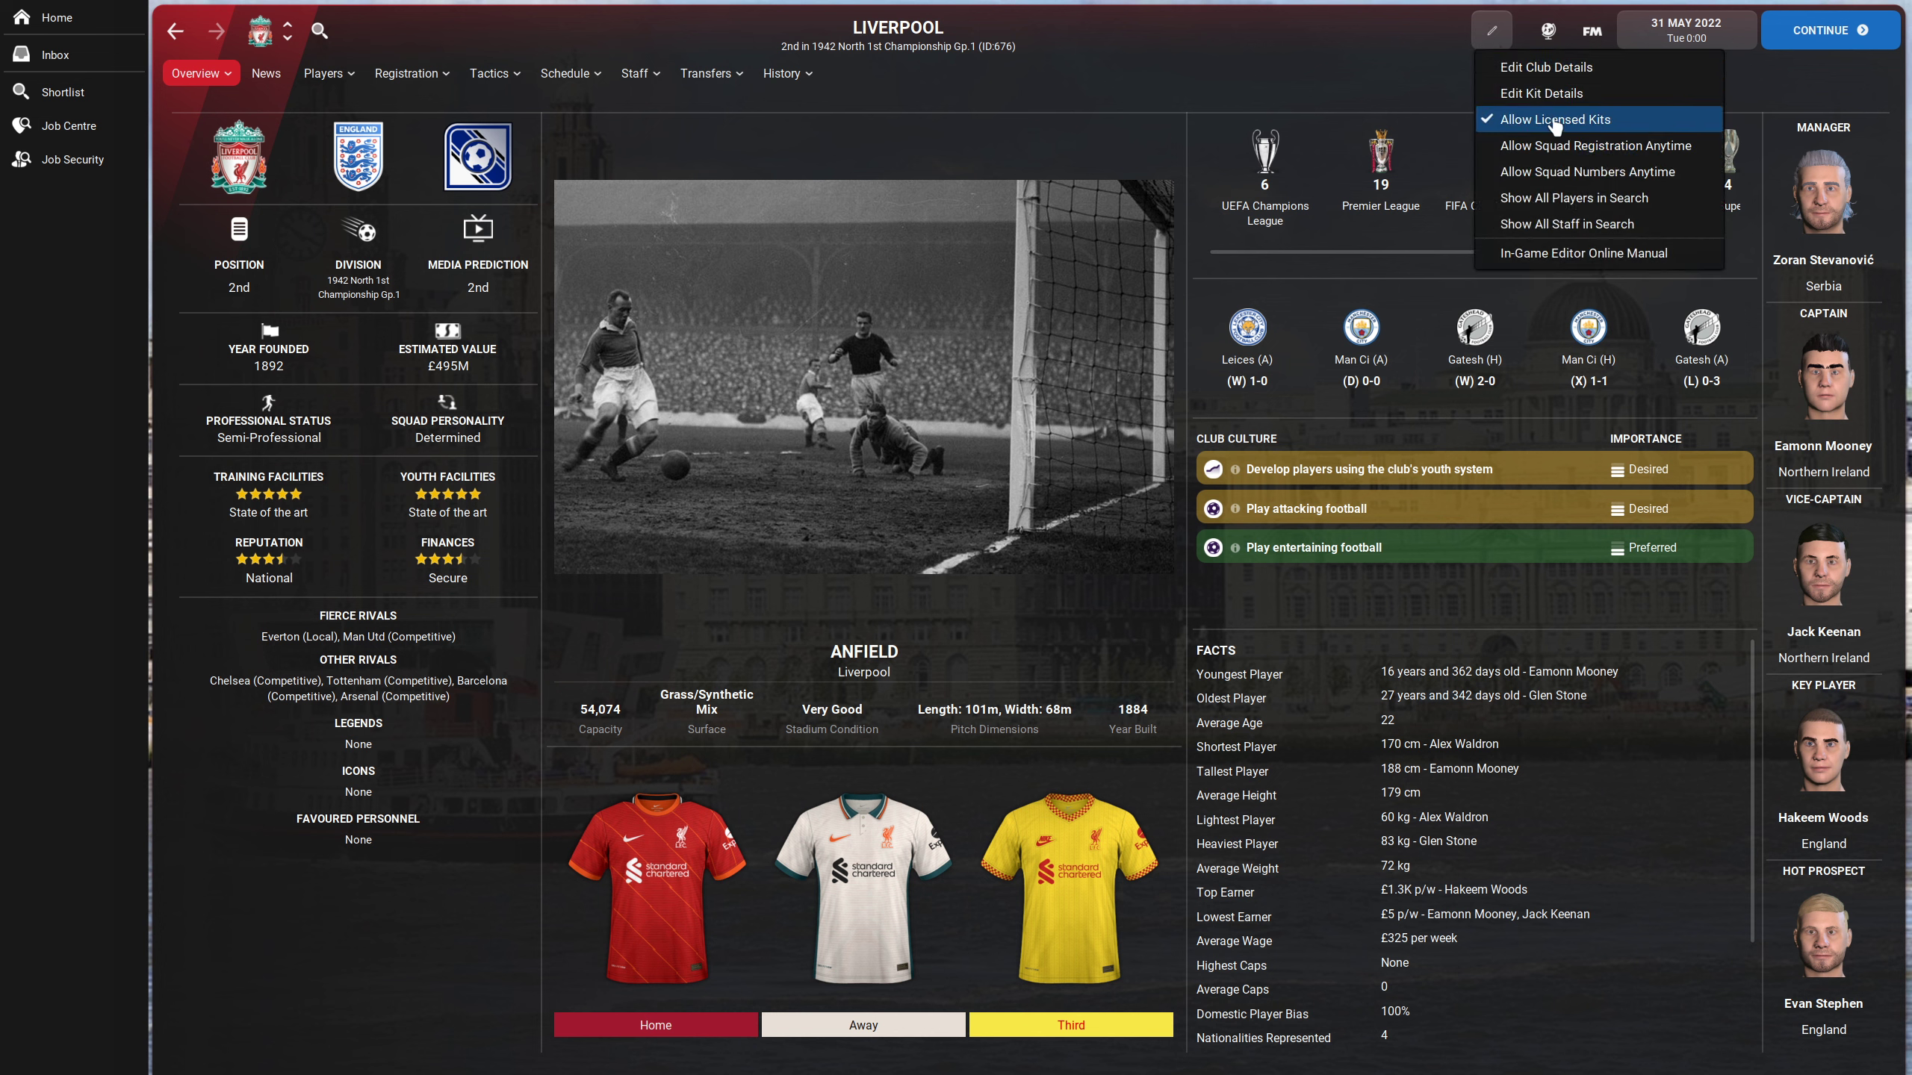
pyautogui.click(1555, 119)
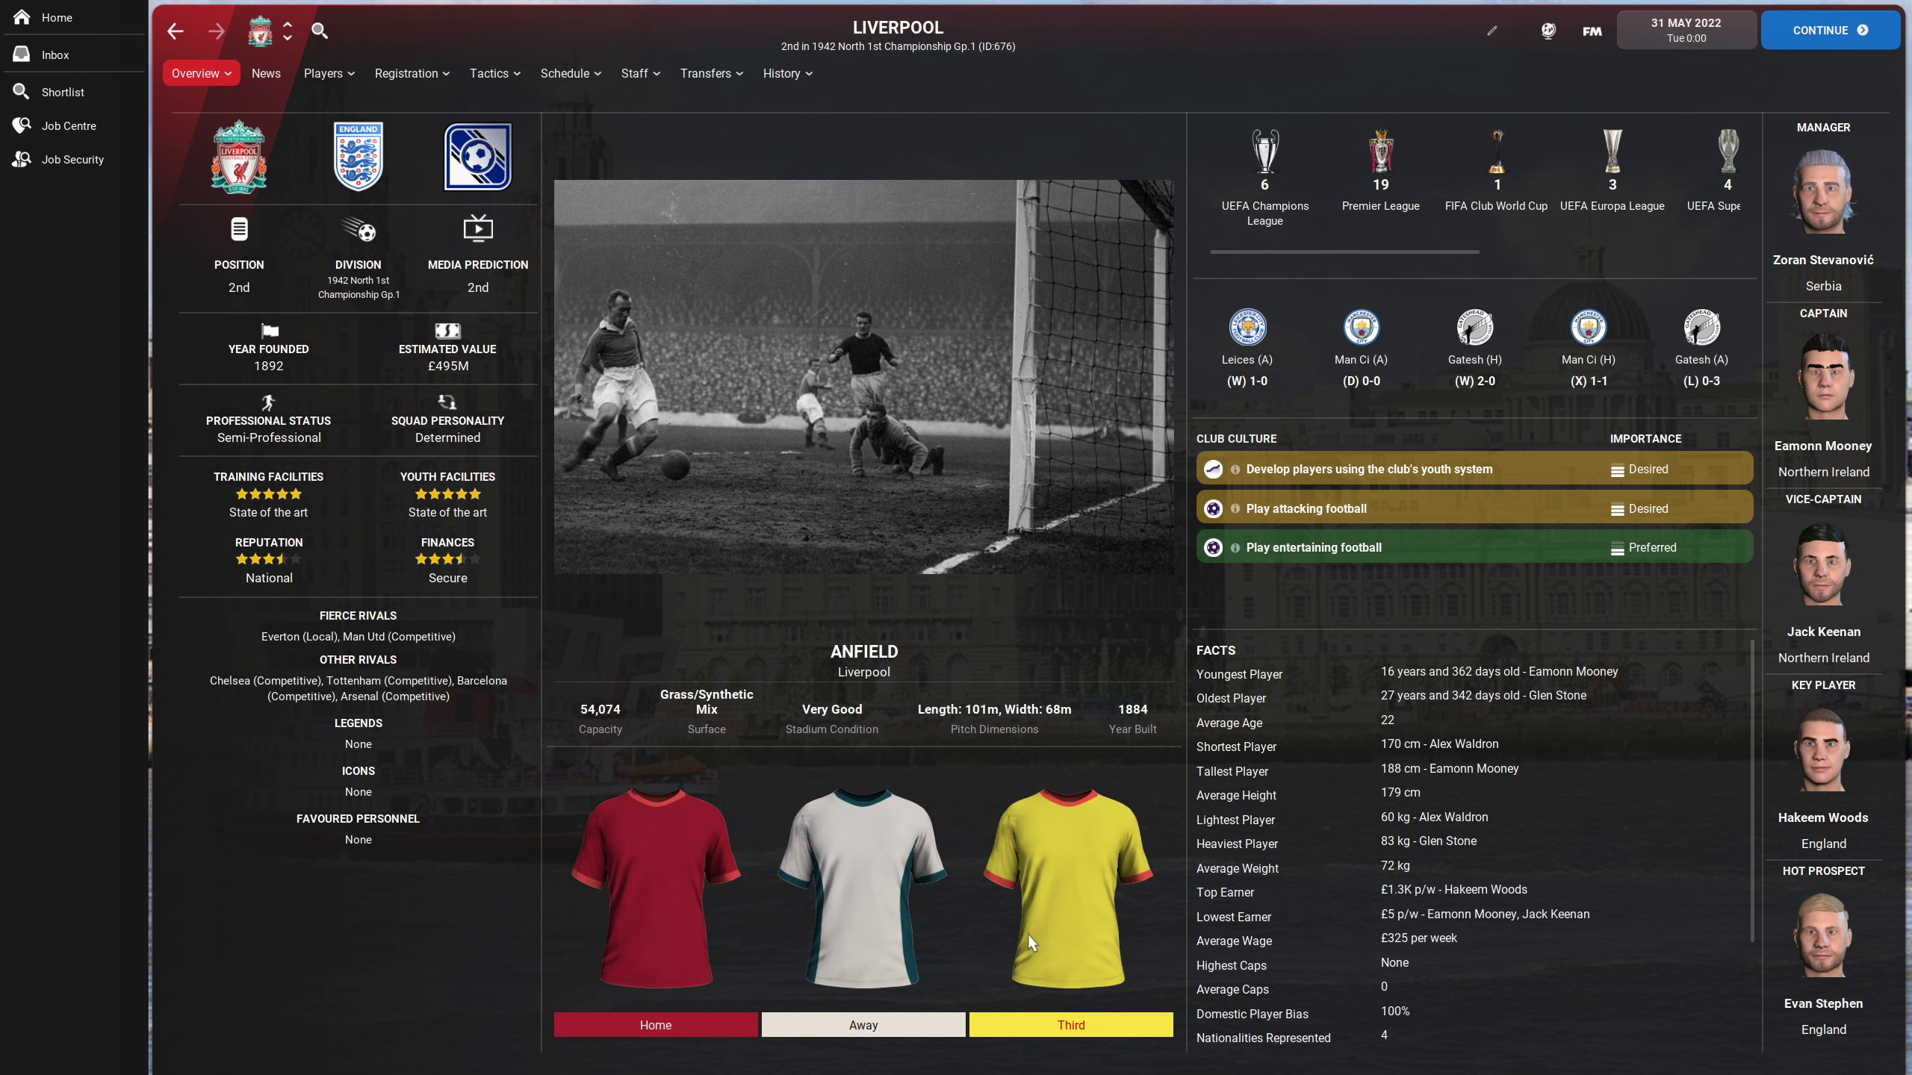
pyautogui.moveTo(1494, 31)
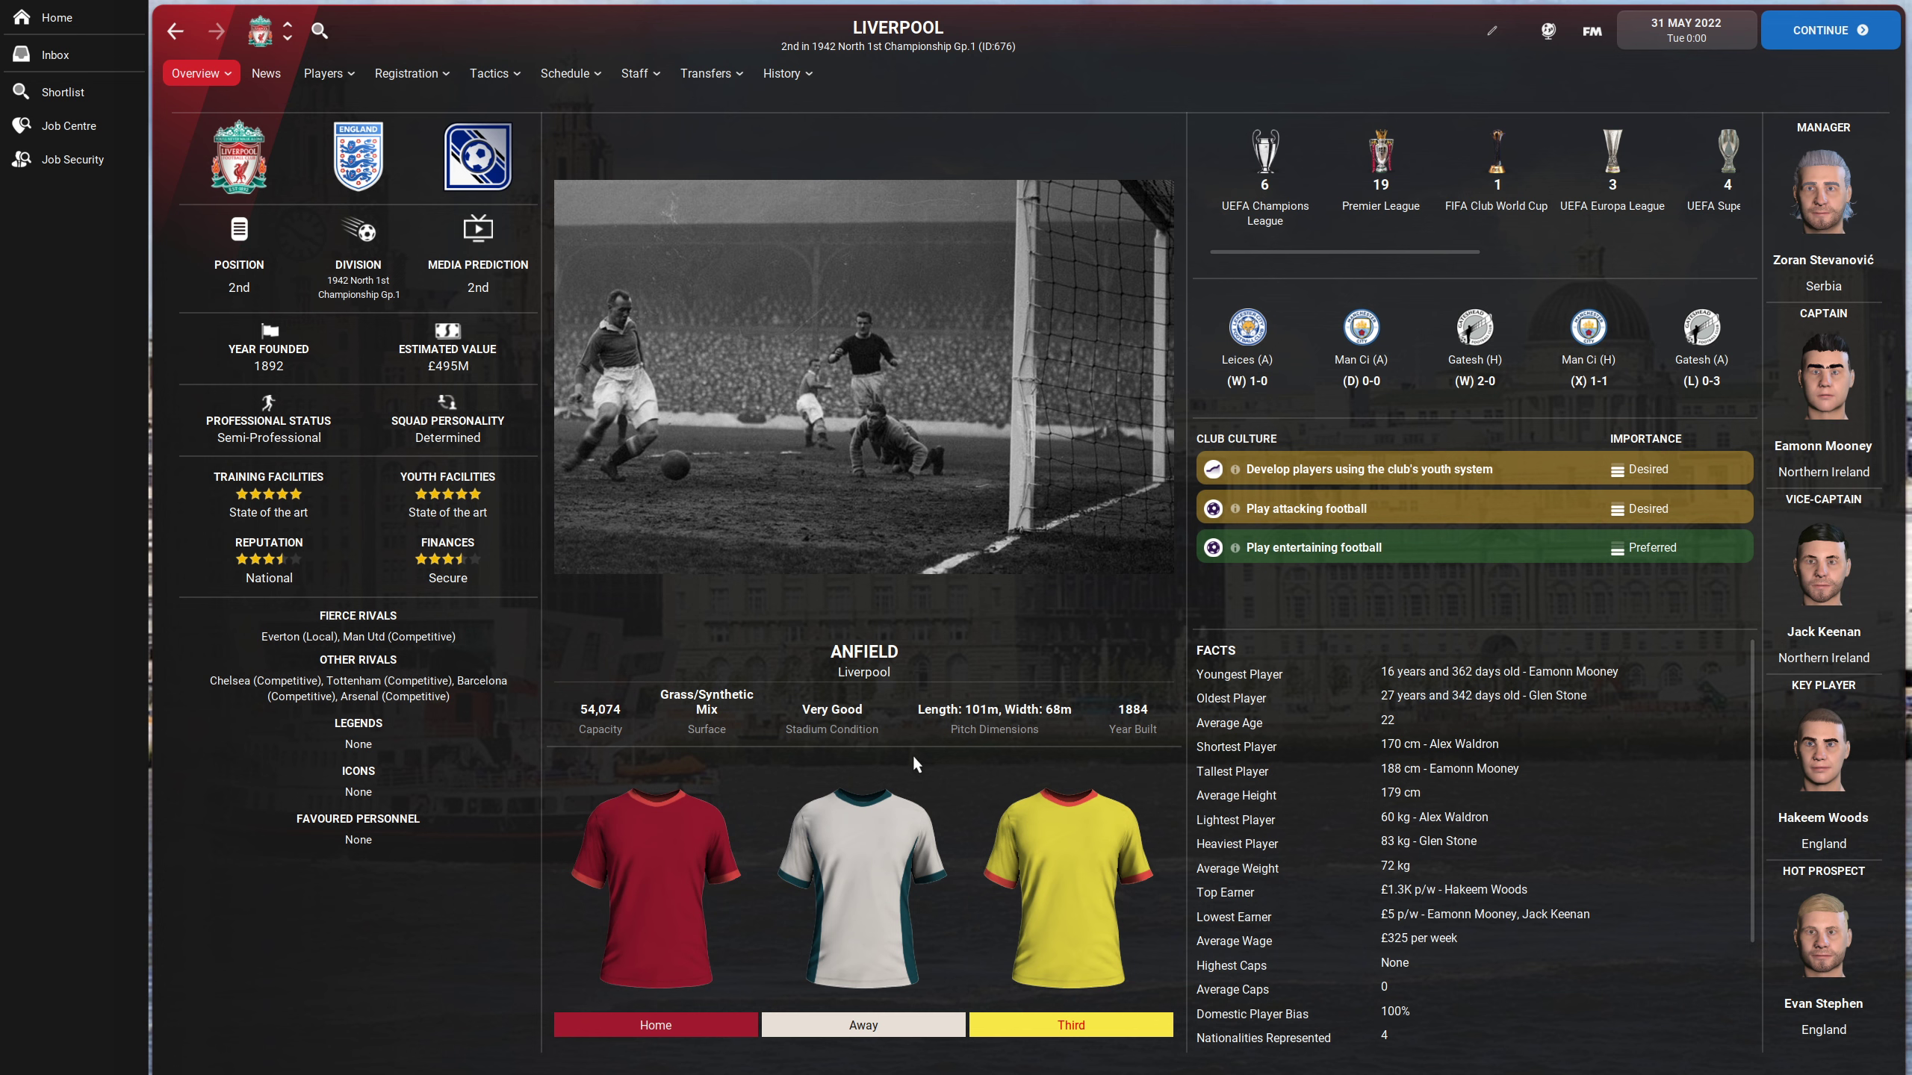
pyautogui.moveTo(962, 795)
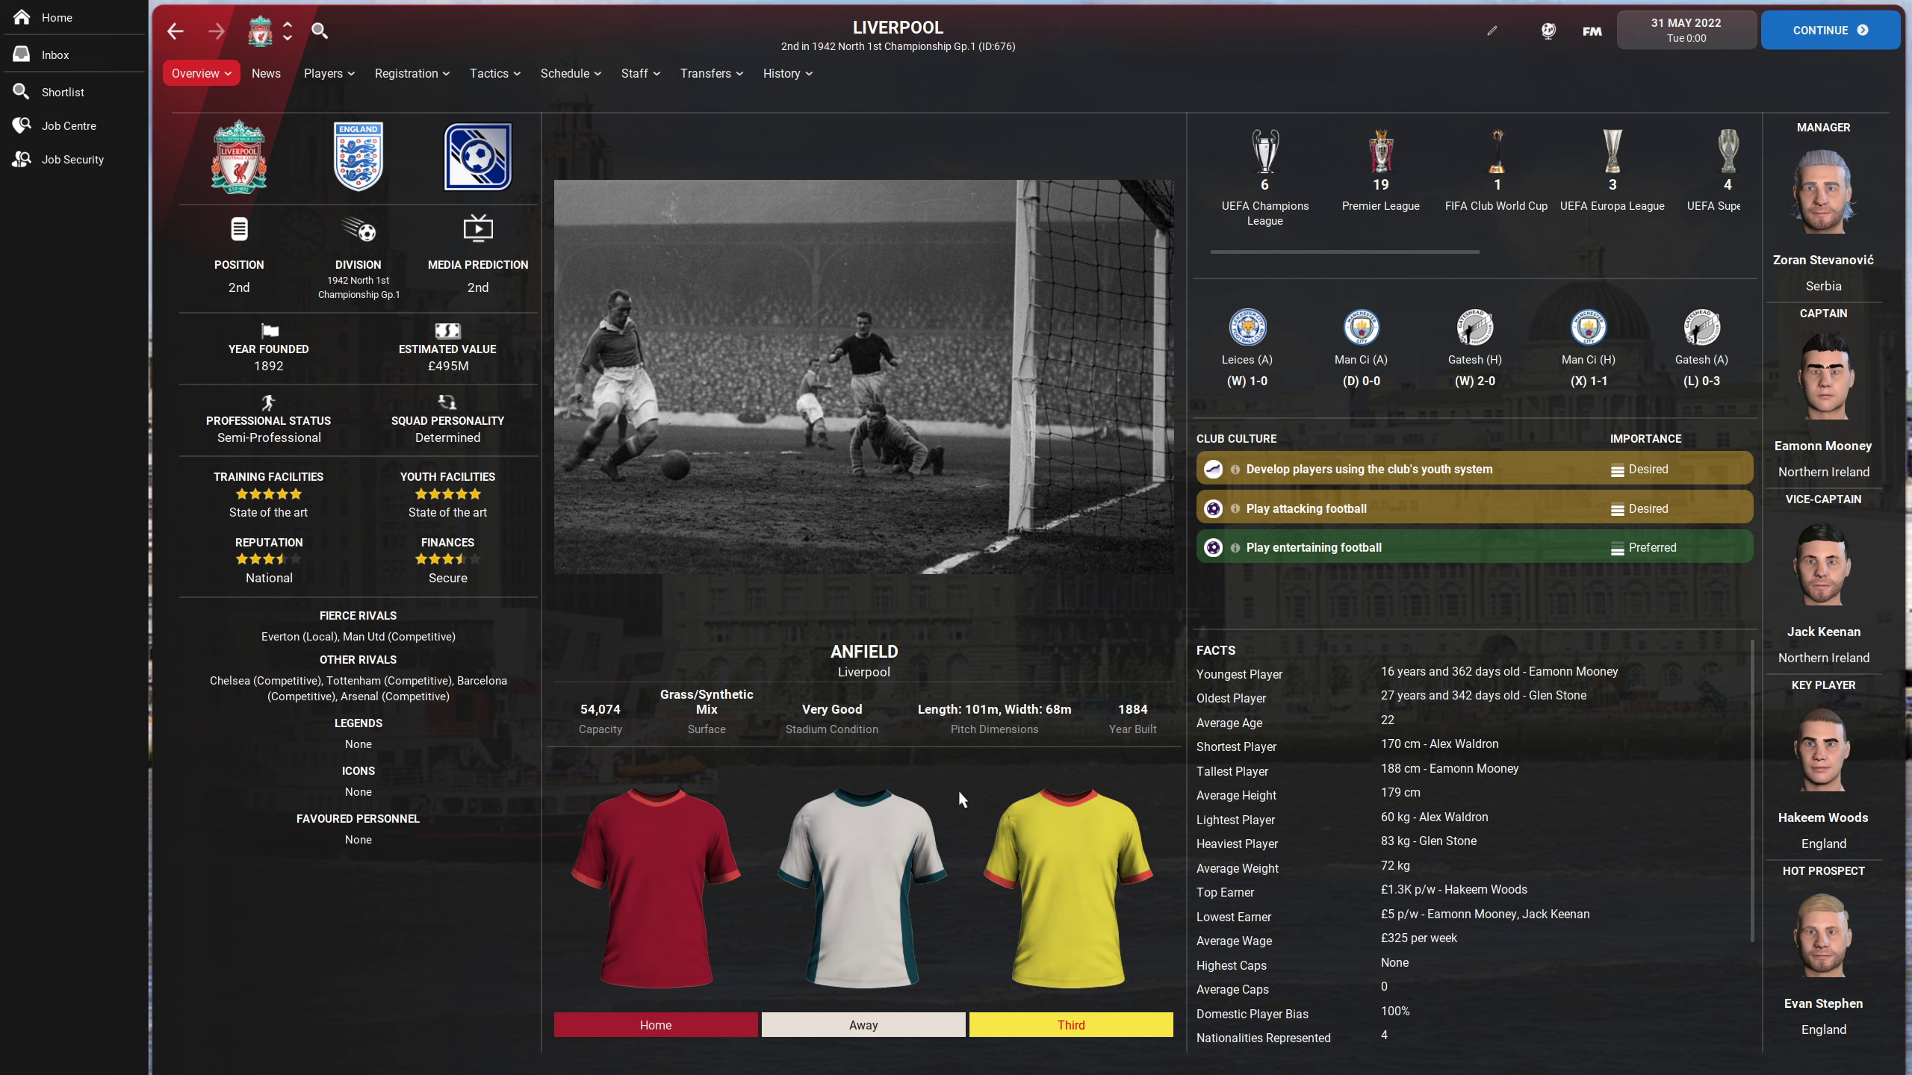
pyautogui.moveTo(1783, 1043)
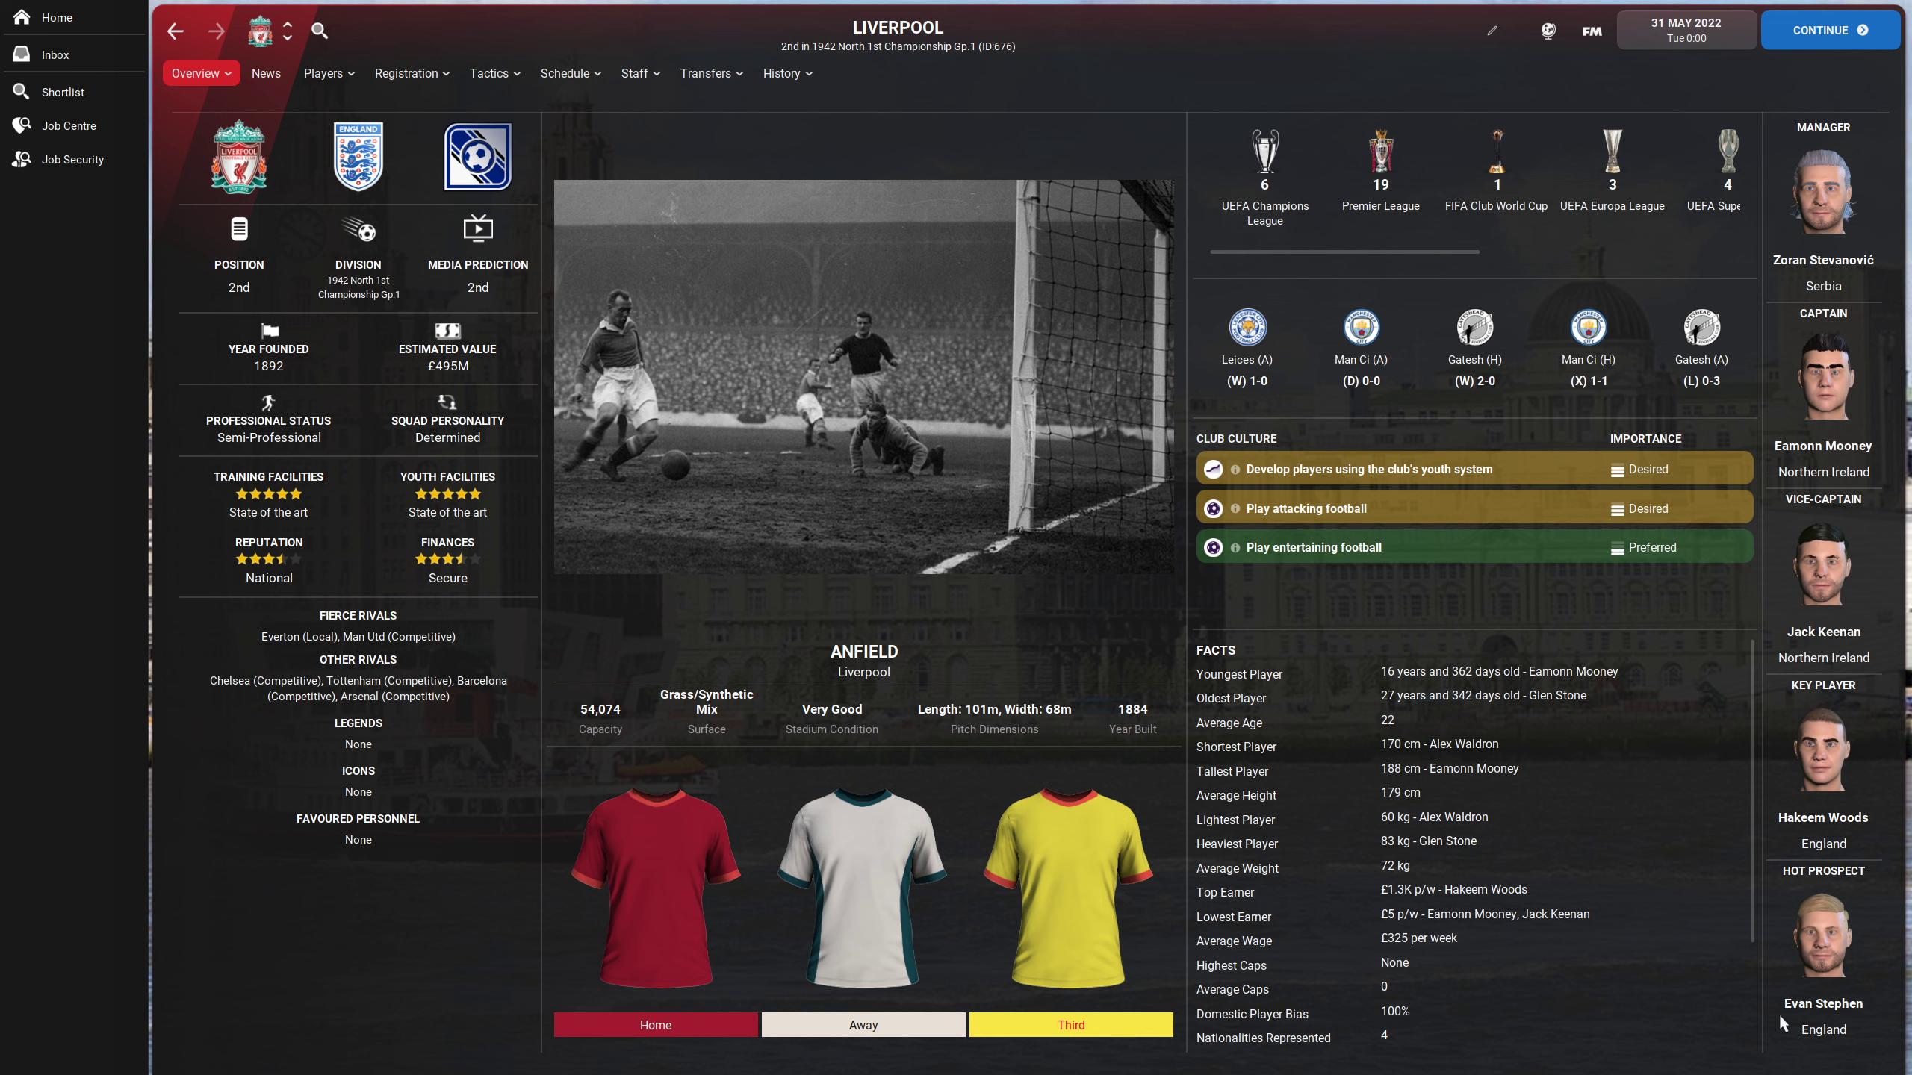
pyautogui.moveTo(1203, 630)
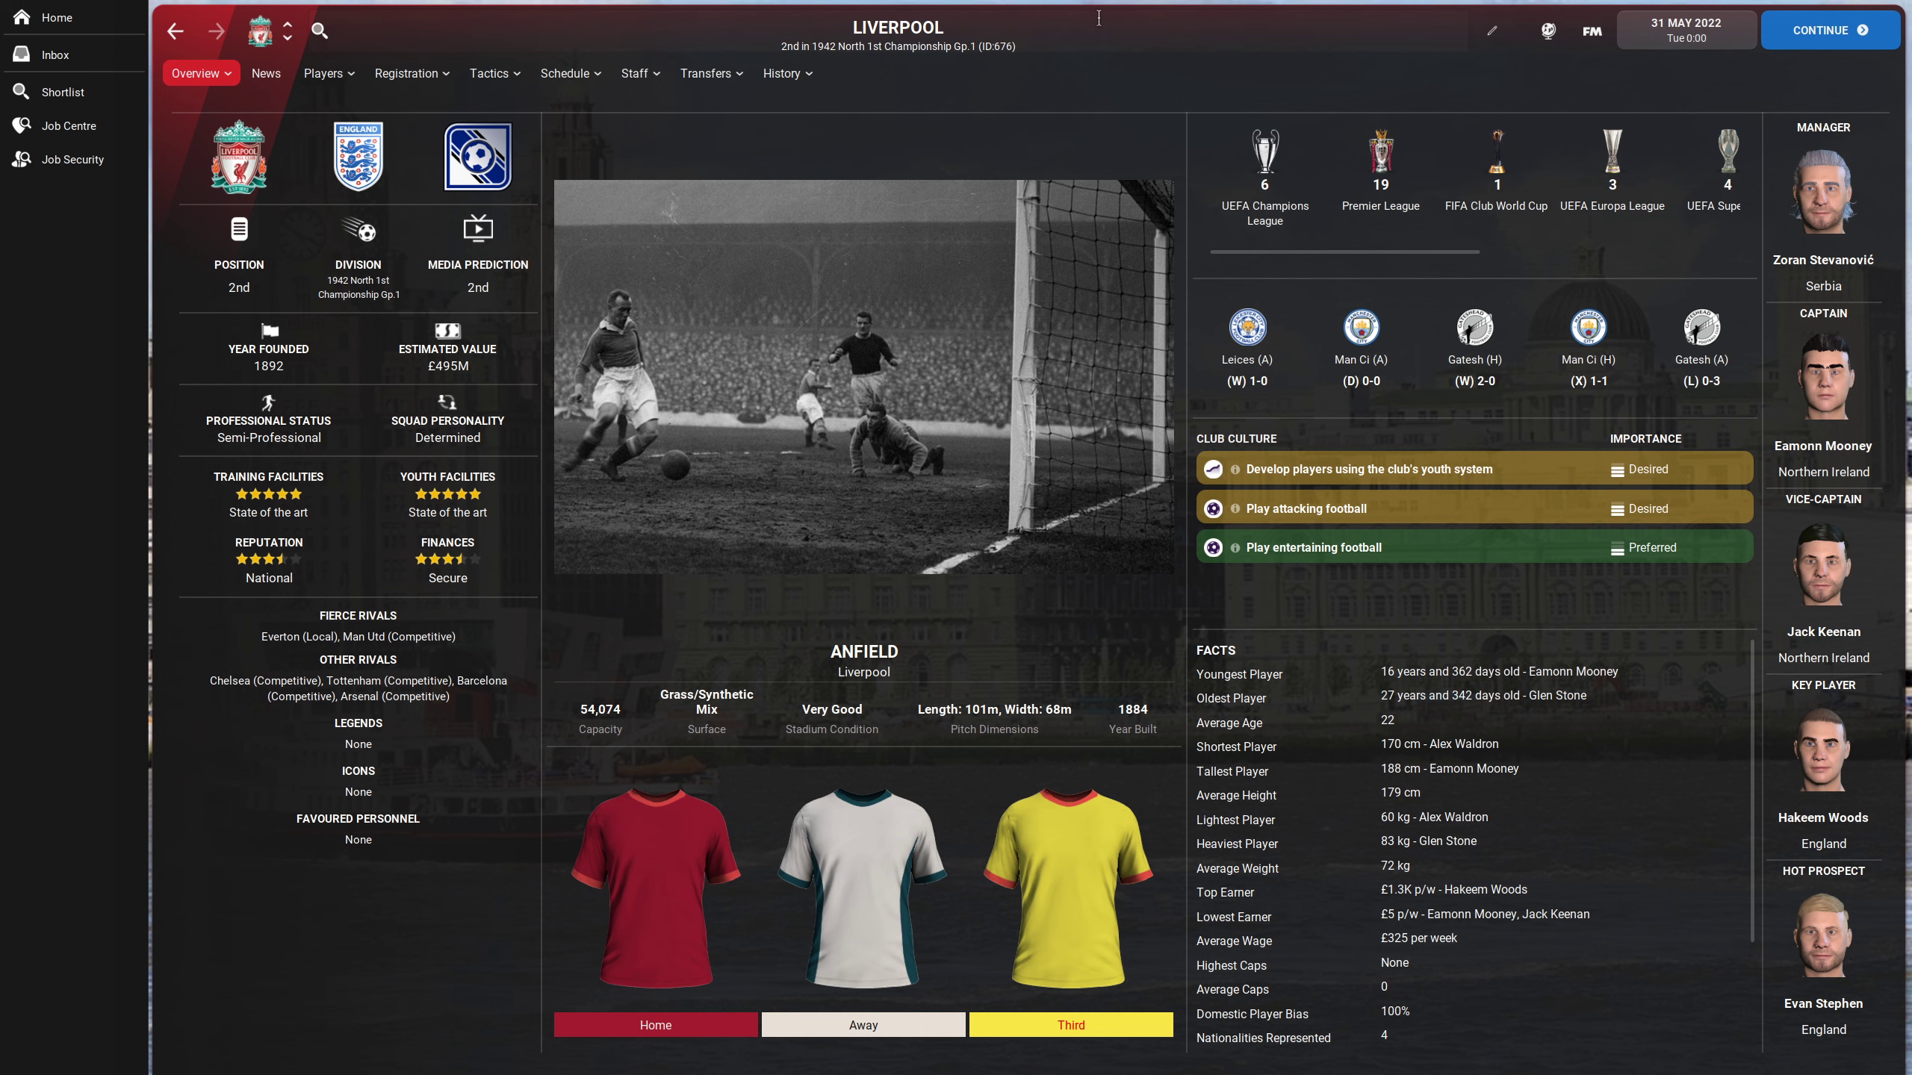
# - Search to the Cheshire Bowl stages and show the semi-final and final as a tree, Stockport beating Crewe 4–2
pyautogui.click(318, 30)
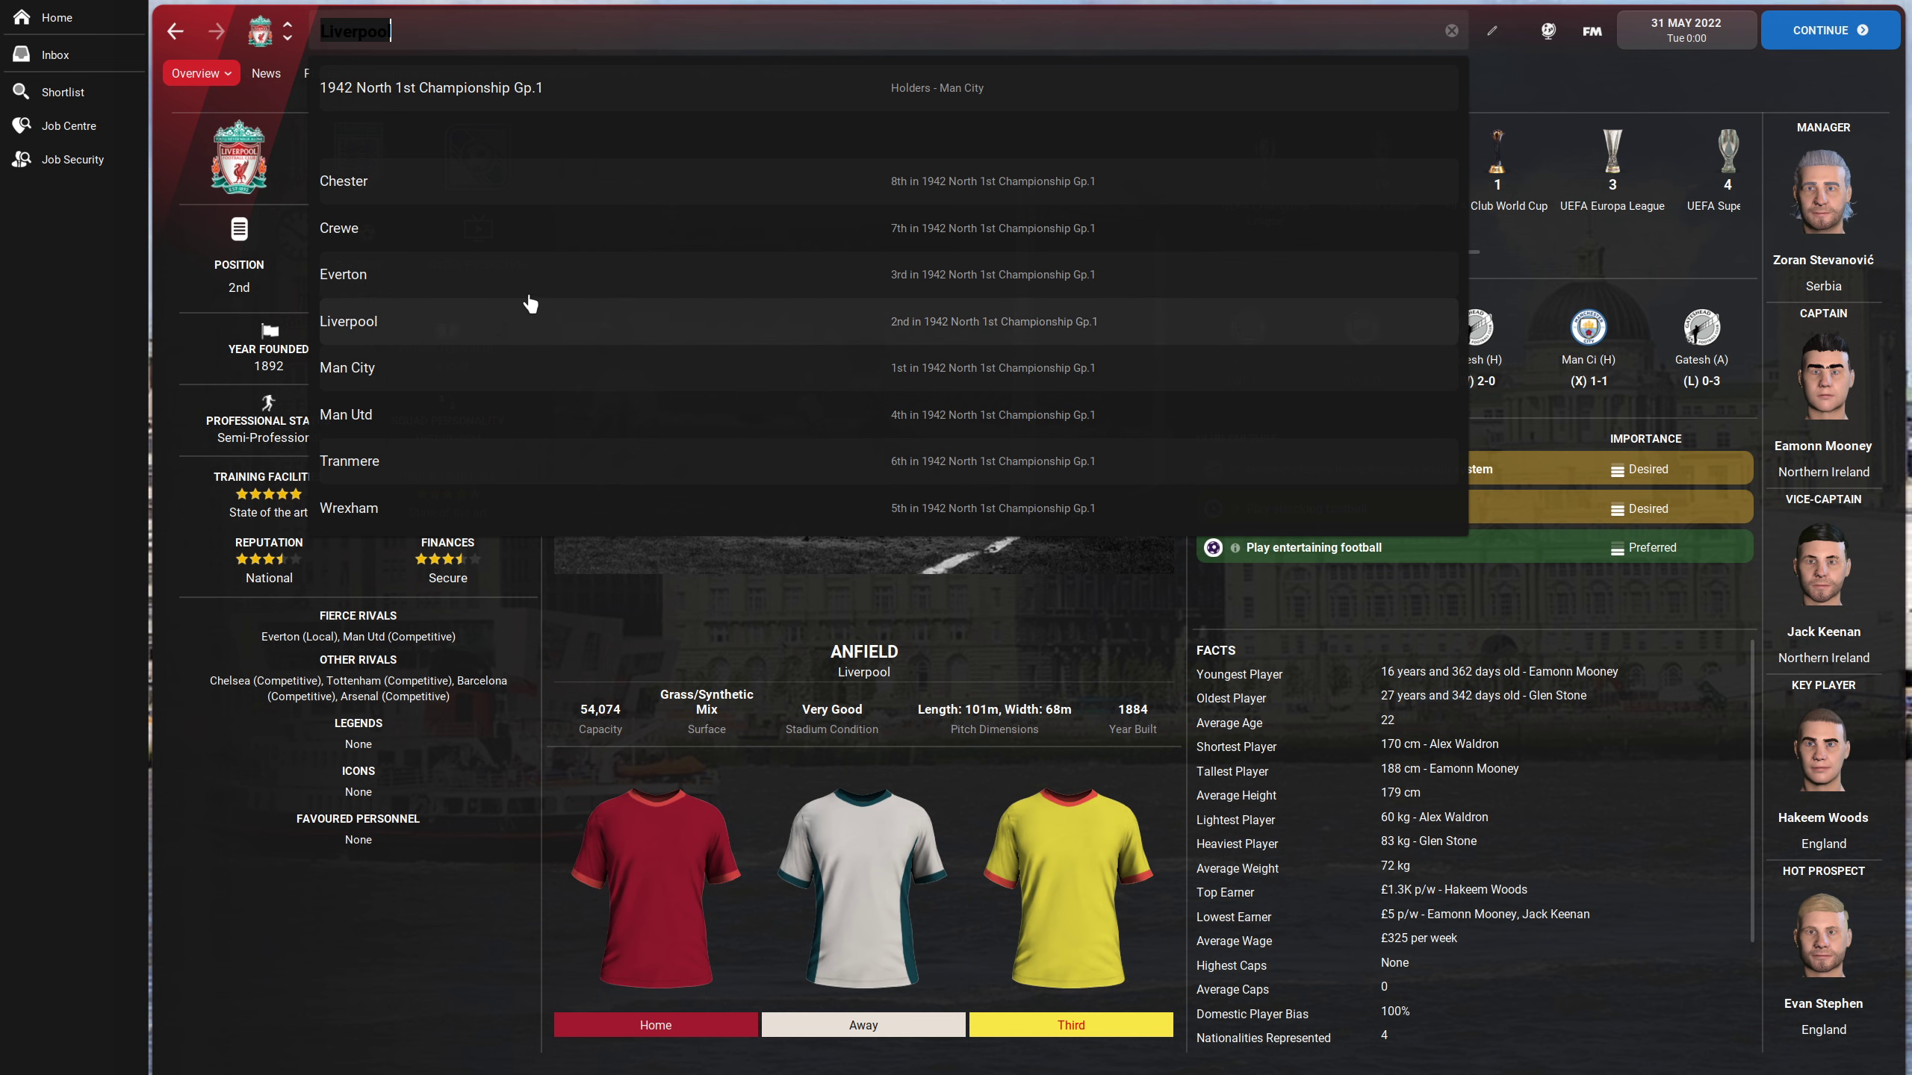
pyautogui.click(348, 321)
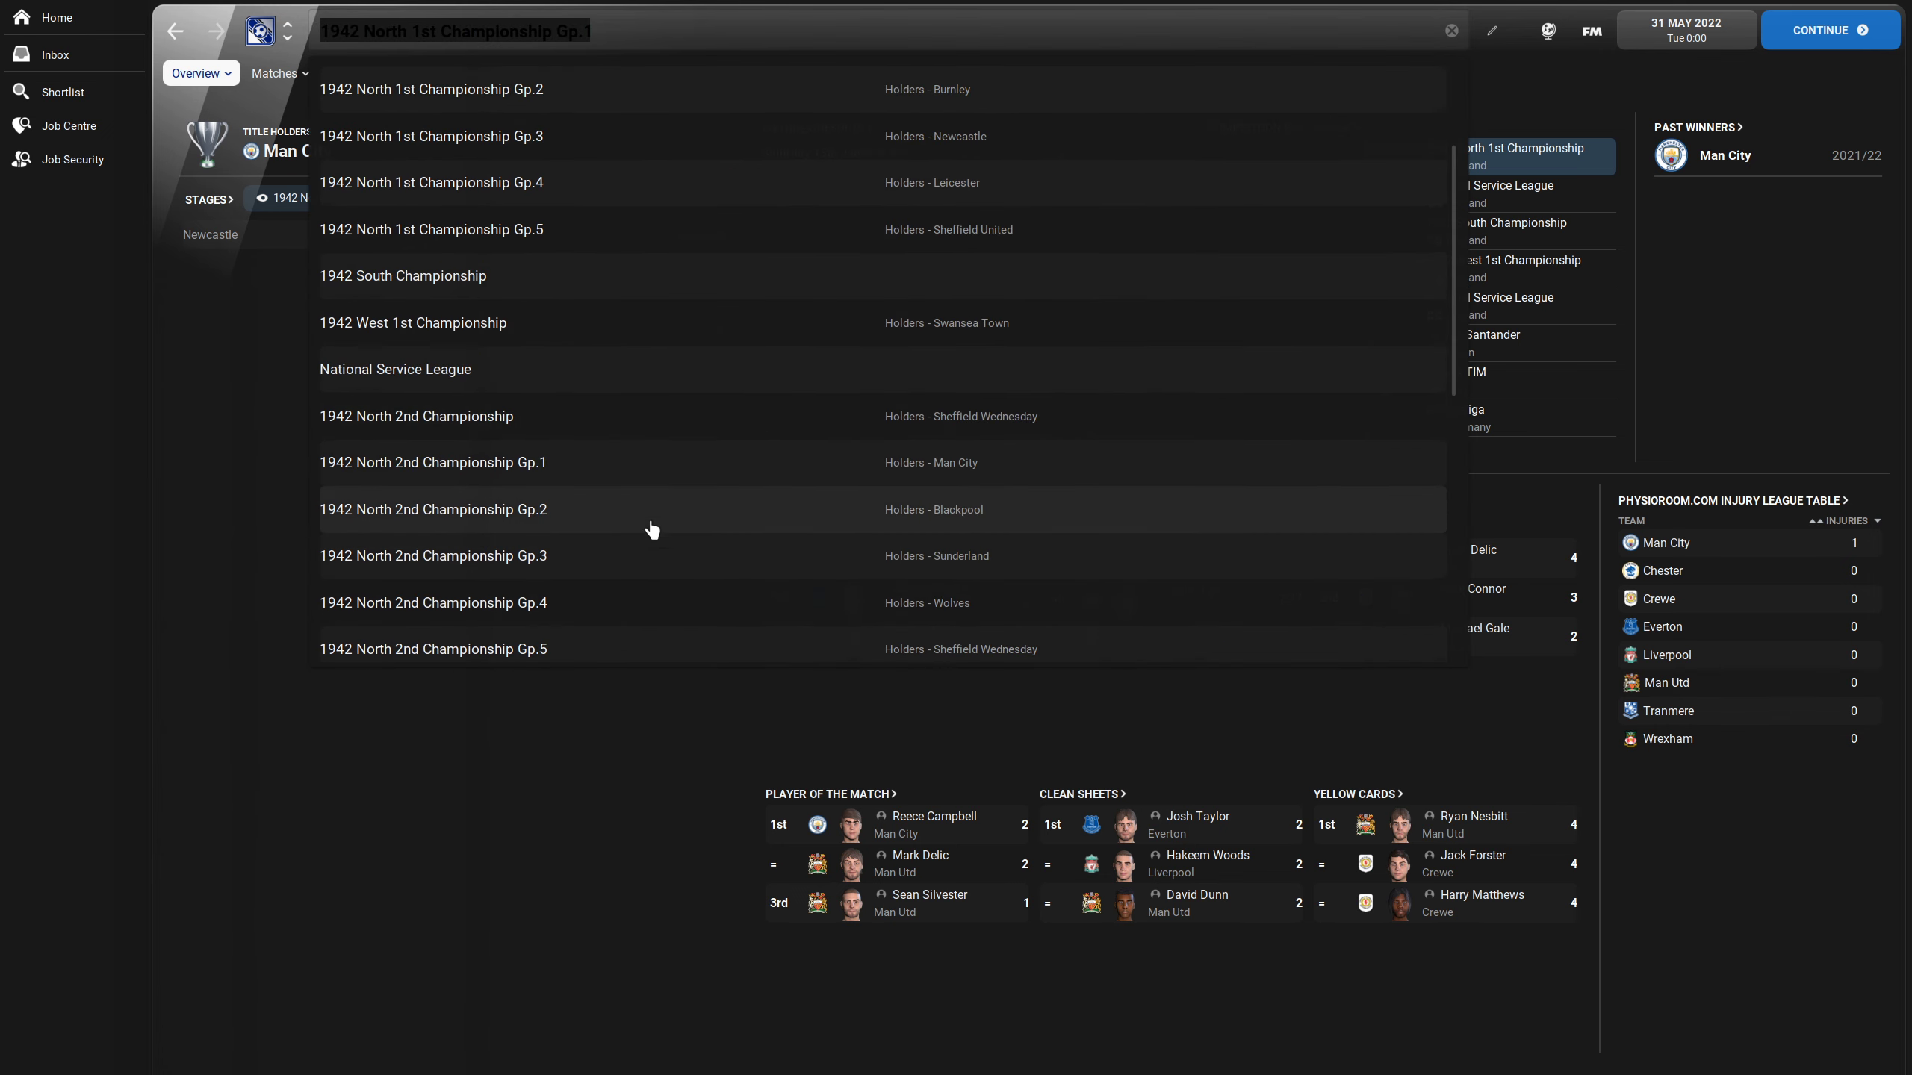
pyautogui.scroll(-3)
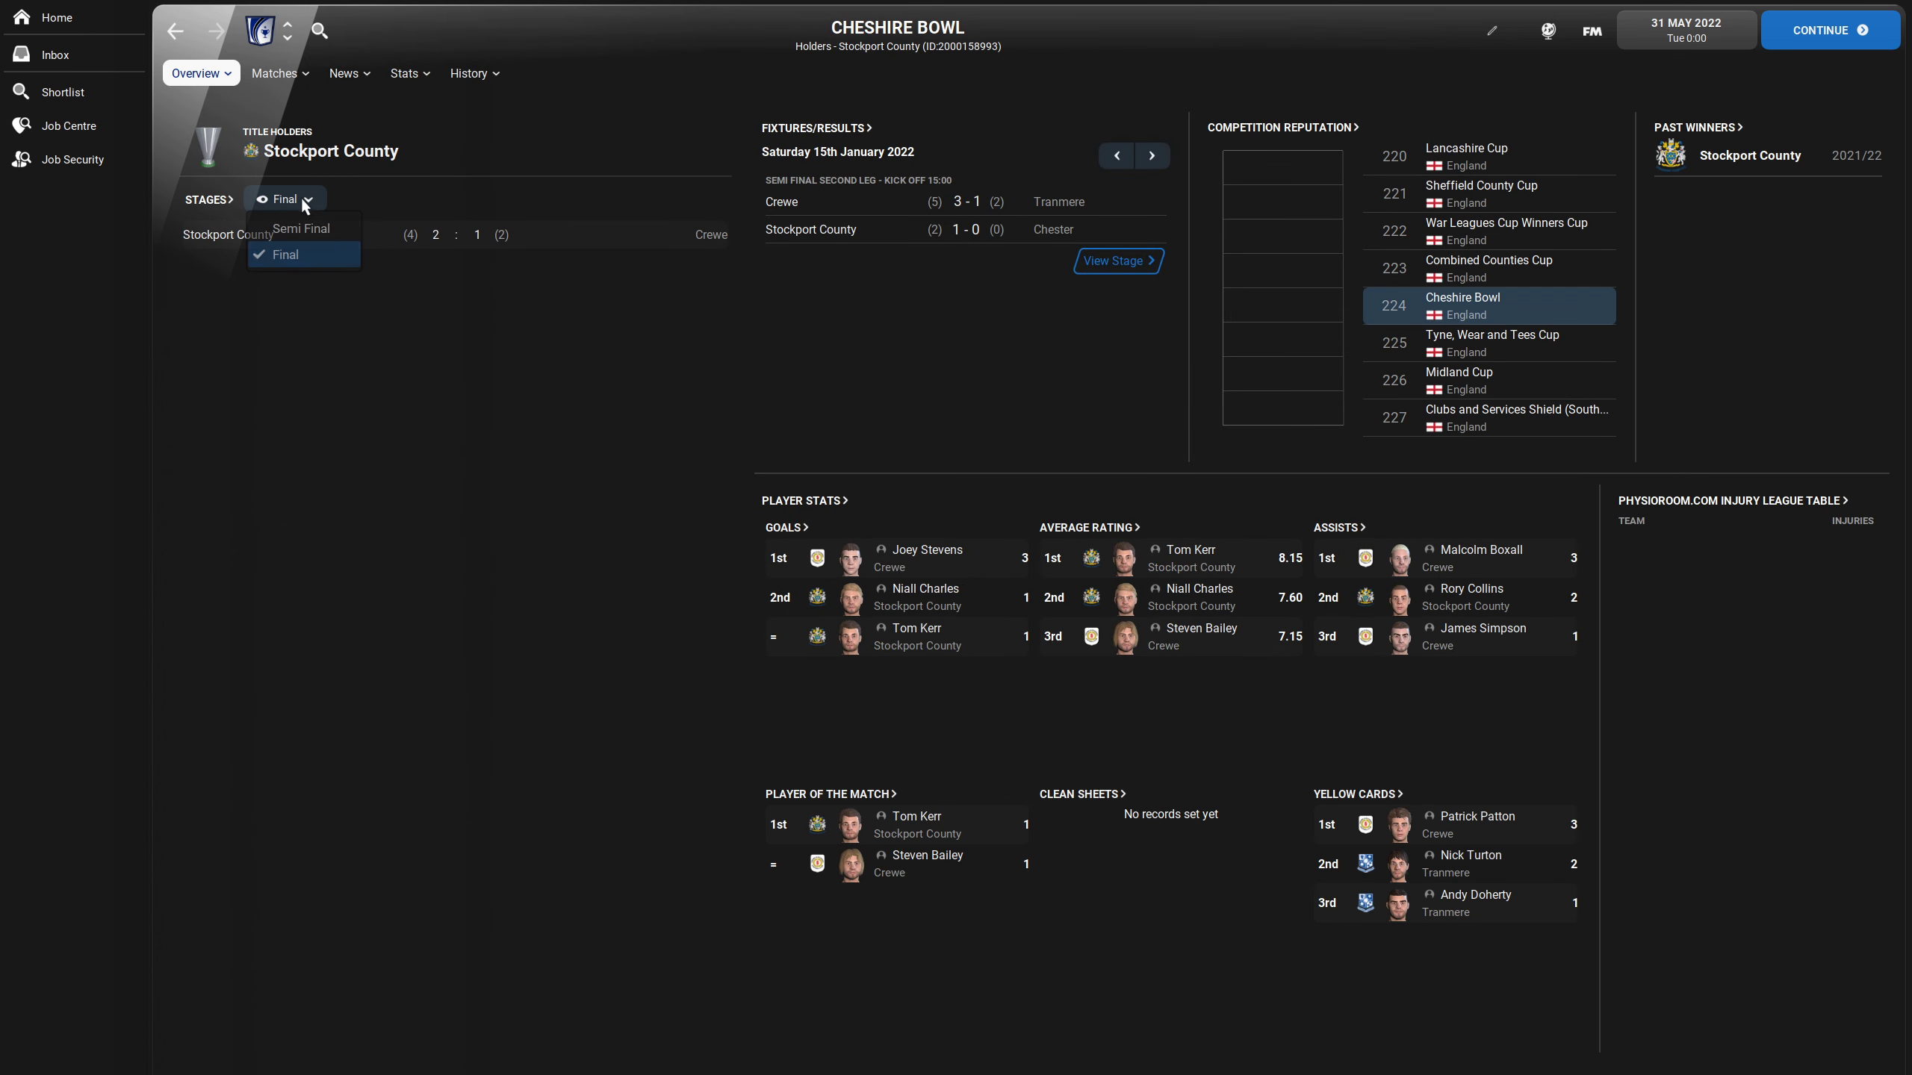
pyautogui.click(302, 229)
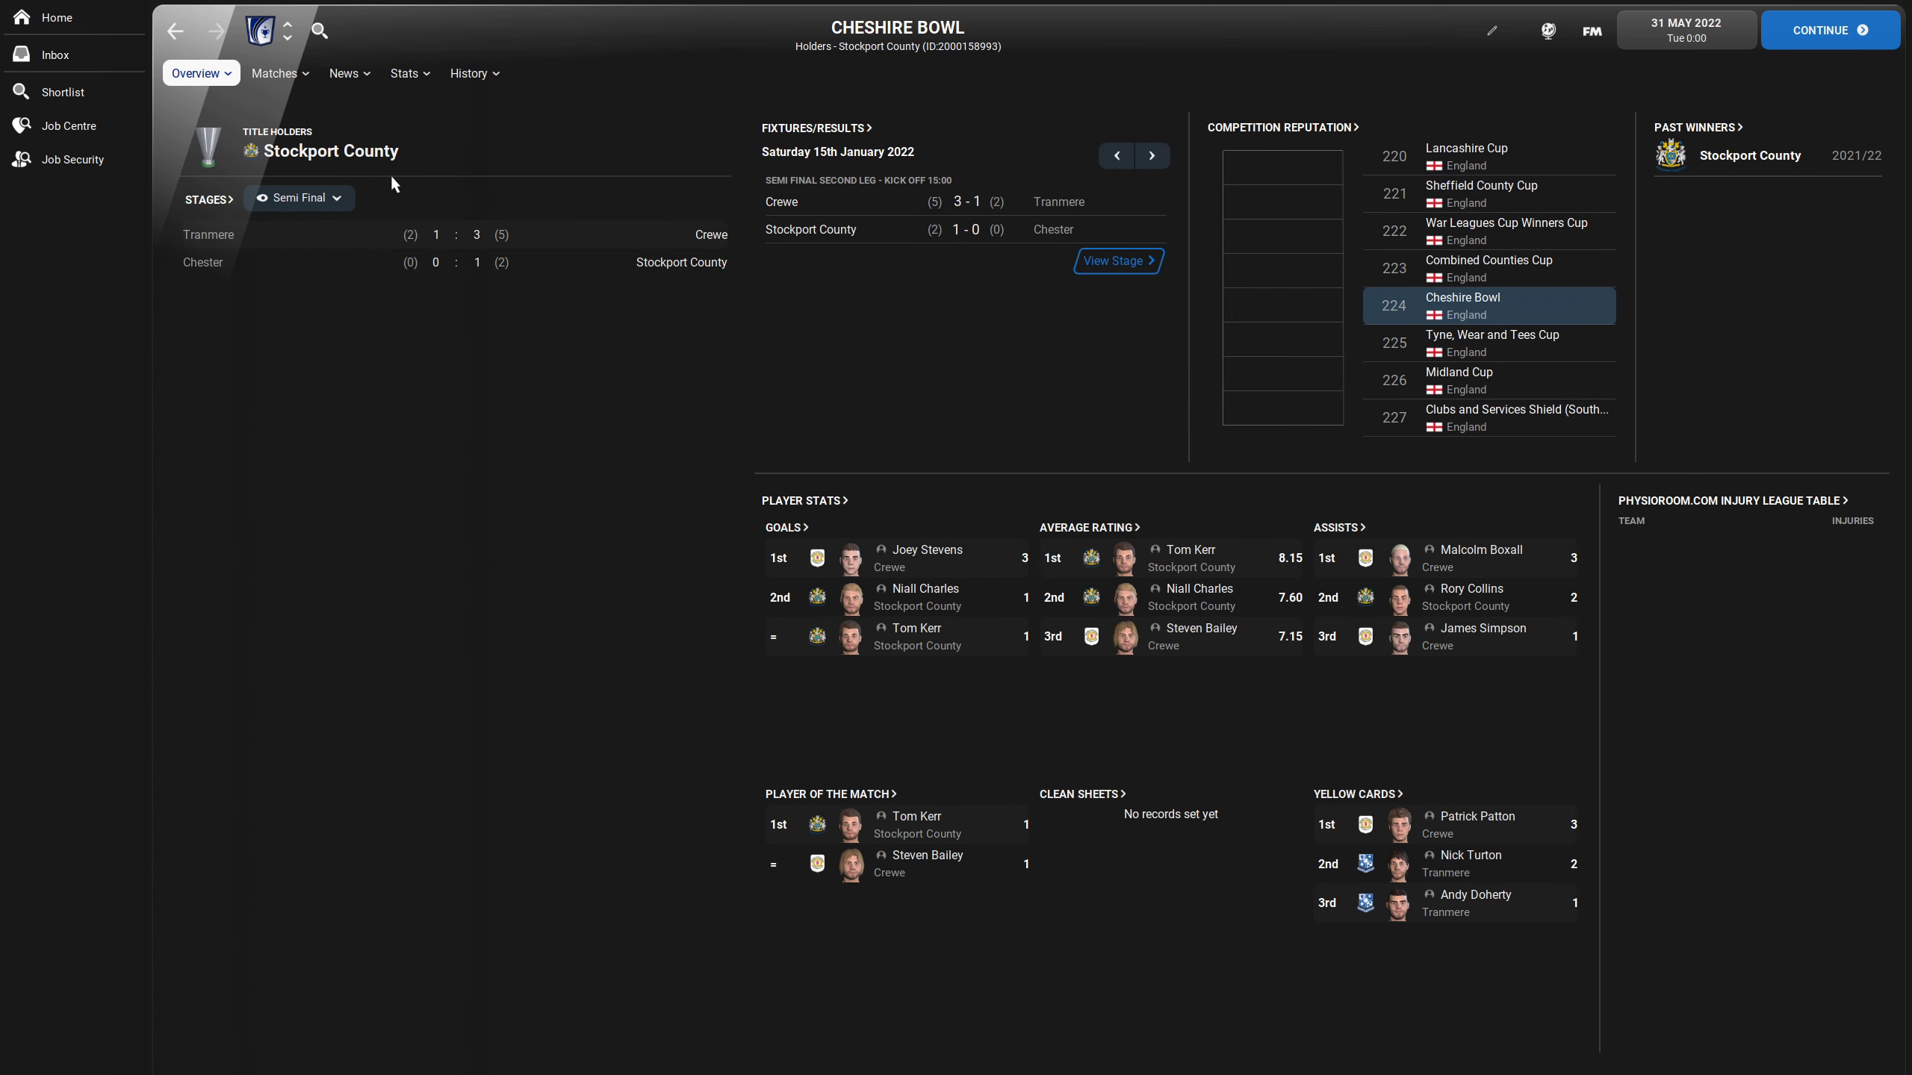
pyautogui.moveTo(217, 149)
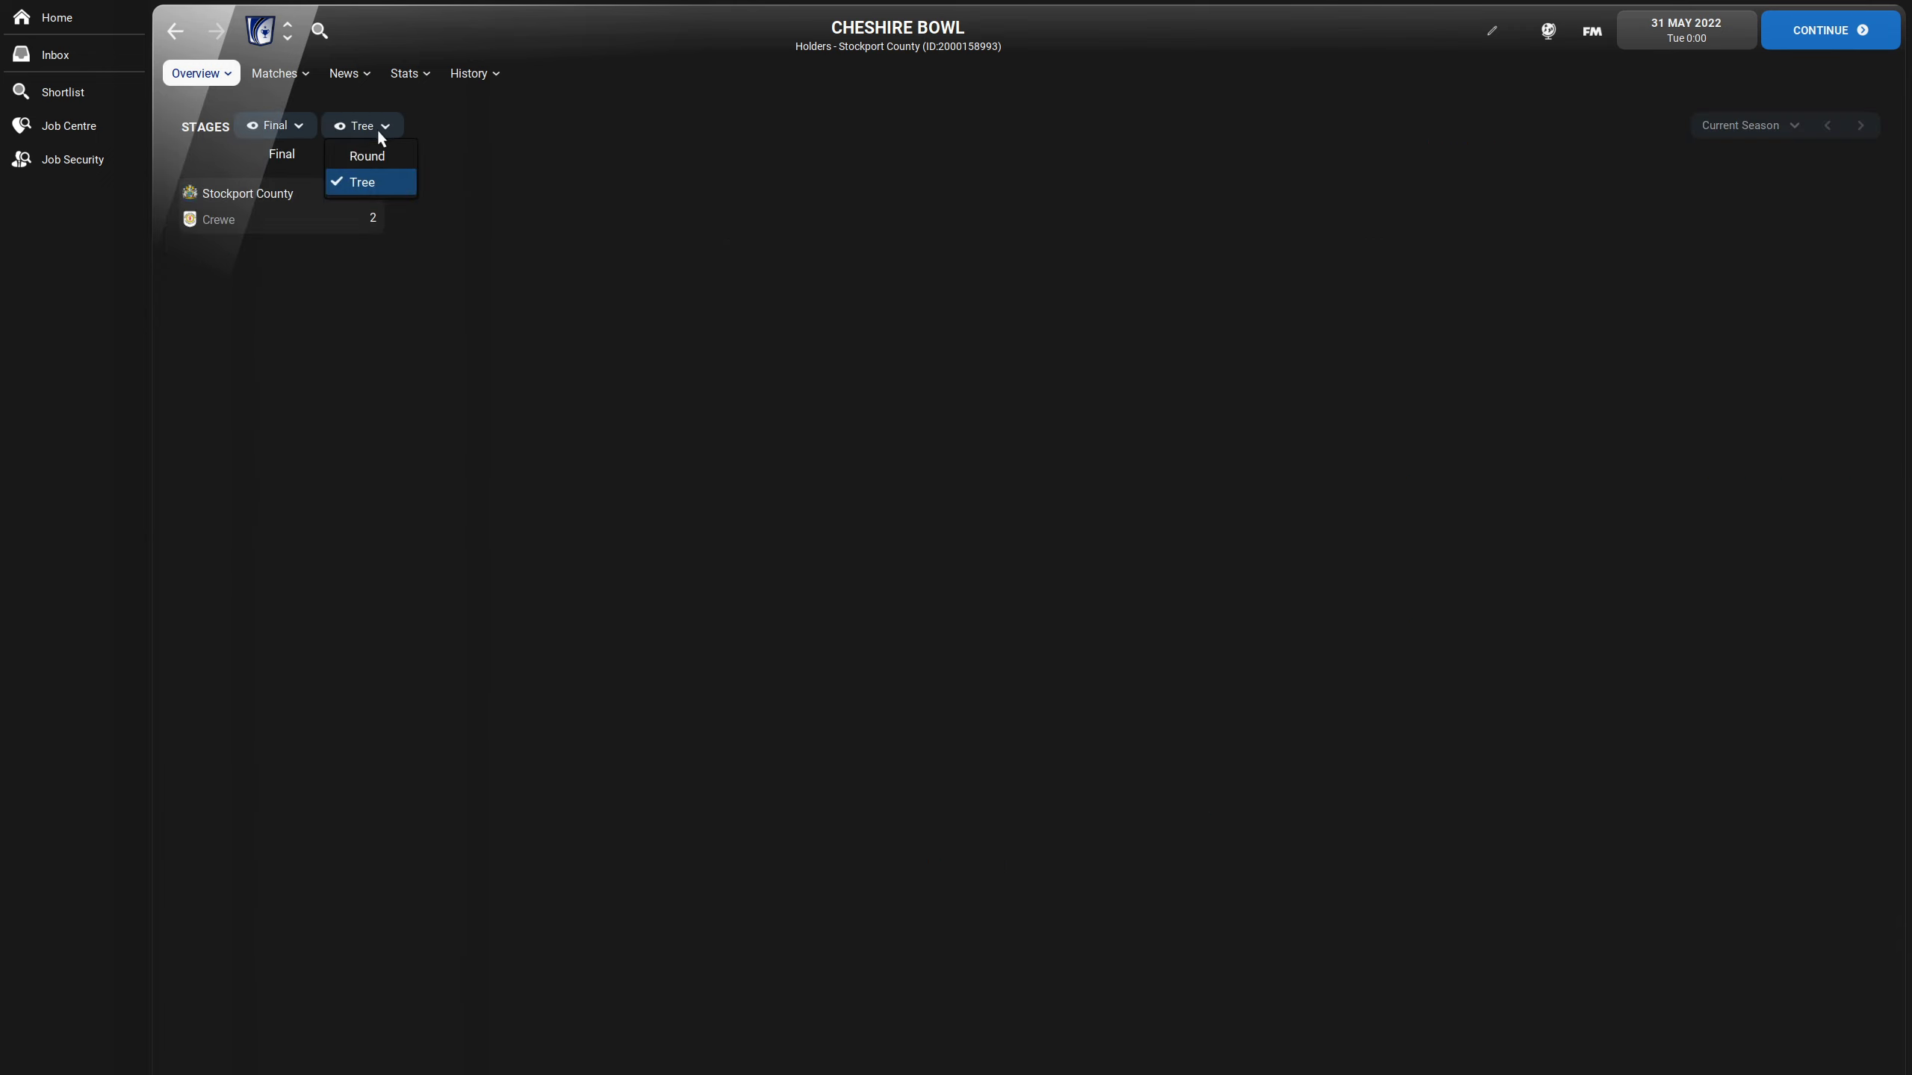
pyautogui.click(361, 182)
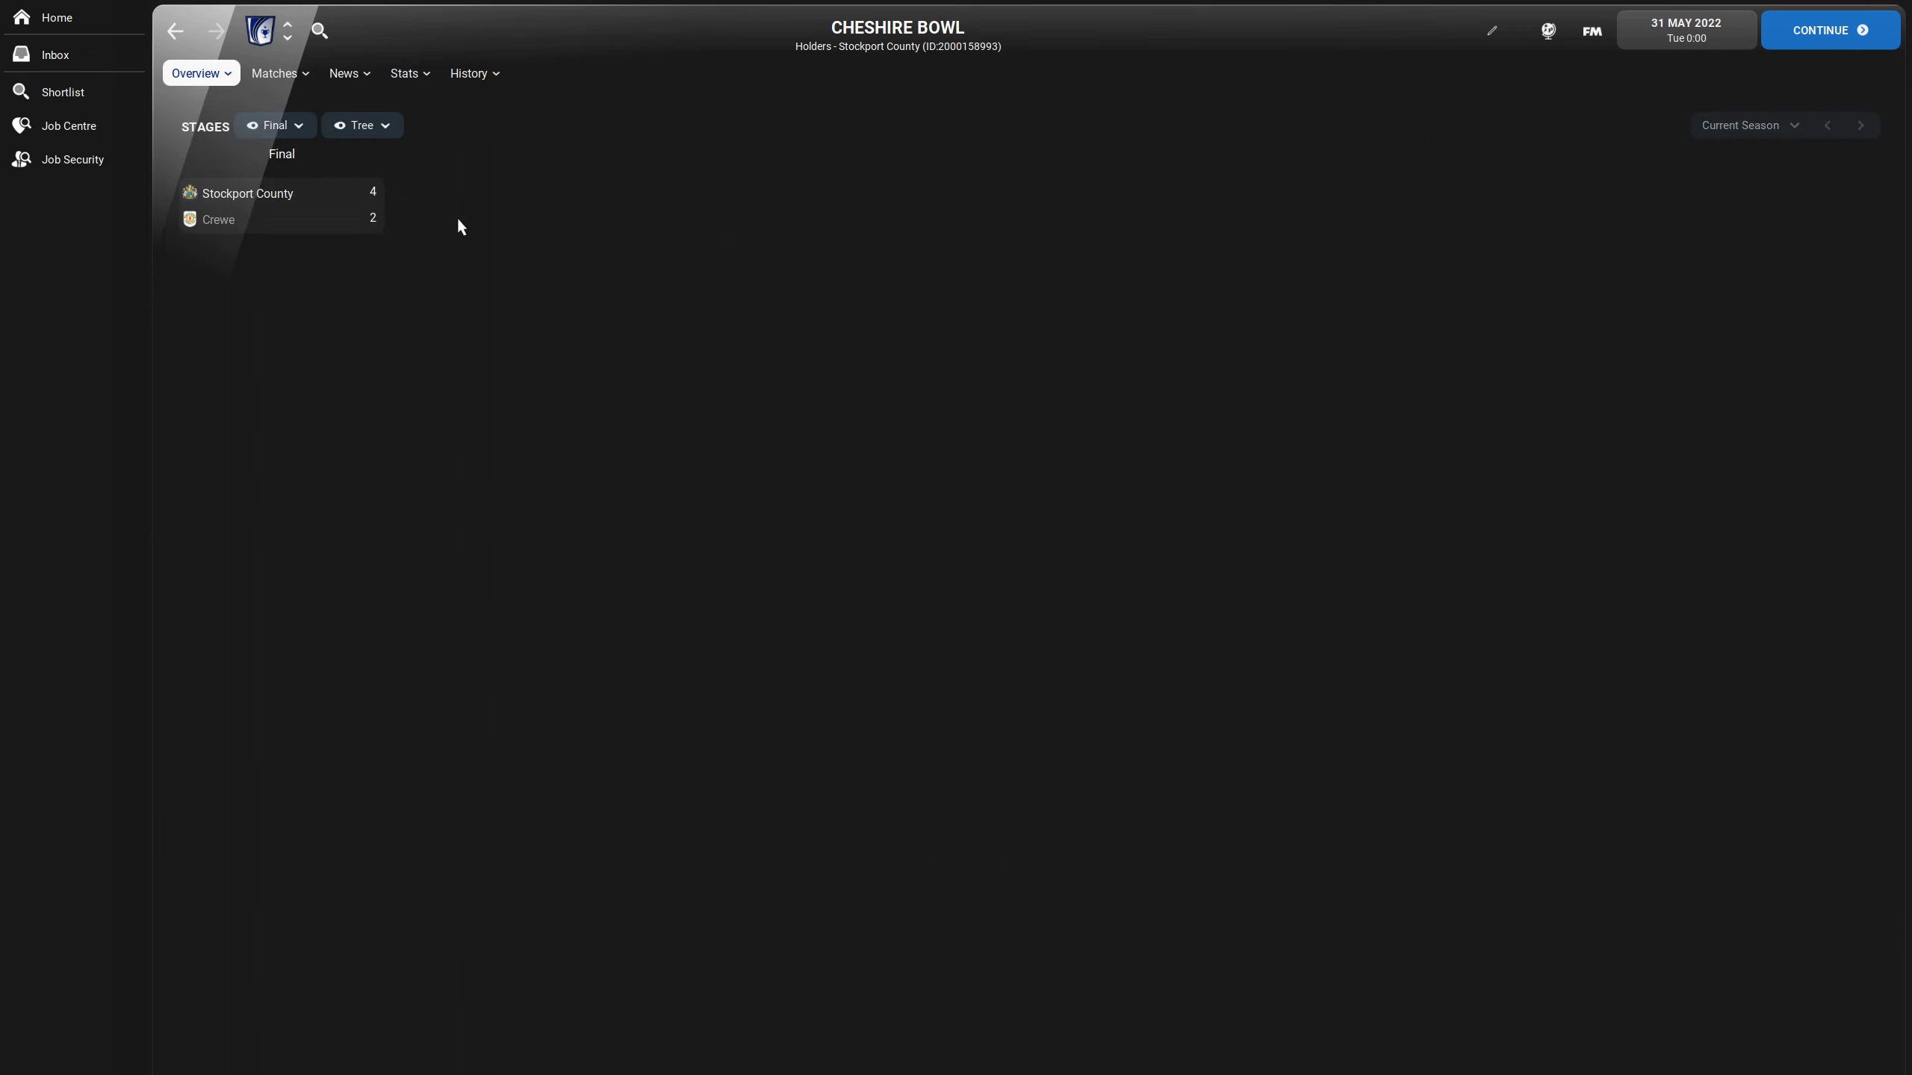
pyautogui.moveTo(245, 194)
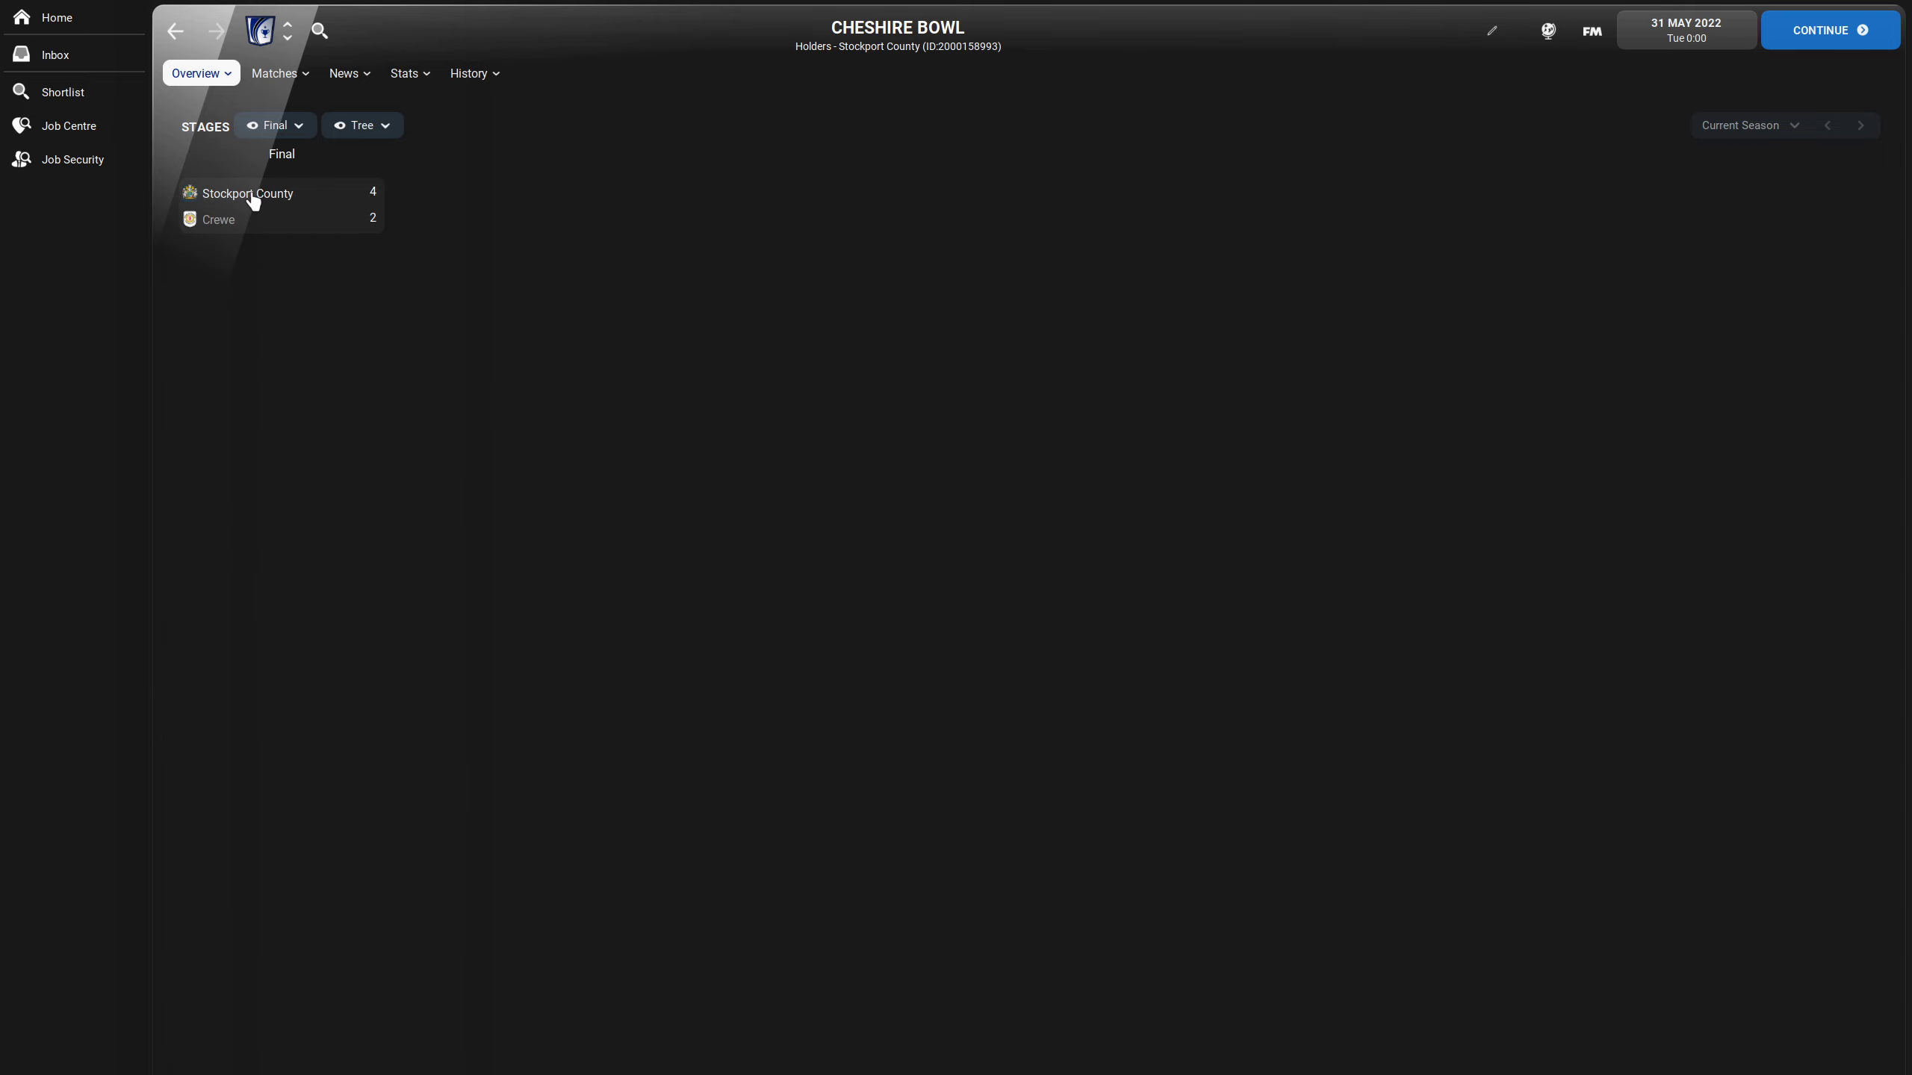
# - Open Stockport County's squad list from the final bracket
pyautogui.click(248, 194)
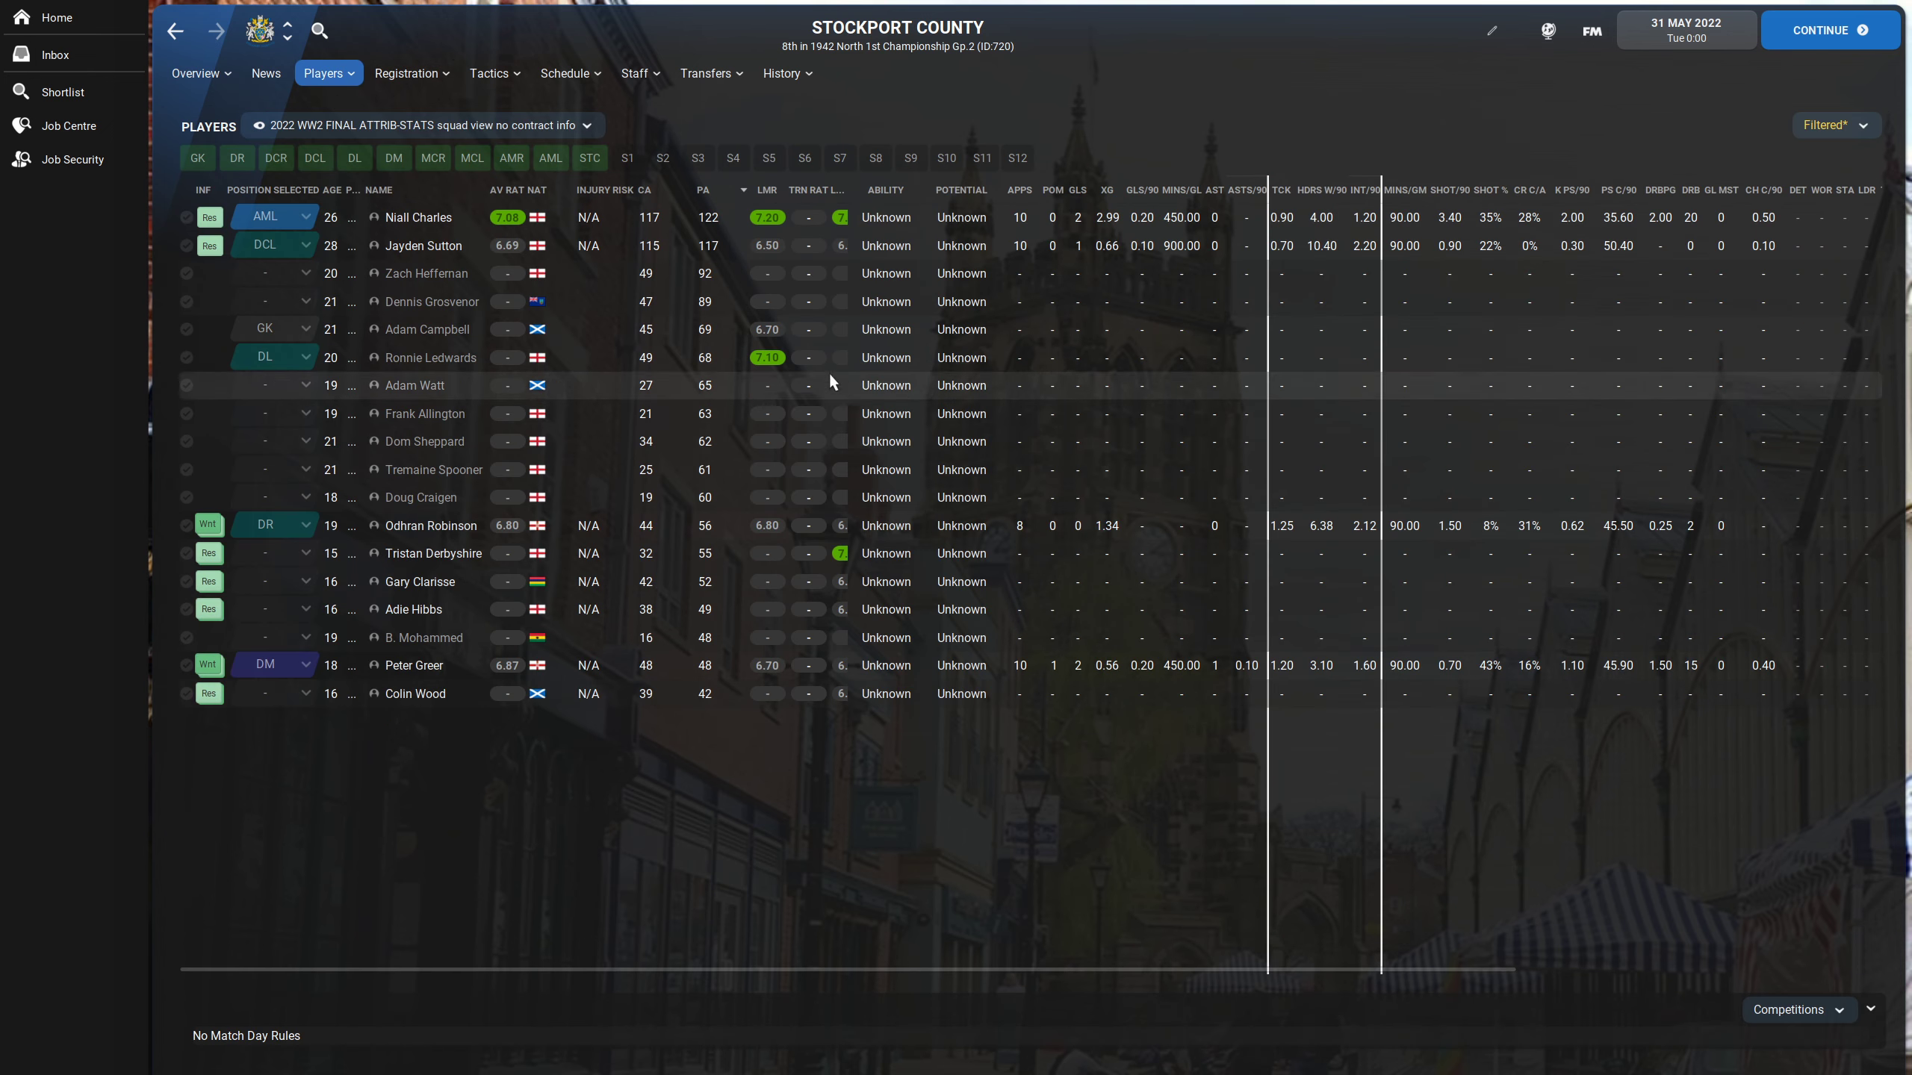
pyautogui.moveTo(538, 595)
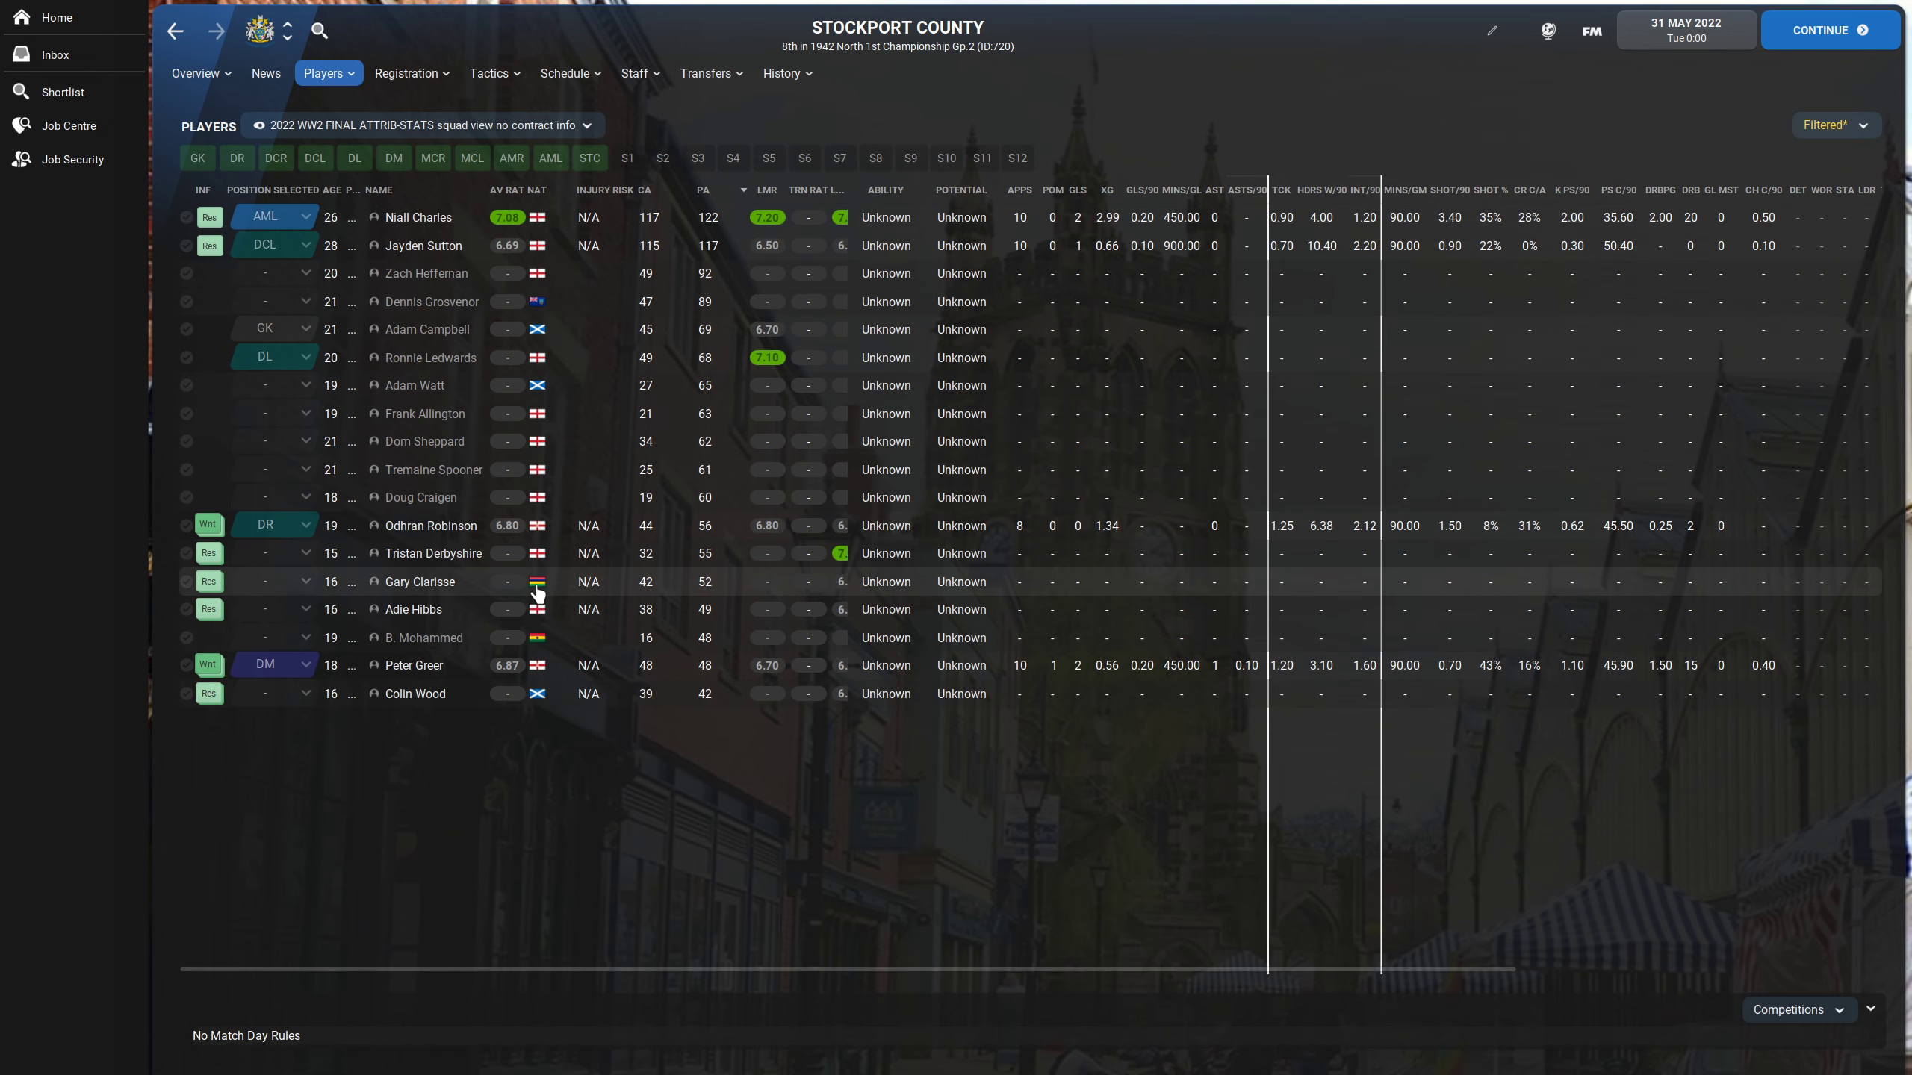
pyautogui.moveTo(544, 675)
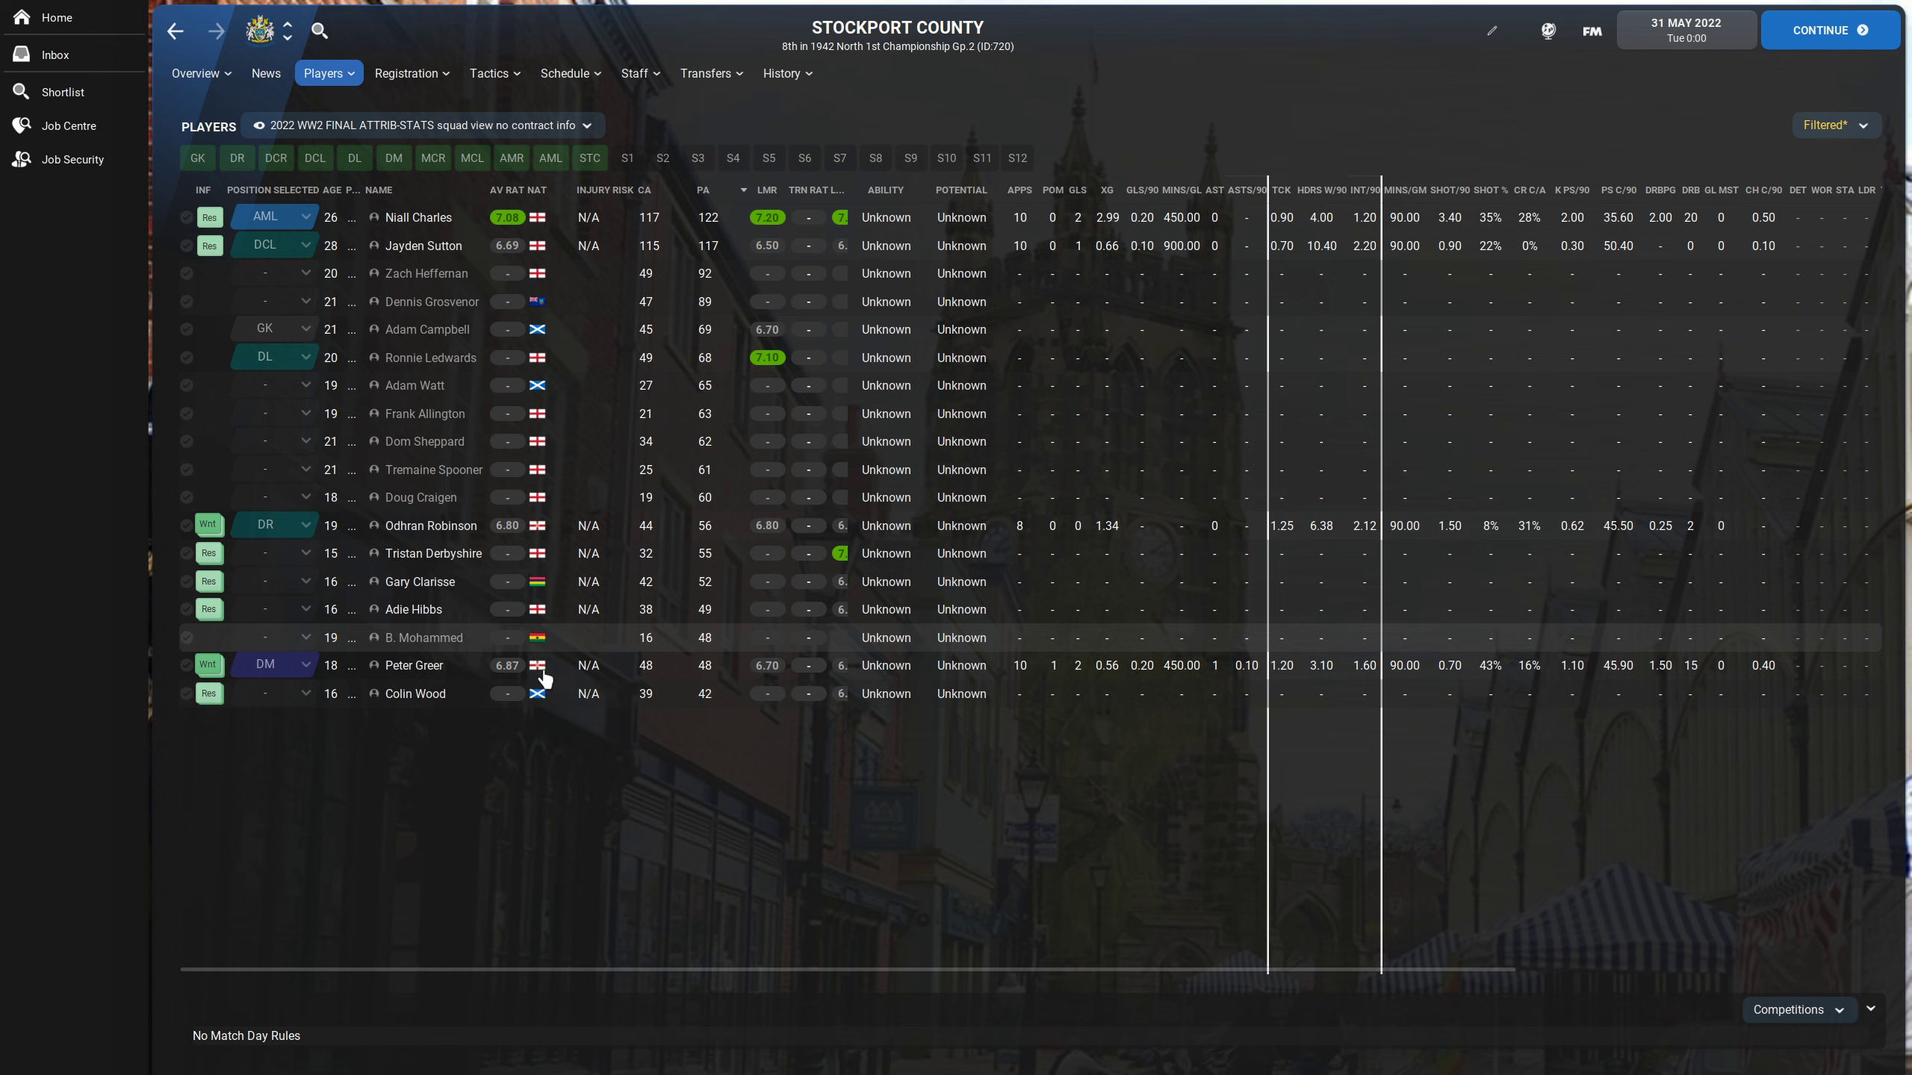
pyautogui.moveTo(926, 46)
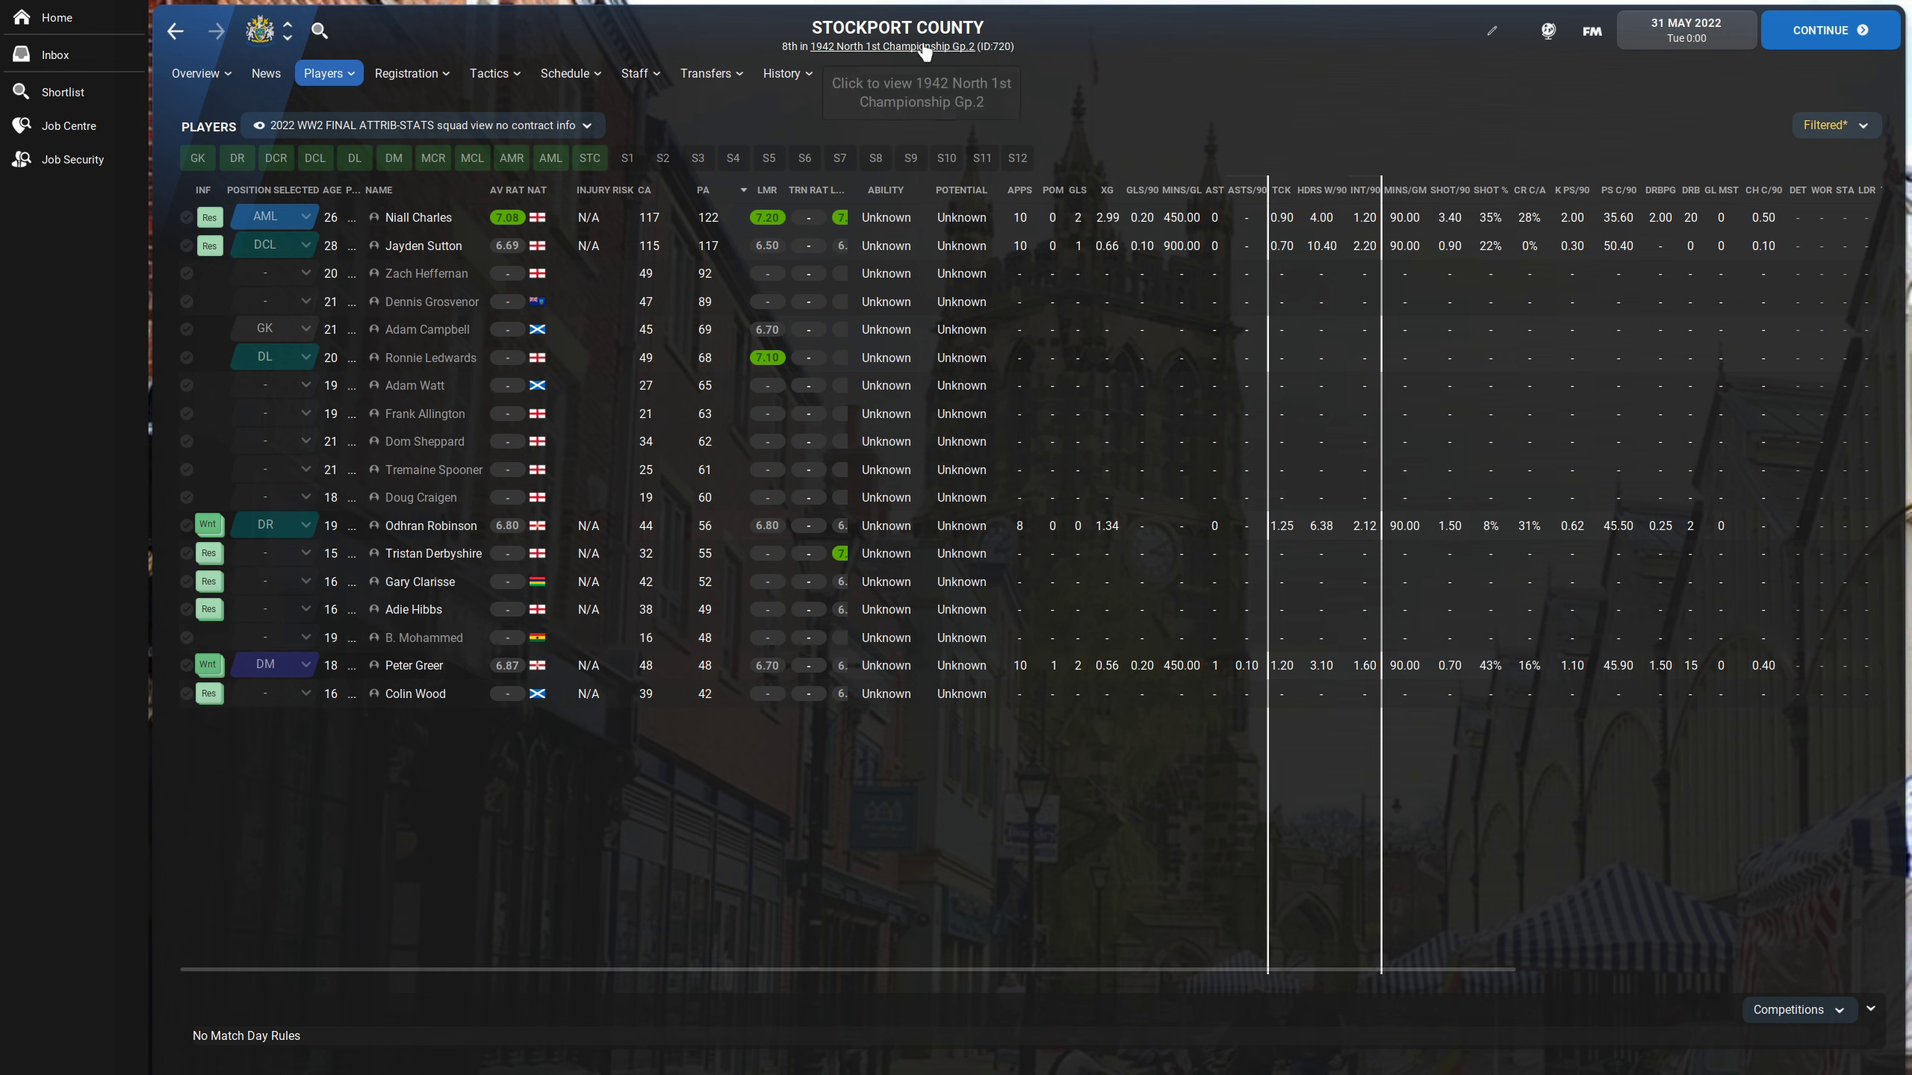
# - View the 1942 North 1st Championship Gp.2 rules, including the Champions Playoff Final and £1M winner prize
pyautogui.click(893, 44)
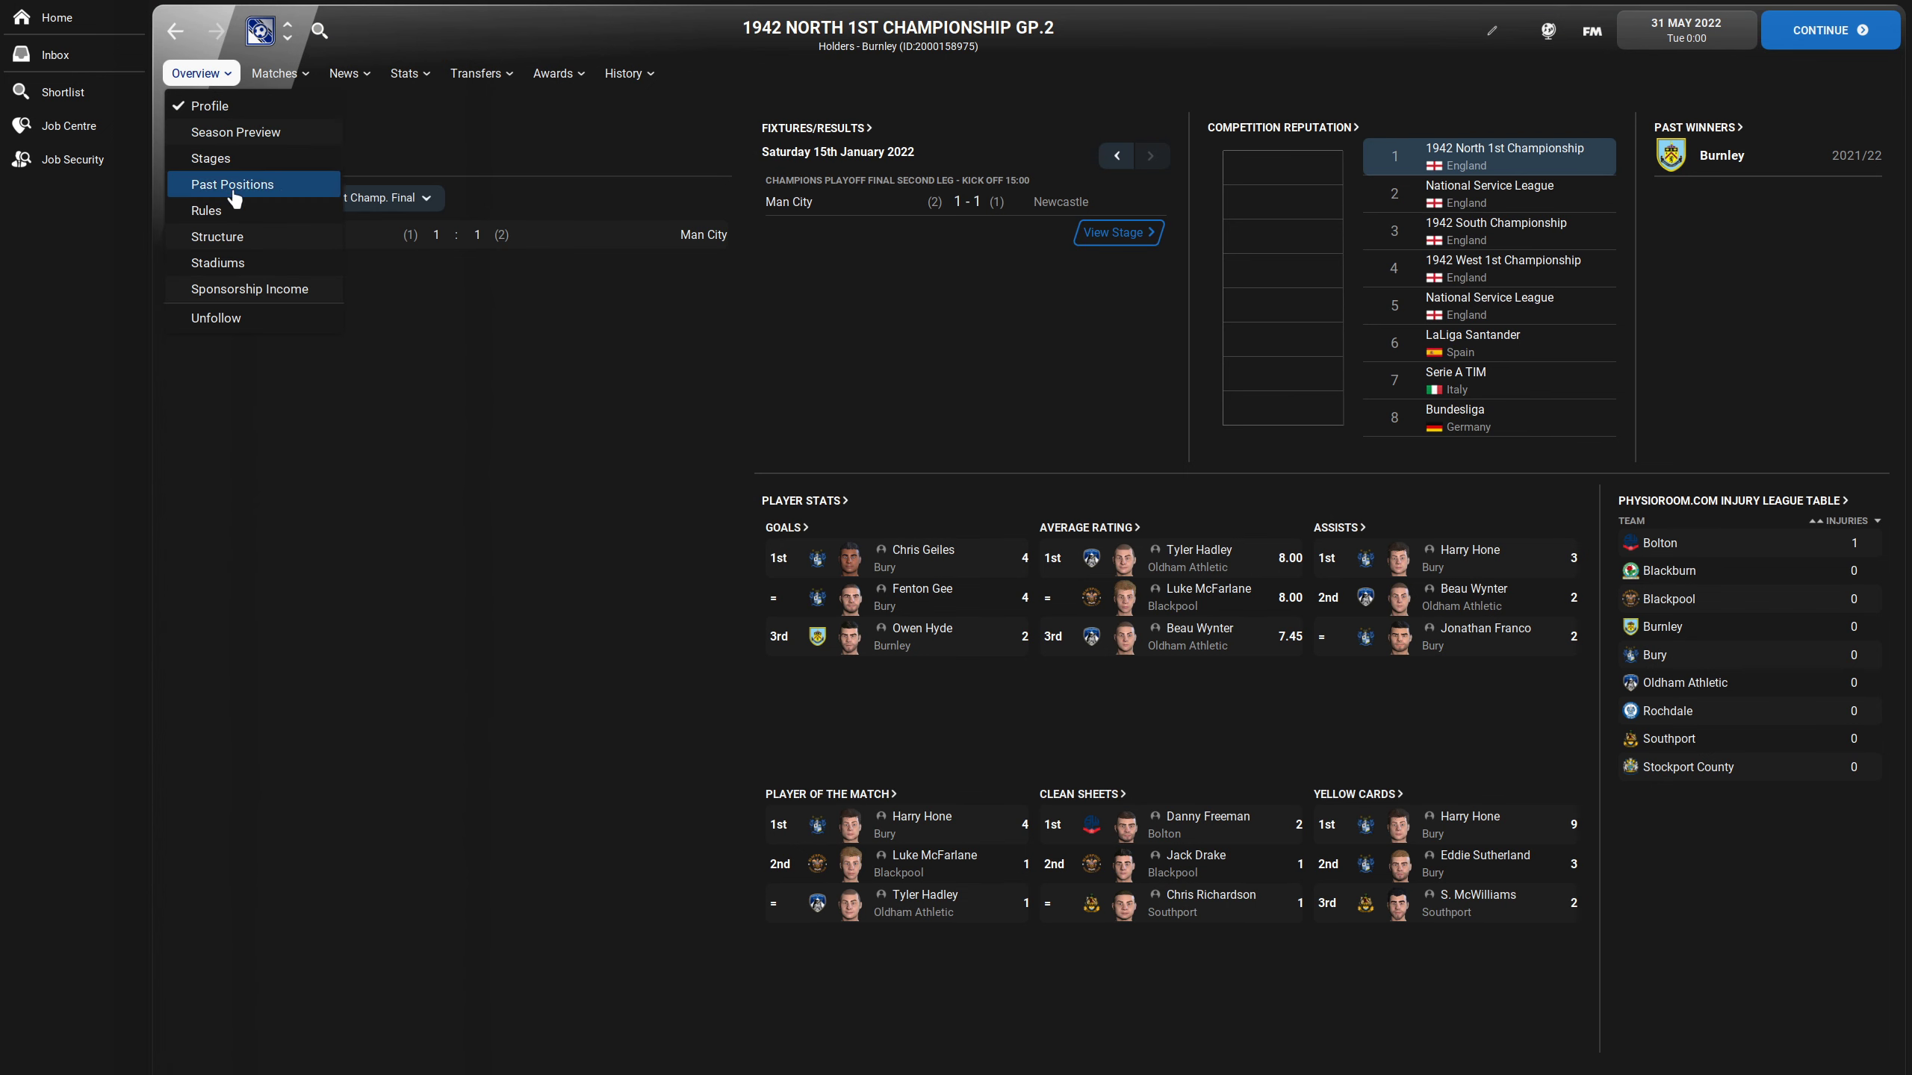
pyautogui.click(206, 211)
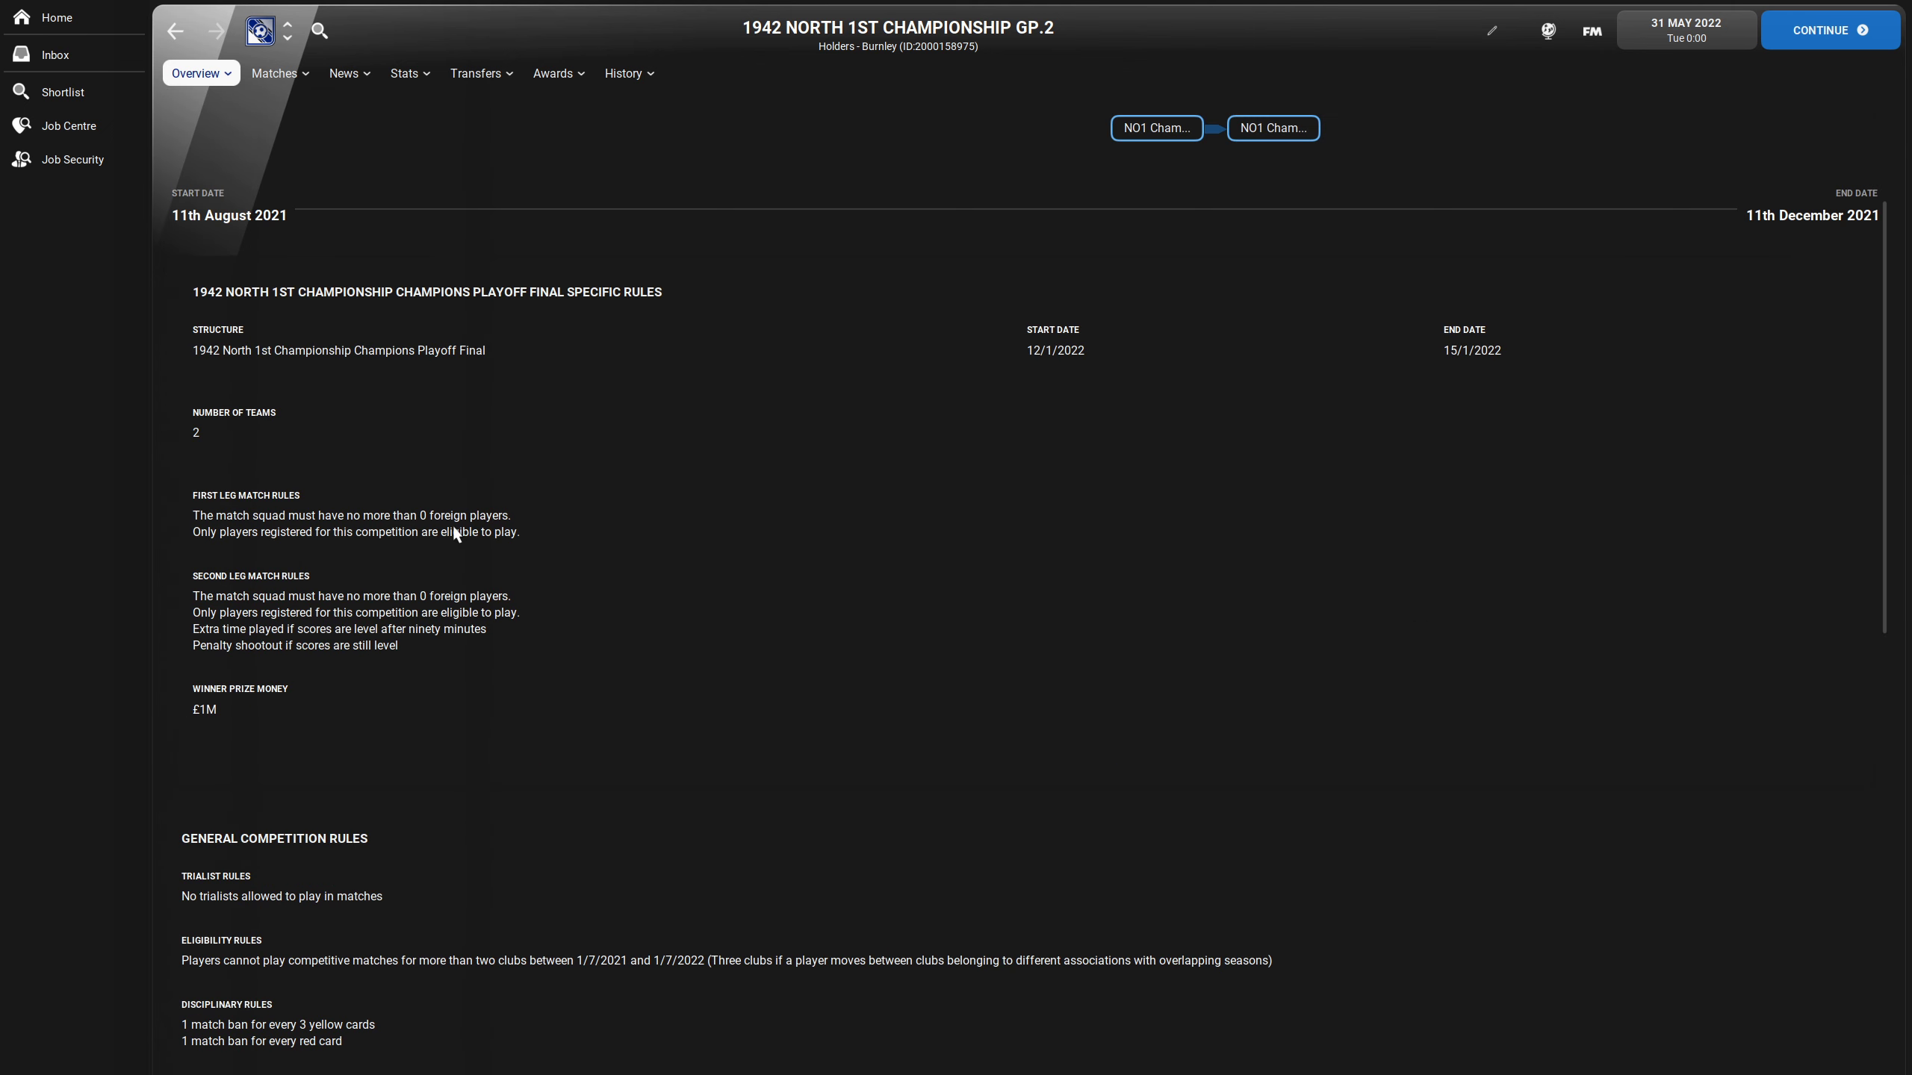
pyautogui.moveTo(439, 611)
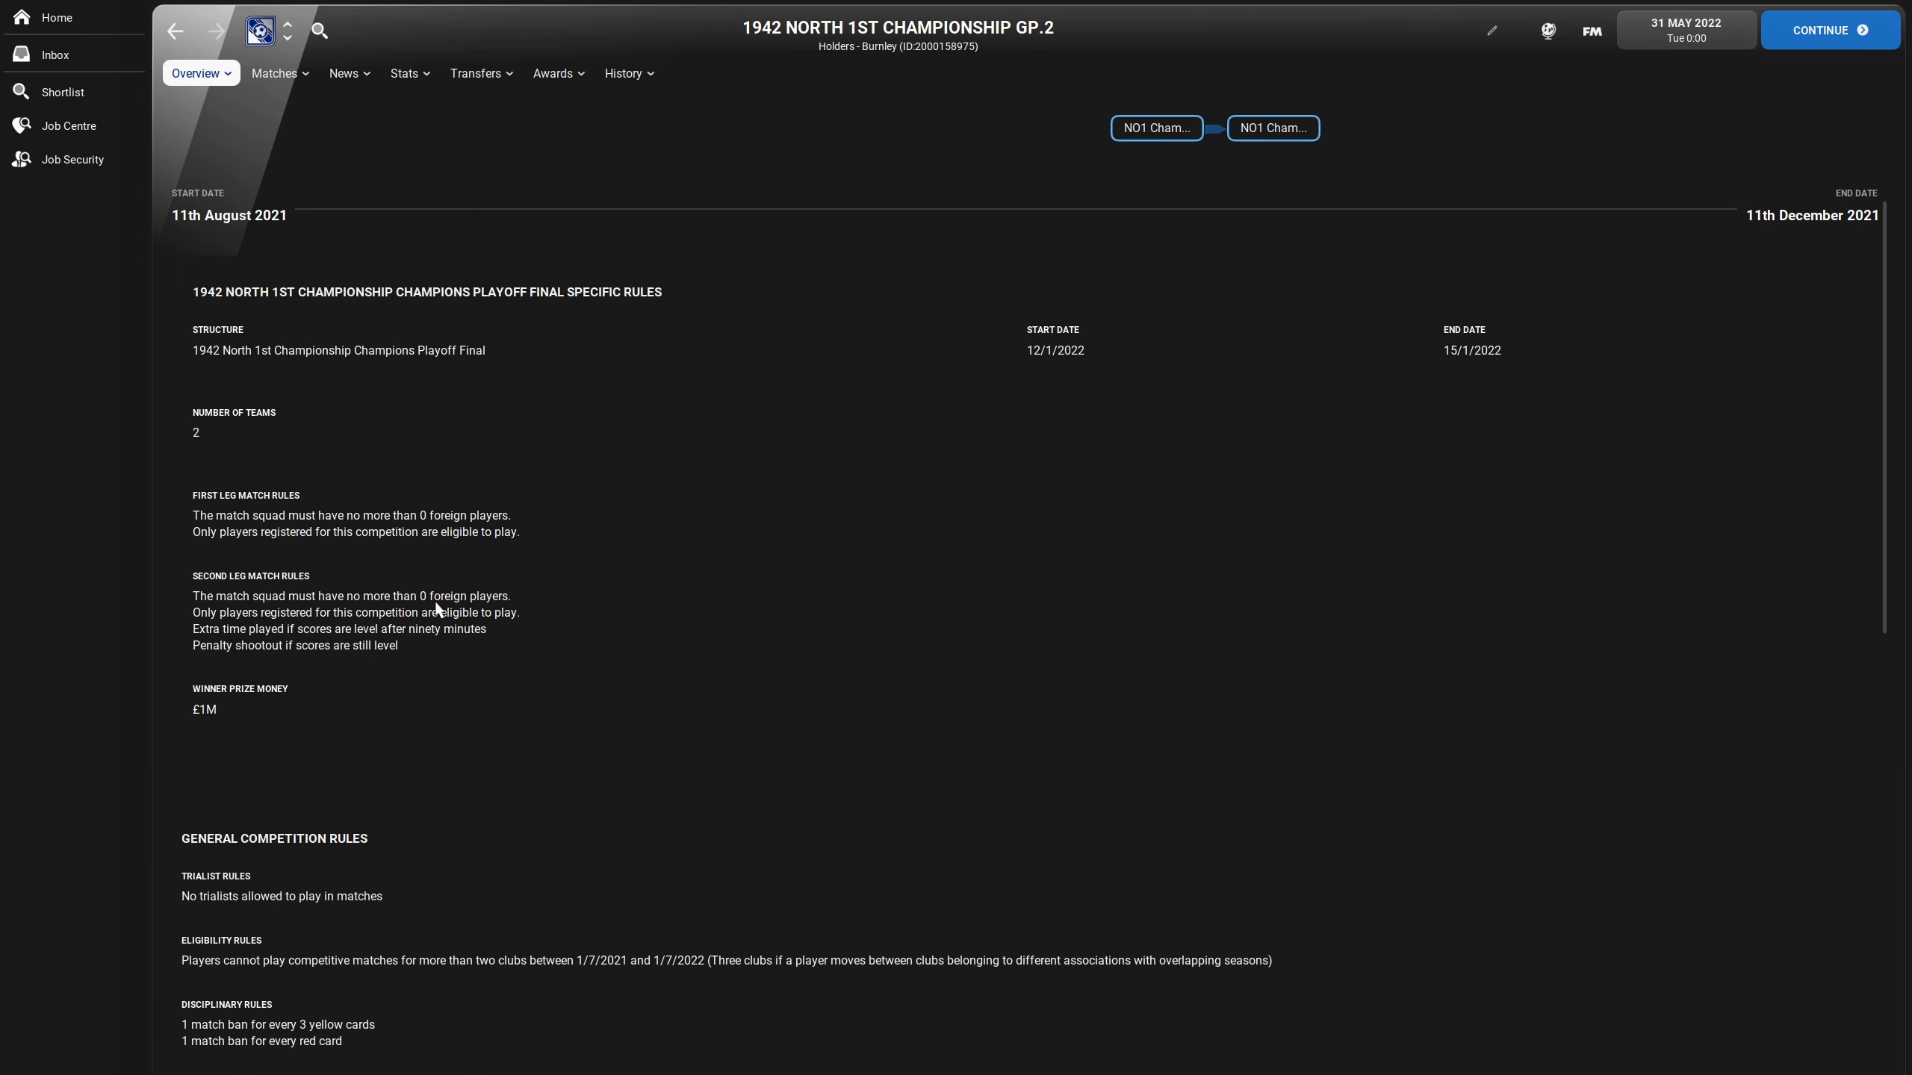
pyautogui.moveTo(514, 642)
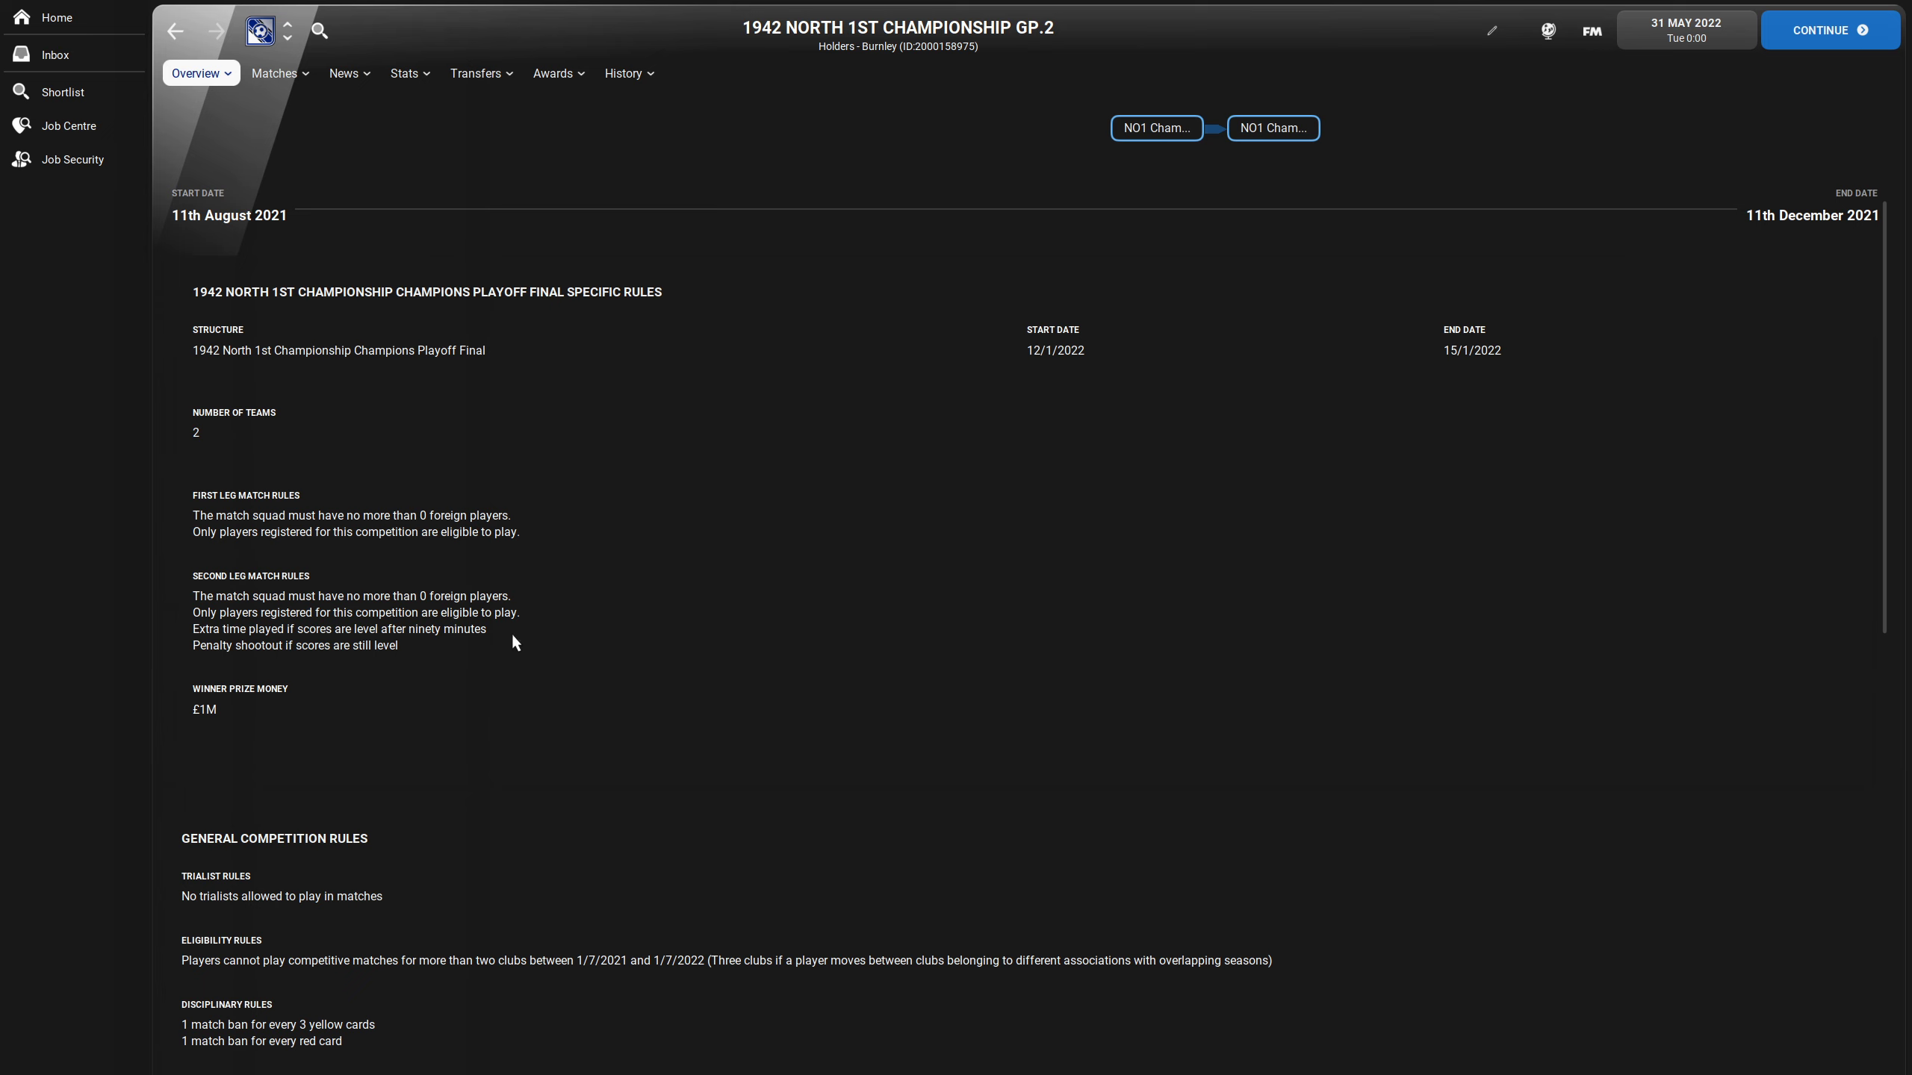
pyautogui.moveTo(517, 678)
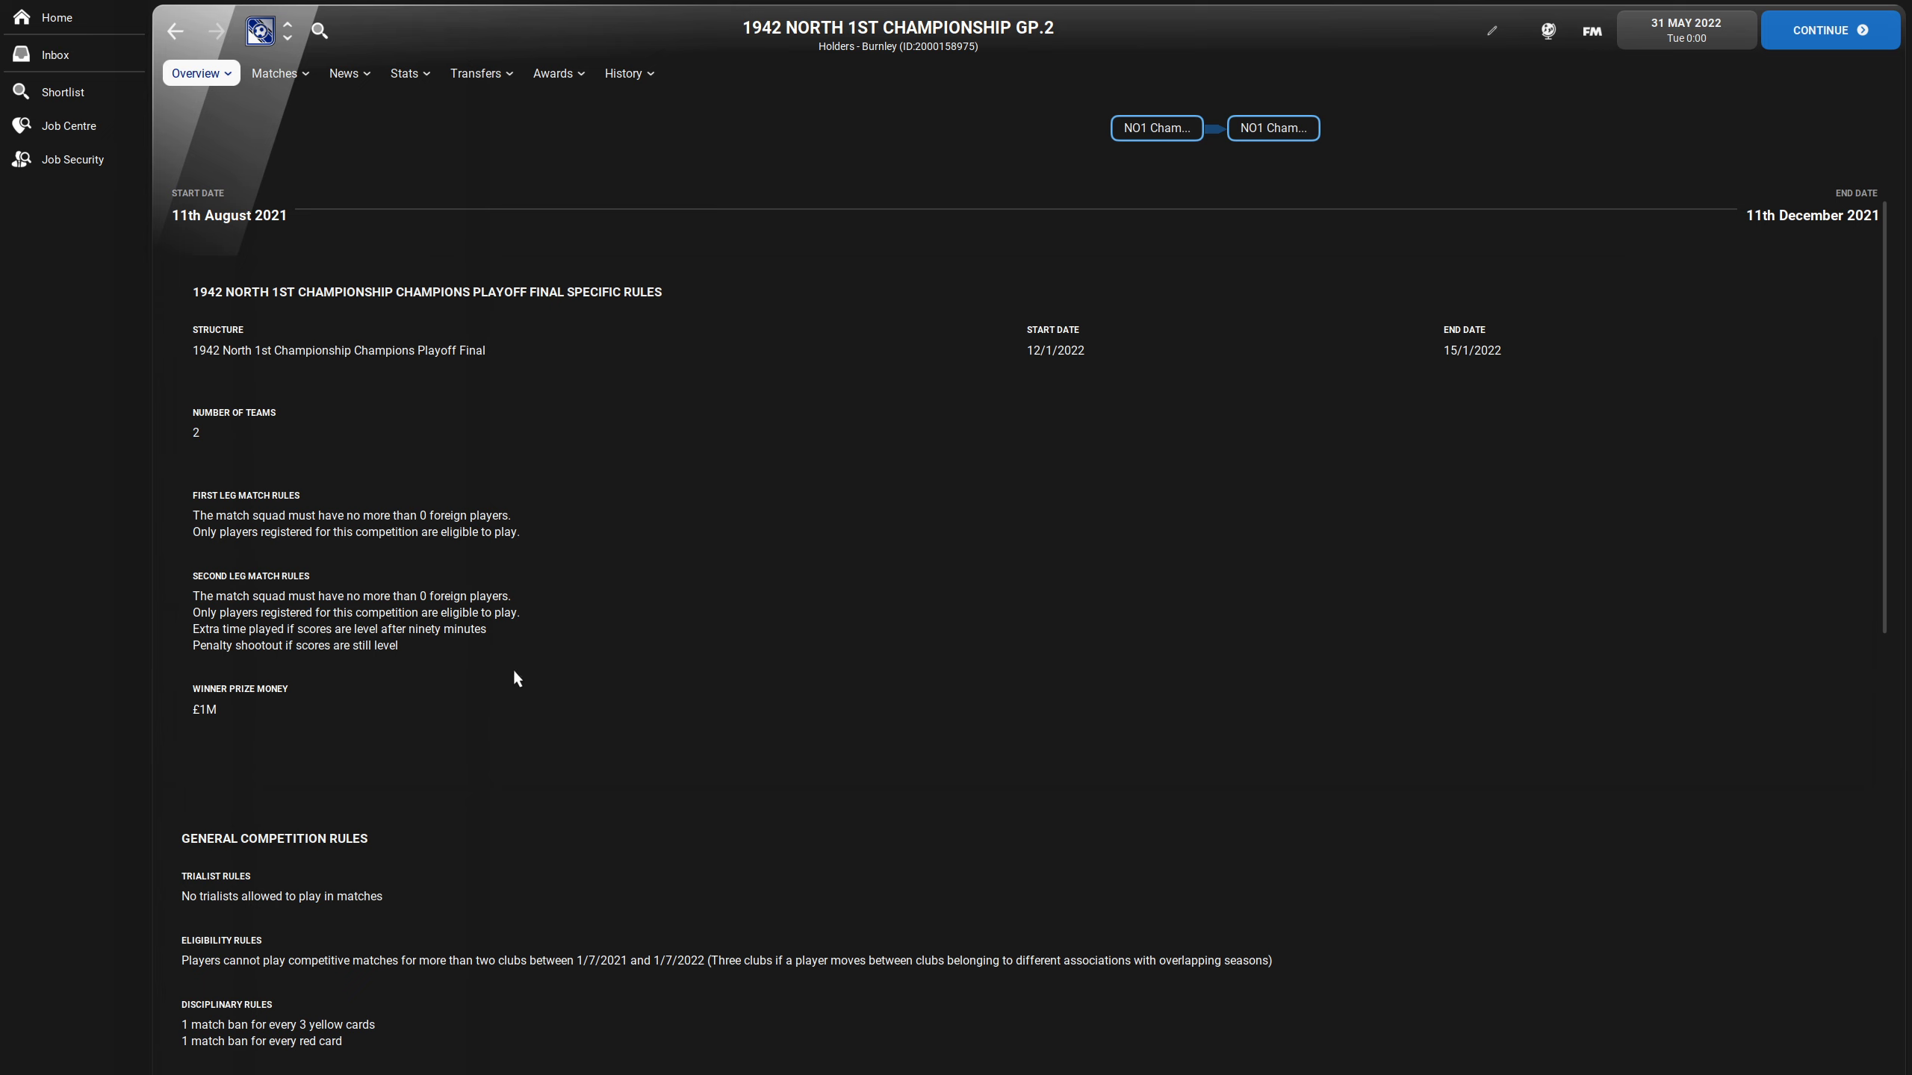
pyautogui.moveTo(536, 744)
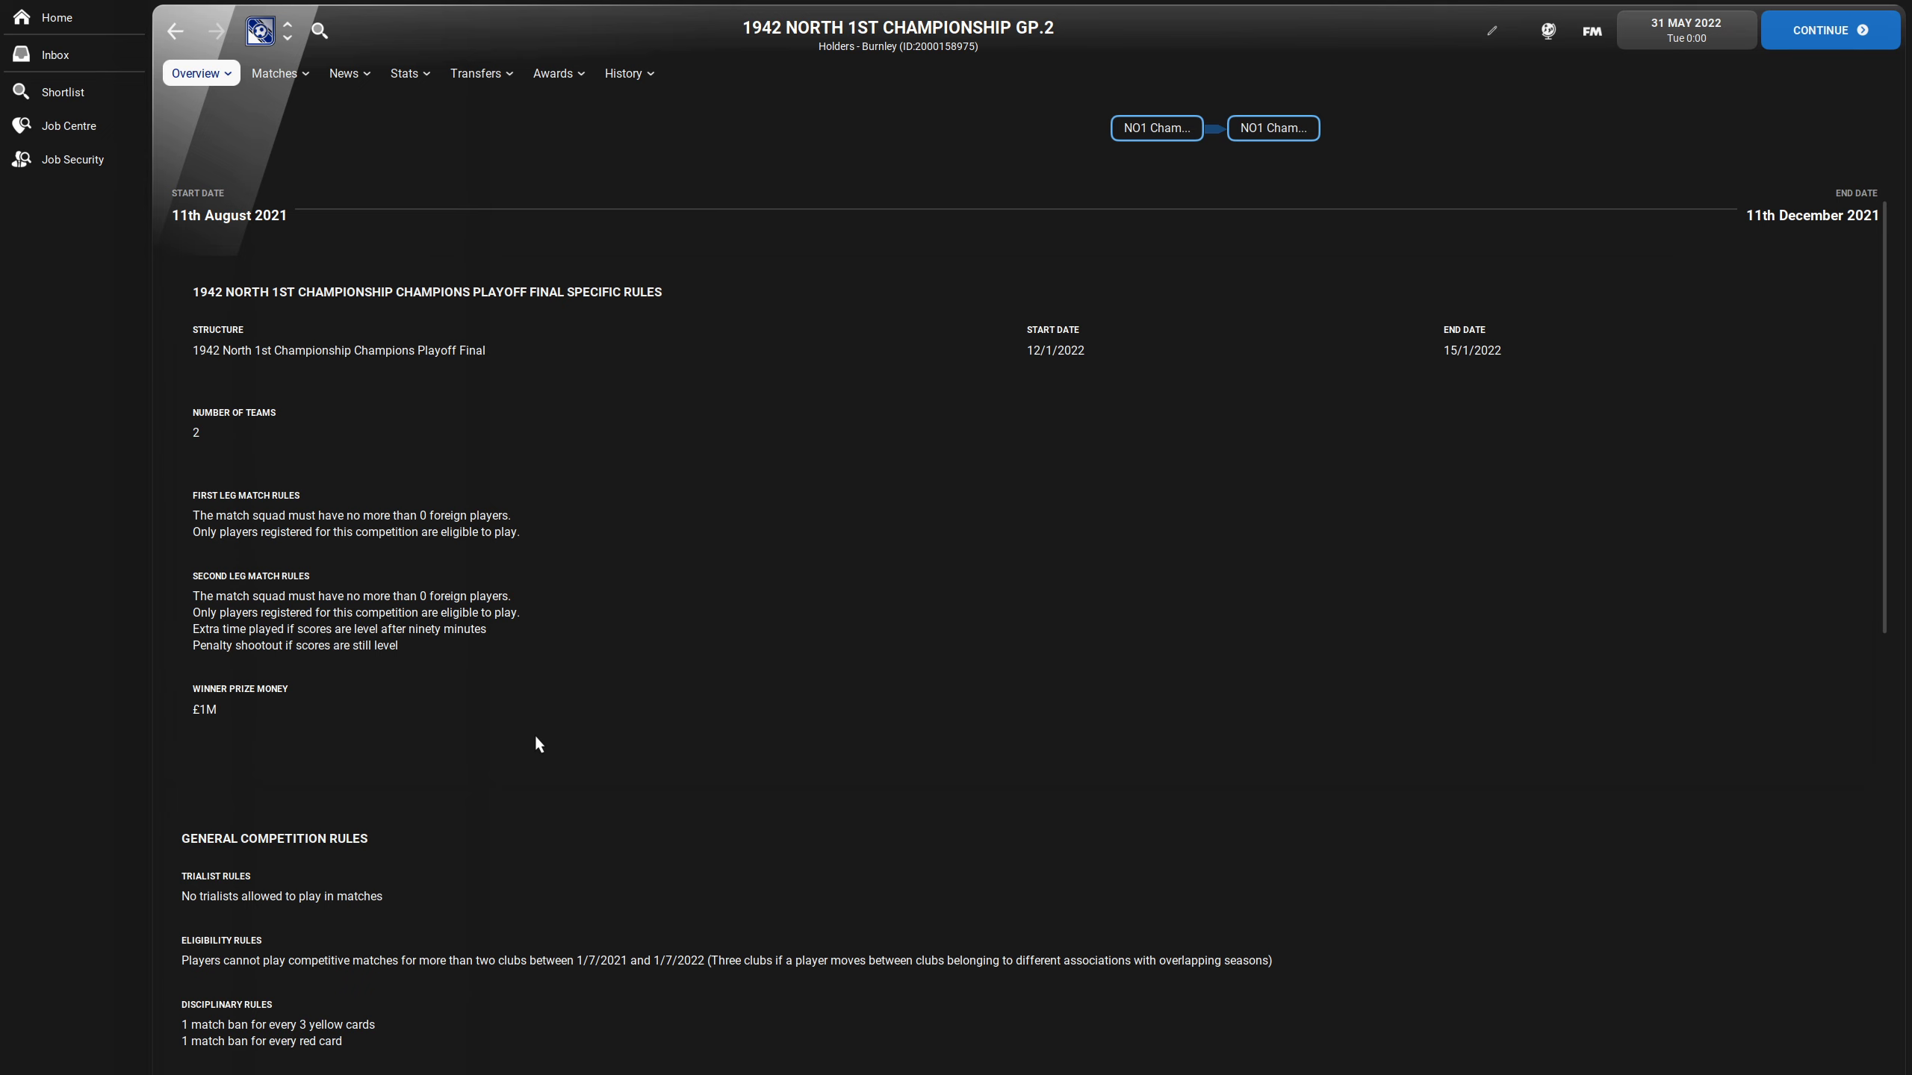
pyautogui.moveTo(893, 287)
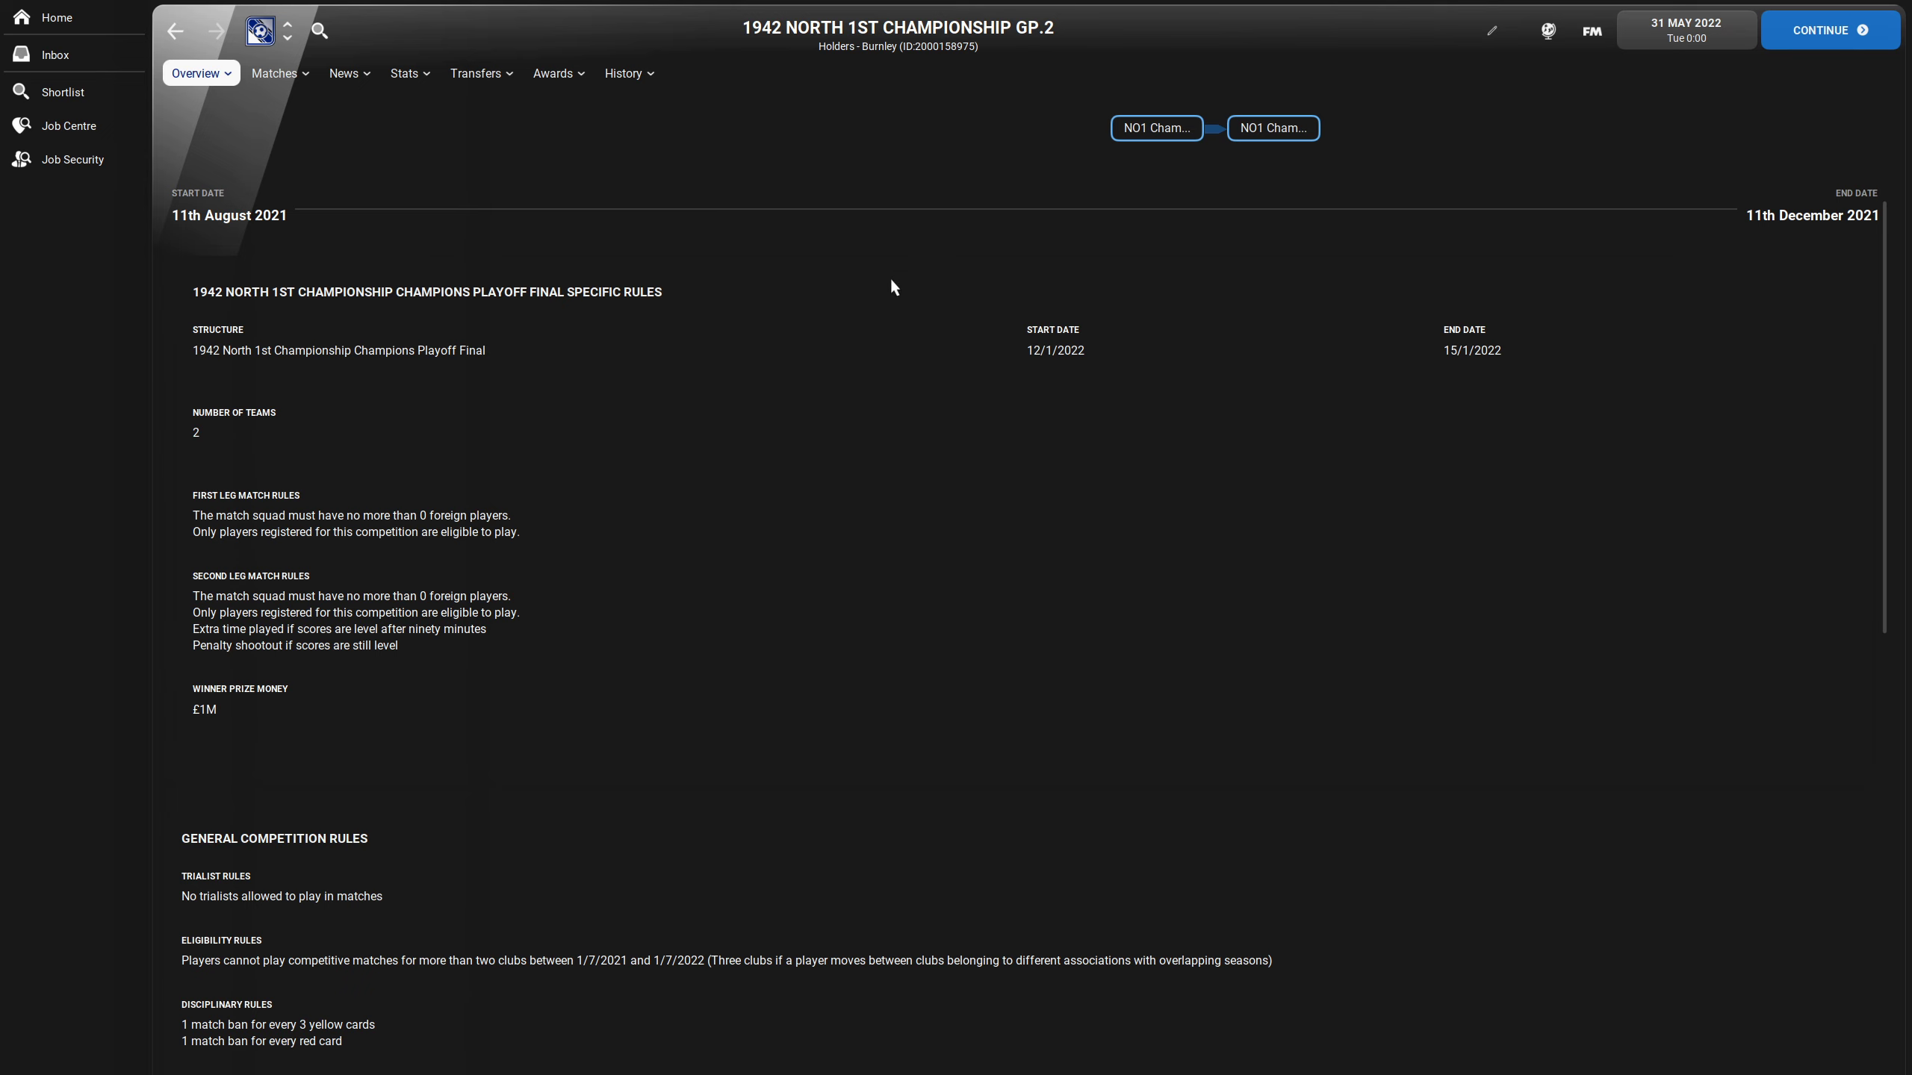
pyautogui.moveTo(1362, 674)
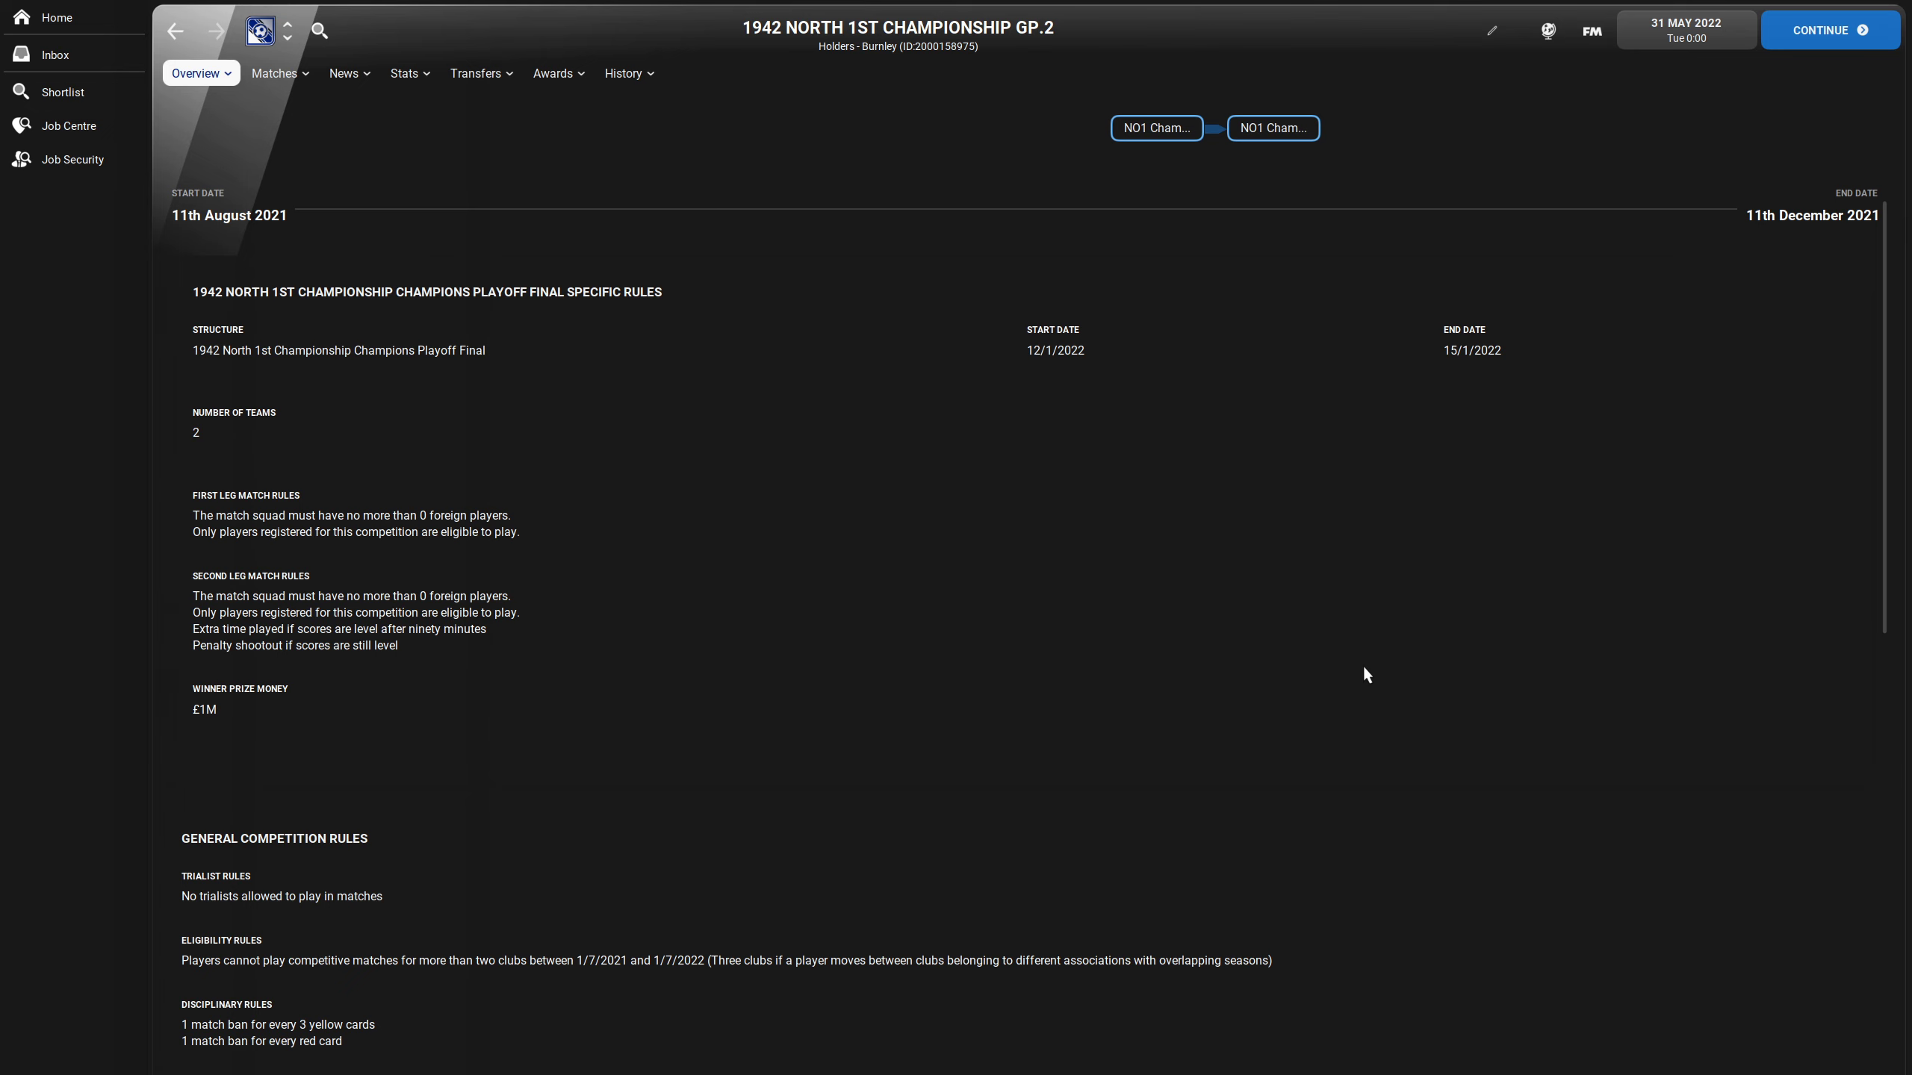
pyautogui.moveTo(1332, 663)
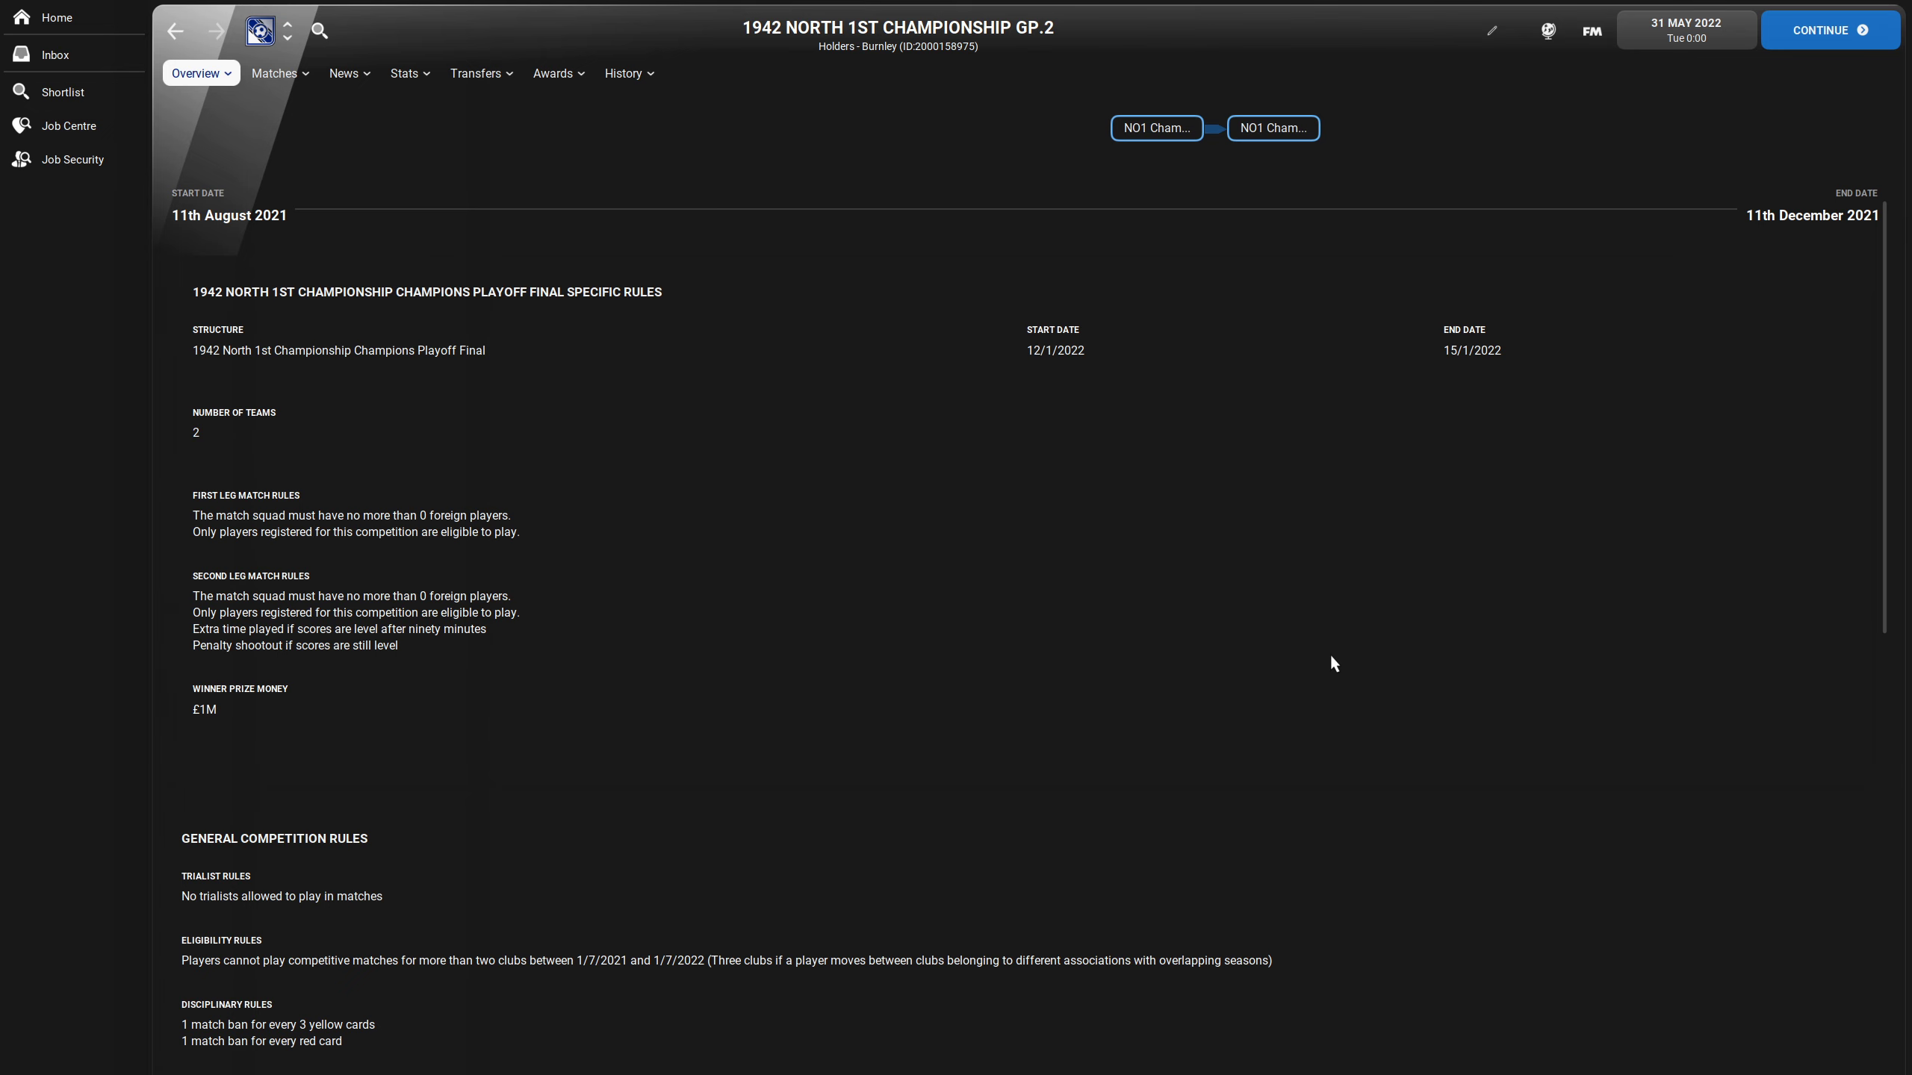
pyautogui.moveTo(1058, 424)
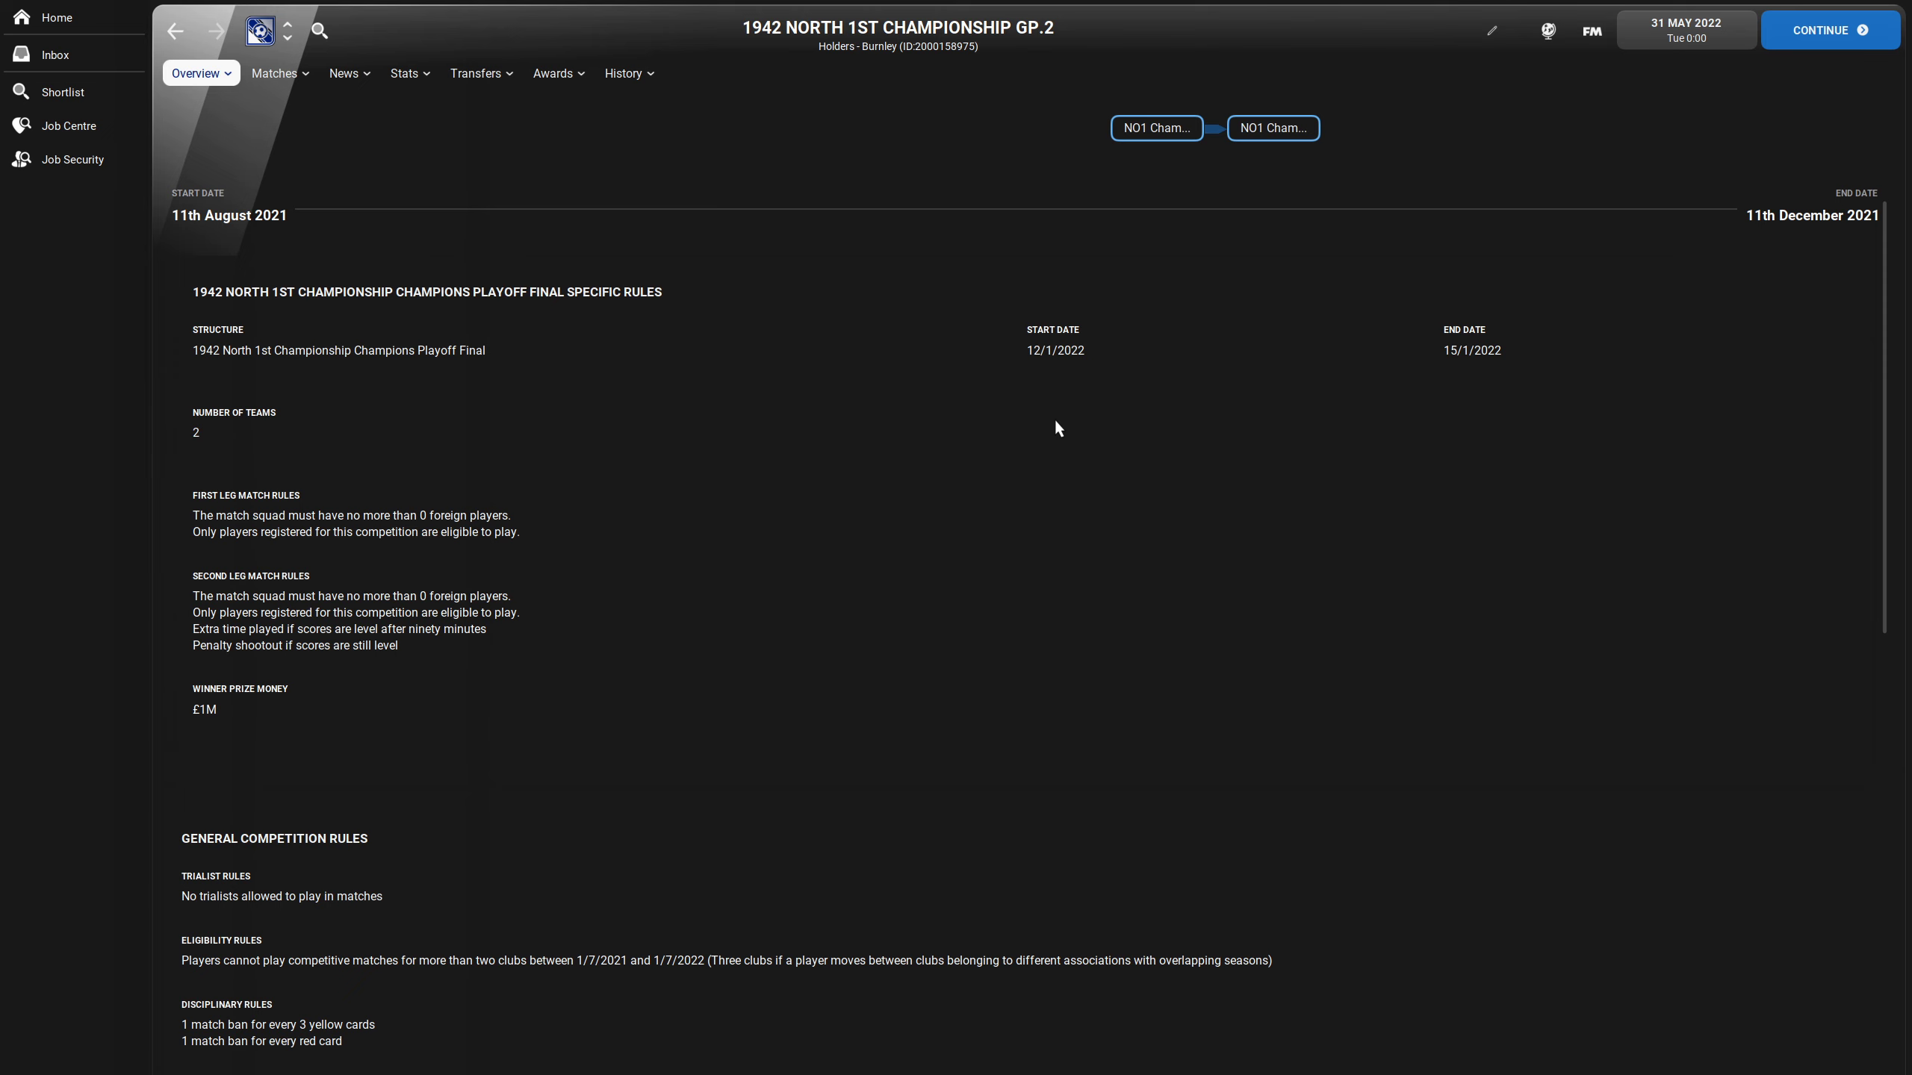
pyautogui.moveTo(1040, 531)
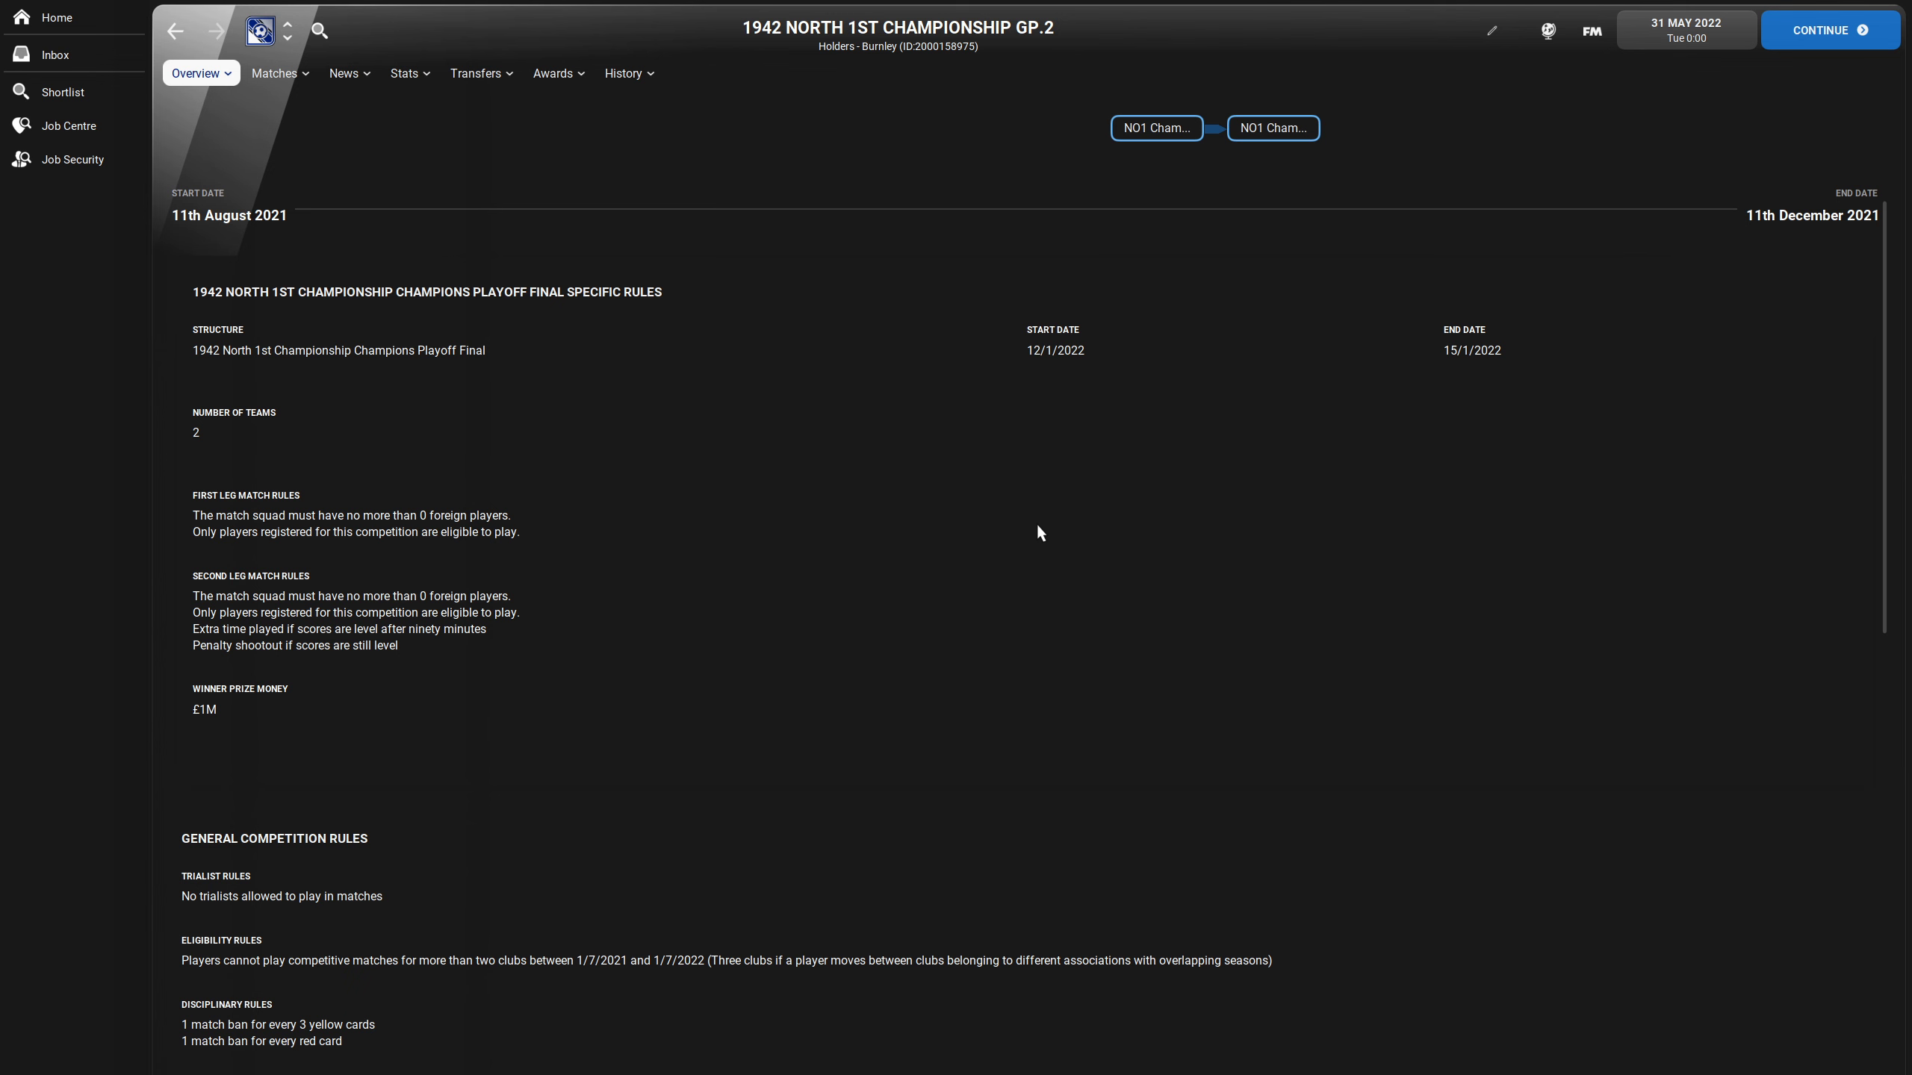
pyautogui.moveTo(57, 18)
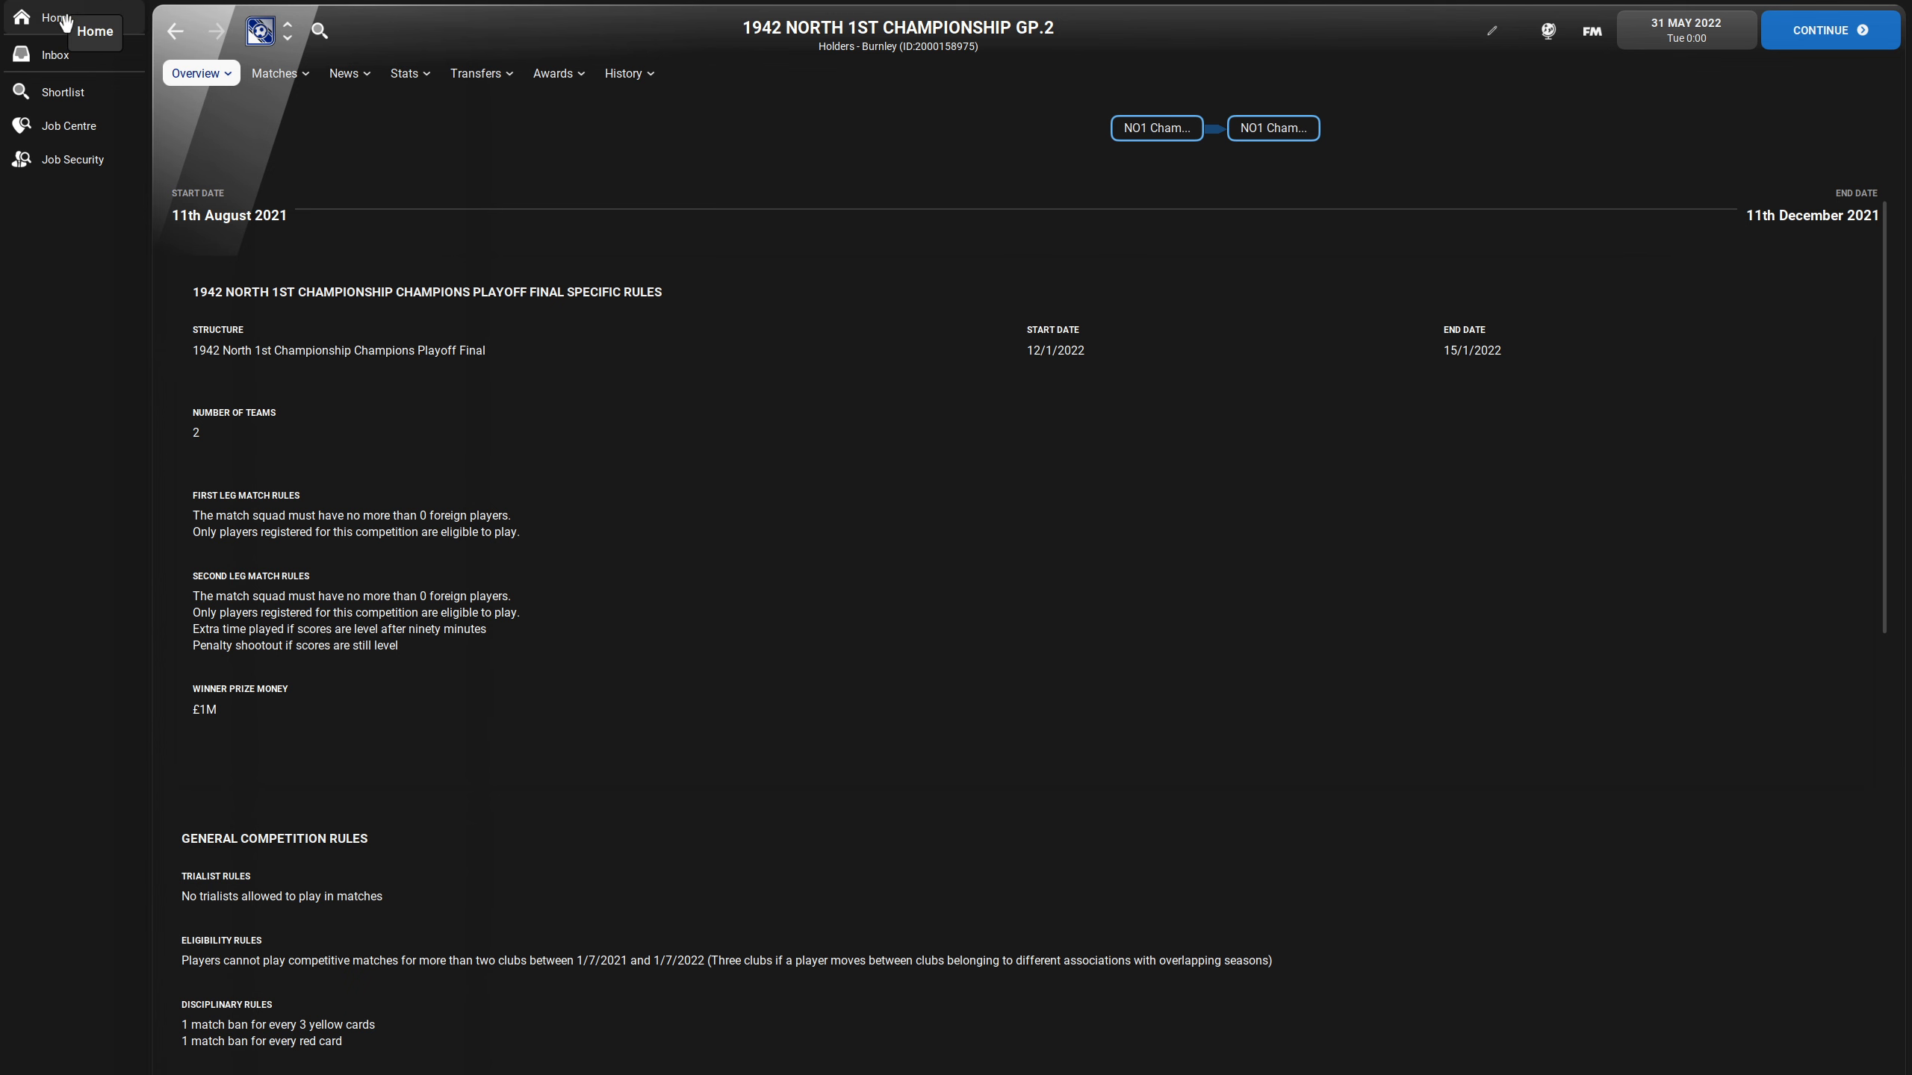
# - Return to the manager home screen listing the Rochdale job and recent news
pyautogui.click(52, 18)
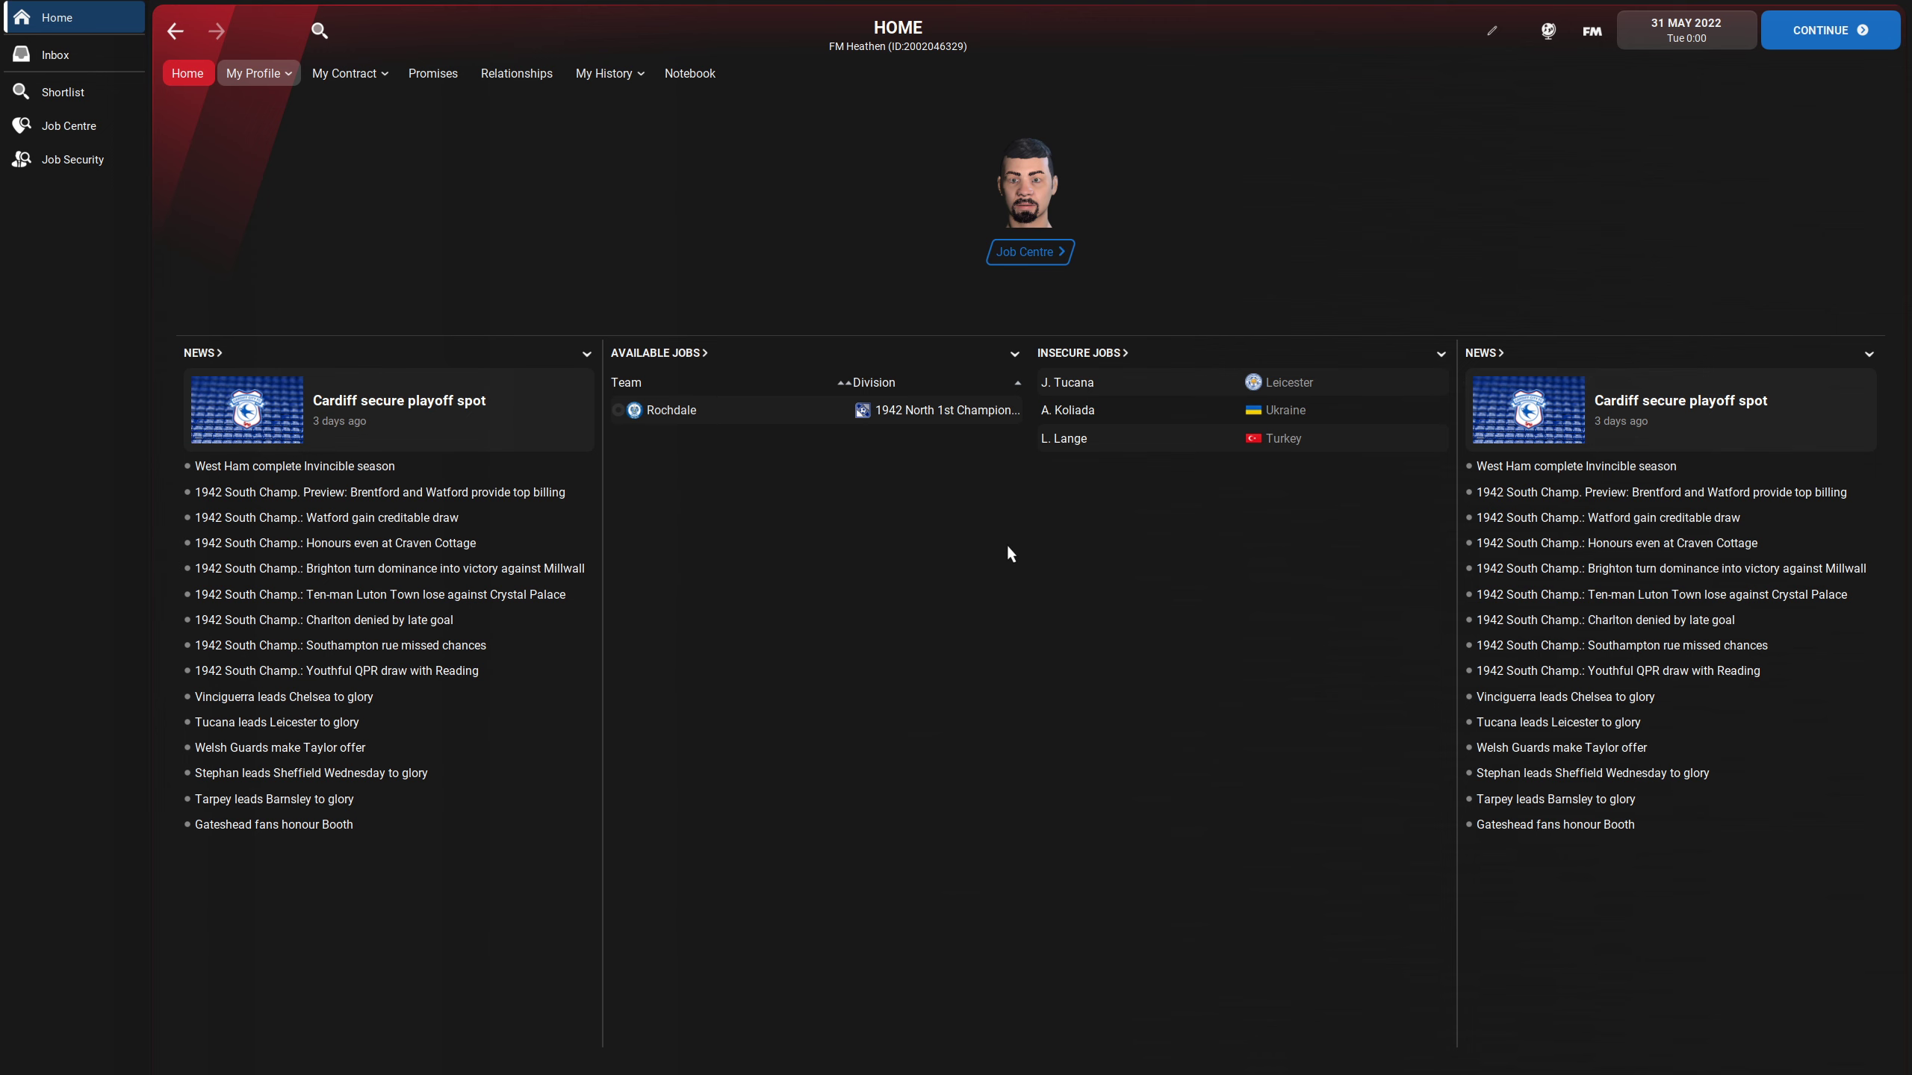
pyautogui.moveTo(1006, 568)
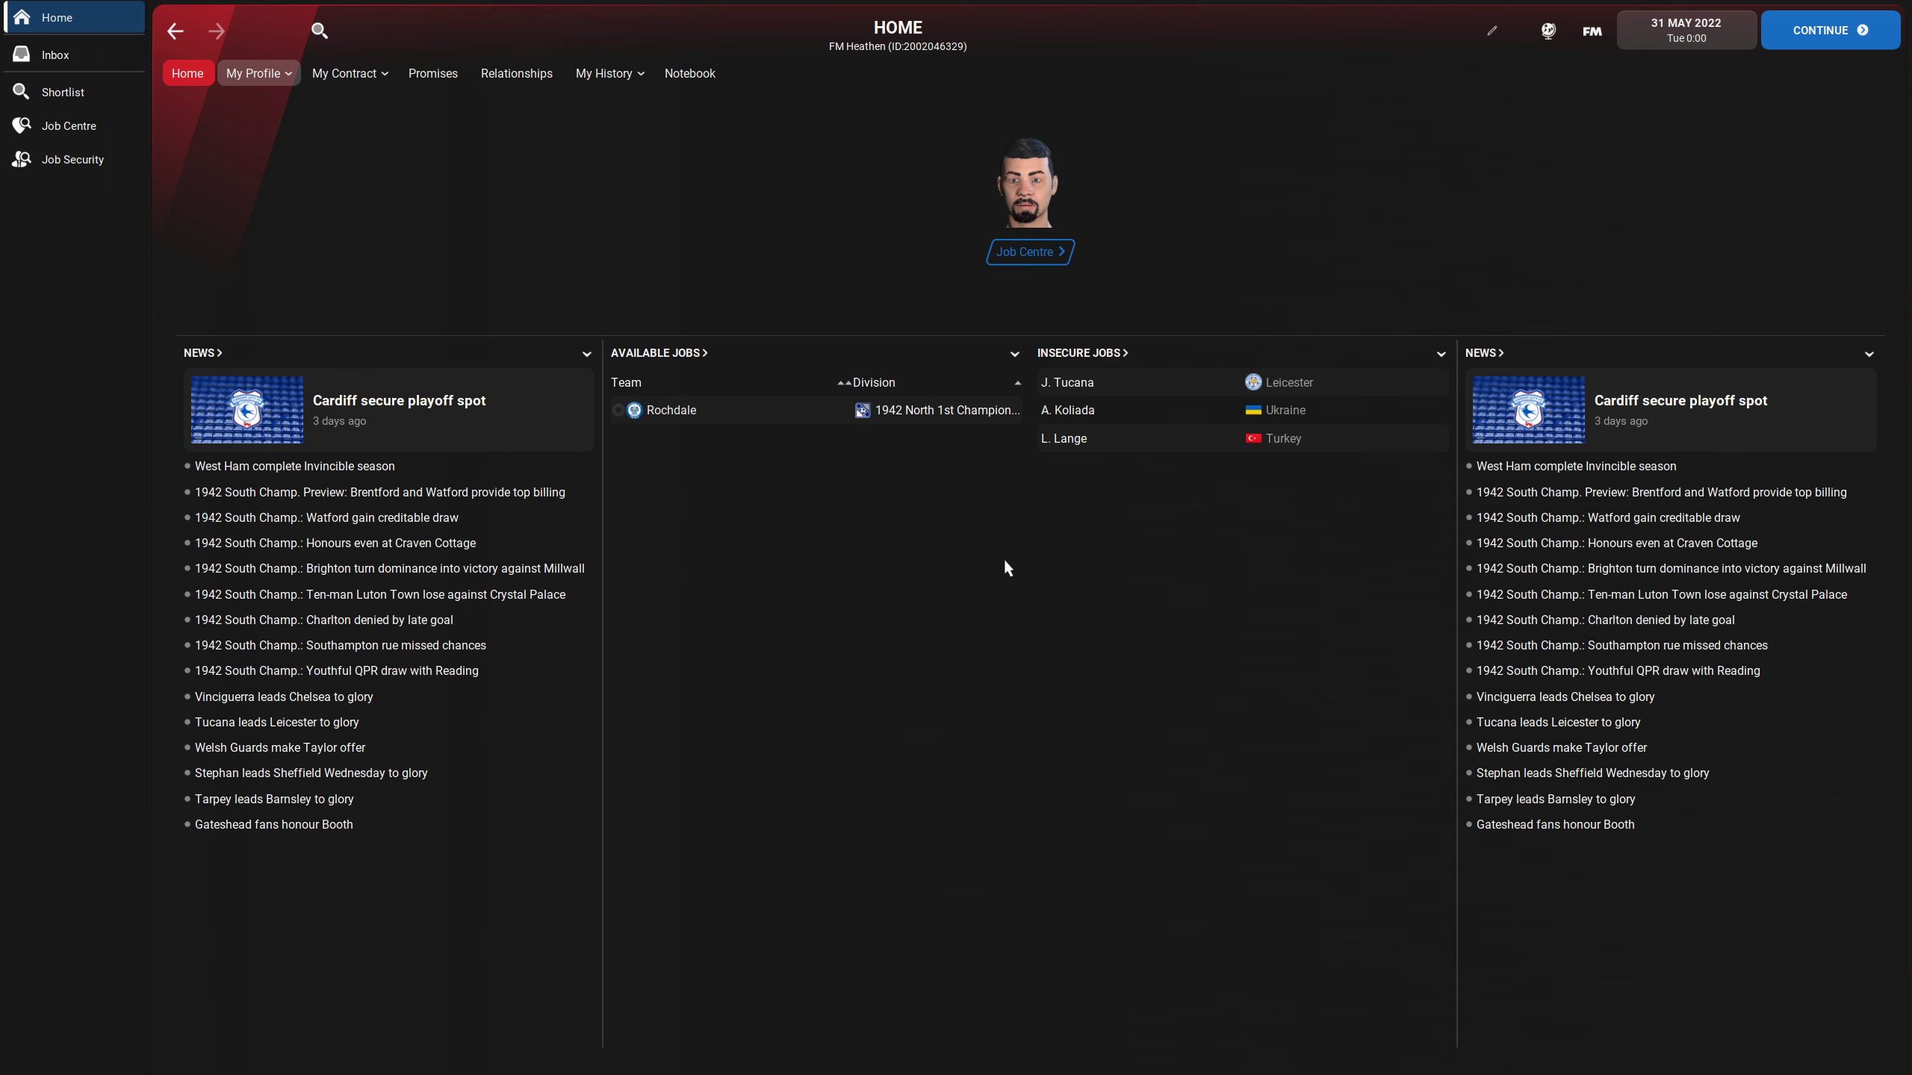
pyautogui.moveTo(1010, 564)
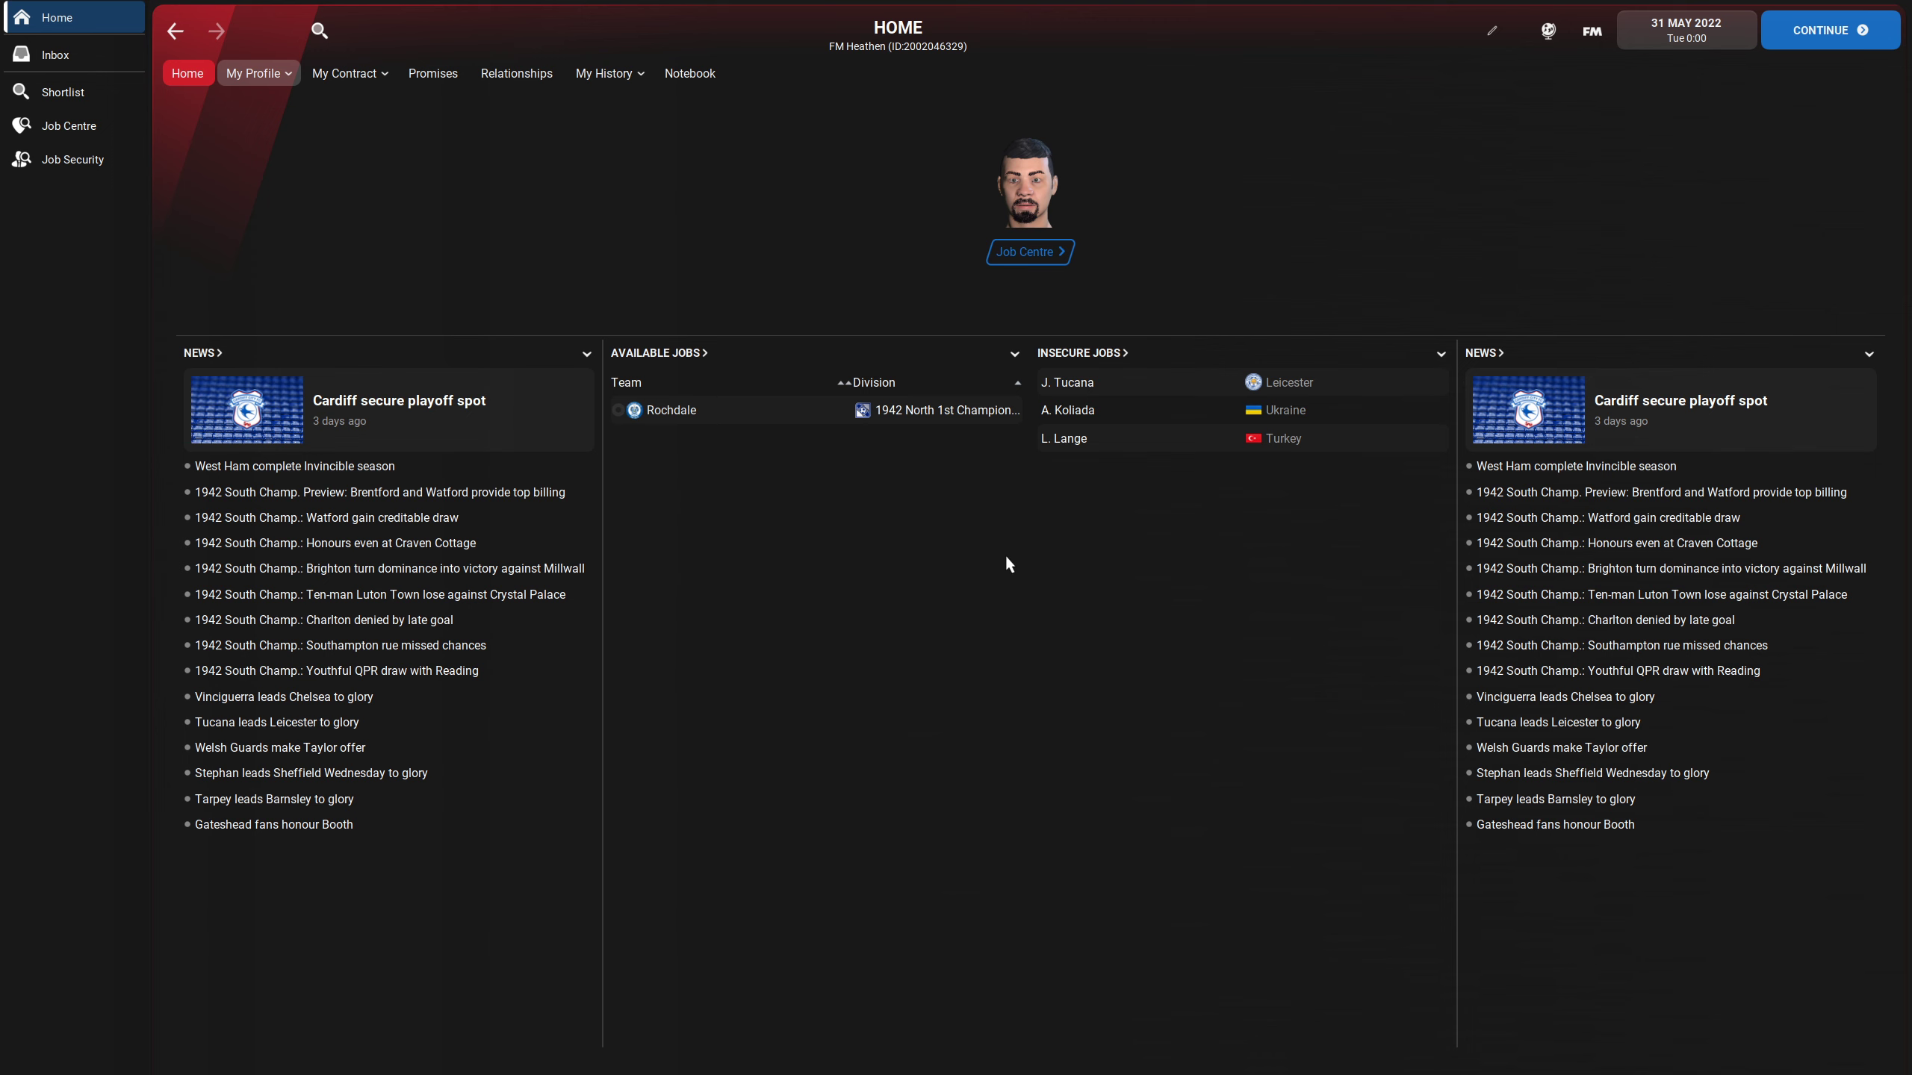
pyautogui.moveTo(1557, 69)
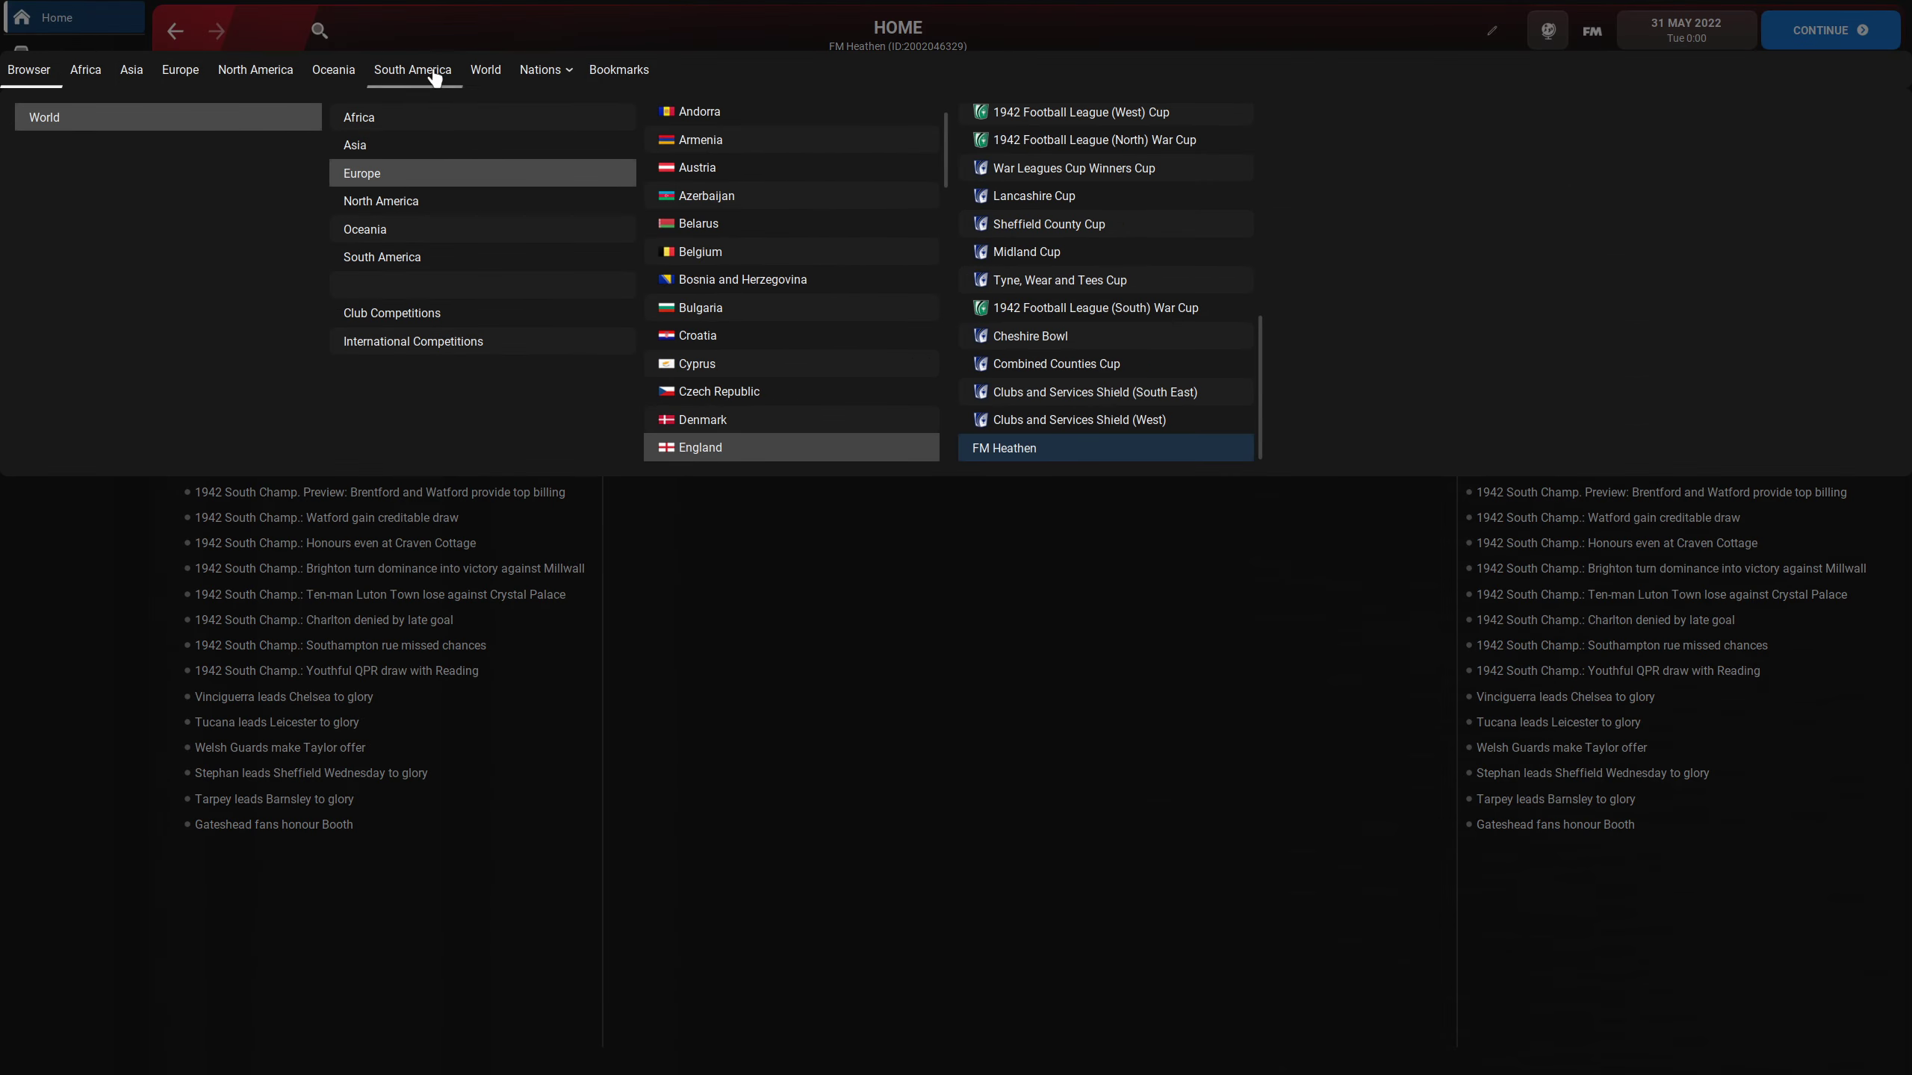
# - Open England's All Transfers list for August 2021
pyautogui.click(541, 68)
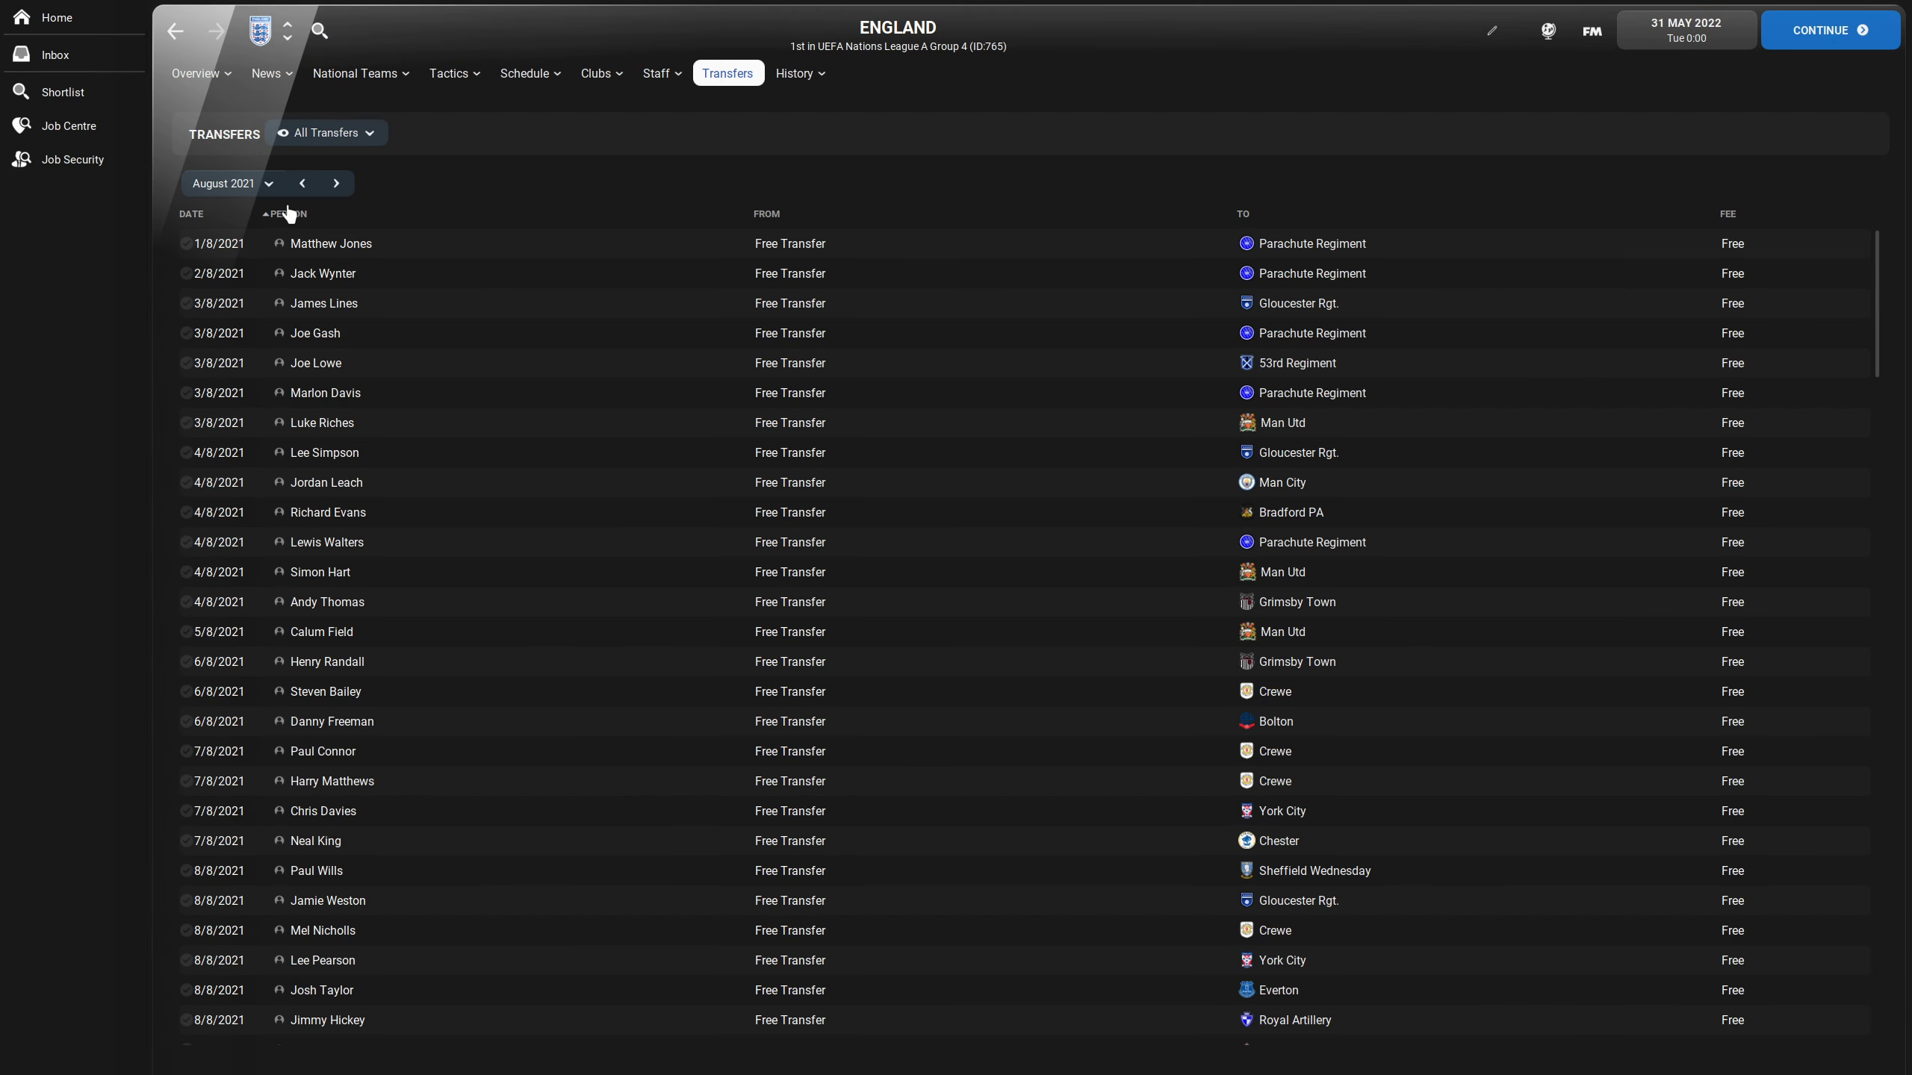
pyautogui.moveTo(1029, 526)
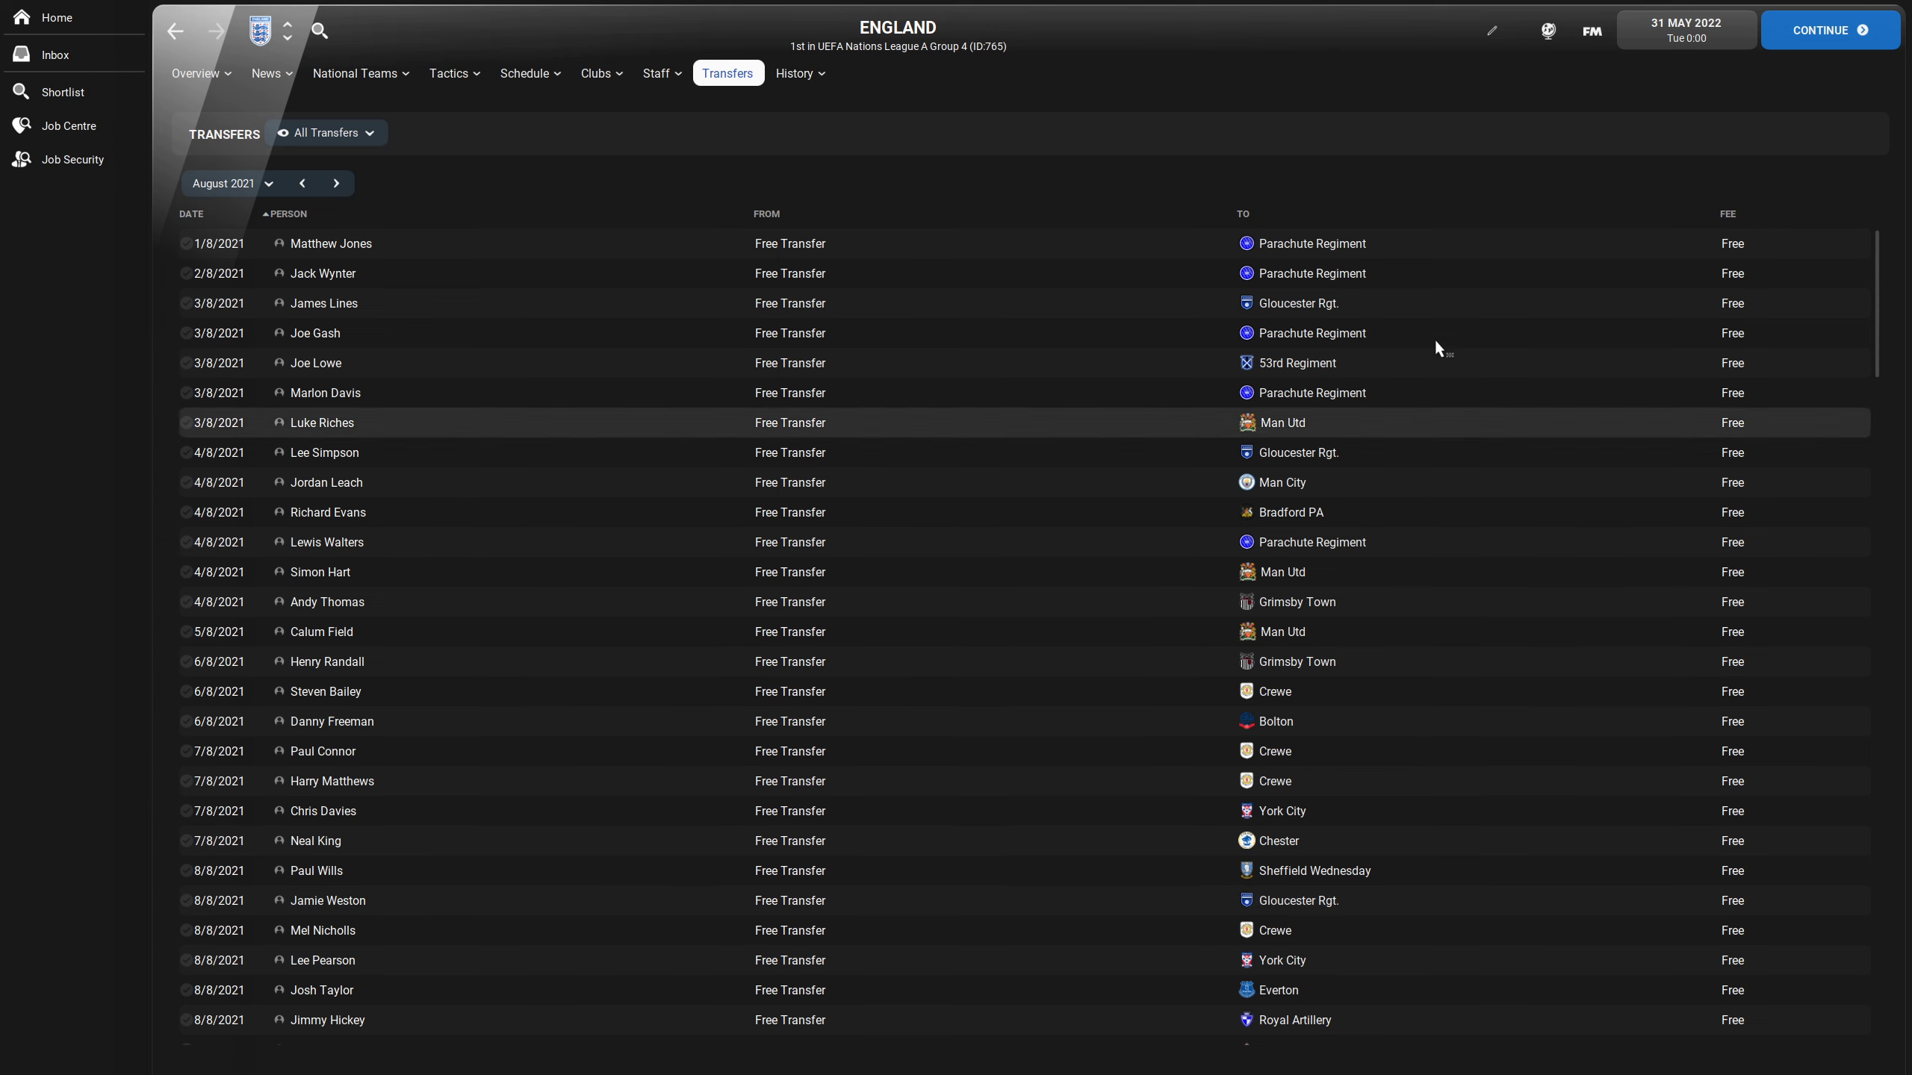
pyautogui.moveTo(1299, 732)
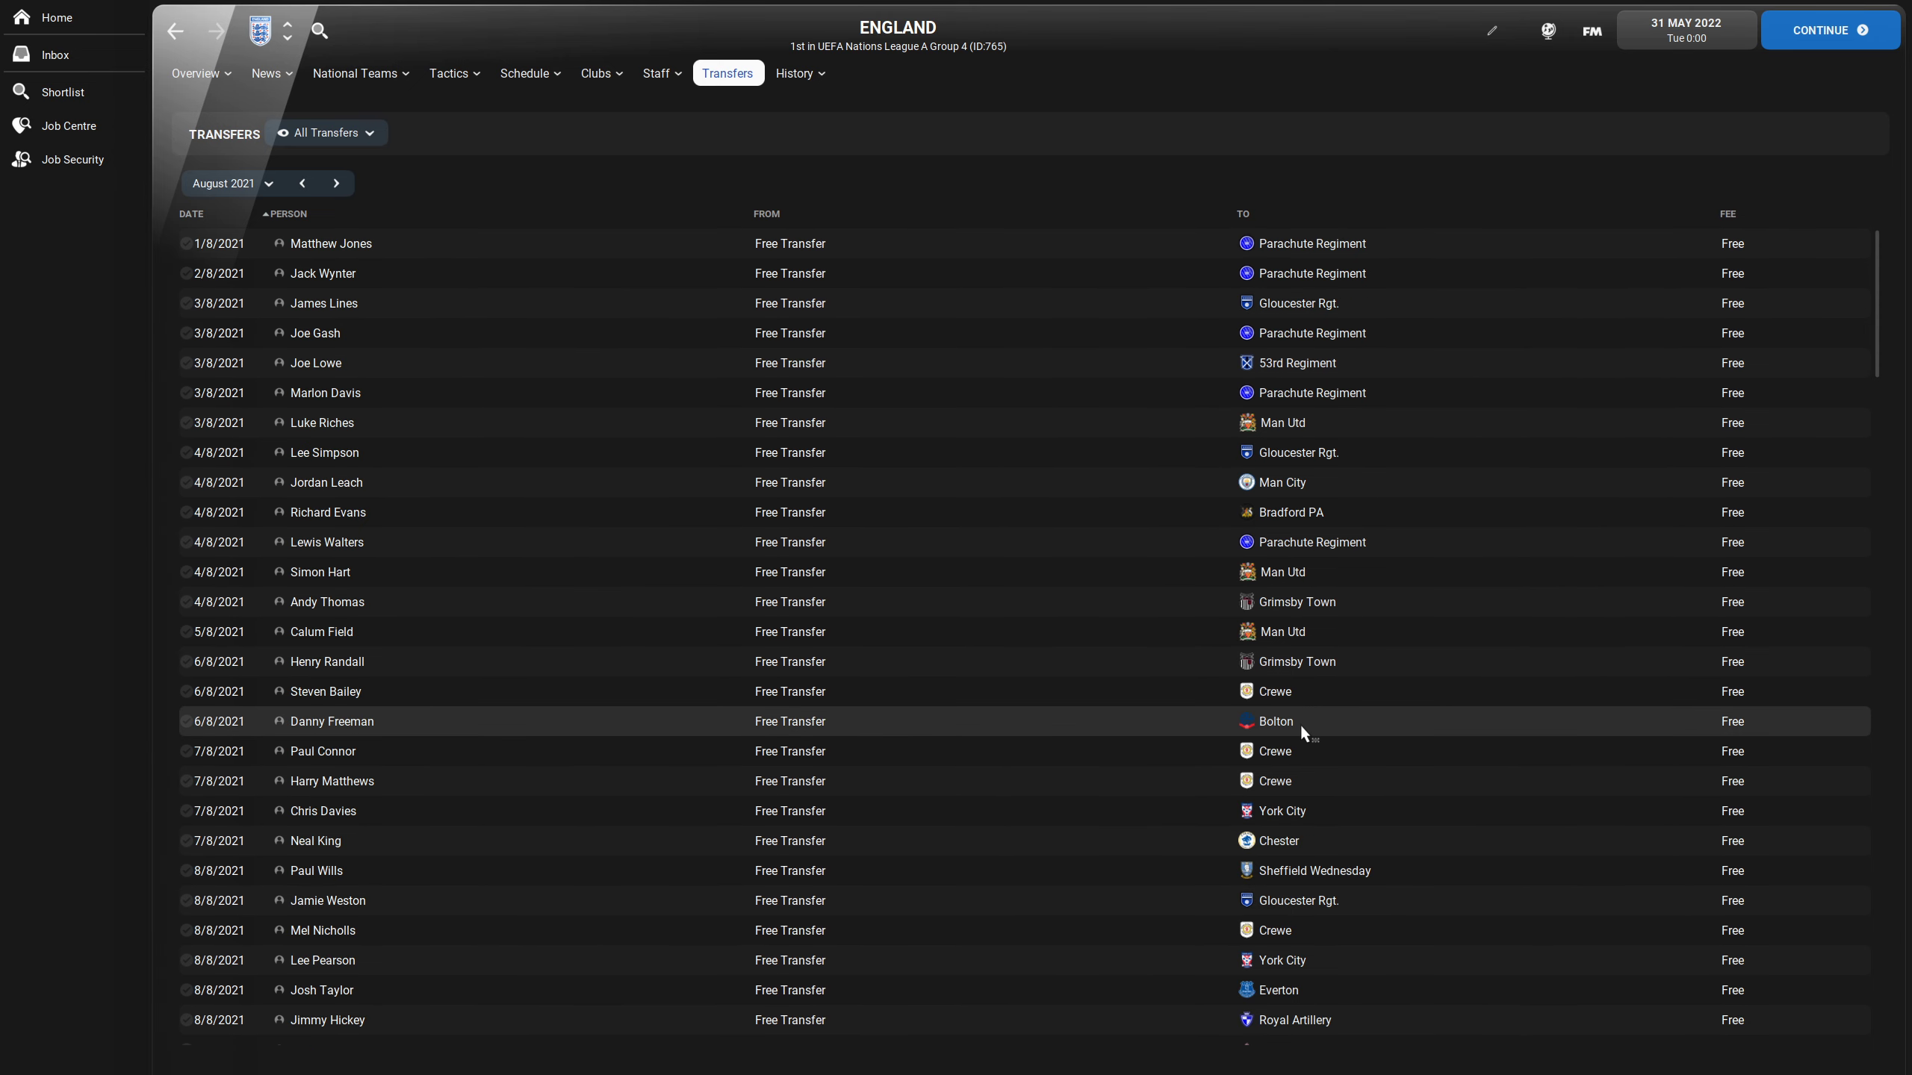
pyautogui.moveTo(1303, 287)
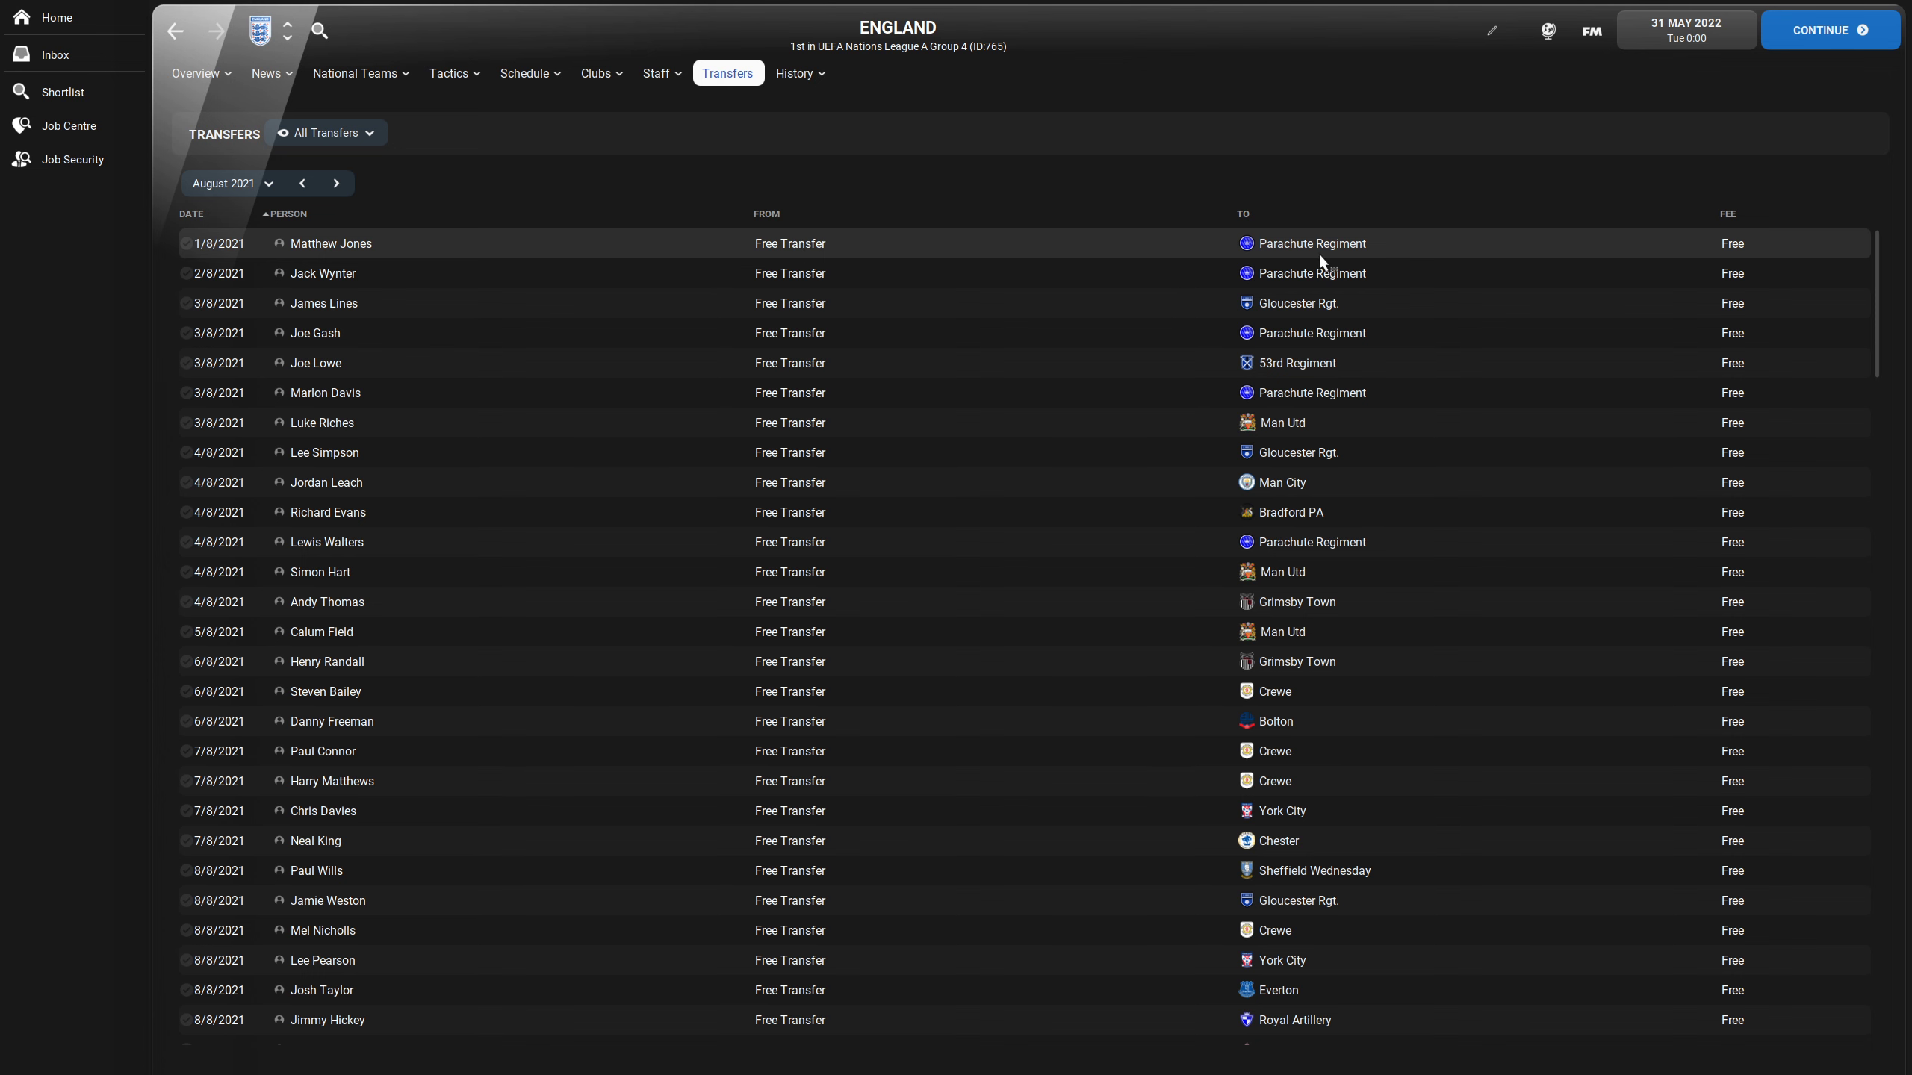
# - View the Parachute Regiment club overview, then go back to England's August 2021 transfers
pyautogui.click(1311, 243)
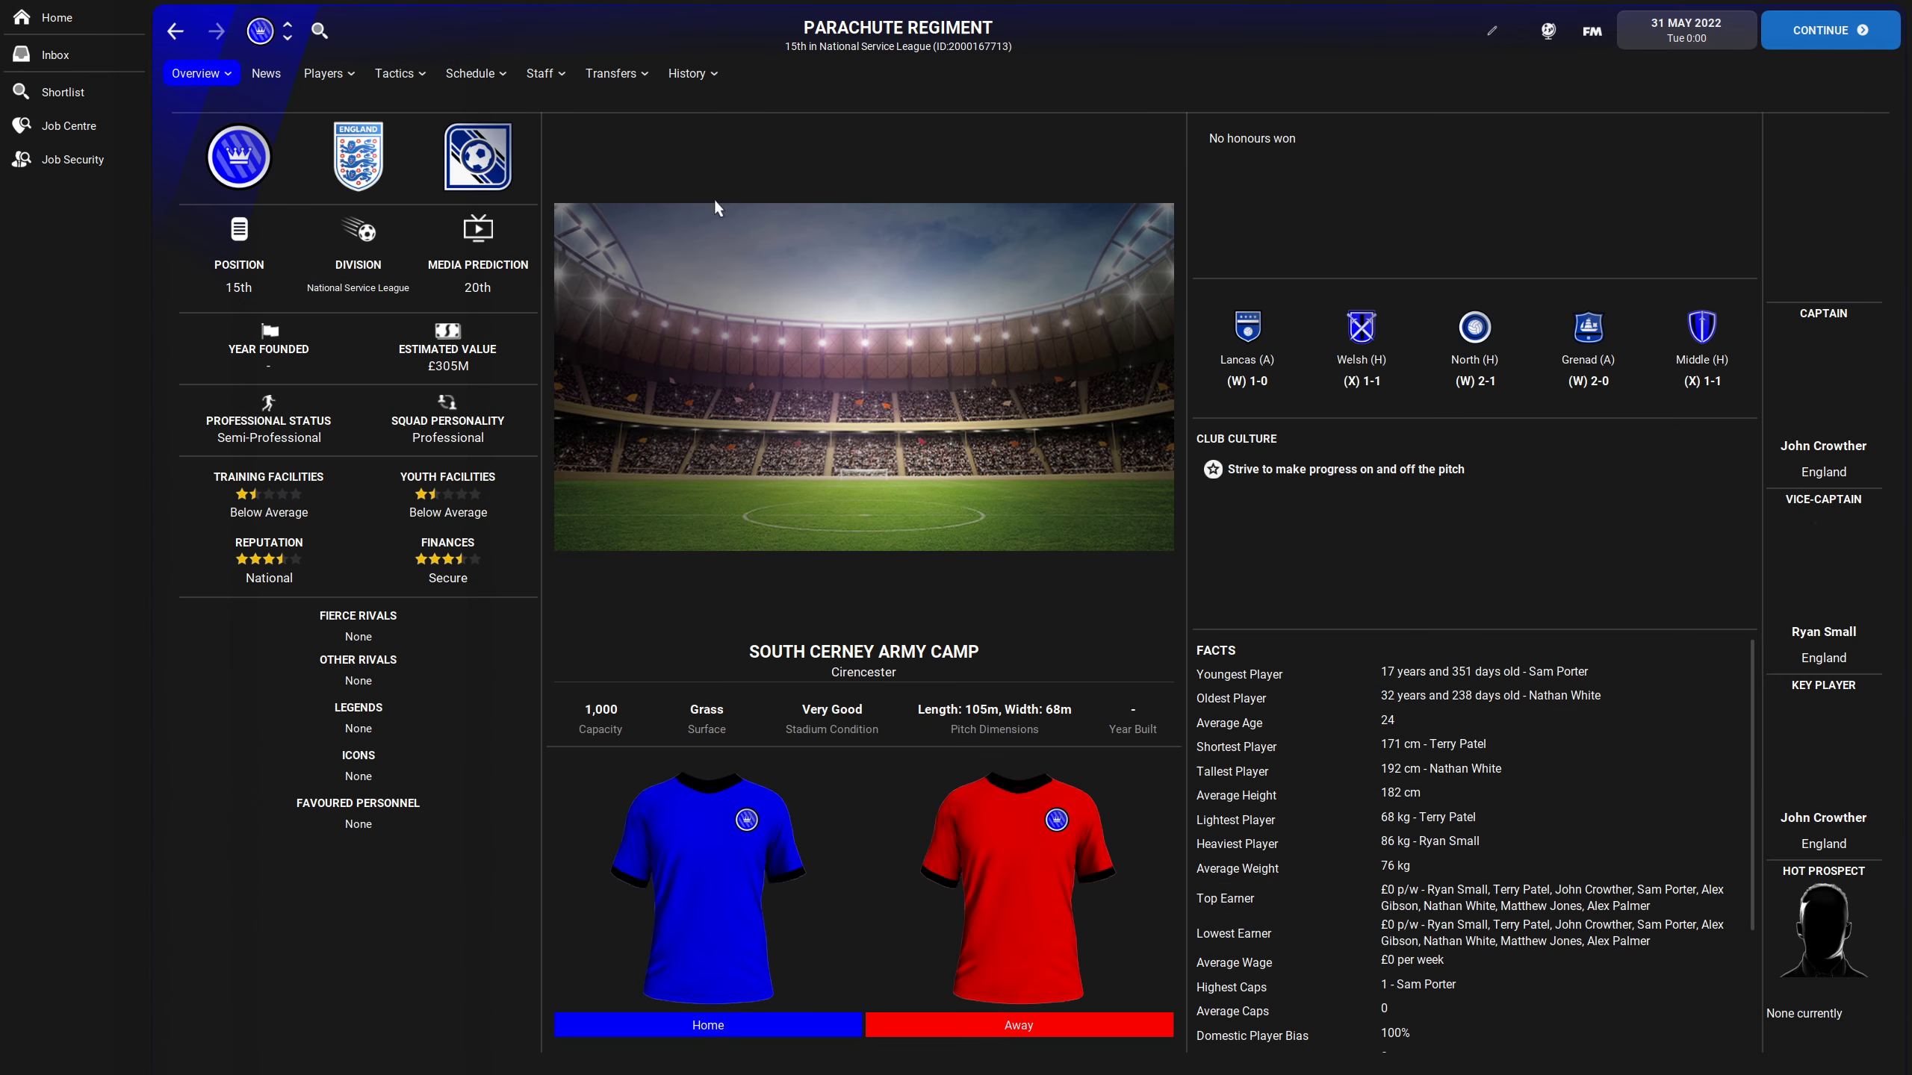
pyautogui.click(324, 73)
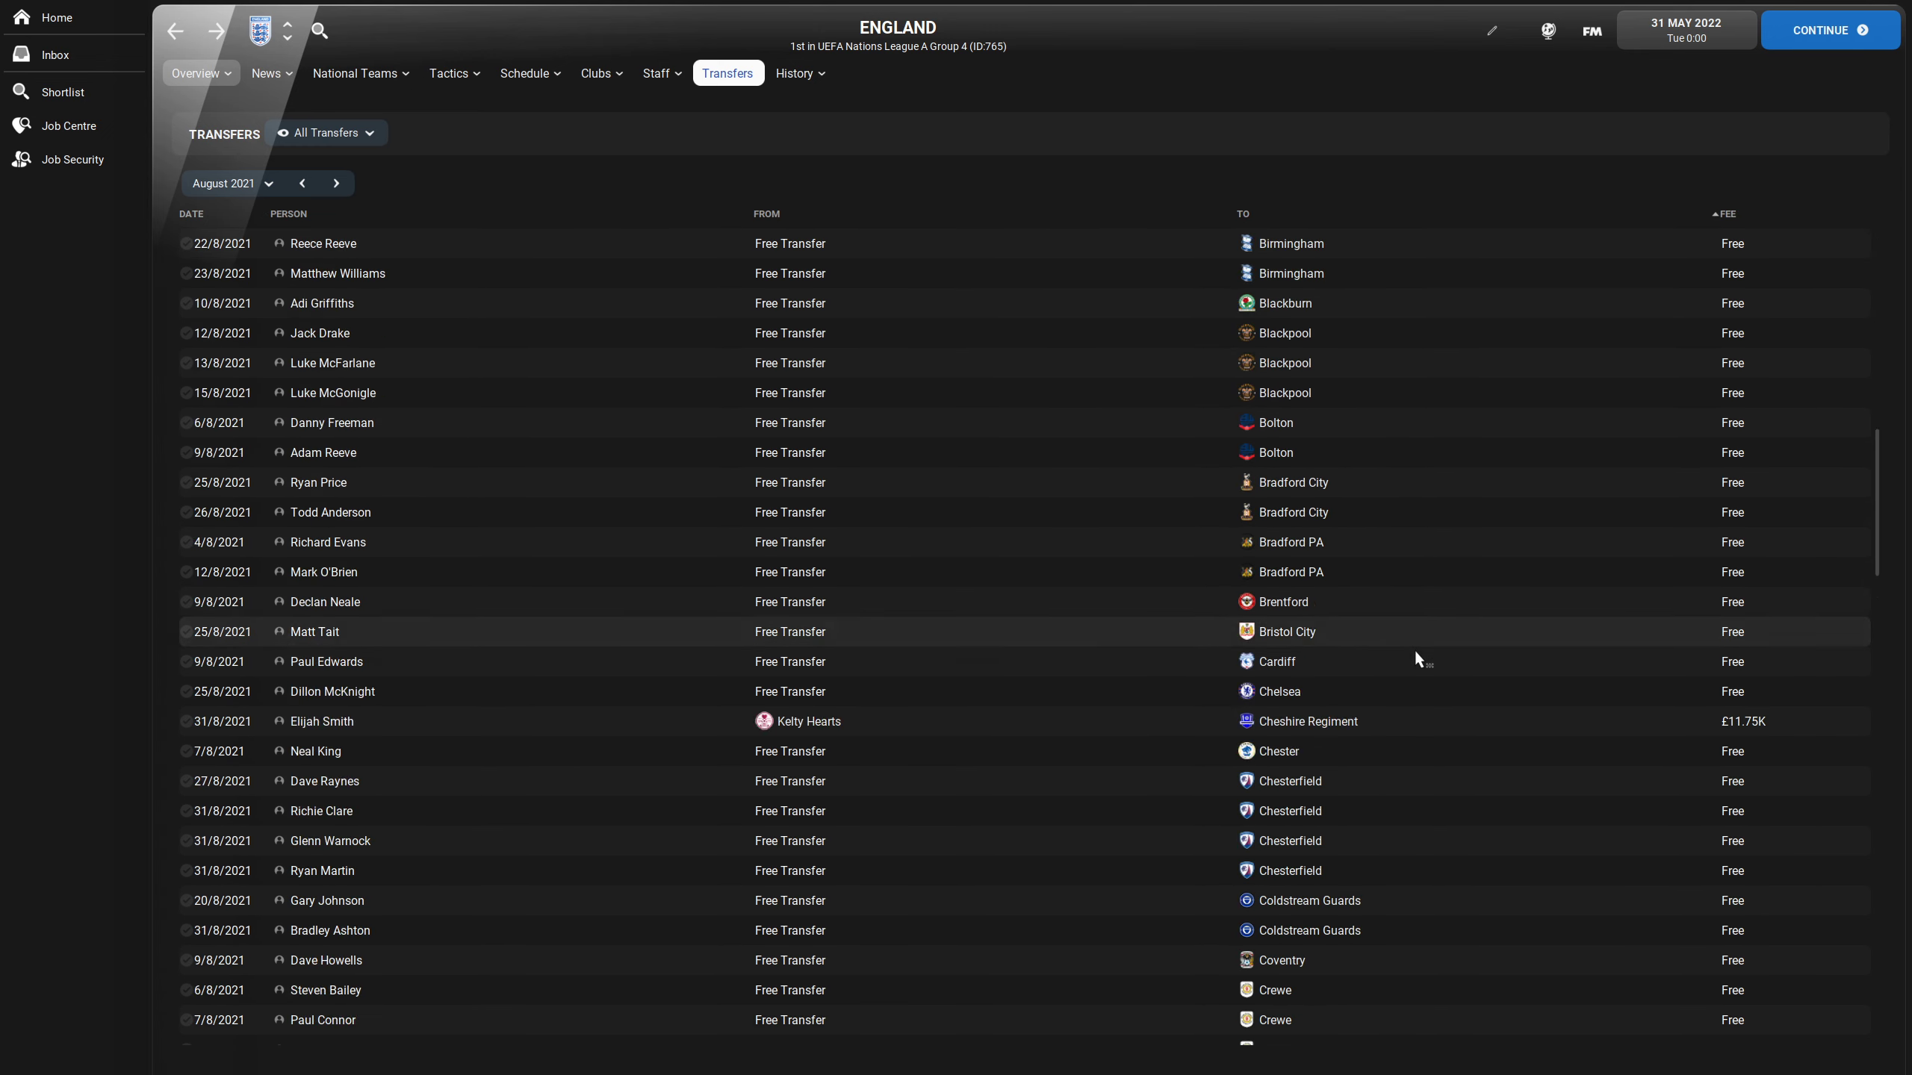
# - Advance England's transfers month by month from August 2021 to April 2022, reaching Michael Milne's loan to West Brom
pyautogui.scroll(-3)
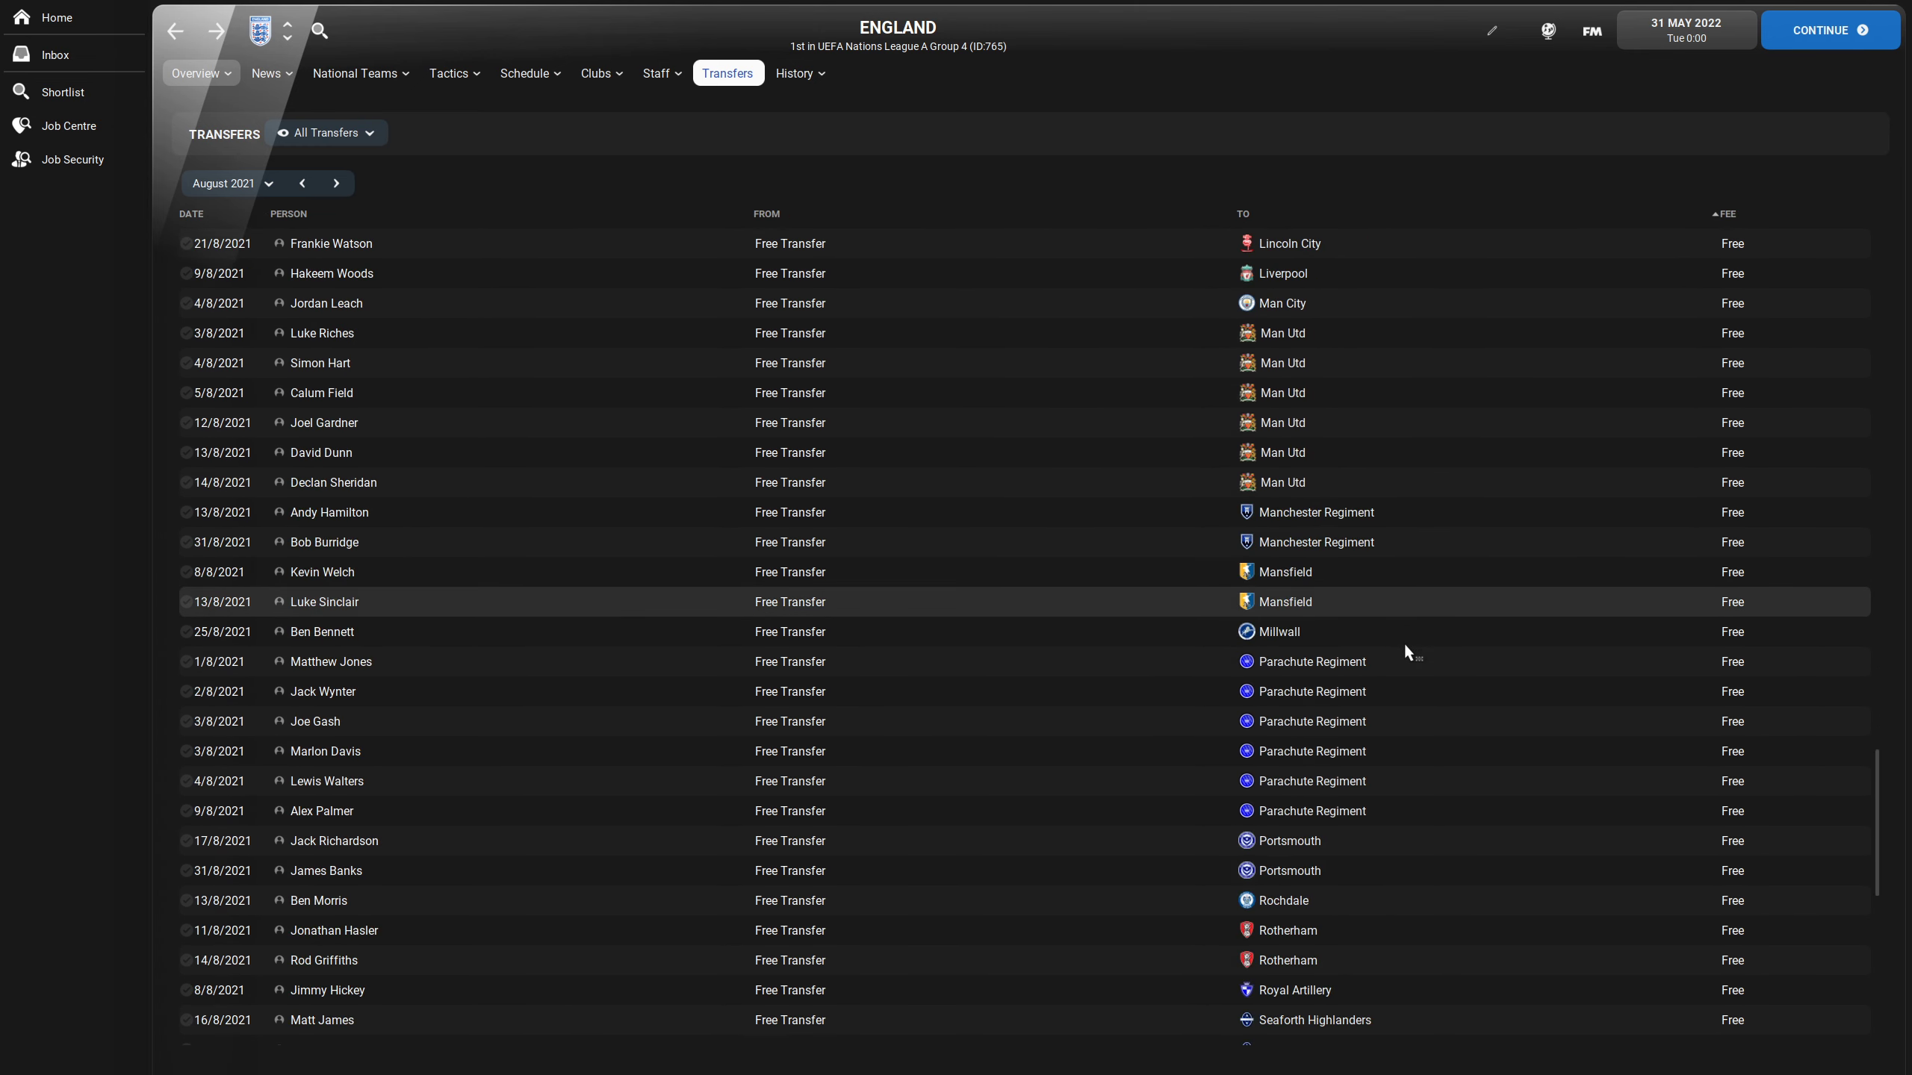
pyautogui.scroll(-3)
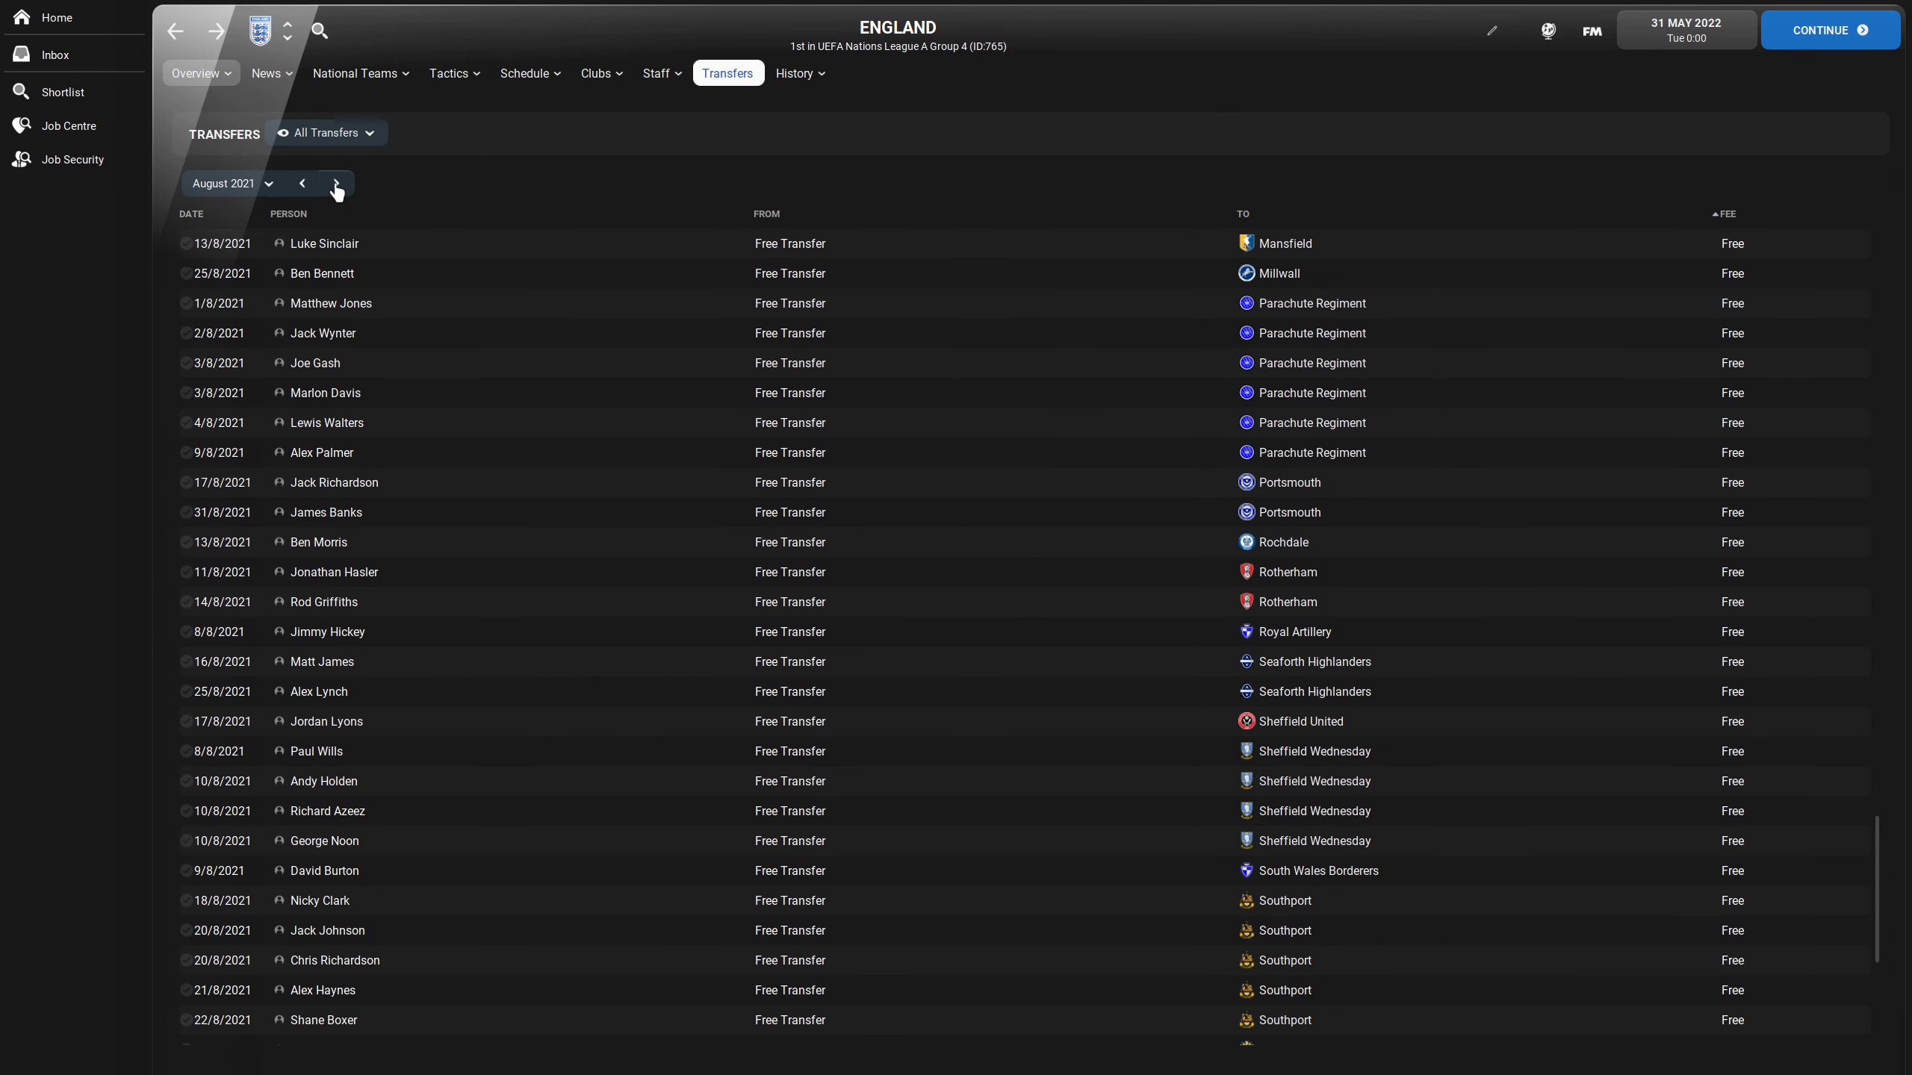
pyautogui.click(334, 184)
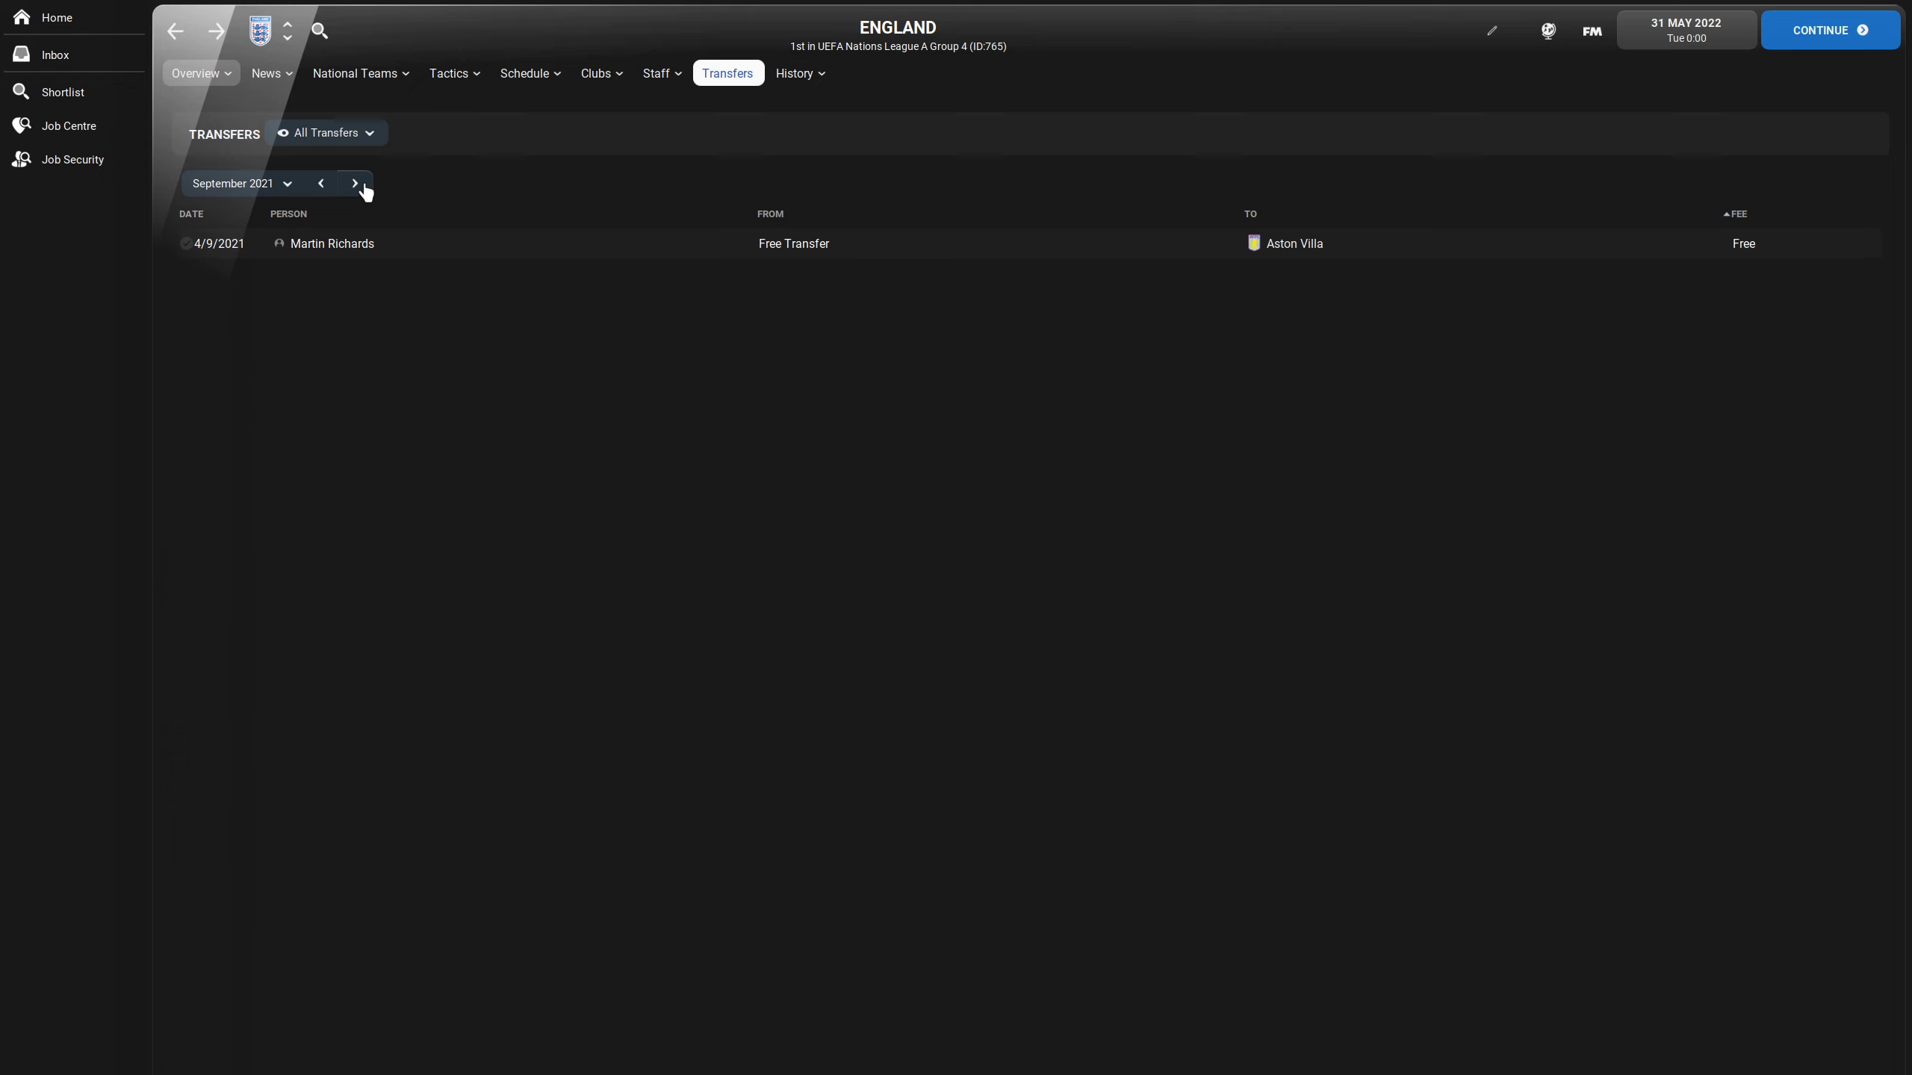
pyautogui.click(356, 182)
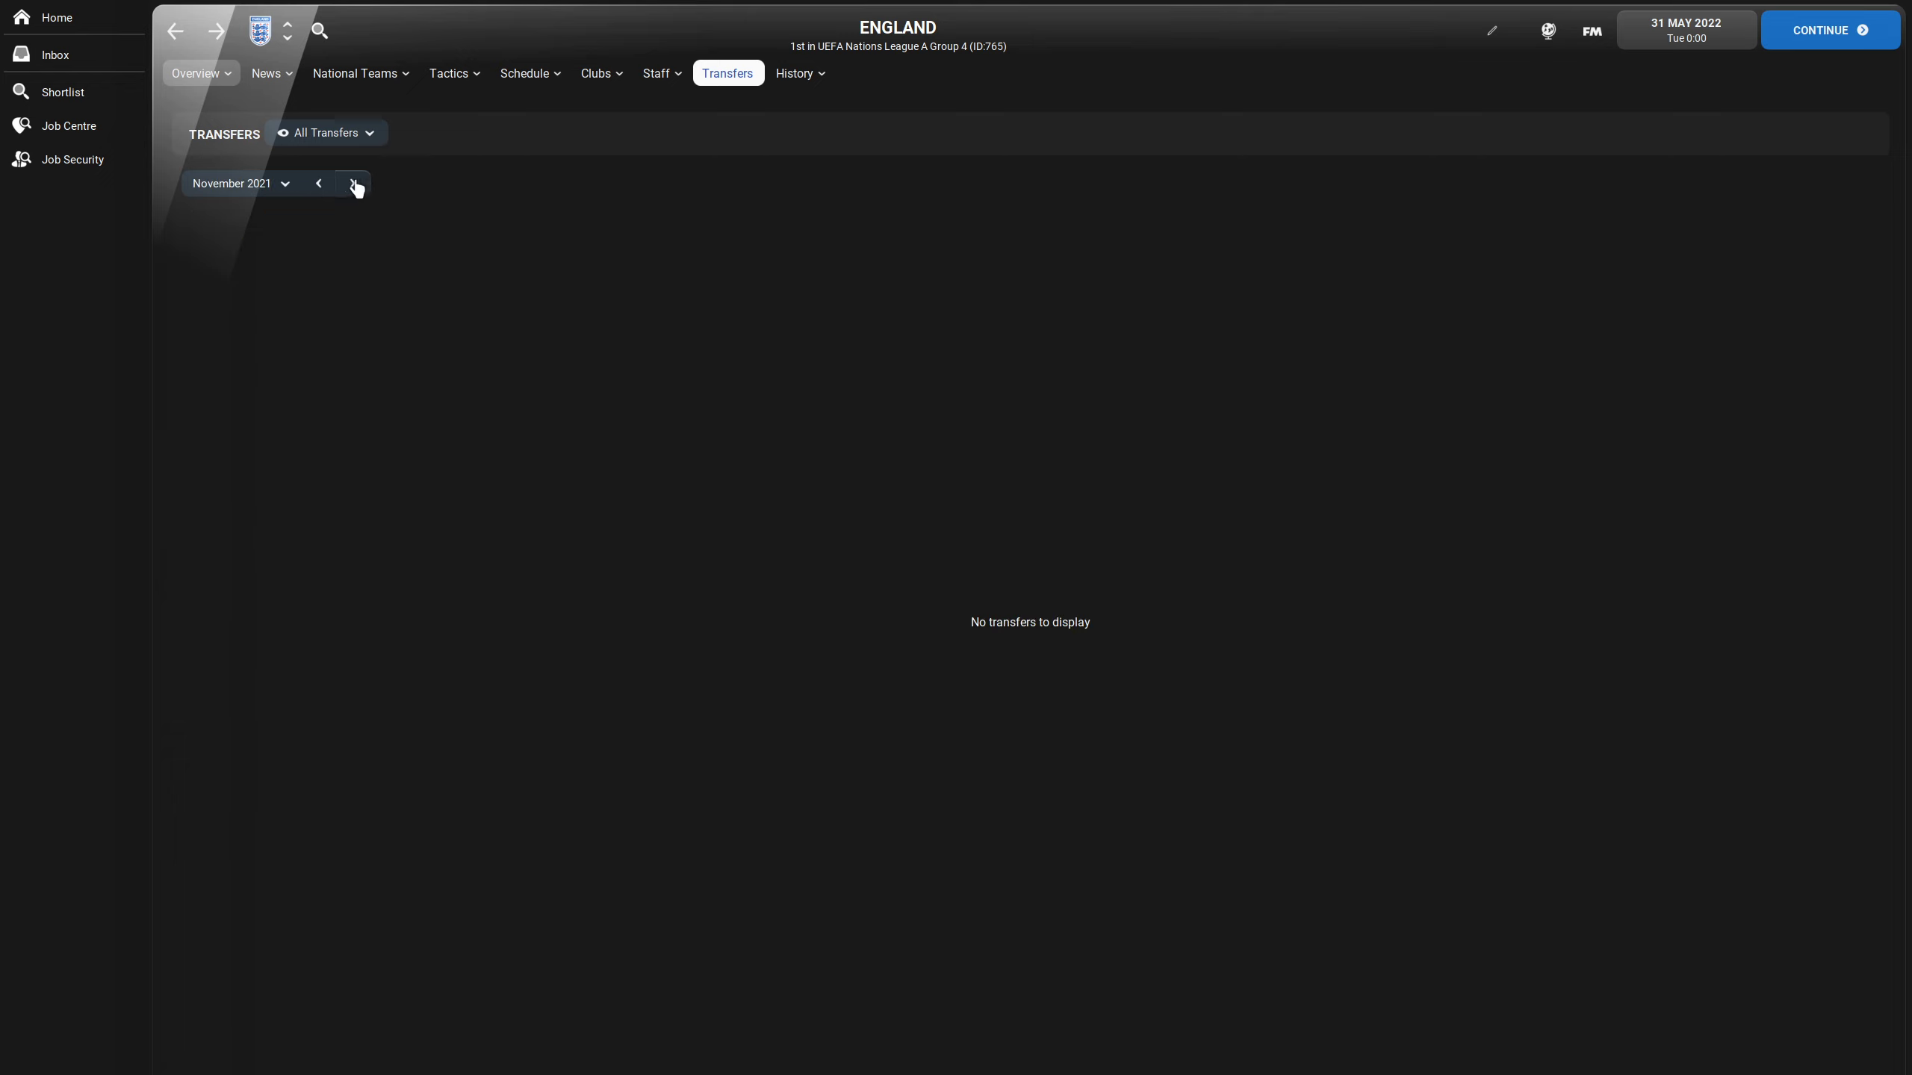
pyautogui.click(353, 183)
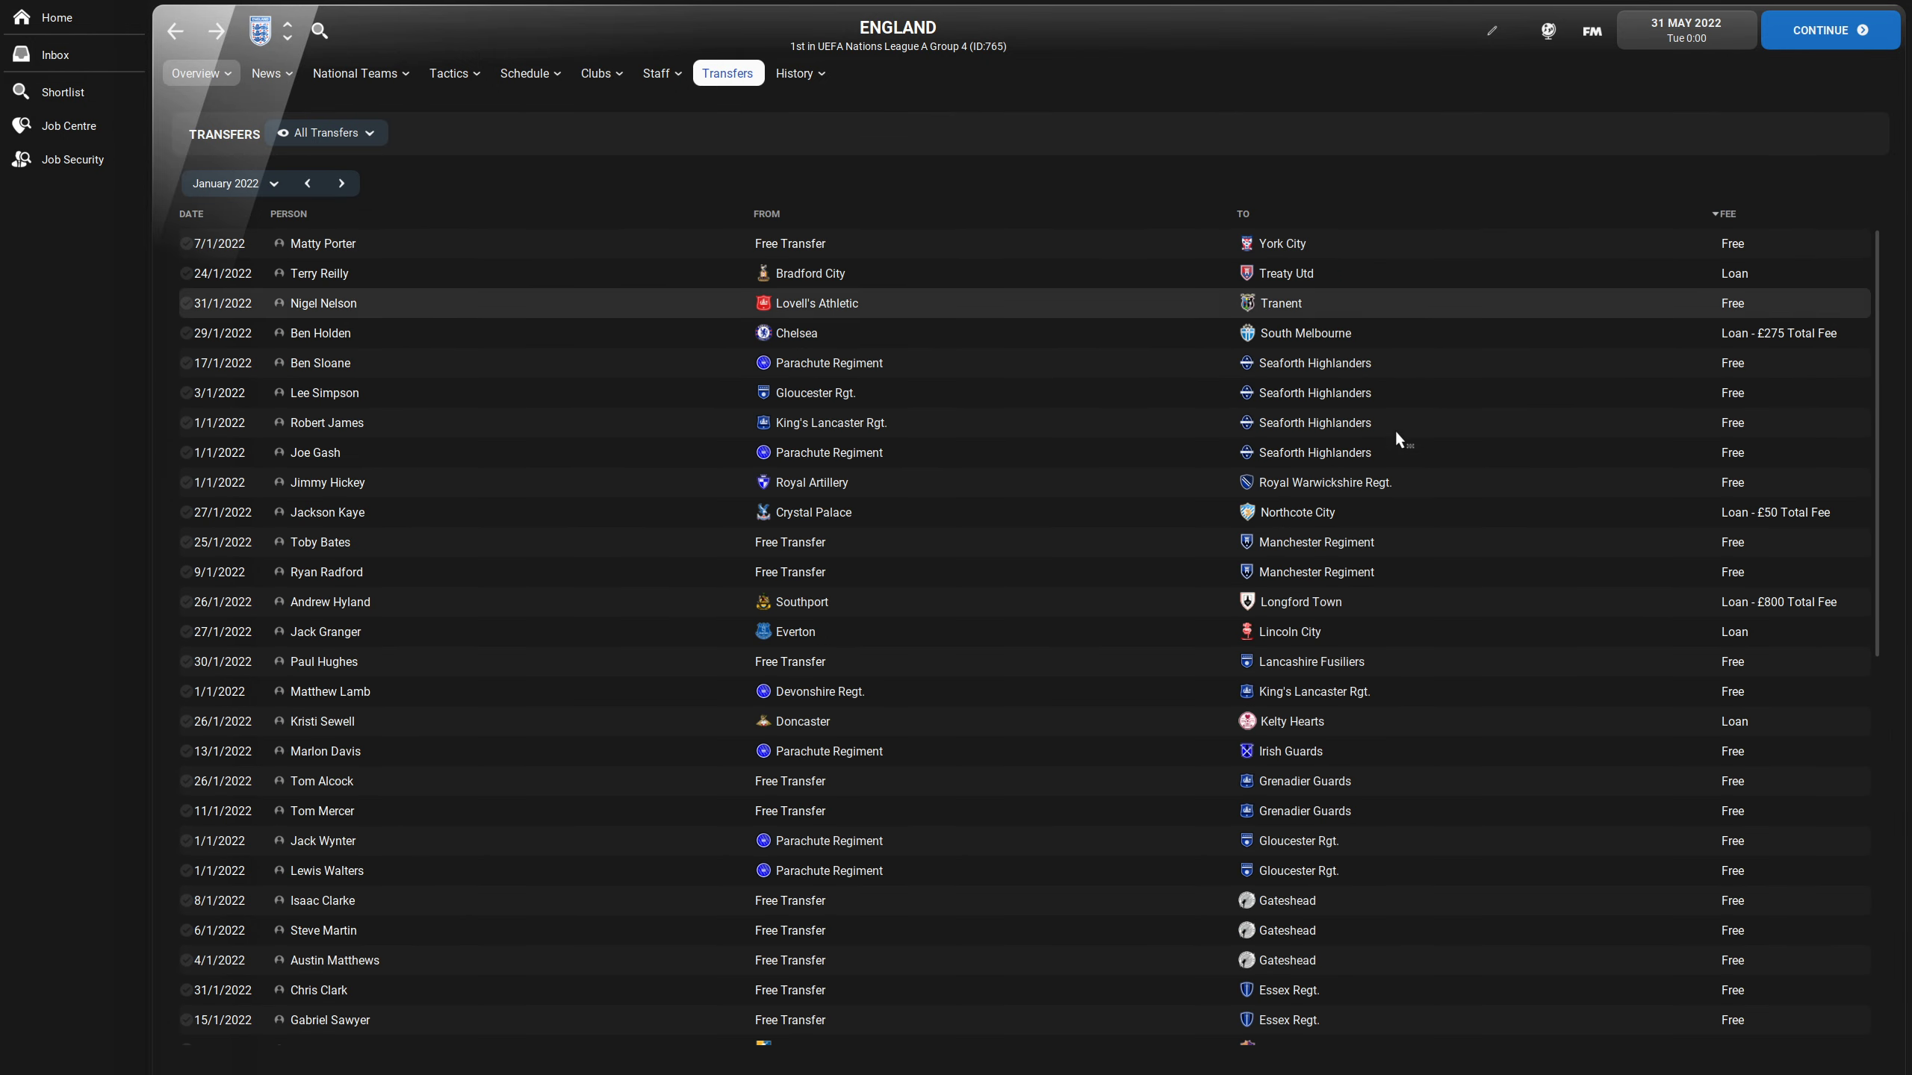
pyautogui.scroll(-3)
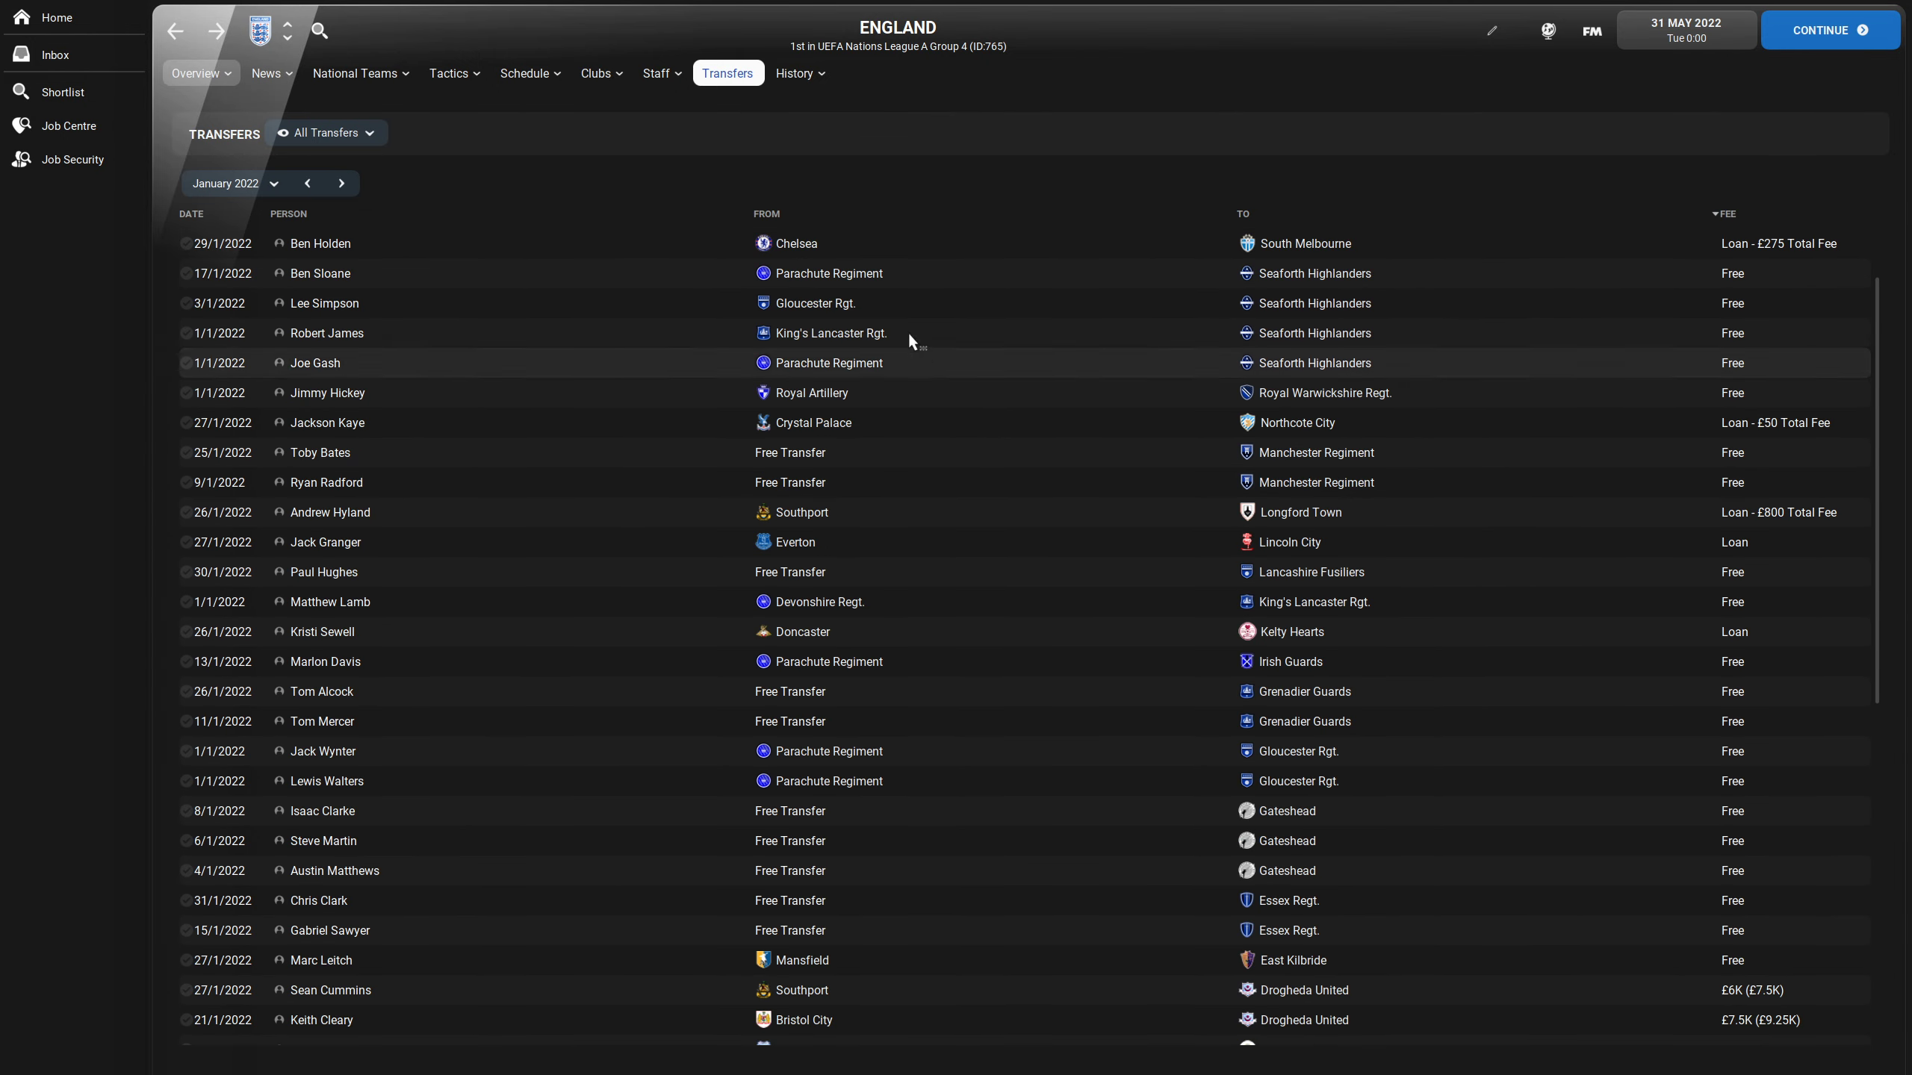
pyautogui.moveTo(1146, 323)
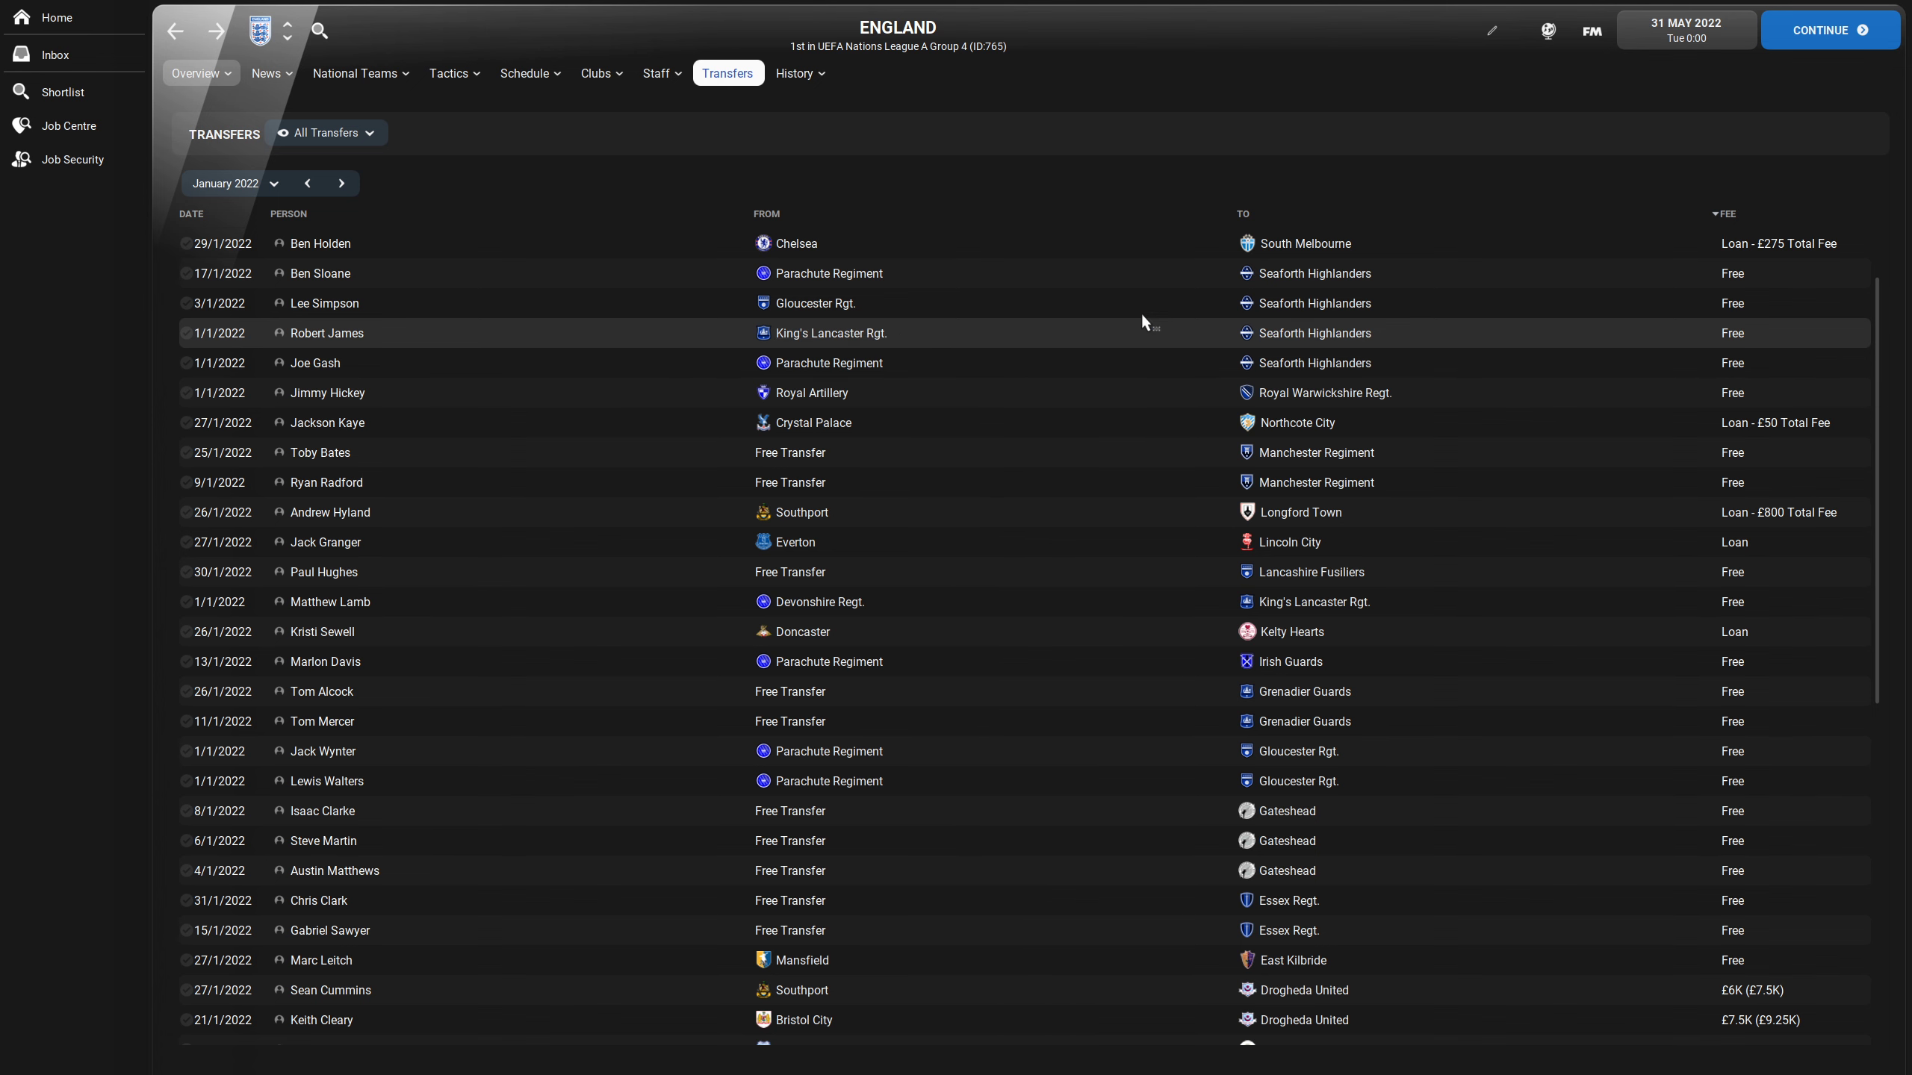
pyautogui.scroll(-3)
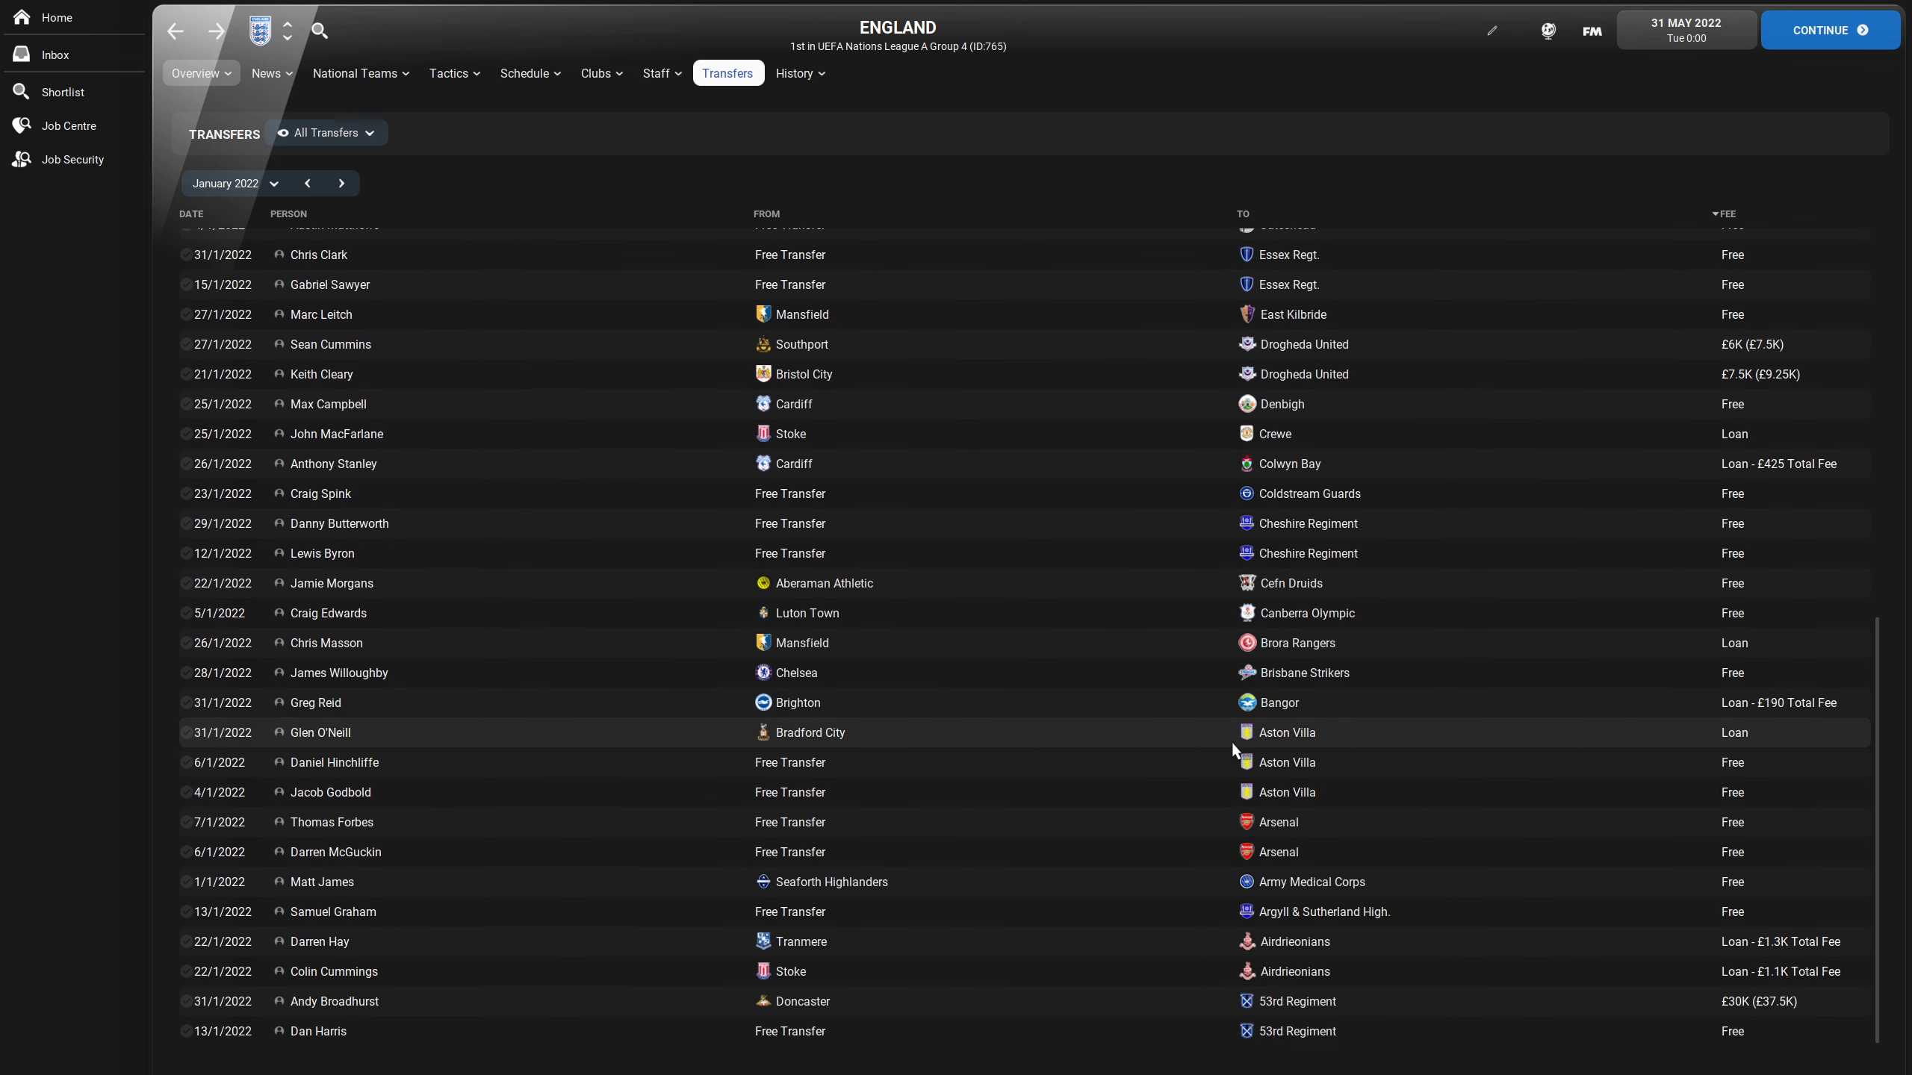
pyautogui.click(342, 182)
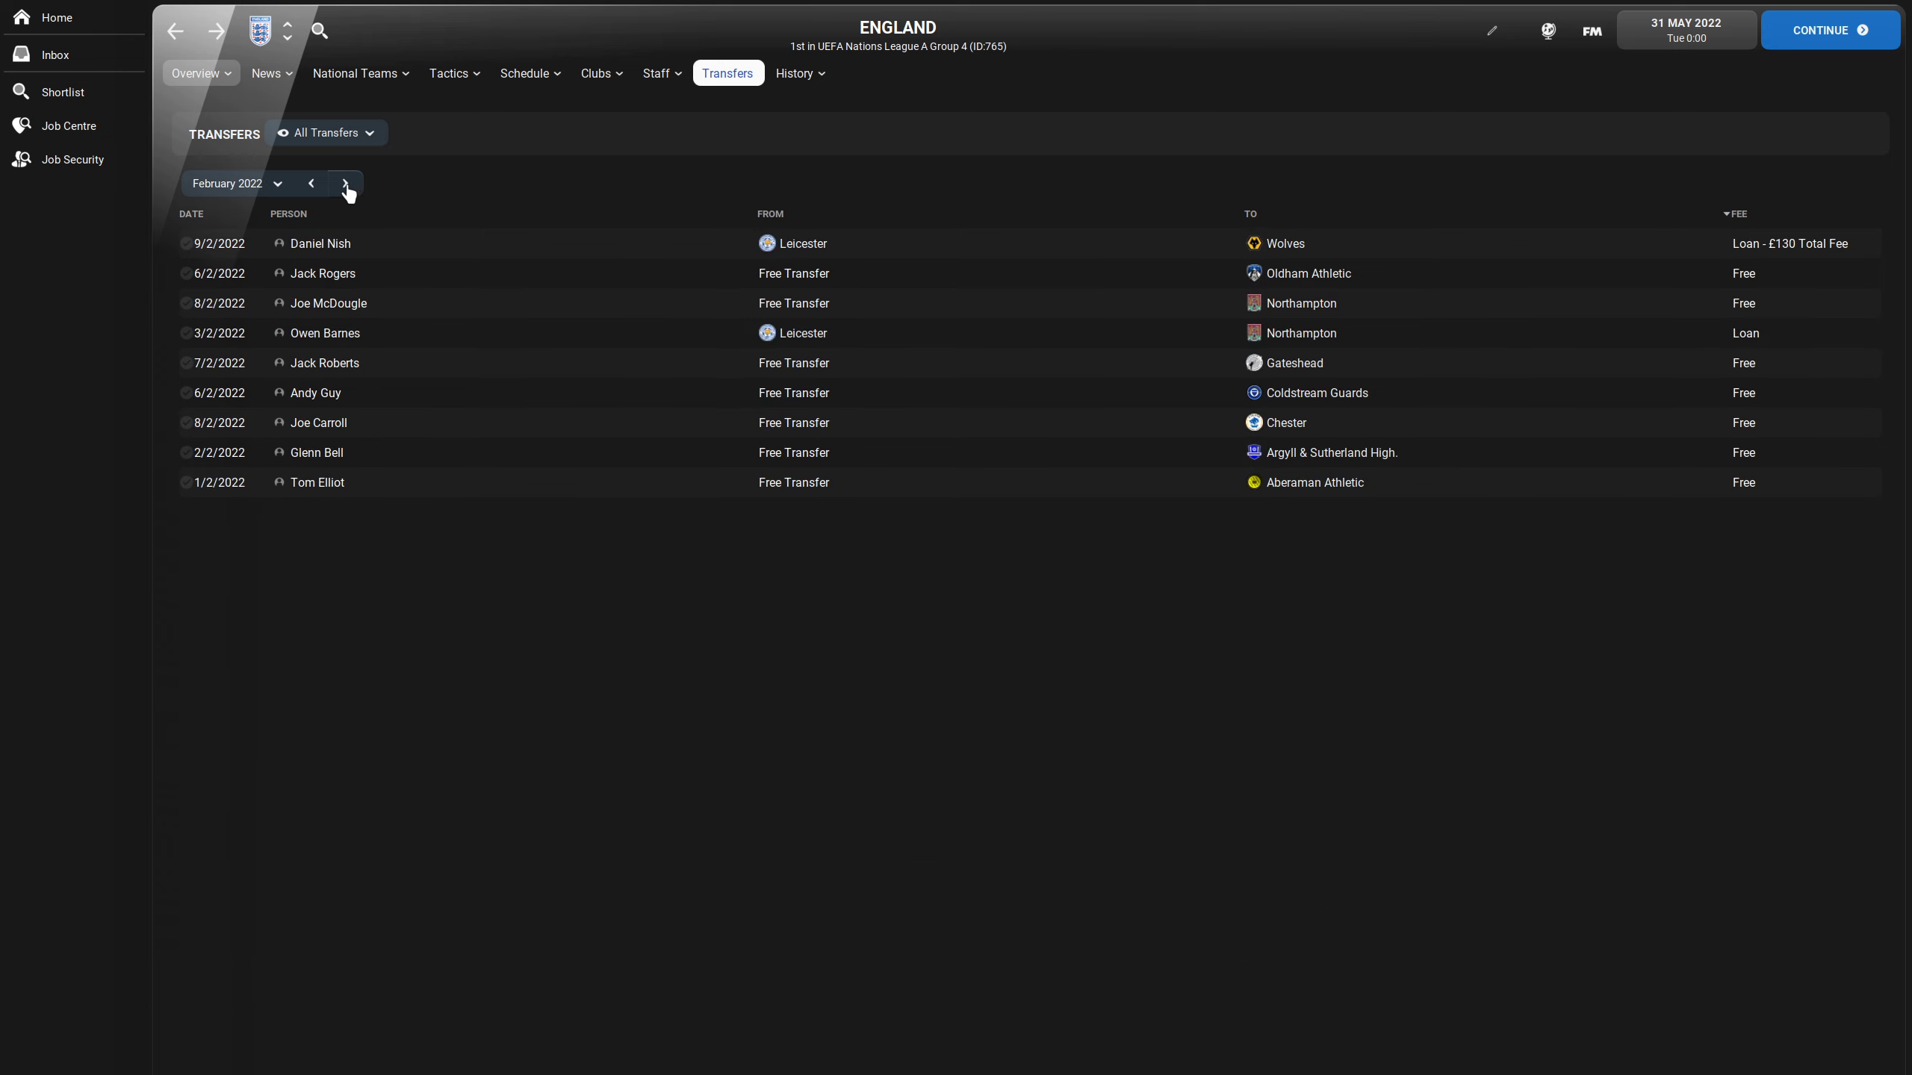
pyautogui.click(343, 182)
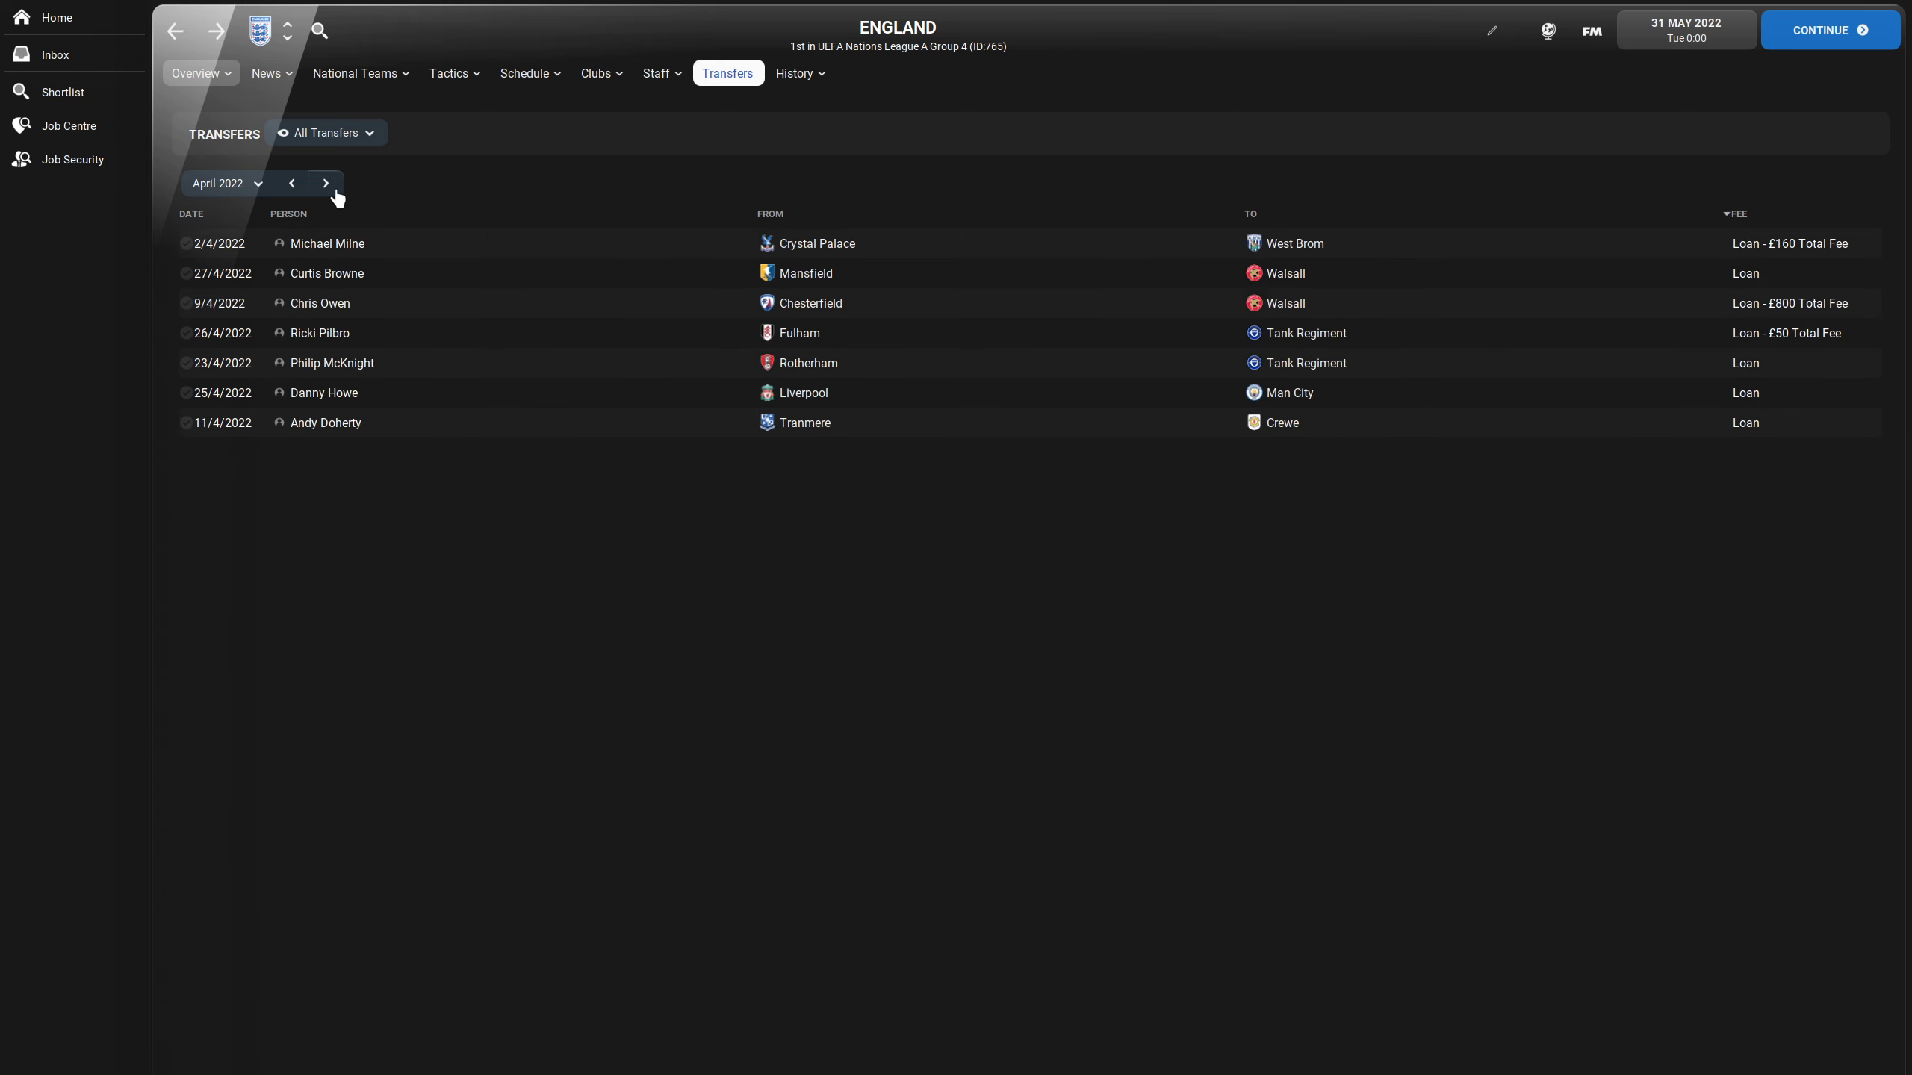
pyautogui.moveTo(946, 655)
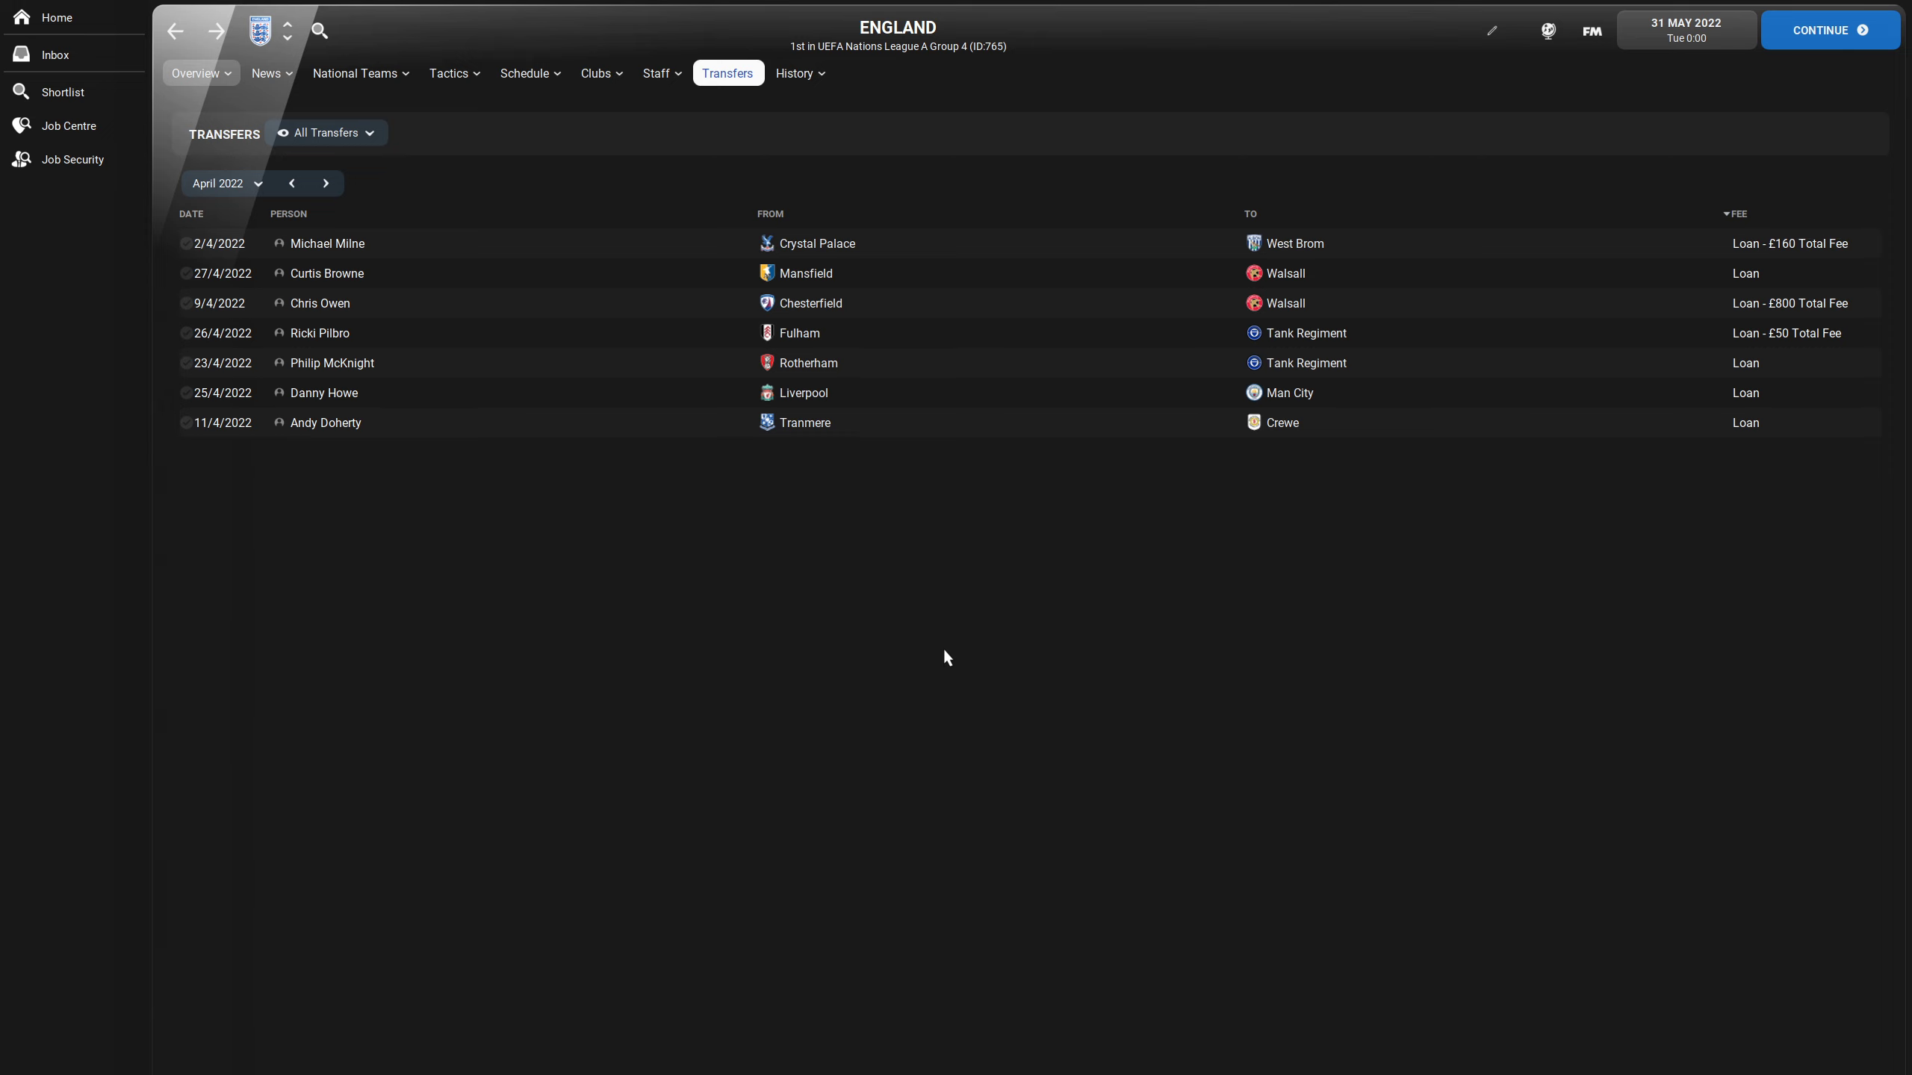
pyautogui.moveTo(1023, 710)
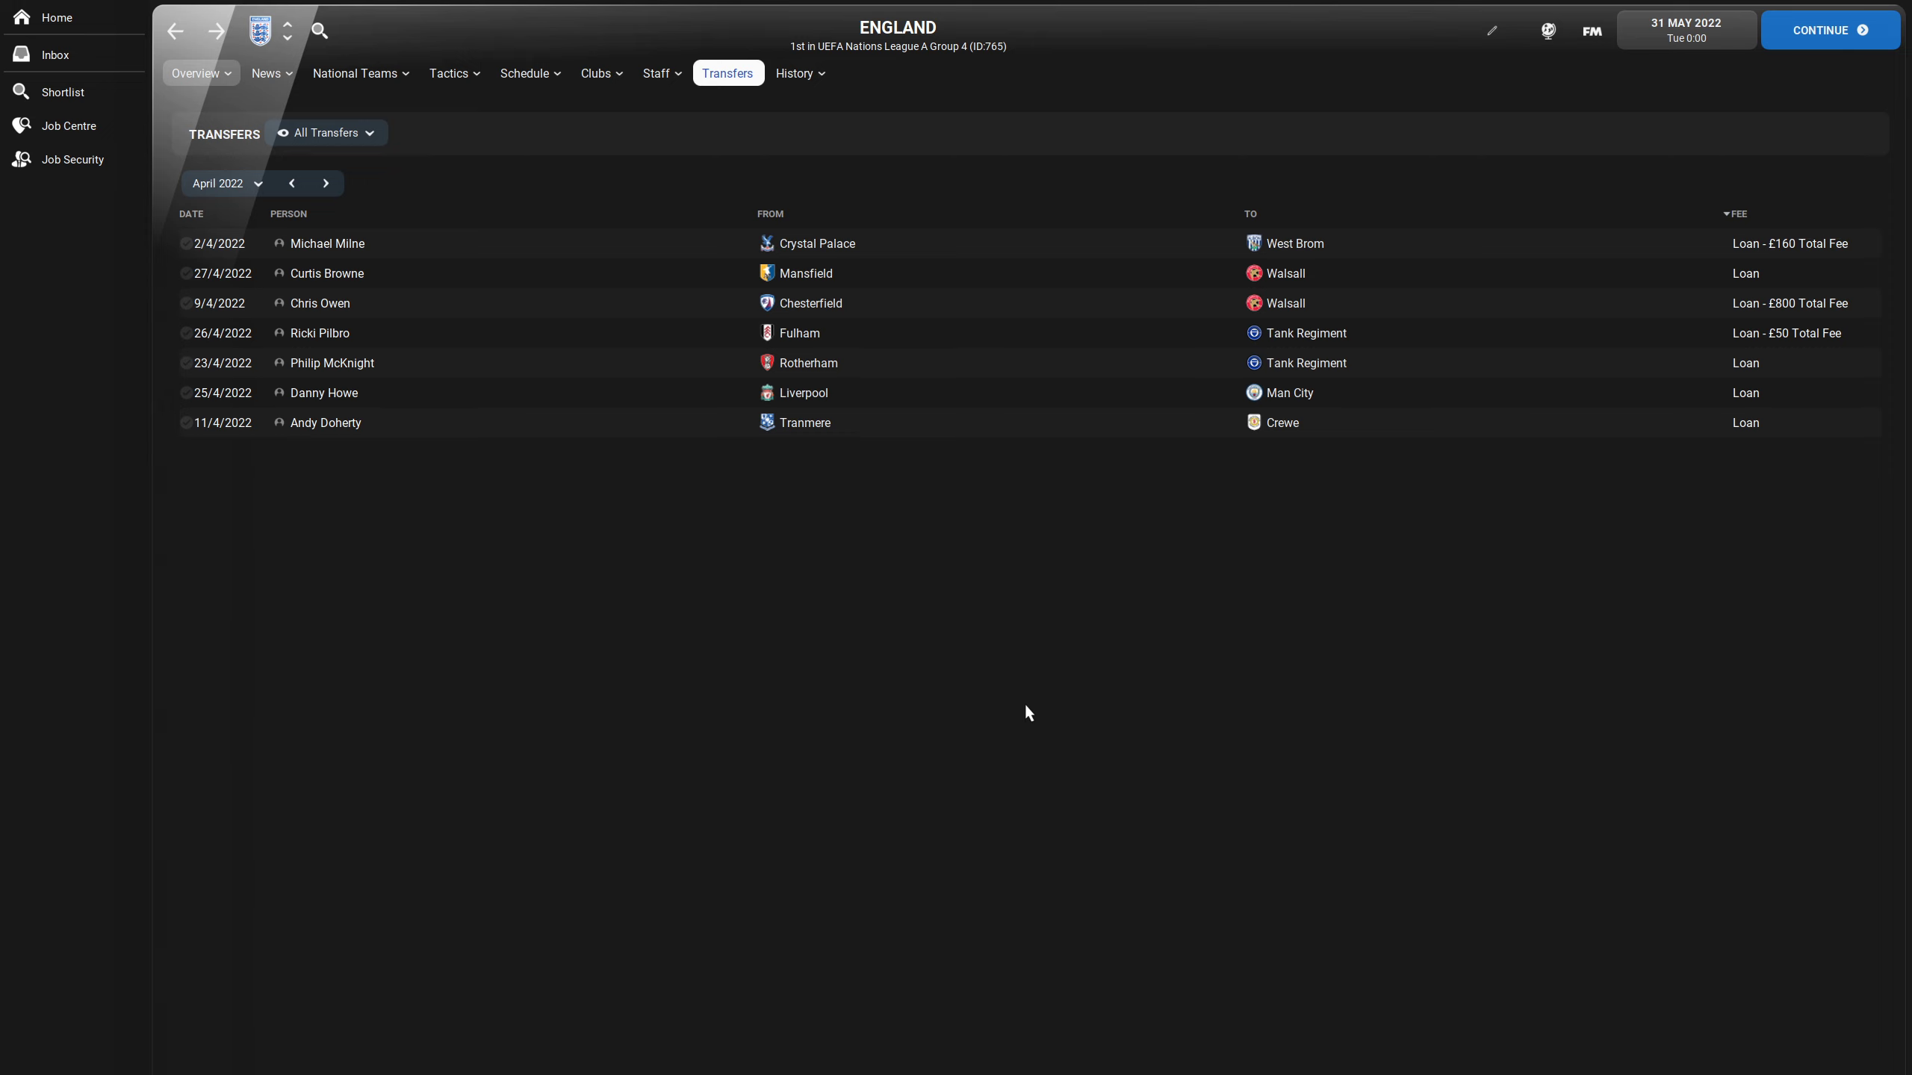